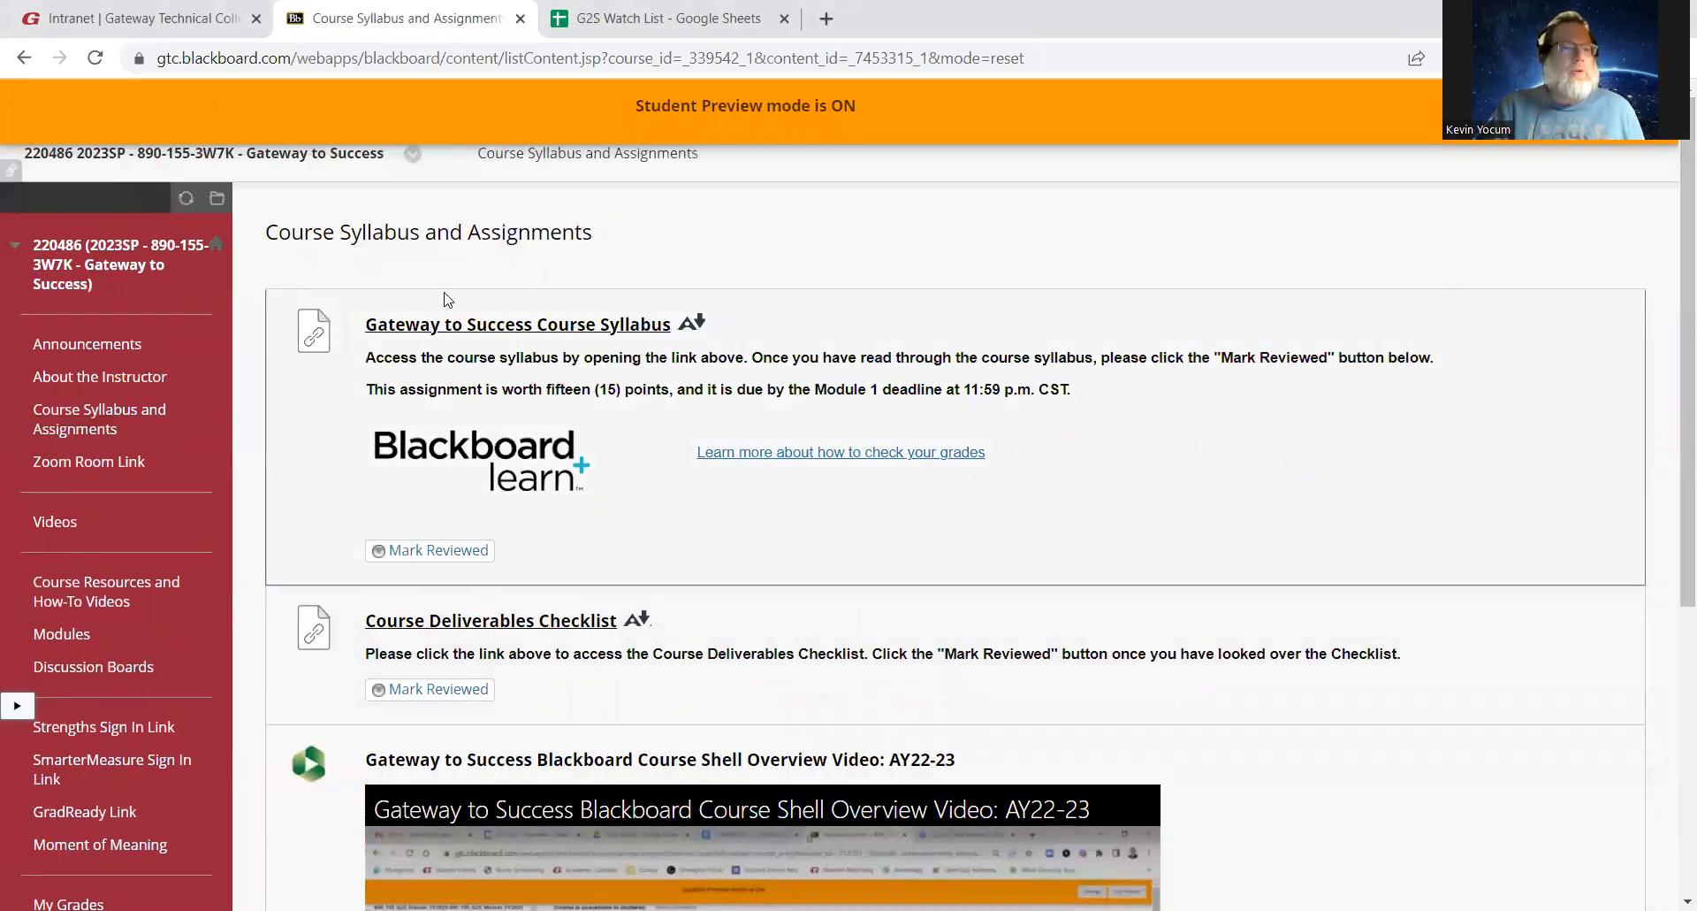
mouse_move(124, 655)
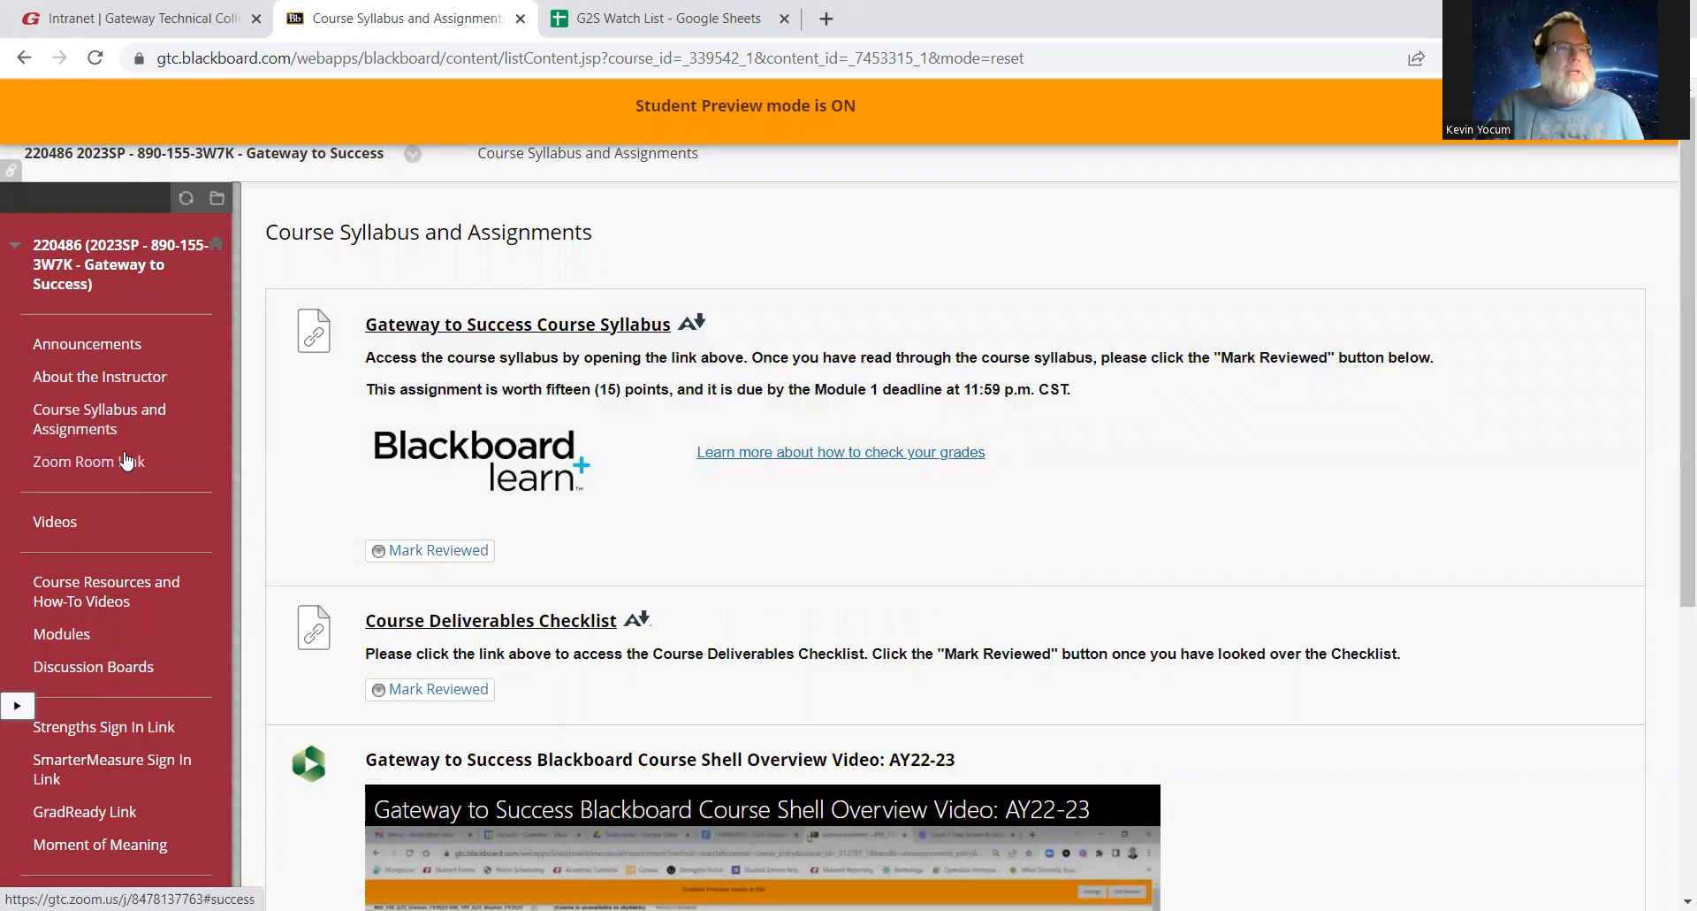
mouse_move(54, 521)
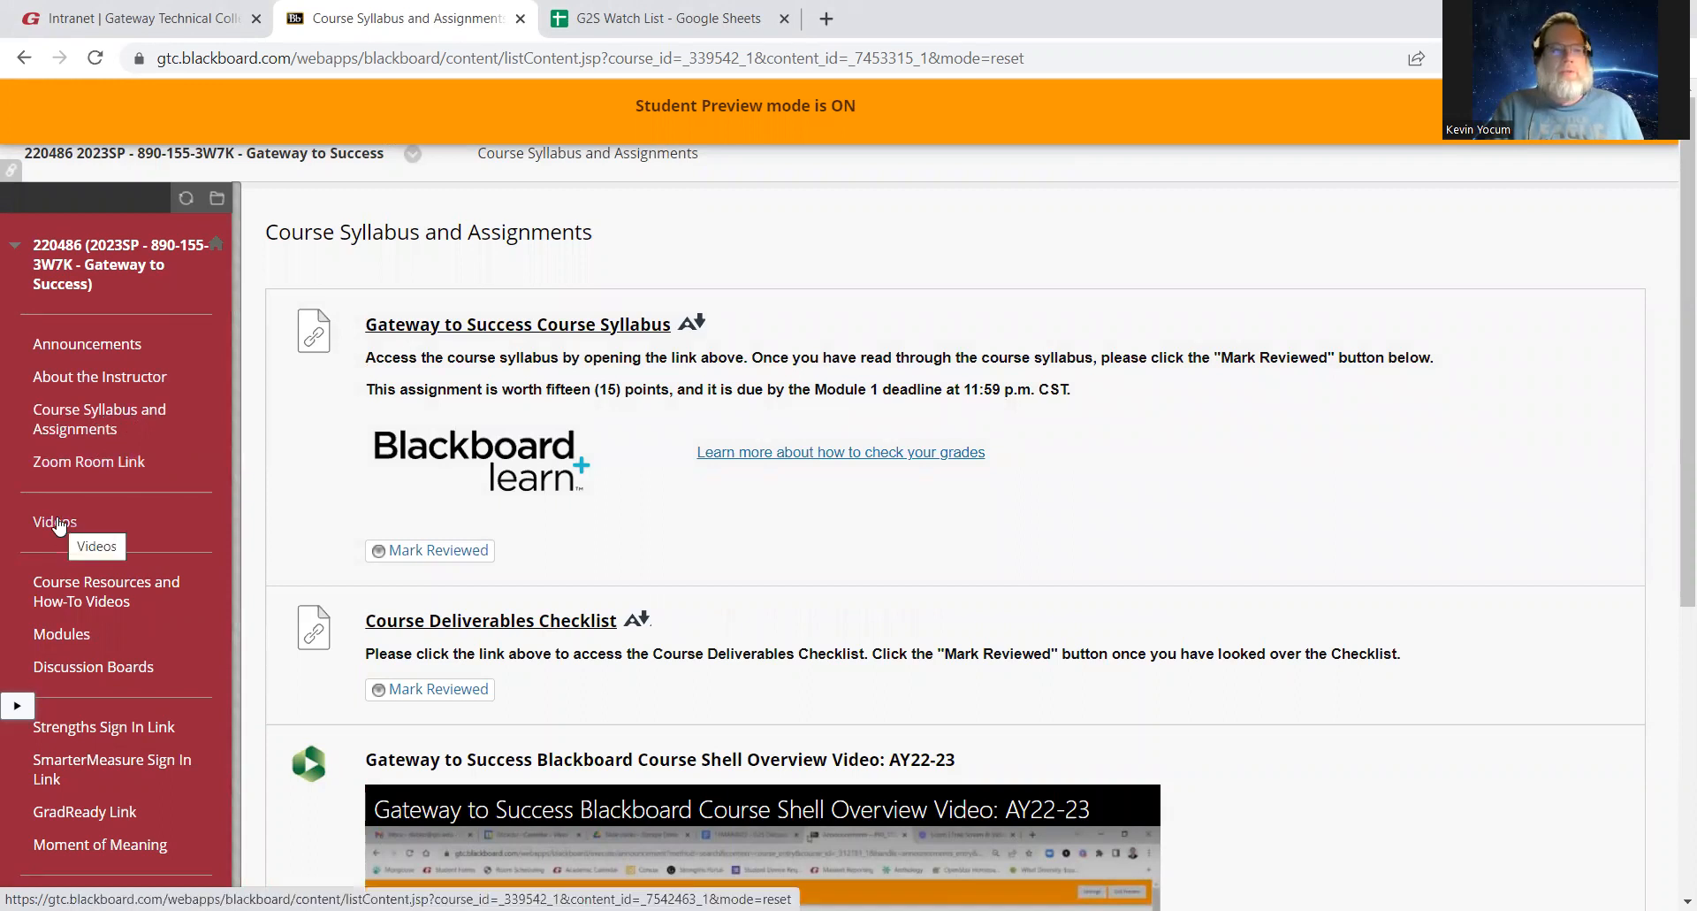
mouse_move(63, 529)
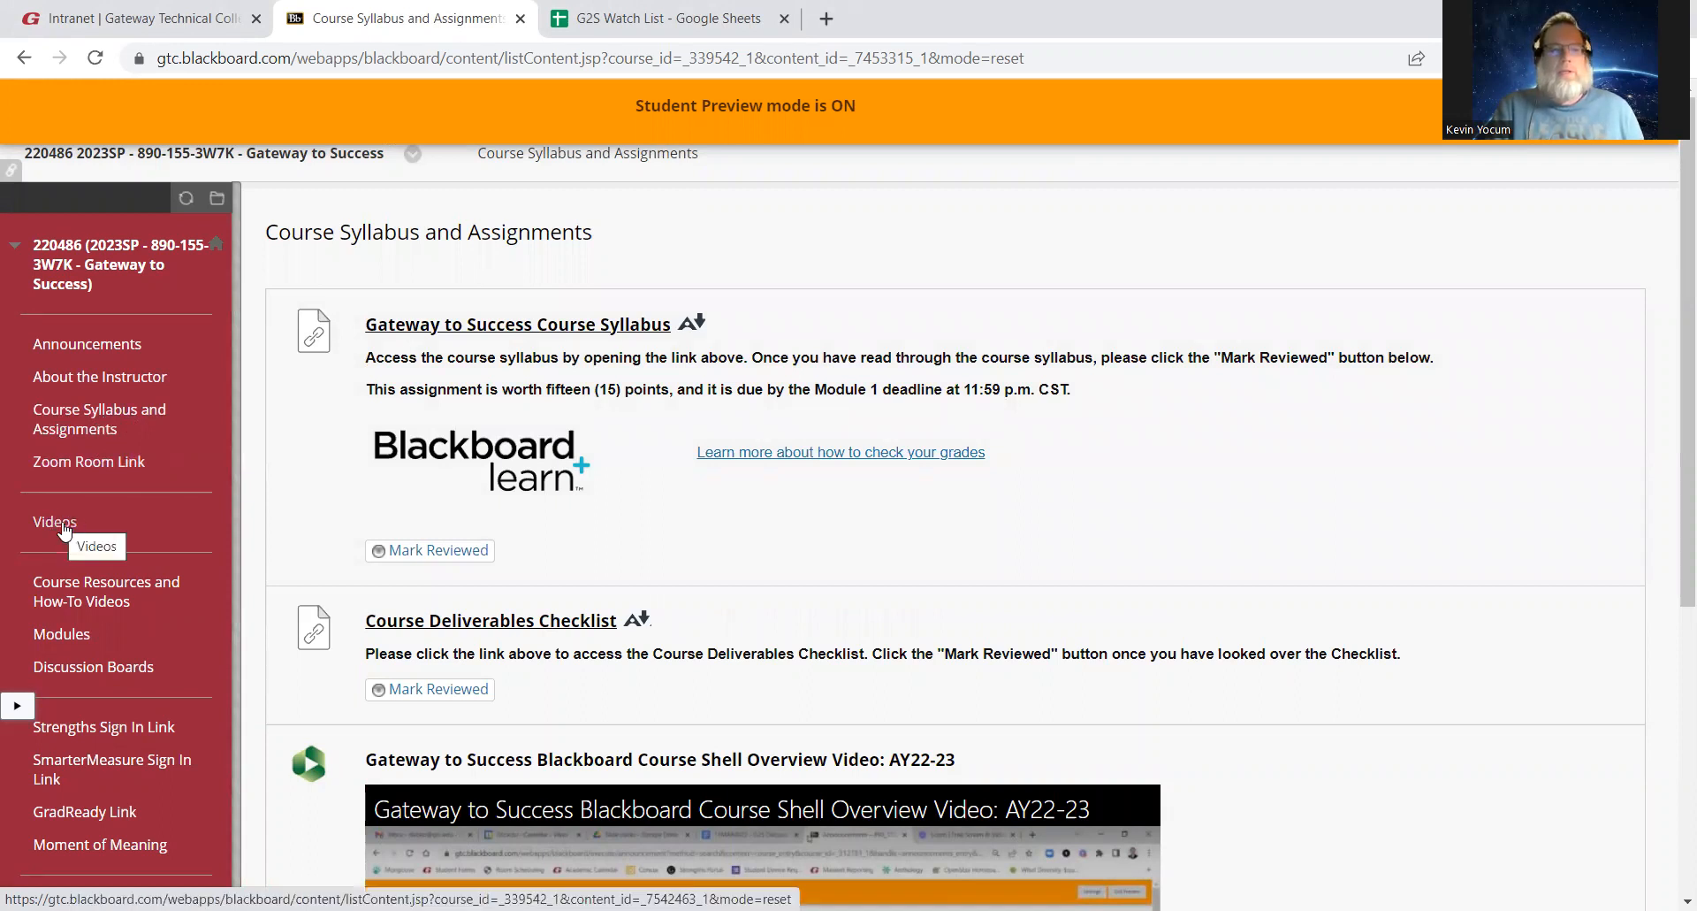
Visit the course Videos area, then return to the Course Syllabus and Assignments page
left_click(54, 521)
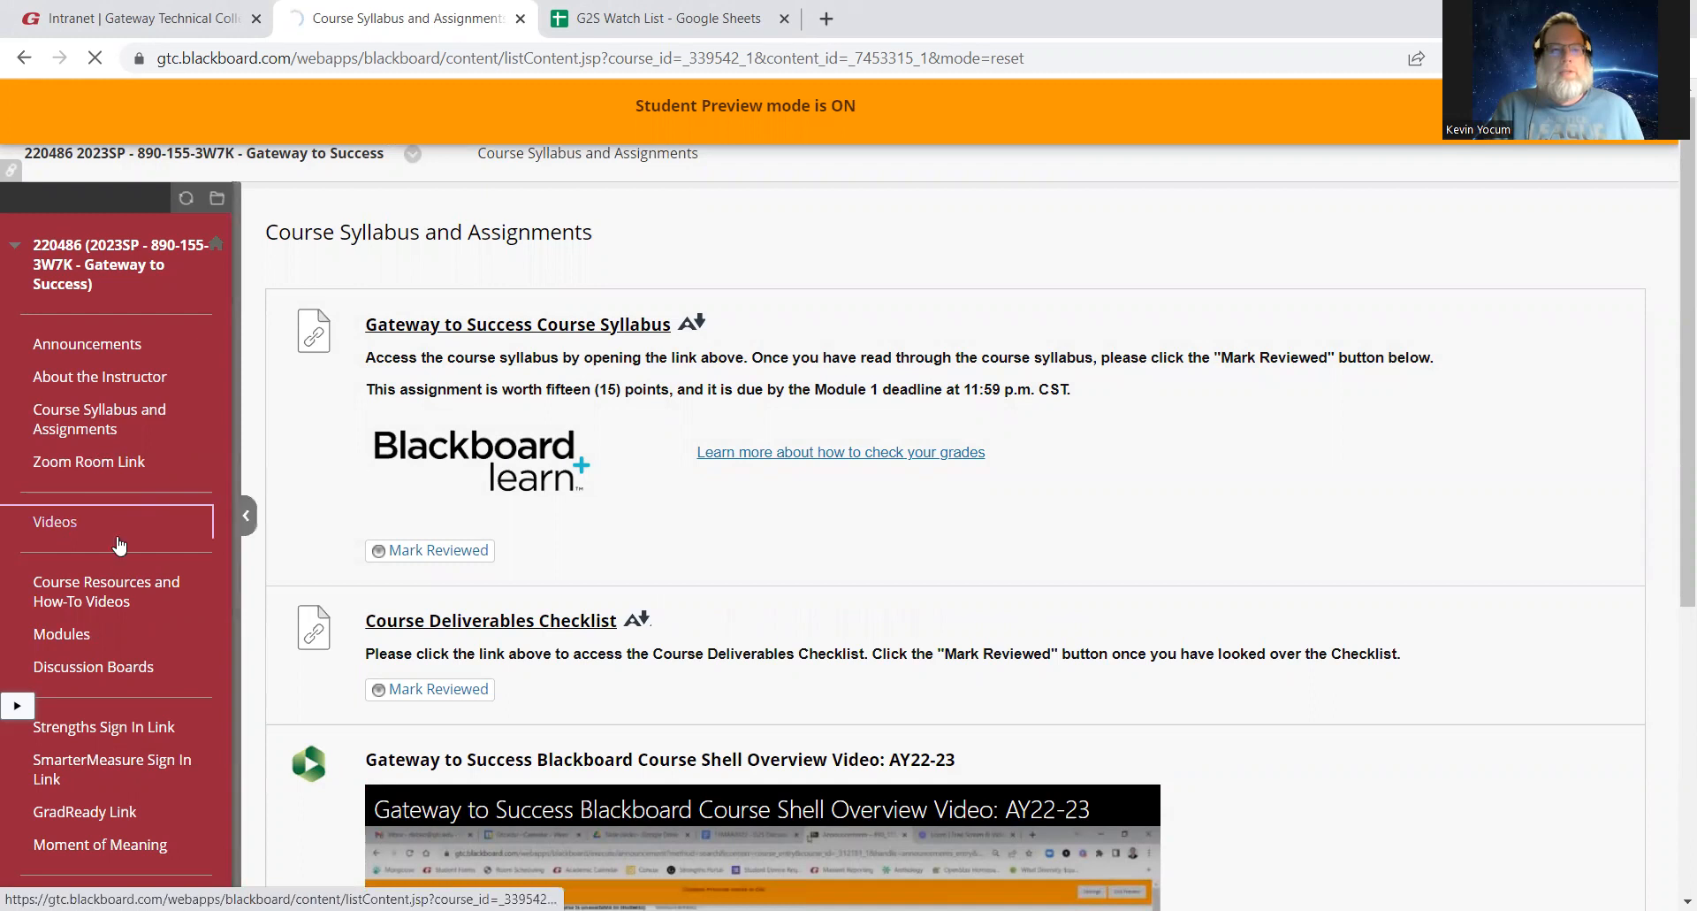
left_click(54, 521)
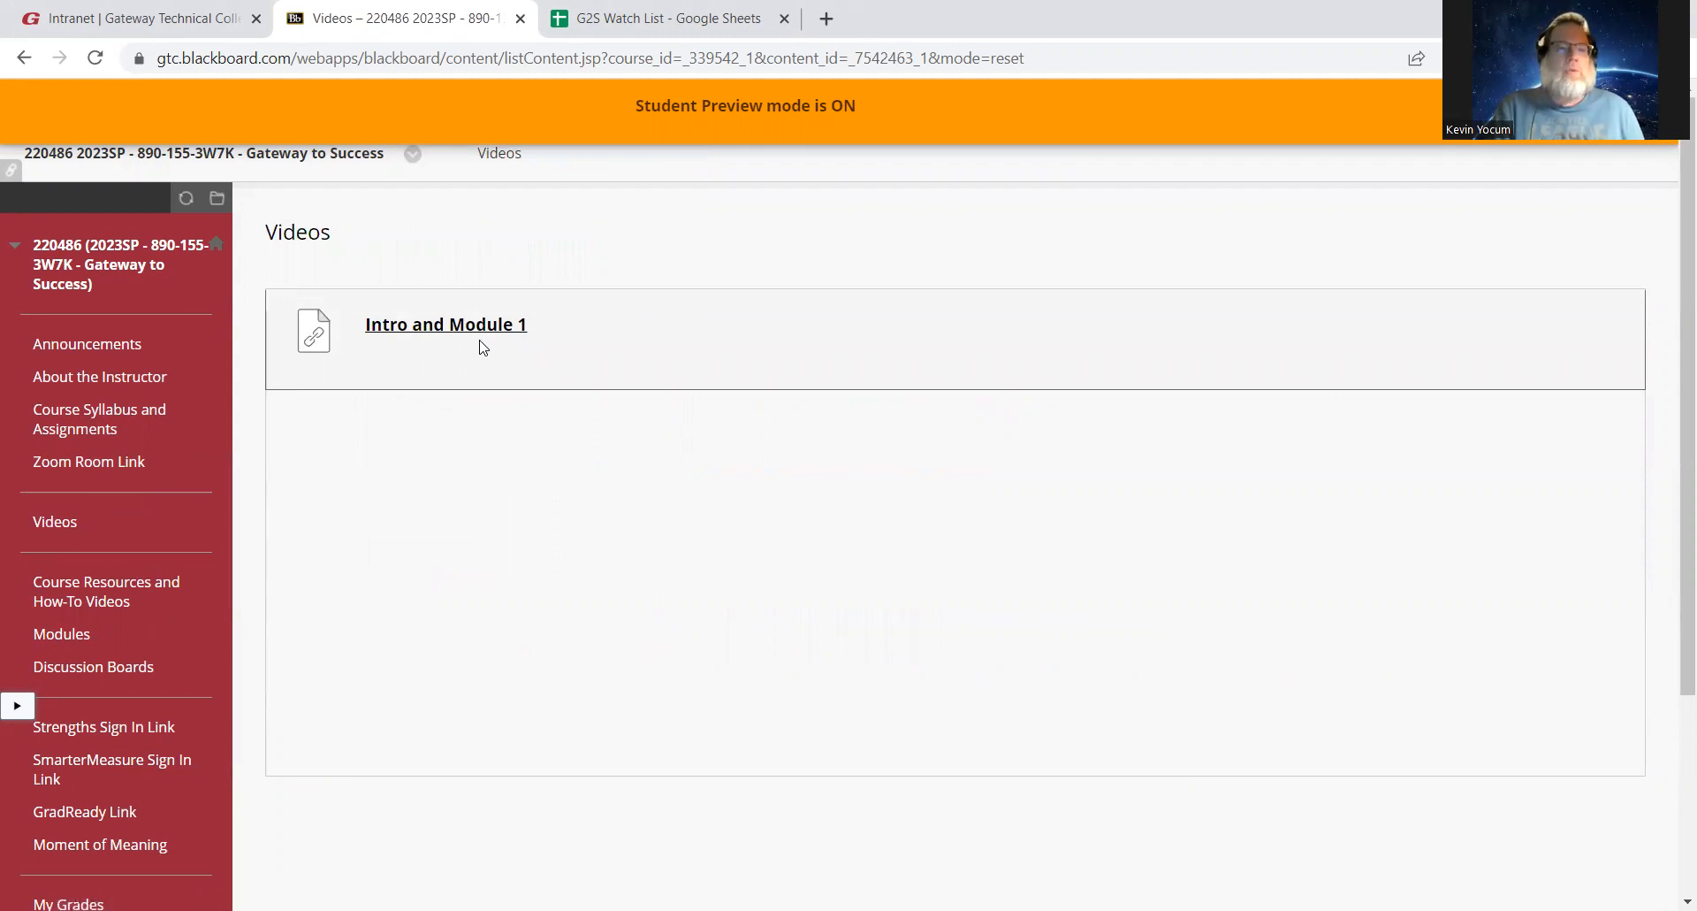
mouse_move(274, 626)
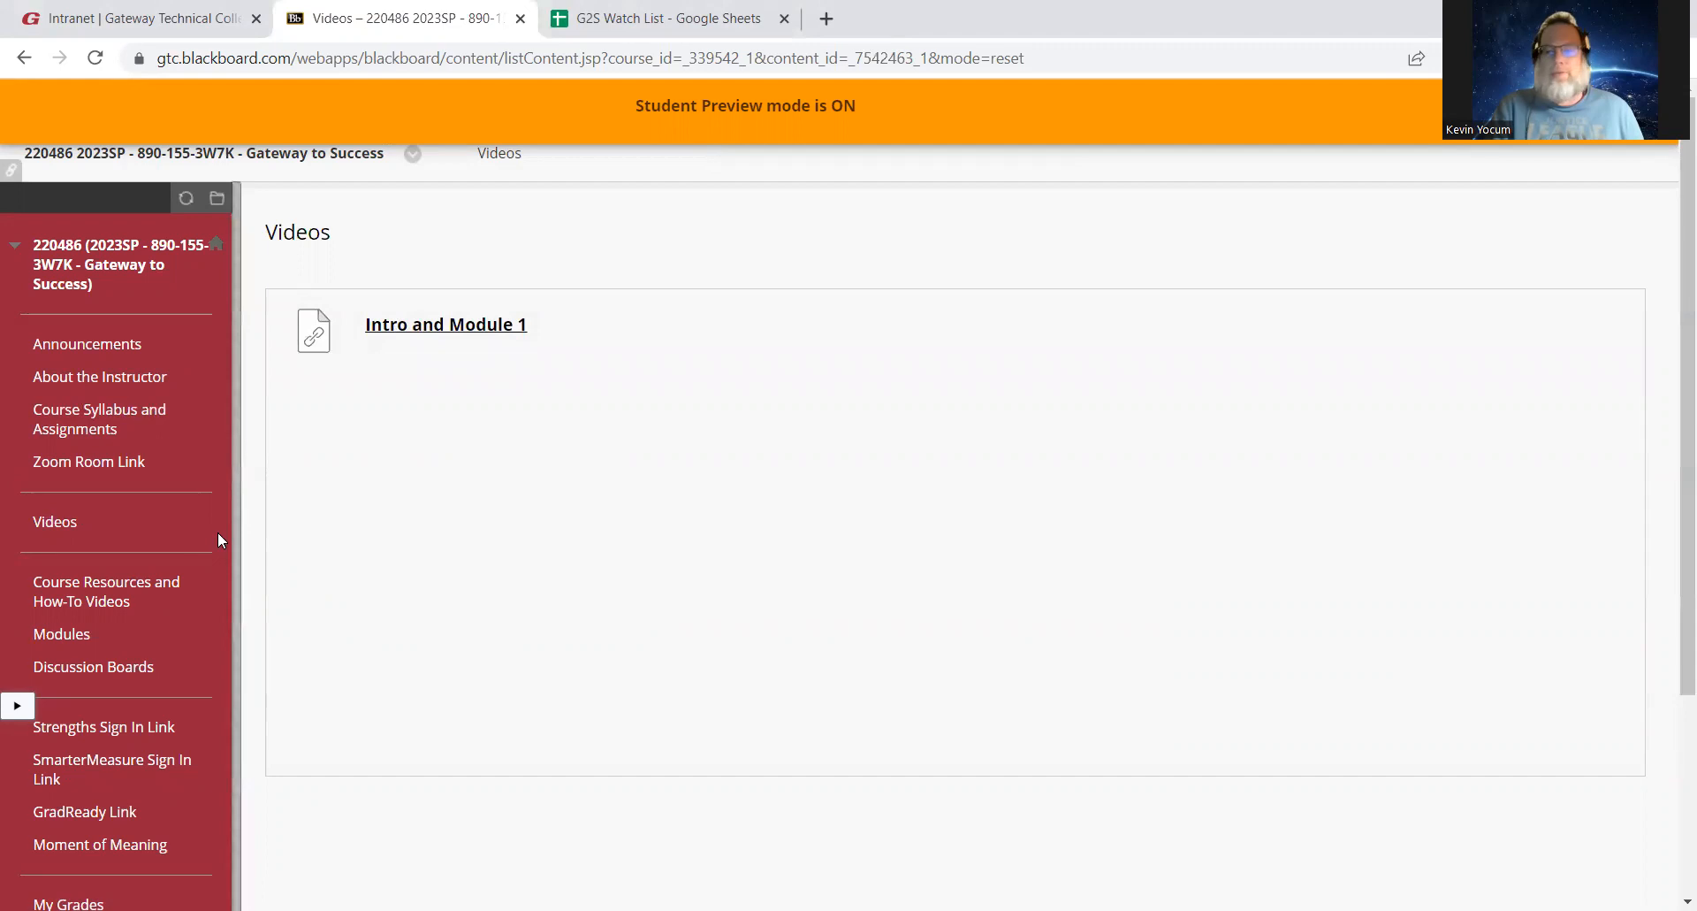
mouse_move(526, 541)
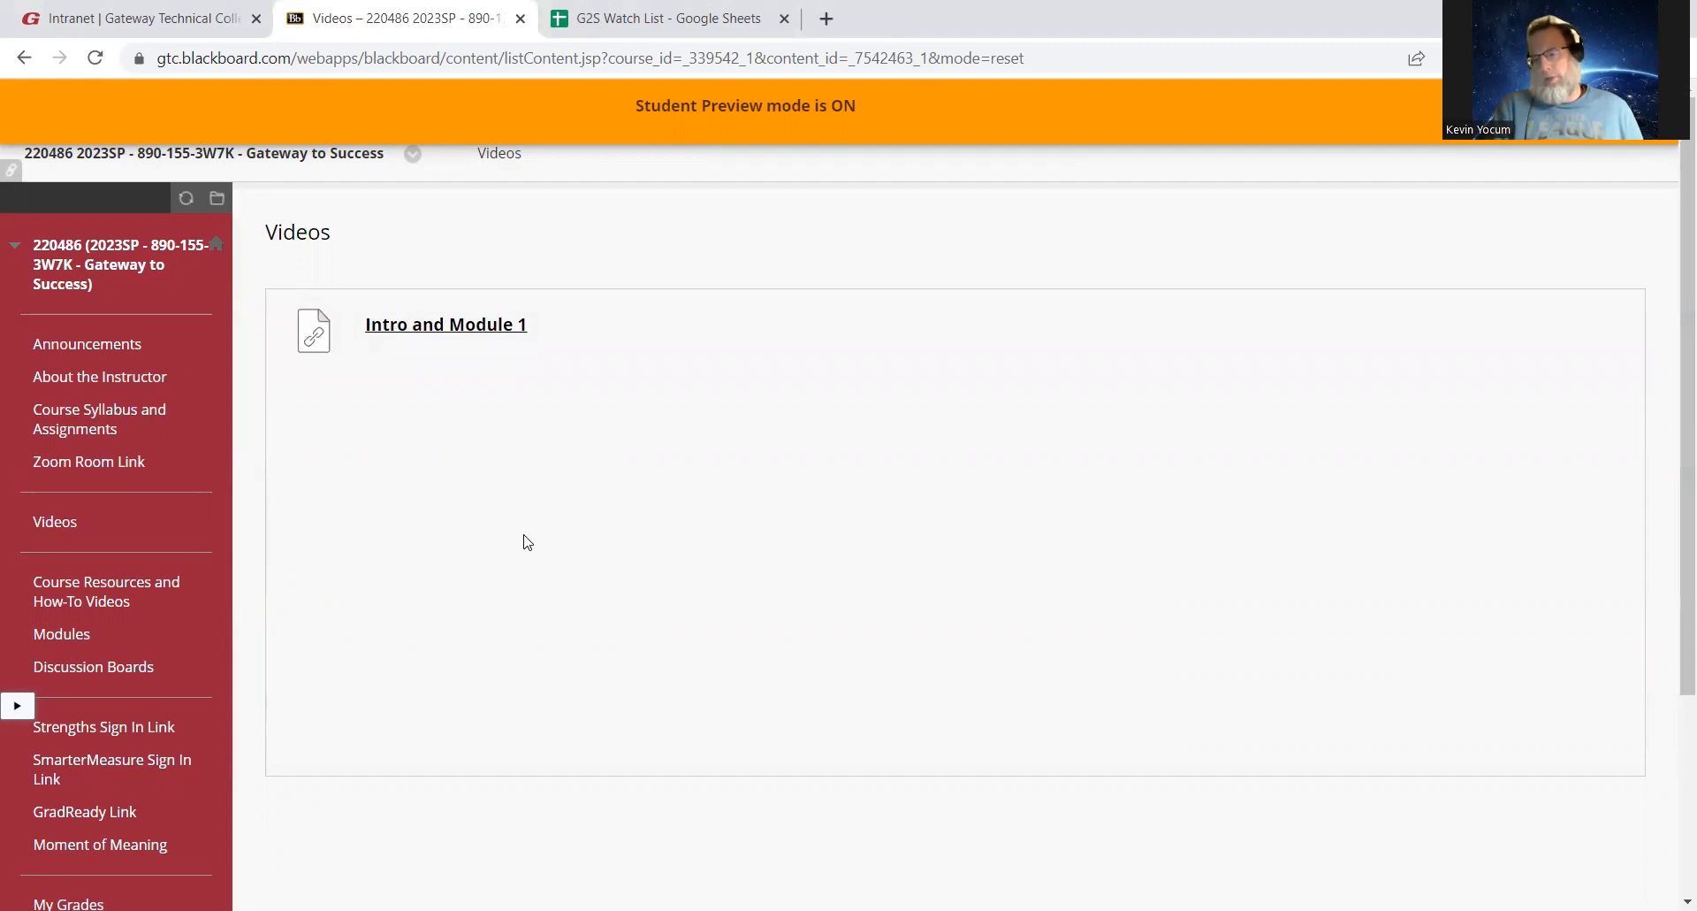
mouse_move(526, 502)
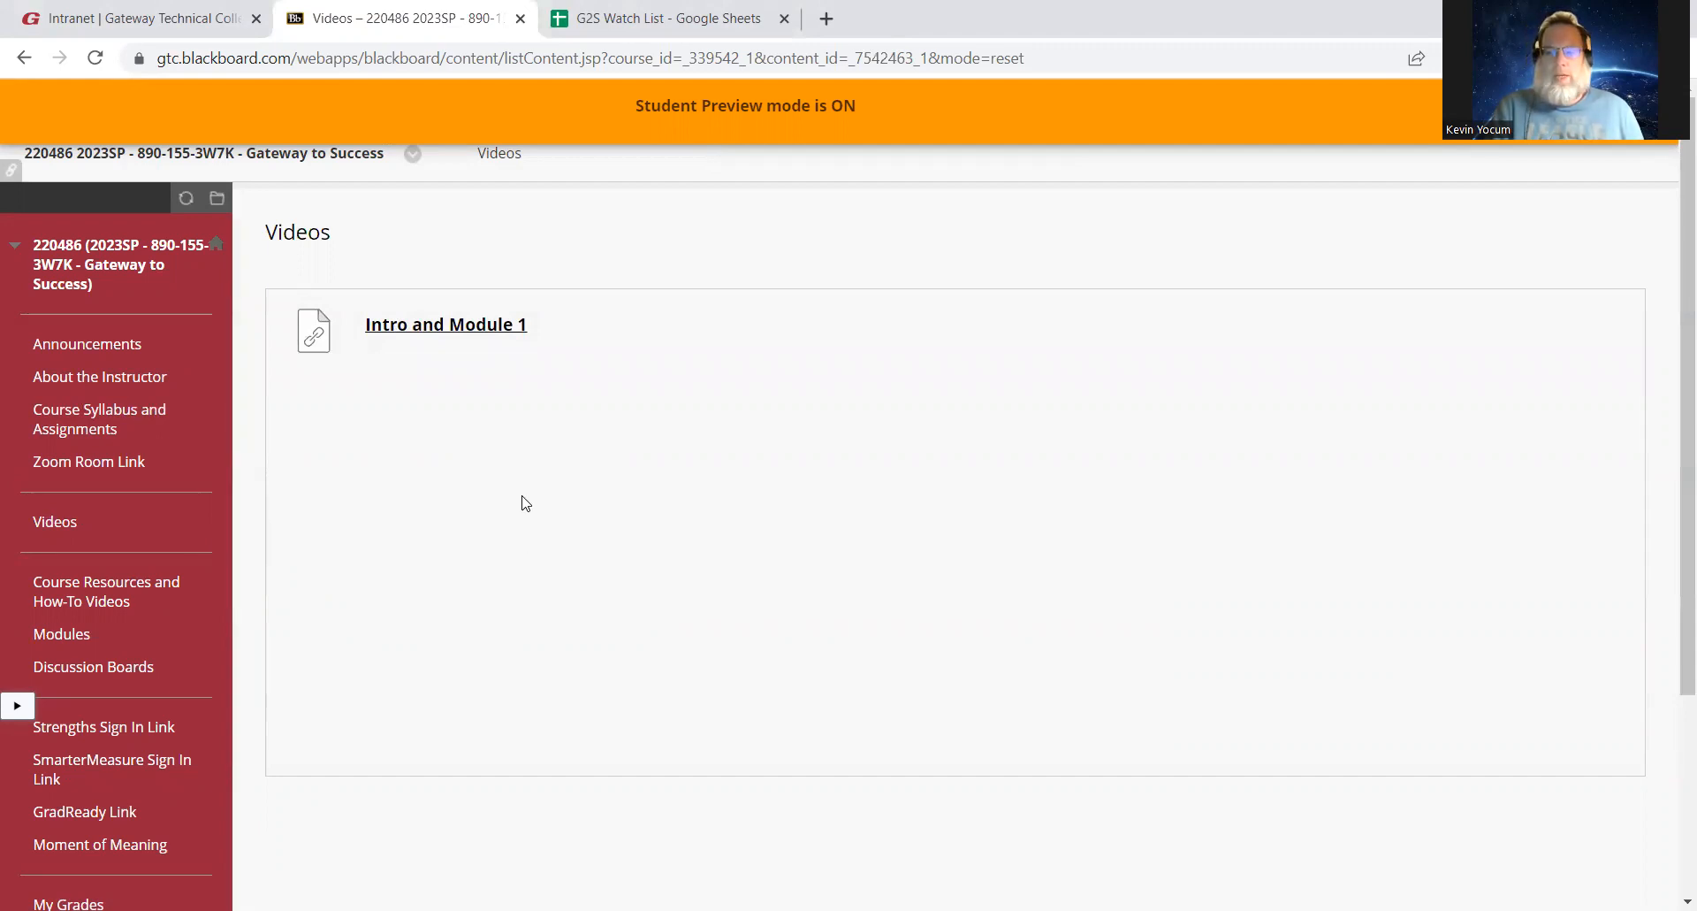
mouse_move(651, 449)
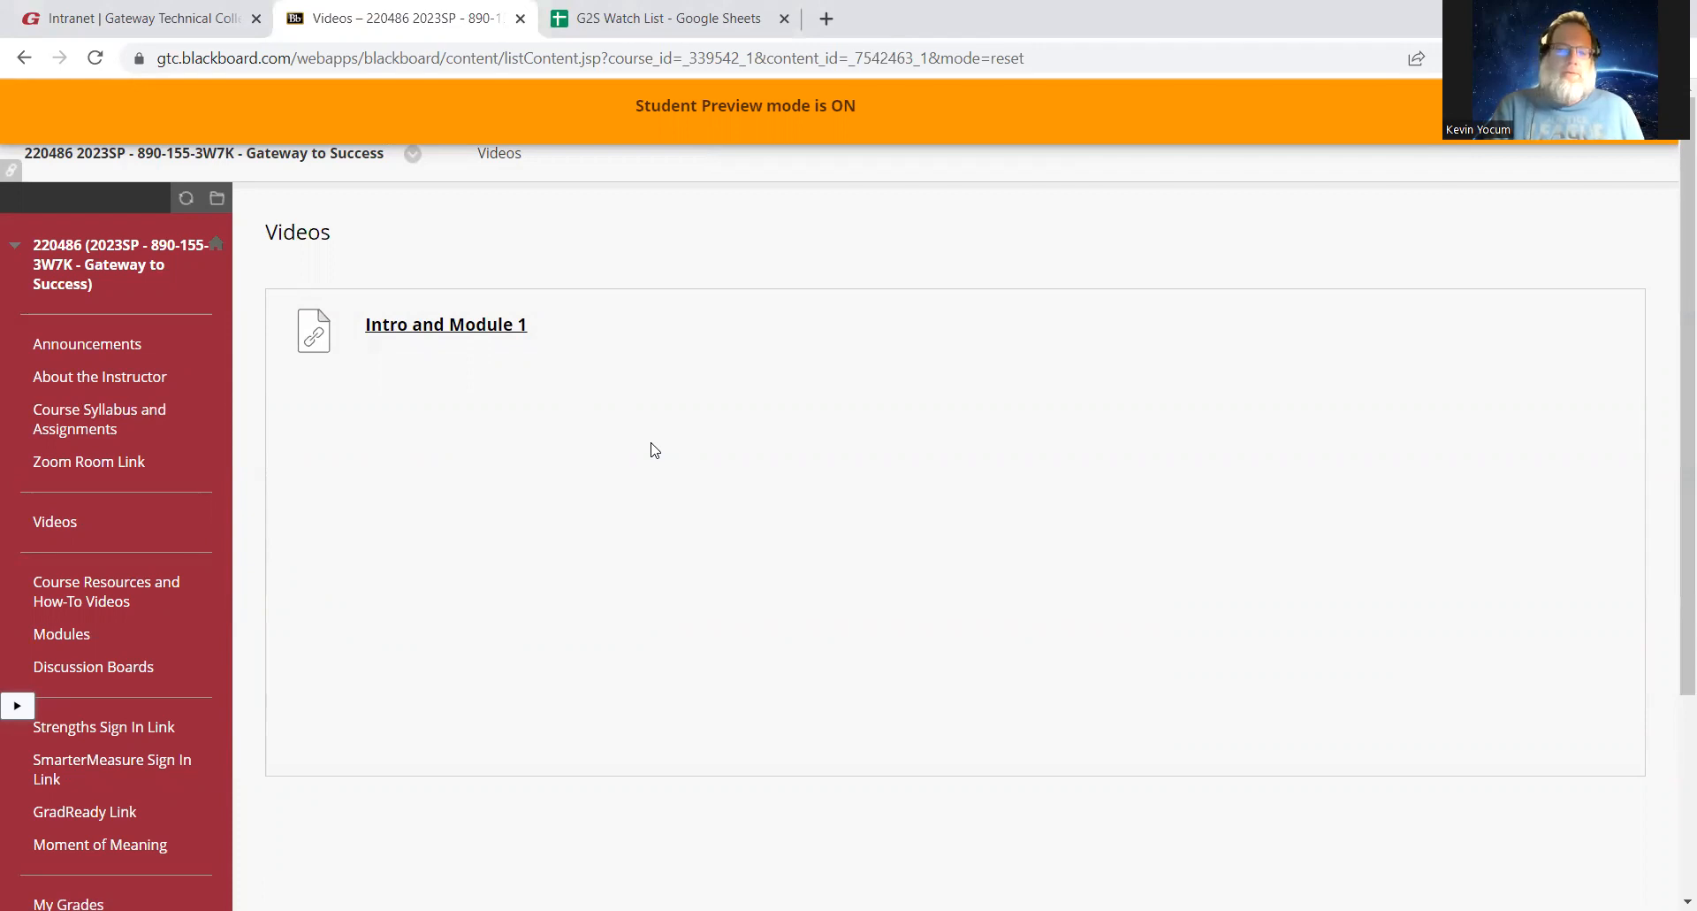
mouse_move(246, 602)
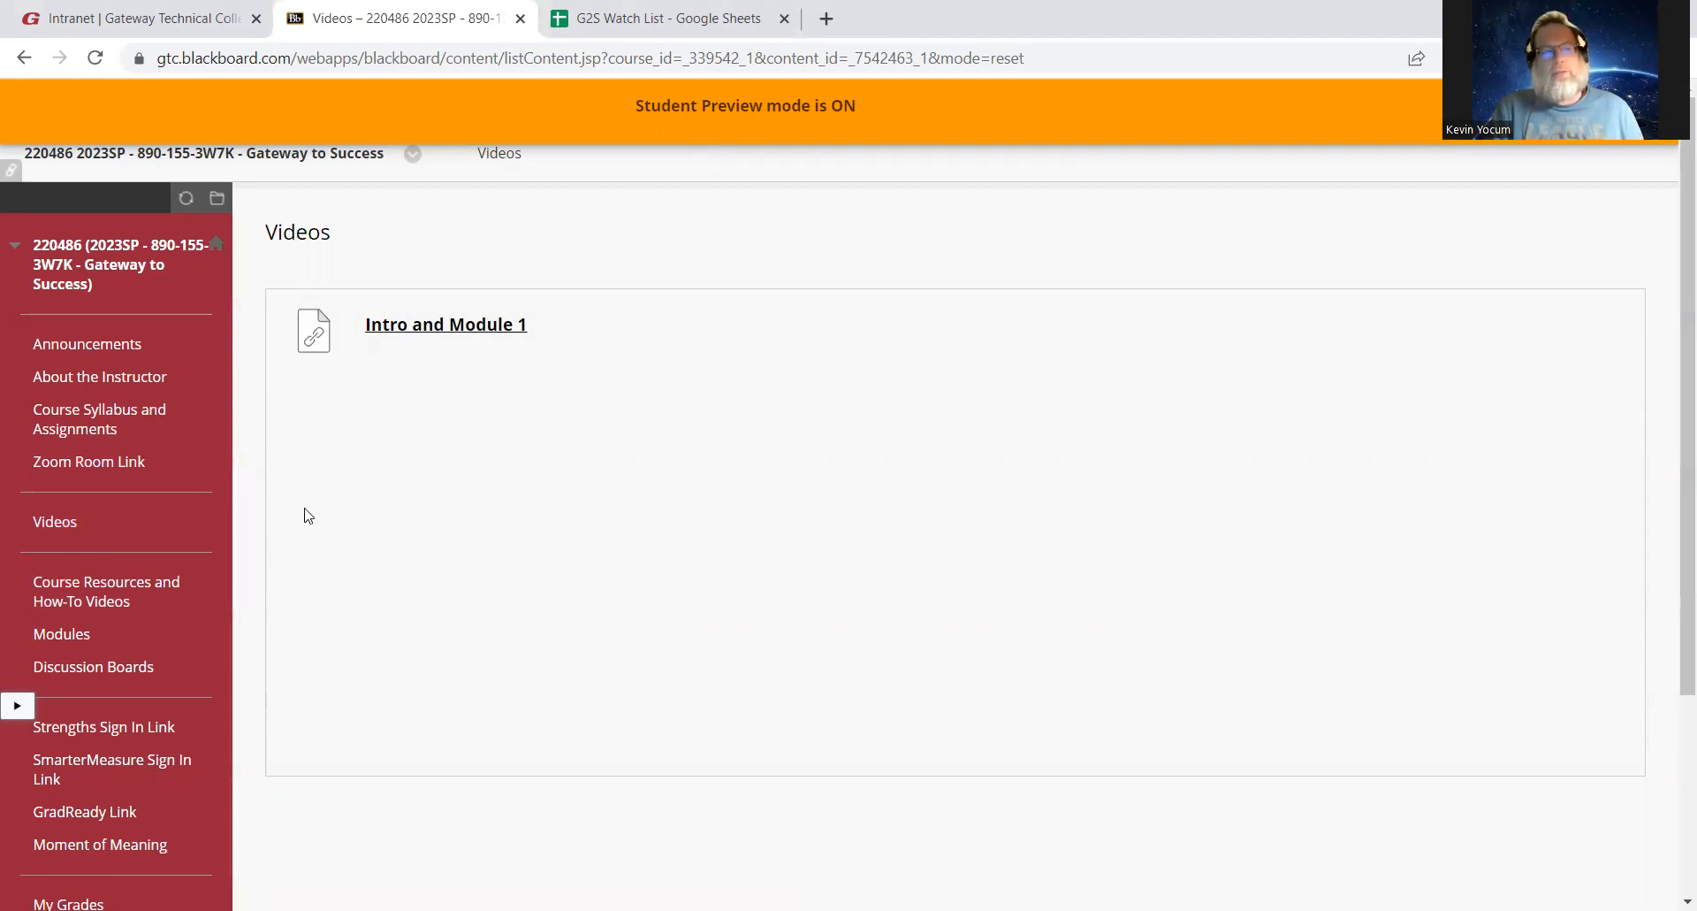
mouse_move(267, 466)
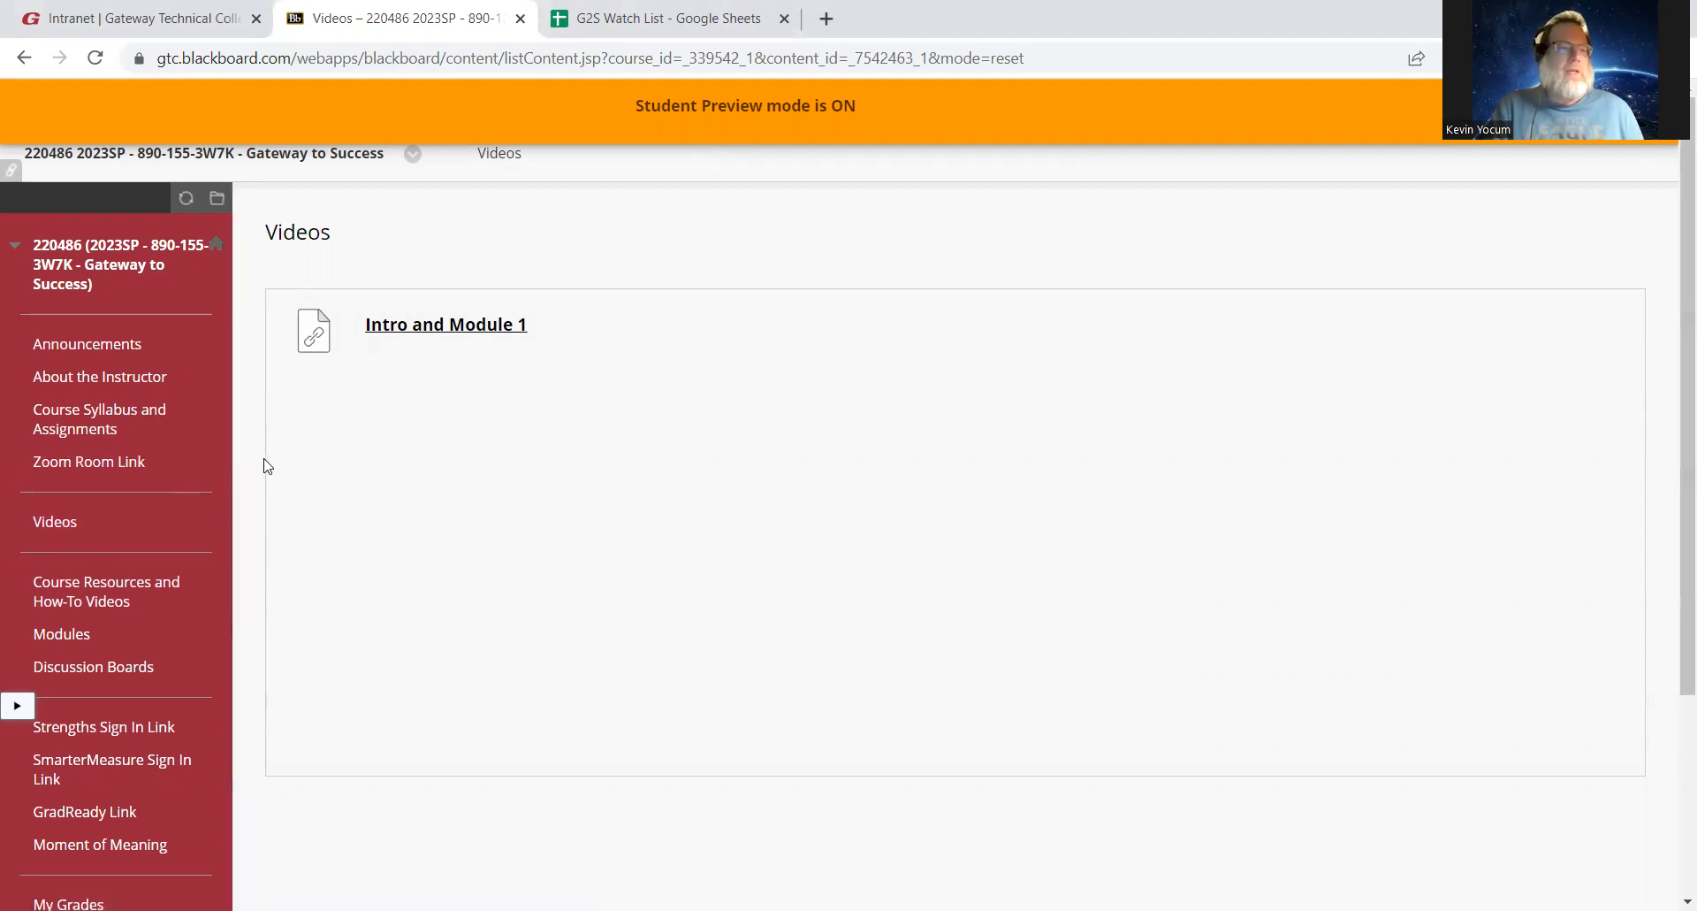
mouse_move(250, 480)
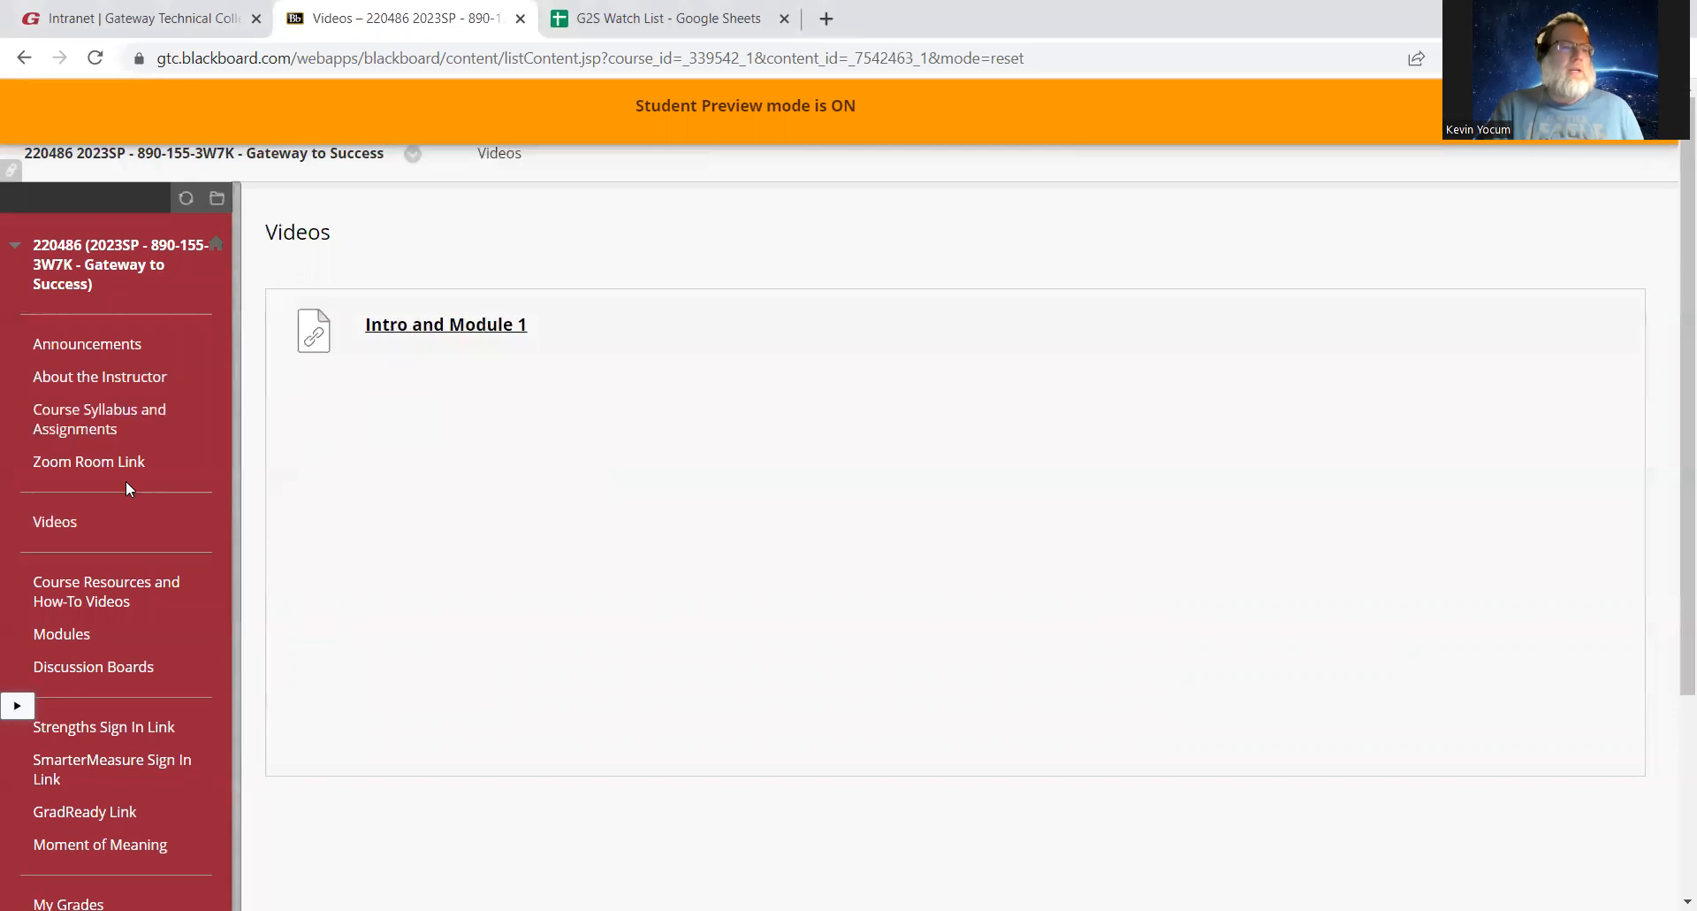
mouse_move(98, 418)
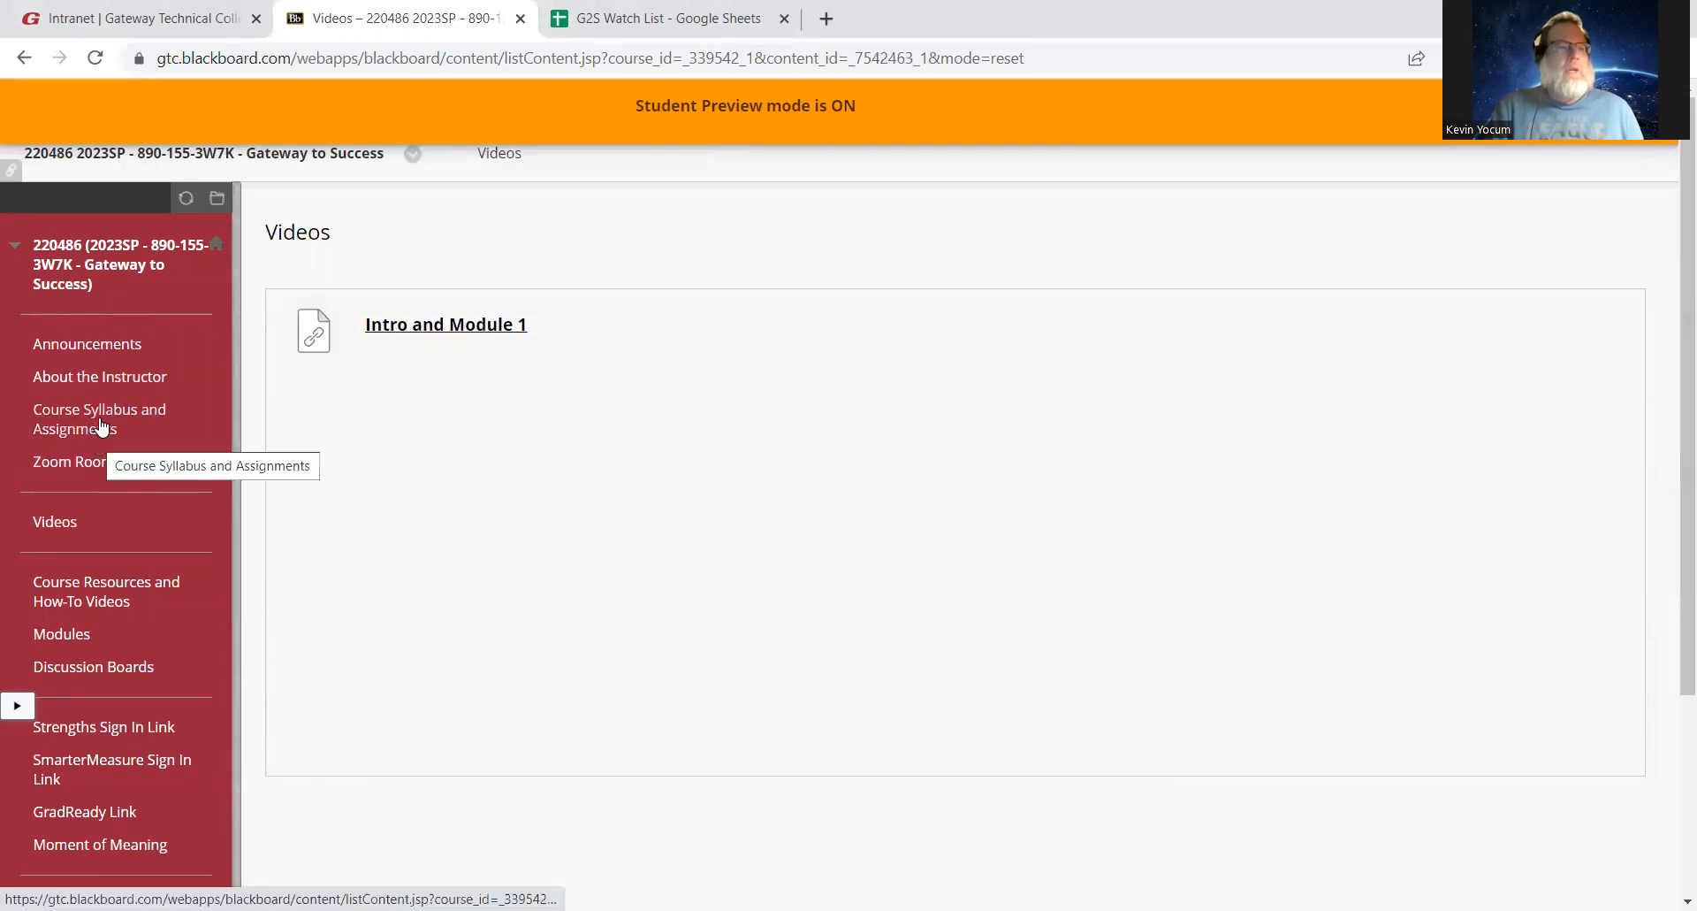
left_click(98, 418)
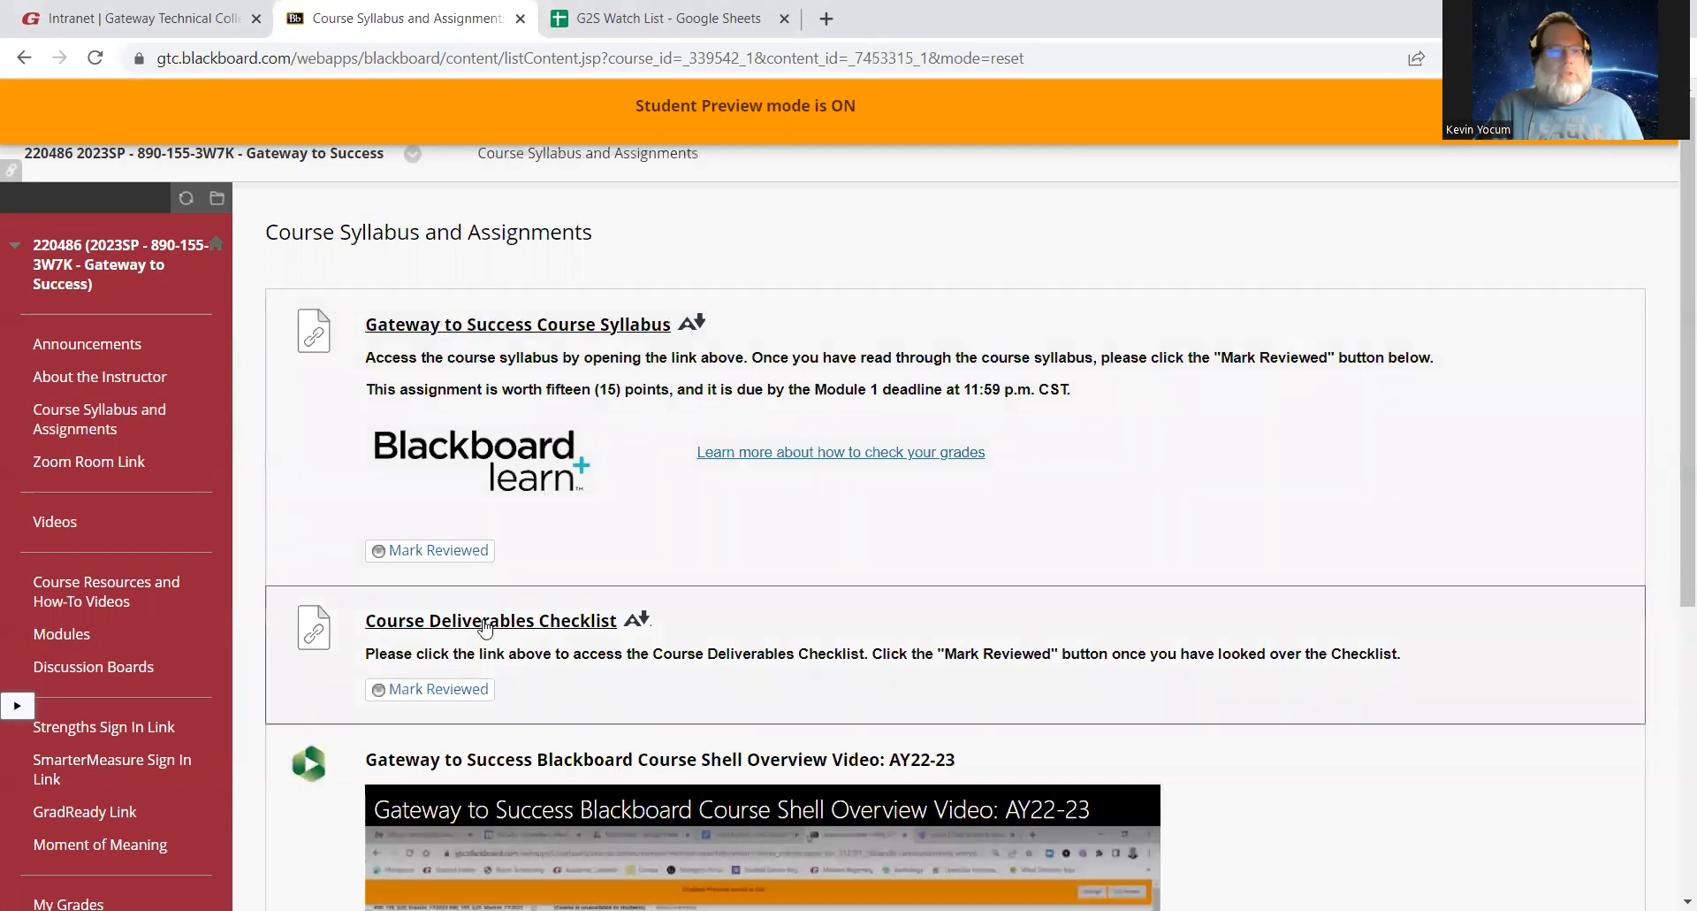
mouse_move(489, 620)
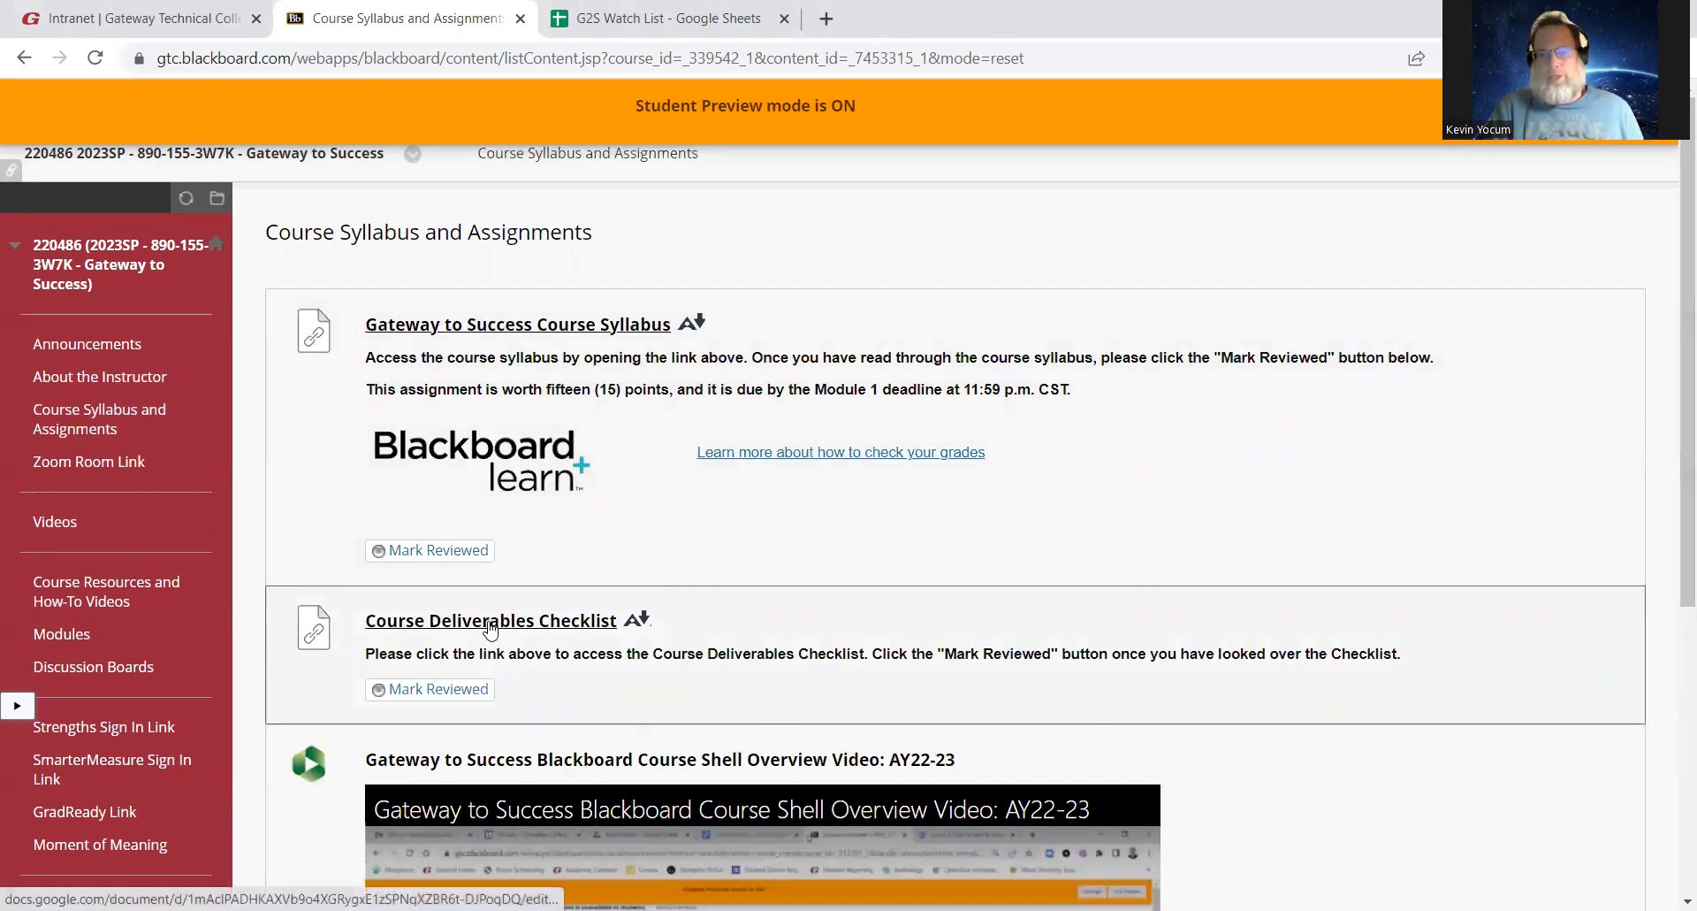
Open the Course Deliverables Checklist Google Doc and scroll to the Module 2 section
left_click(489, 619)
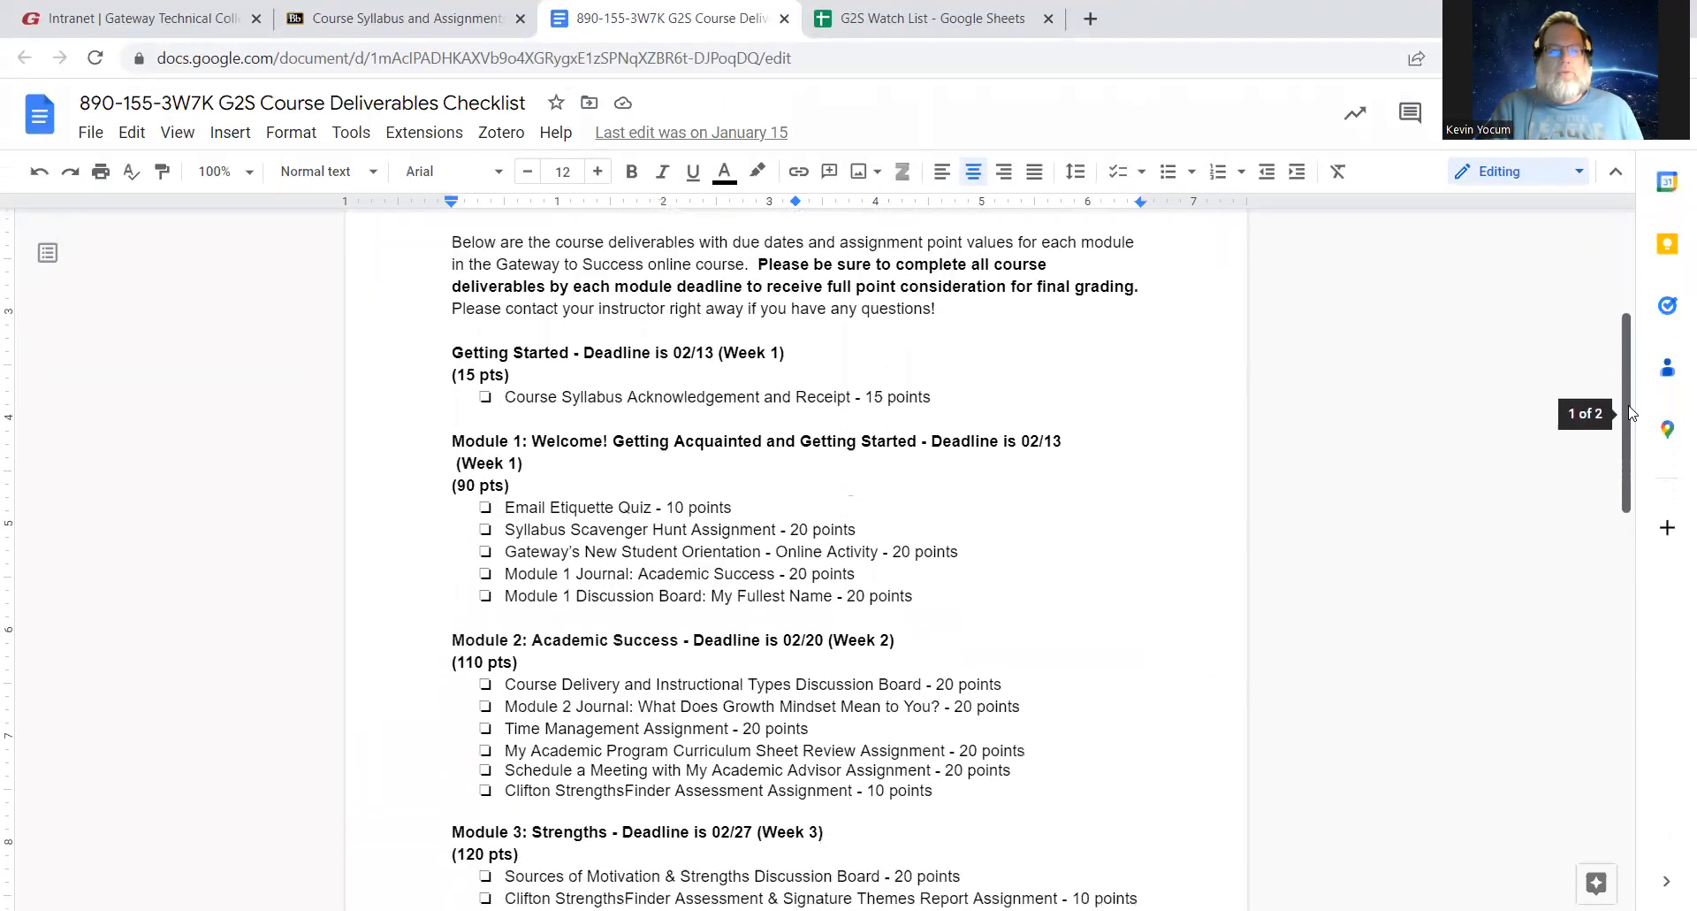
scroll("down", 3)
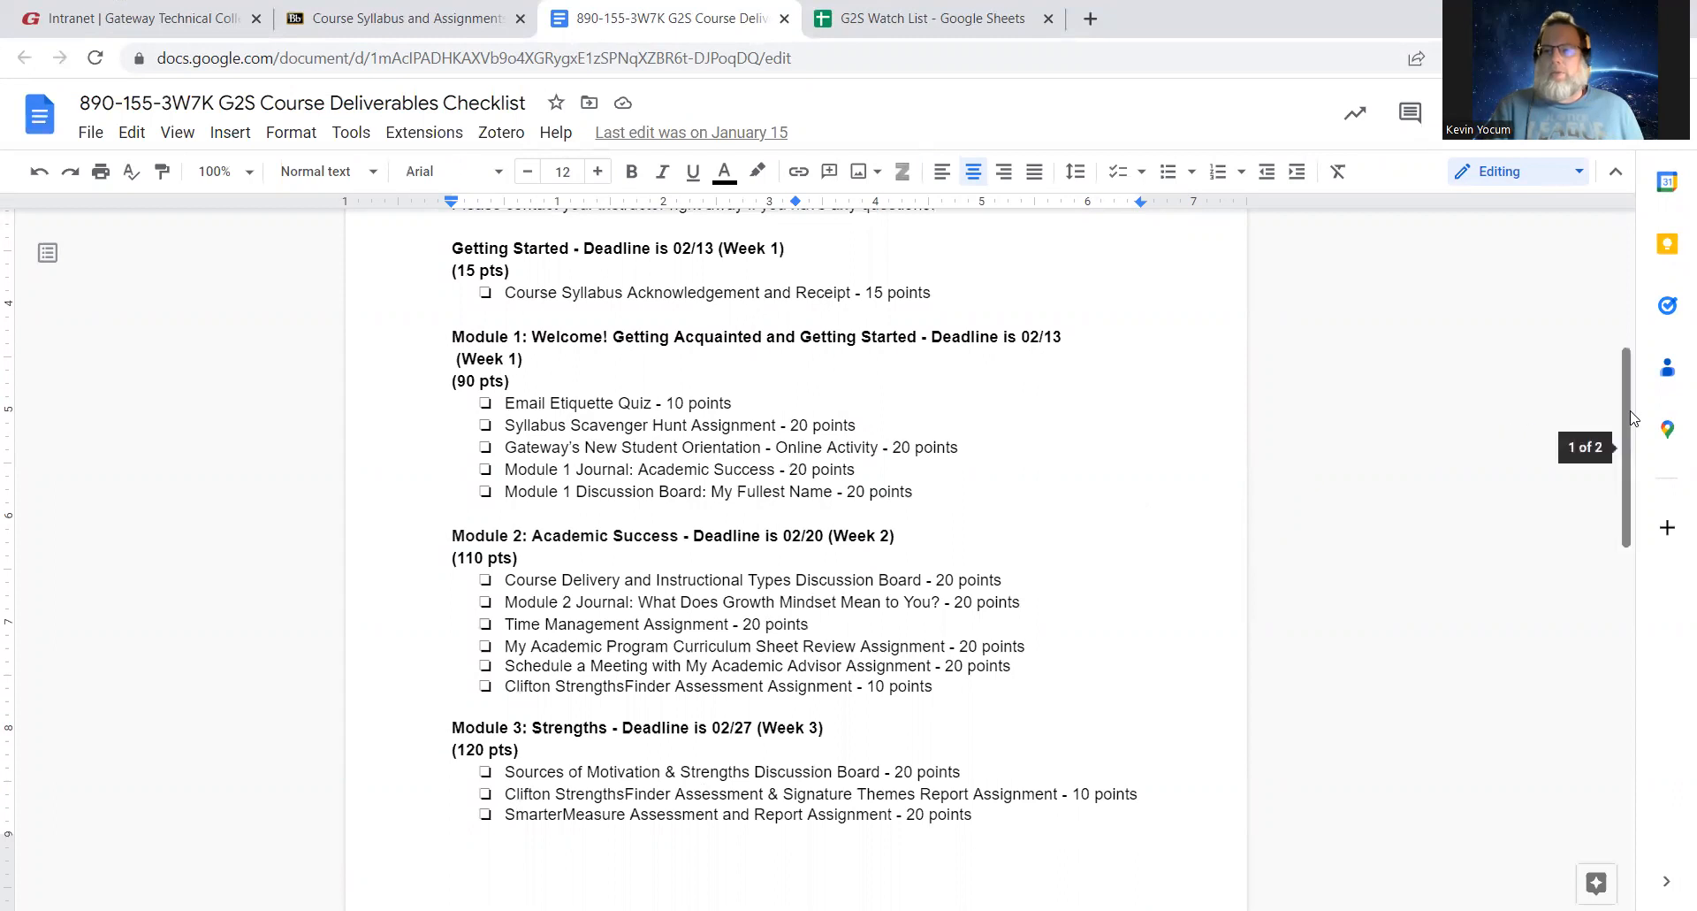
scroll("down", 3)
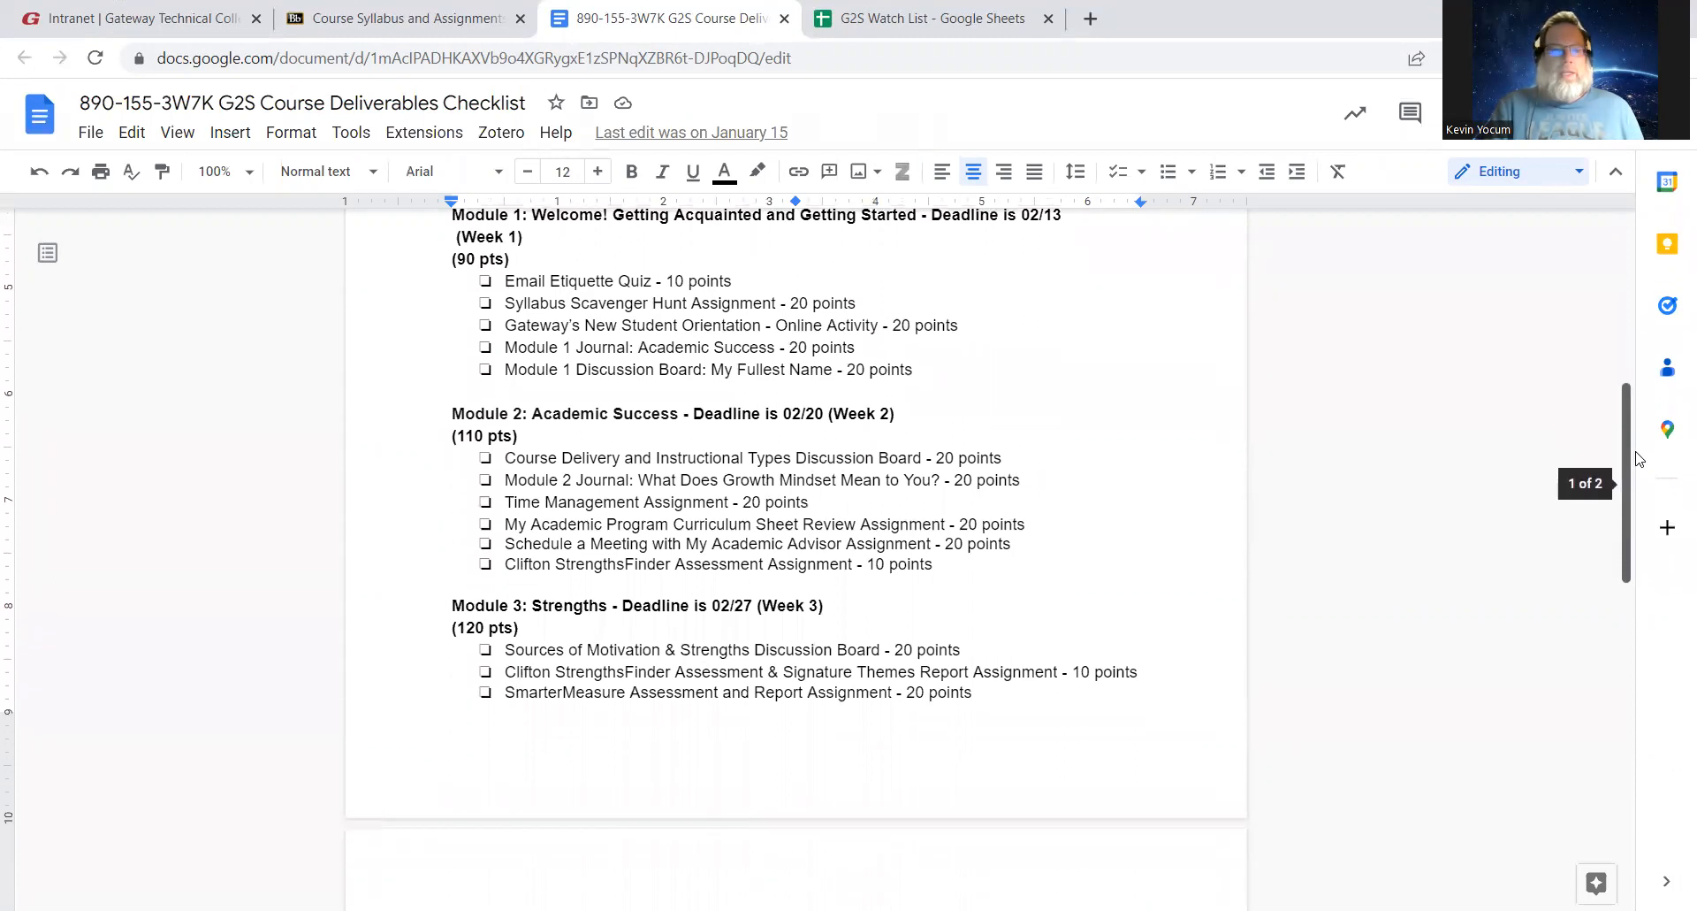
scroll("down", 3)
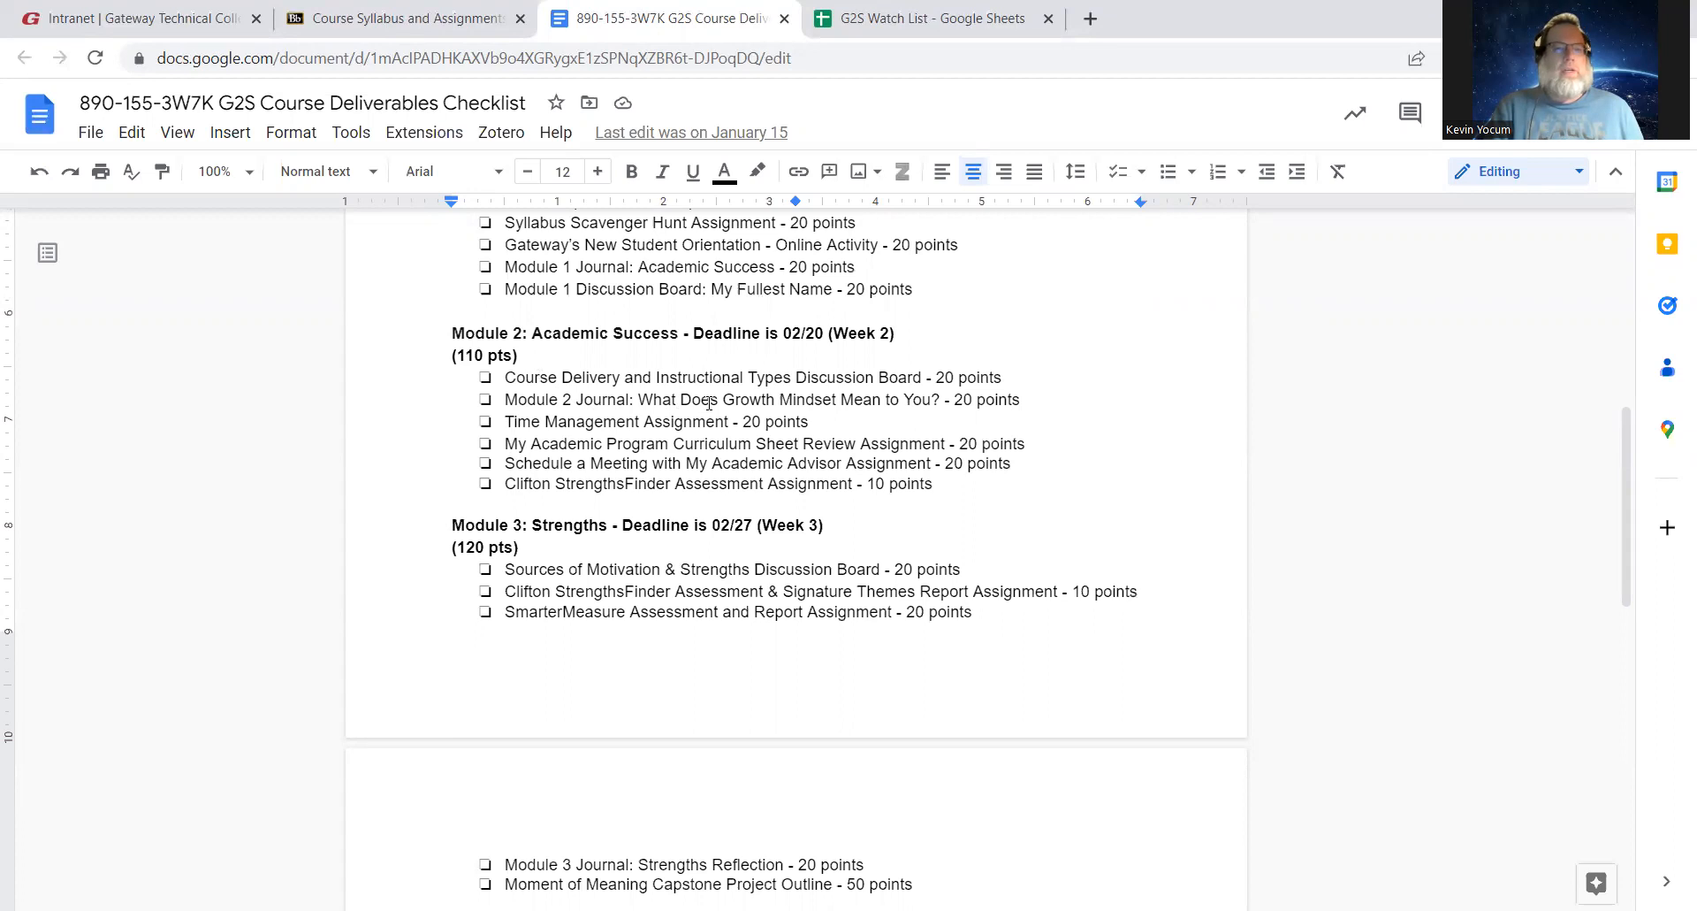
Return to Blackboard and show the Modules page's Module 1, 2 and 3 folders
left_click(400, 18)
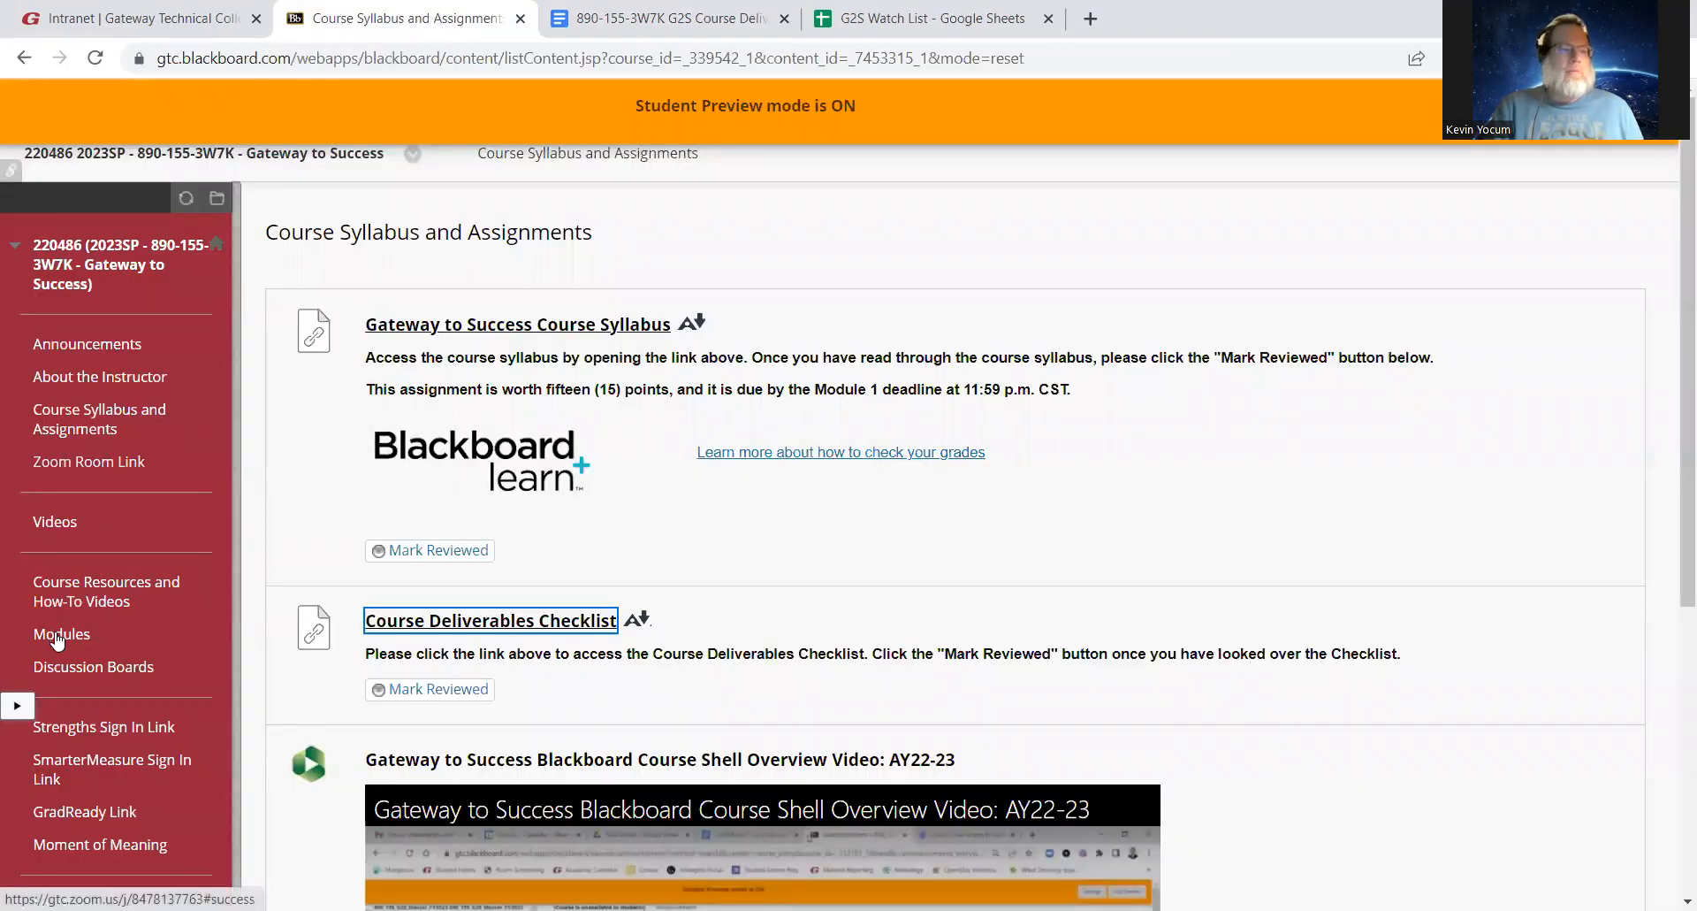
left_click(62, 633)
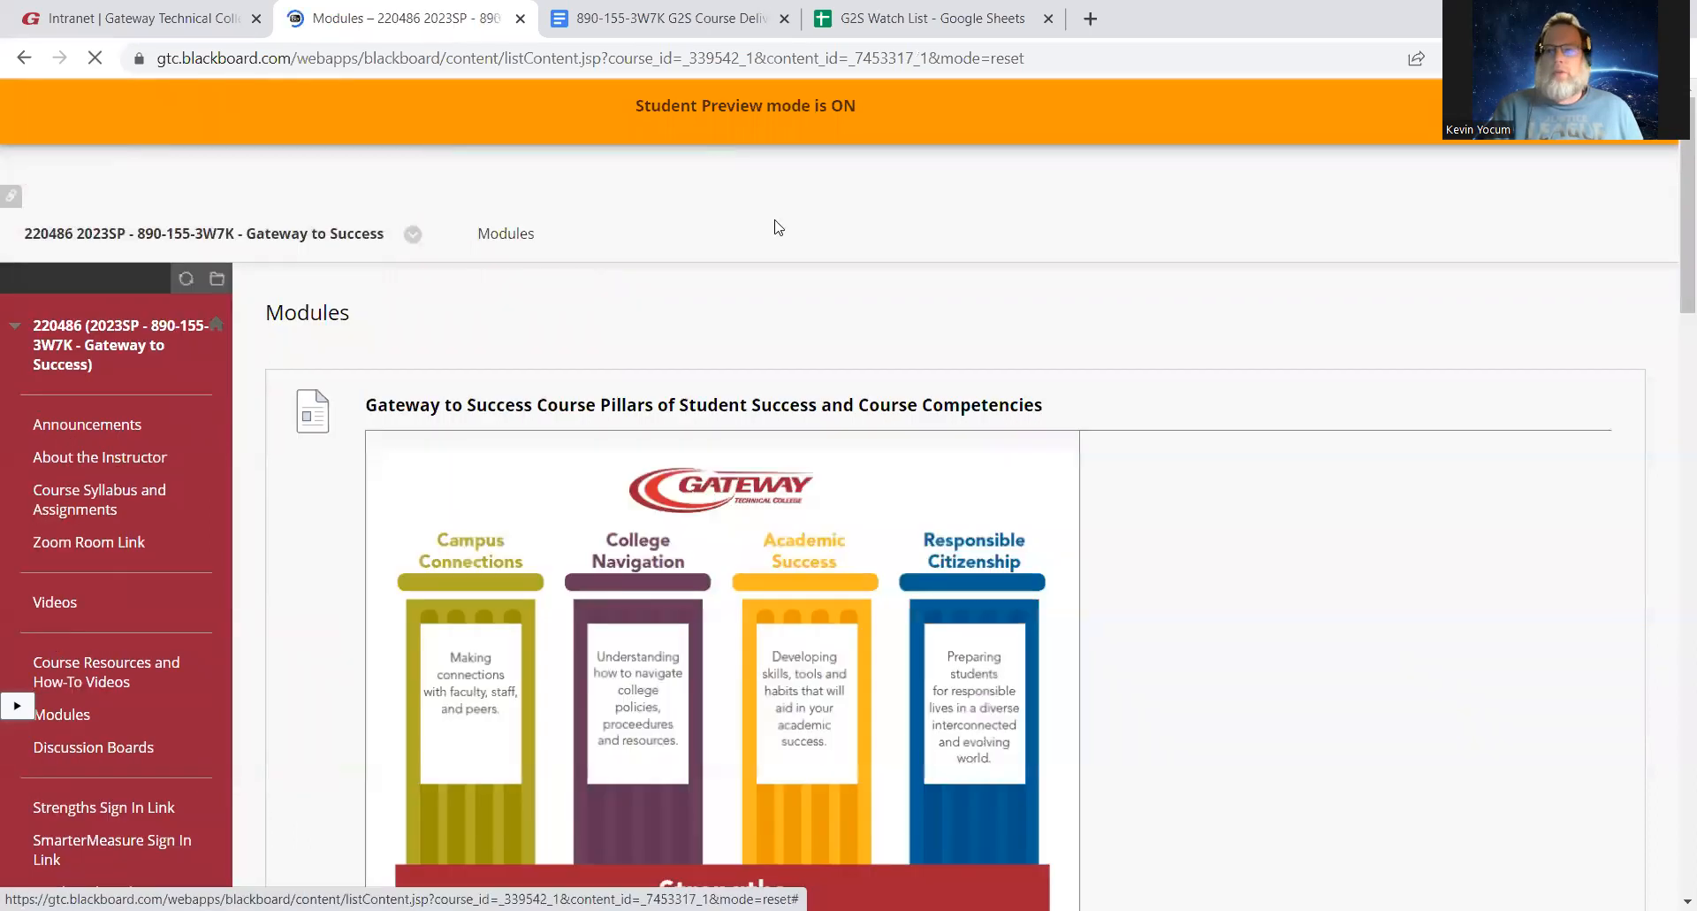
scroll("down", 3)
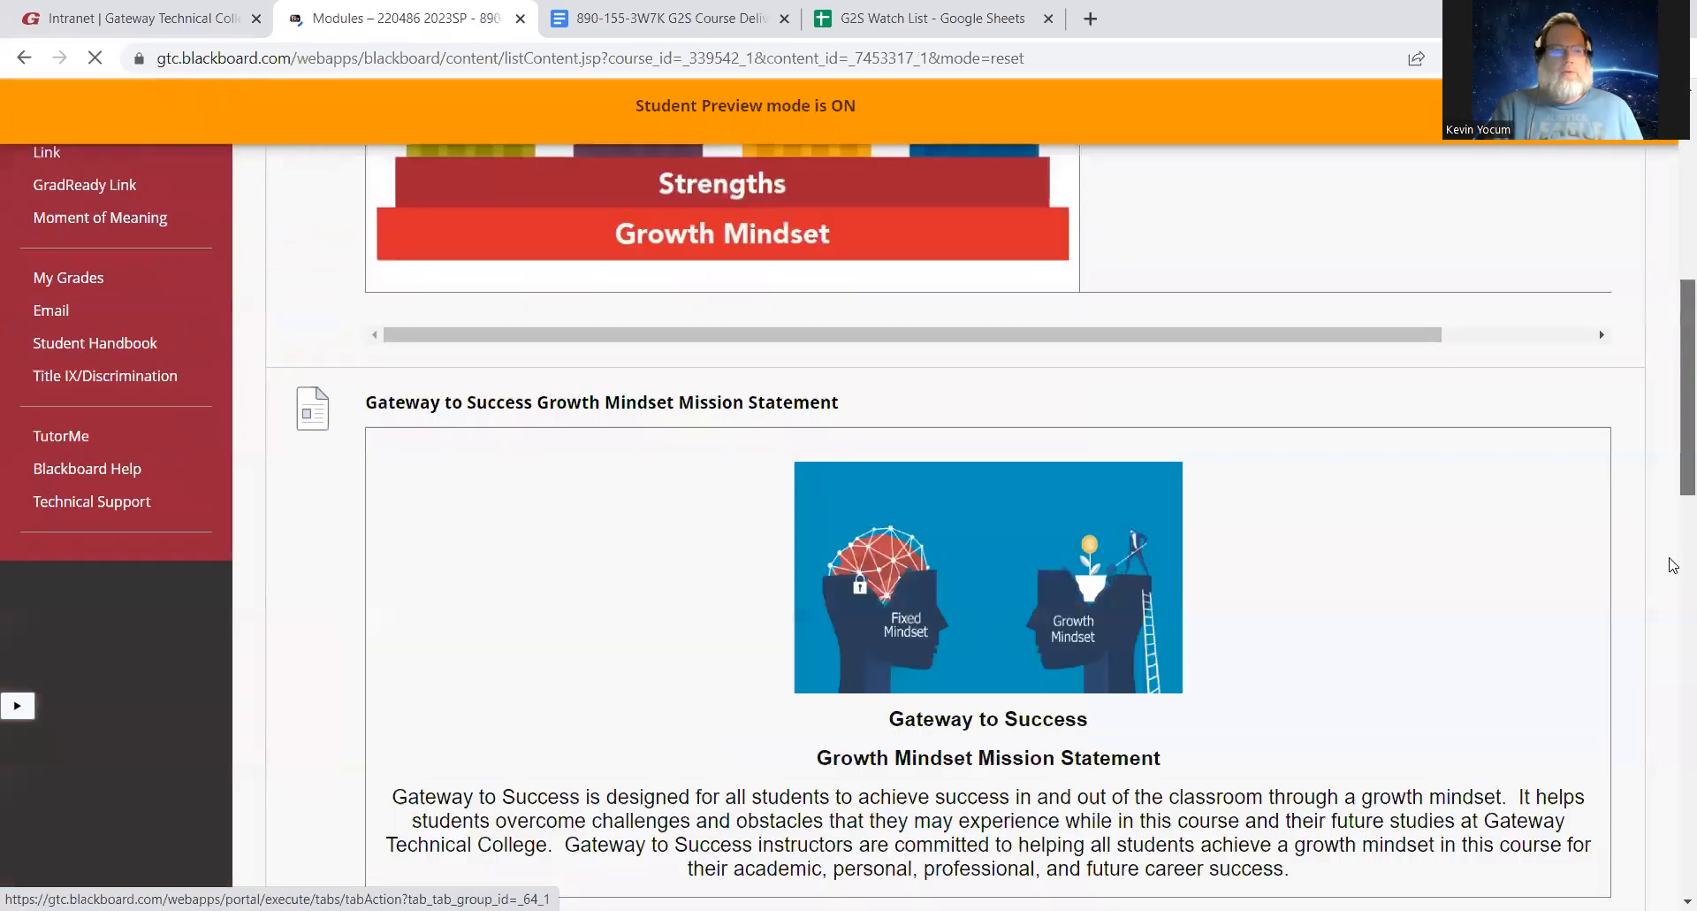
scroll("down", 3)
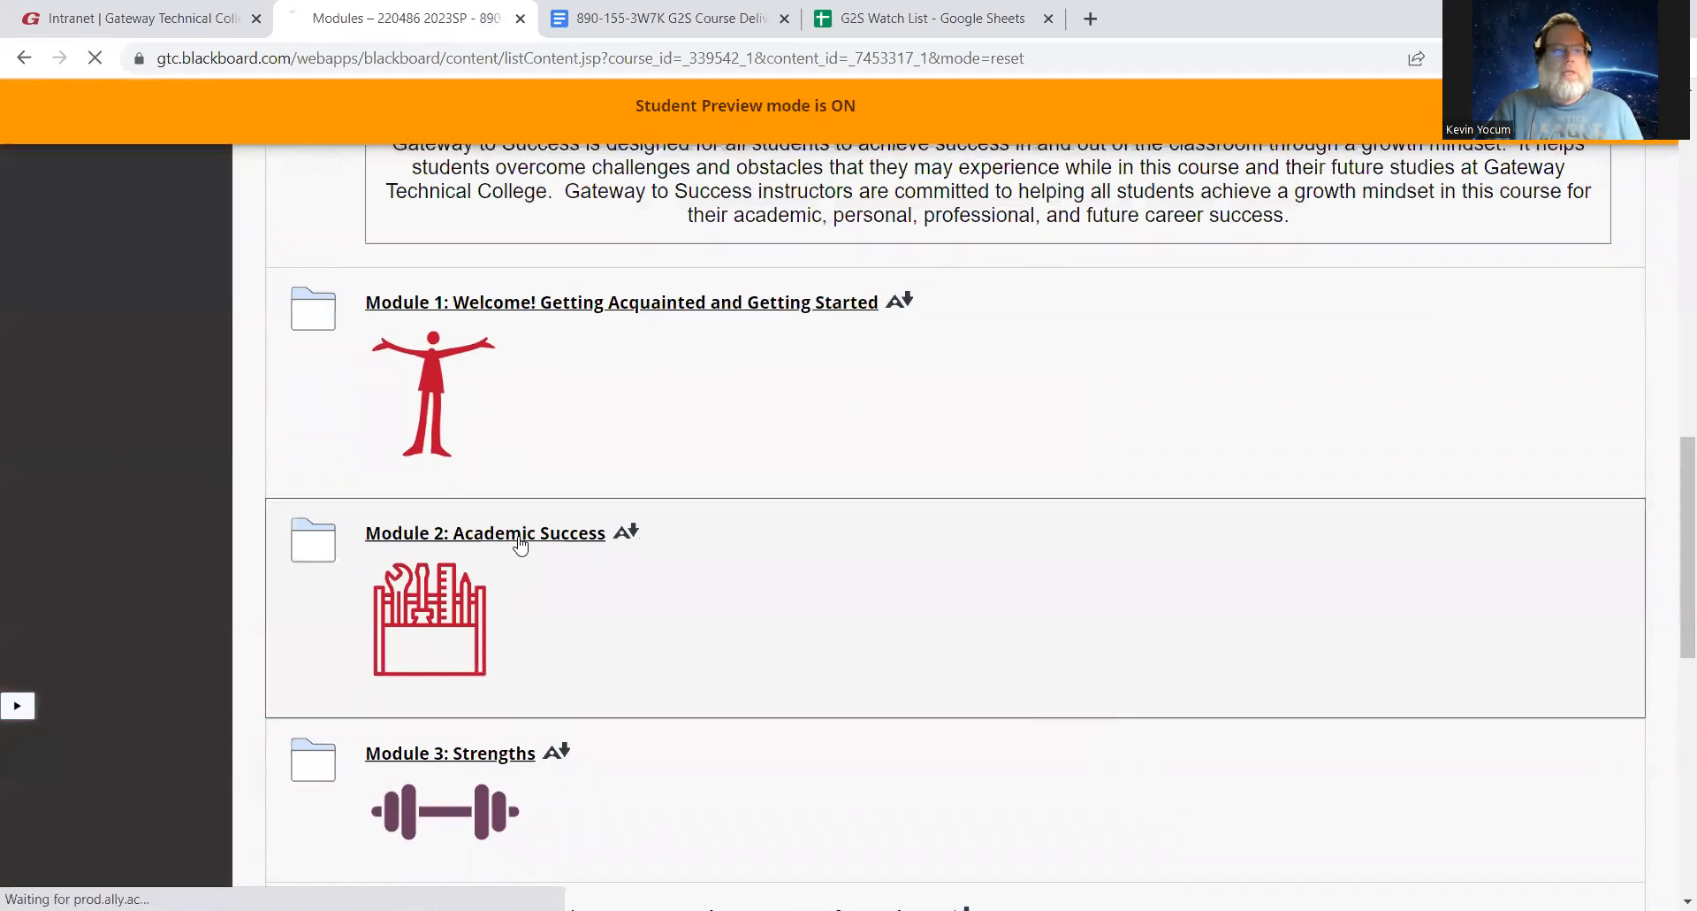
Open Module 2: Academic Success and read the Course Delivery discussion board description
left_click(485, 531)
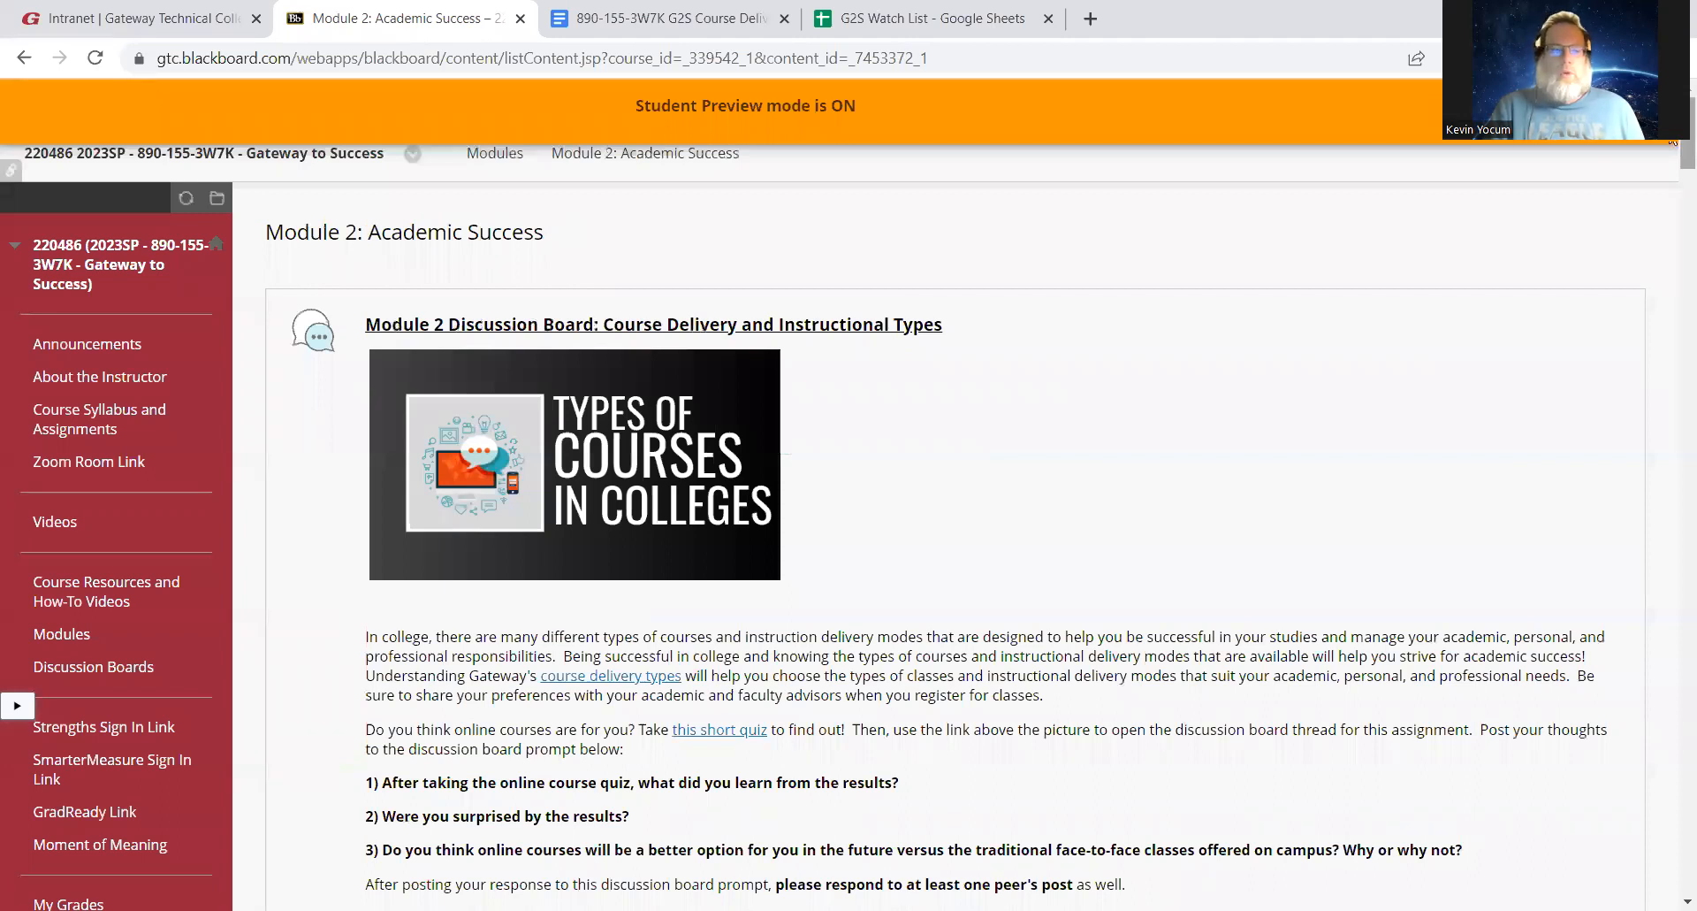
scroll("down", 3)
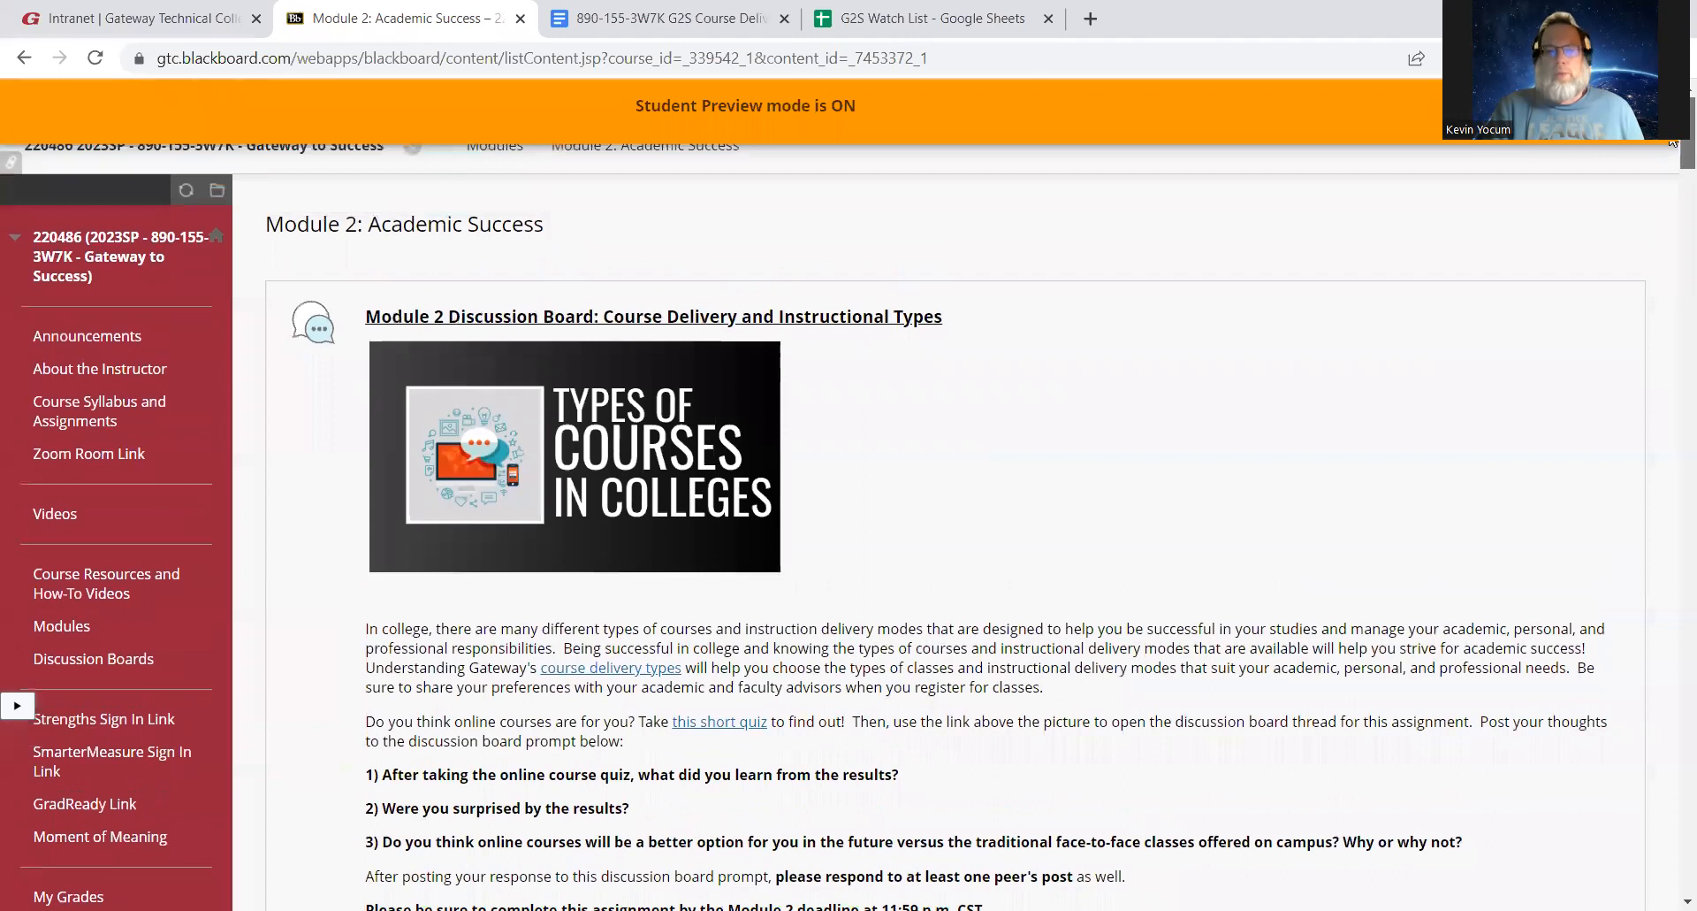
scroll("down", 3)
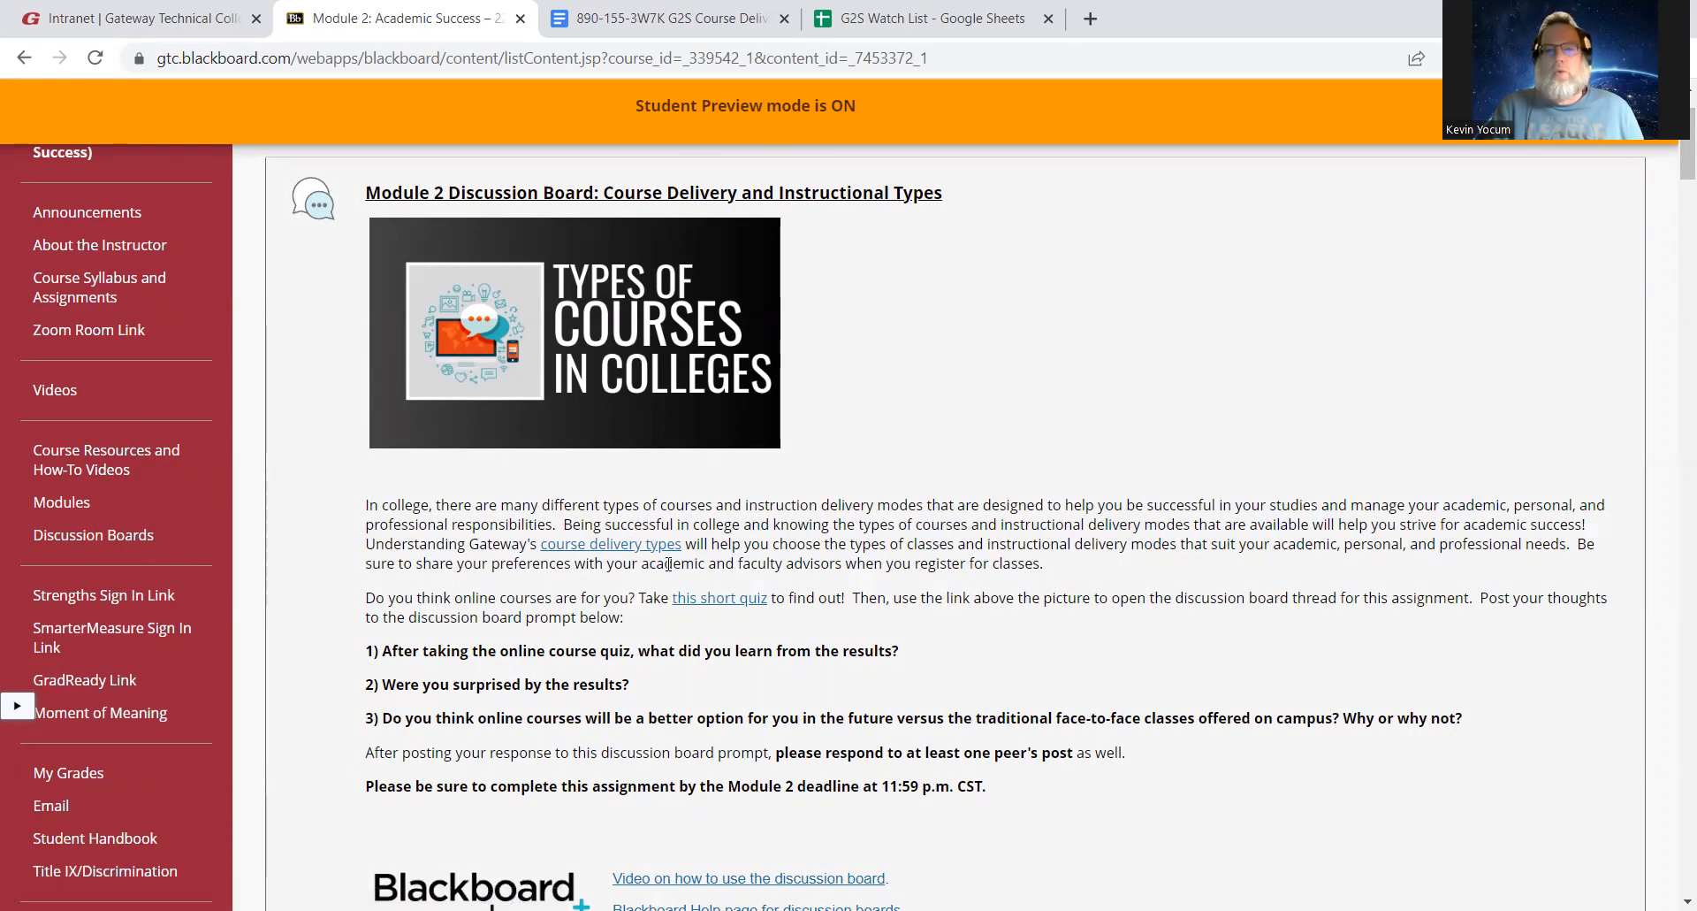
mouse_move(633, 558)
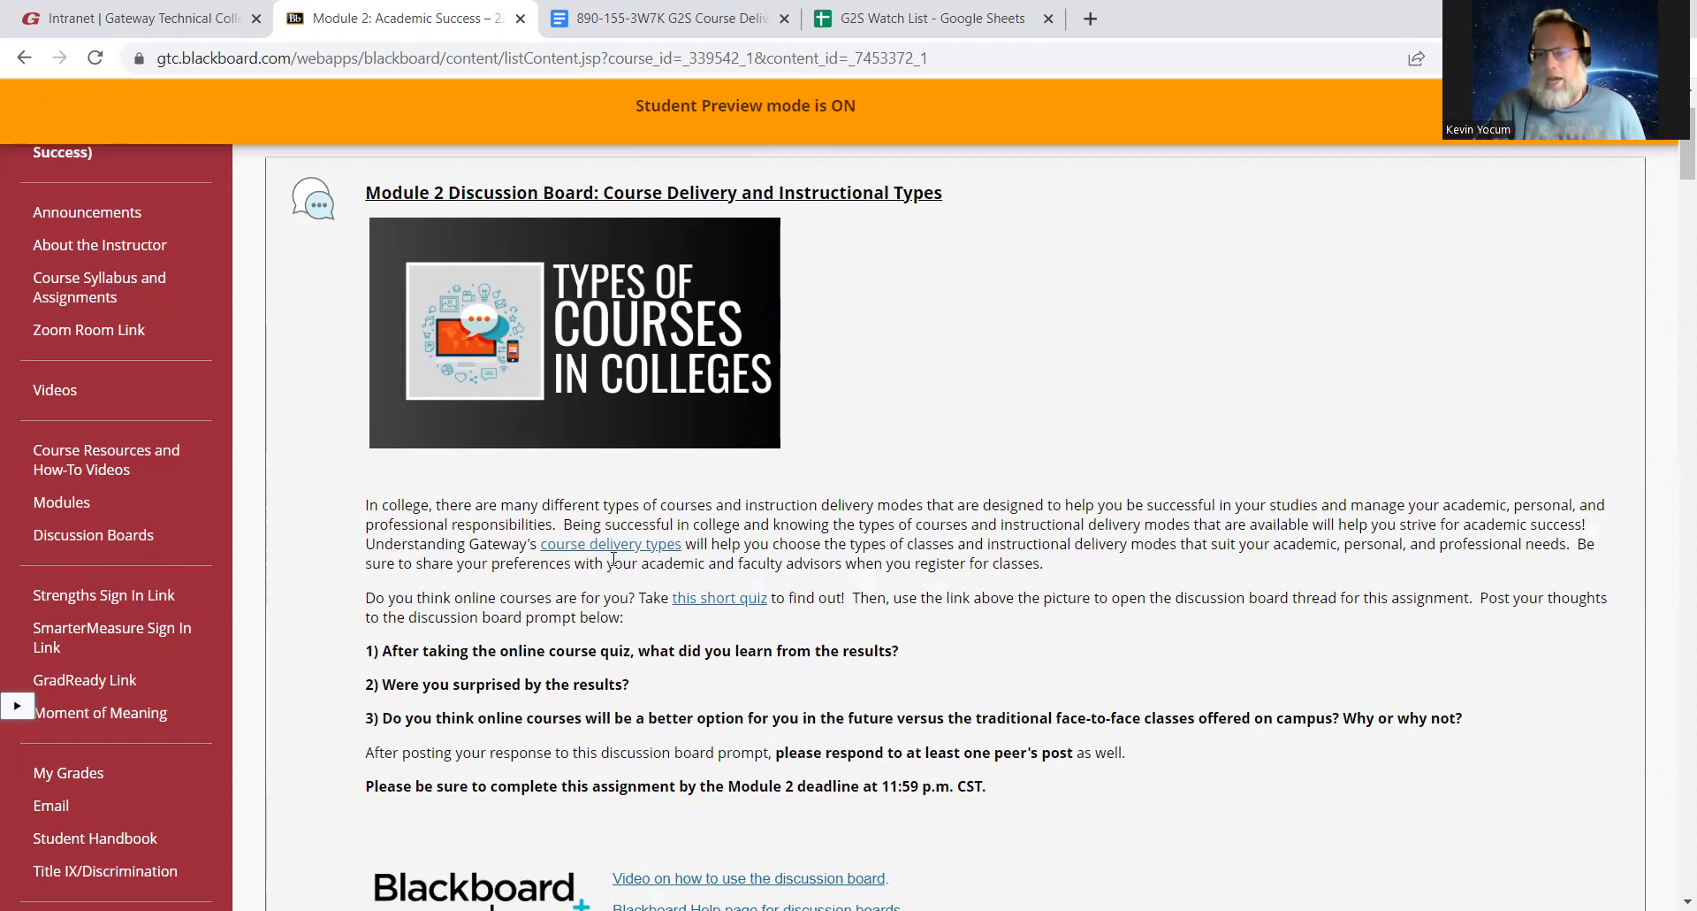
mouse_move(616, 553)
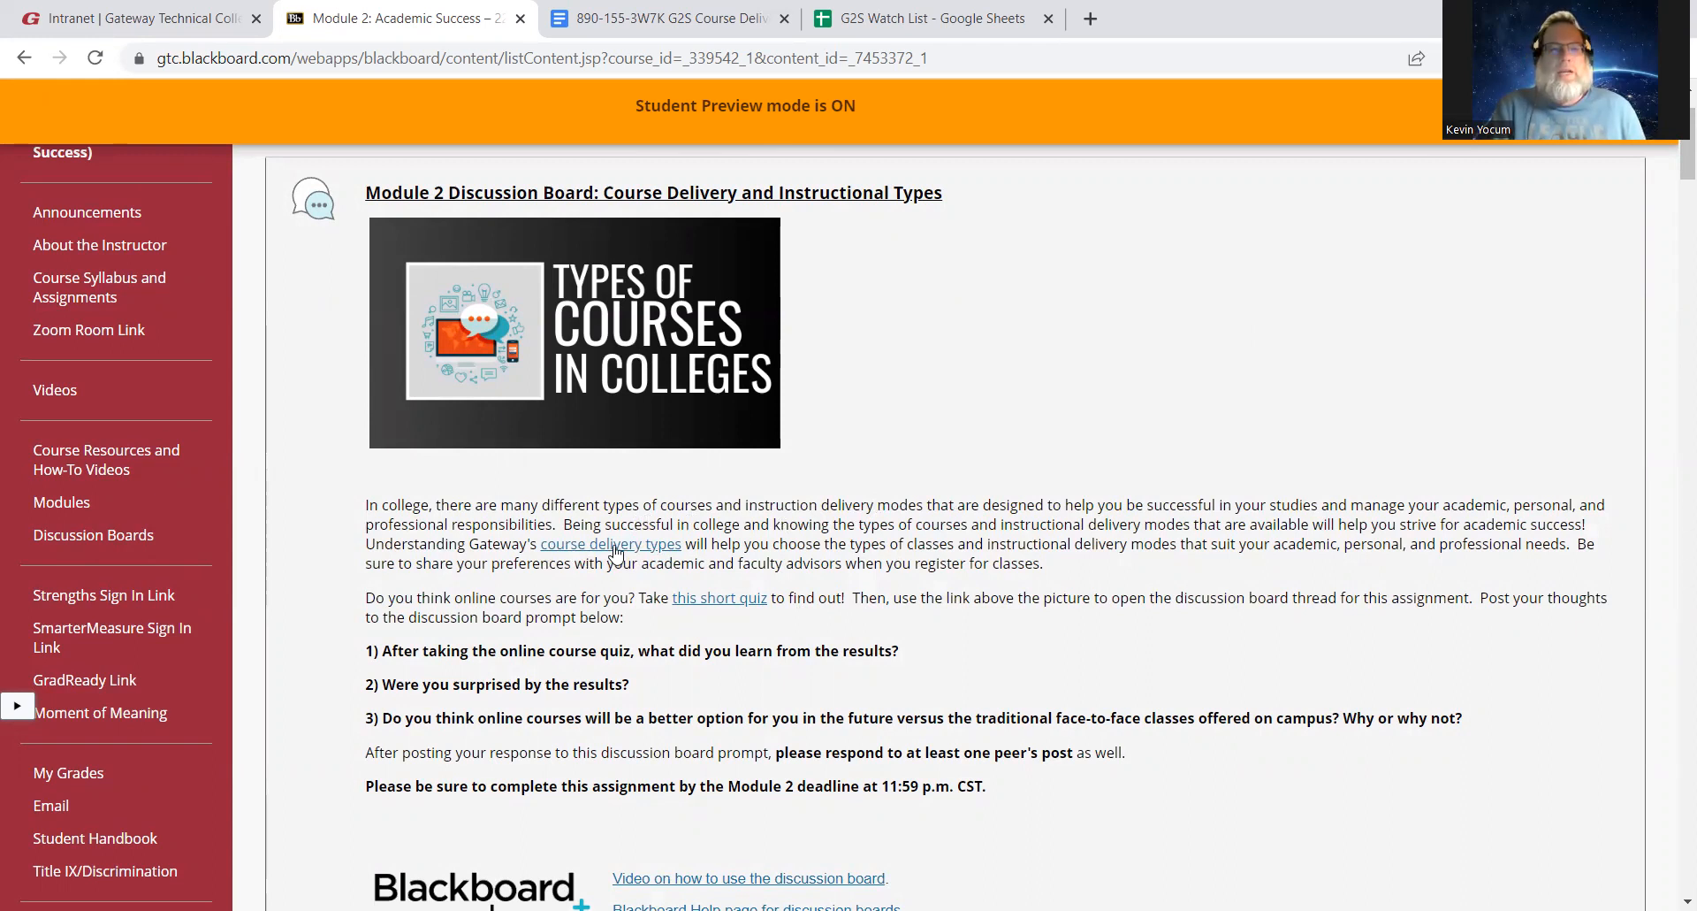
left_click(609, 544)
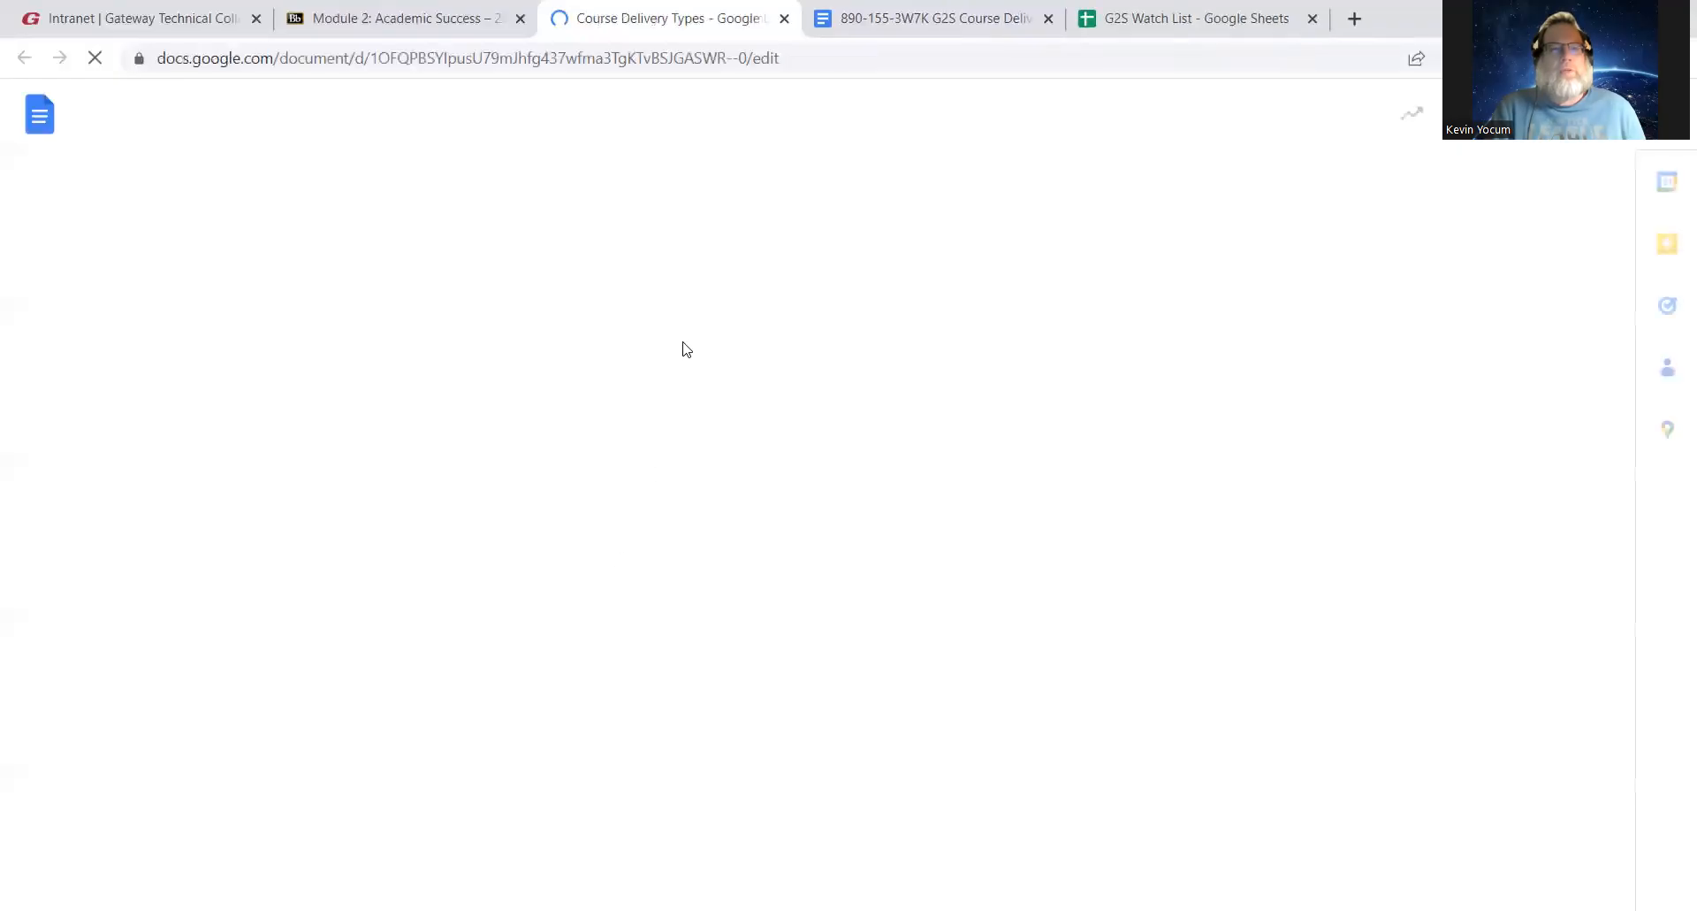
left_click(400, 18)
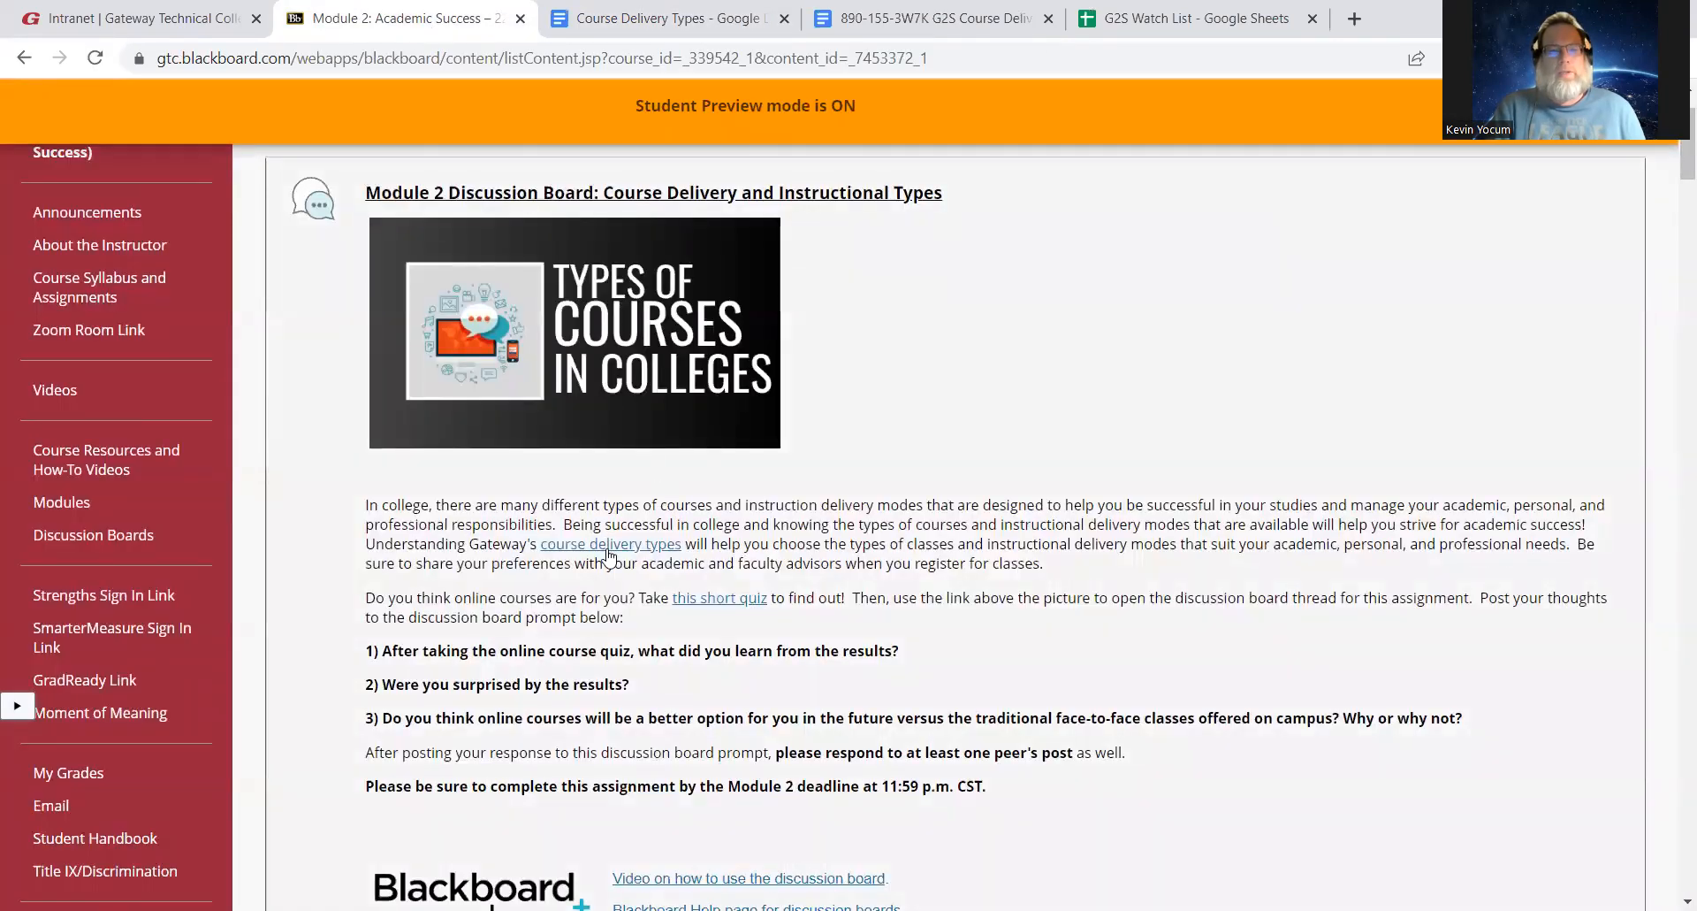
left_click(660, 19)
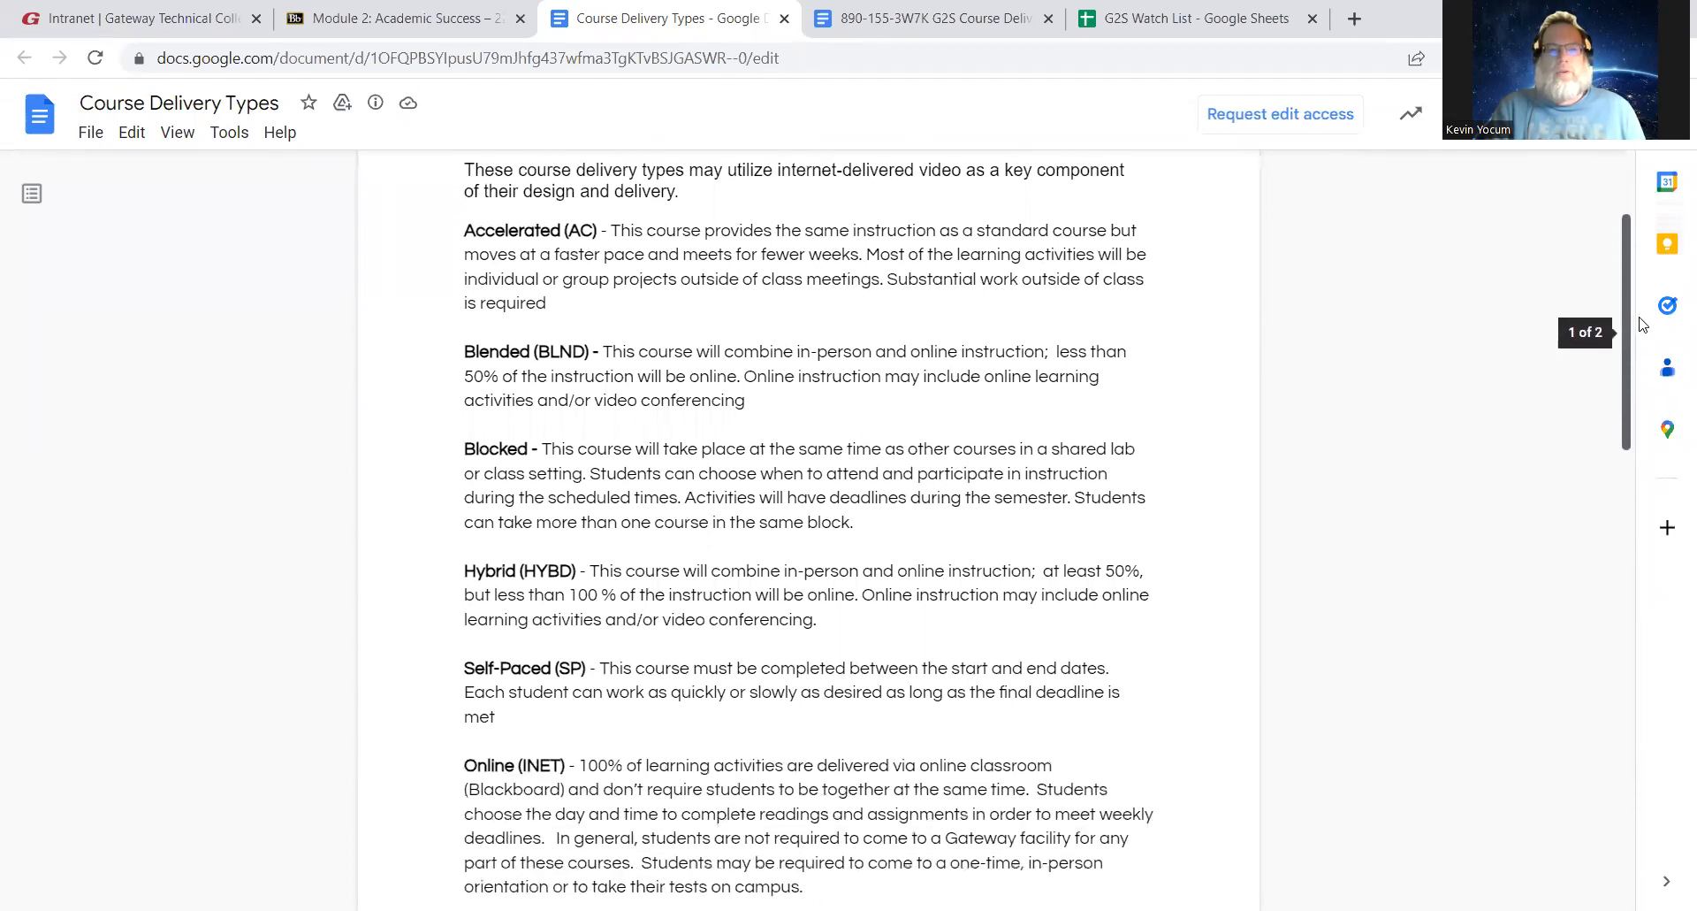
scroll("down", 3)
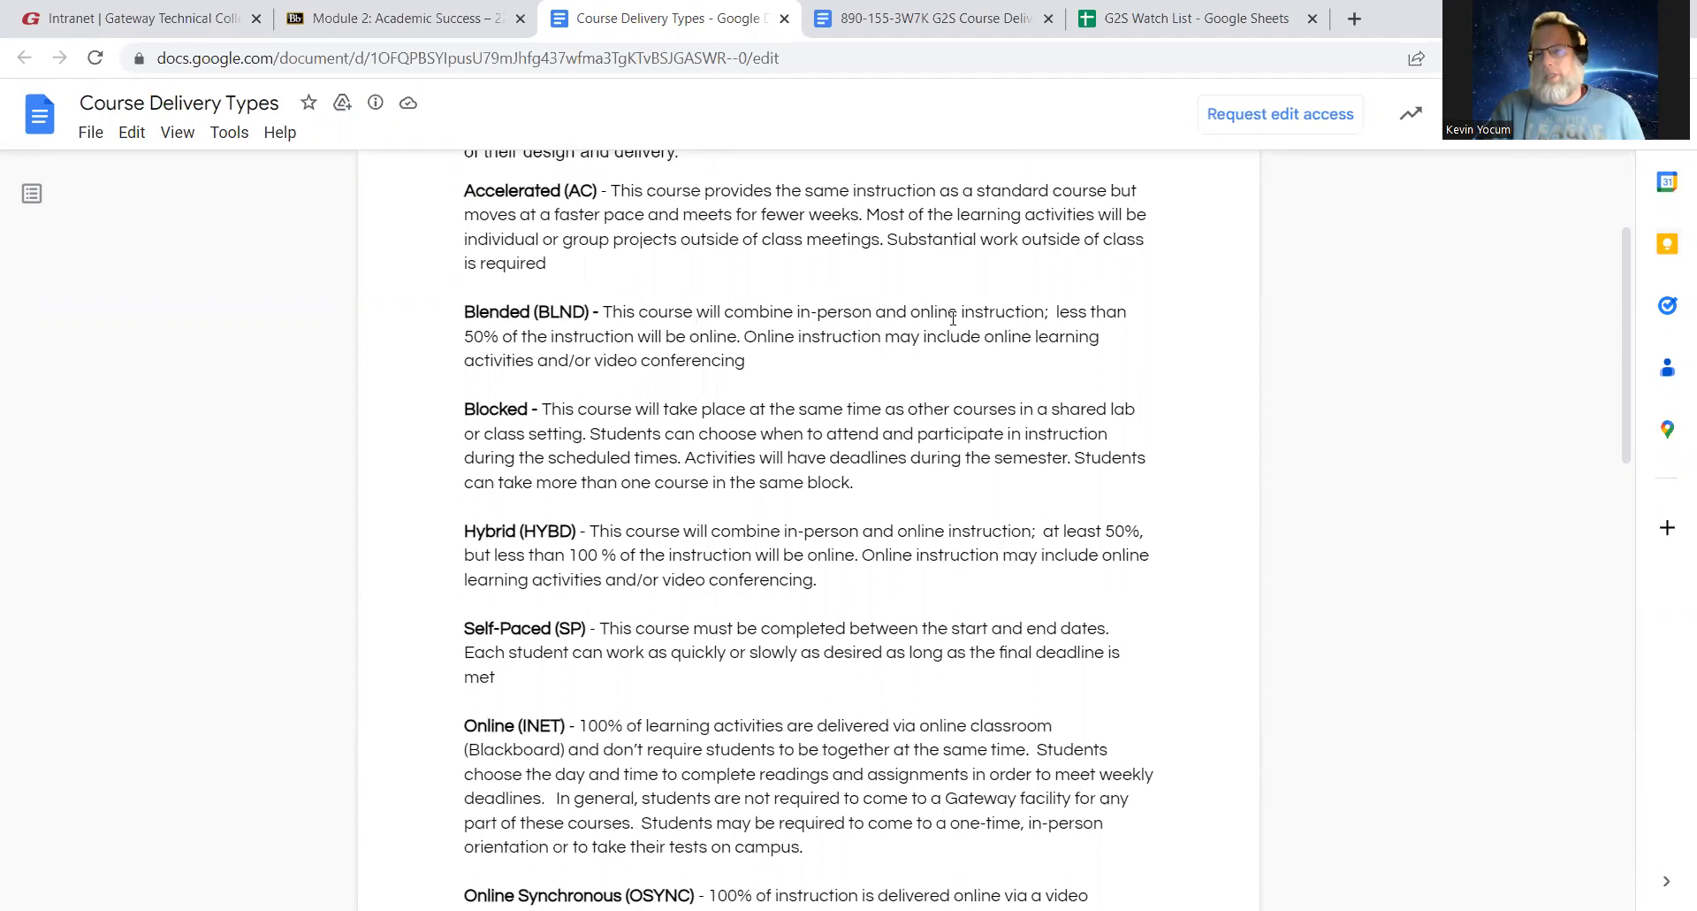
mouse_move(641, 343)
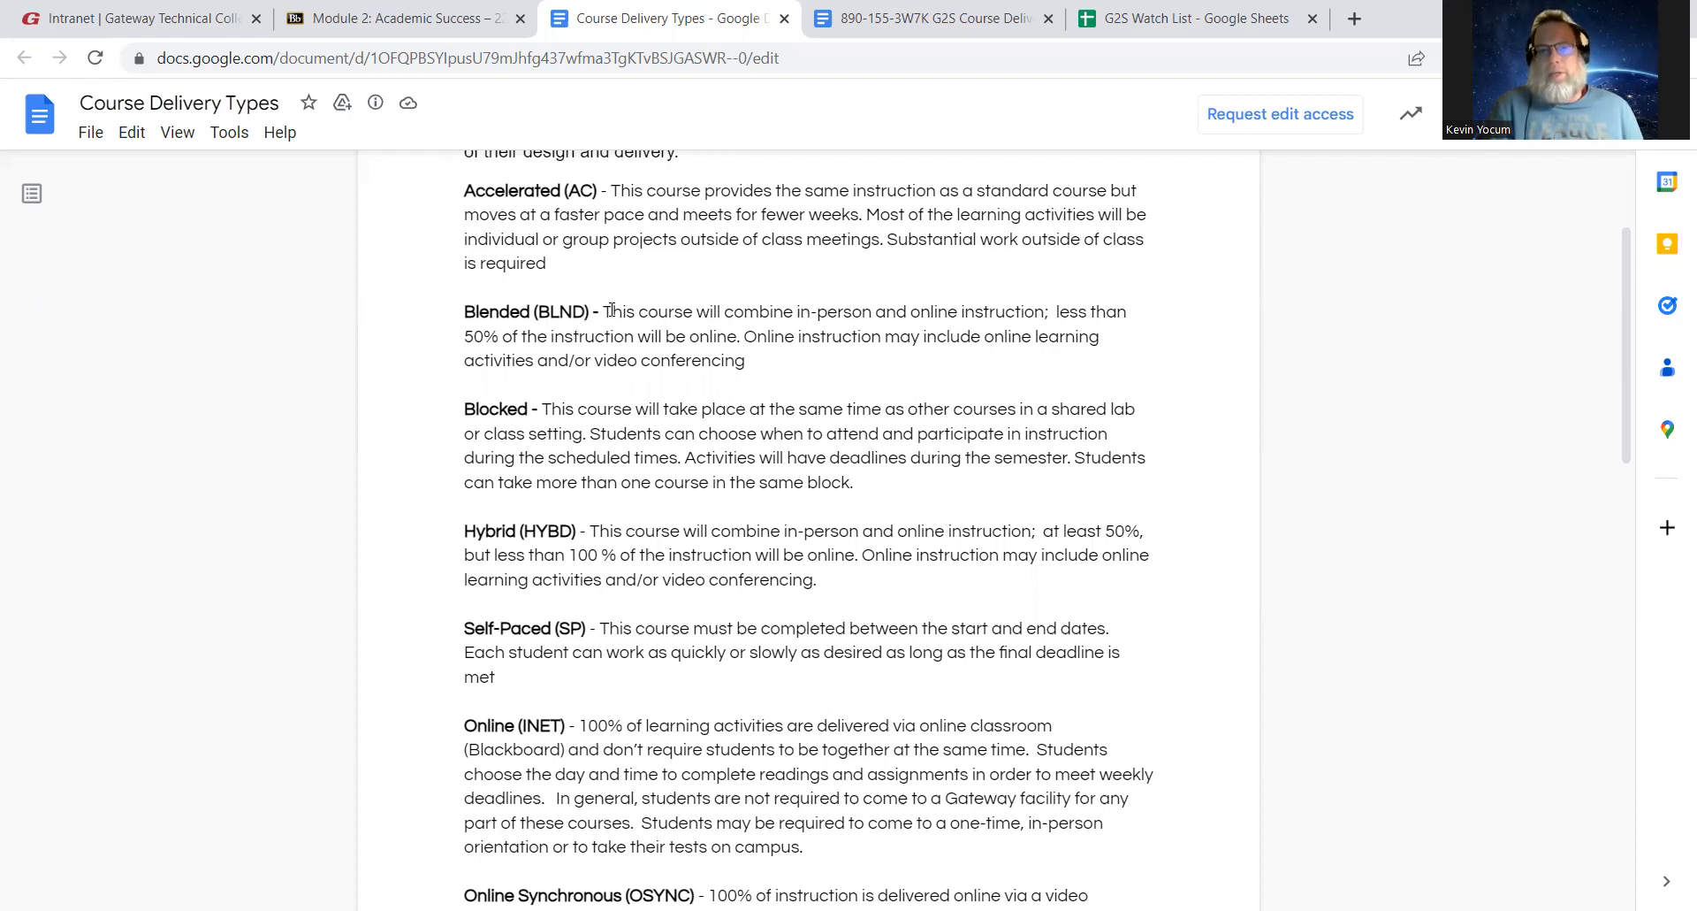
mouse_move(544, 313)
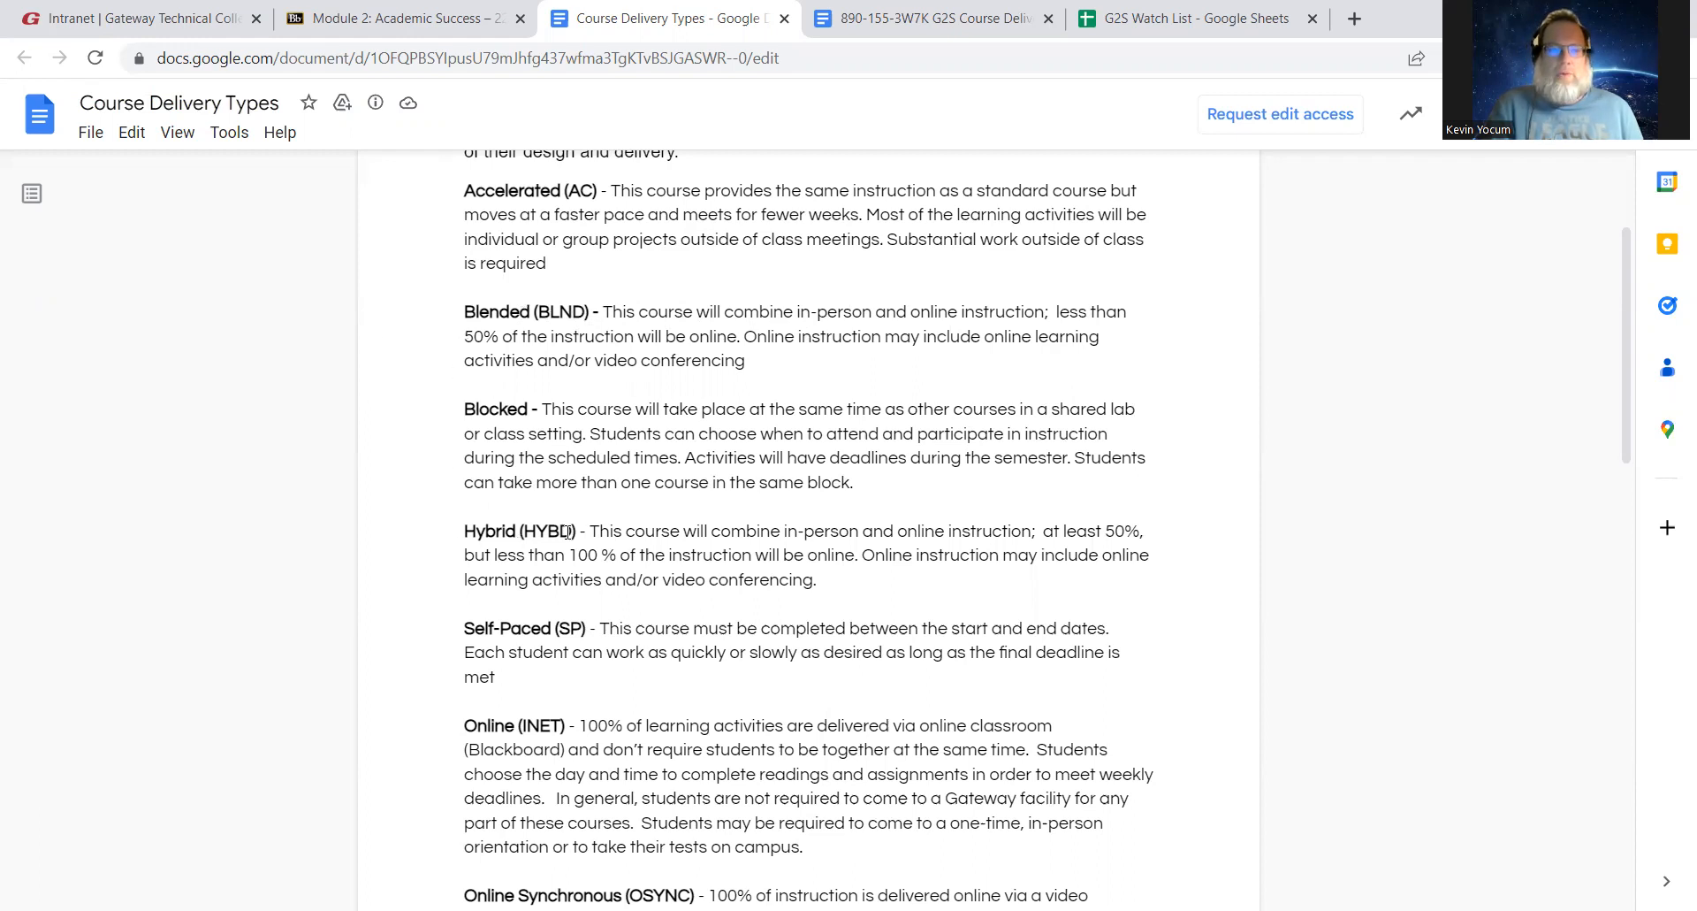
mouse_move(522, 504)
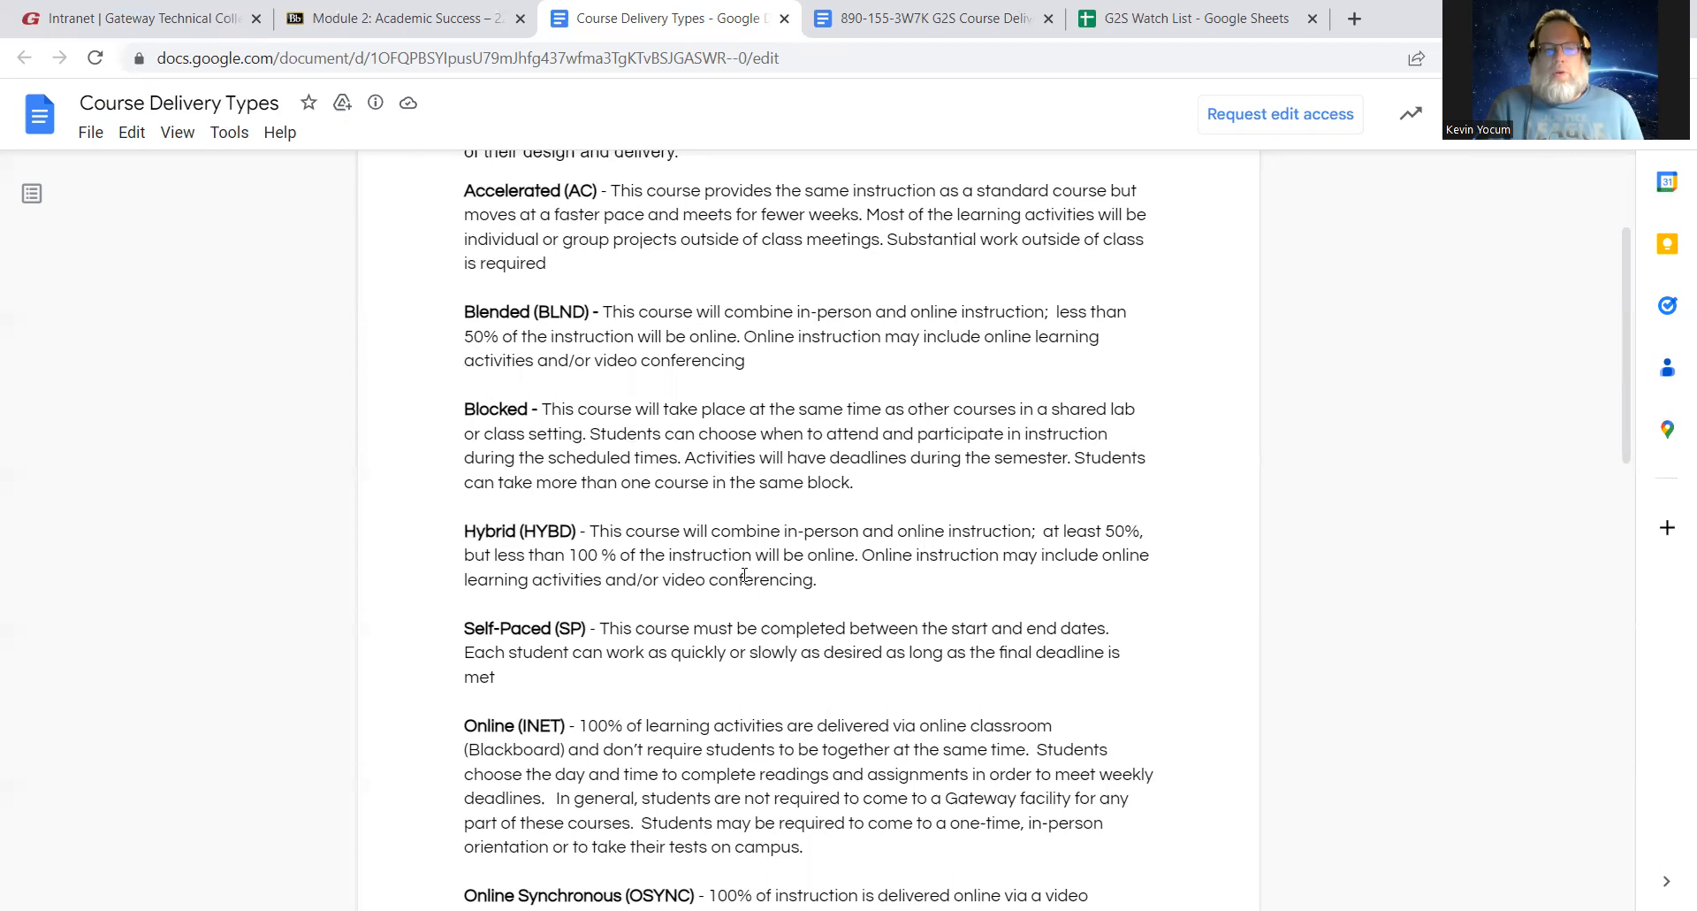
mouse_move(1626, 328)
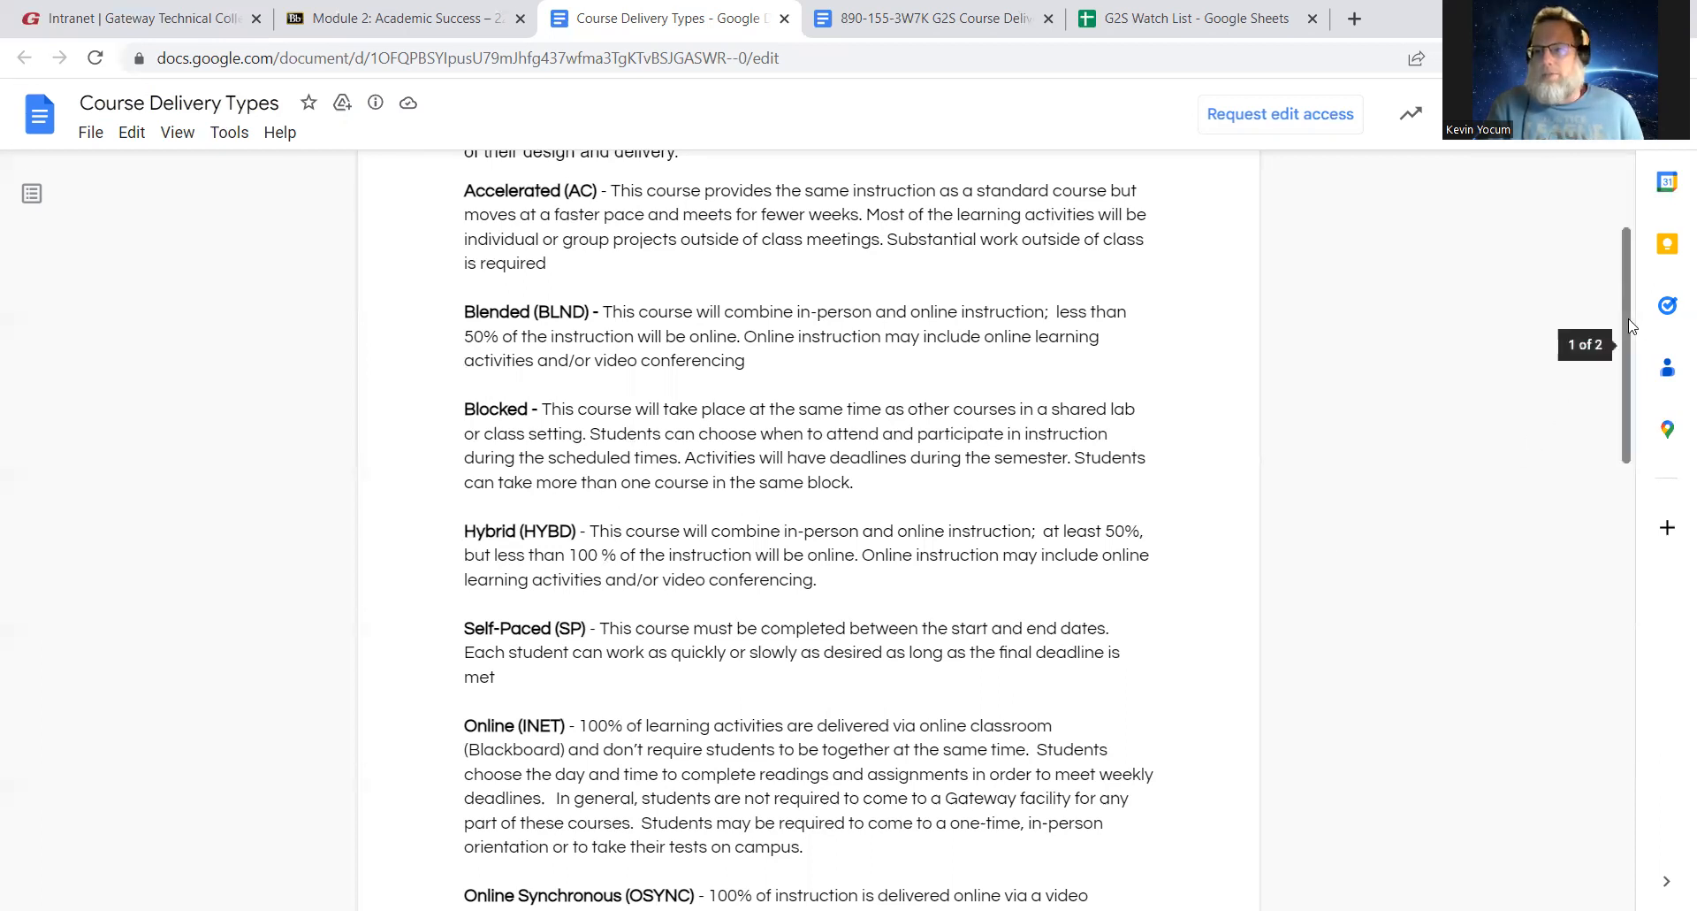
scroll("down", 3)
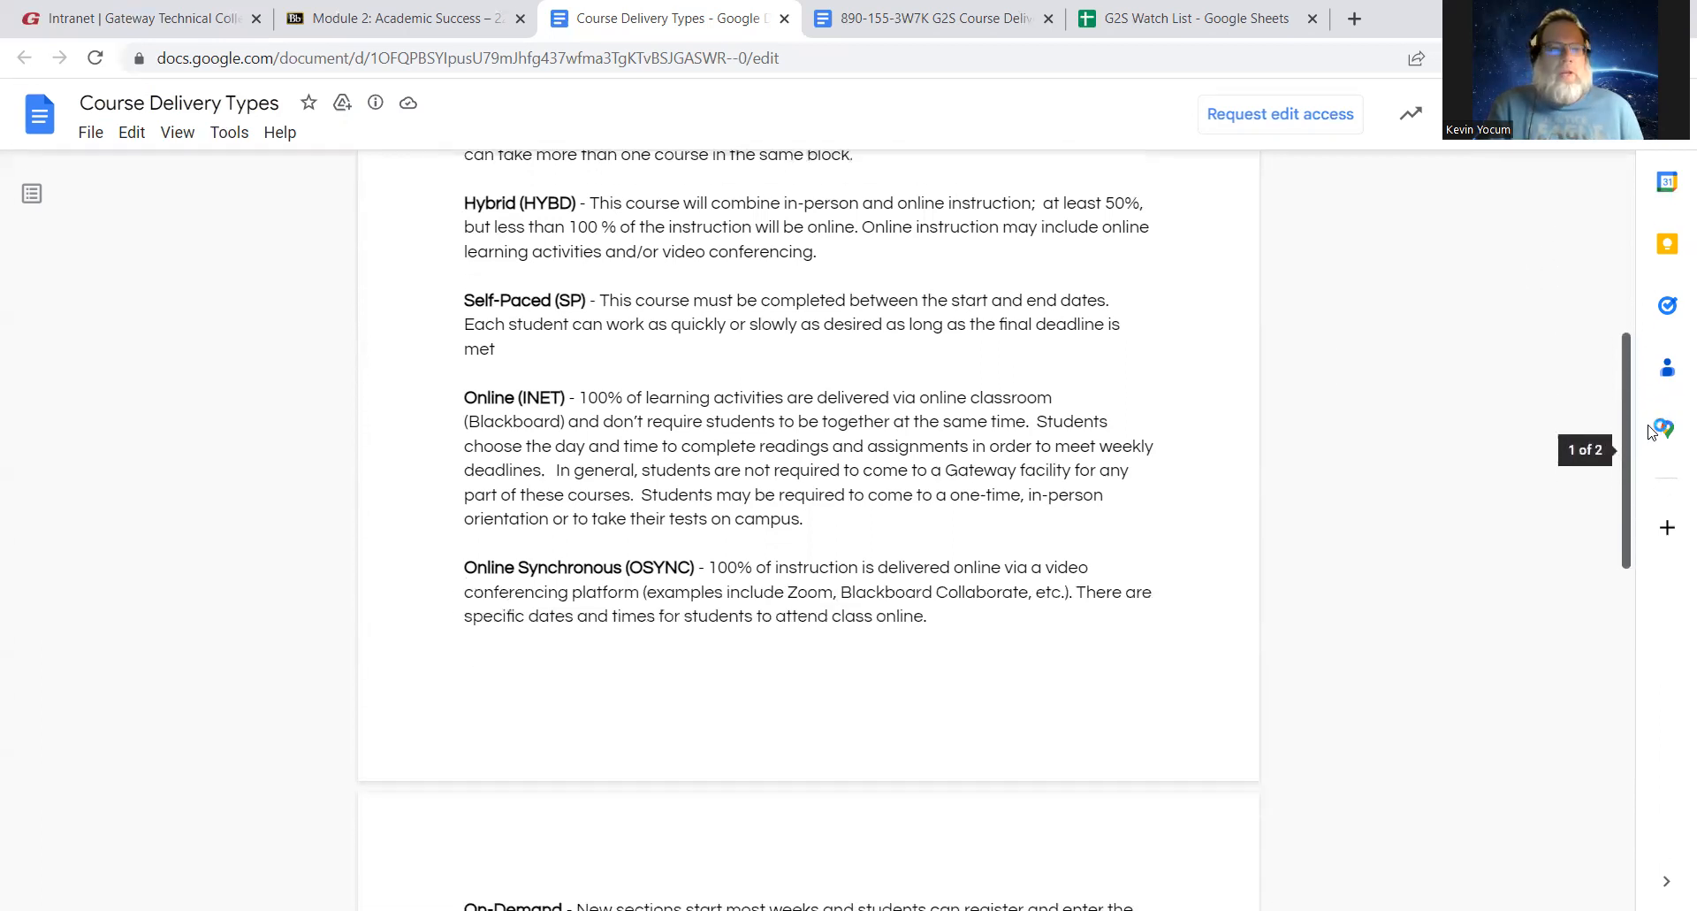
scroll("down", 3)
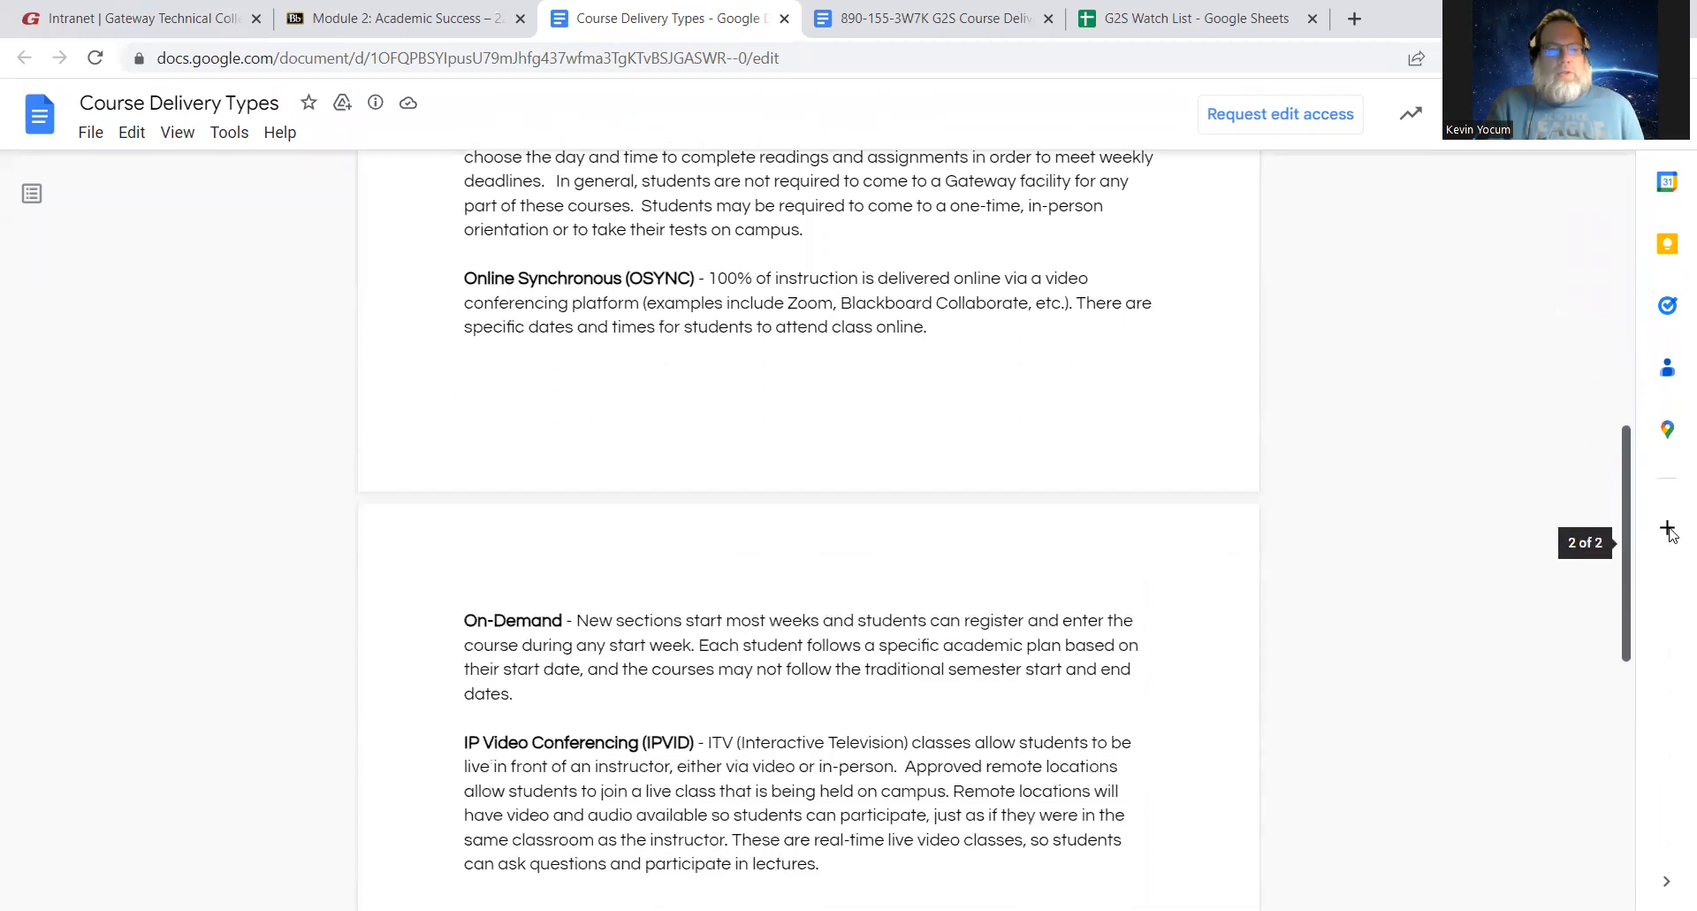
scroll("down", 3)
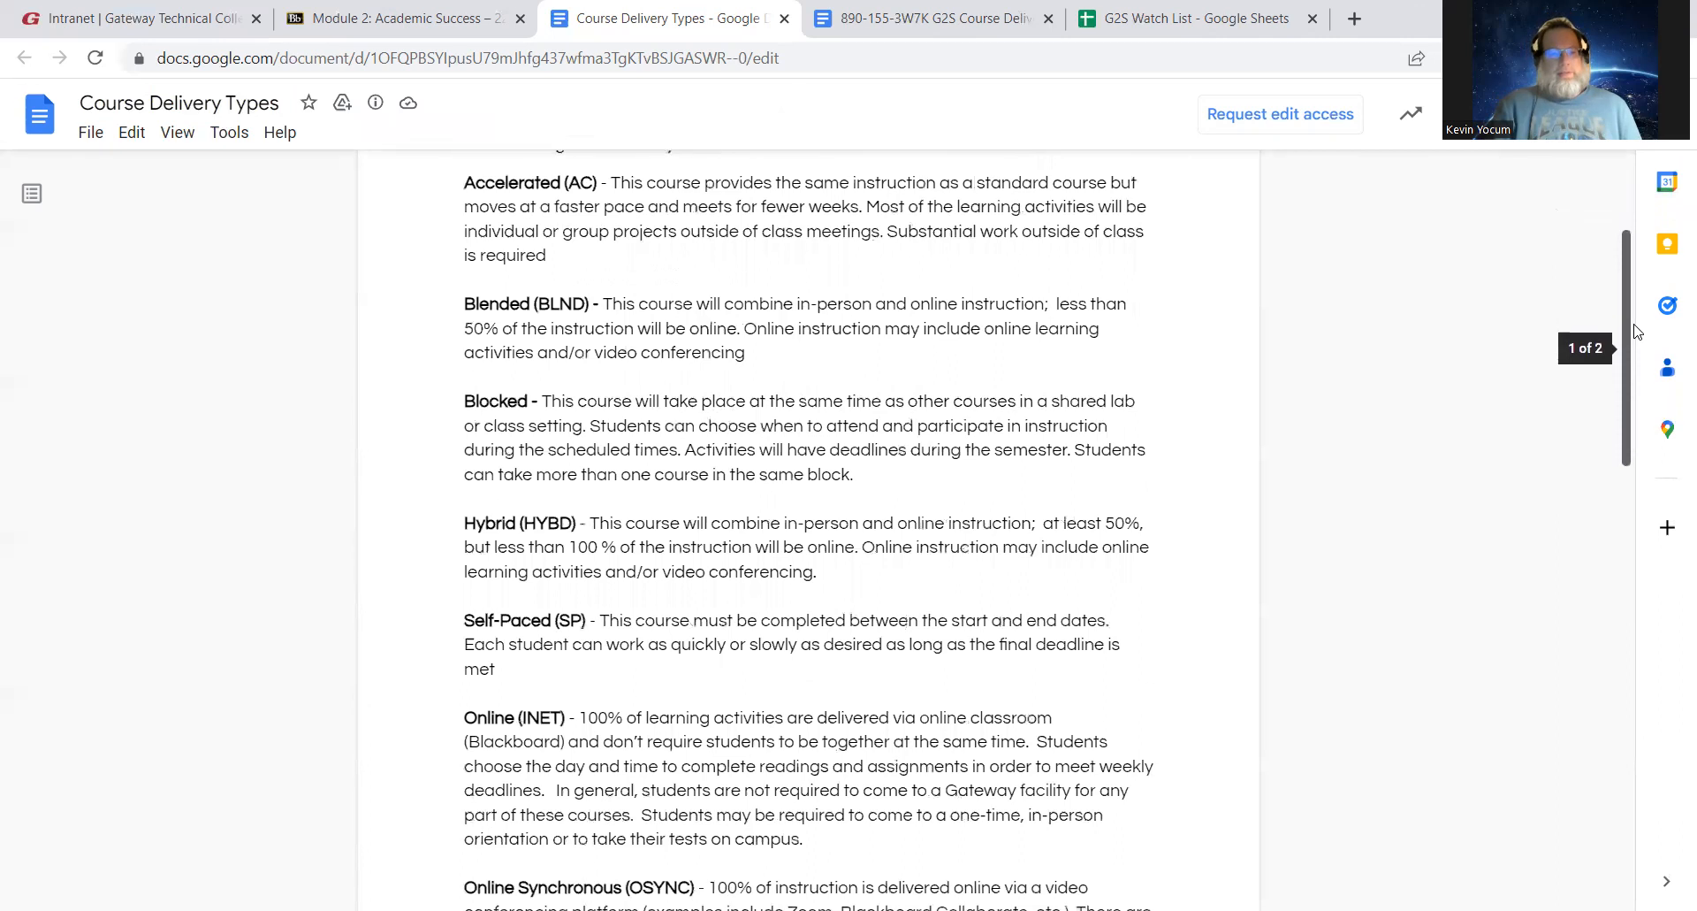
scroll("down", 3)
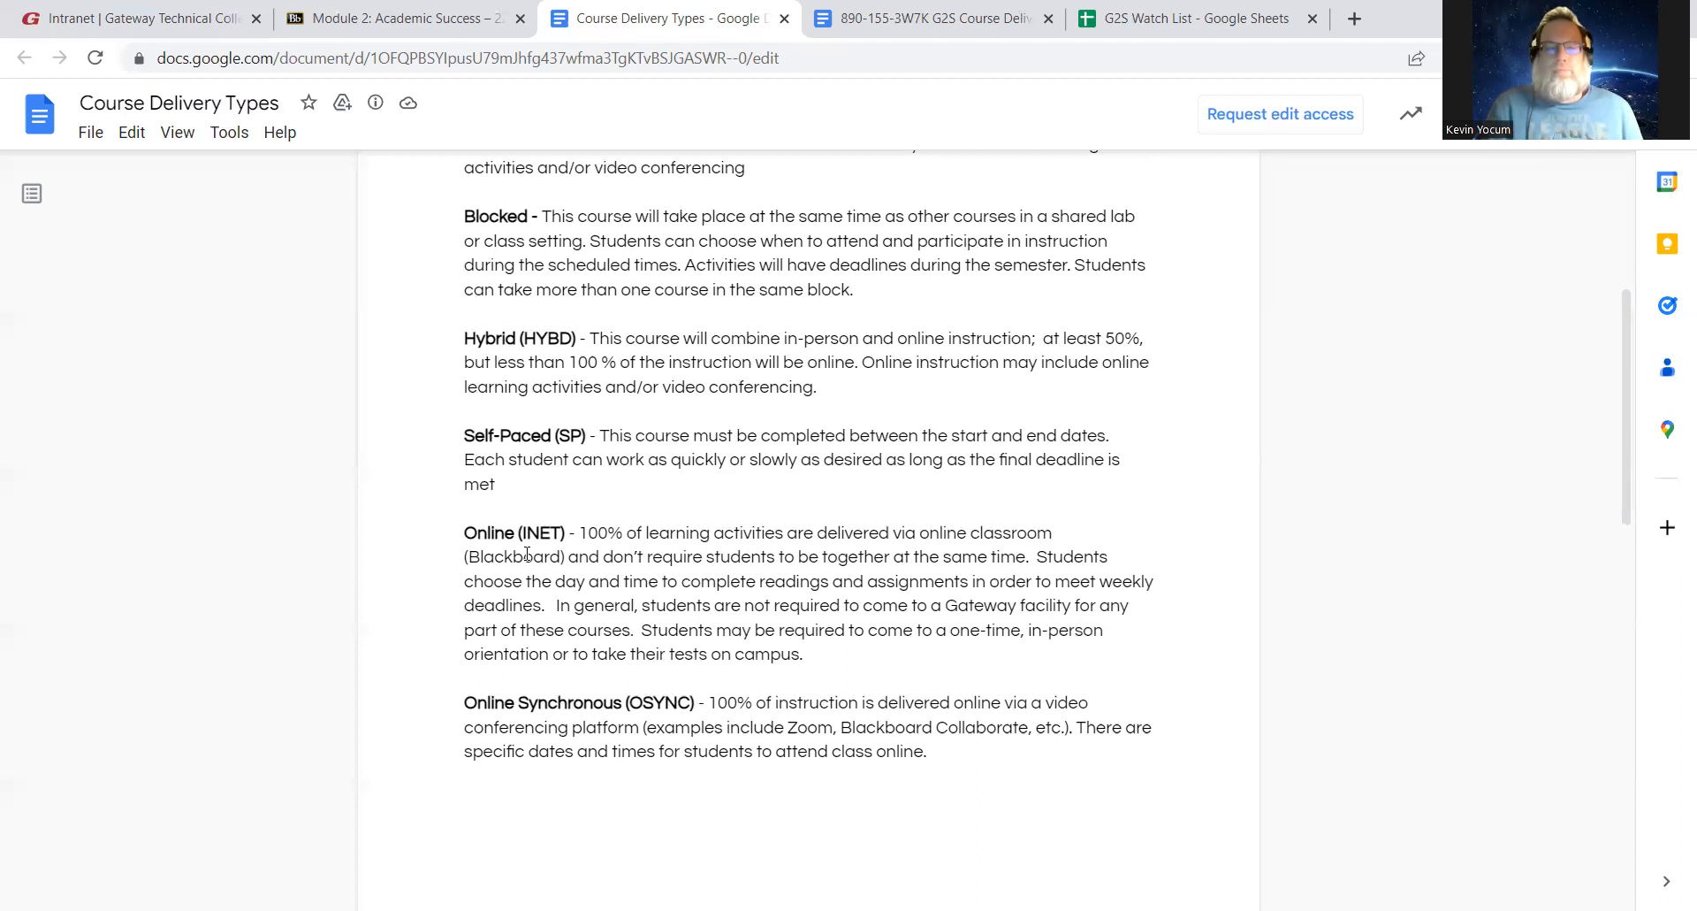
mouse_move(482, 533)
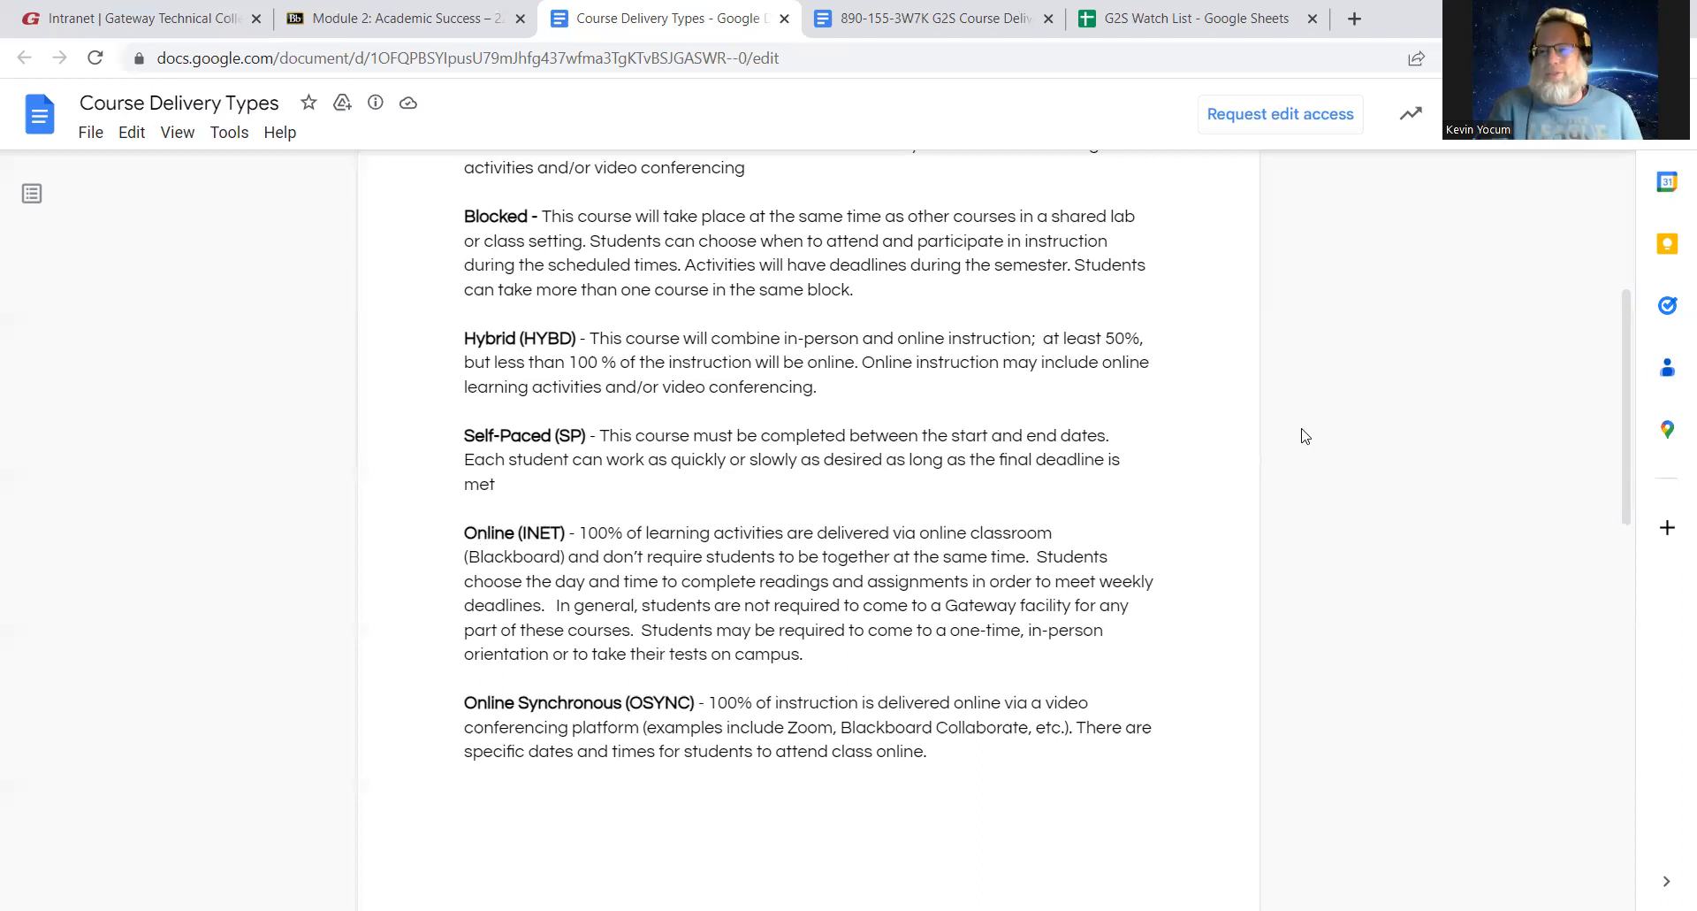
mouse_move(1626, 422)
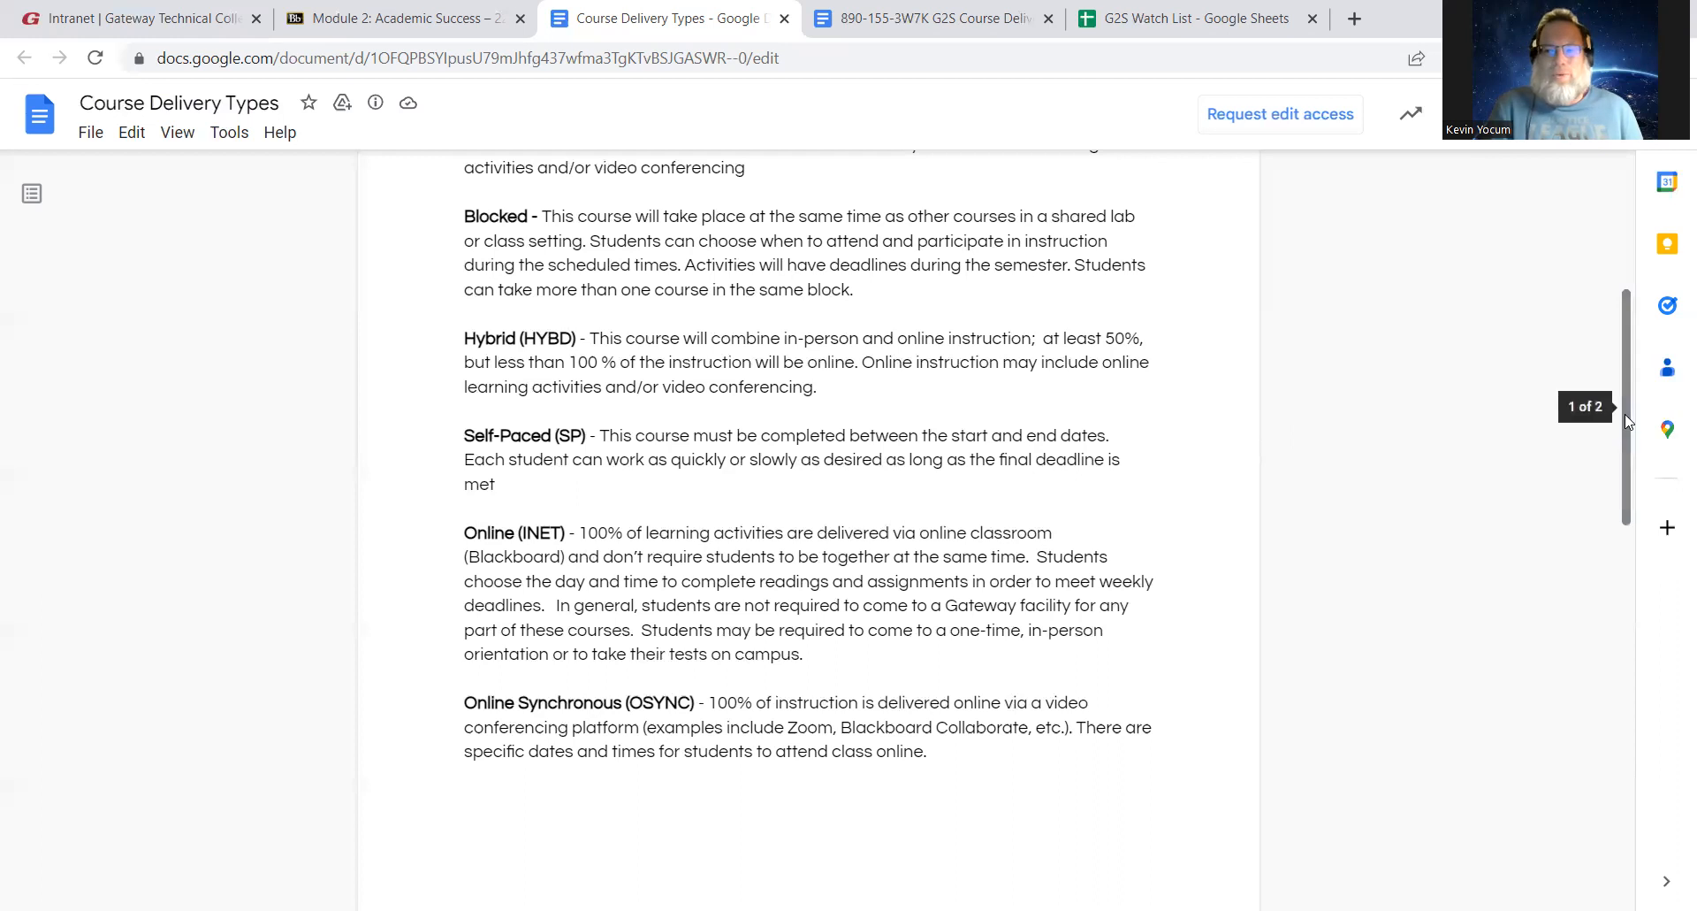
scroll("down", 3)
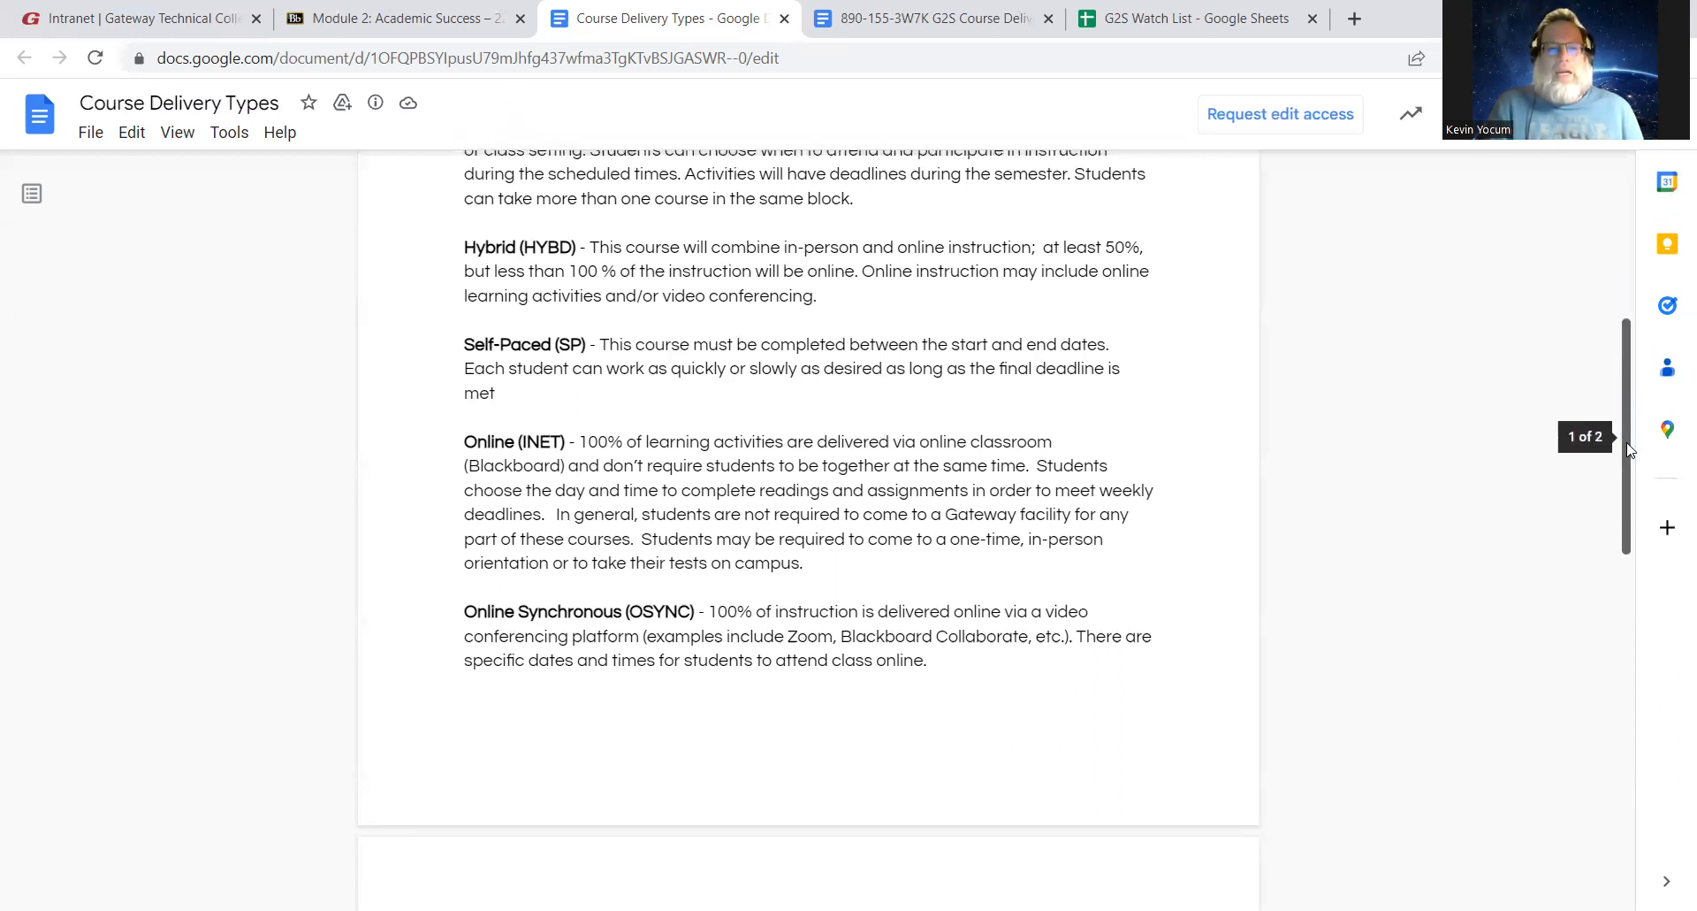
scroll("down", 3)
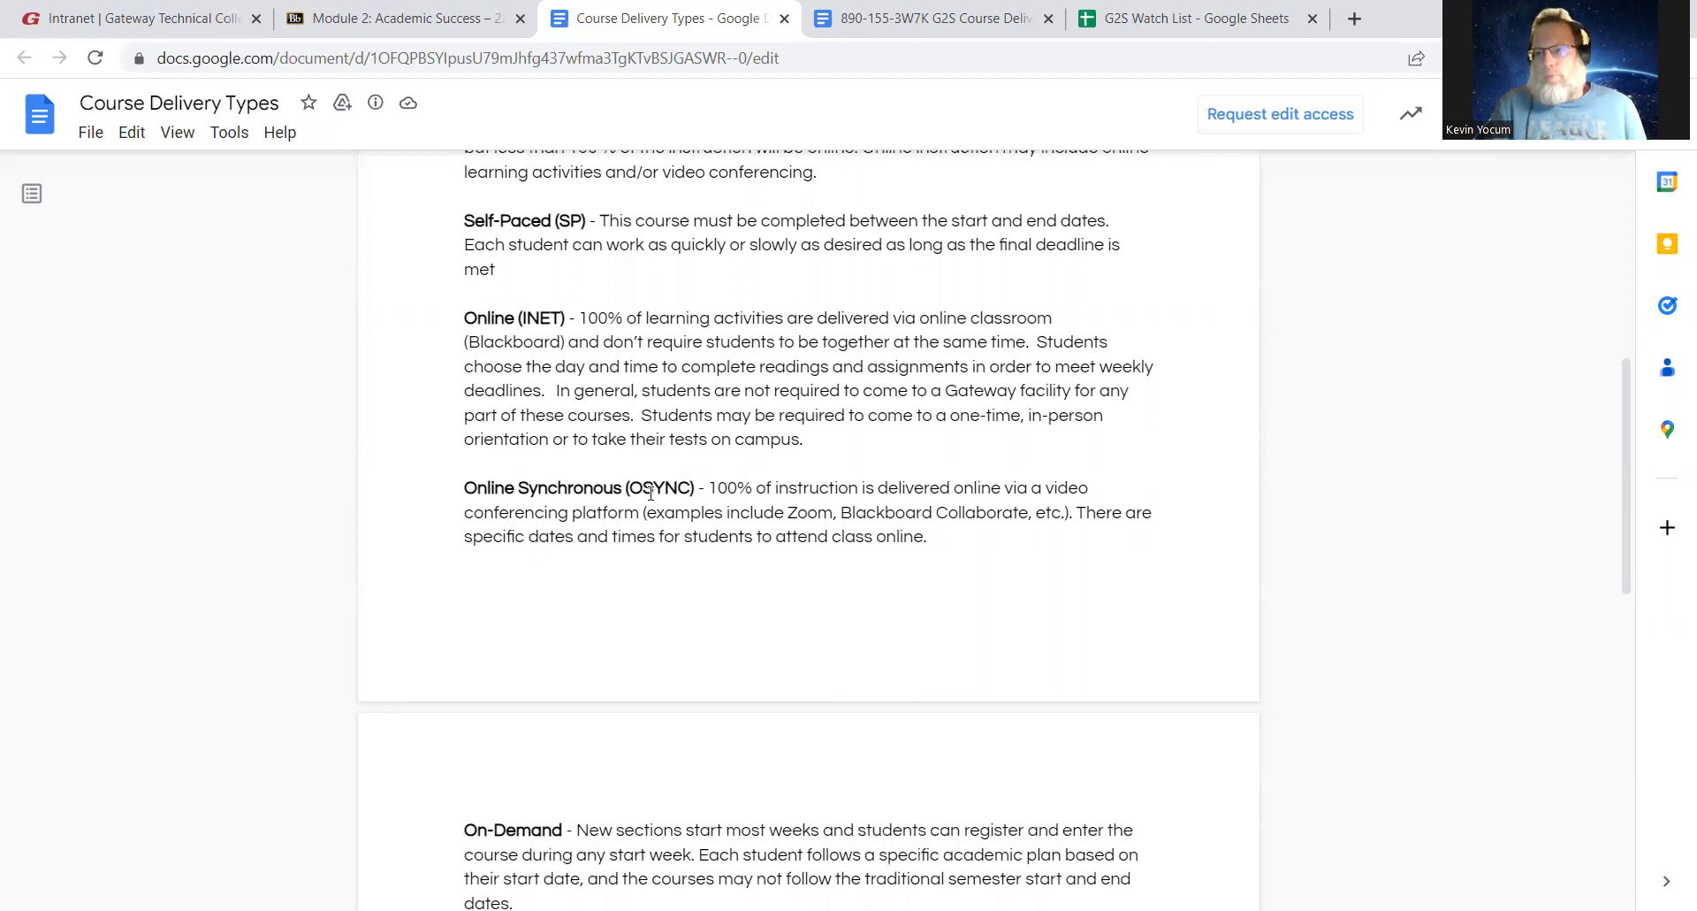
mouse_move(585, 417)
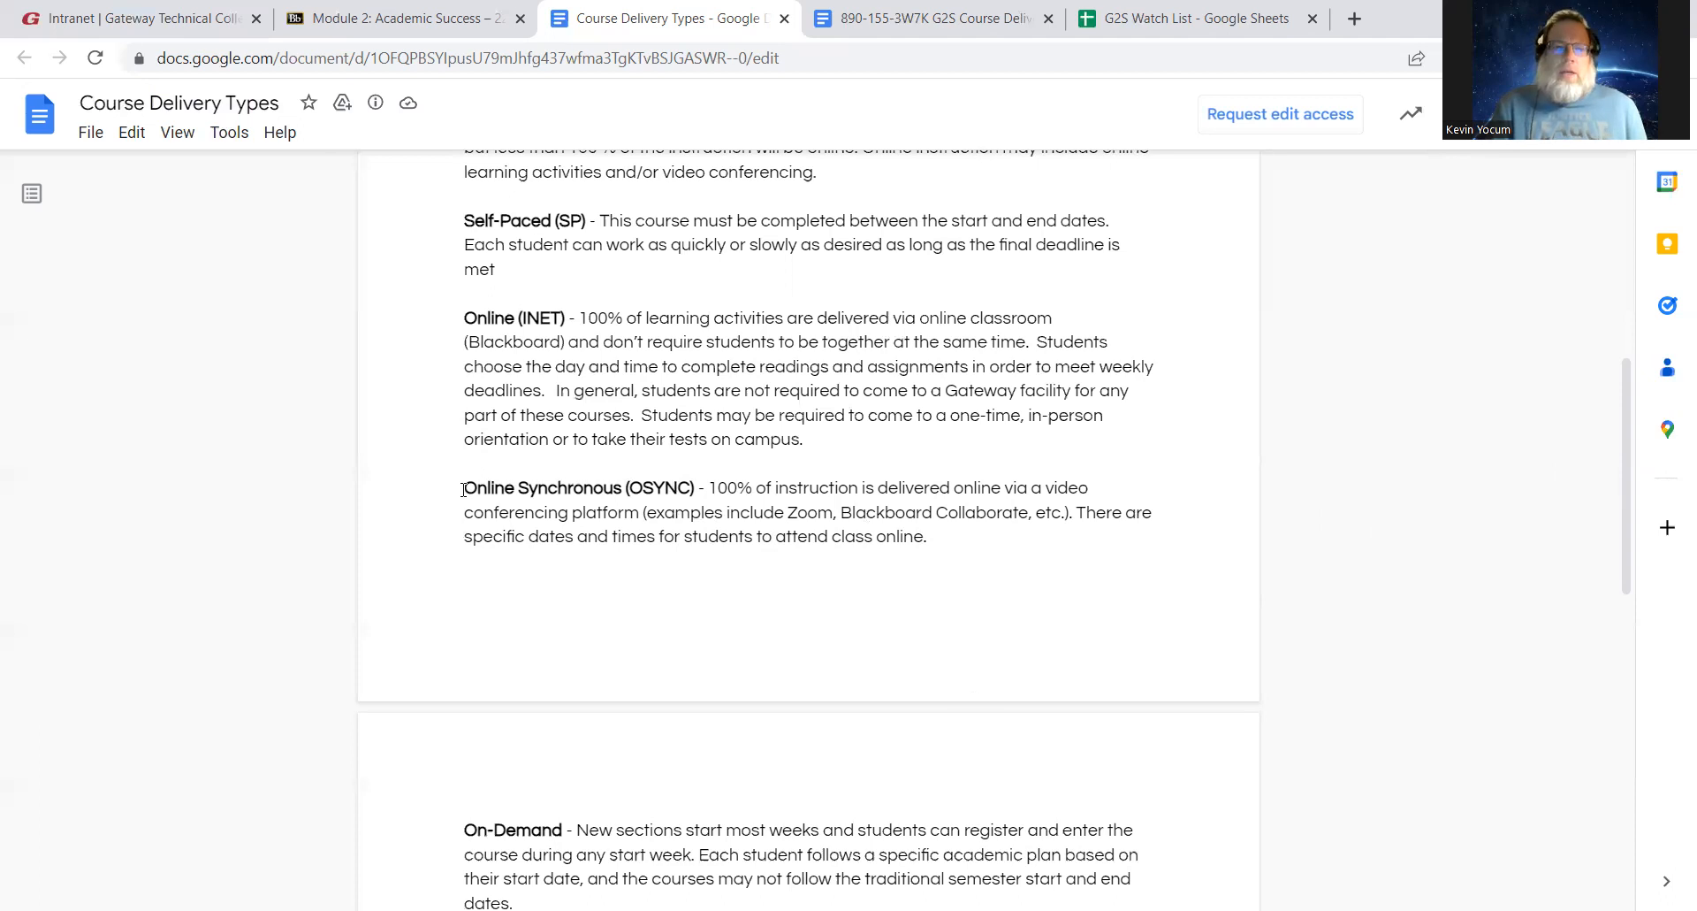
mouse_move(661, 506)
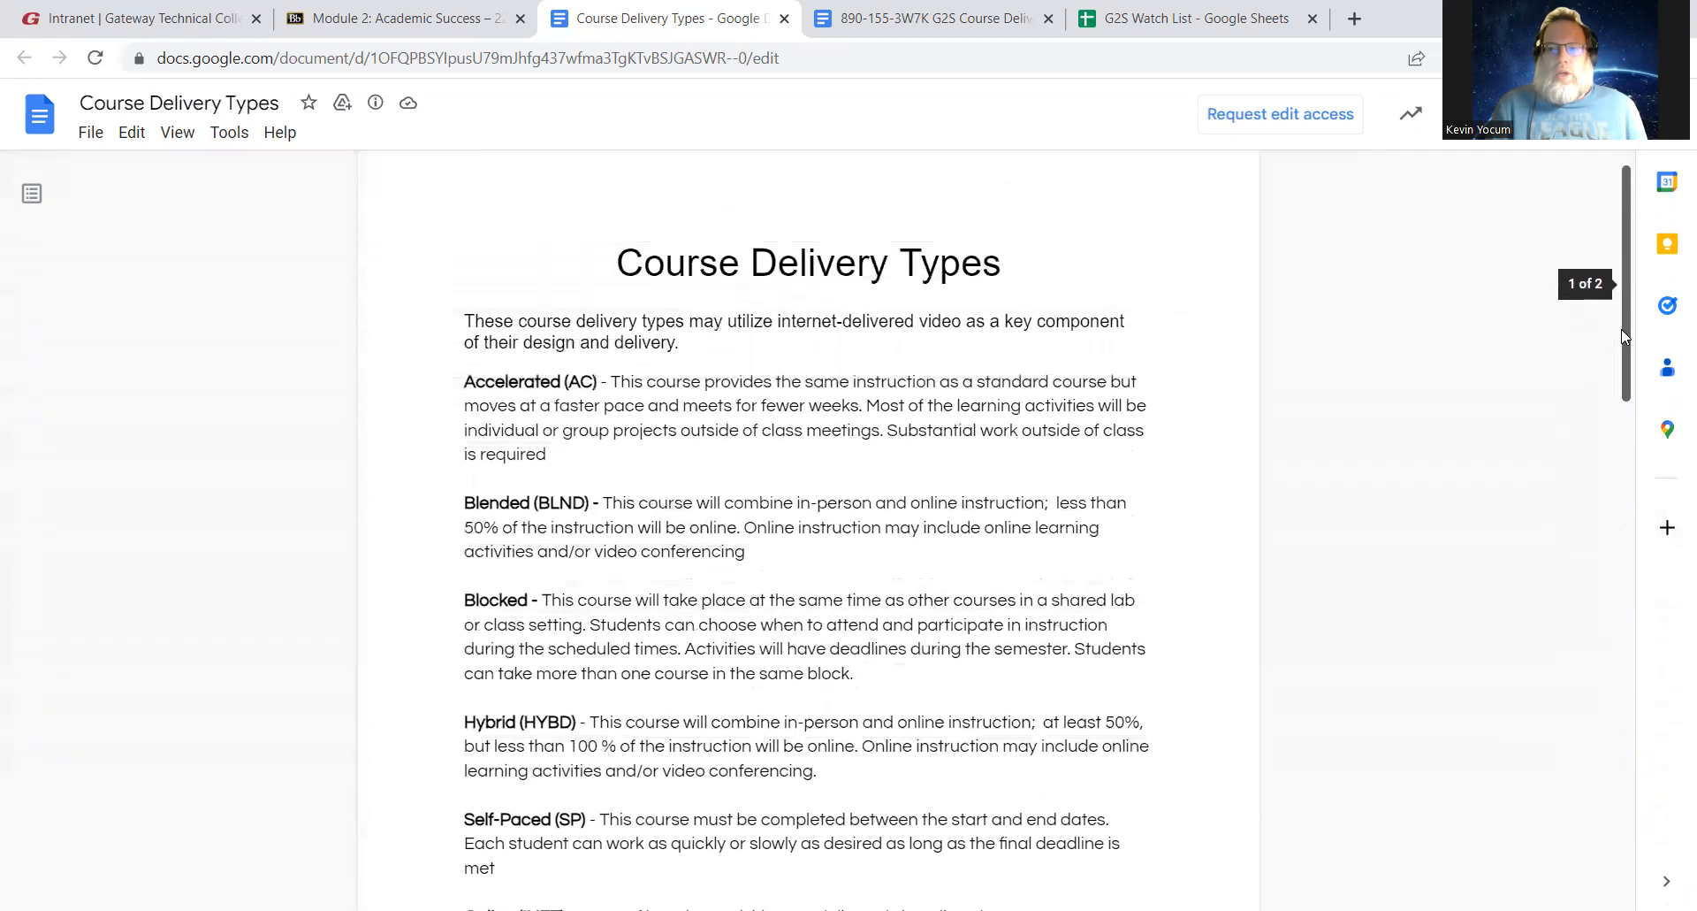
scroll("down", 3)
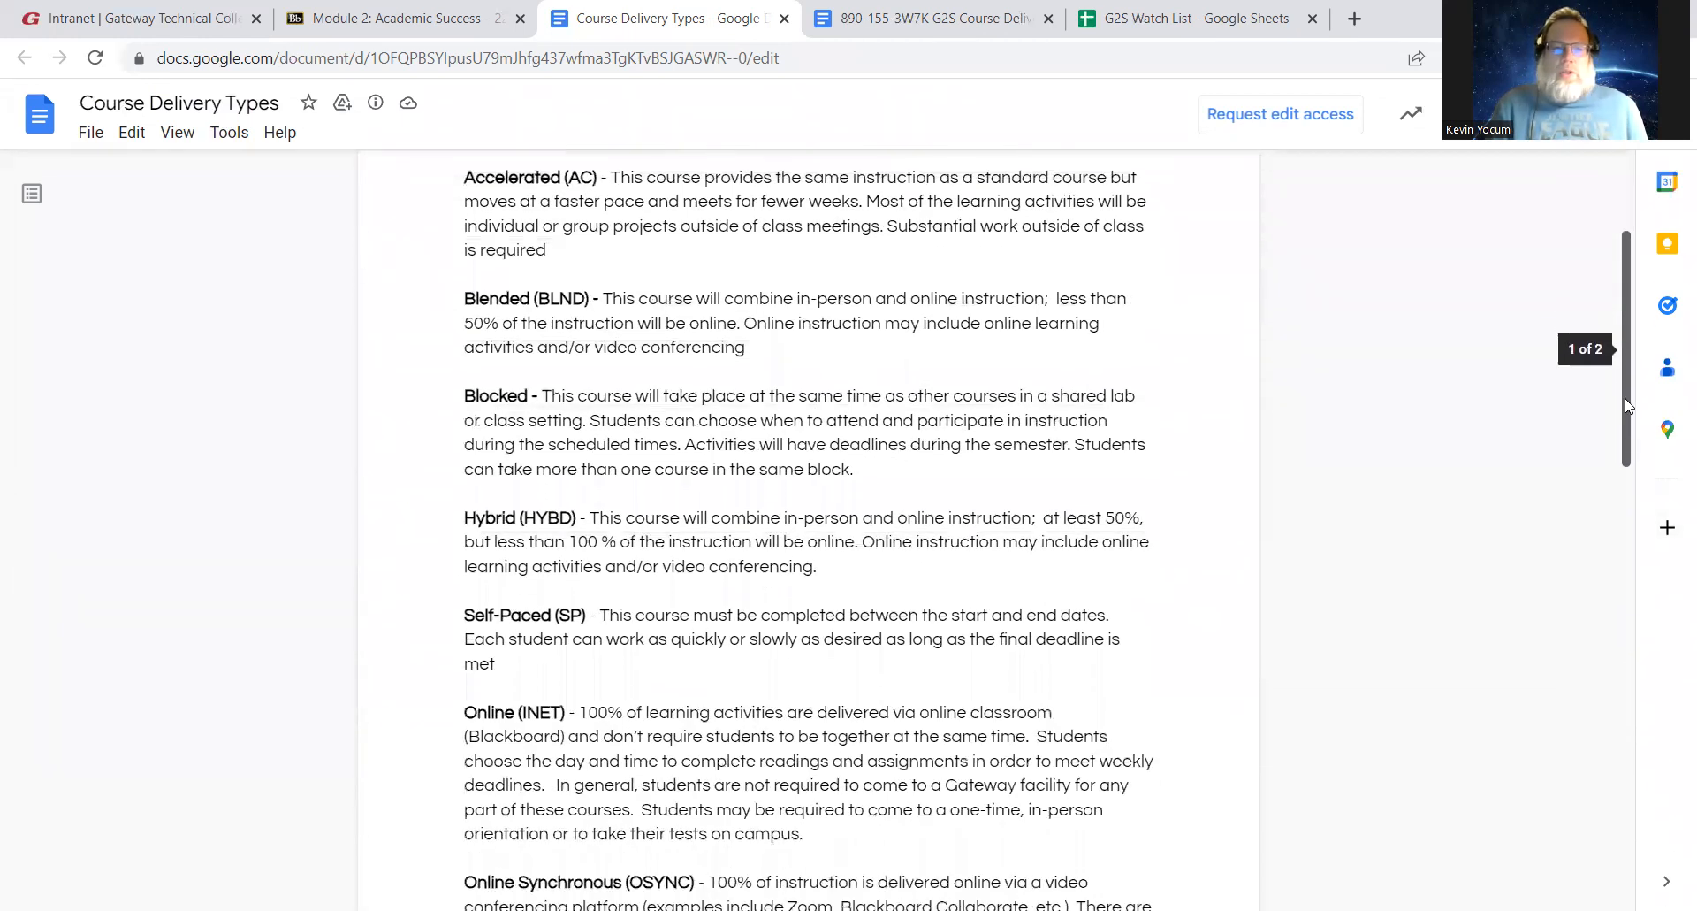
scroll("down", 3)
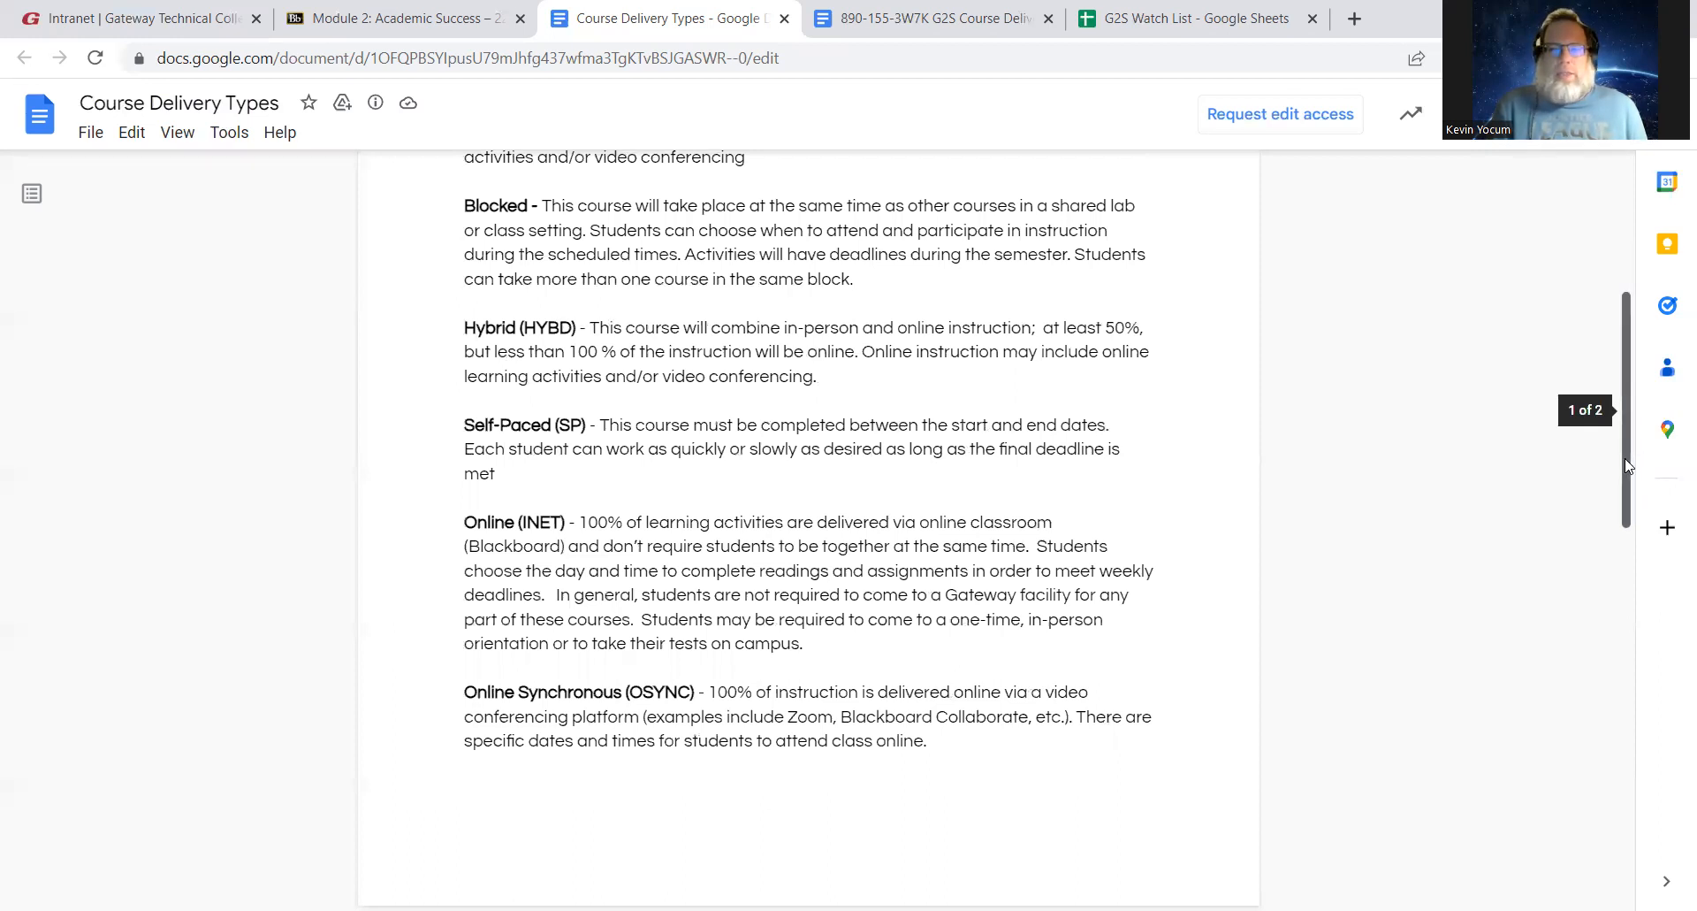
scroll("up", 3)
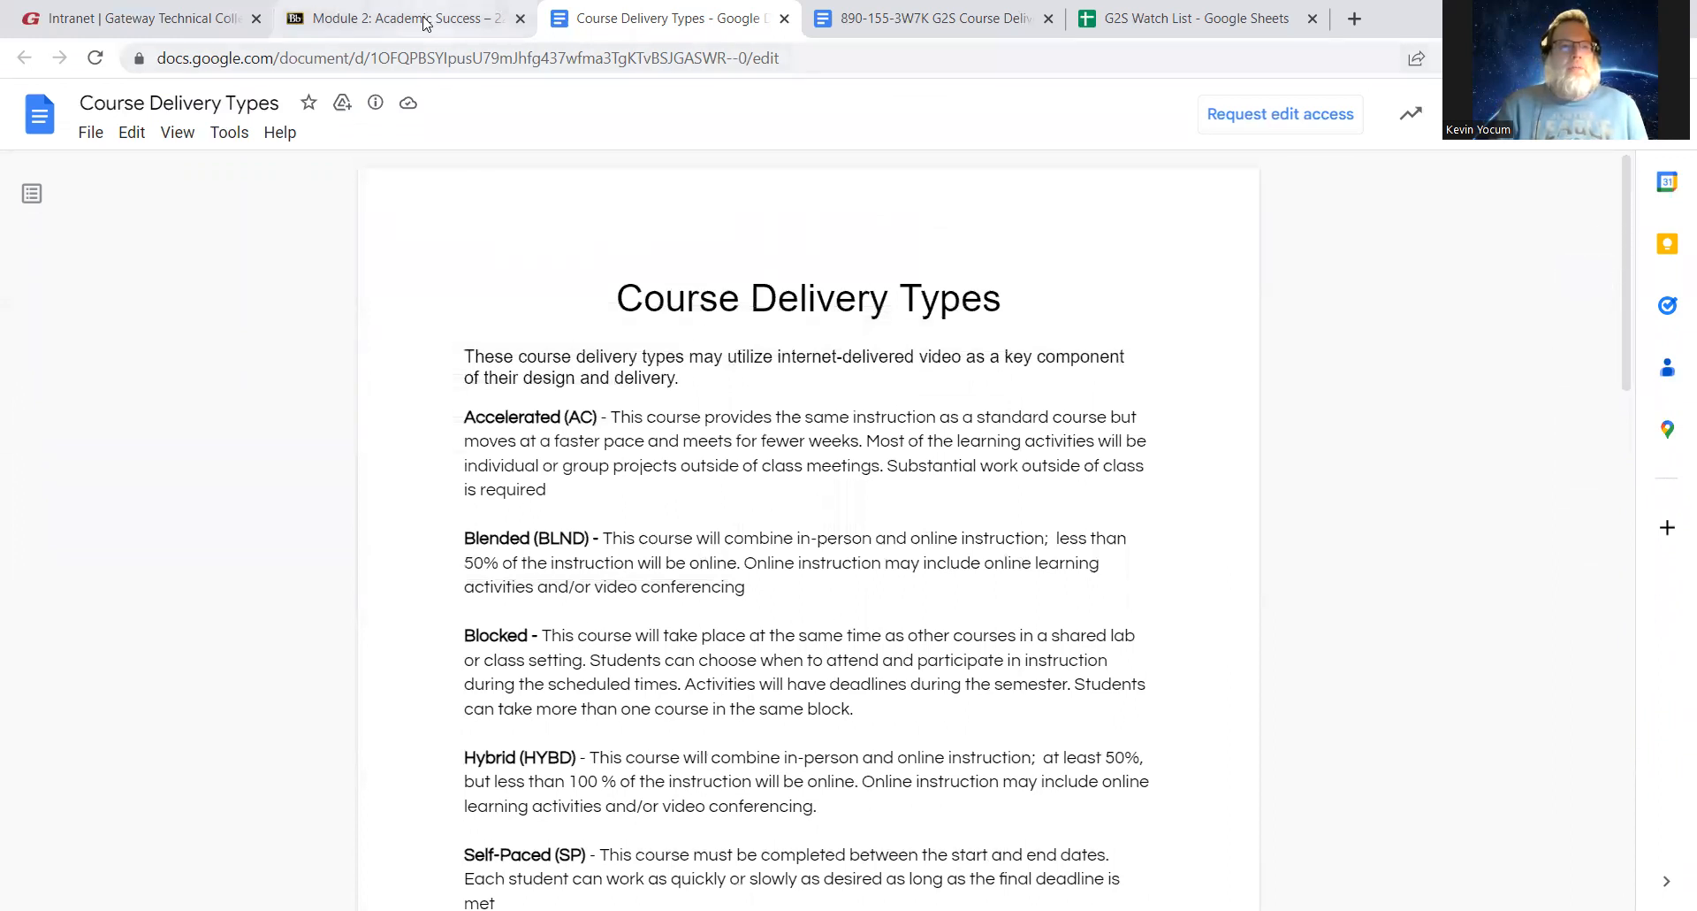
Preview the 'Are Online Courses for You?' quiz, then return to the Module 2 discussion
left_click(400, 19)
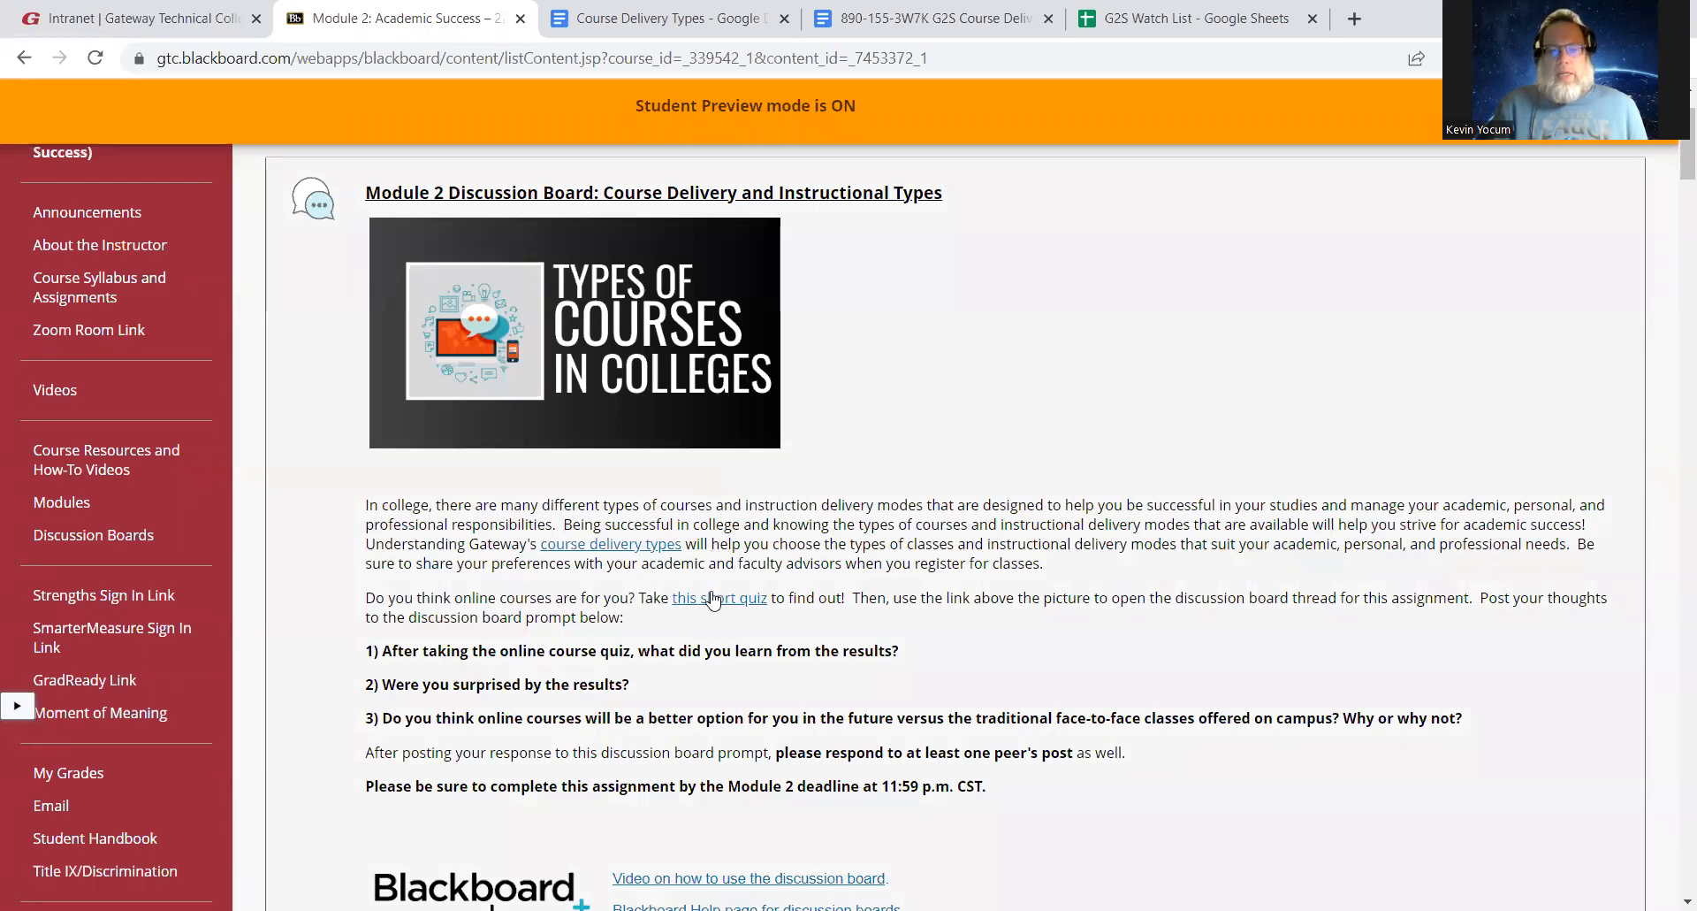
left_click(719, 598)
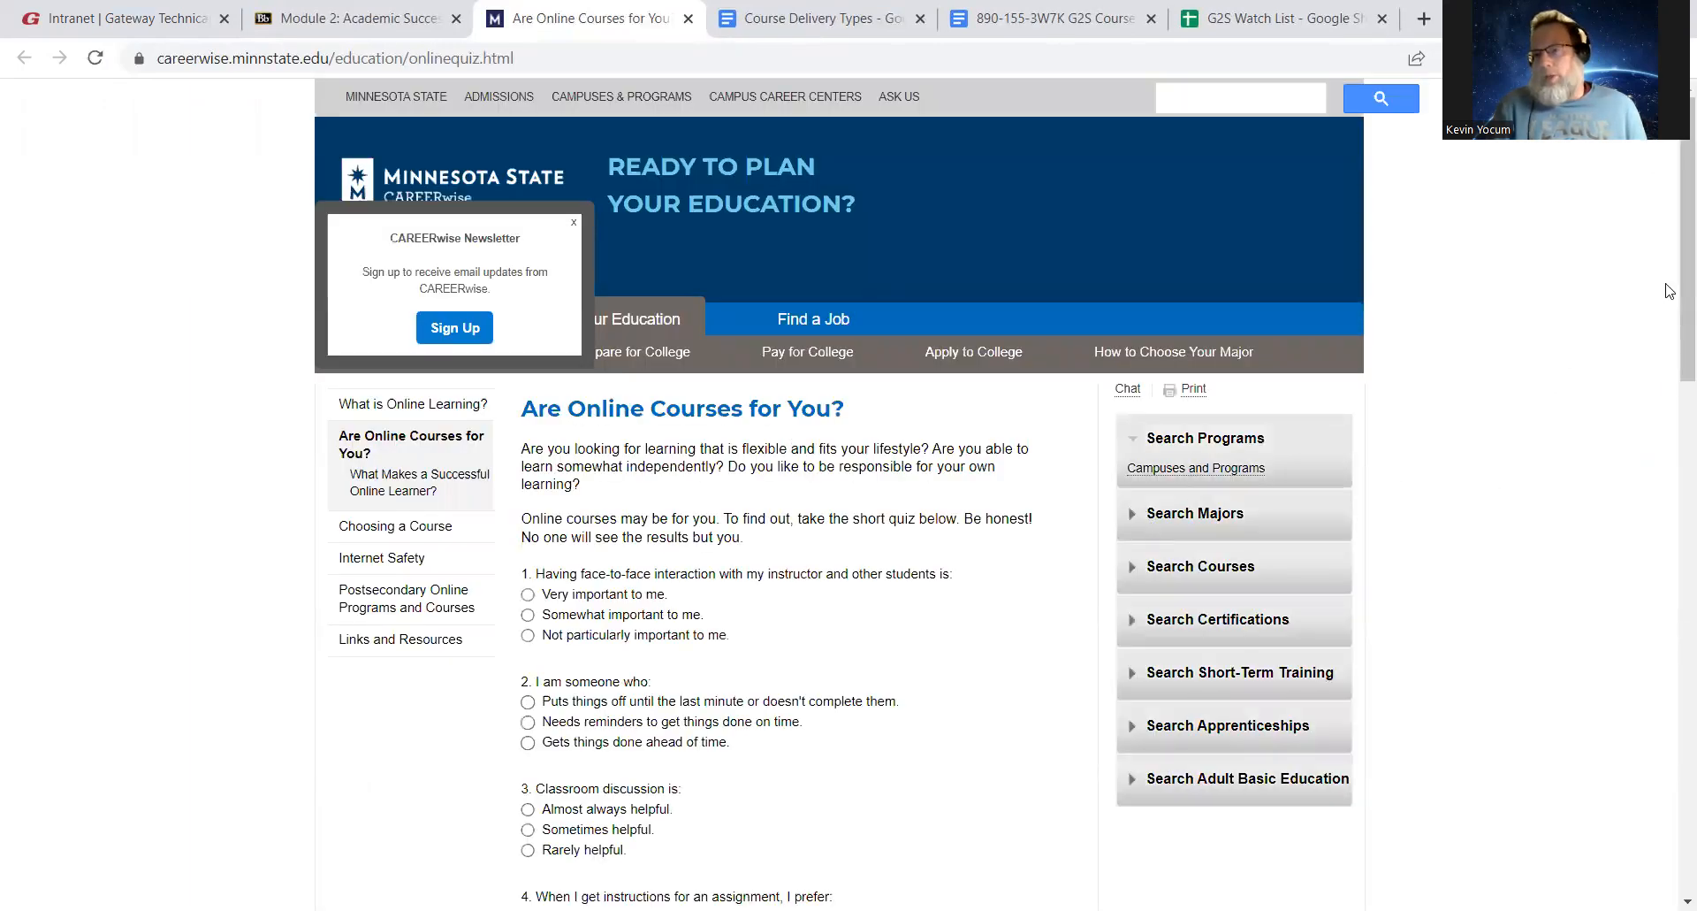
scroll("down", 3)
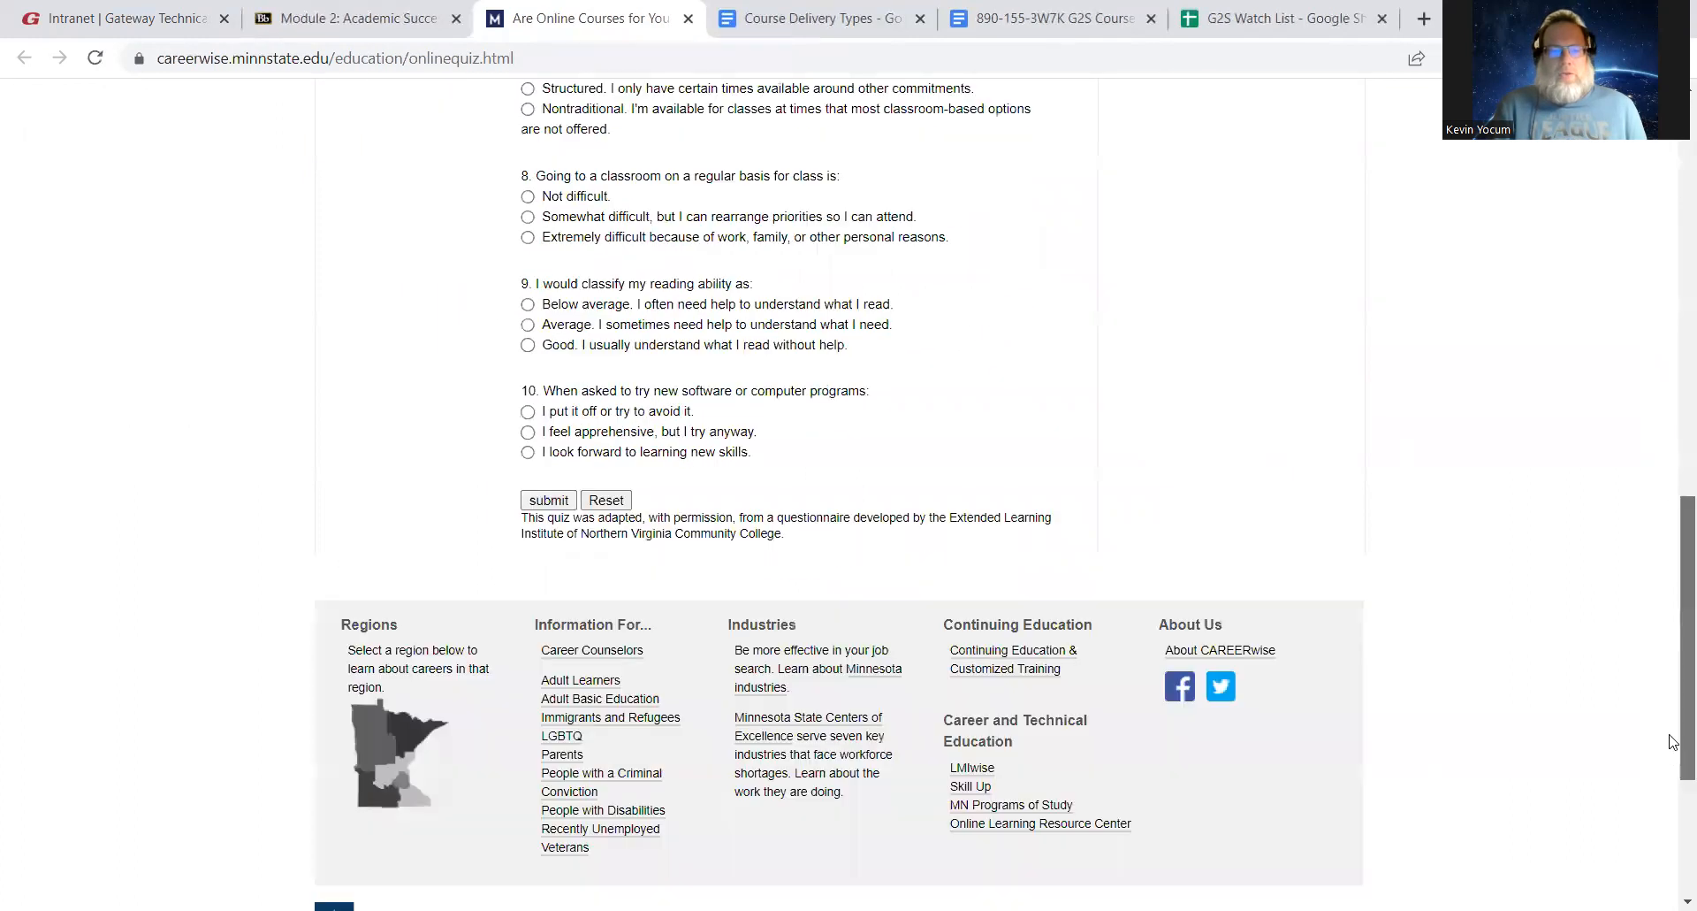
scroll("up", 3)
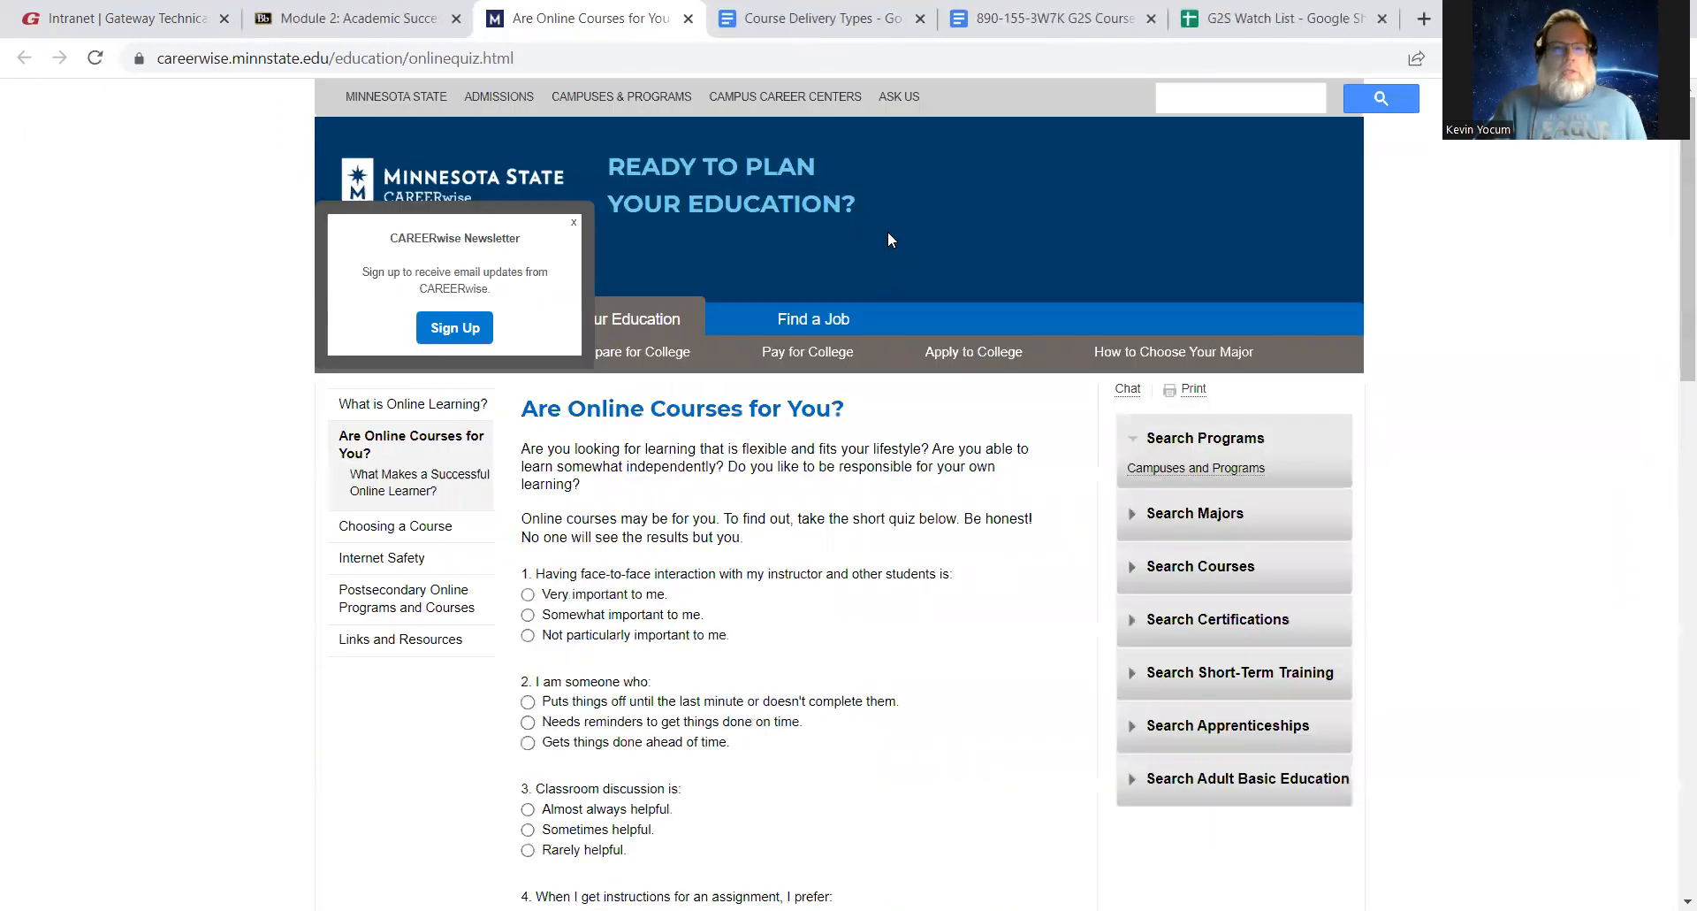
left_click(356, 19)
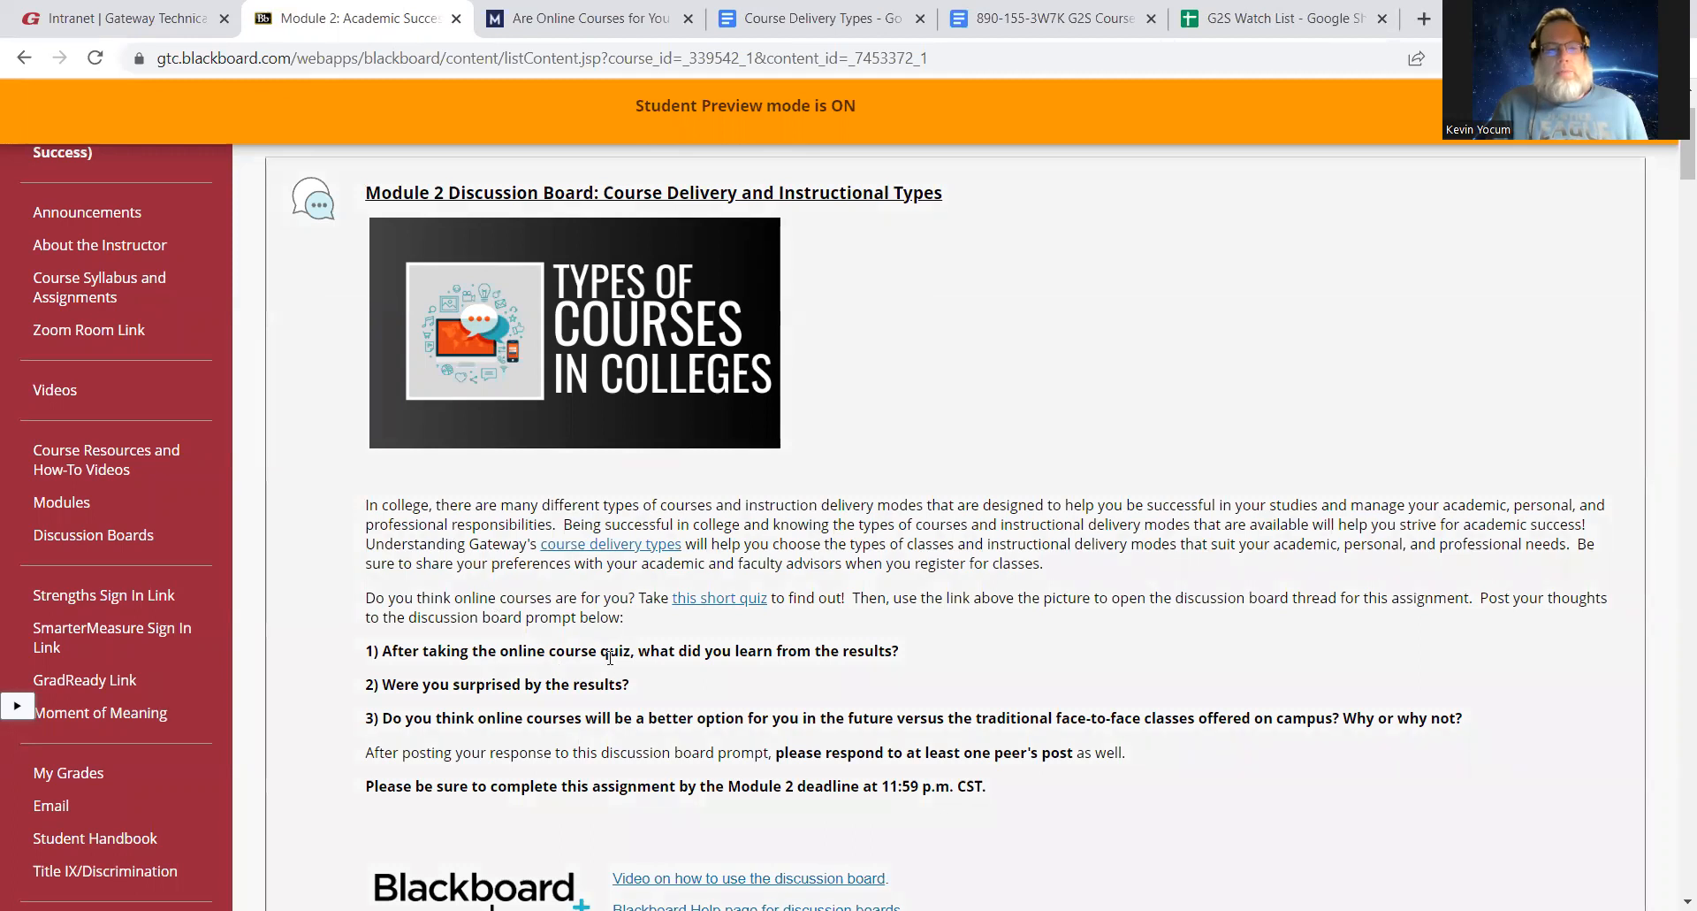
mouse_move(744, 642)
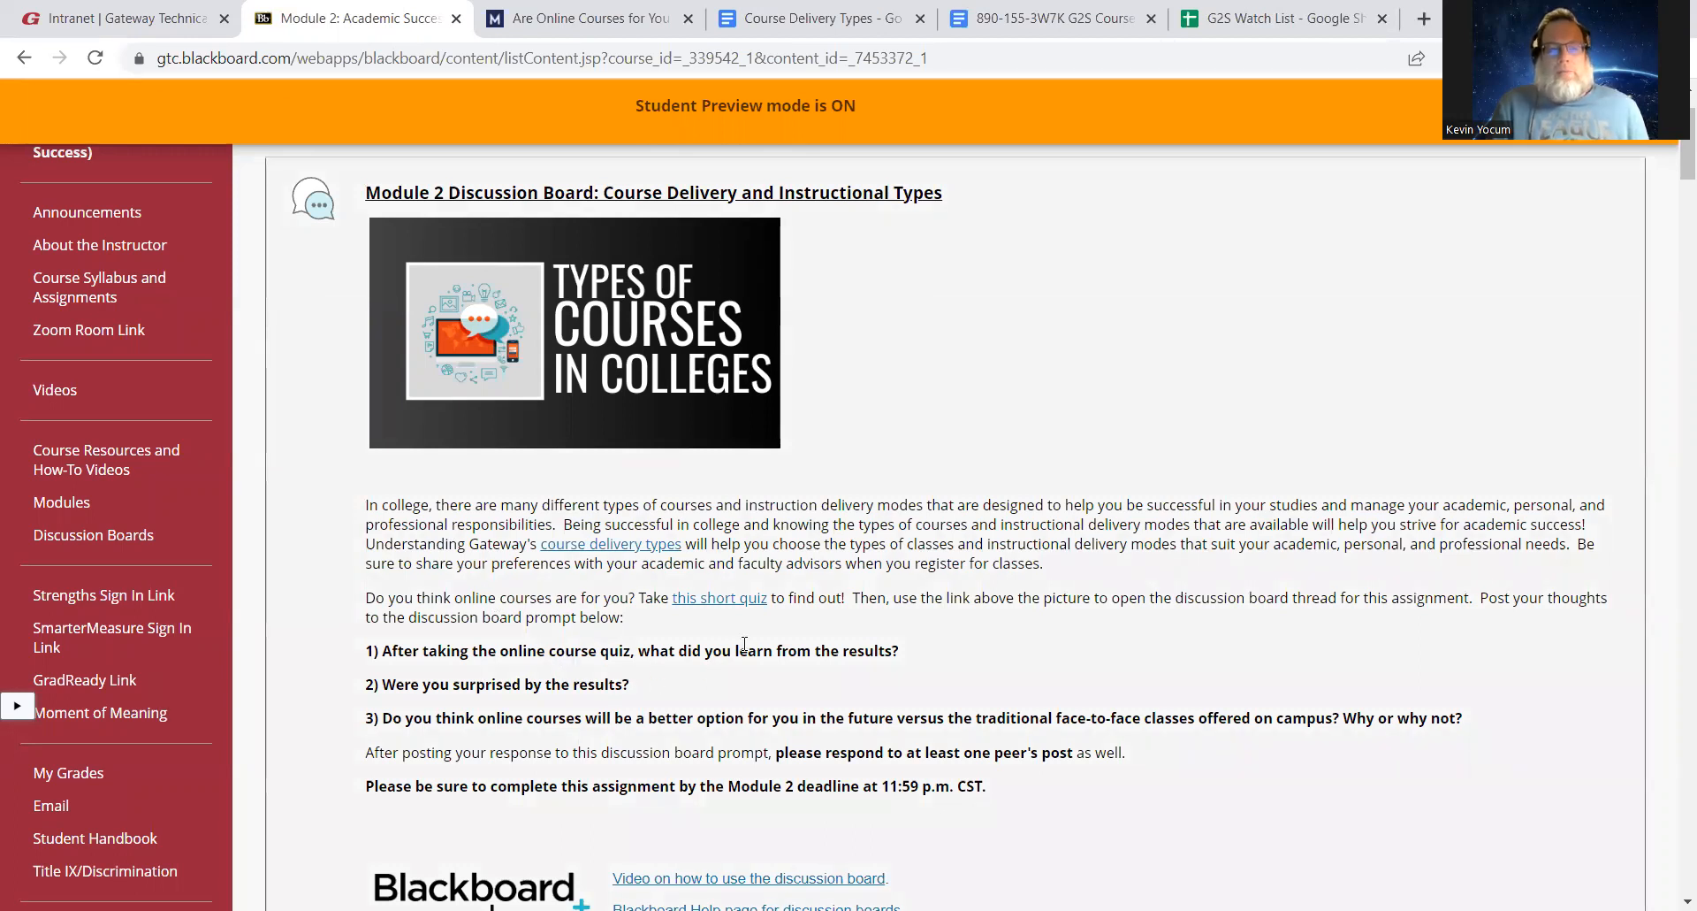
mouse_move(616, 674)
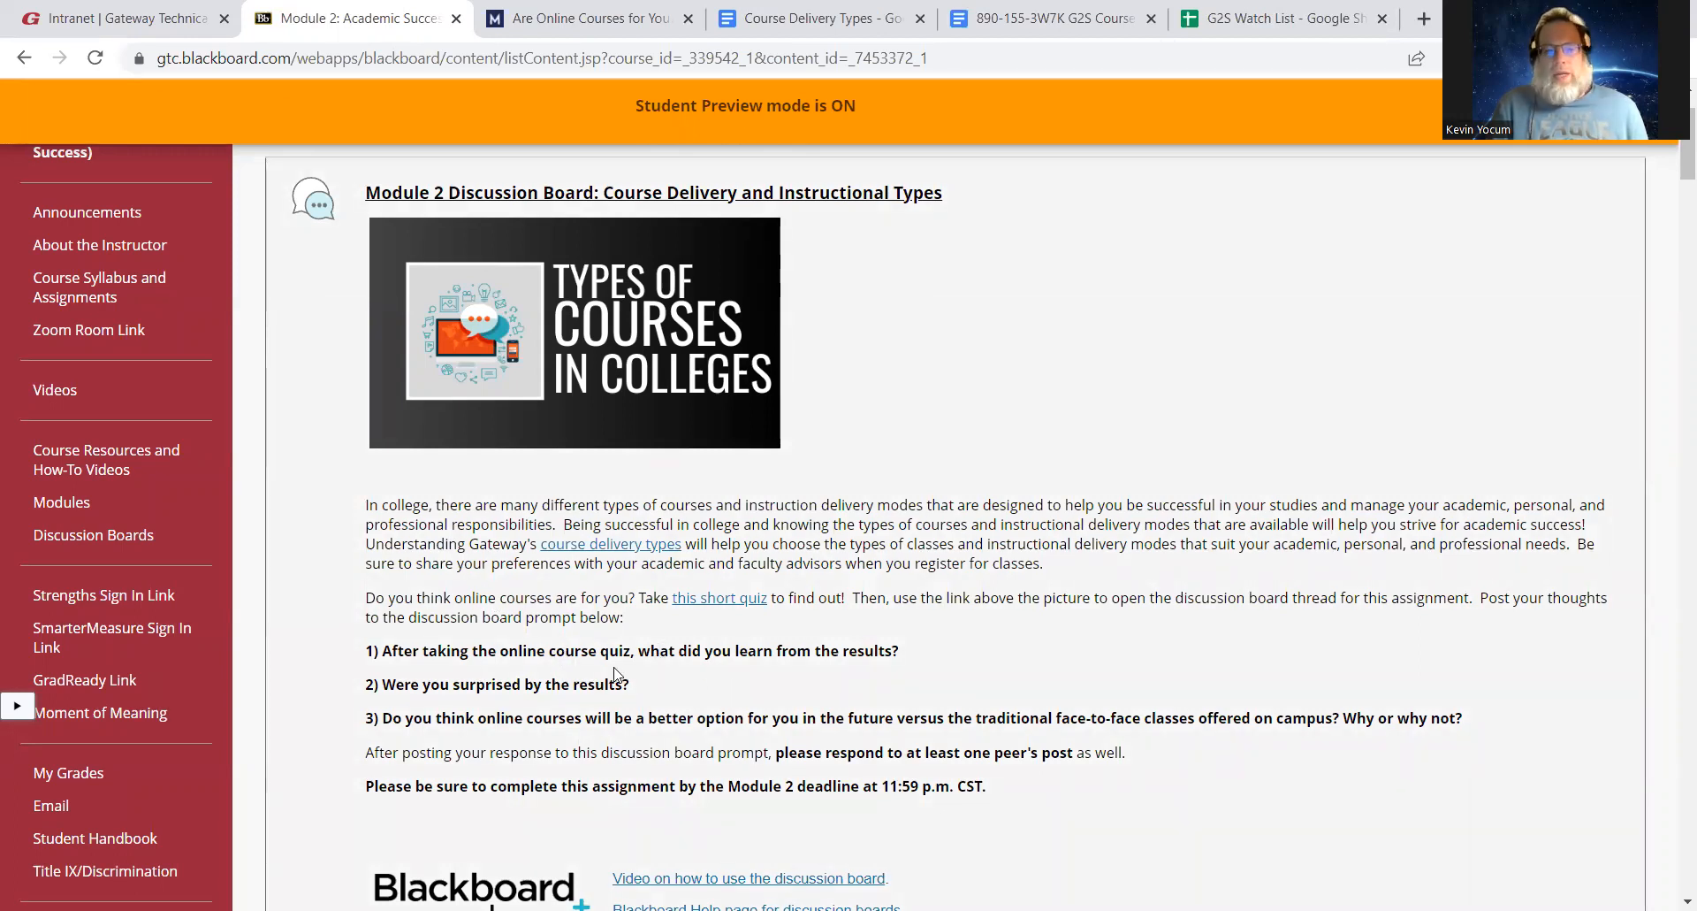
mouse_move(631, 680)
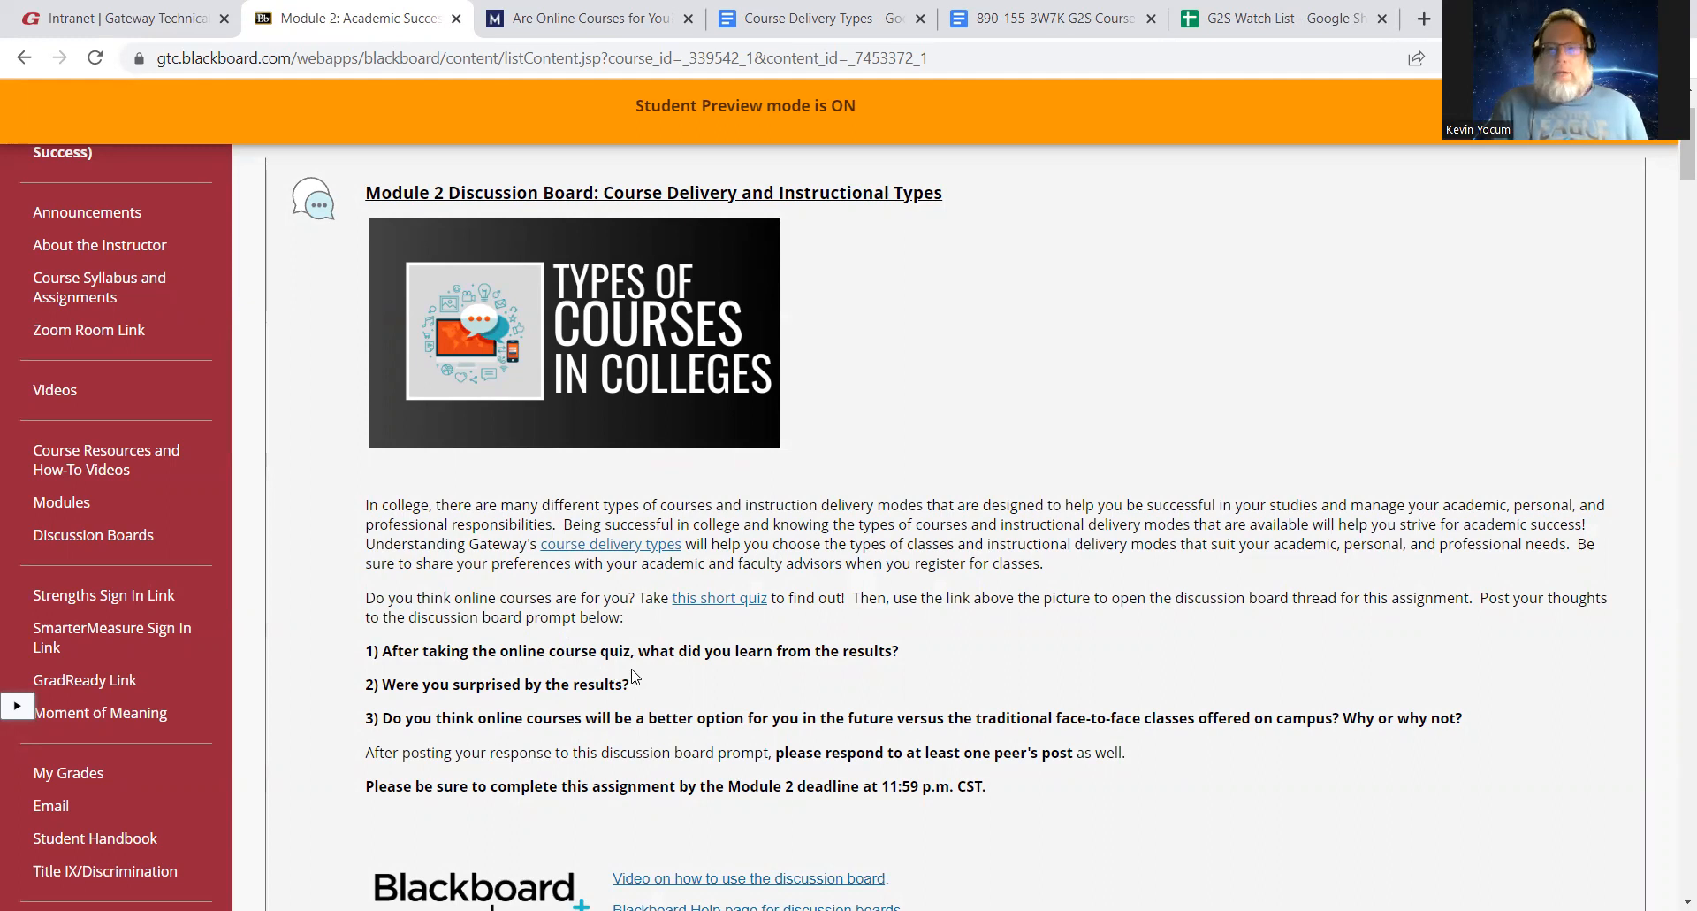
mouse_move(632, 630)
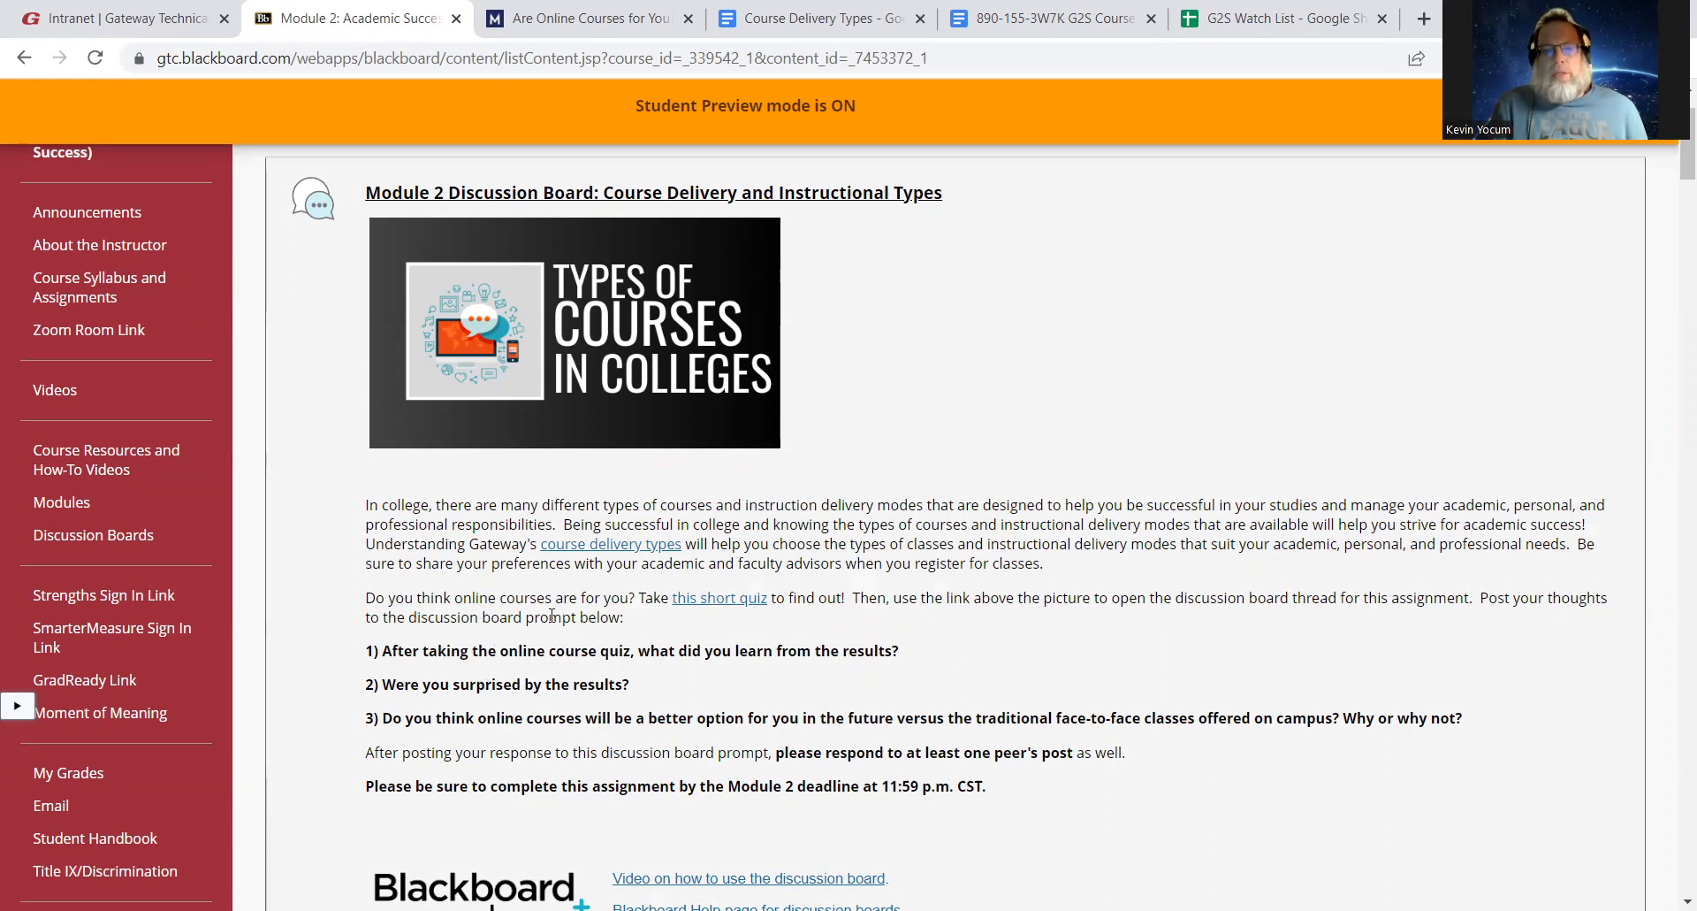
mouse_move(711, 626)
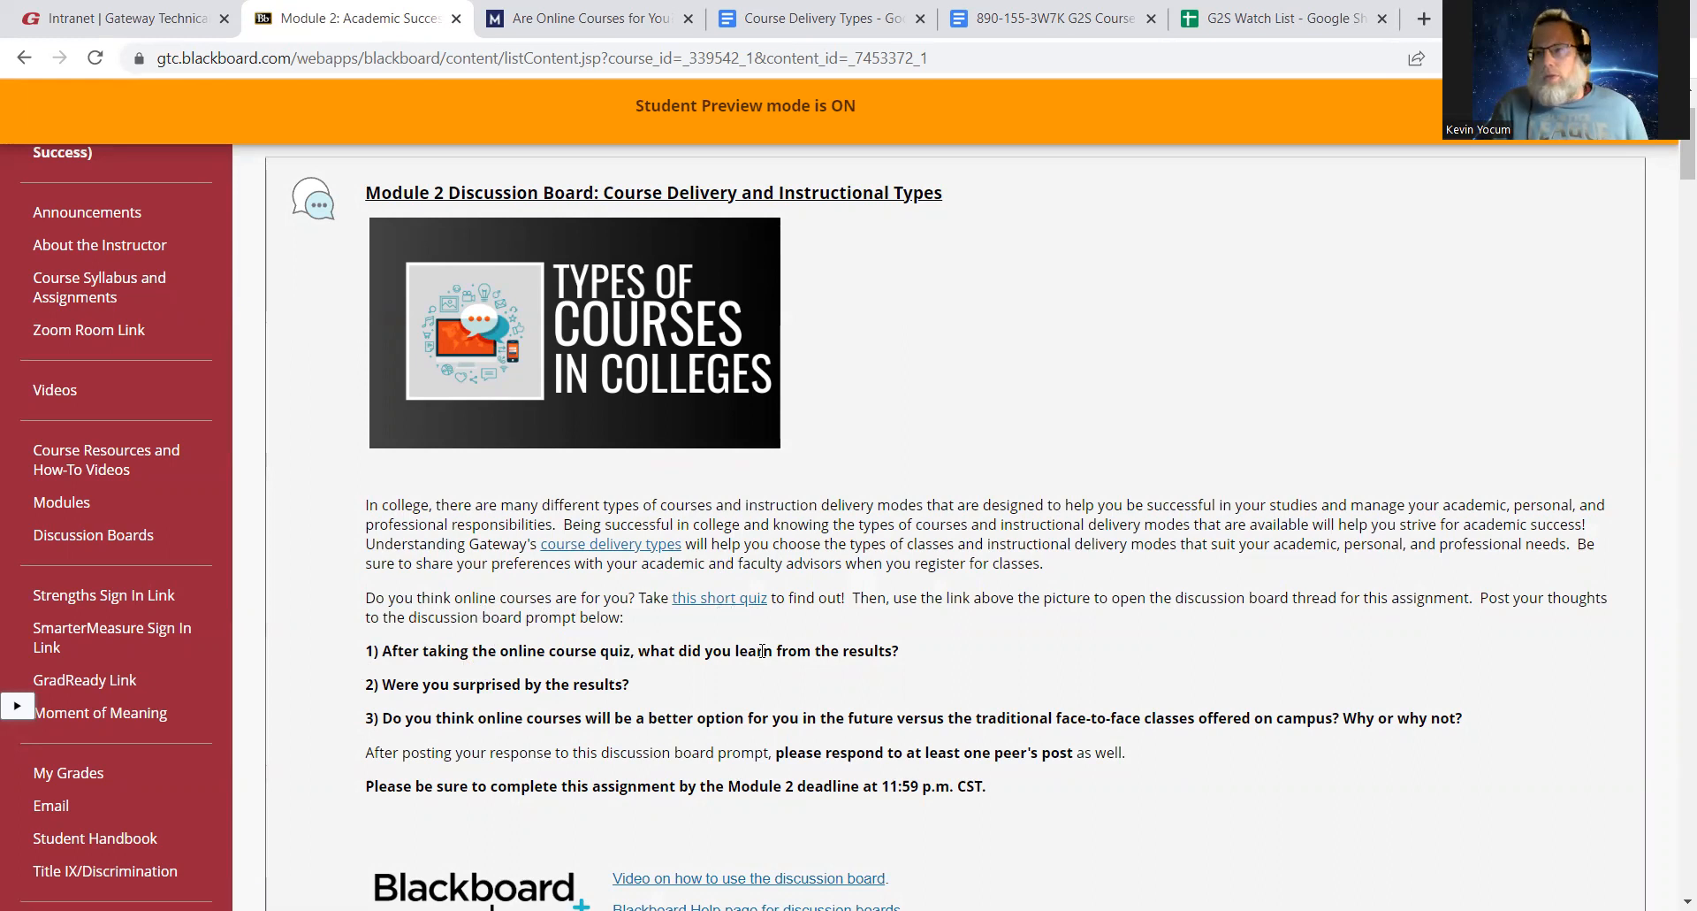
mouse_move(757, 621)
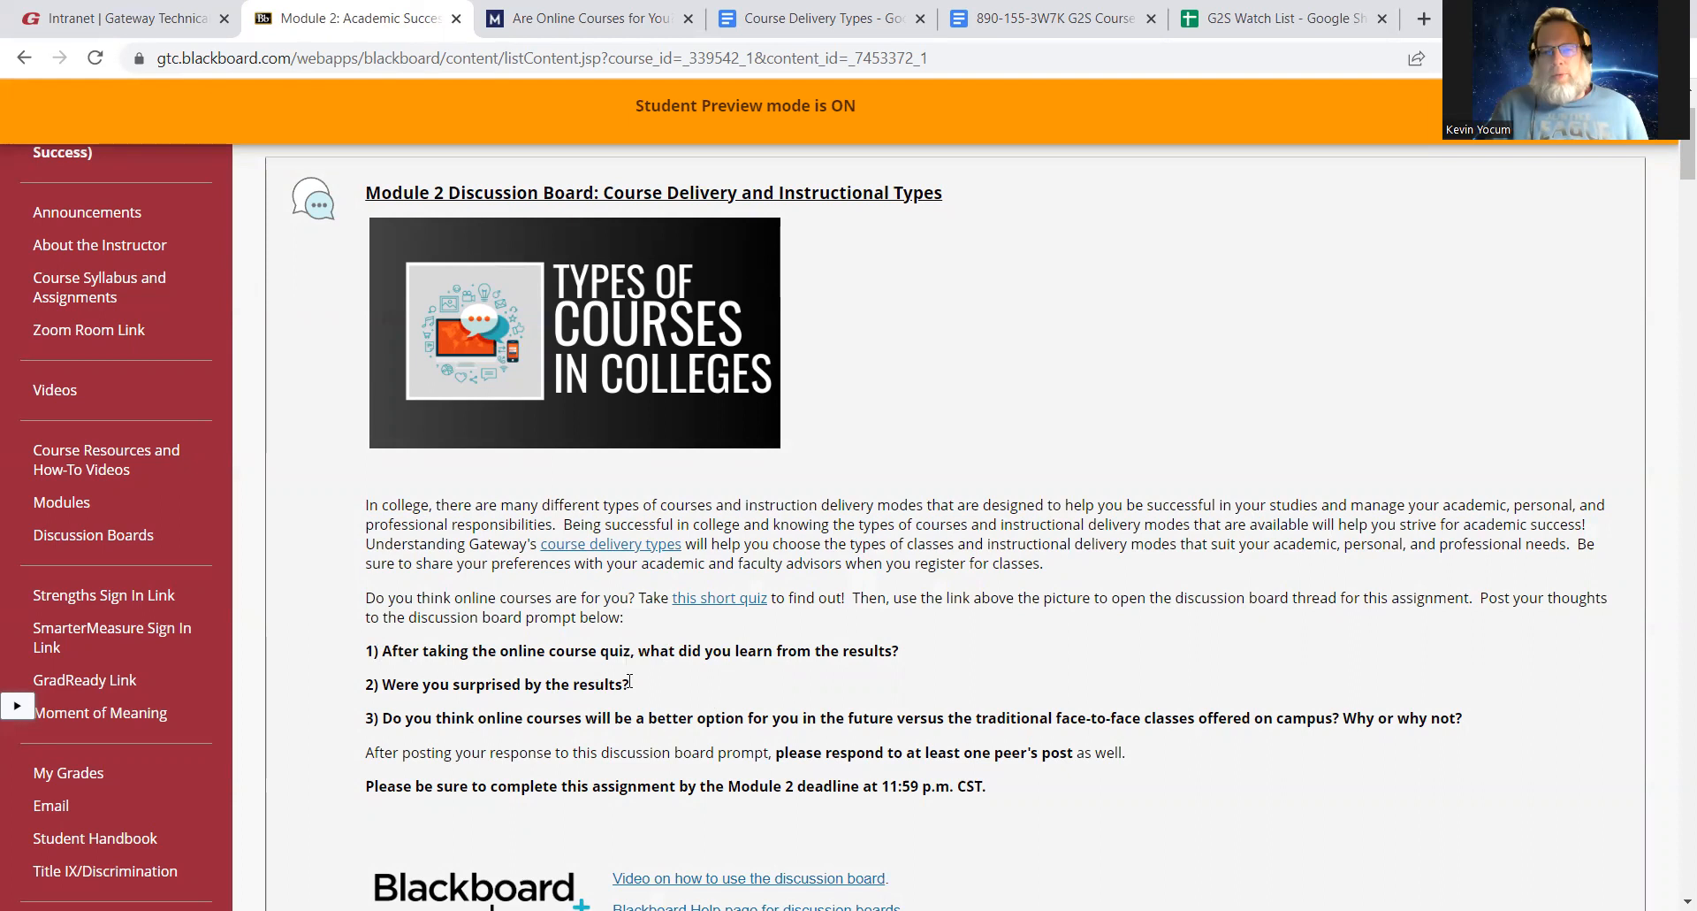
mouse_move(664, 683)
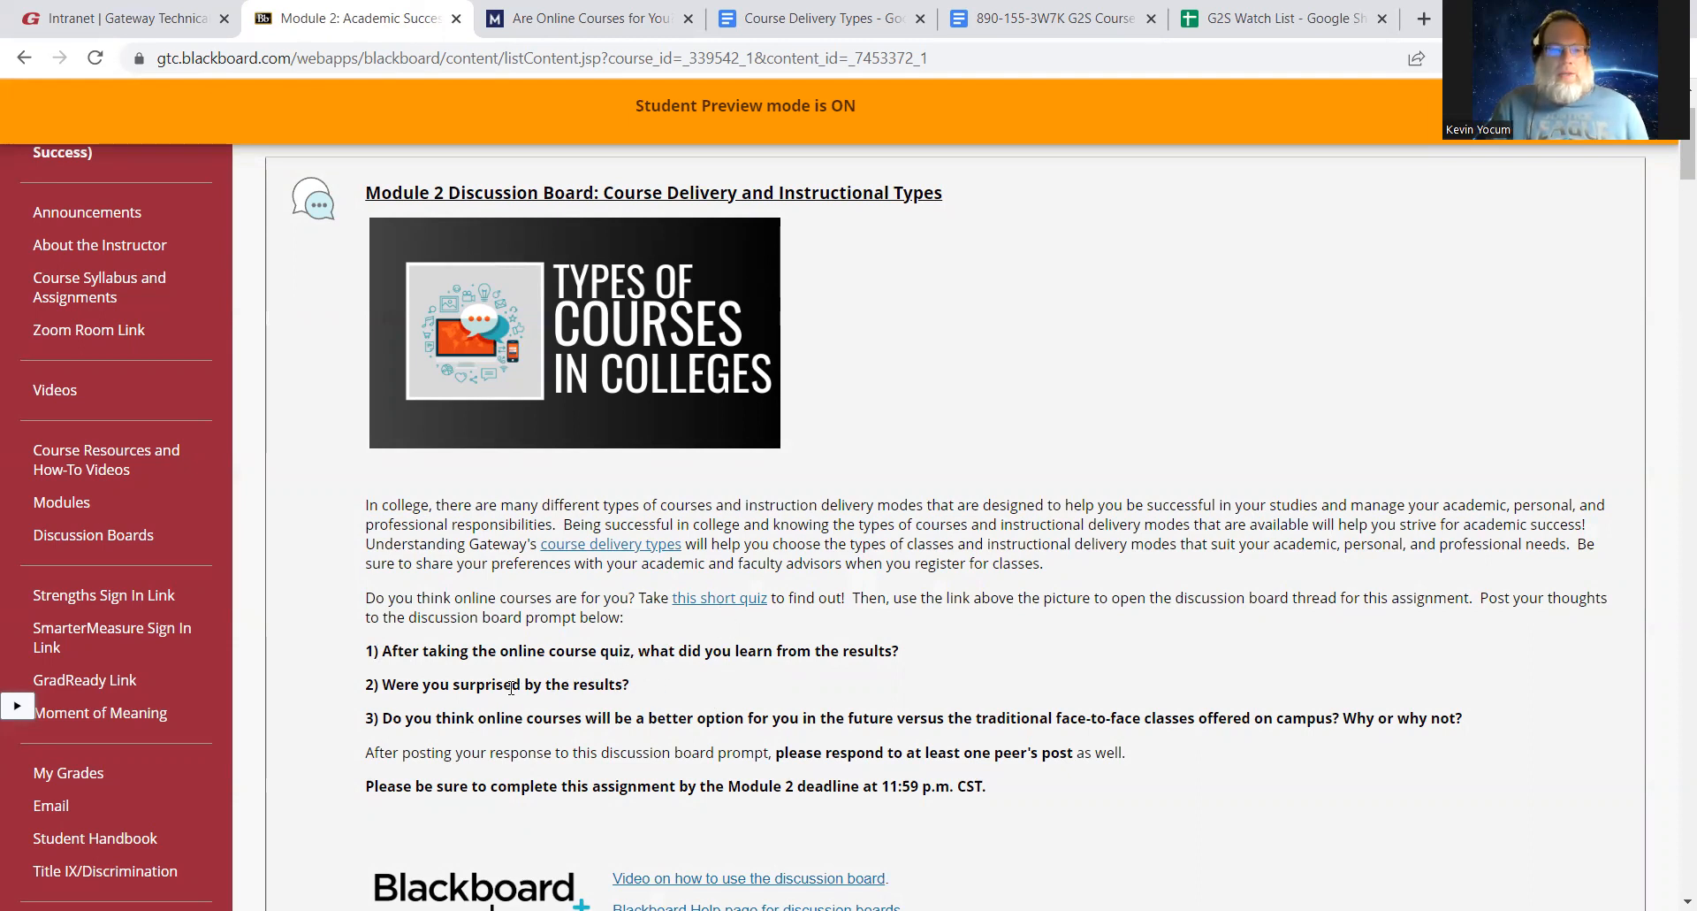
mouse_move(739, 673)
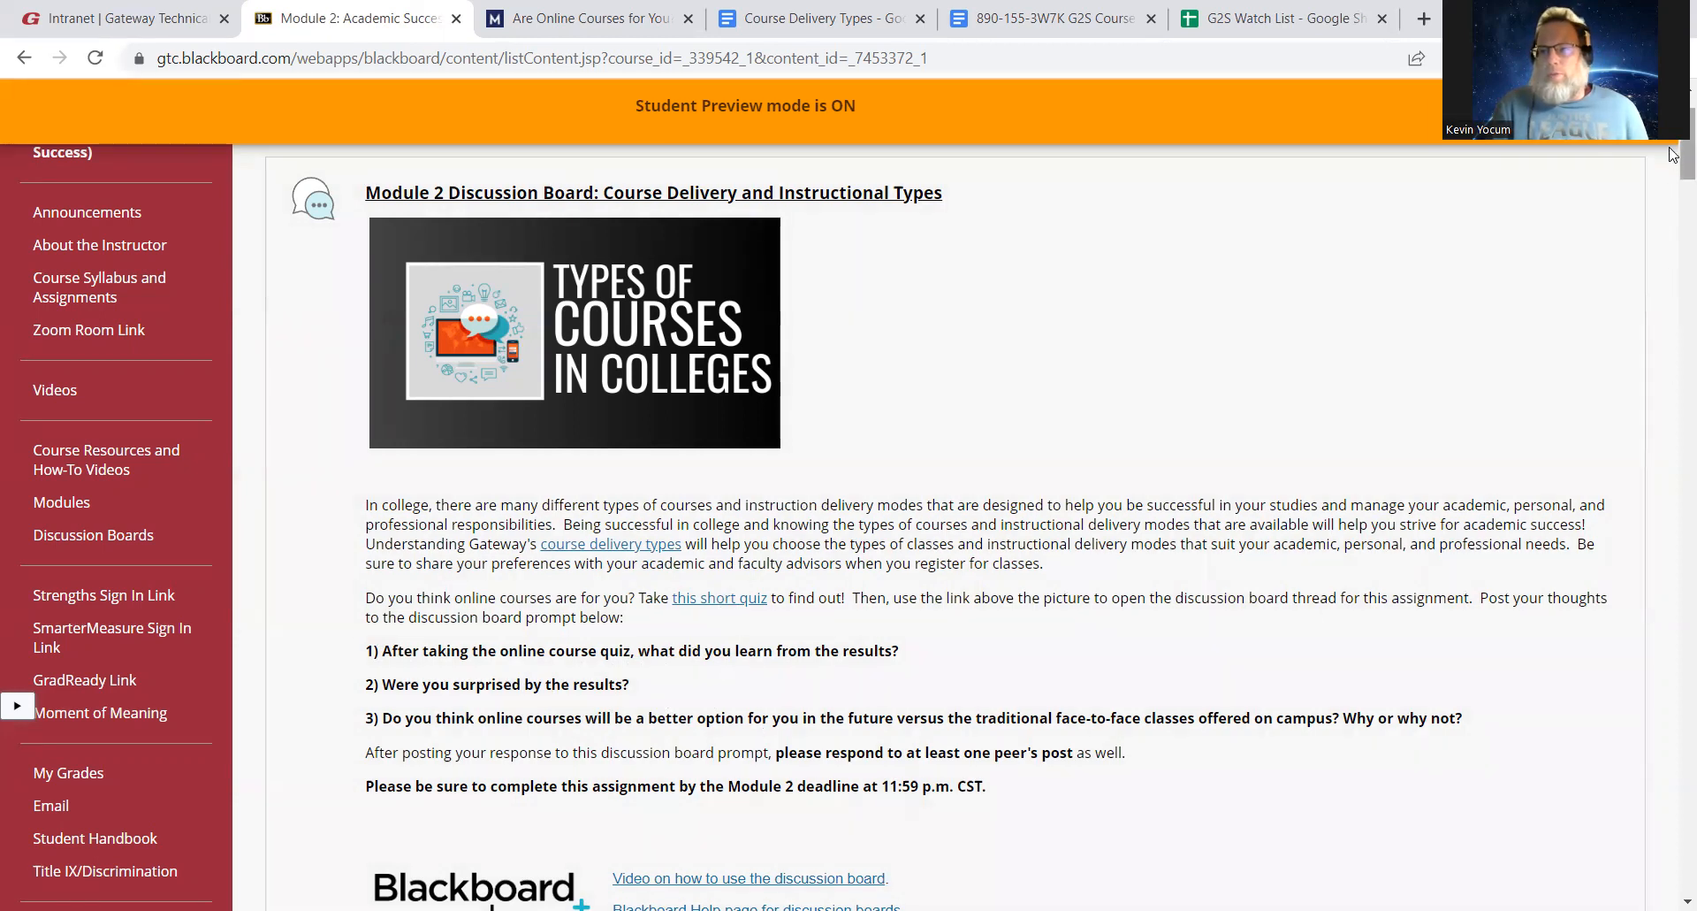
Scroll the Module 2 discussion prompt down to its help links
scroll("down", 3)
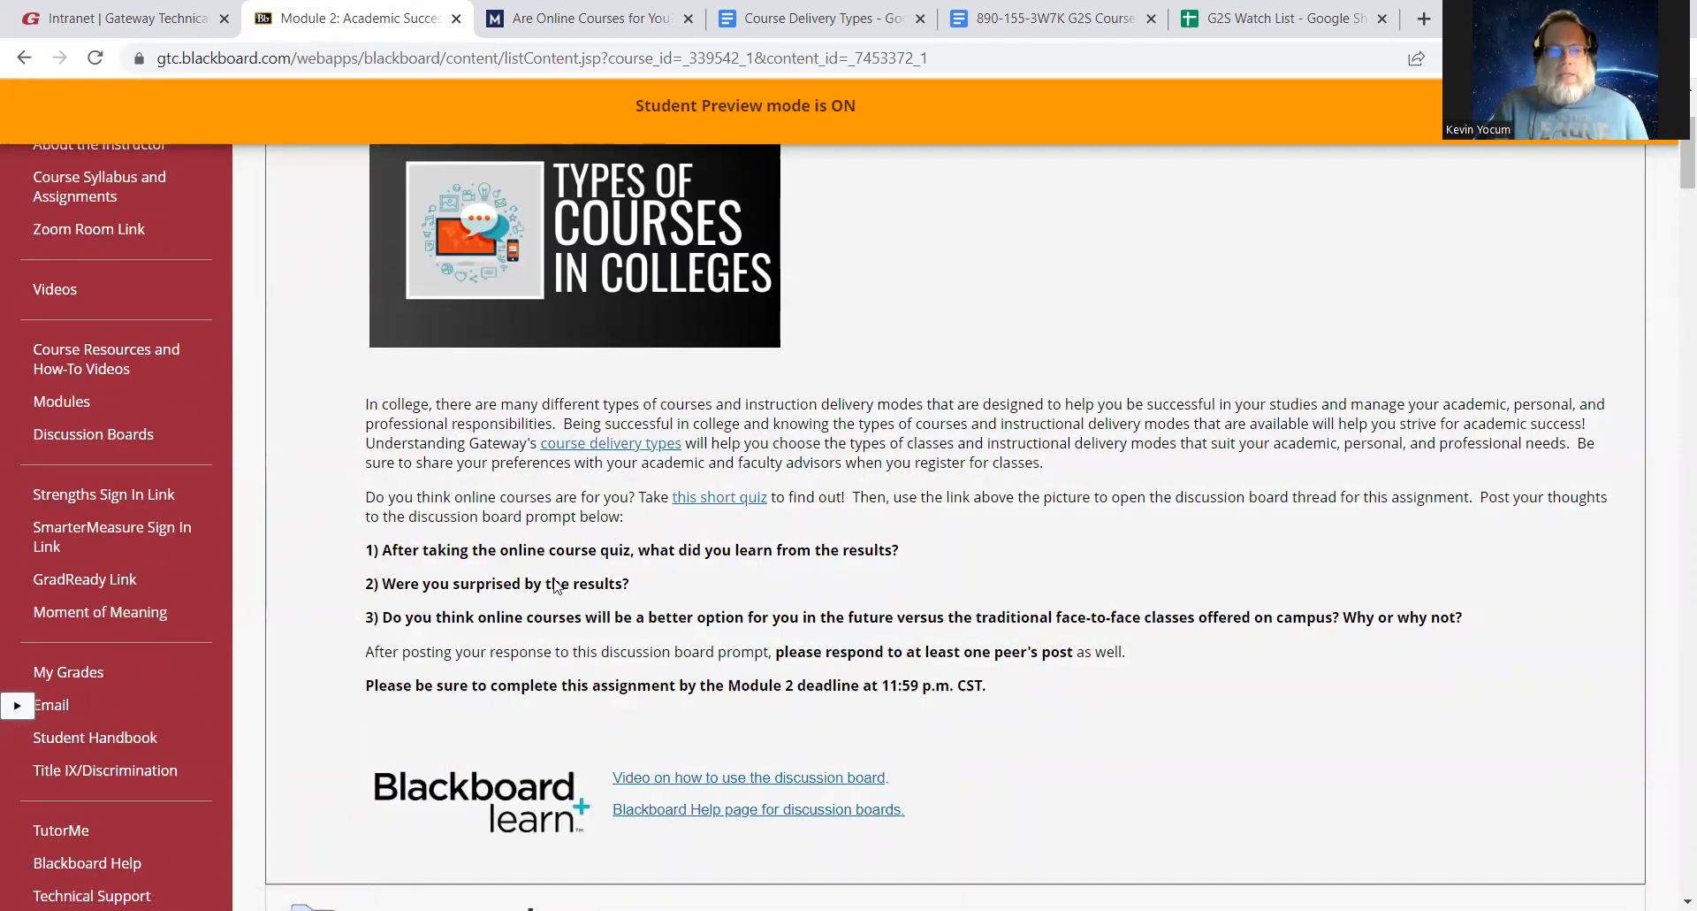
mouse_move(785, 600)
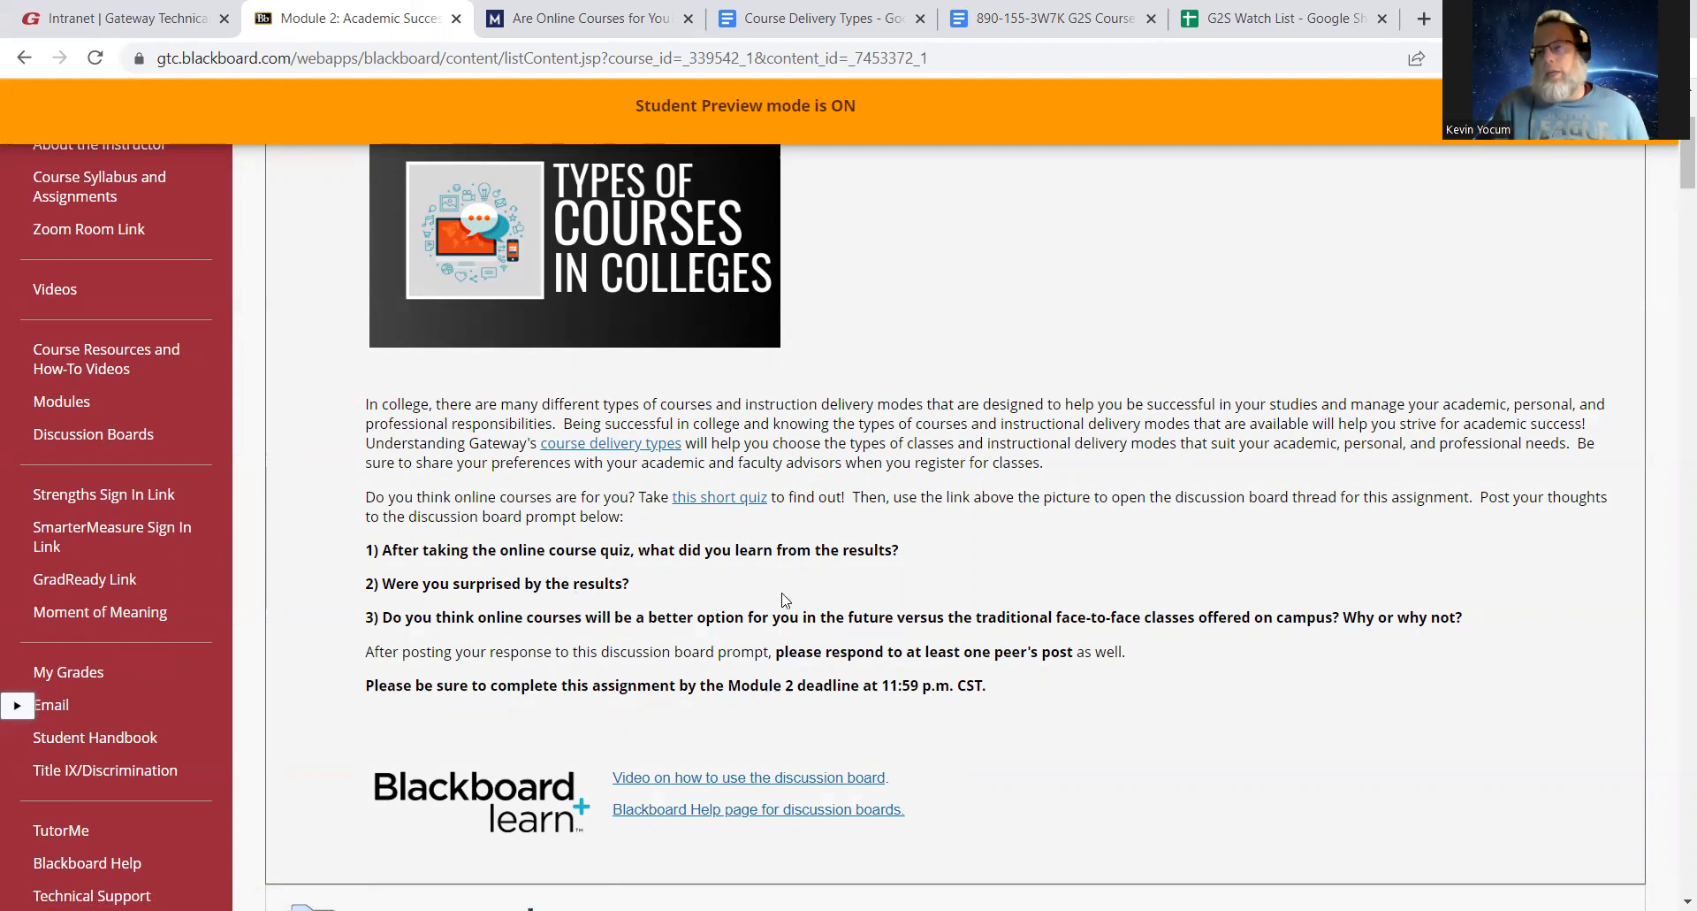
mouse_move(792, 602)
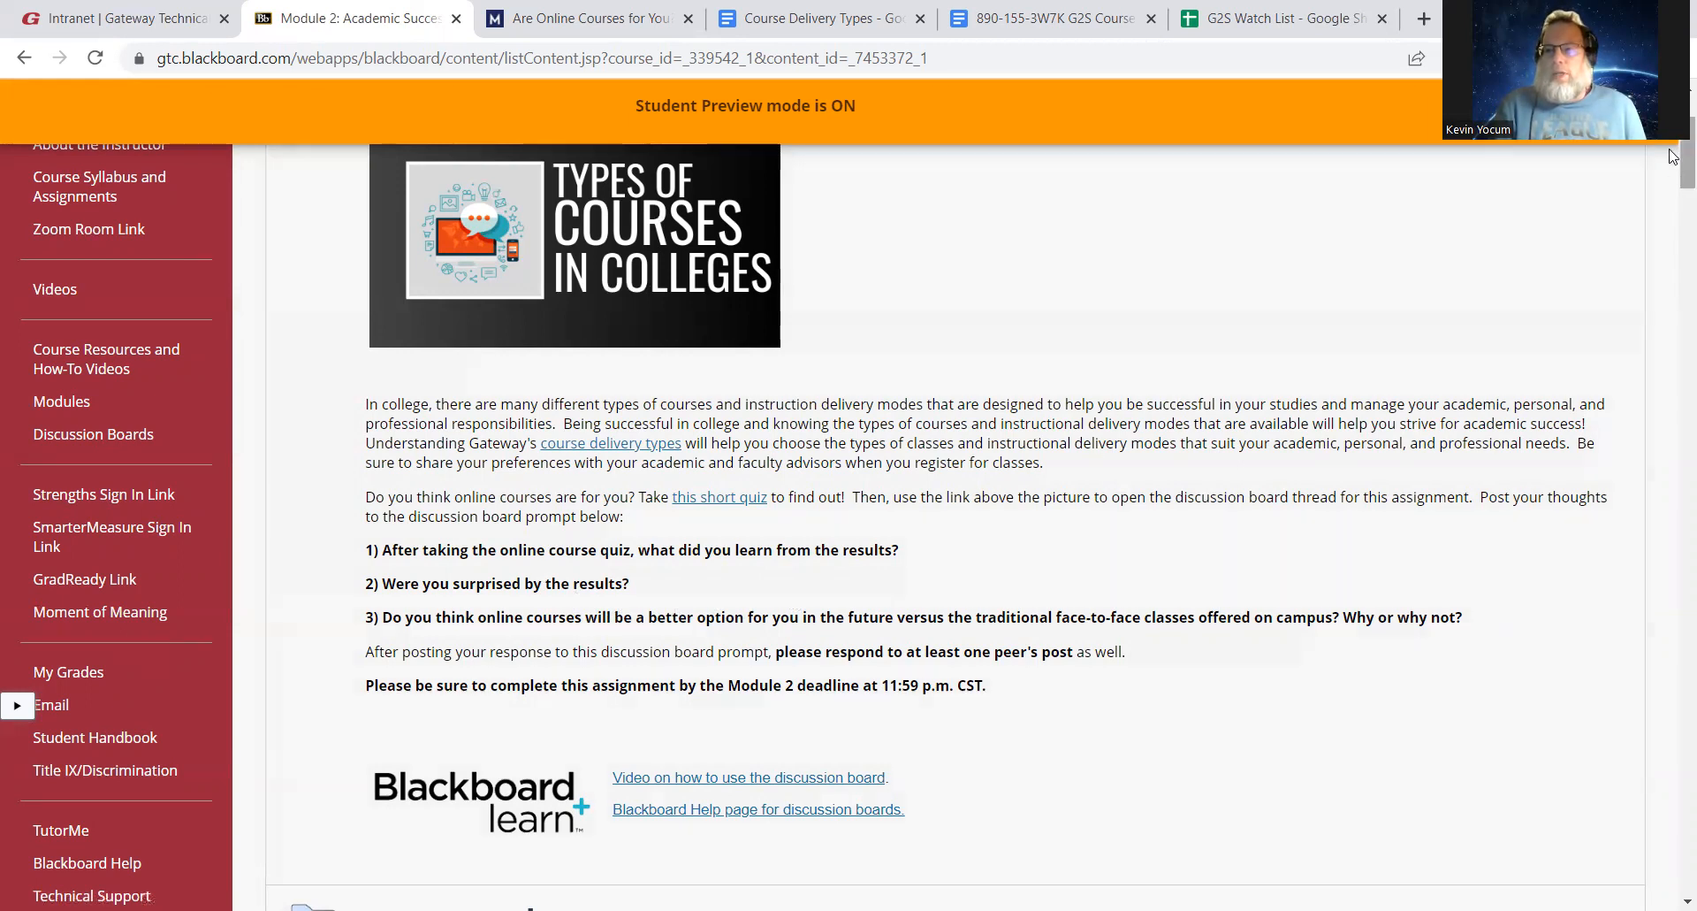
Scroll past the discussion board item down to the Growth Mindset folder
scroll("down", 3)
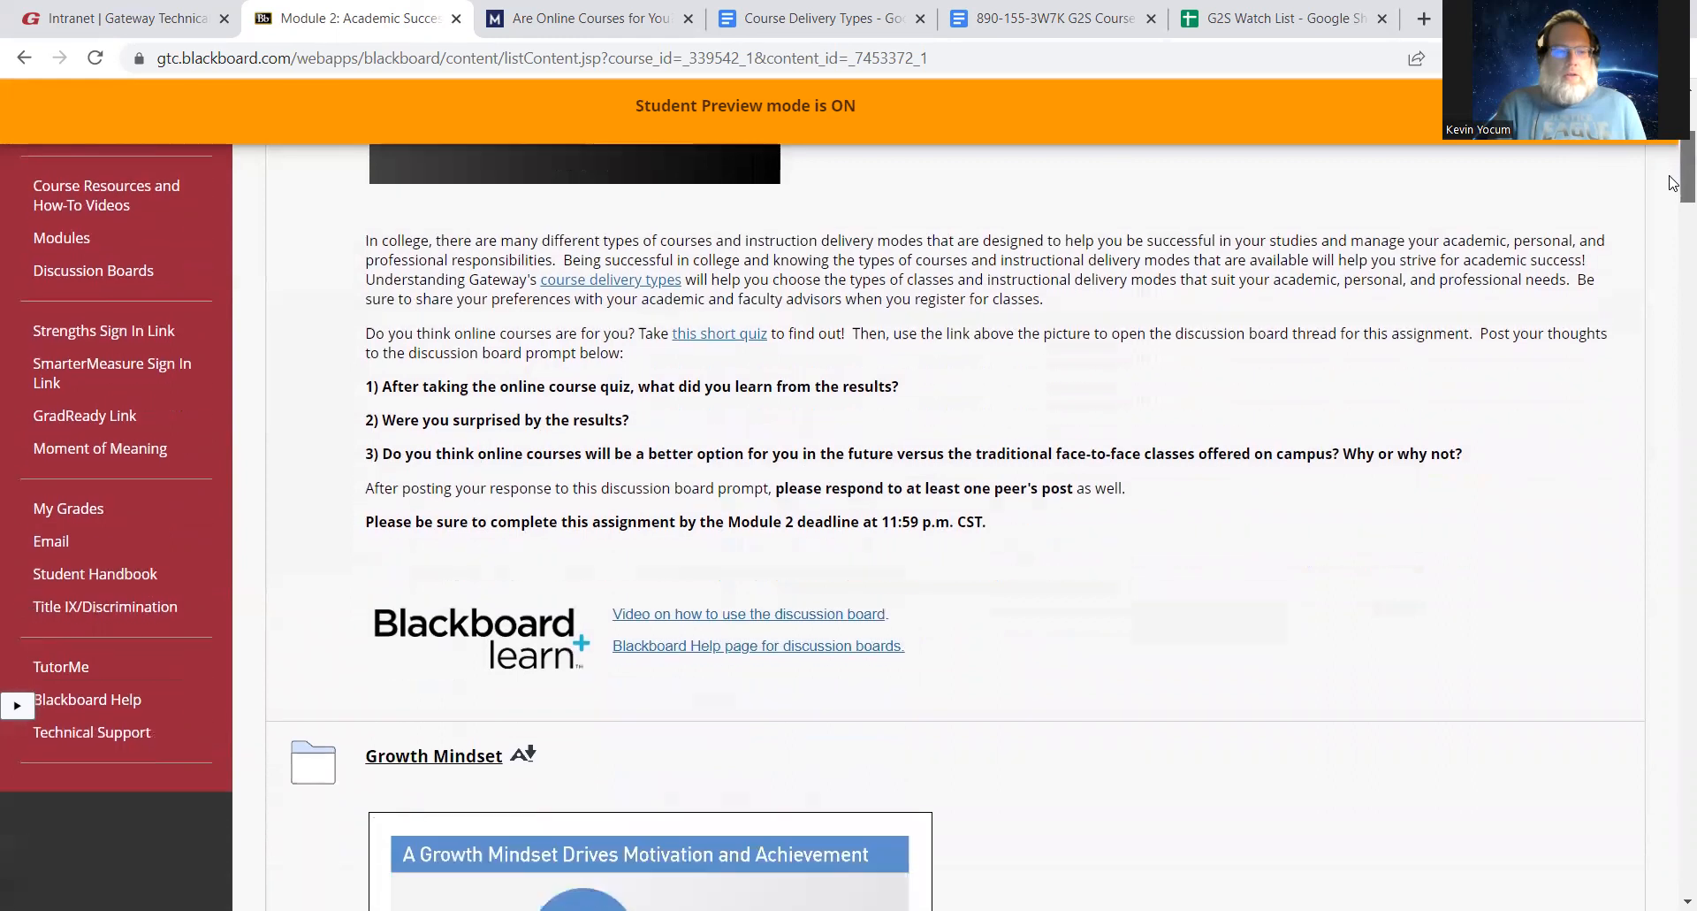
scroll("down", 3)
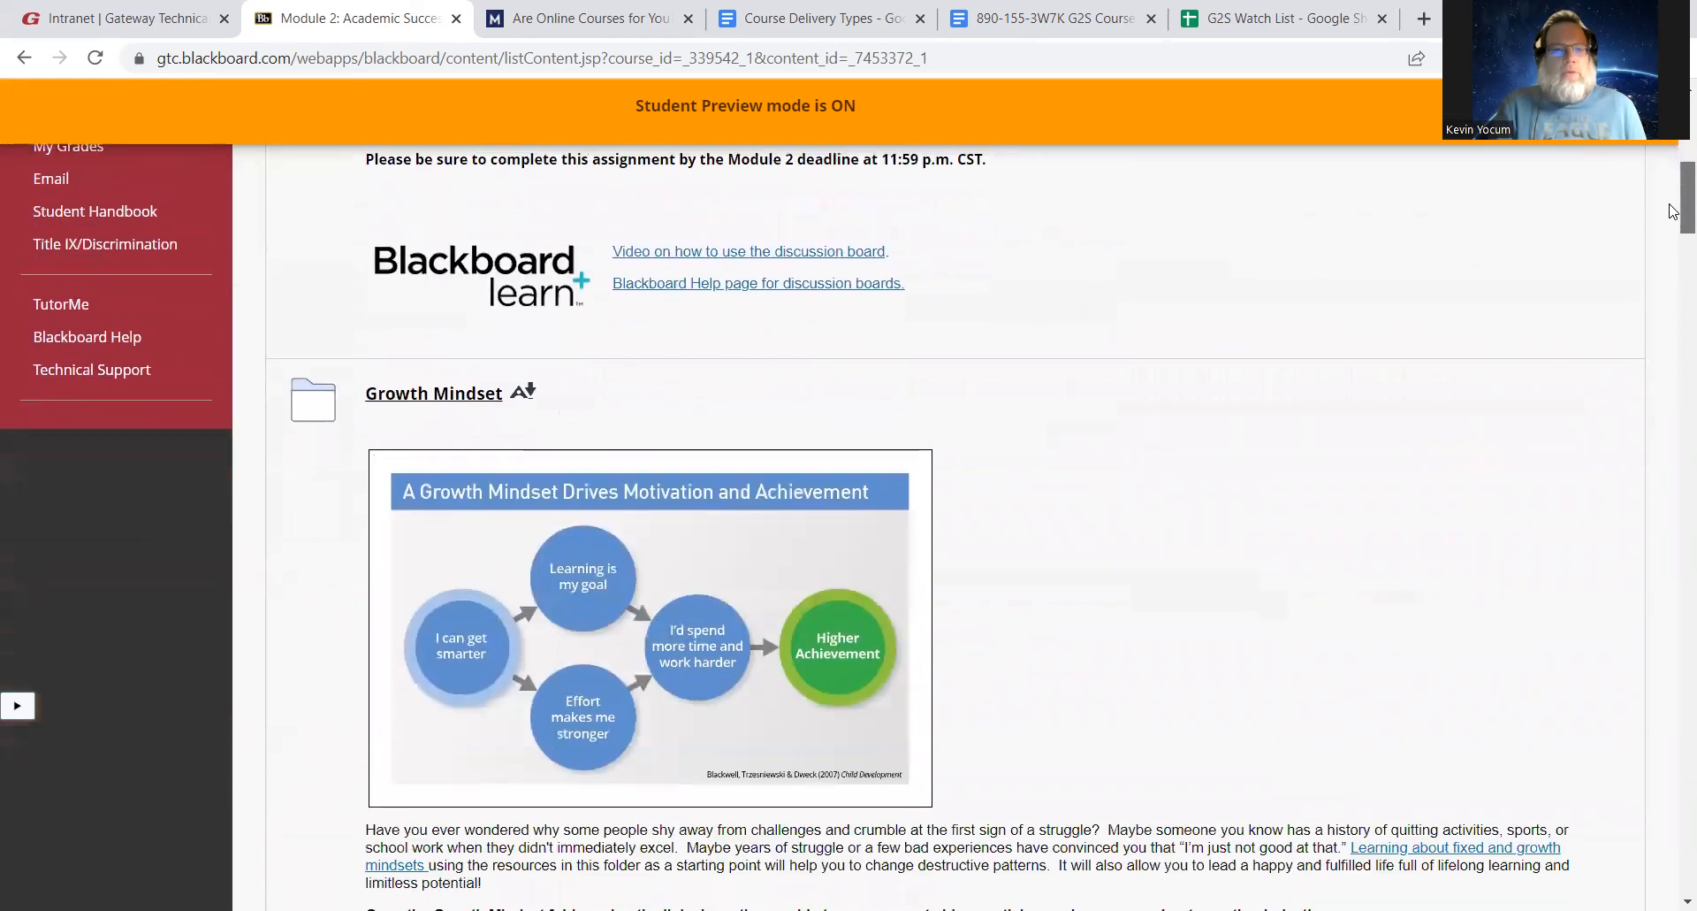
scroll("down", 3)
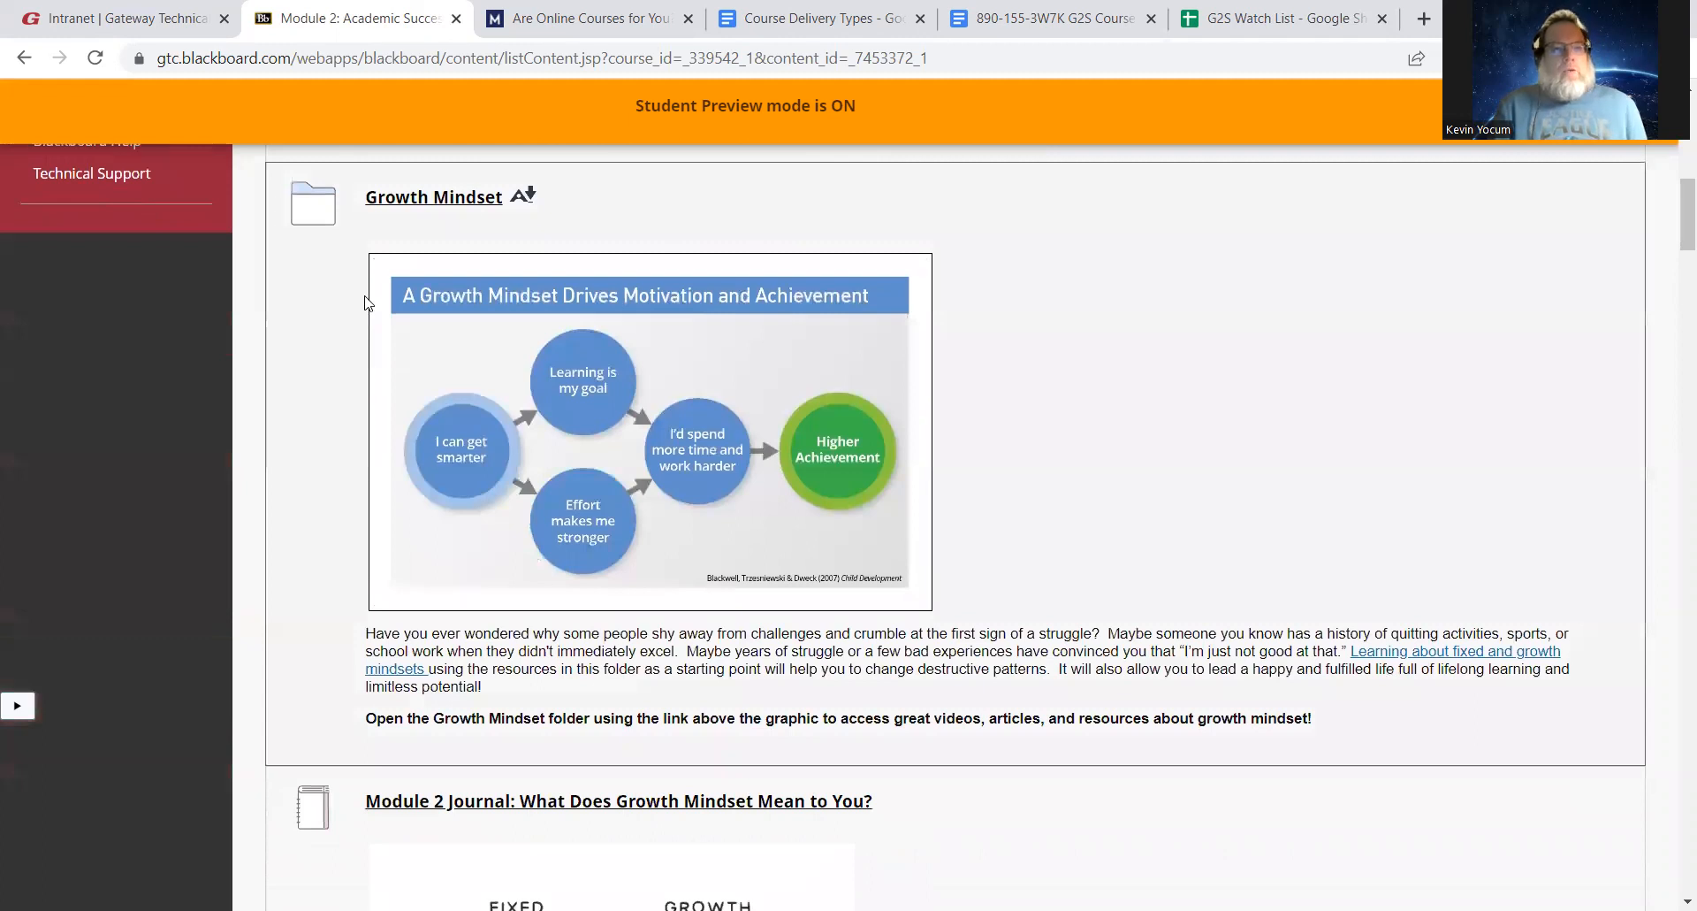
mouse_move(385, 197)
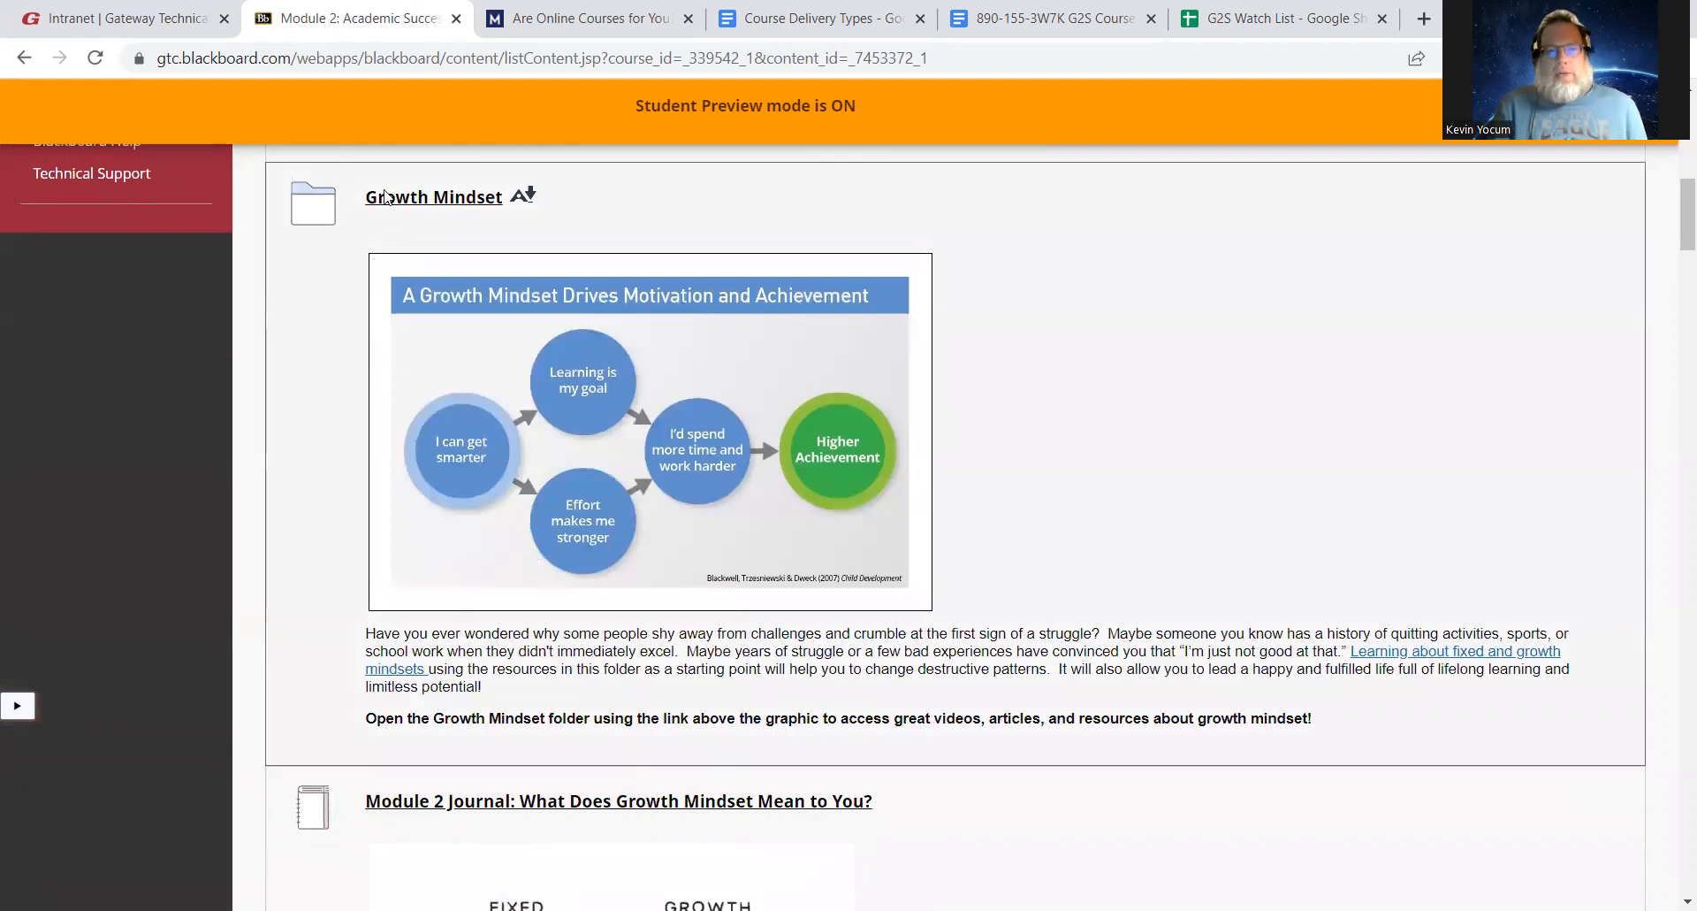
mouse_move(289, 254)
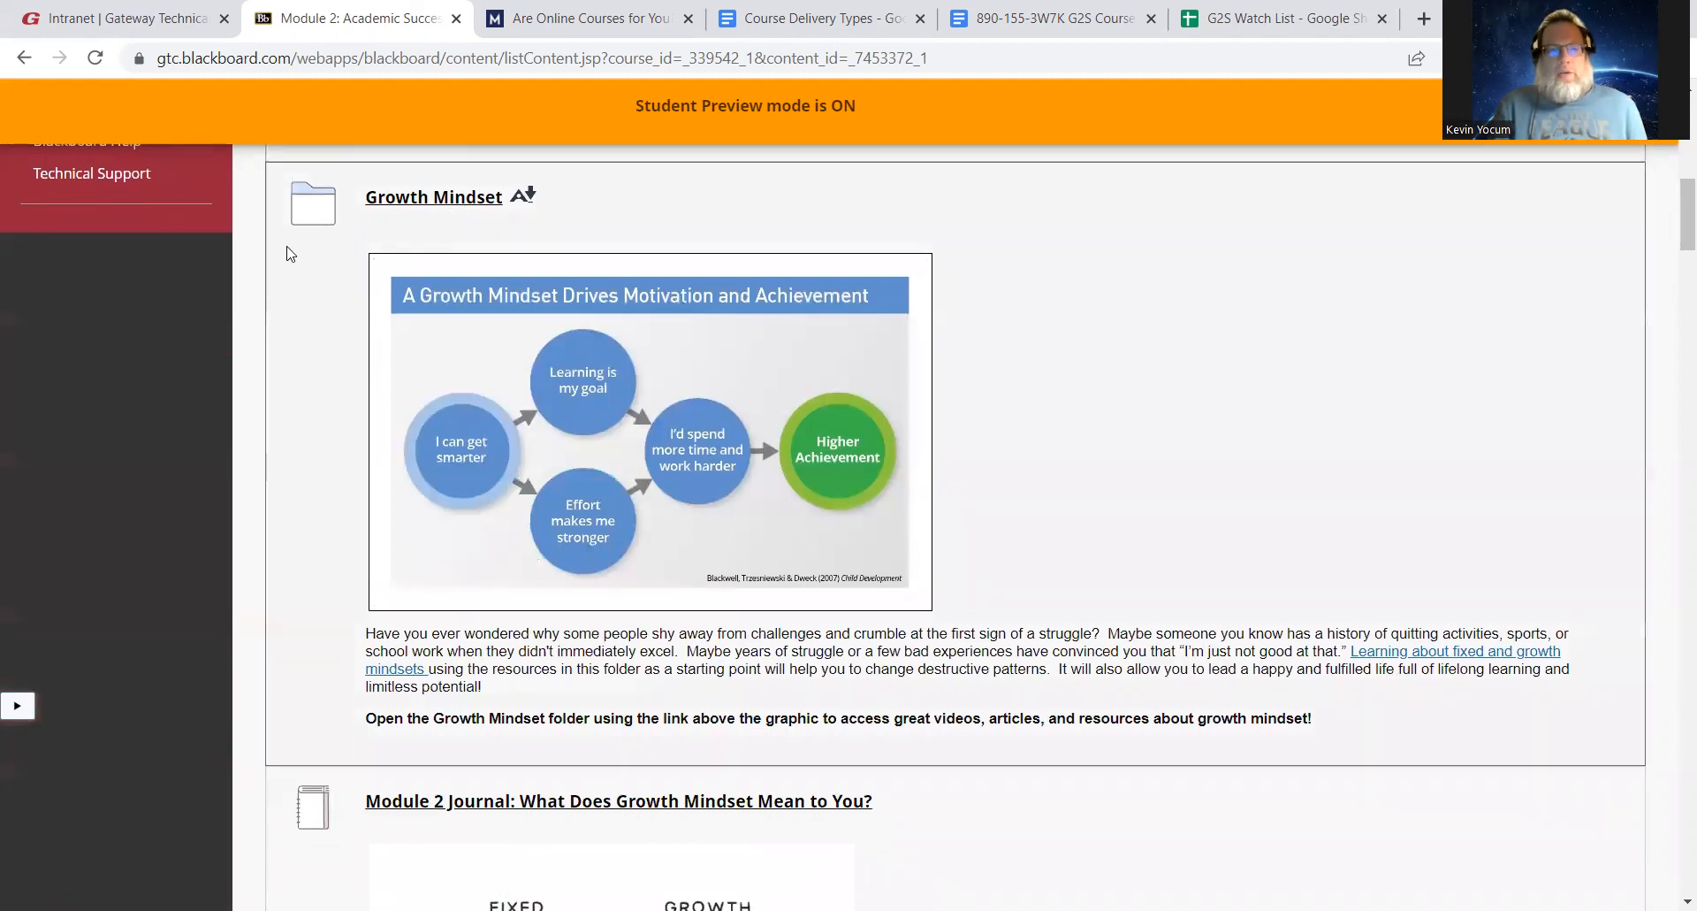
mouse_move(357, 601)
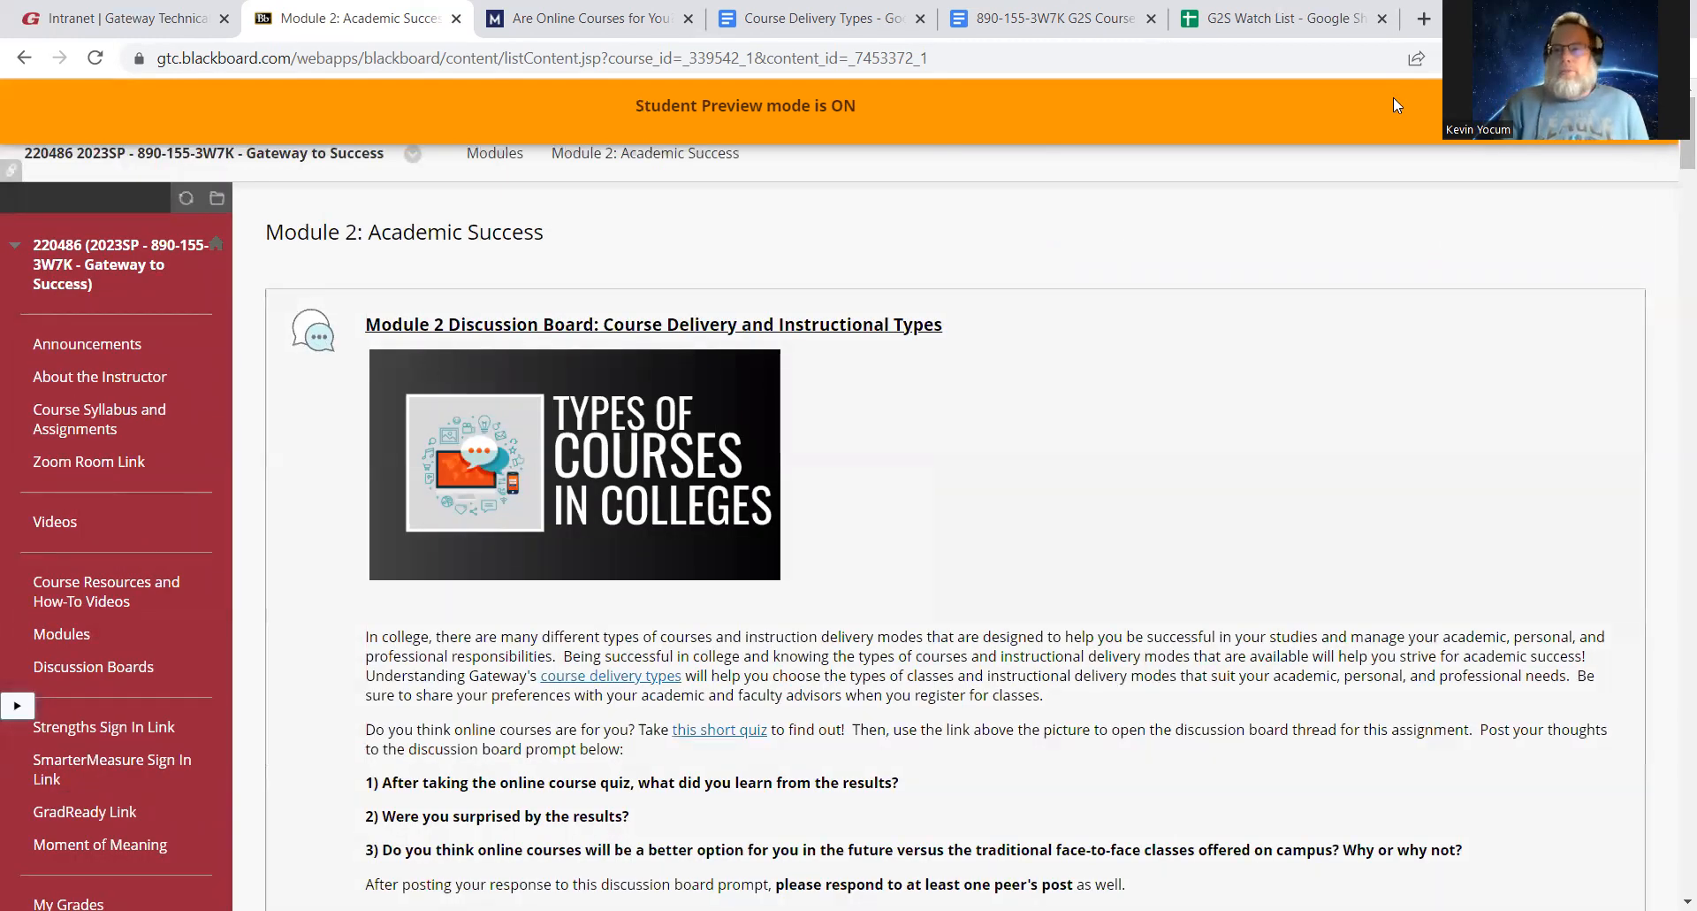
scroll("down", 3)
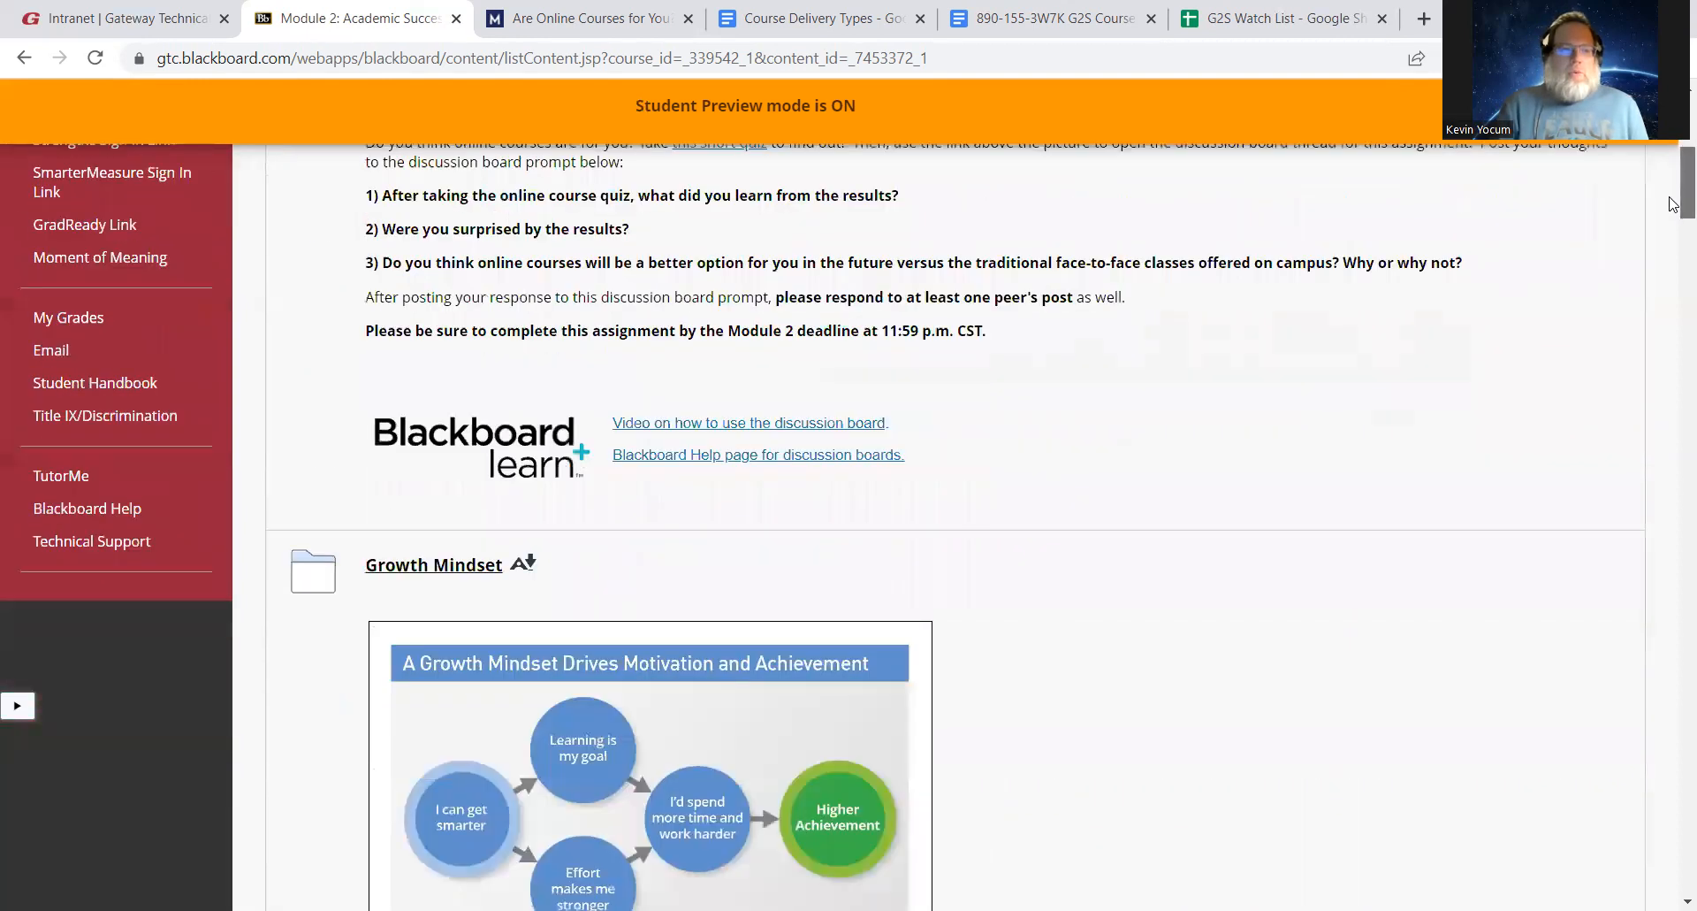
scroll("down", 3)
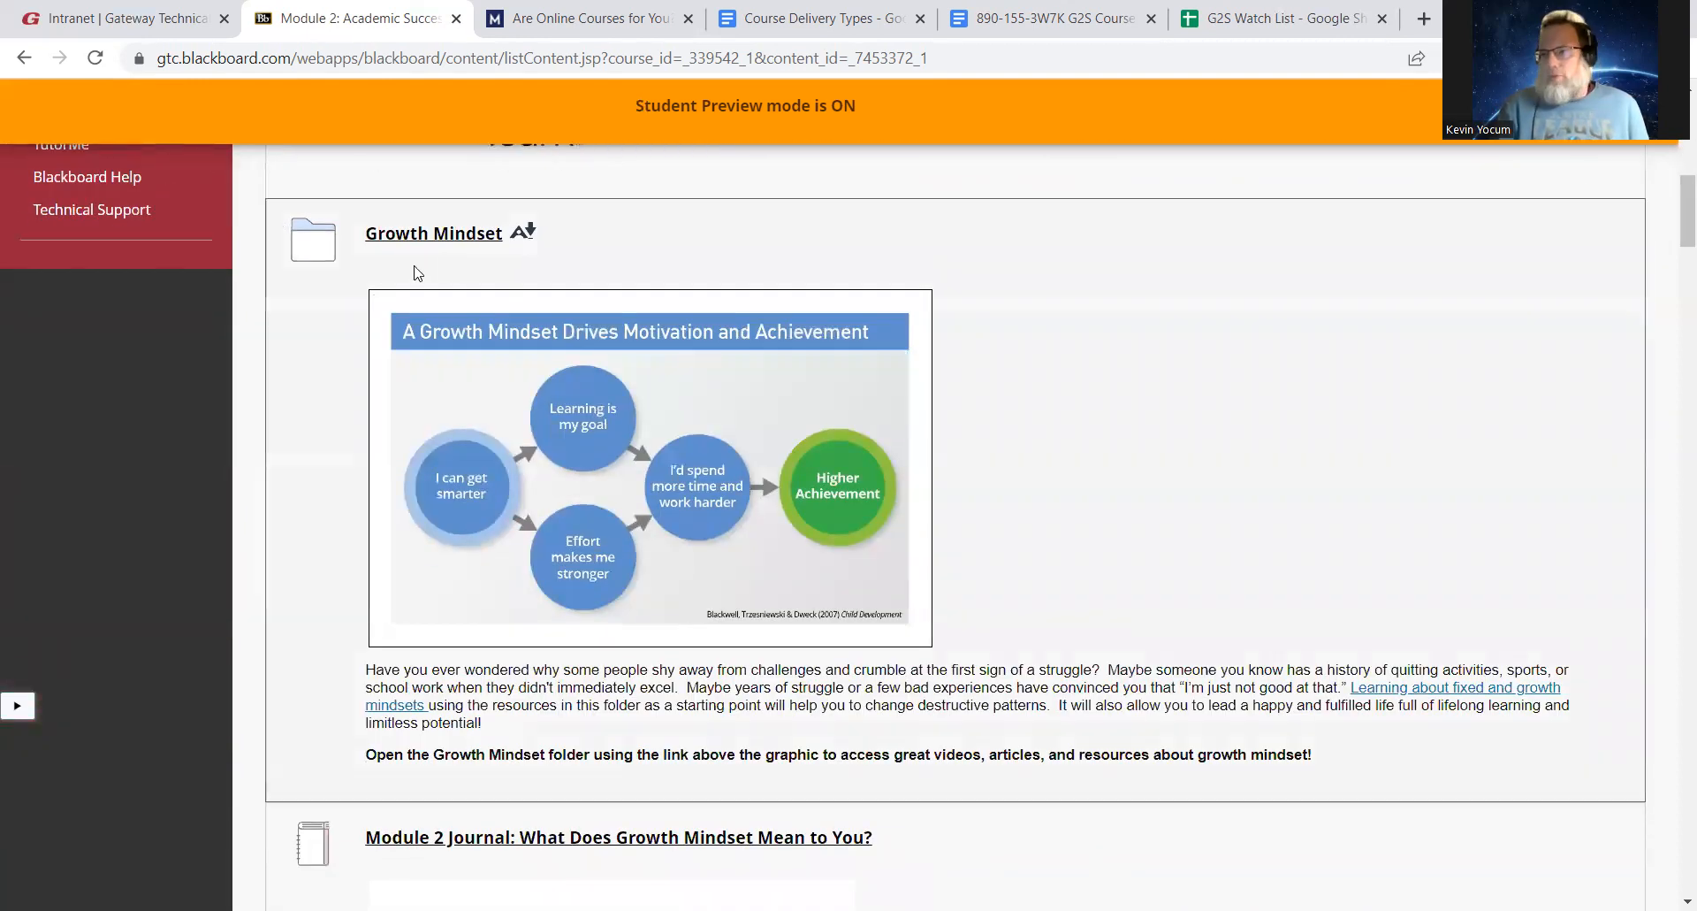
mouse_move(433, 233)
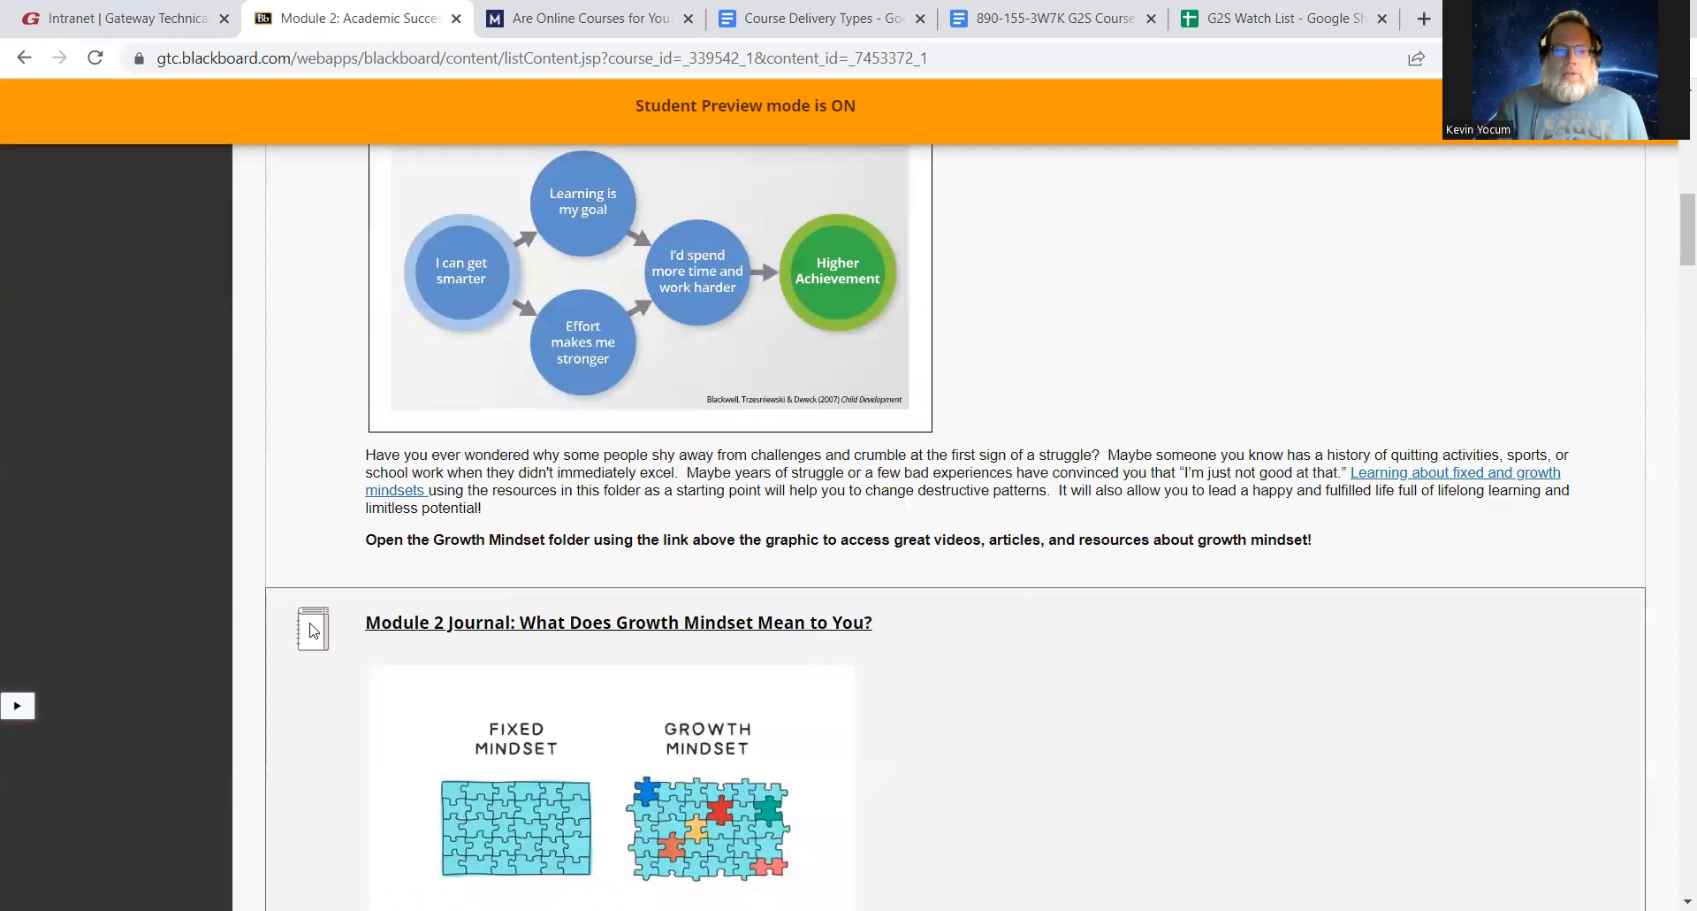
scroll("down", 3)
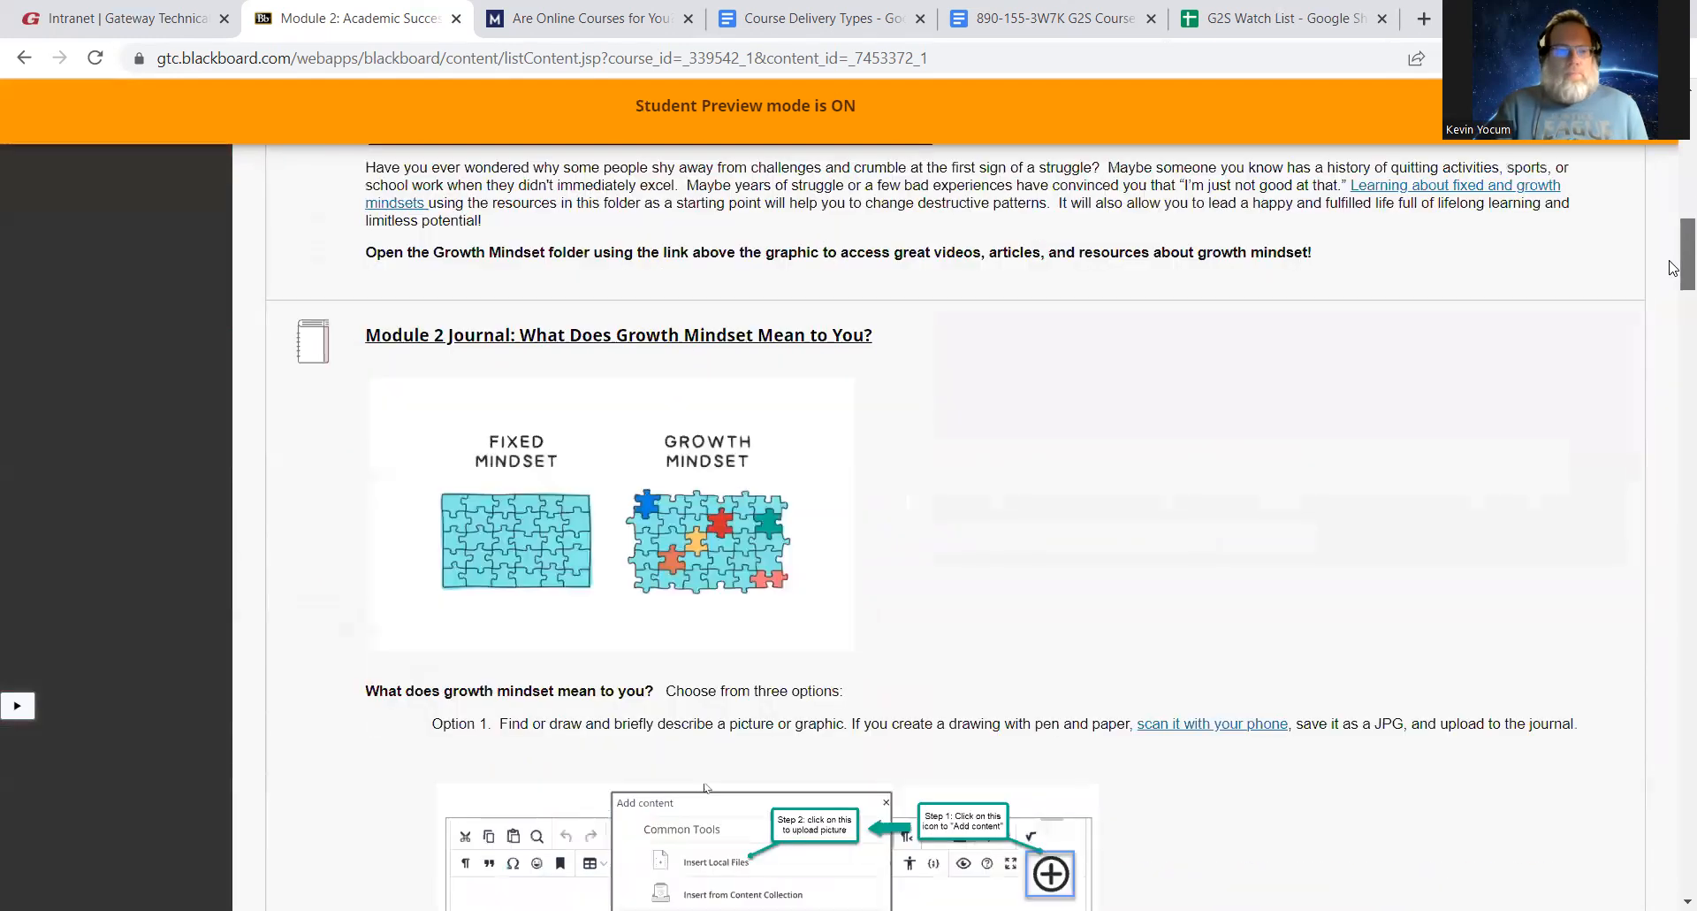
scroll("down", 3)
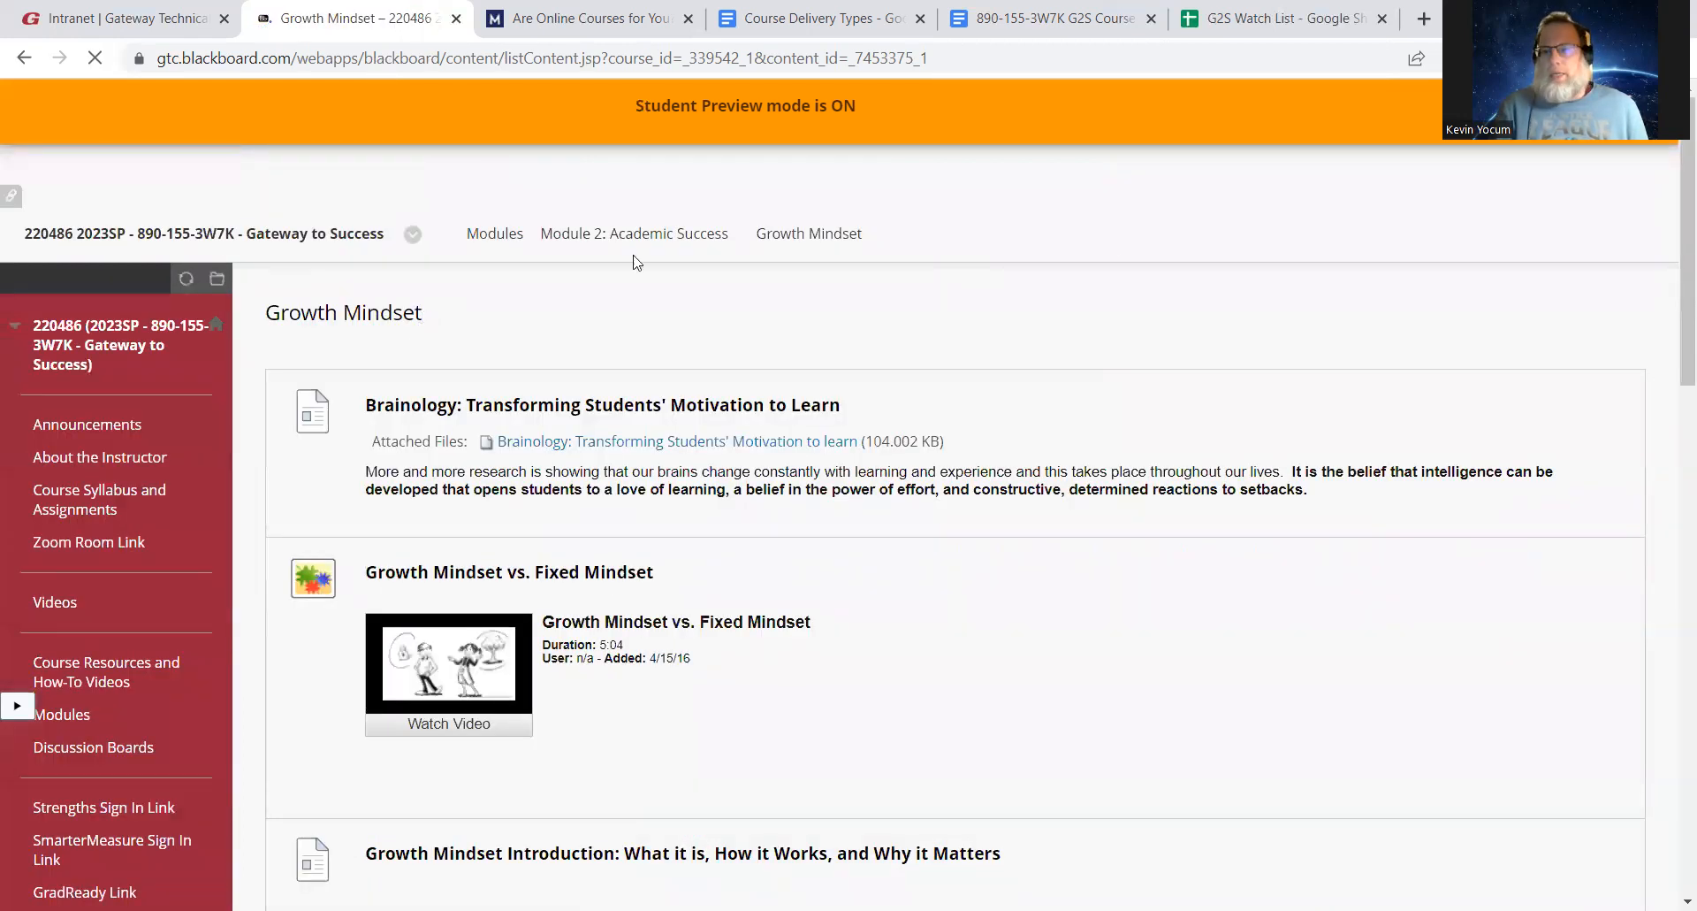
scroll("down", 3)
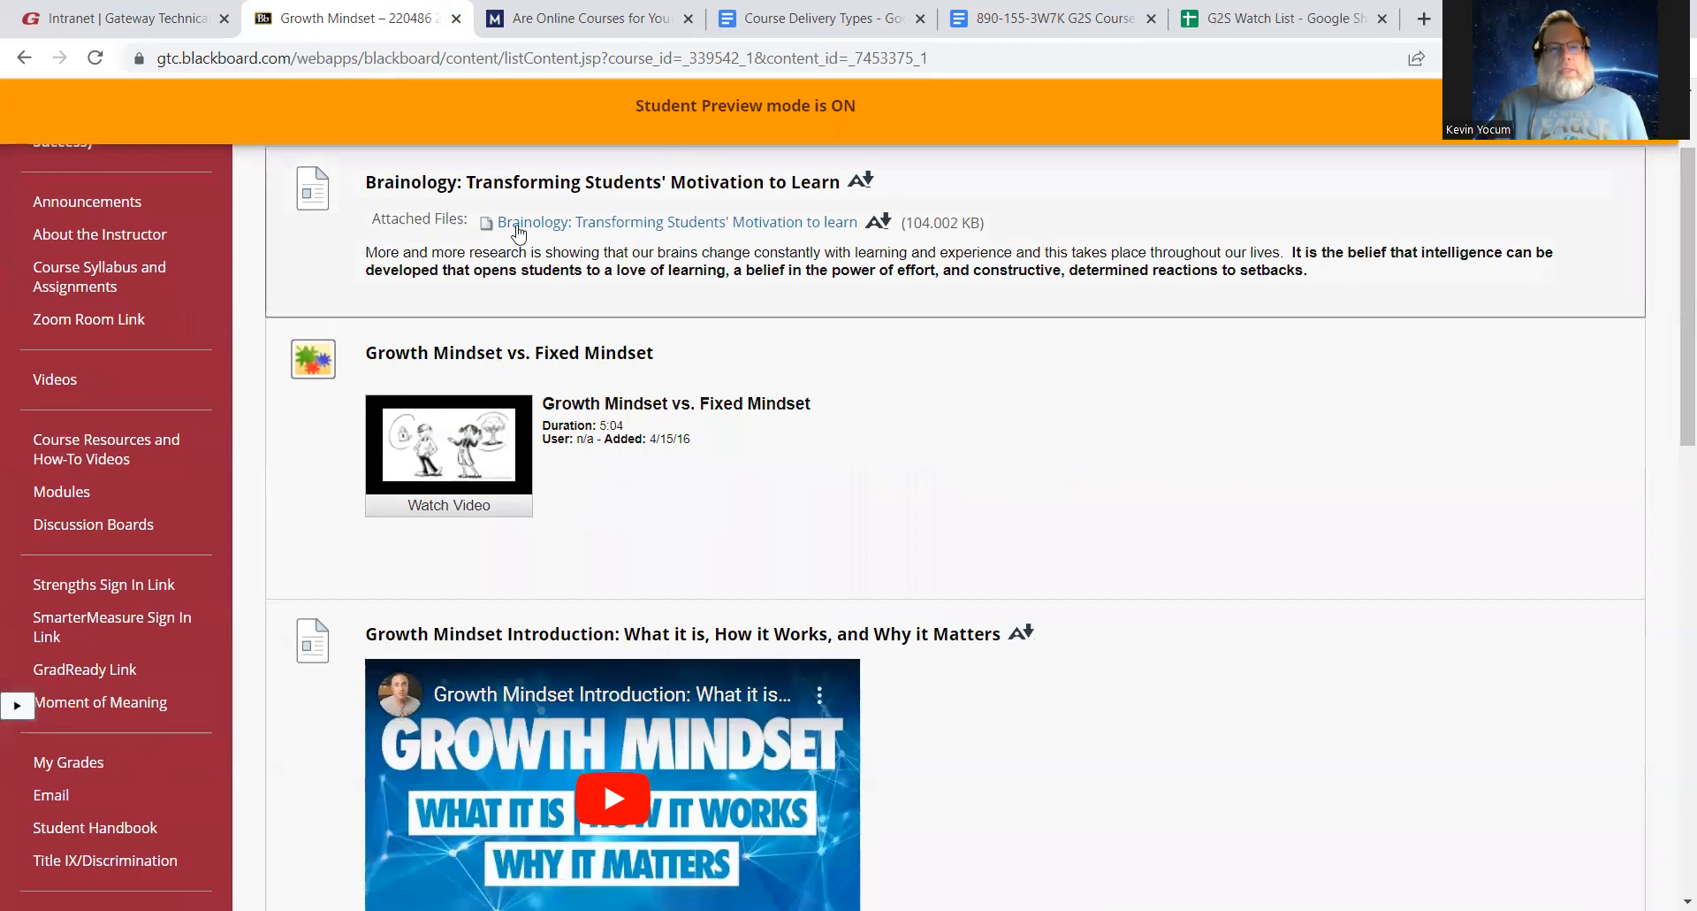
mouse_move(661, 204)
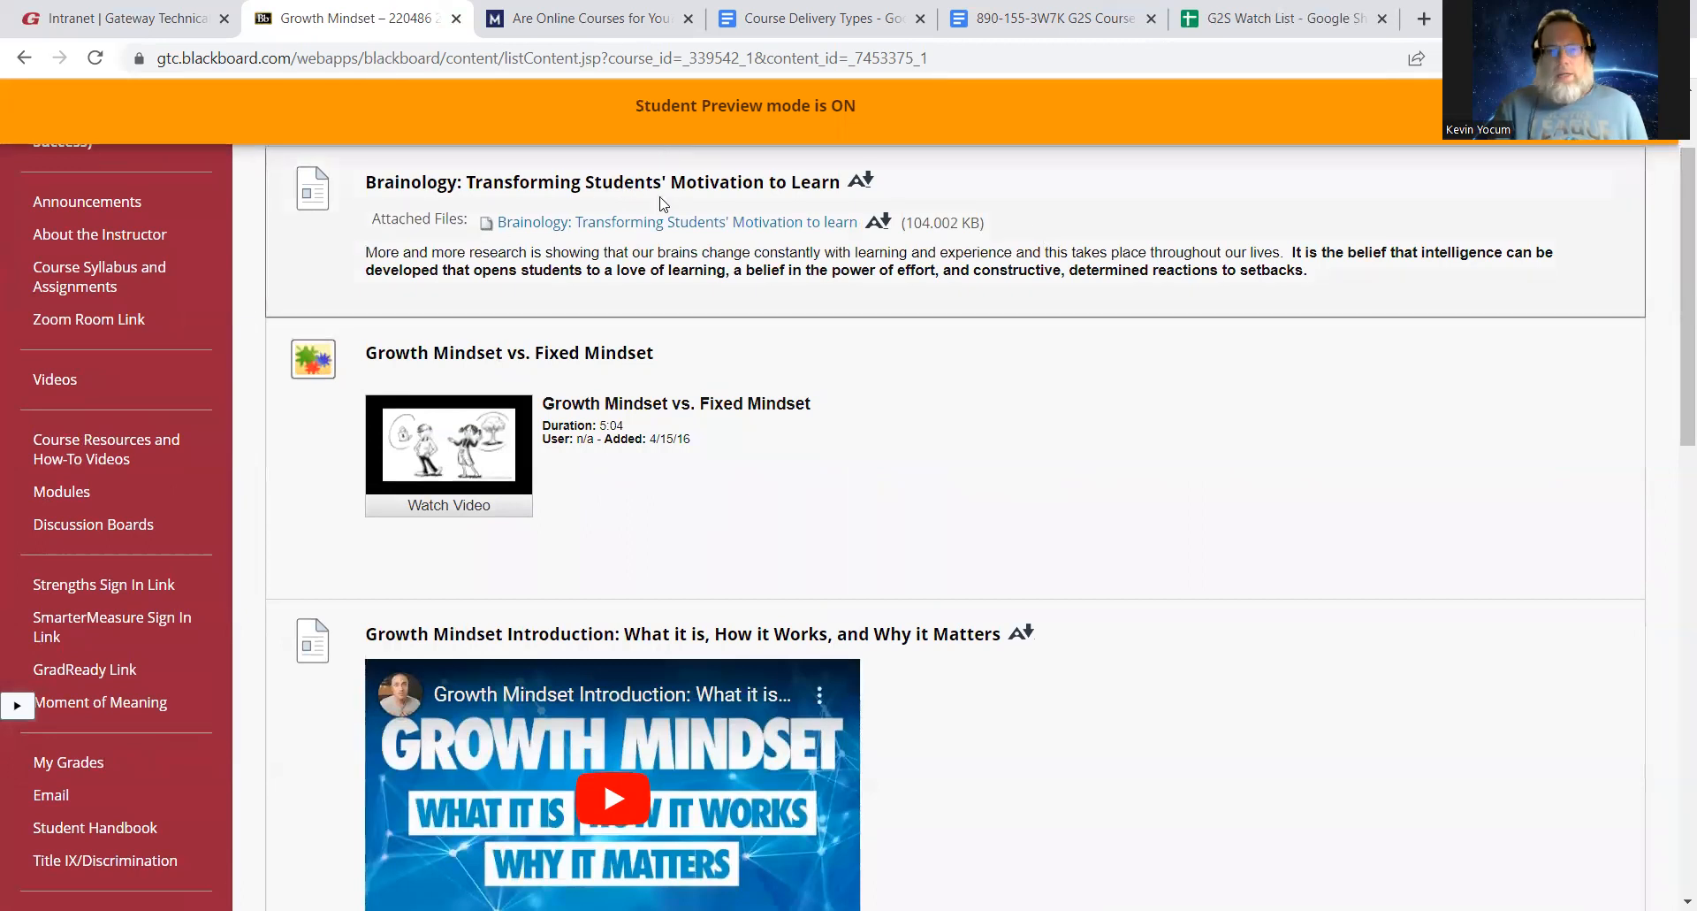
mouse_move(660, 235)
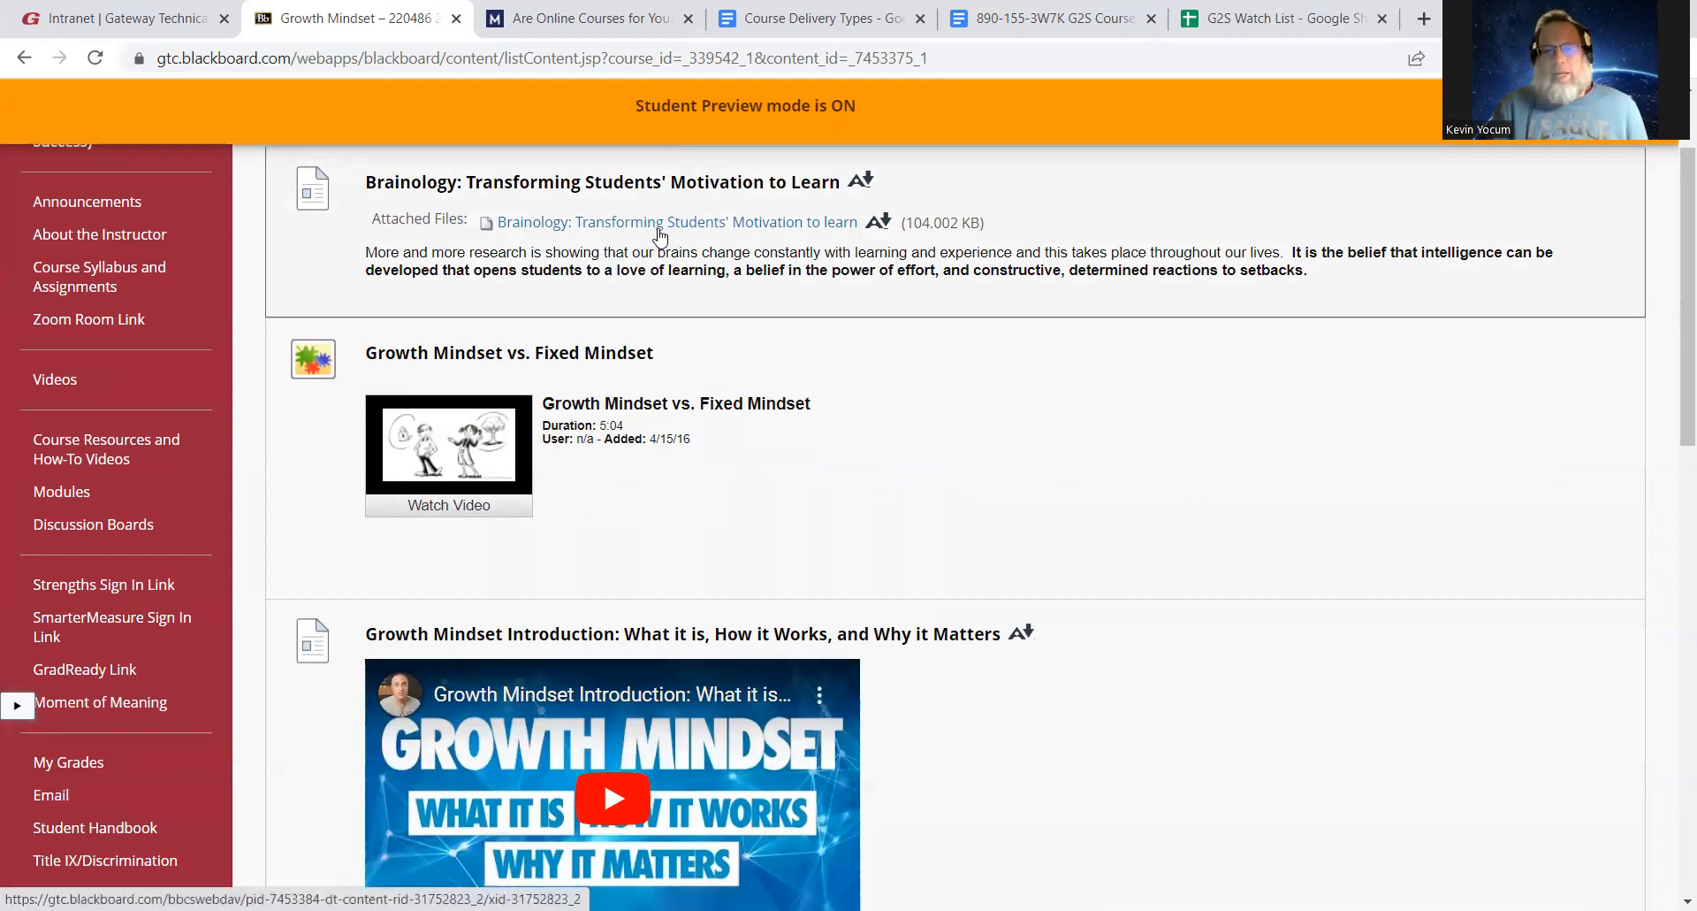
mouse_move(725, 234)
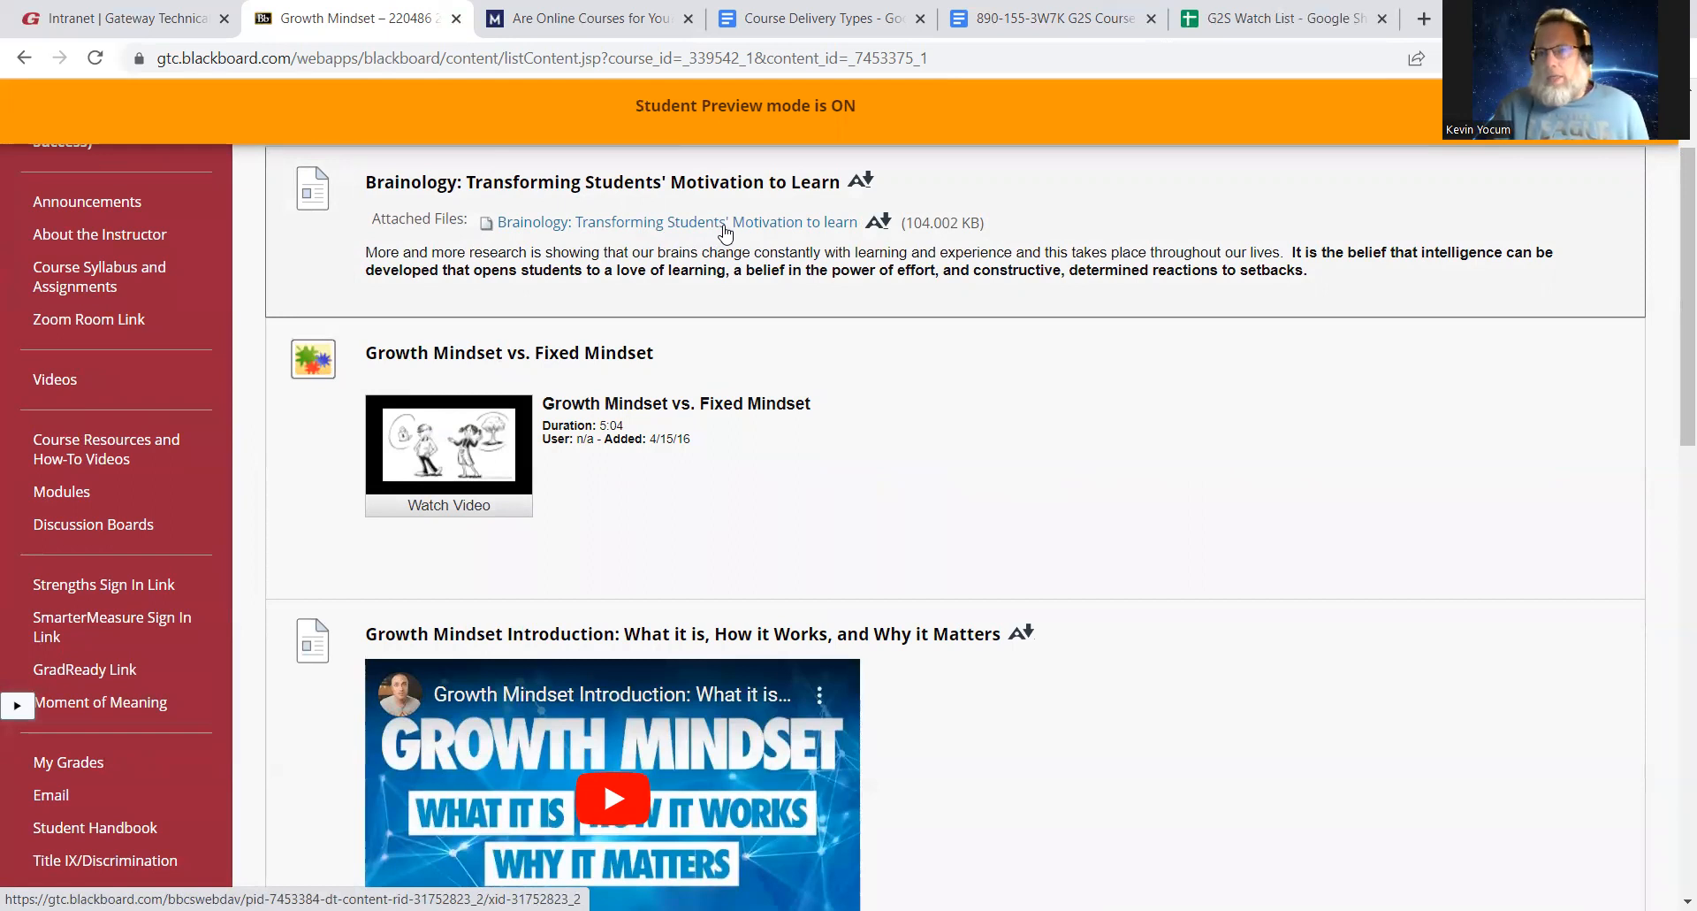
mouse_move(725, 237)
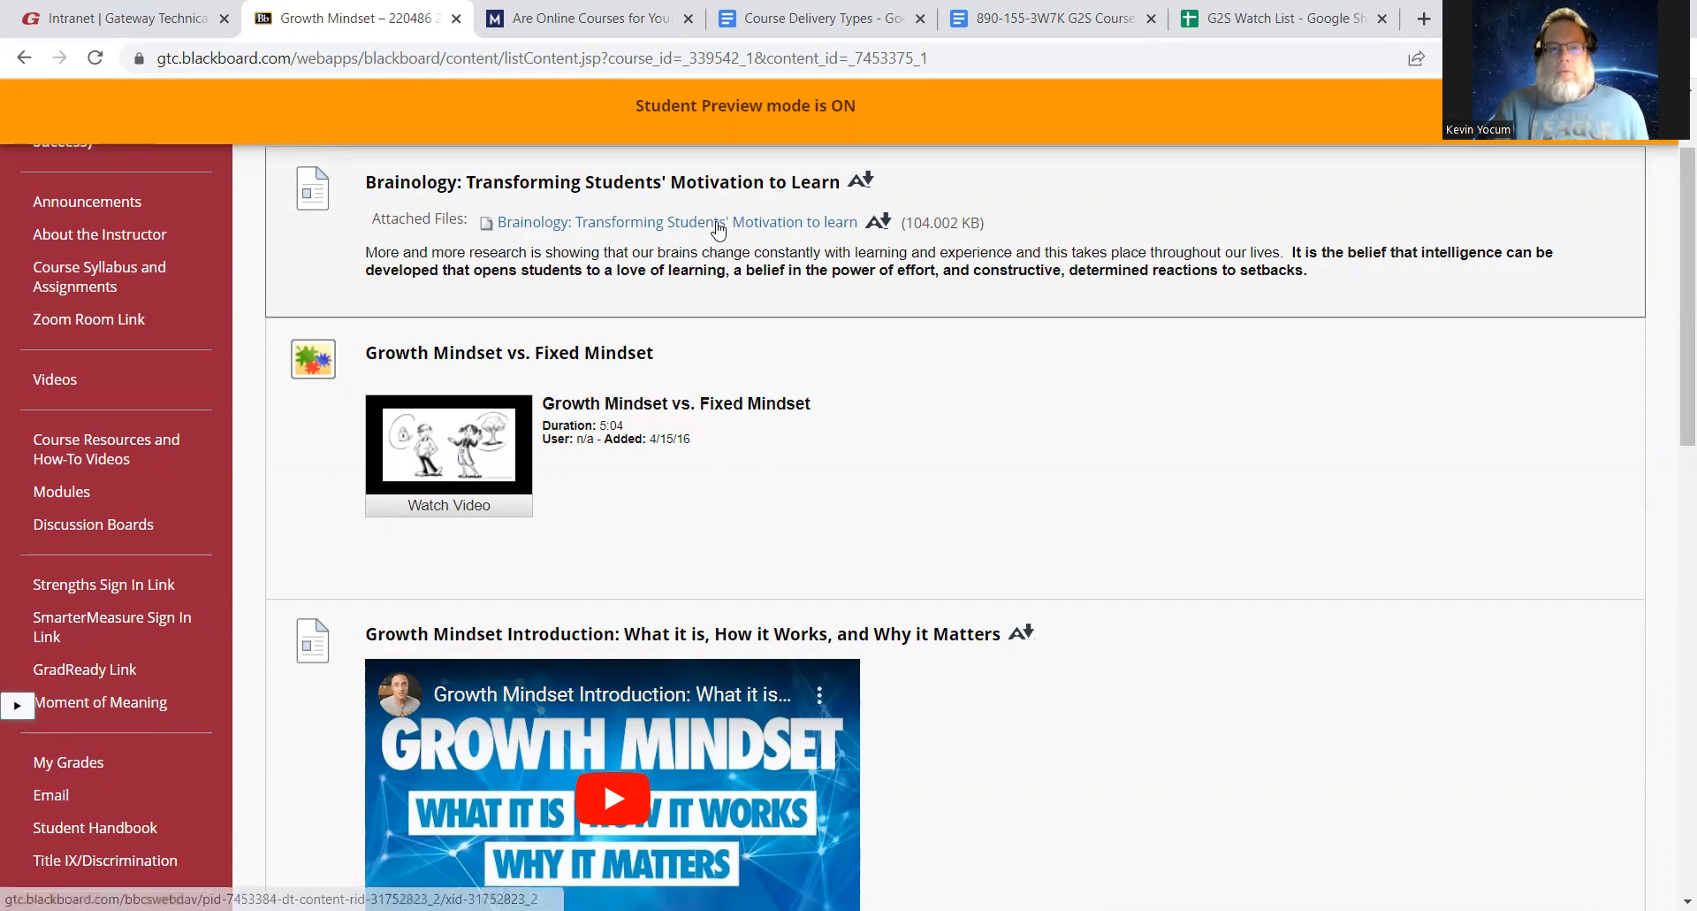
Open the Brainology article in a new tab and return to the Growth Mindset folder
left_click(676, 222)
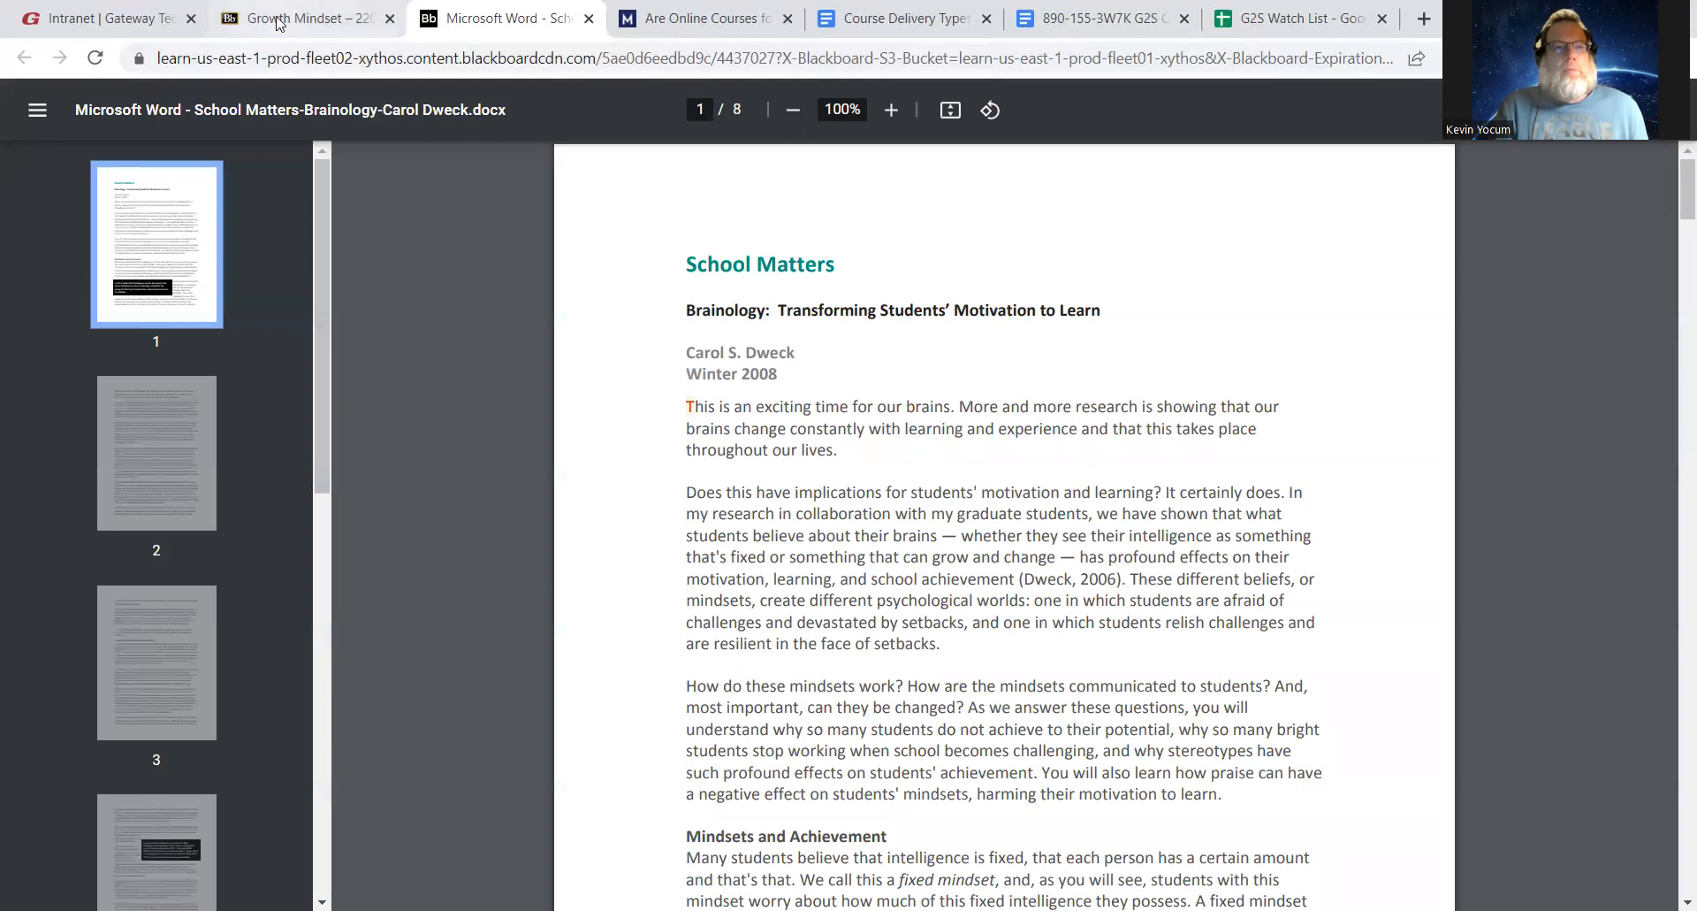
left_click(303, 18)
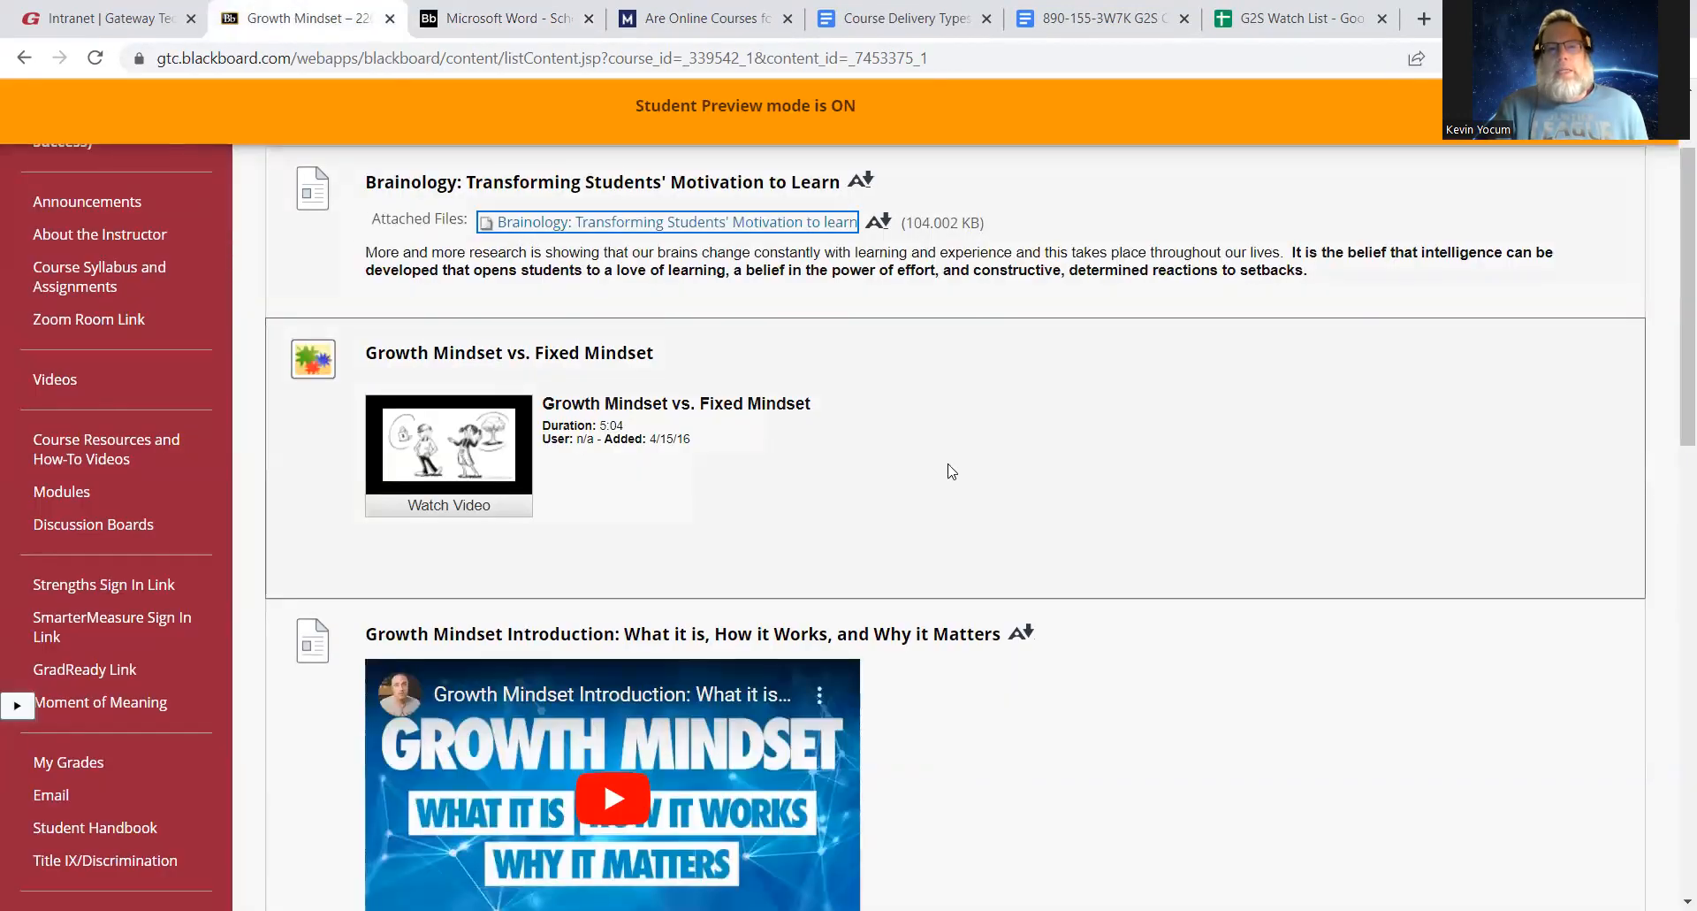
scroll("down", 3)
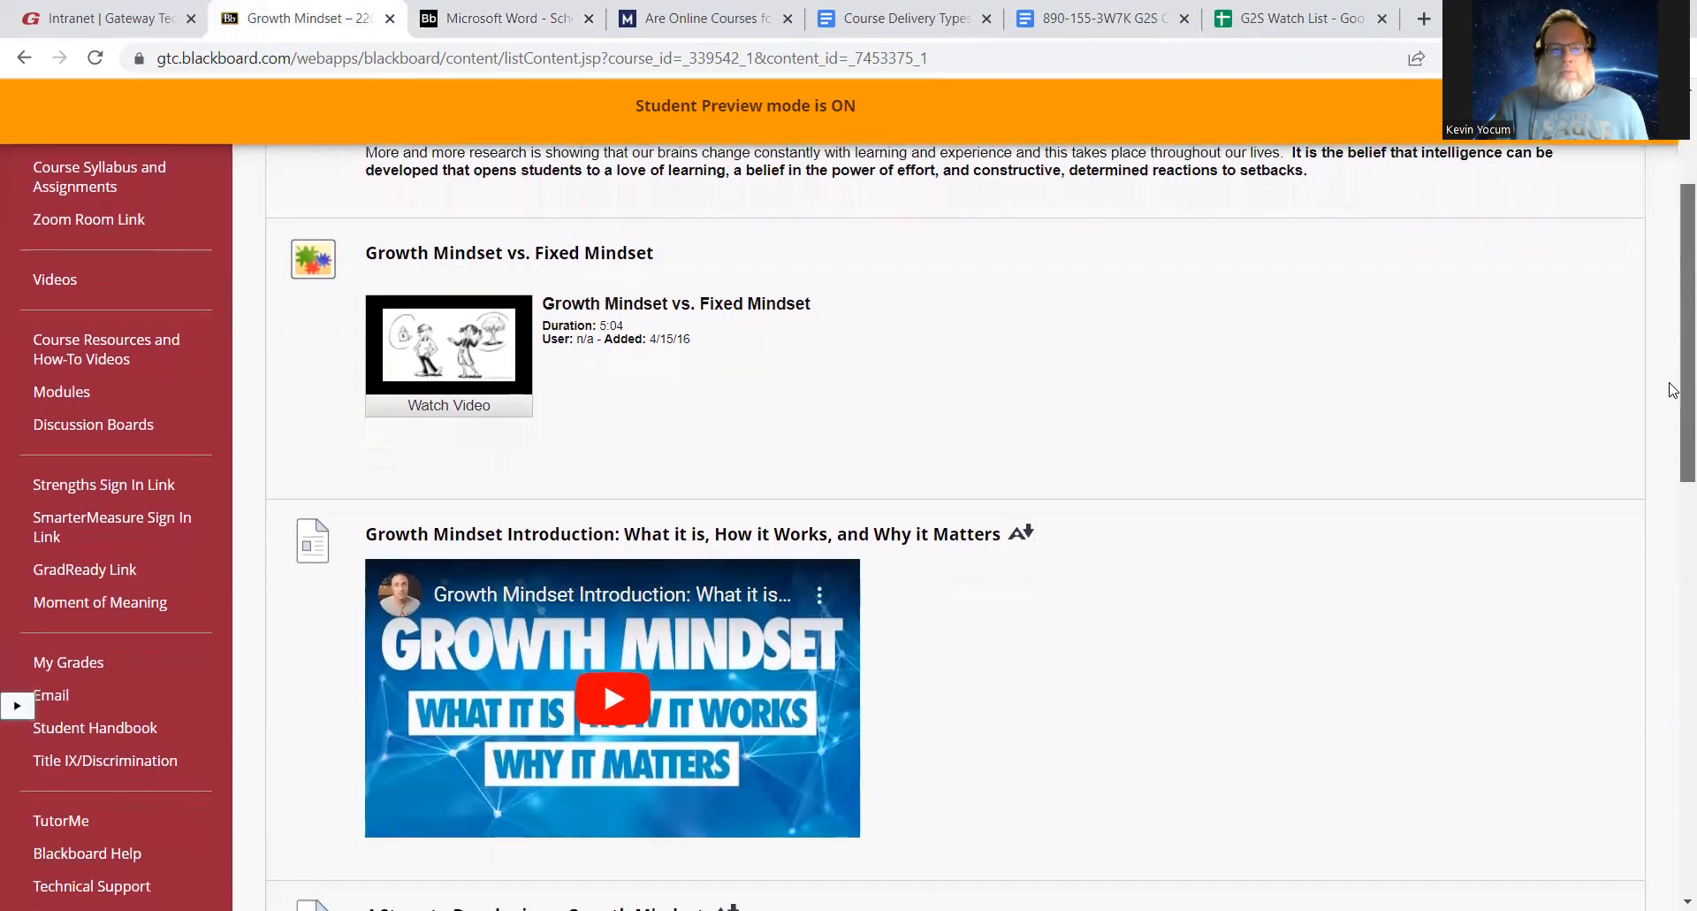
scroll("down", 3)
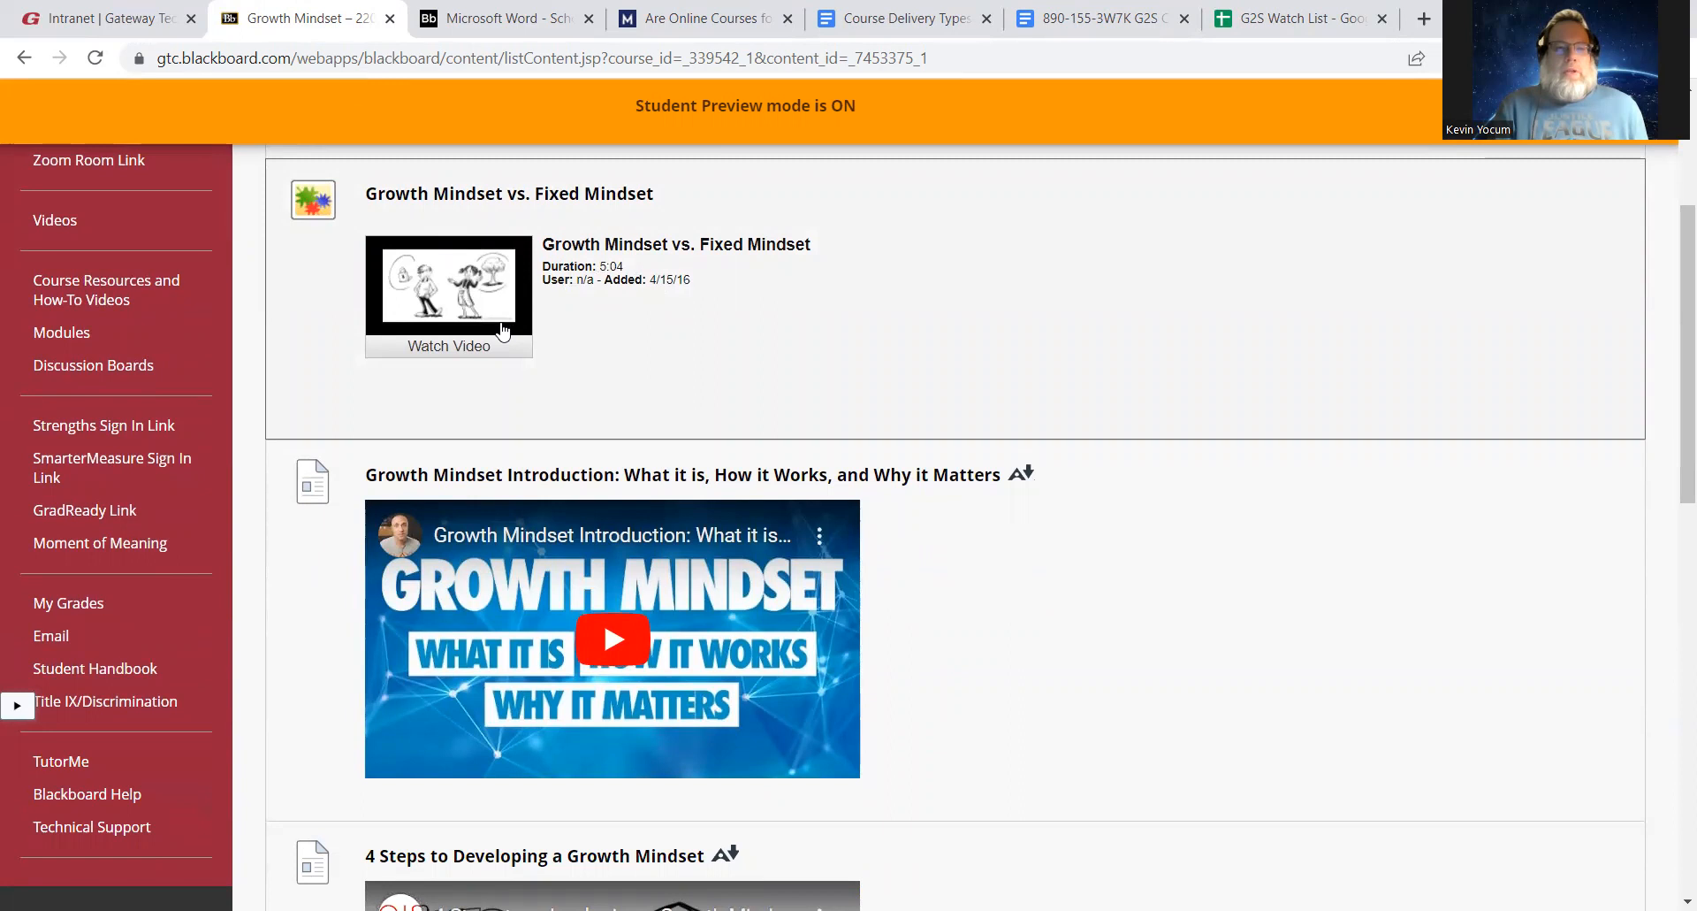
mouse_move(676, 328)
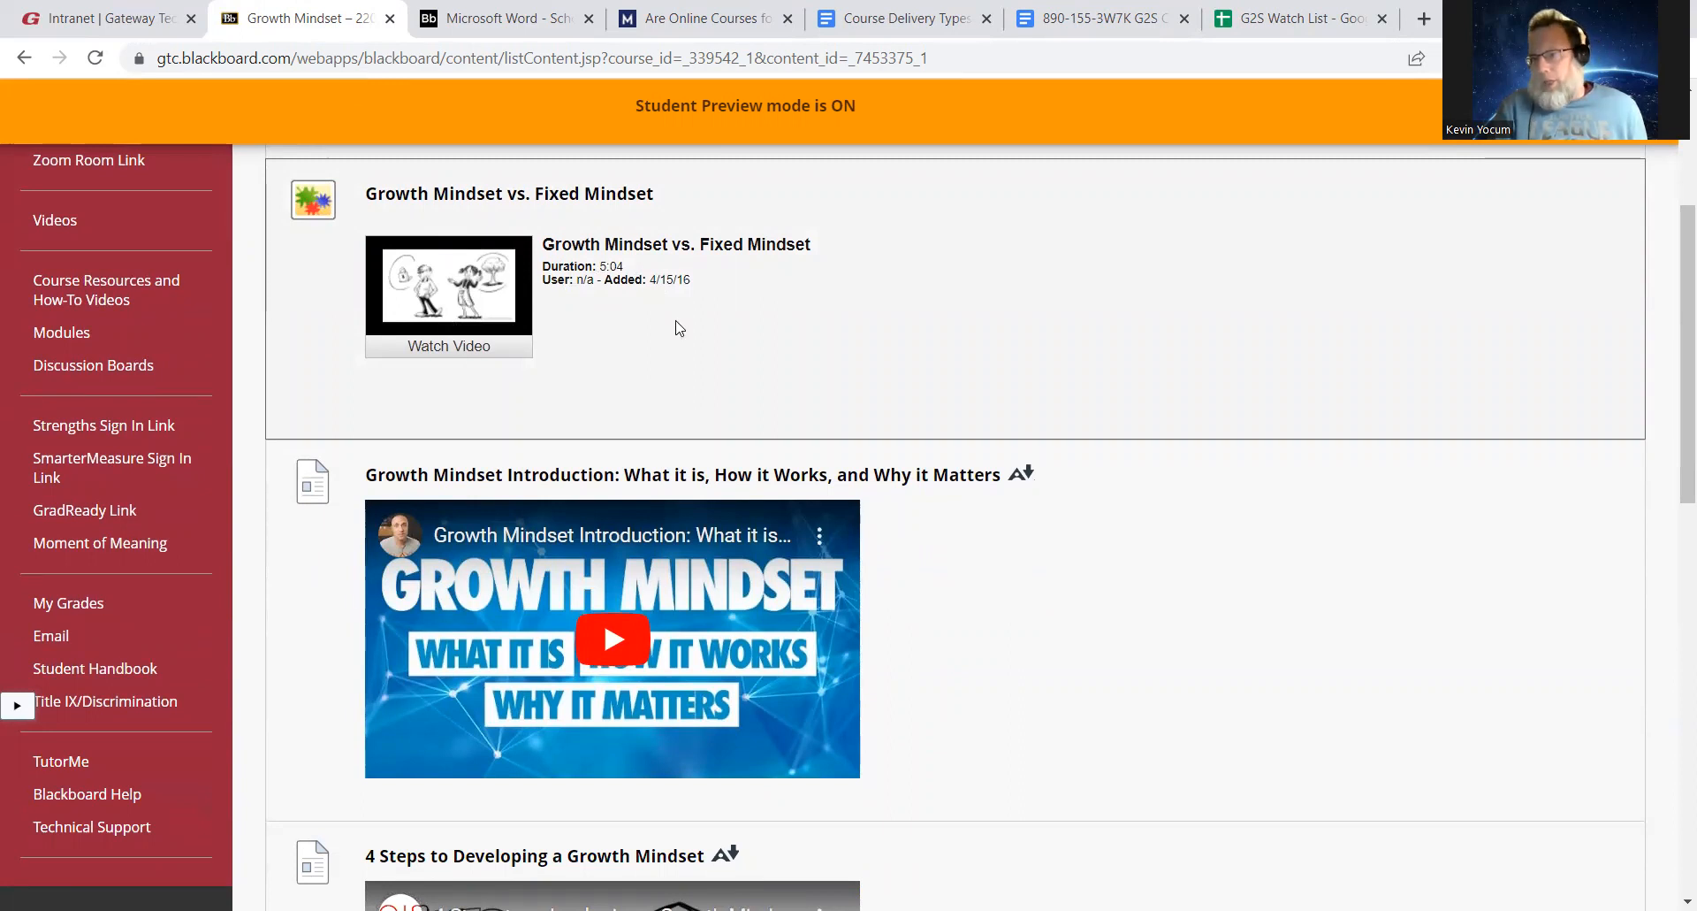
mouse_move(762, 379)
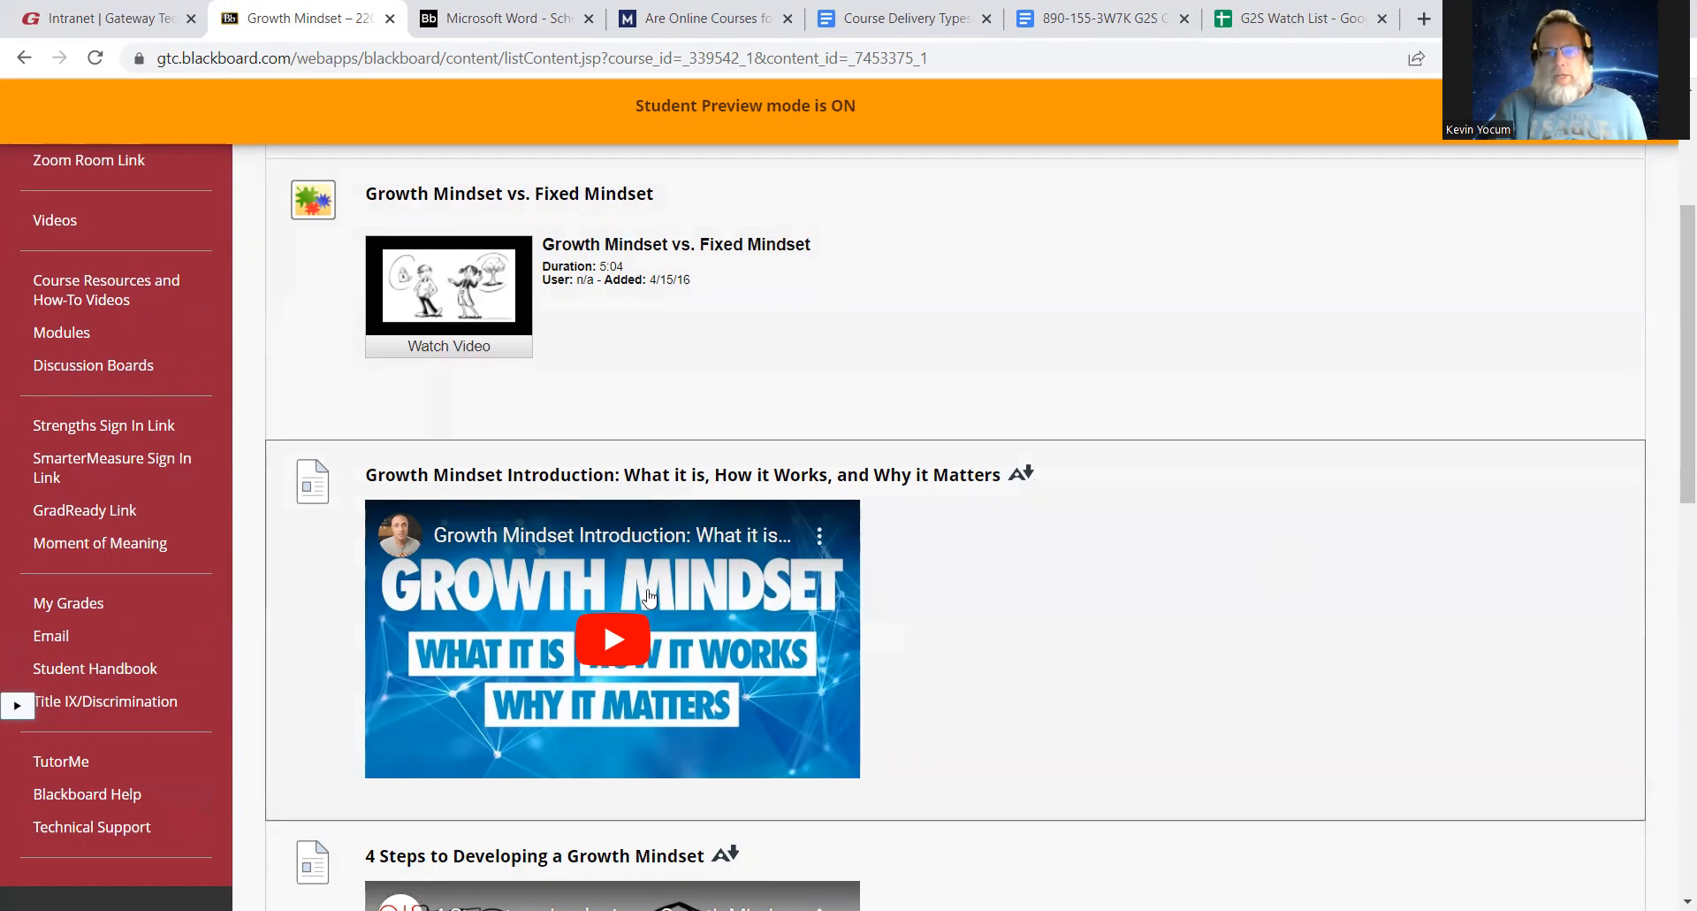
Scroll through the folder's videos to The Power of Belief and back to the top
scroll("down", 3)
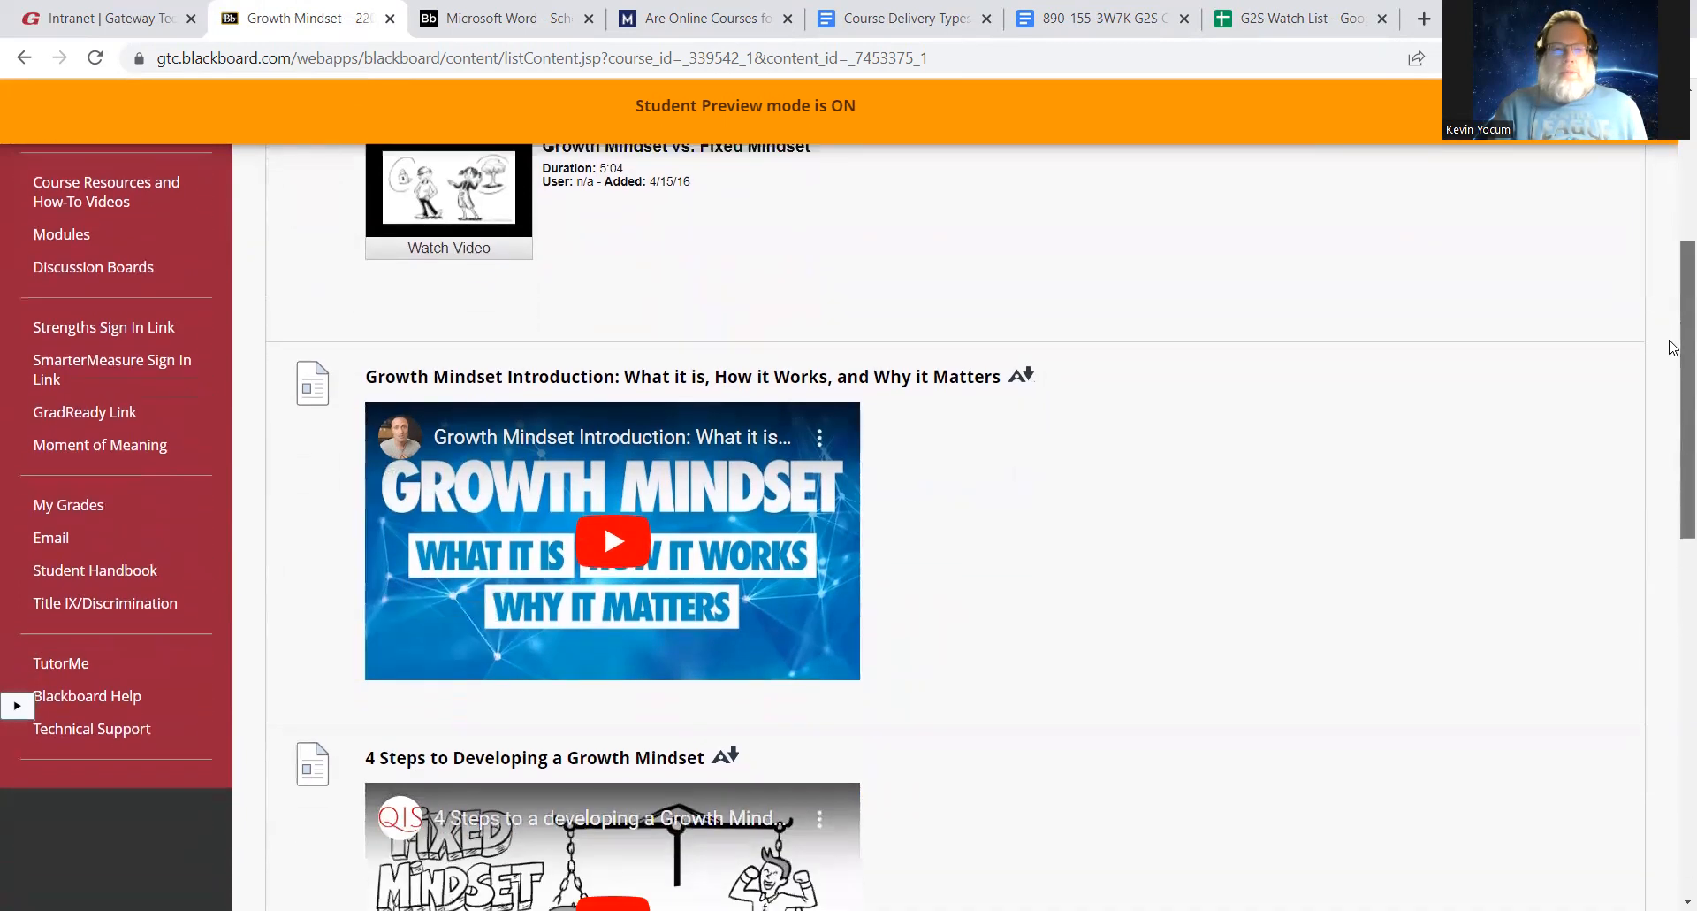
scroll("down", 3)
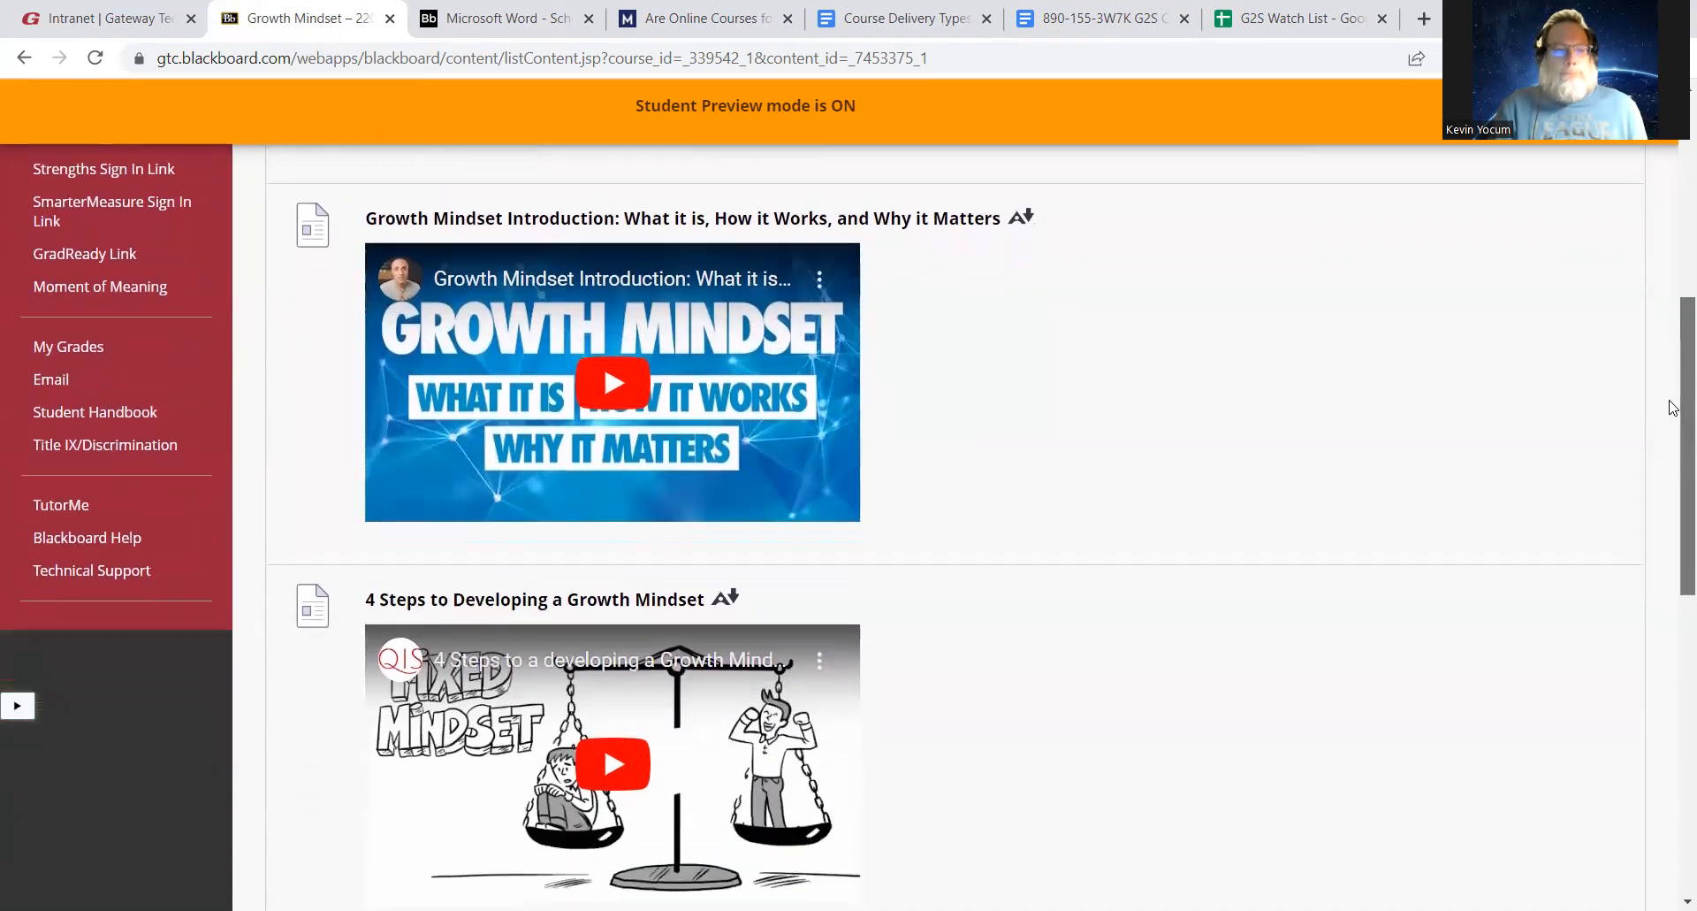
scroll("down", 3)
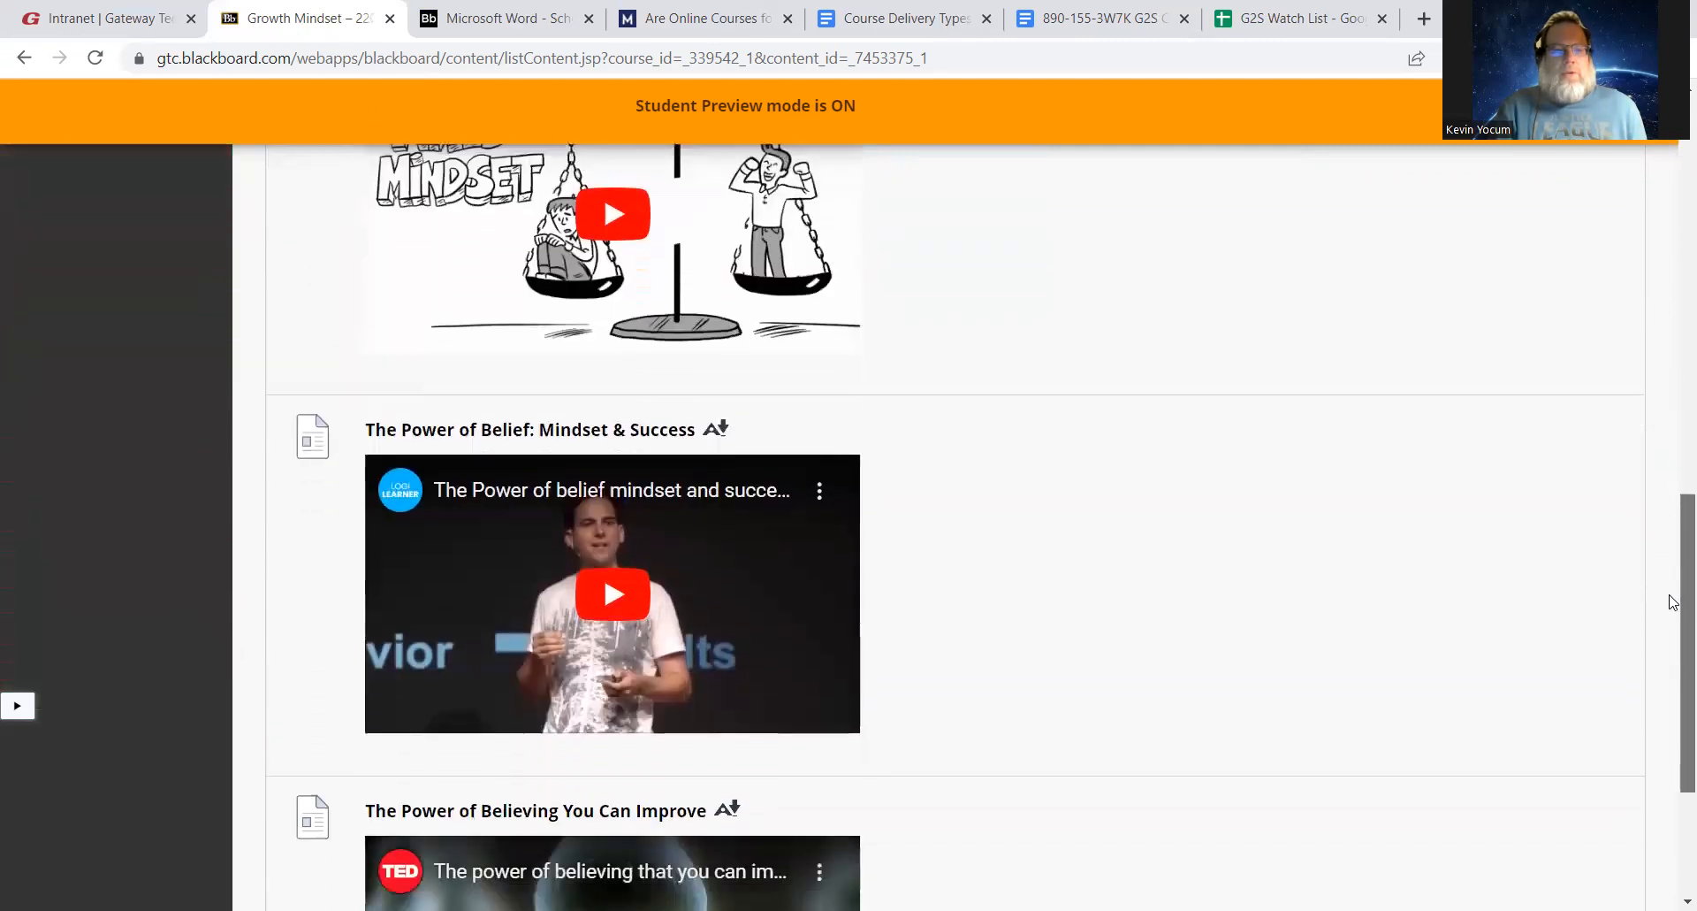
scroll("down", 3)
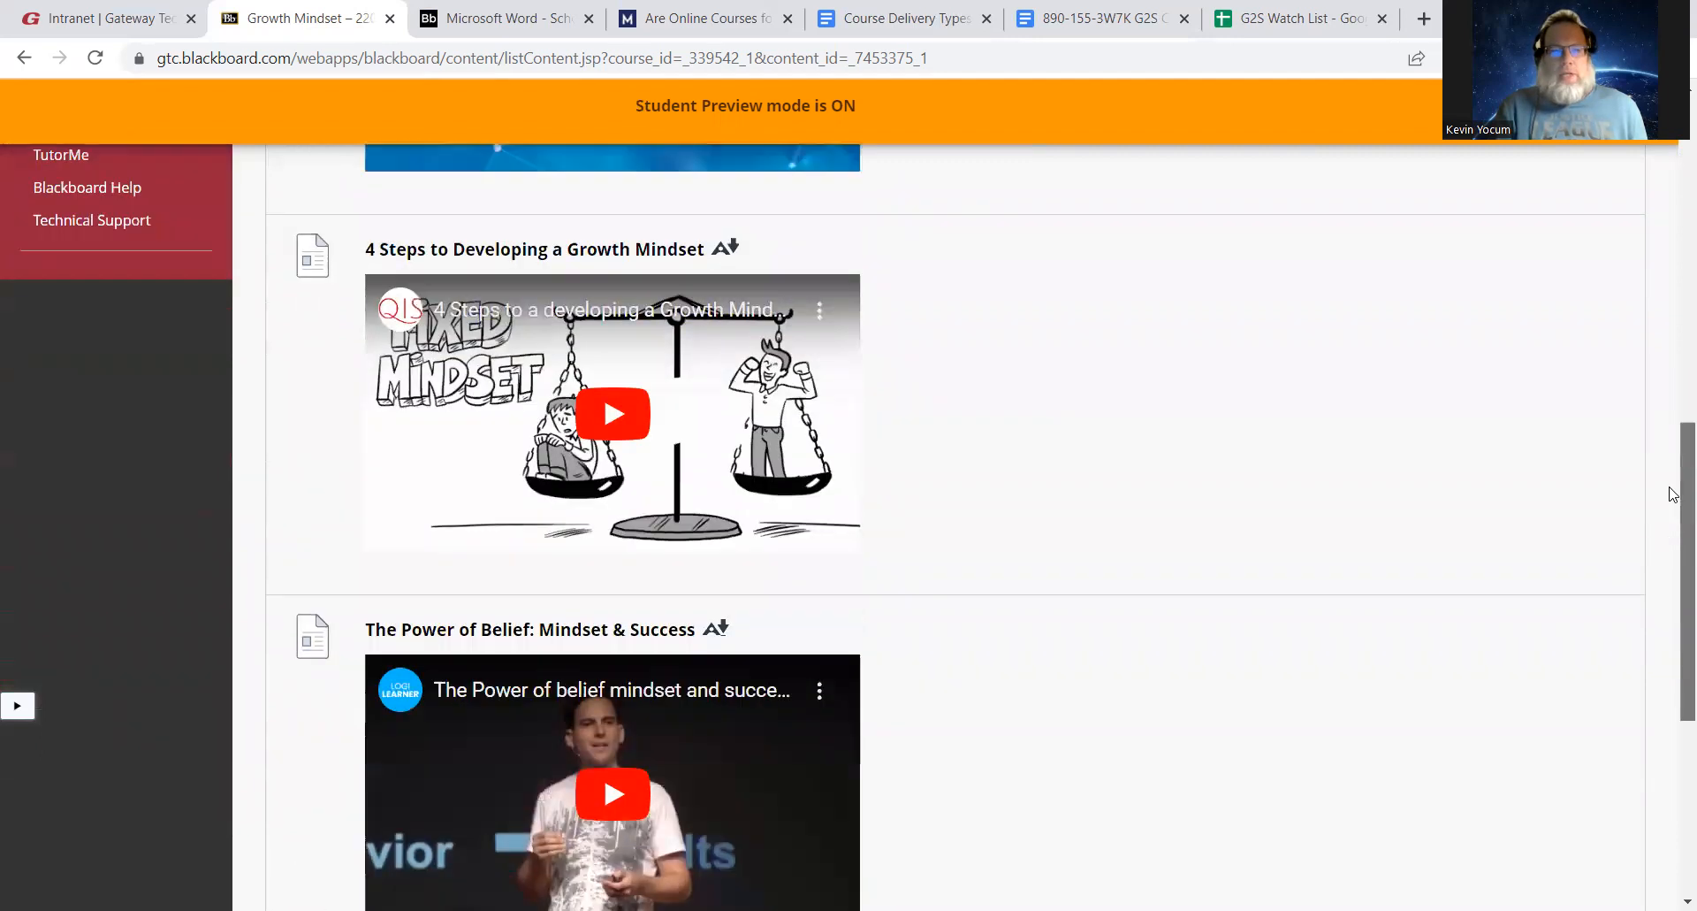
scroll("up", 3)
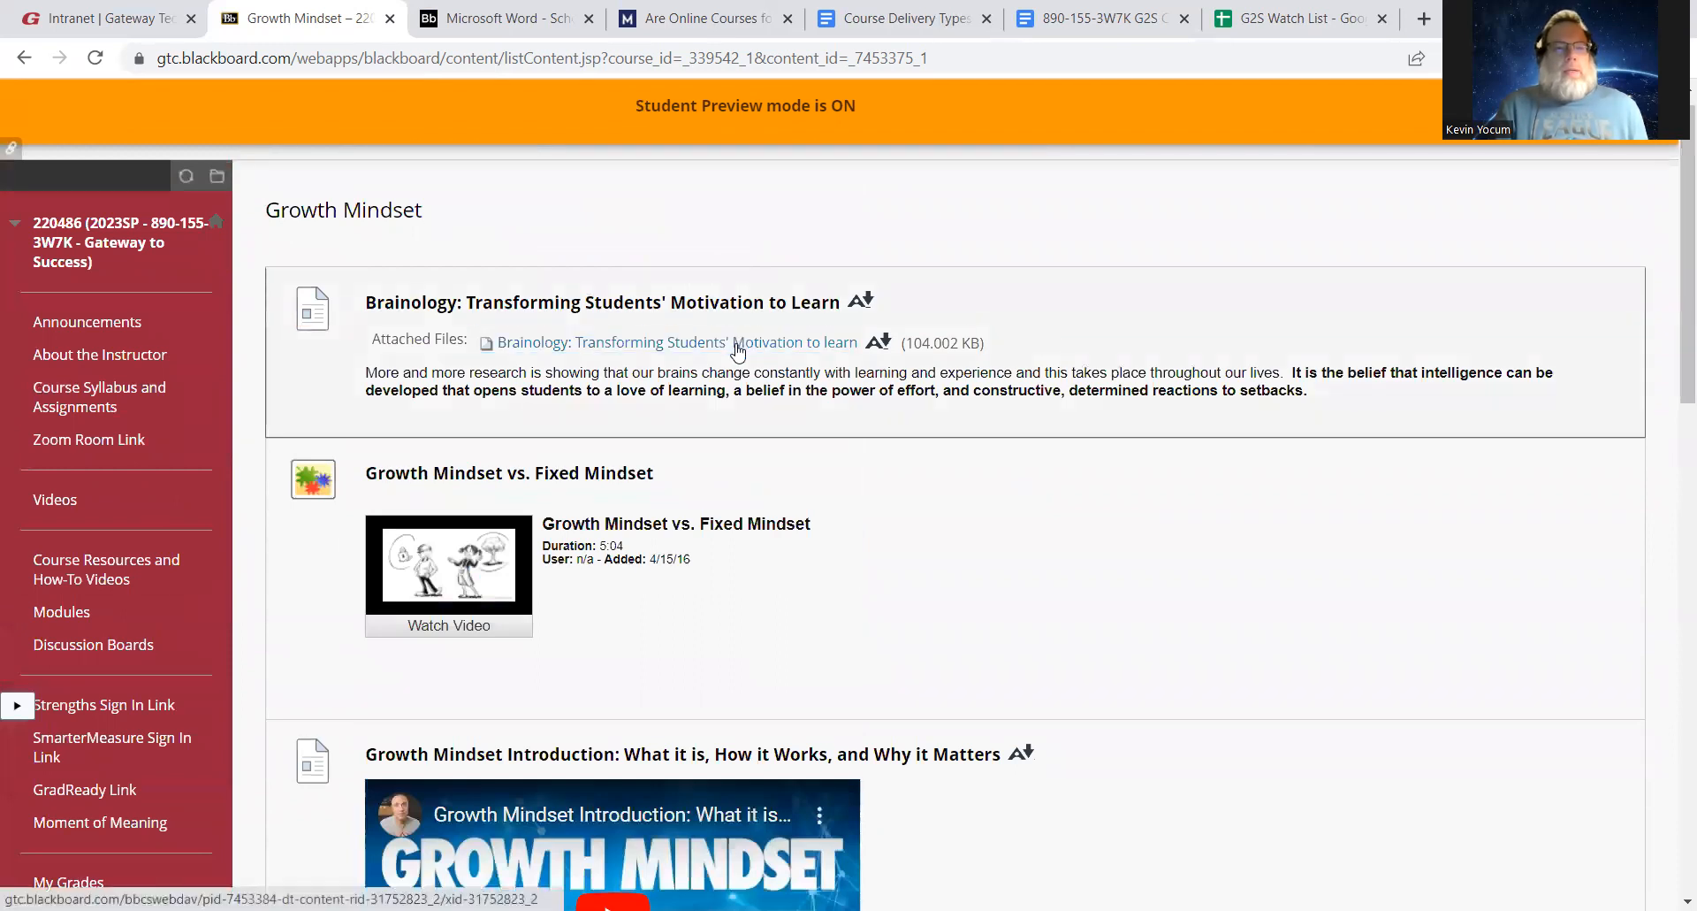
left_click(675, 342)
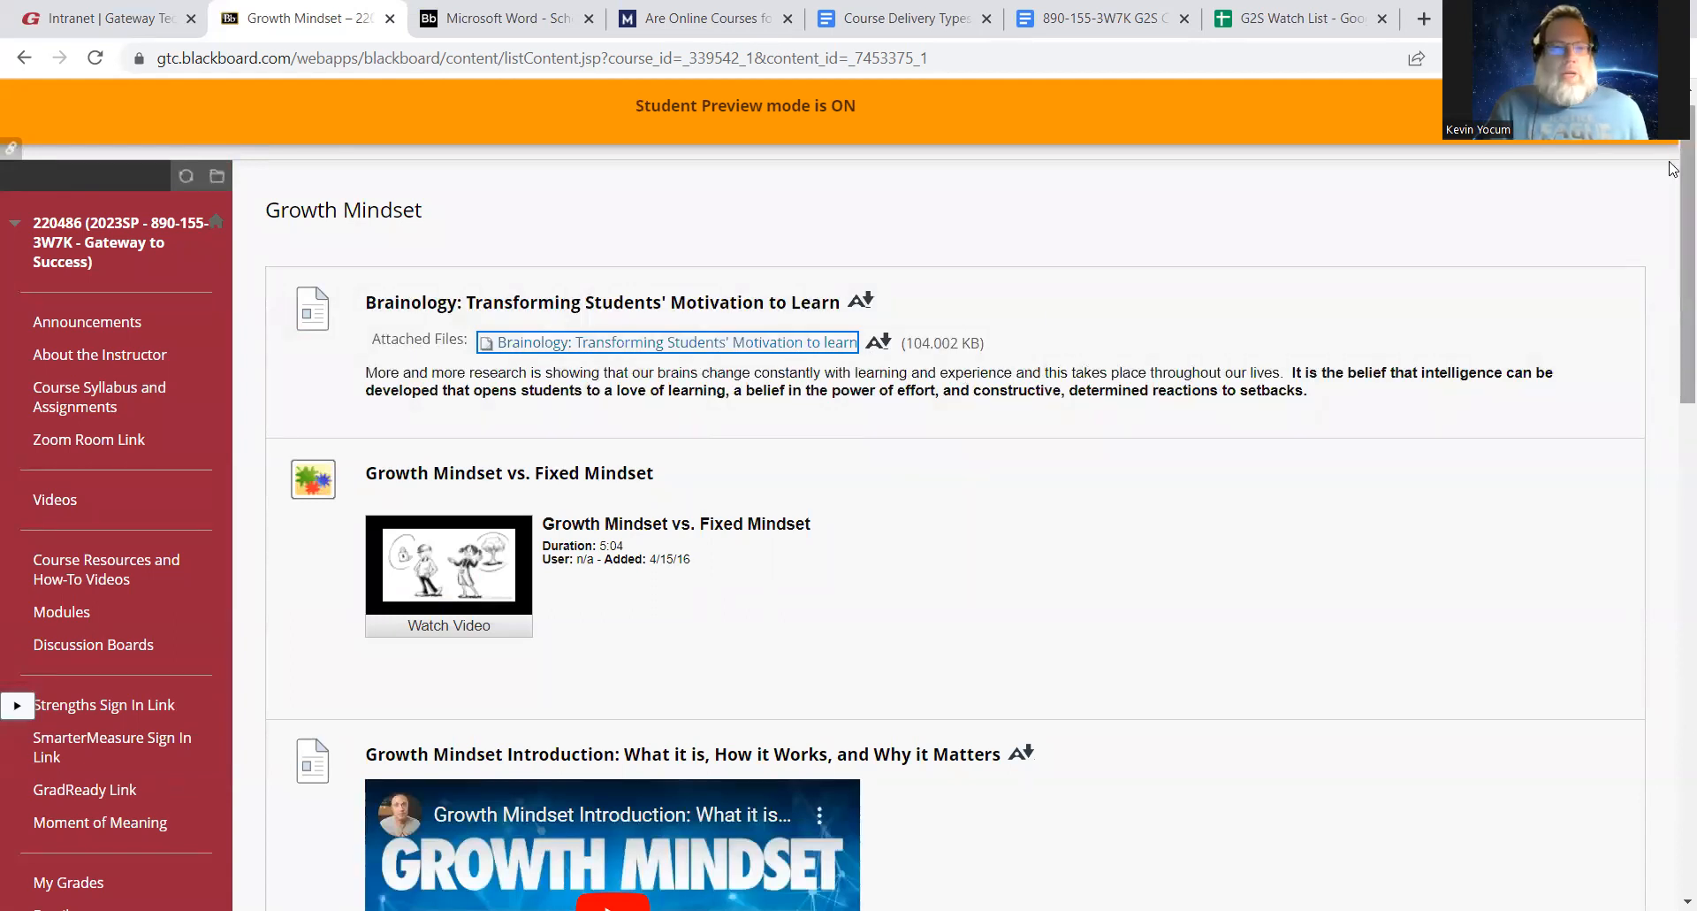
mouse_move(532, 384)
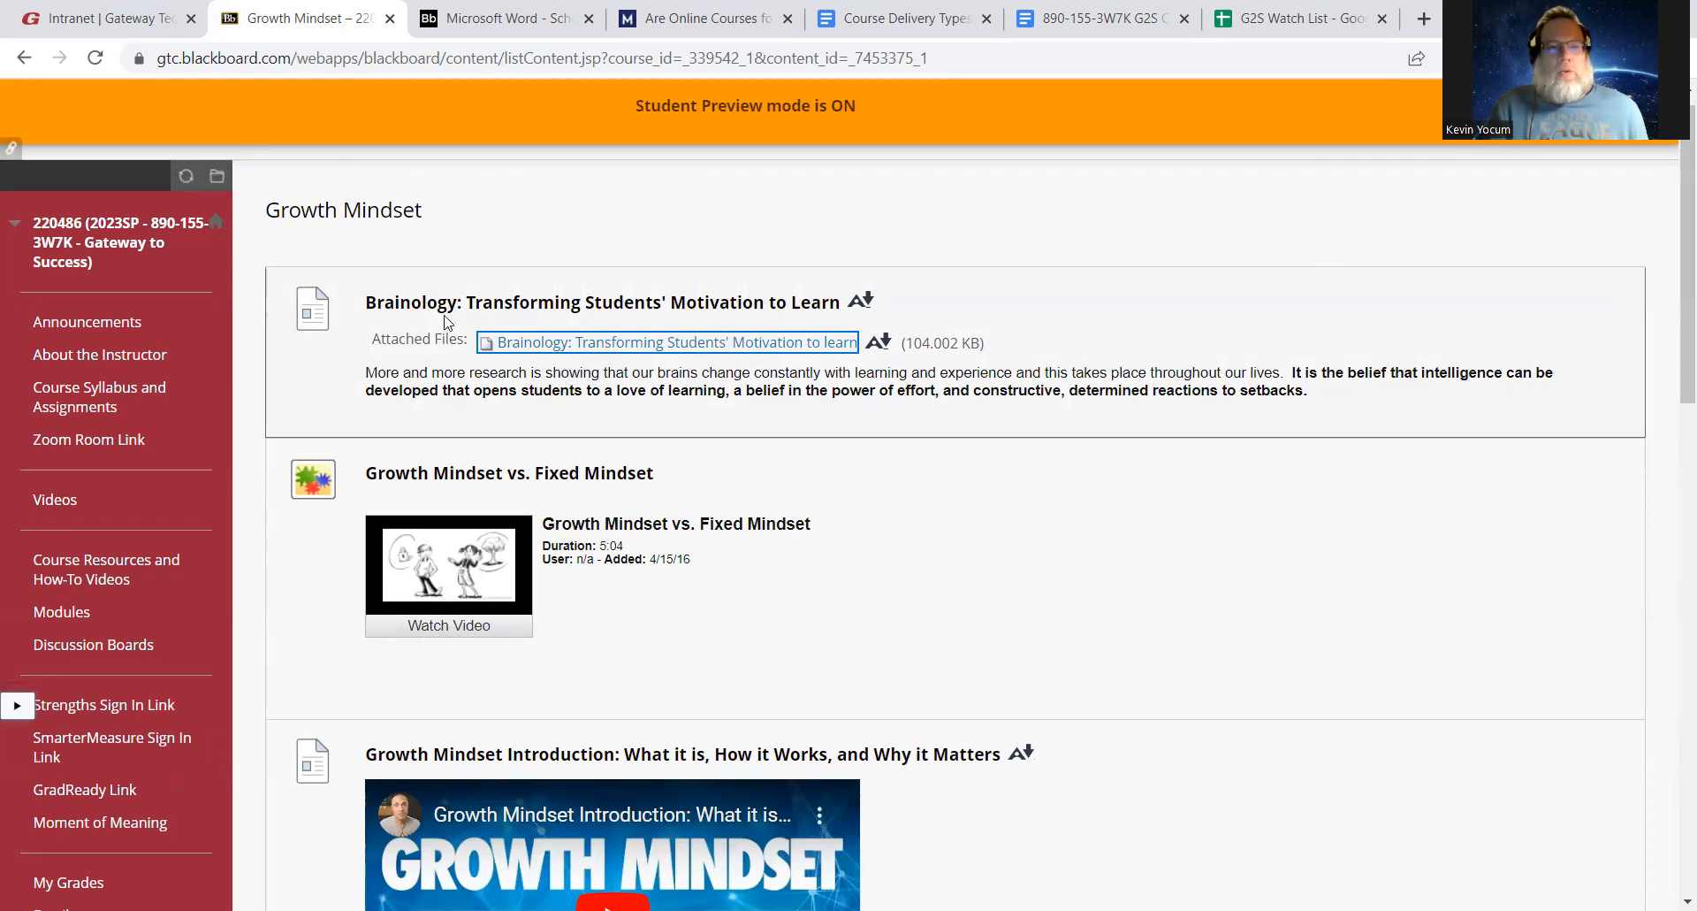
mouse_move(985, 309)
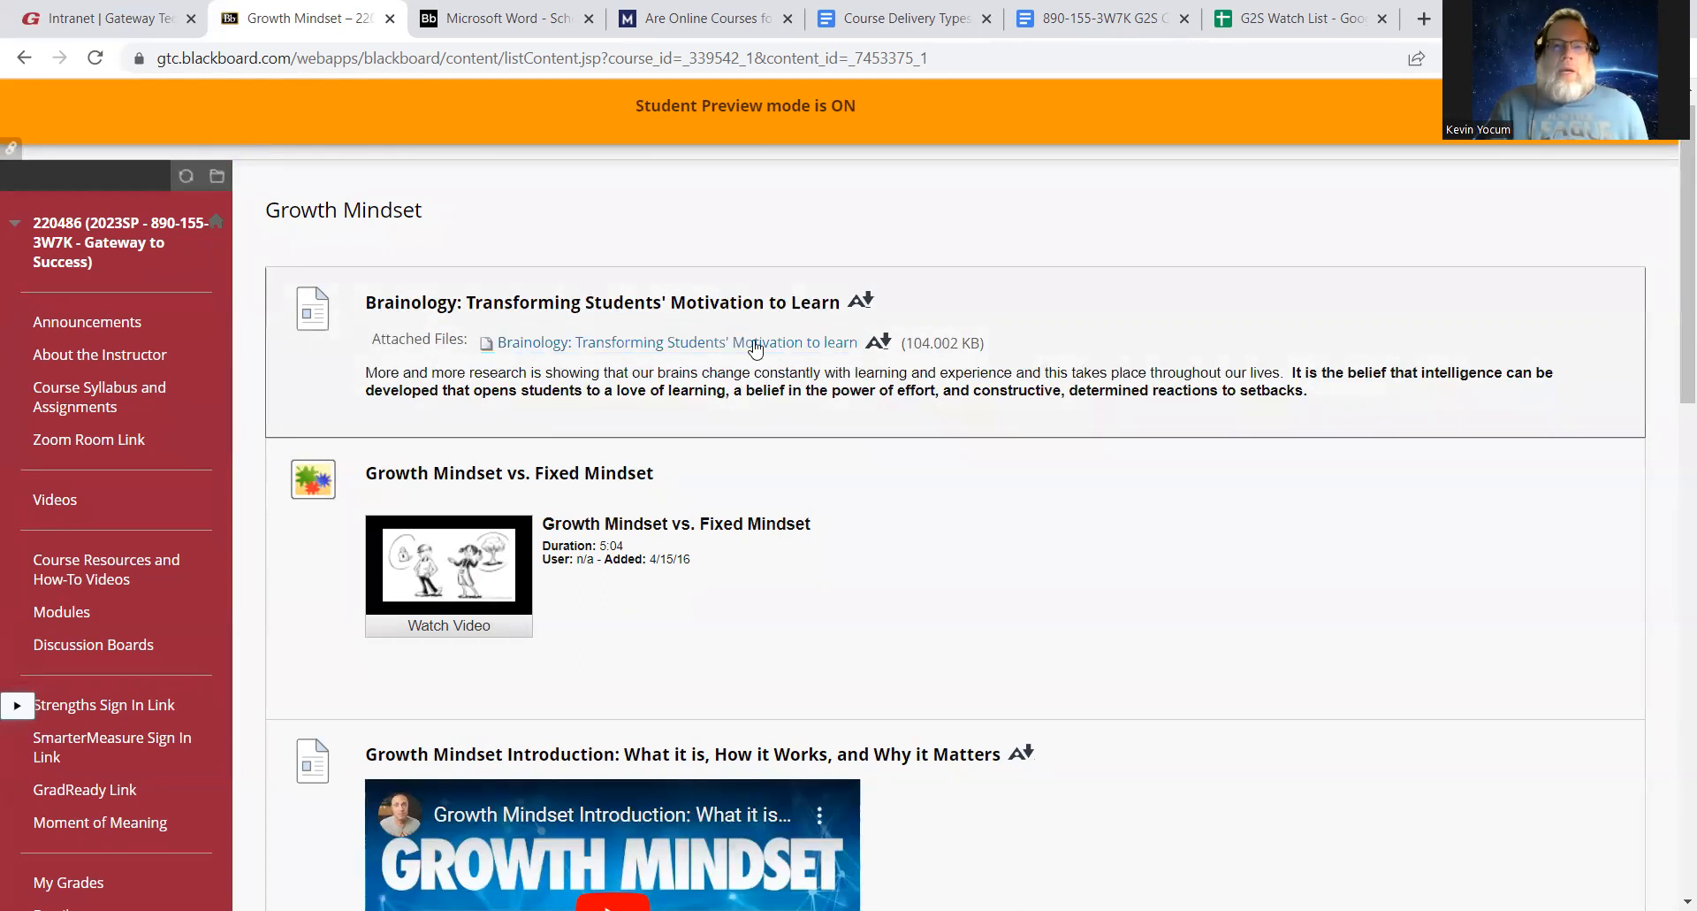
left_click(675, 342)
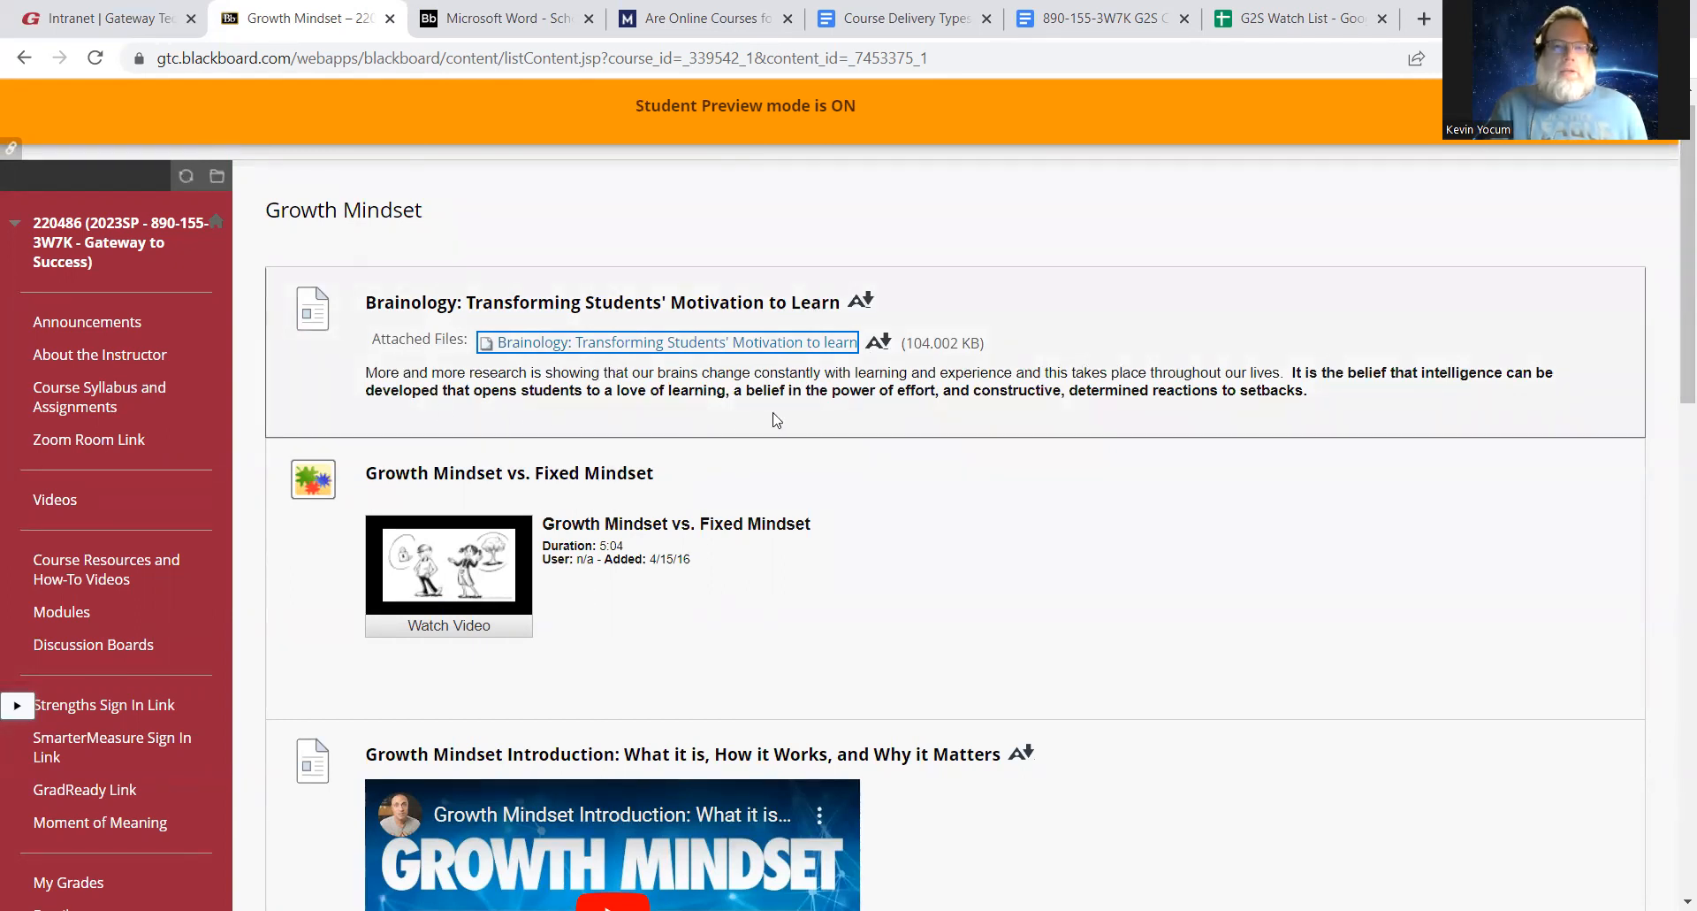
mouse_move(978, 379)
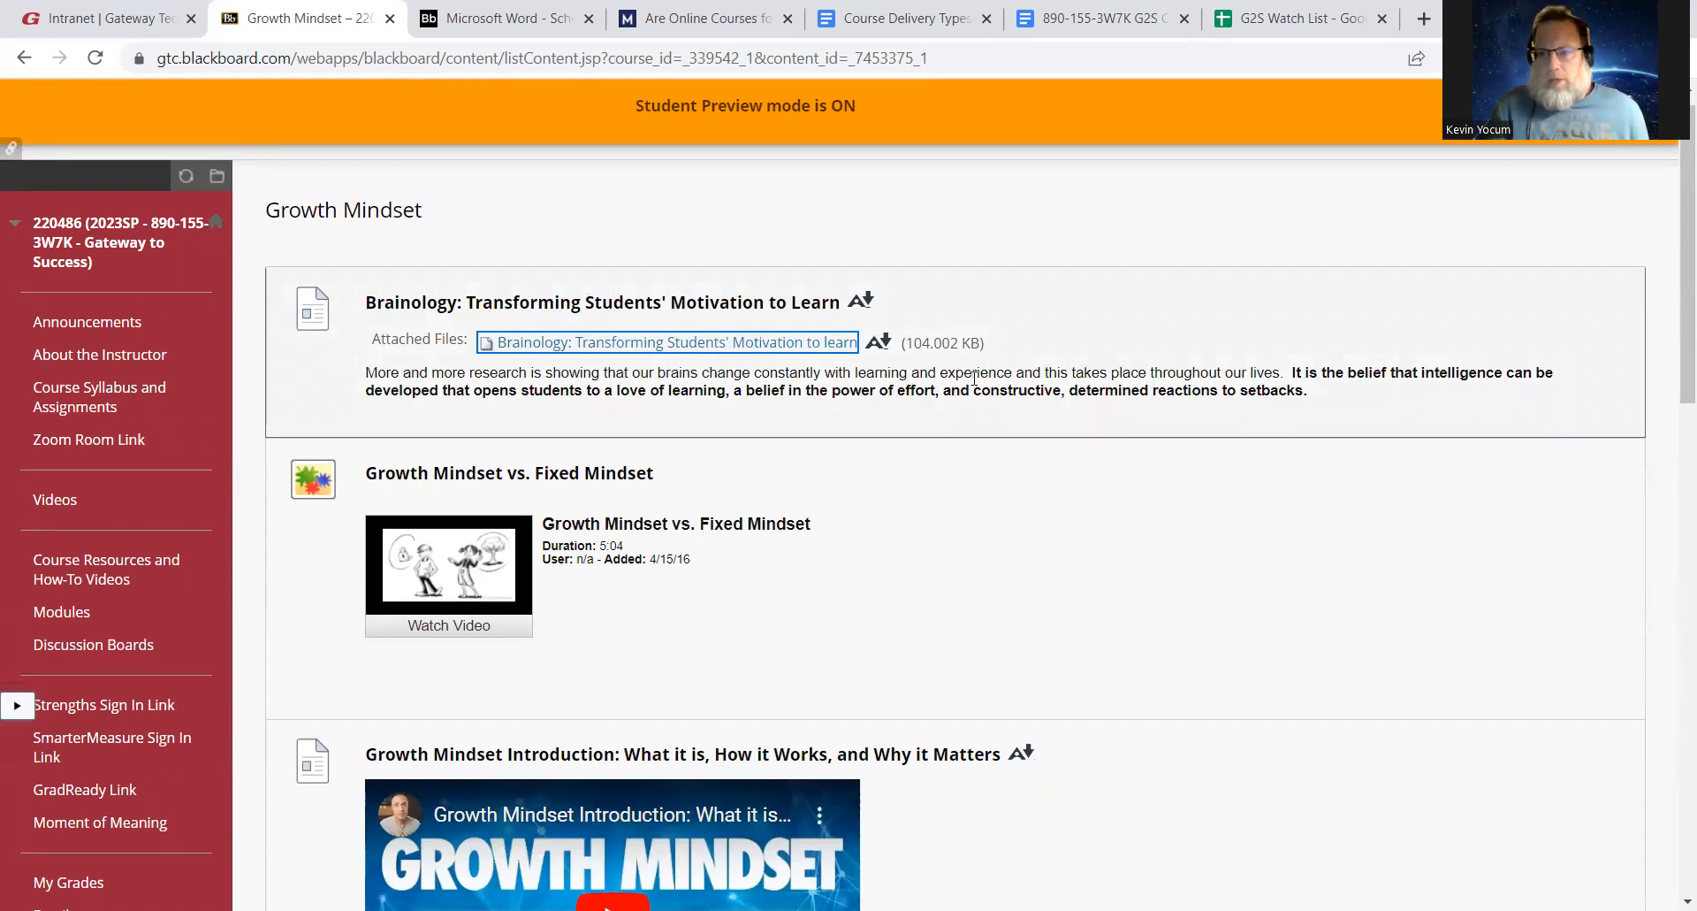
mouse_move(622, 319)
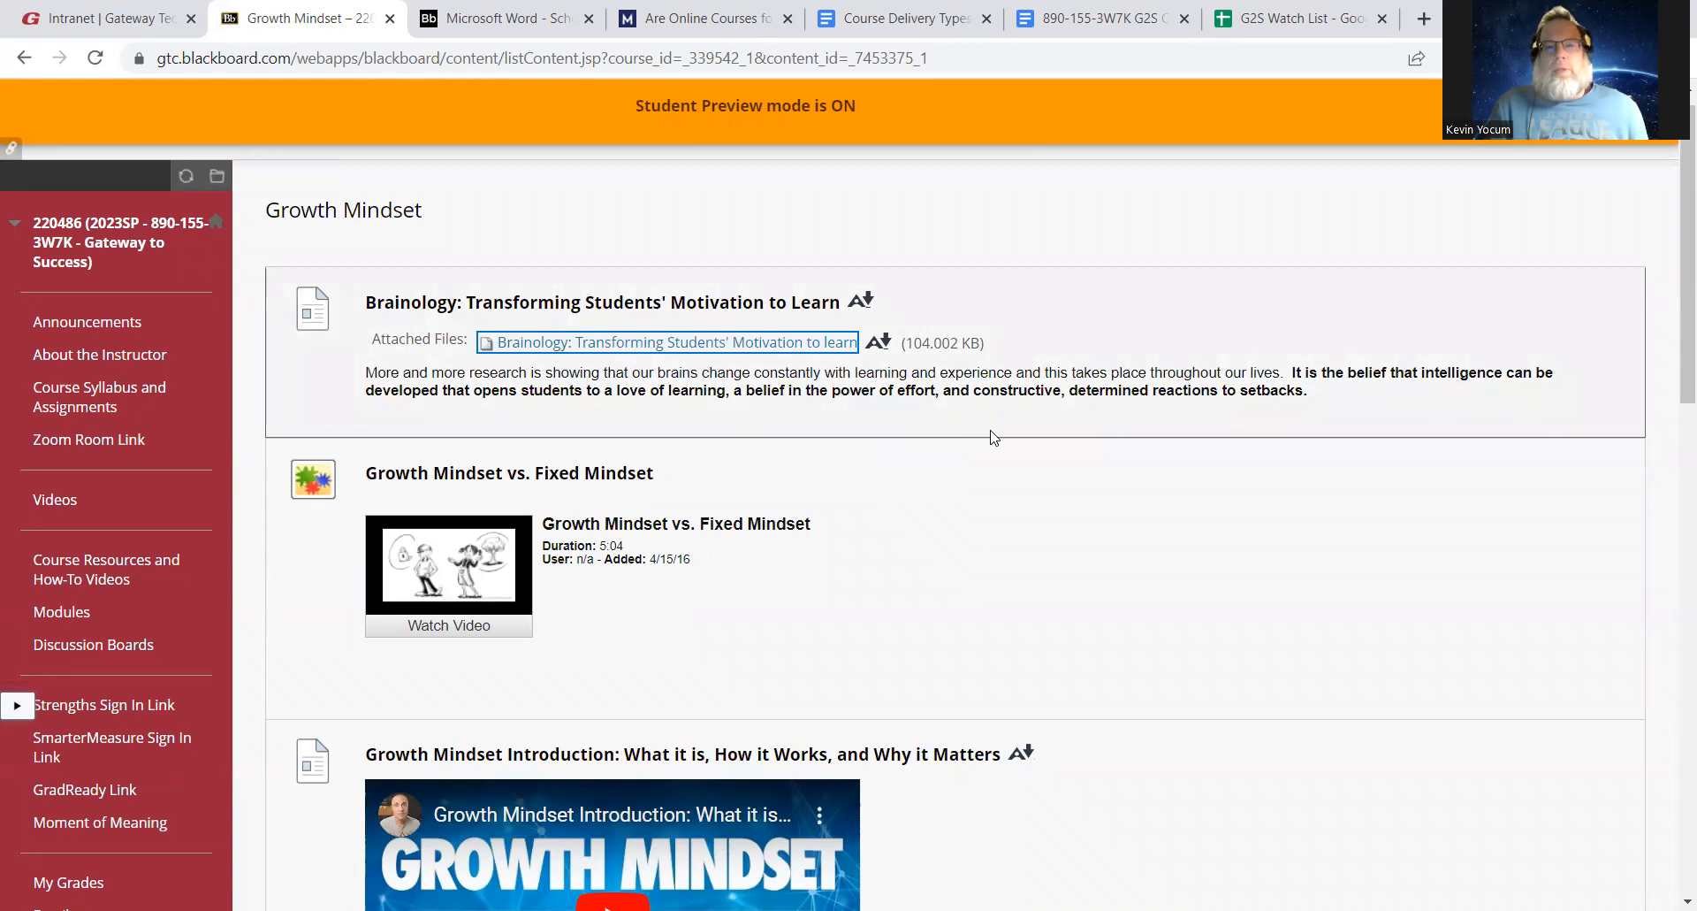
mouse_move(1621, 393)
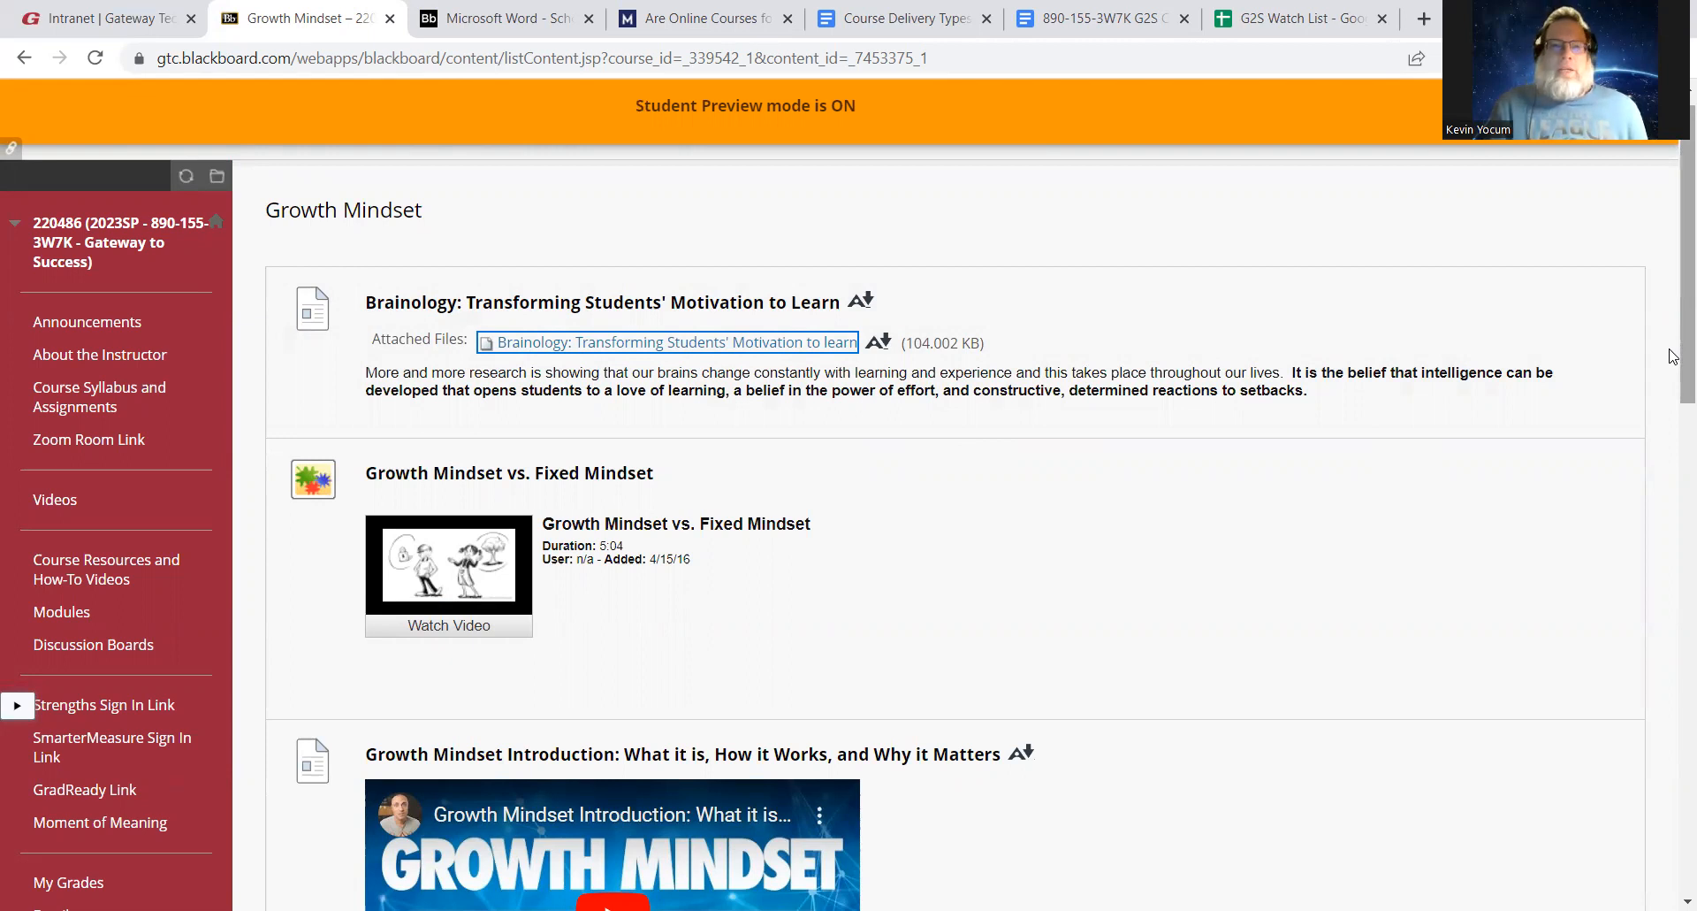
mouse_move(921, 270)
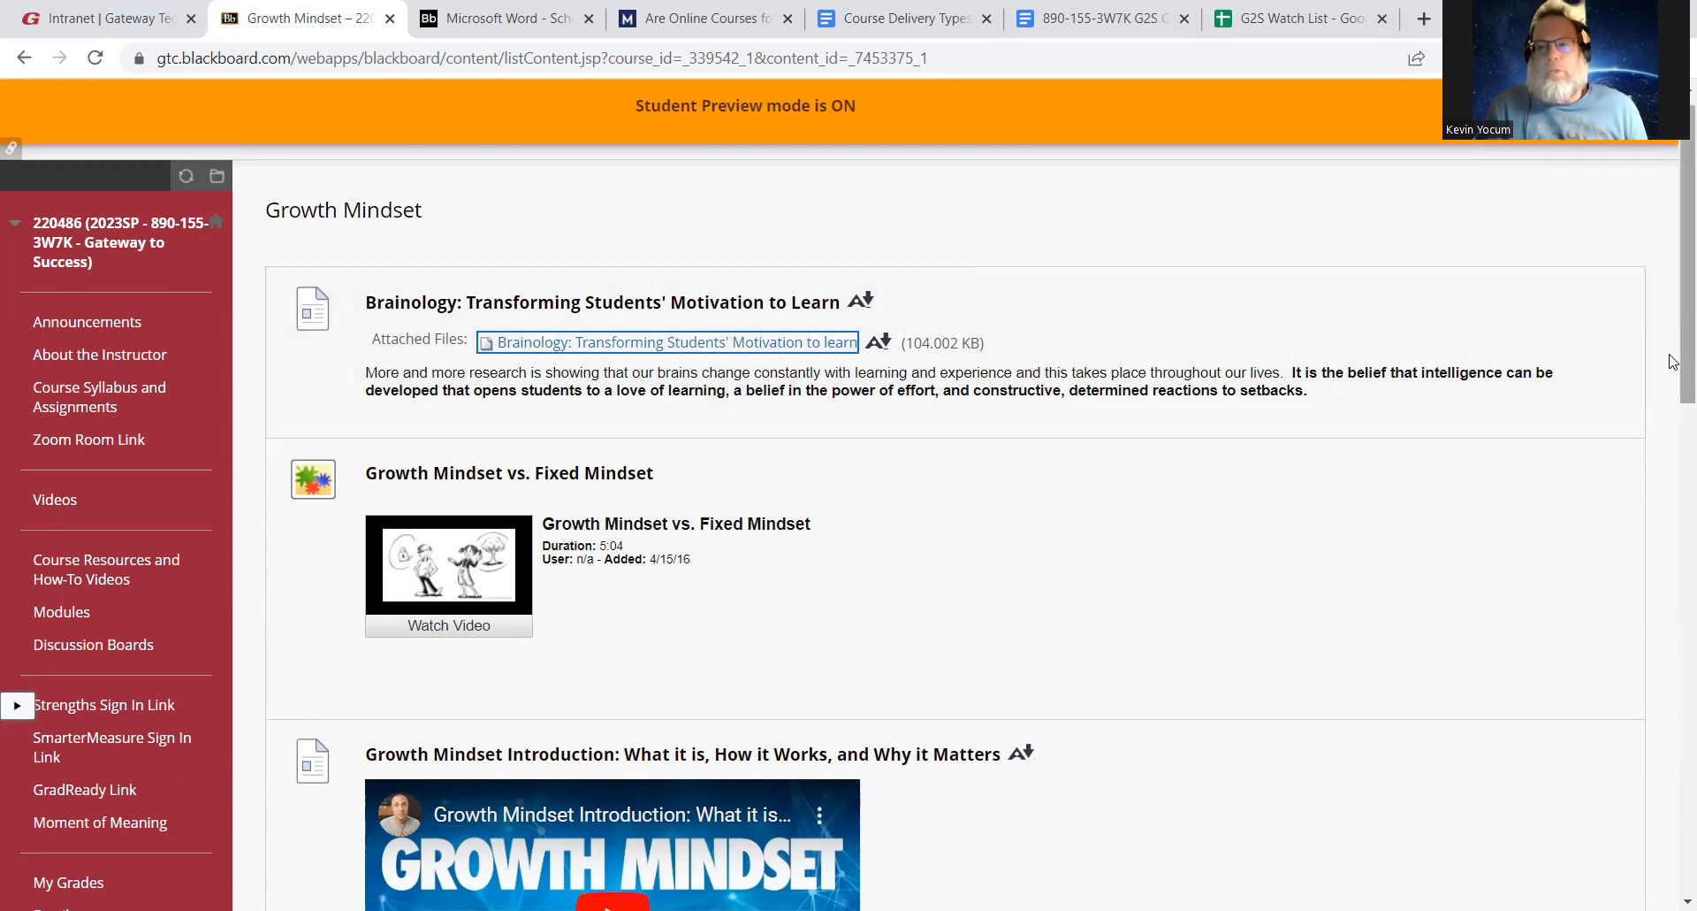
scroll("down", 3)
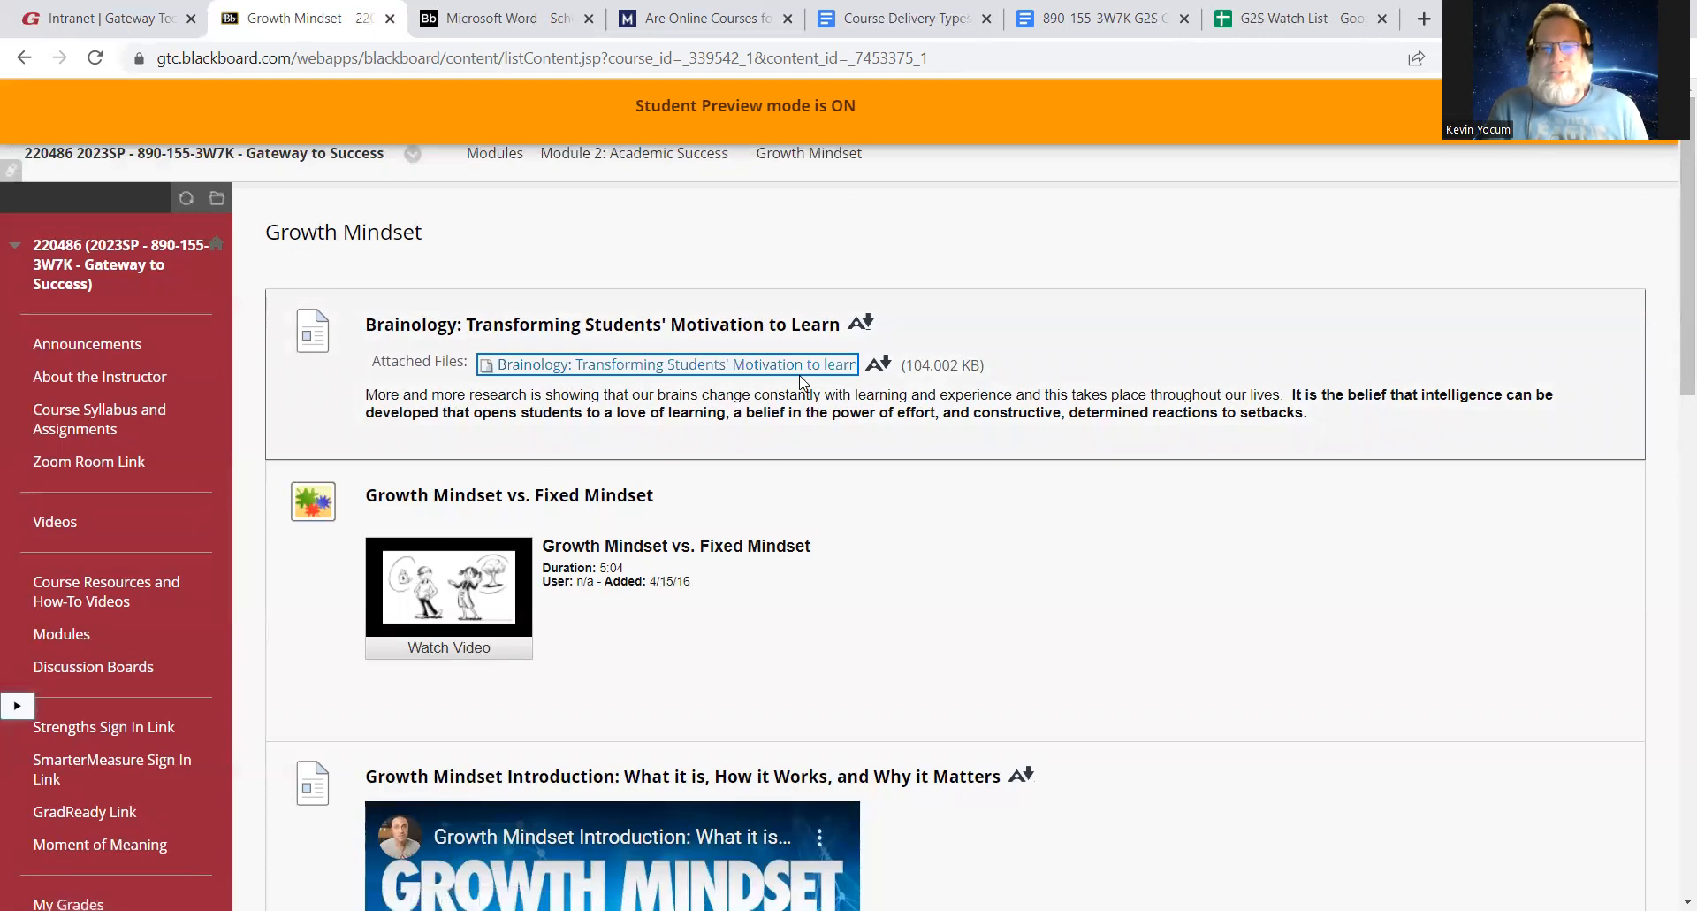
Scroll through the Growth Mindset article and videos down to The Power of Belief
scroll("down", 3)
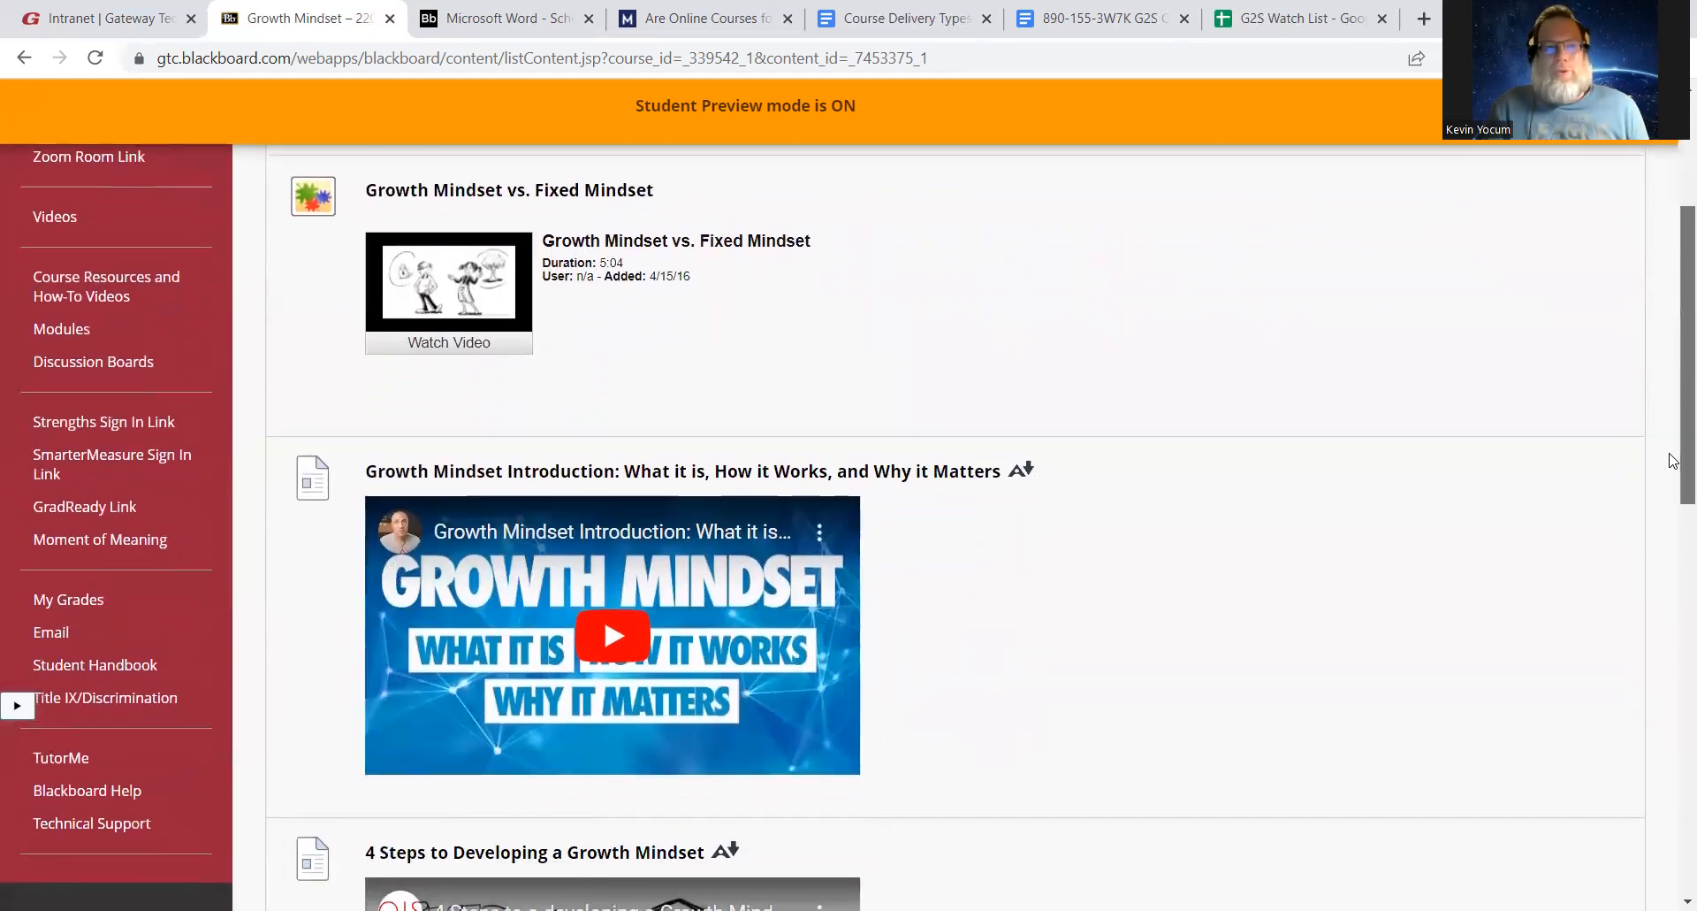
scroll("down", 3)
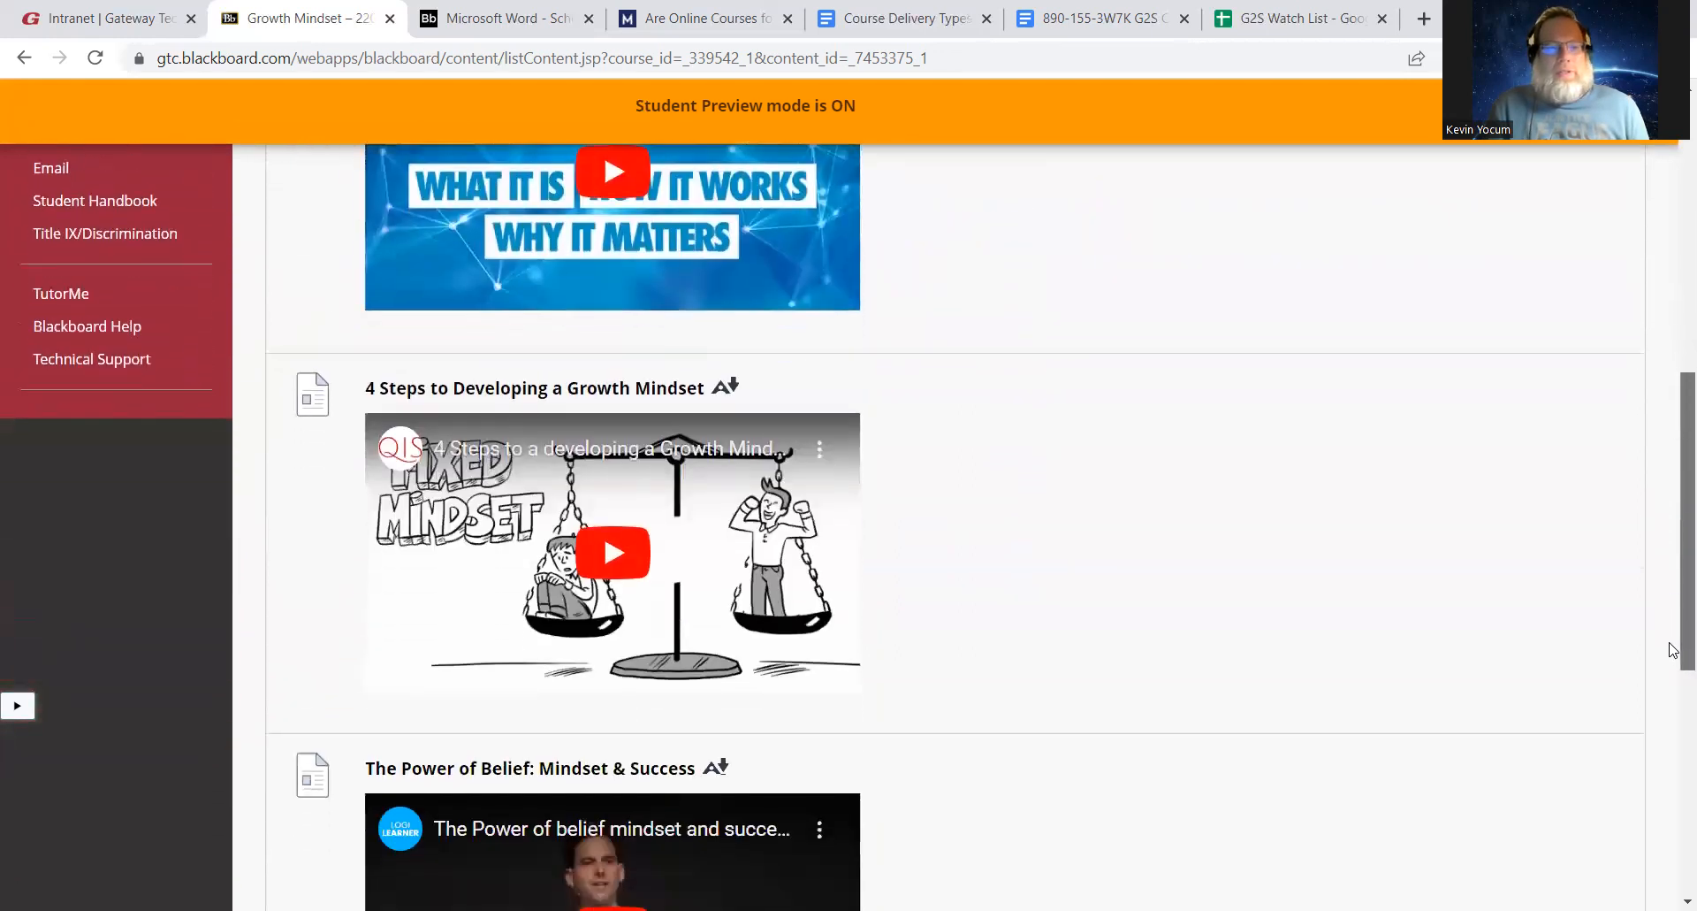
scroll("down", 3)
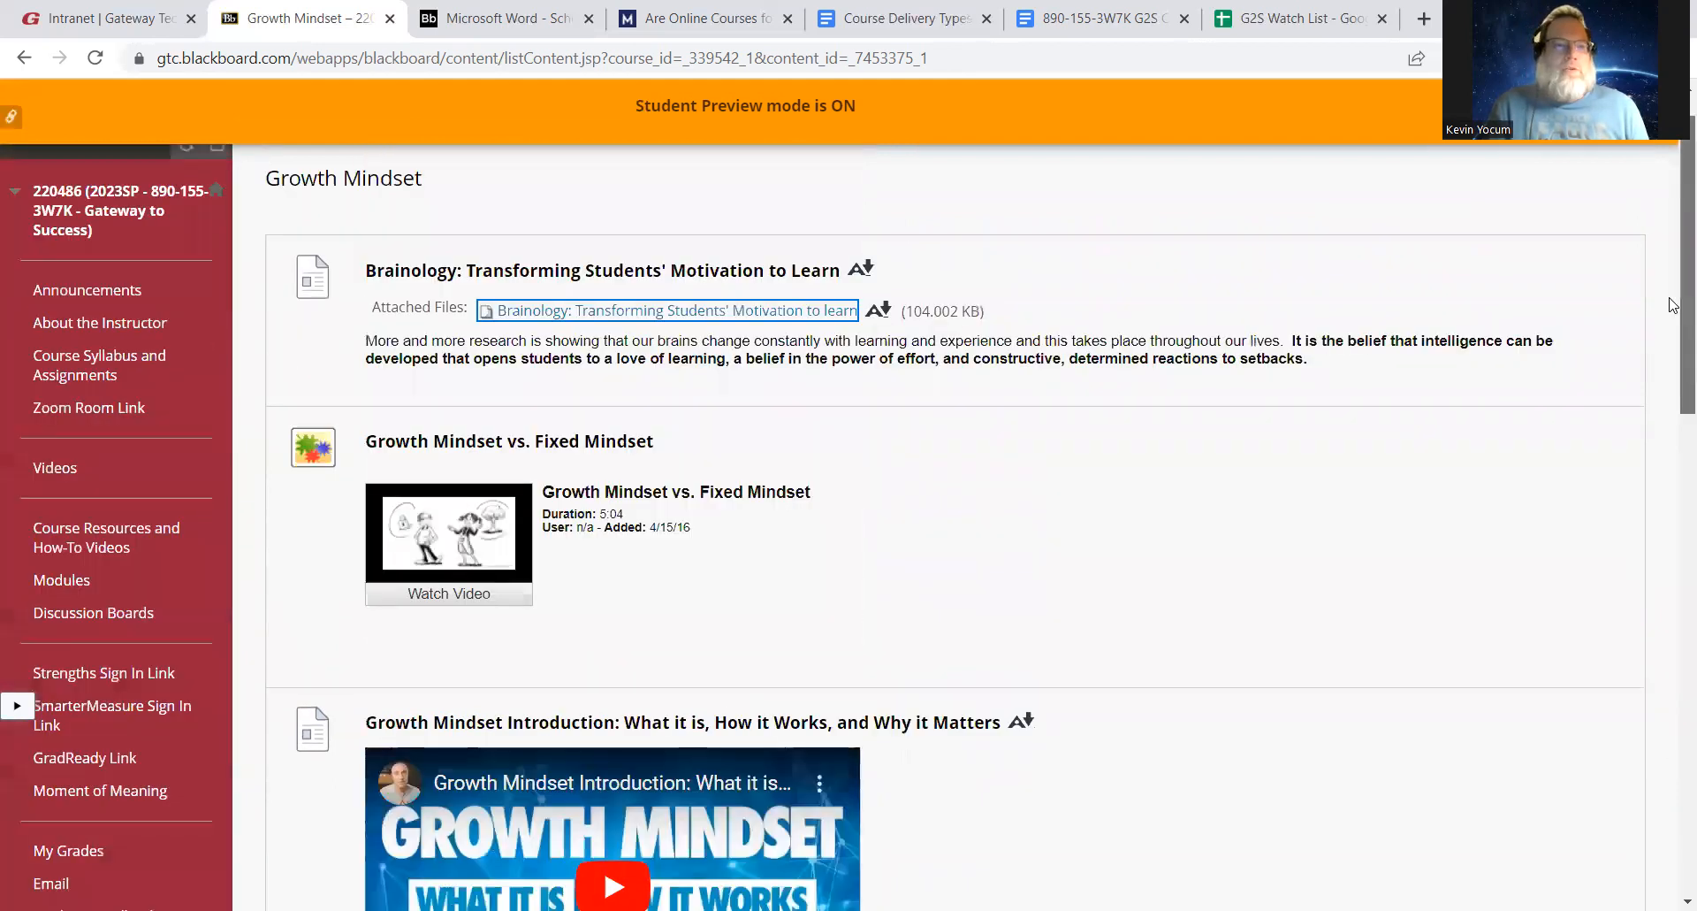
scroll("down", 3)
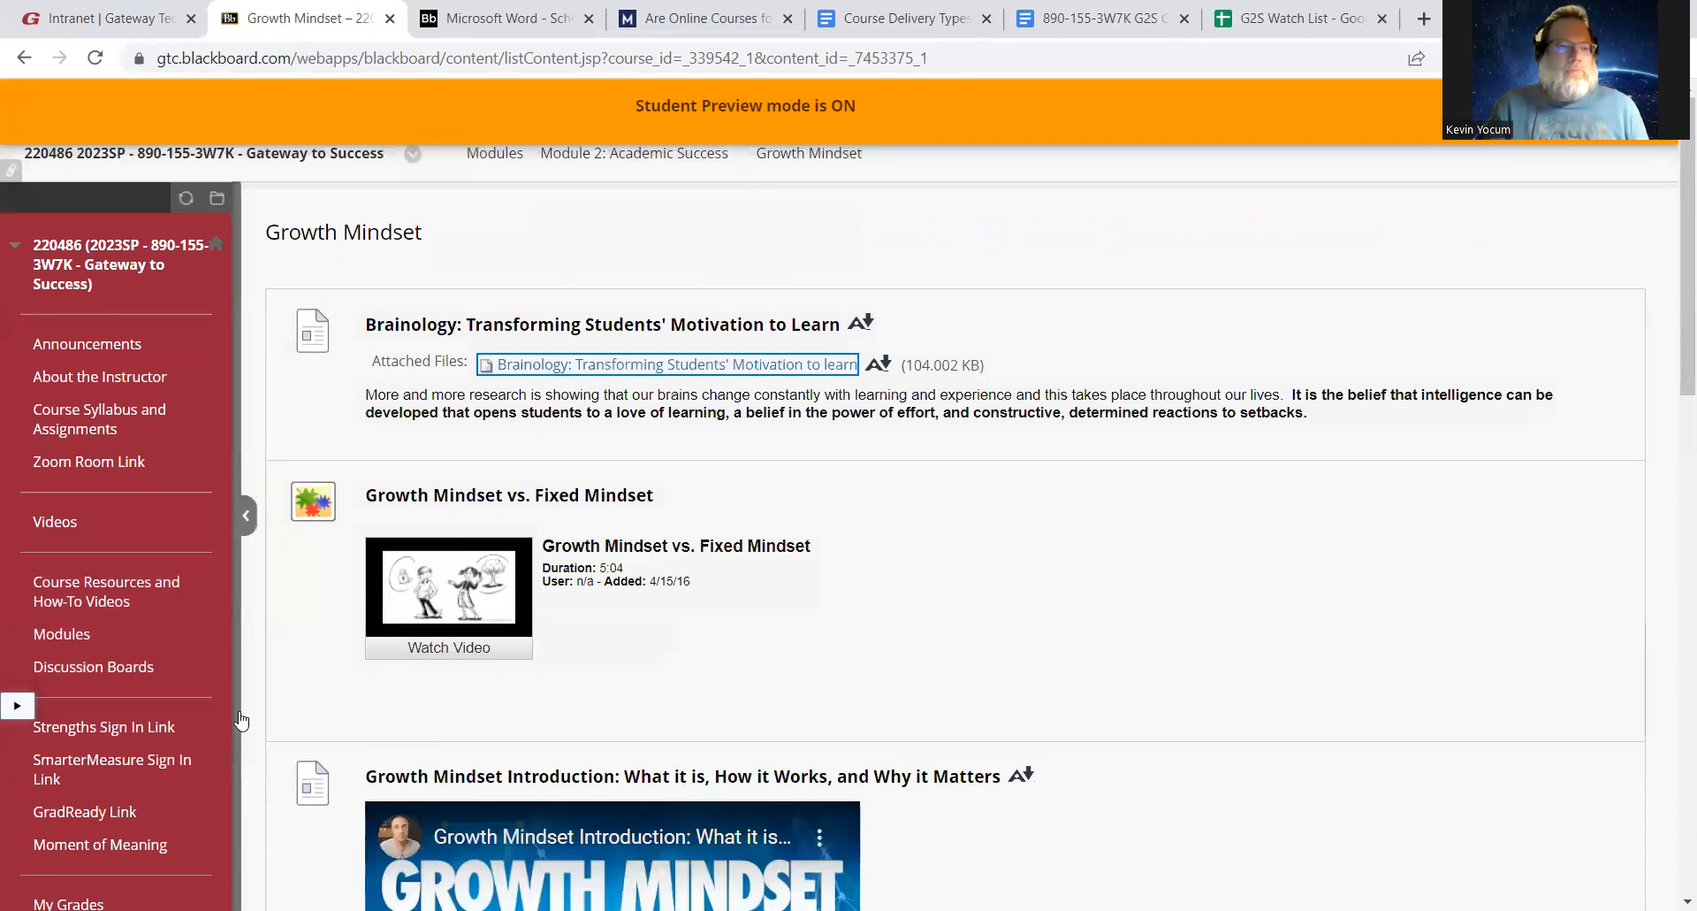
mouse_move(609, 229)
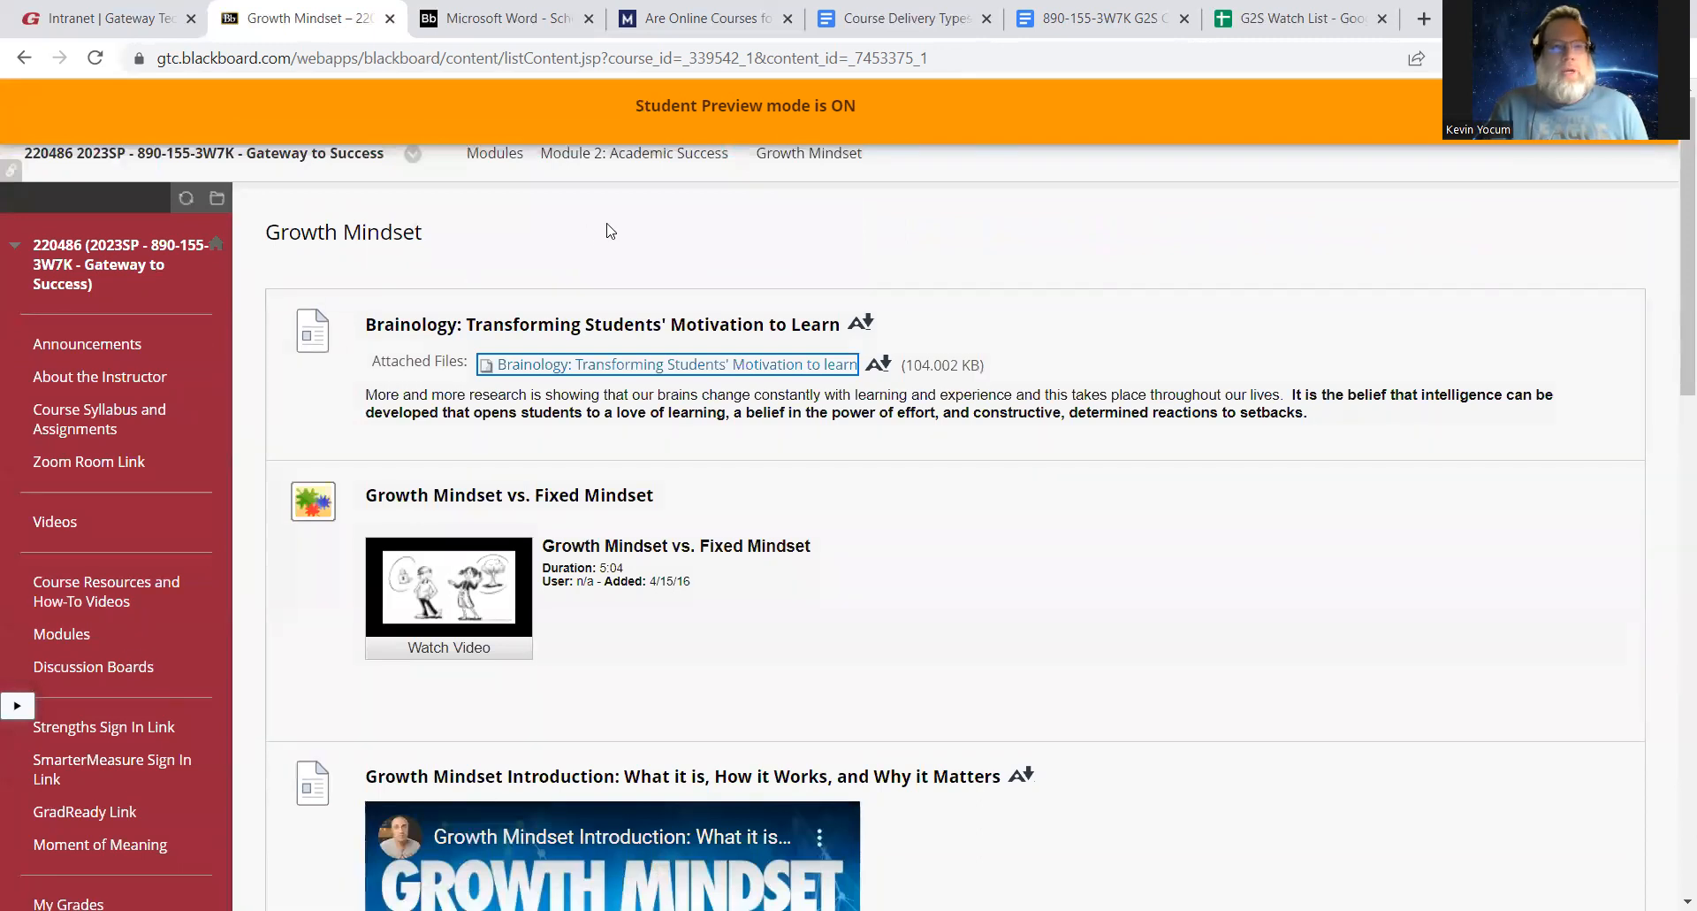
mouse_move(502, 177)
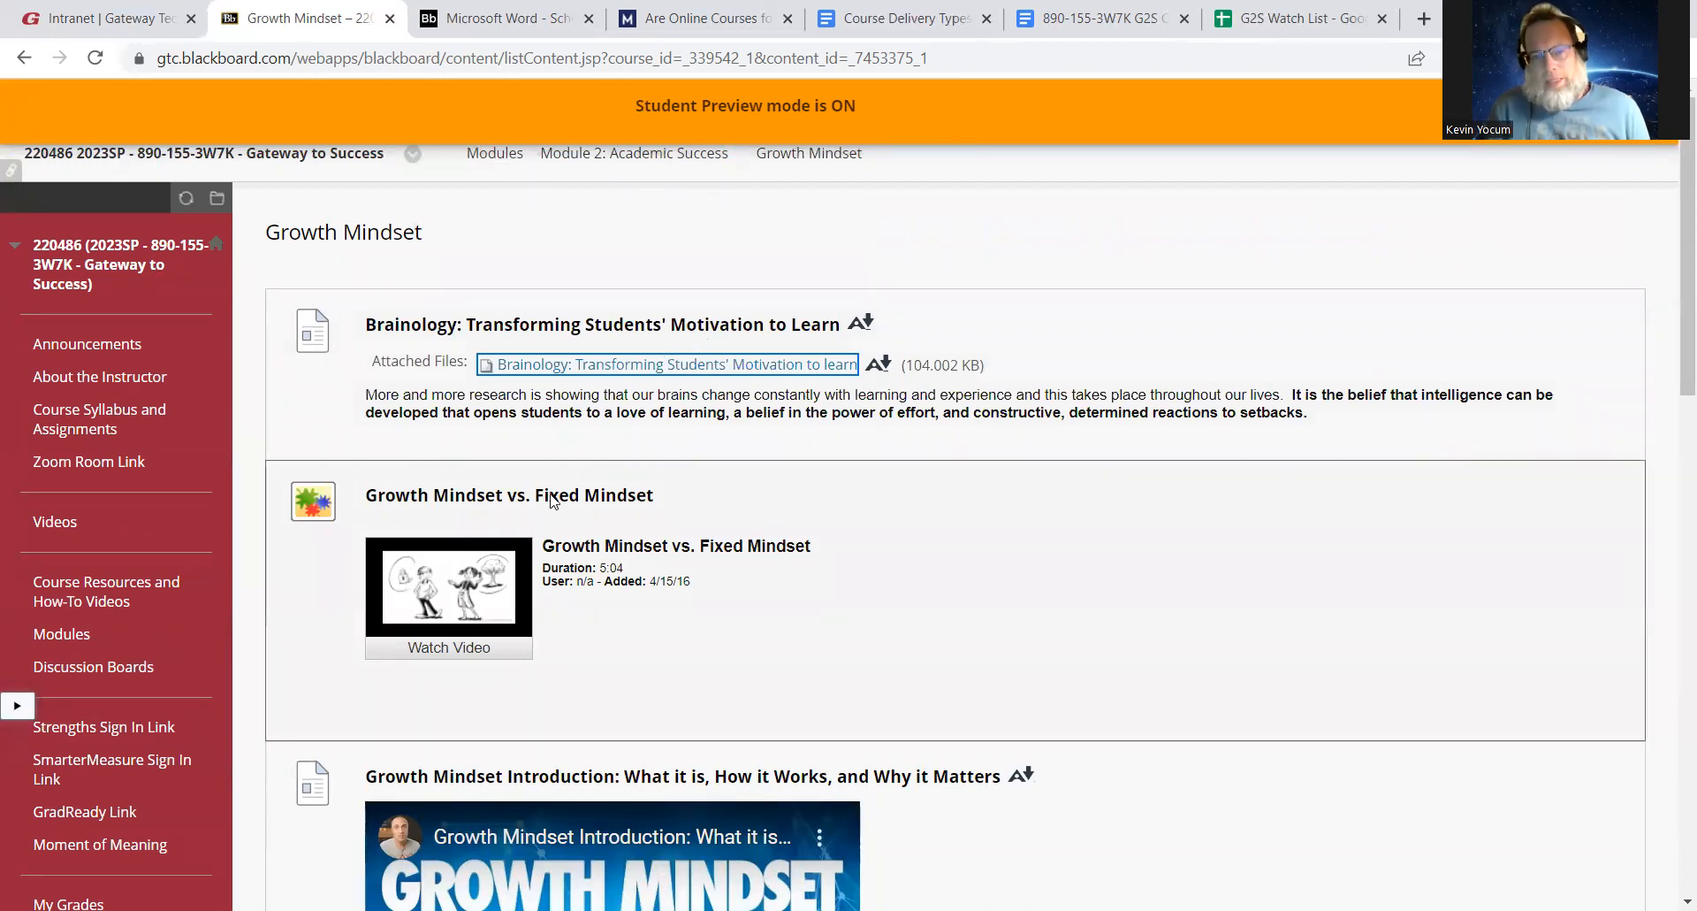
mouse_move(564, 525)
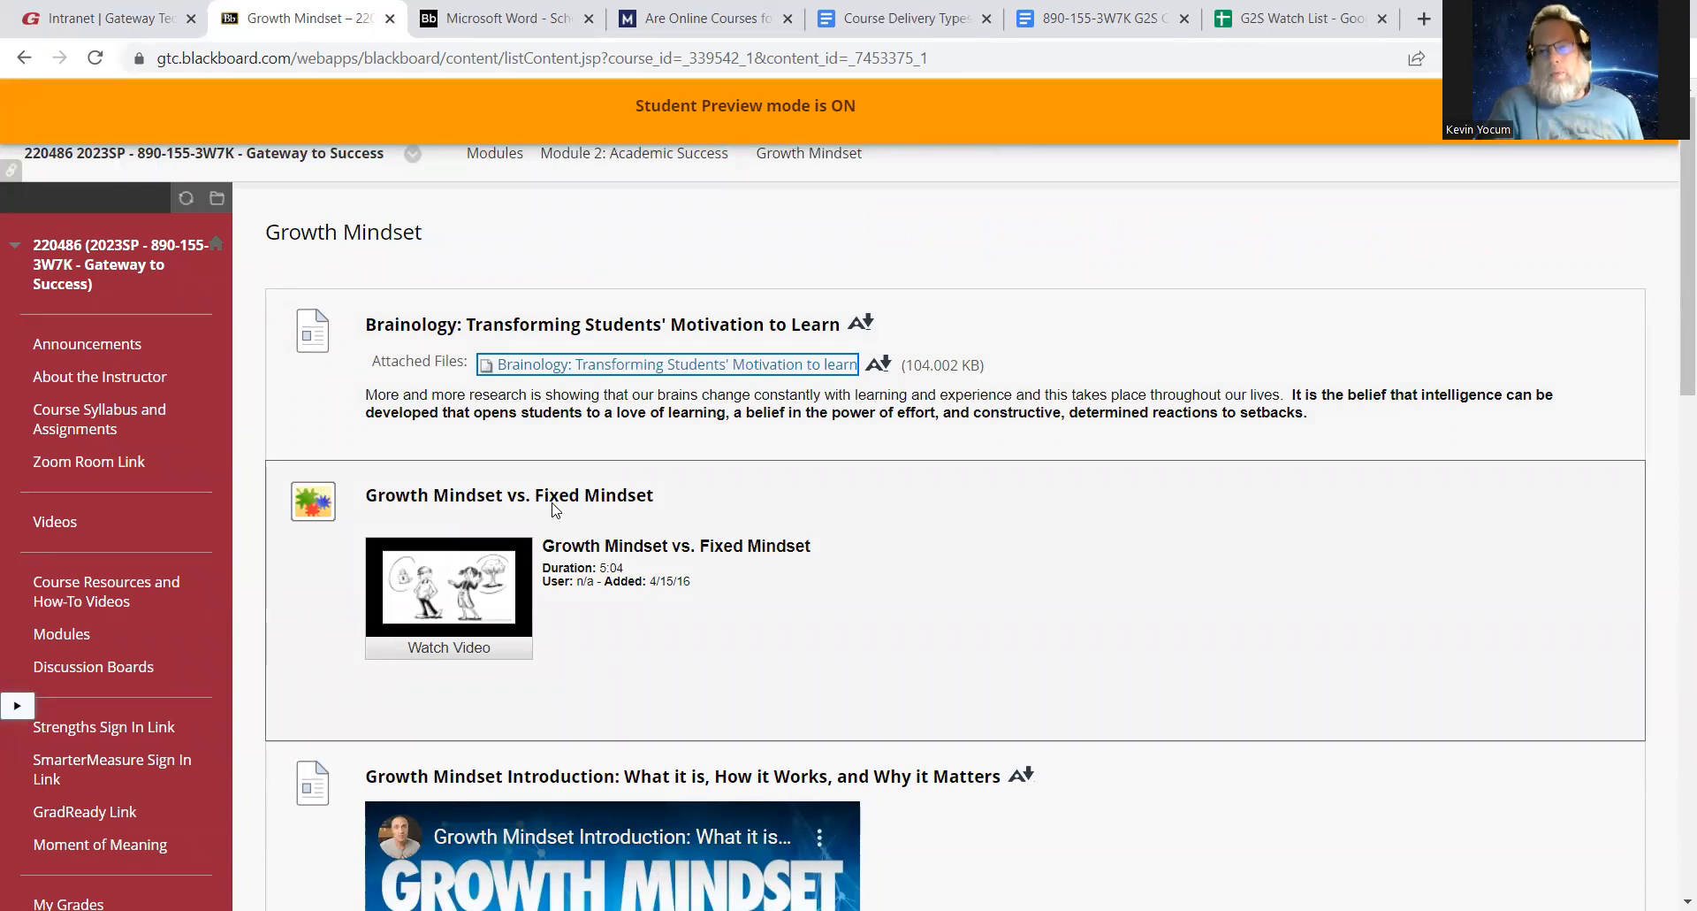
mouse_move(561, 510)
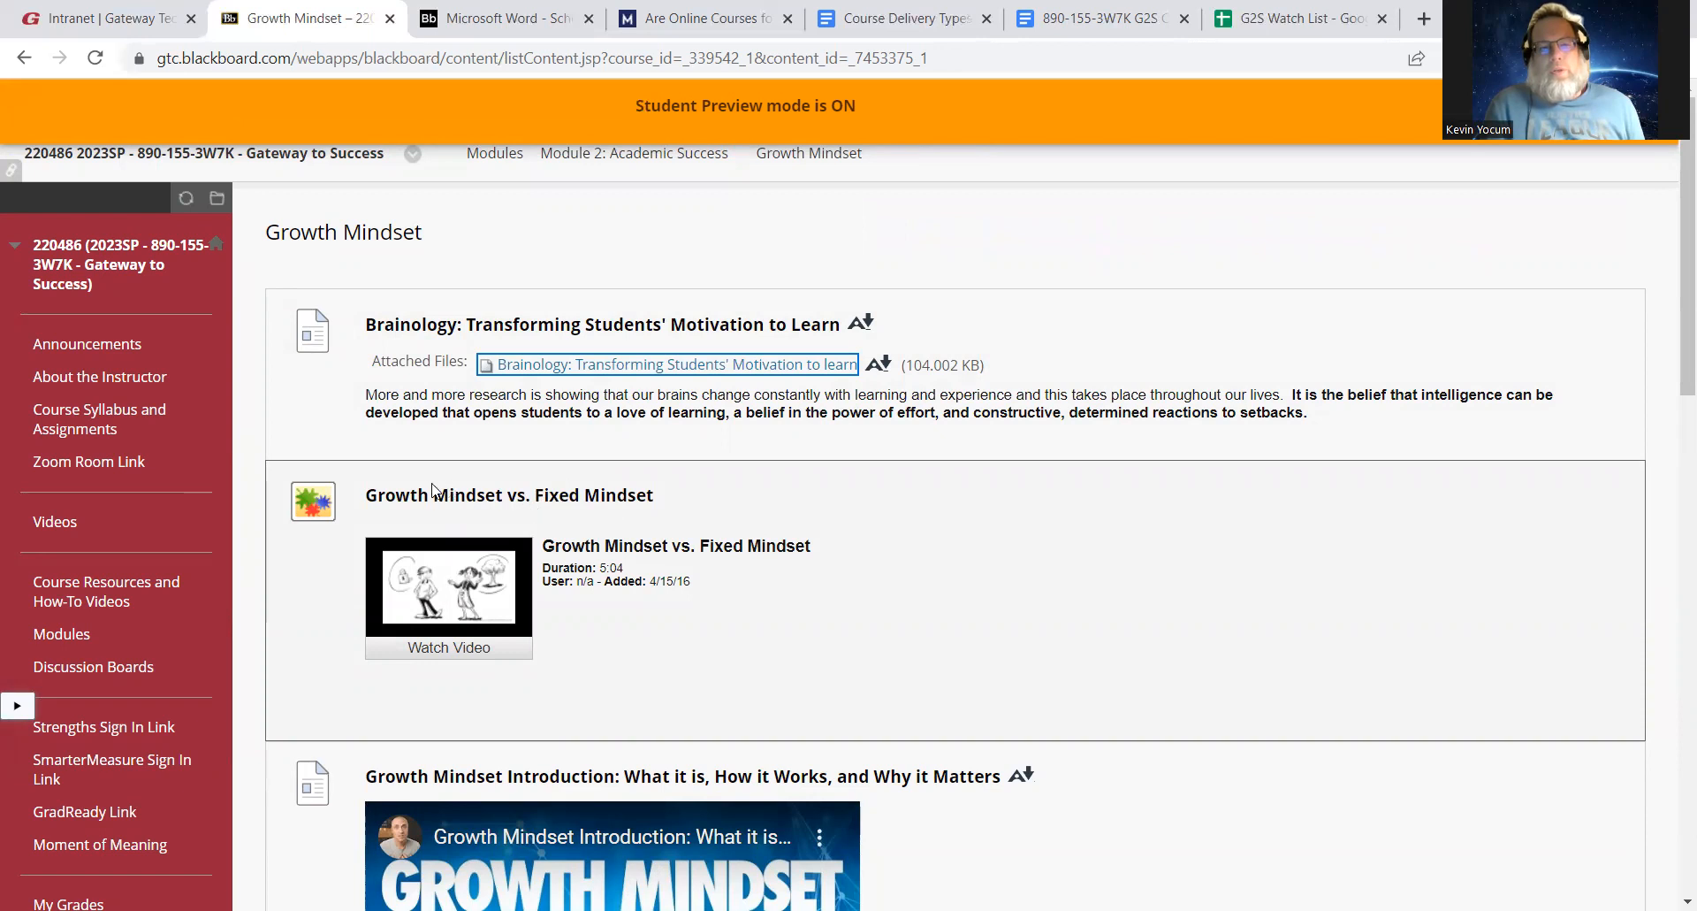
mouse_move(601, 533)
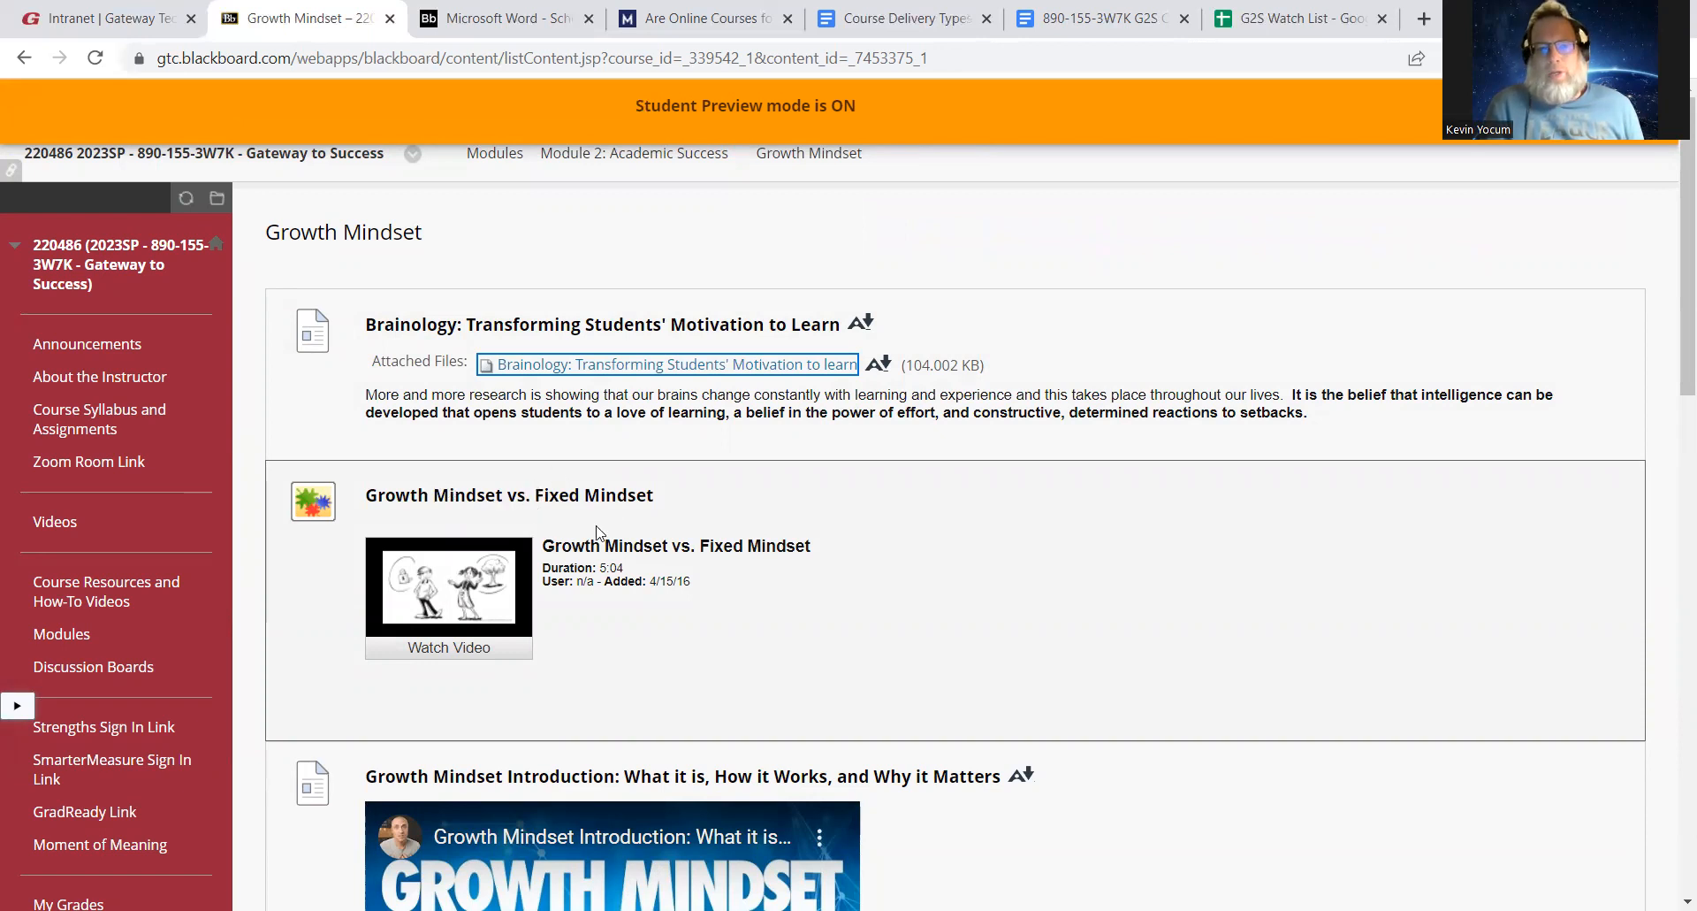
mouse_move(547, 515)
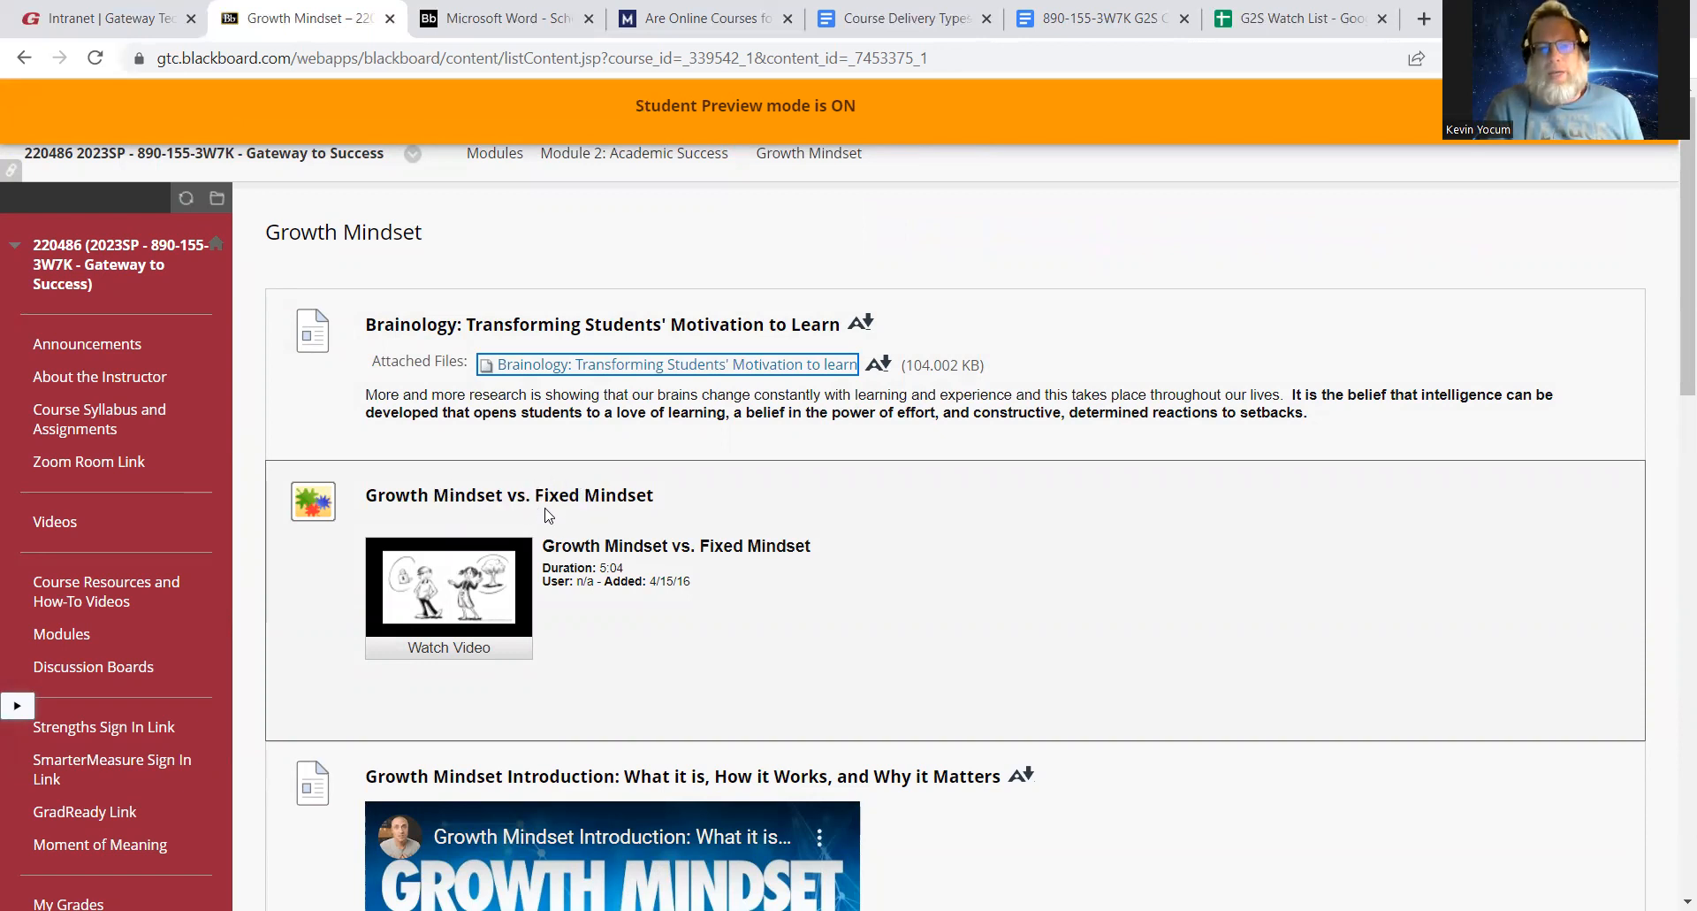
mouse_move(550, 477)
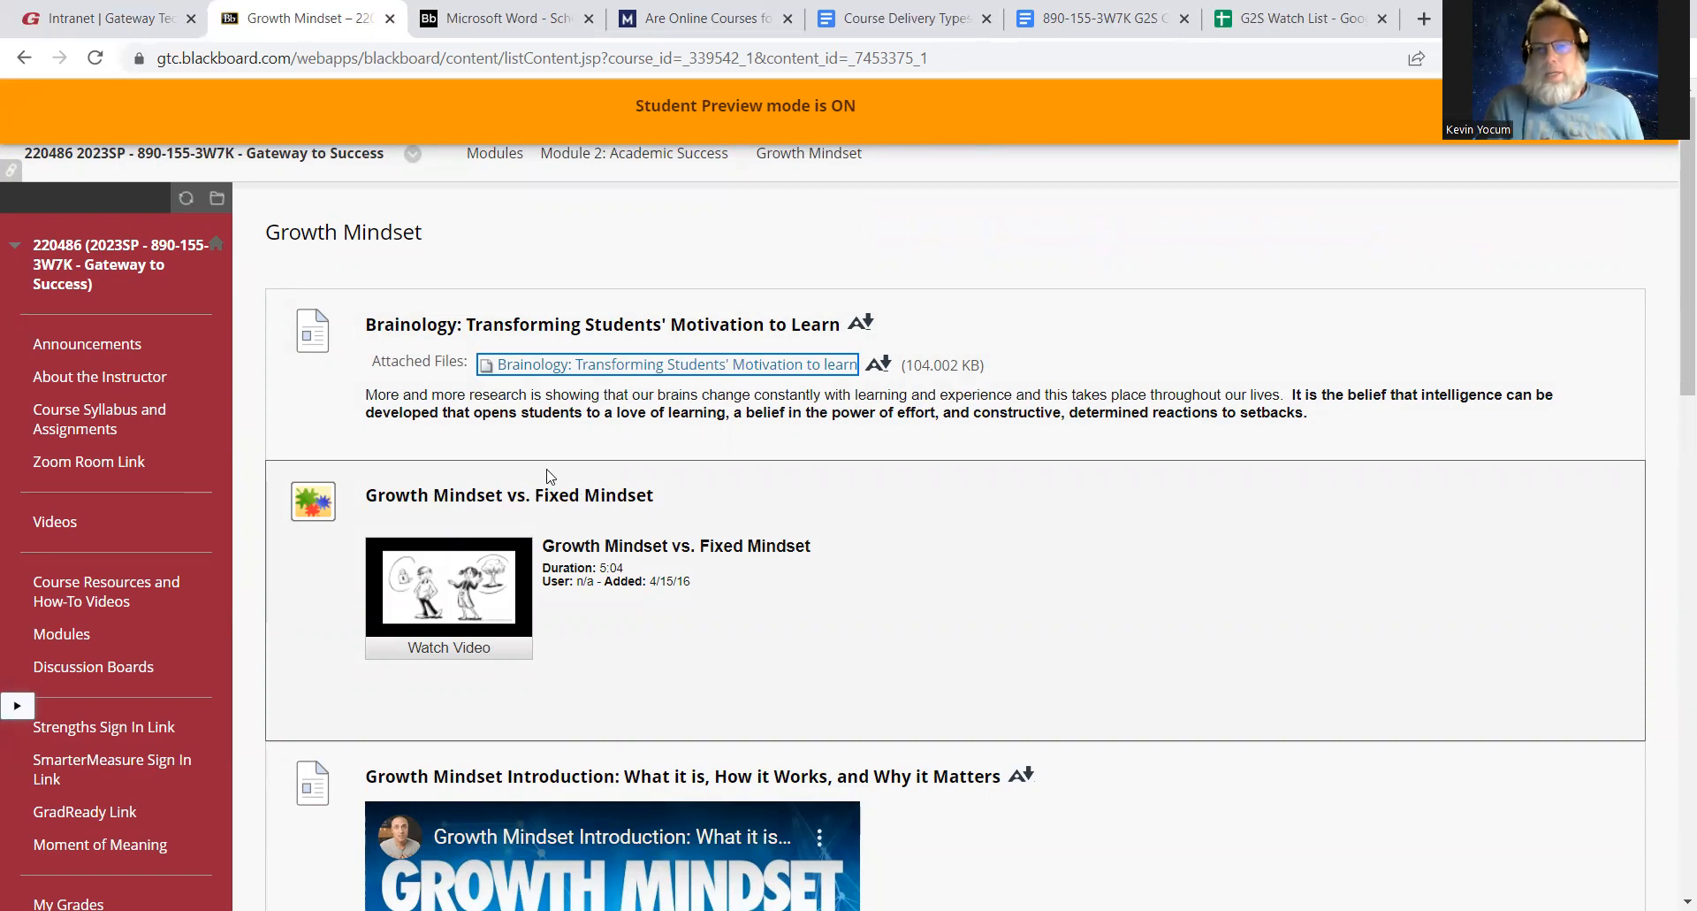
mouse_move(550, 515)
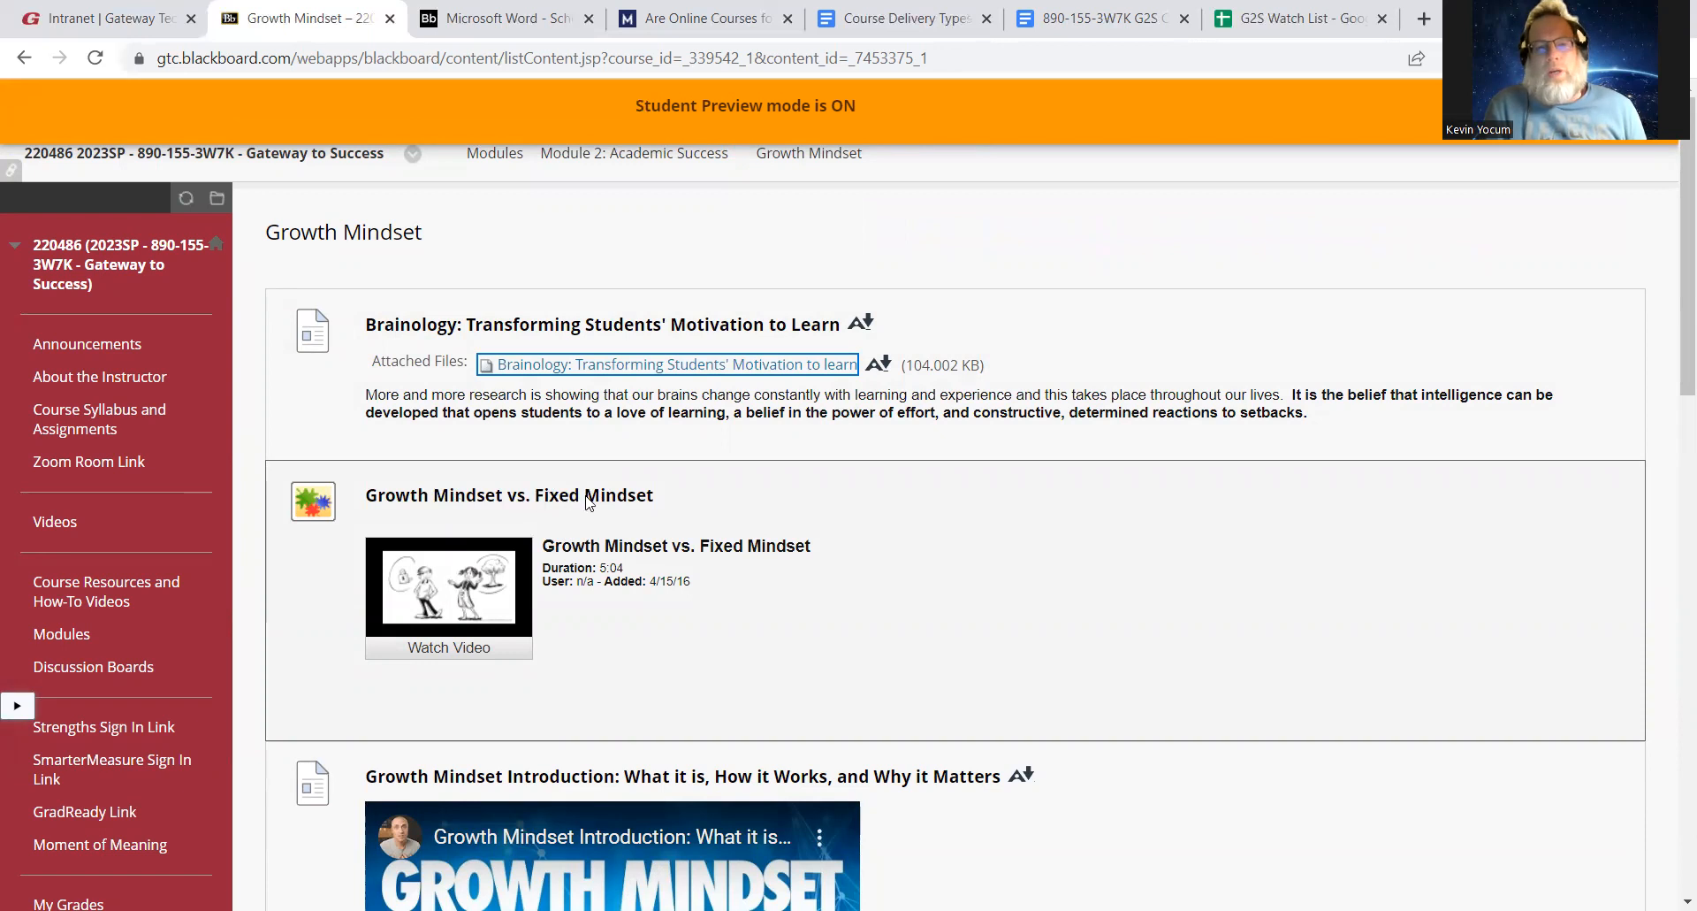
mouse_move(587, 504)
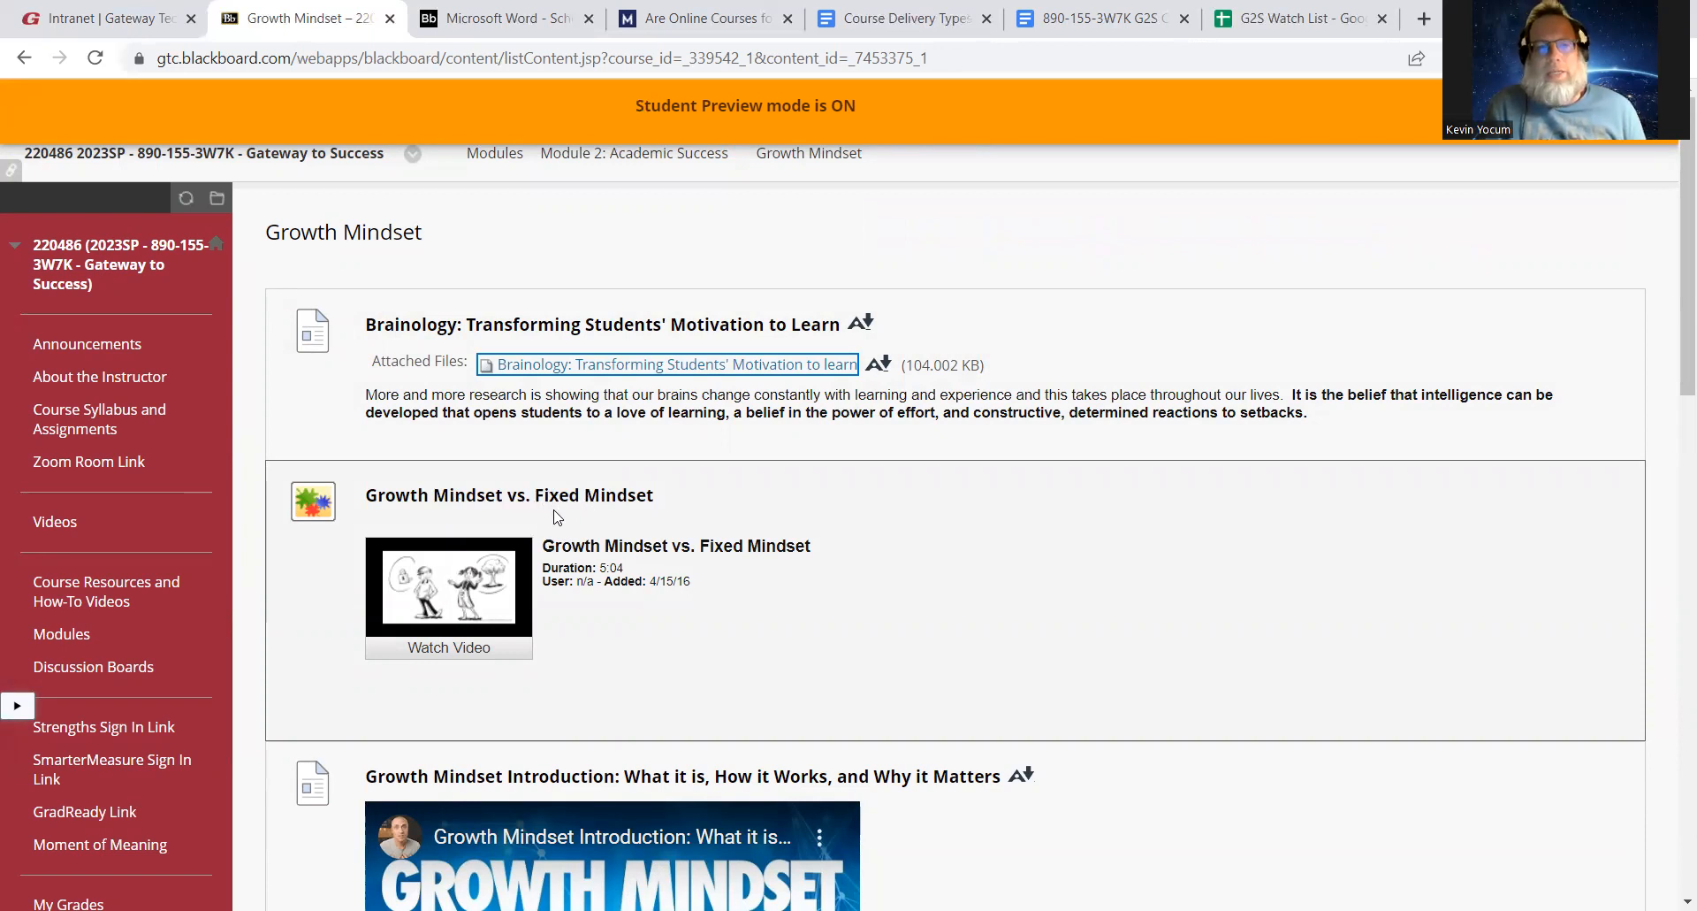
mouse_move(561, 510)
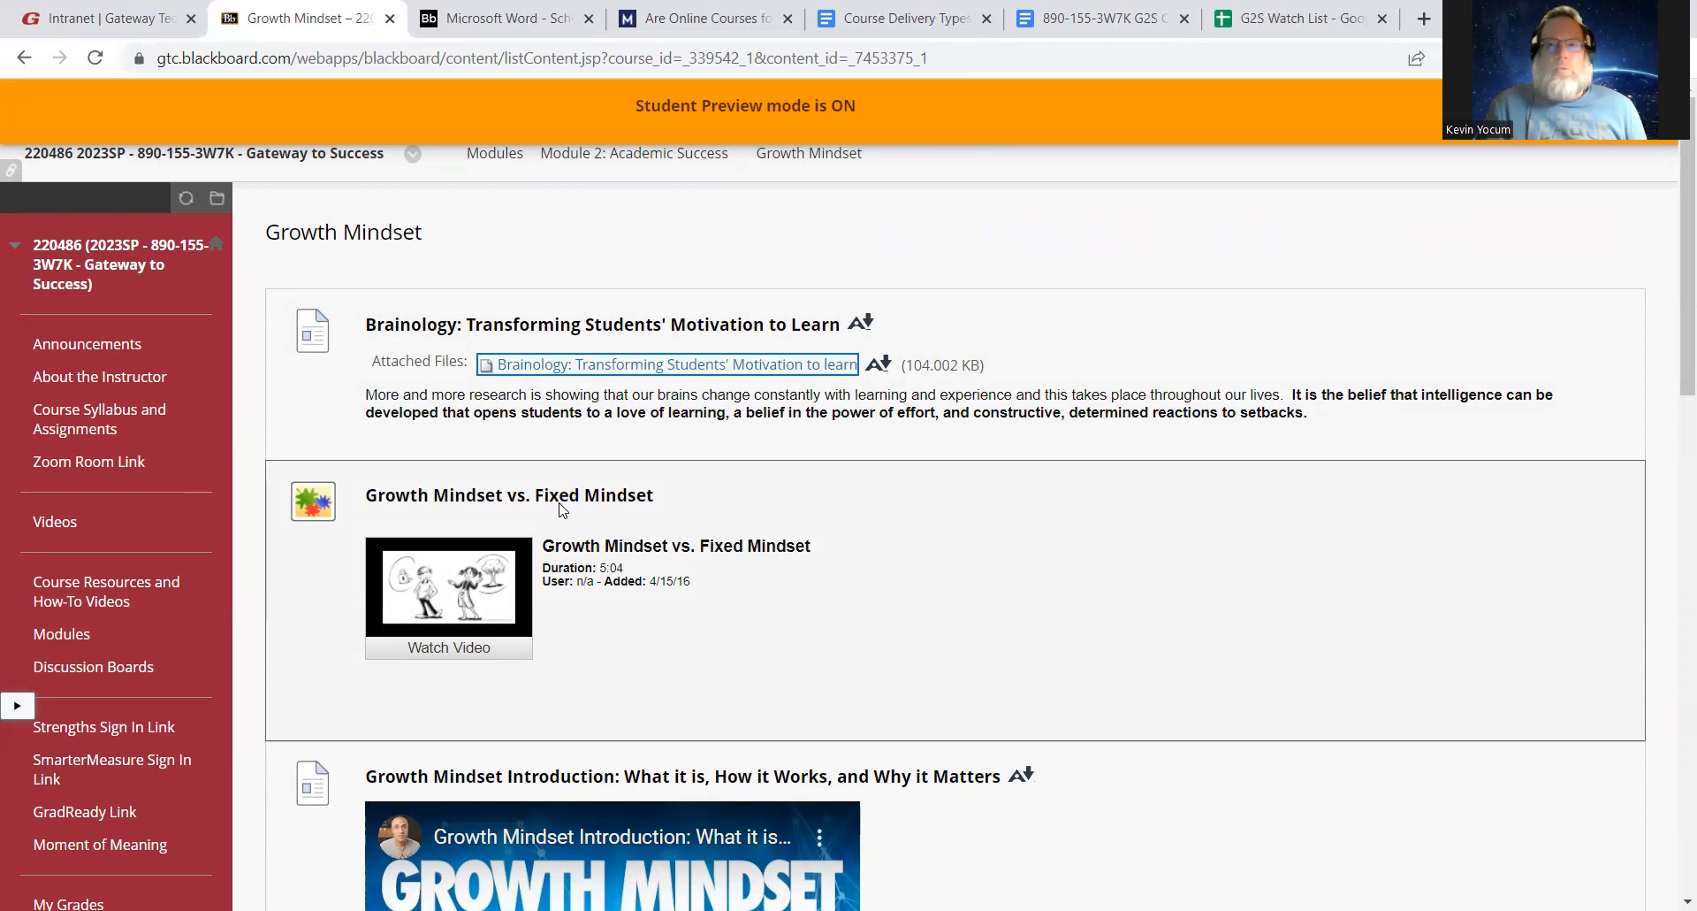
mouse_move(588, 519)
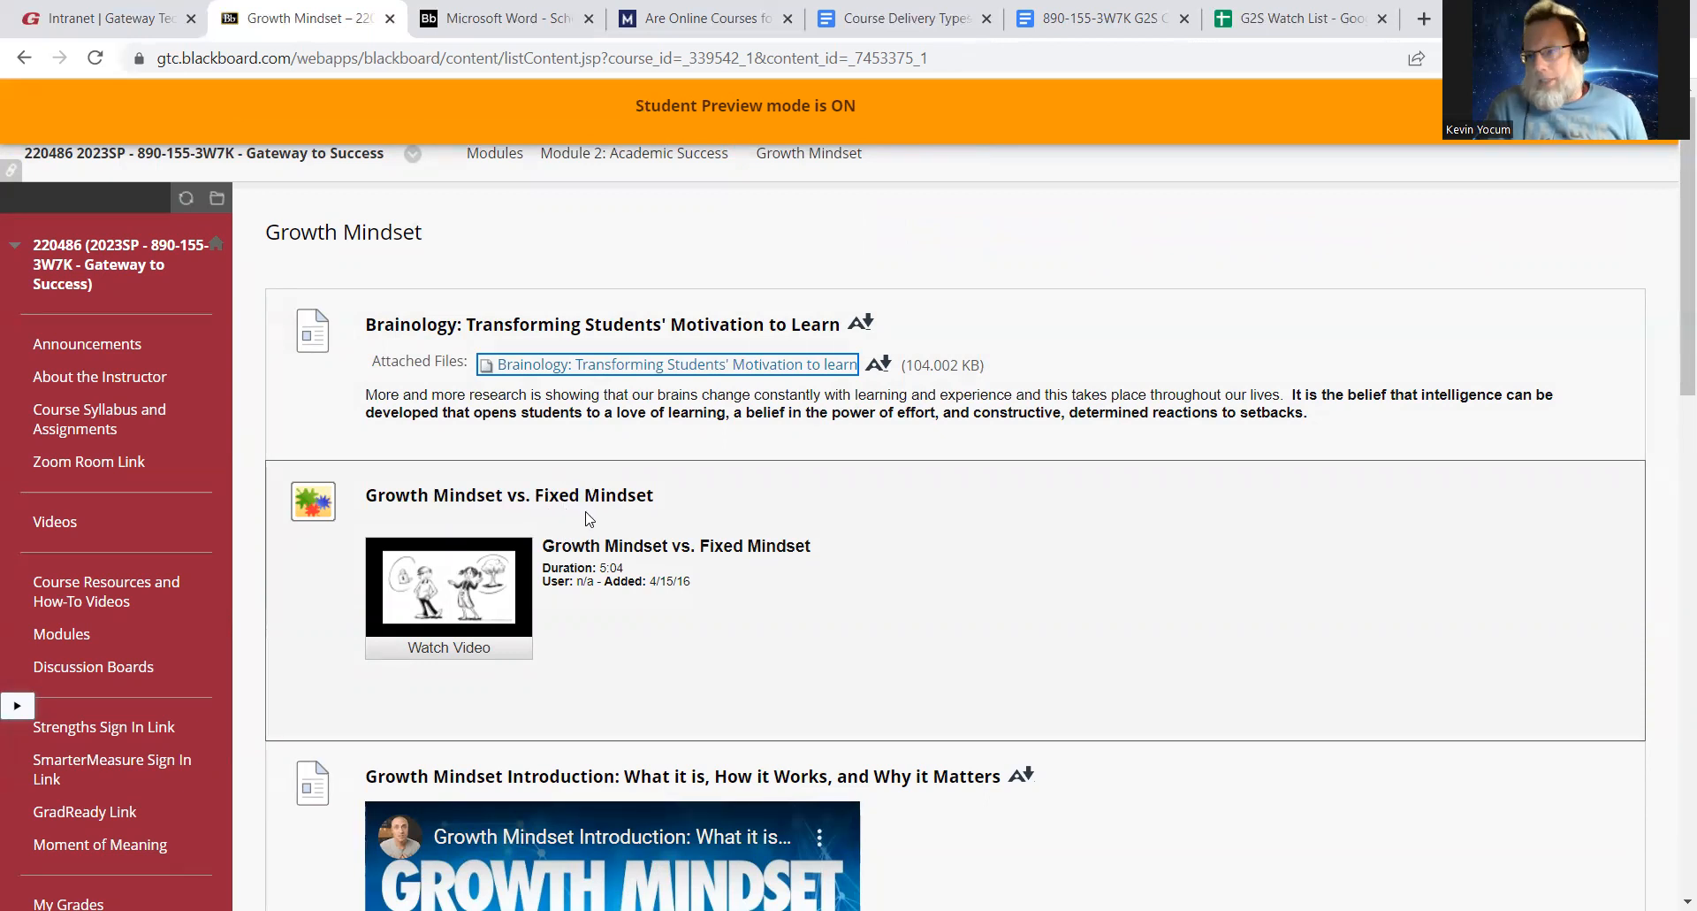
mouse_move(555, 511)
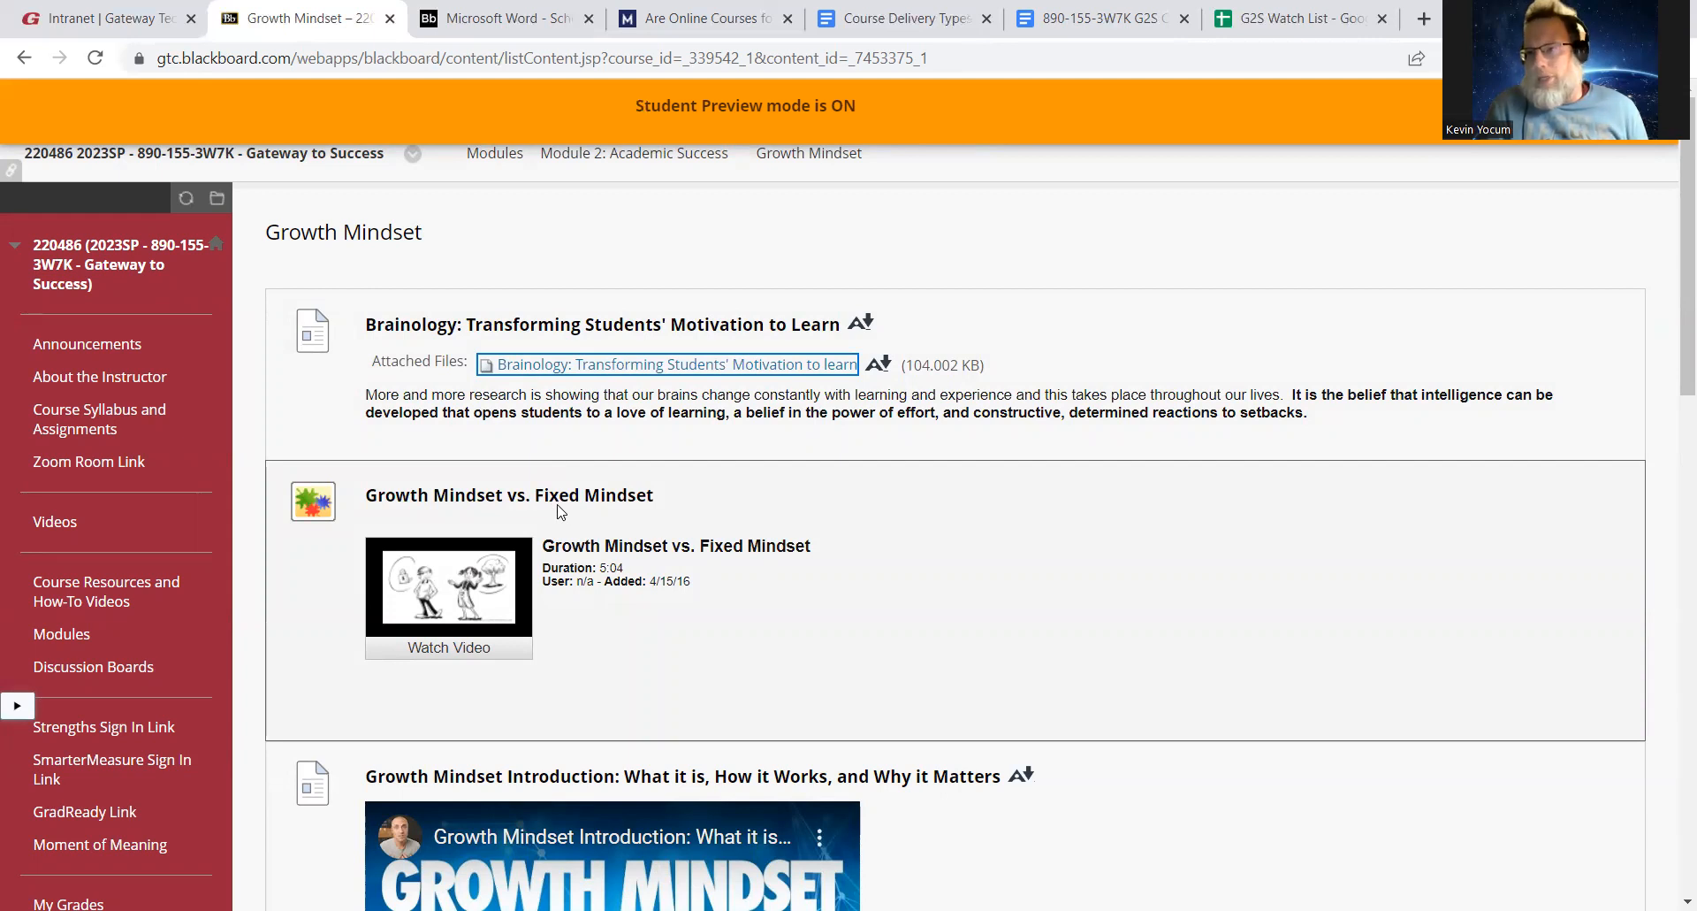
mouse_move(616, 516)
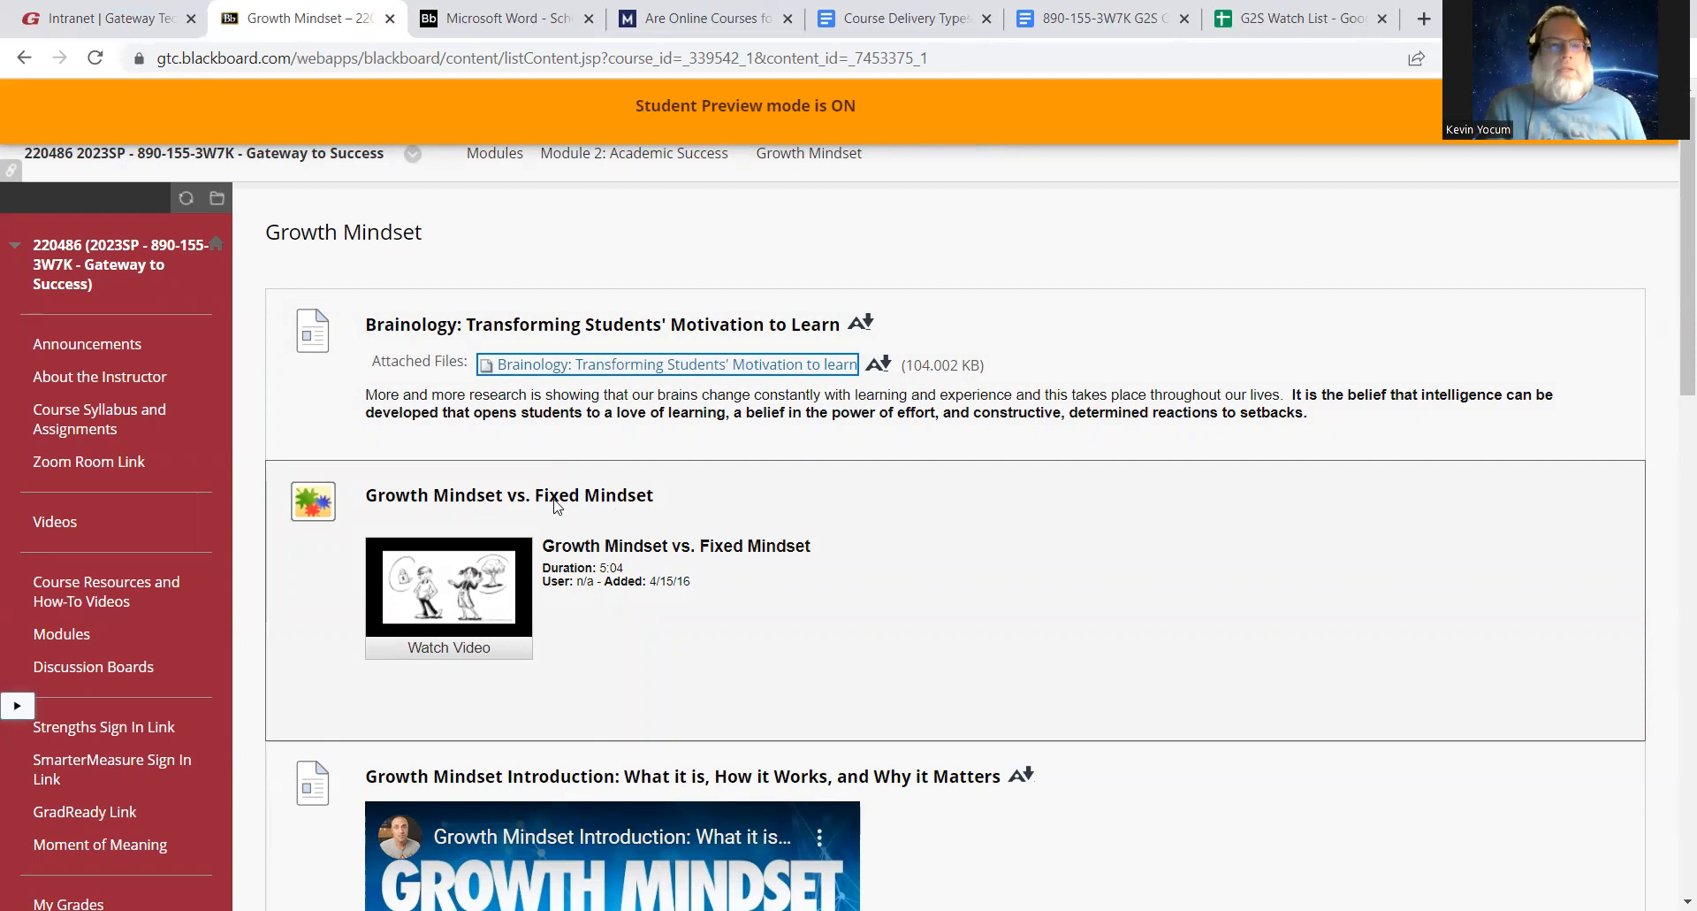
mouse_move(561, 514)
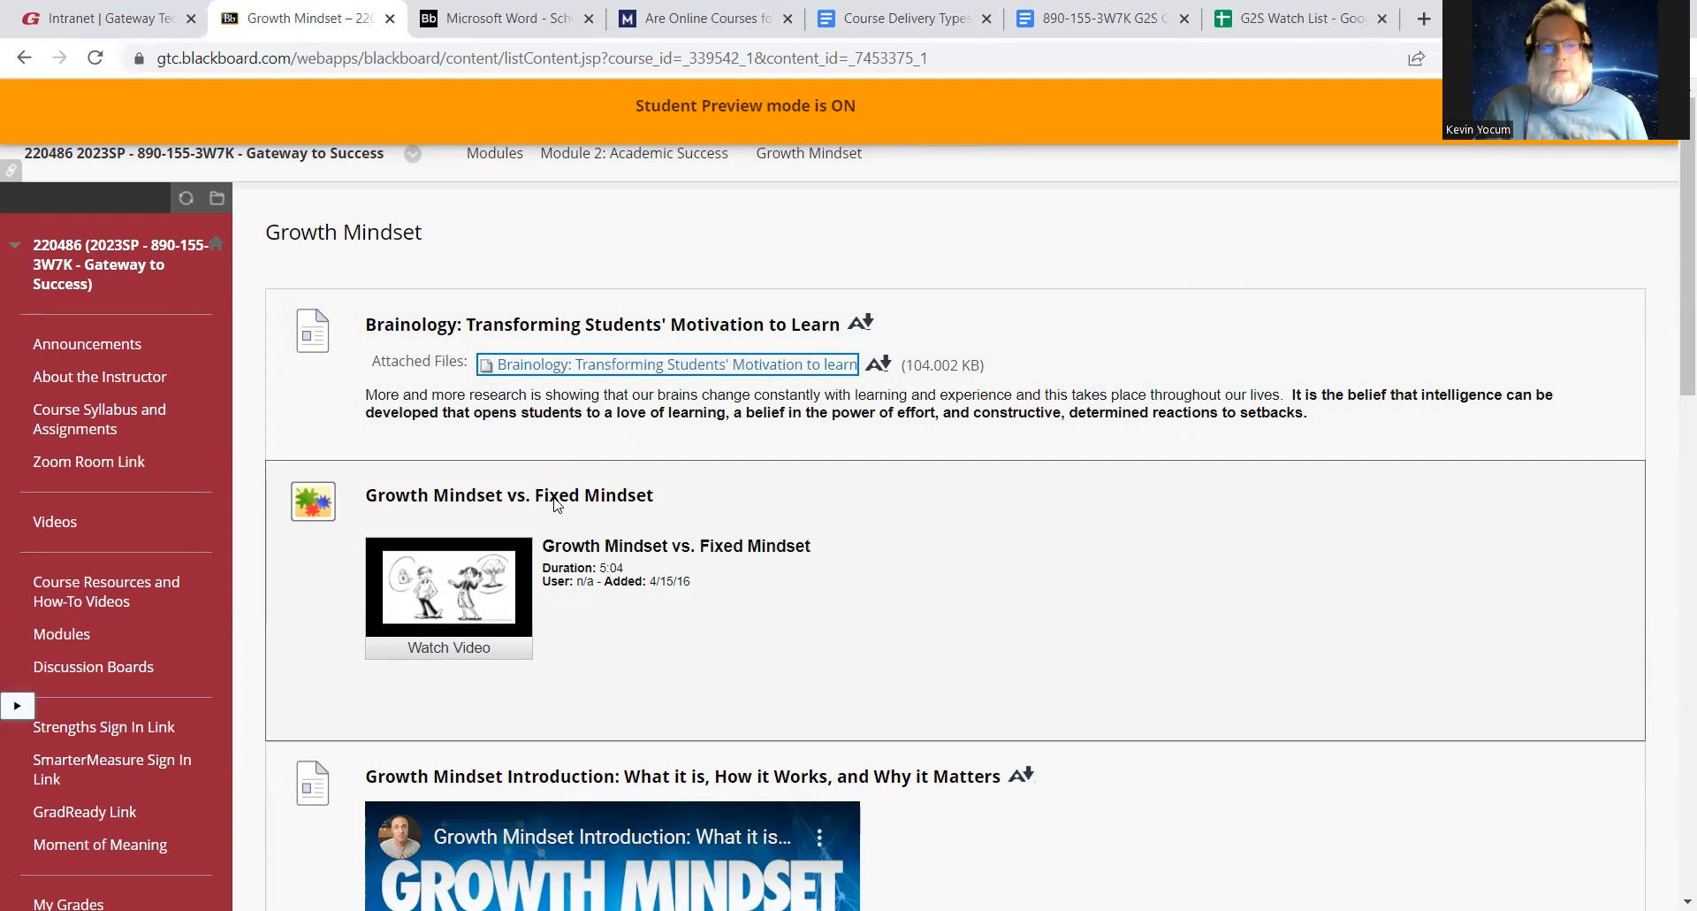
mouse_move(555, 511)
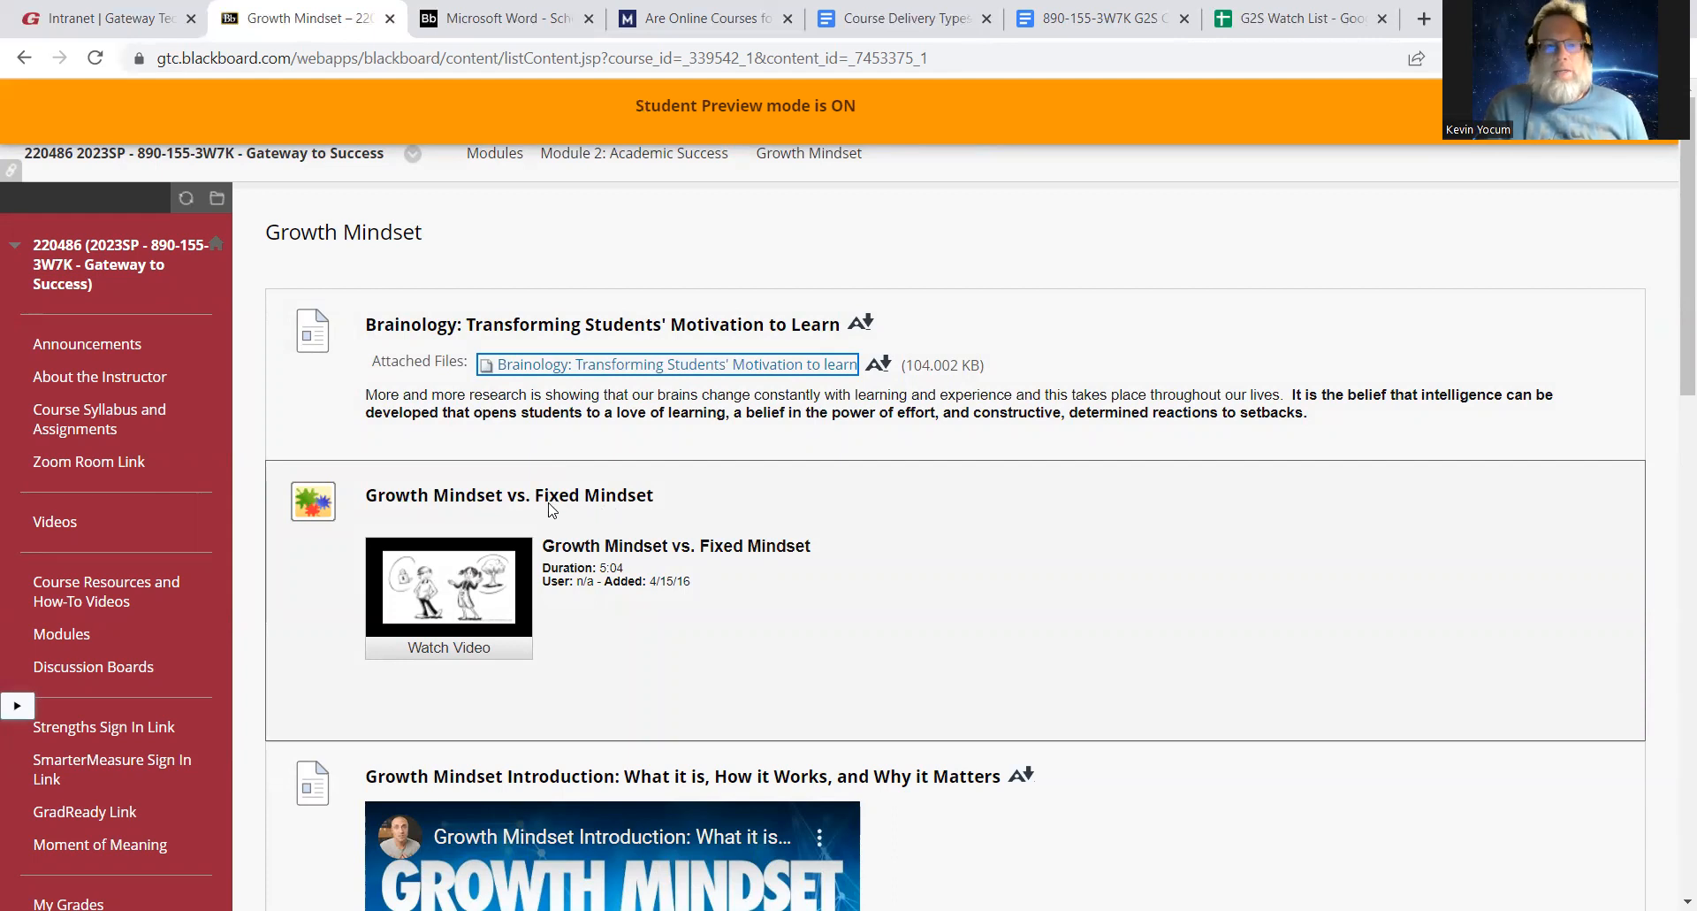
mouse_move(564, 502)
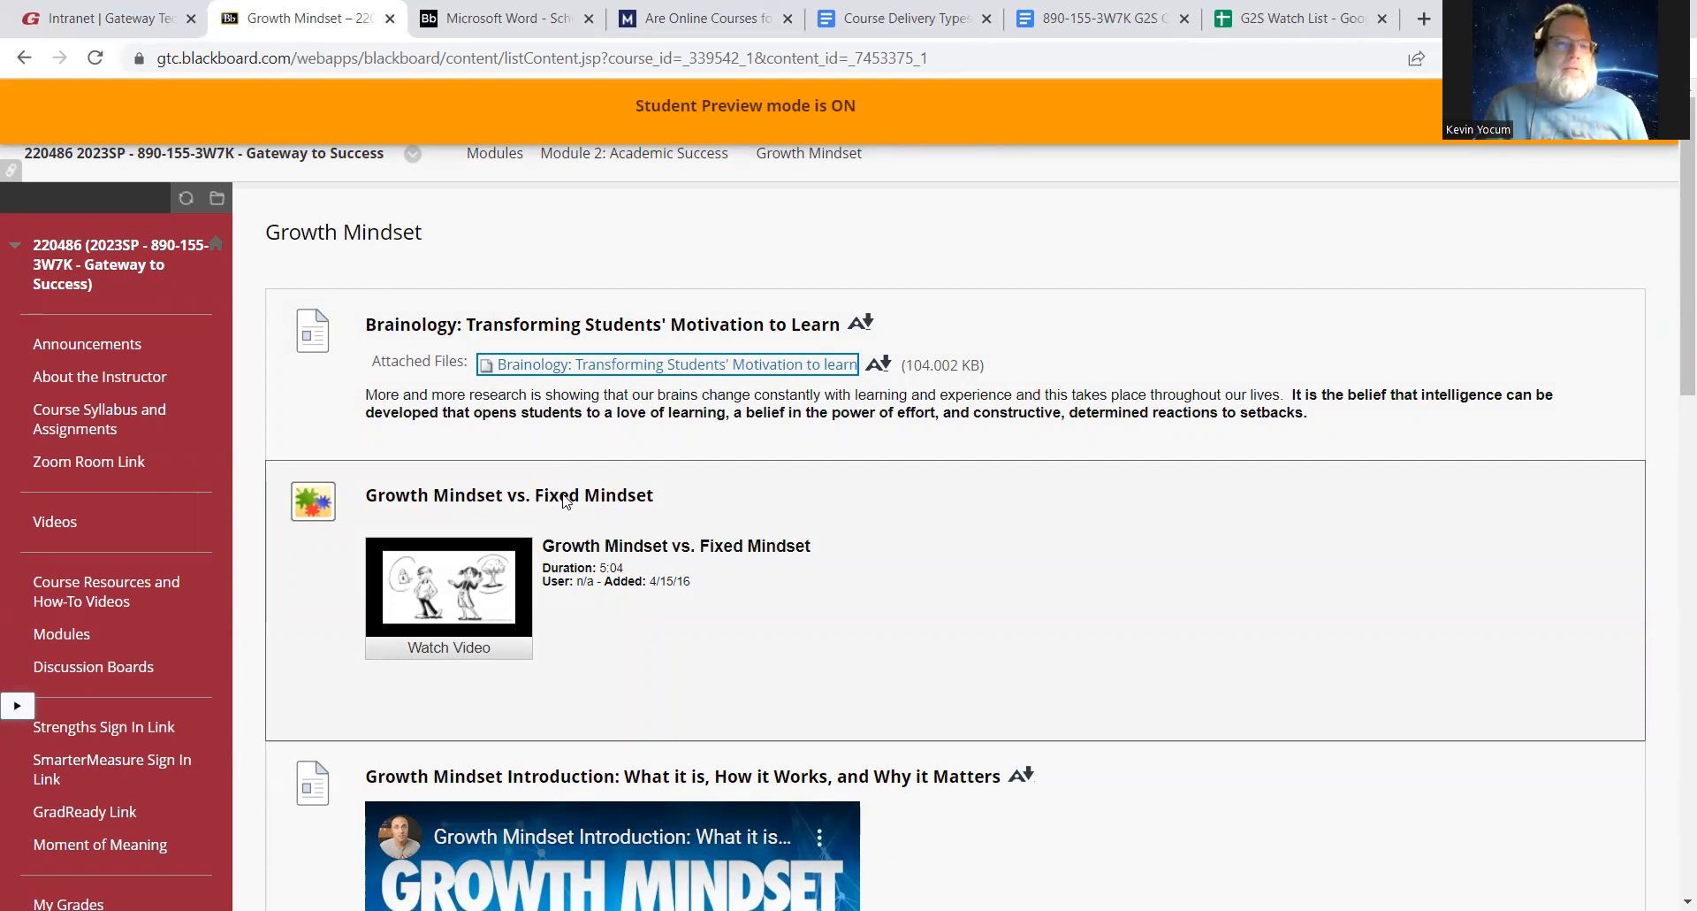
mouse_move(572, 510)
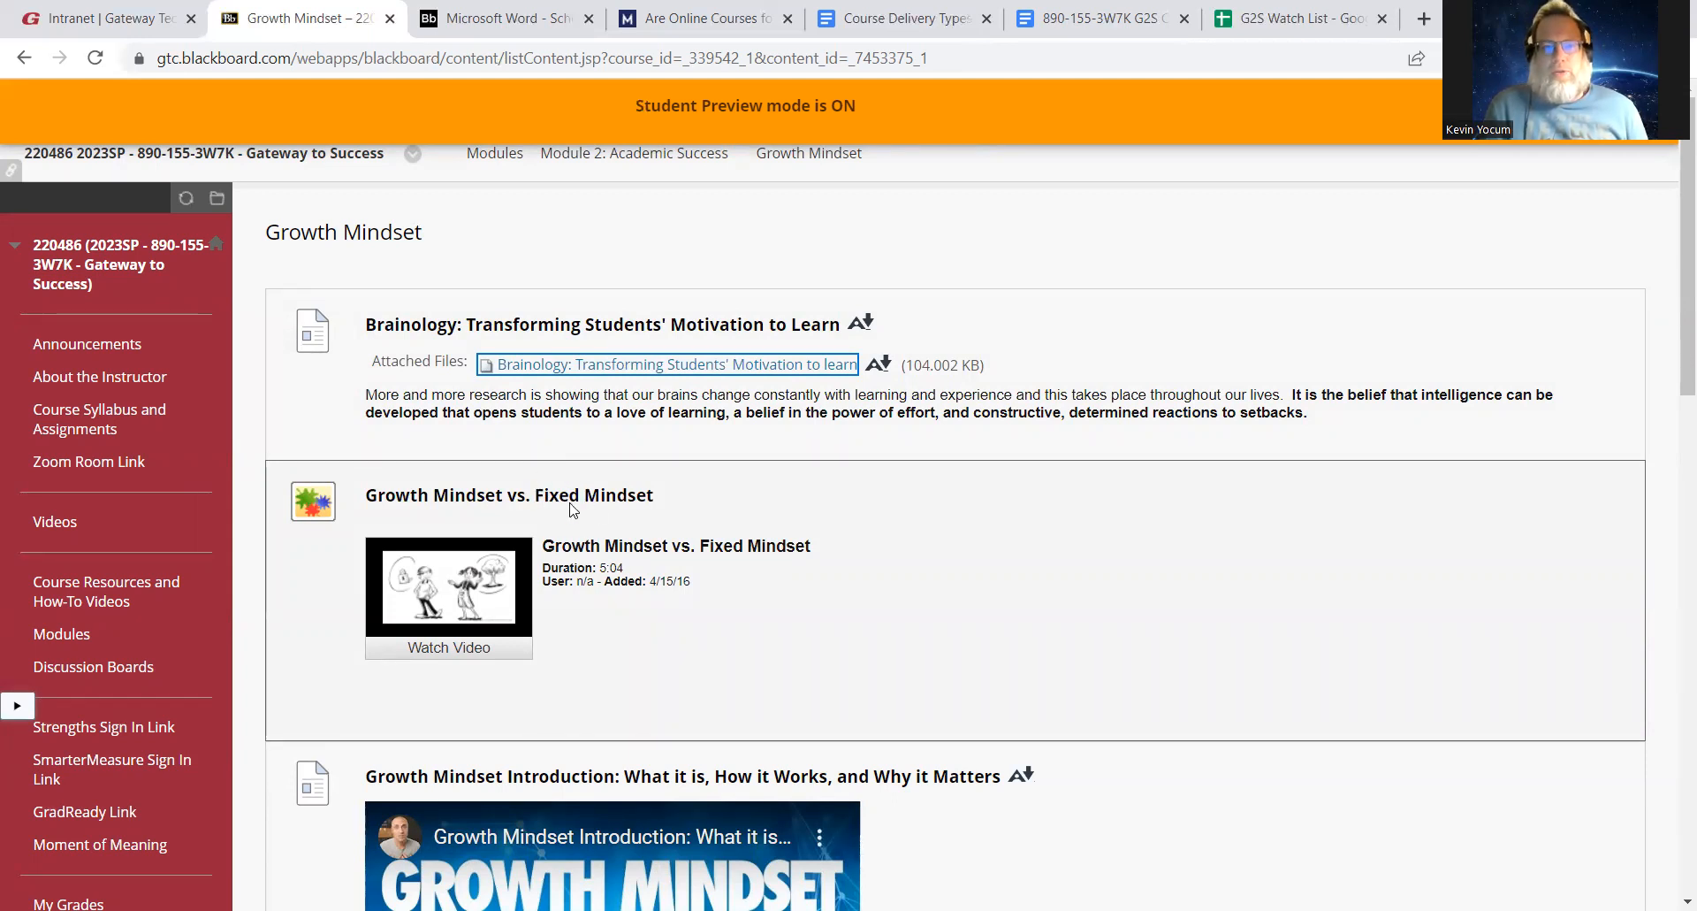
mouse_move(561, 511)
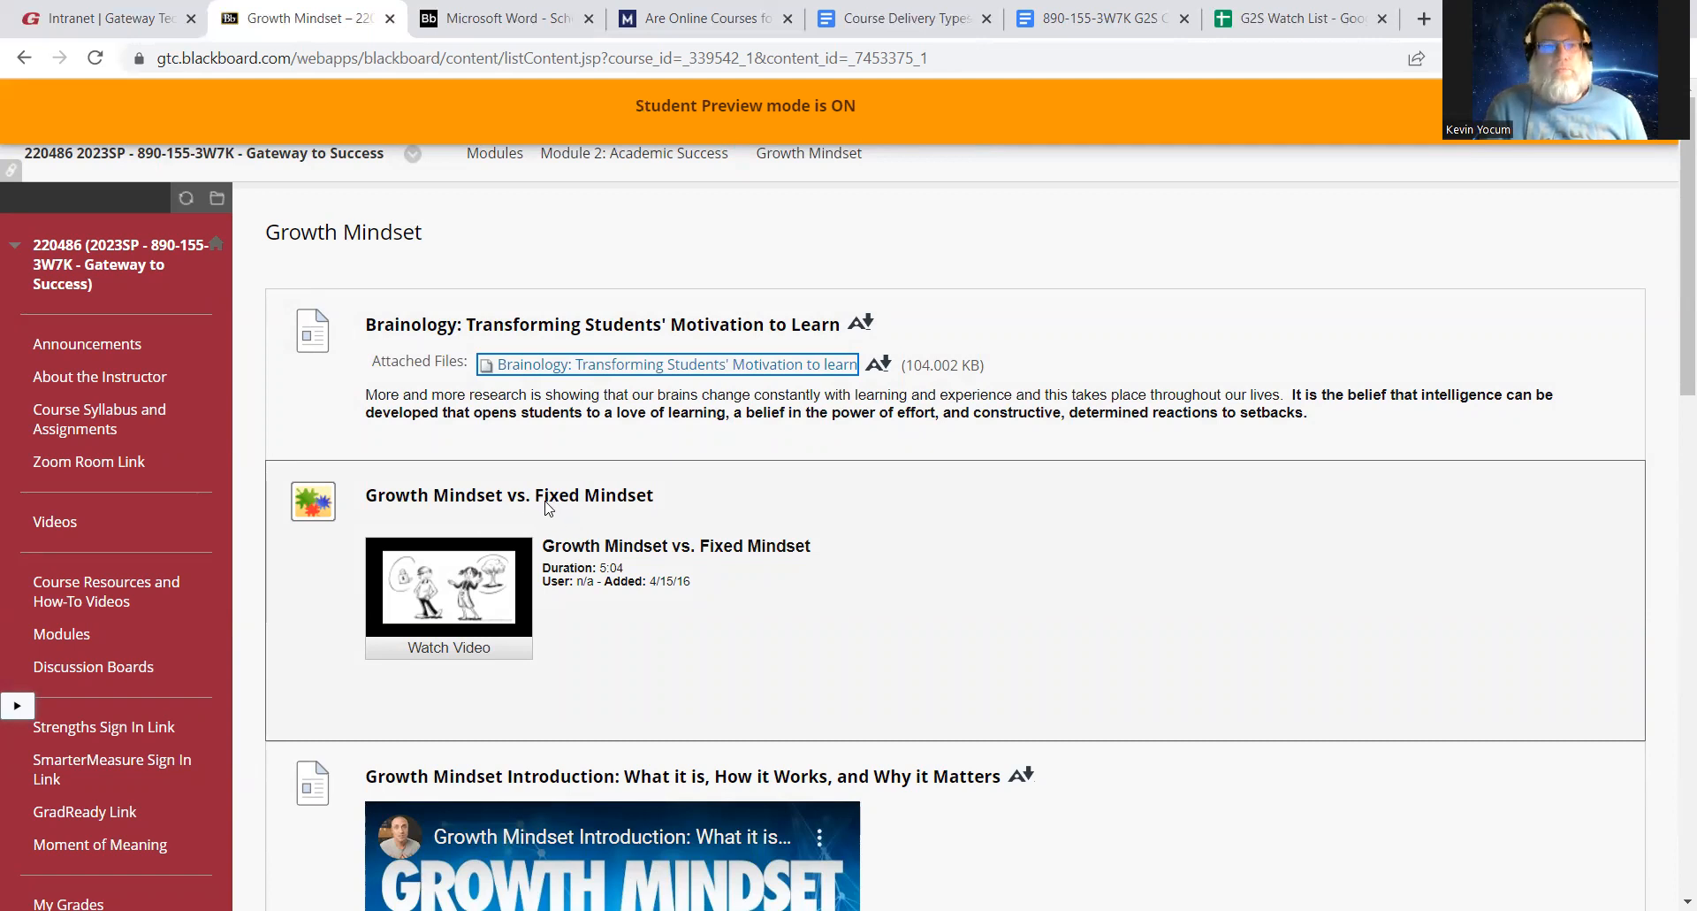
mouse_move(560, 509)
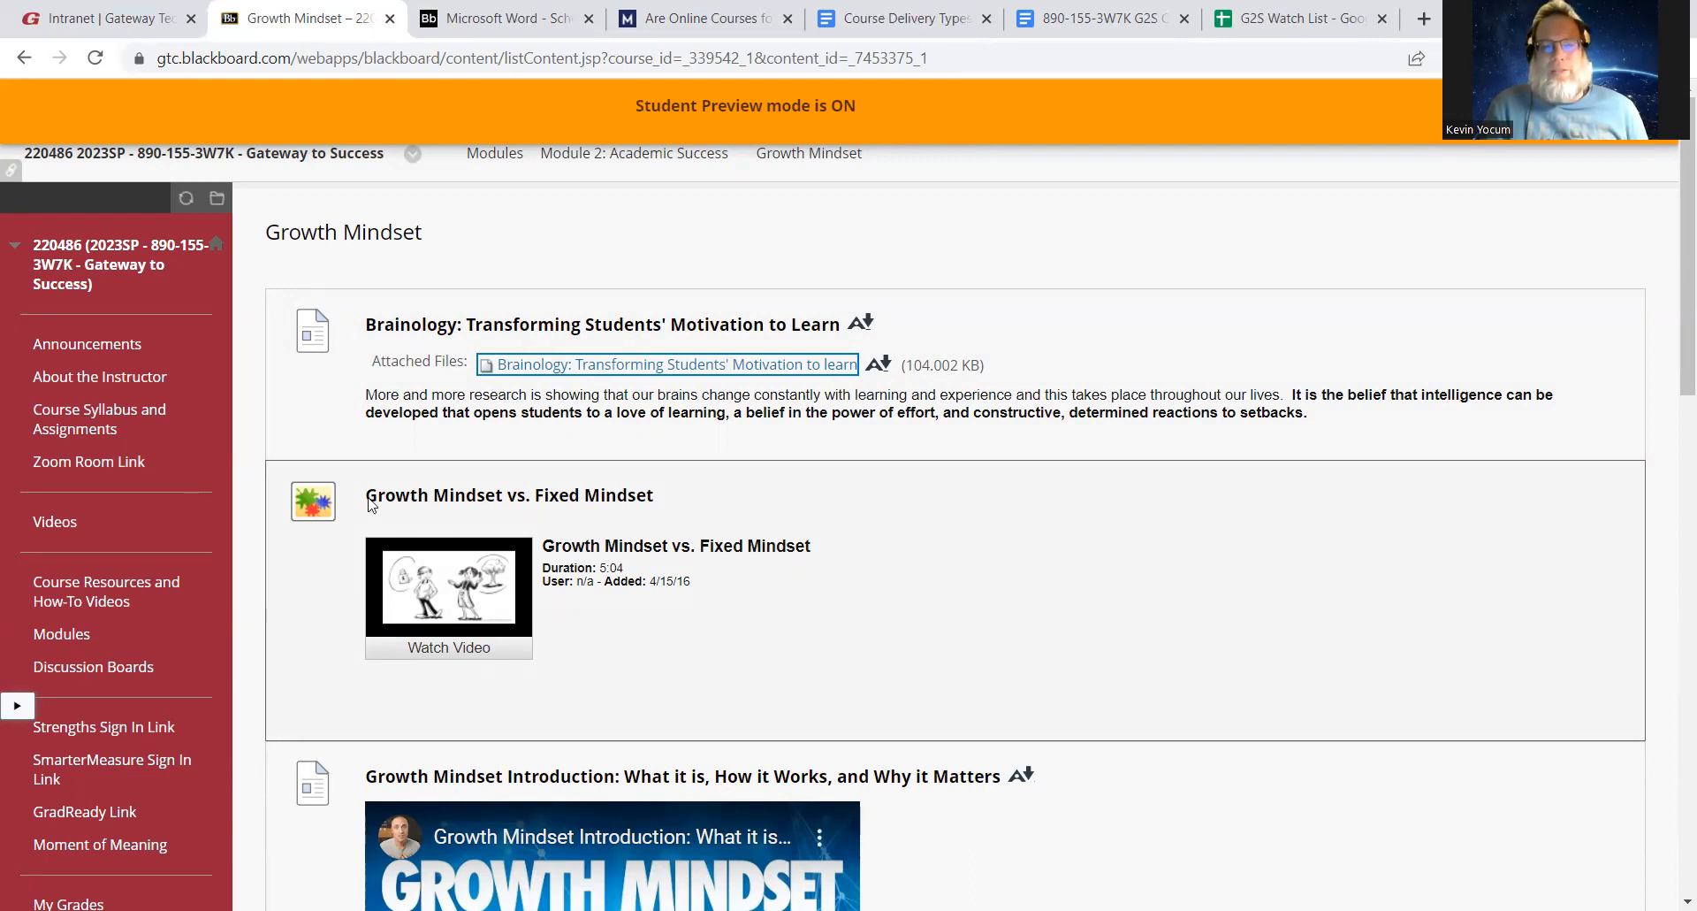
mouse_move(403, 510)
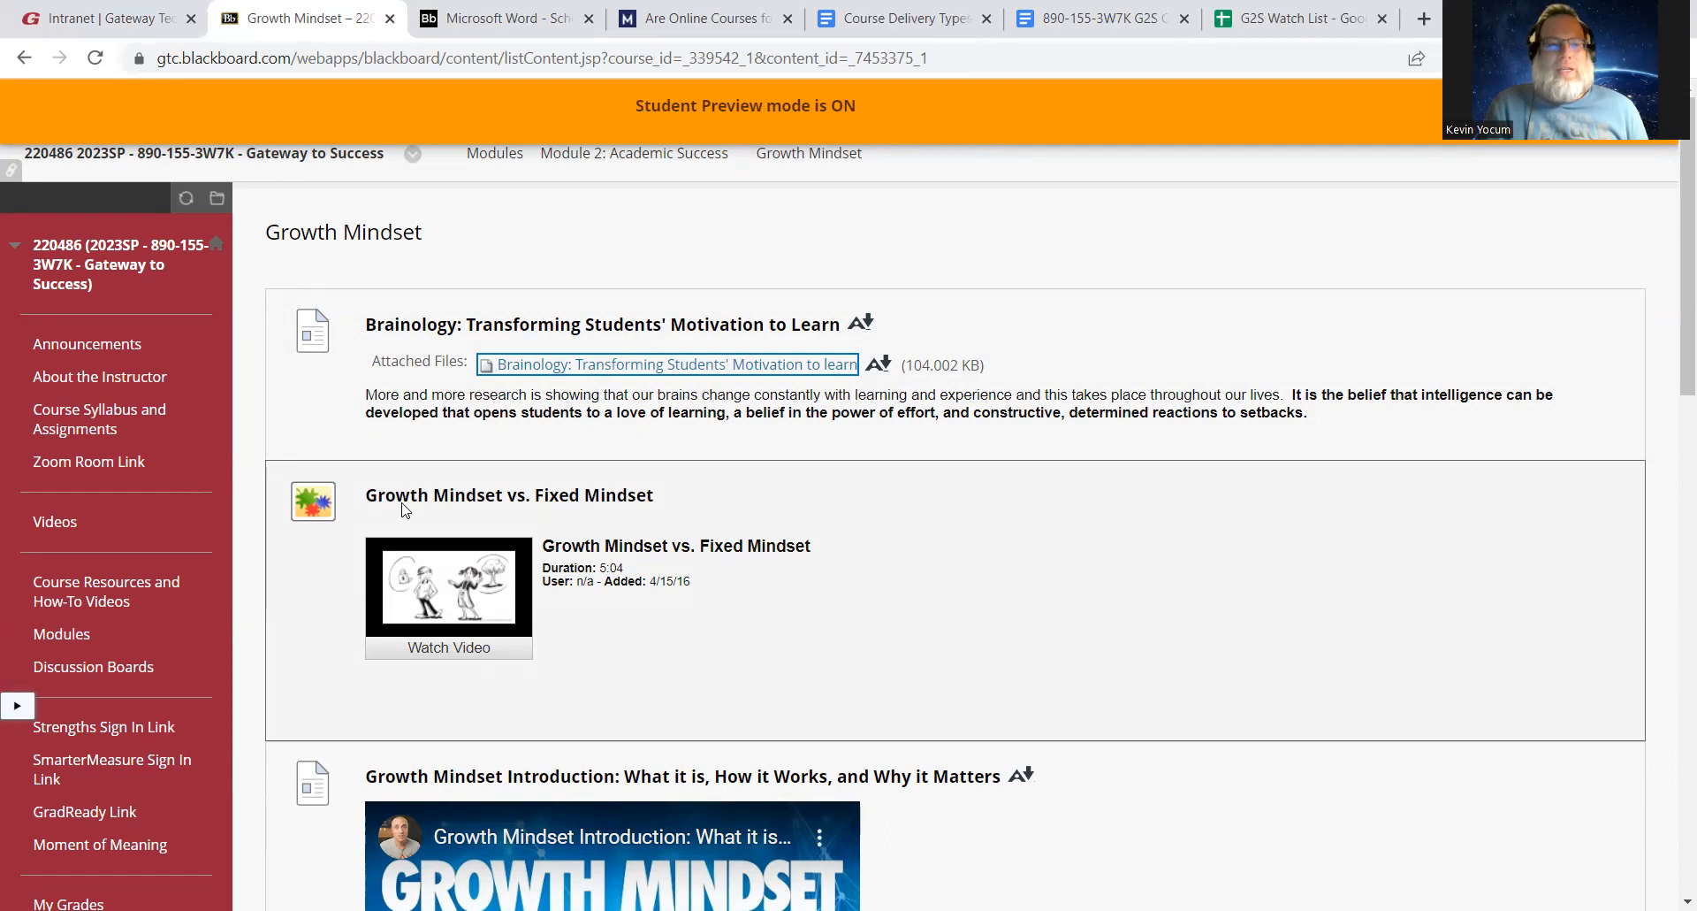
mouse_move(430, 504)
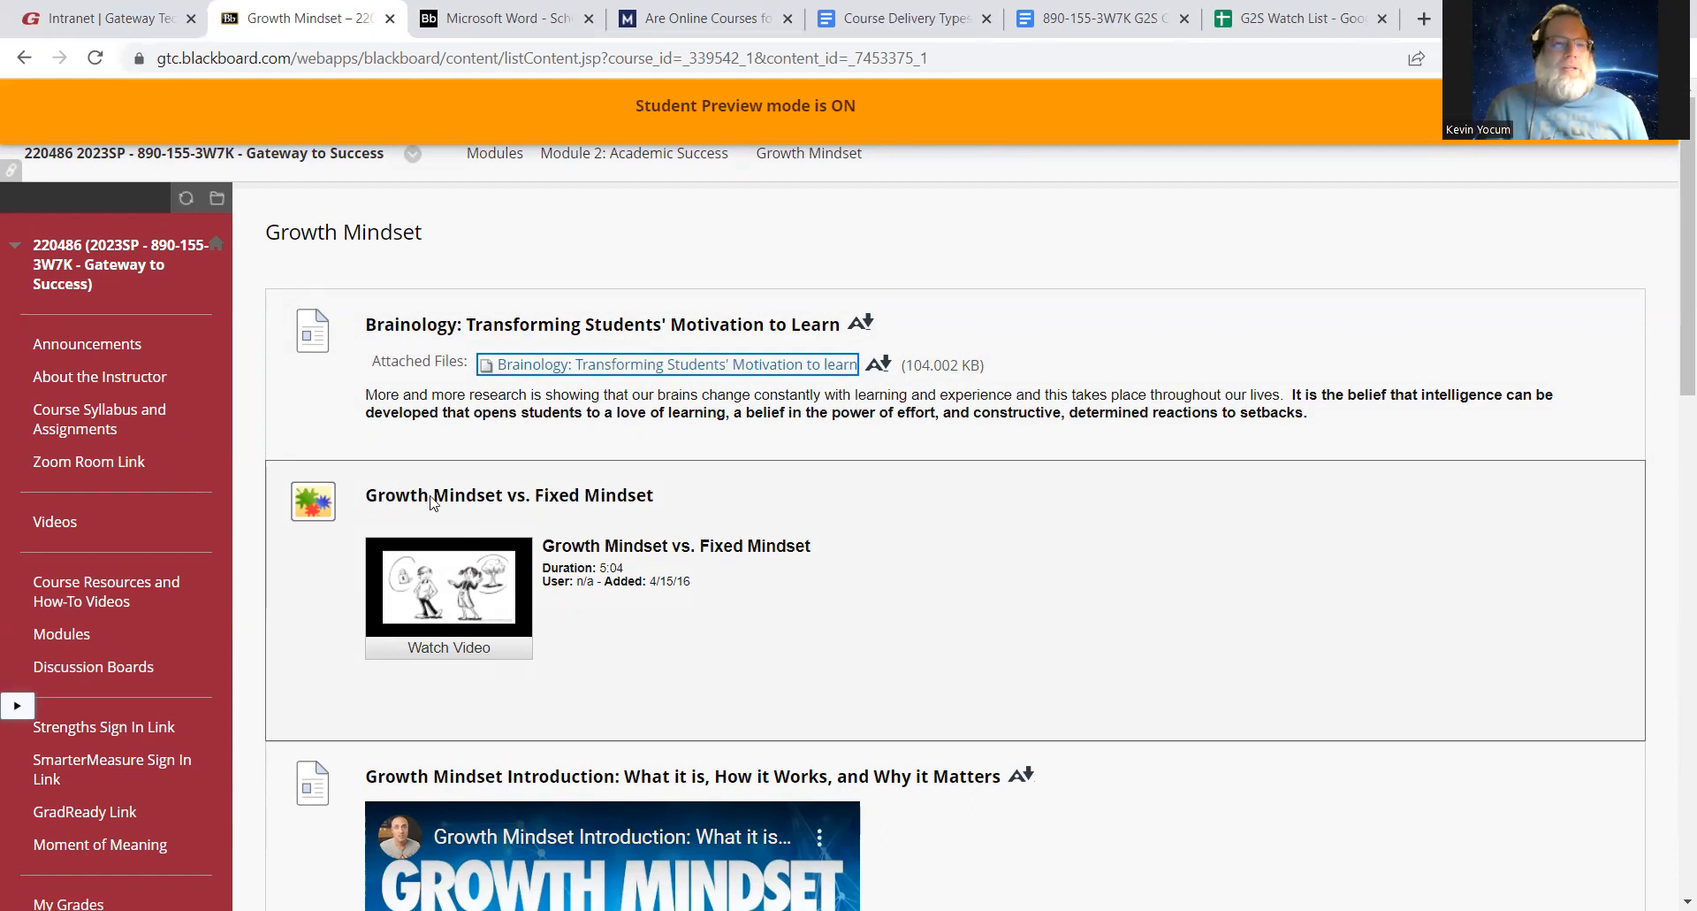
mouse_move(394, 474)
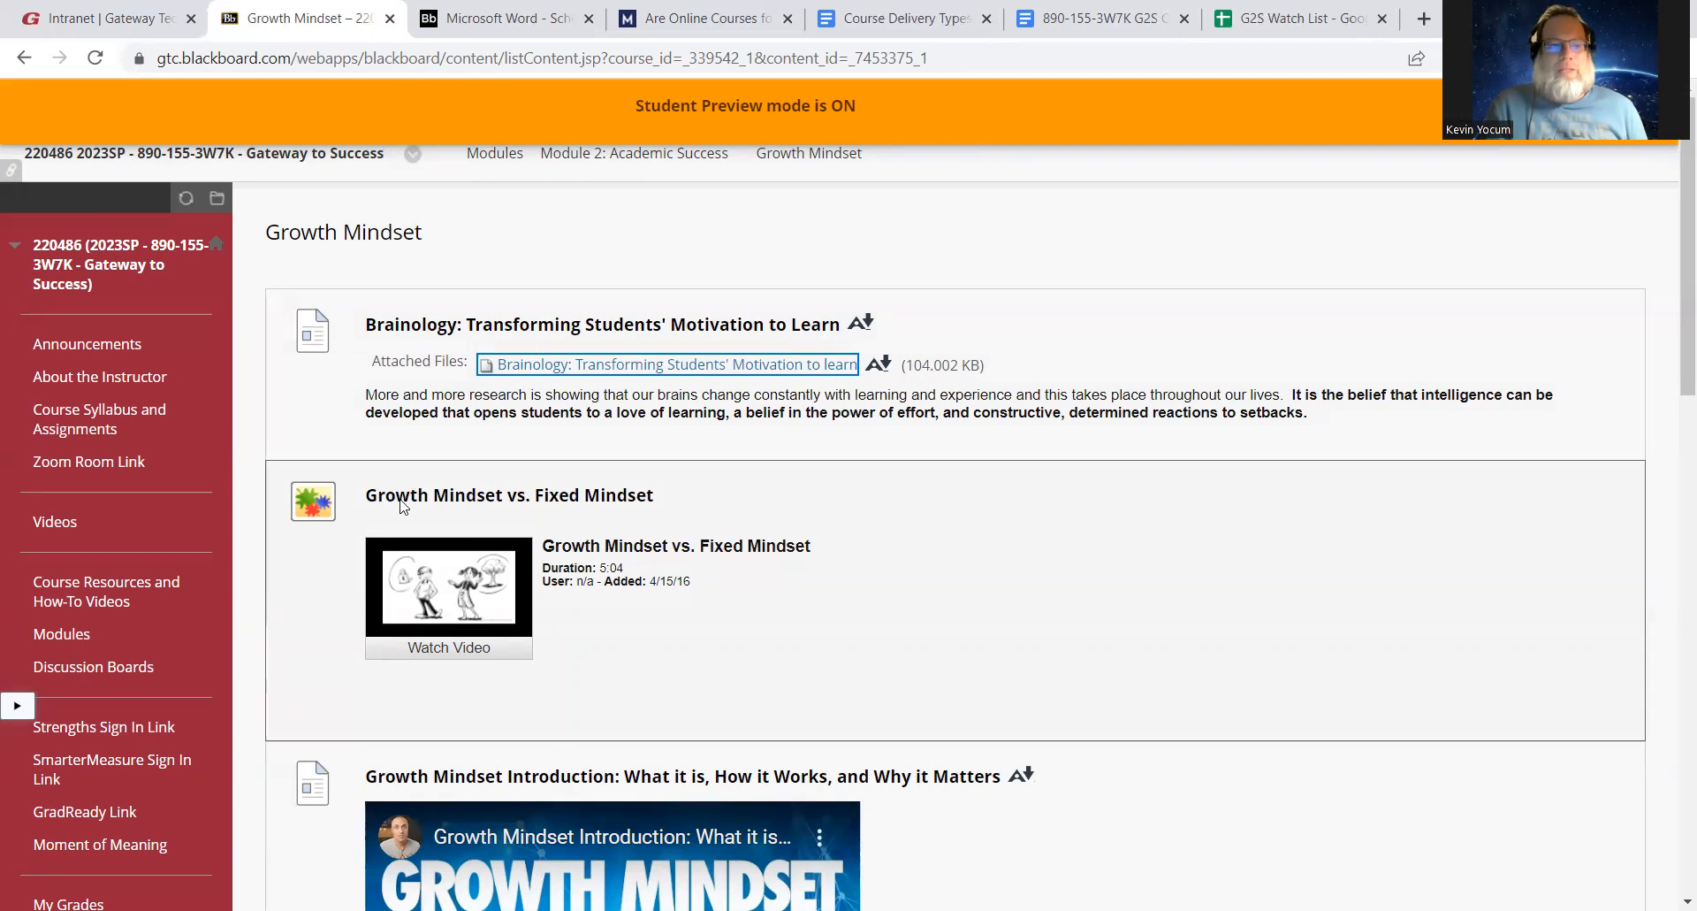
mouse_move(530, 188)
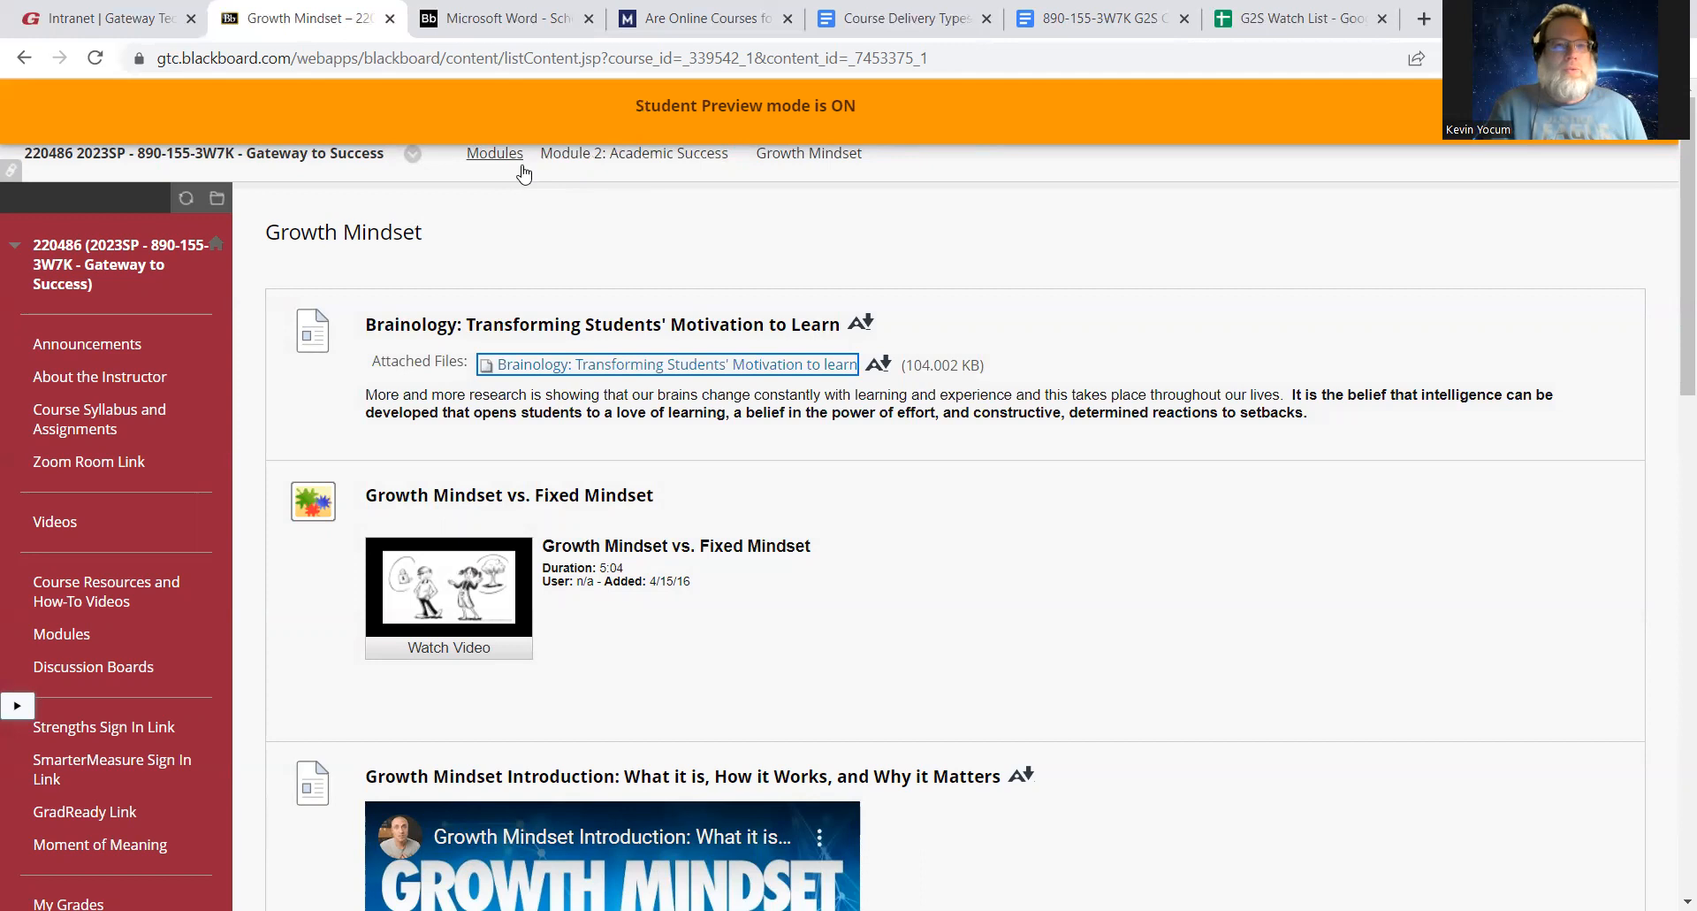
mouse_move(641, 170)
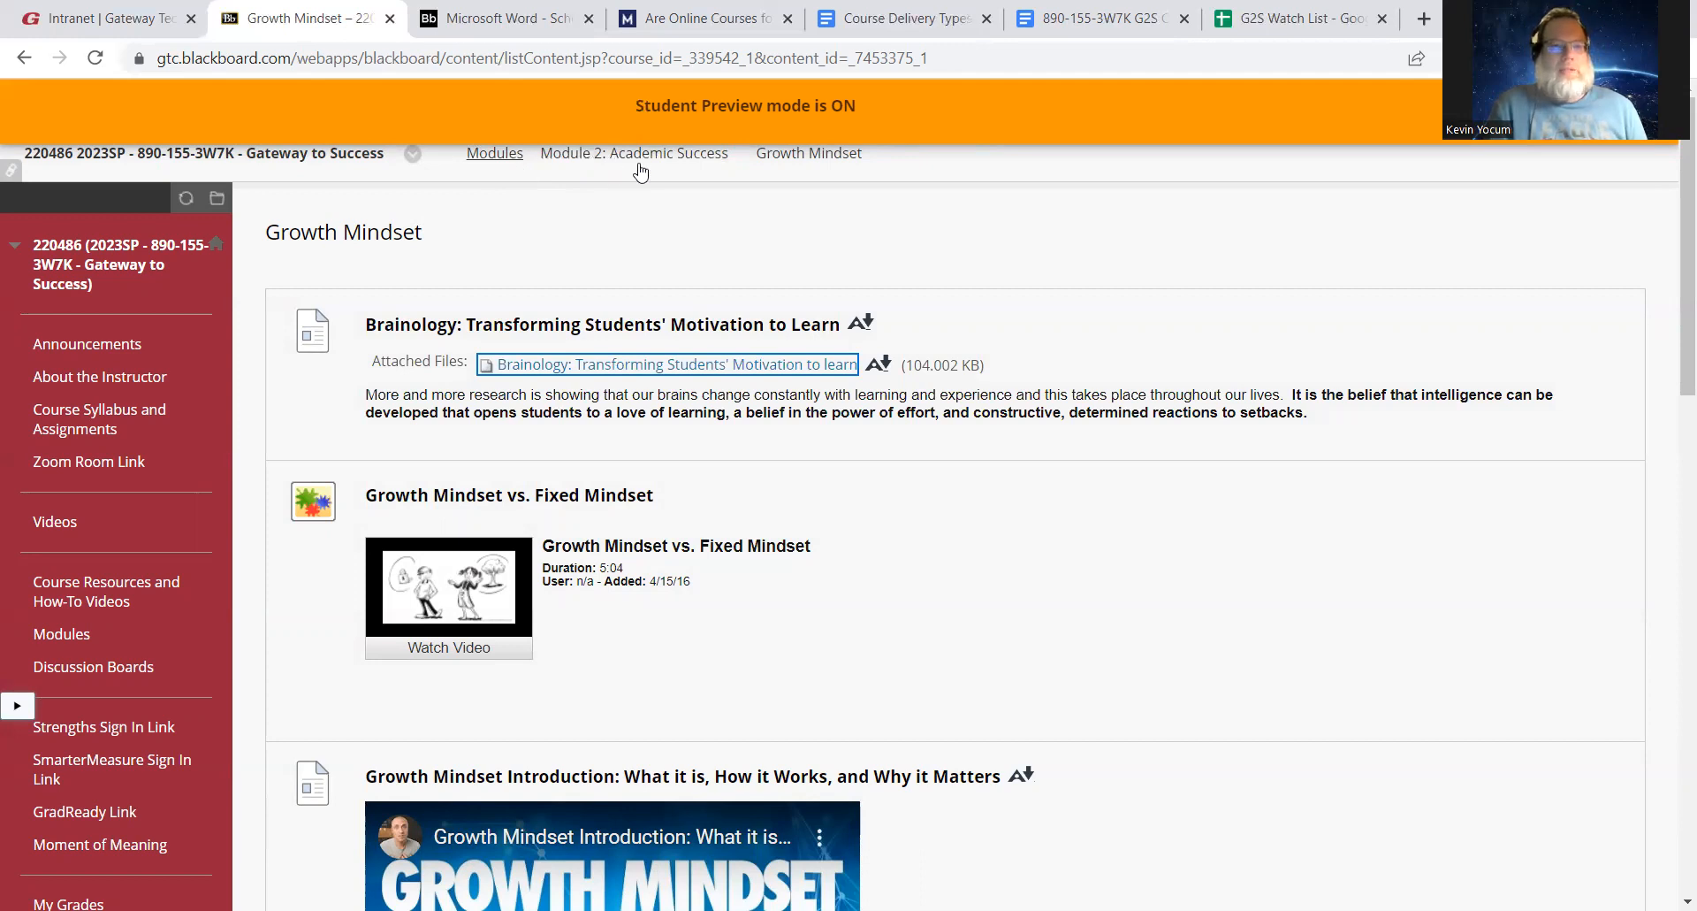
Go back to Module 2: Academic Success and read the growth mindset journal instructions
left_click(635, 153)
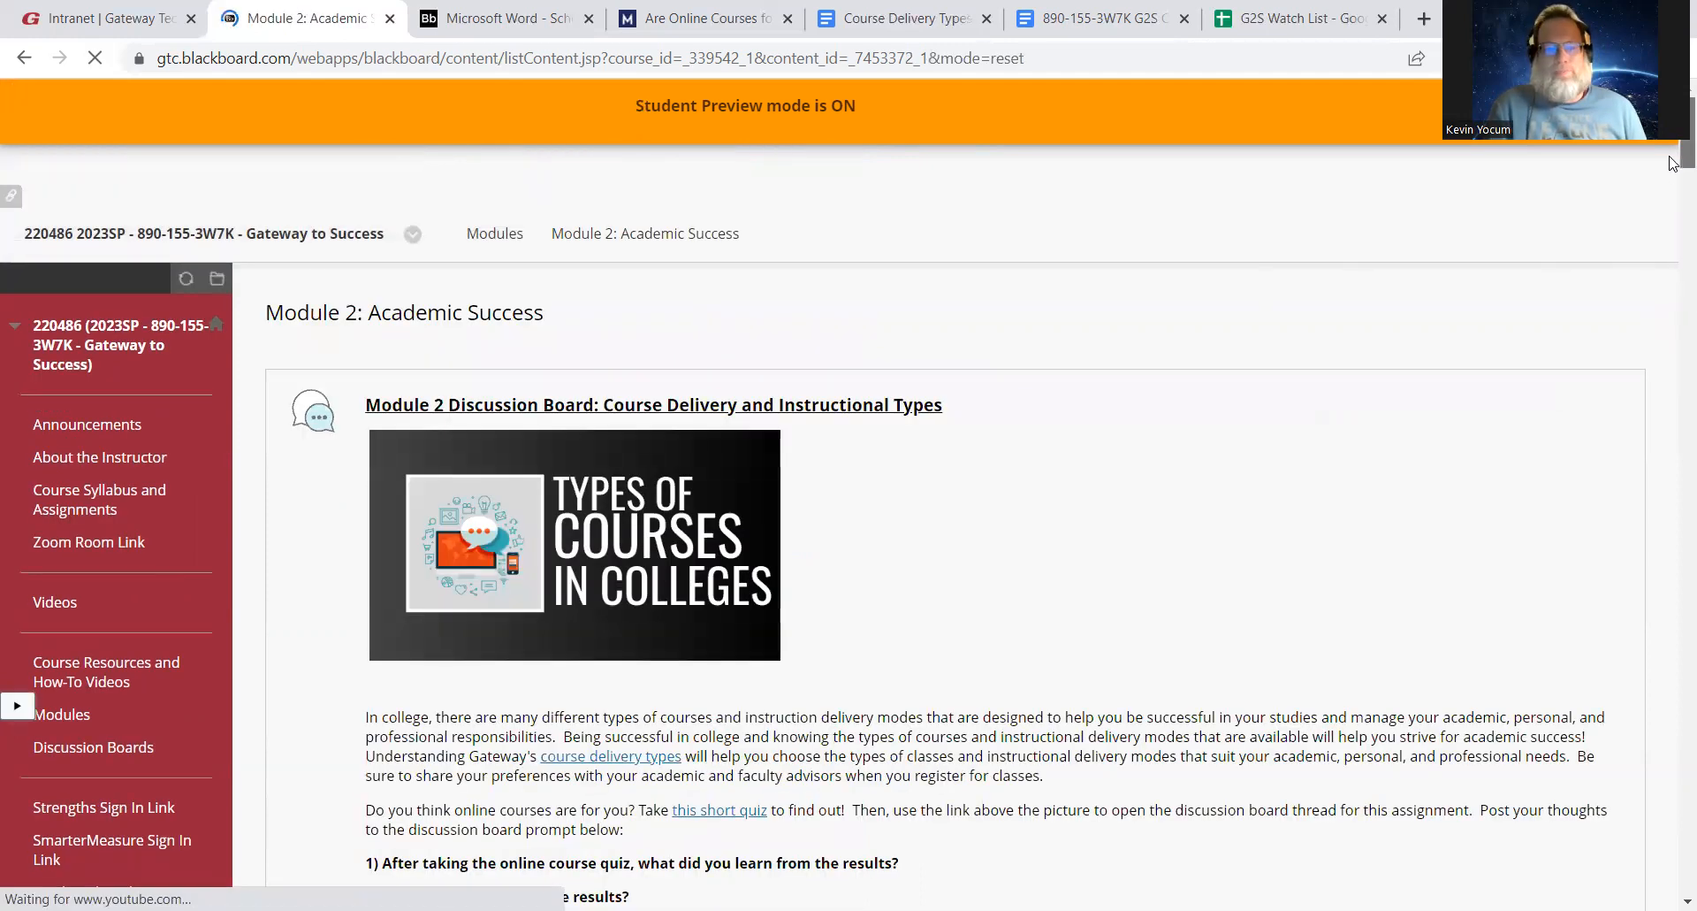
scroll("down", 3)
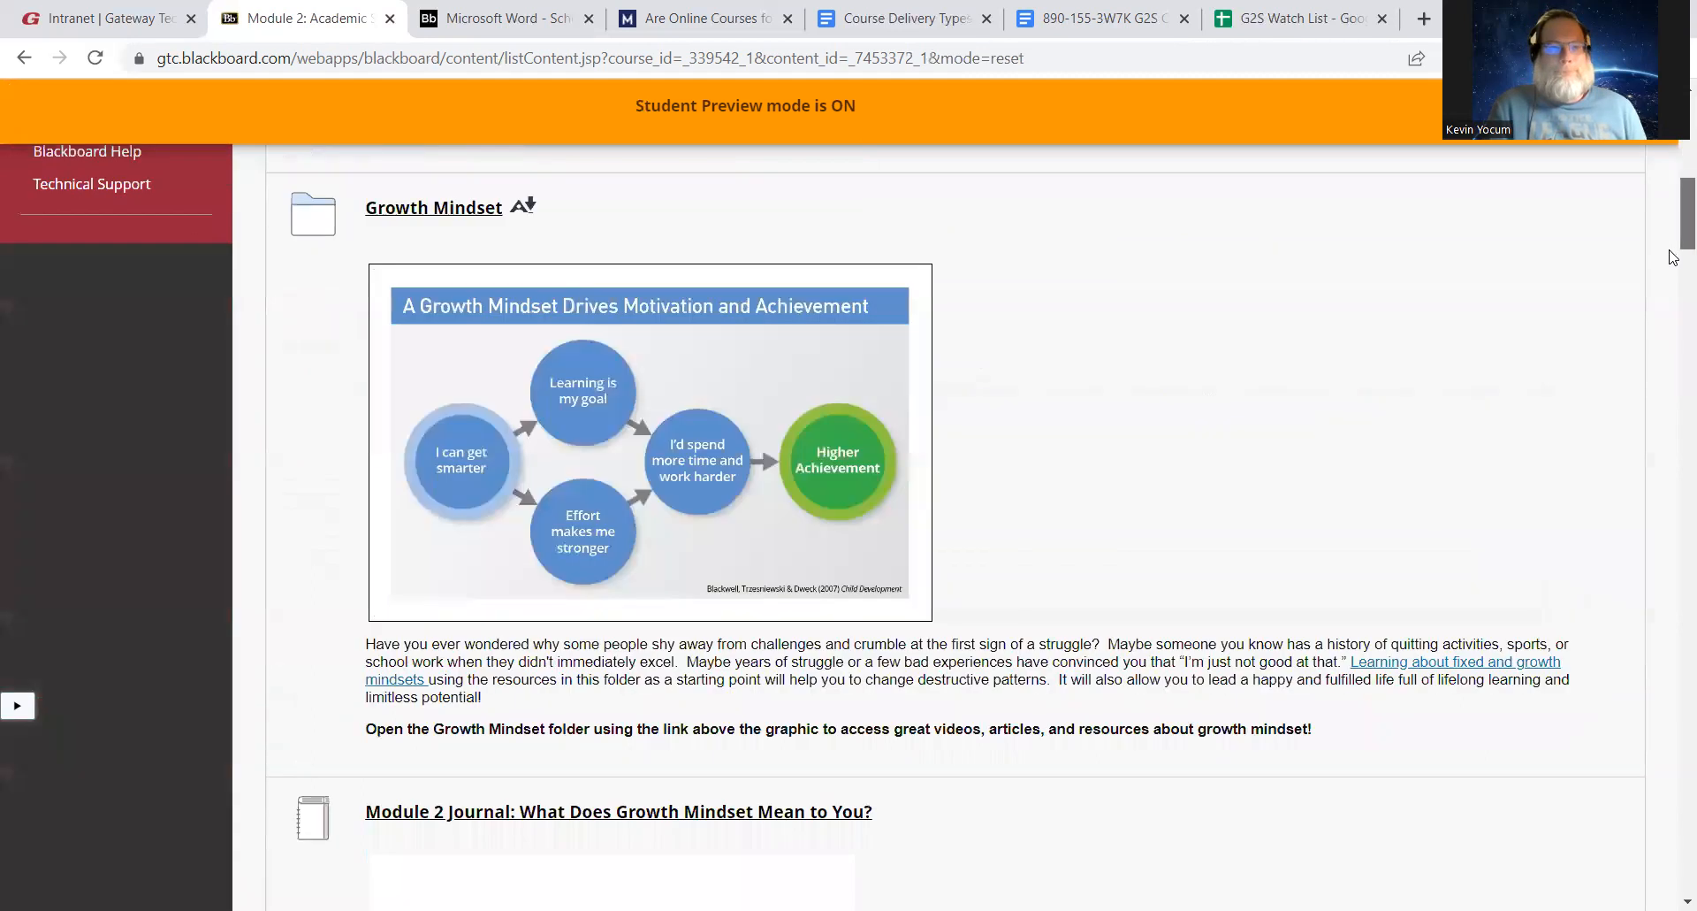
scroll("down", 3)
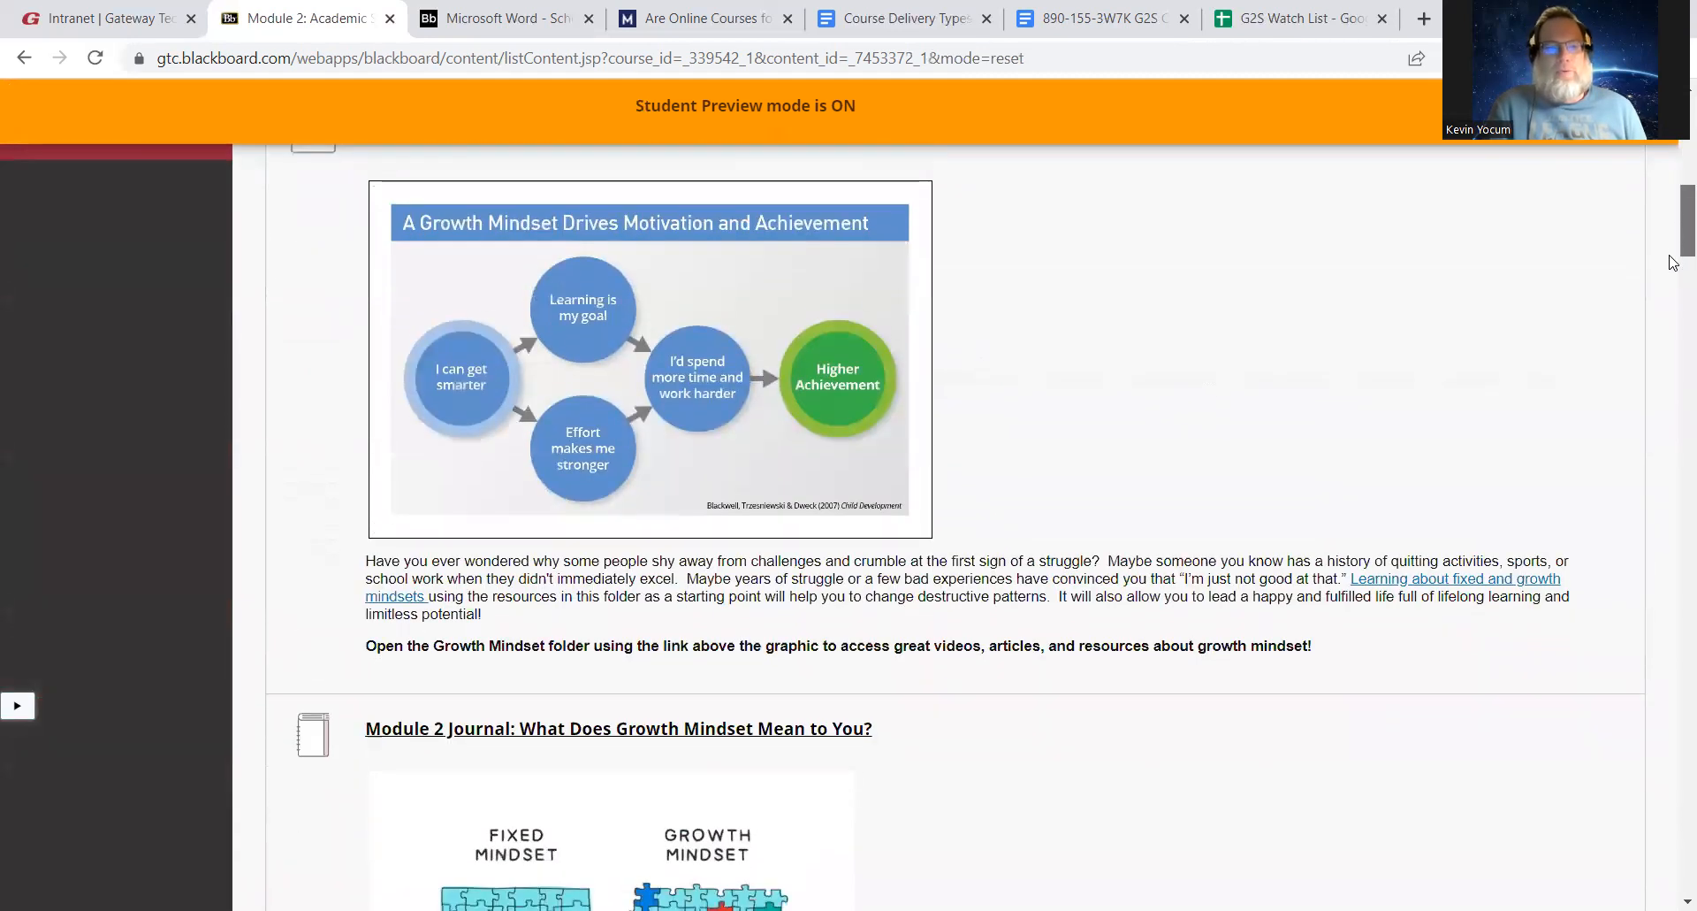
scroll("down", 3)
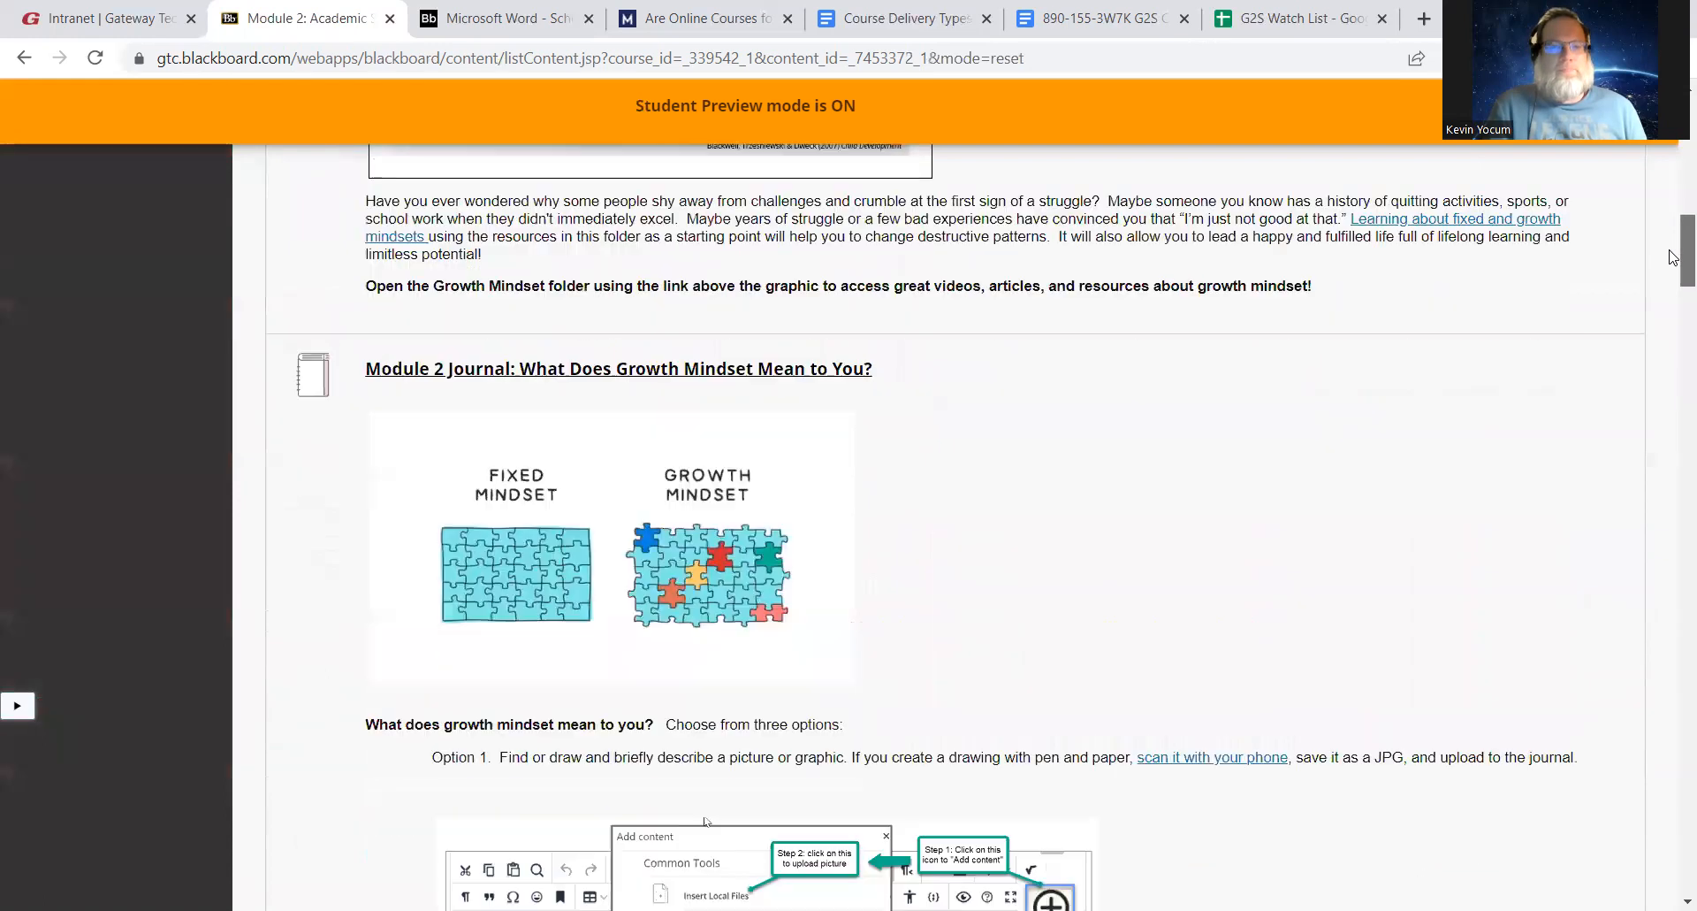
scroll("down", 3)
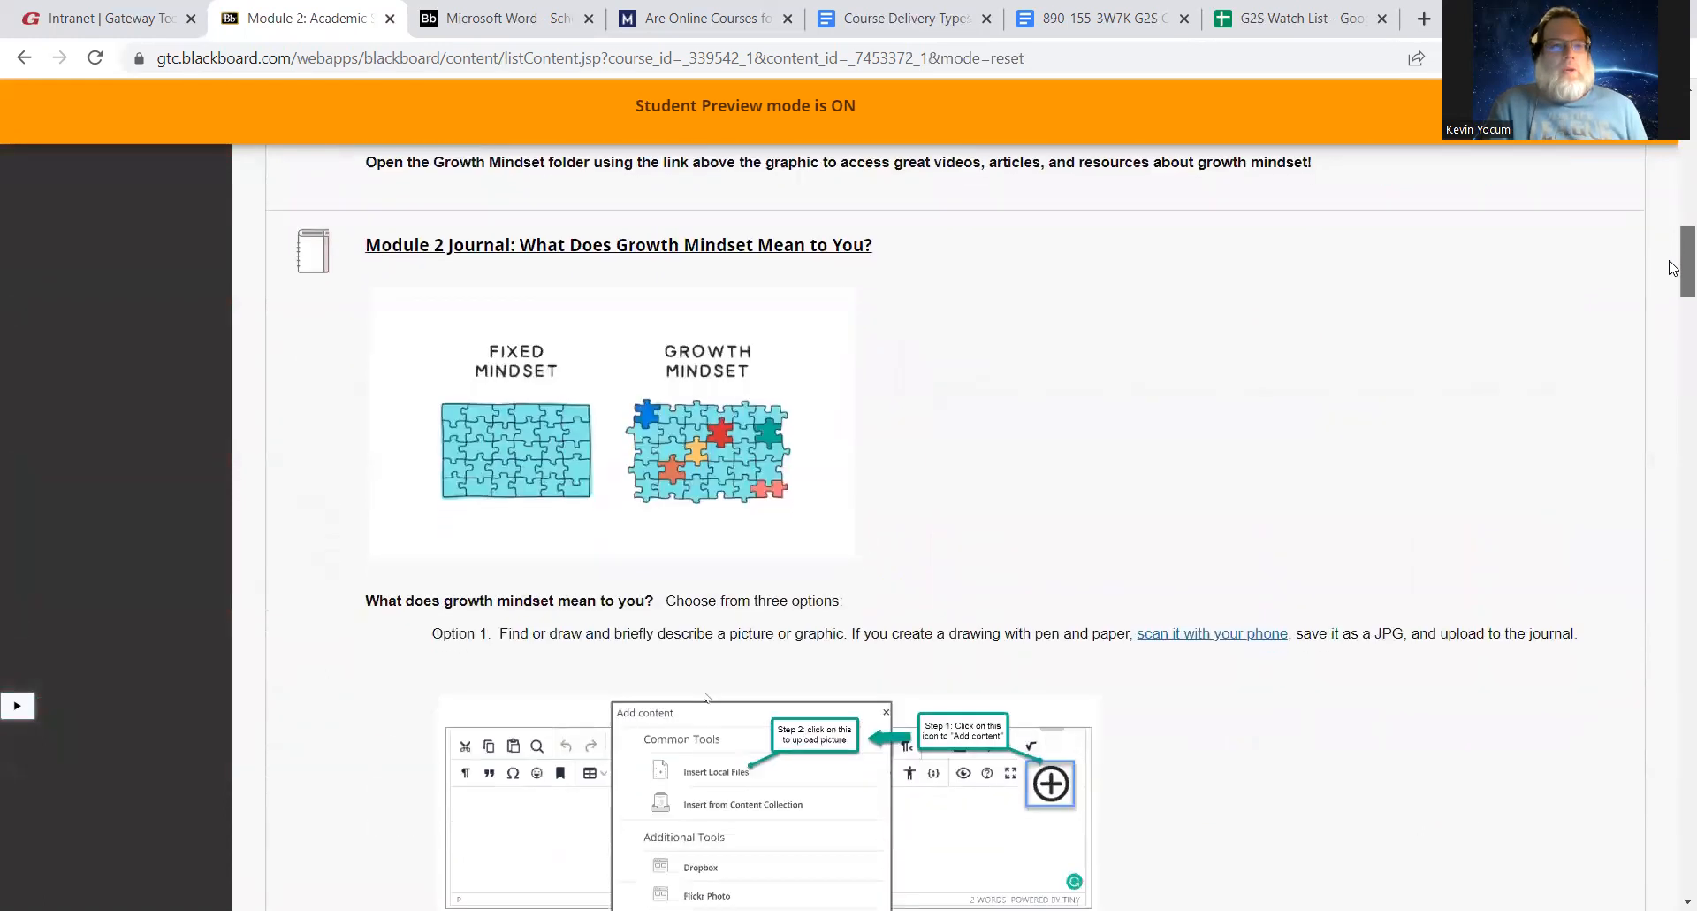
scroll("down", 3)
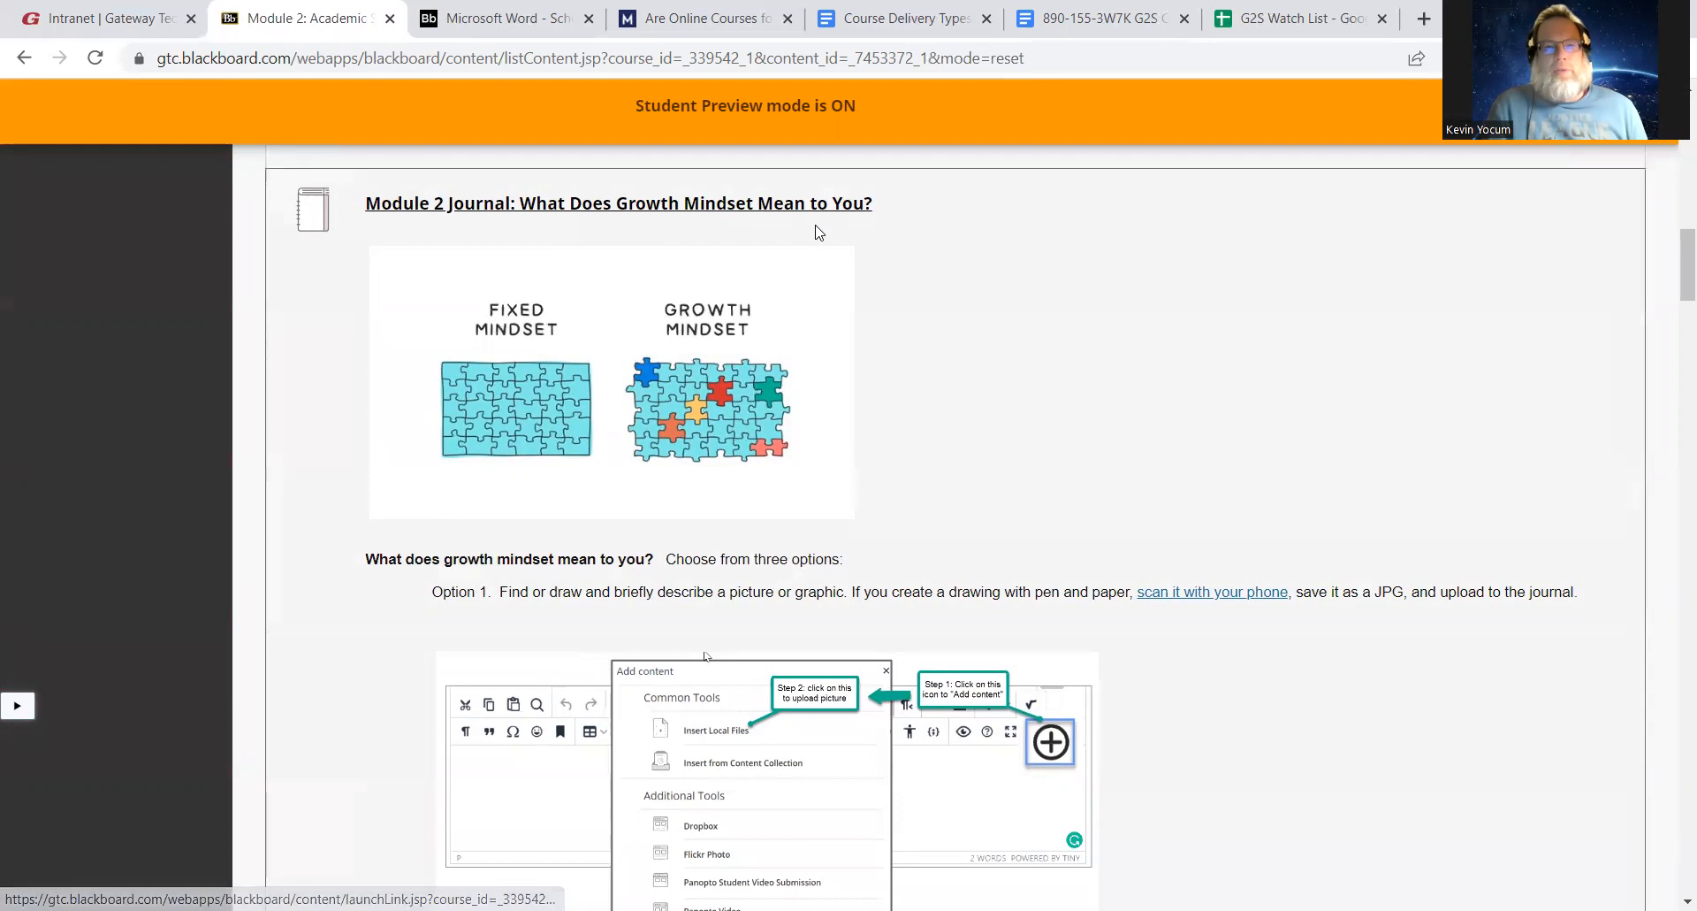
mouse_move(707, 181)
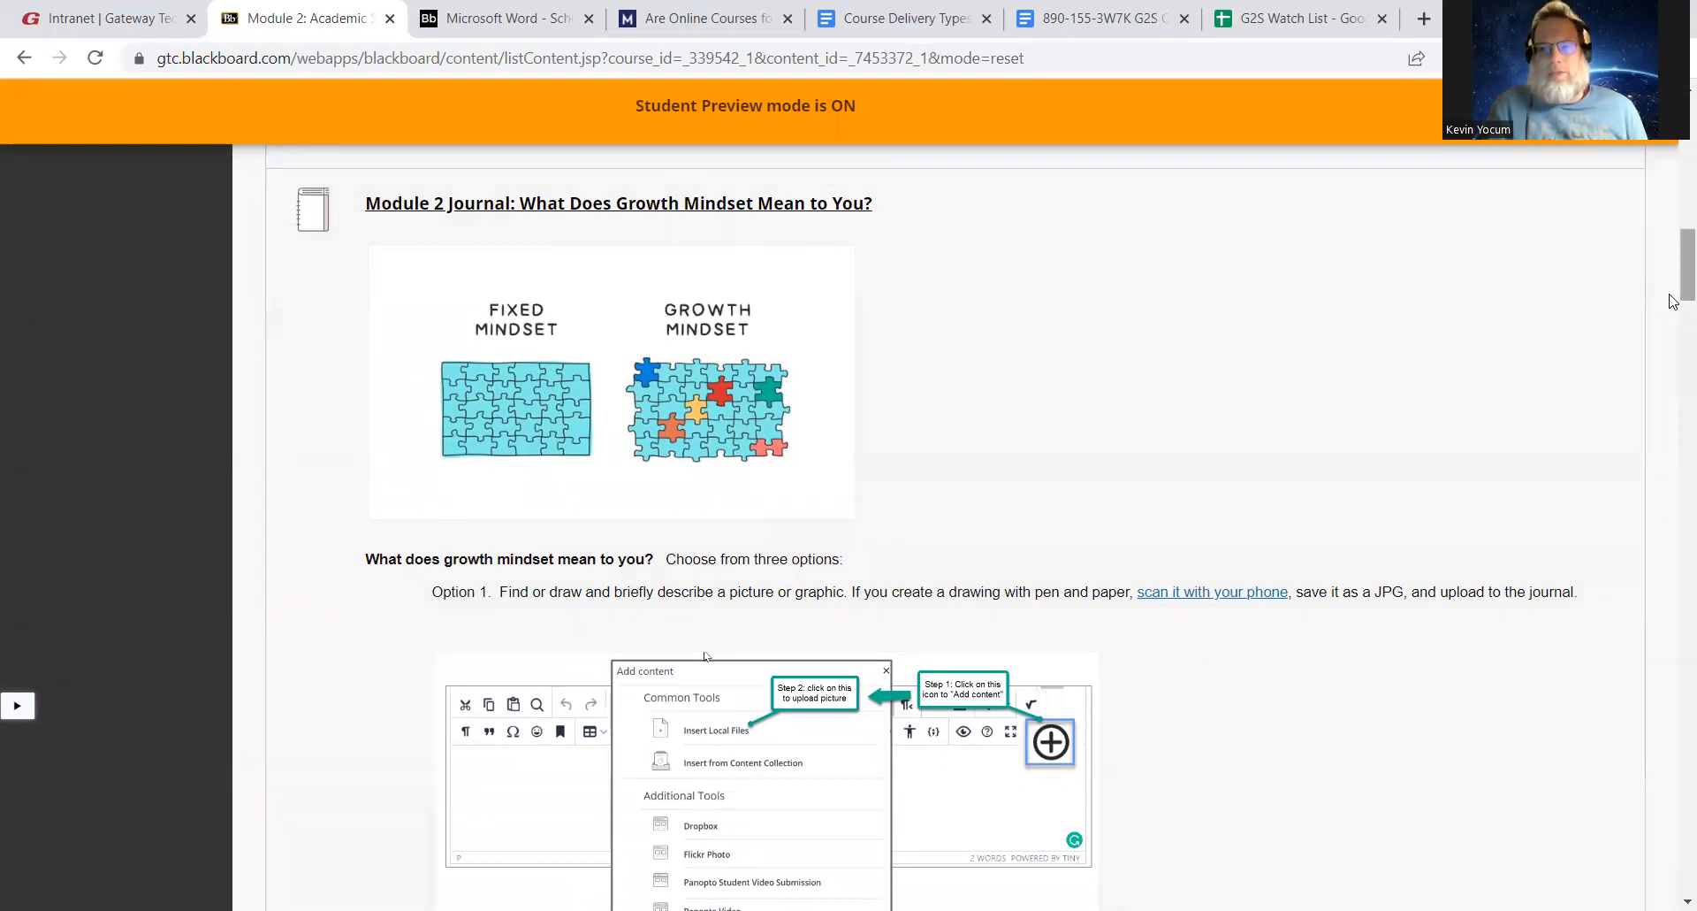
Scroll down to the Time Management Assignment and its attached worksheets
scroll("down", 3)
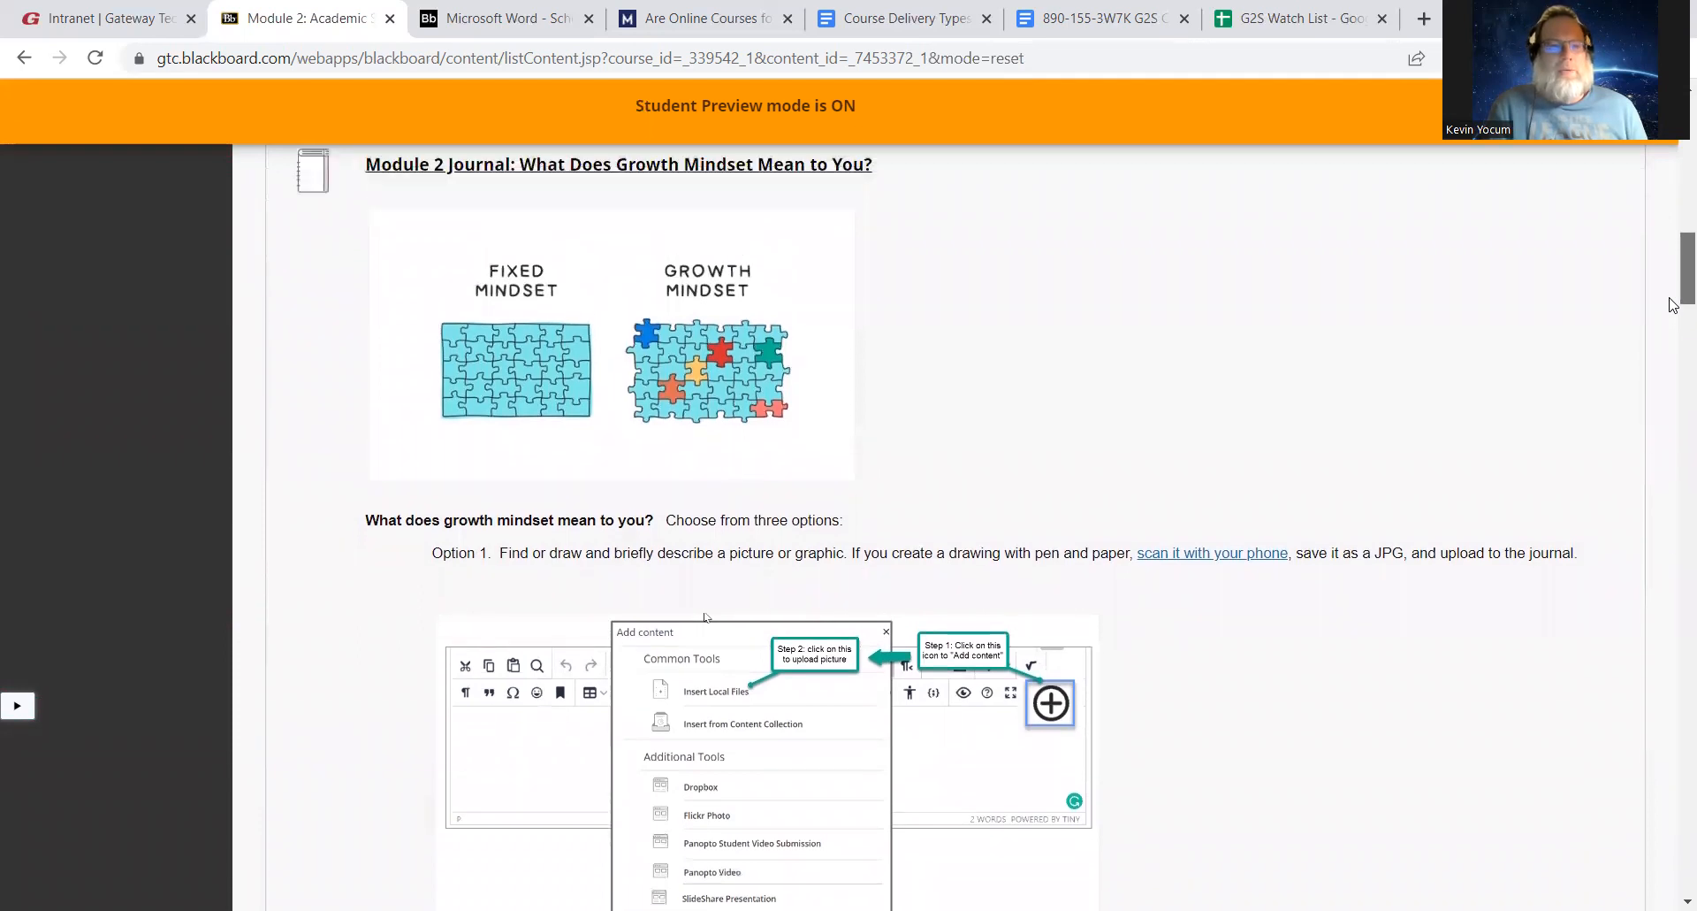
scroll("down", 3)
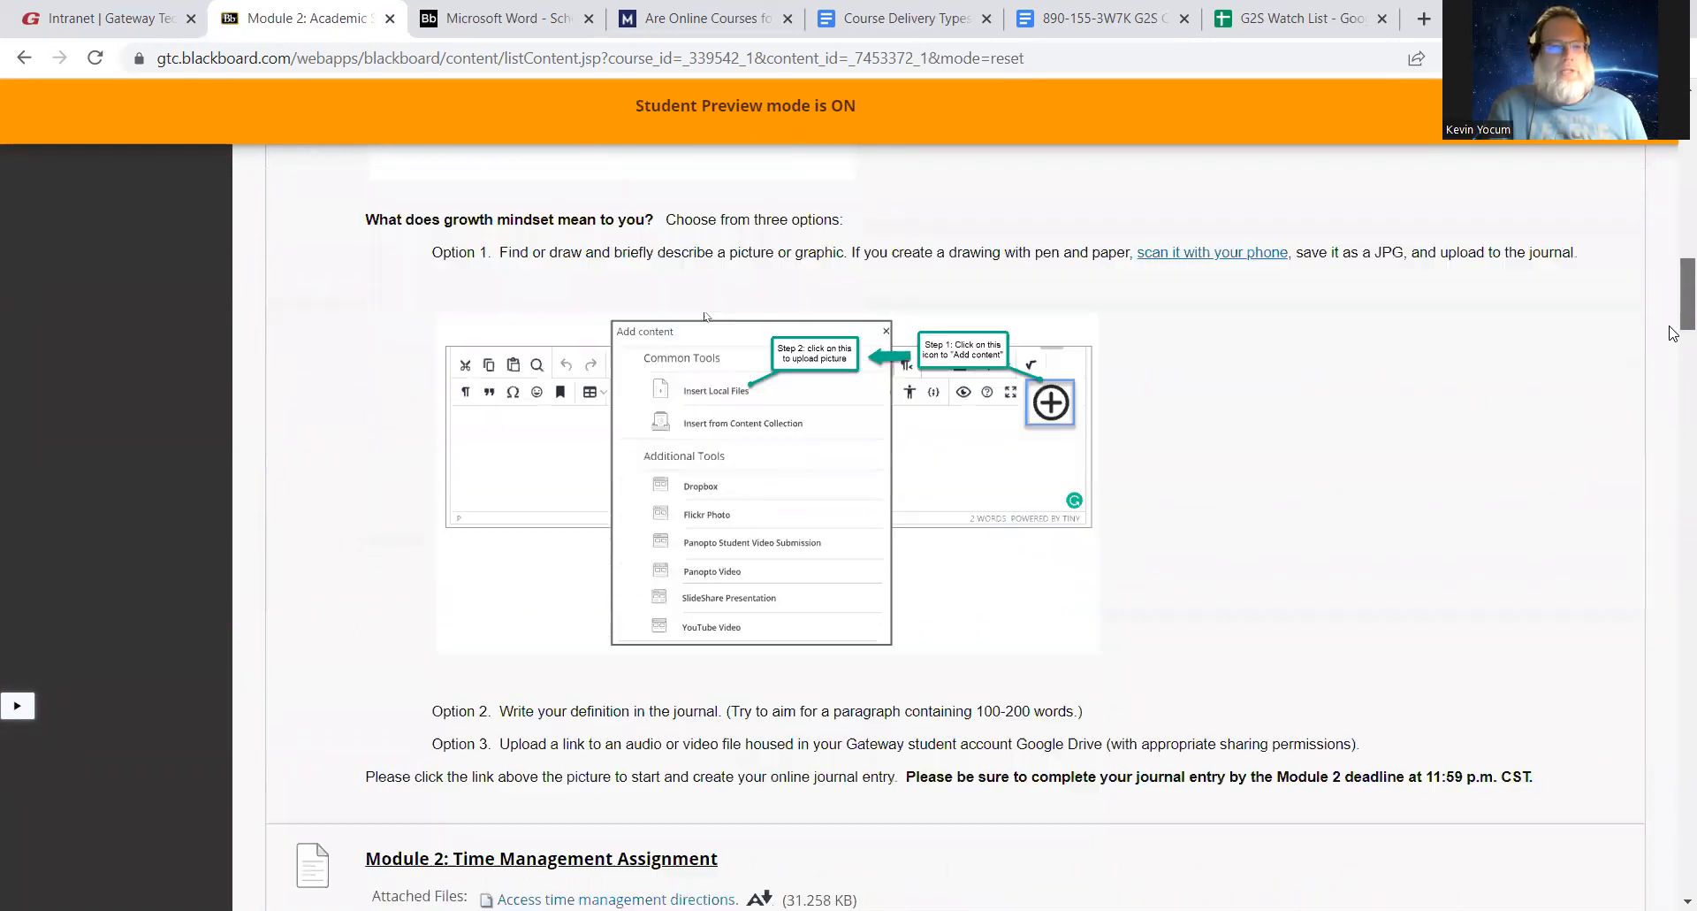
scroll("down", 3)
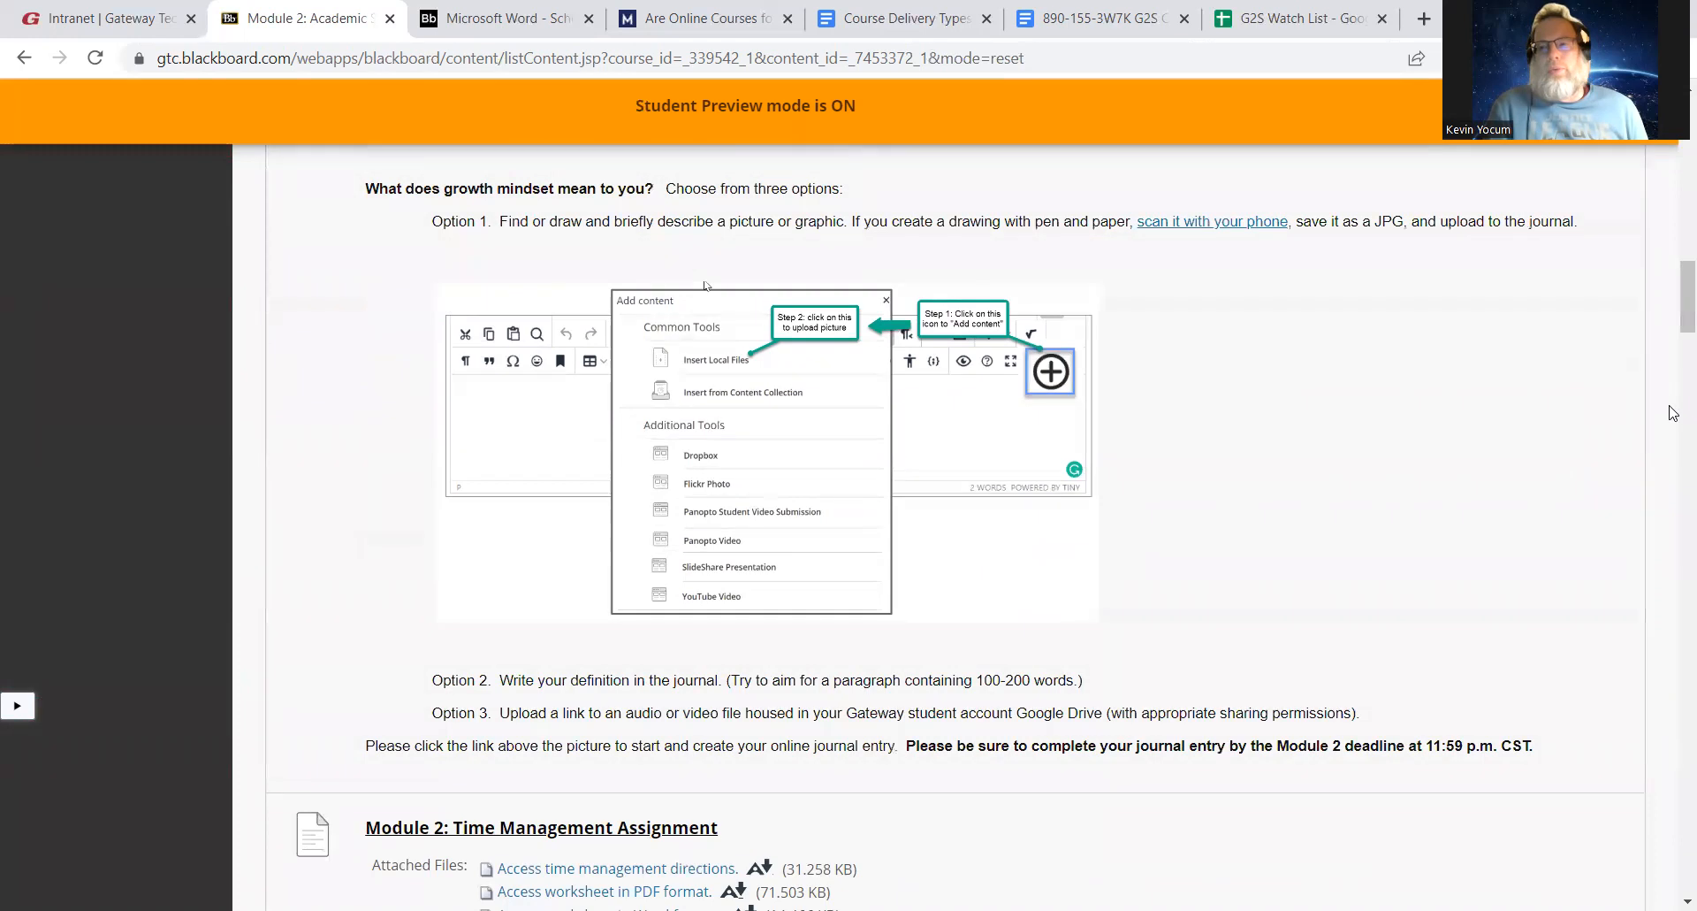
scroll("down", 3)
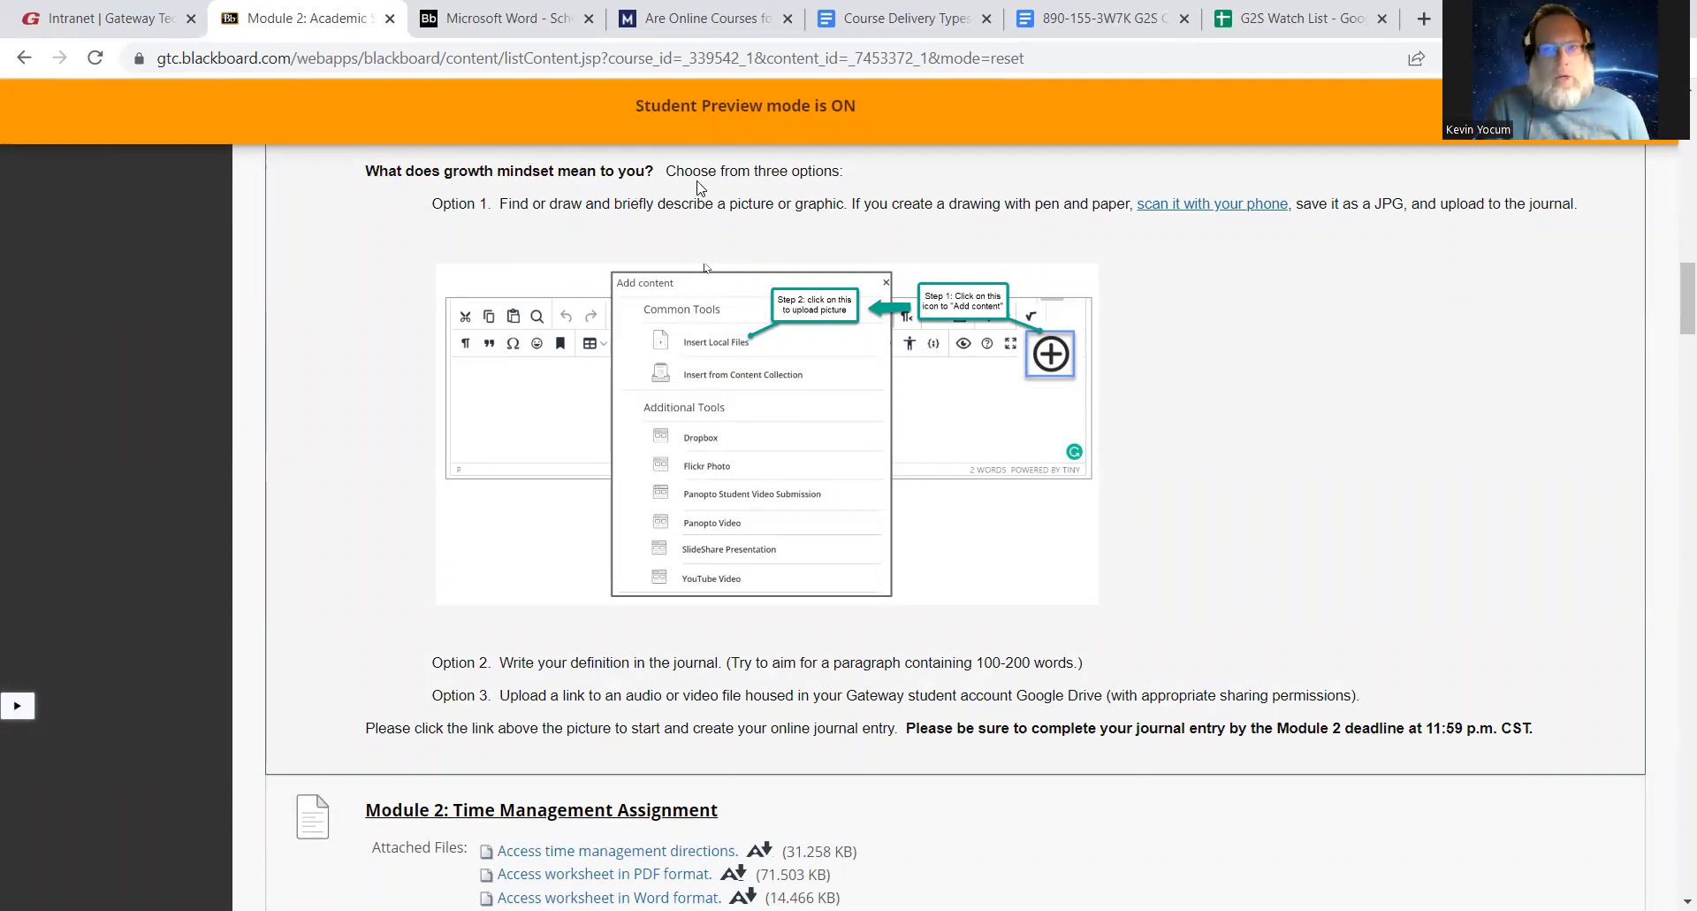
mouse_move(1342, 242)
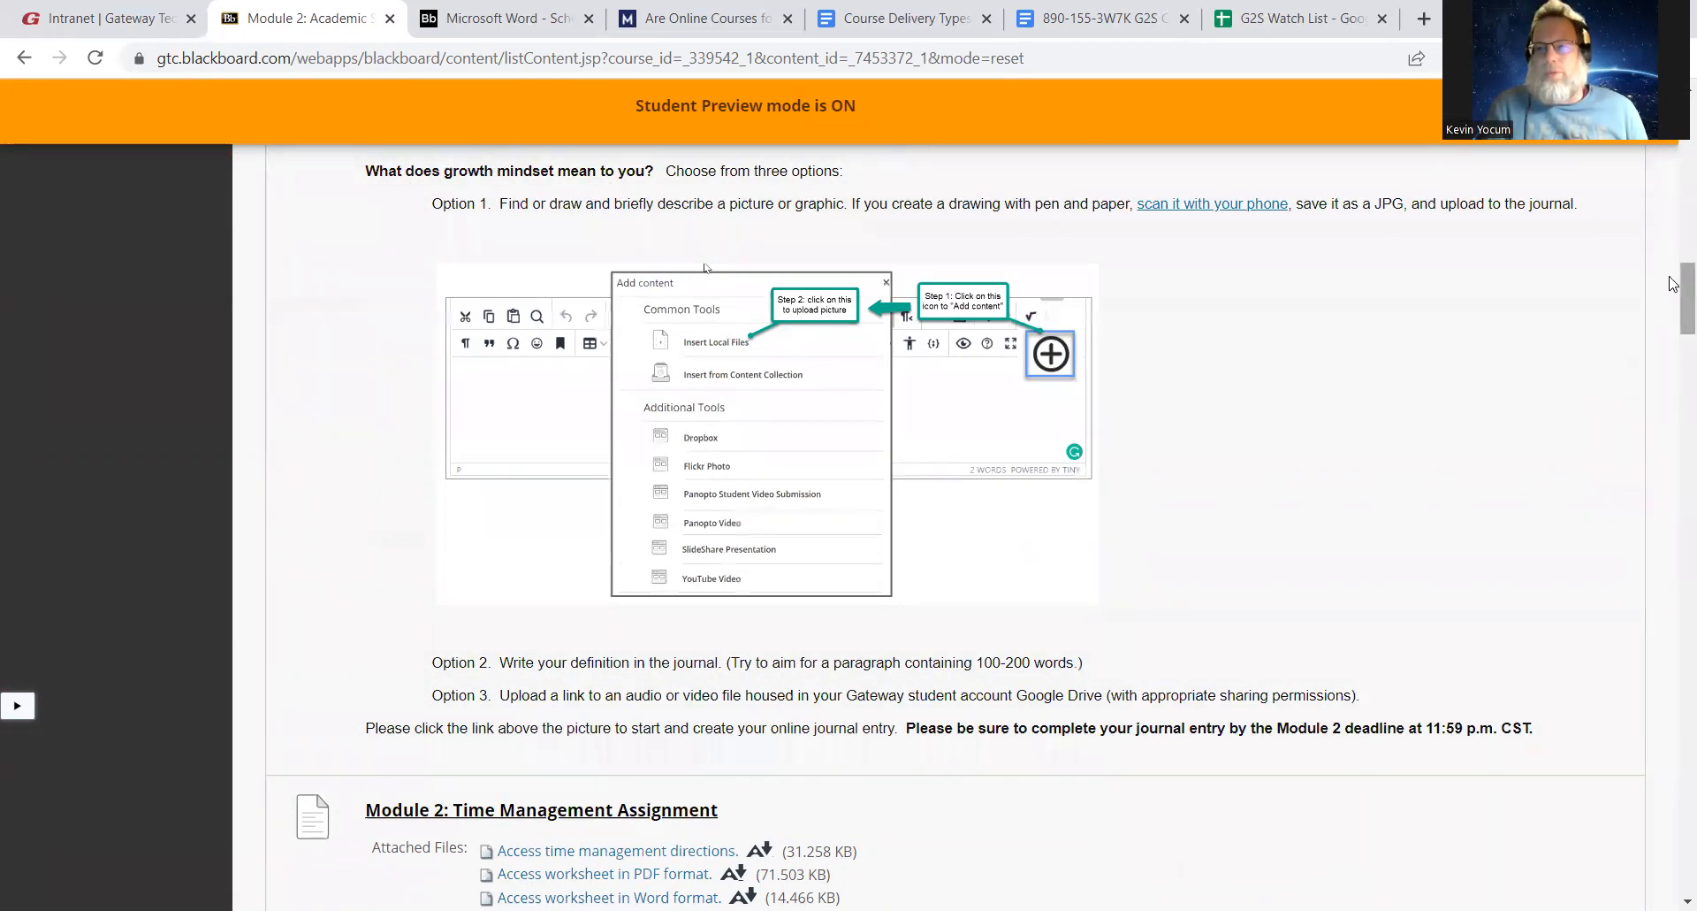
scroll("down", 3)
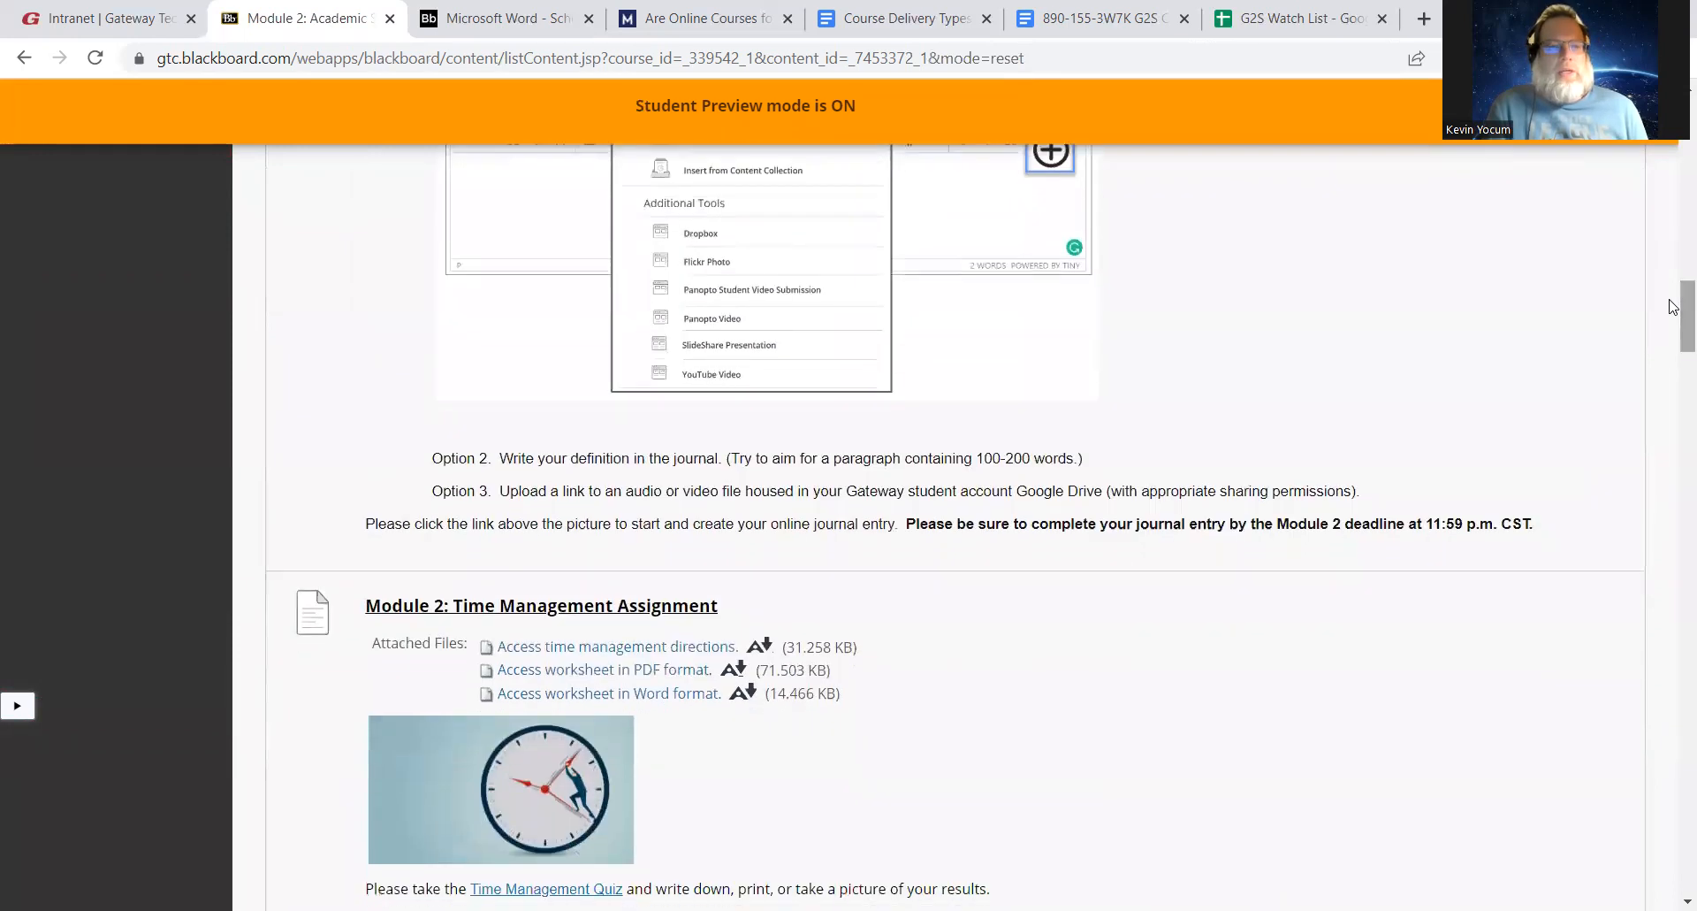
mouse_move(1061, 435)
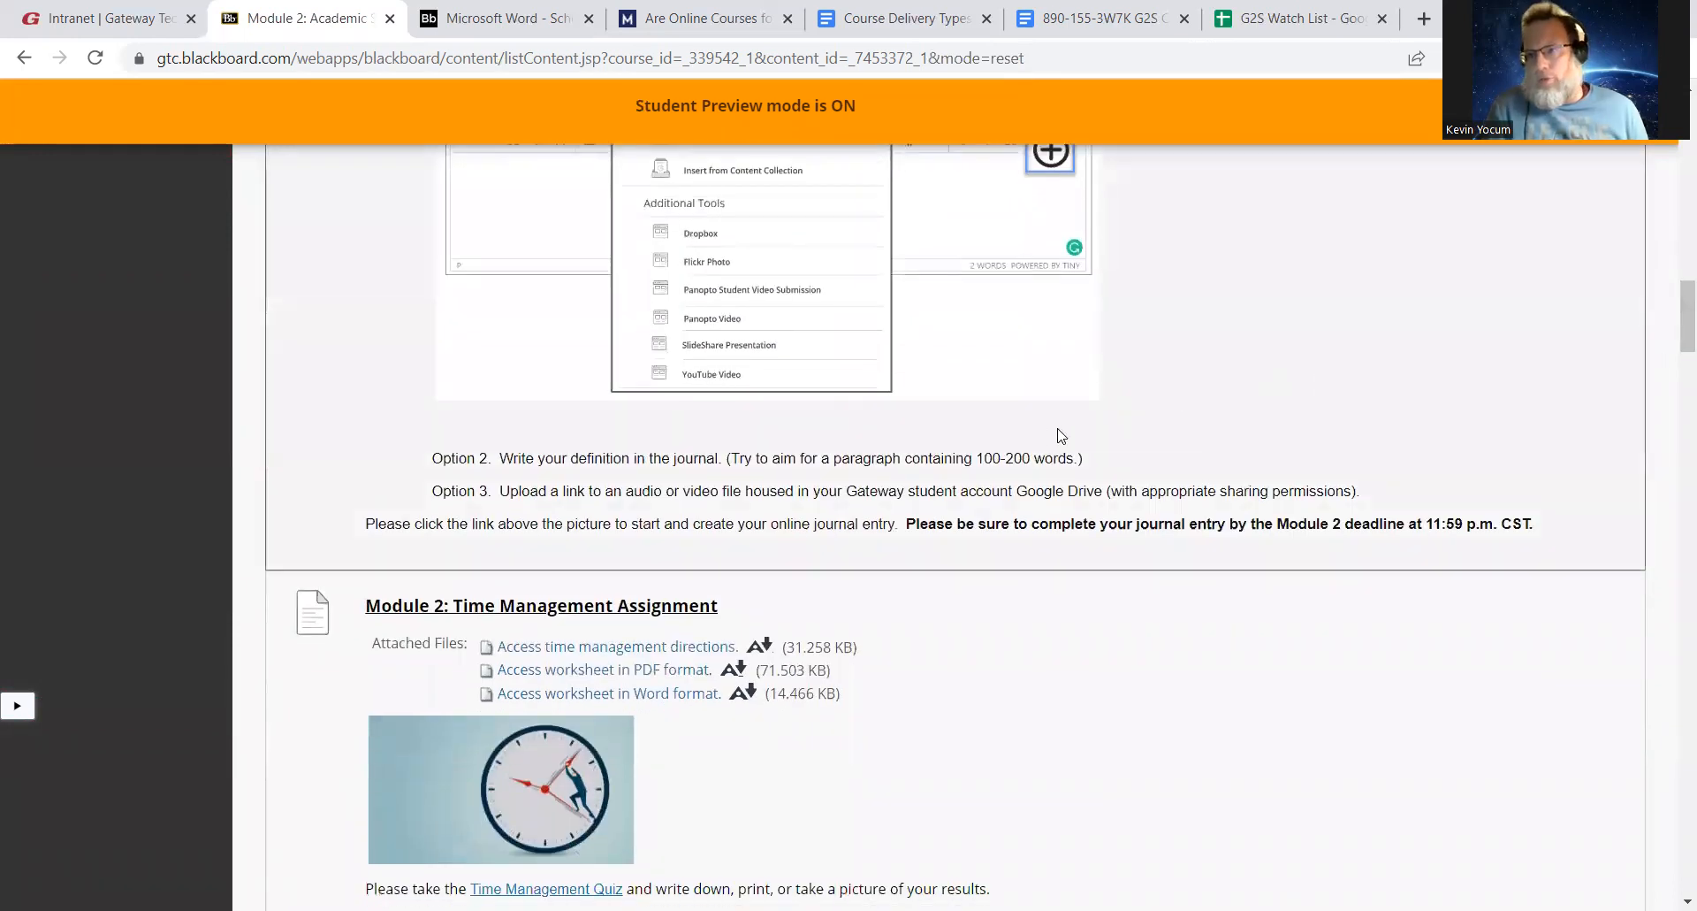
scroll("down", 3)
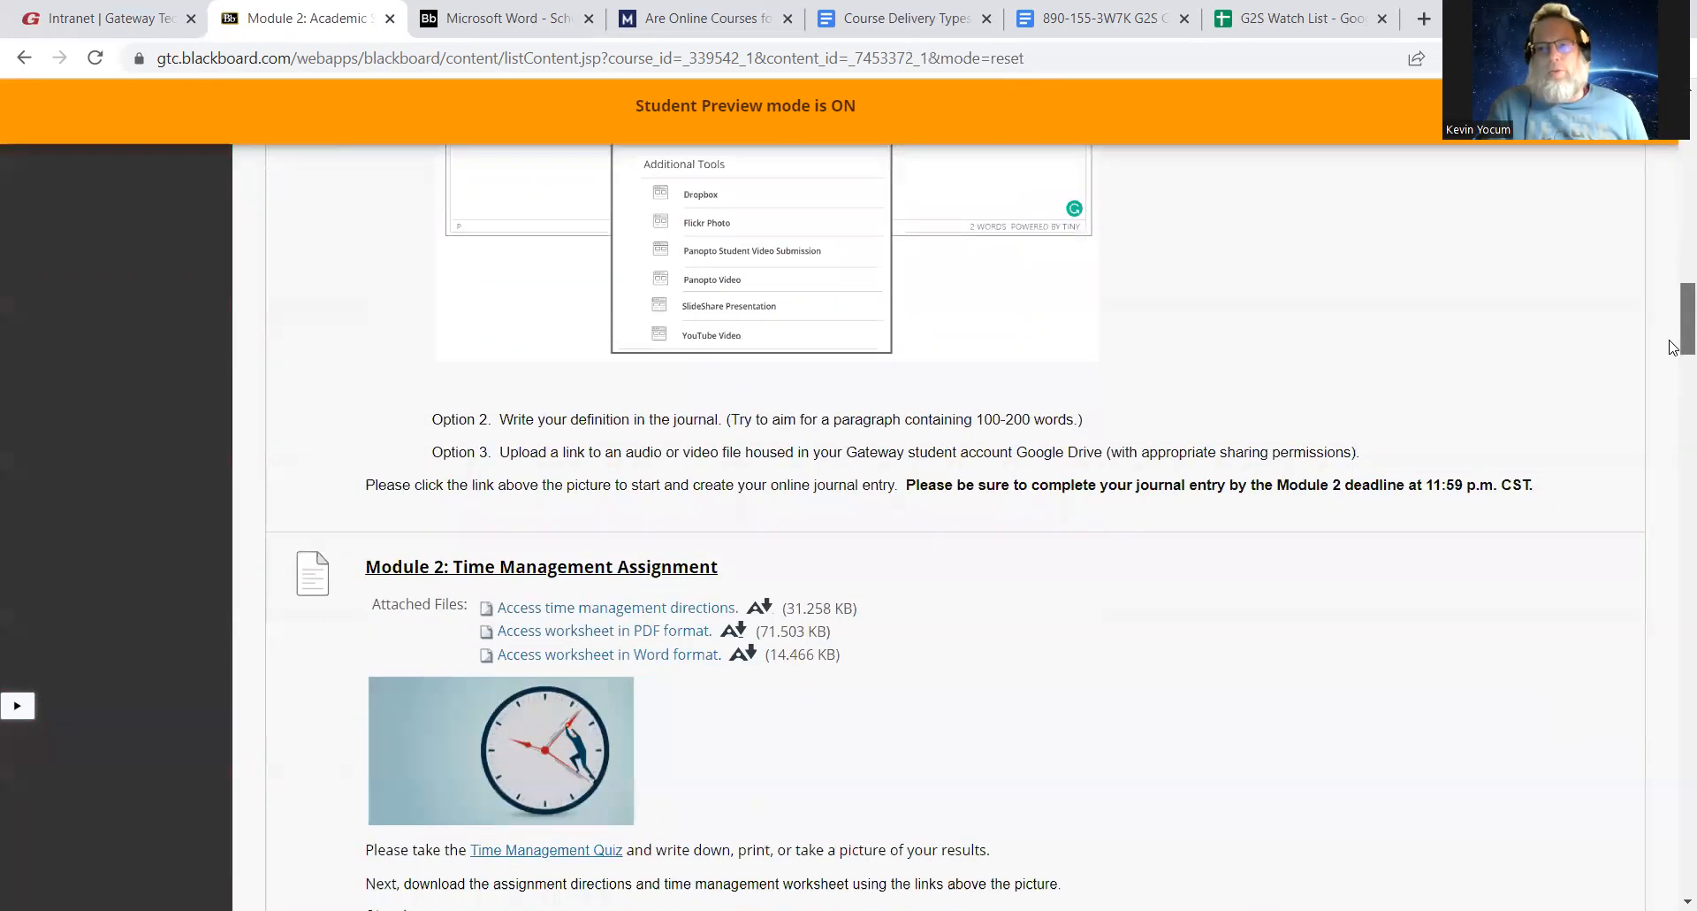
scroll("down", 3)
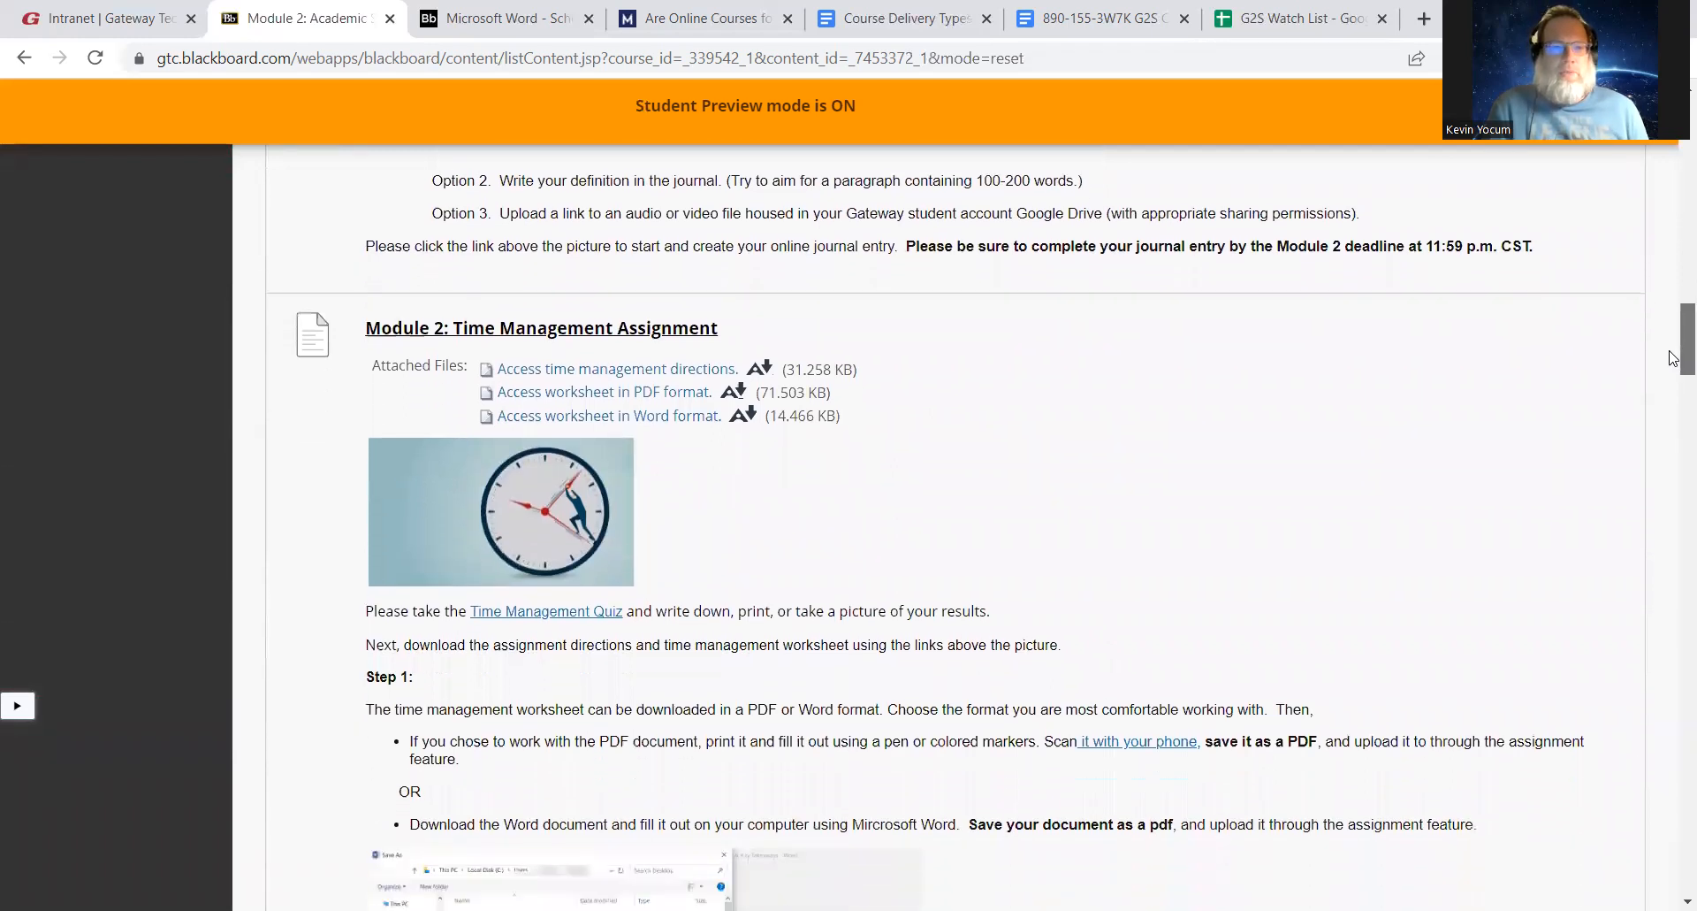
scroll("down", 3)
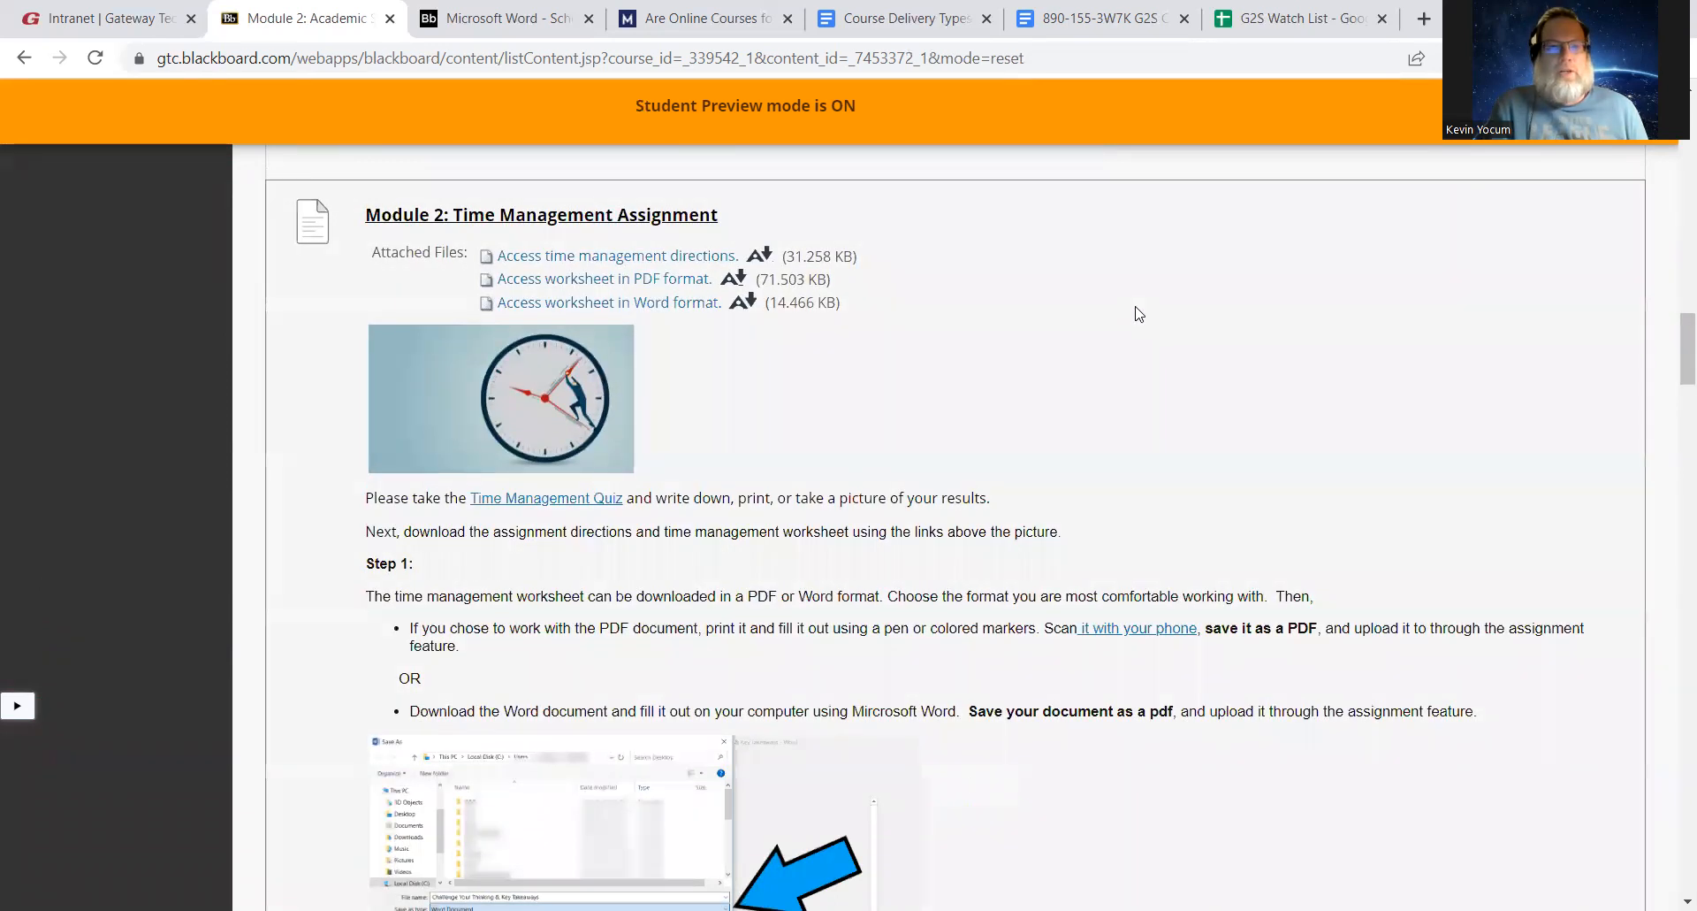
mouse_move(758, 336)
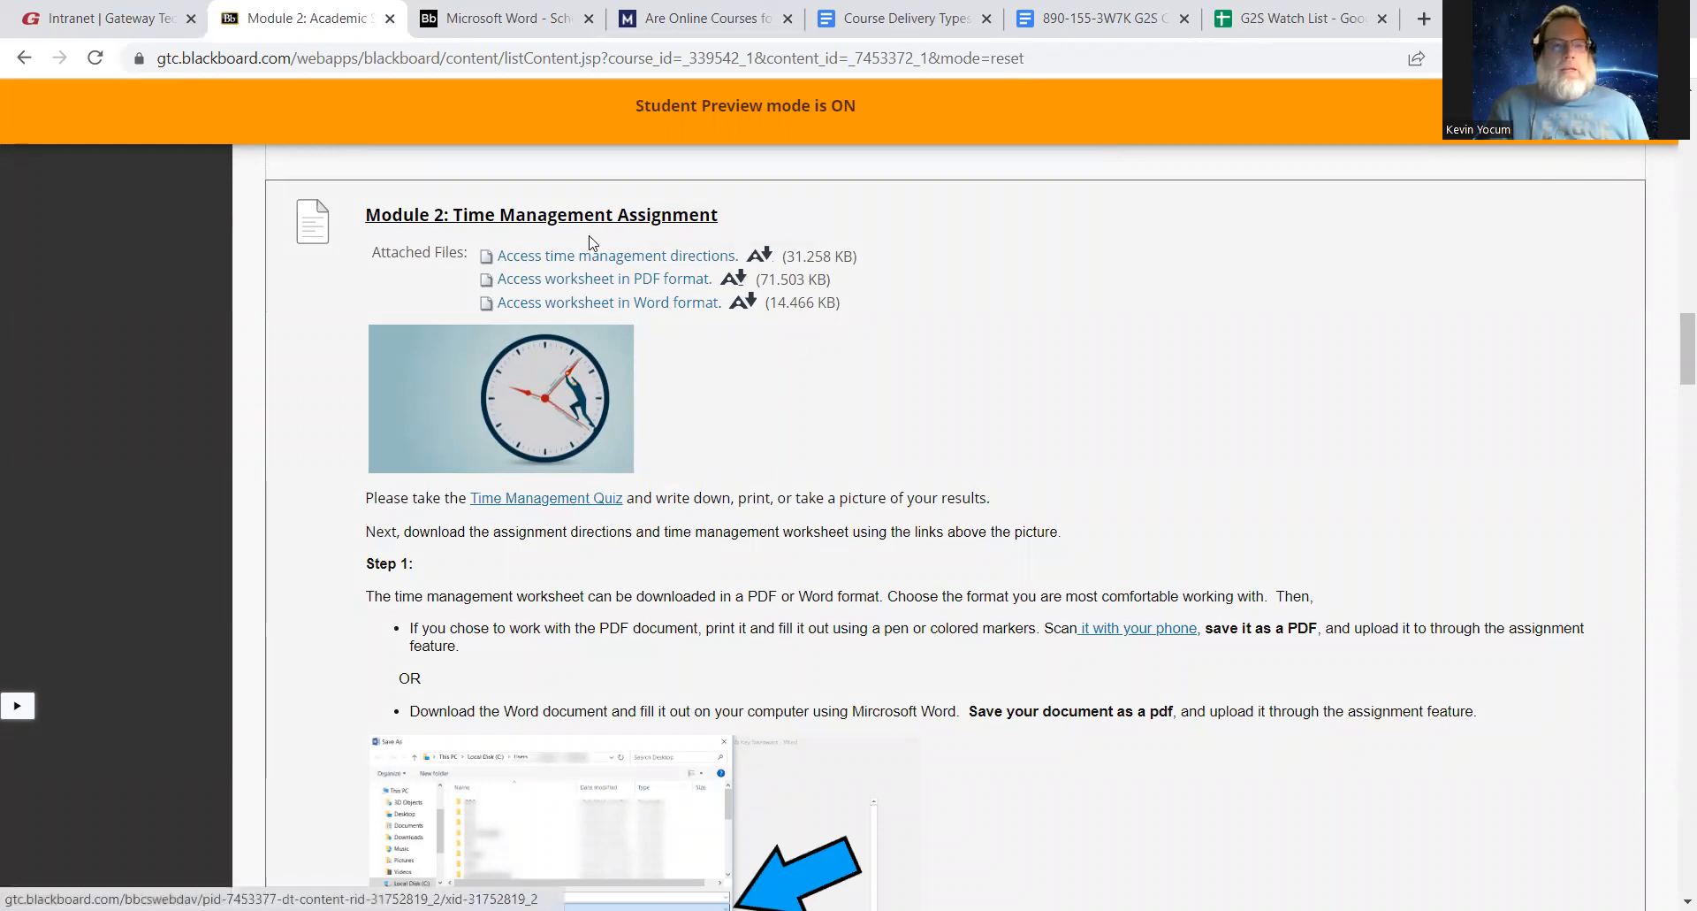
mouse_move(987, 347)
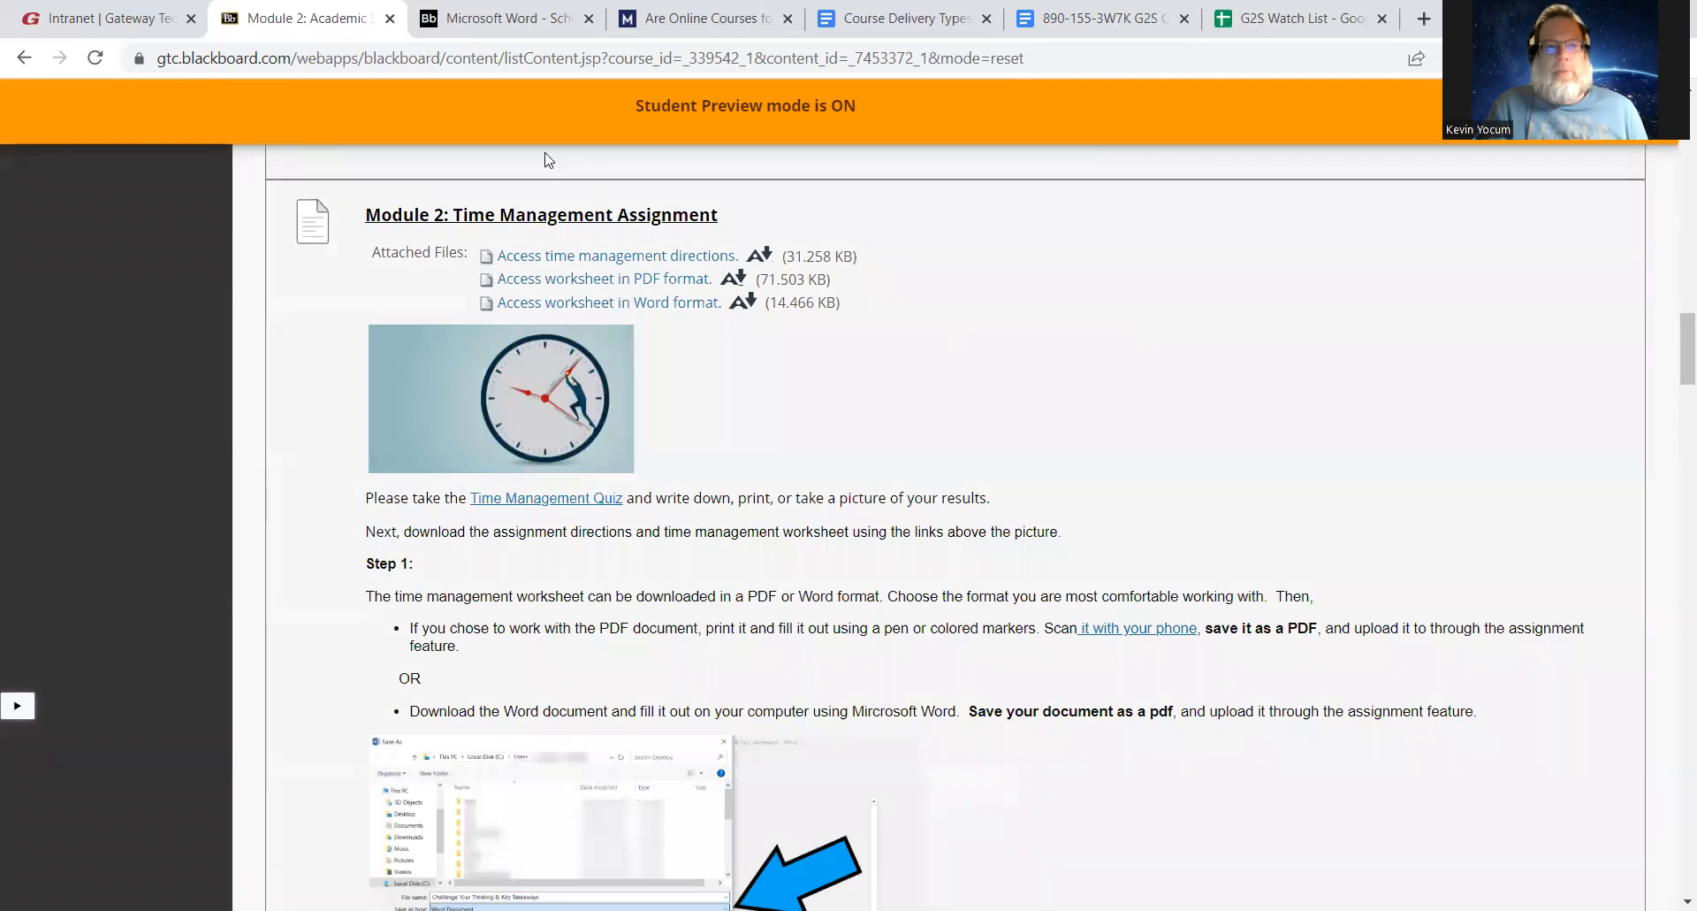
mouse_move(462, 189)
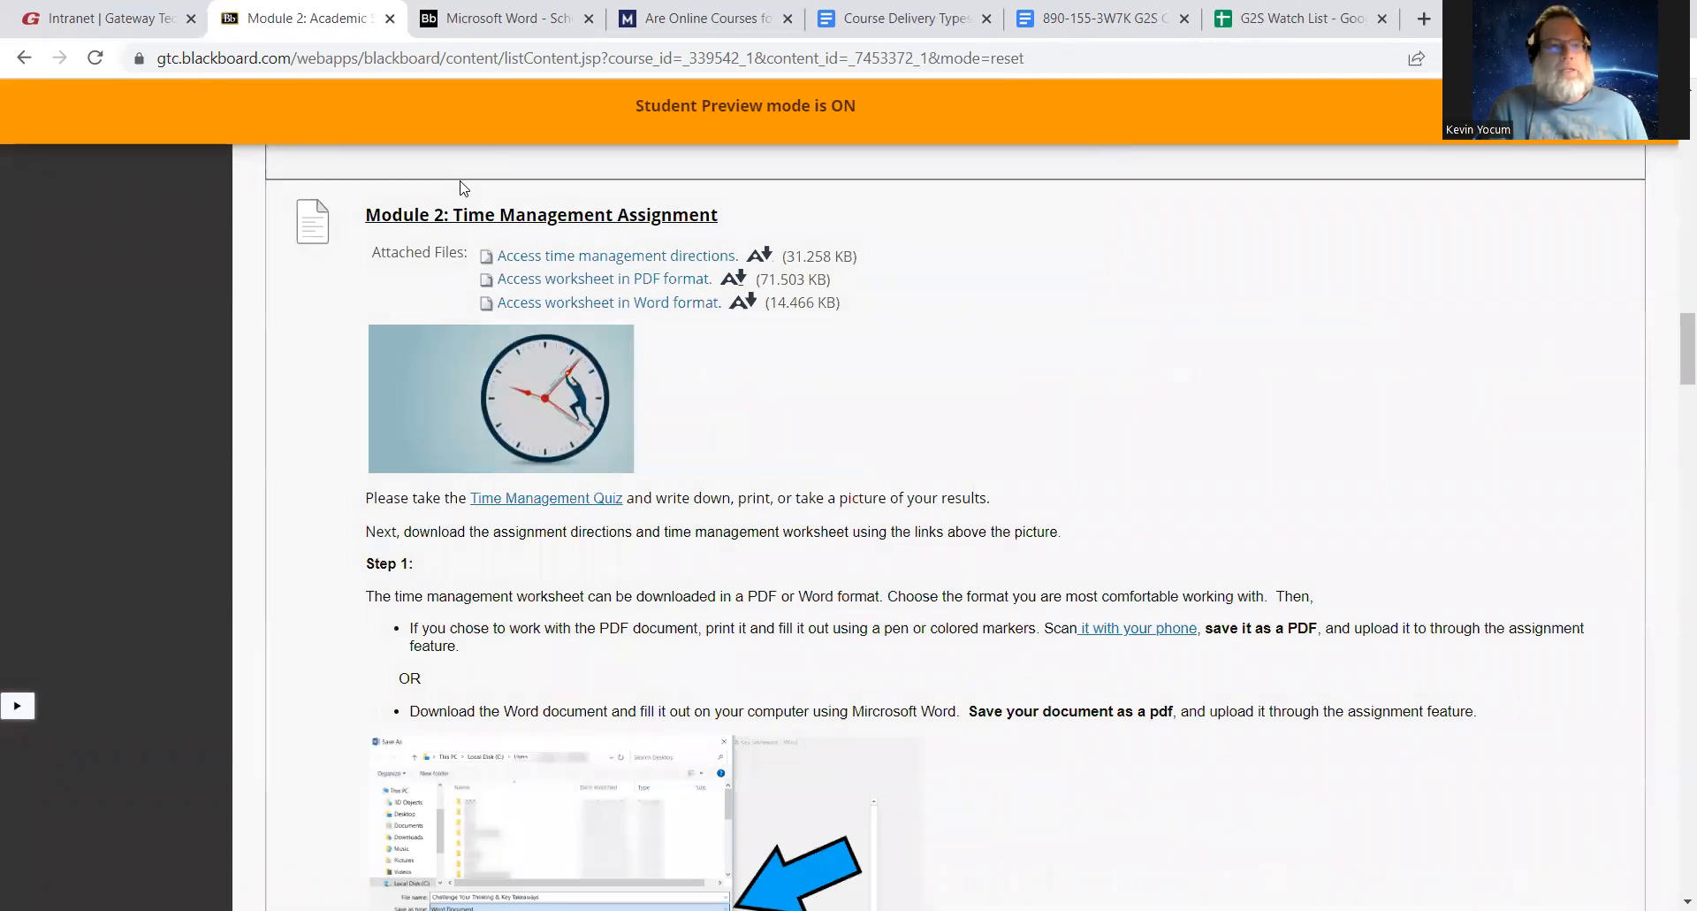
mouse_move(515, 260)
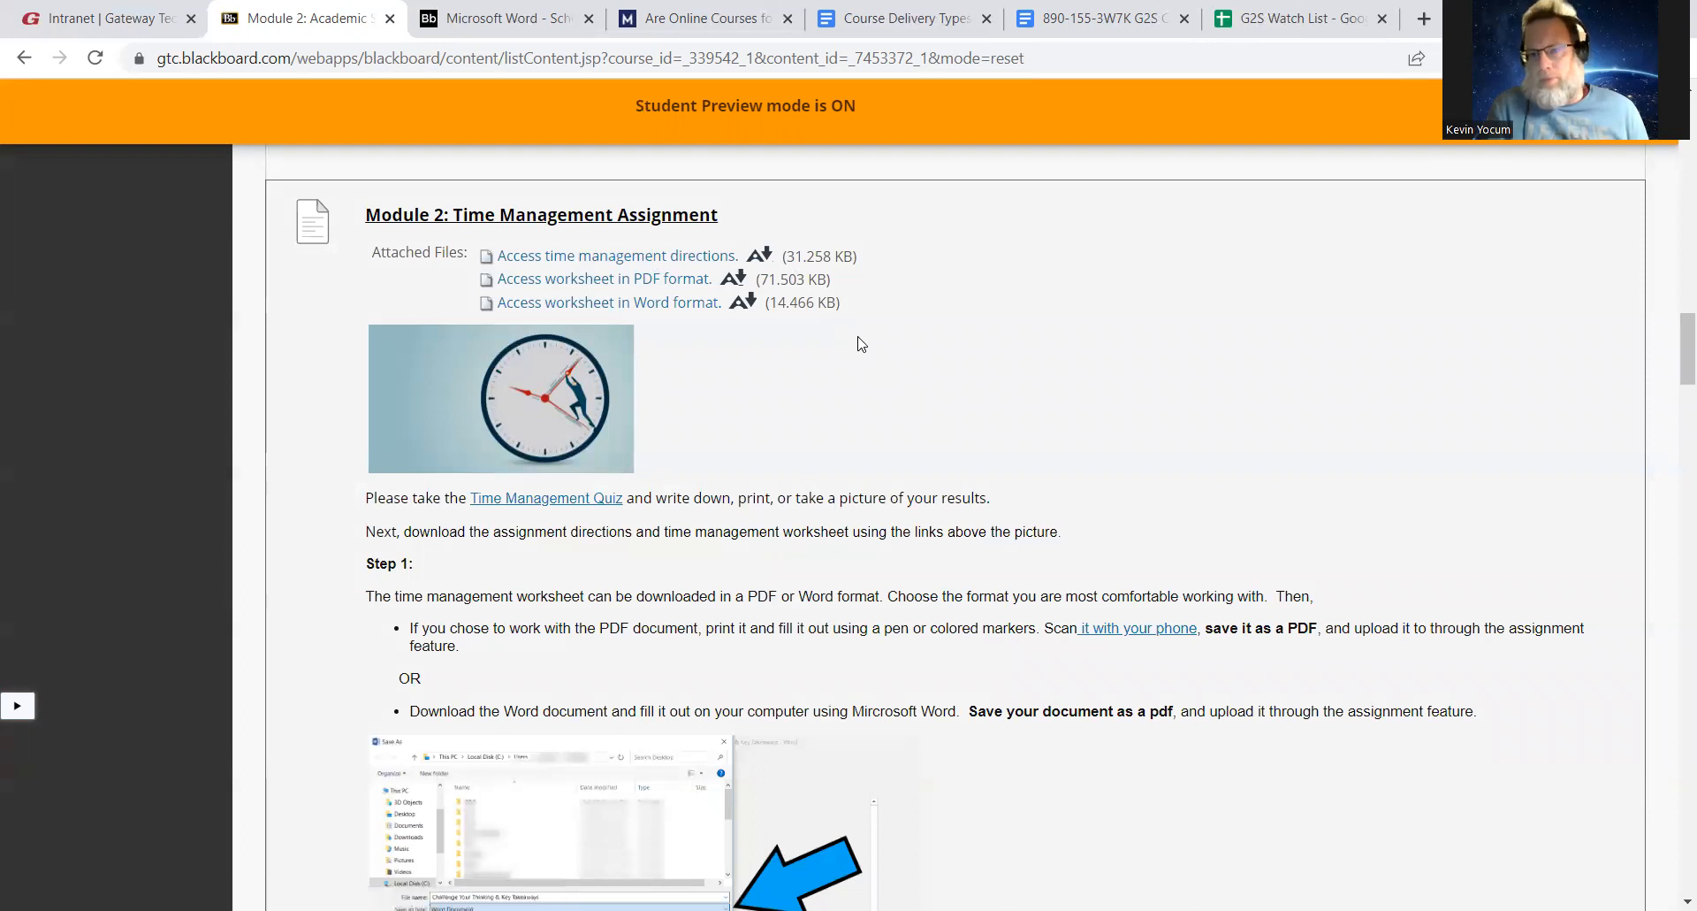
mouse_move(757, 422)
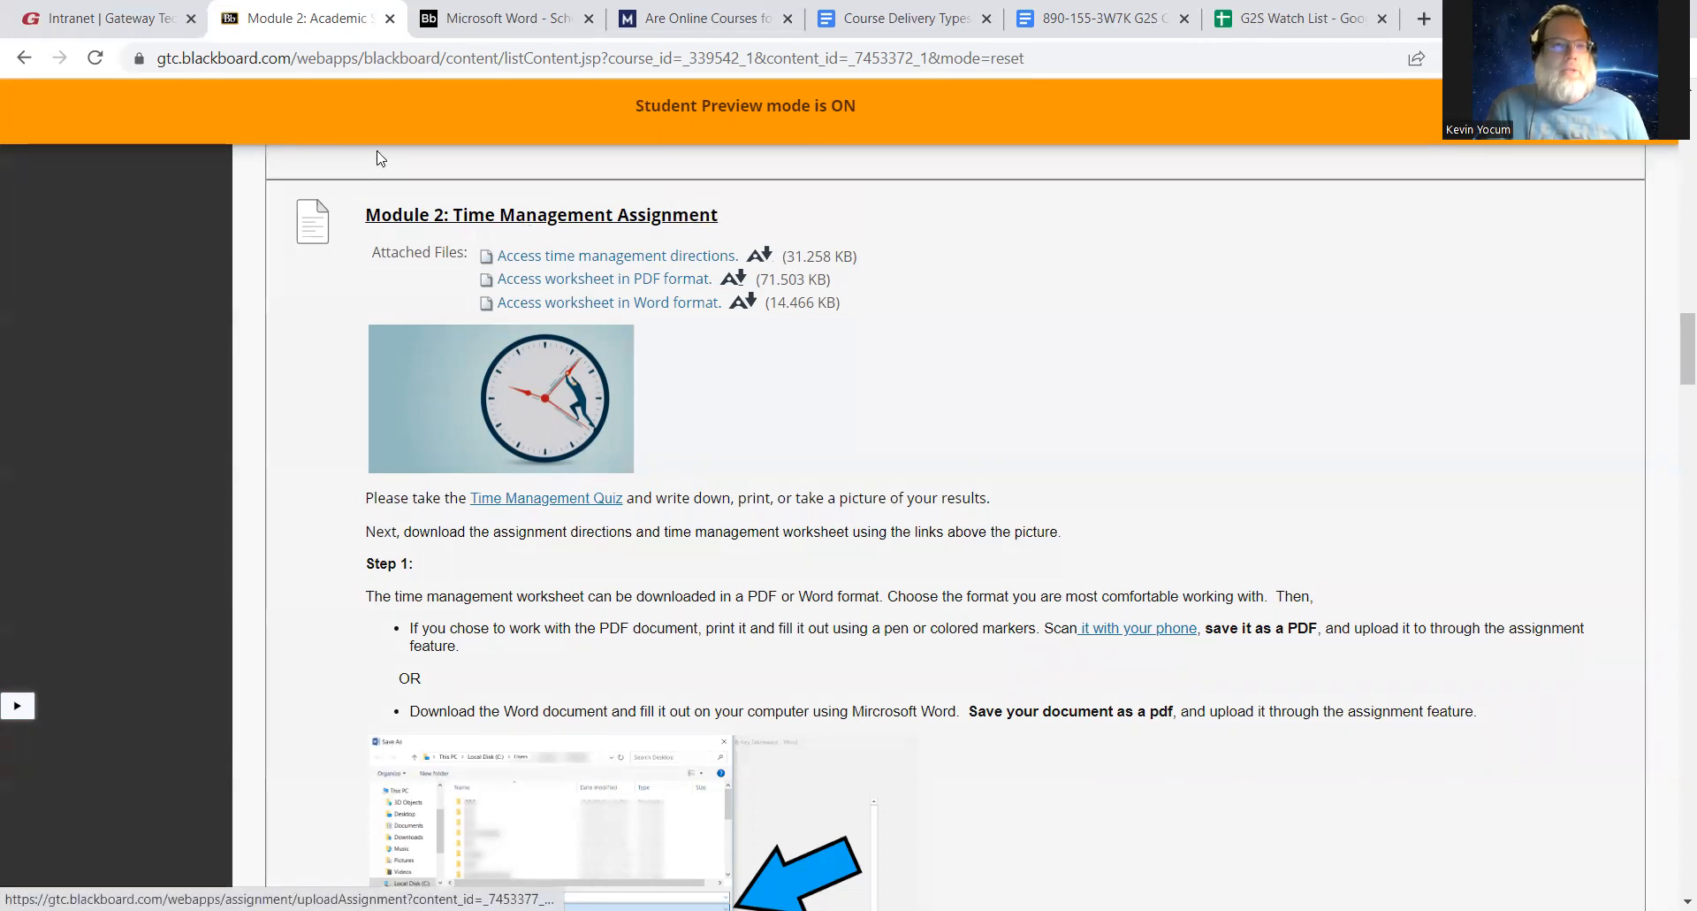
mouse_move(599, 377)
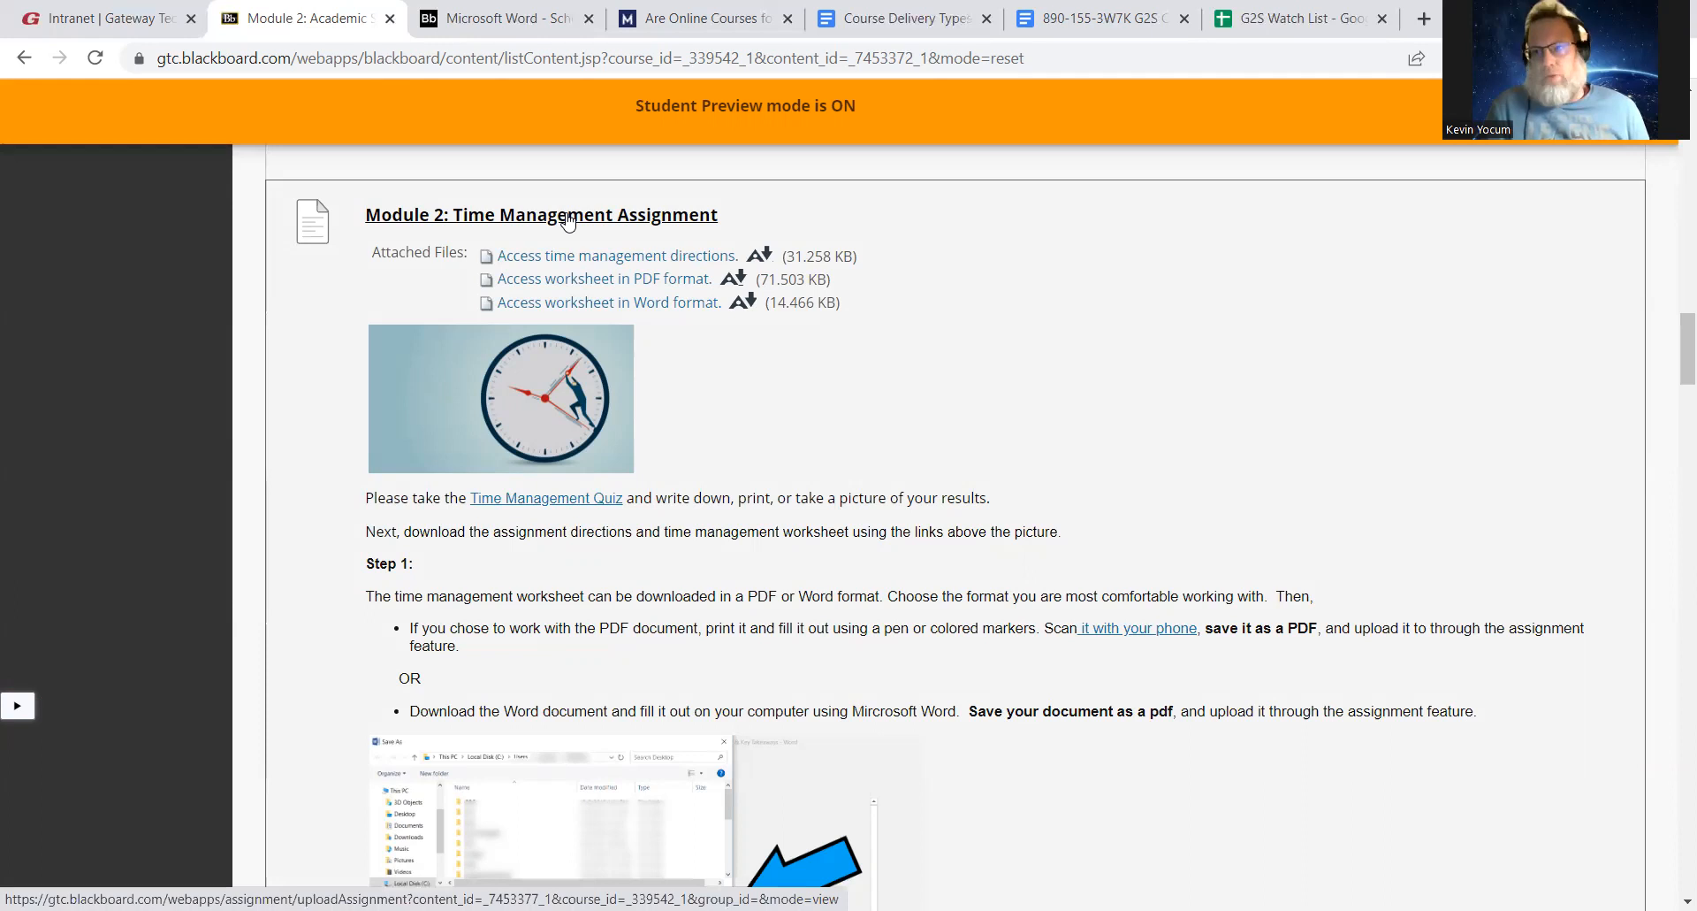
mouse_move(539, 263)
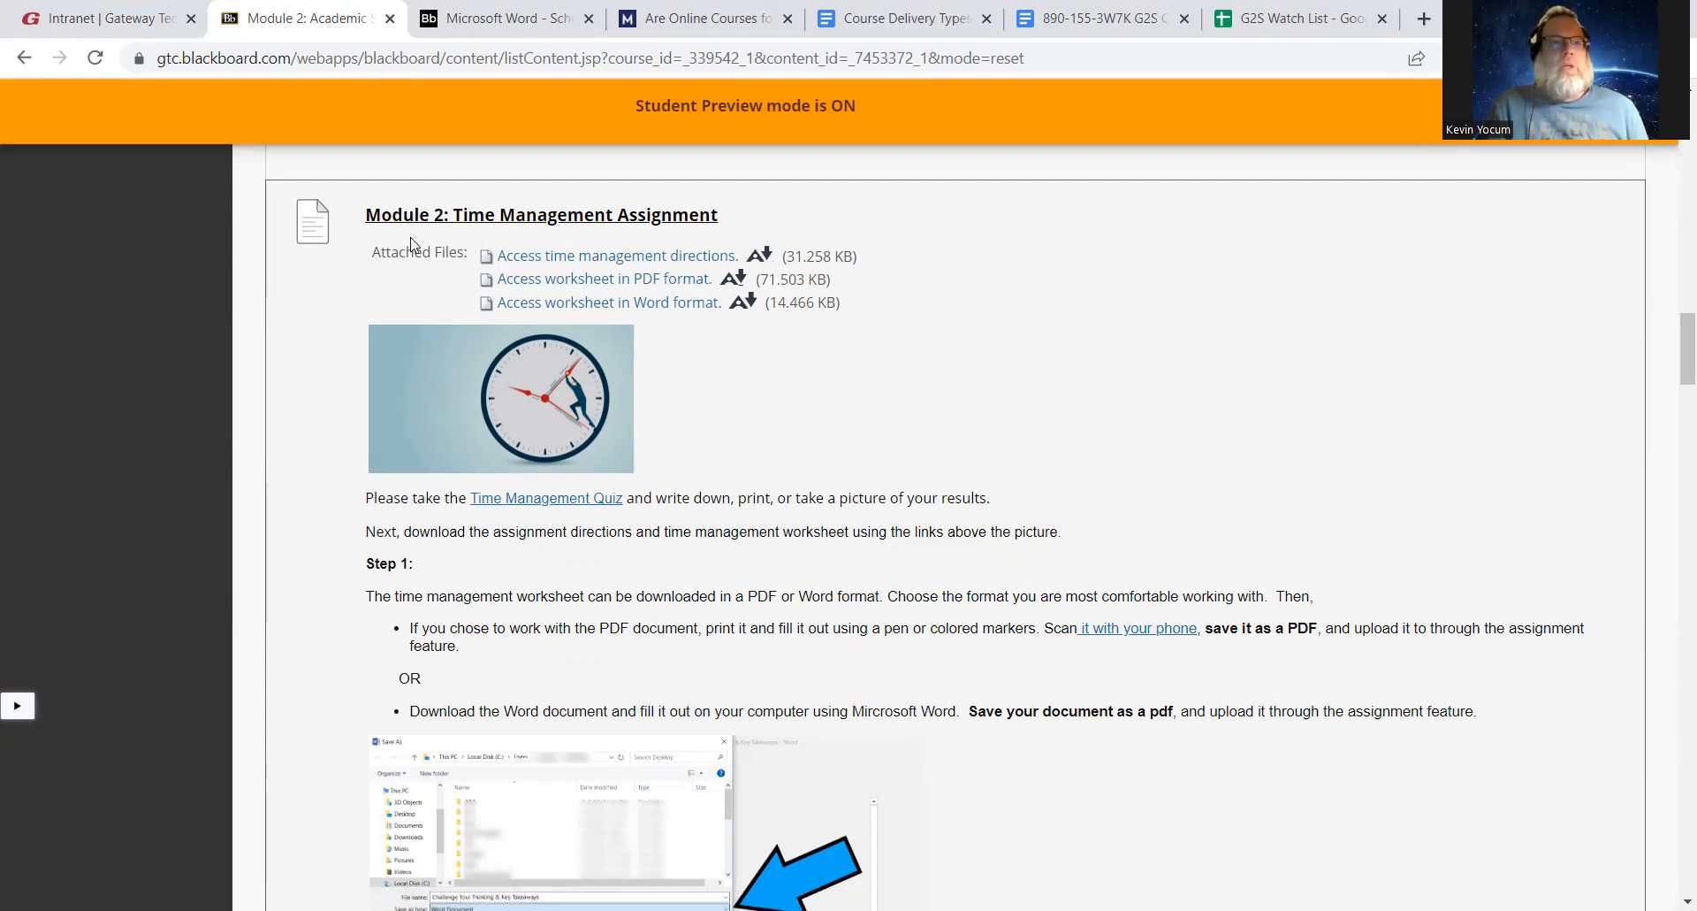
mouse_move(612, 227)
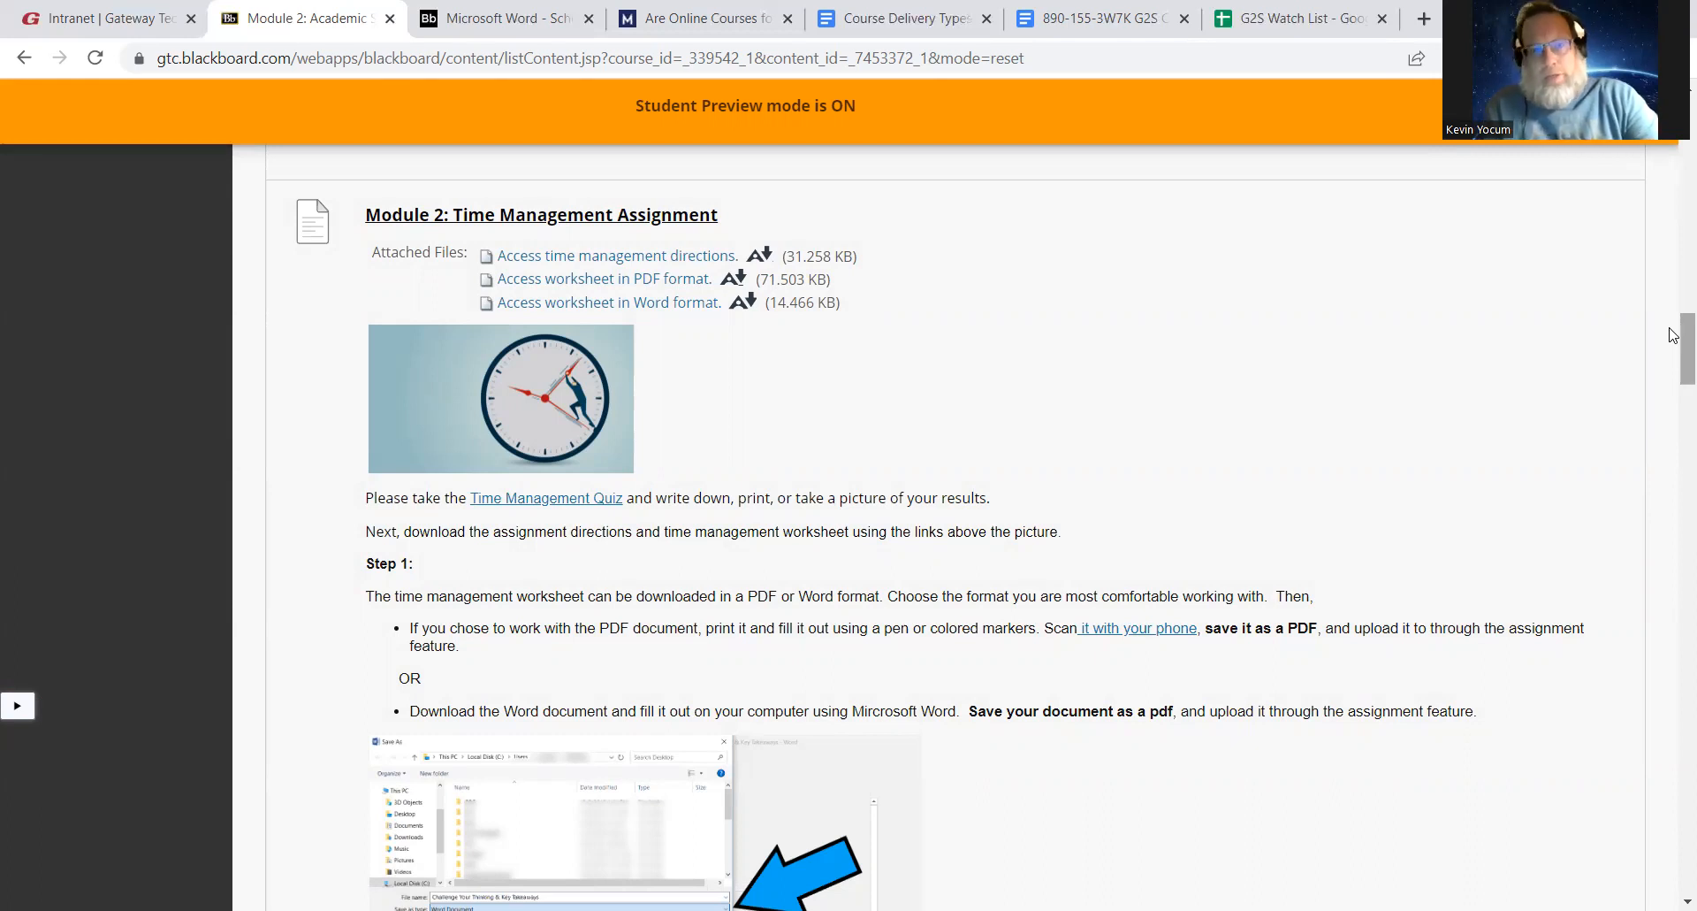
mouse_move(1215, 394)
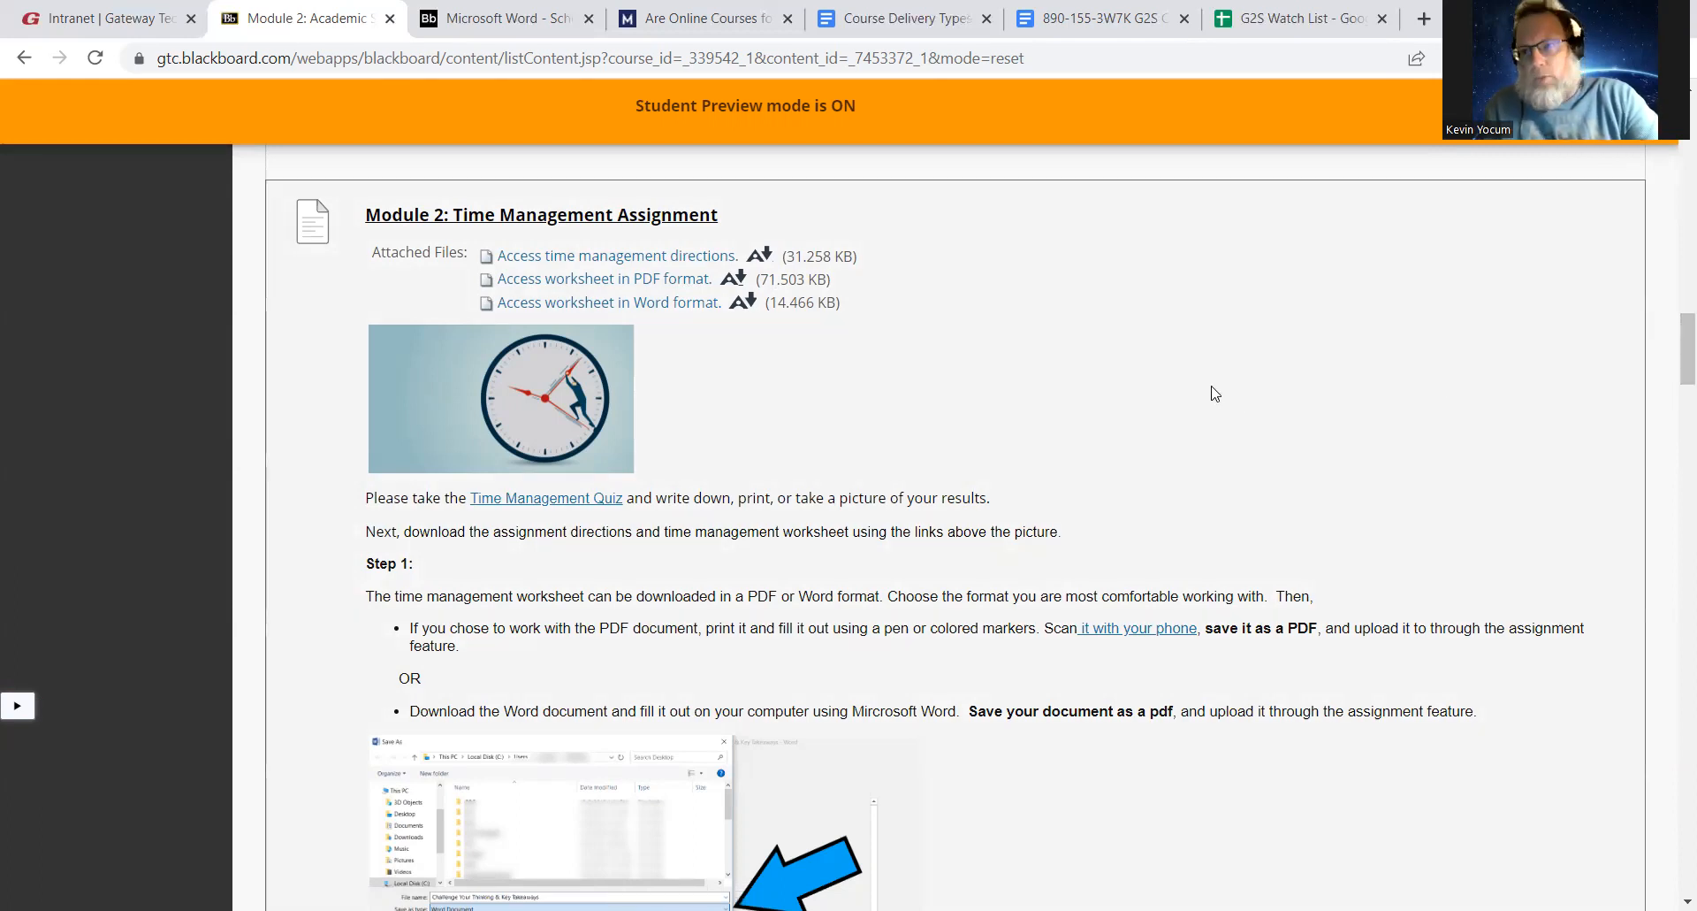
mouse_move(996, 382)
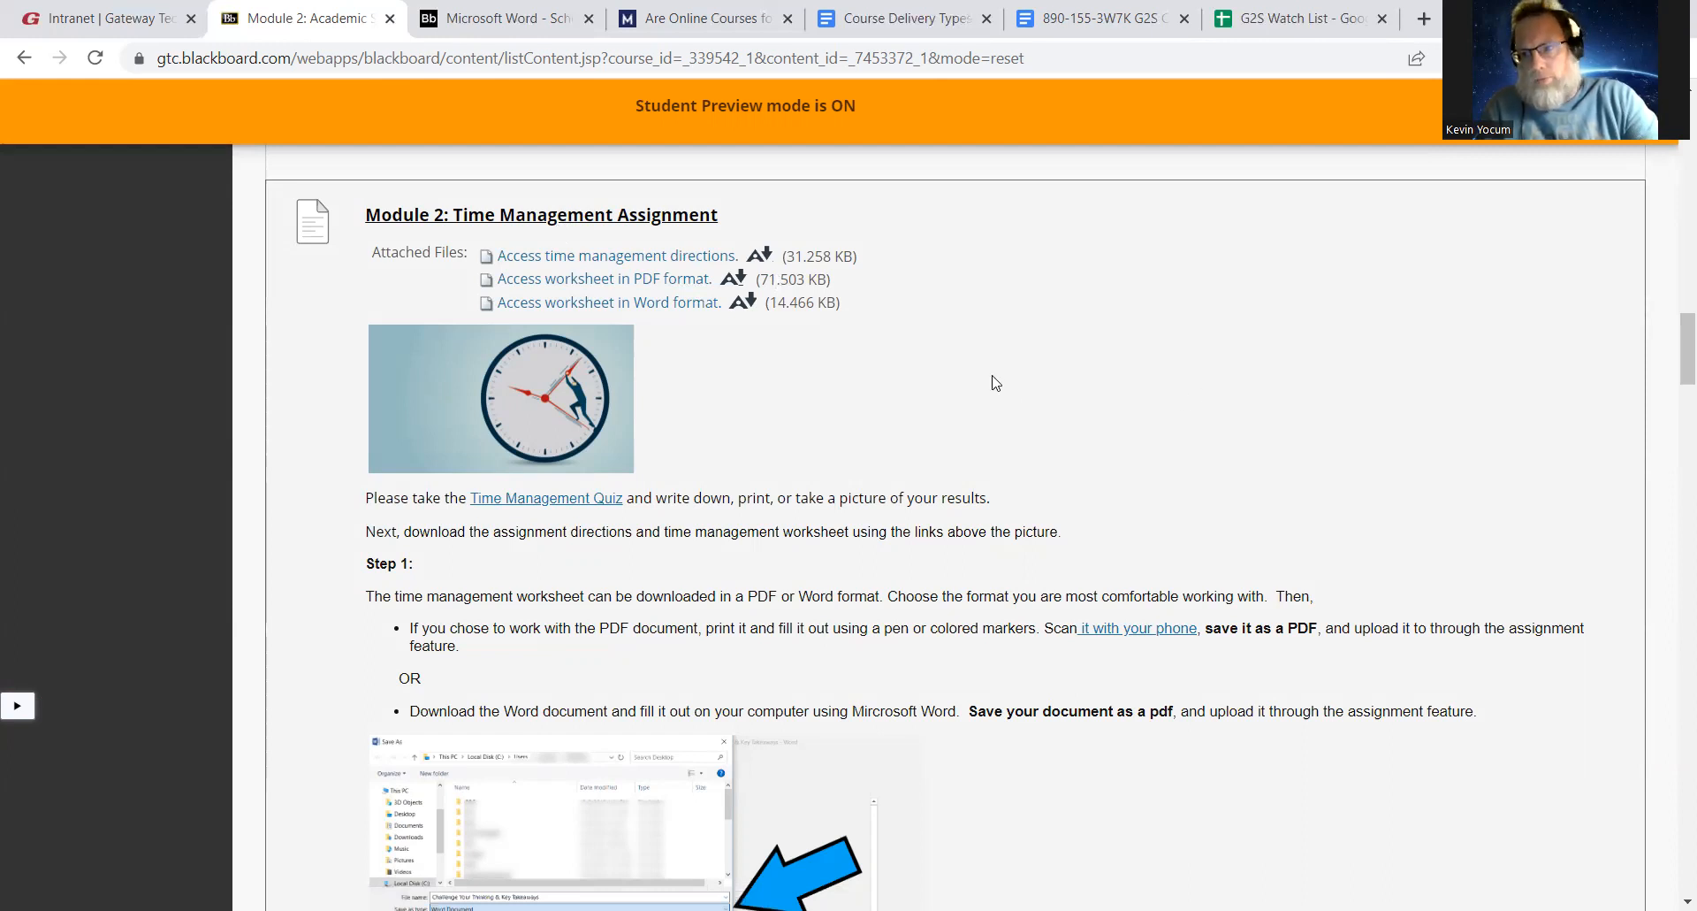
mouse_move(741, 377)
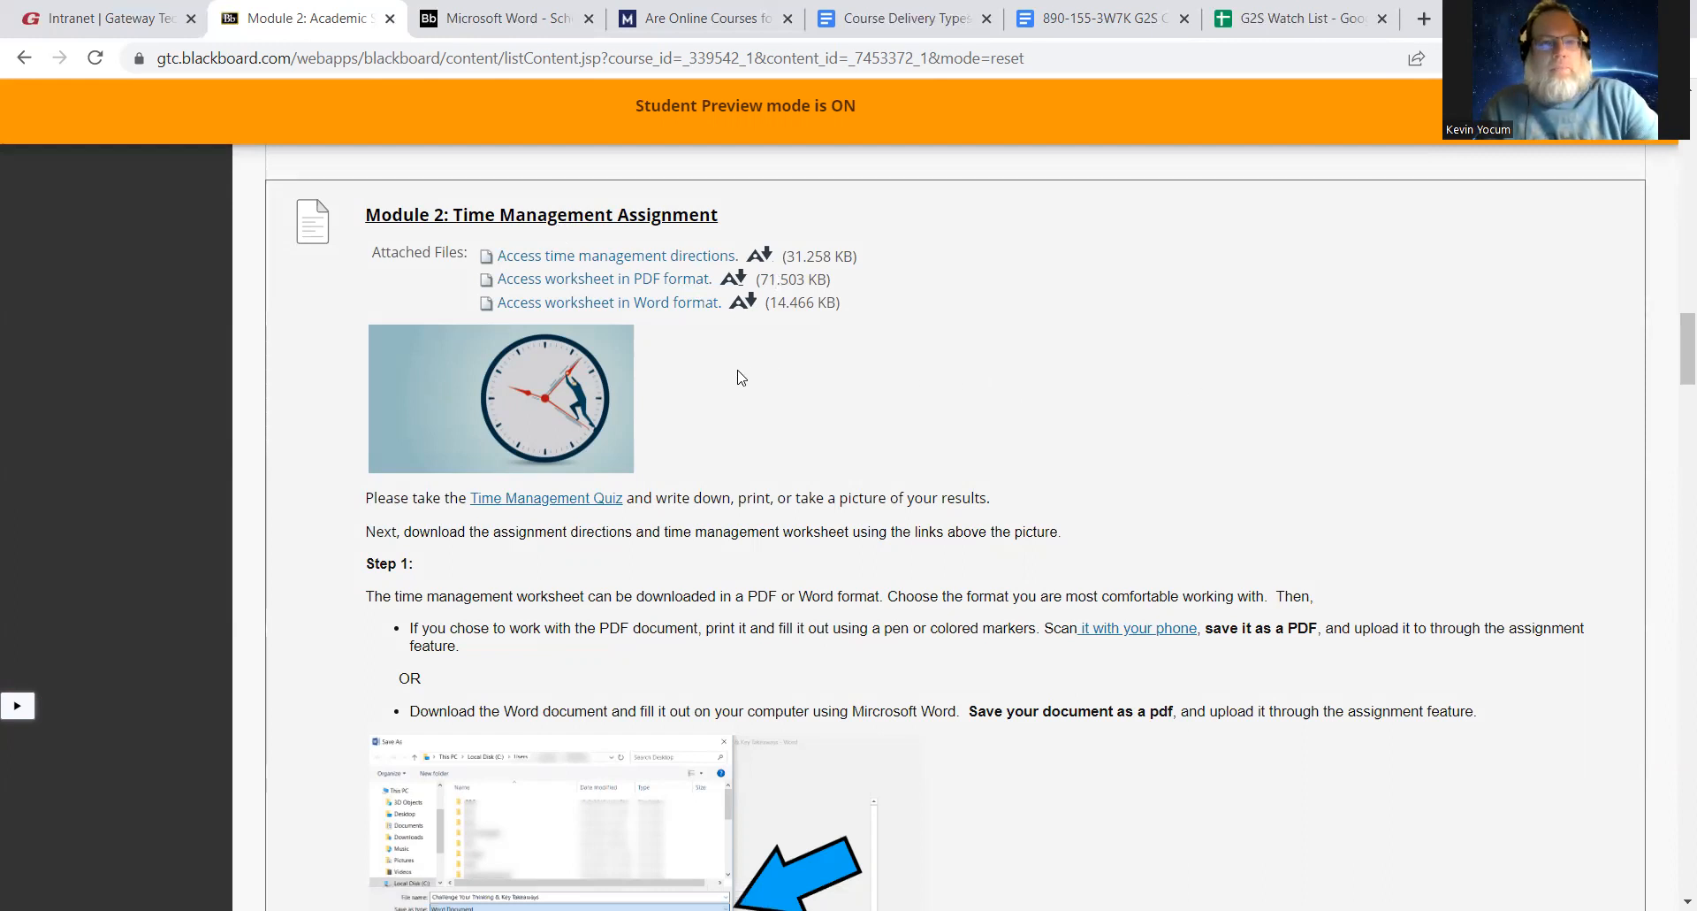
mouse_move(752, 404)
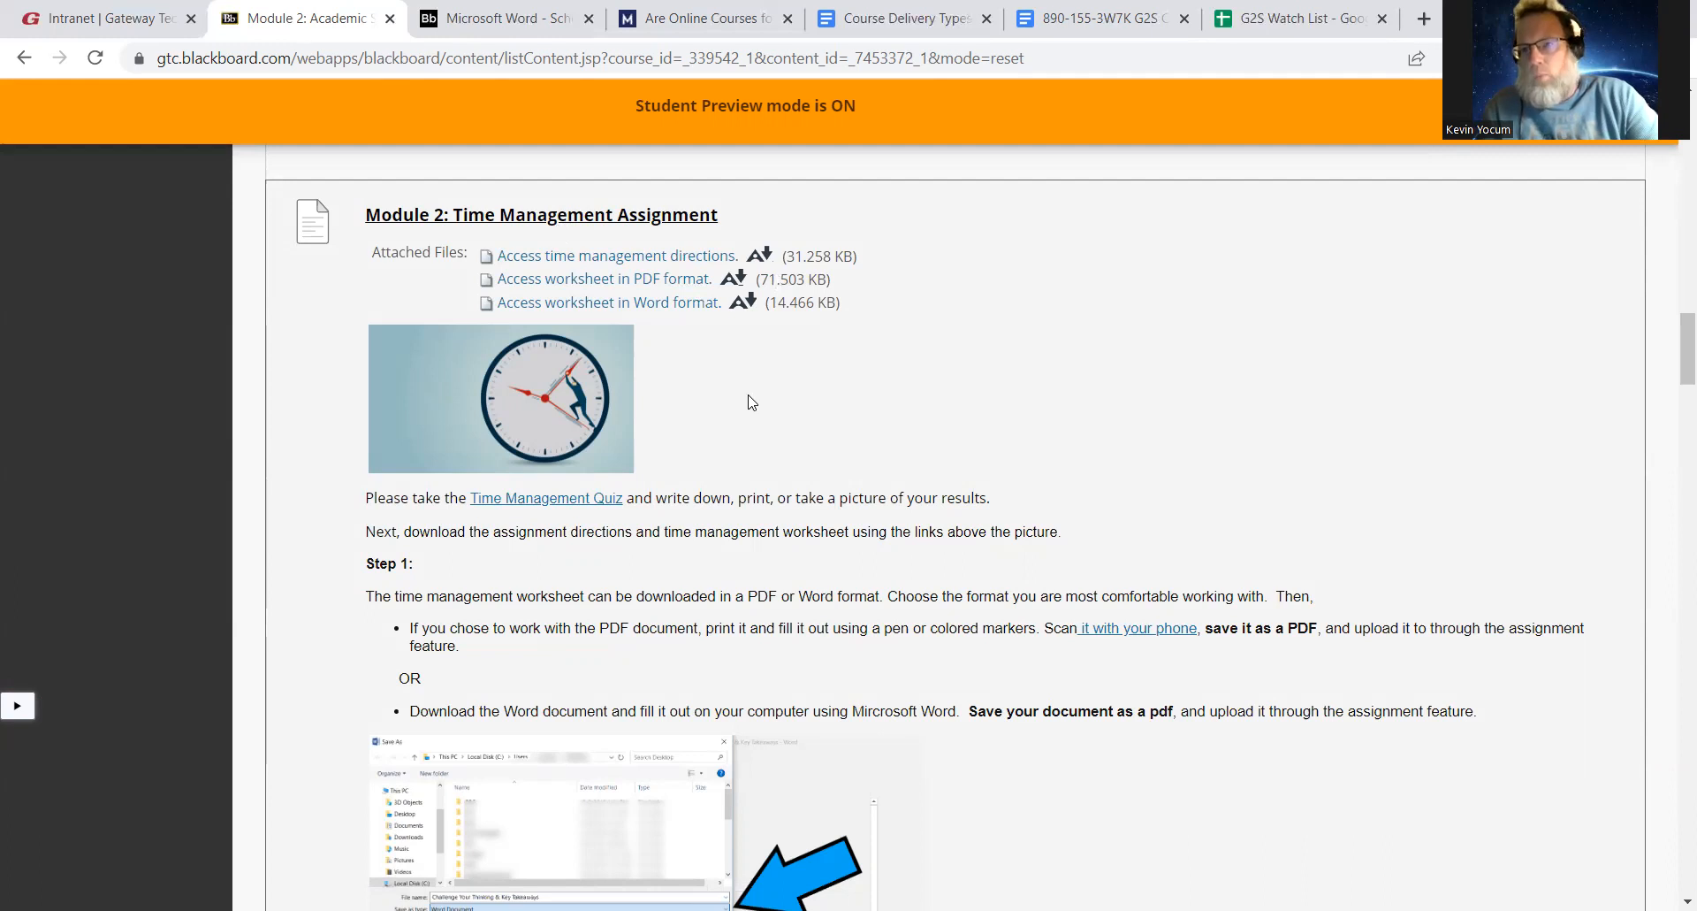
mouse_move(715, 321)
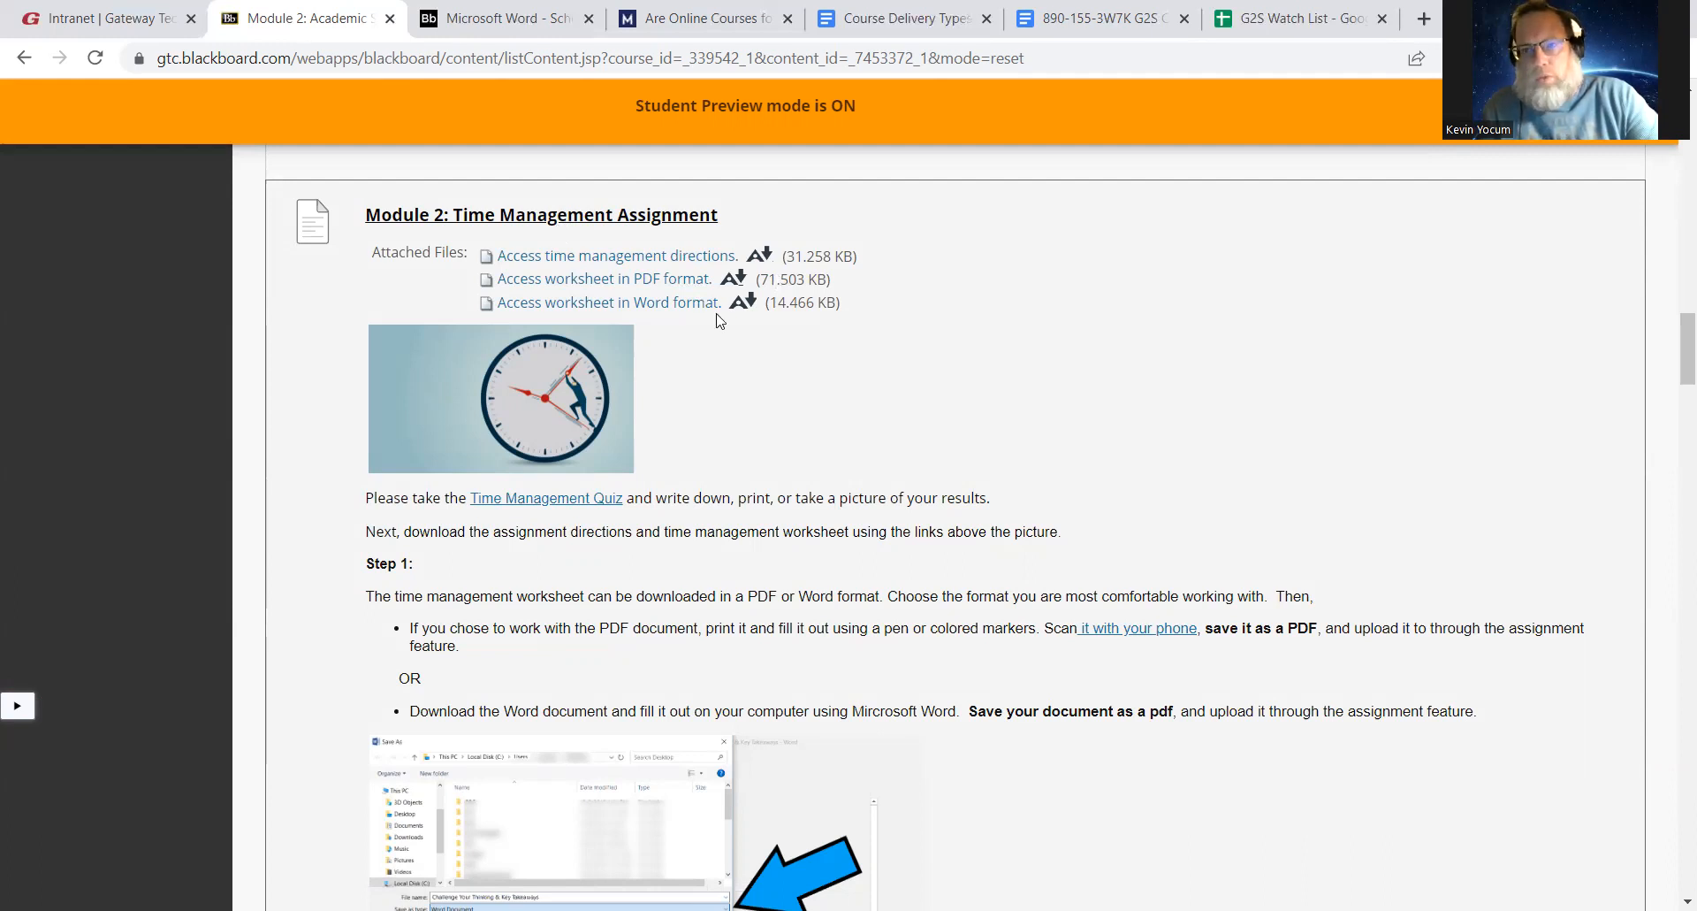
mouse_move(811, 346)
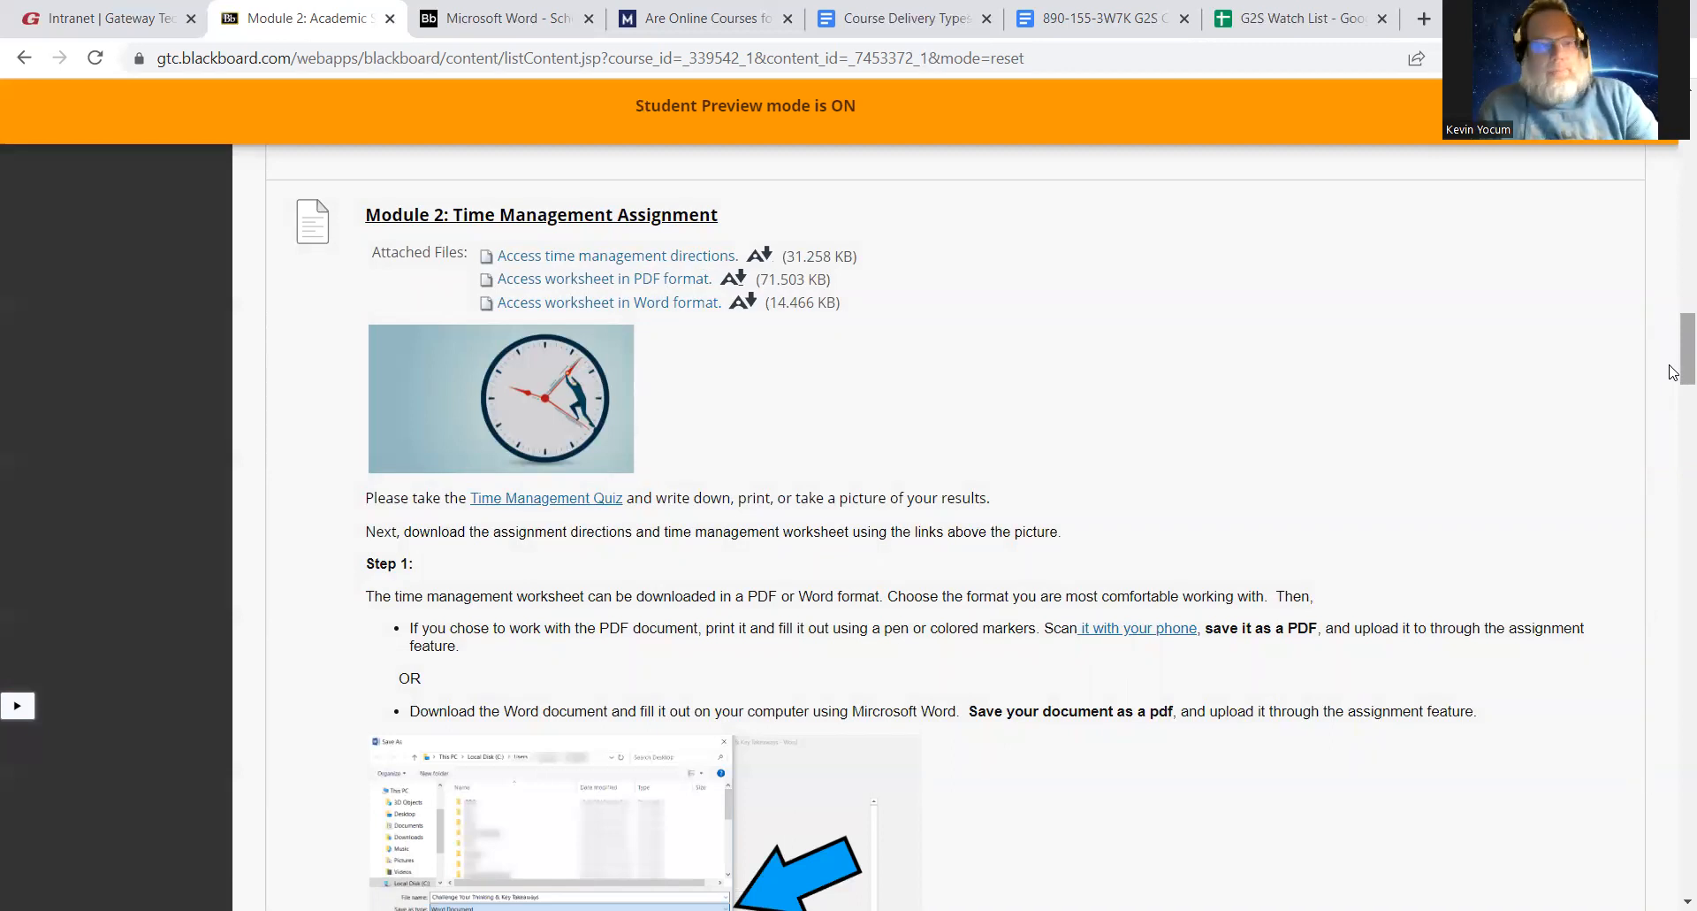
mouse_move(1579, 305)
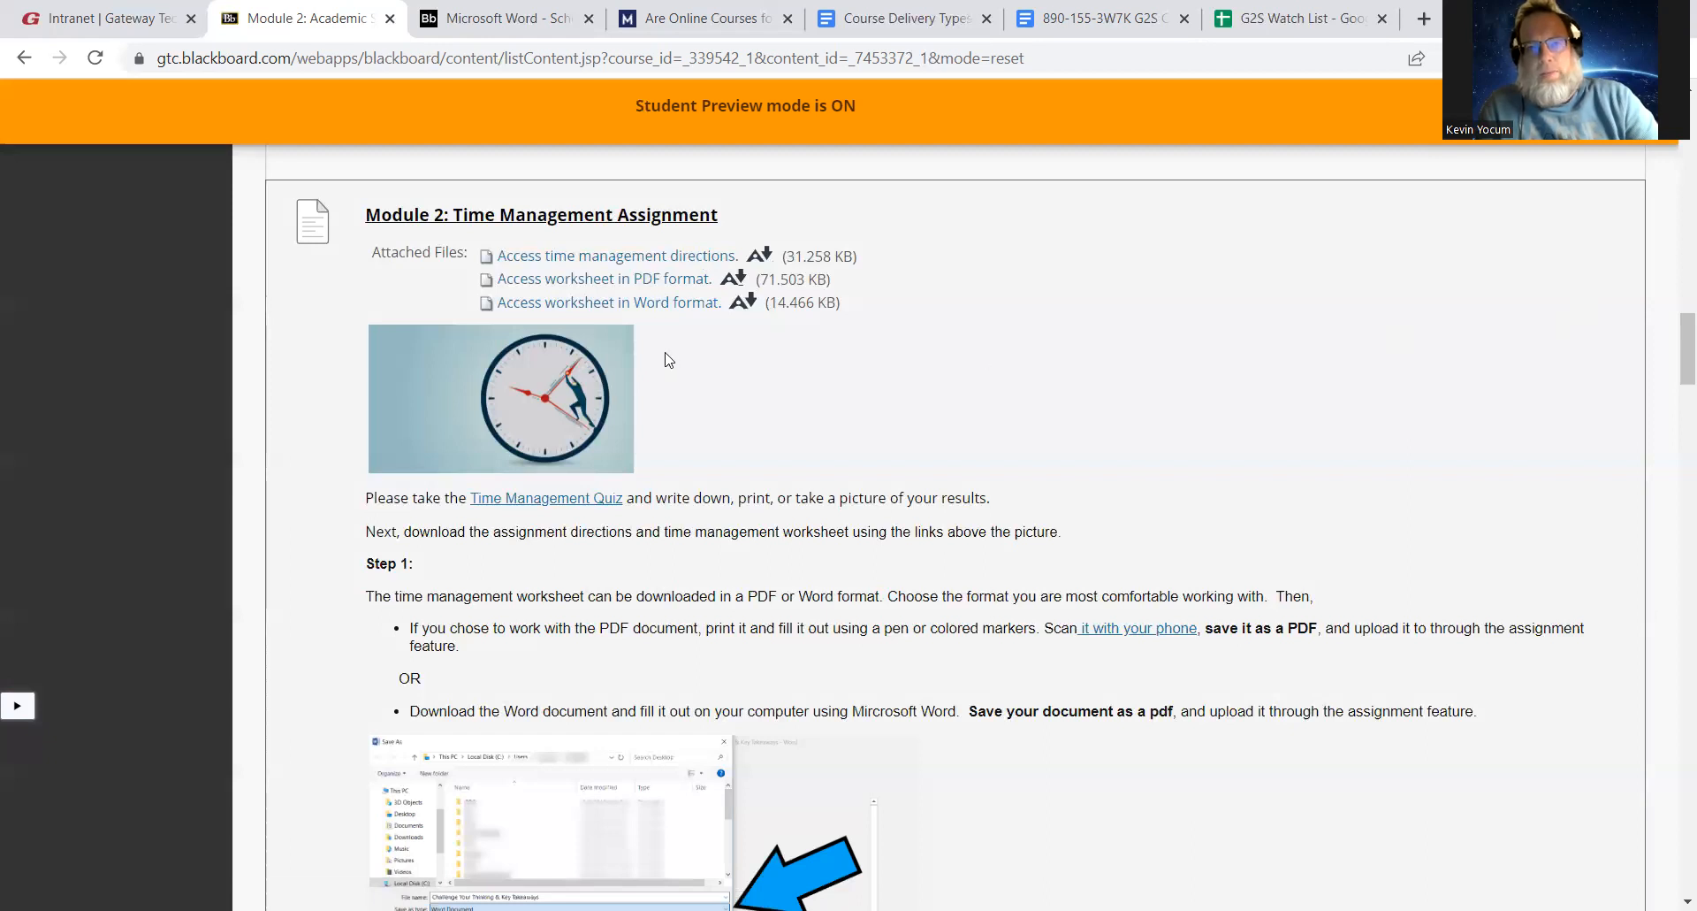
mouse_move(875, 350)
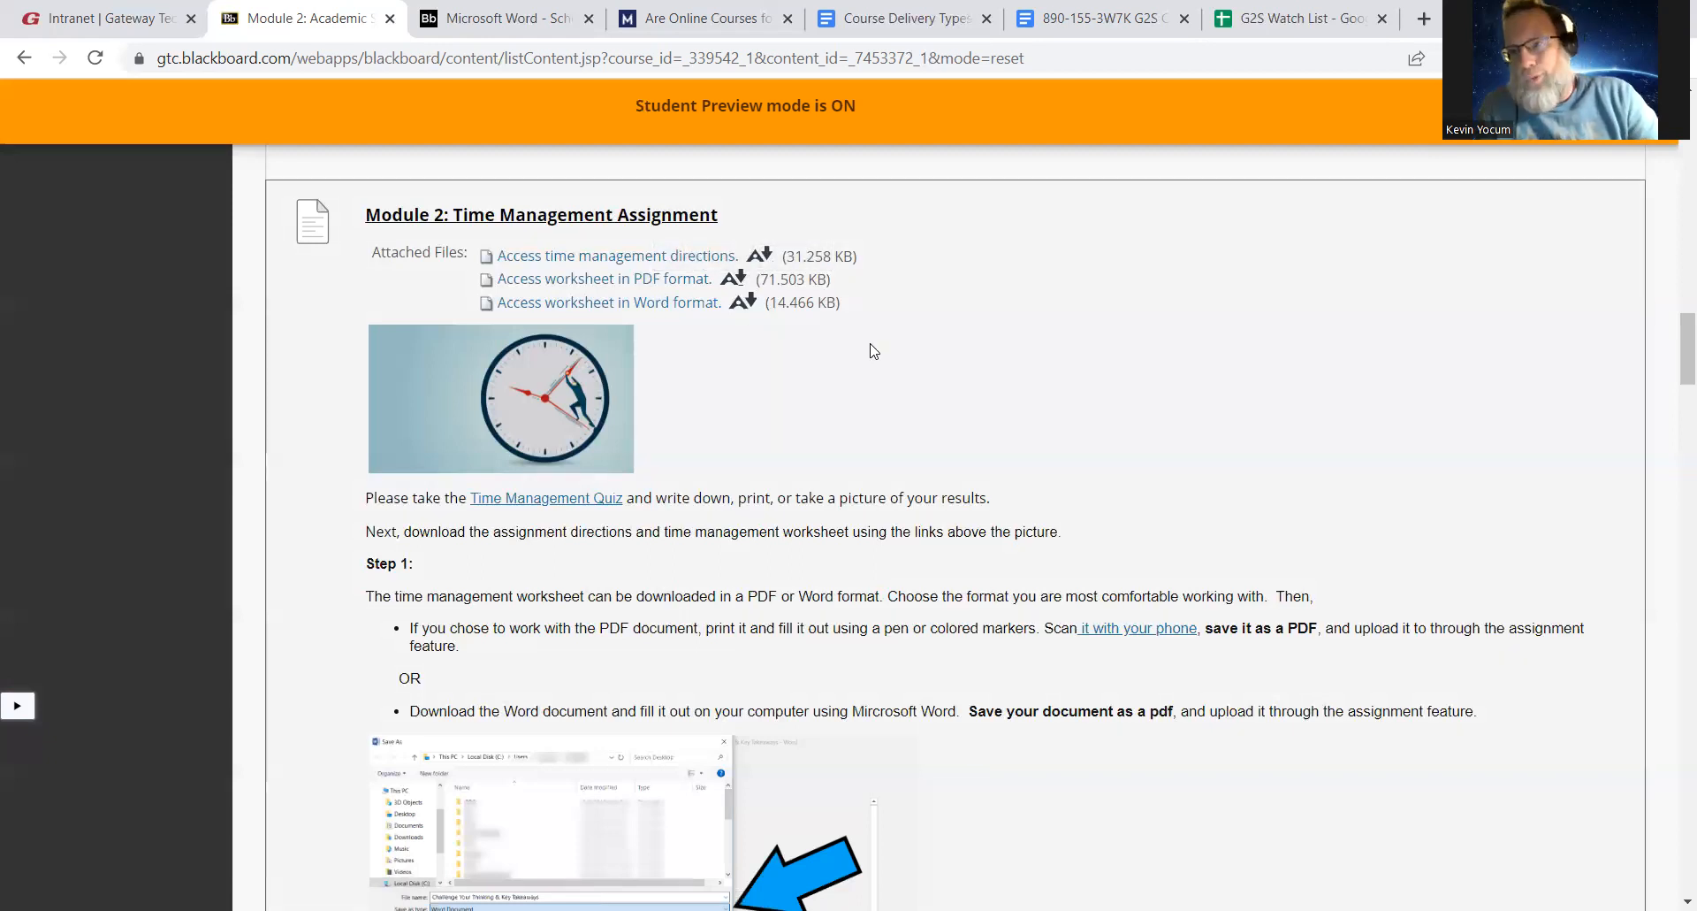
mouse_move(825, 333)
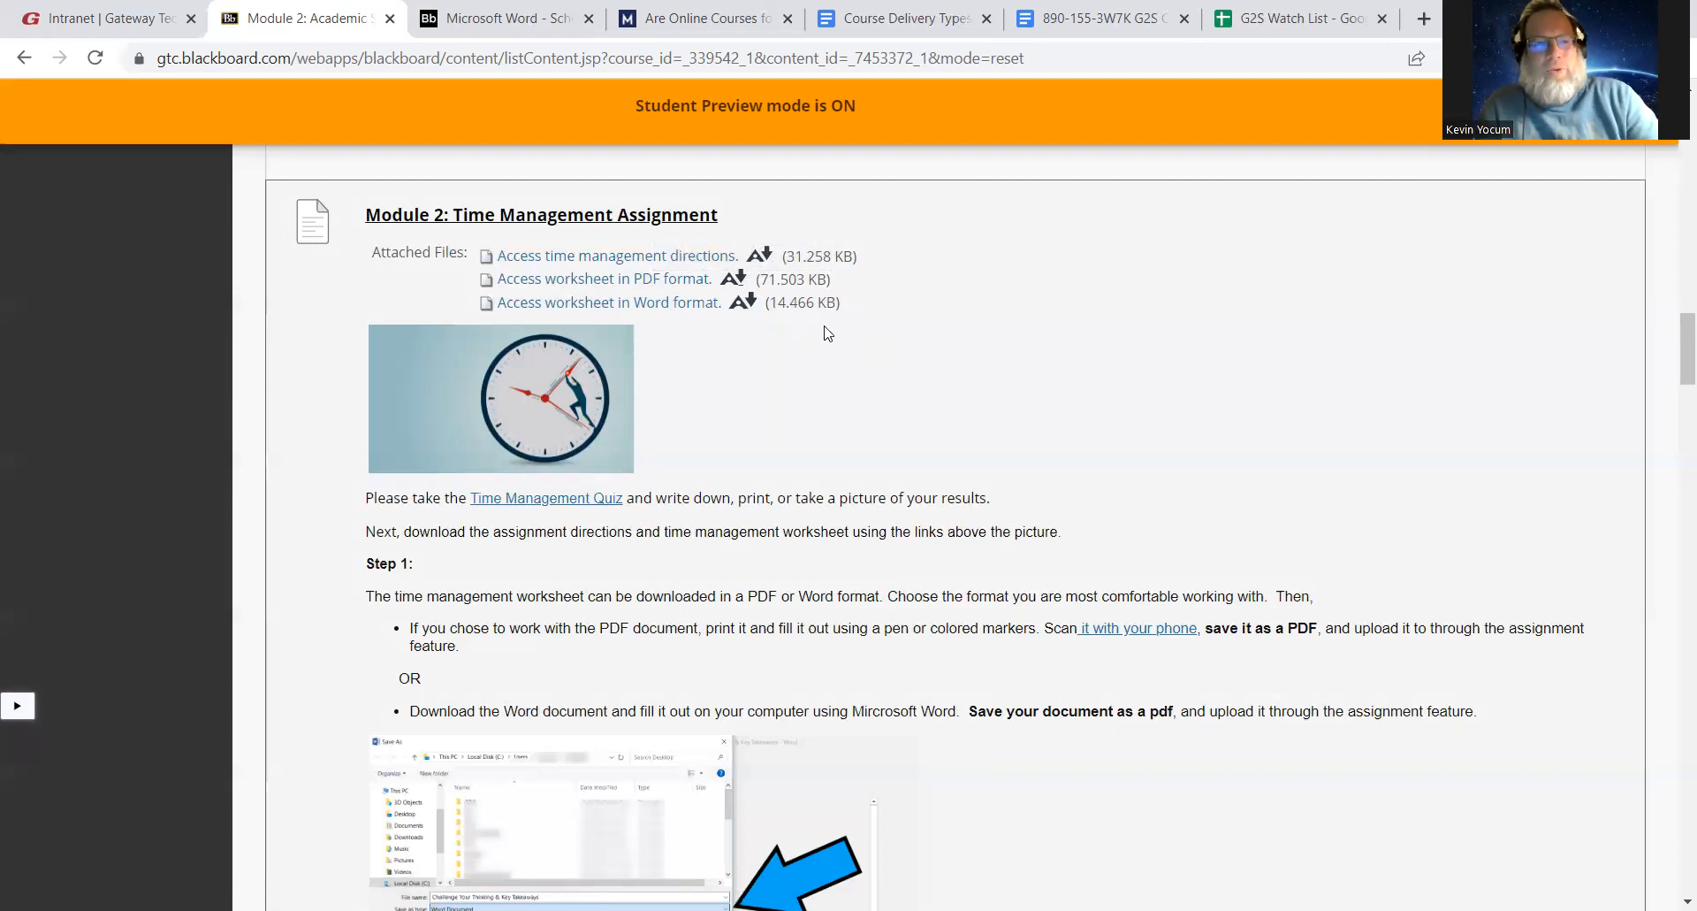
mouse_move(860, 352)
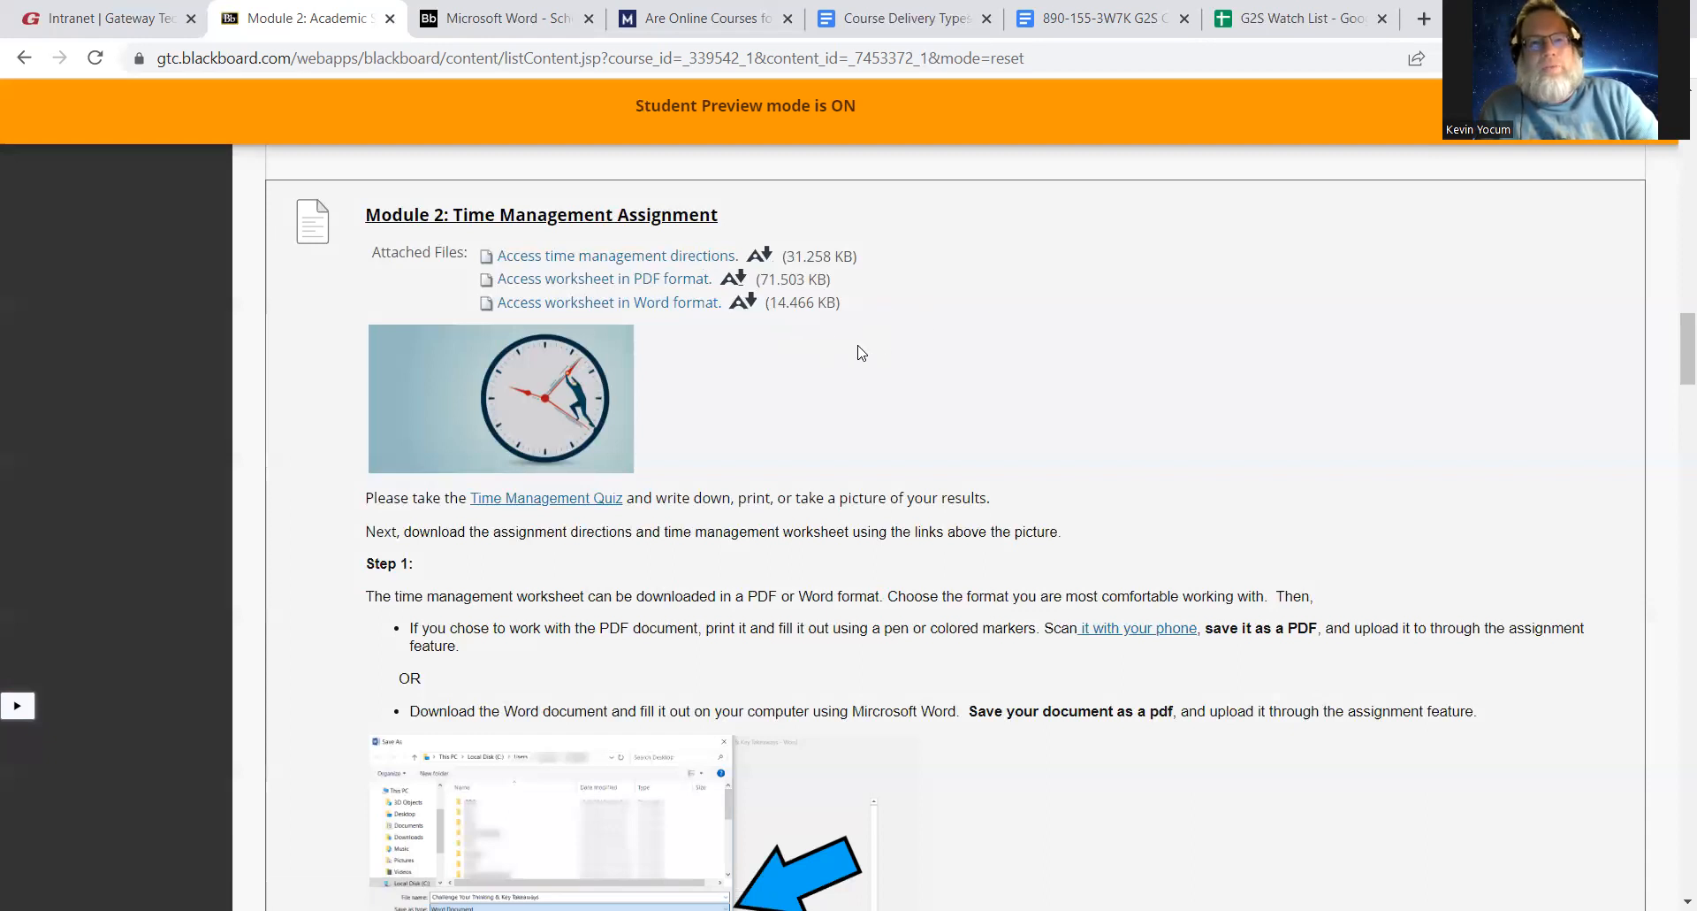
mouse_move(680, 283)
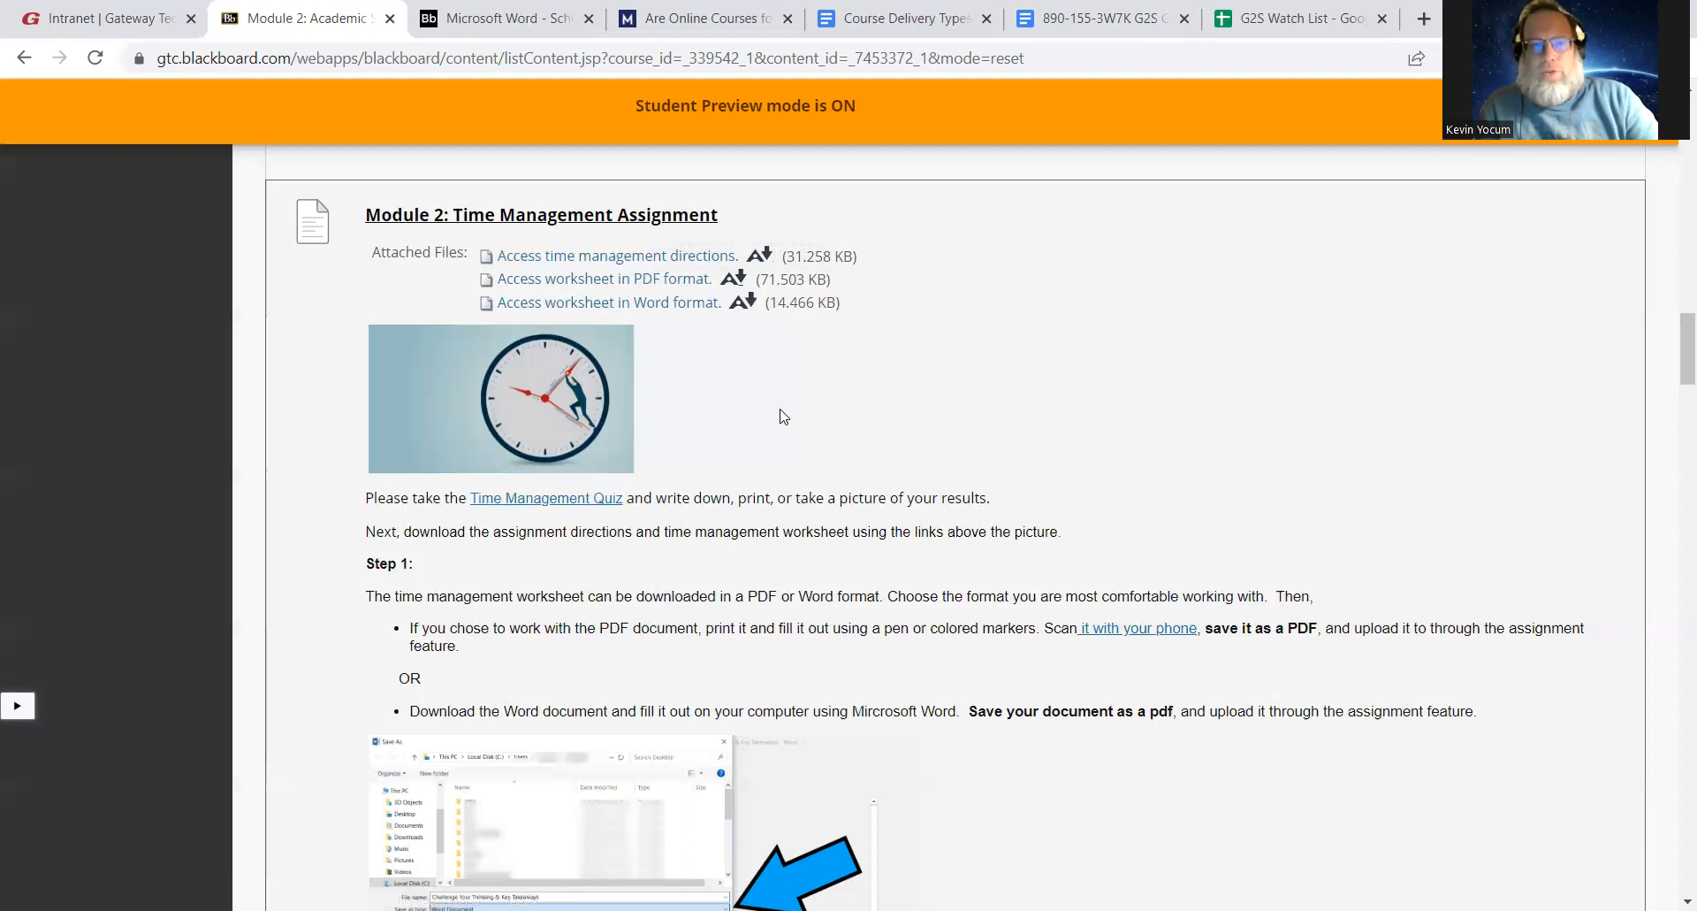
mouse_move(722, 379)
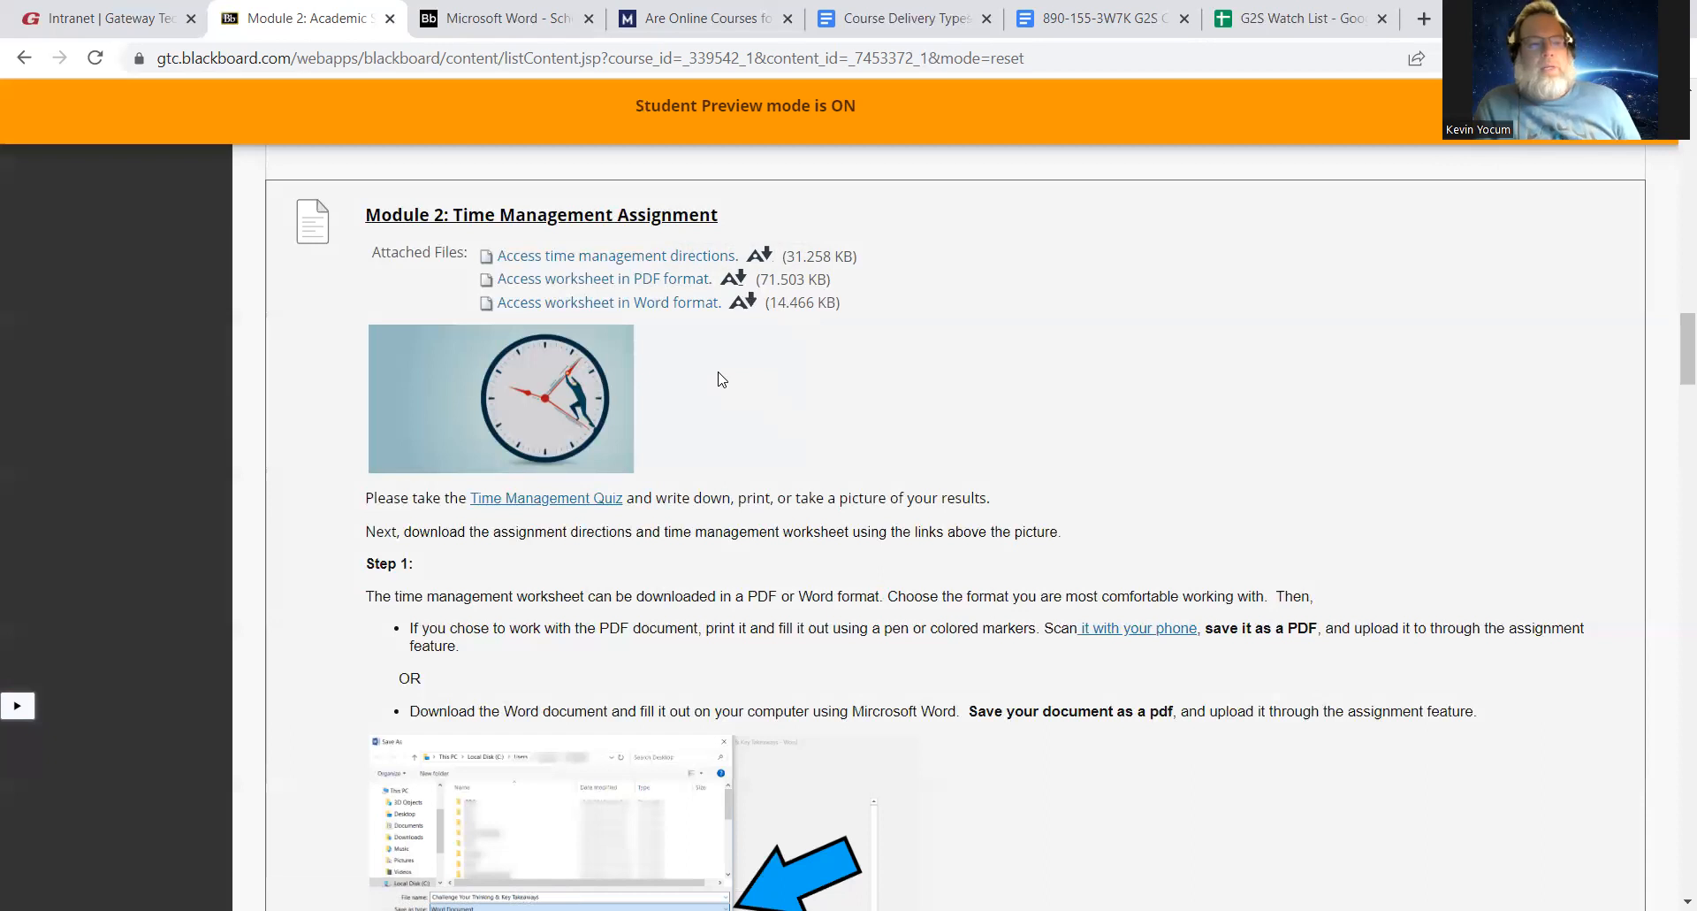
mouse_move(728, 402)
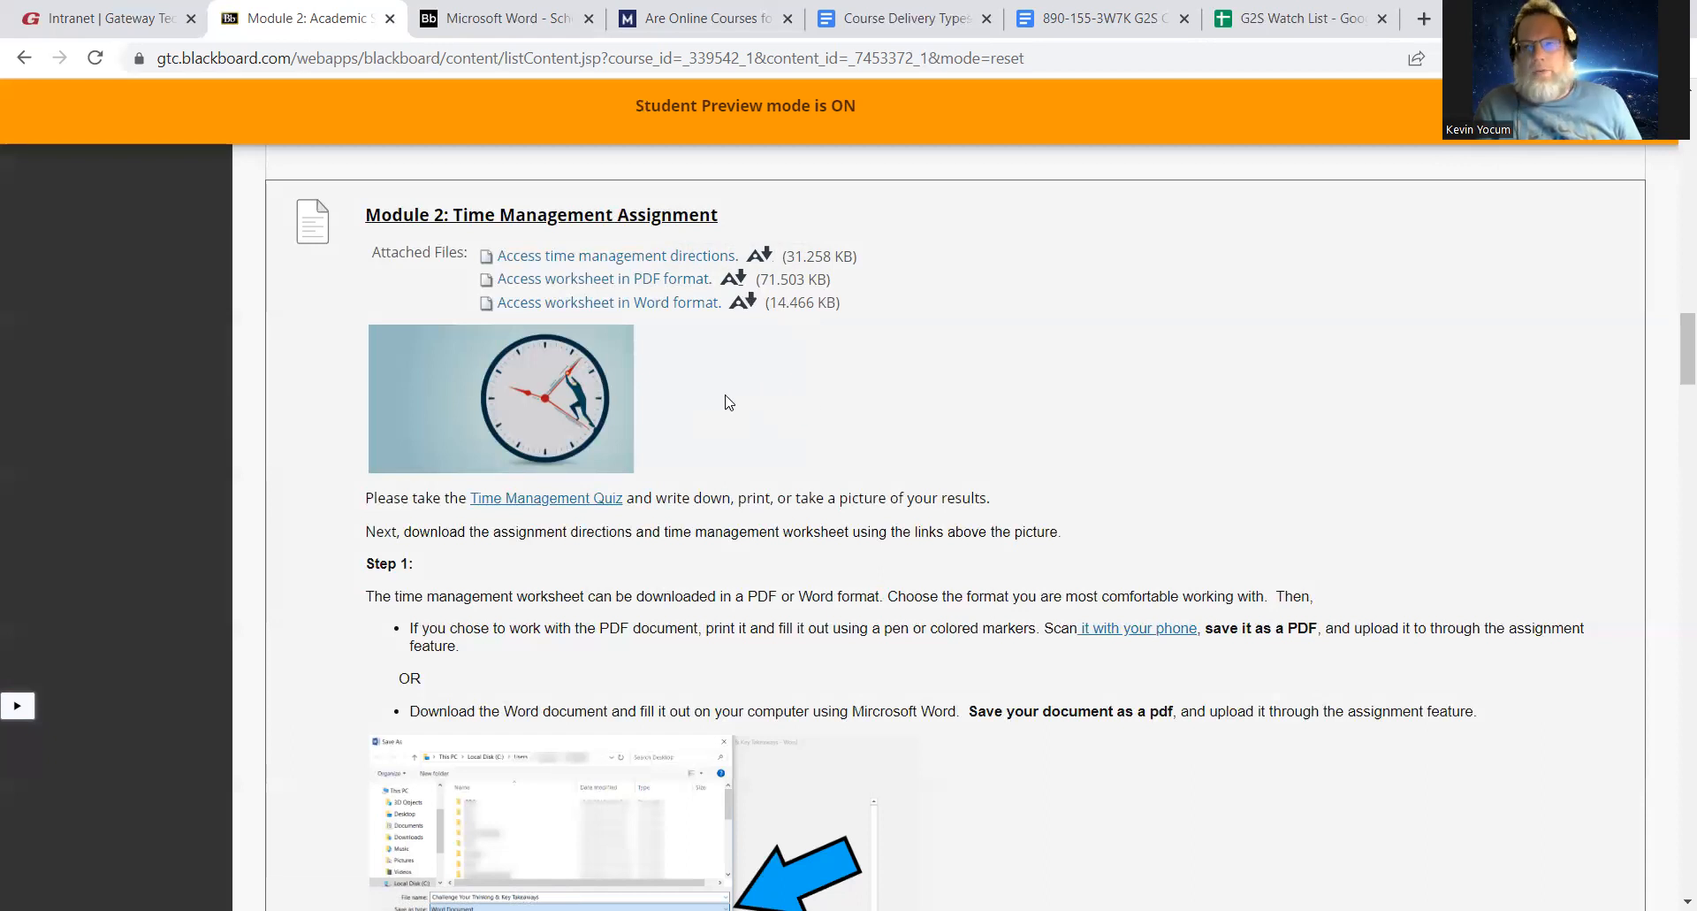
mouse_move(695, 403)
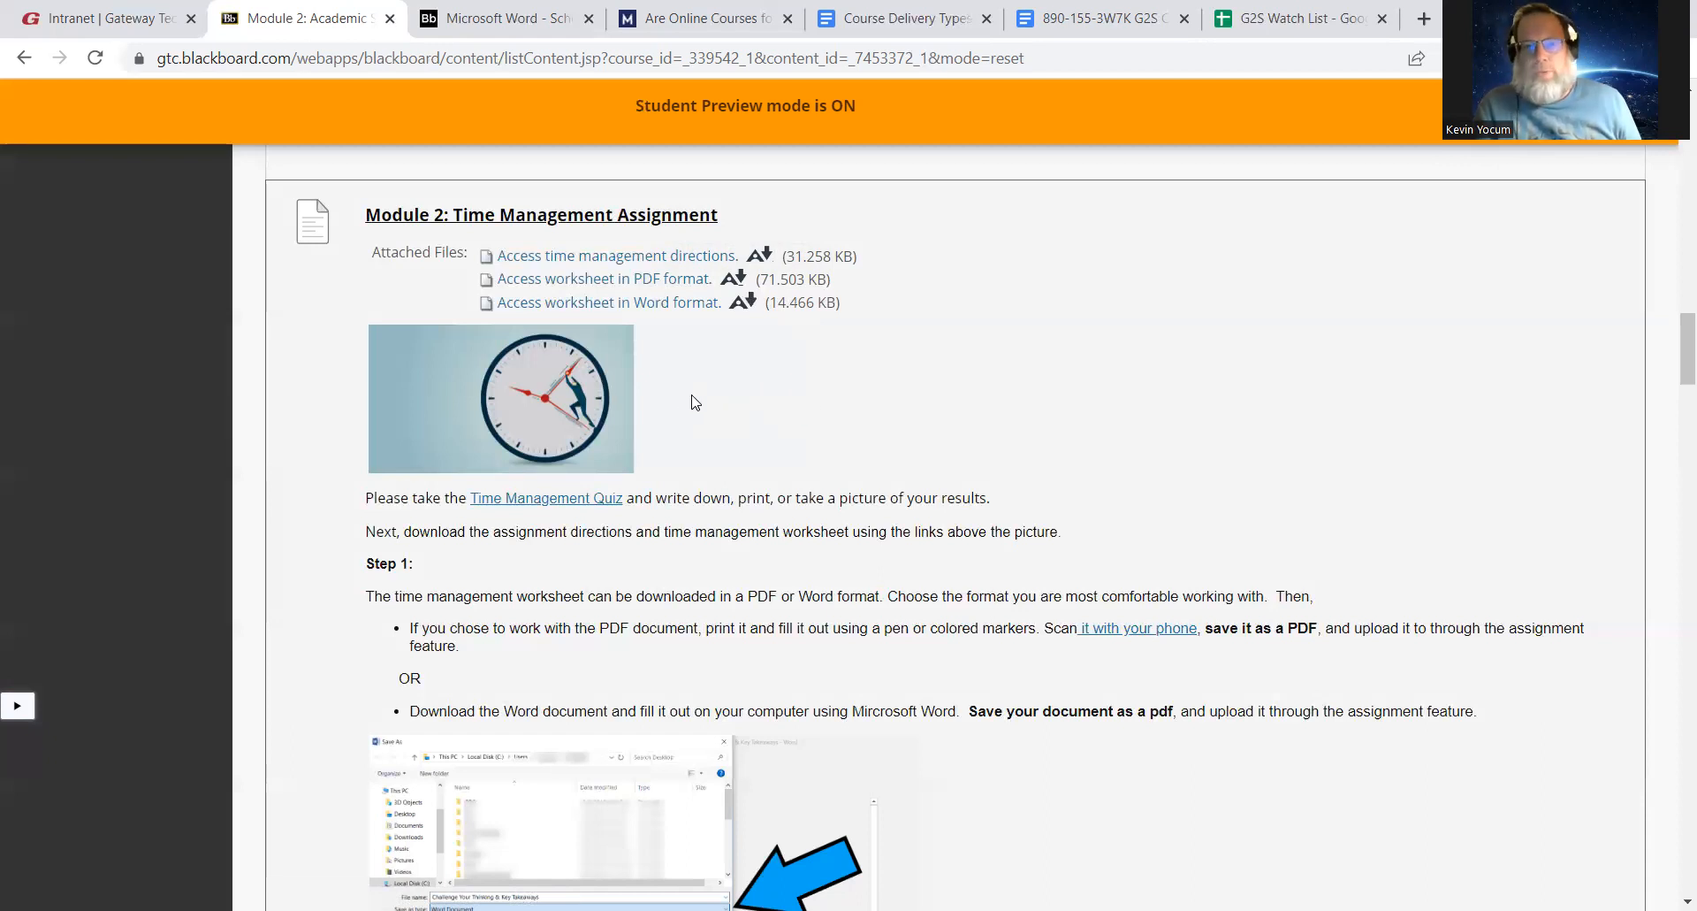
mouse_move(681, 399)
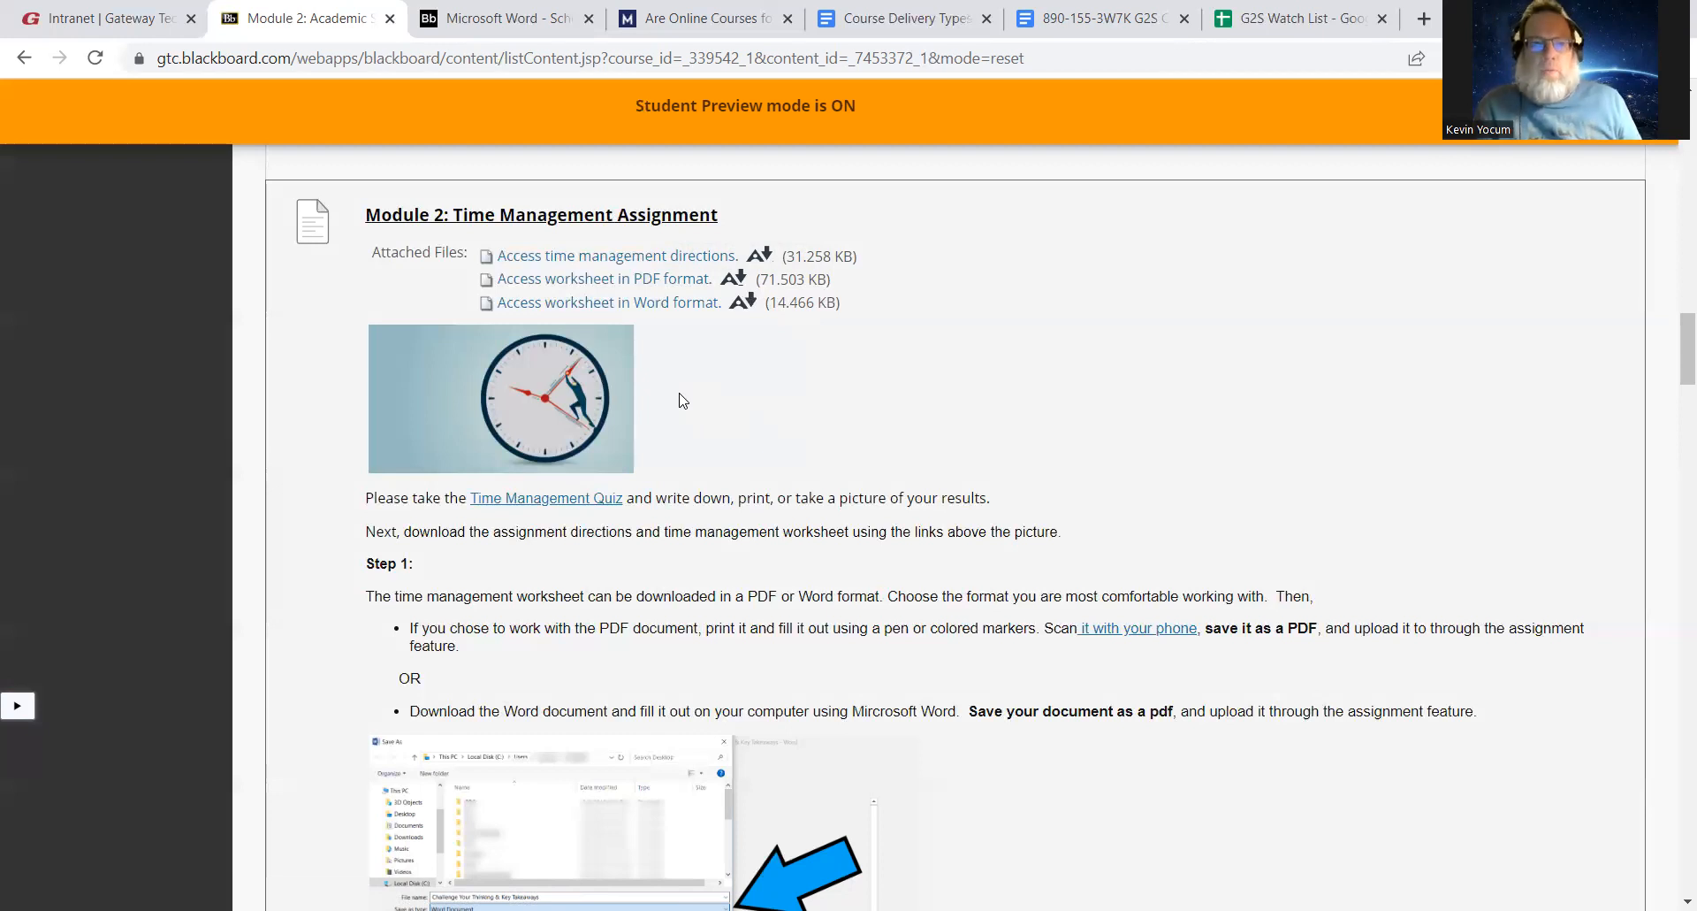
mouse_move(660, 415)
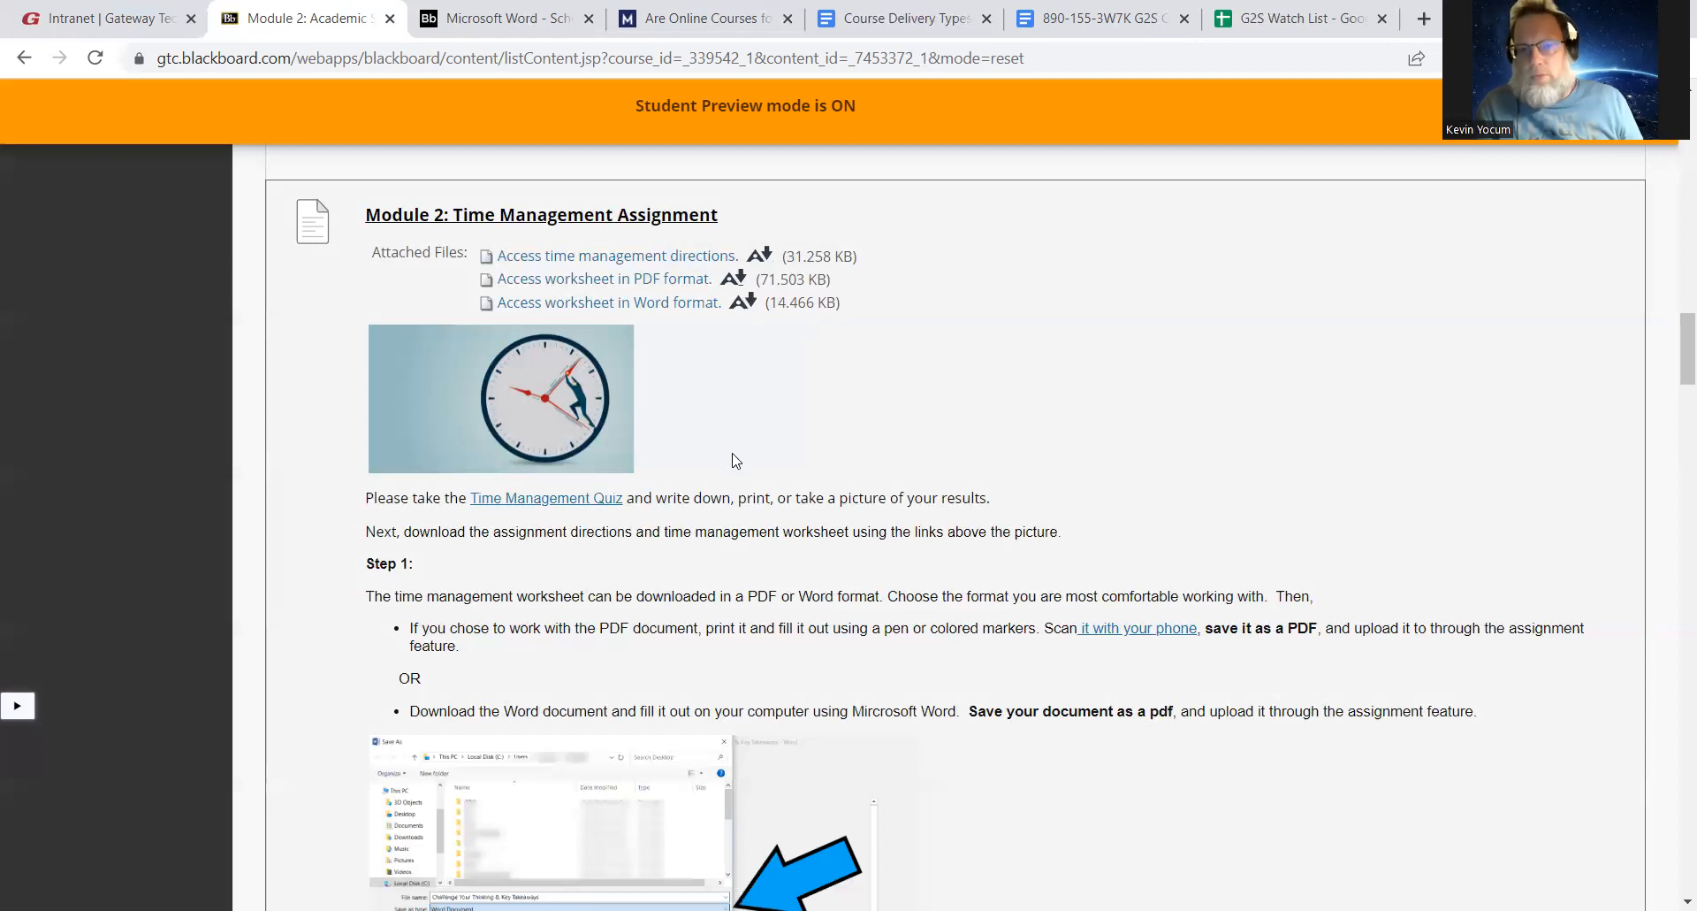
mouse_move(725, 455)
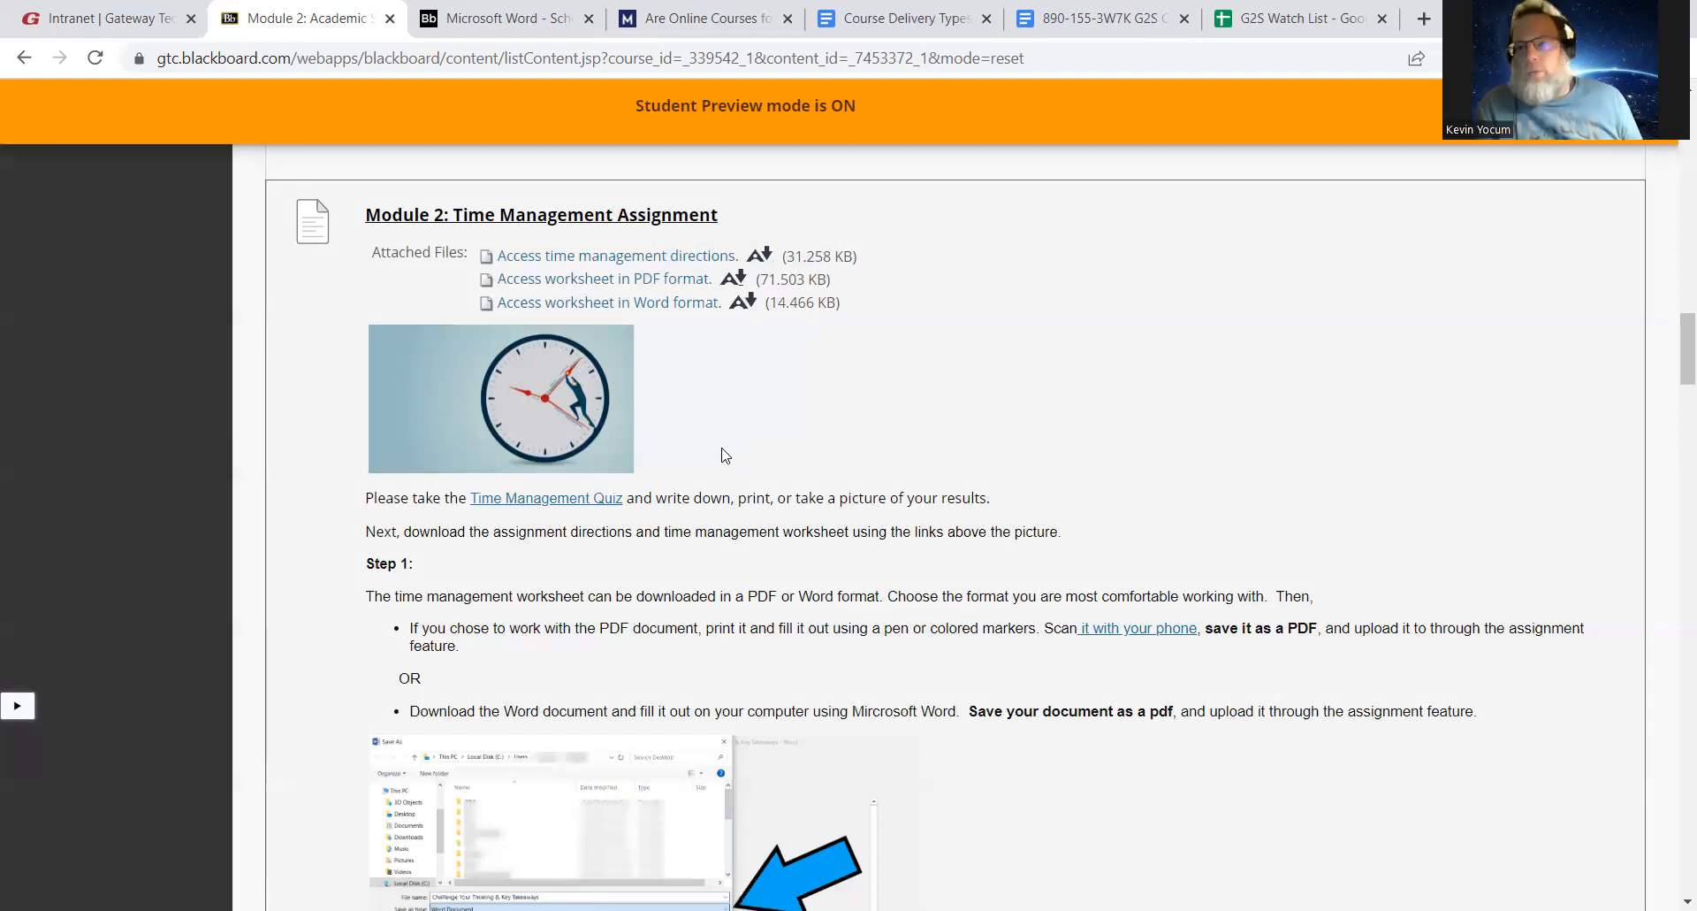
mouse_move(729, 421)
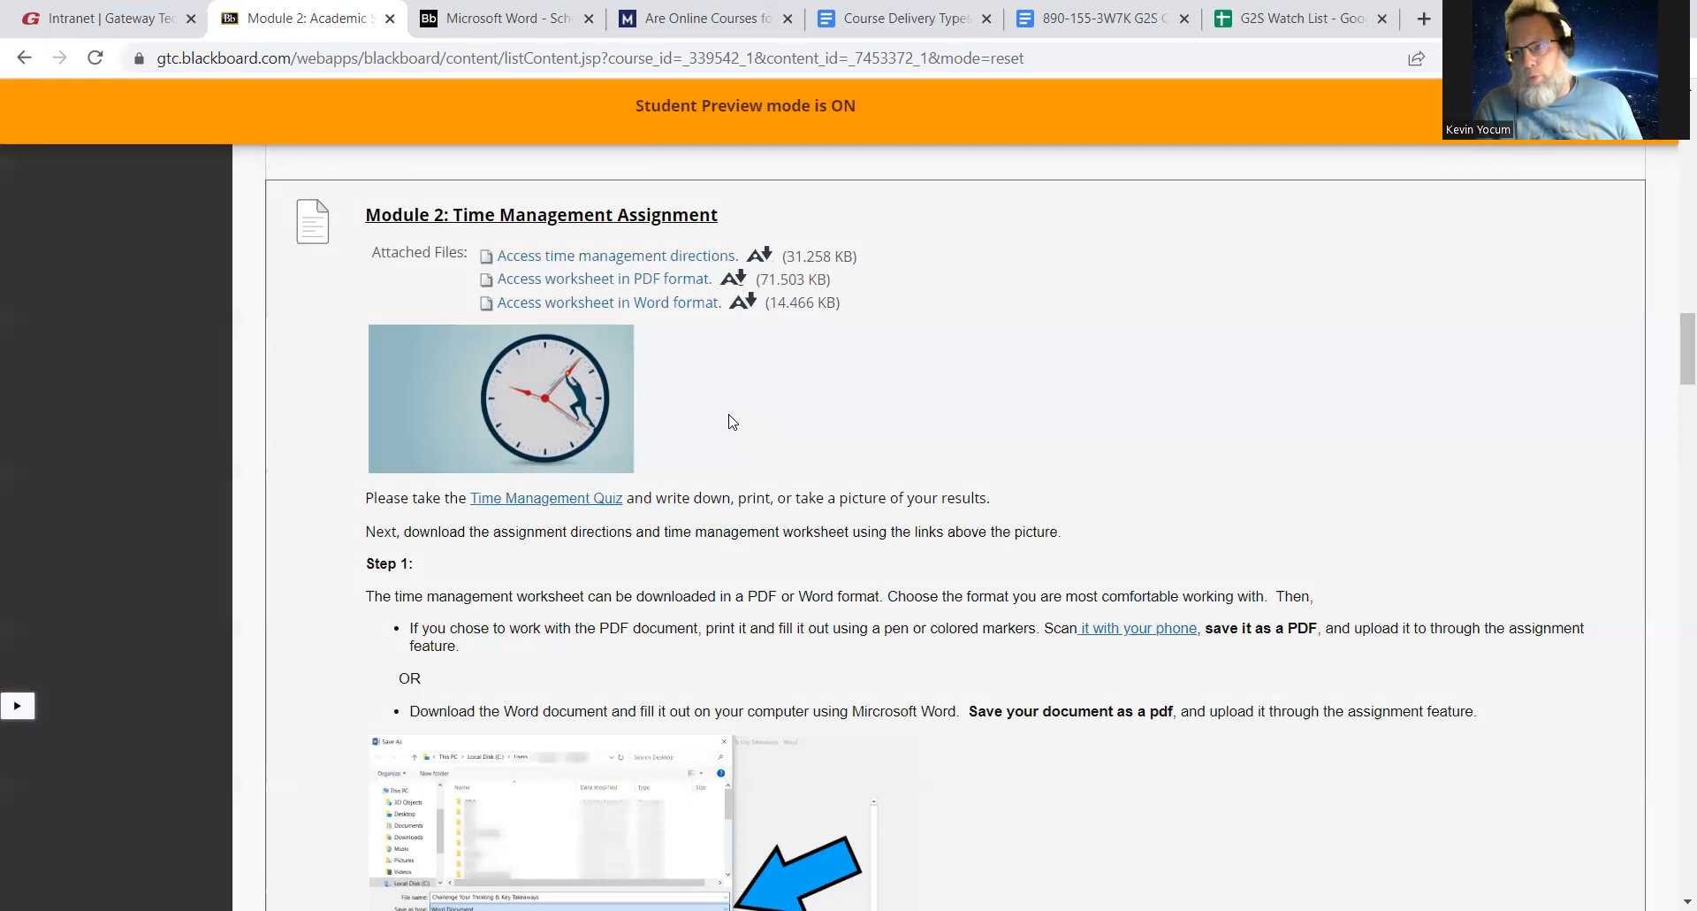
mouse_move(595, 244)
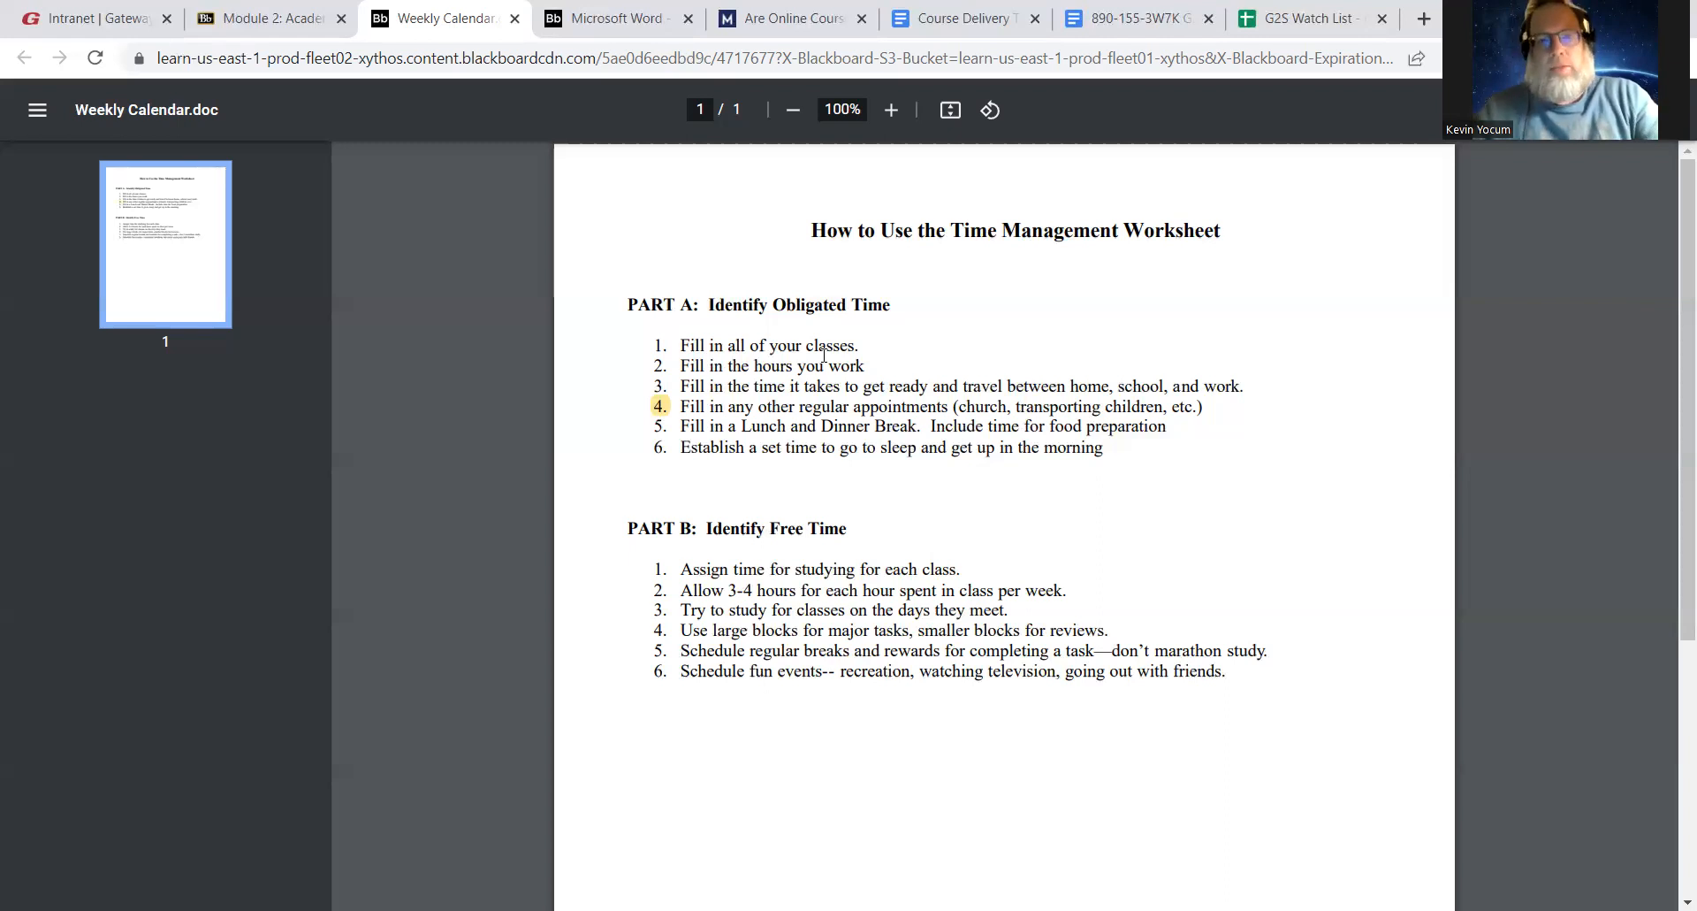
mouse_move(820, 357)
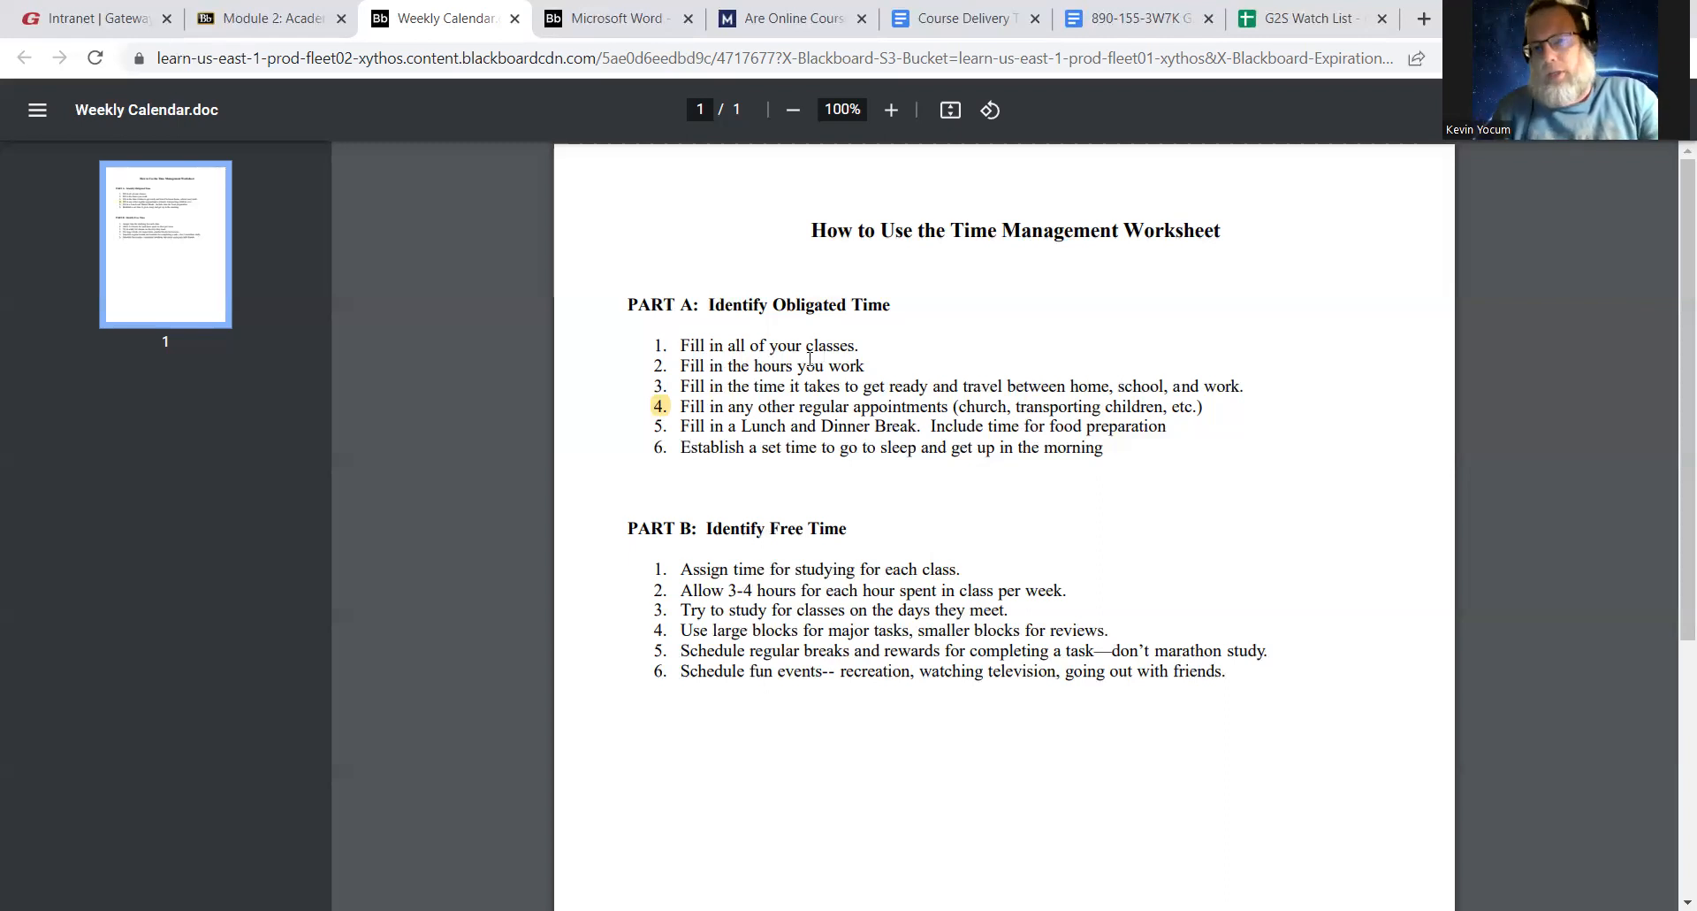
mouse_move(747, 387)
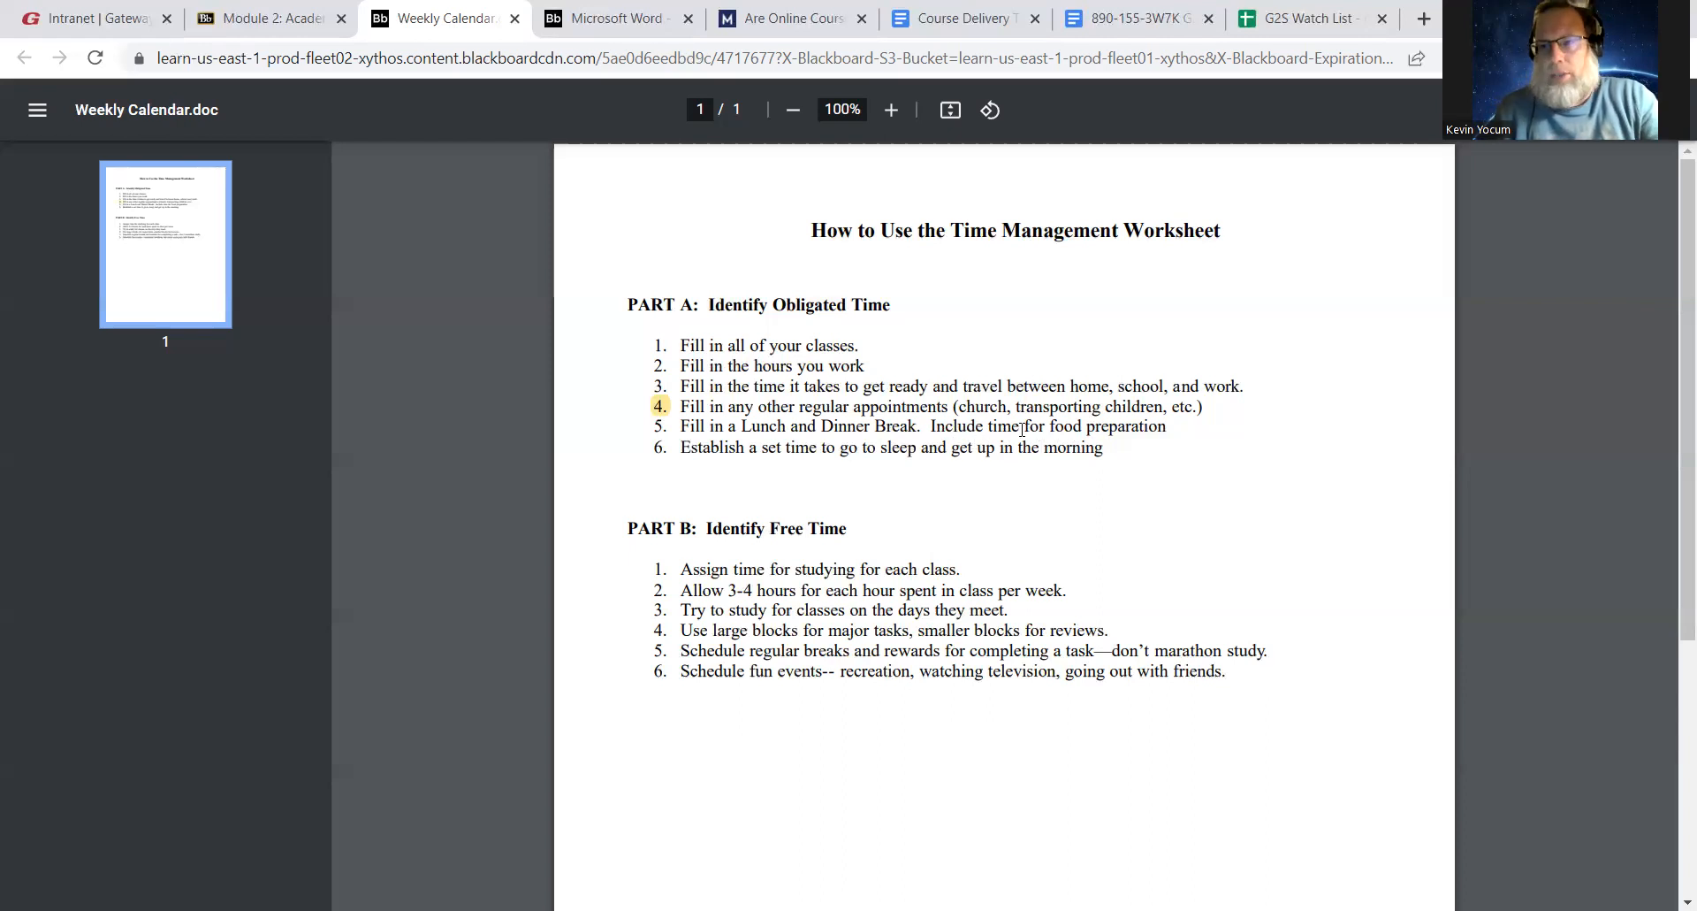
mouse_move(853, 457)
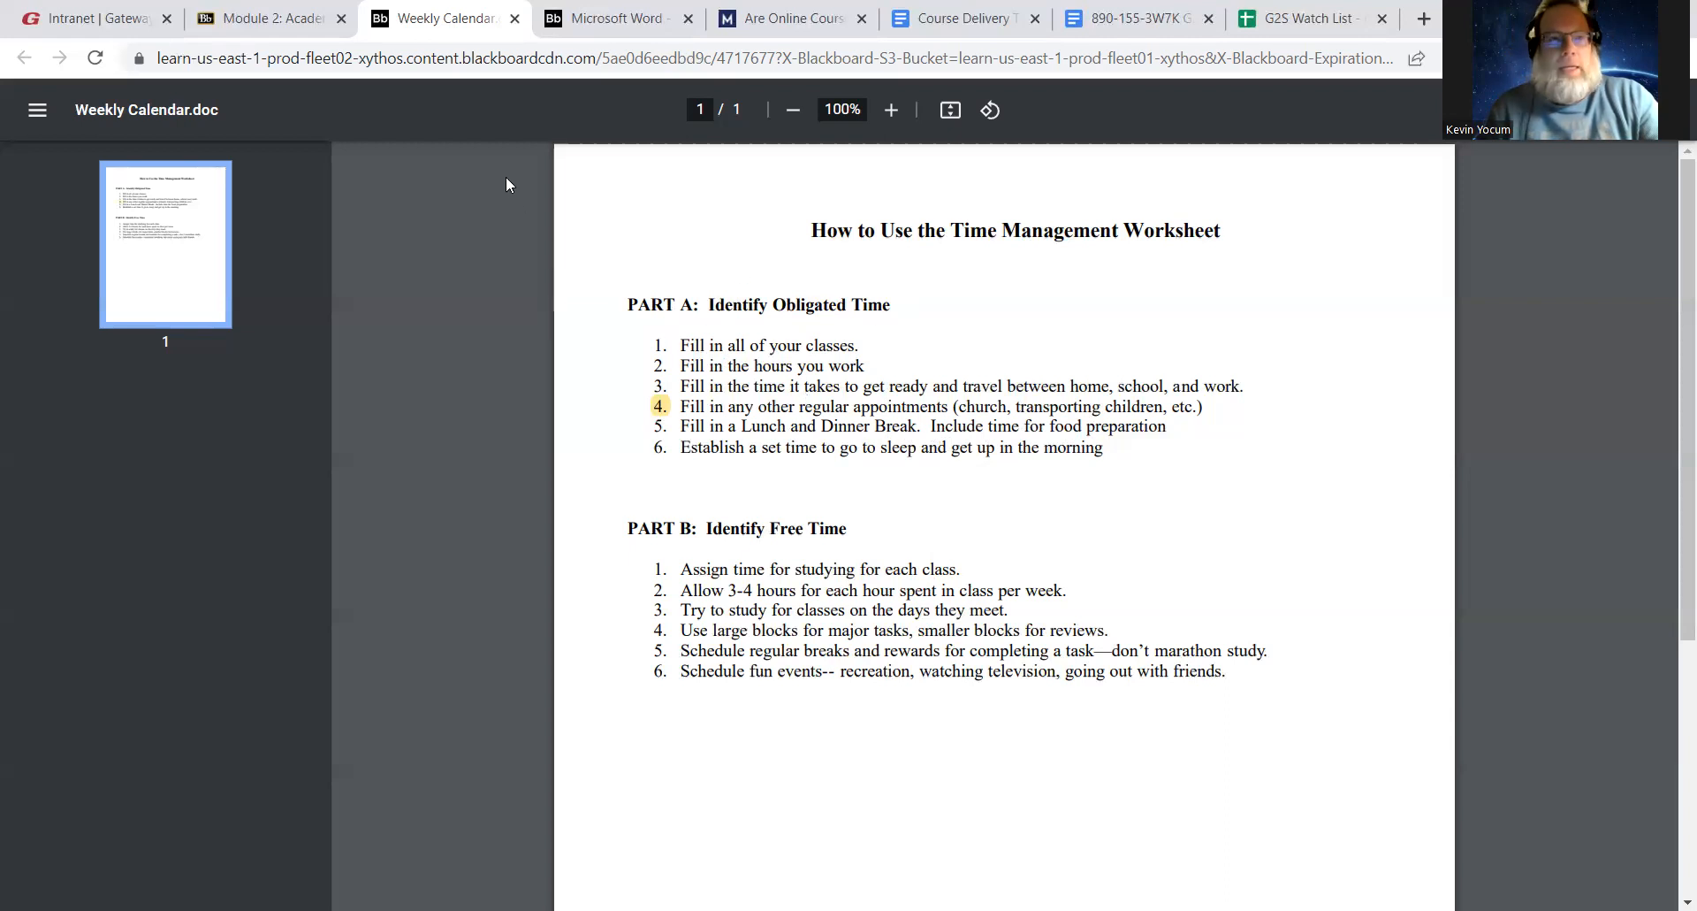
mouse_move(781, 370)
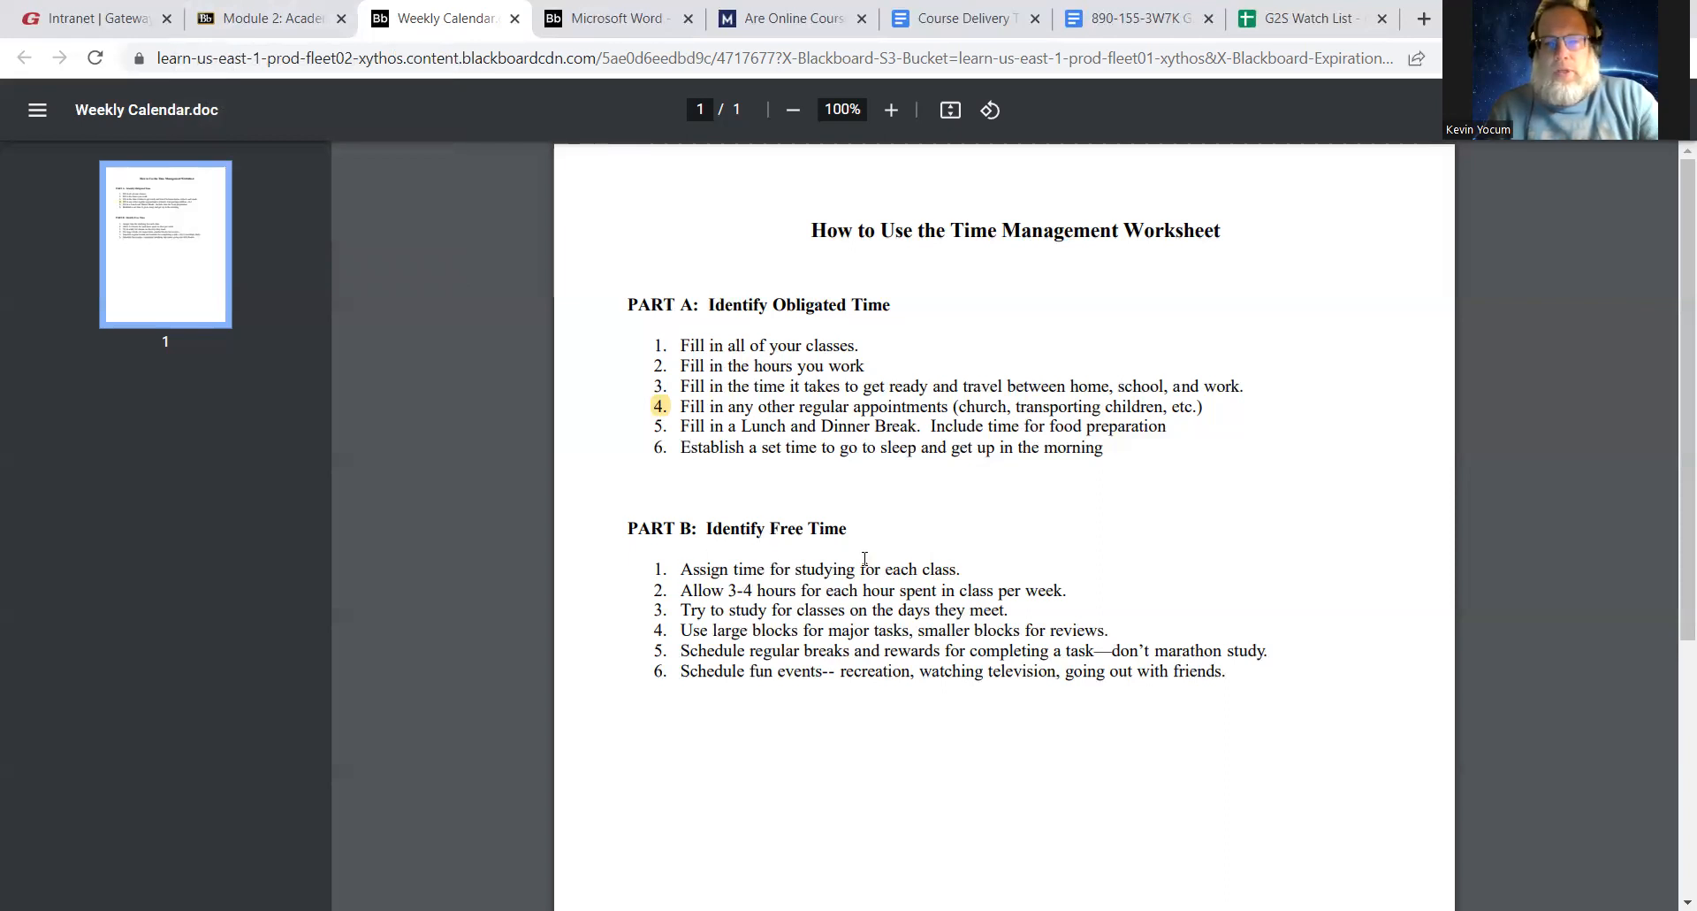
mouse_move(744, 521)
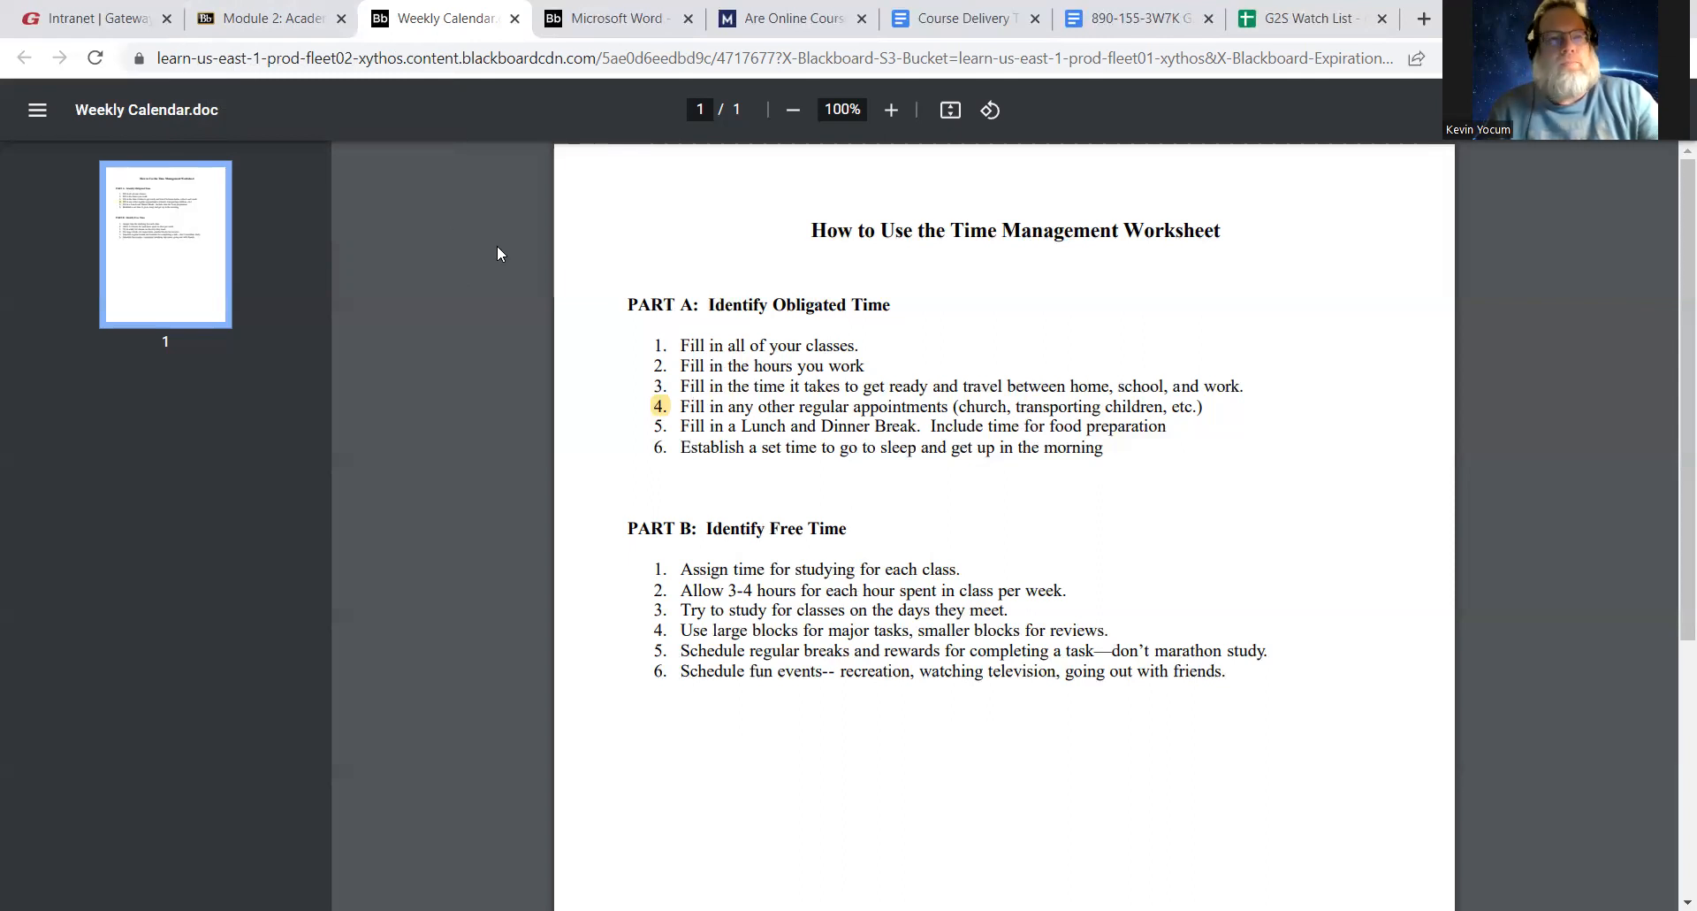
mouse_move(704, 603)
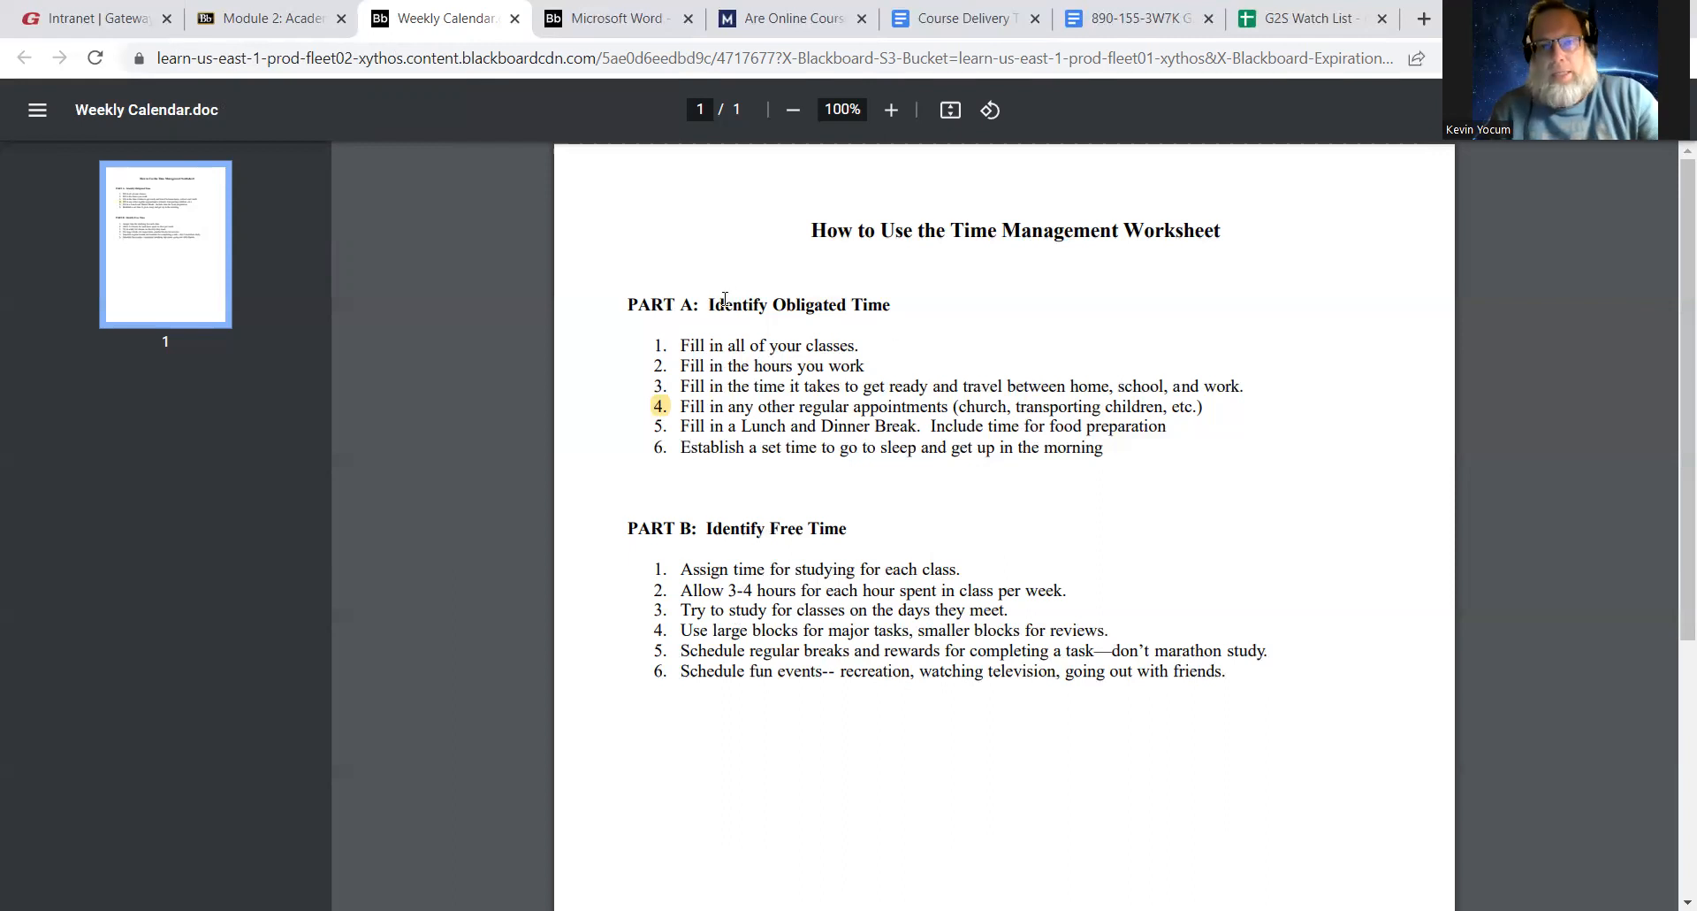
mouse_move(907, 561)
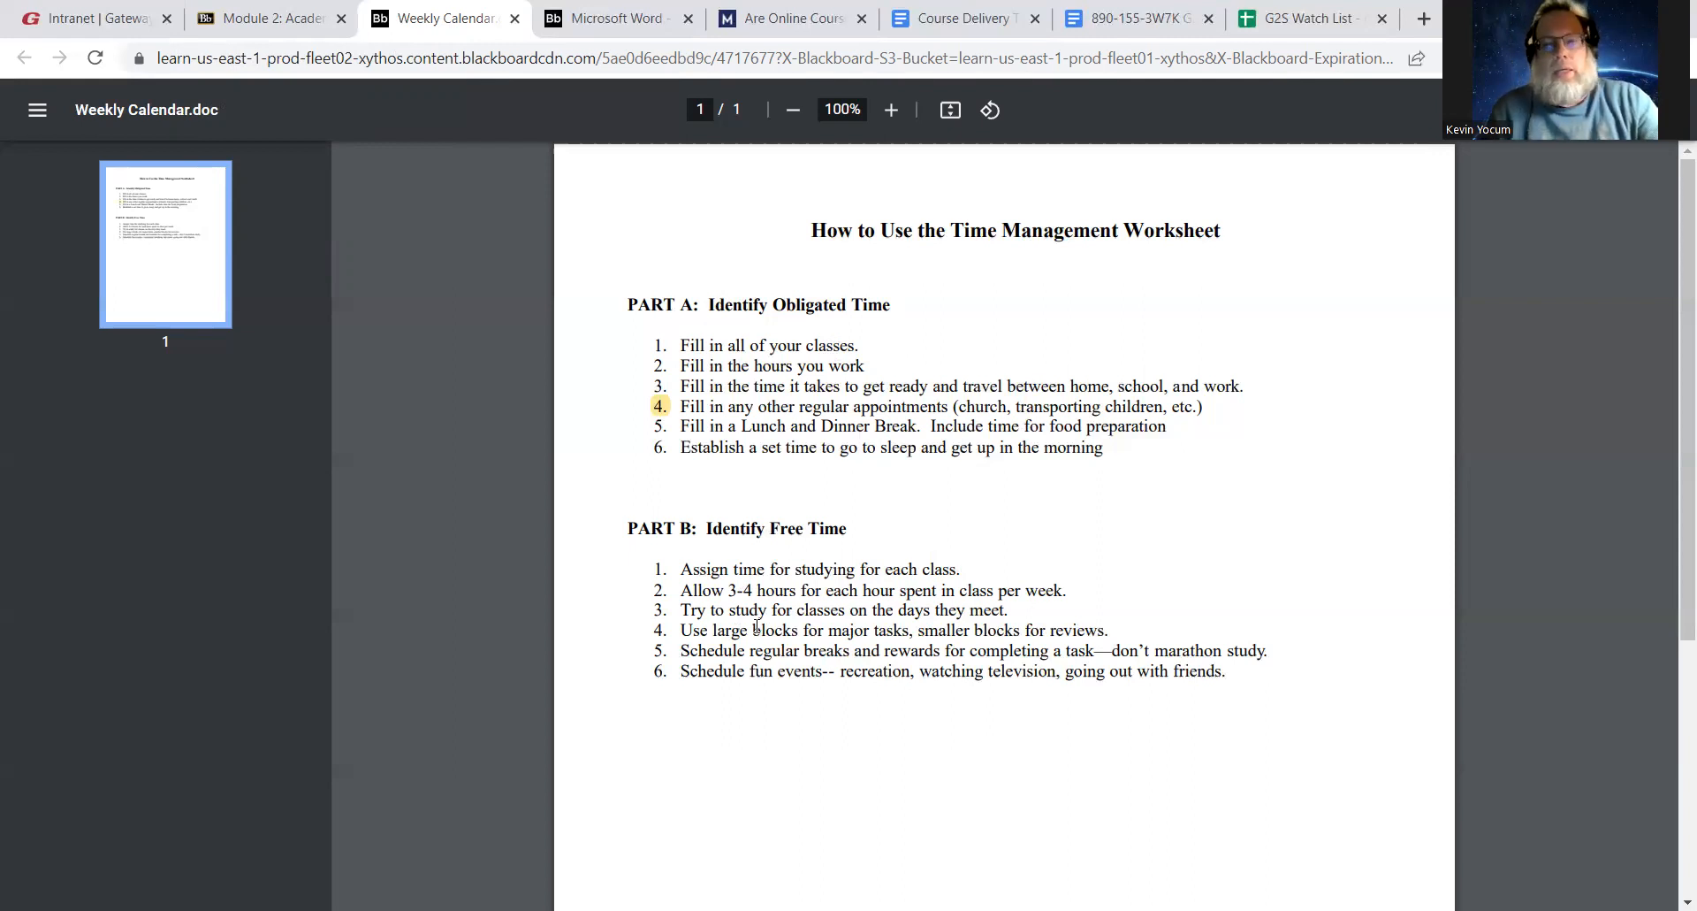
mouse_move(642, 671)
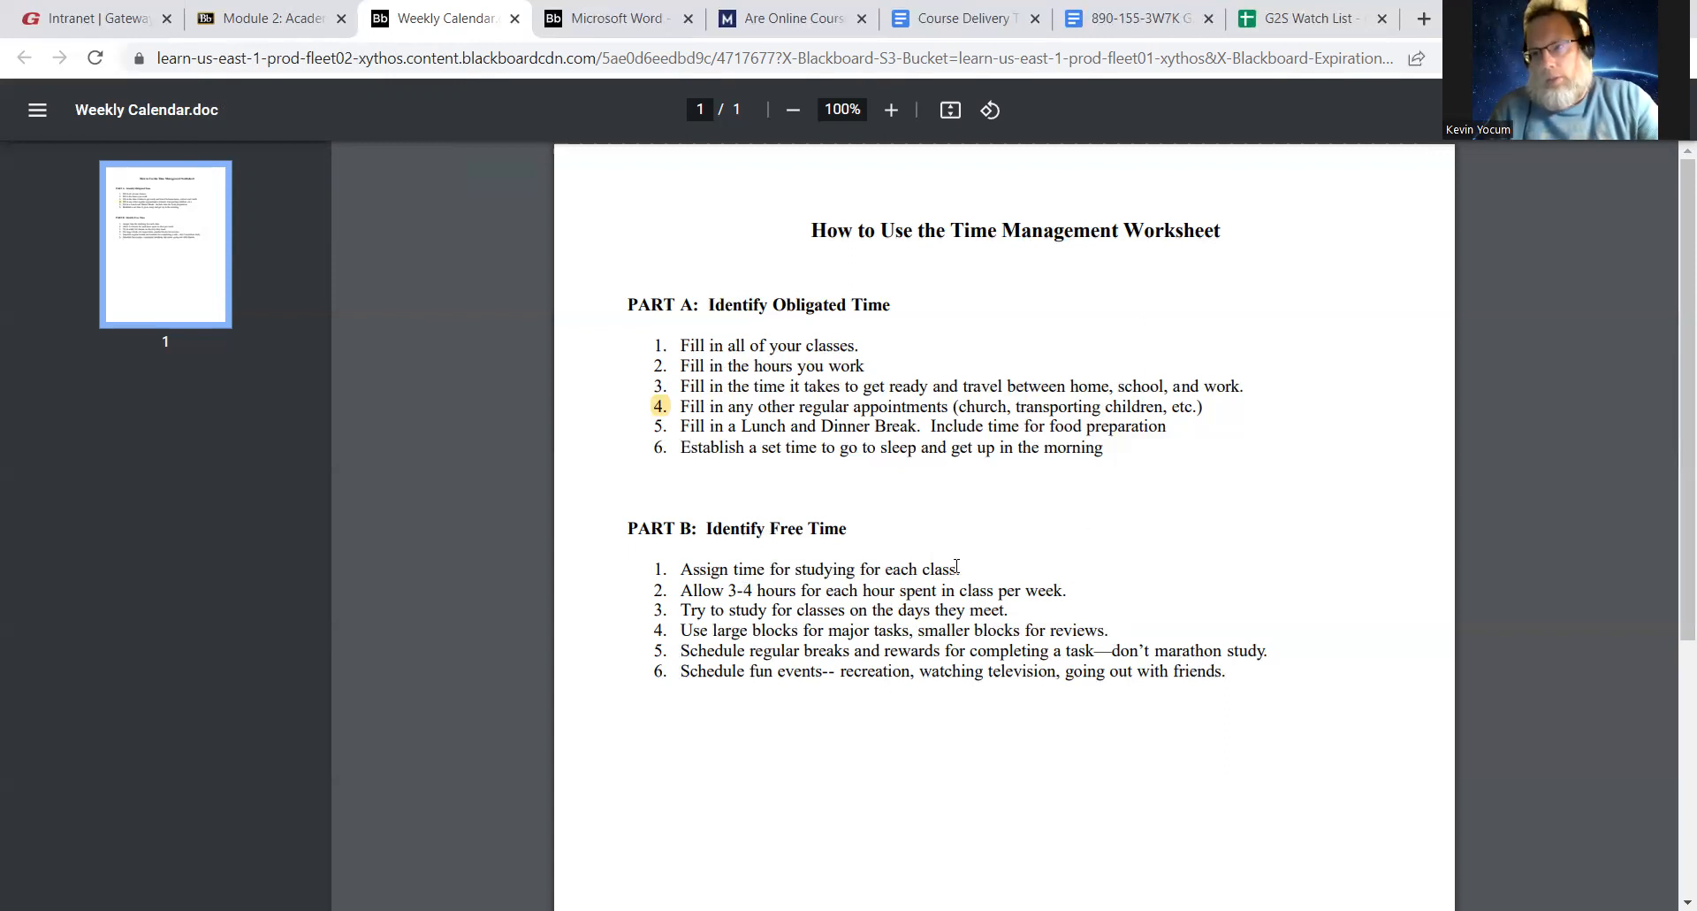
mouse_move(837, 656)
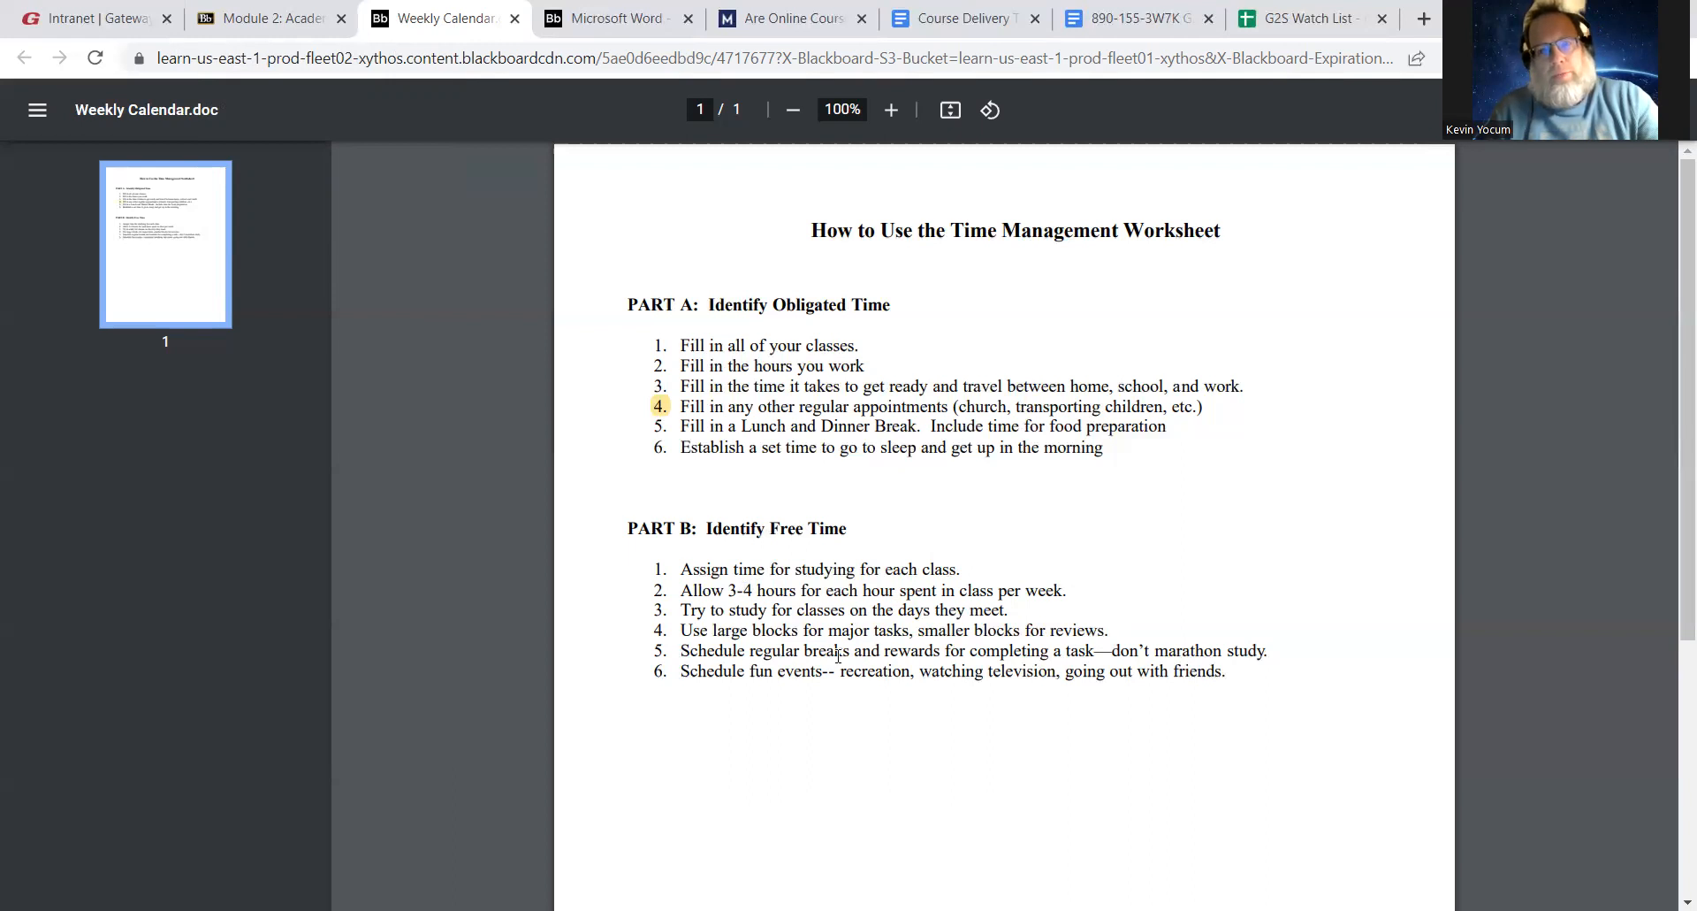
mouse_move(736, 594)
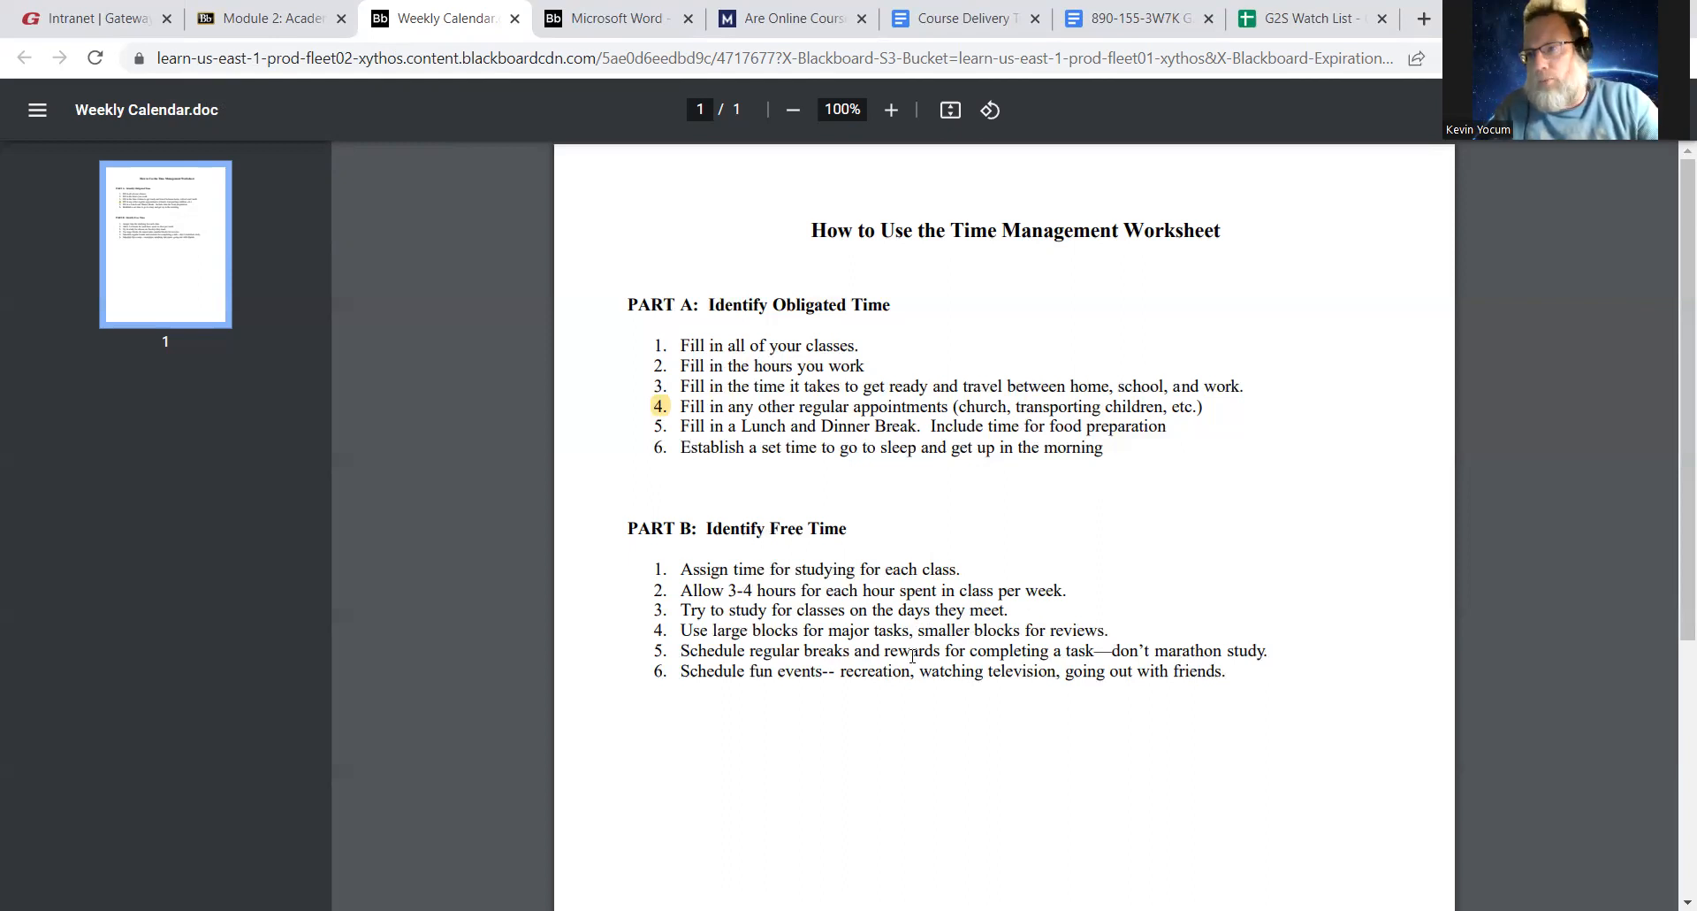
mouse_move(882, 633)
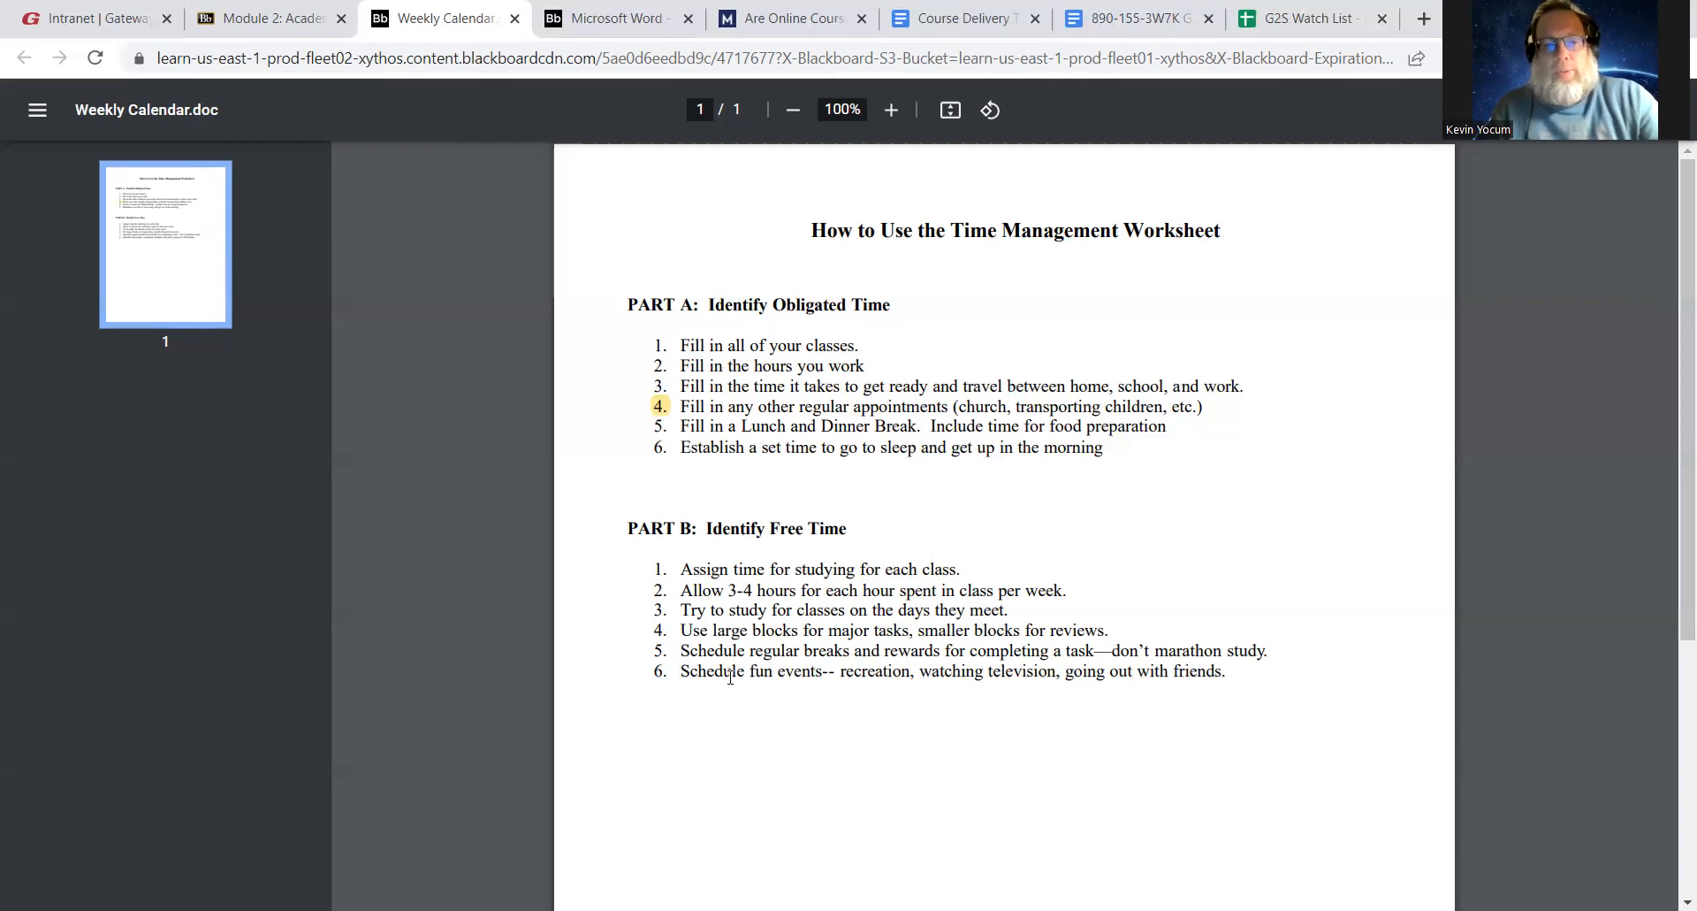
mouse_move(941, 646)
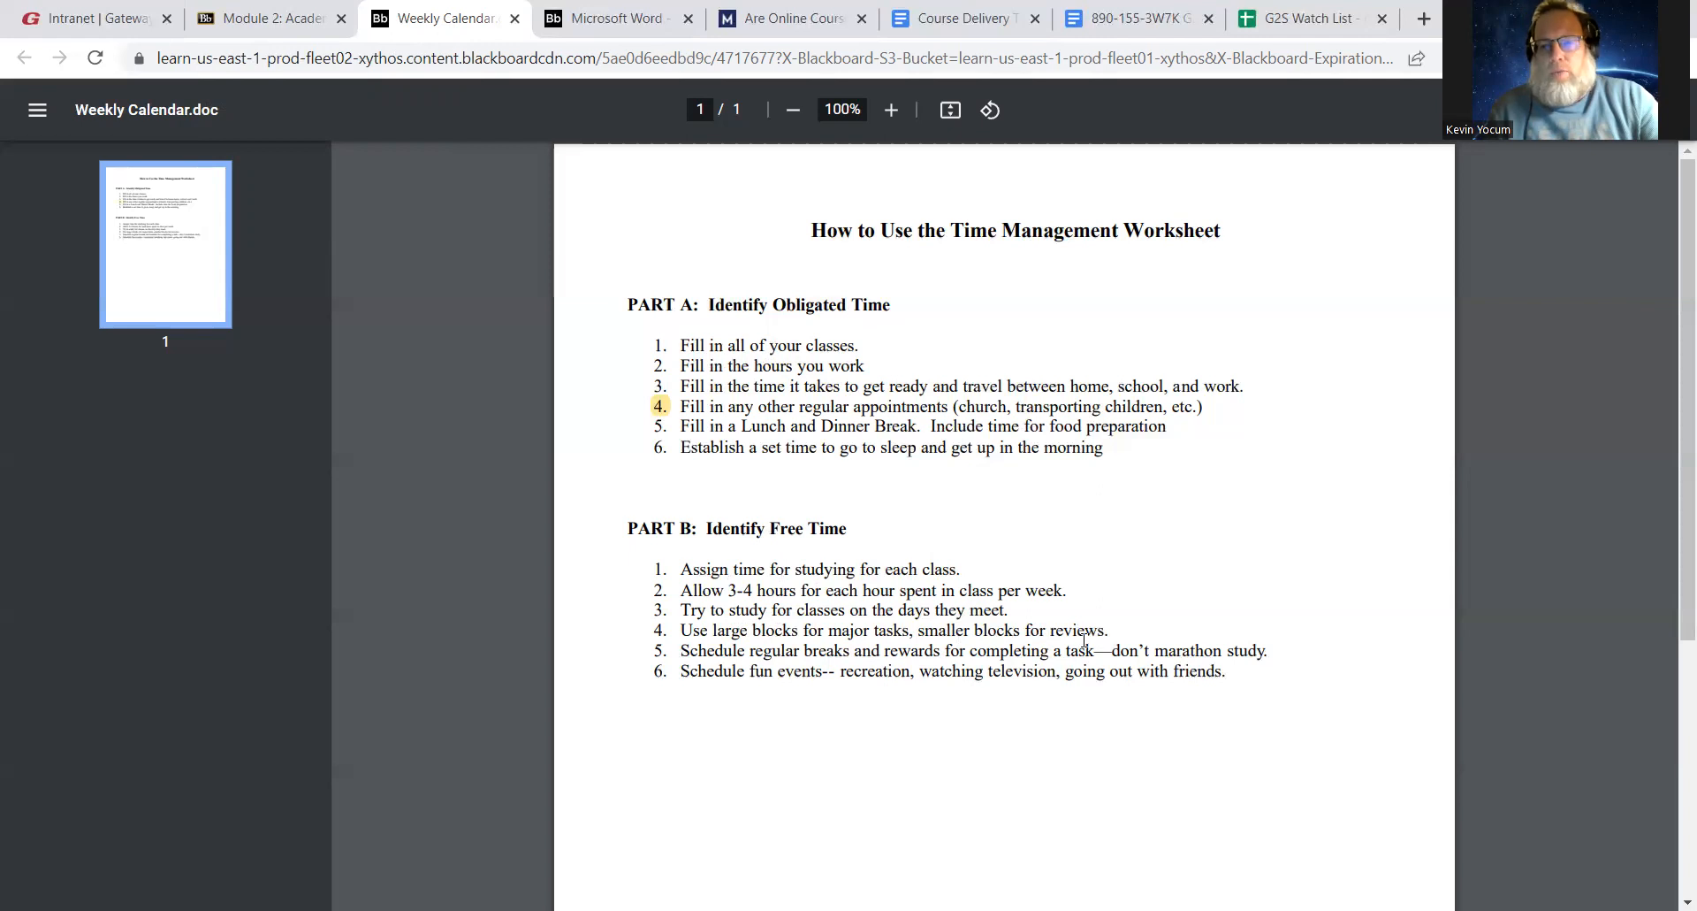
mouse_move(921, 583)
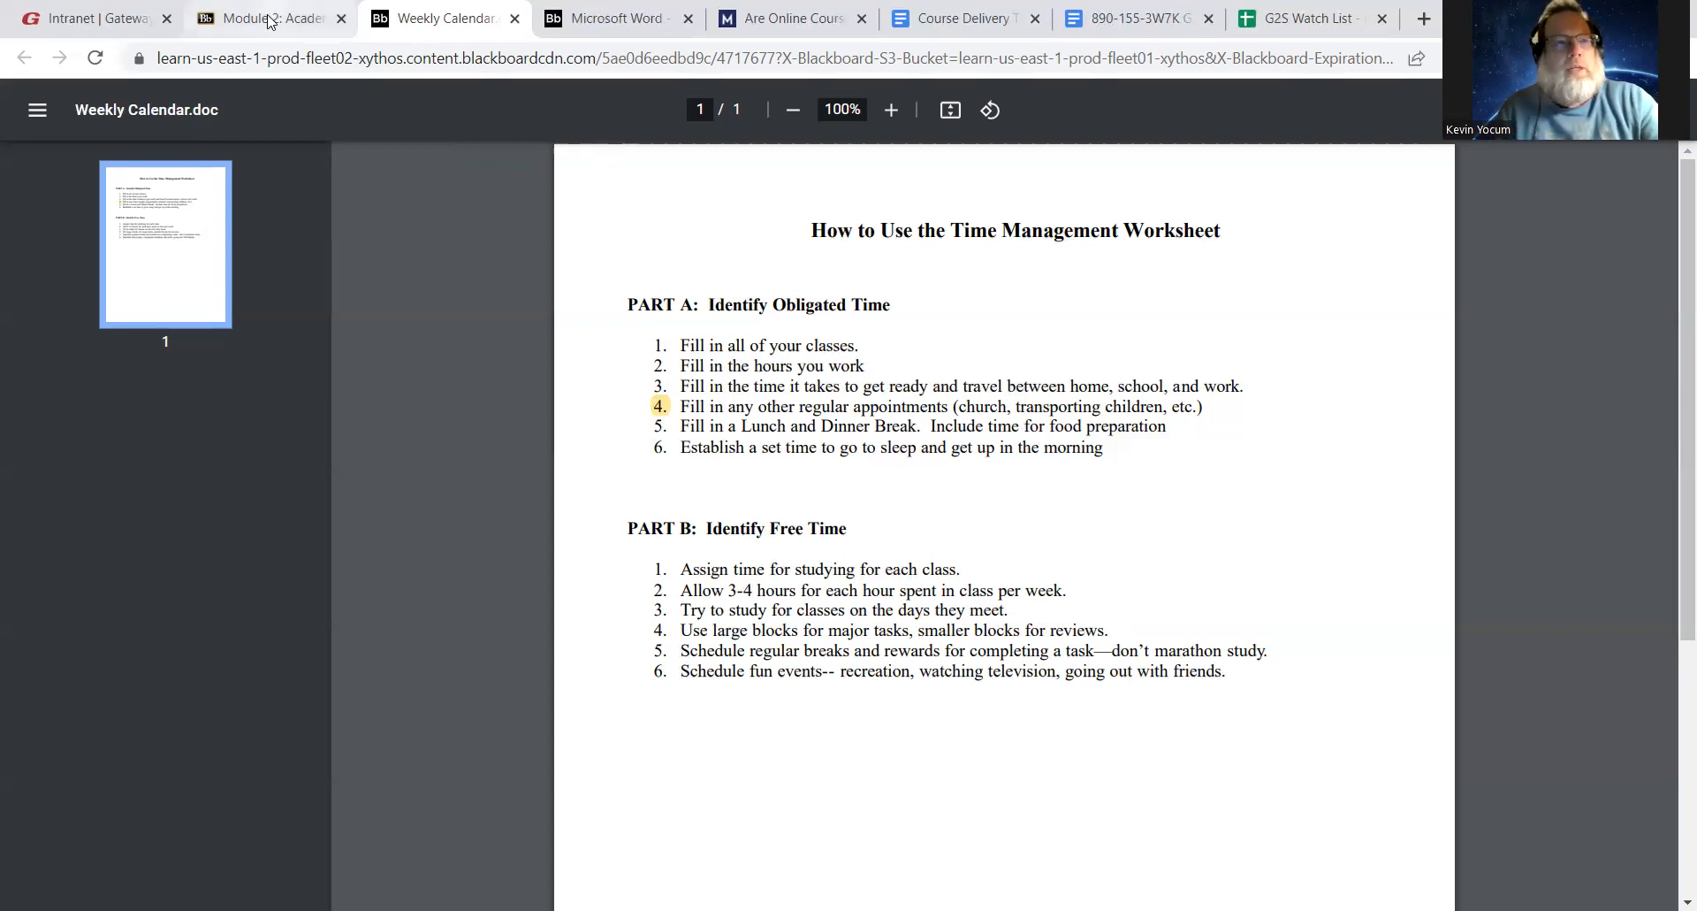
mouse_move(260, 18)
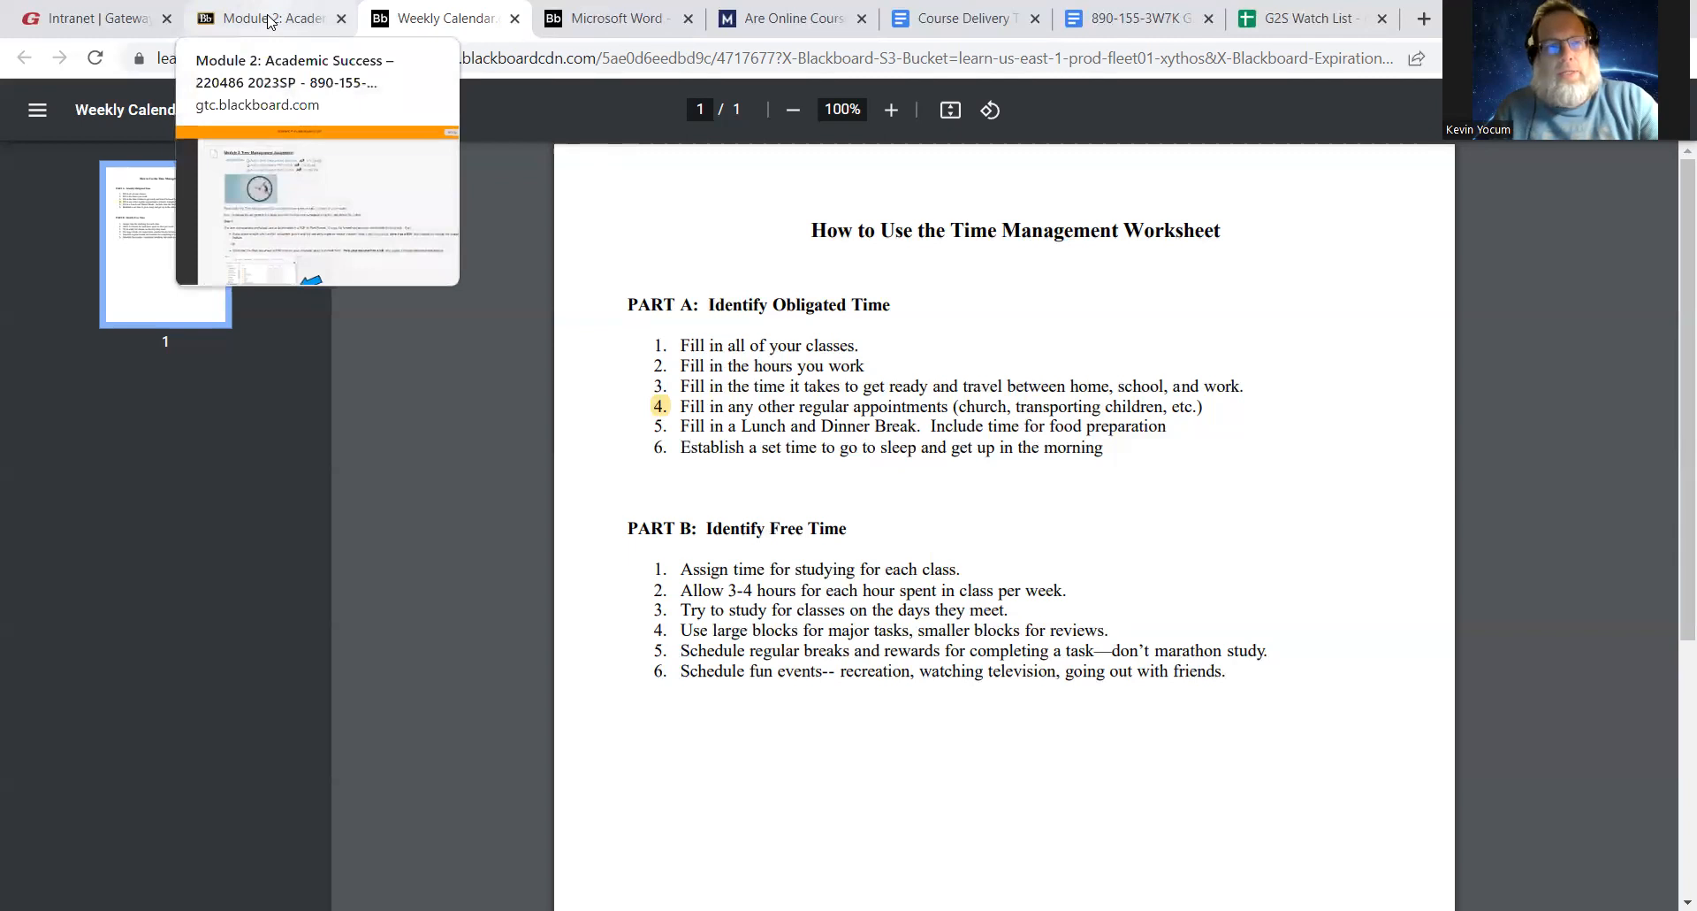
Return to the Module 2 page and open the Time Management worksheet PDF
left_click(265, 18)
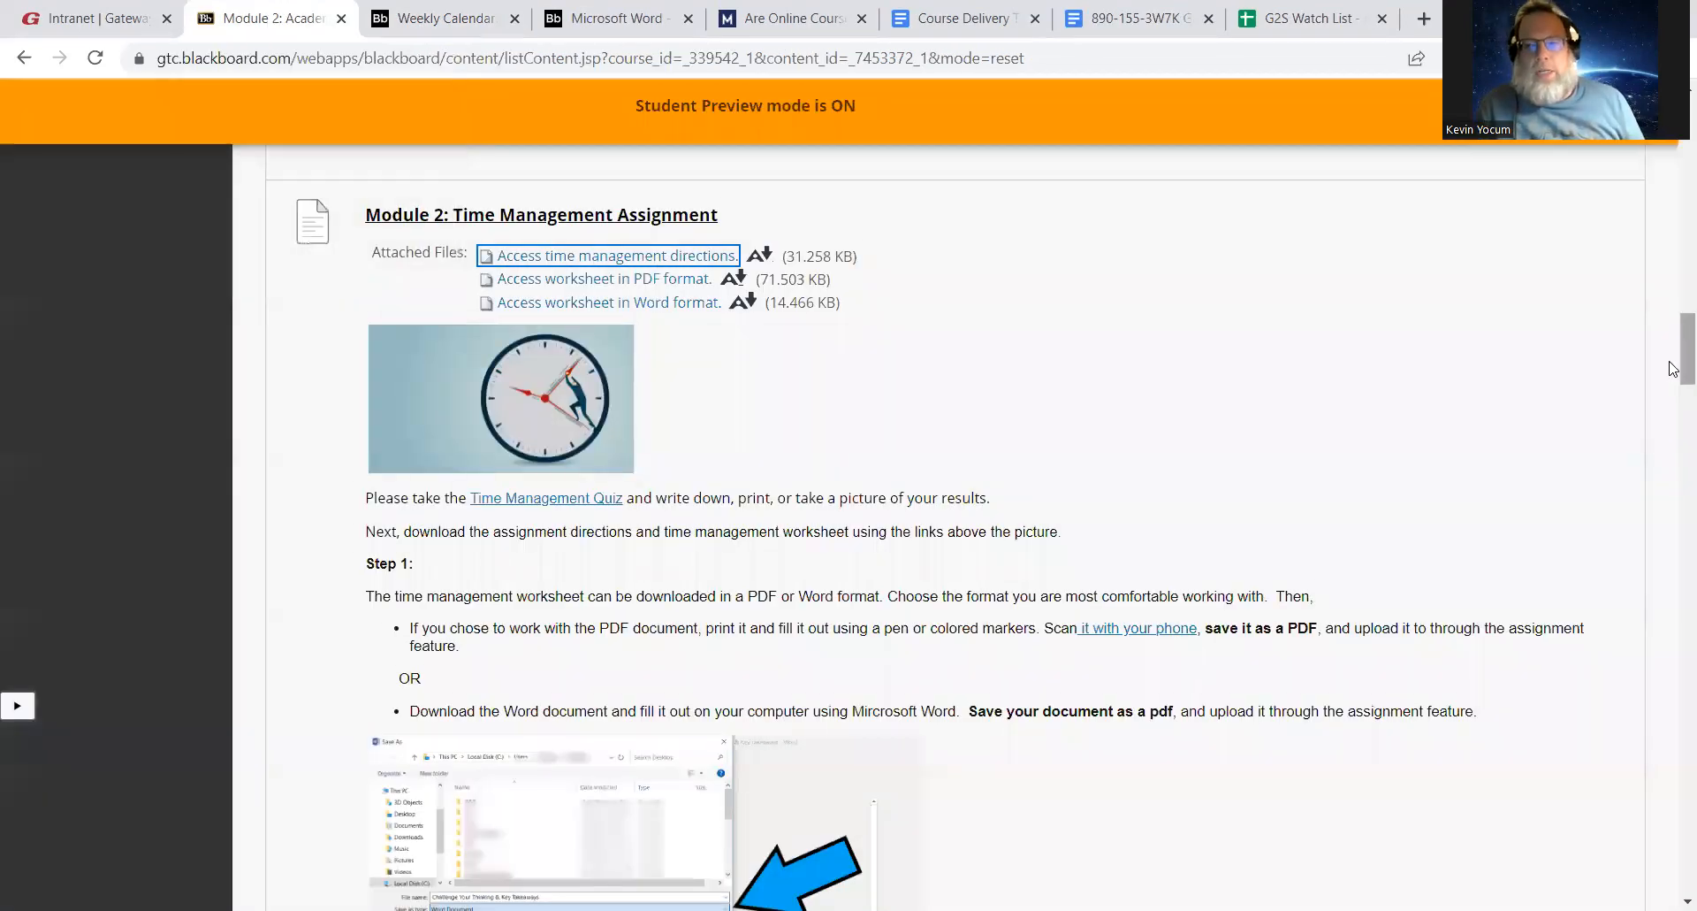
scroll("down", 3)
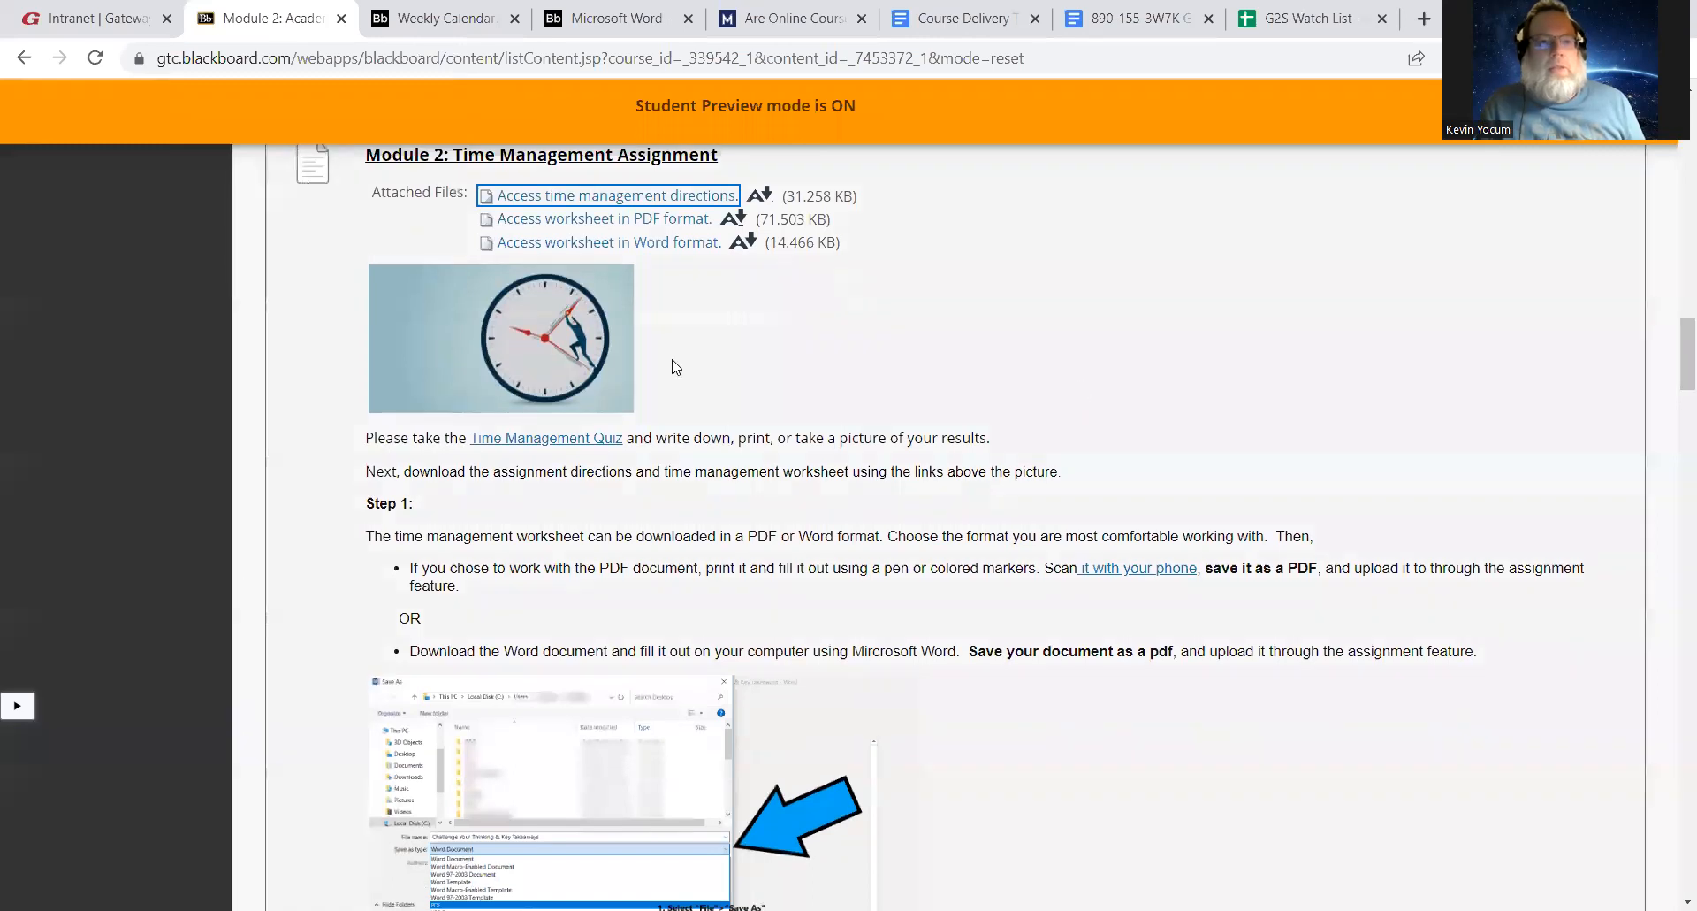
mouse_move(661, 288)
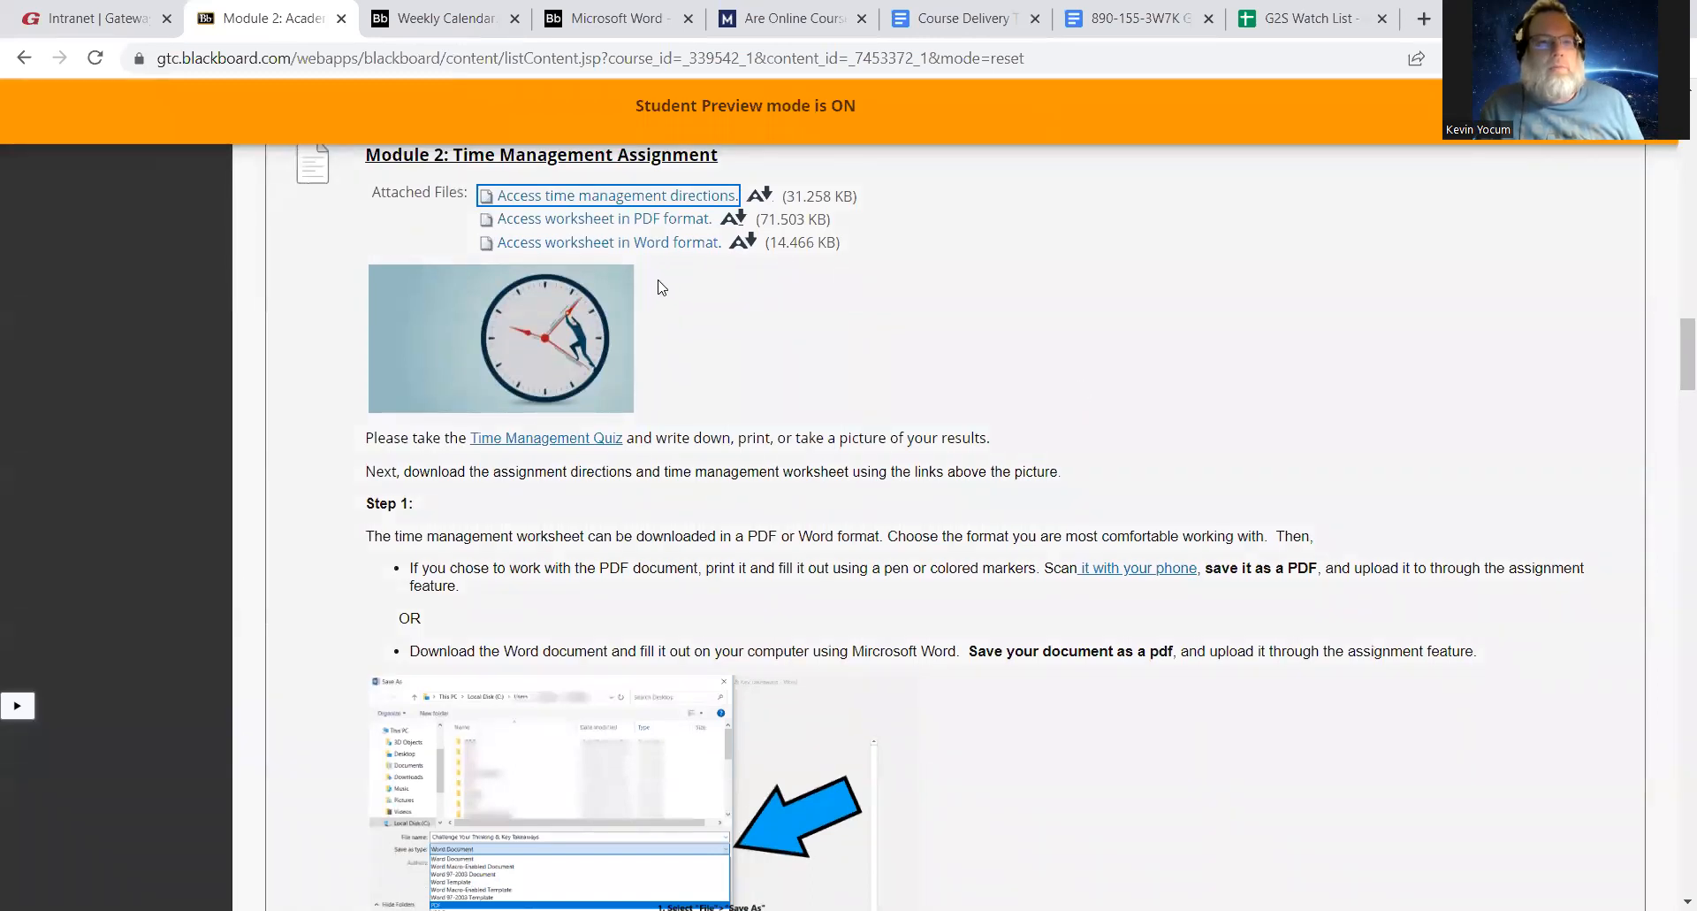
mouse_move(603, 241)
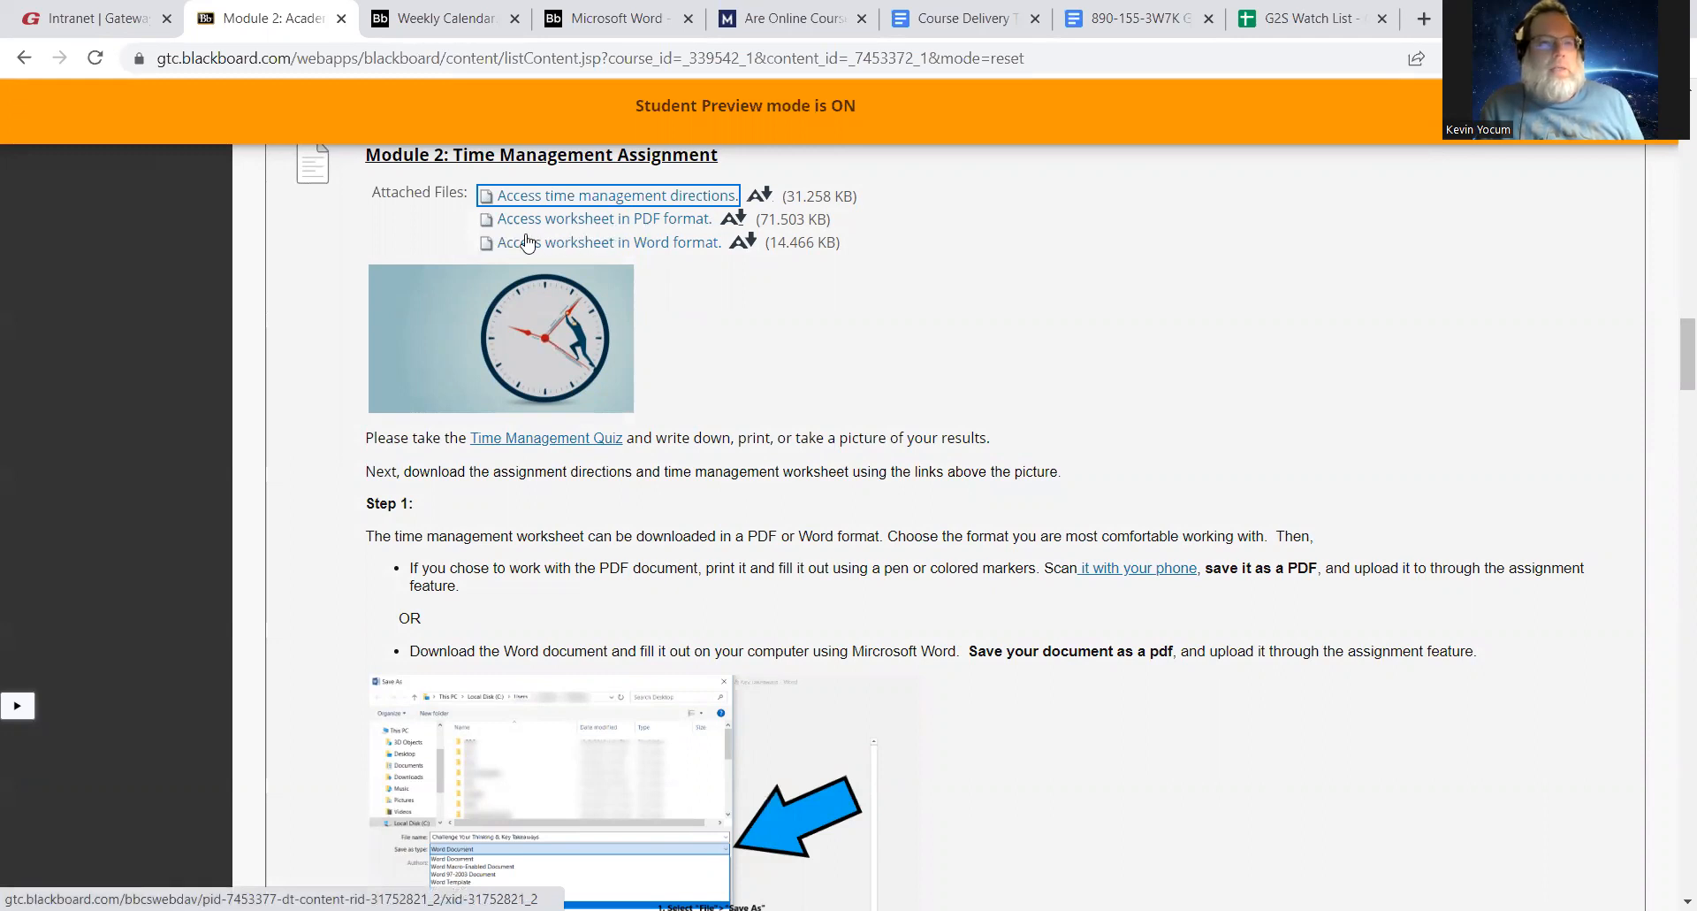
mouse_move(592, 222)
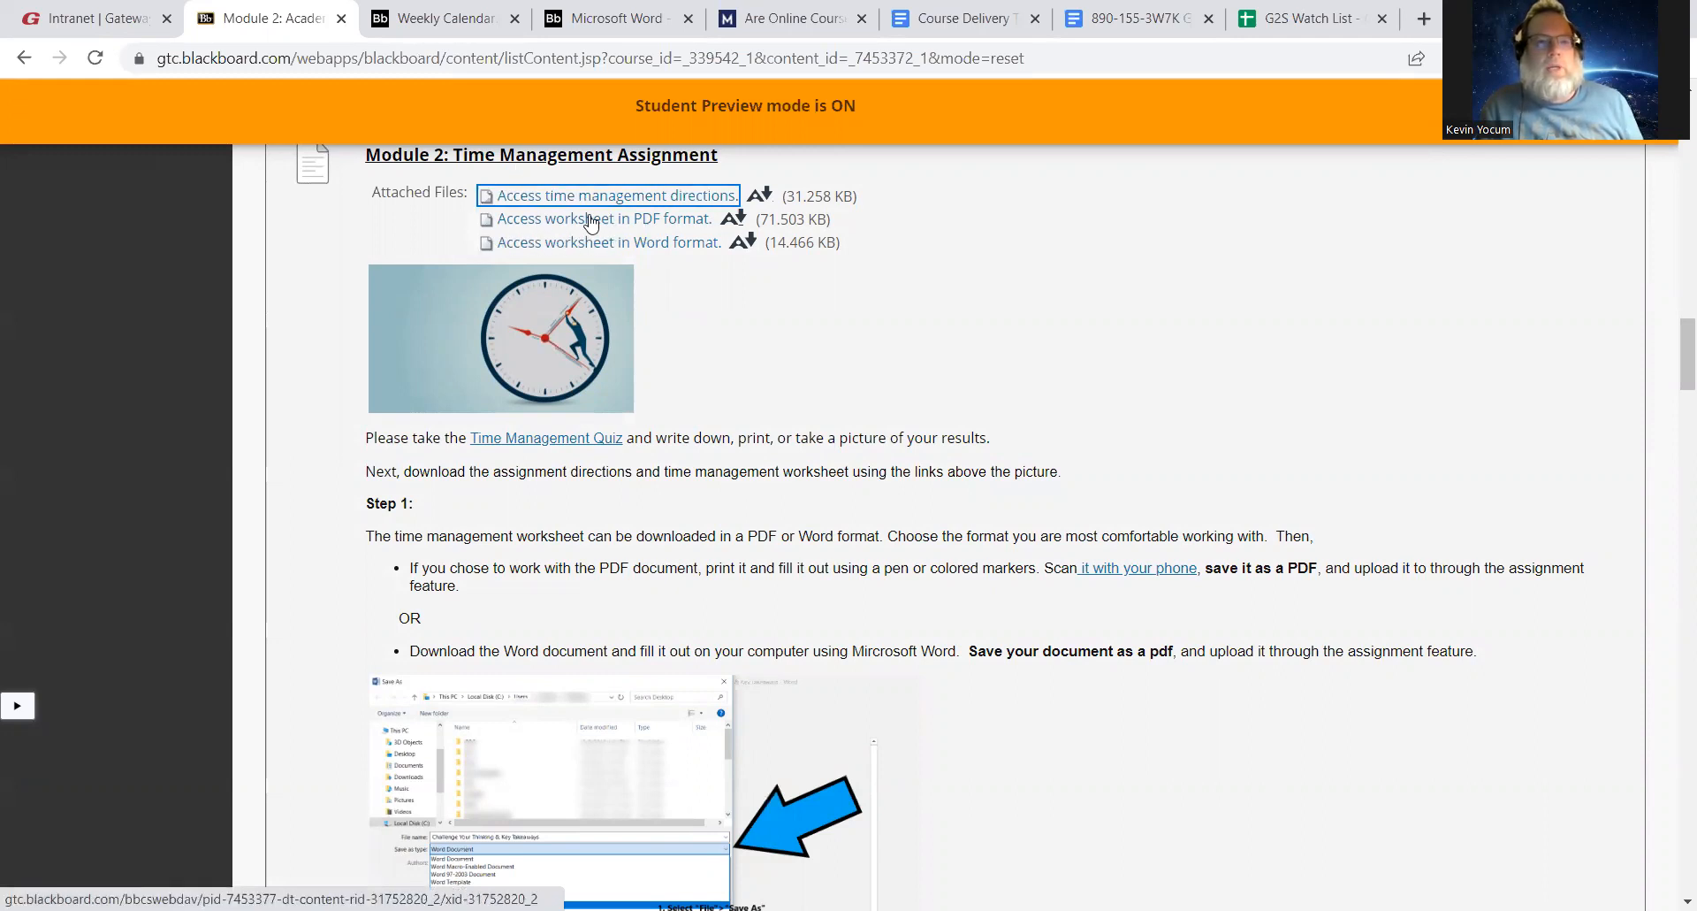
left_click(609, 241)
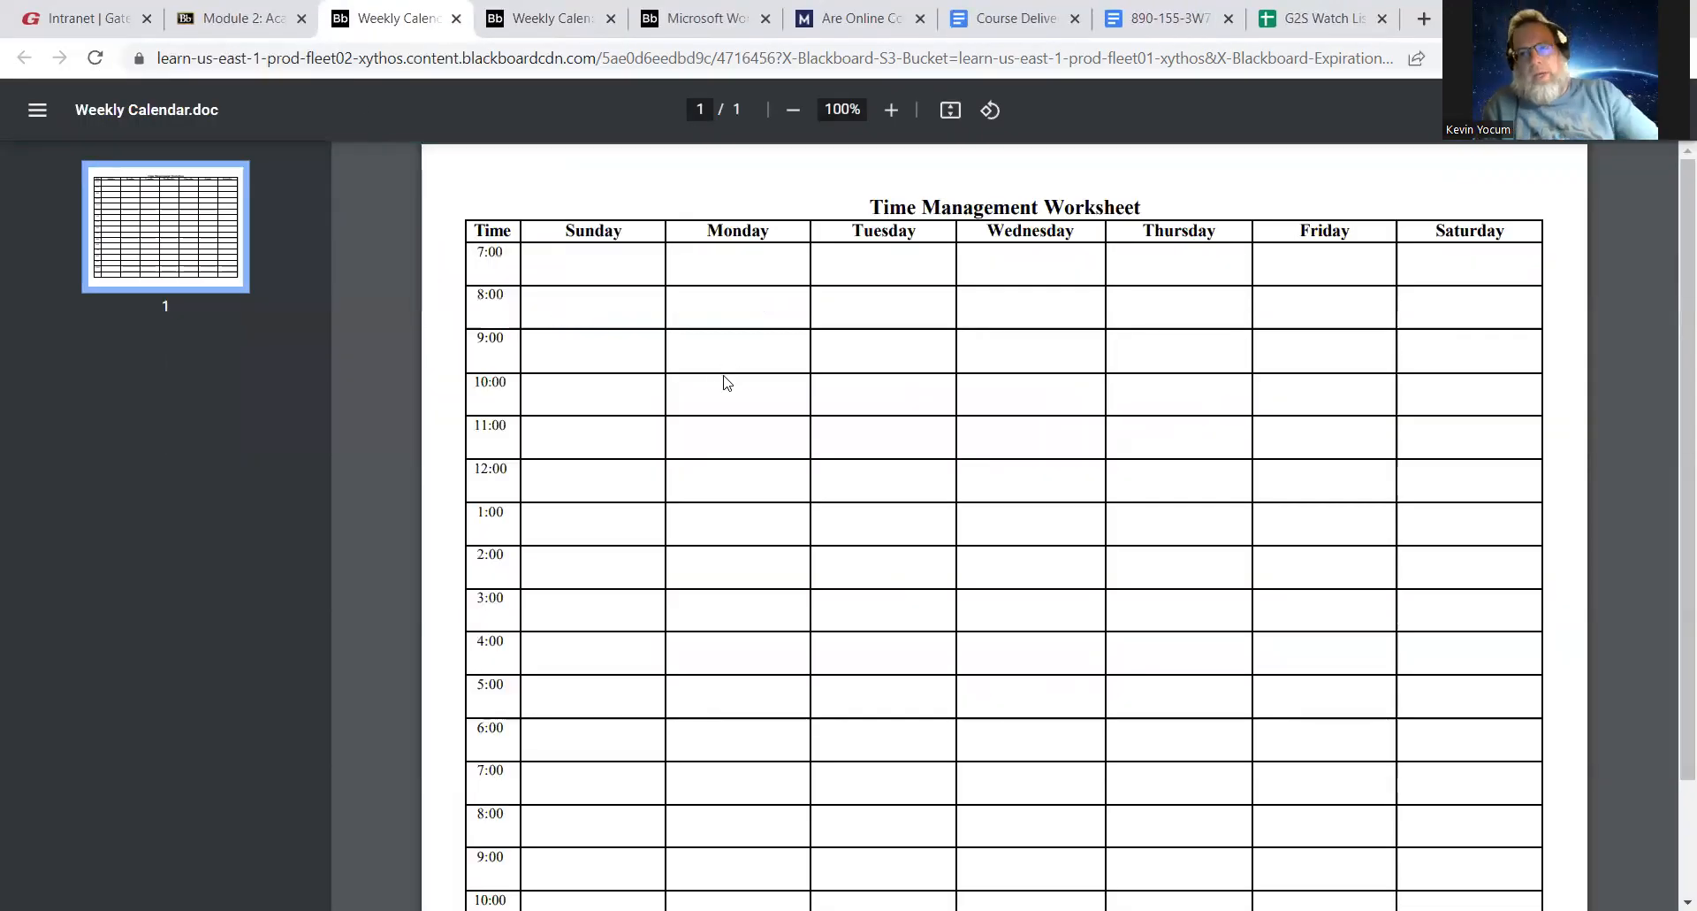
mouse_move(693, 328)
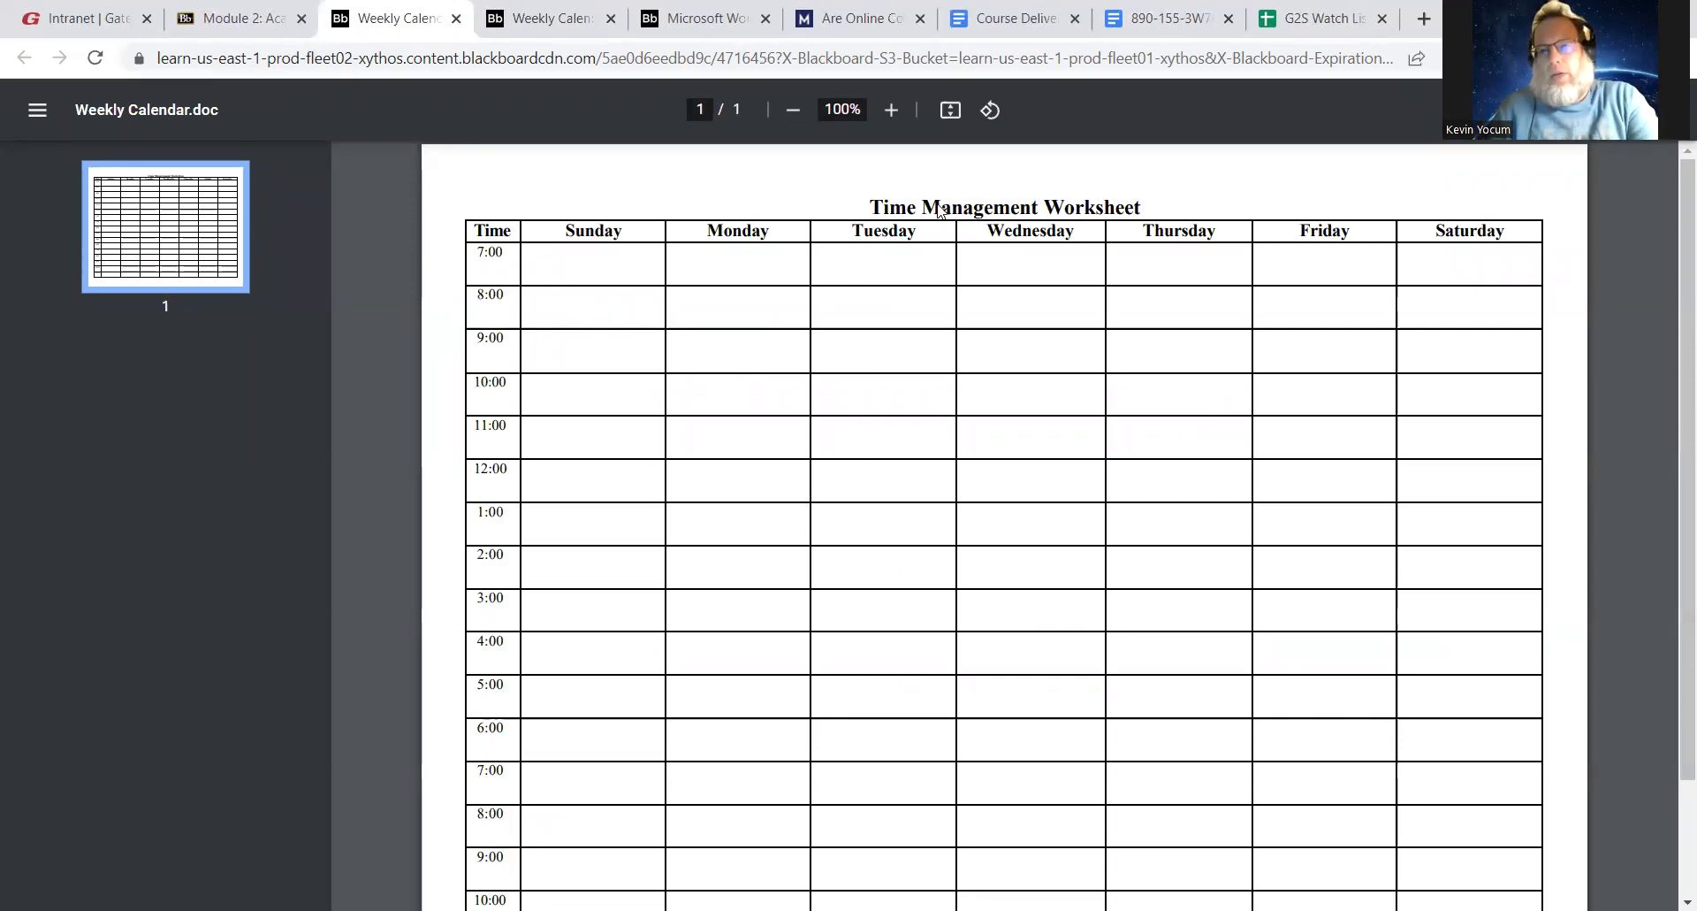
Download the Time Management worksheet in Word format from the Module 2 page
left_click(237, 18)
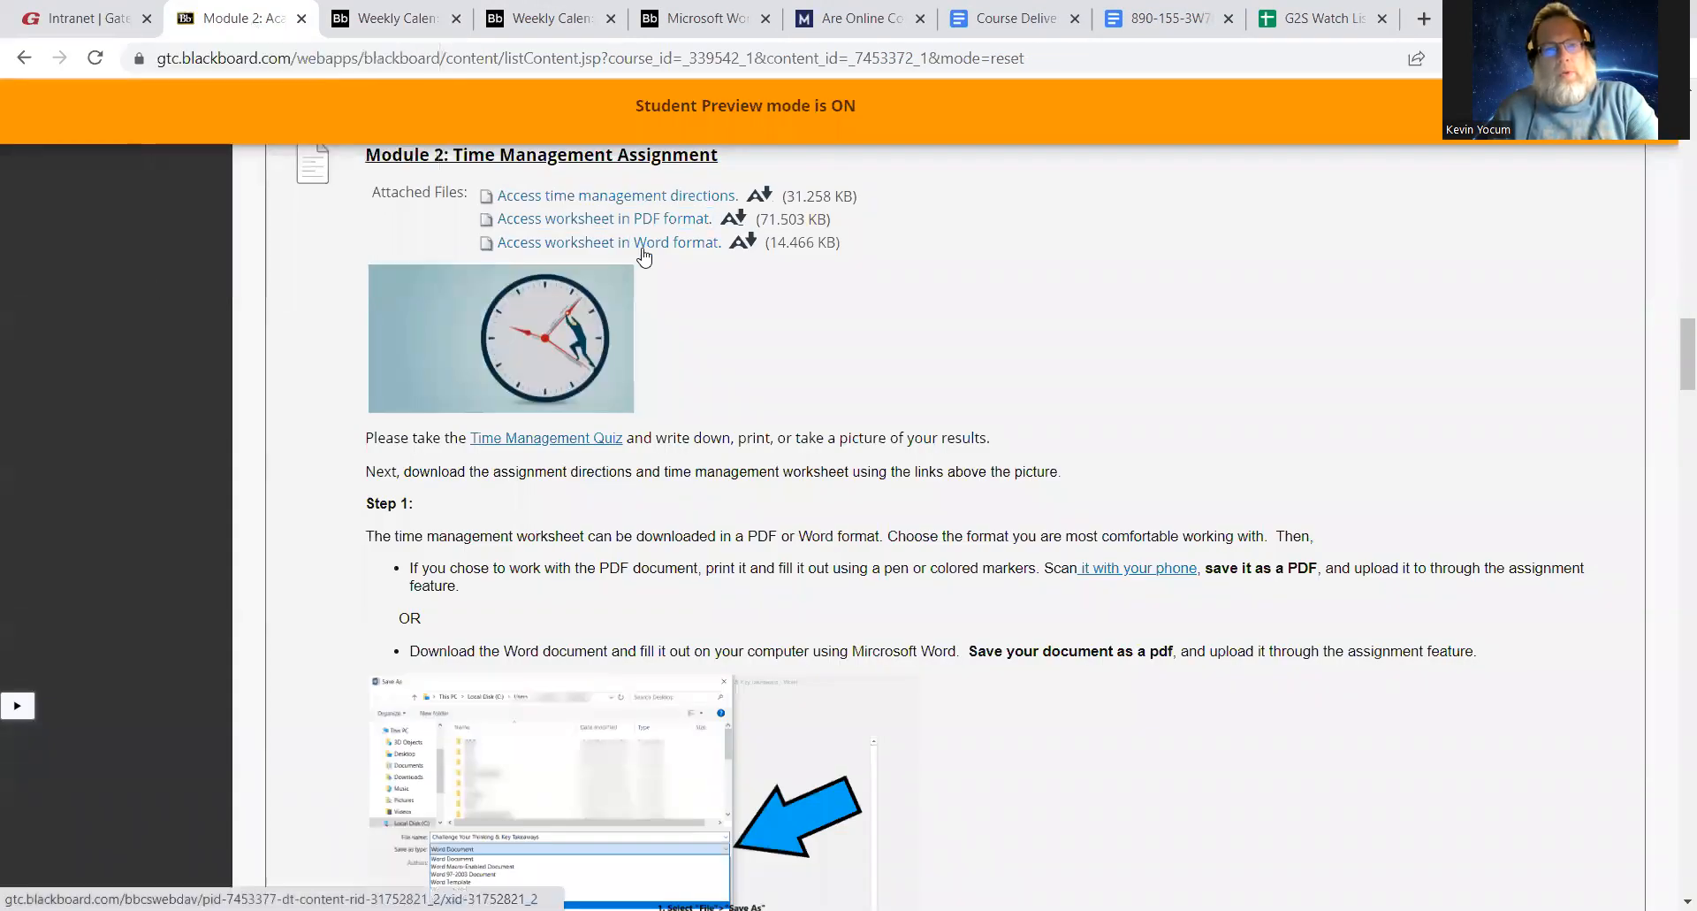
left_click(609, 241)
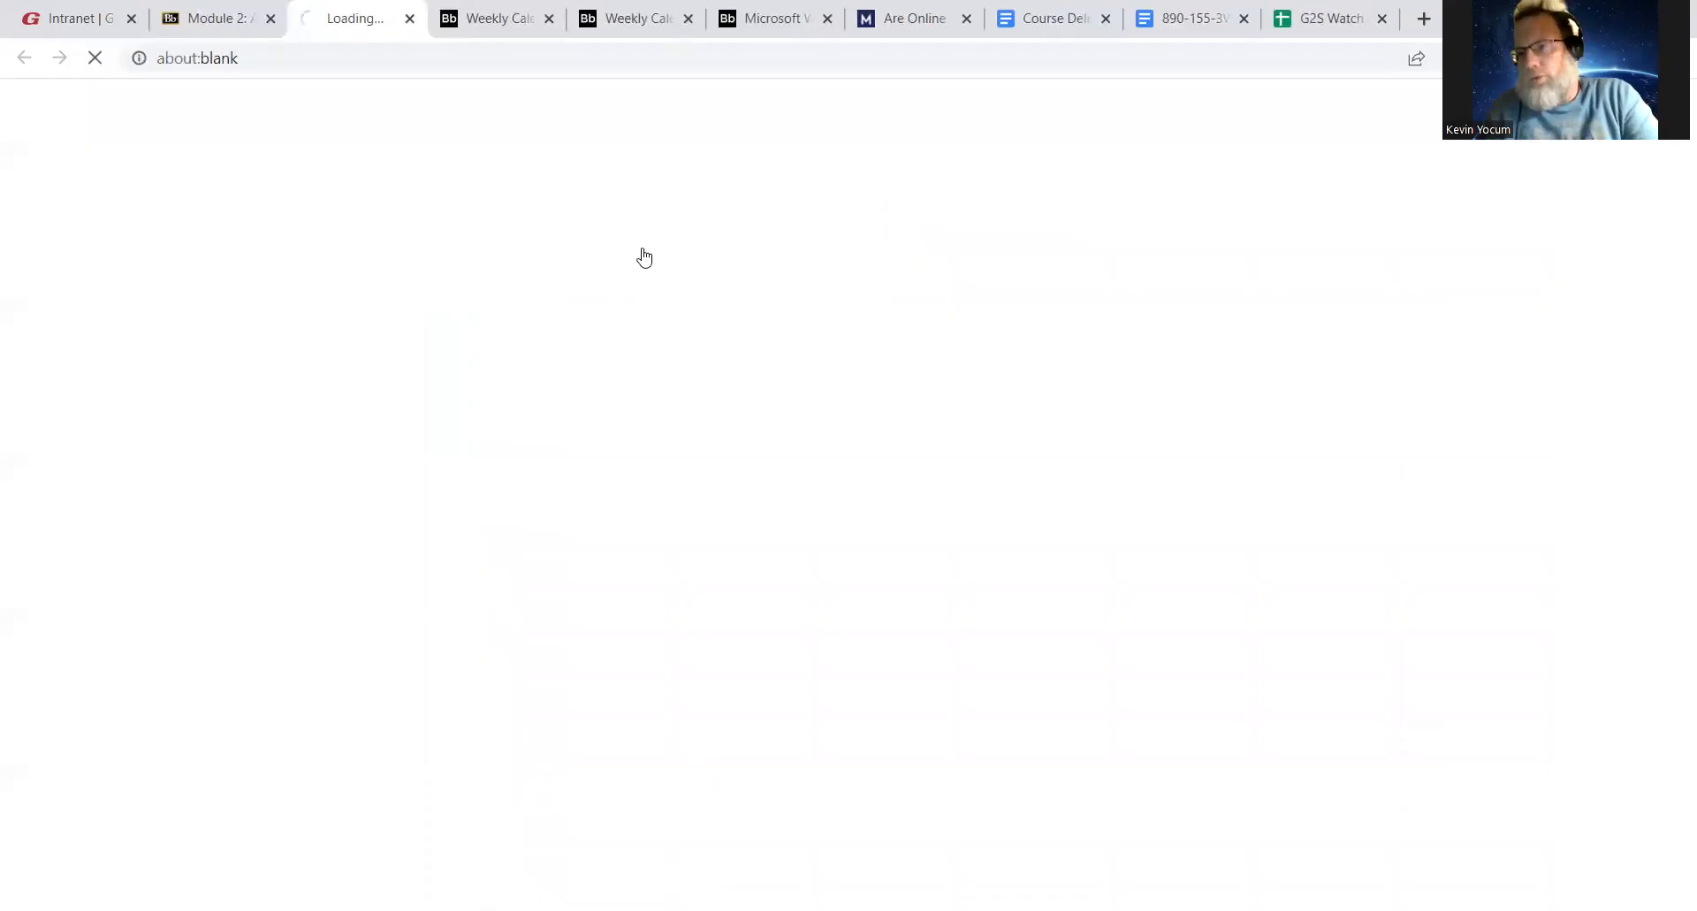
left_click(603, 242)
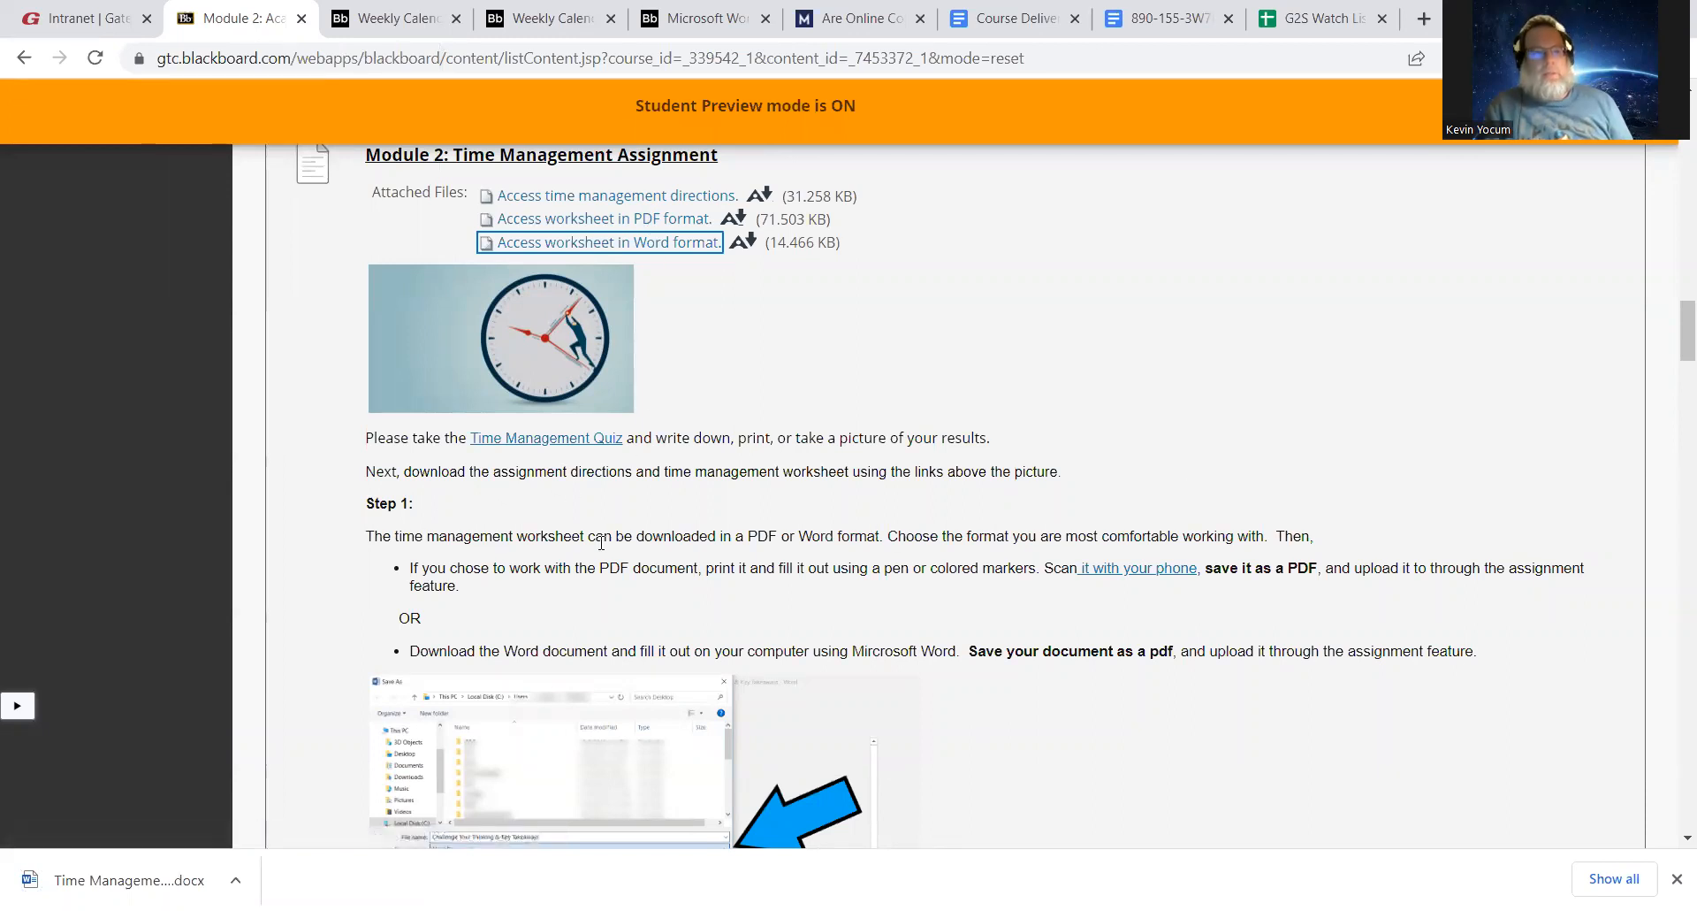
mouse_move(764, 278)
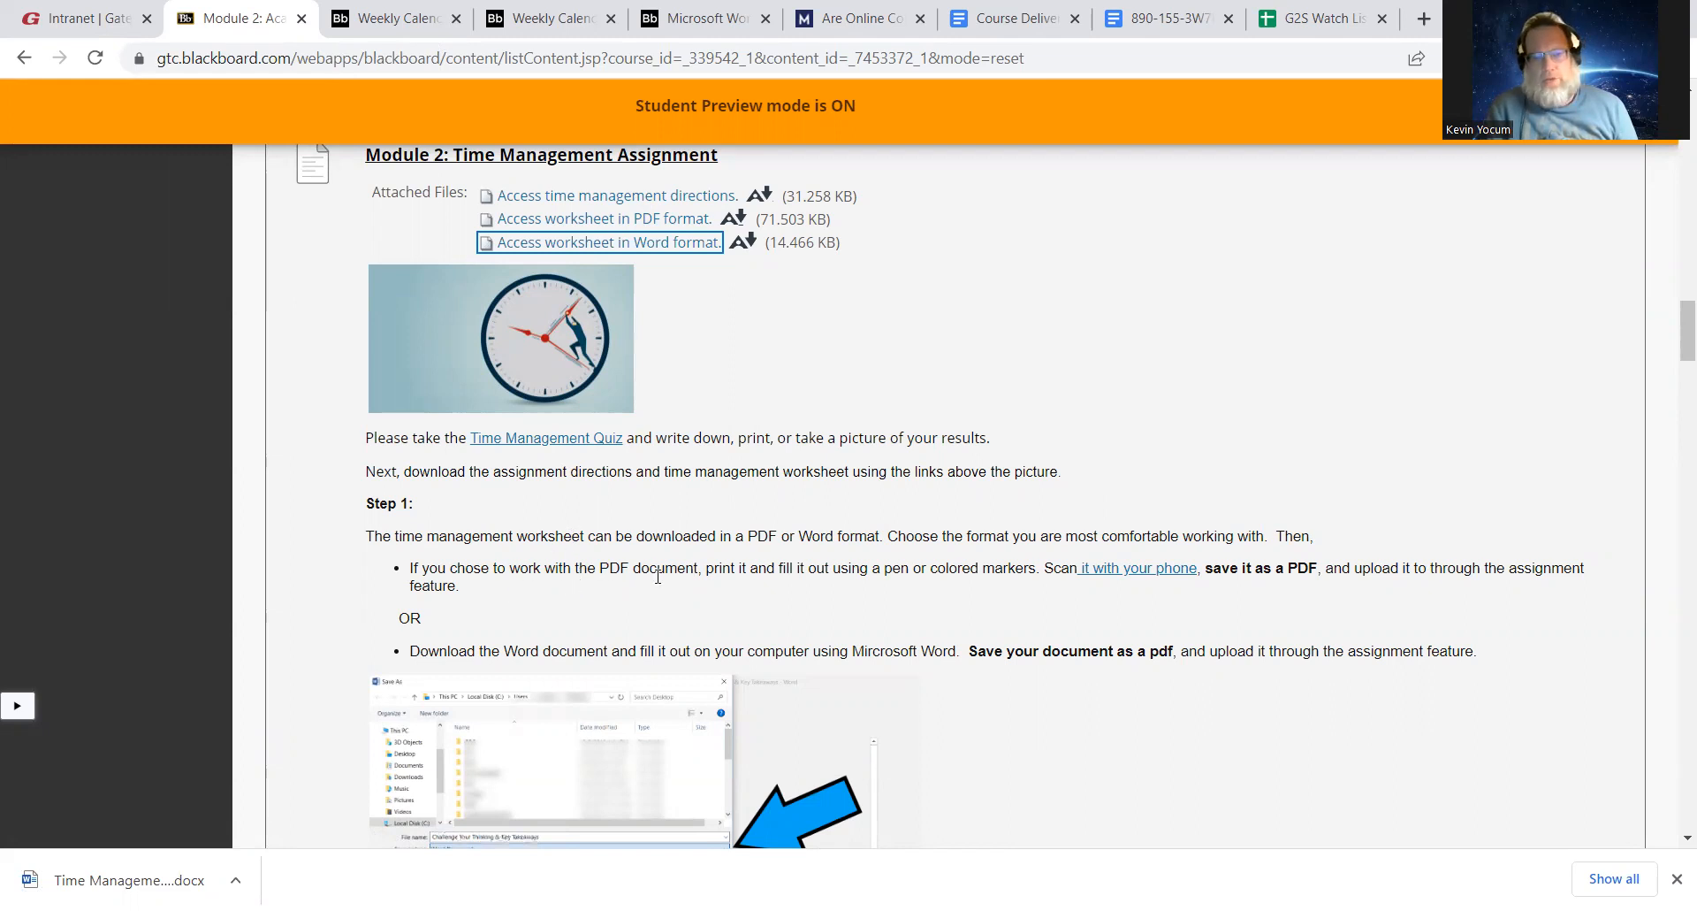
mouse_move(970, 559)
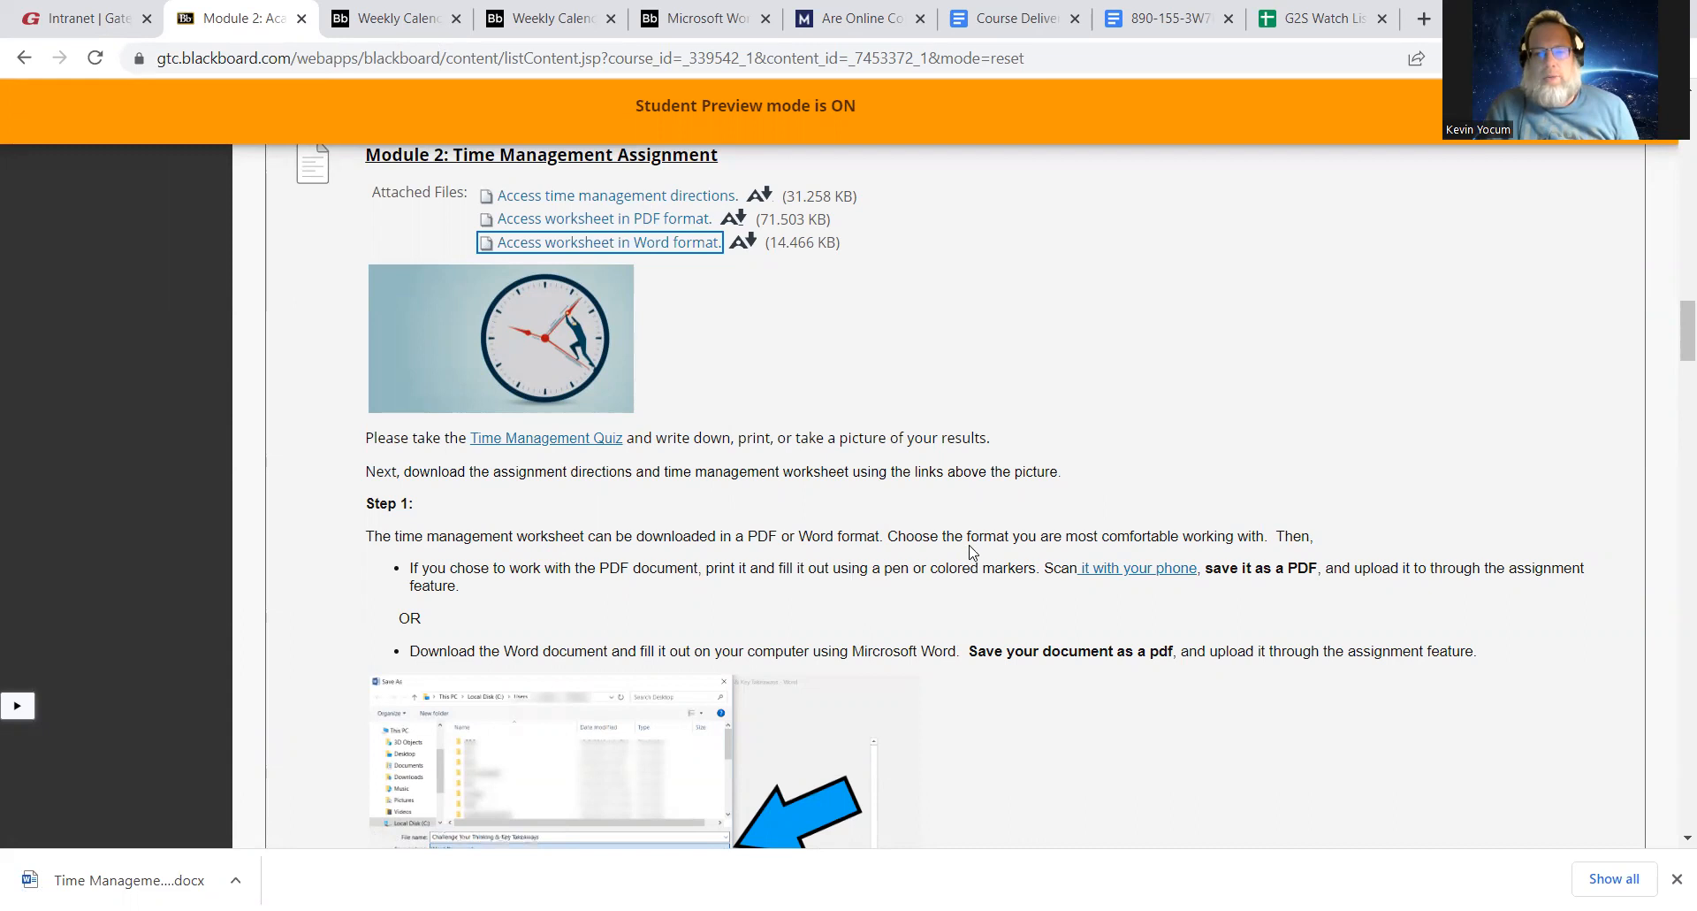
View the blank weekly worksheet, then return to the Module 2 assignment page
left_click(395, 19)
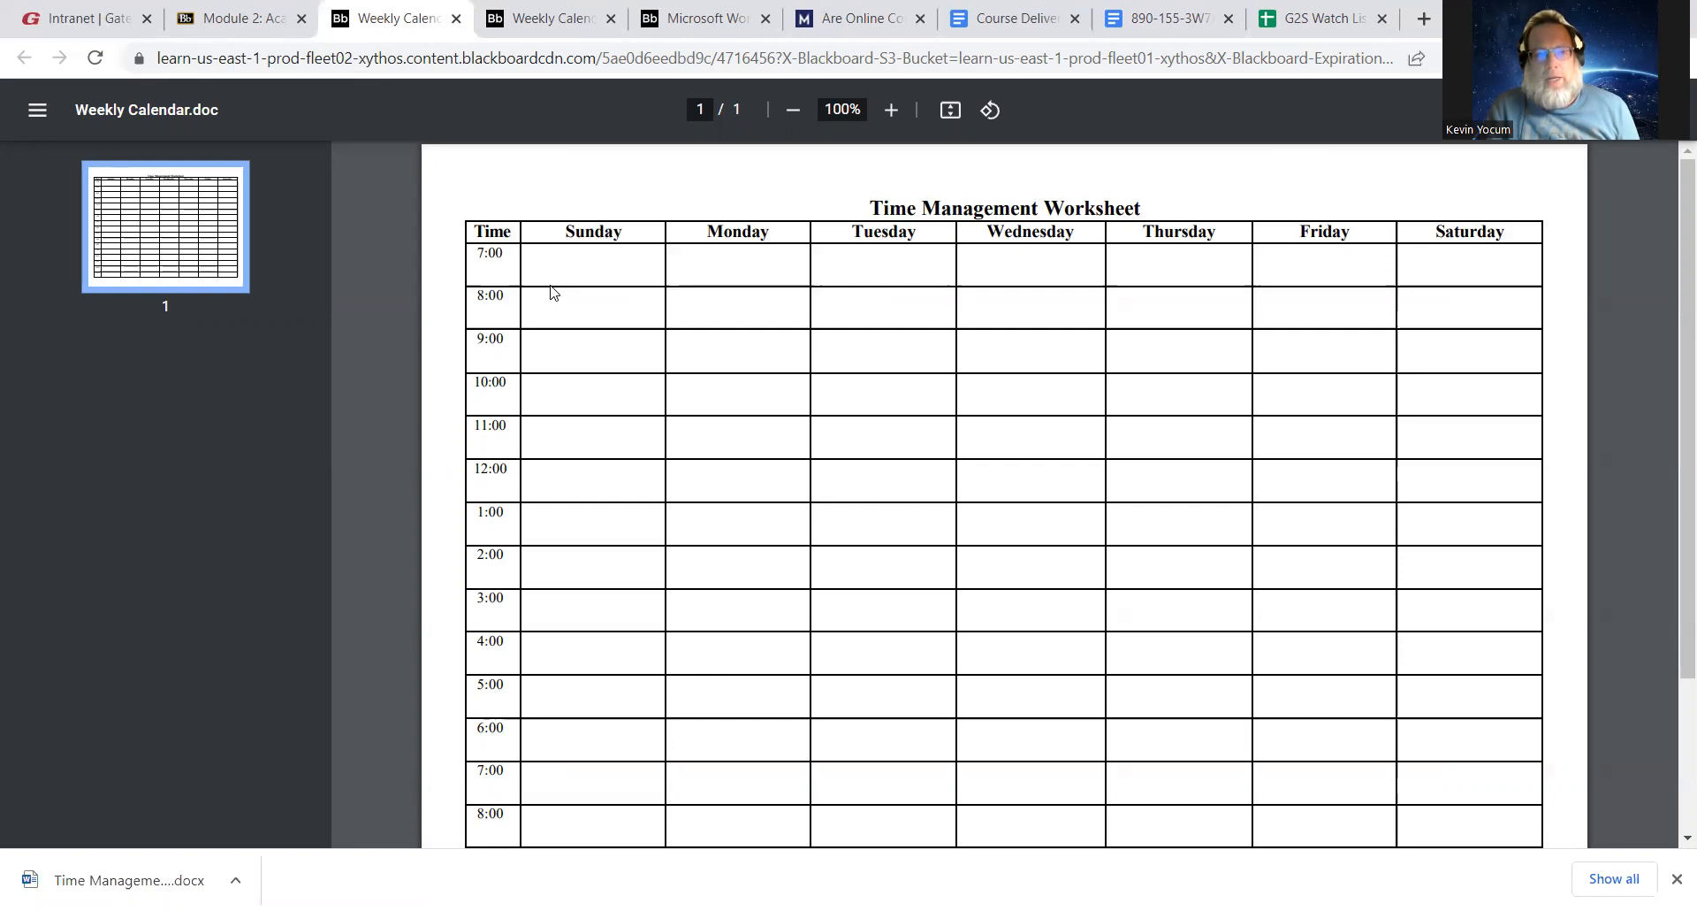
mouse_move(1672, 344)
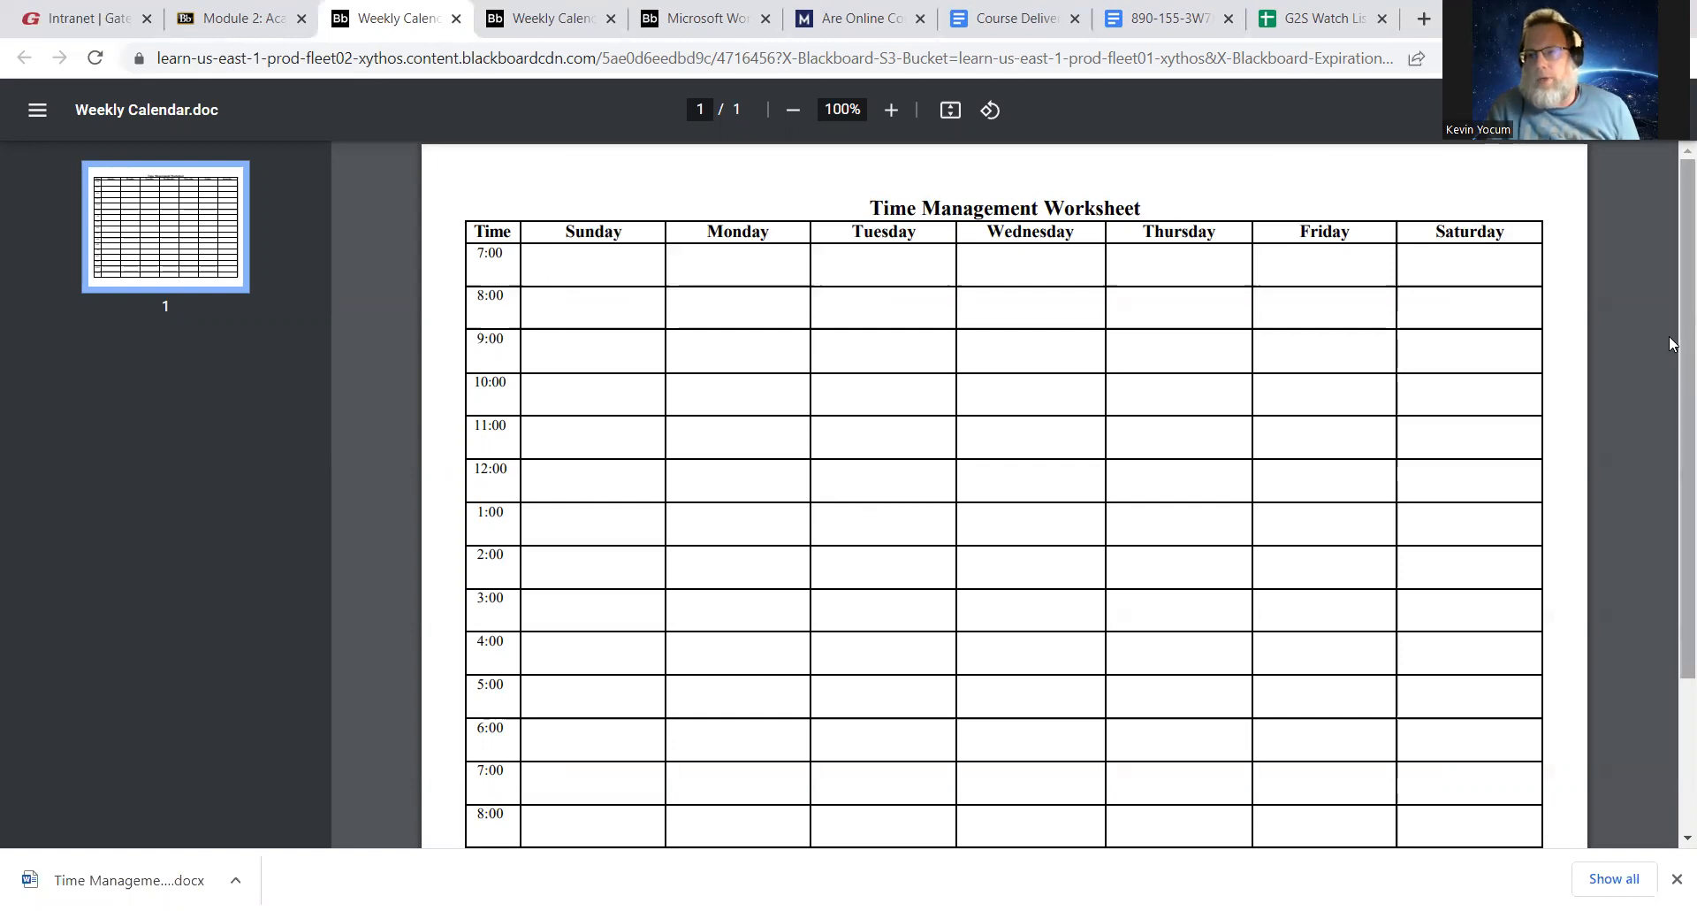
scroll("down", 3)
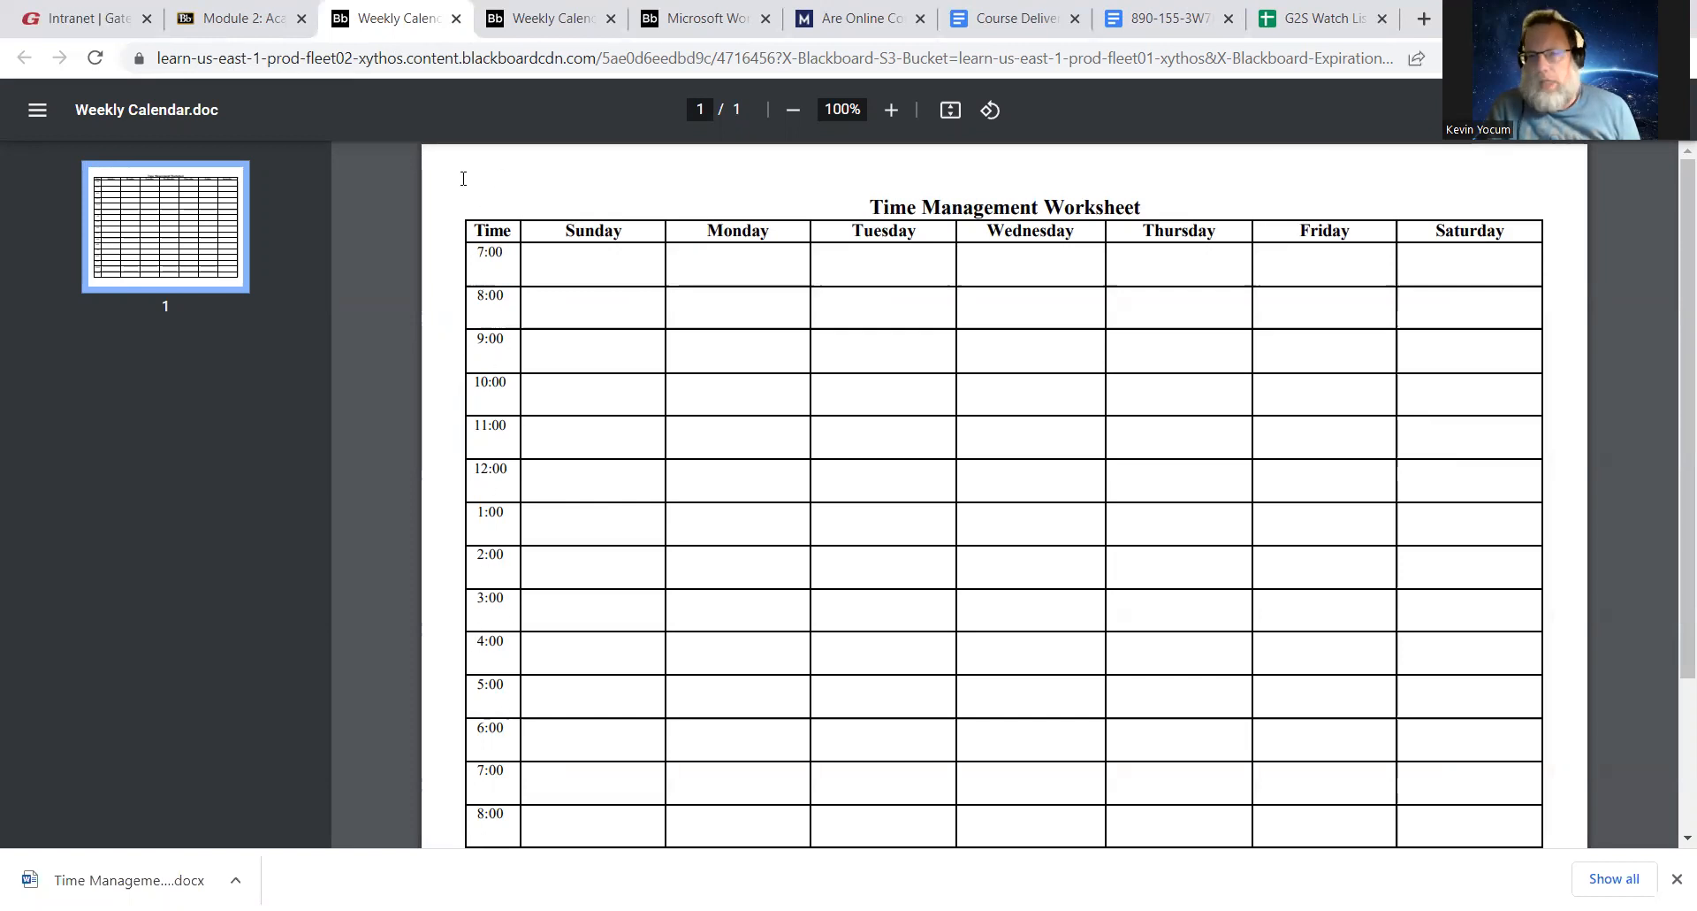
left_click(238, 18)
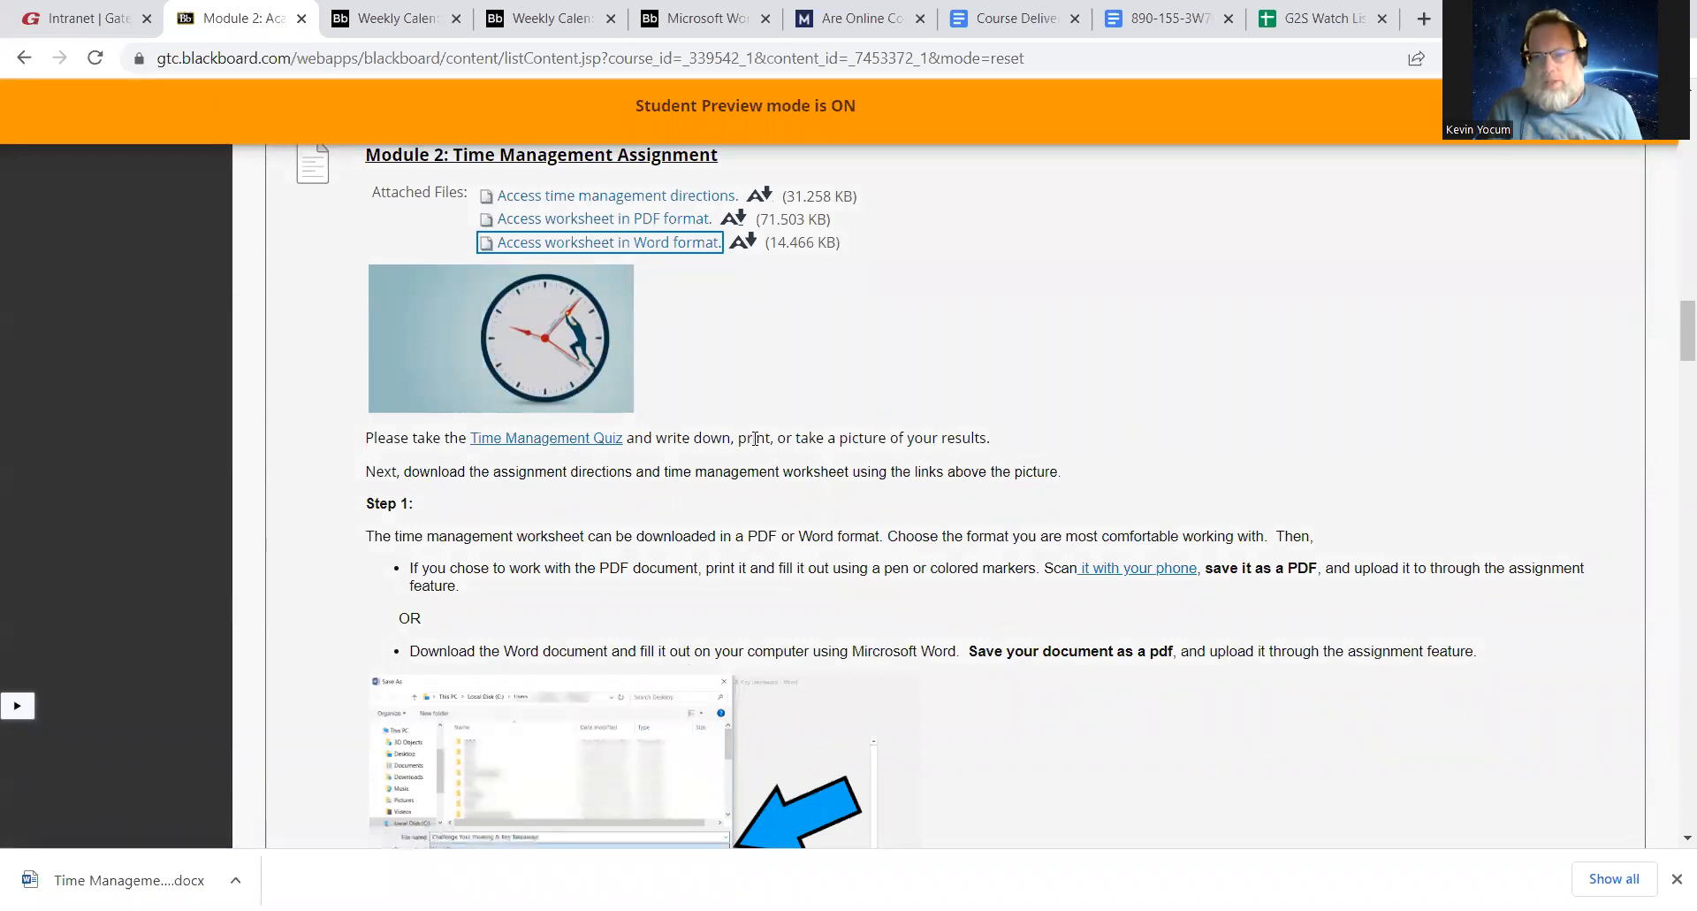
Open the Time Management Quiz, then return to Module 2 and scroll down to Step 2
left_click(545, 437)
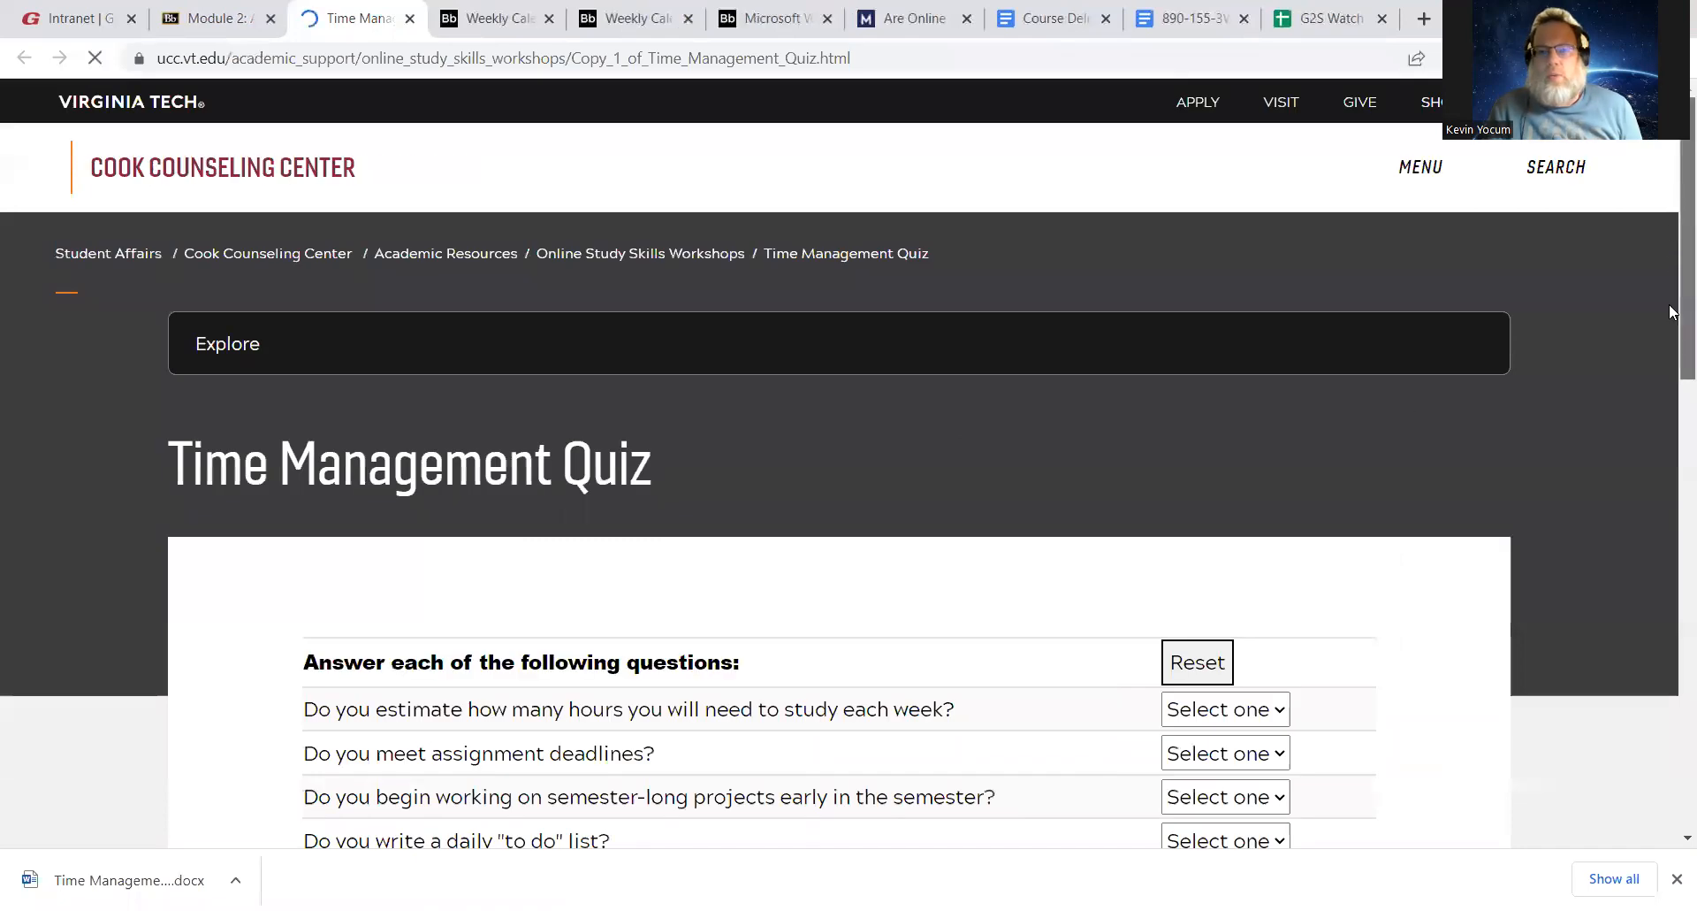
scroll("down", 3)
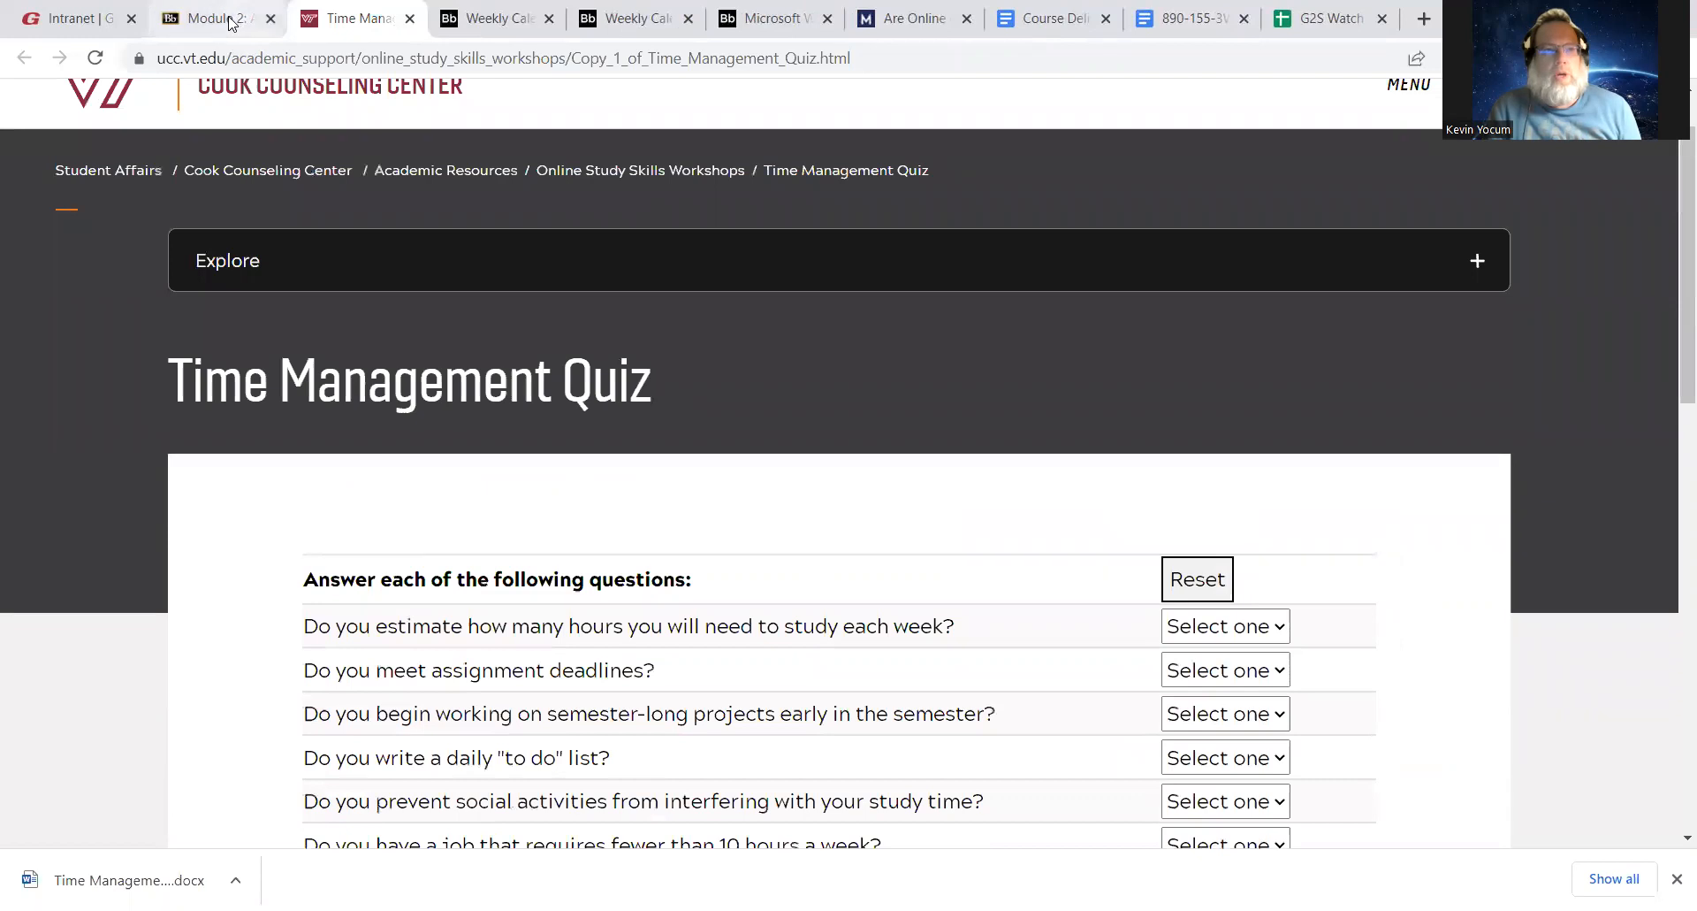
left_click(206, 18)
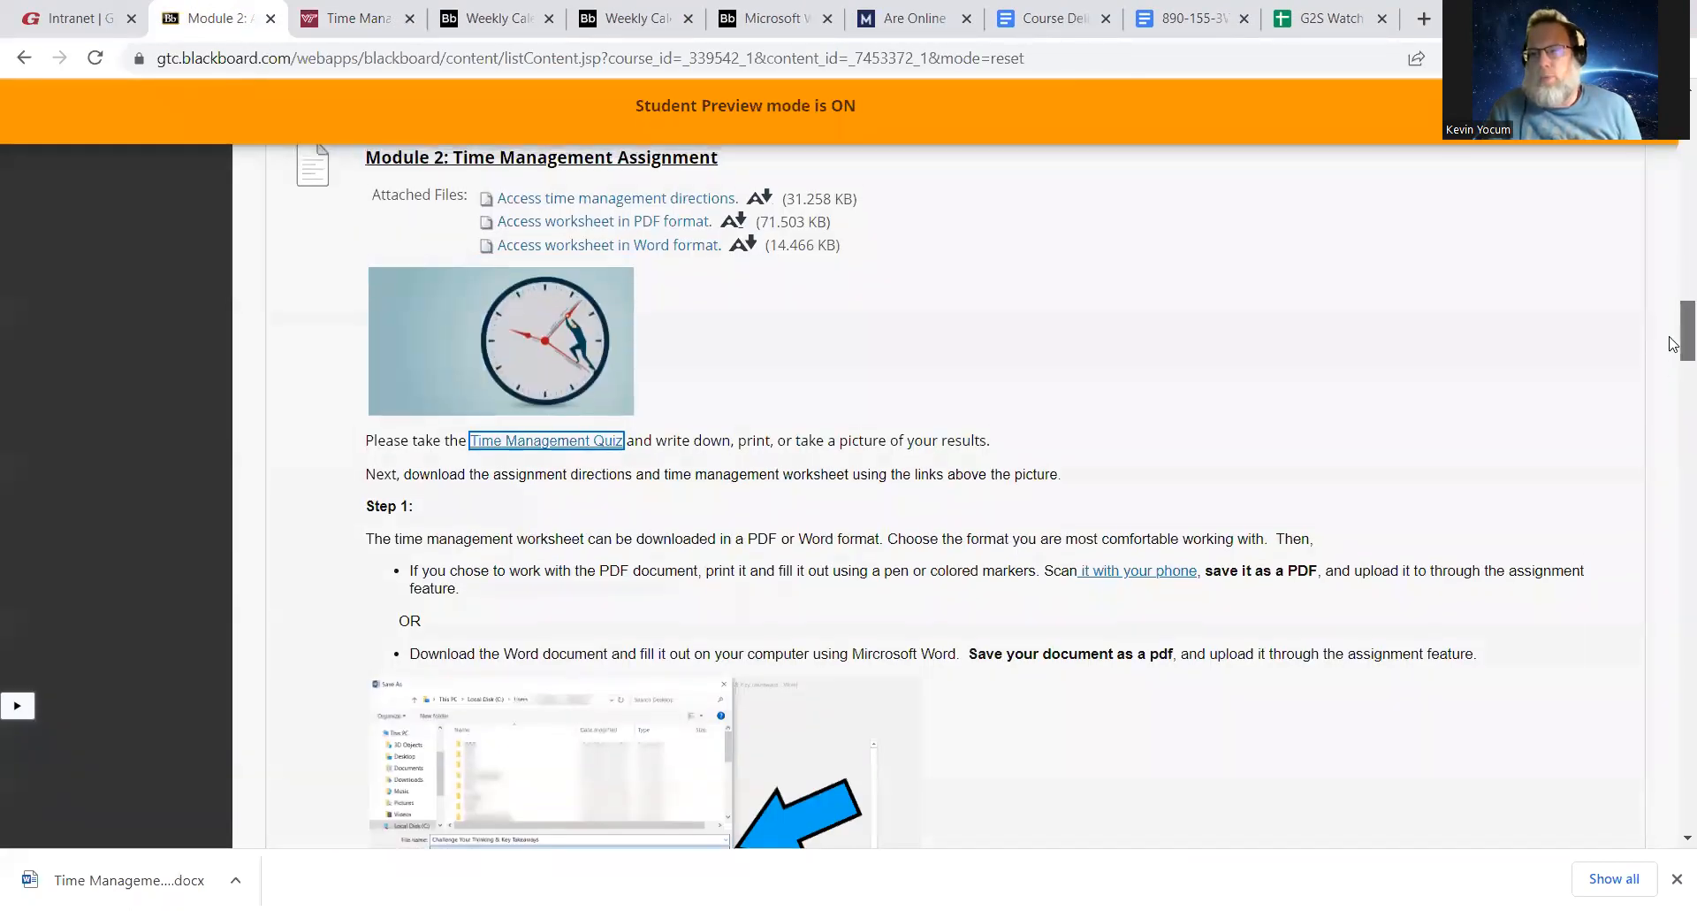
scroll("down", 3)
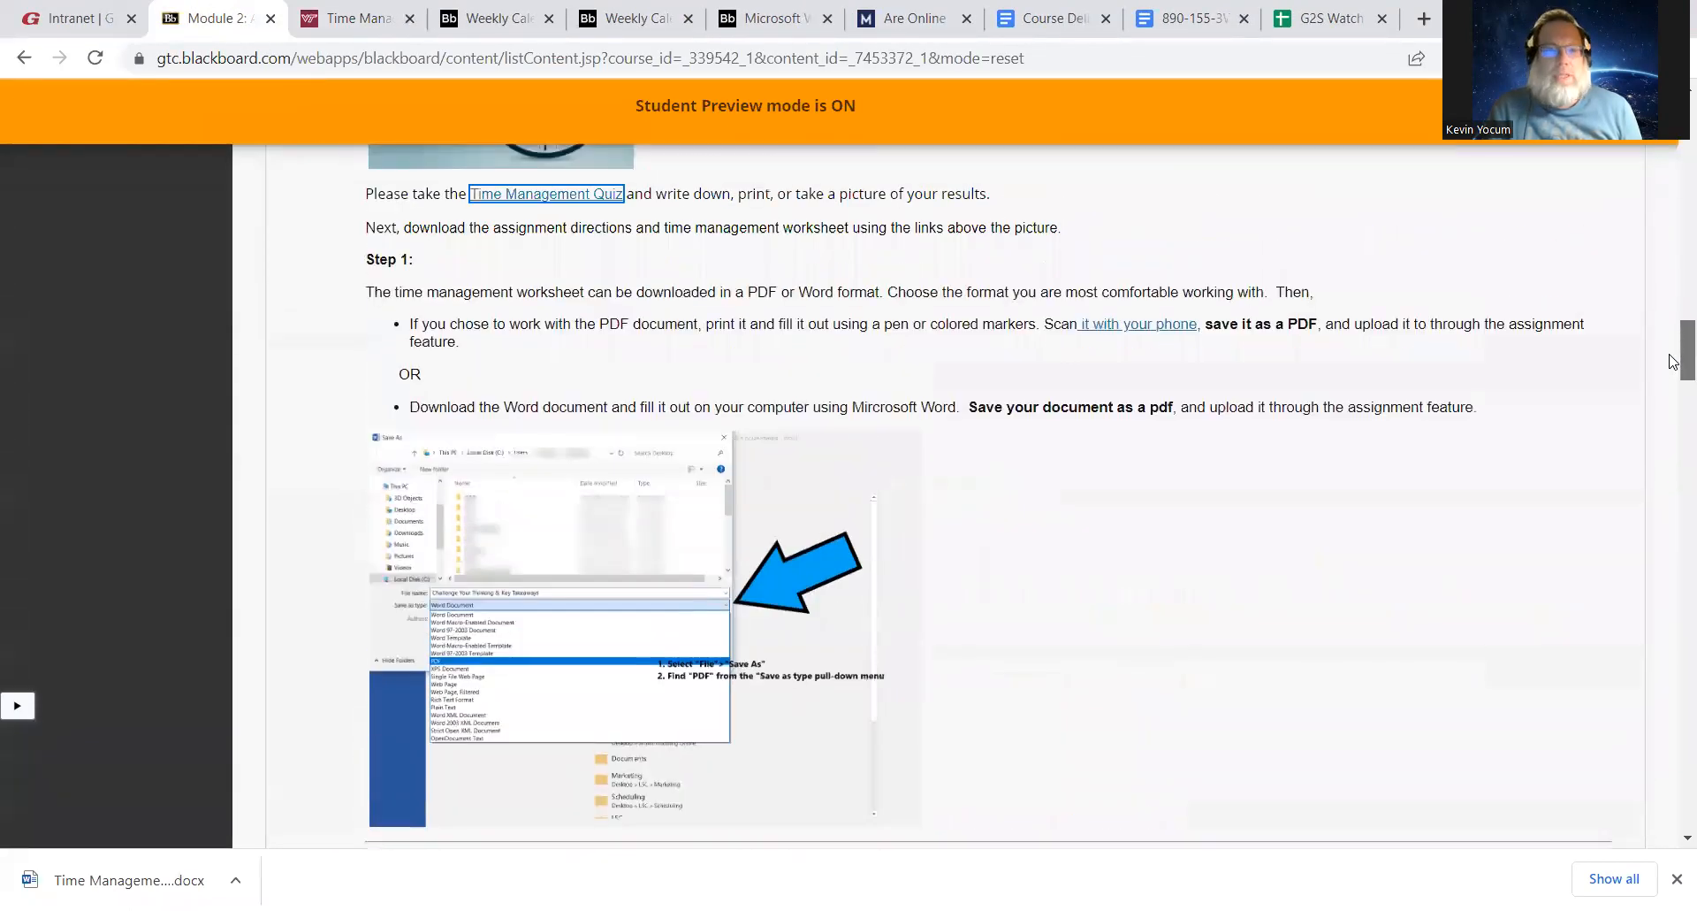
scroll("down", 3)
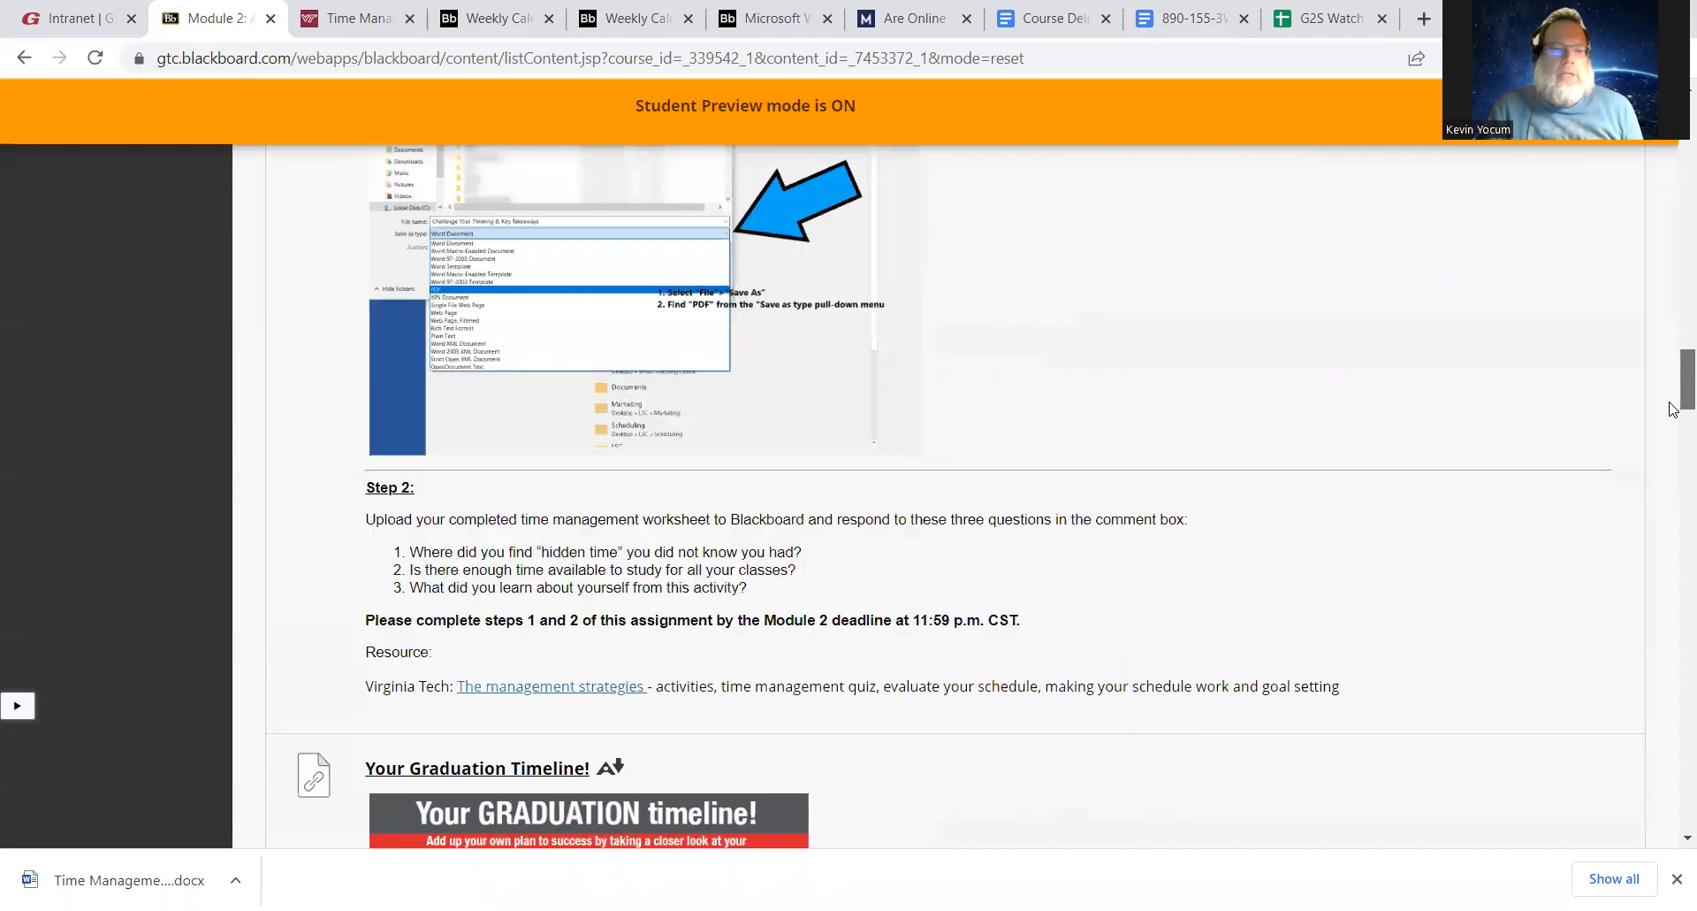
scroll("down", 3)
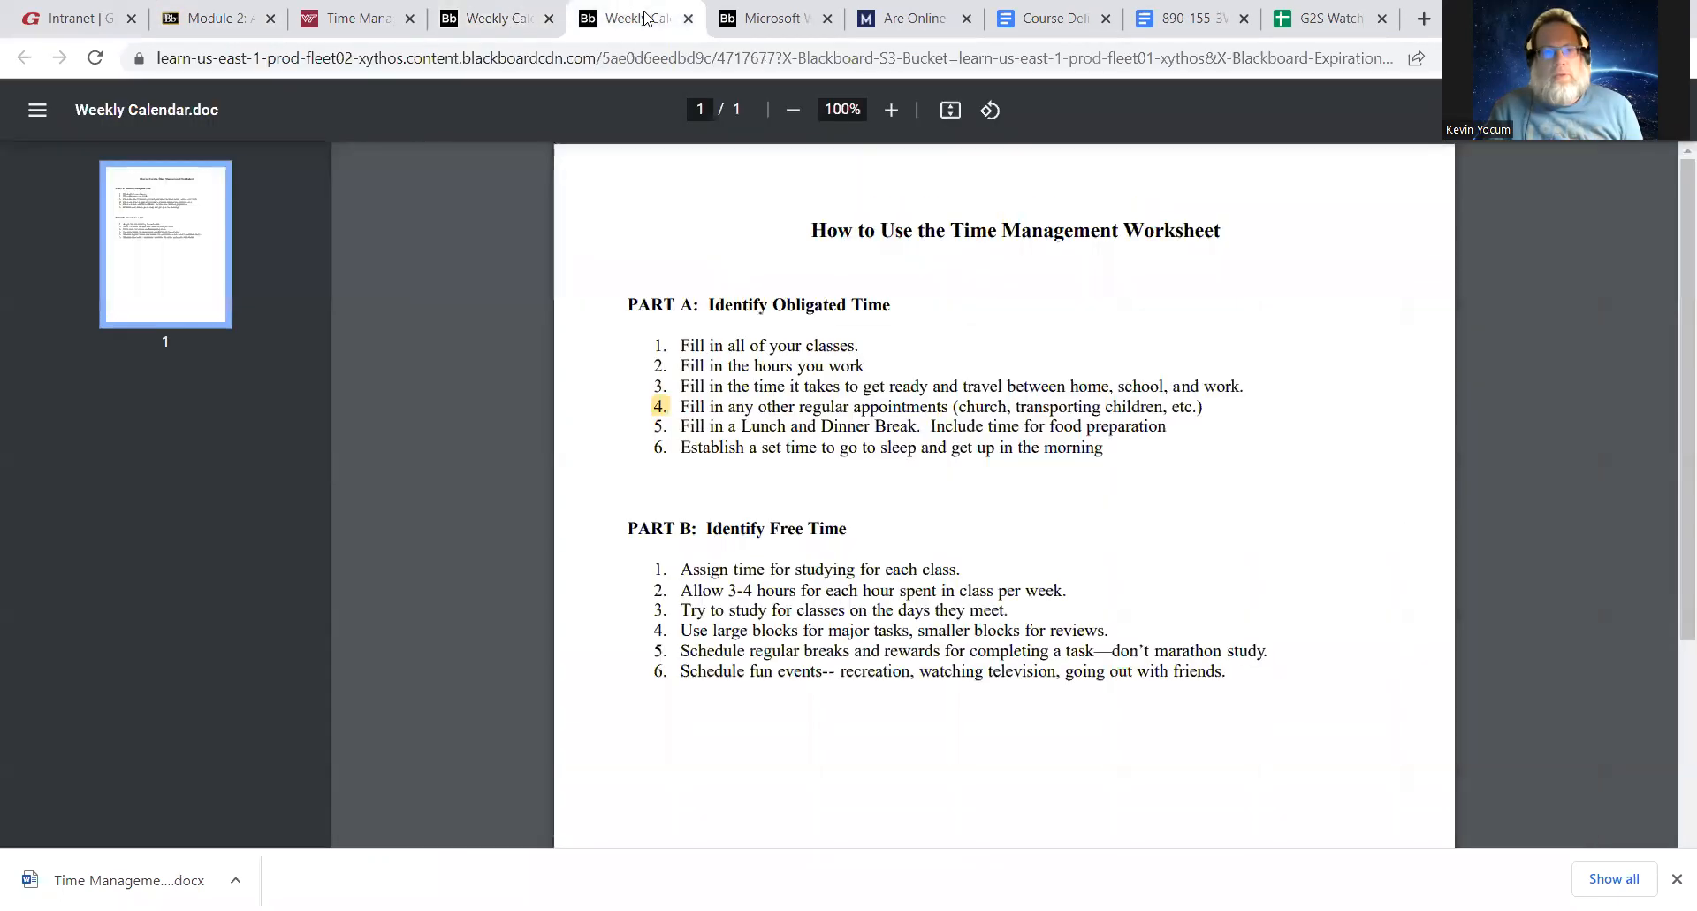
mouse_move(611, 222)
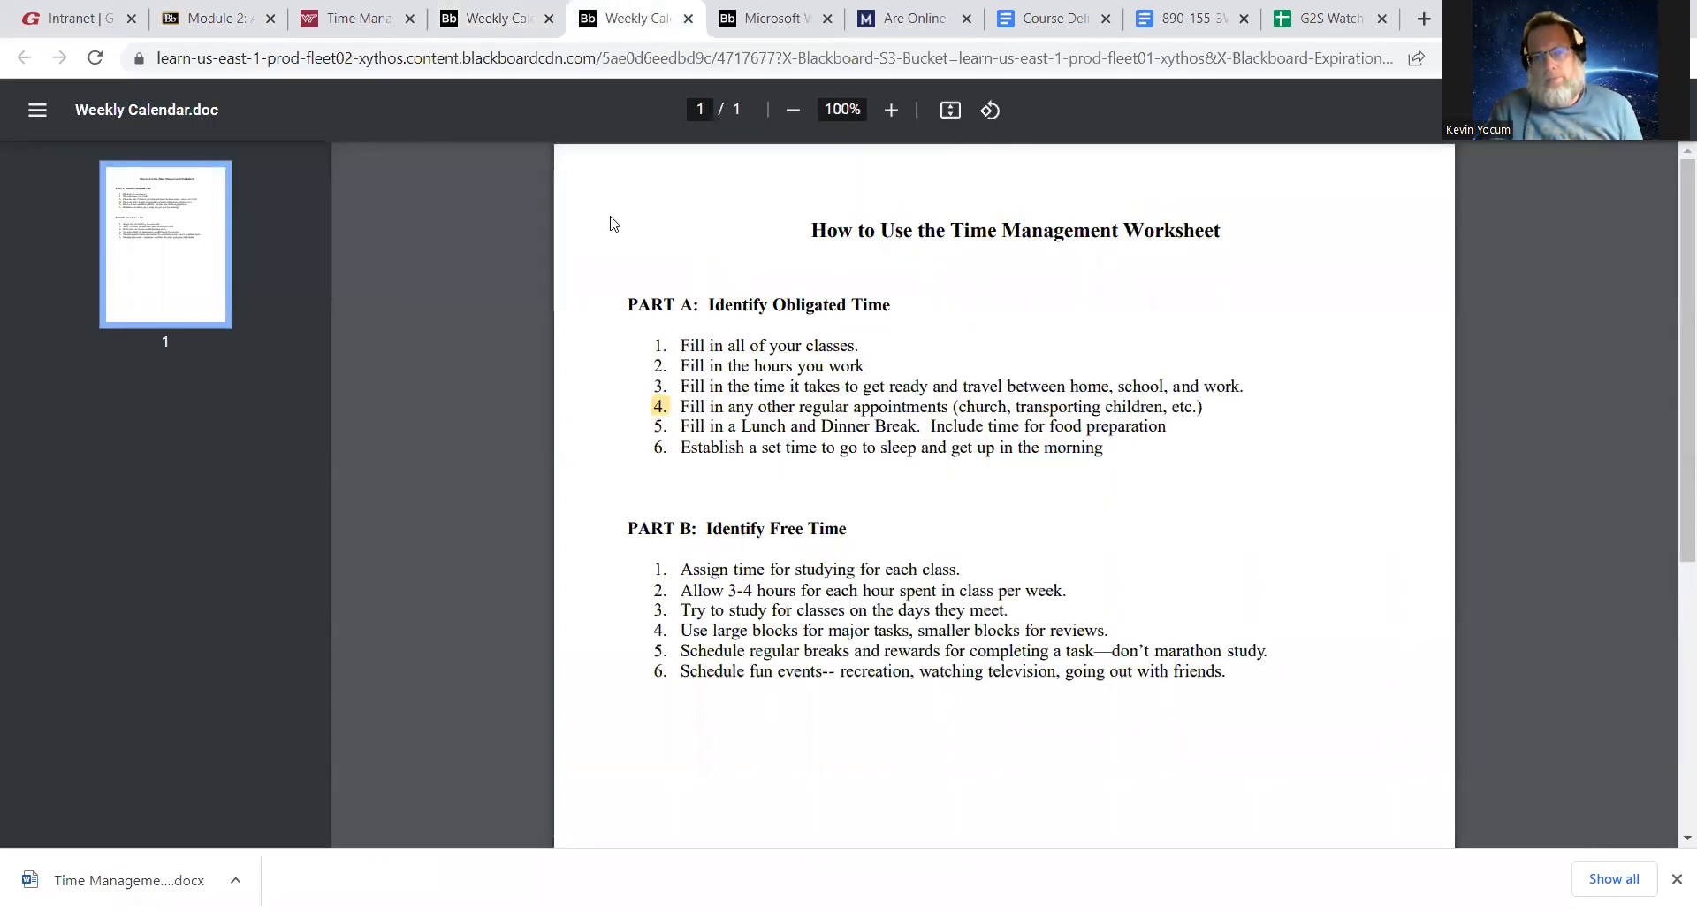
Review the worksheet directions and blank weekly calendar tabs, then return to Module 2
left_click(493, 19)
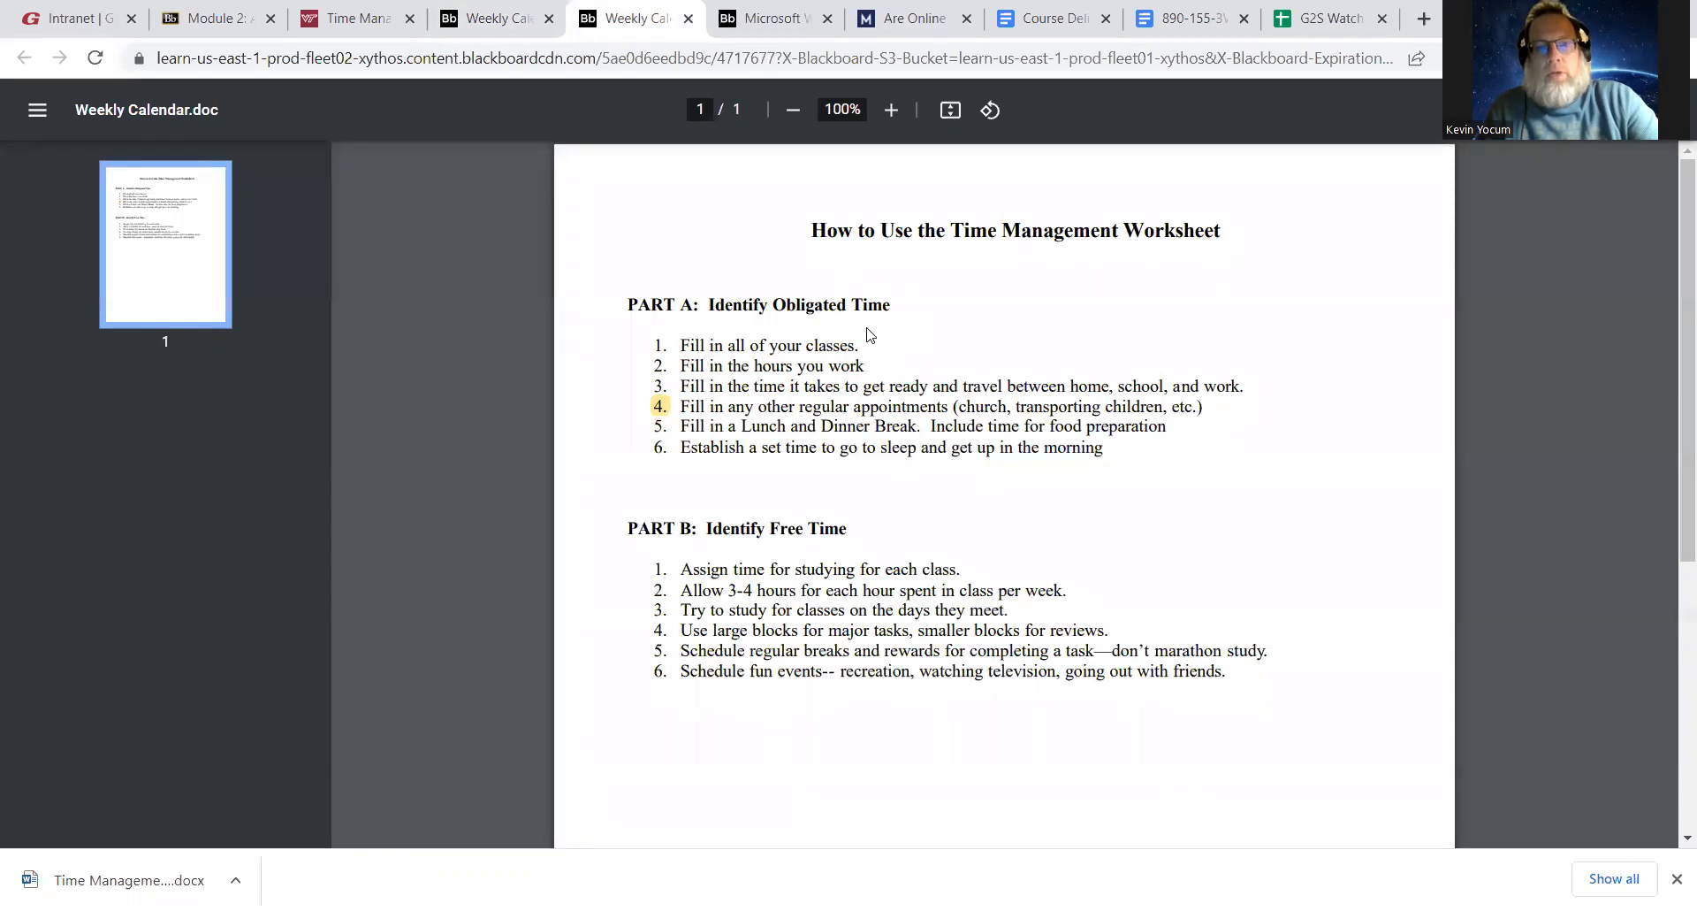
mouse_move(561, 101)
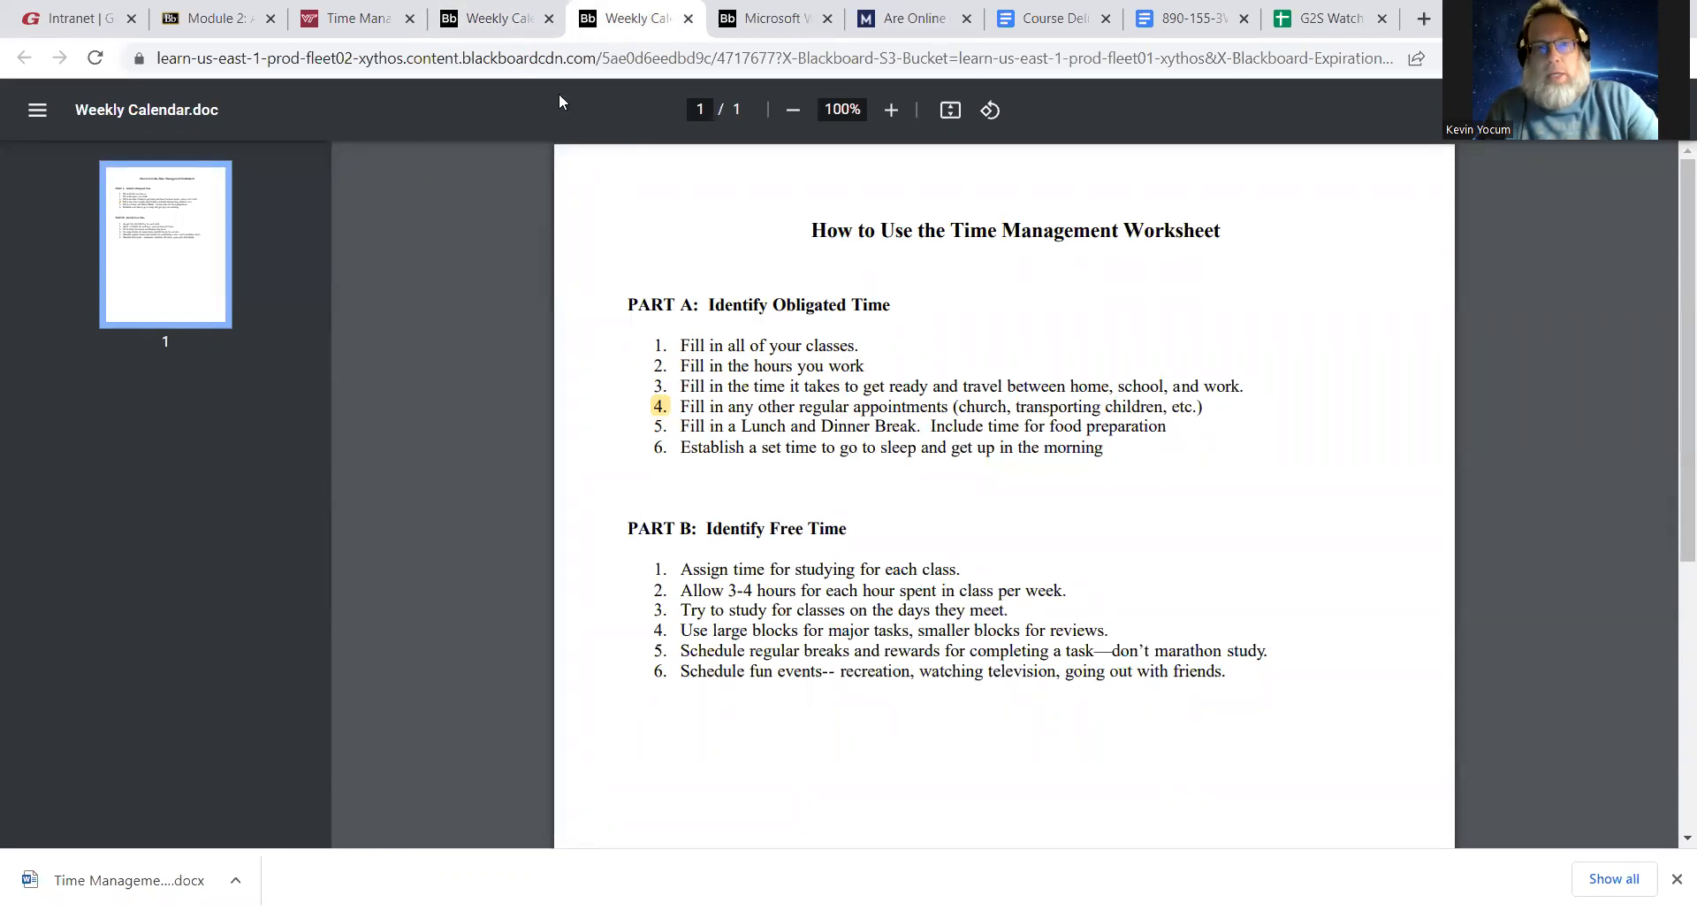
mouse_move(496, 19)
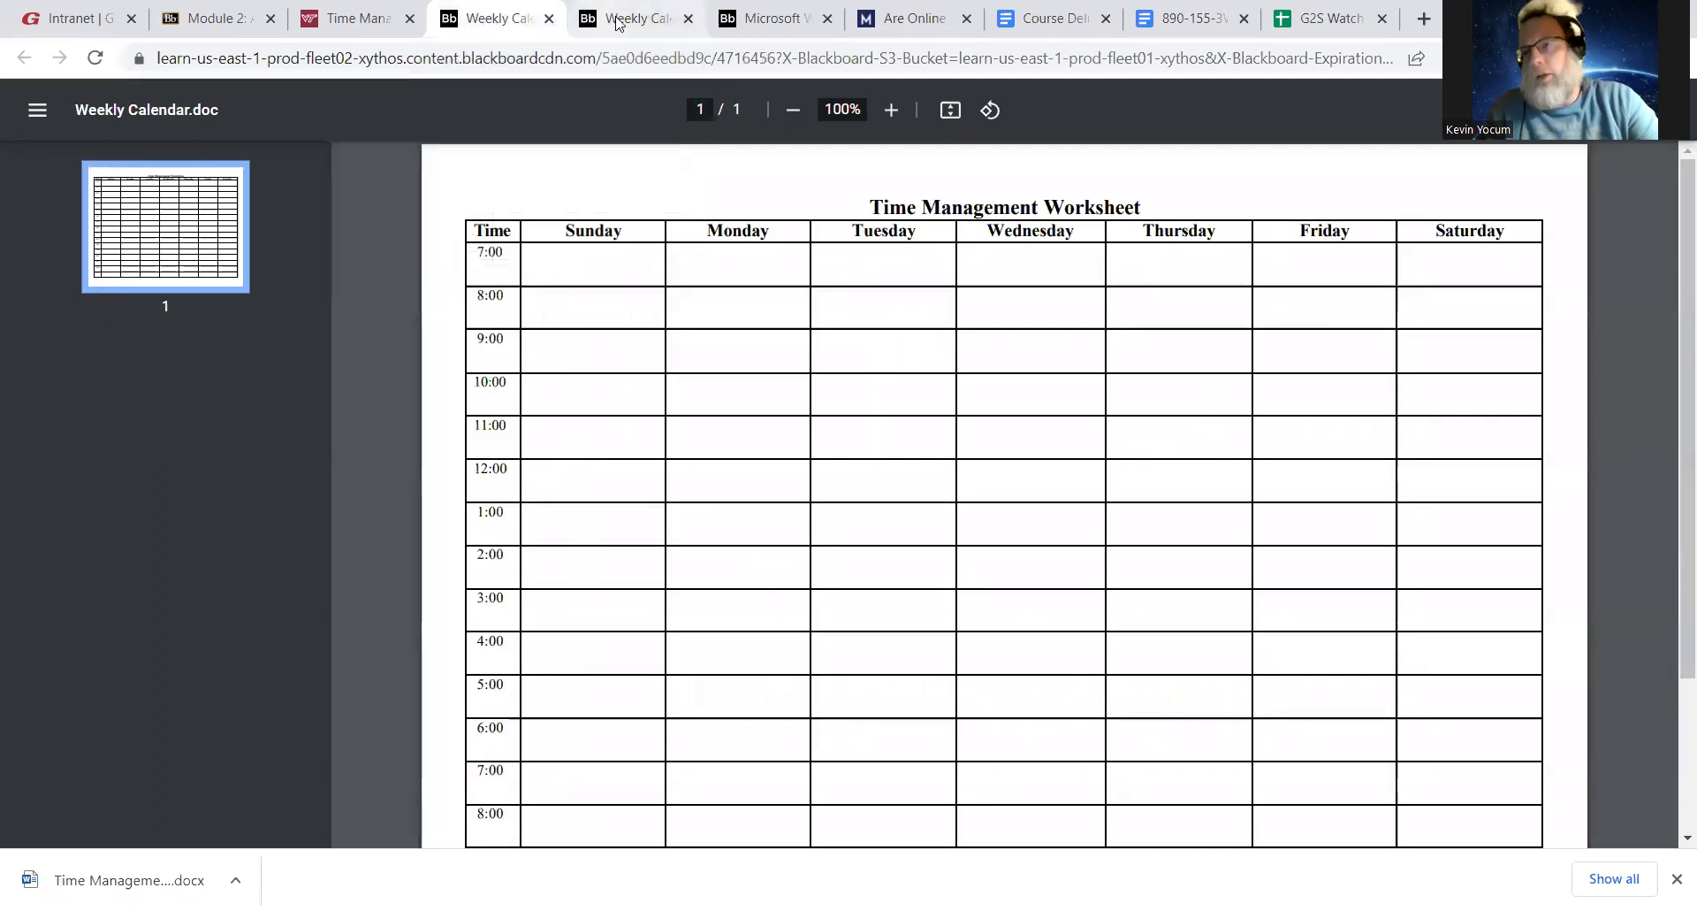
left_click(633, 19)
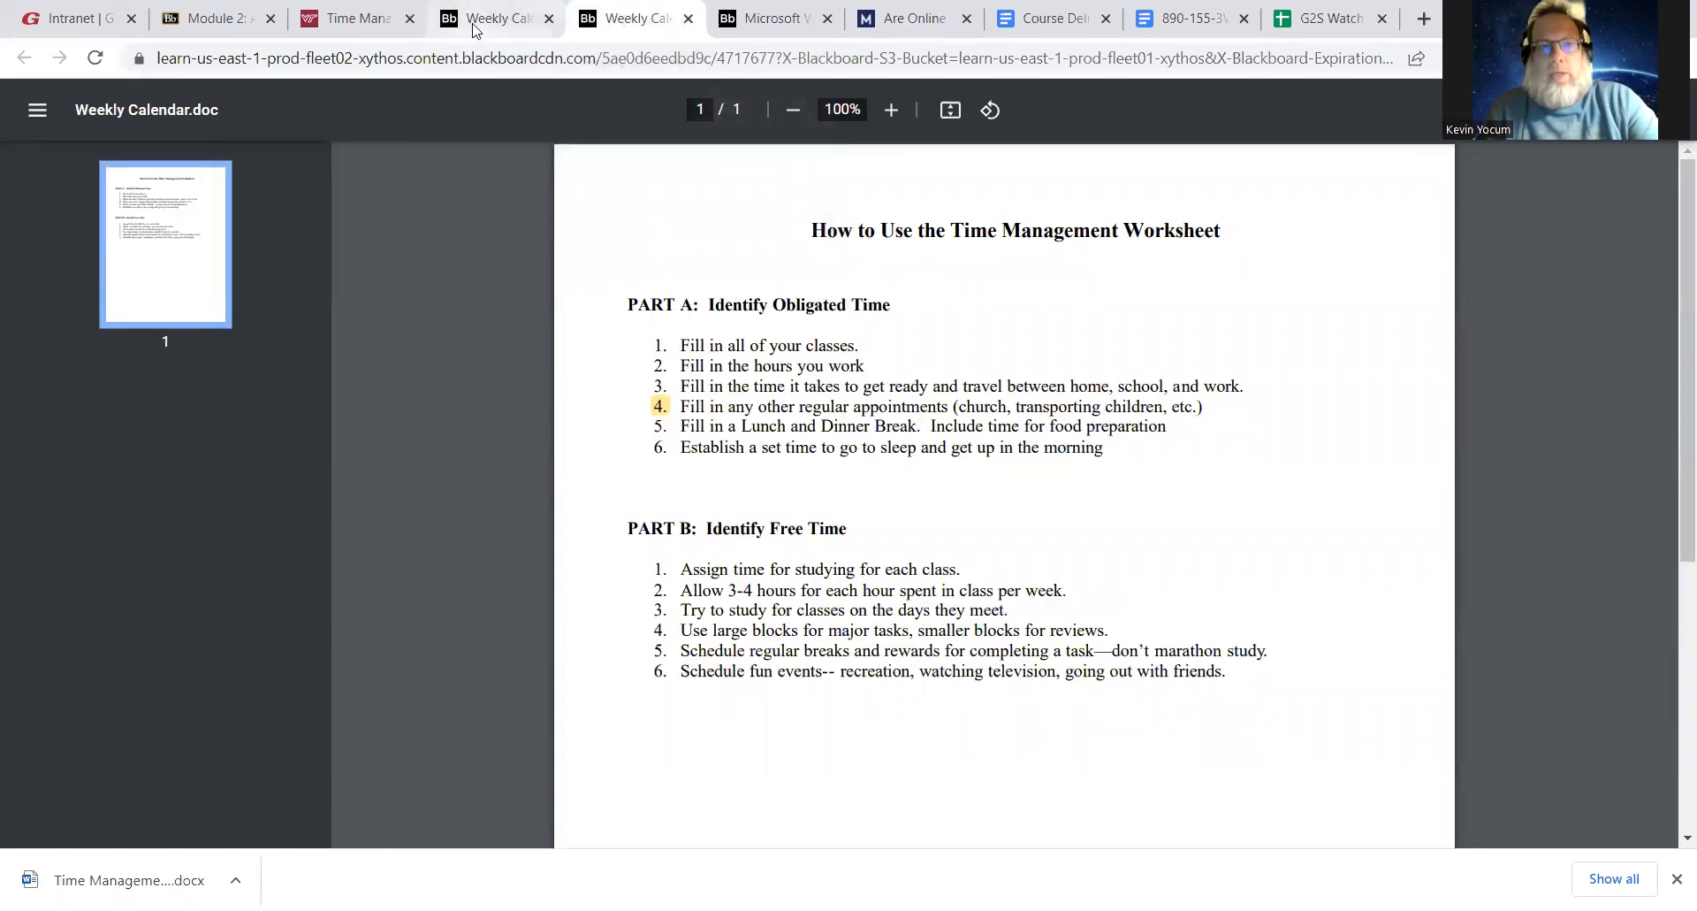
left_click(489, 18)
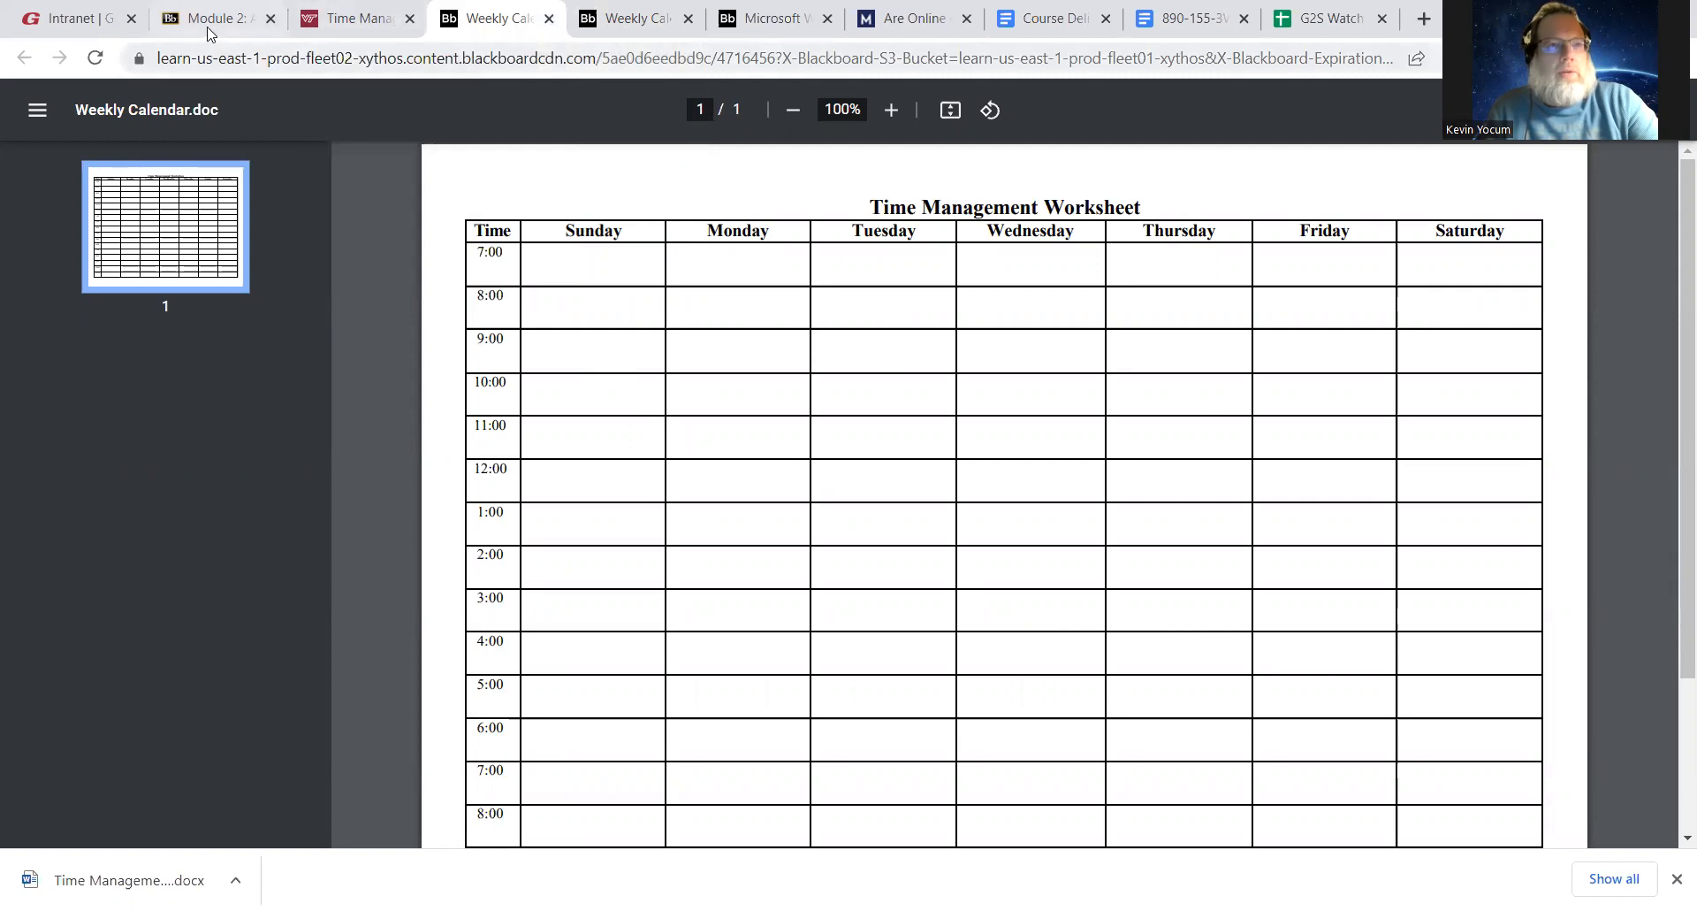
left_click(211, 19)
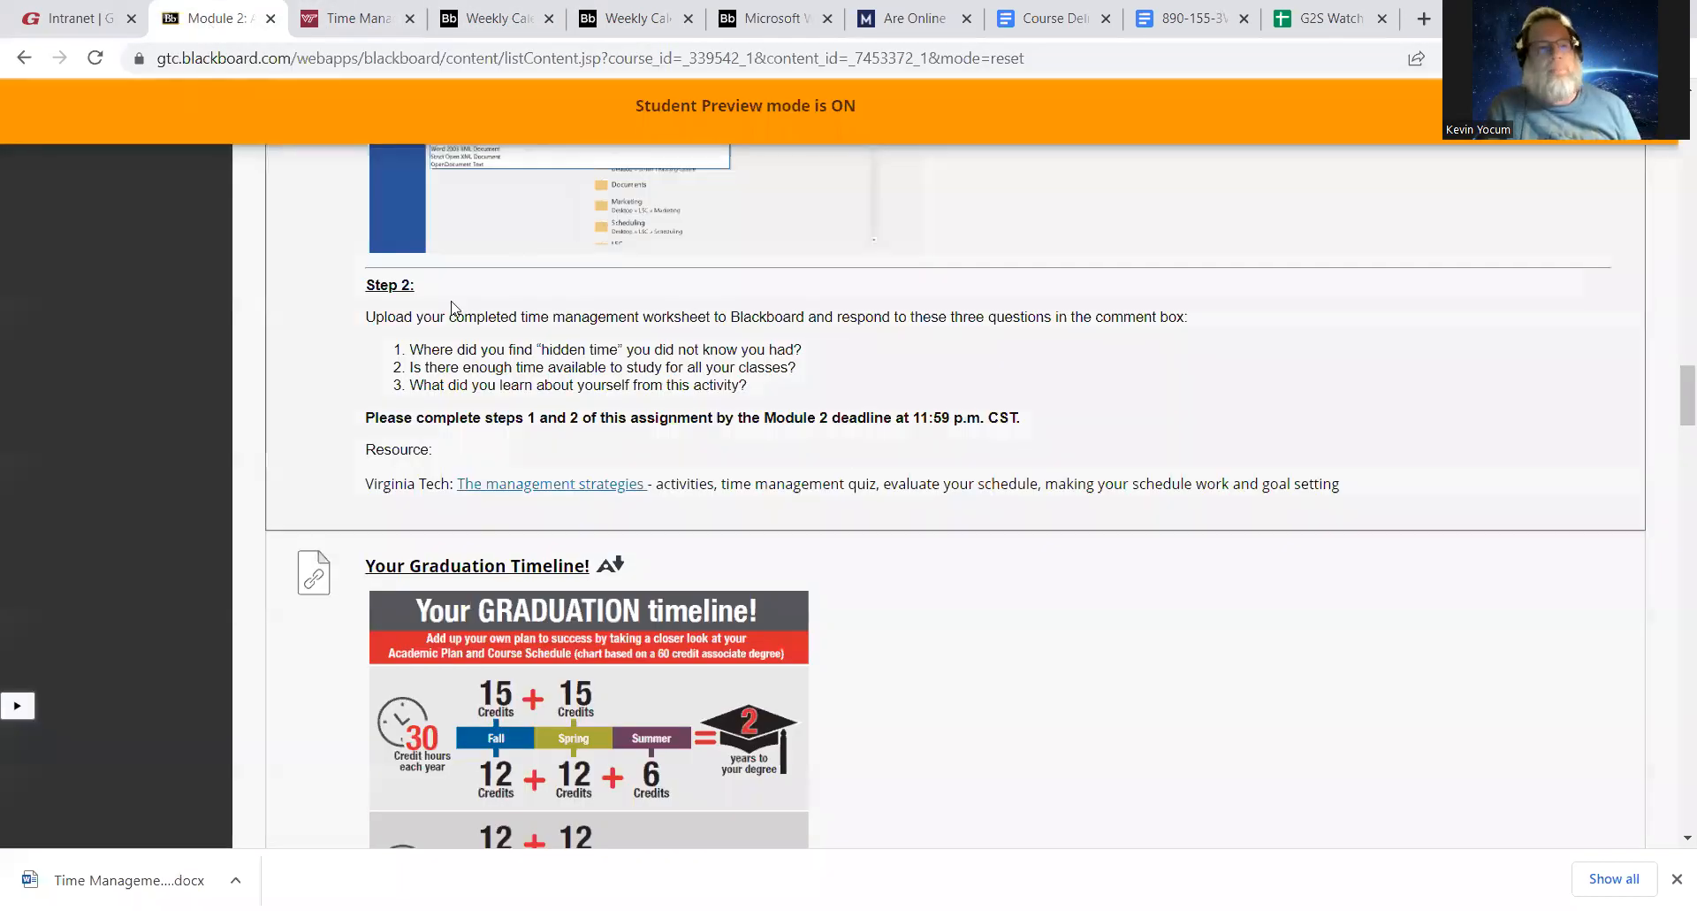
mouse_move(945, 230)
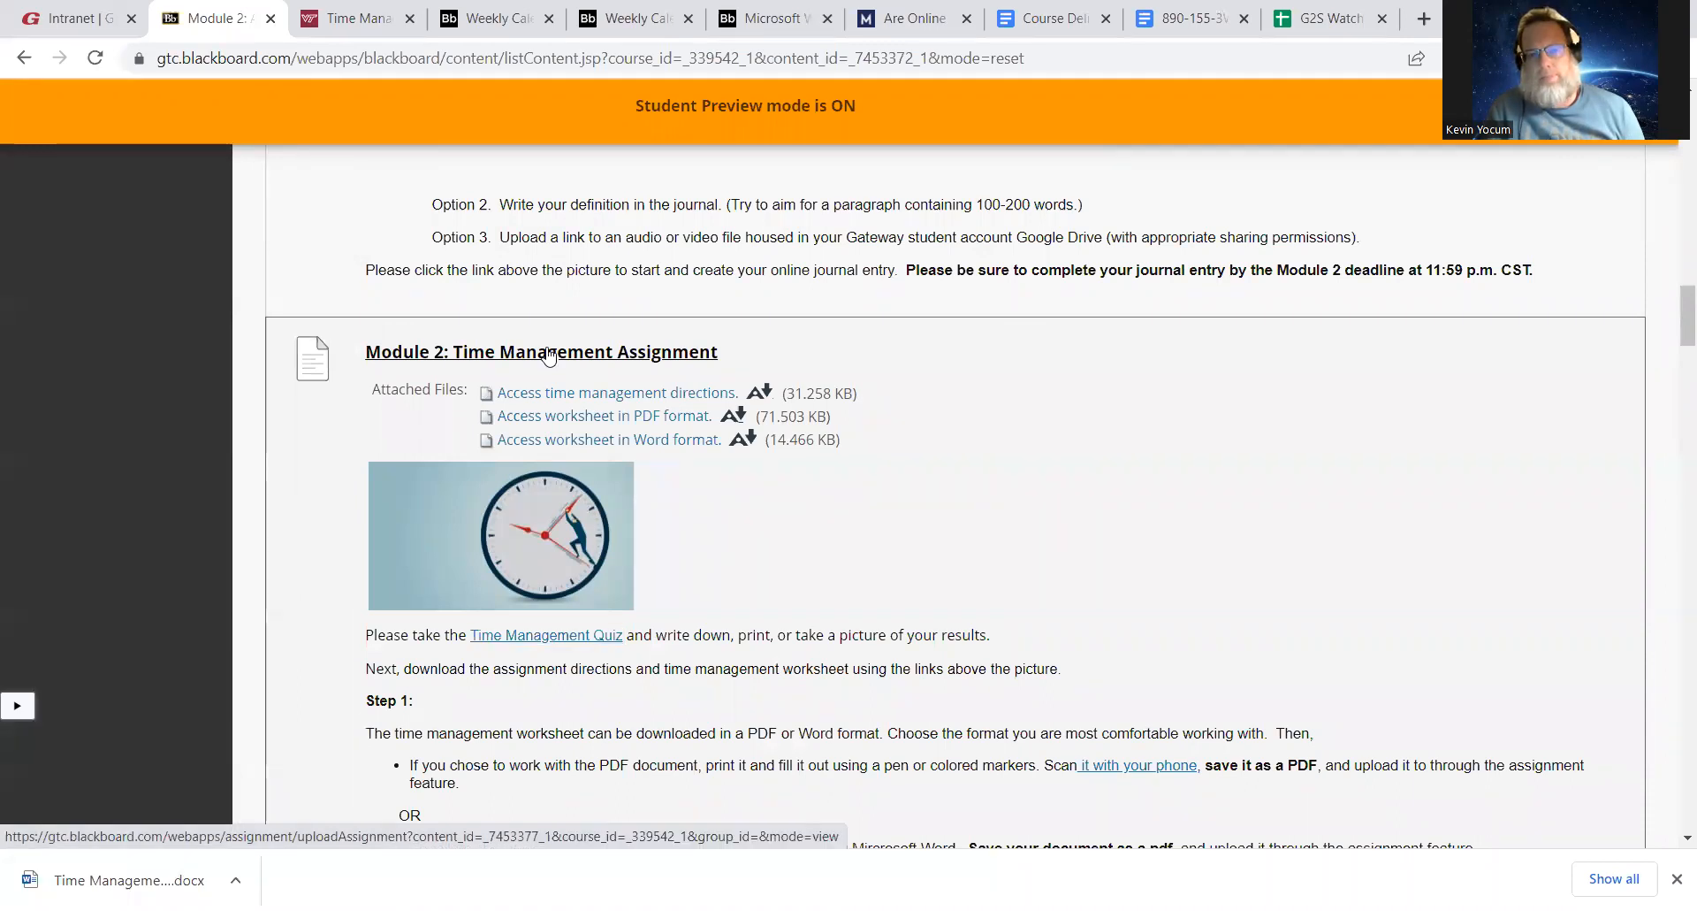
Review the Time Management Assignment upload page alongside the blank weekly worksheet tab
left_click(540, 351)
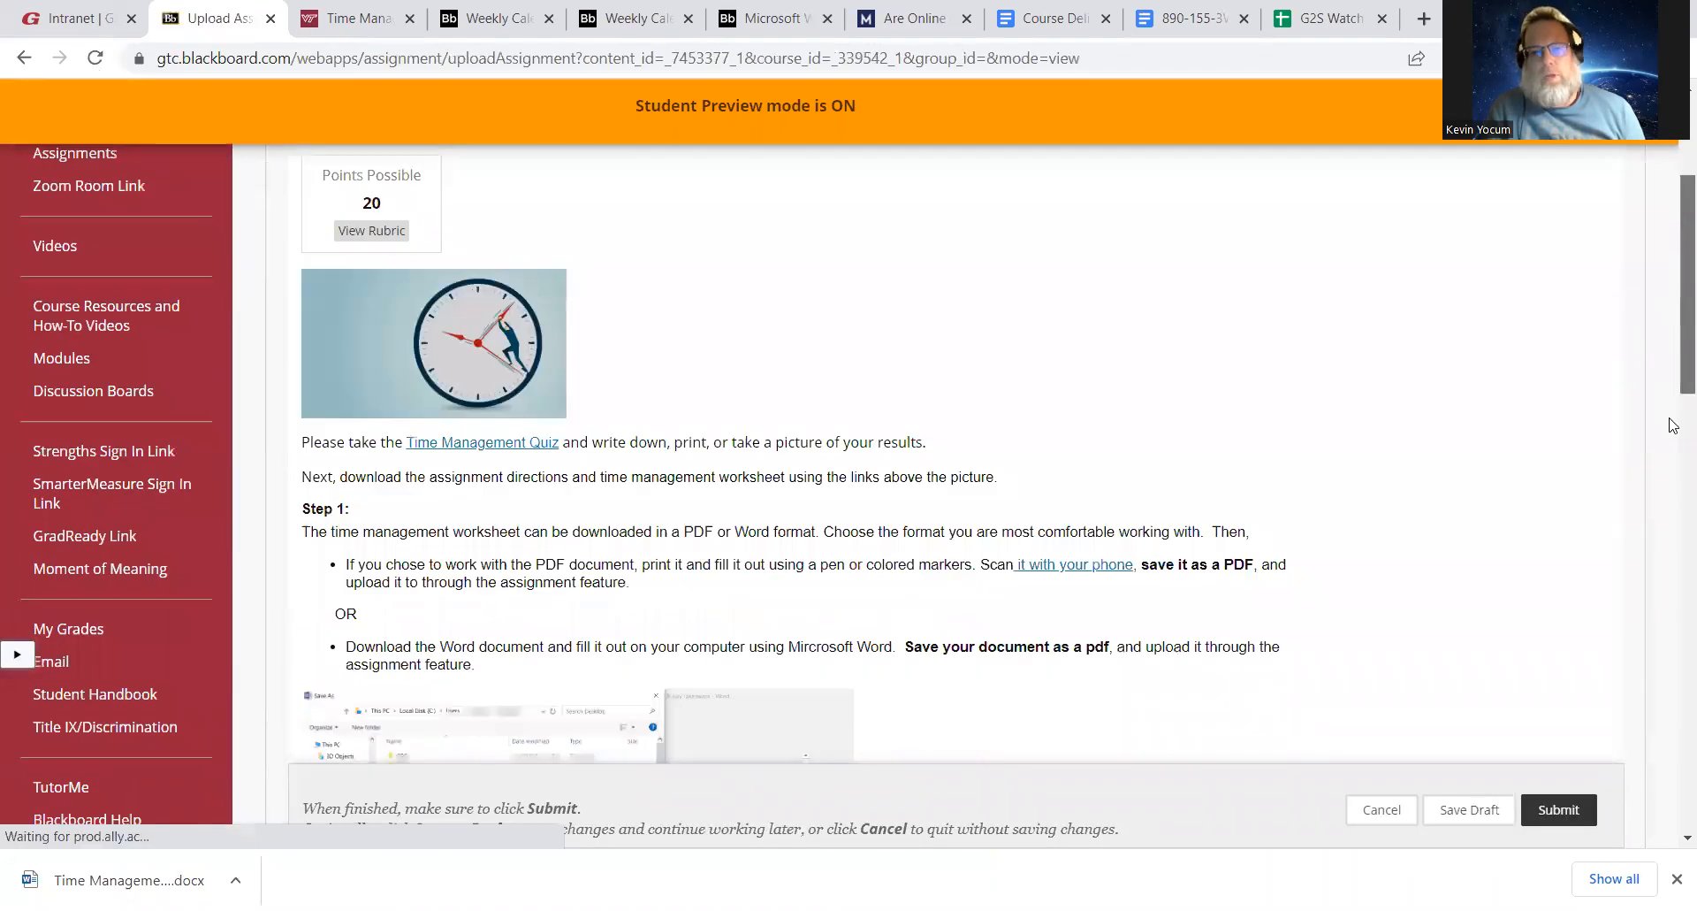
scroll("down", 3)
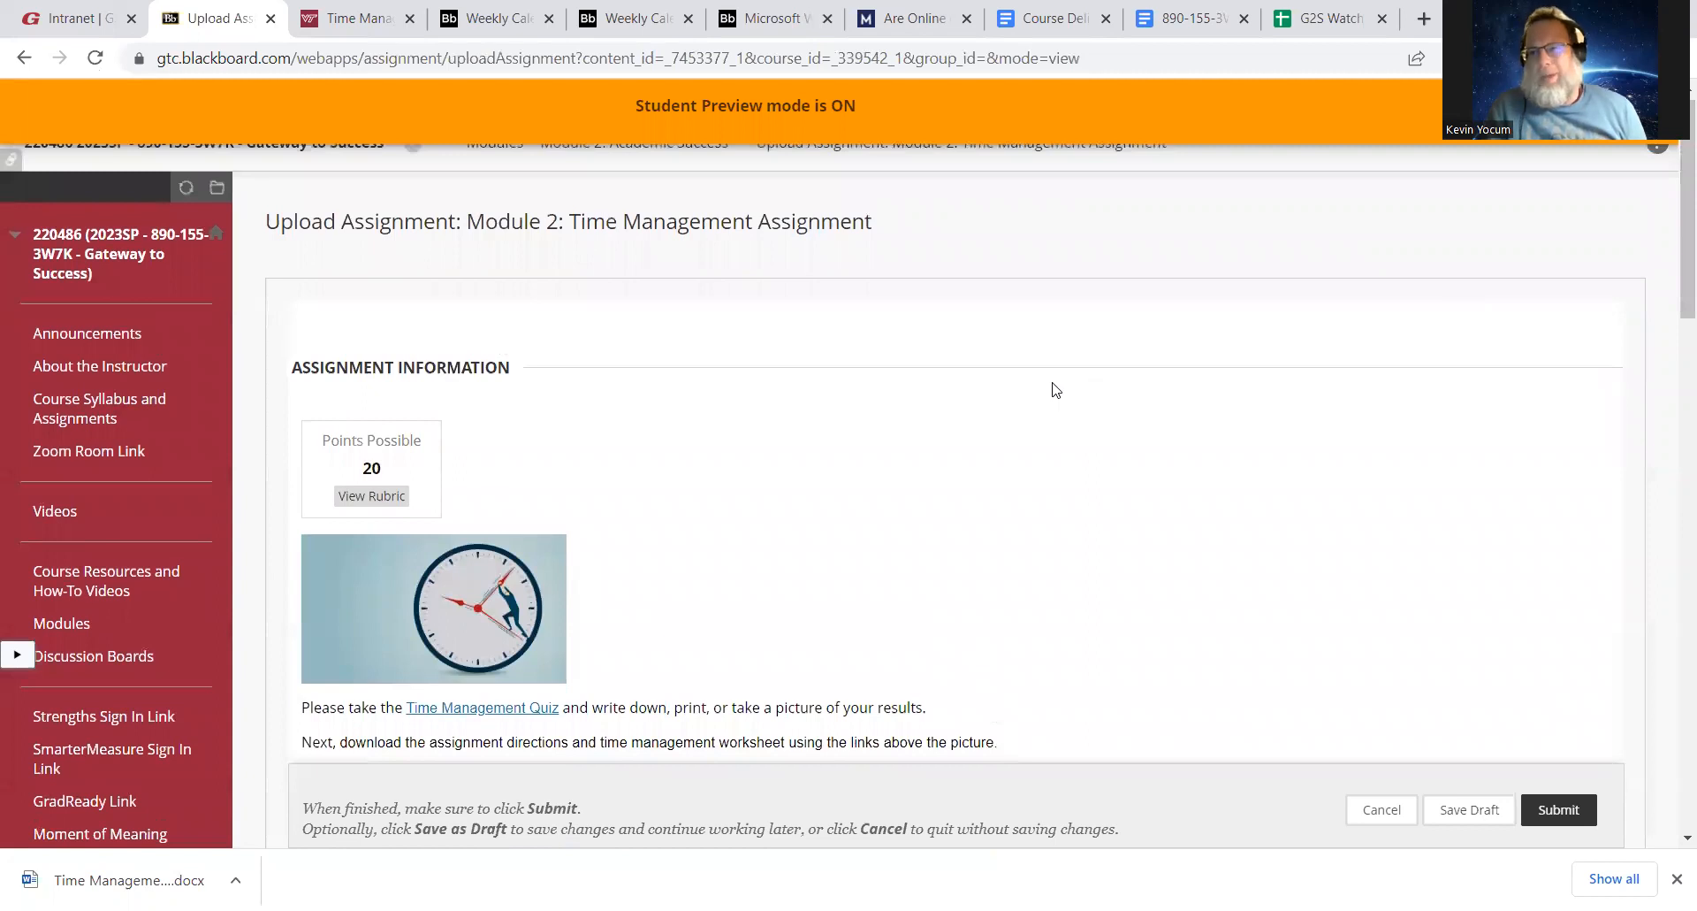
left_click(493, 18)
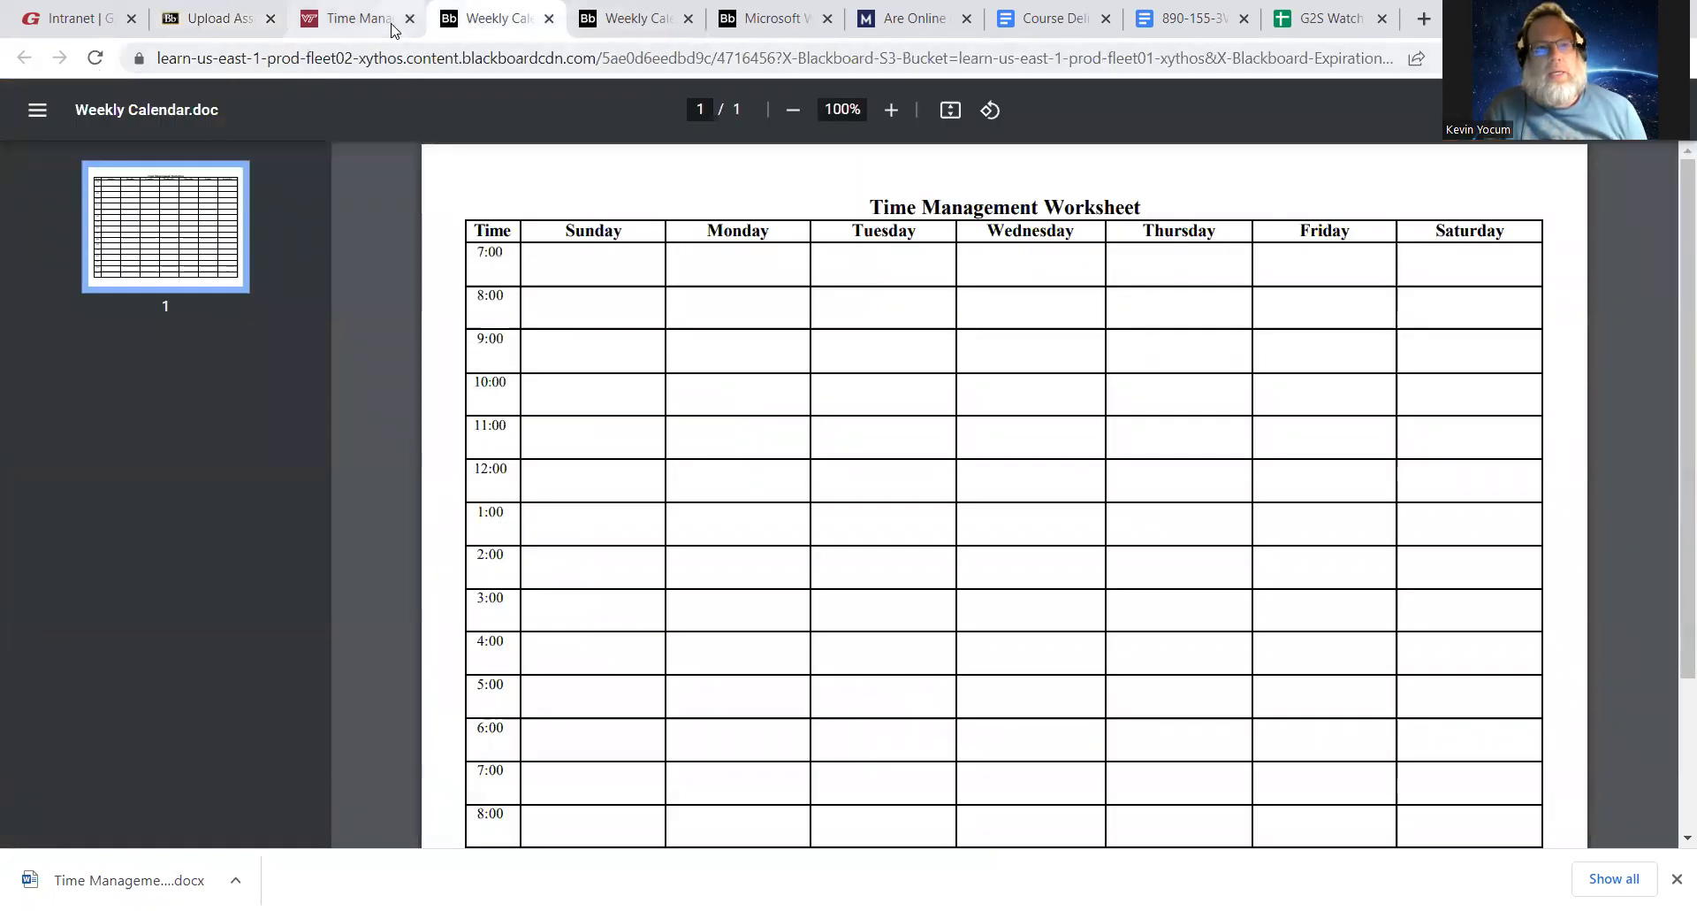
left_click(206, 18)
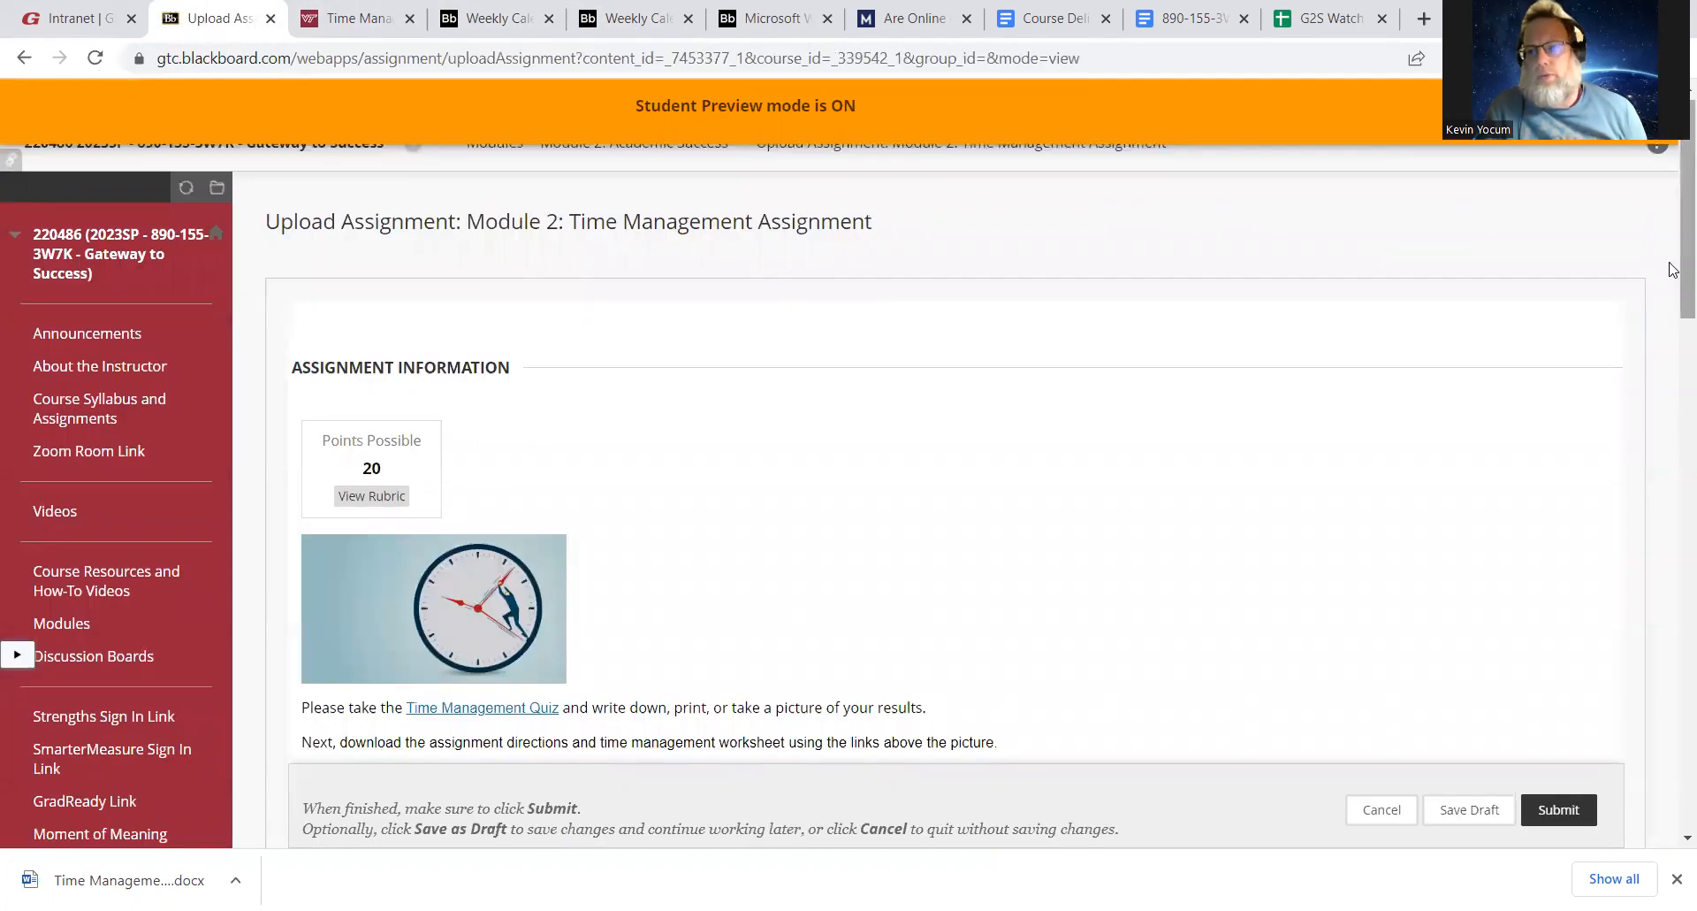
scroll("down", 3)
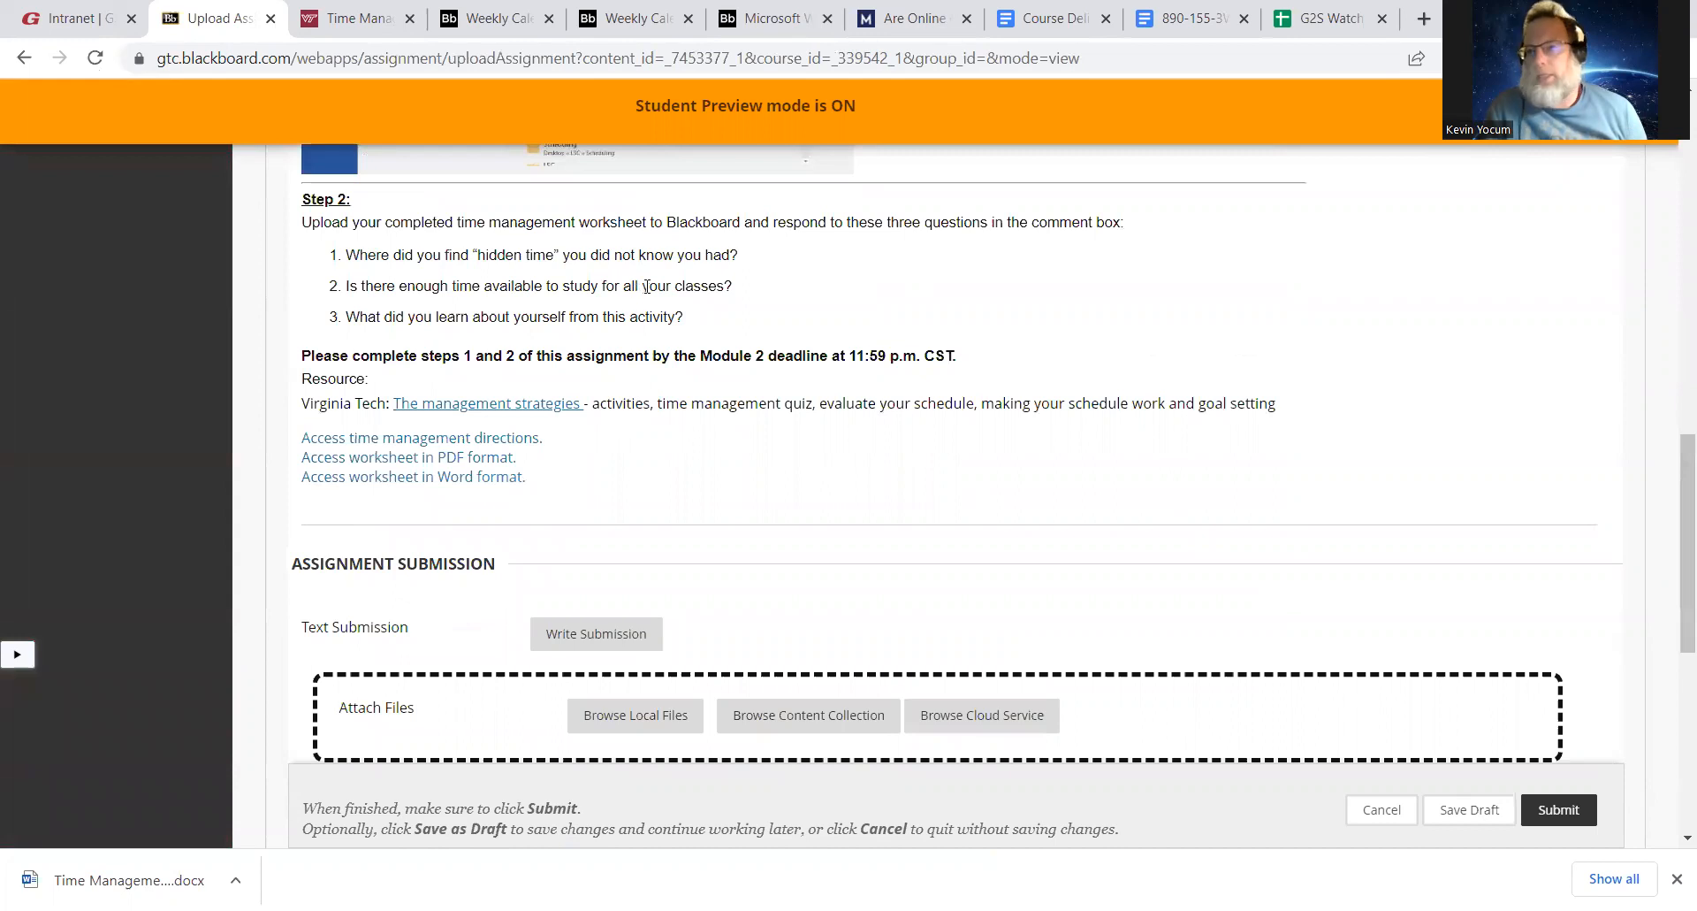
mouse_move(660, 346)
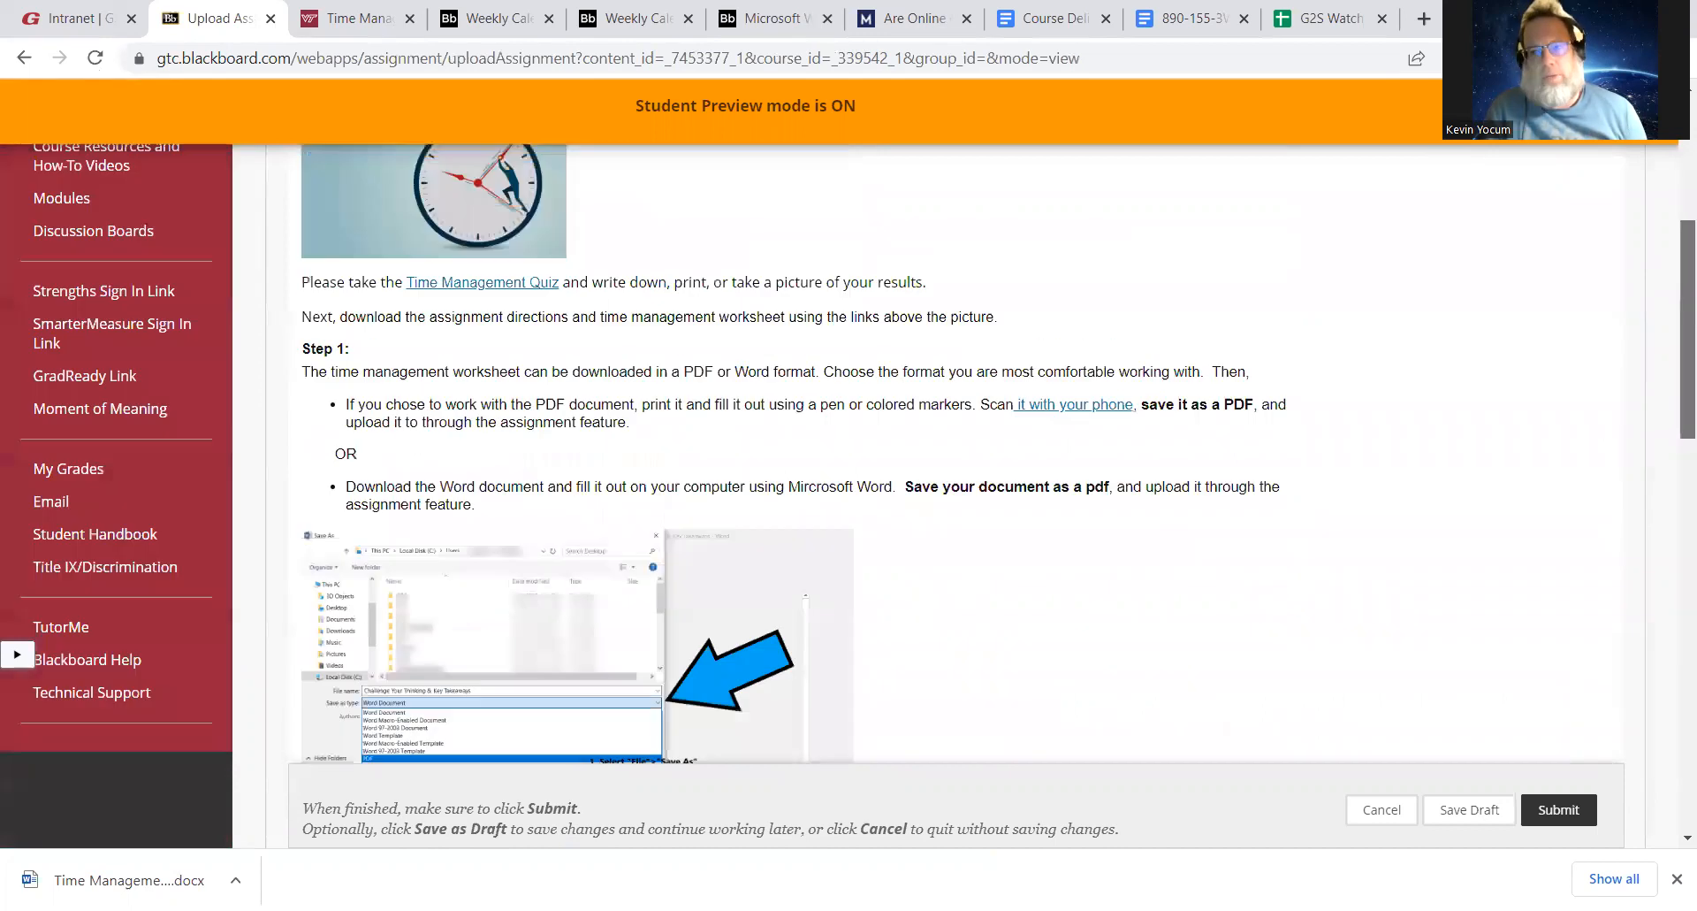
left_click(487, 19)
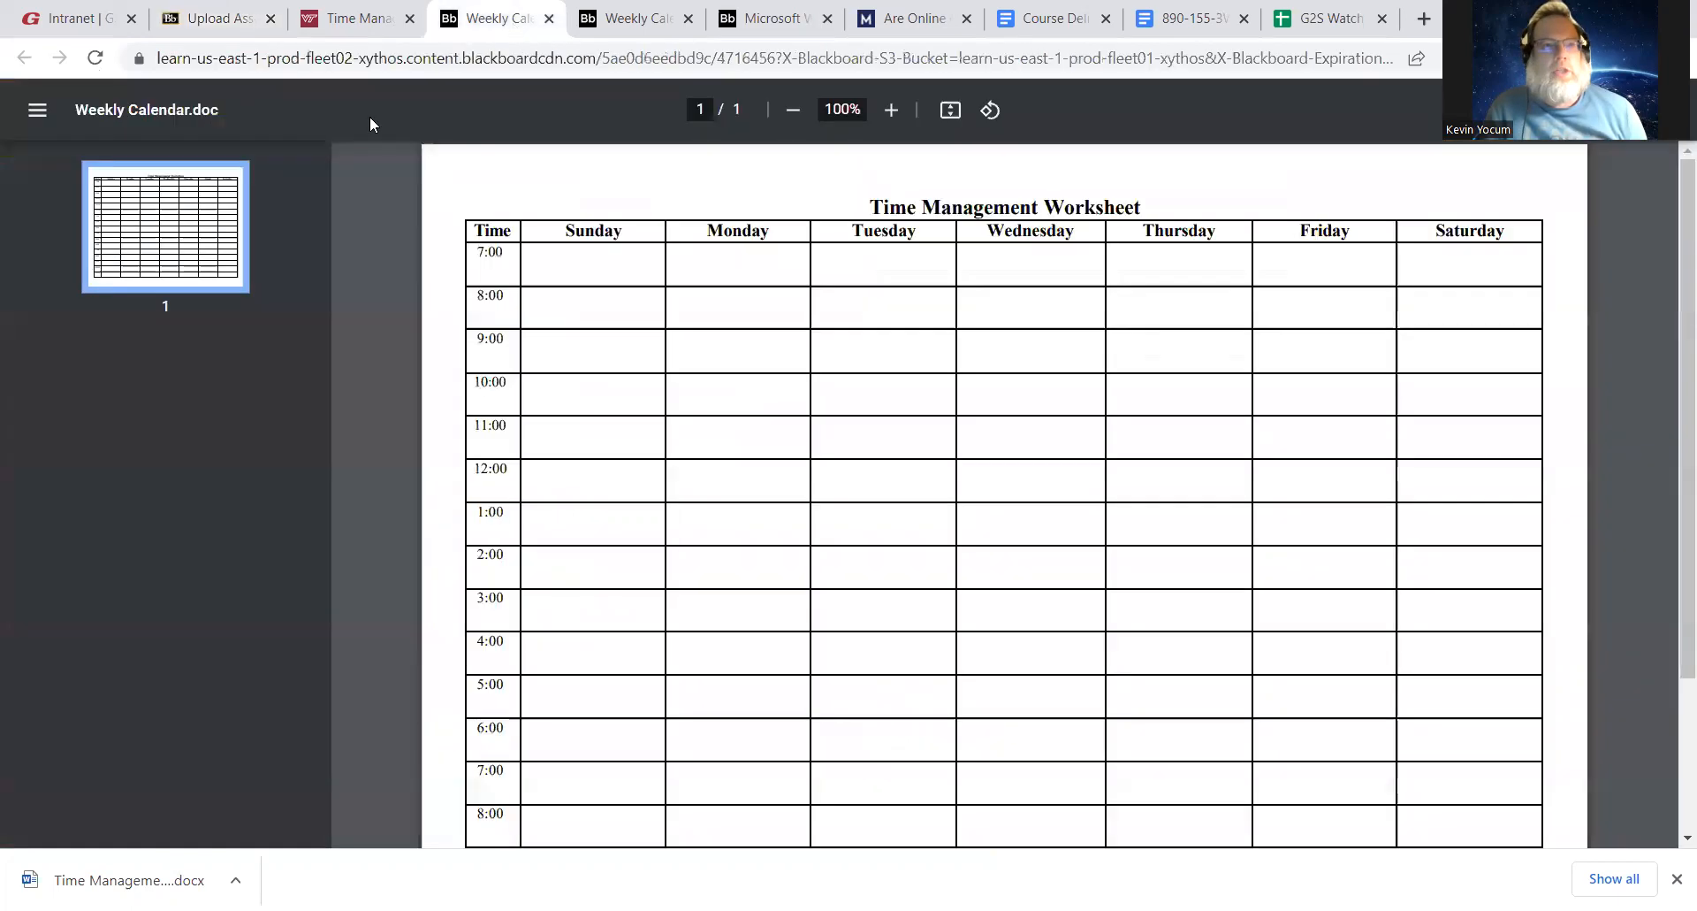
left_click(213, 18)
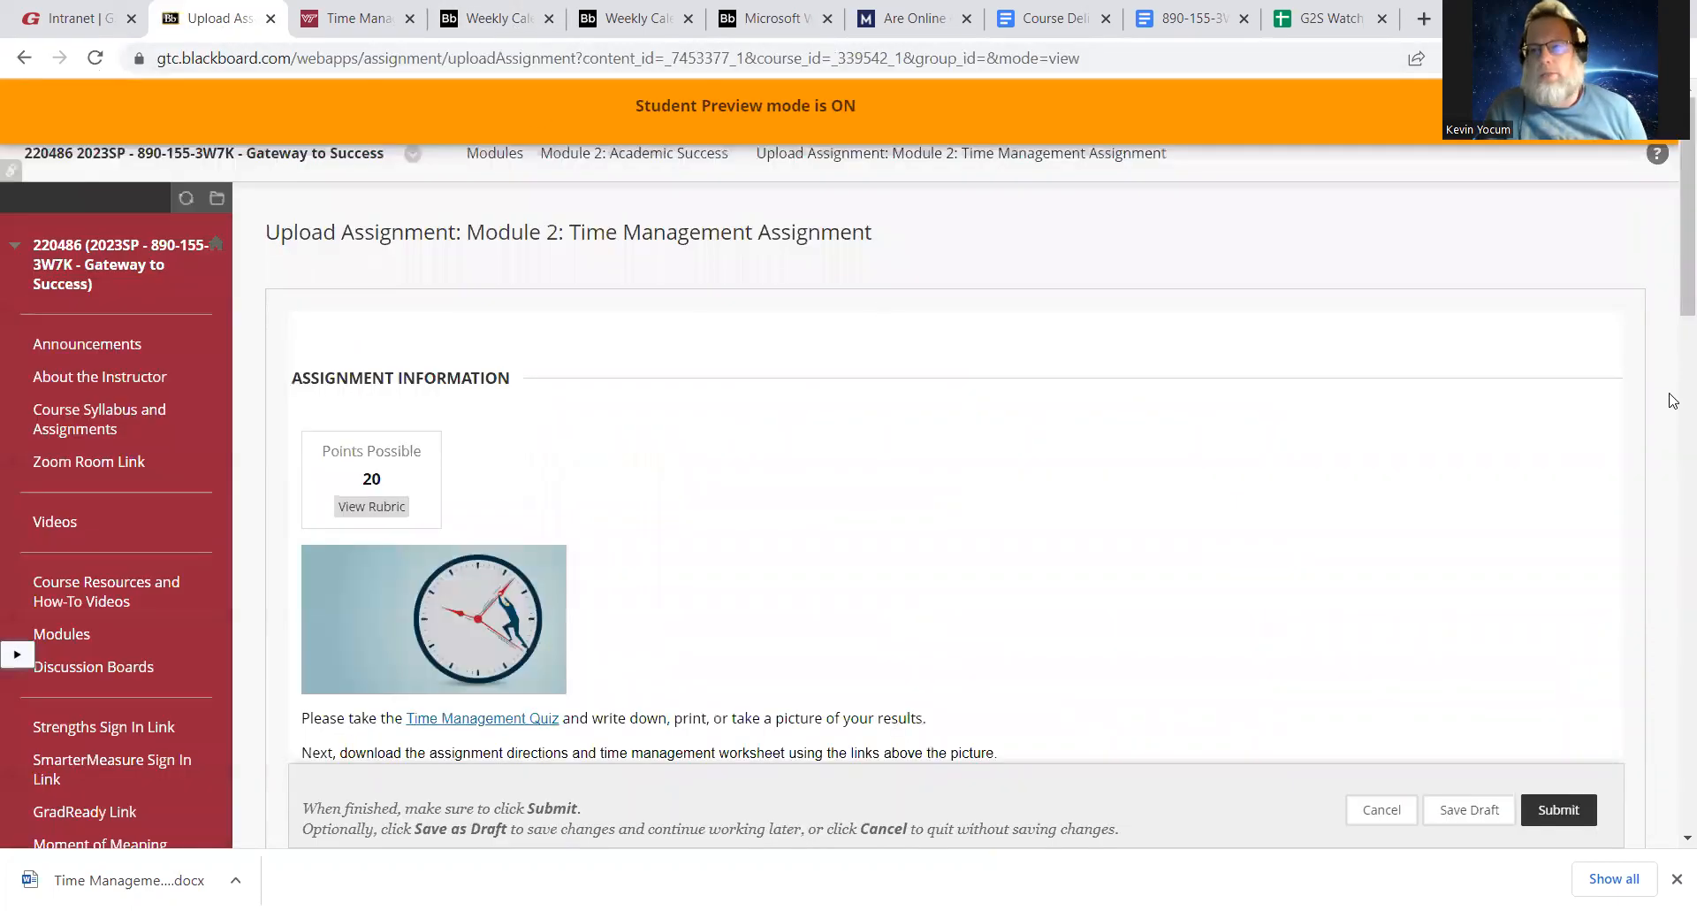
mouse_move(512, 212)
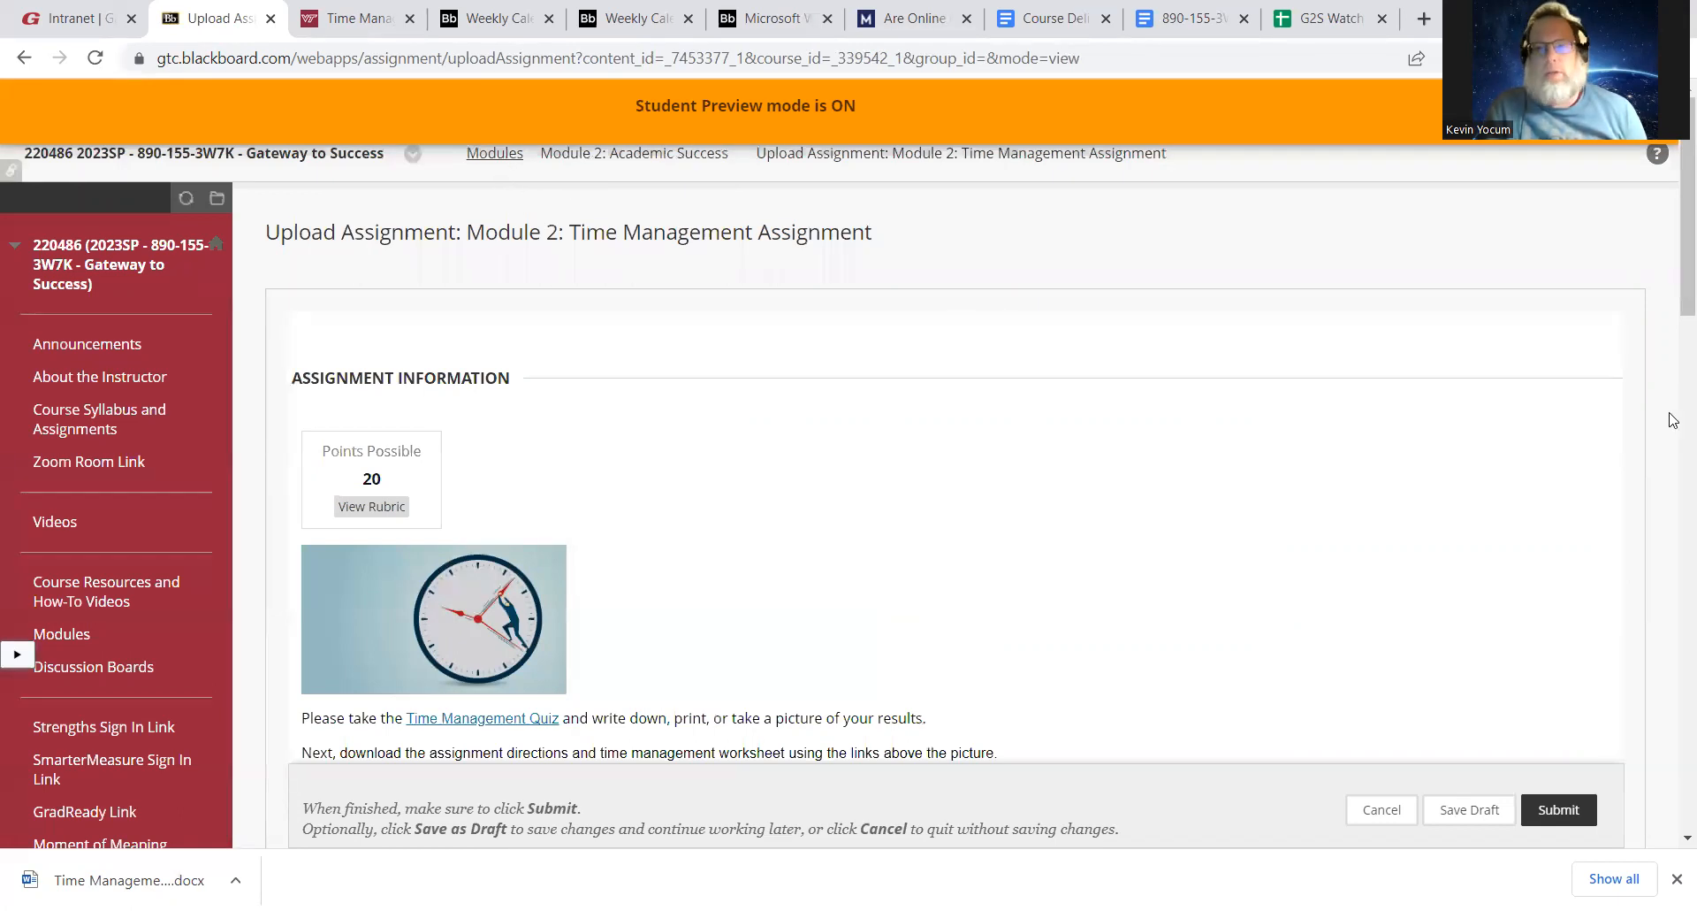
Go back to the Modules list and open Module 2: Academic Success
left_click(493, 153)
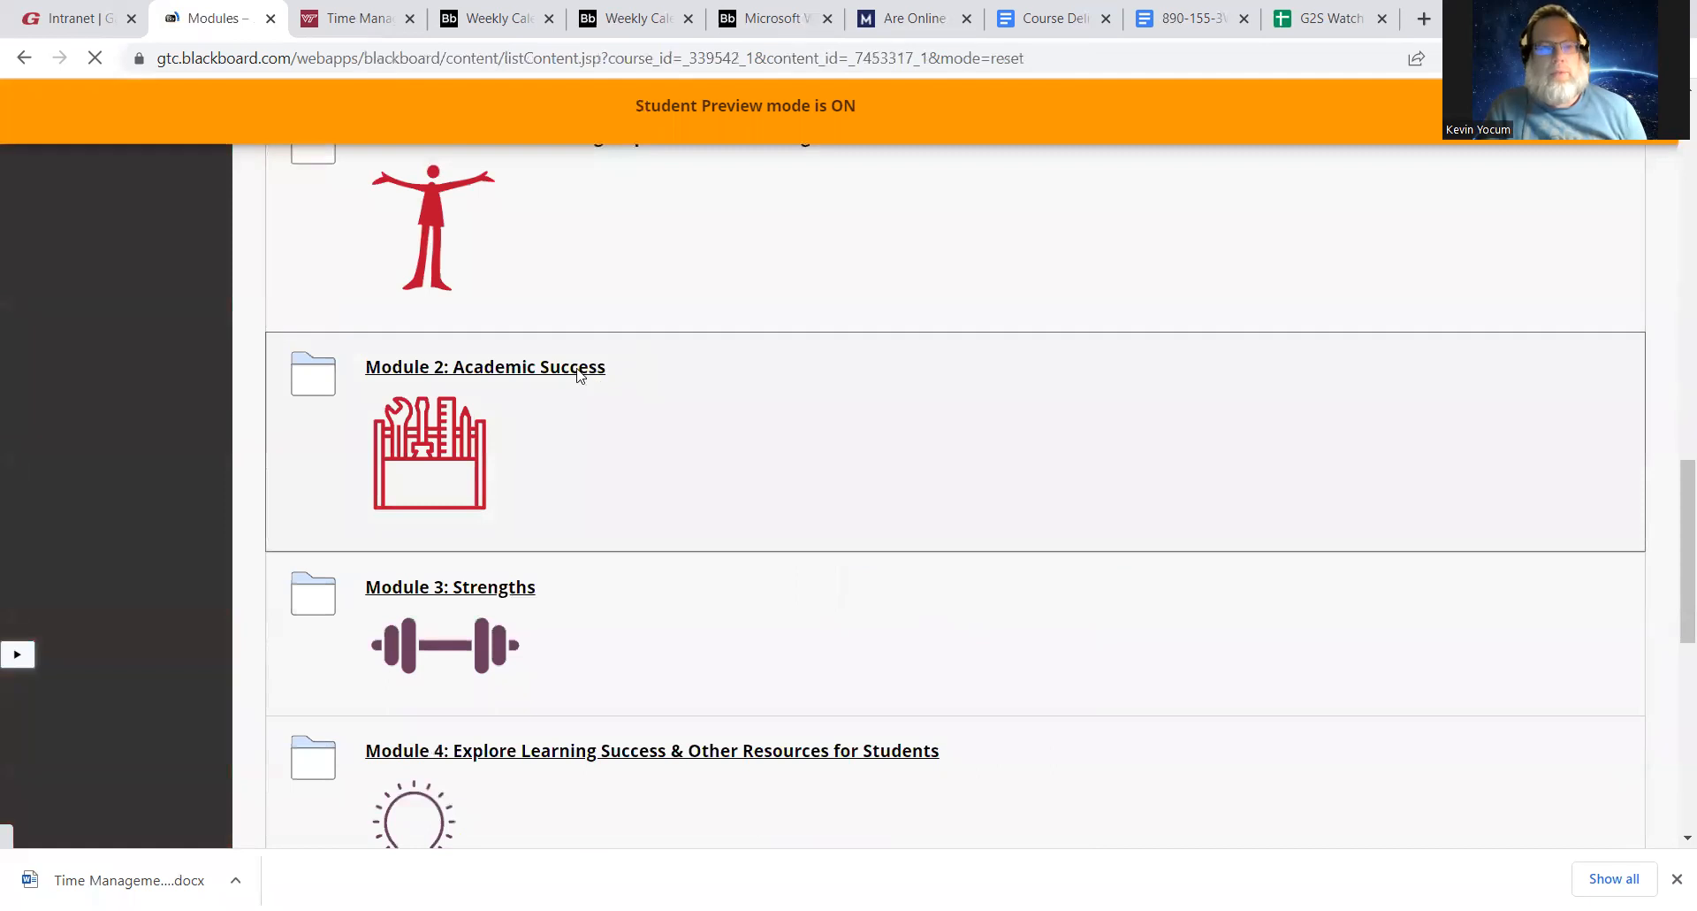
left_click(485, 366)
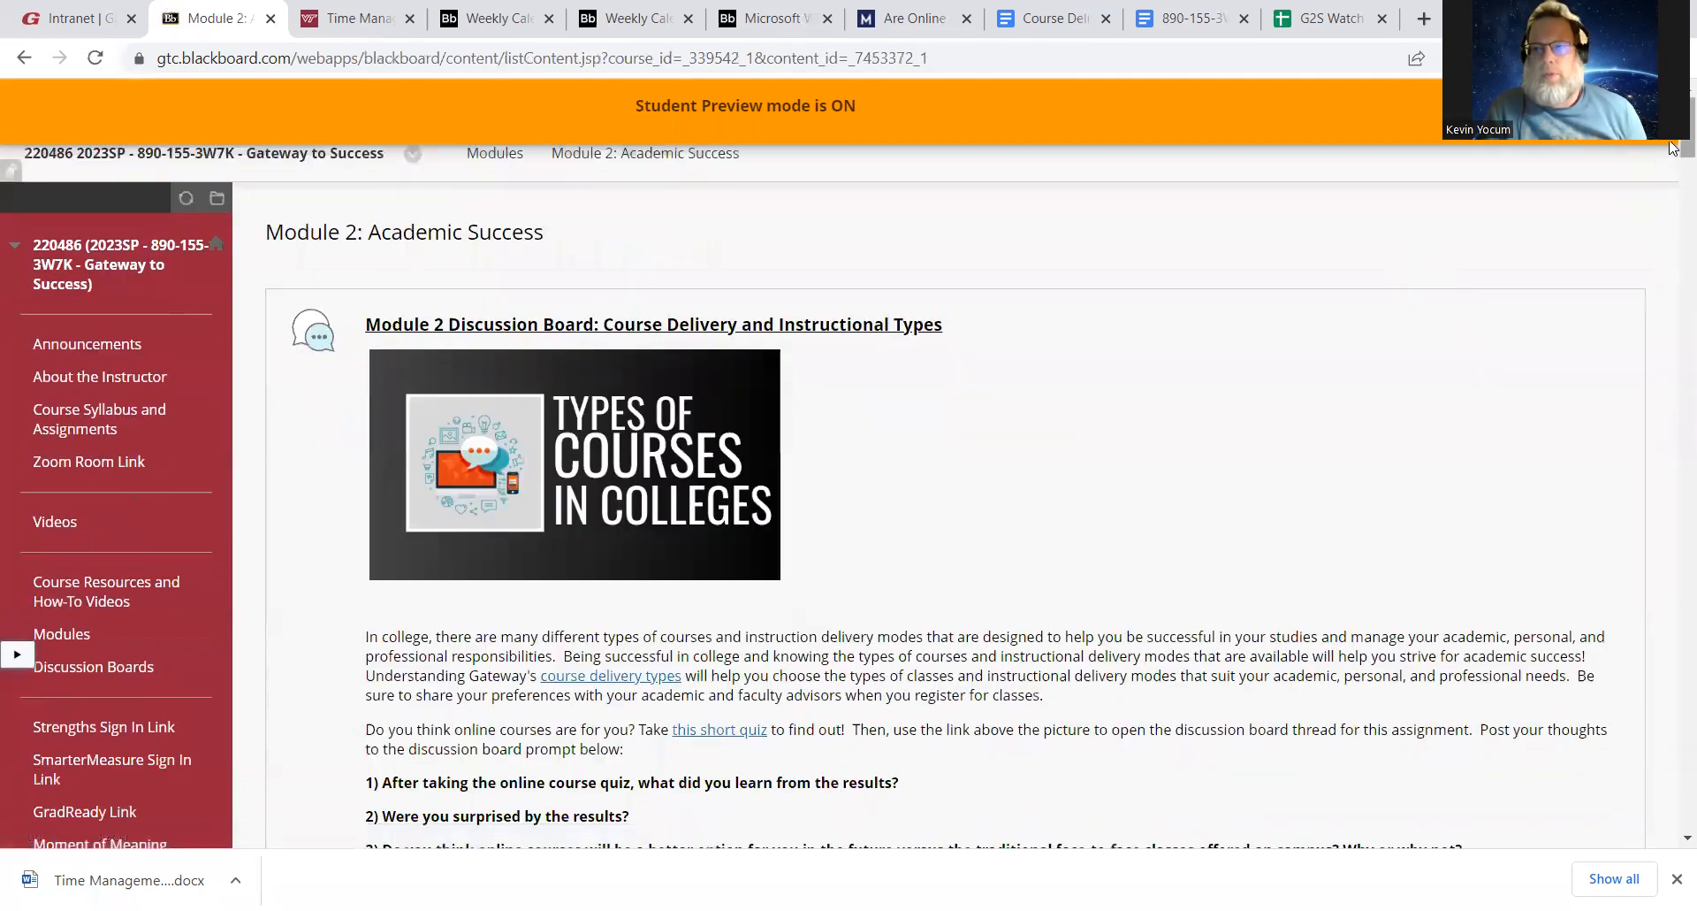
scroll("down", 3)
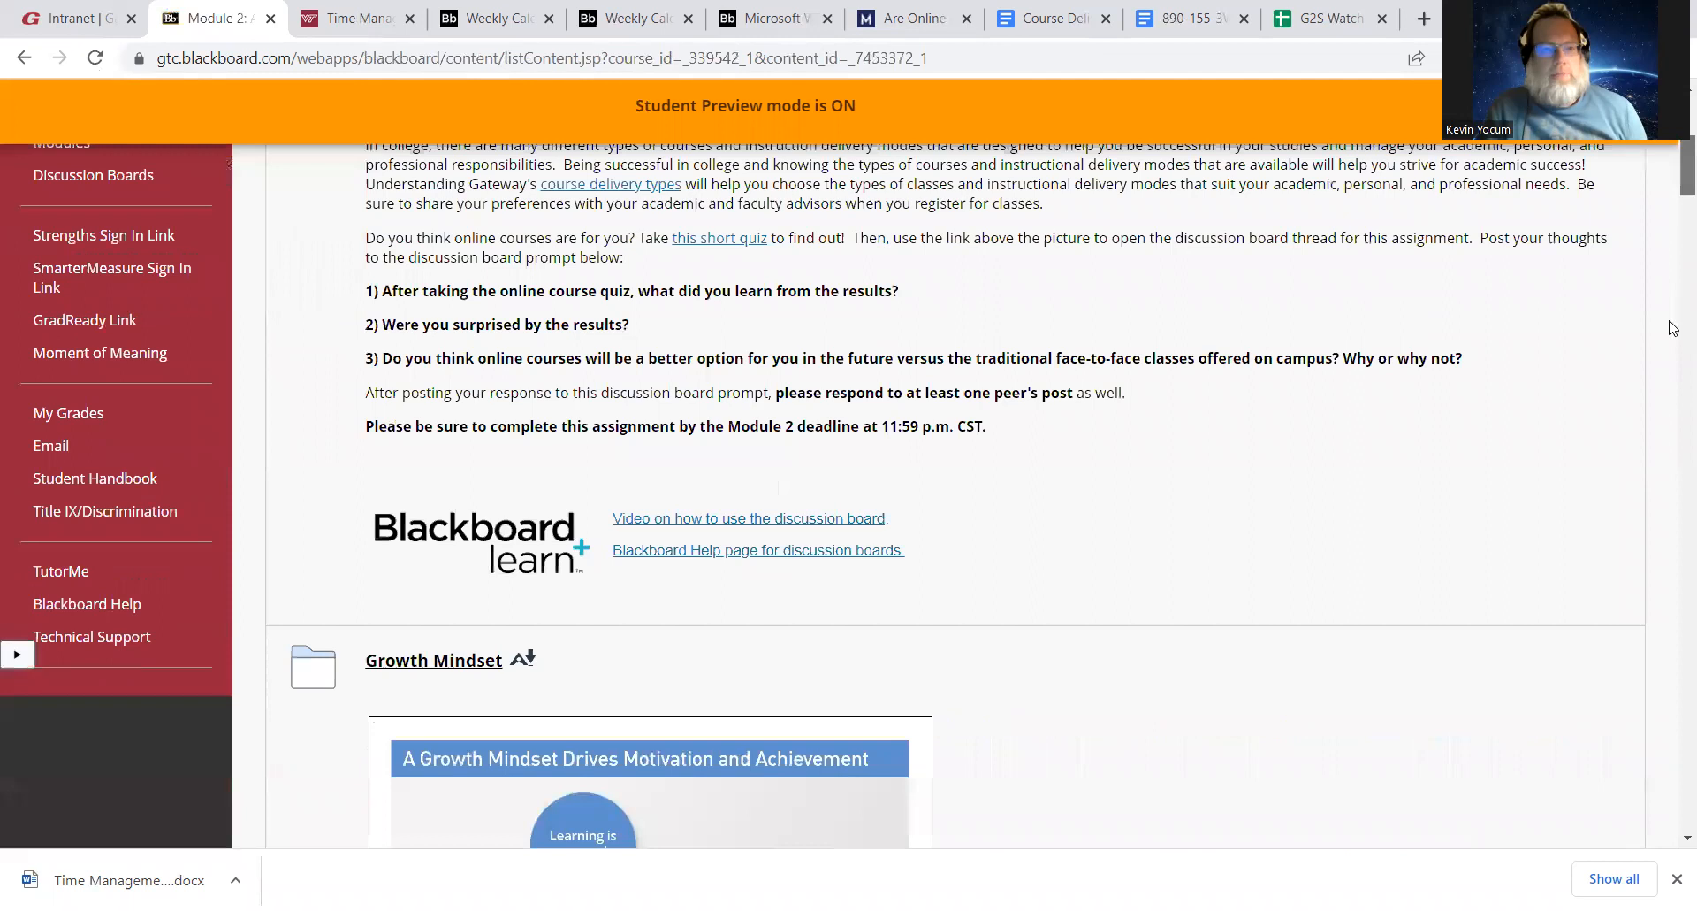
scroll("down", 3)
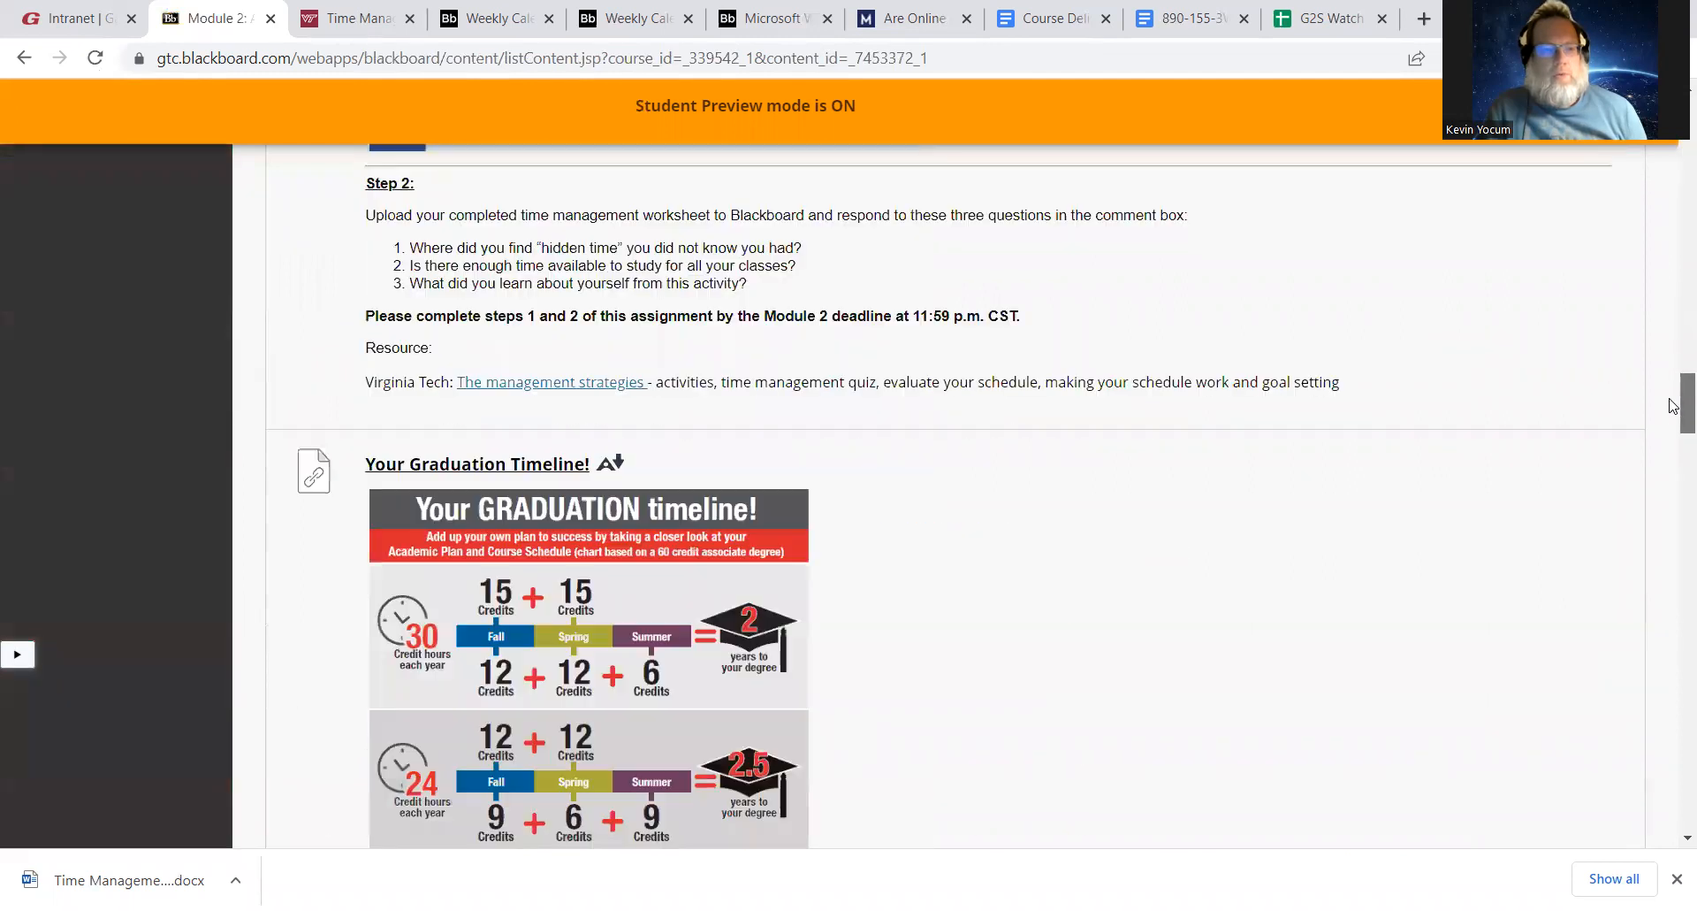
scroll("up", 3)
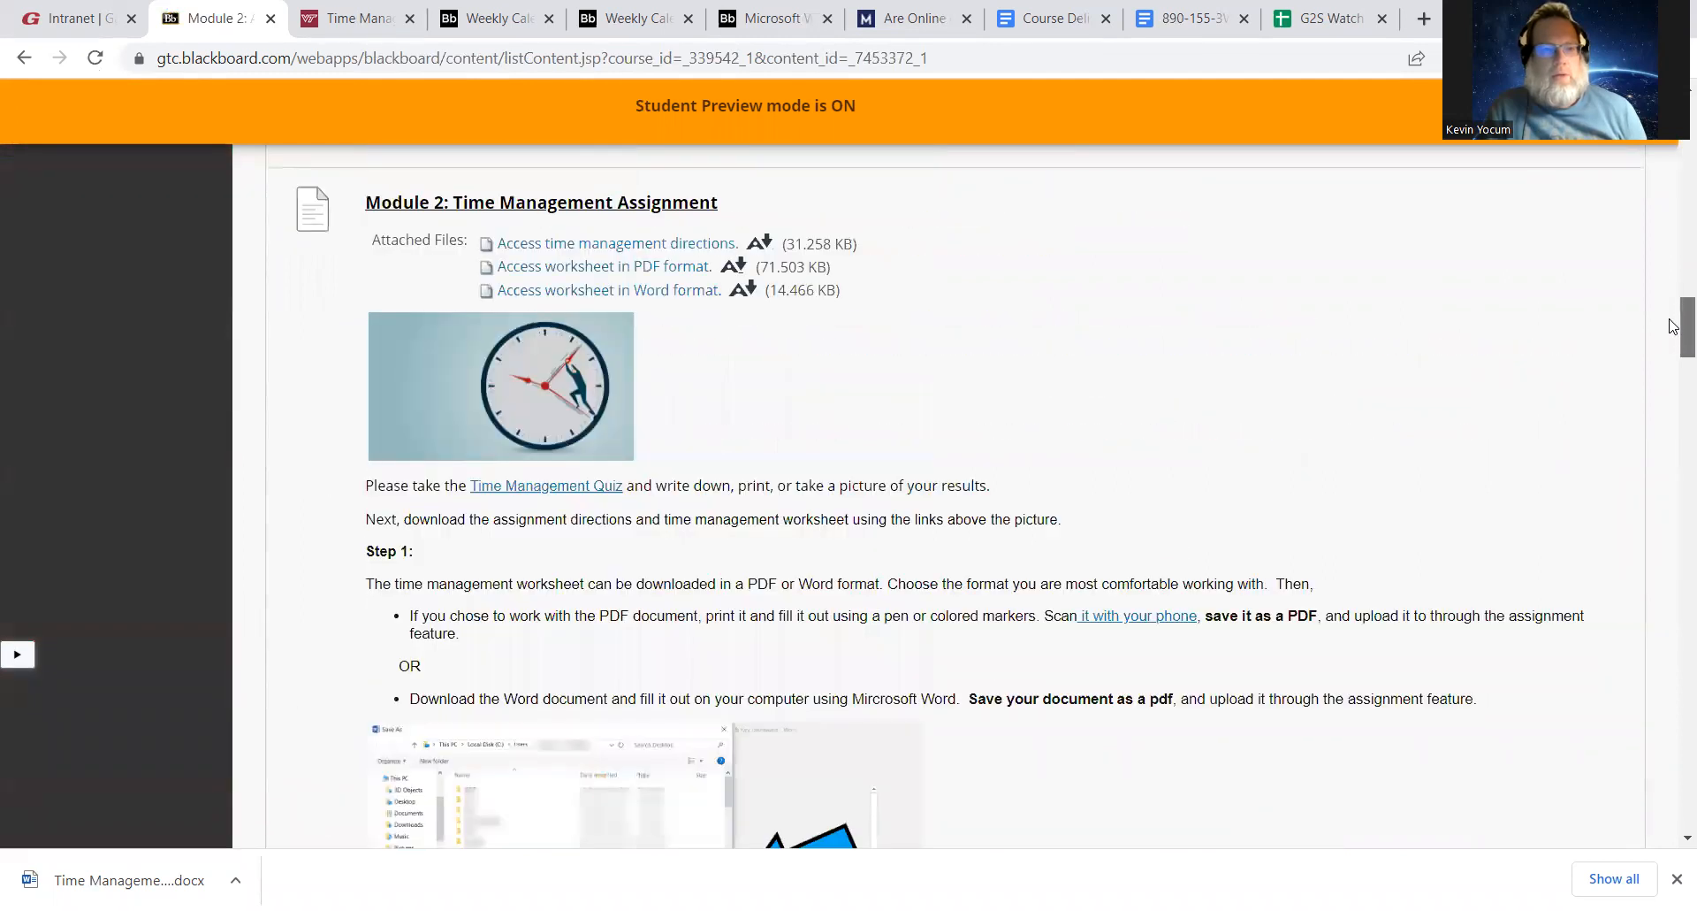
scroll("down", 3)
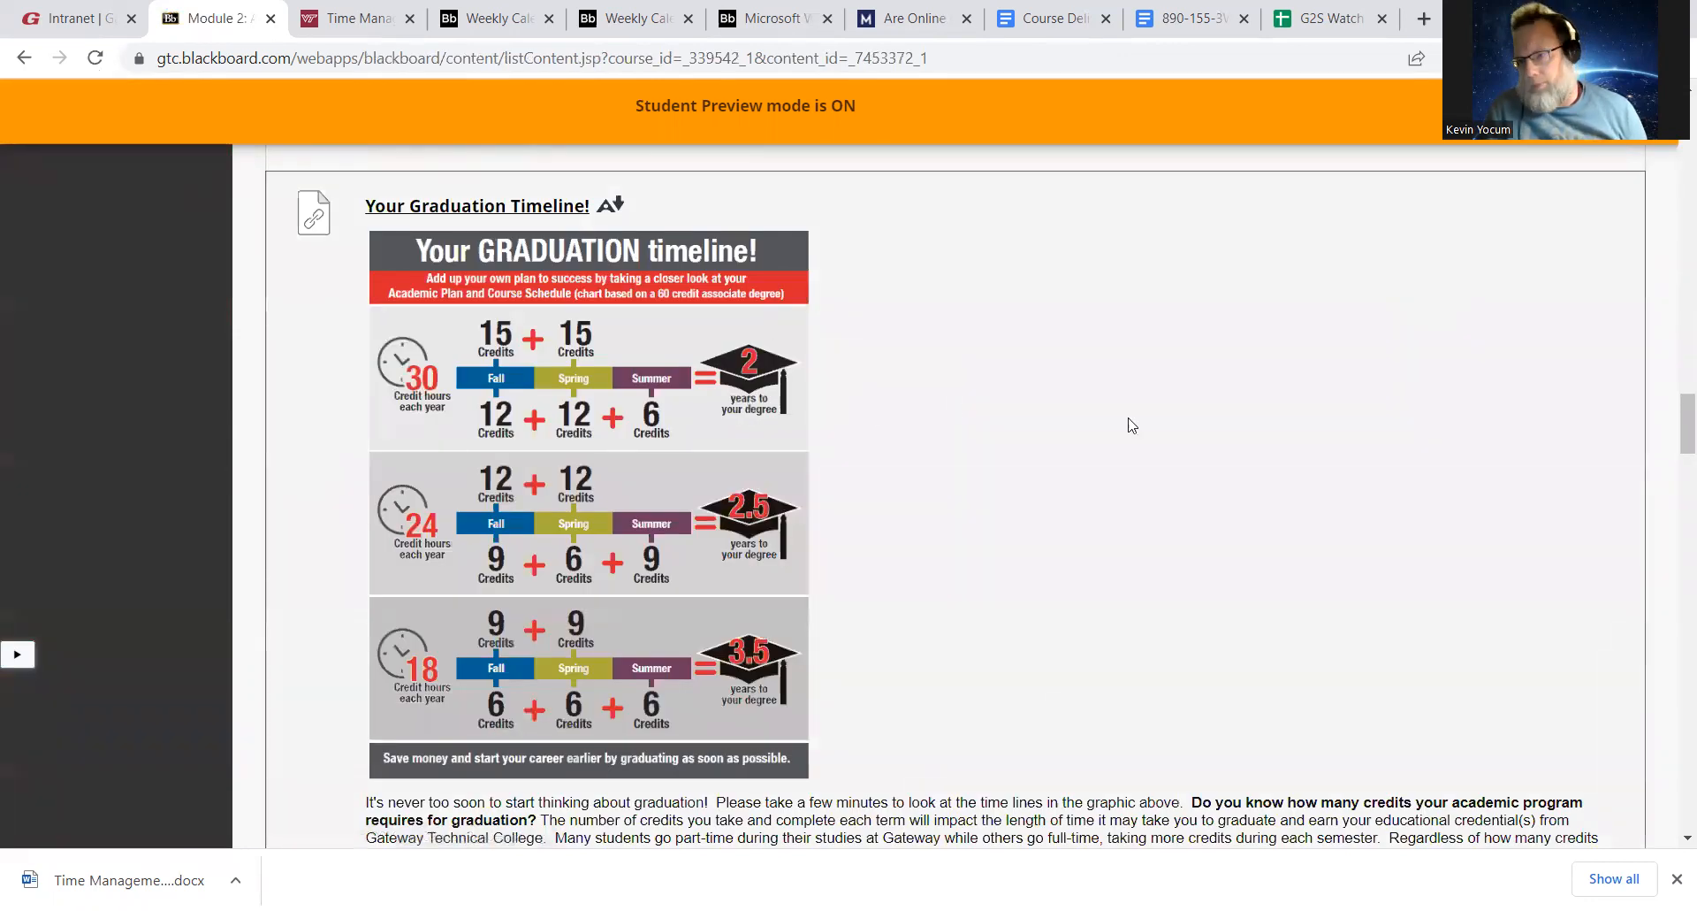
mouse_move(1674, 448)
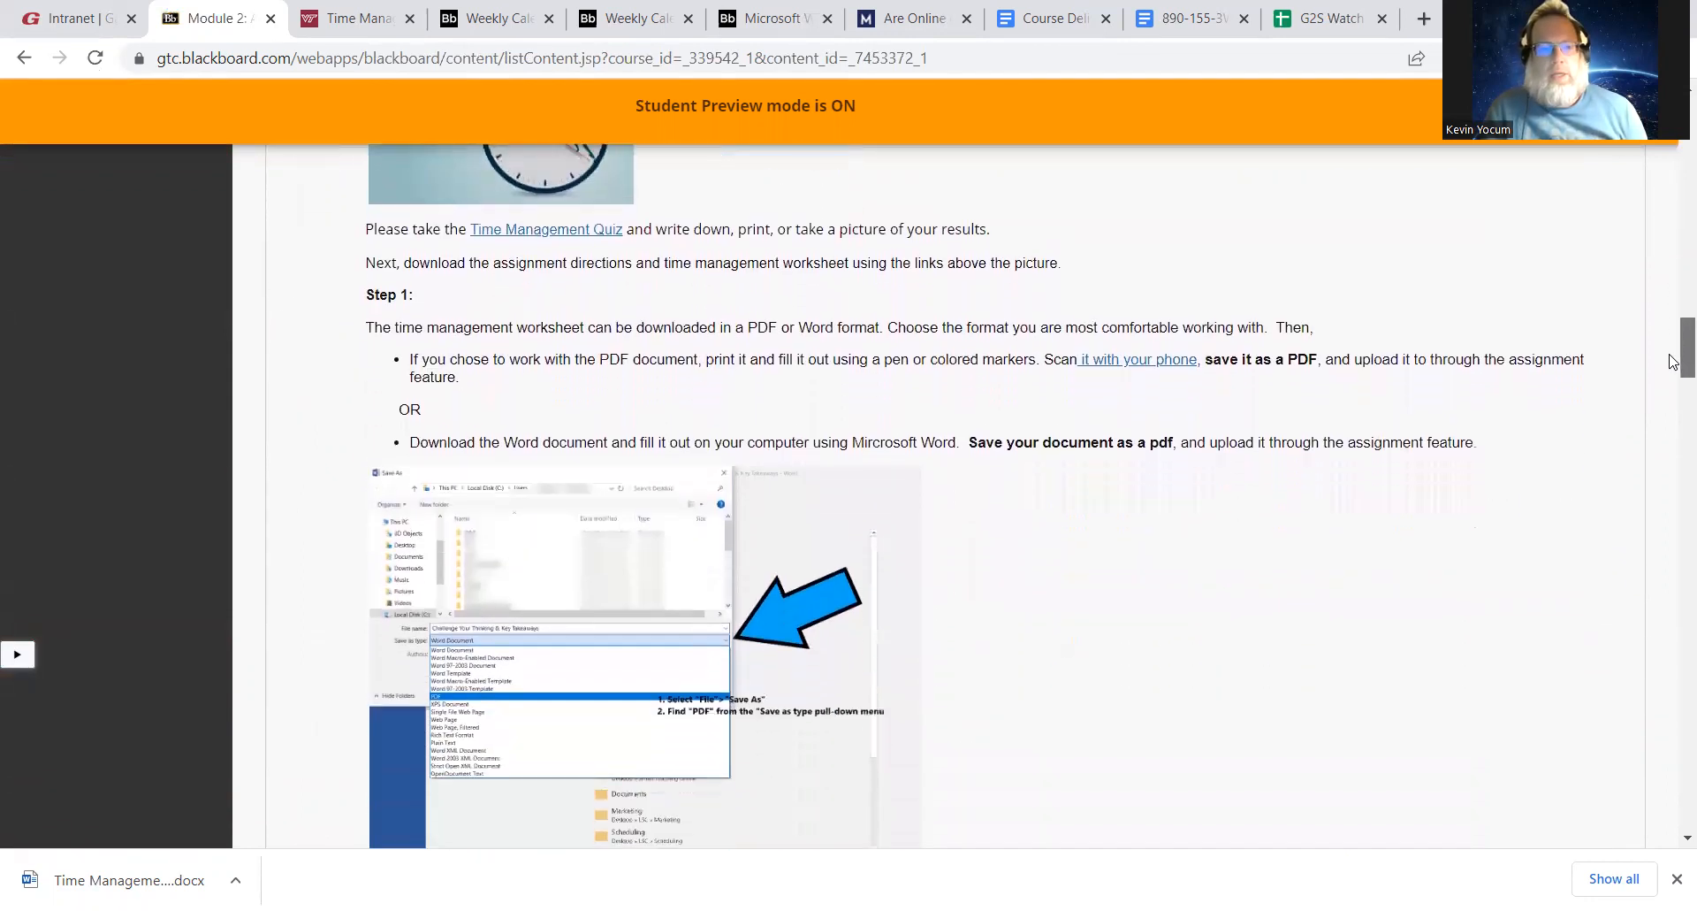
Scroll down Module 2 to the Your Graduation Timeline! credit-hour chart
scroll("down", 3)
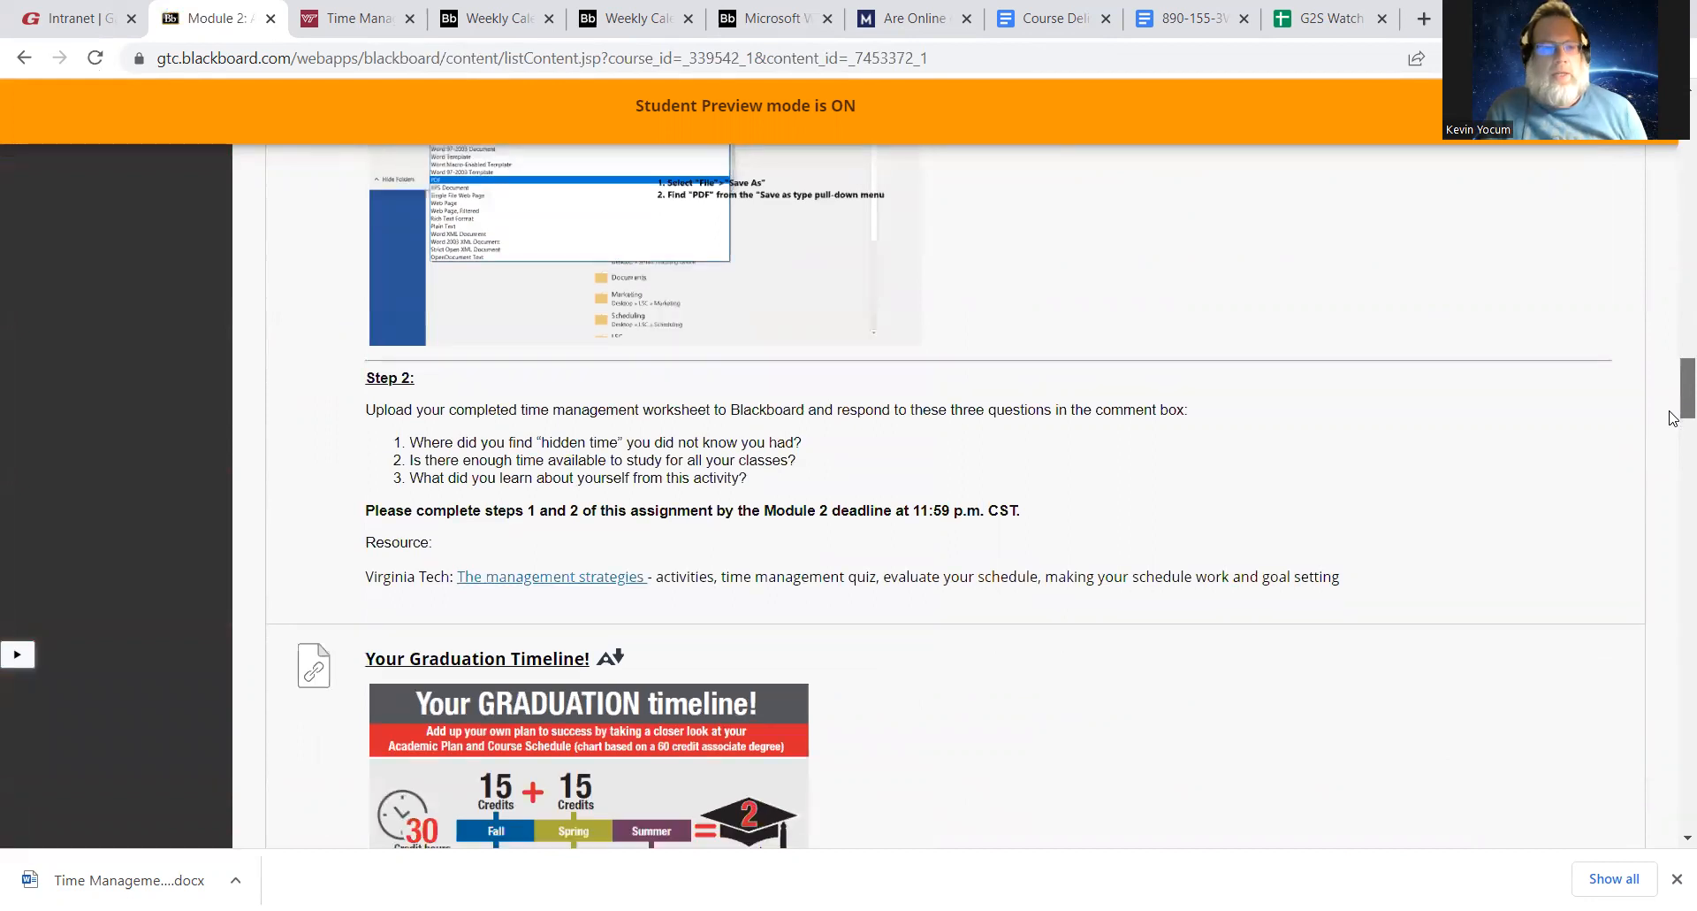
scroll("down", 3)
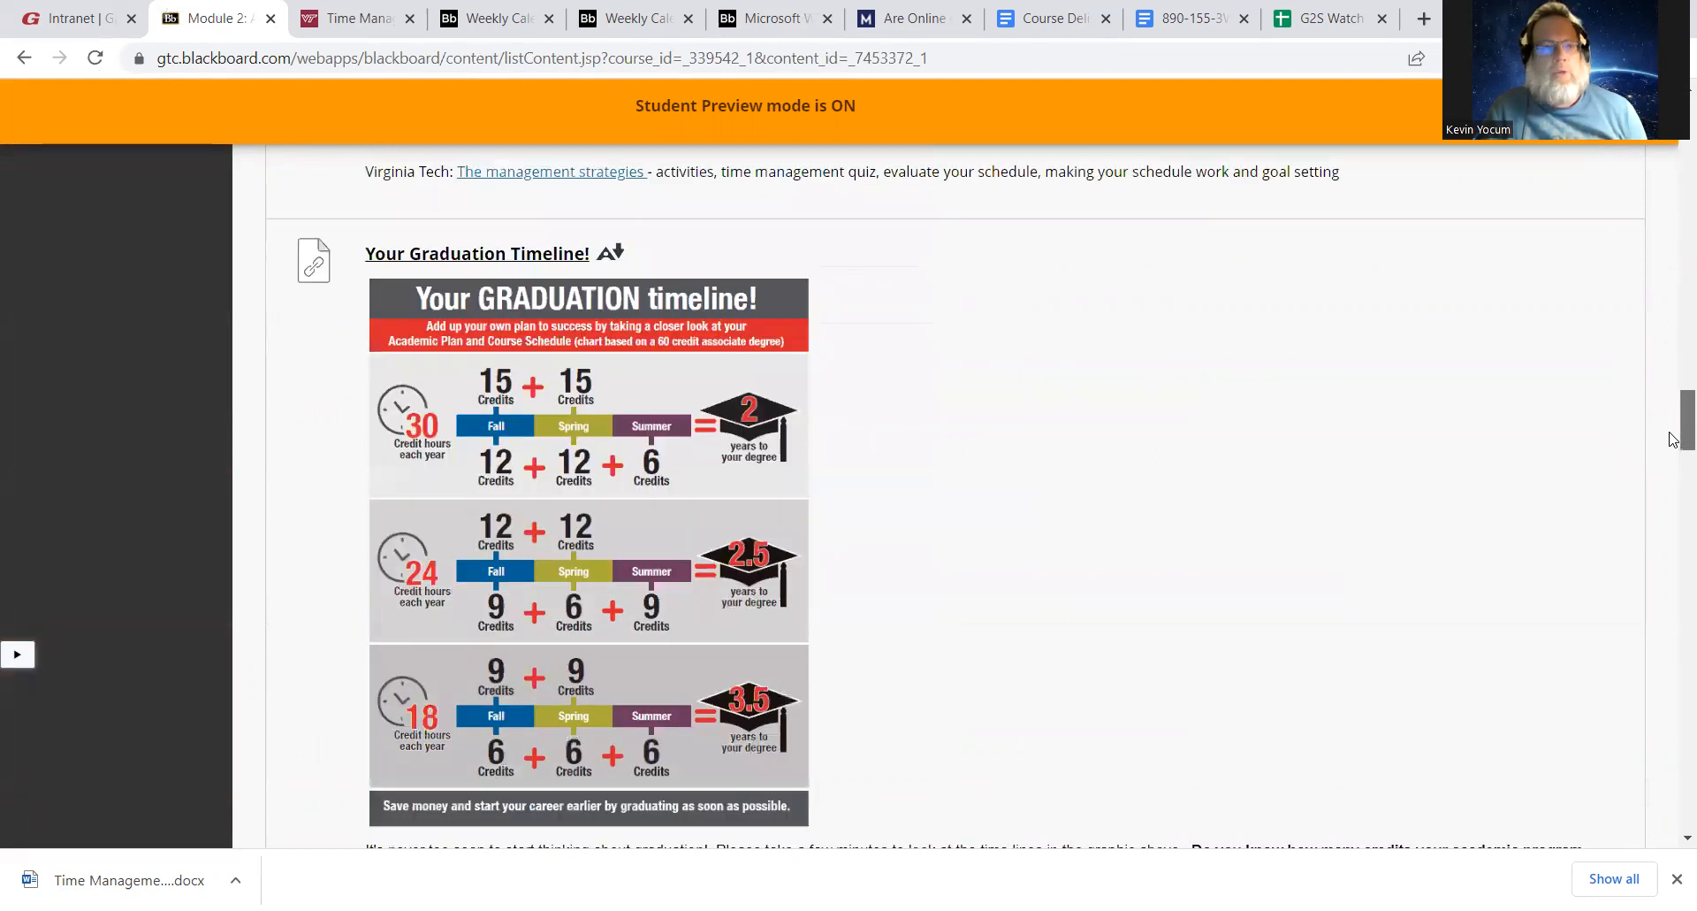
scroll("down", 3)
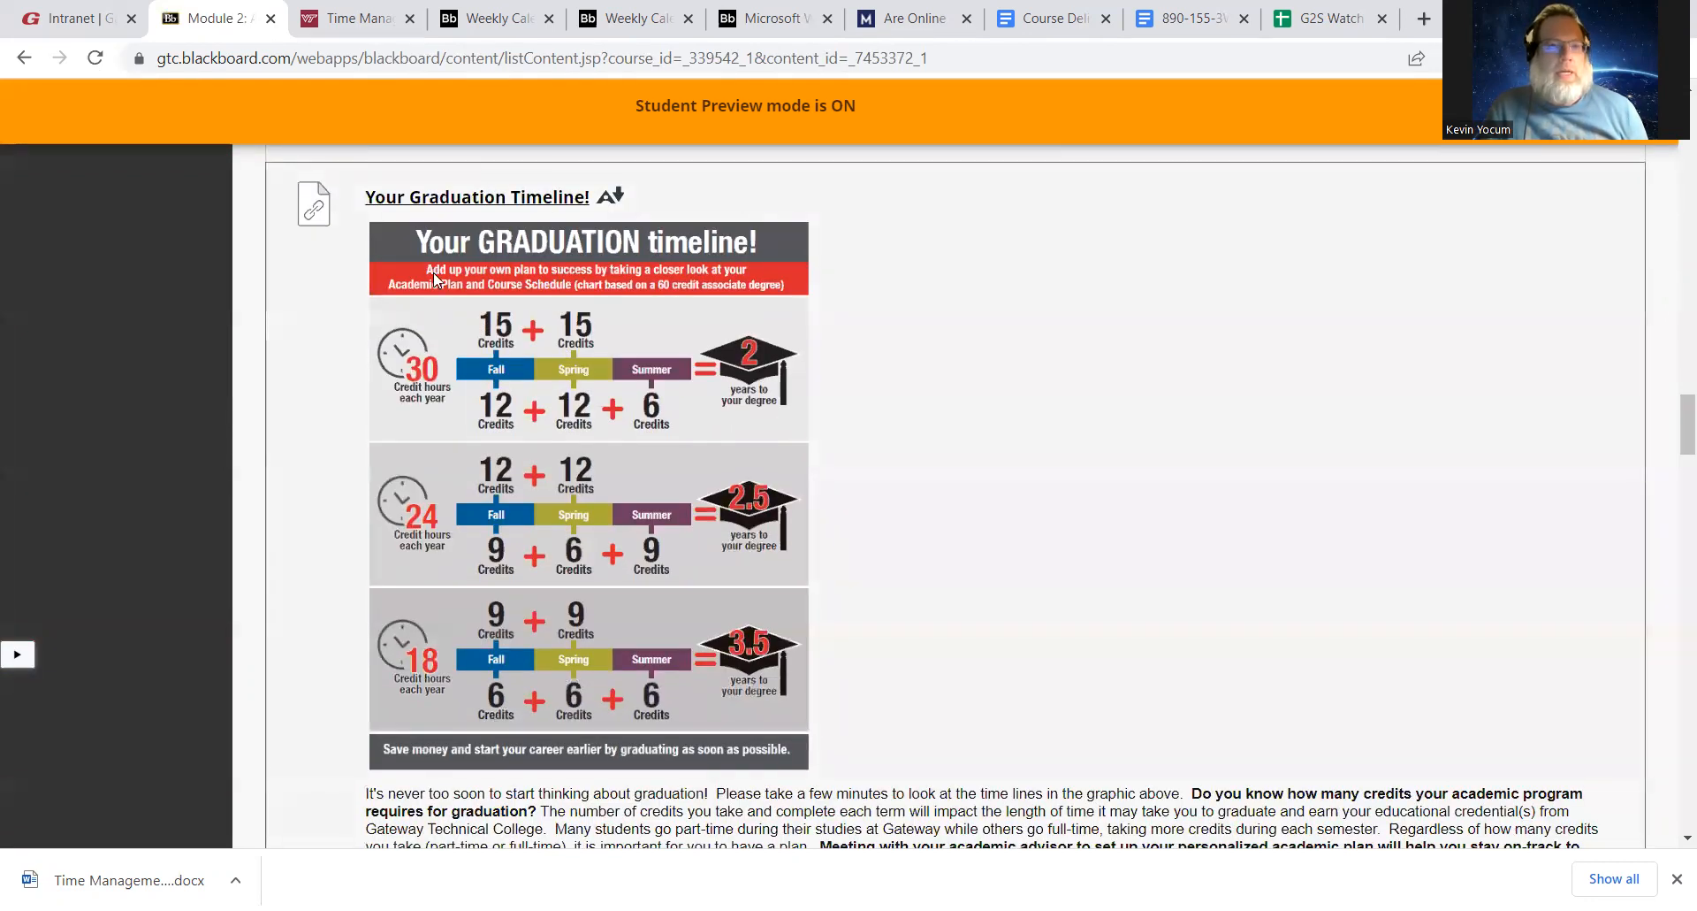
mouse_move(669, 609)
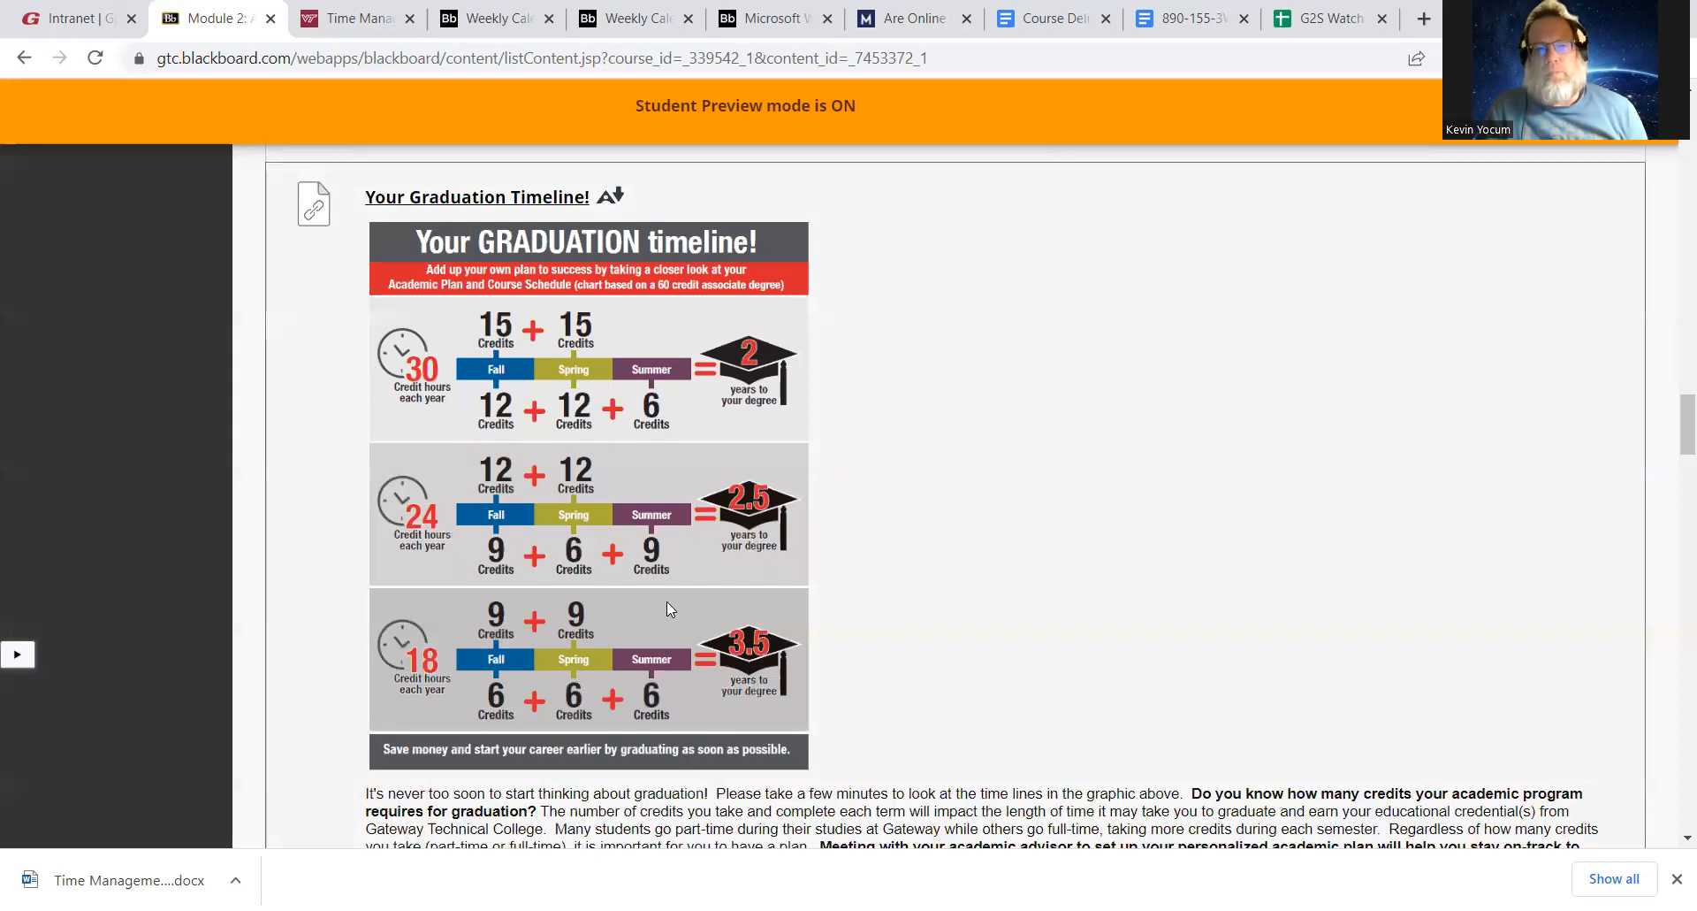
mouse_move(985, 510)
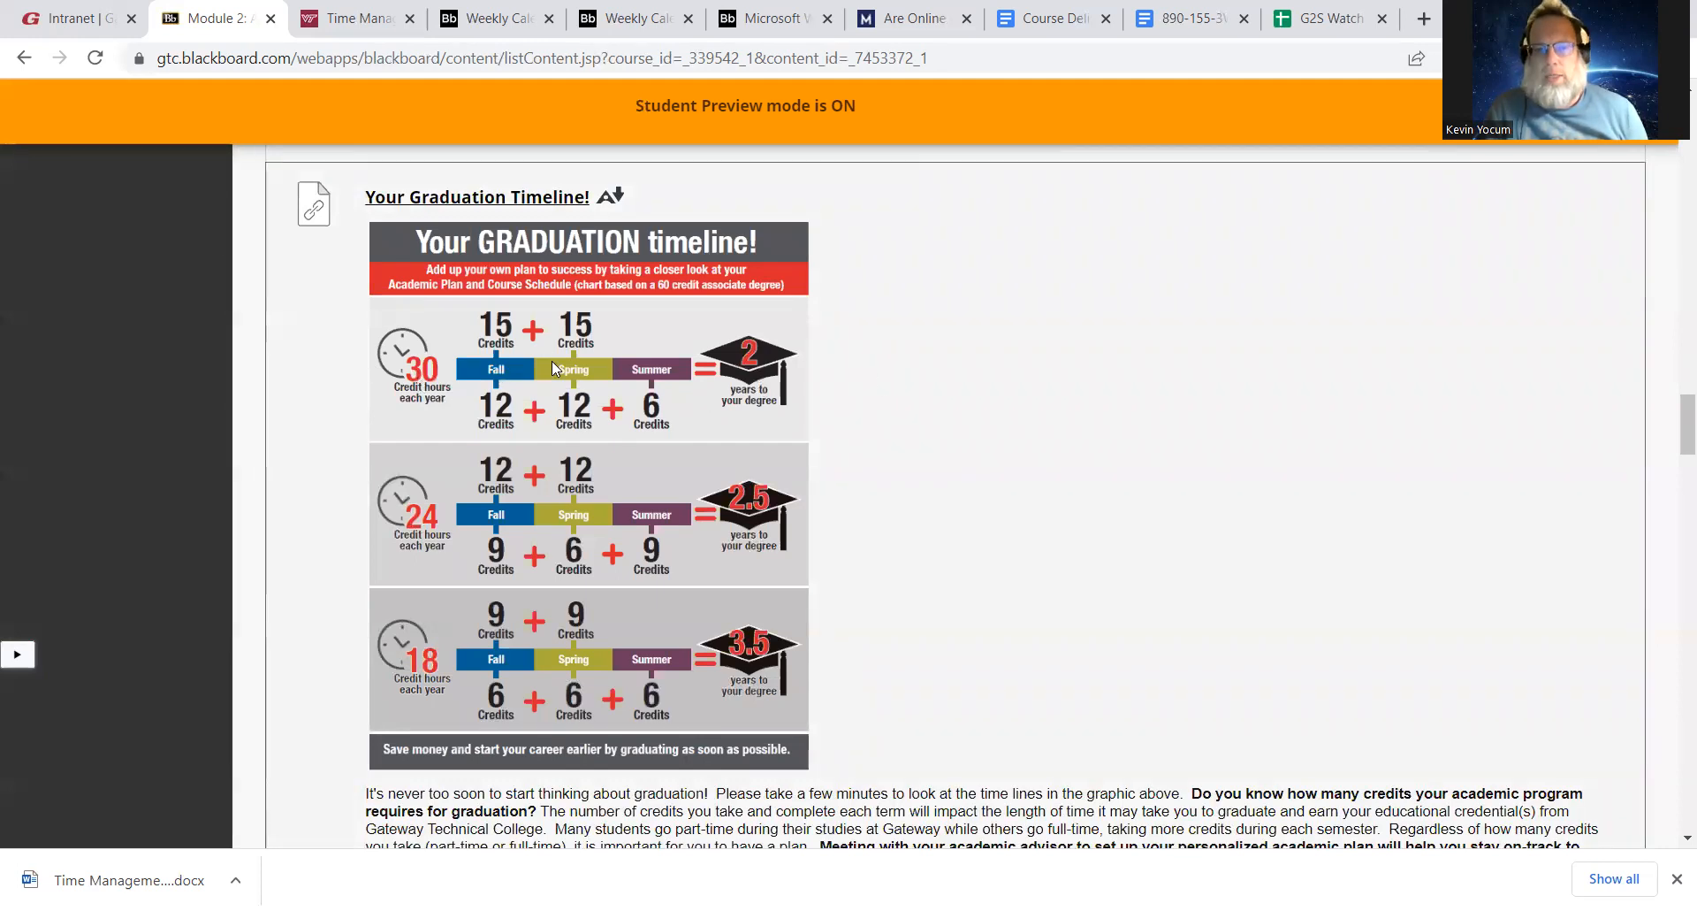
mouse_move(1344, 423)
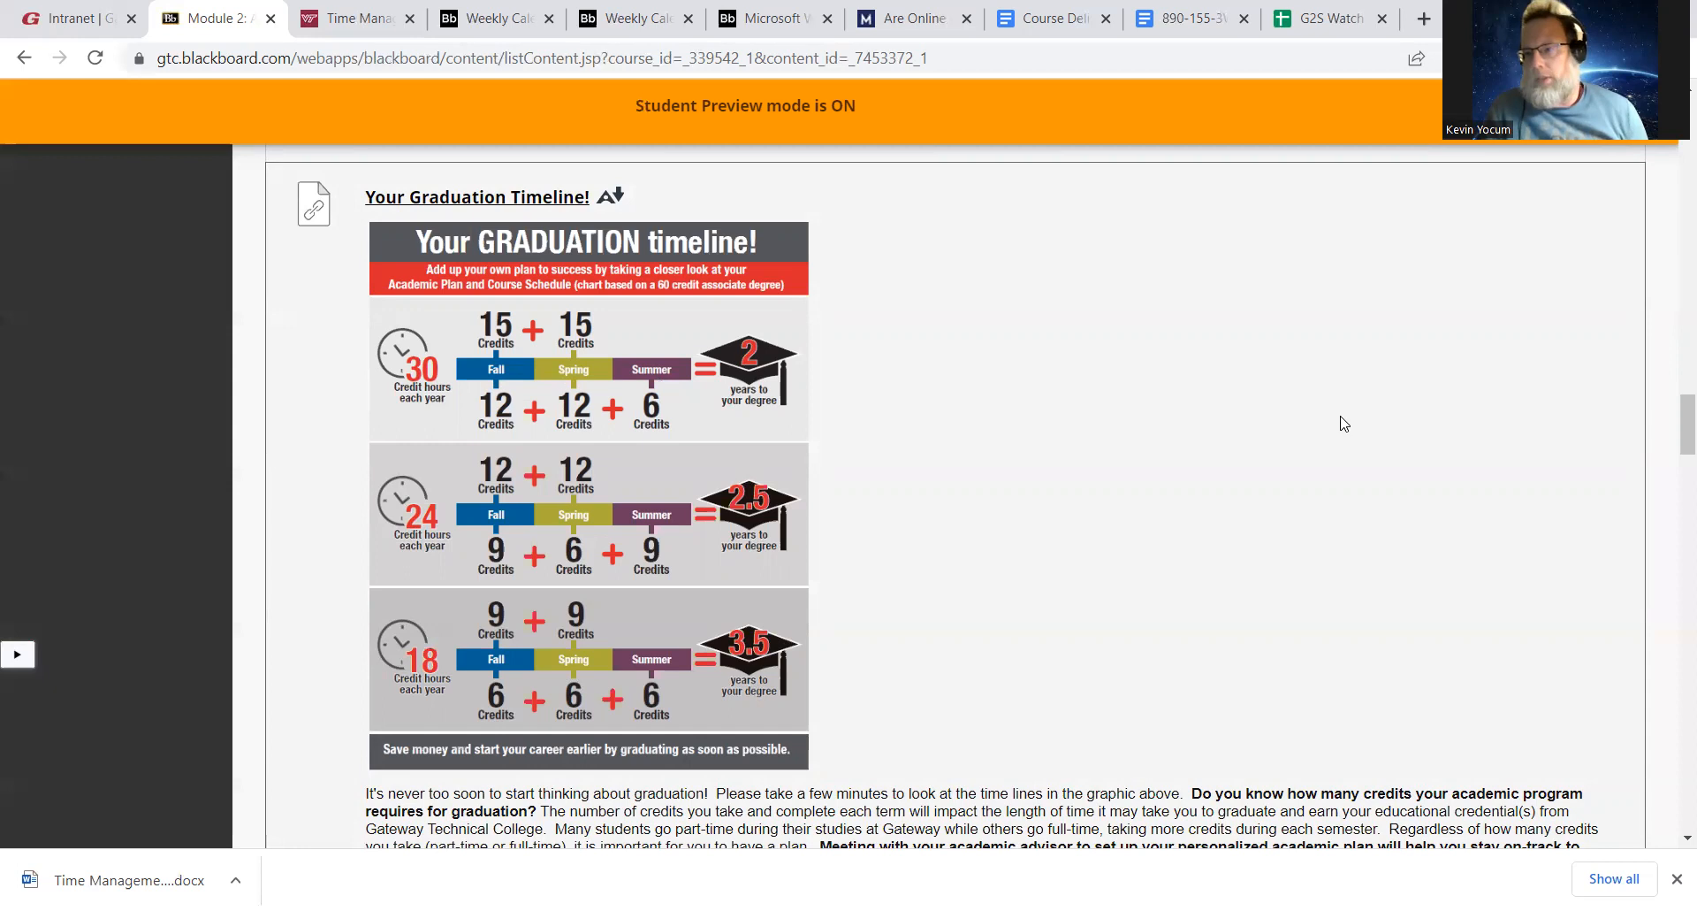
scroll("down", 3)
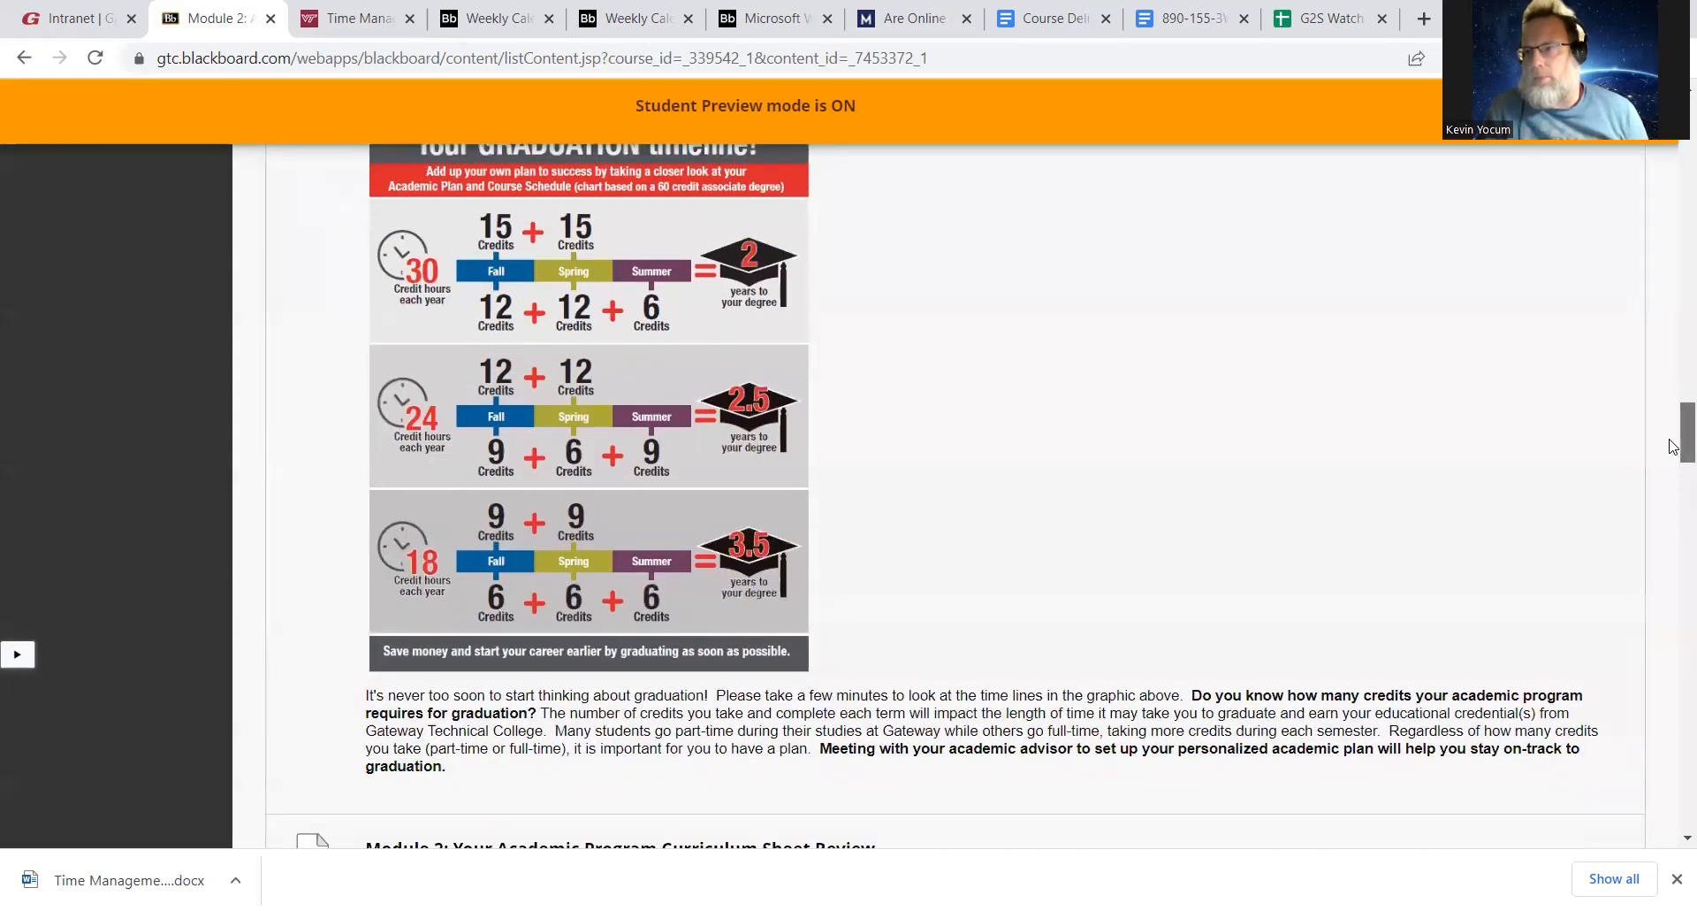
scroll("down", 3)
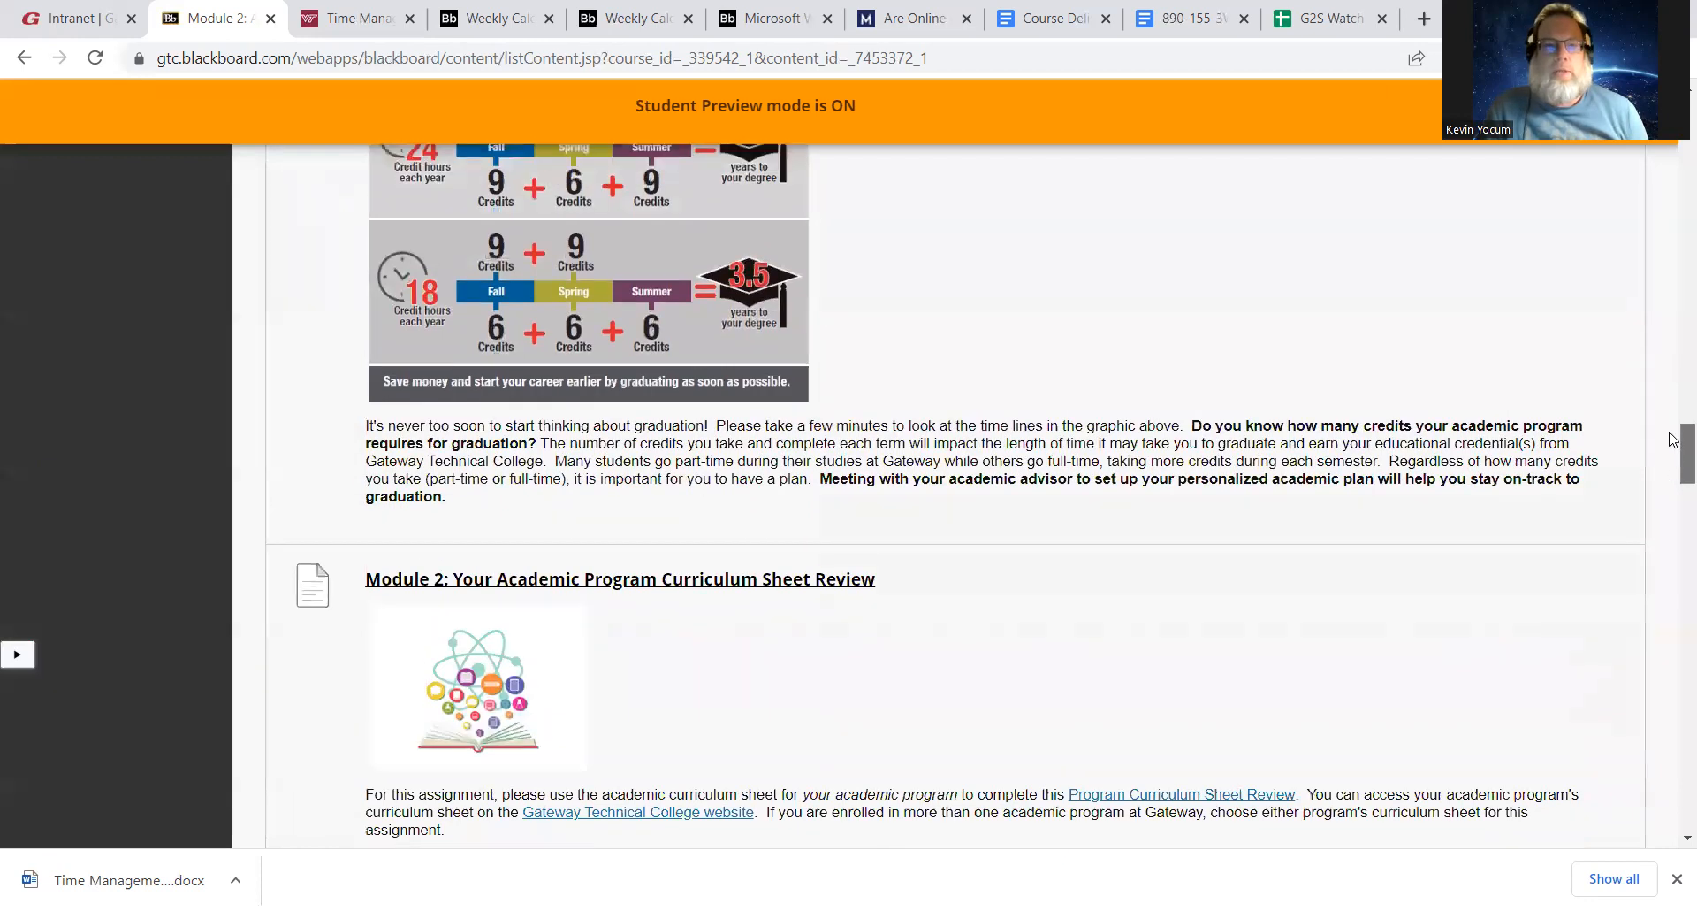
scroll("up", 3)
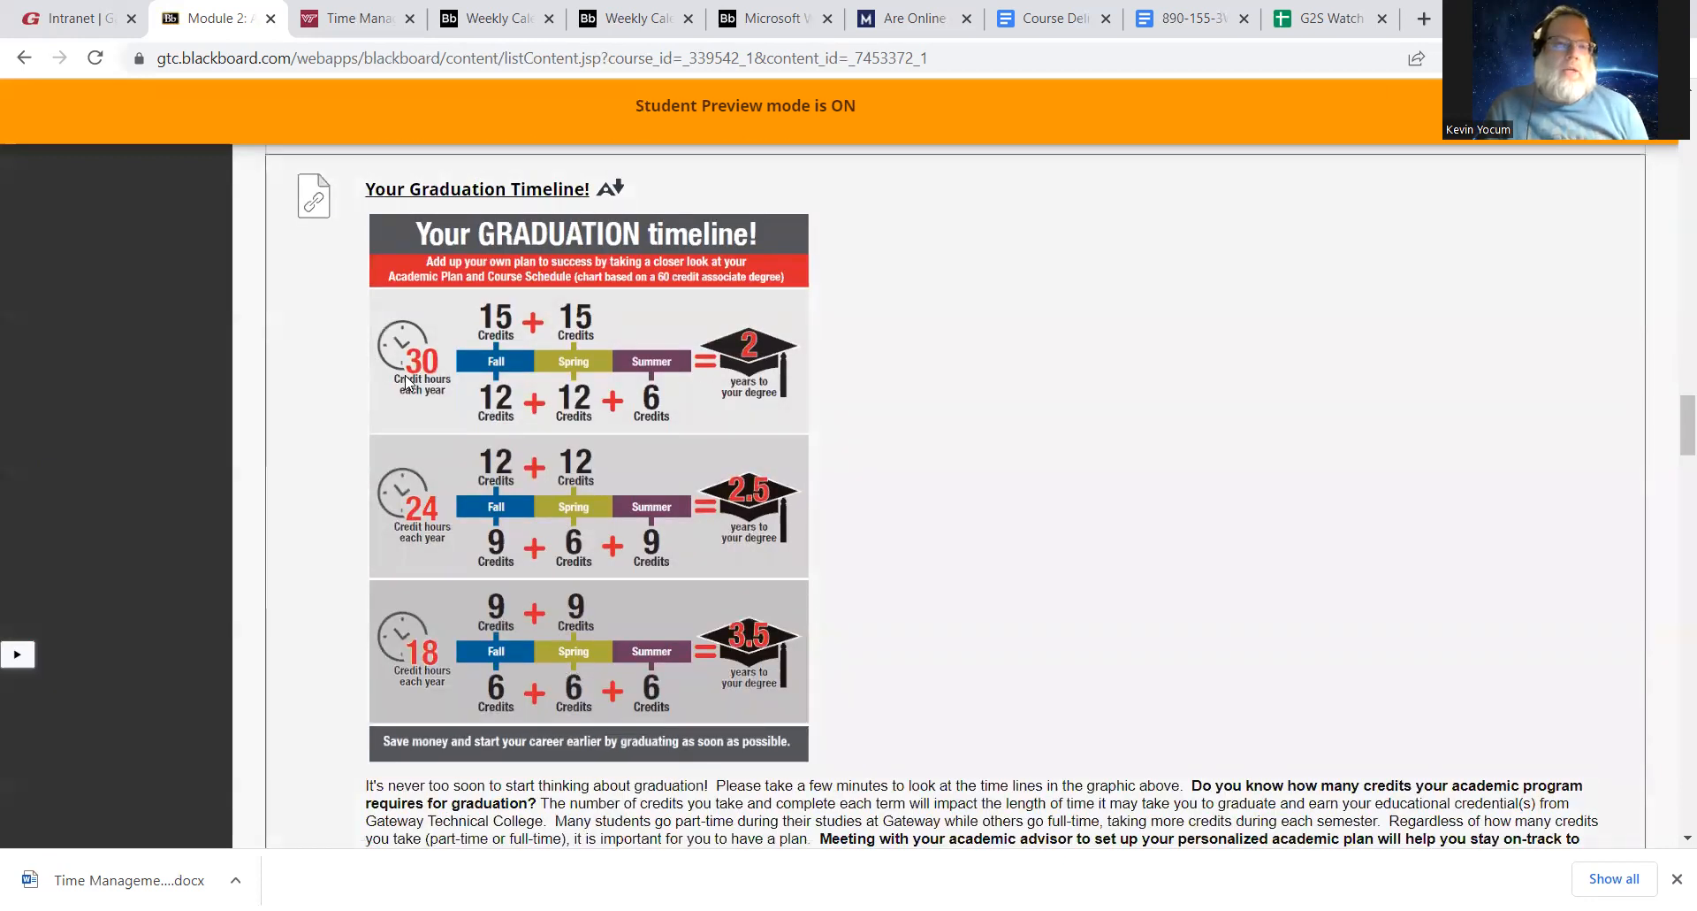
mouse_move(725, 434)
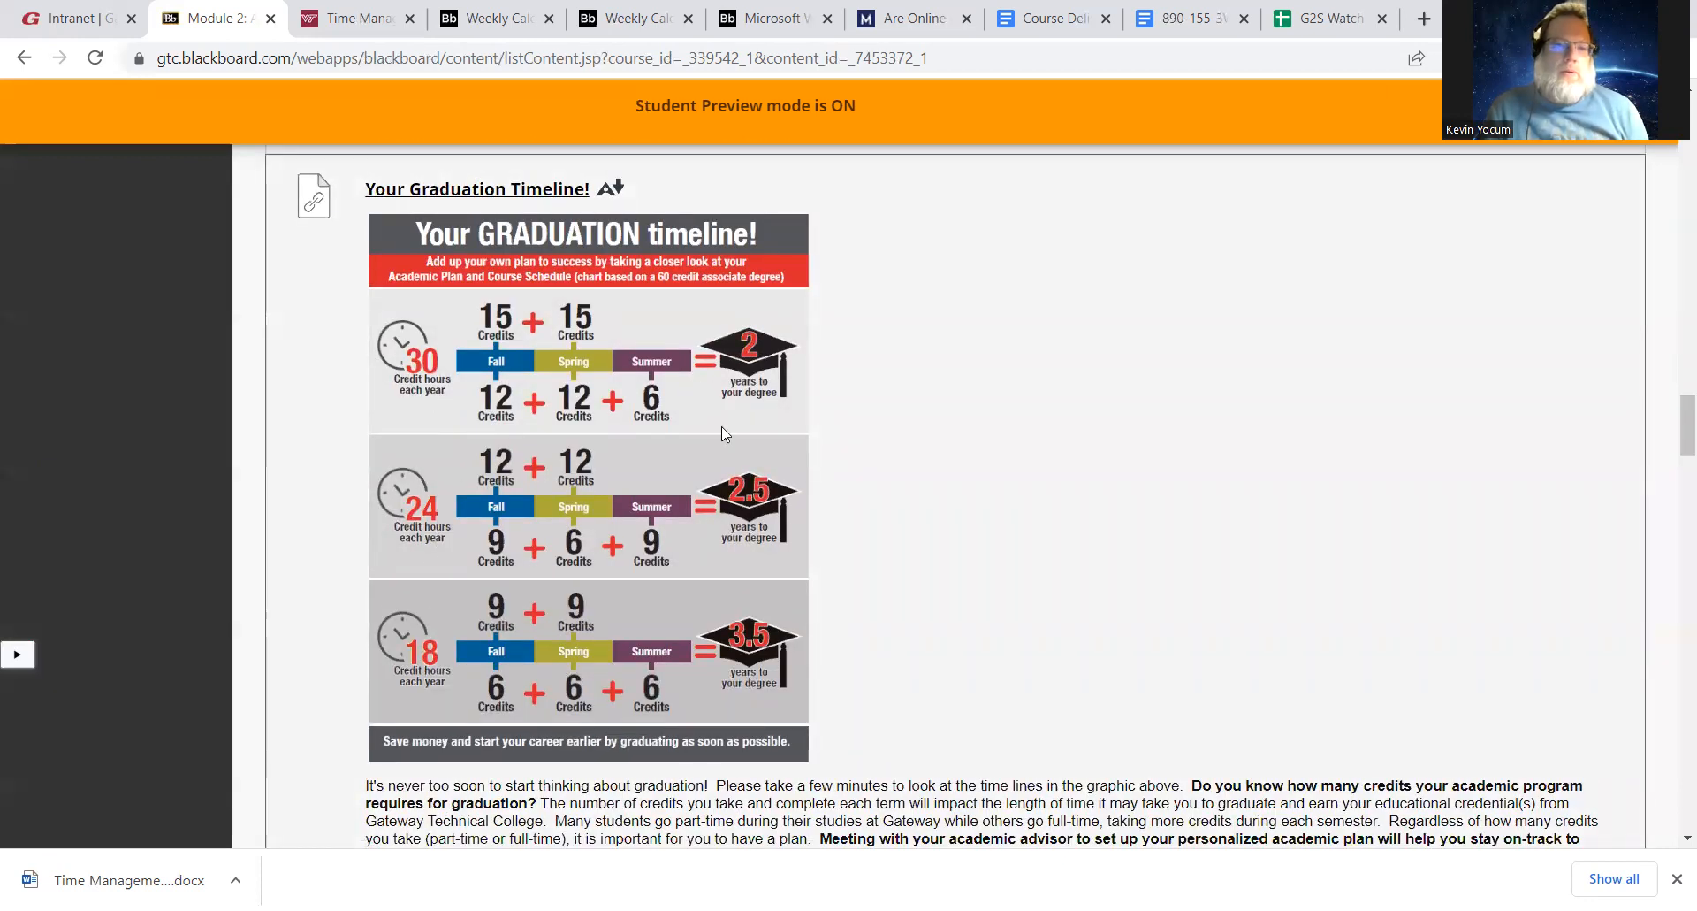
mouse_move(752, 366)
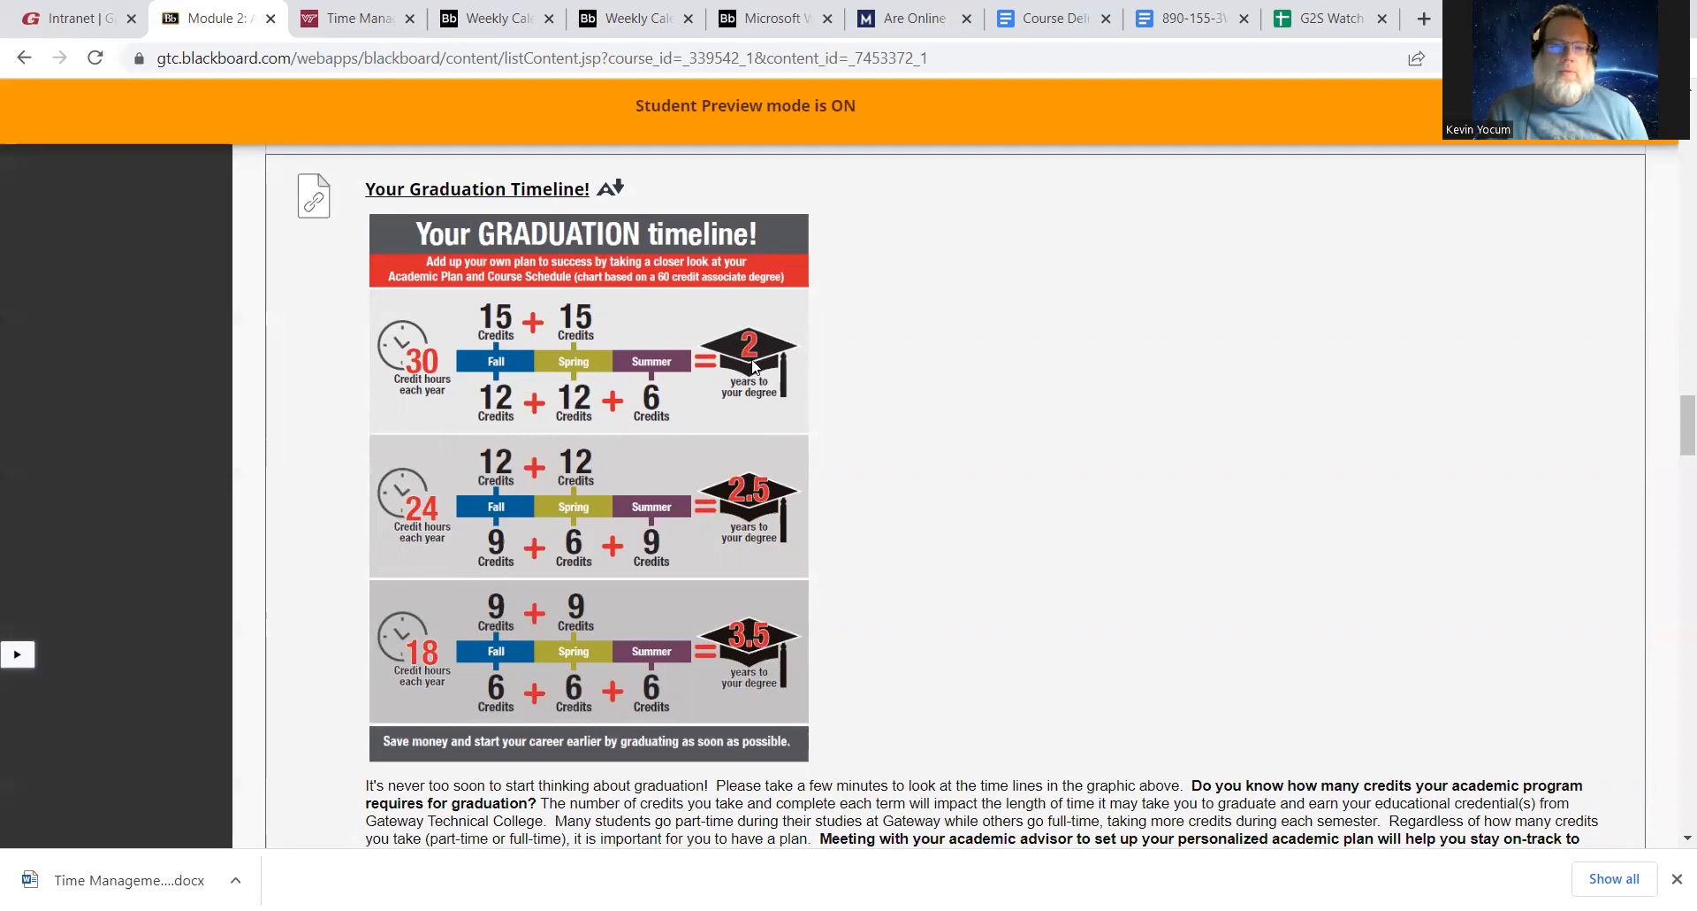
mouse_move(489, 363)
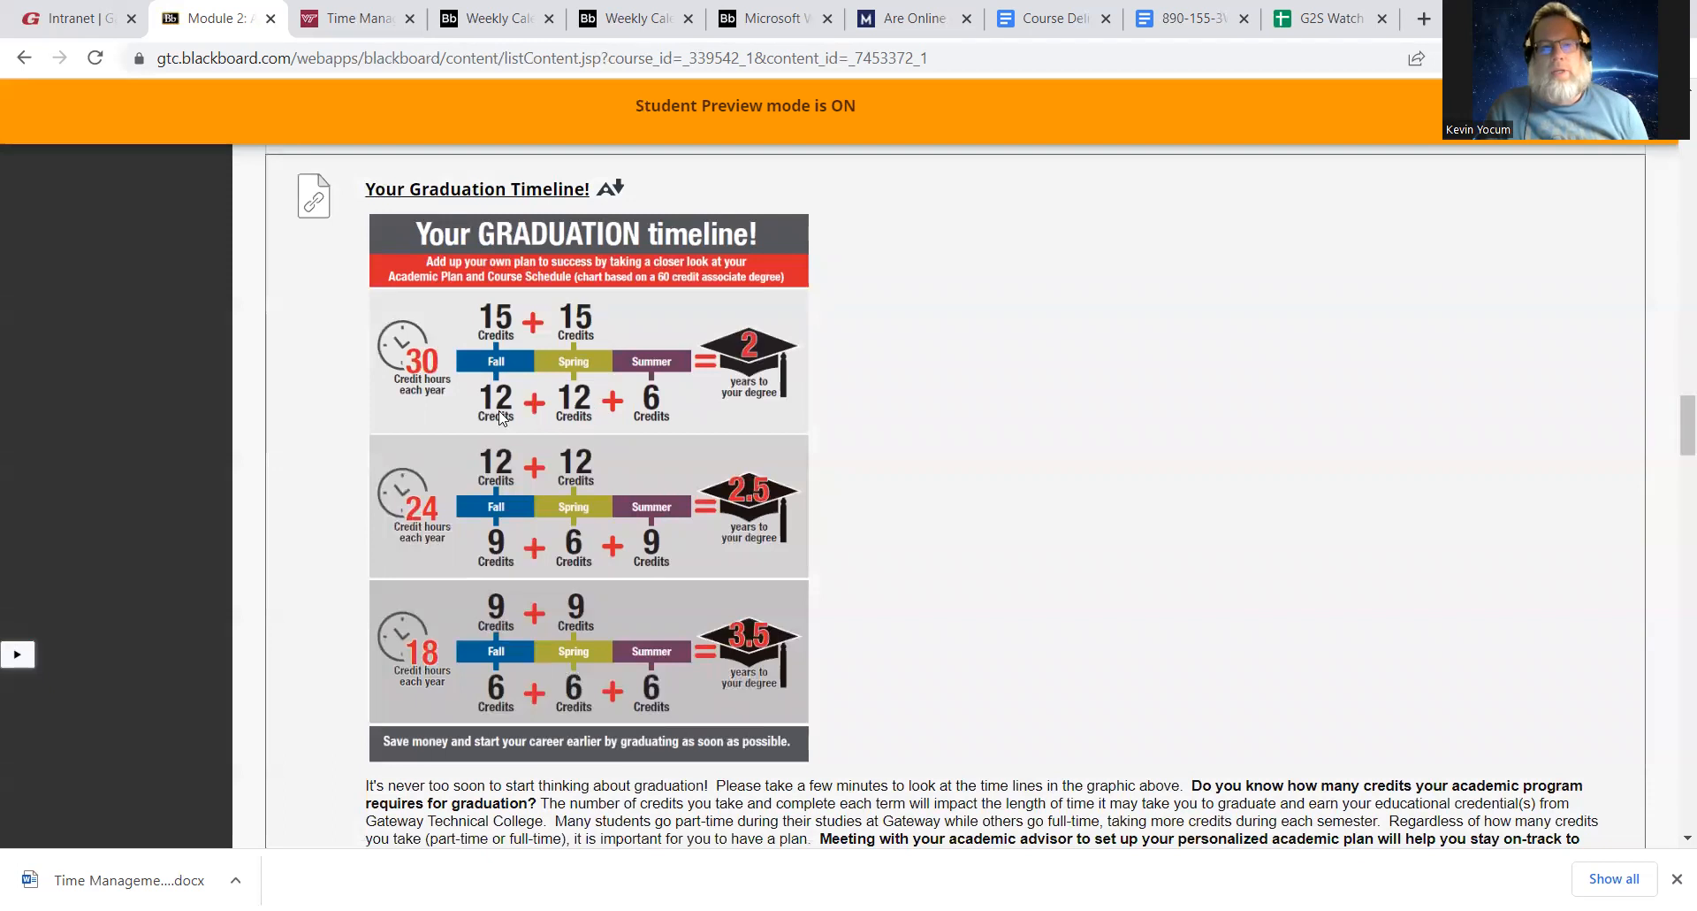
mouse_move(671, 376)
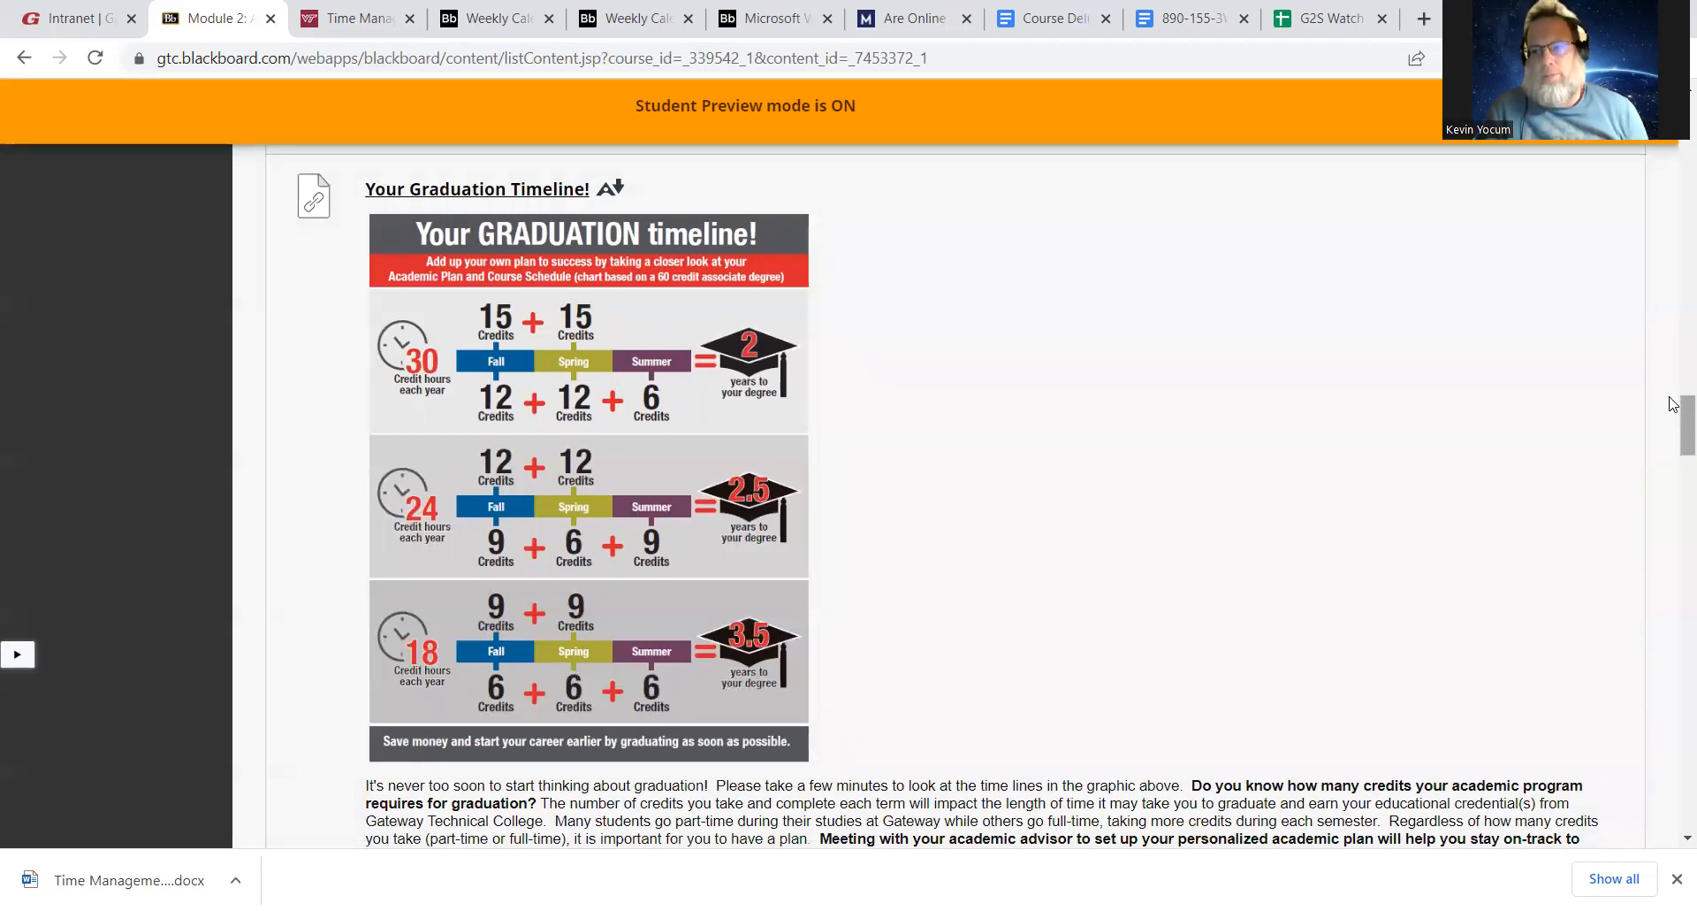
Scroll between the Curriculum Sheet Review questions and the Graduation Timeline chart
scroll("down", 3)
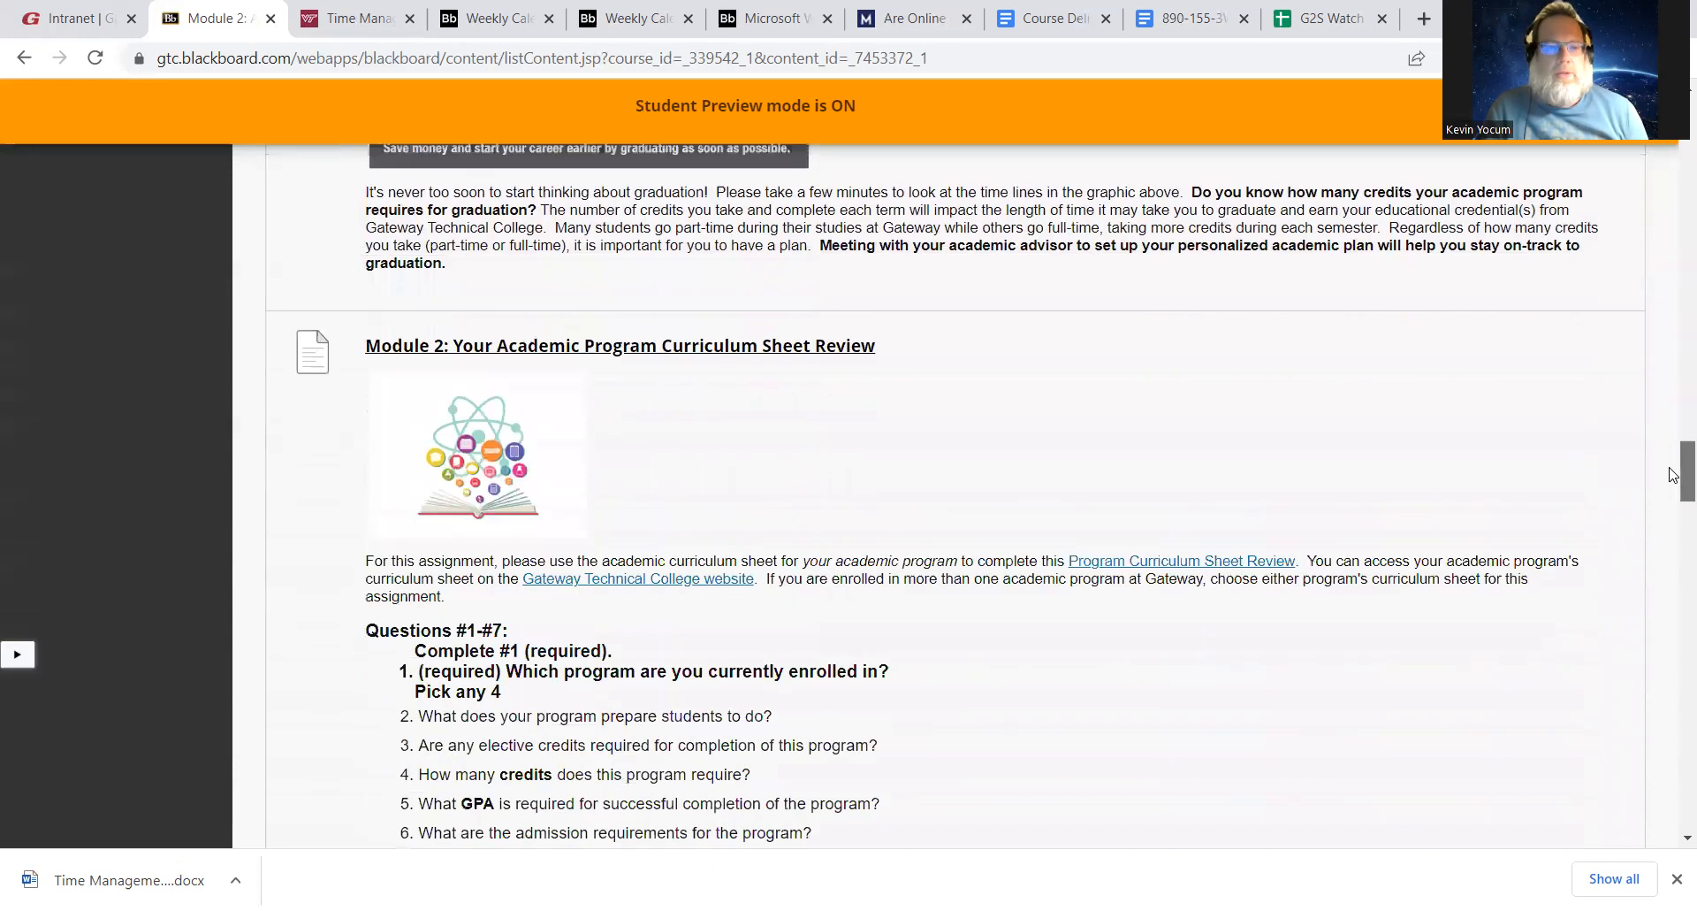
scroll("down", 3)
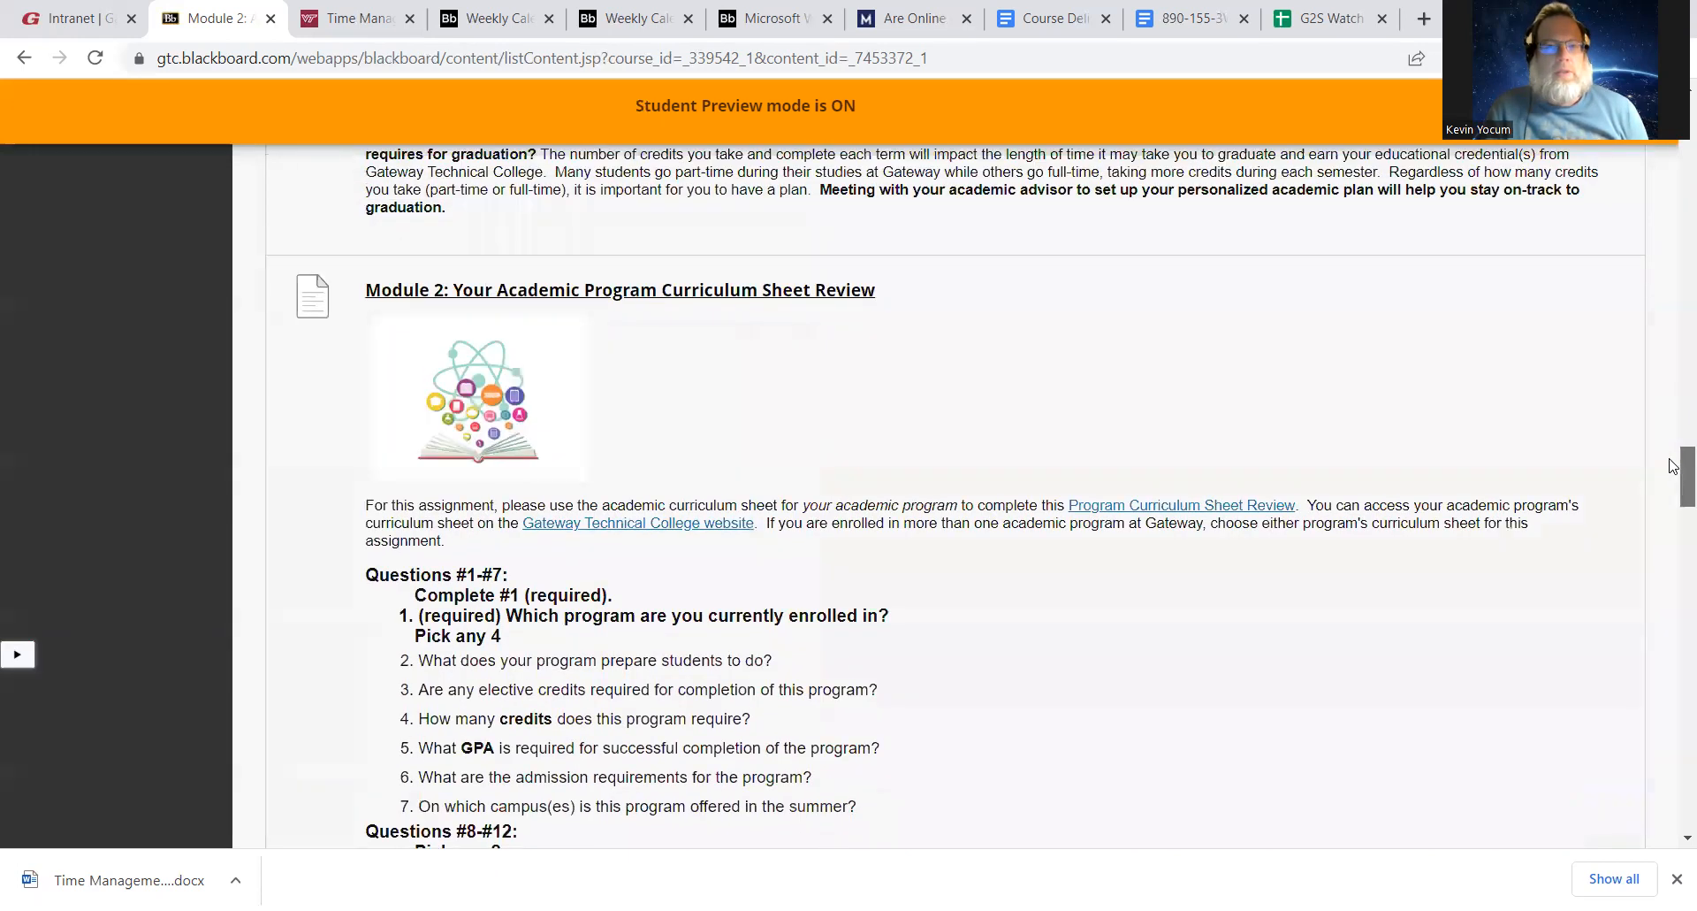
scroll("up", 3)
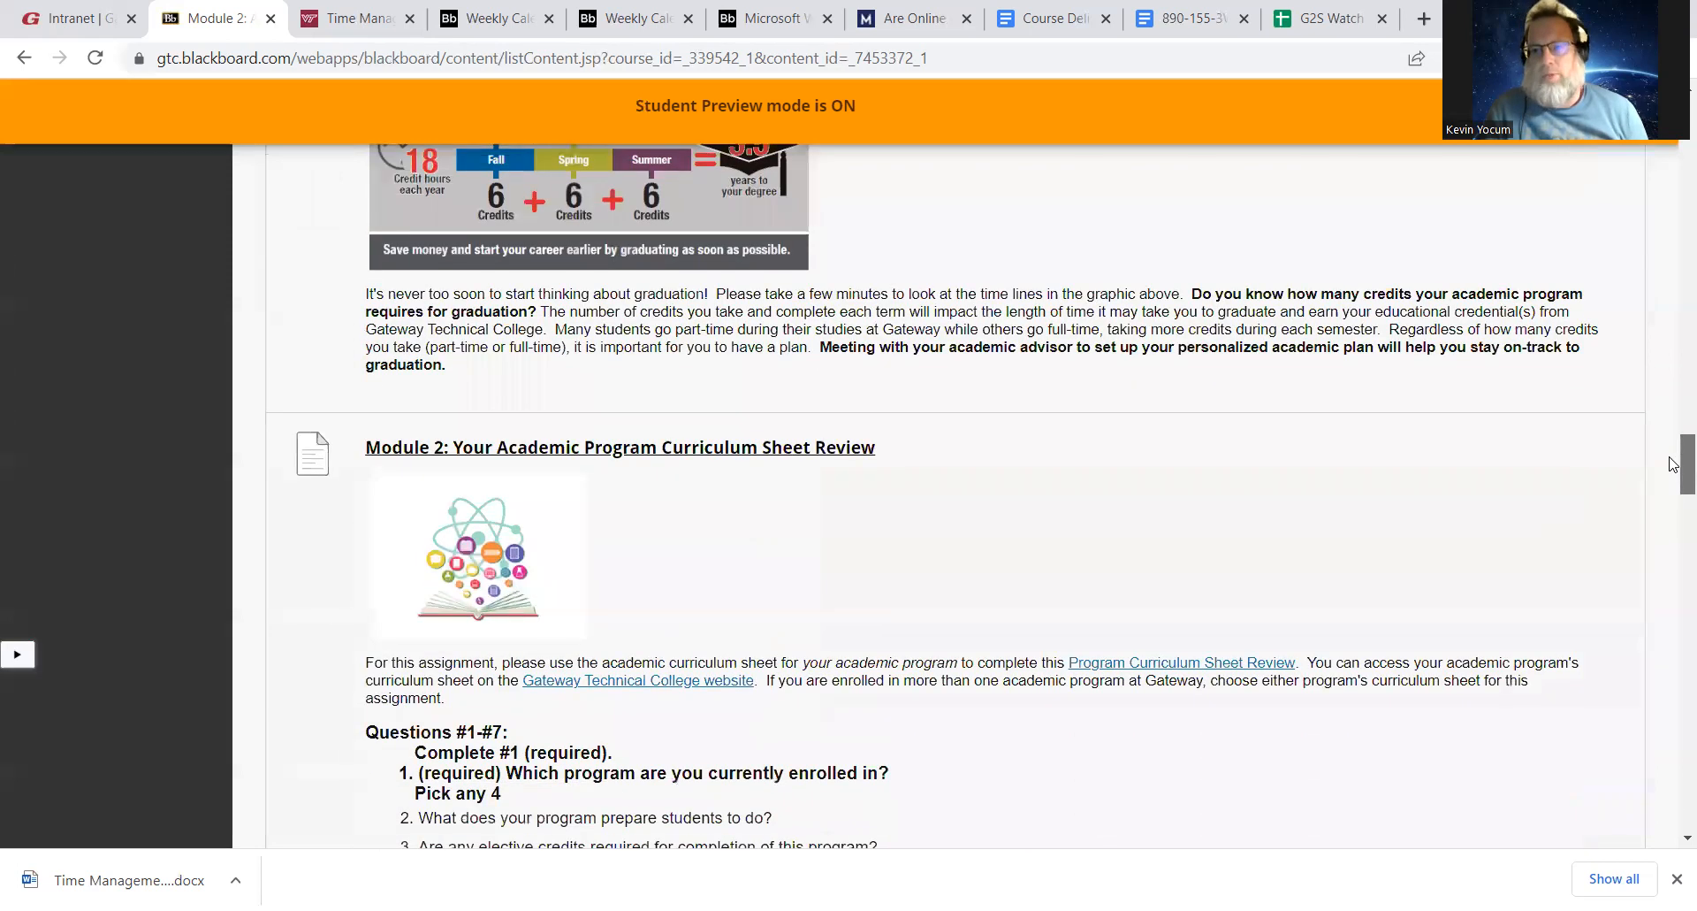
scroll("down", 3)
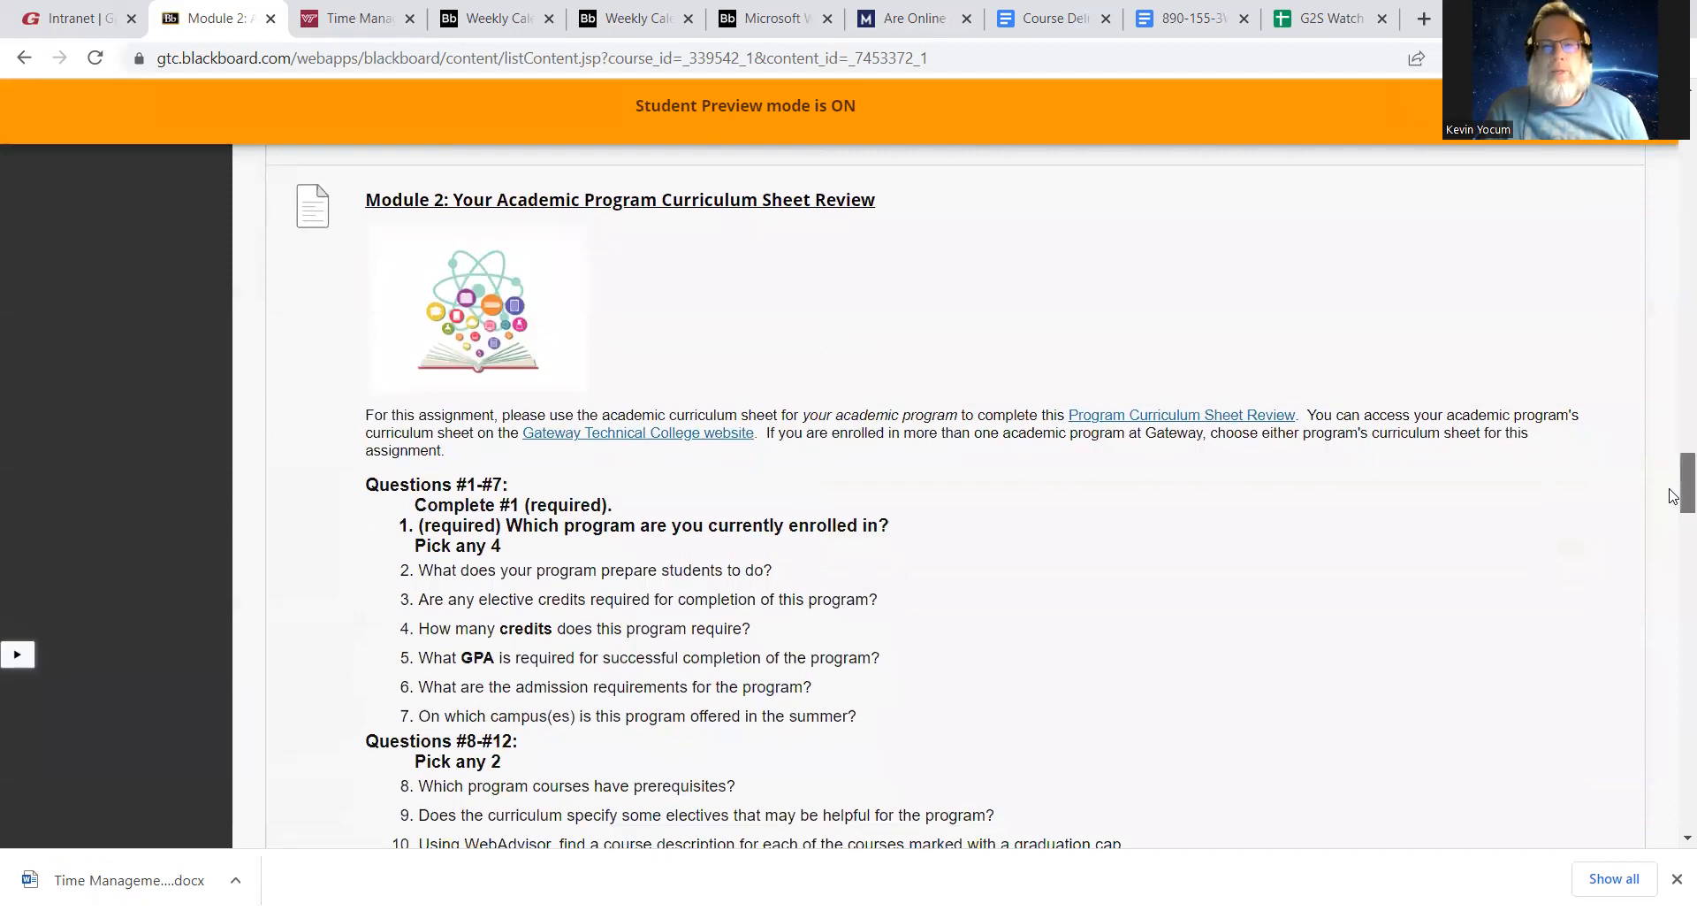
scroll("down", 3)
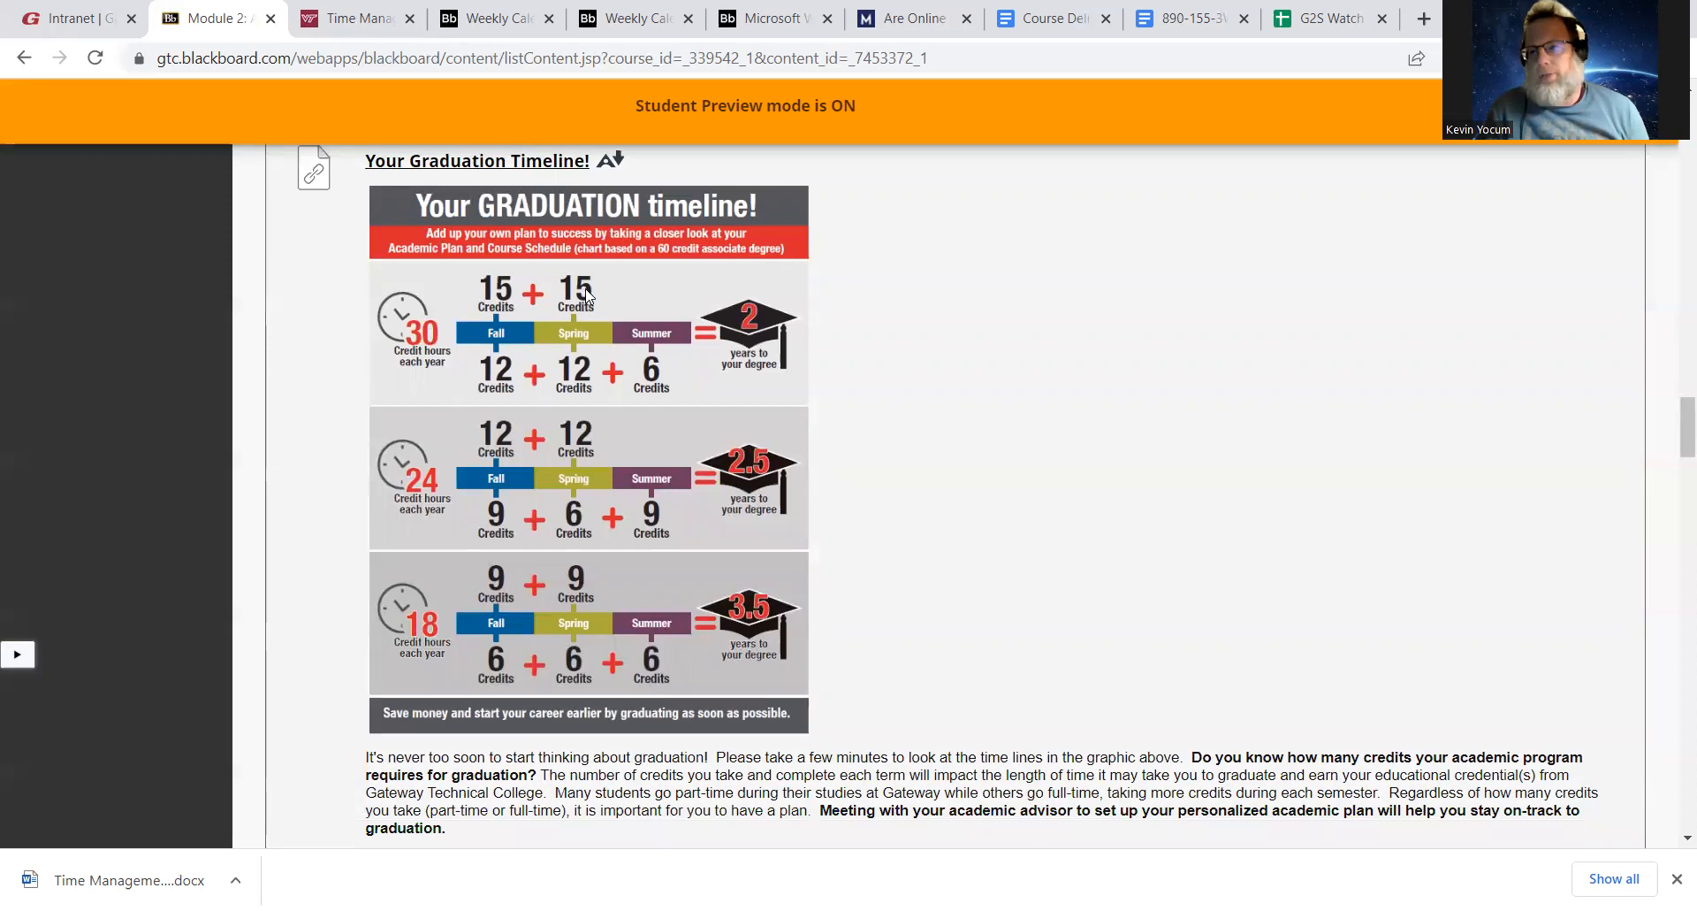
mouse_move(473, 387)
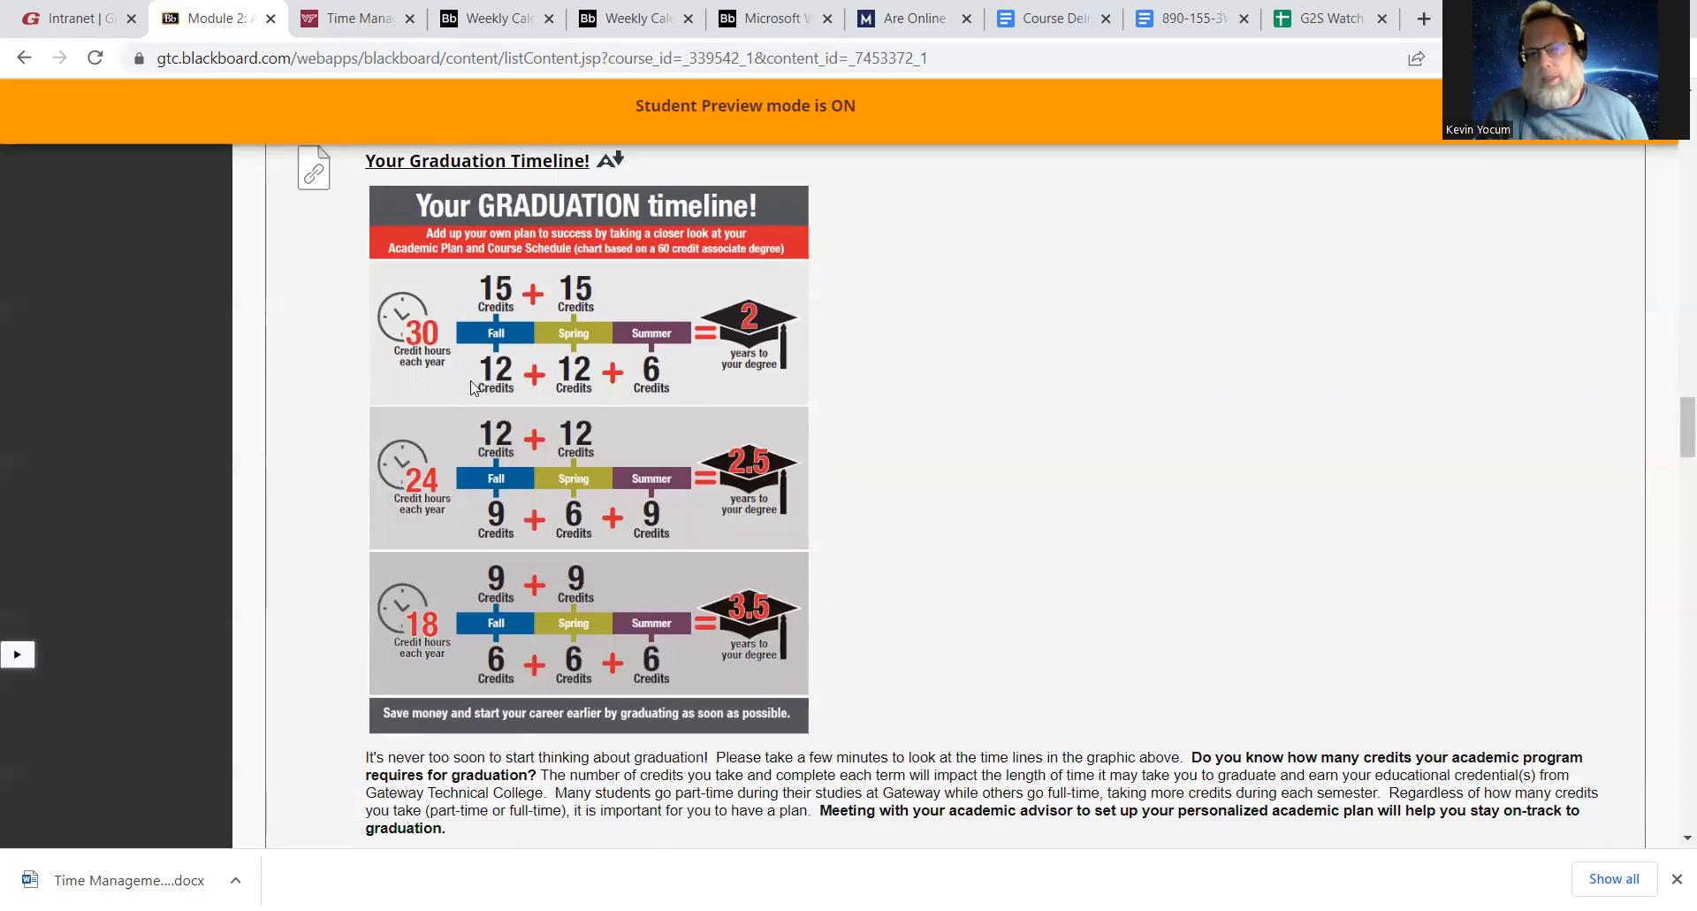
mouse_move(601, 366)
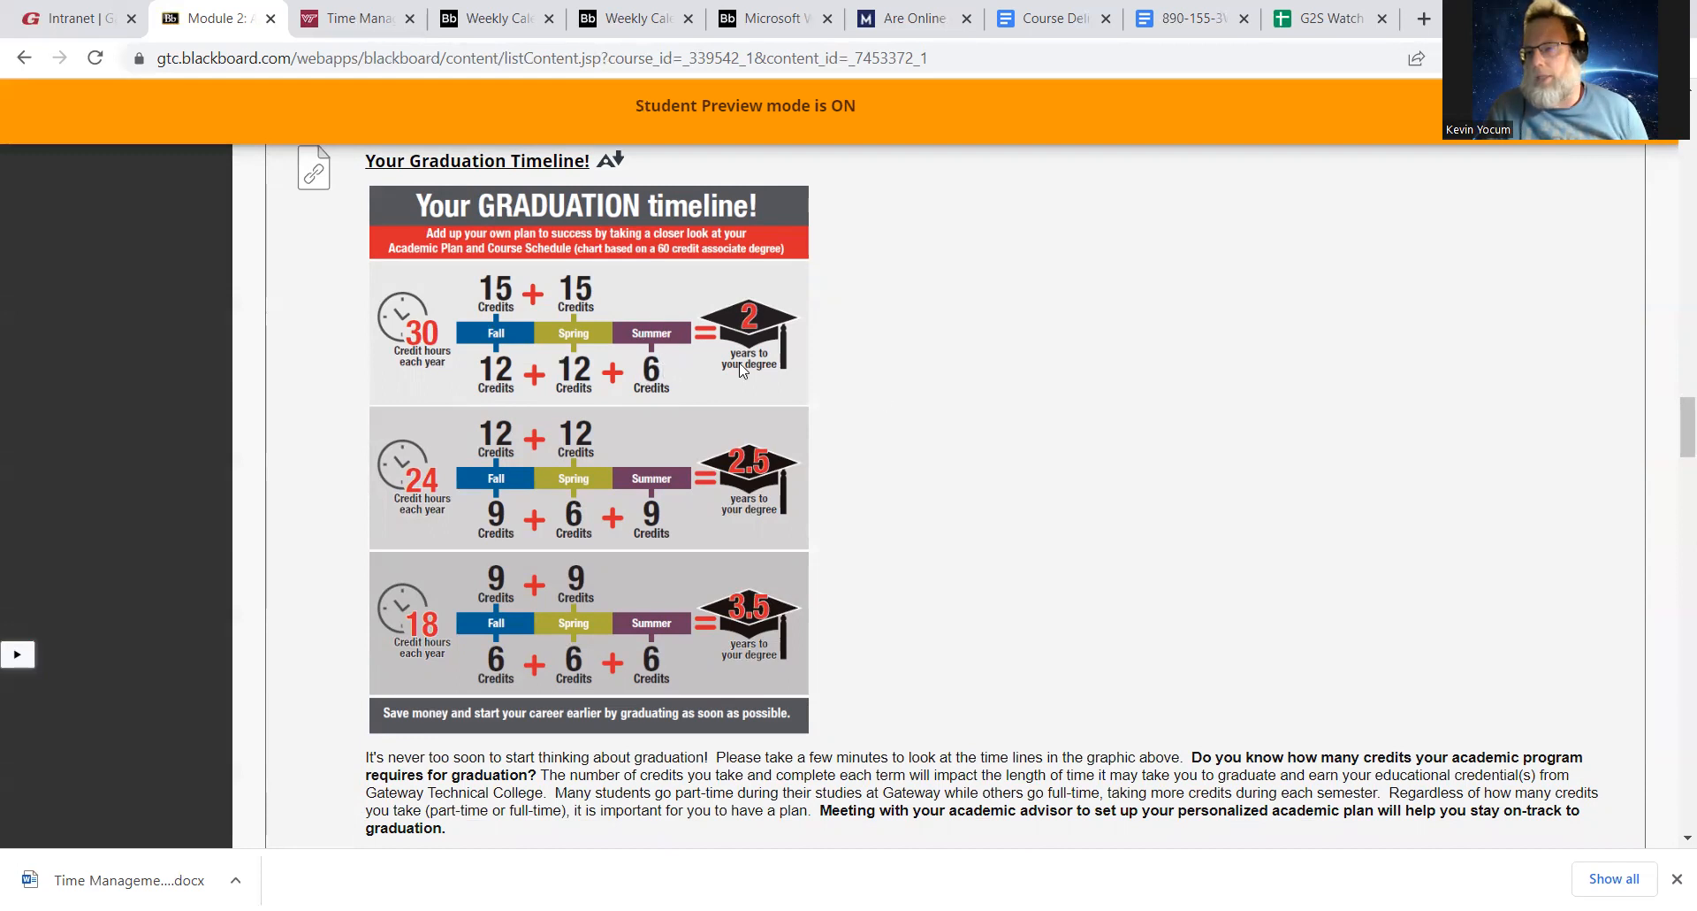
mouse_move(1354, 427)
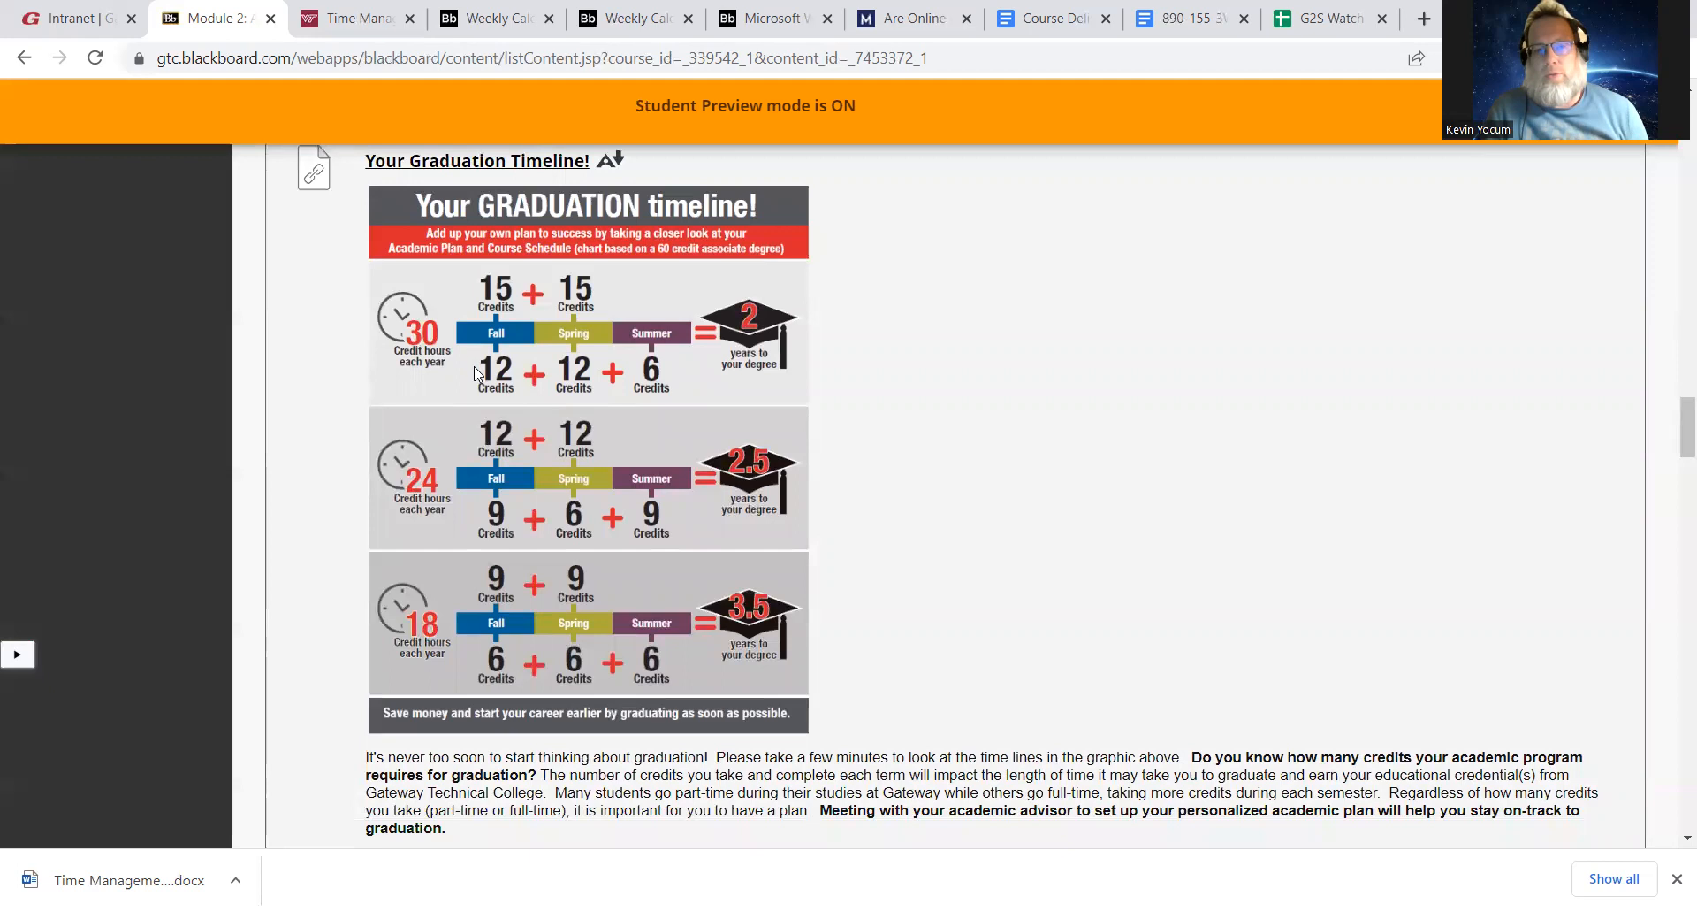
mouse_move(532, 311)
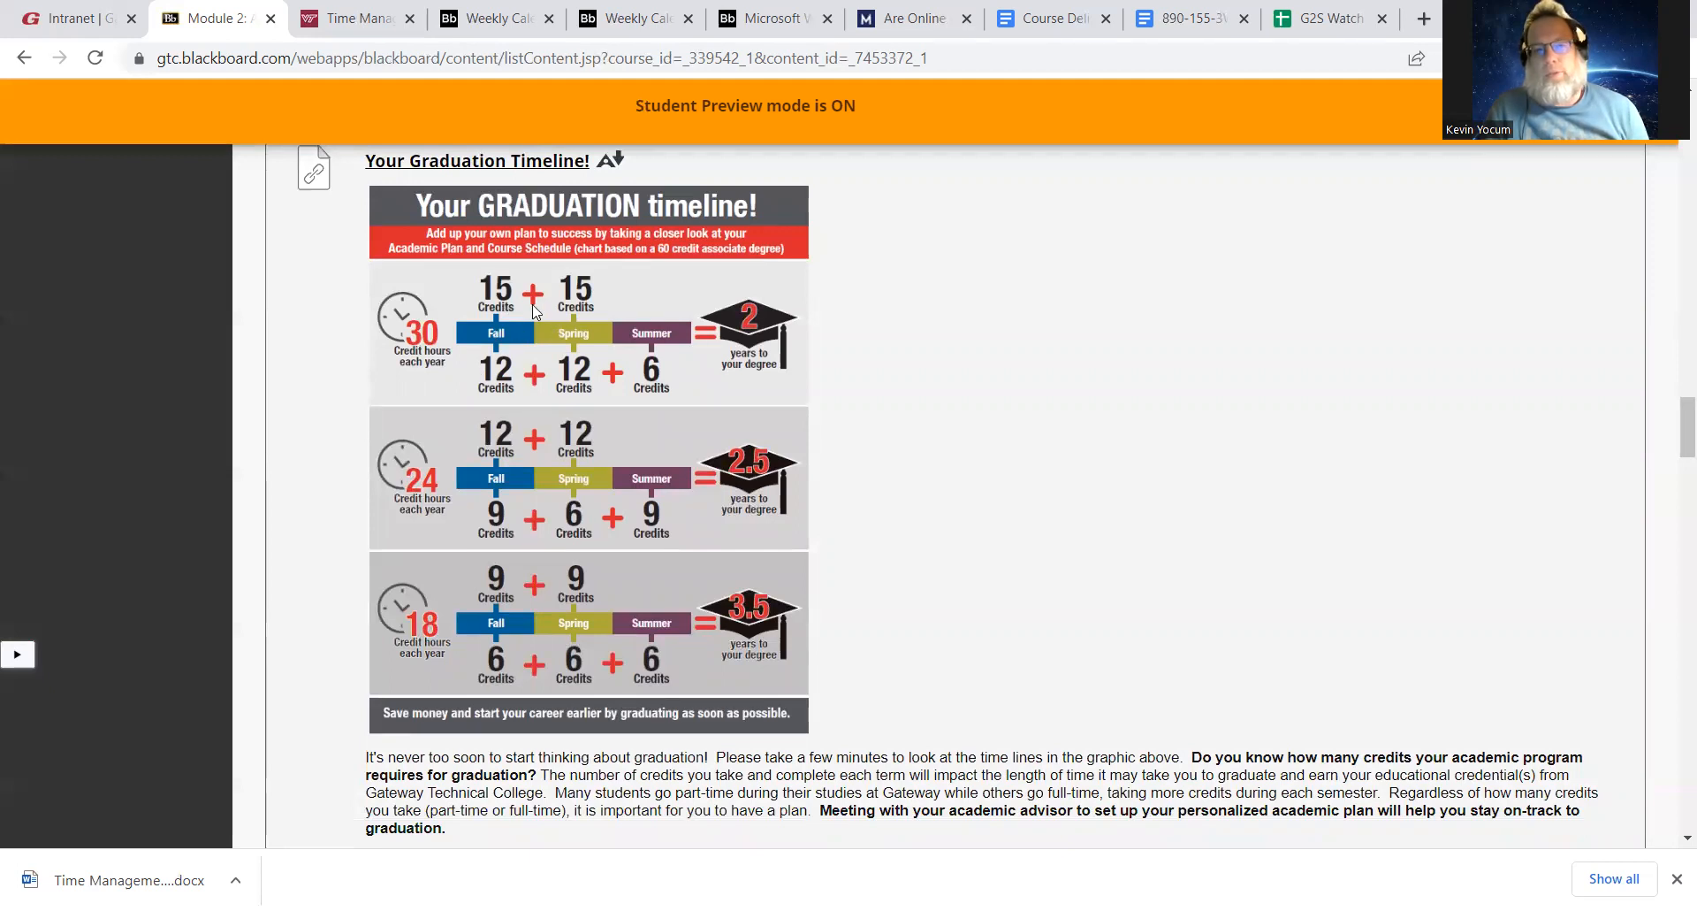
mouse_move(1672, 476)
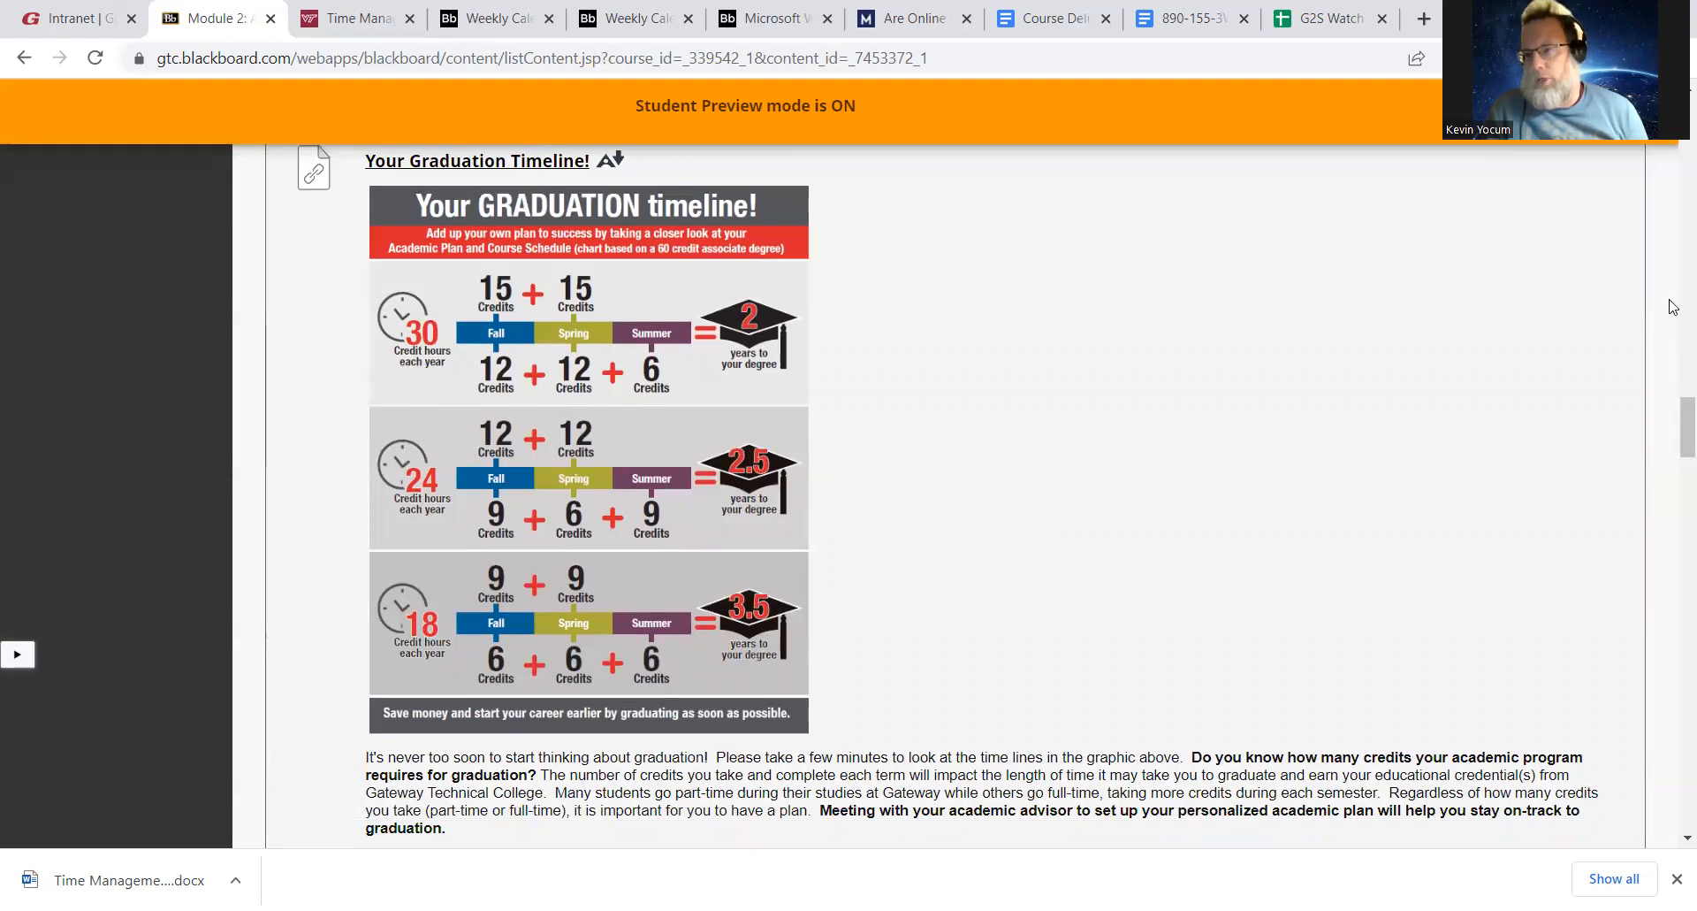
Read the Curriculum Sheet Review Activity doc through question 12, then return to Module 2
scroll("down", 3)
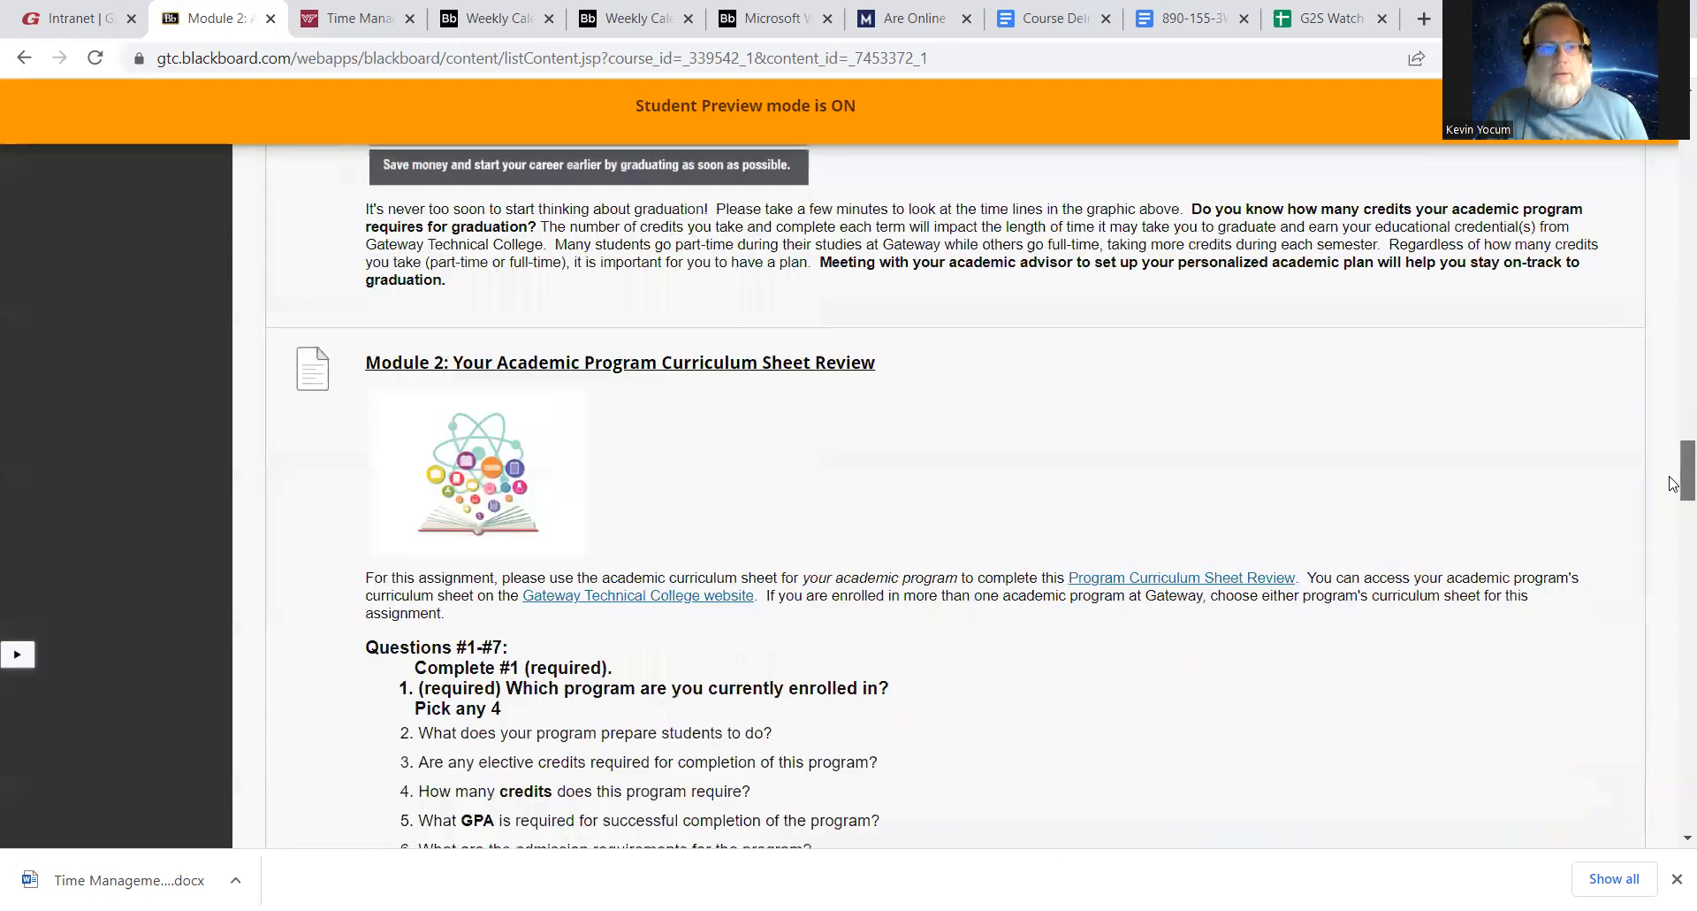
scroll("down", 3)
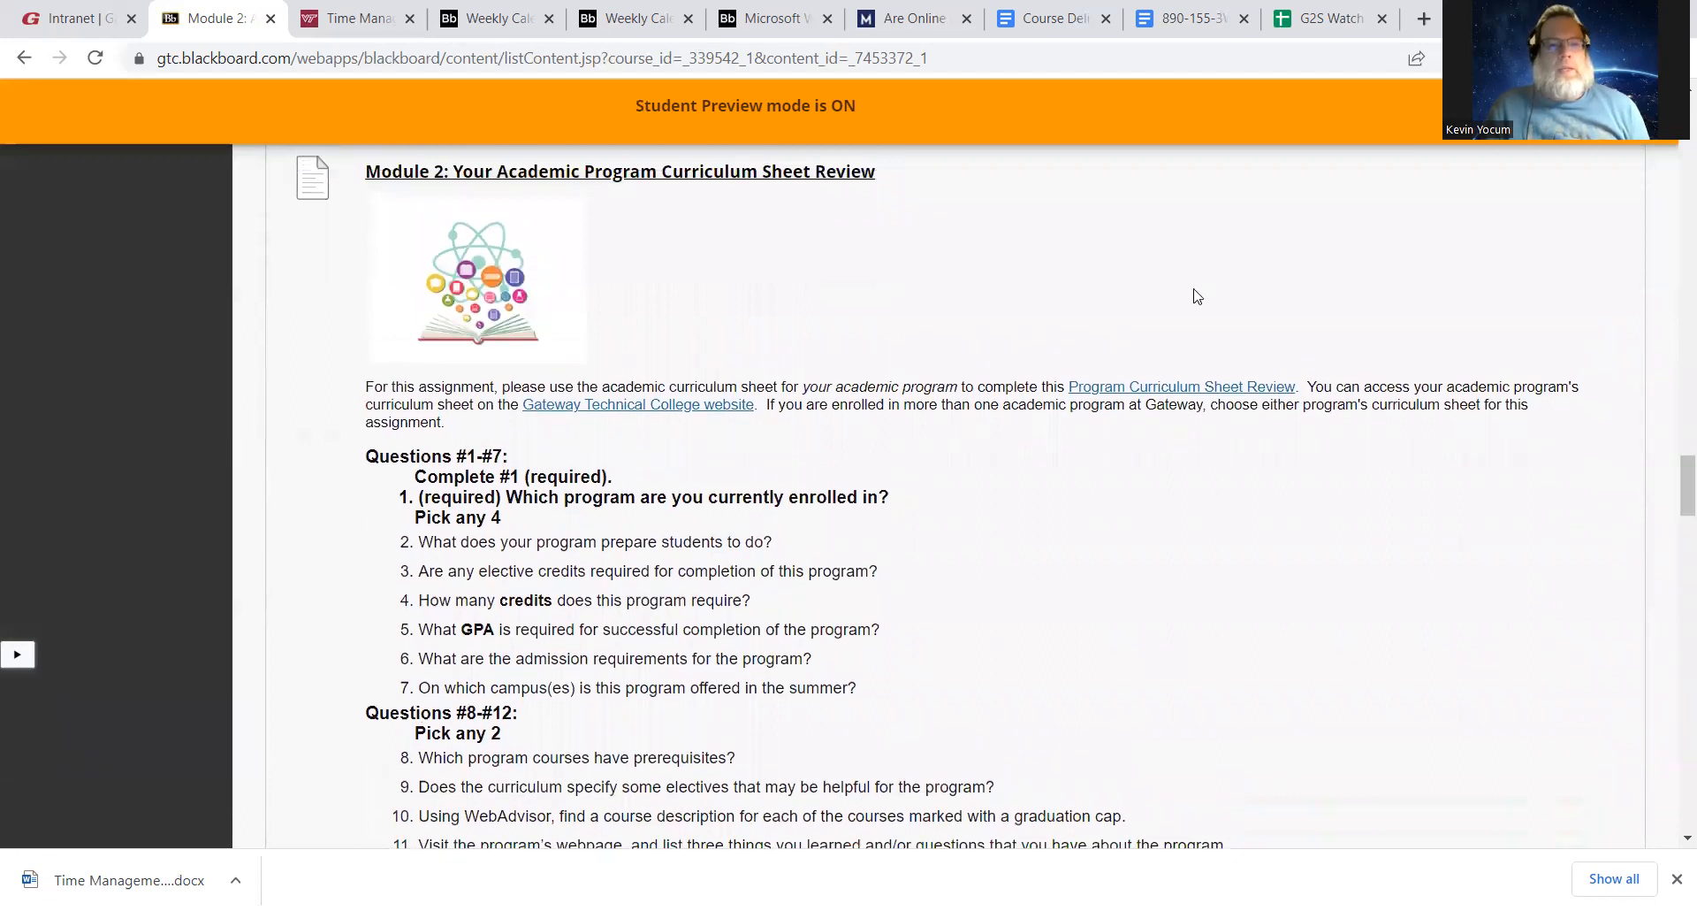
mouse_move(734, 193)
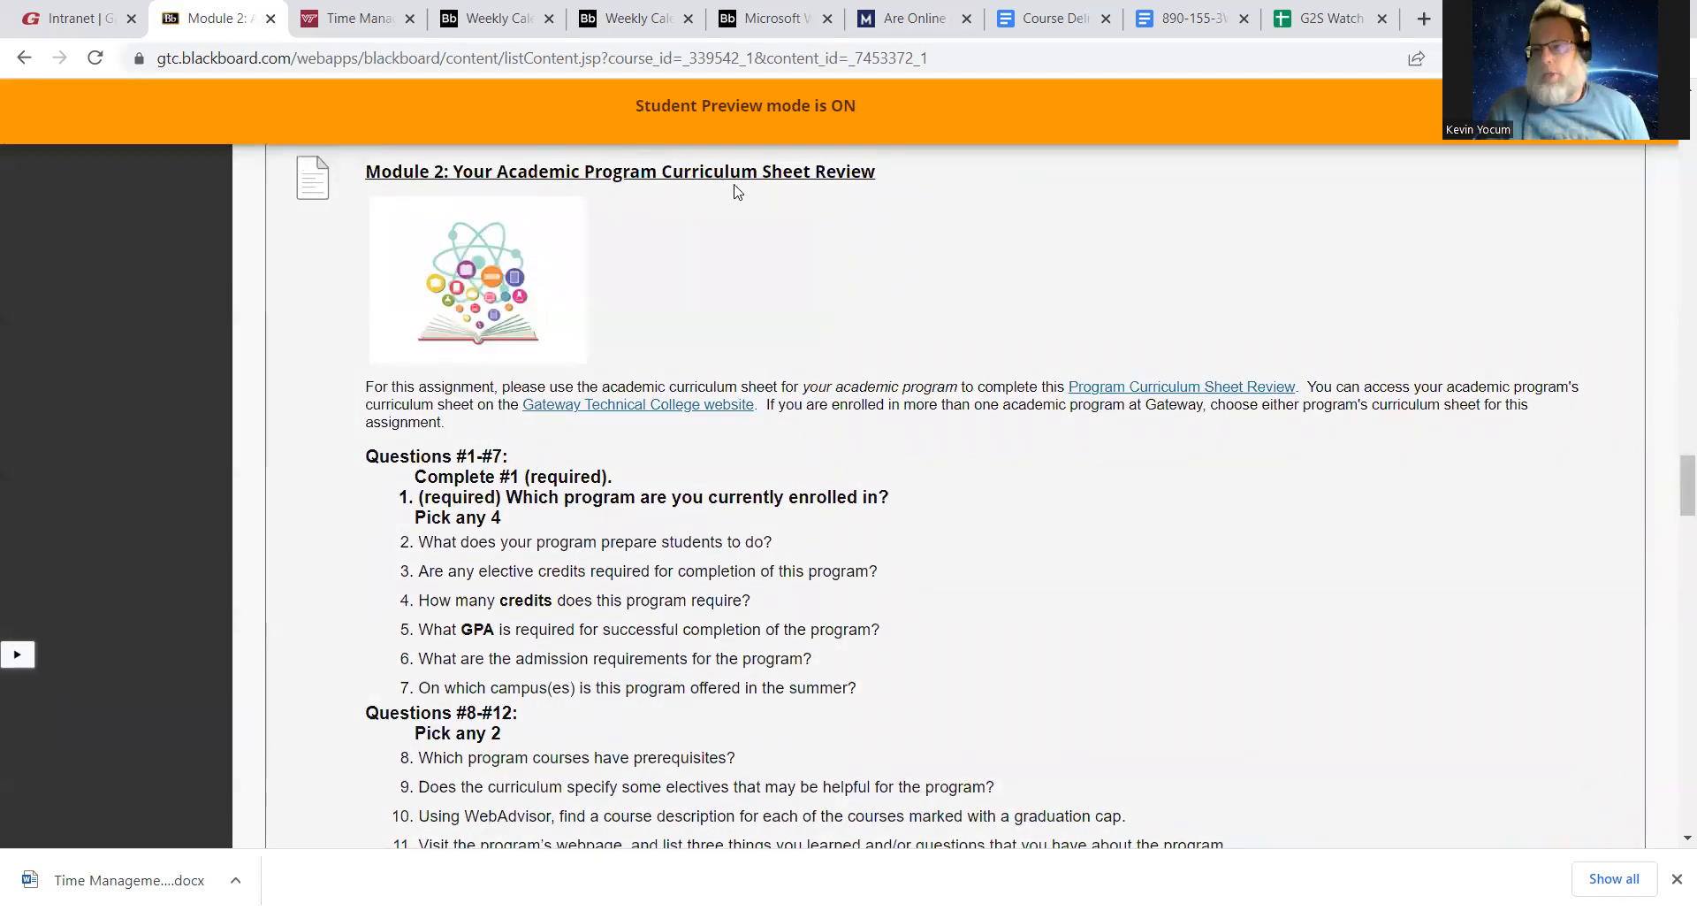
mouse_move(867, 376)
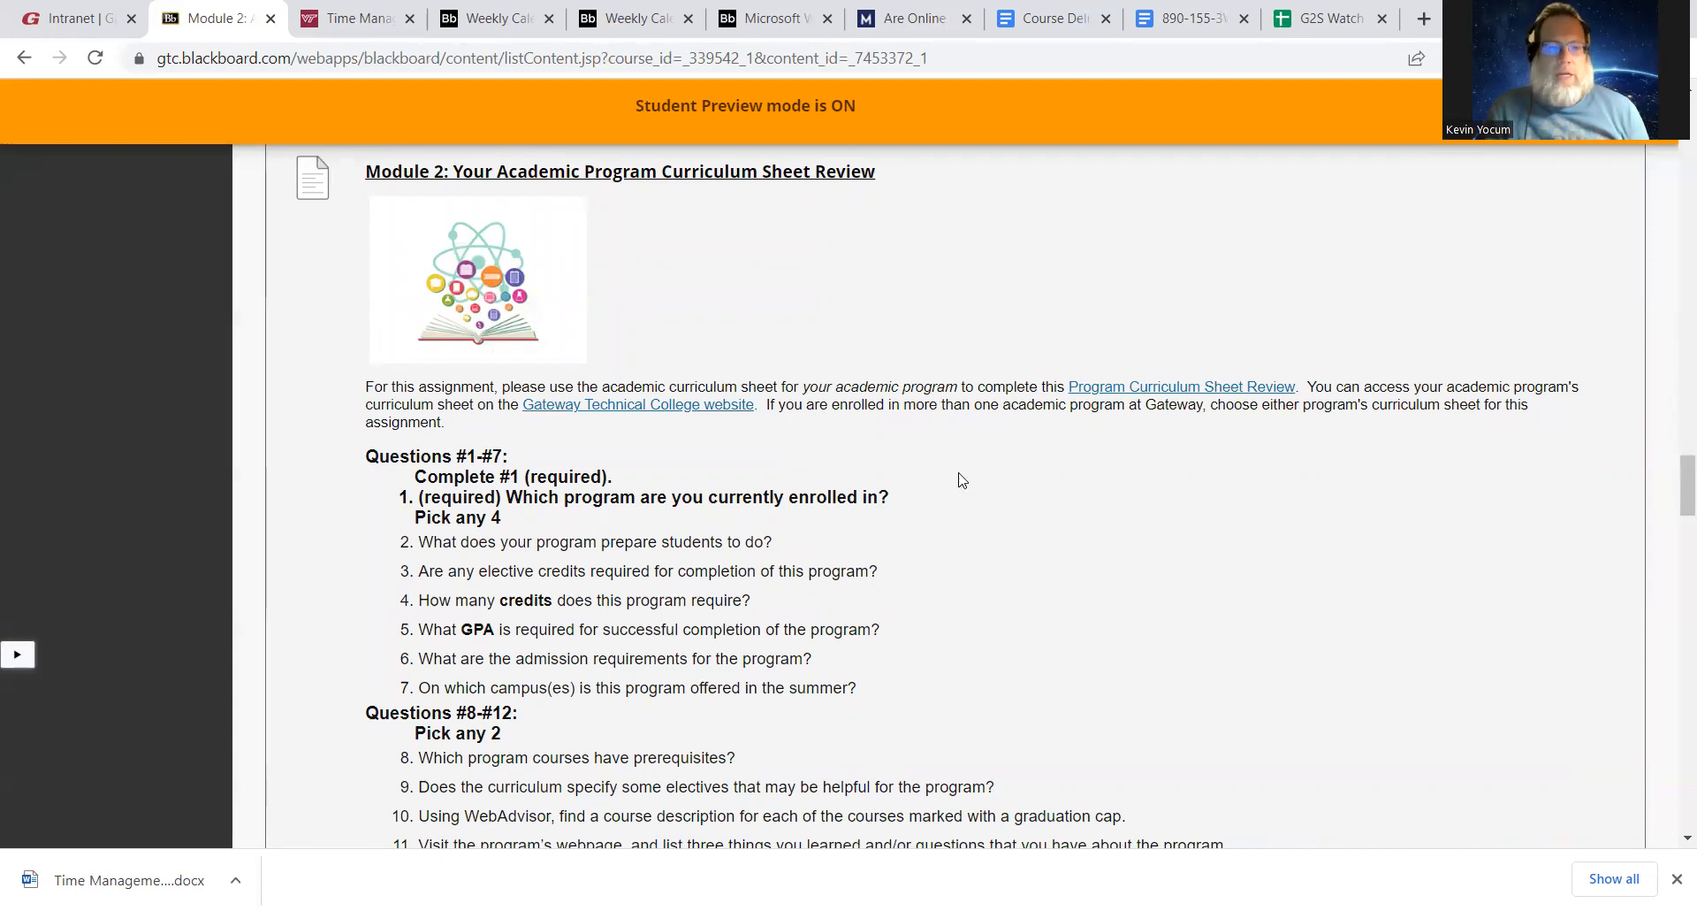
mouse_move(877, 318)
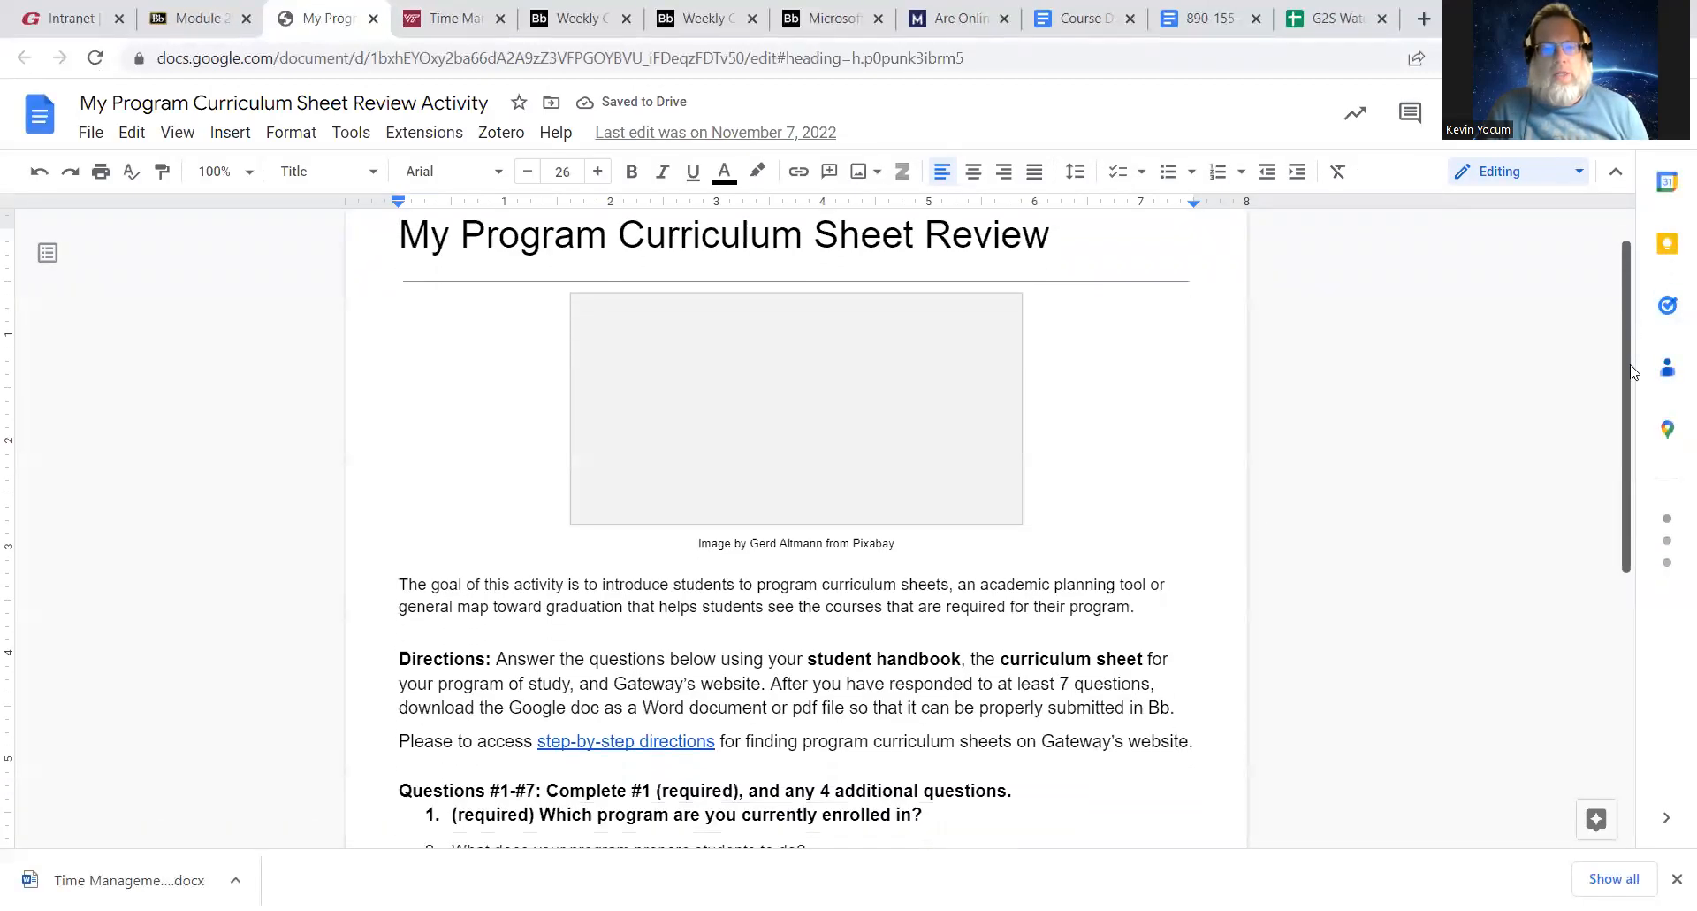
scroll("down", 3)
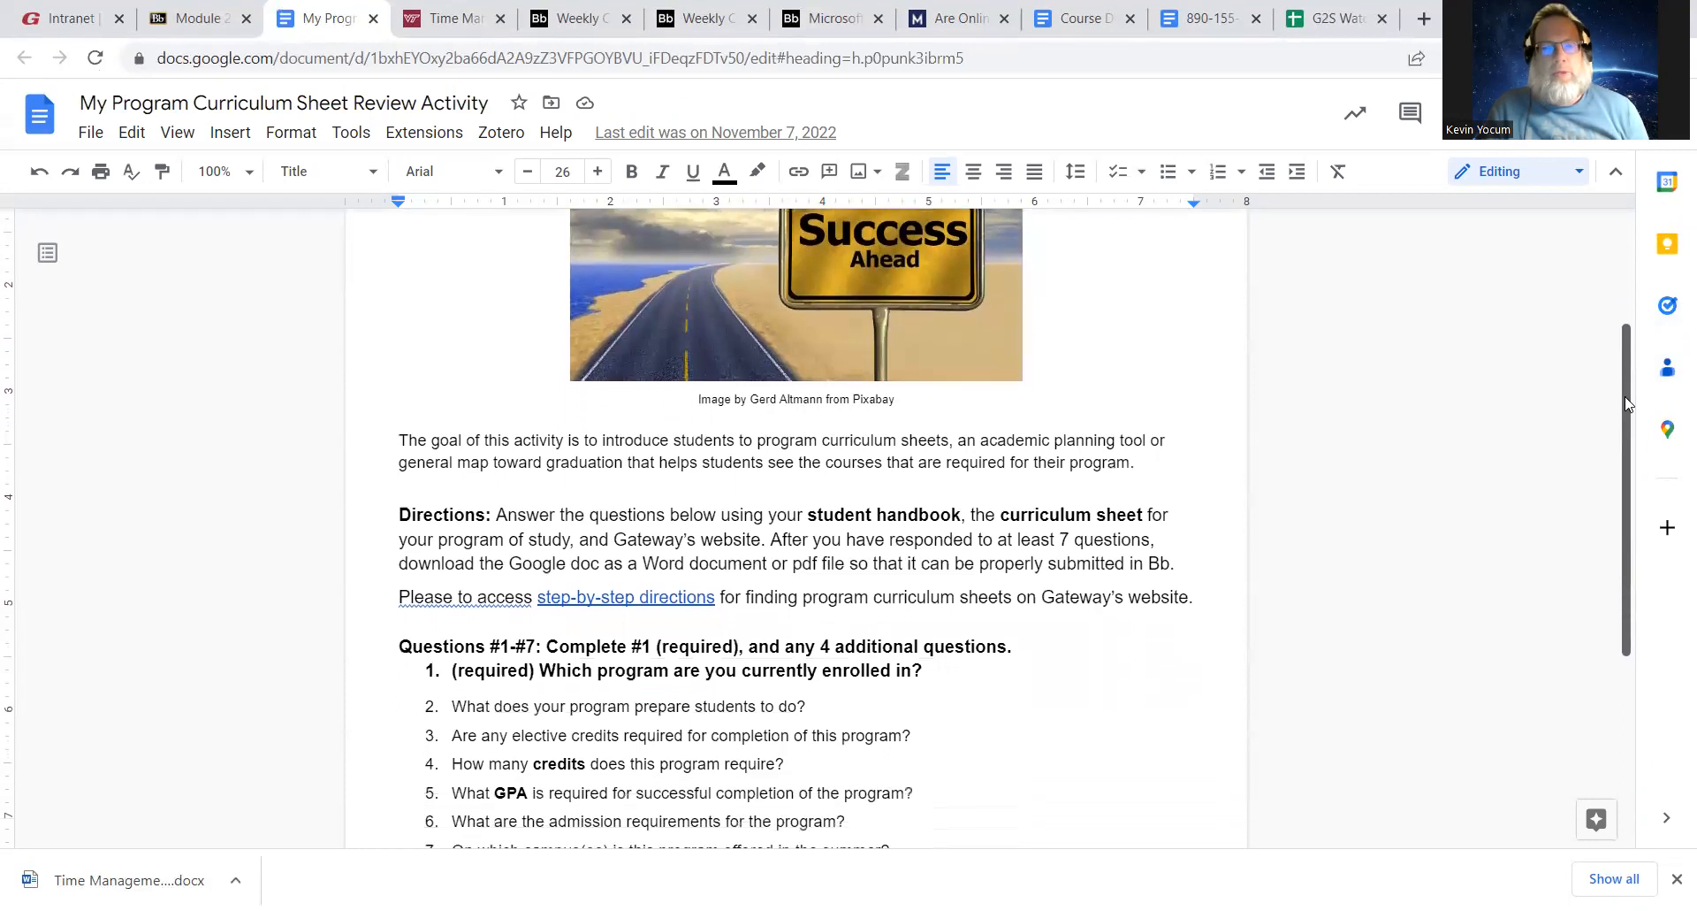
scroll("down", 3)
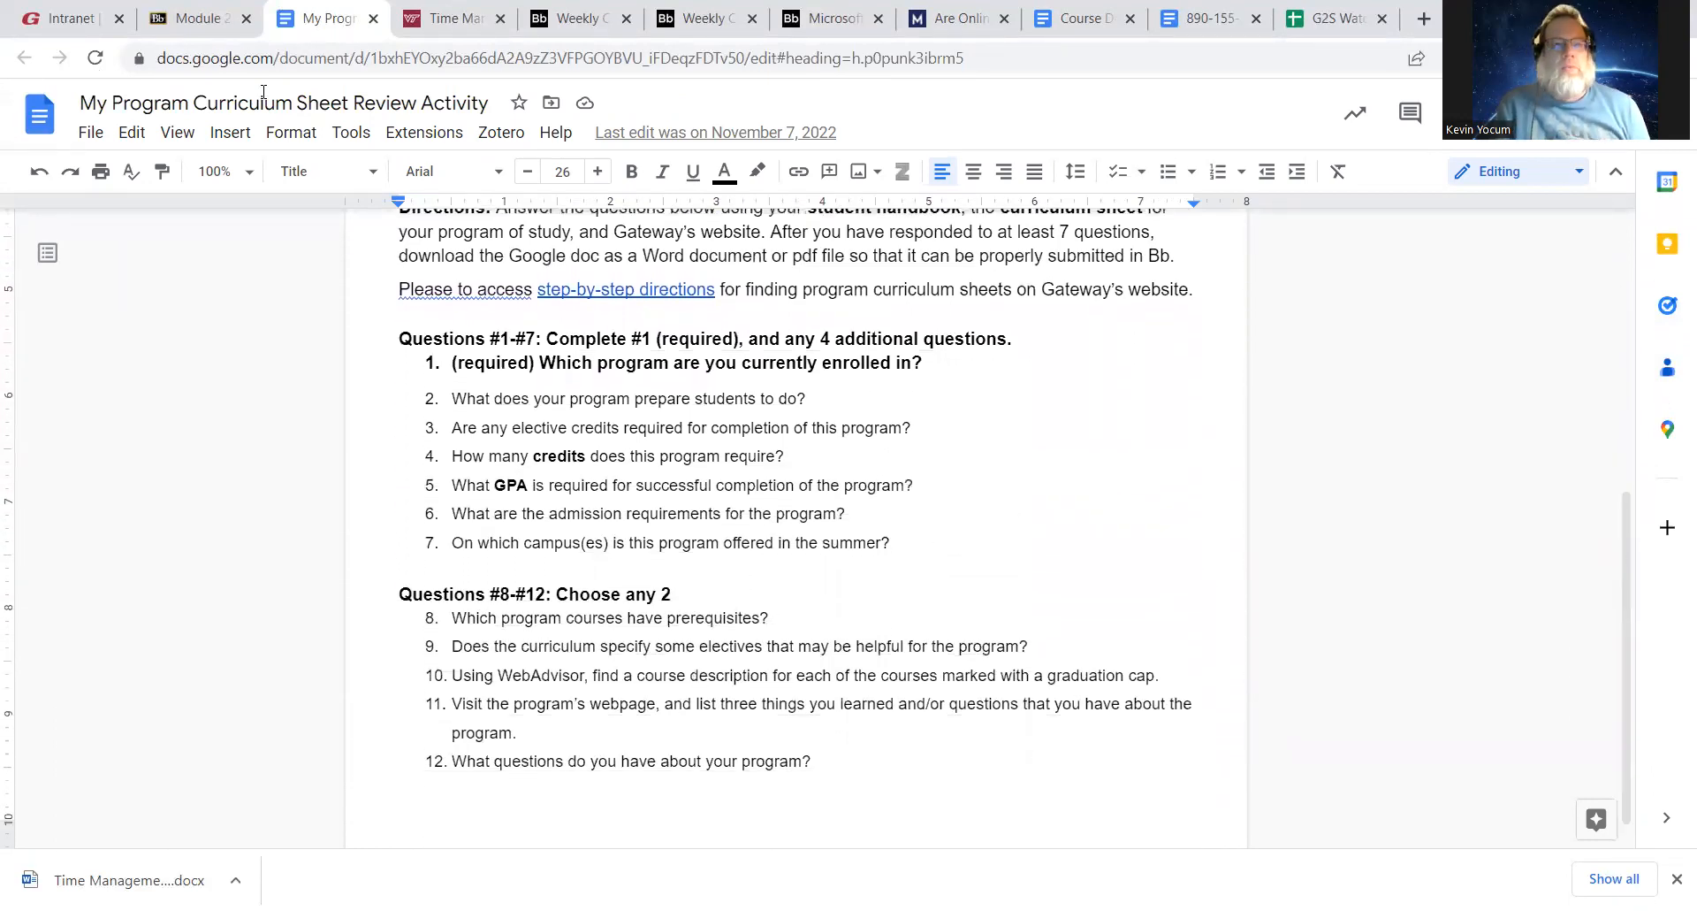
left_click(195, 19)
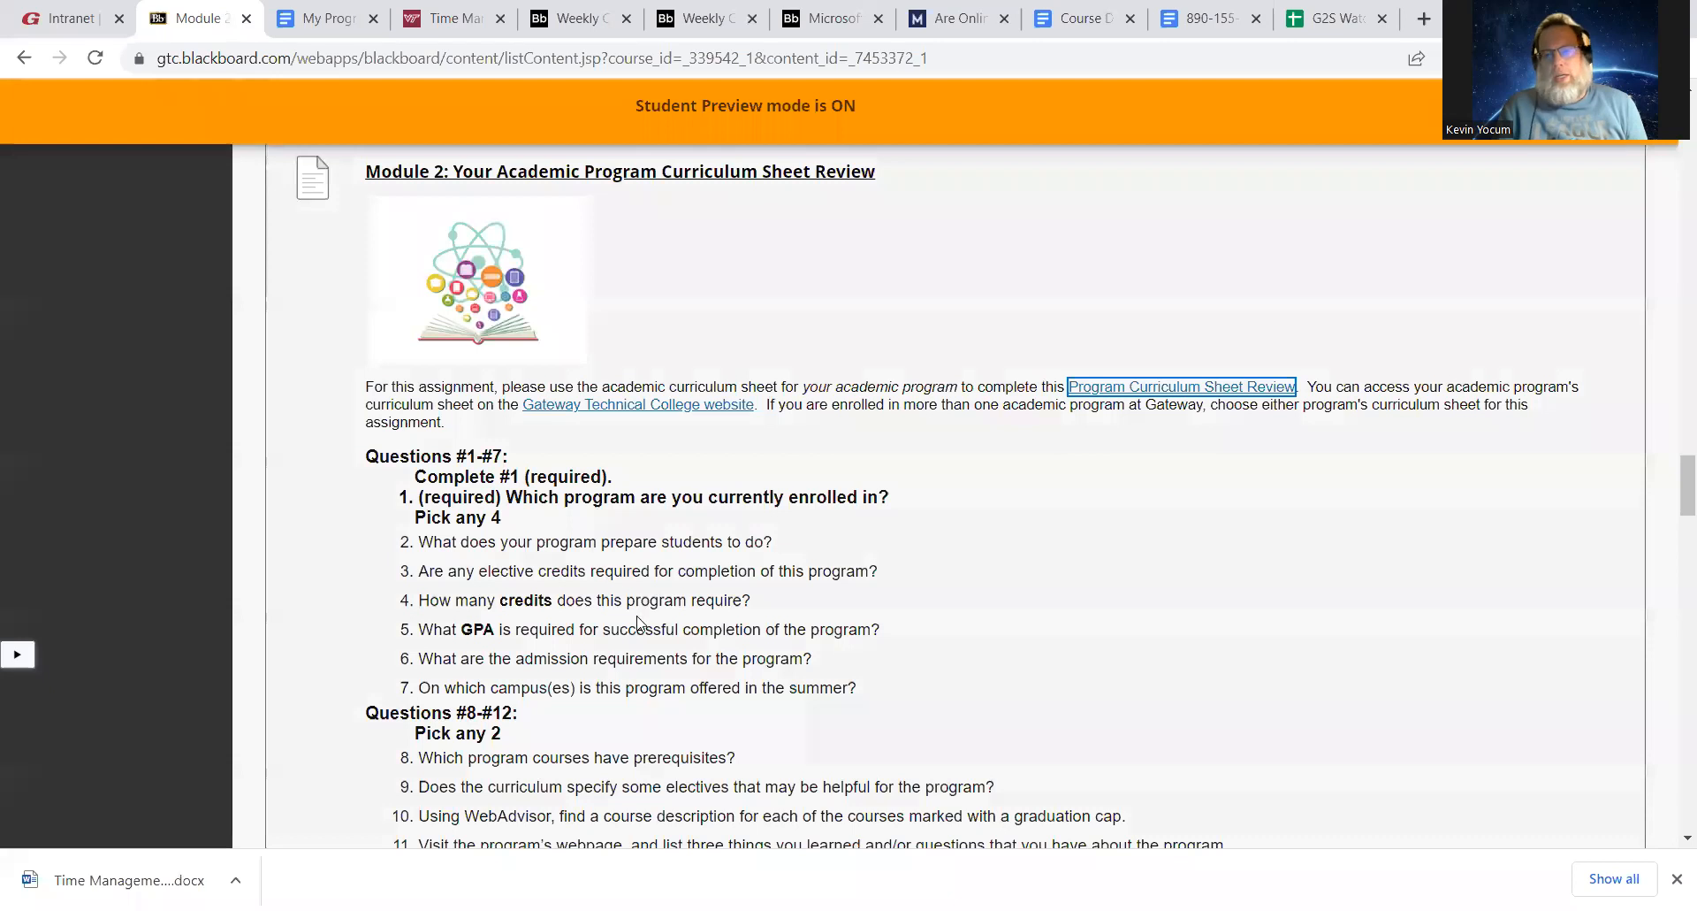
mouse_move(660, 411)
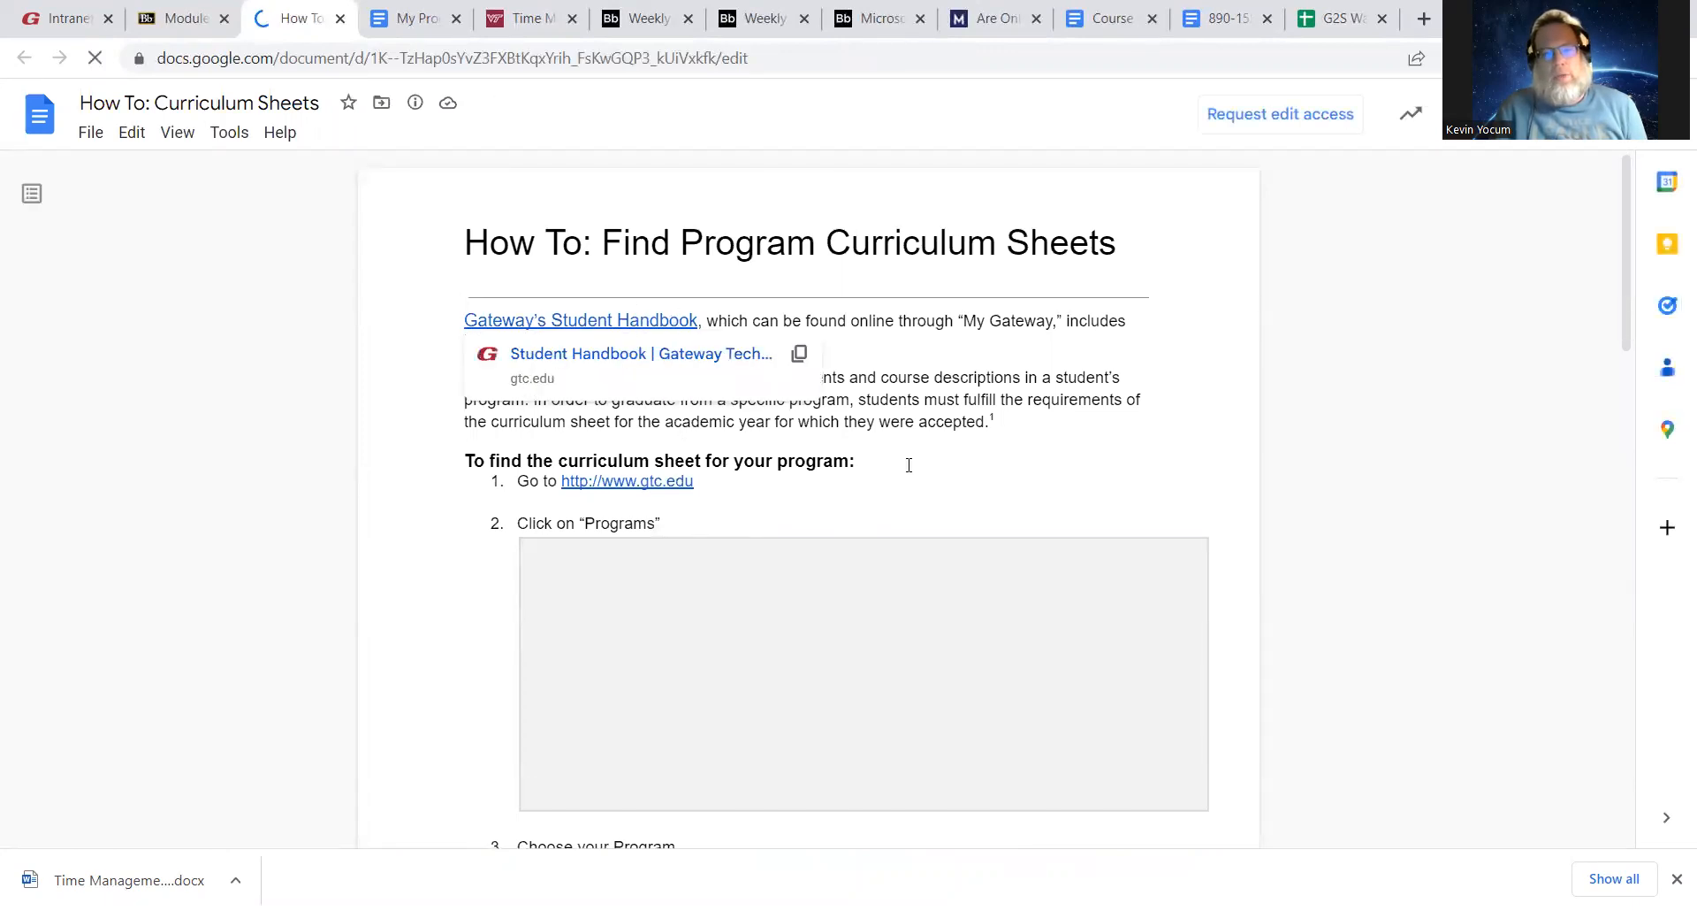
mouse_move(1388, 357)
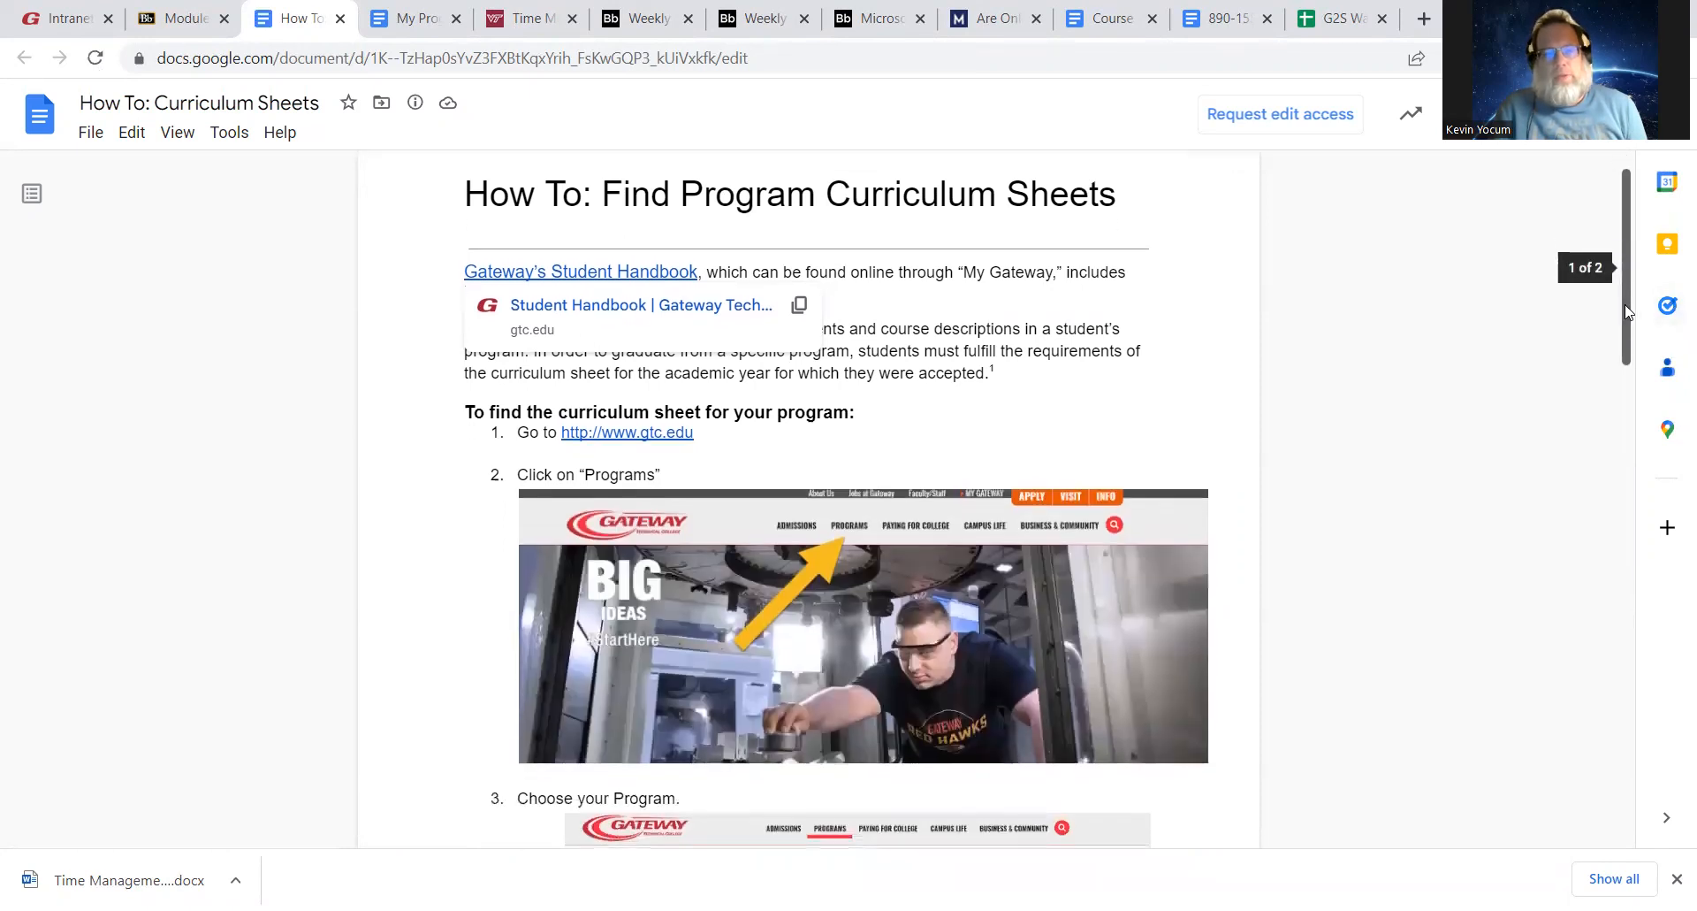
Read the Find Program Curriculum Sheets guide through step 3 and open the gtc.edu link
scroll("down", 3)
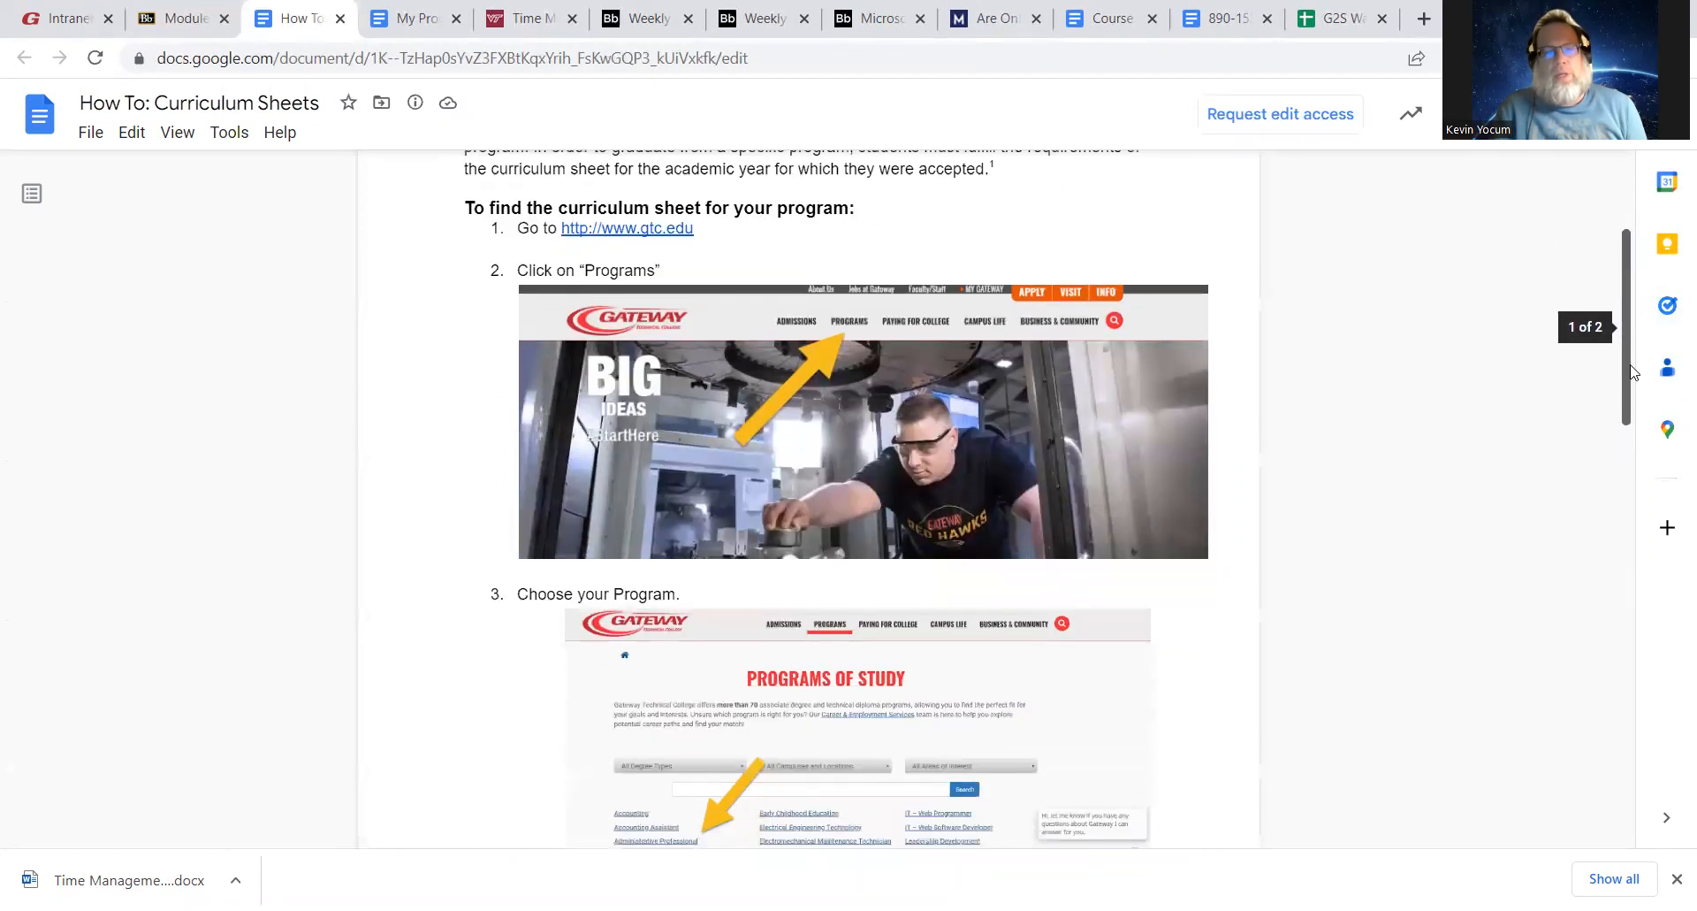
scroll("down", 3)
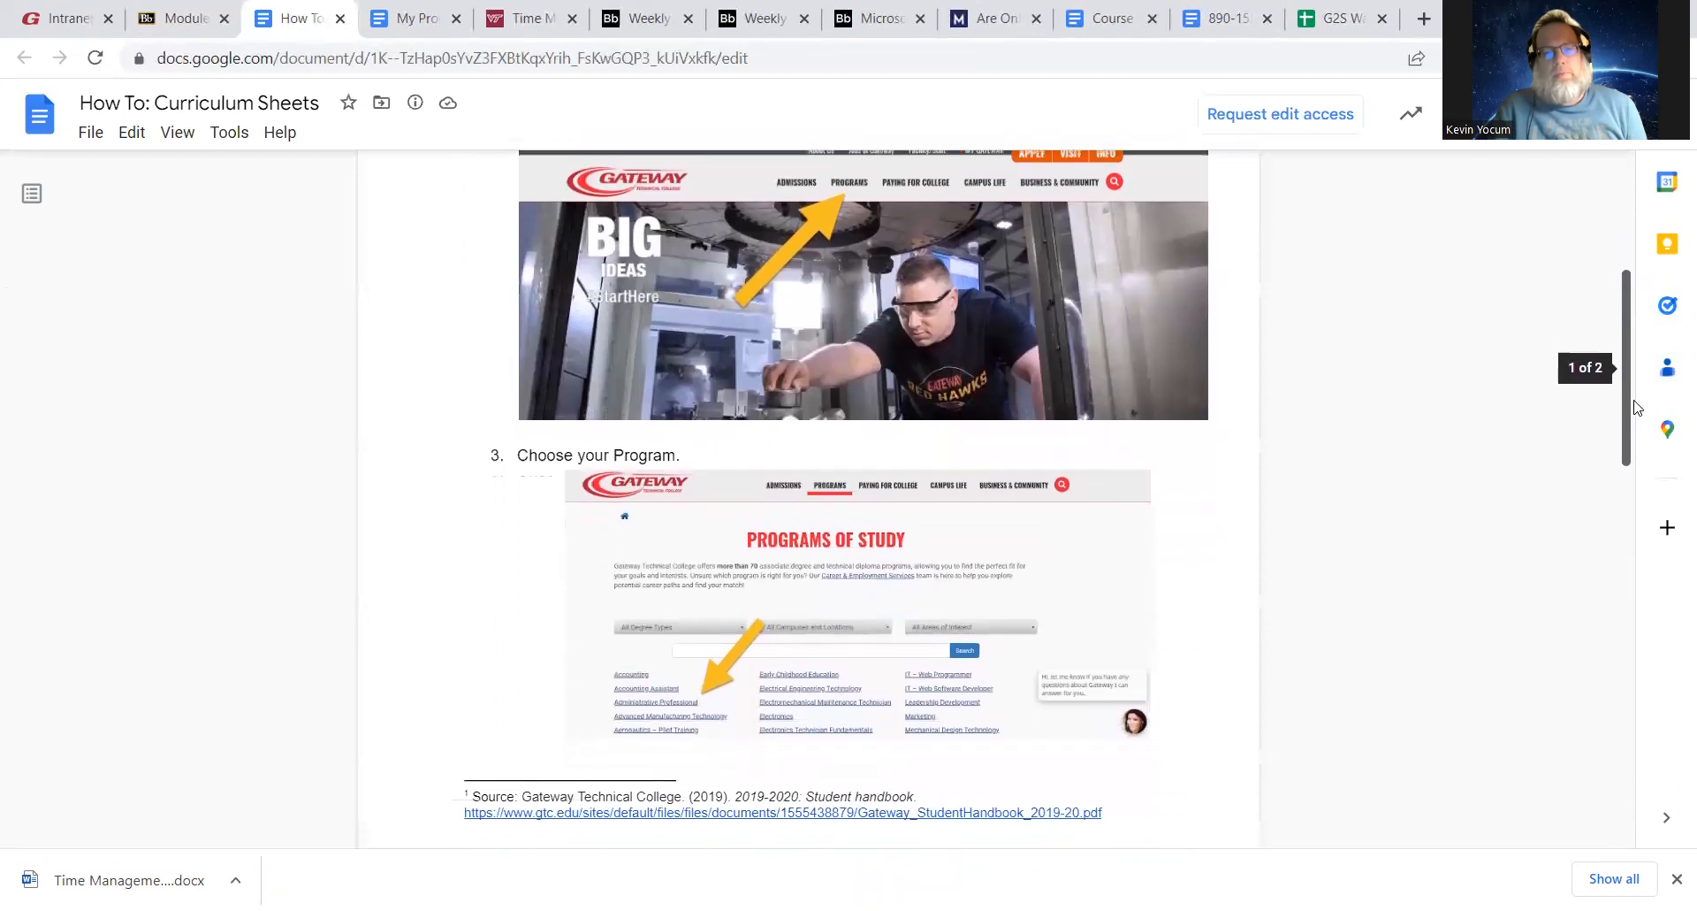
scroll("down", 3)
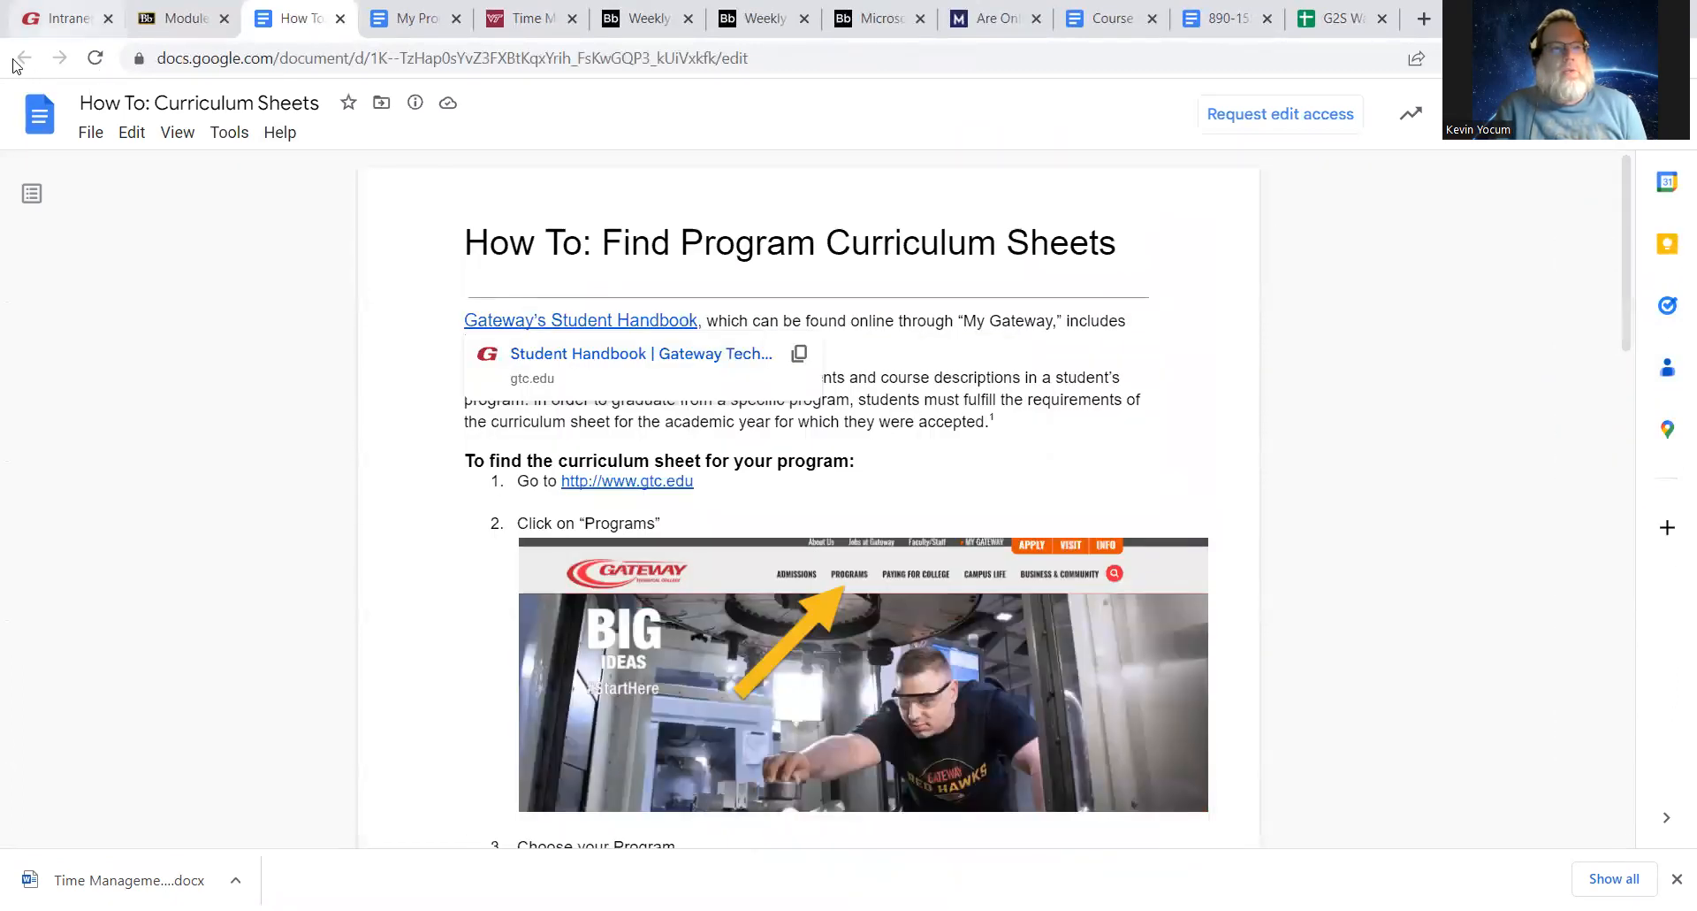
left_click(182, 18)
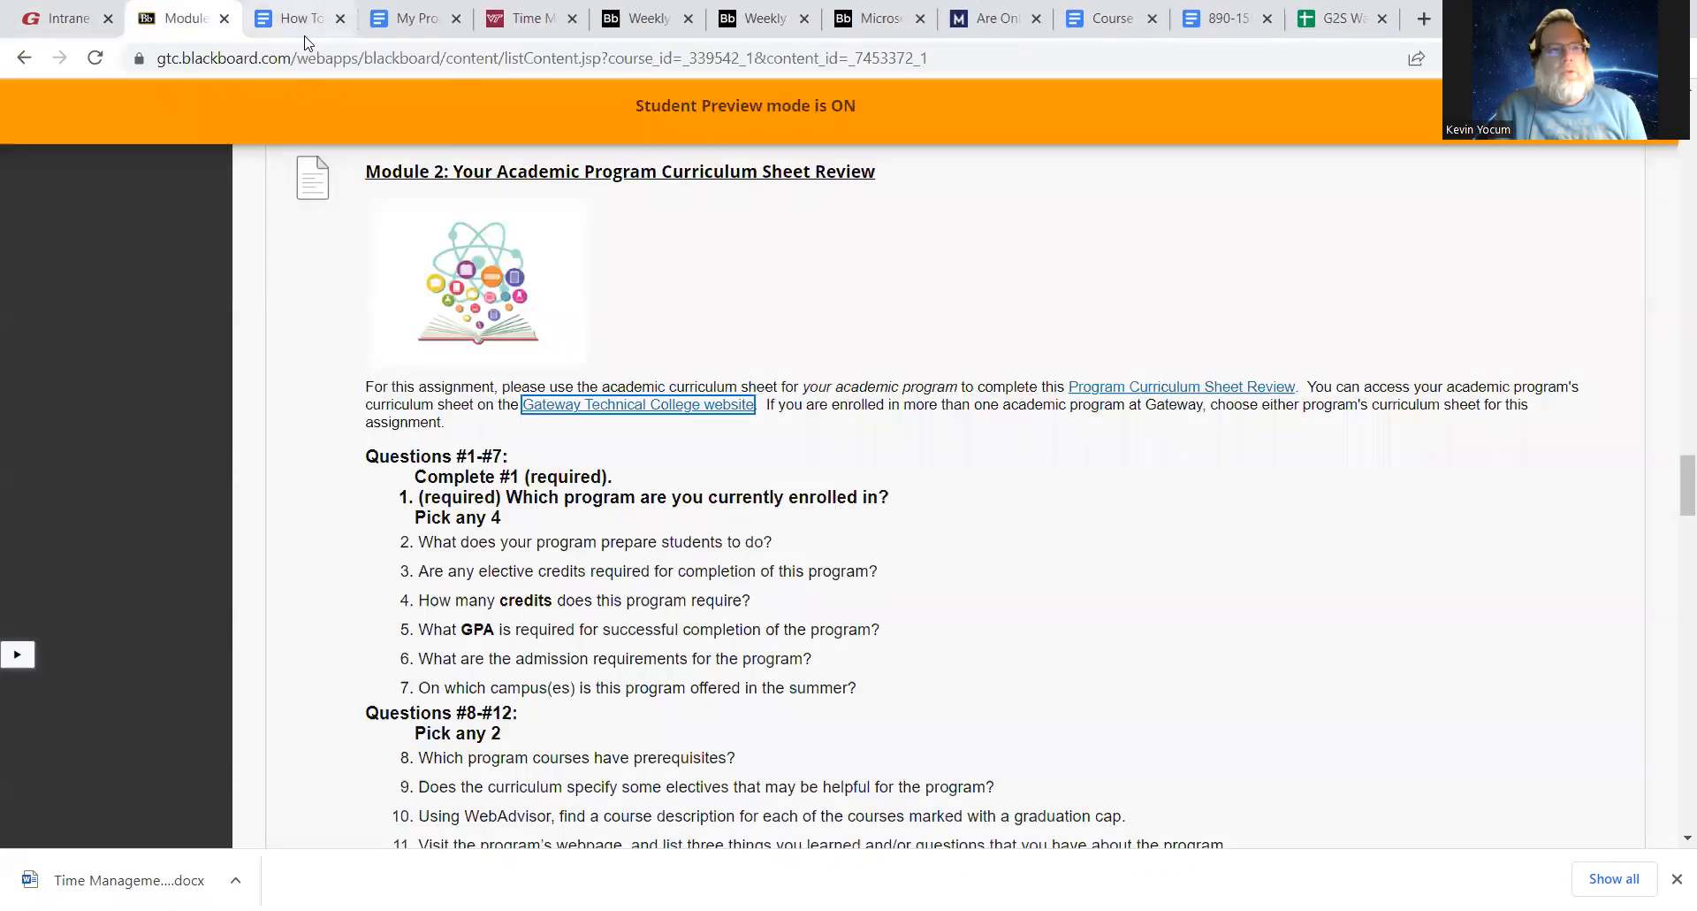
left_click(298, 19)
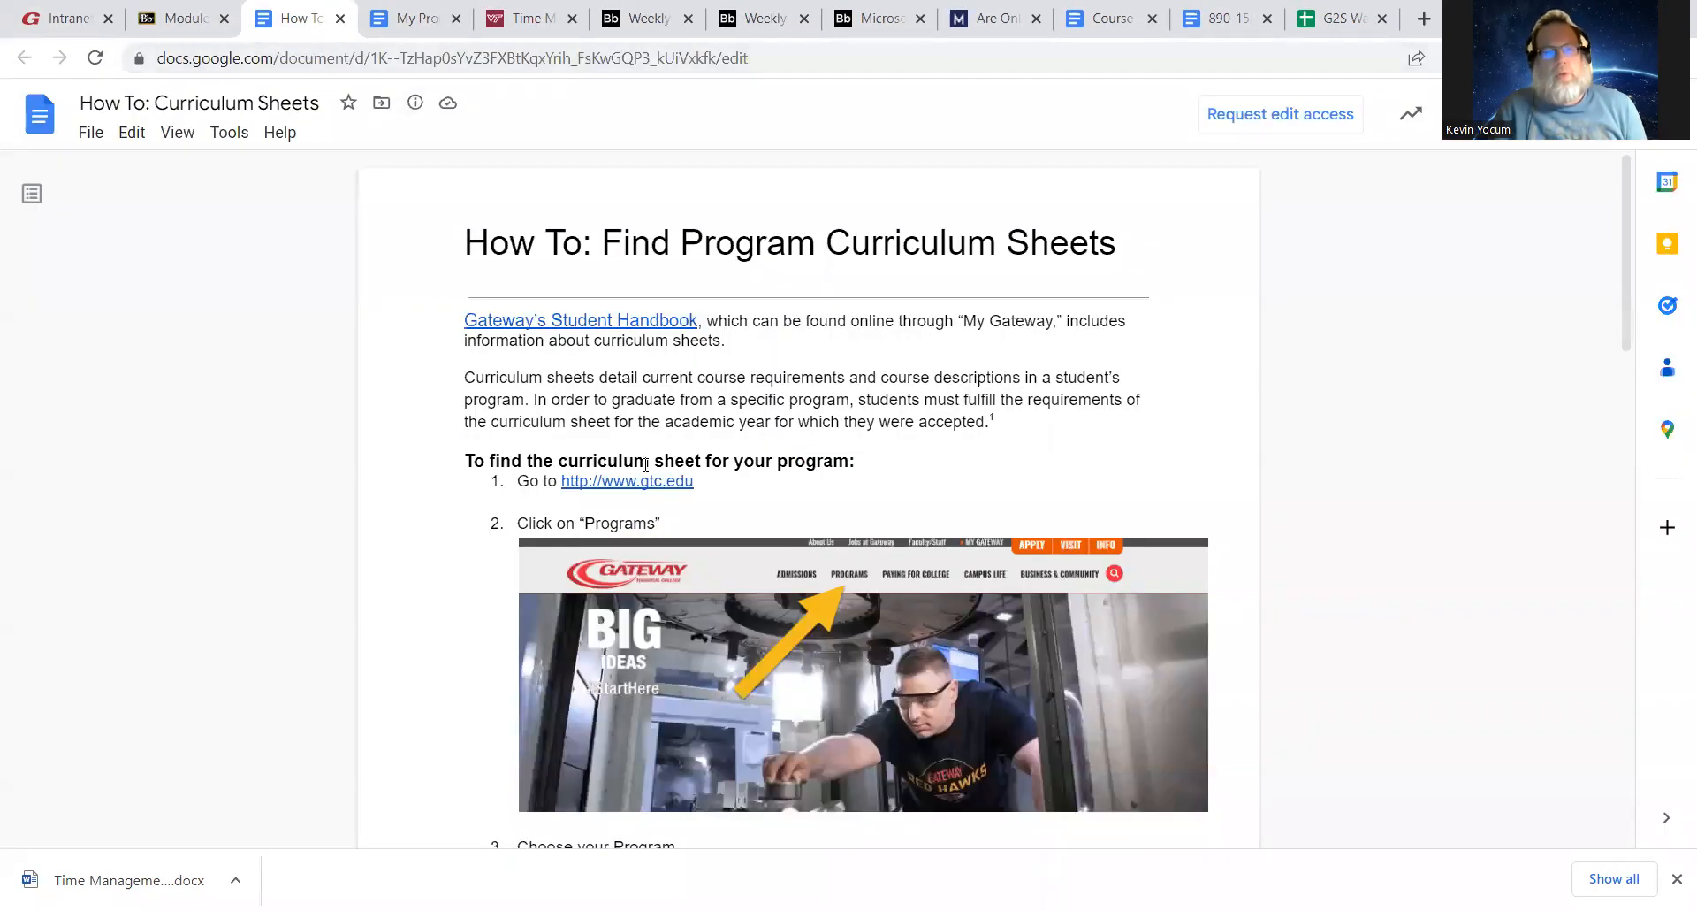
left_click(625, 481)
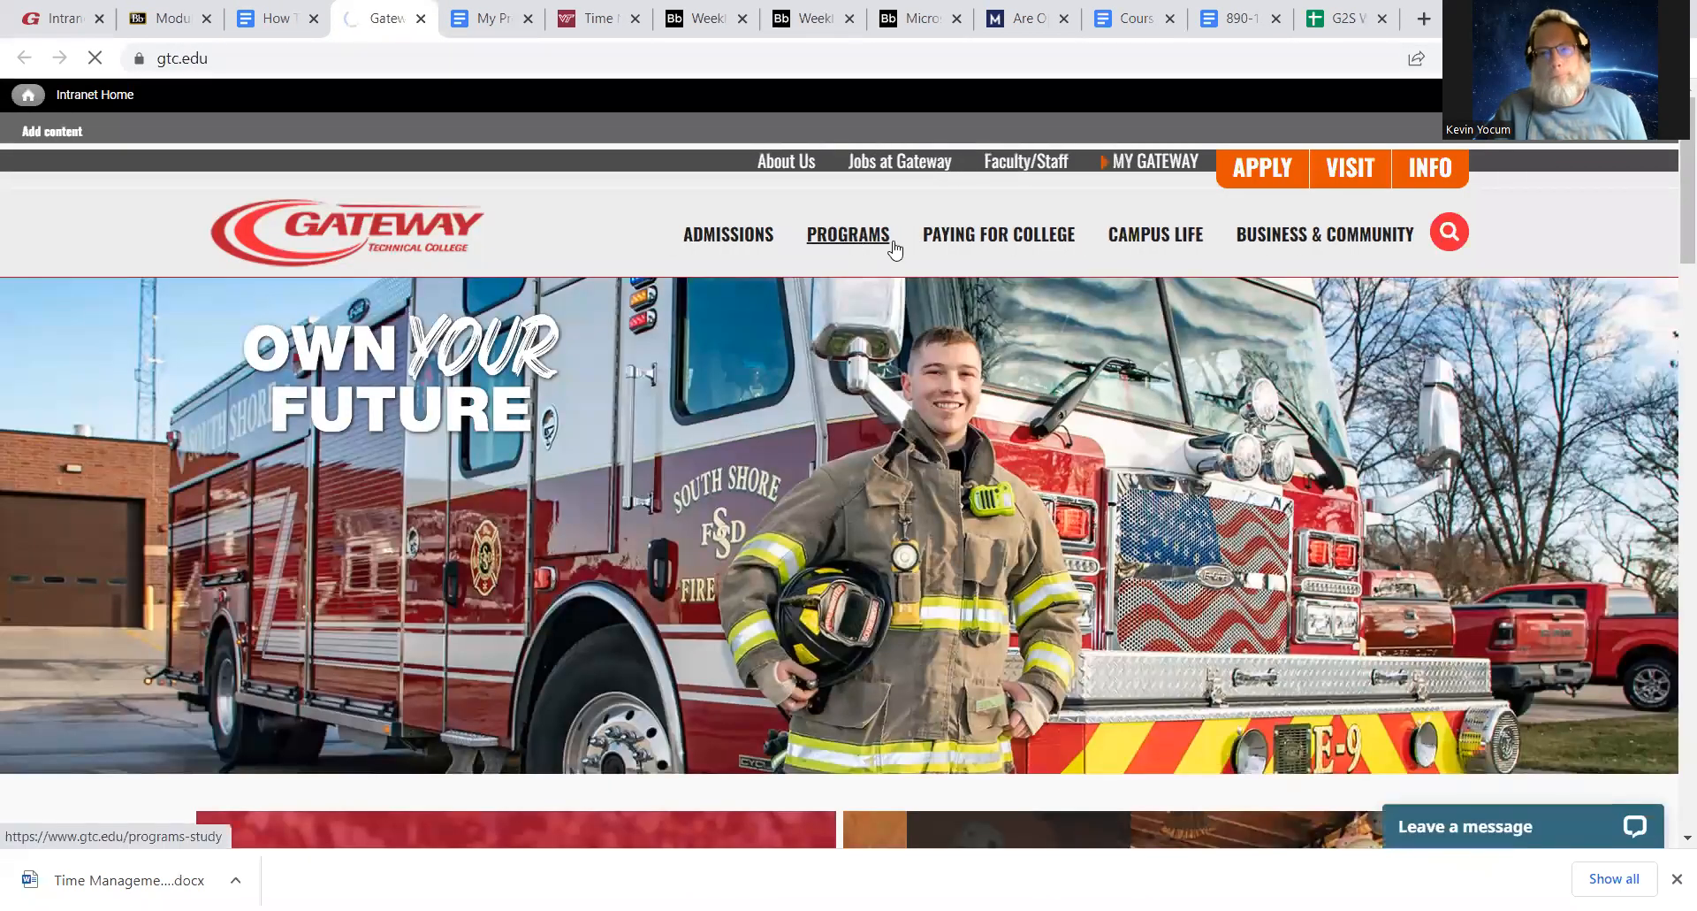
Open Gateway's Programs of Study and scroll through the full A–Z program list
left_click(848, 234)
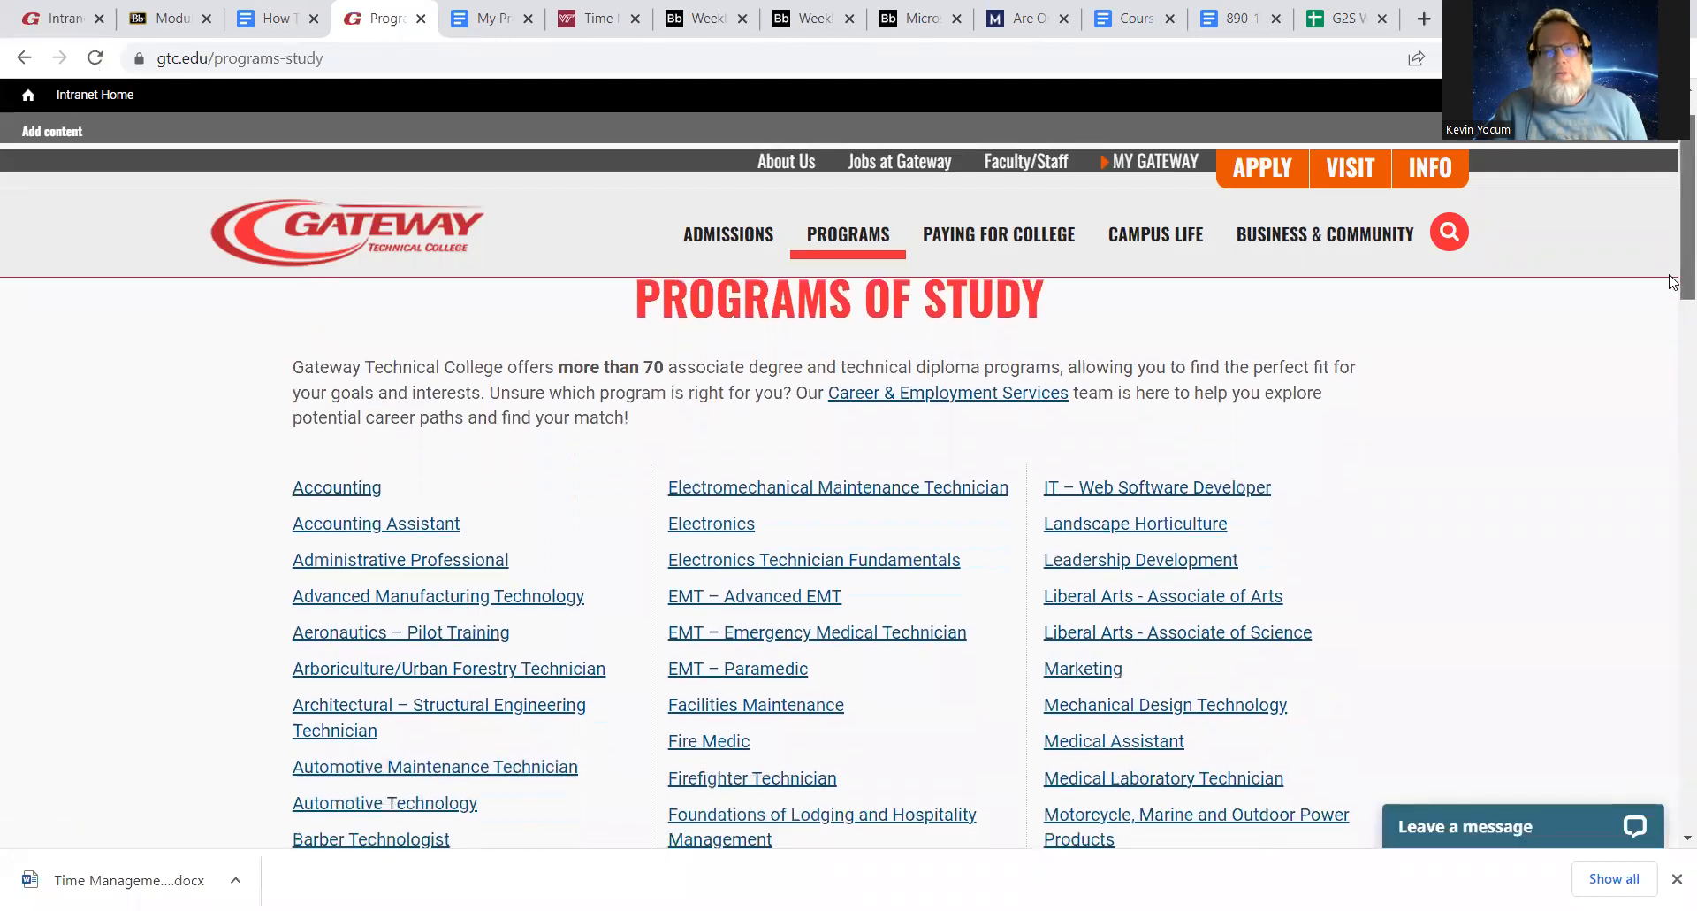
scroll("down", 3)
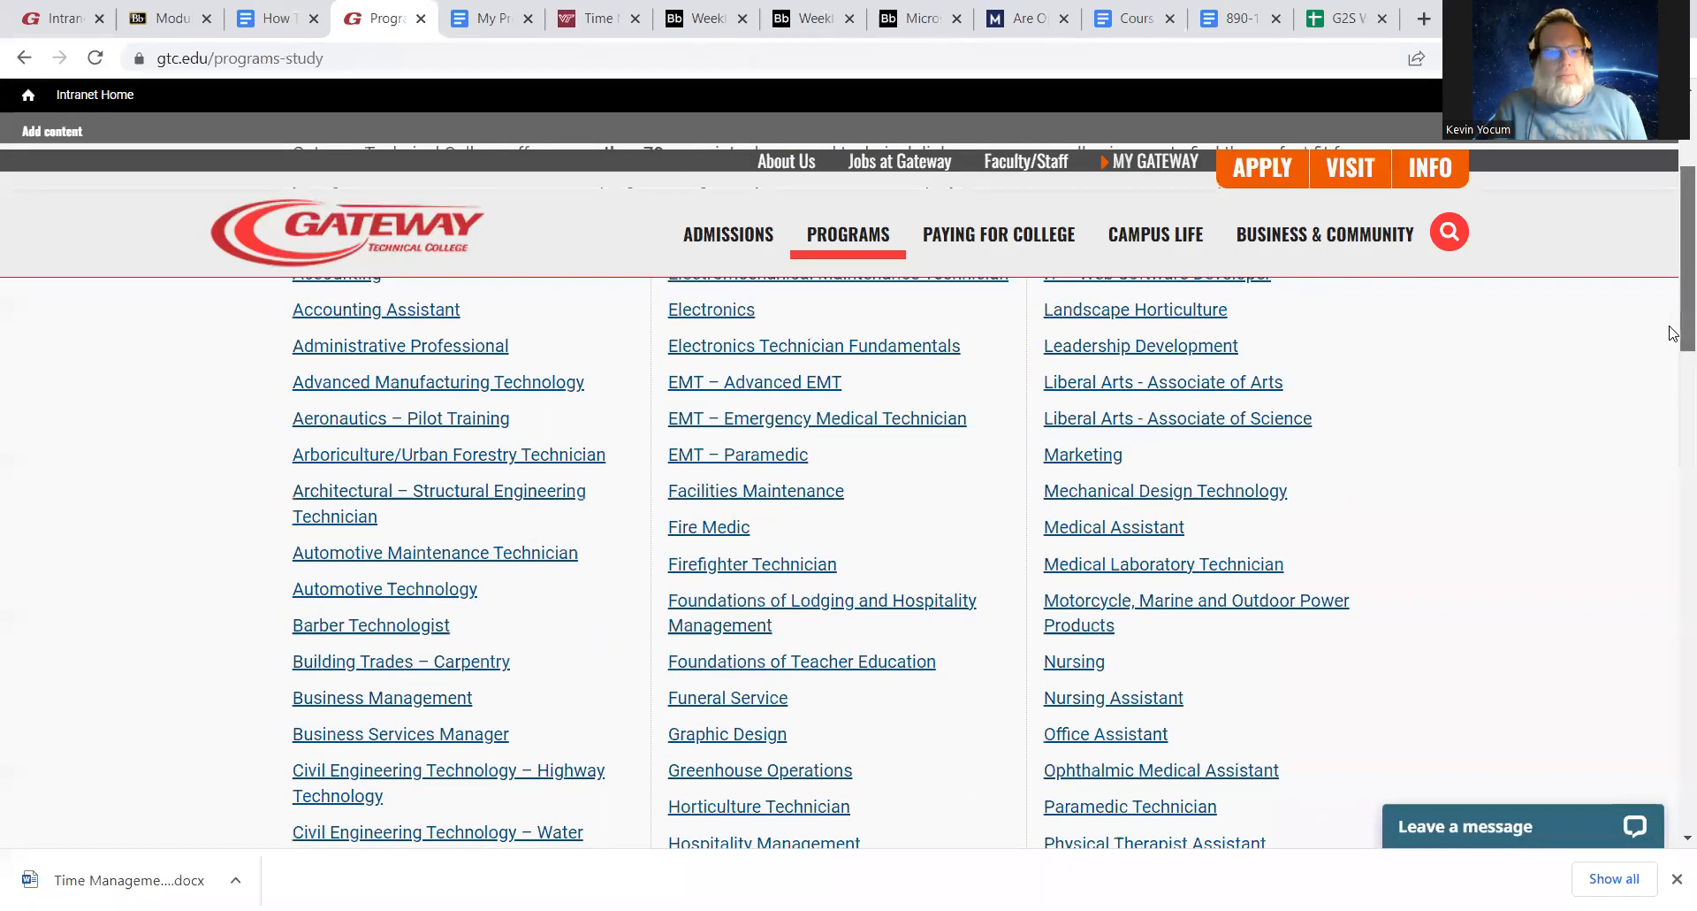
scroll("down", 3)
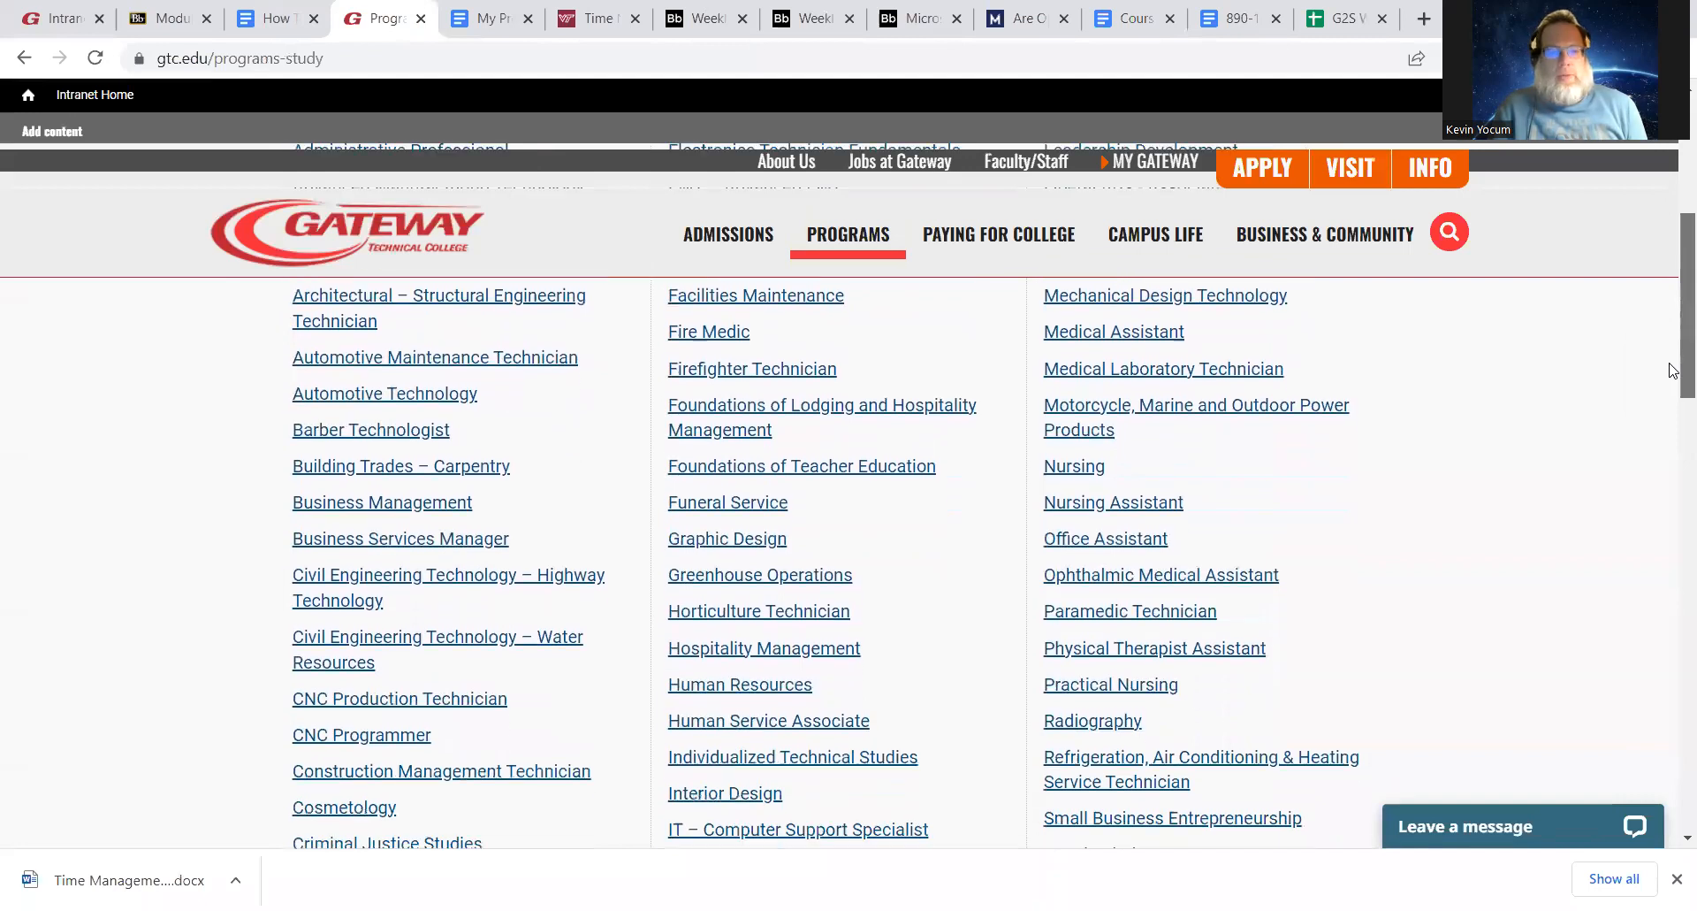
scroll("down", 3)
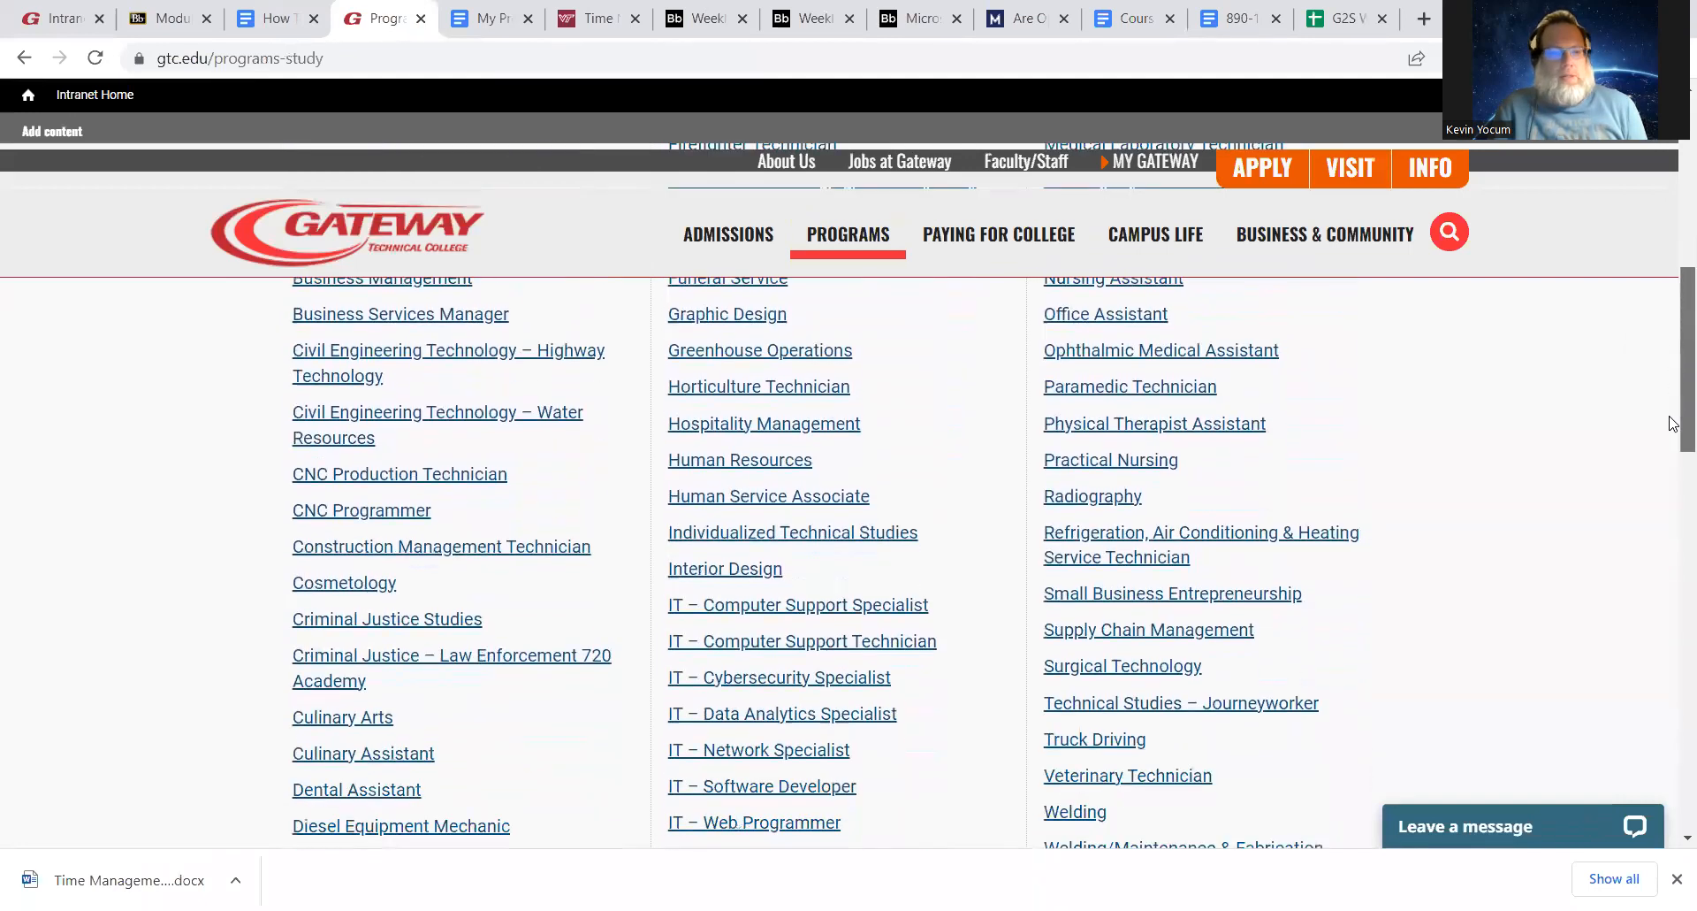
scroll("down", 3)
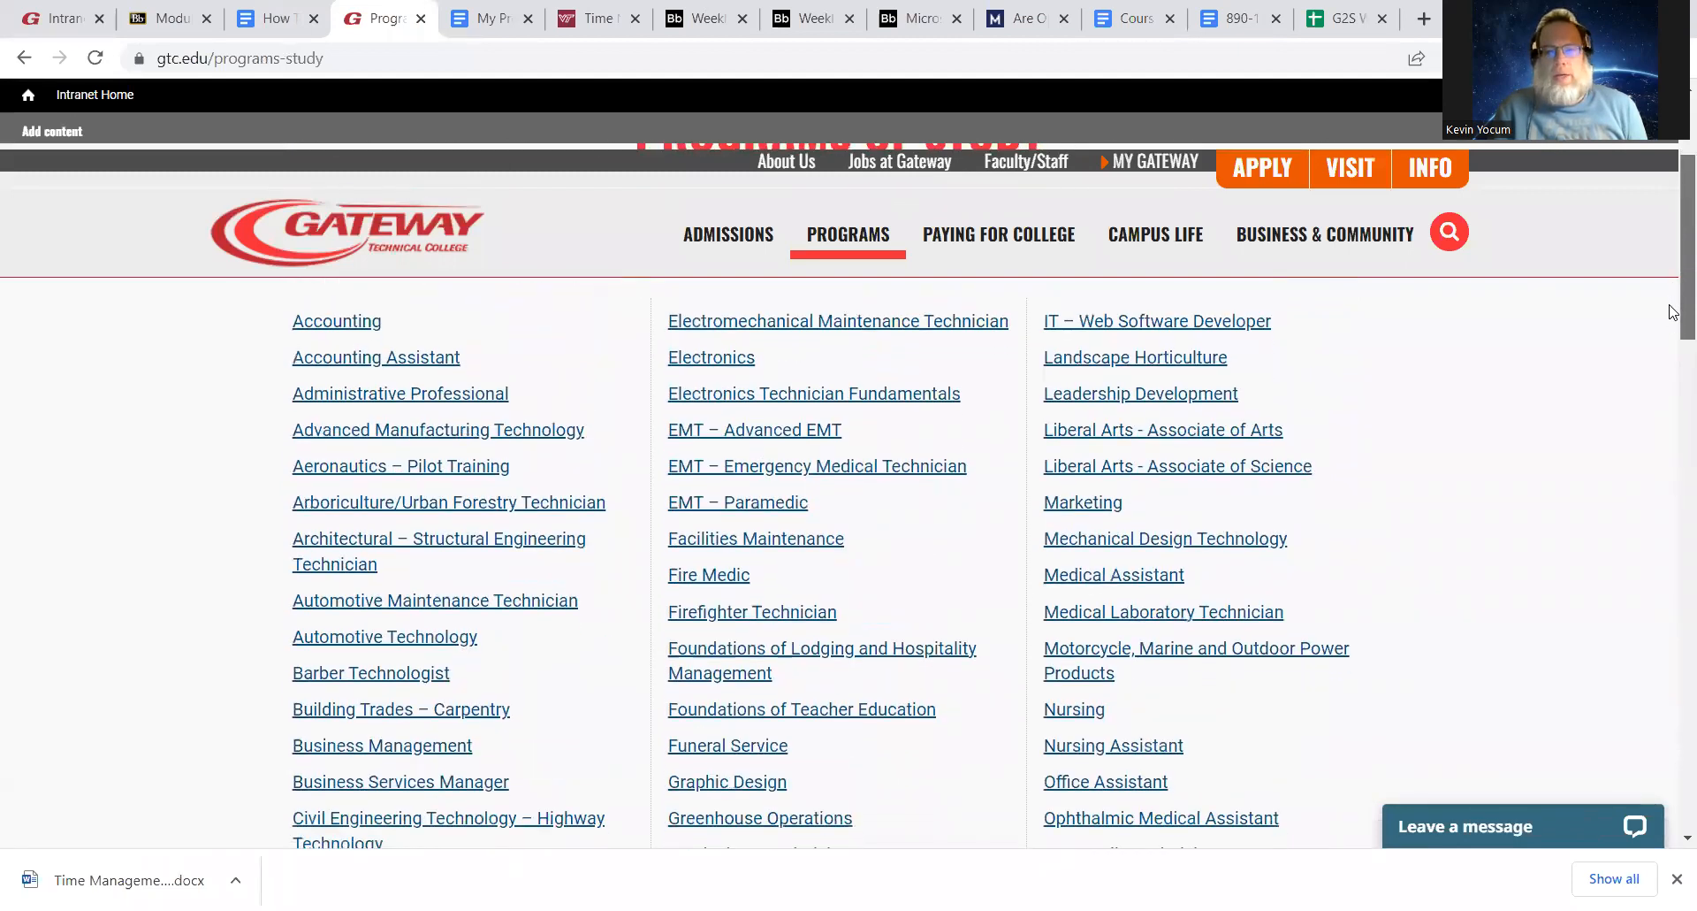
scroll("down", 3)
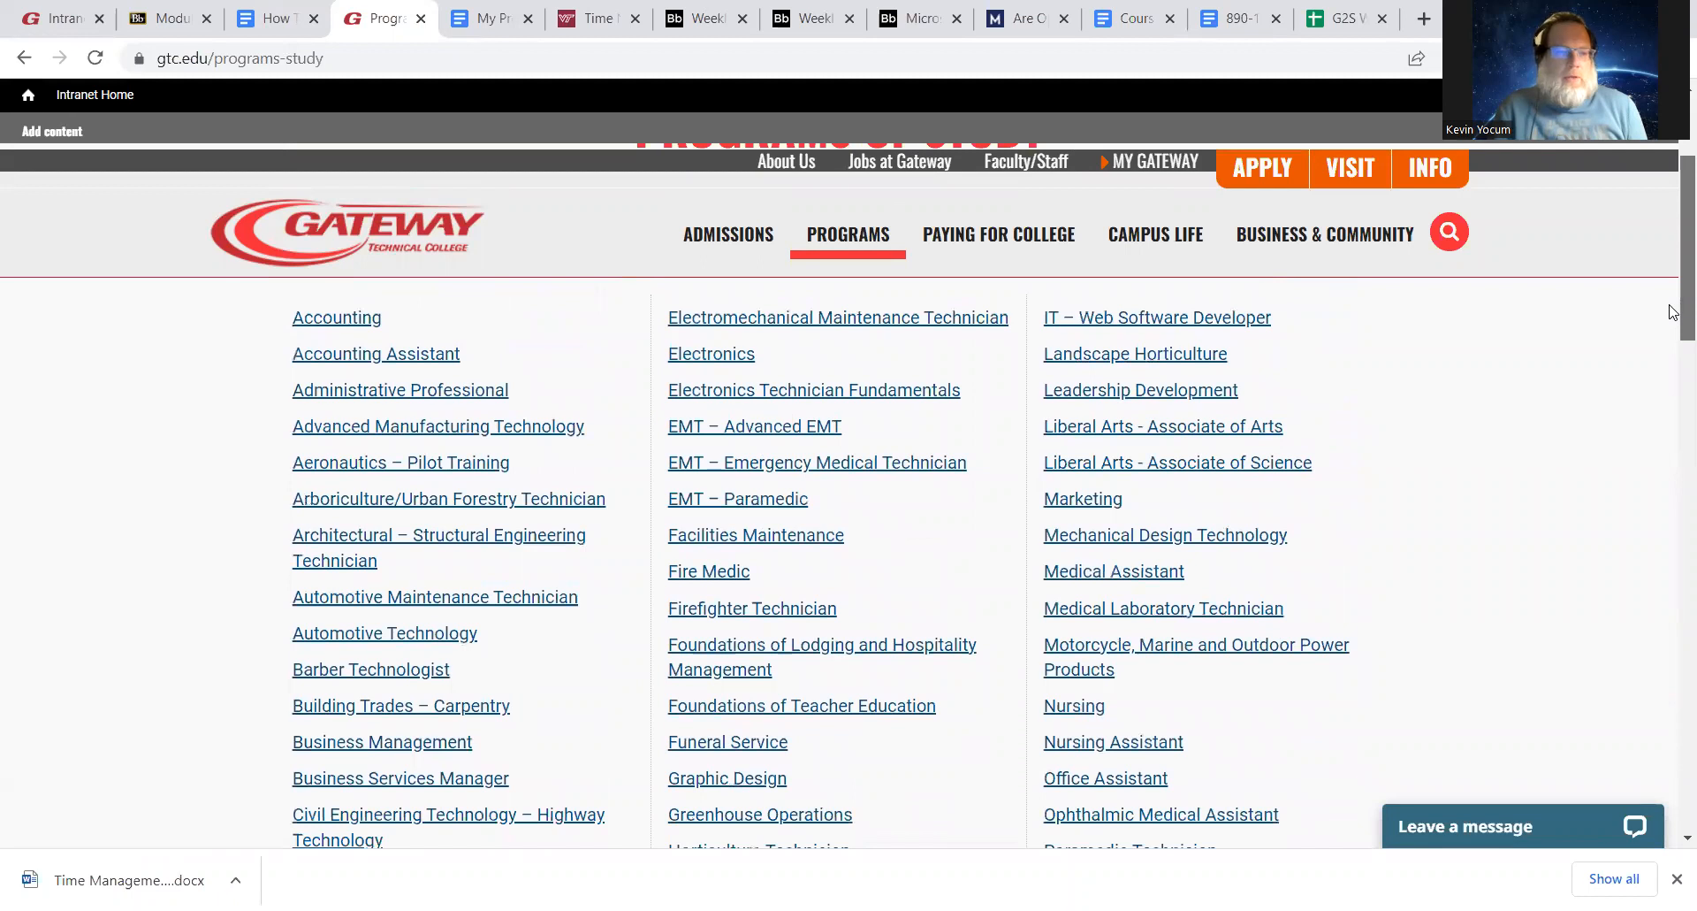
scroll("down", 3)
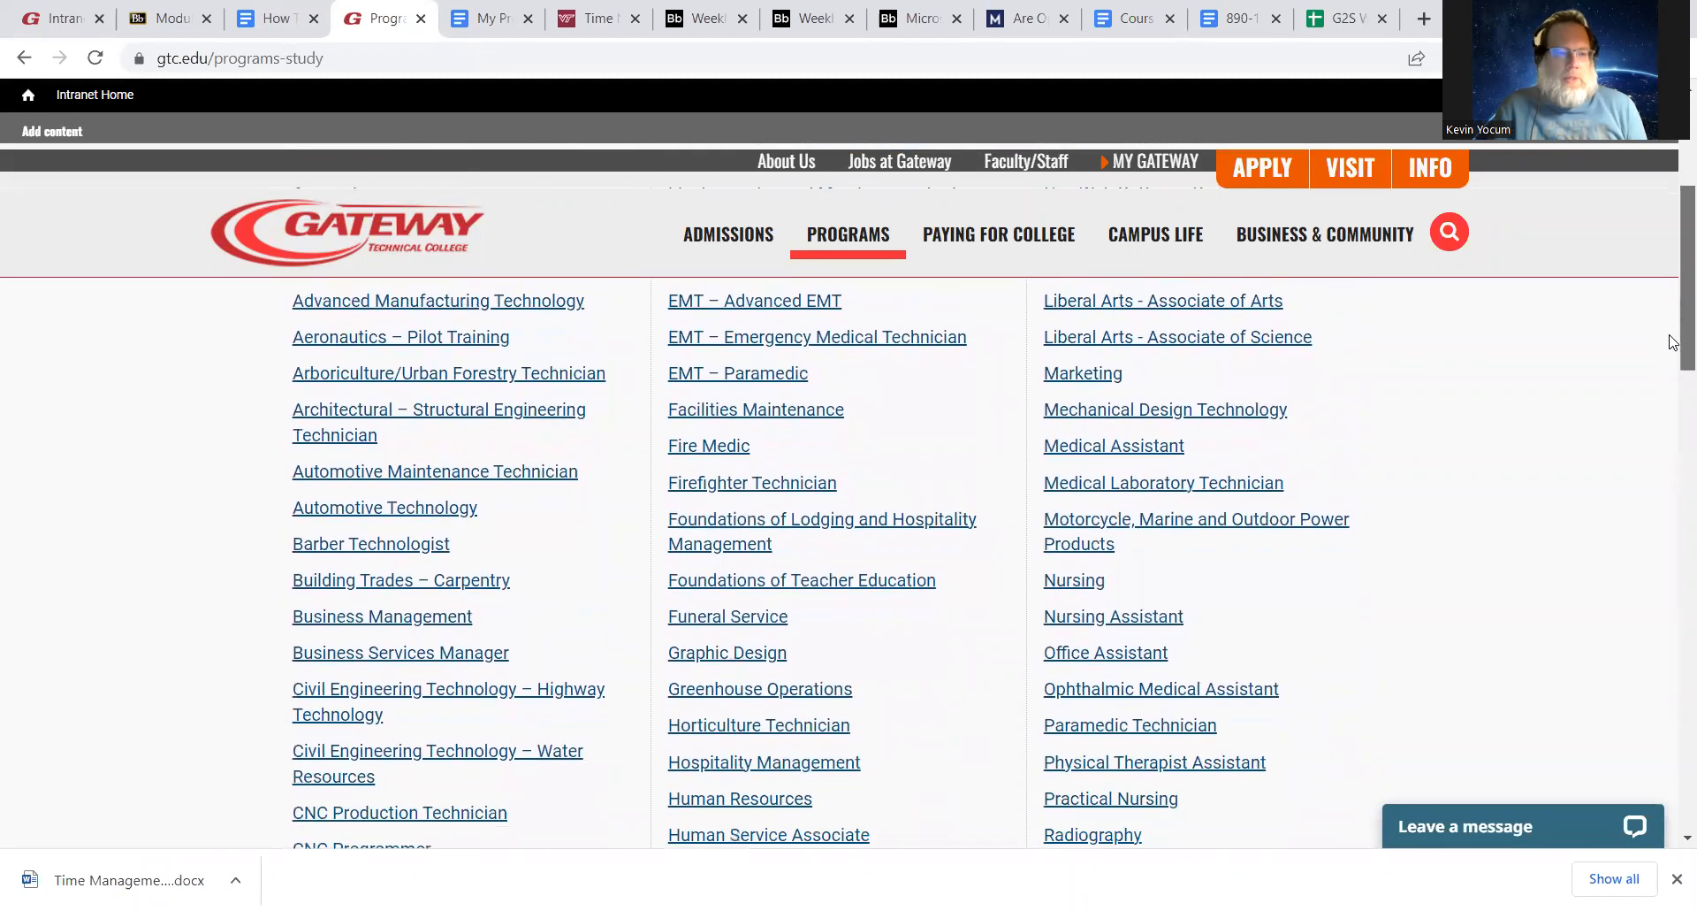
scroll("down", 3)
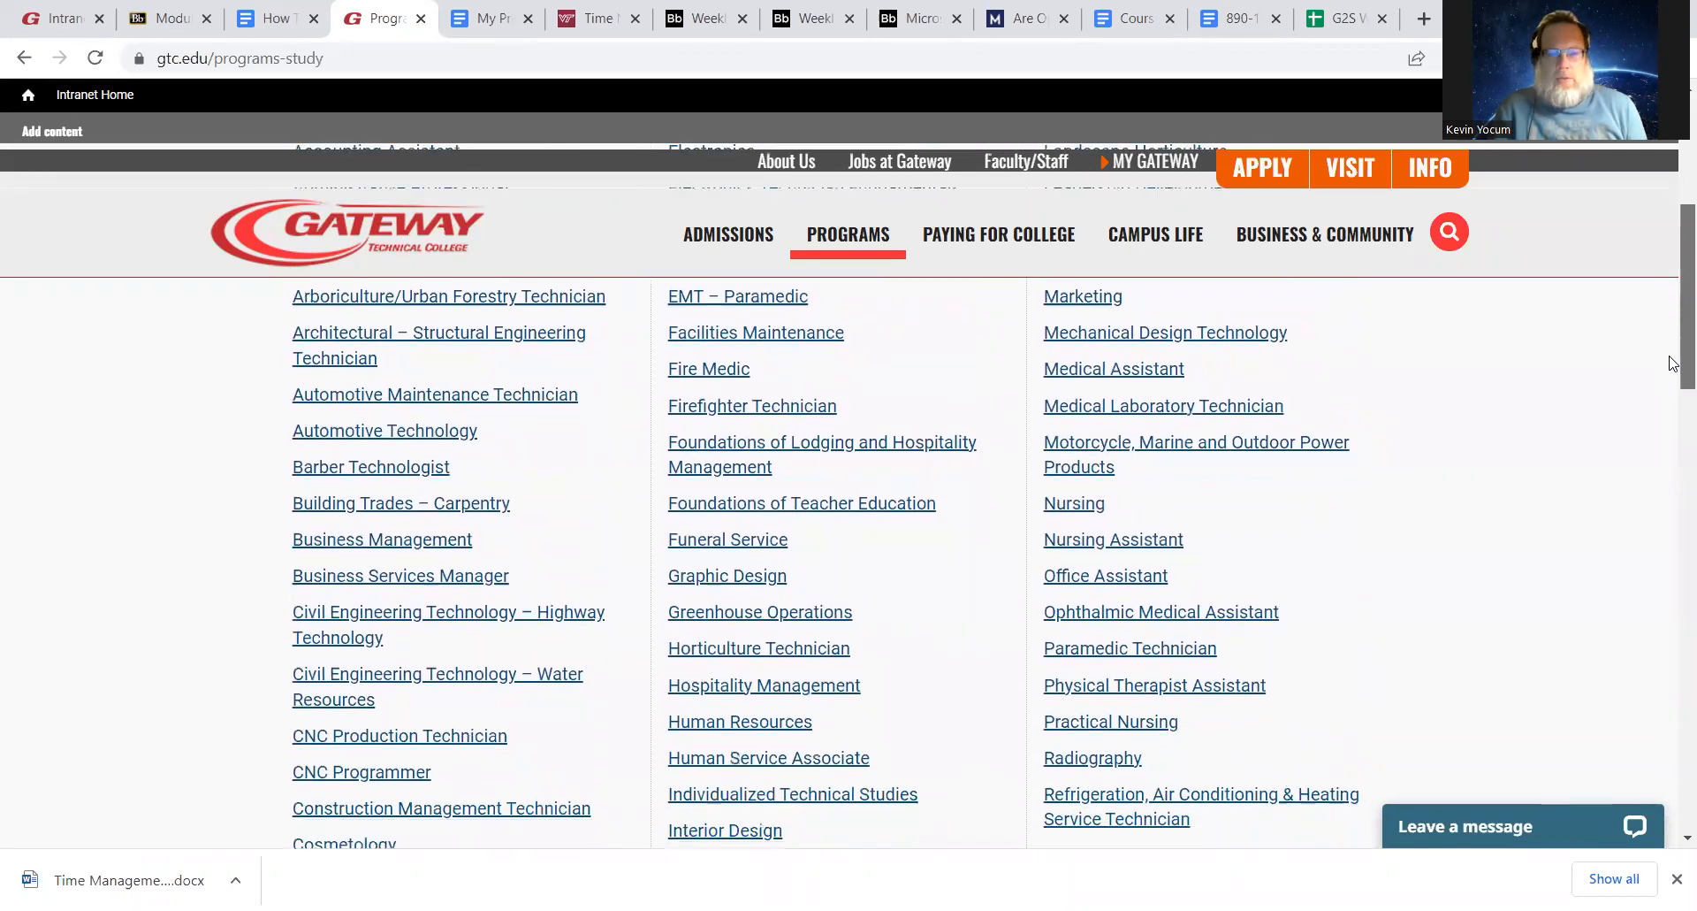
scroll("down", 3)
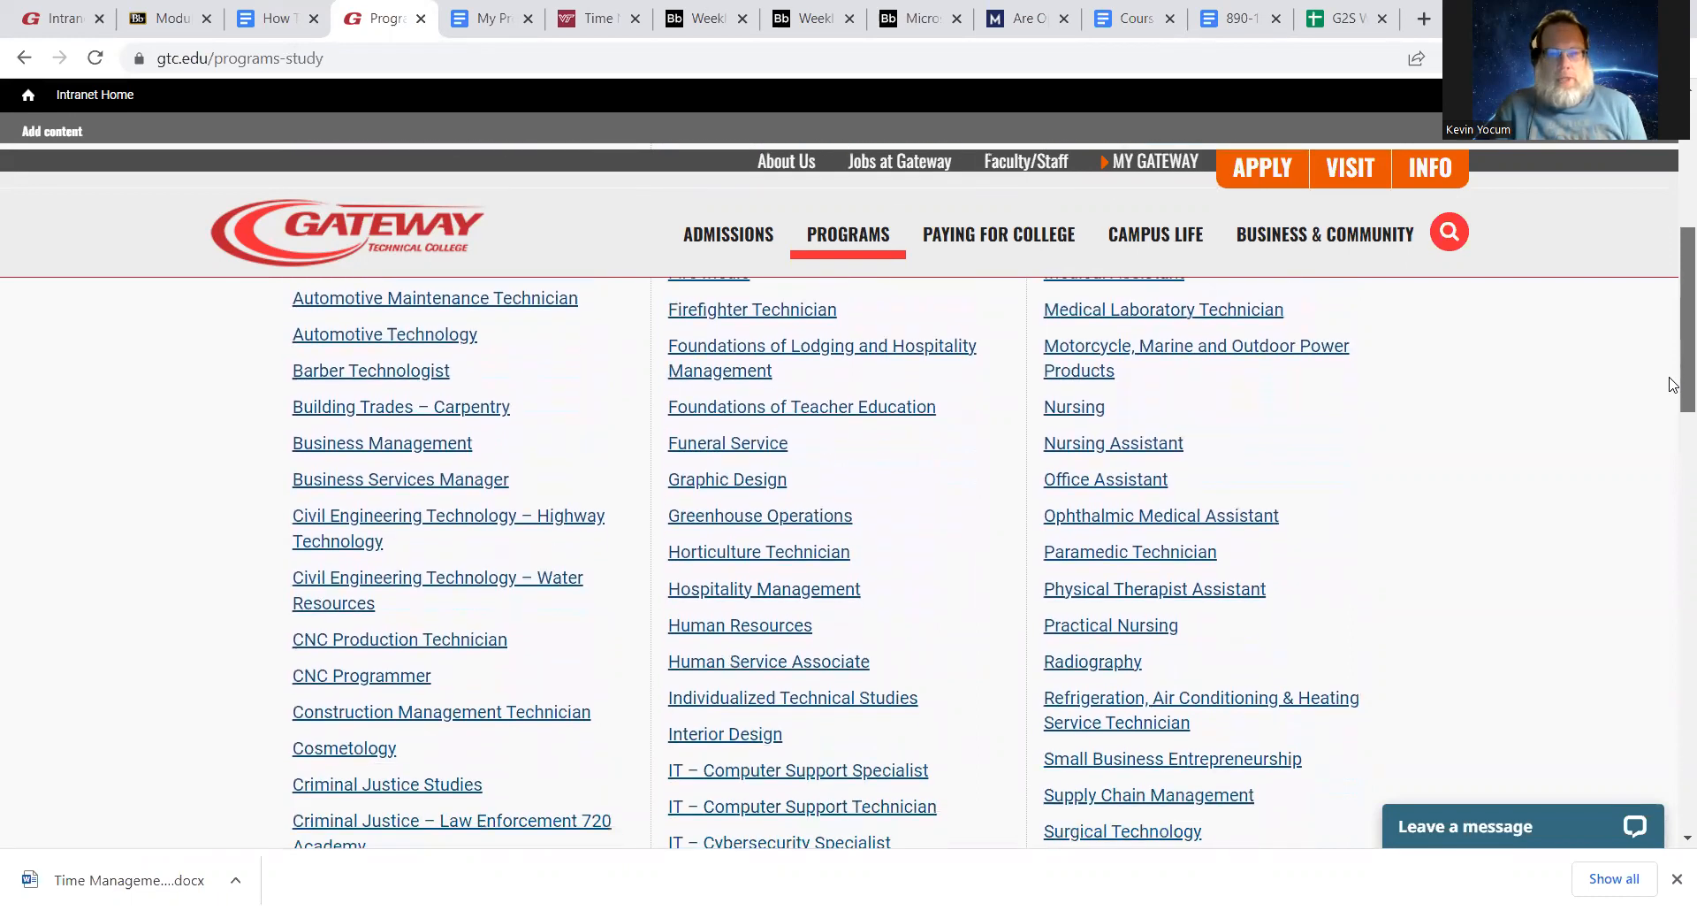
scroll("down", 3)
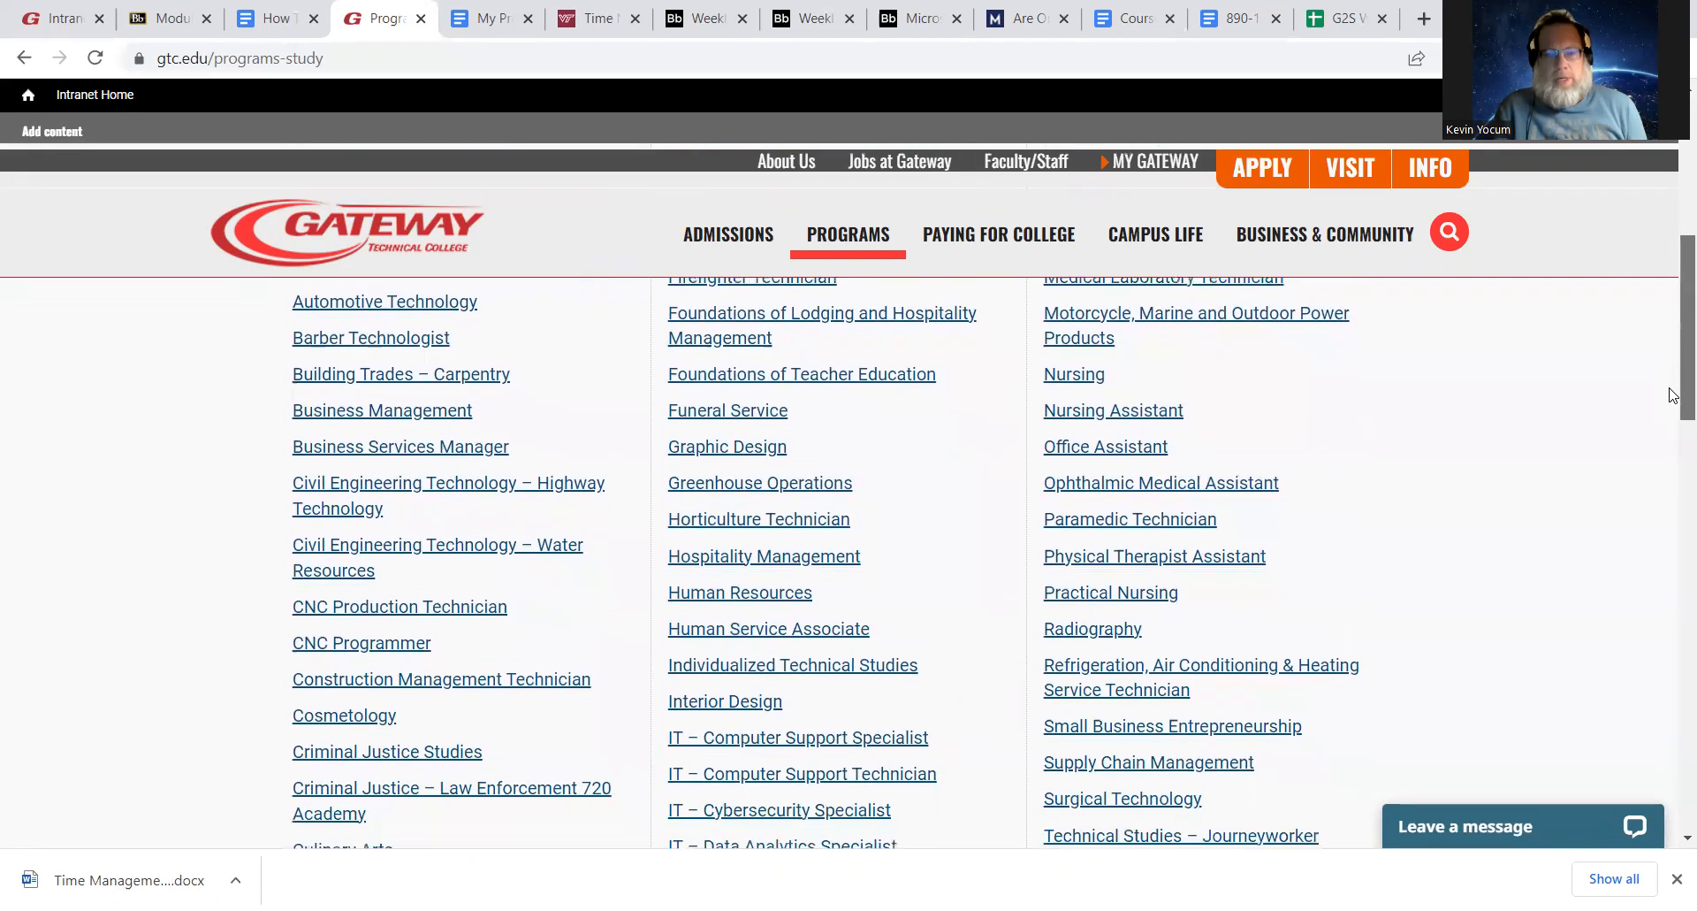
scroll("down", 3)
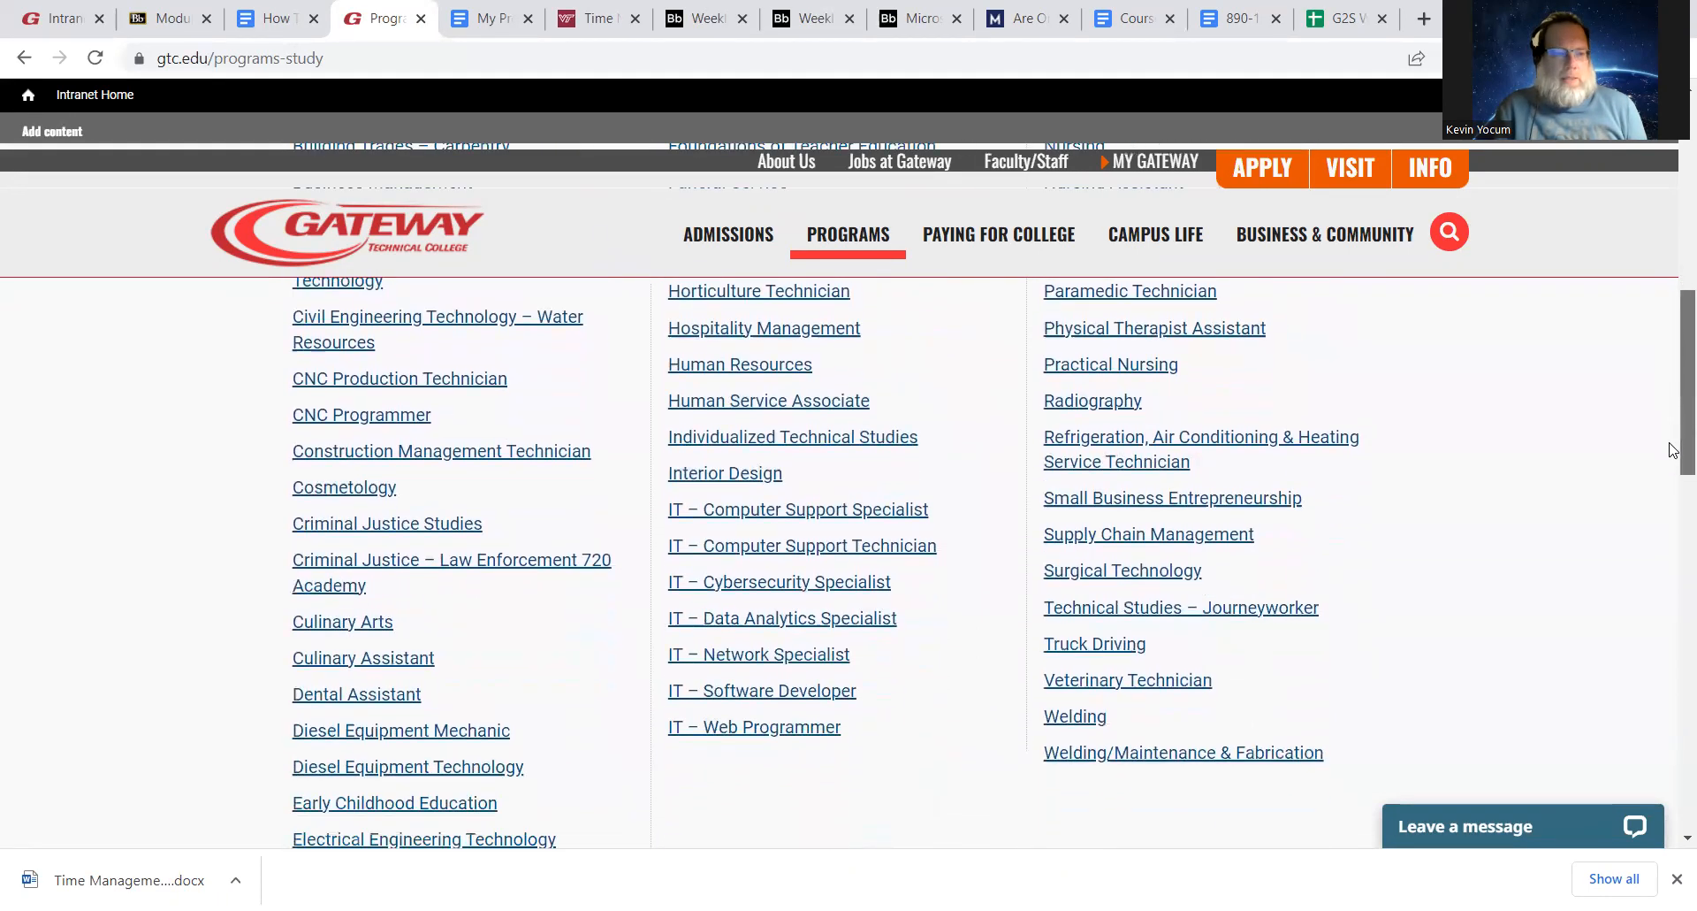
scroll("down", 3)
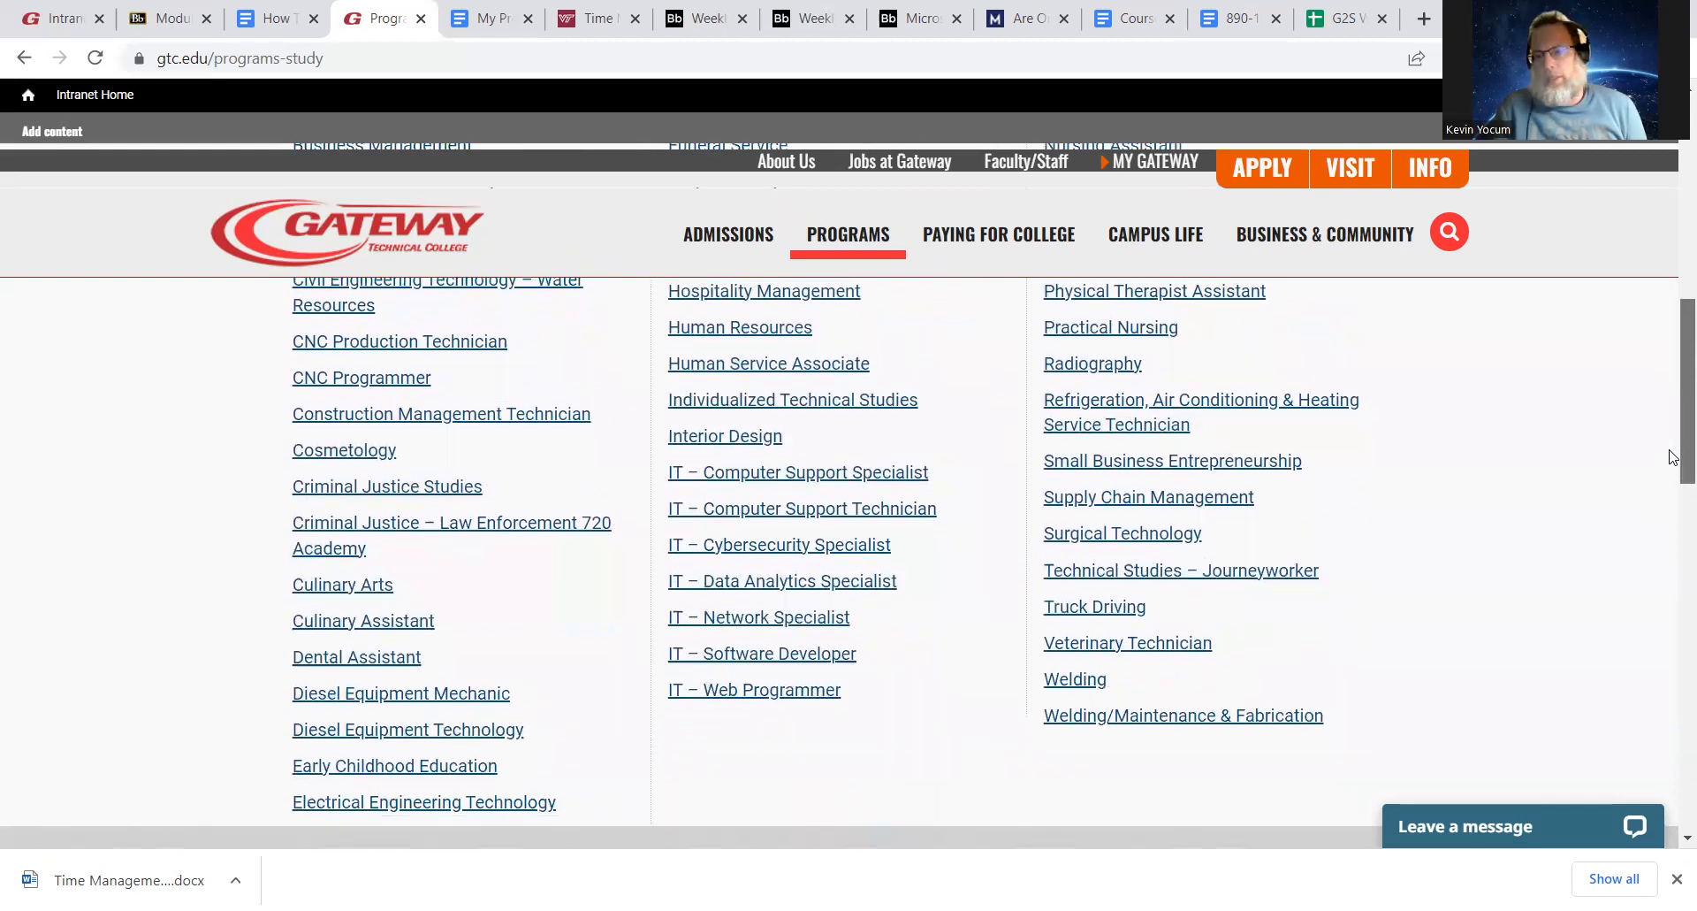
scroll("down", 3)
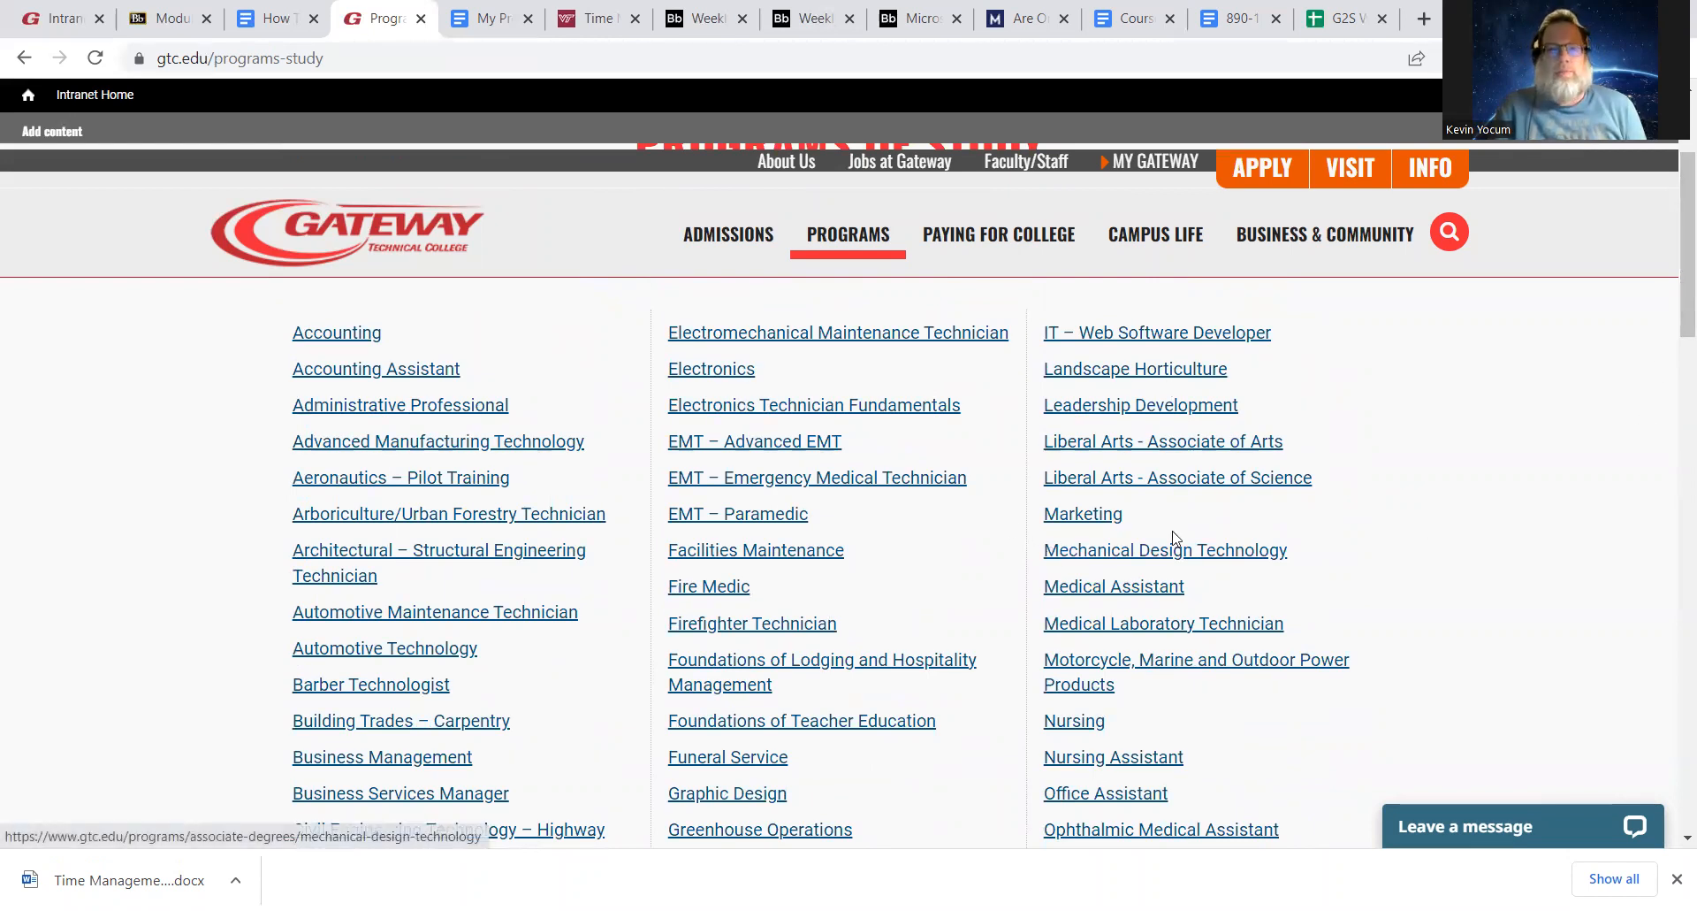
mouse_move(1362, 411)
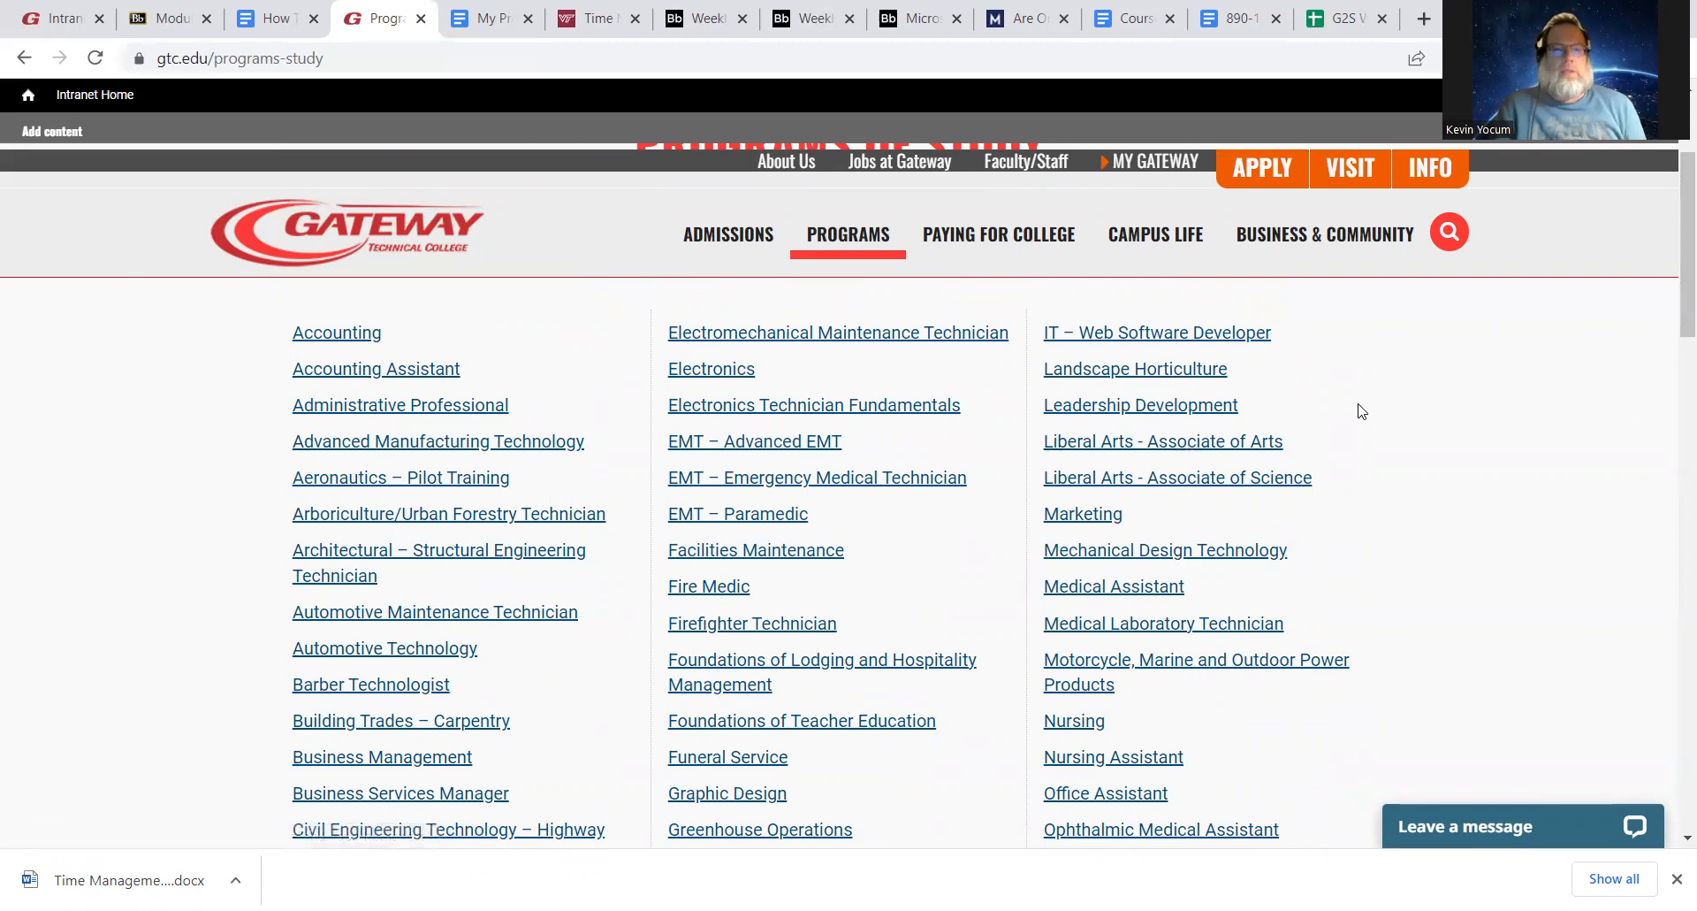
scroll("down", 3)
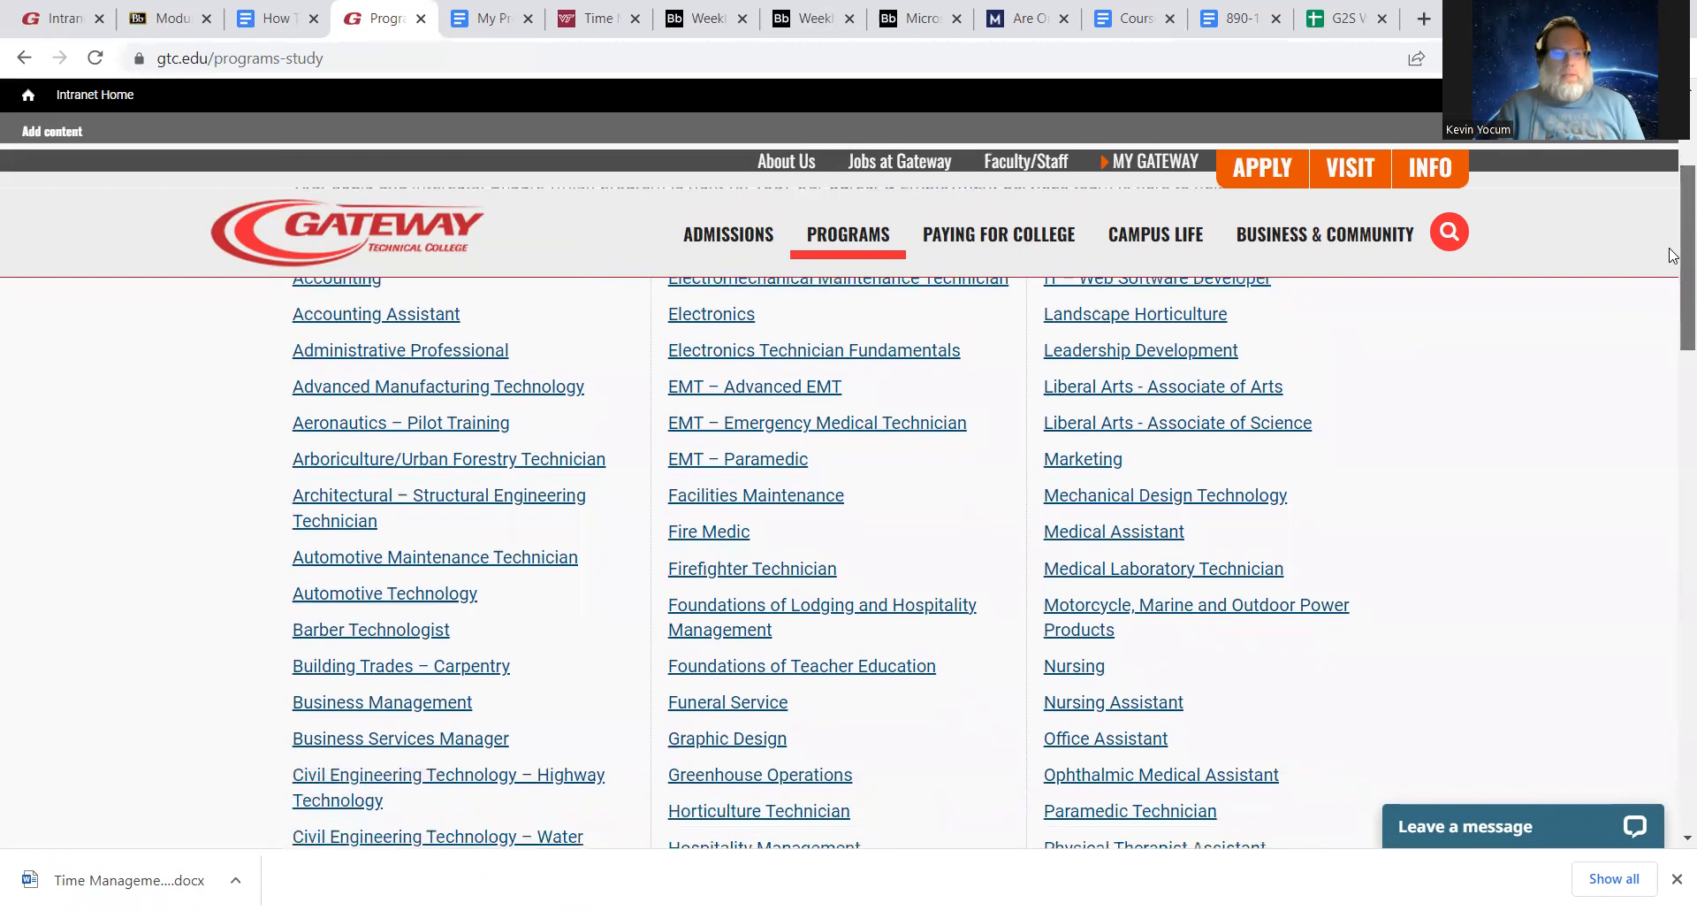
scroll("down", 3)
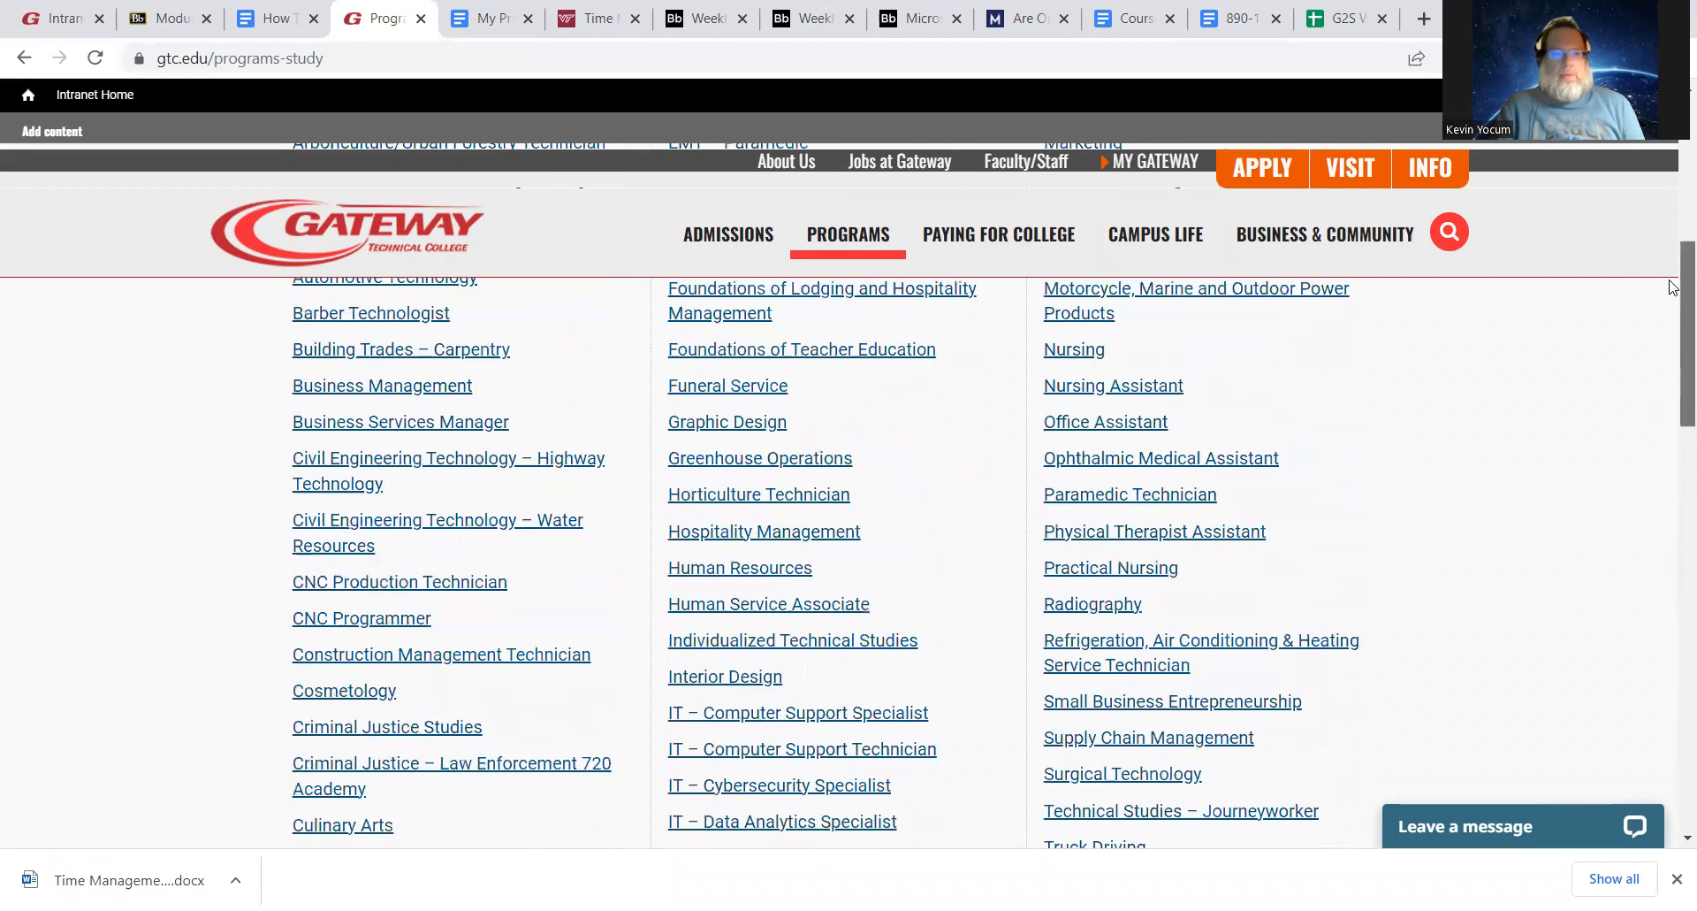
scroll("up", 3)
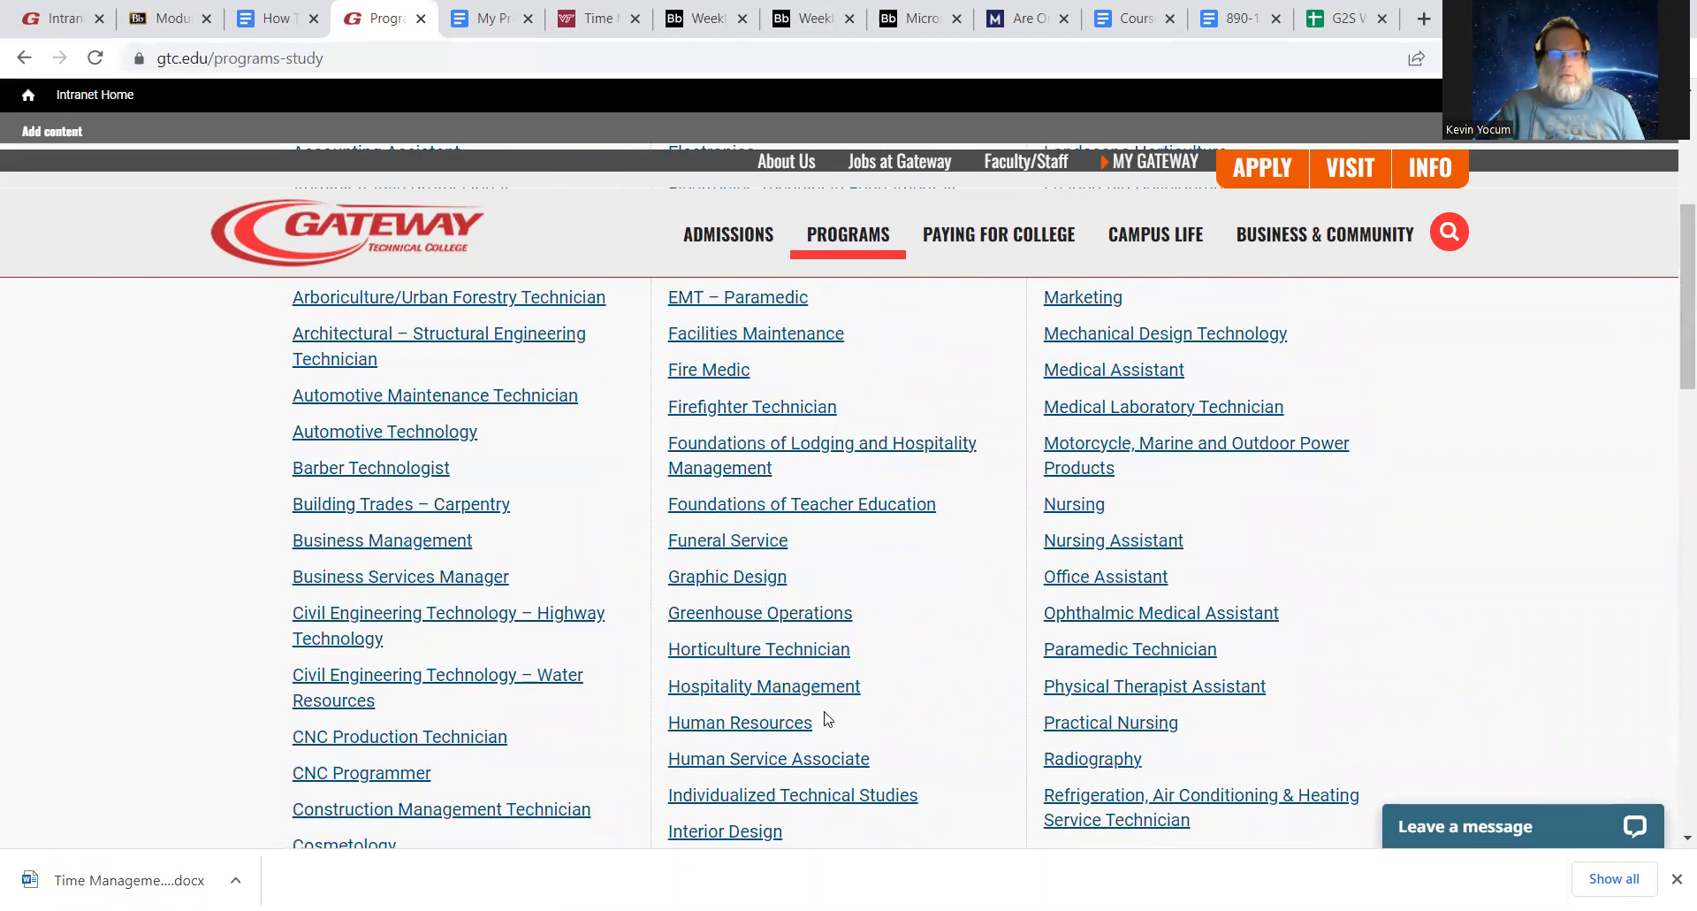
Open Horticulture Technician and scroll to its 26 credits, cost and $39,083 salary outlook
left_click(759, 649)
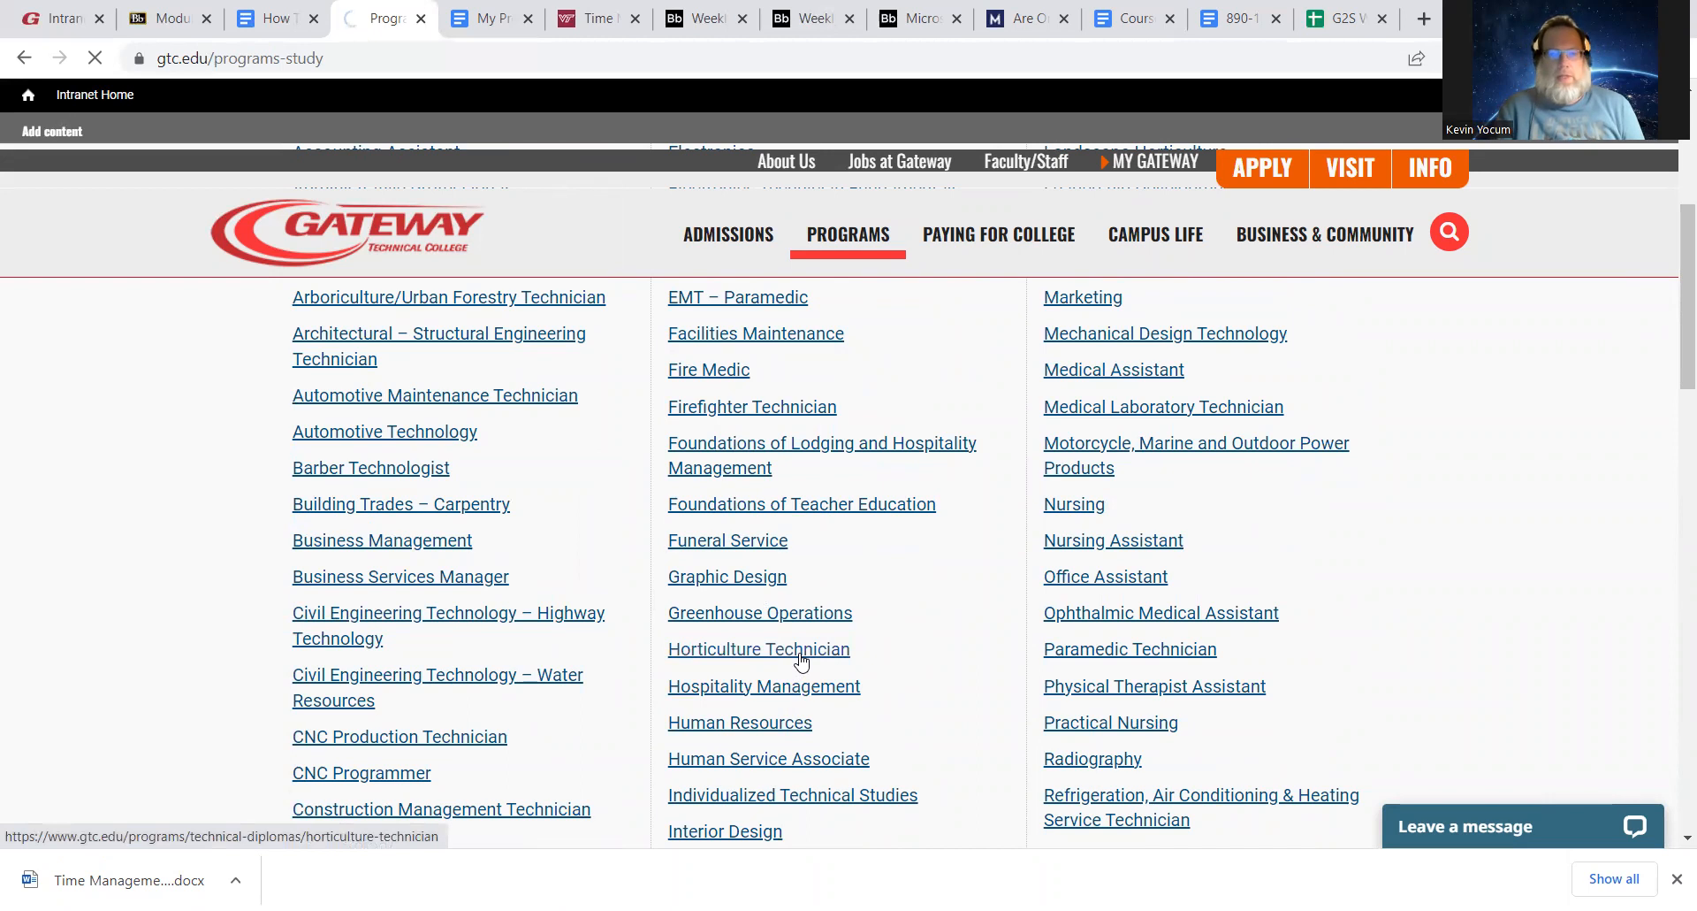
left_click(759, 649)
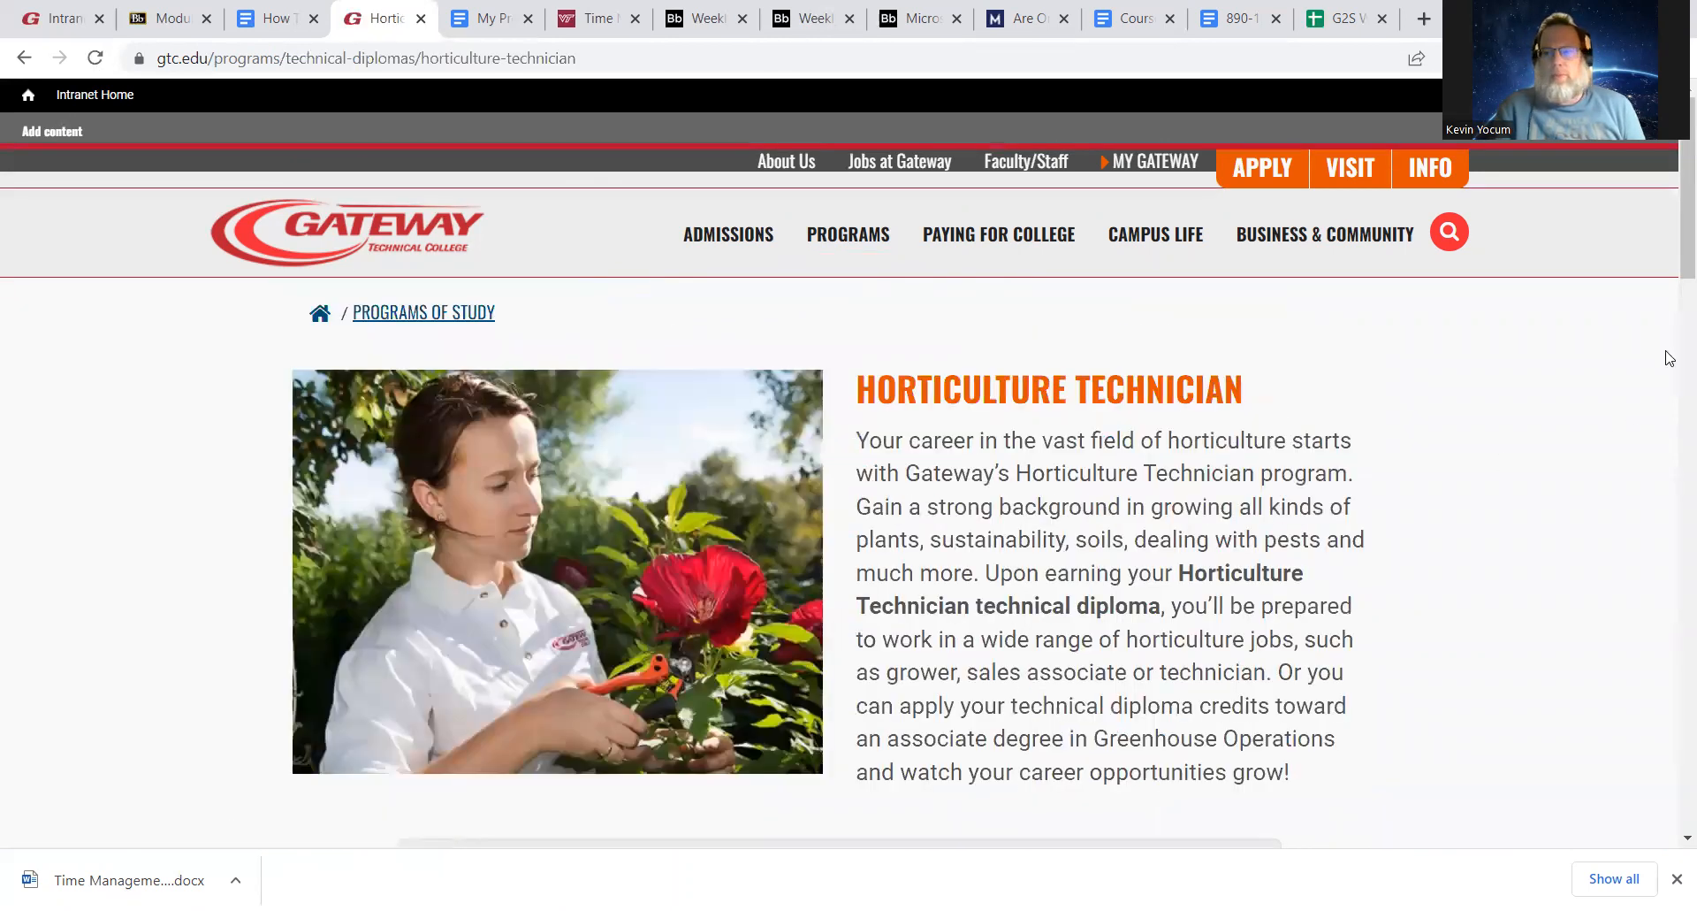
scroll("down", 3)
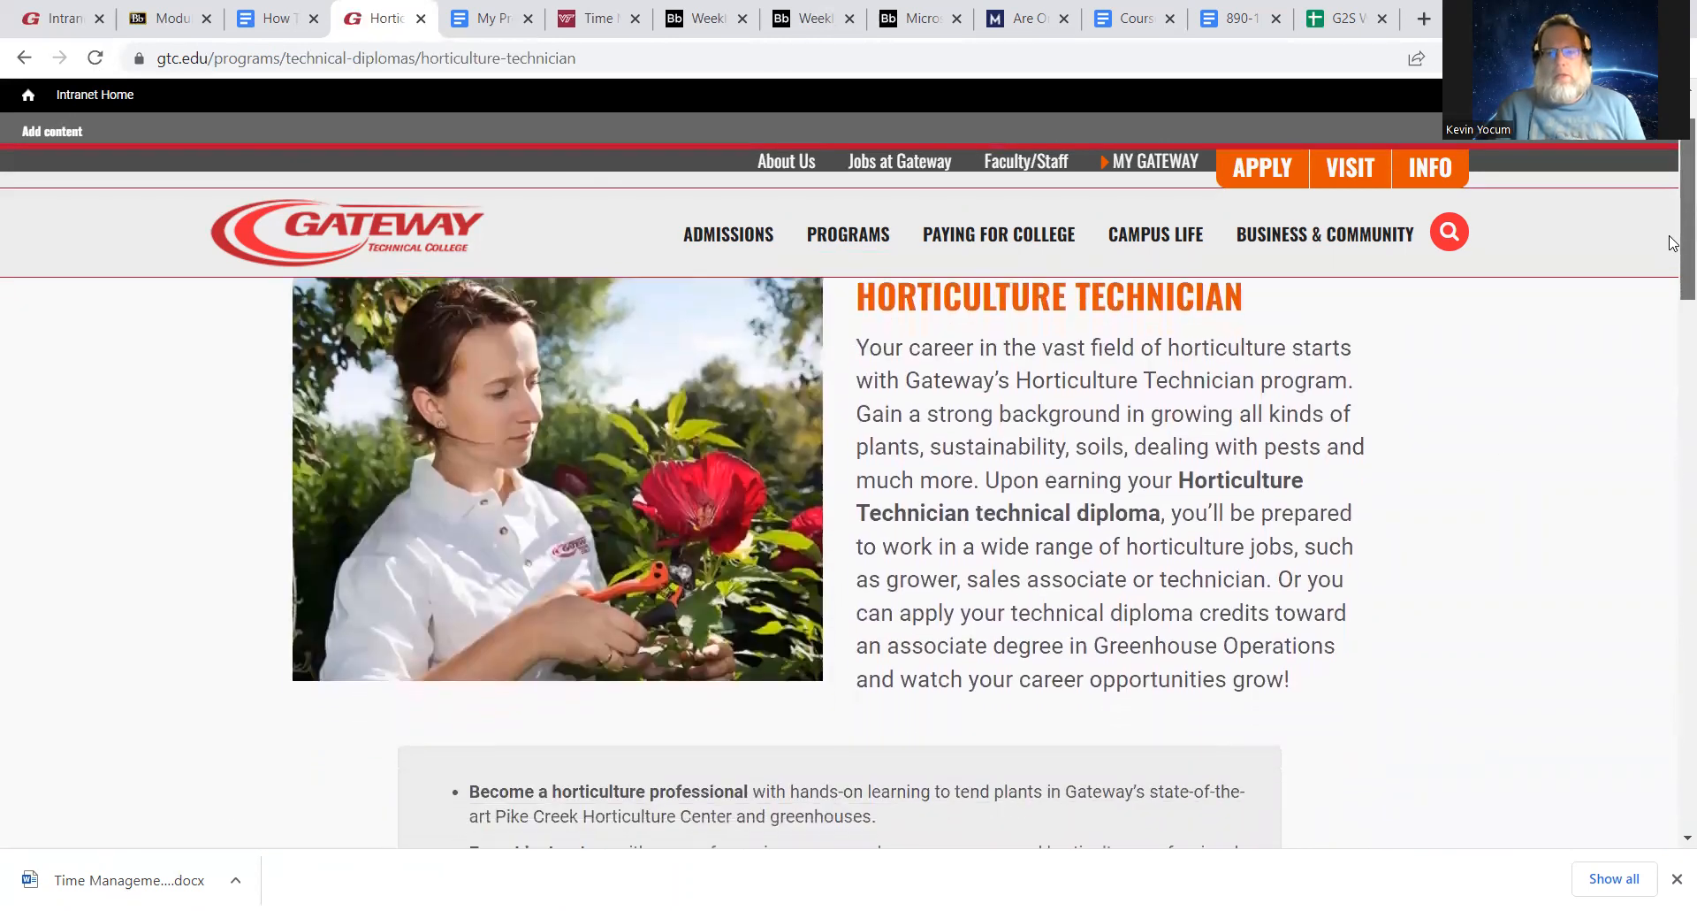
scroll("down", 3)
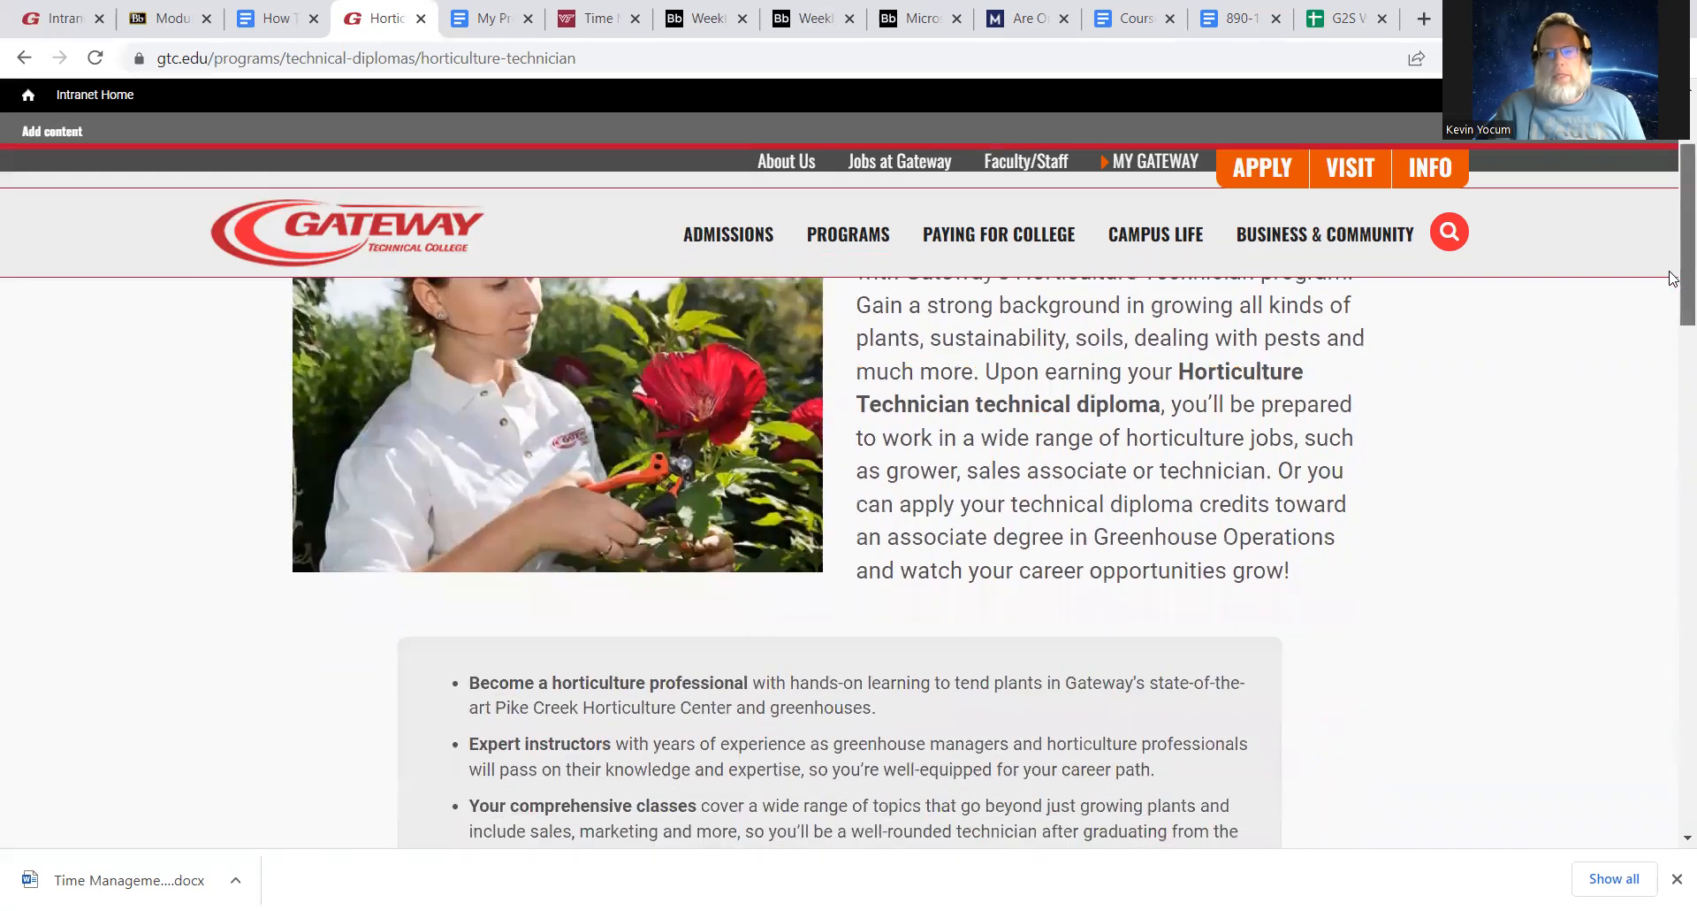
scroll("down", 3)
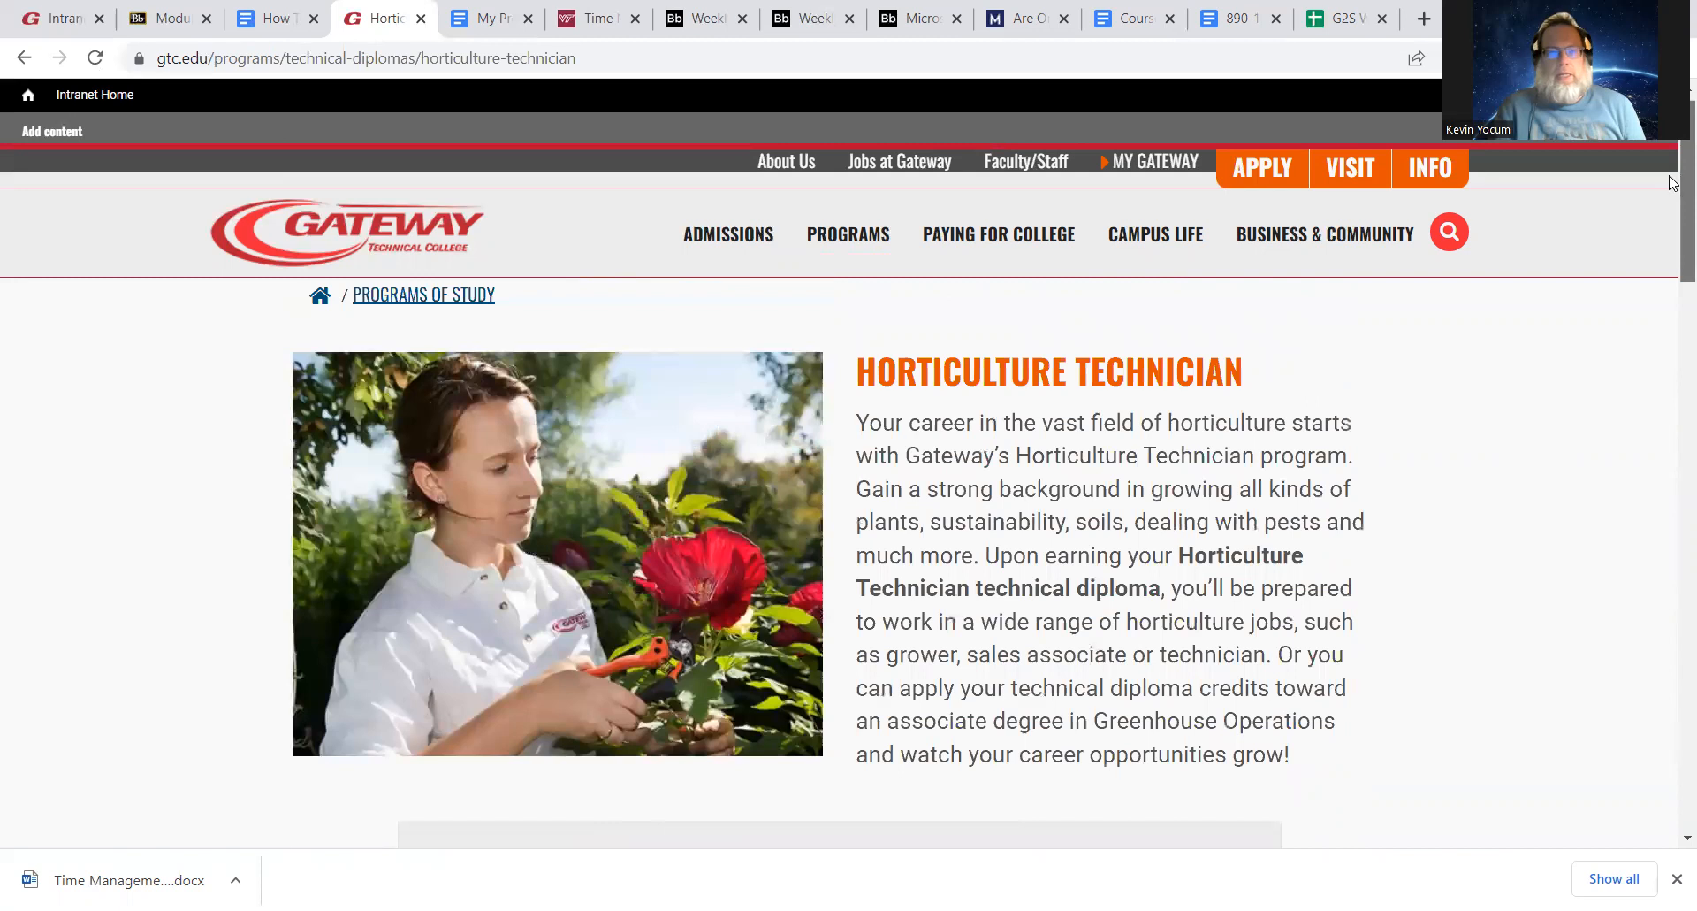
scroll("down", 3)
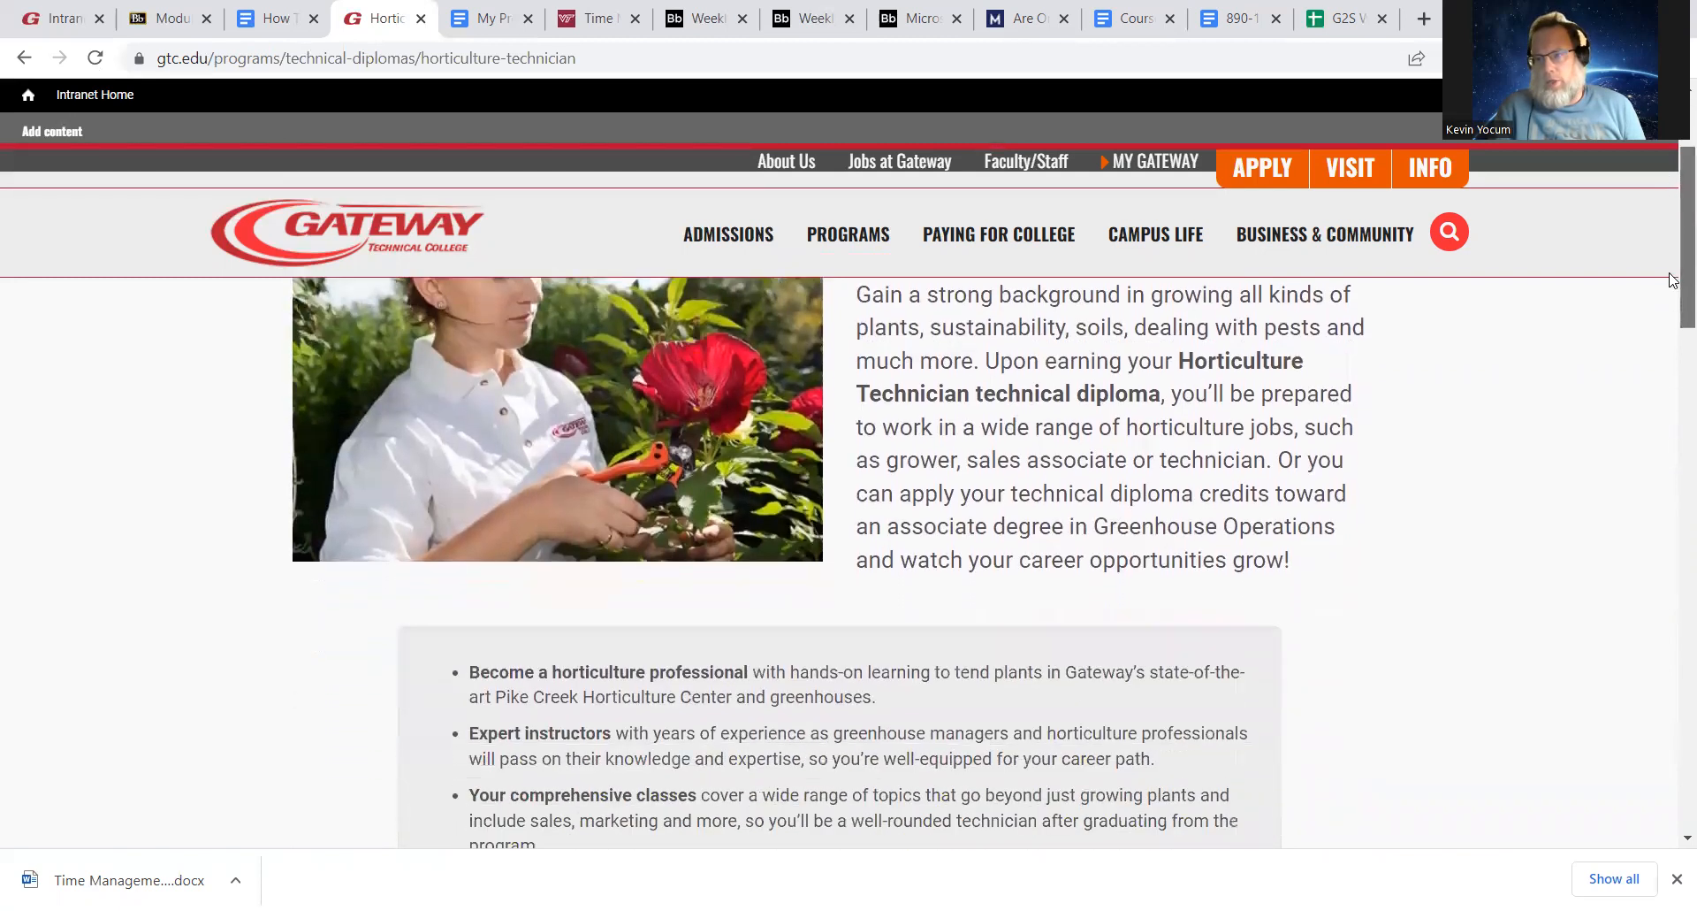
scroll("down", 3)
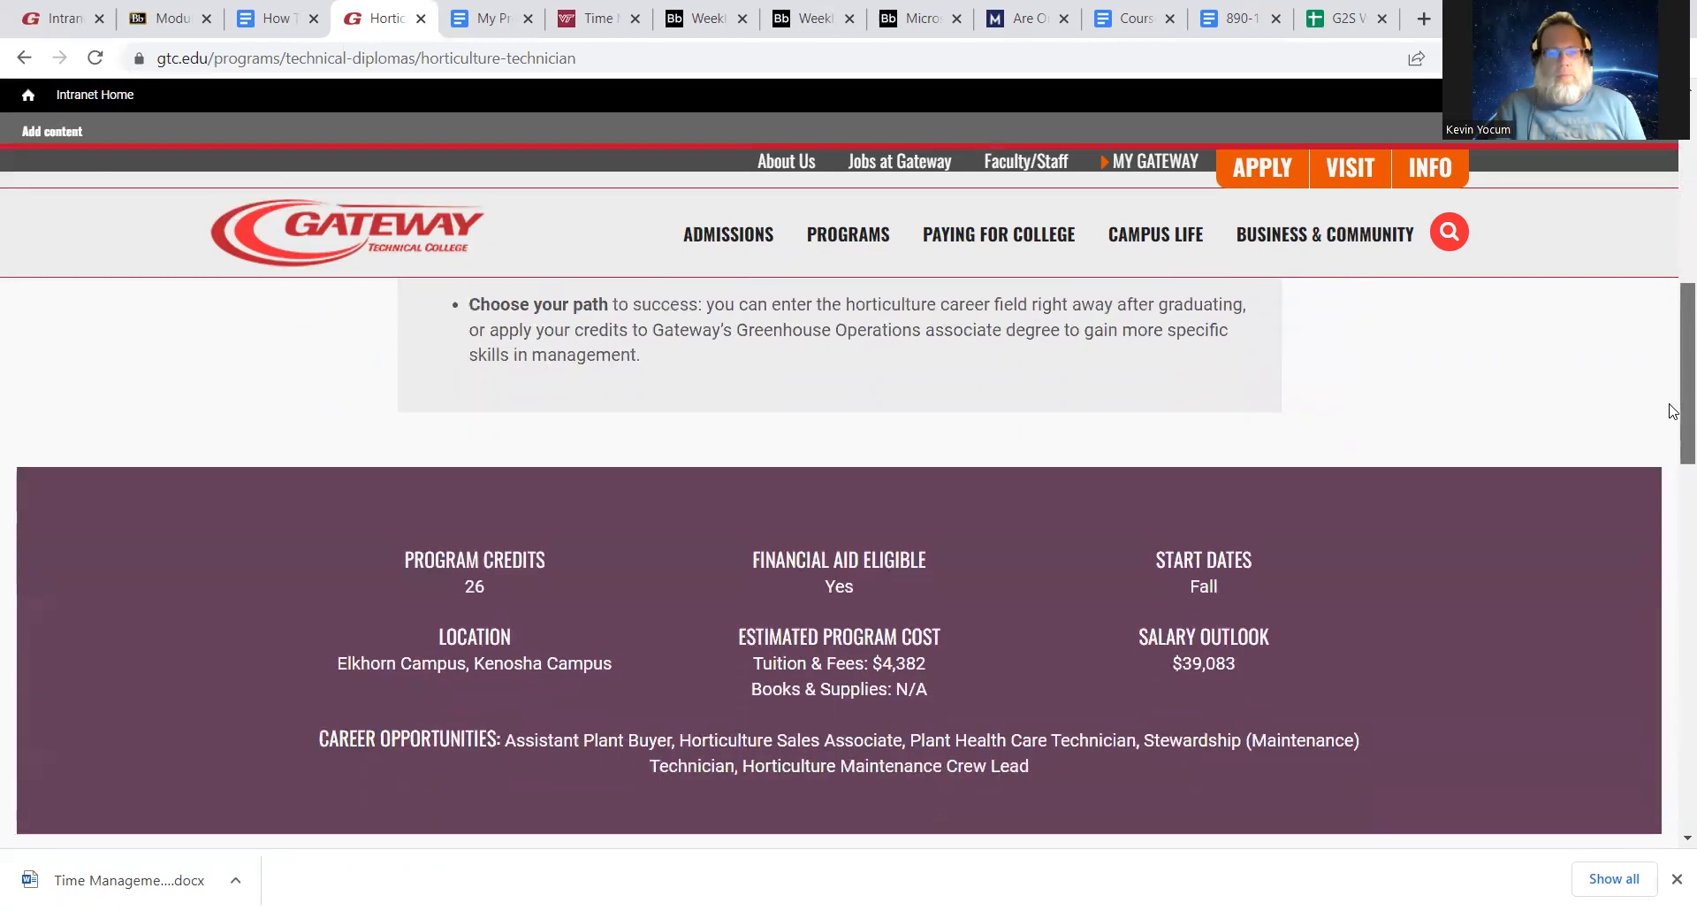
scroll("down", 3)
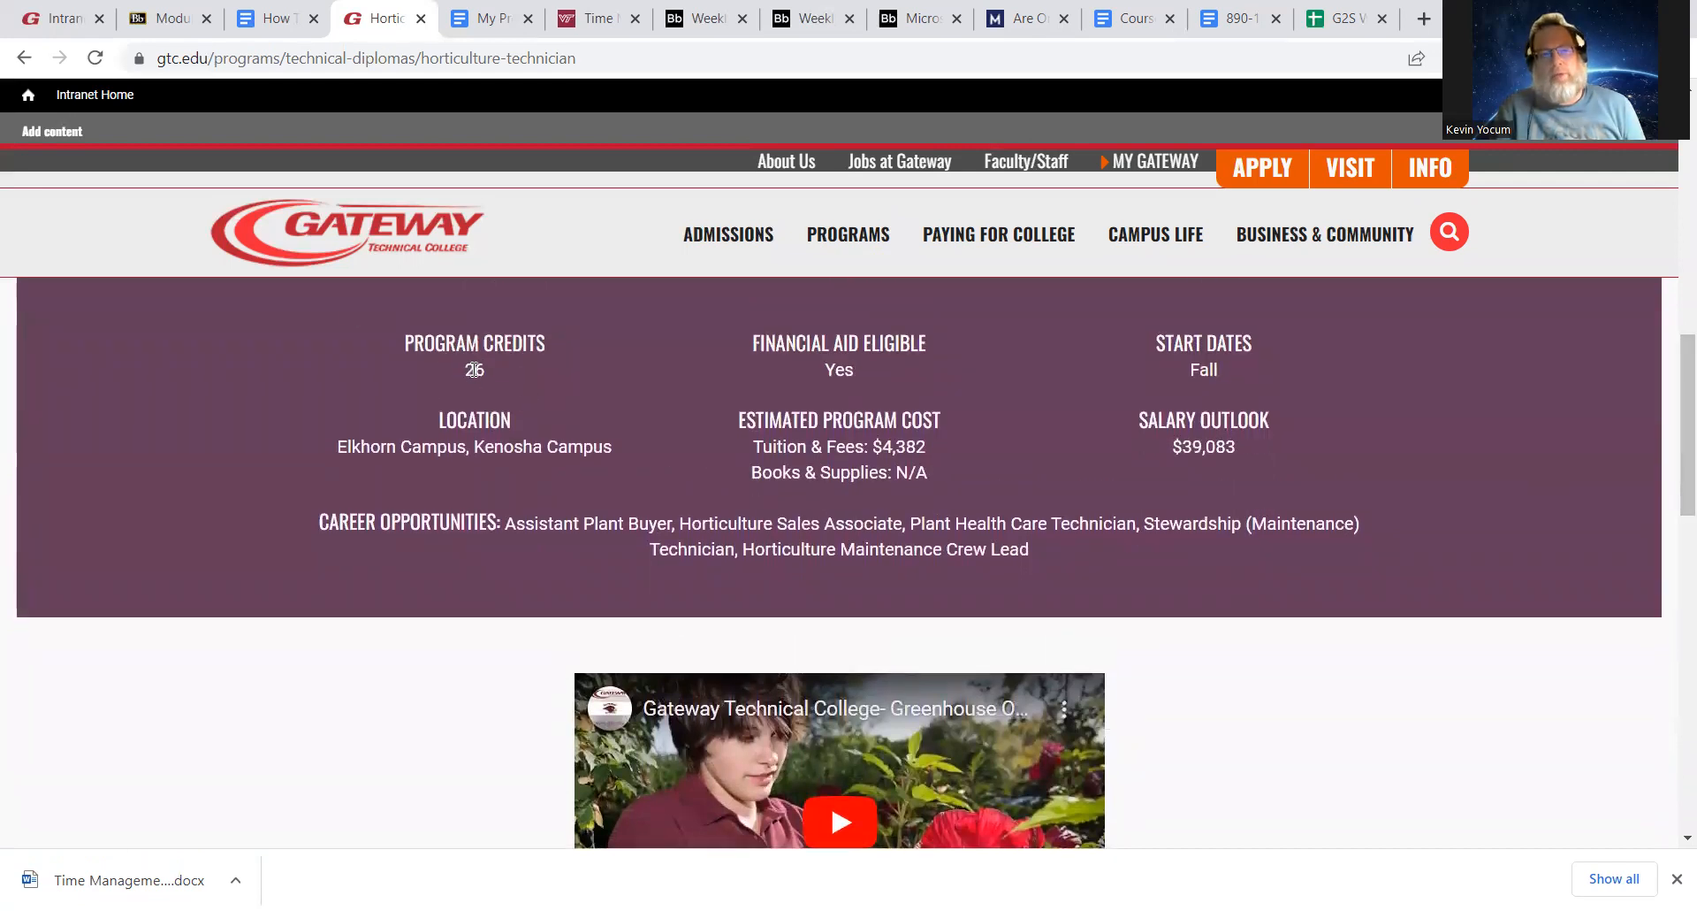
mouse_move(454, 372)
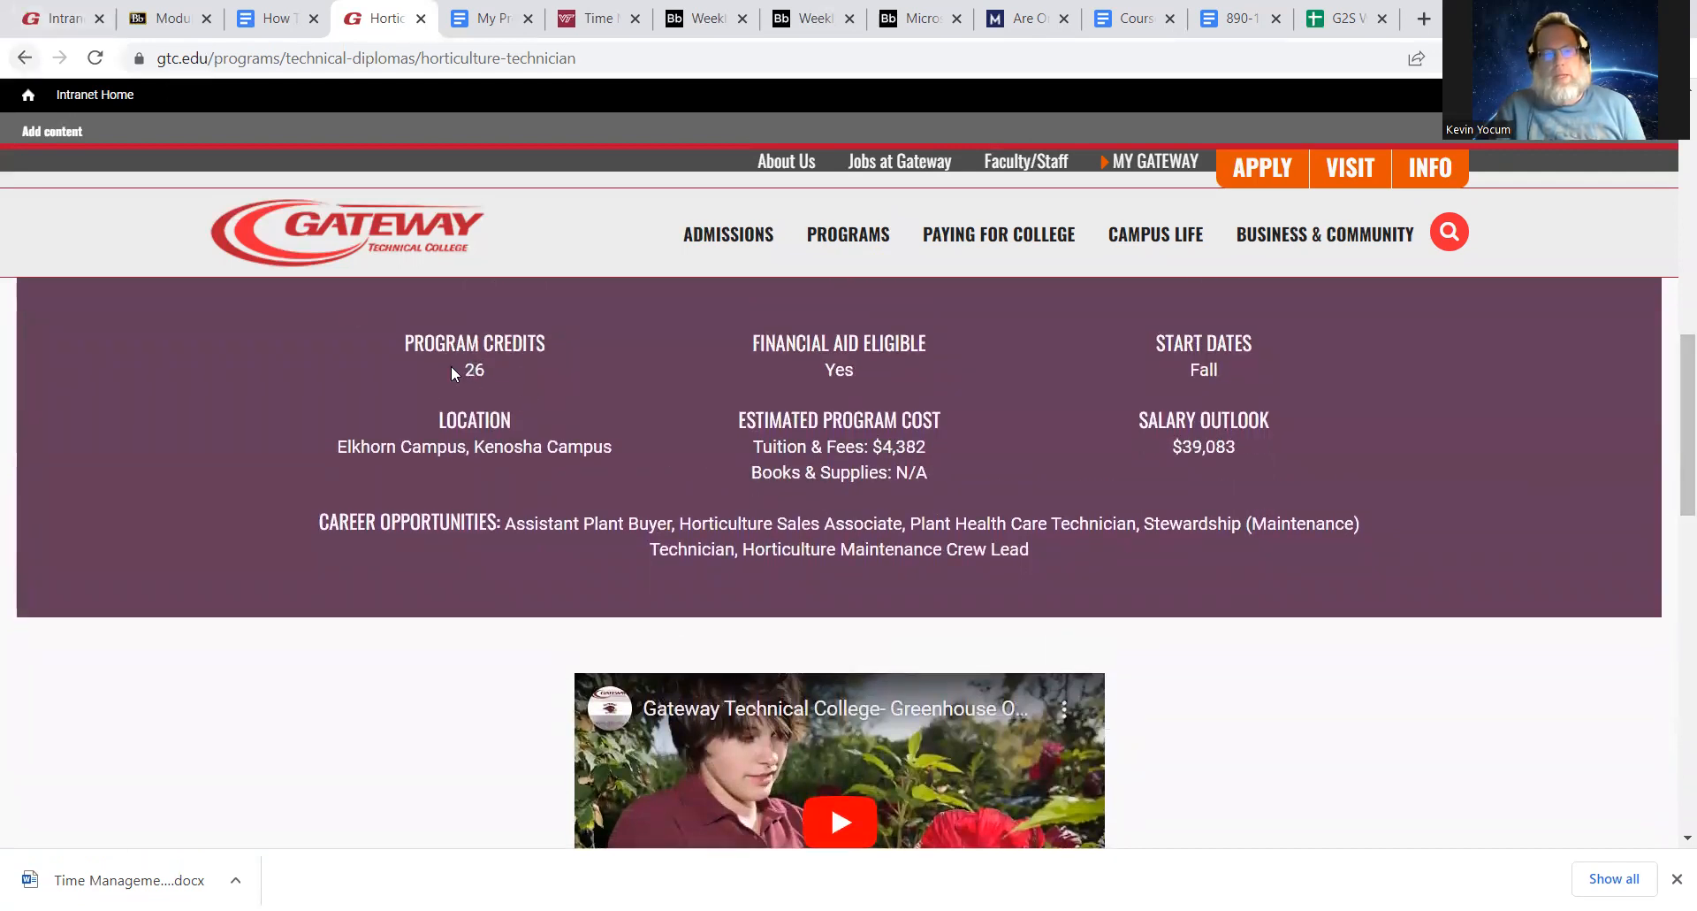
Open the Nursing program page and scroll past its 66 credits and video to career pathways
left_click(848, 234)
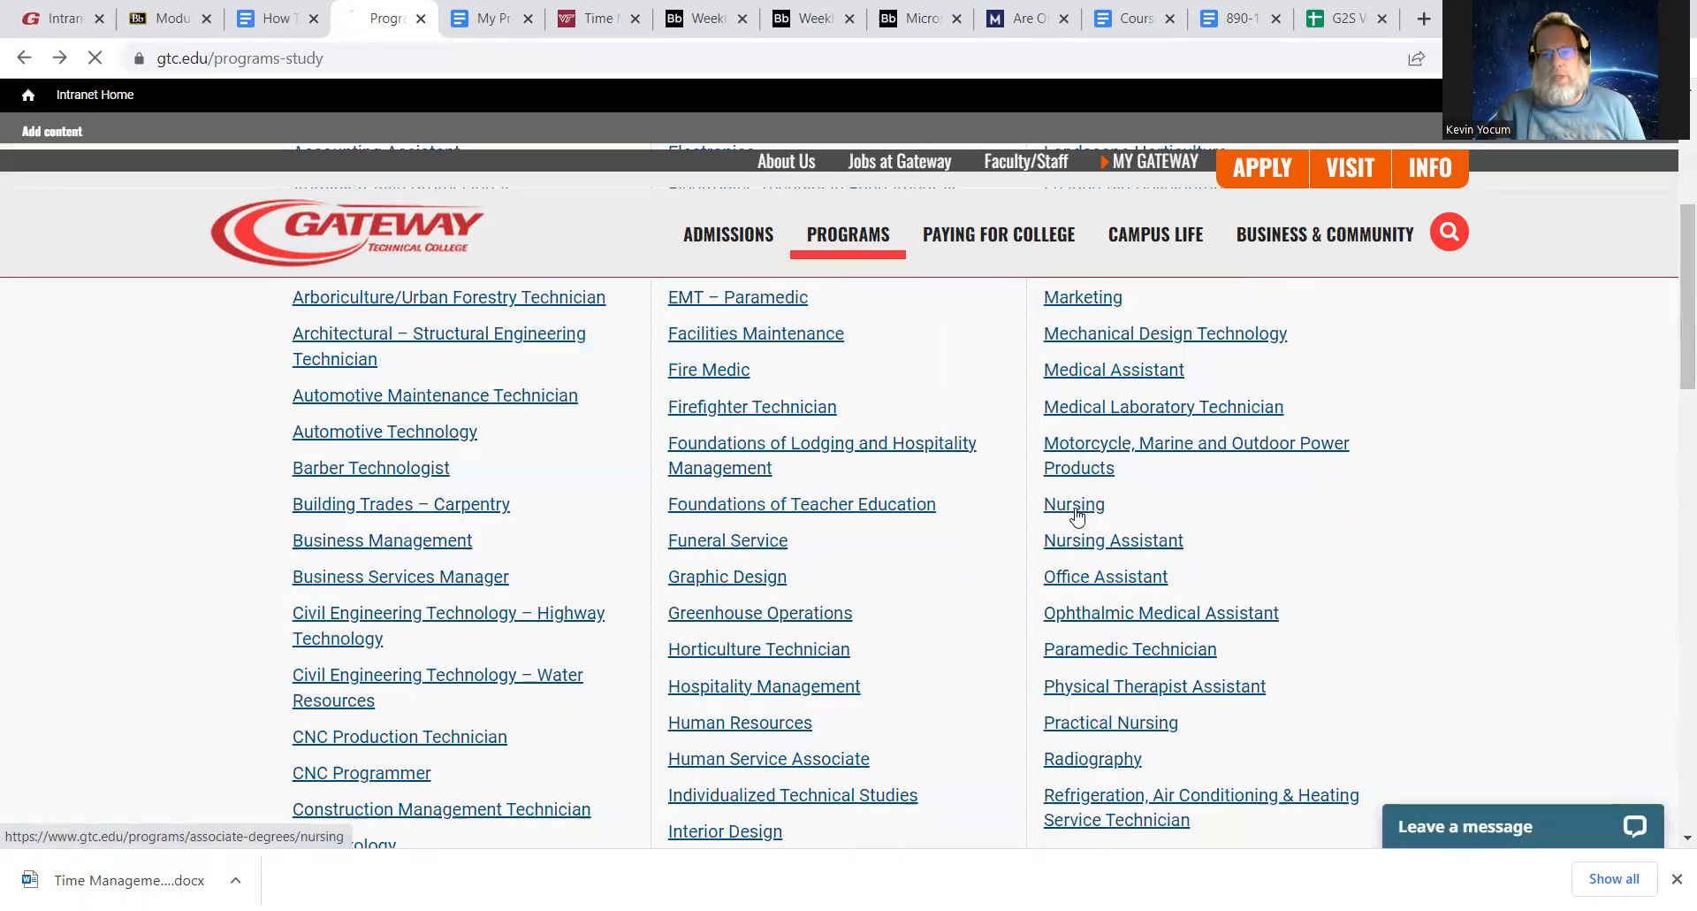
left_click(1073, 504)
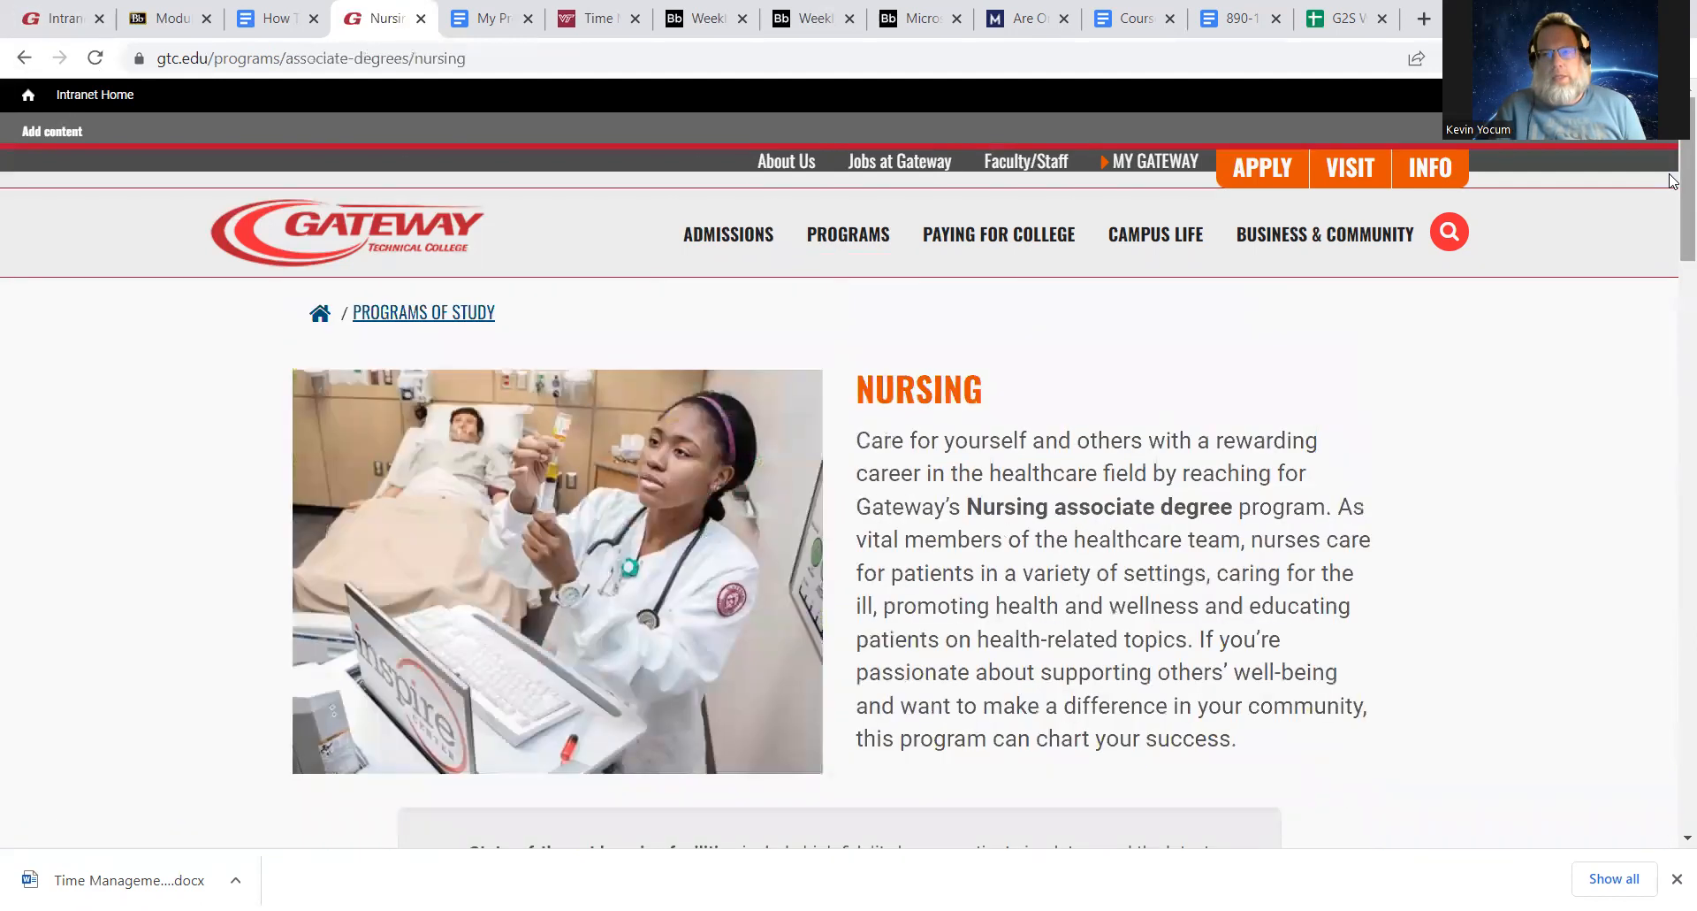
scroll("down", 3)
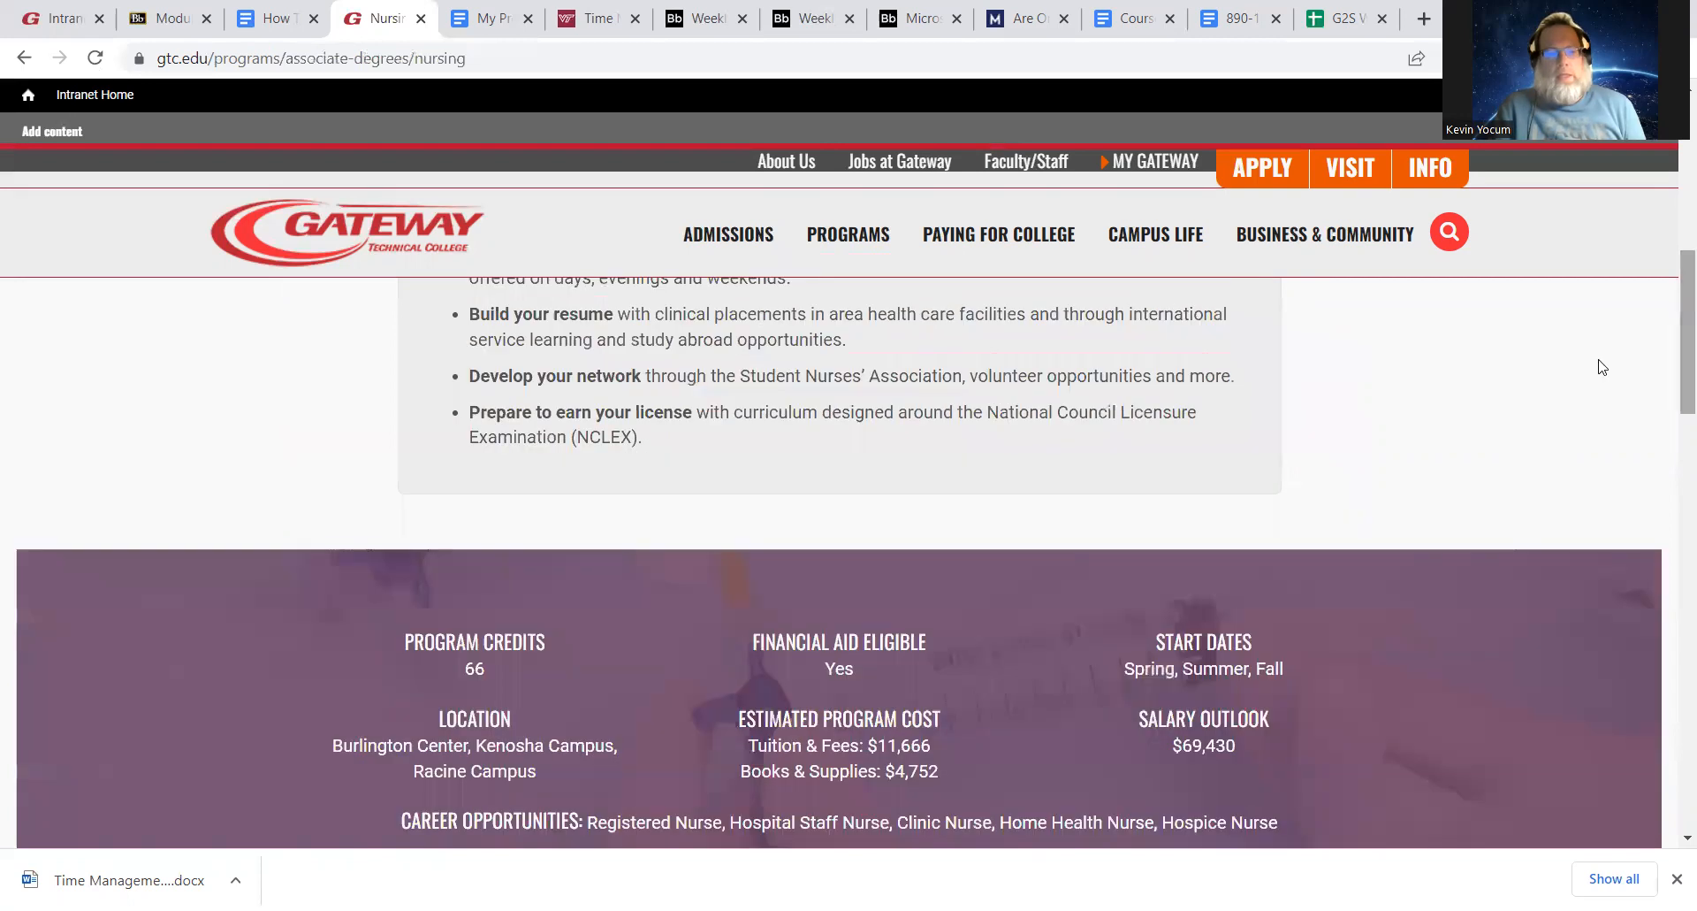
mouse_move(583, 420)
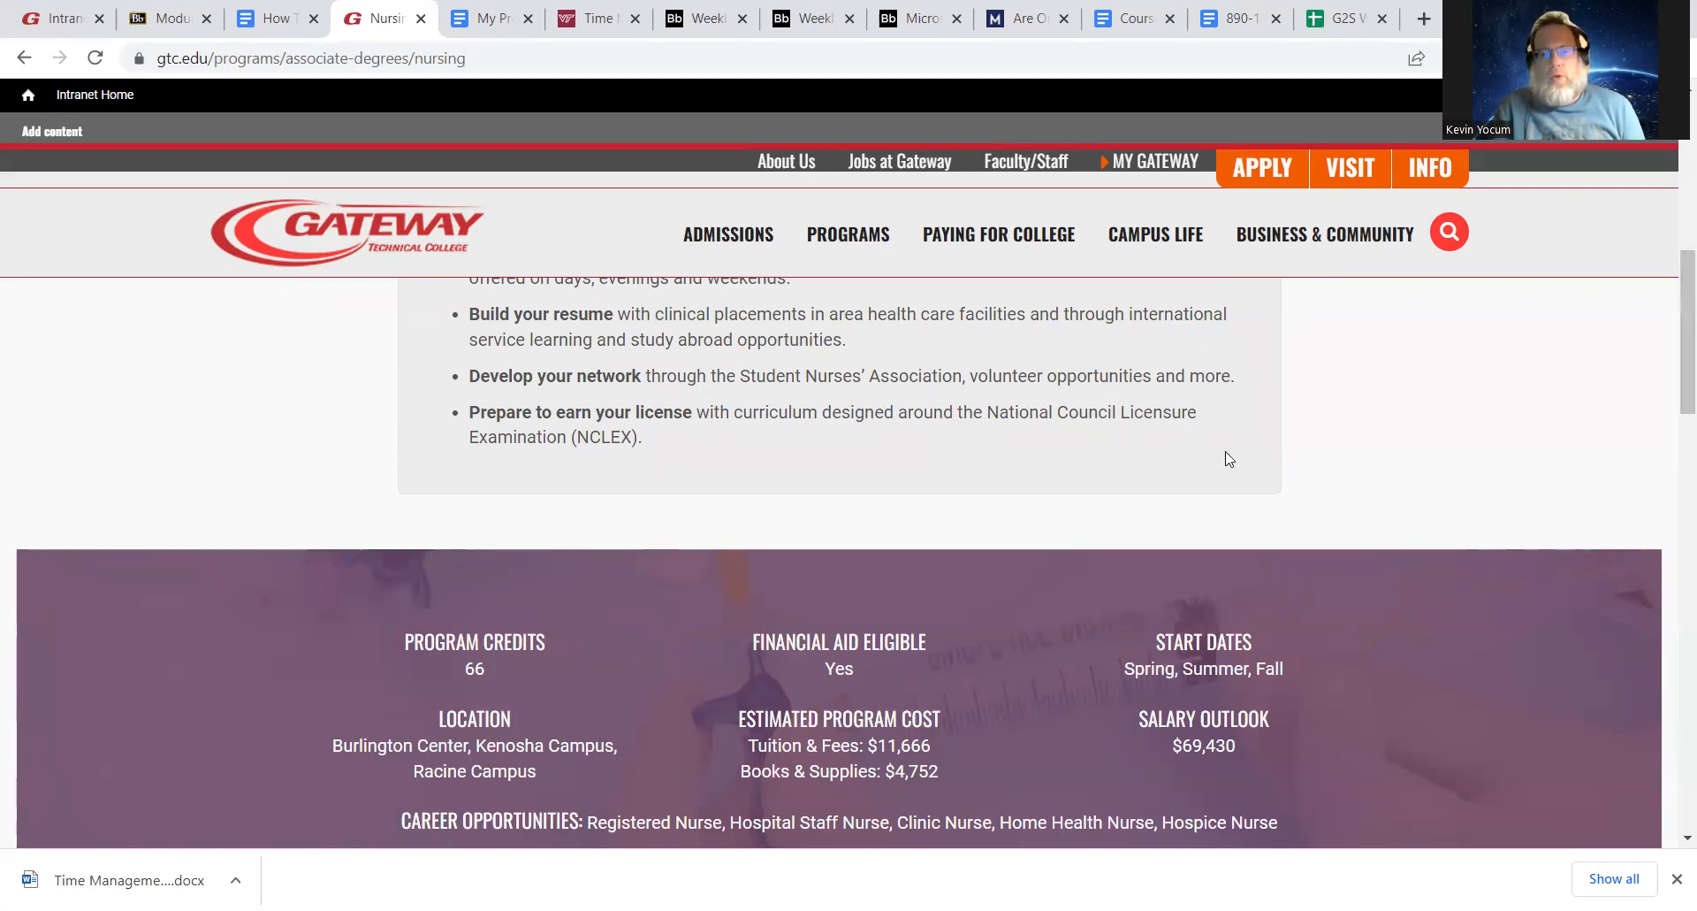
scroll("down", 3)
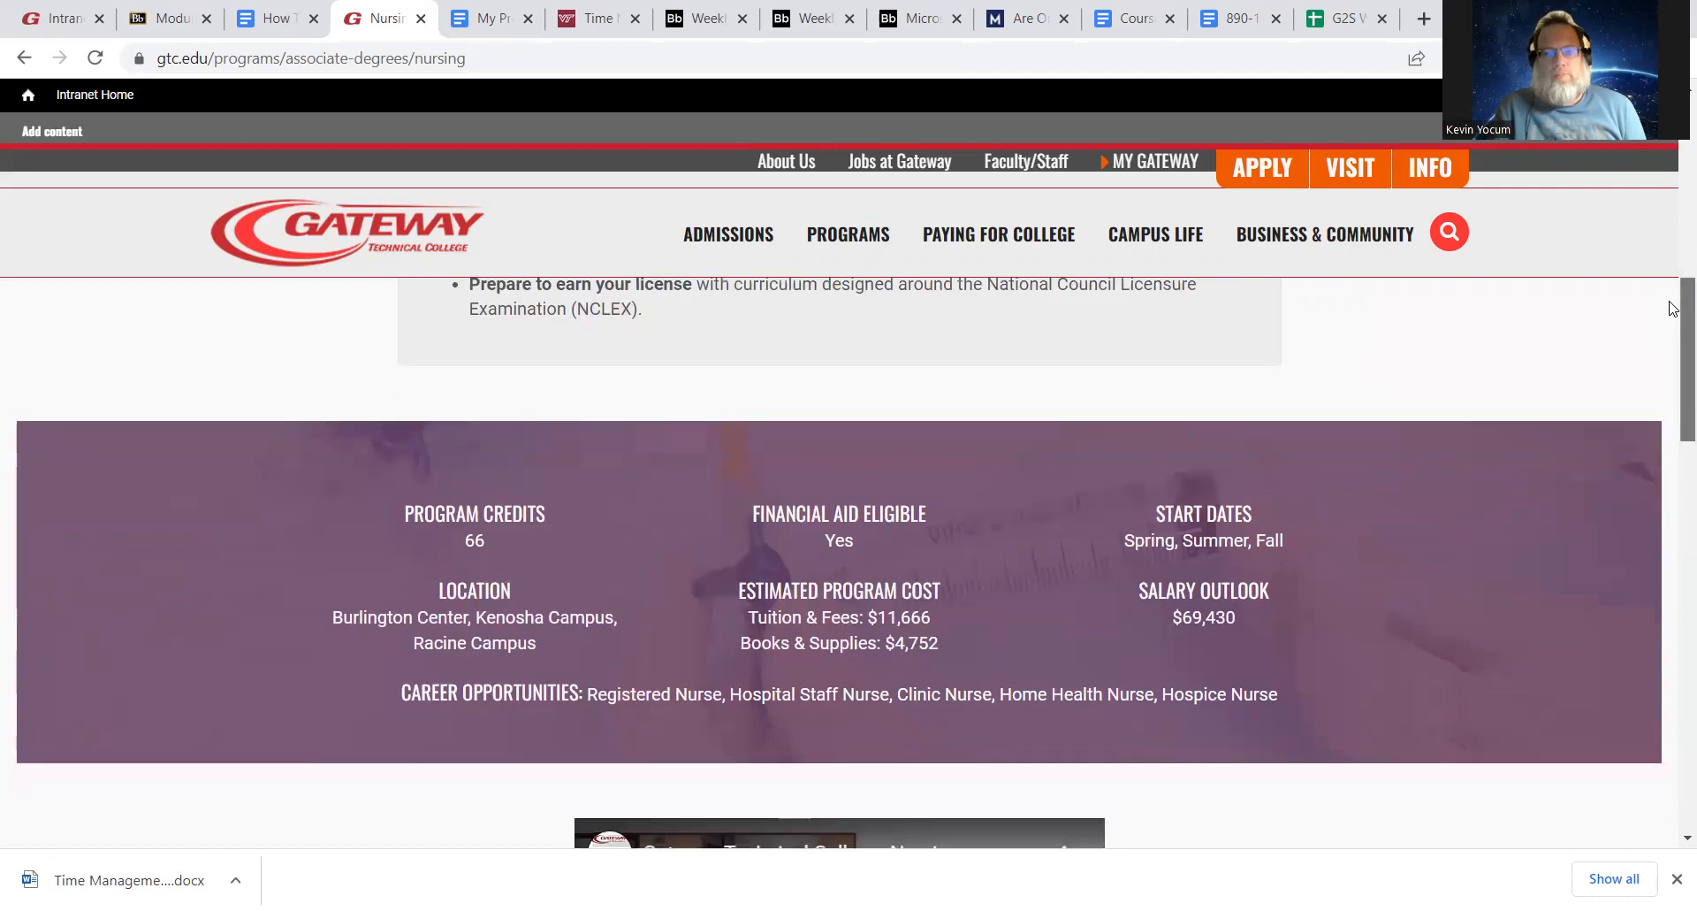
scroll("down", 3)
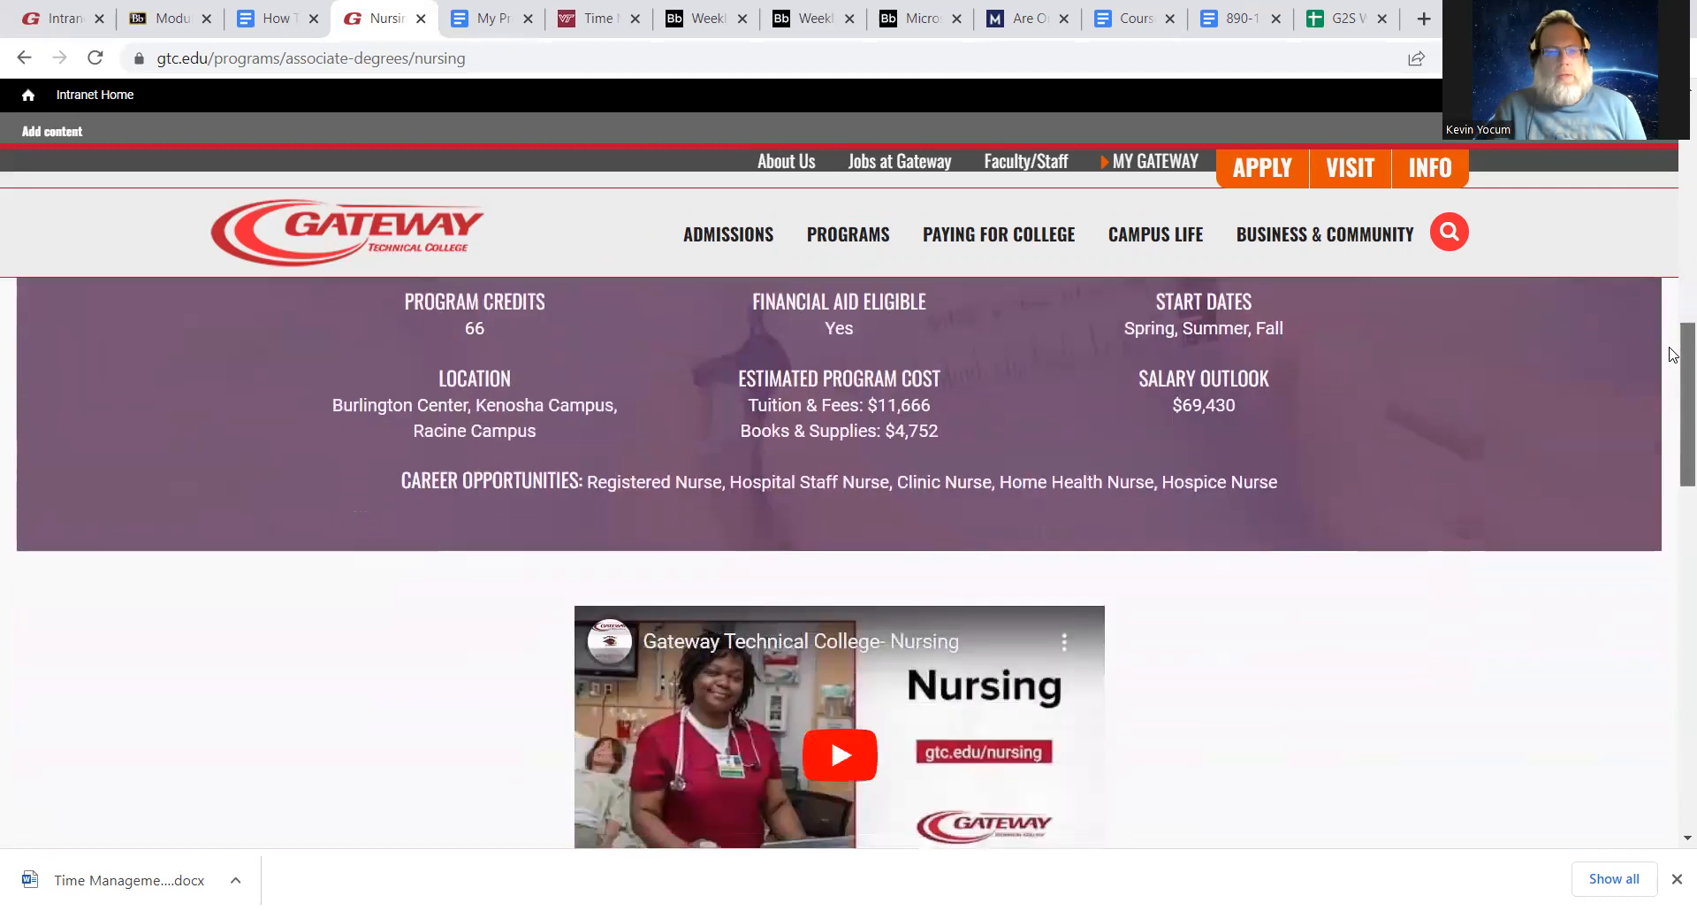
scroll("up", 3)
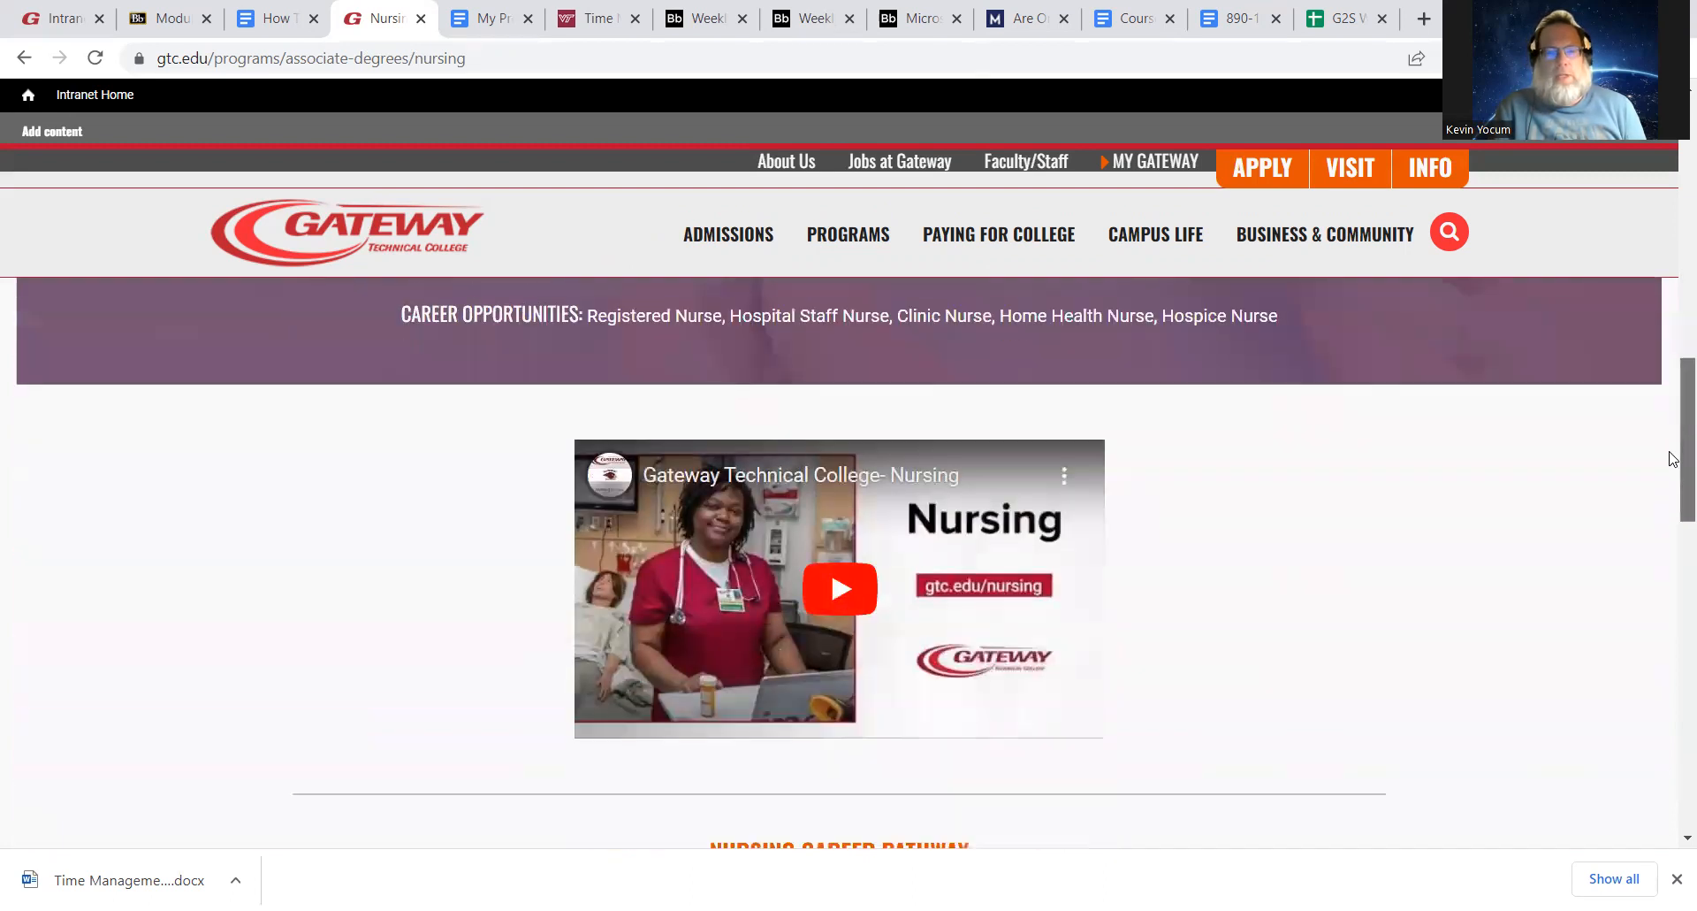
scroll("down", 3)
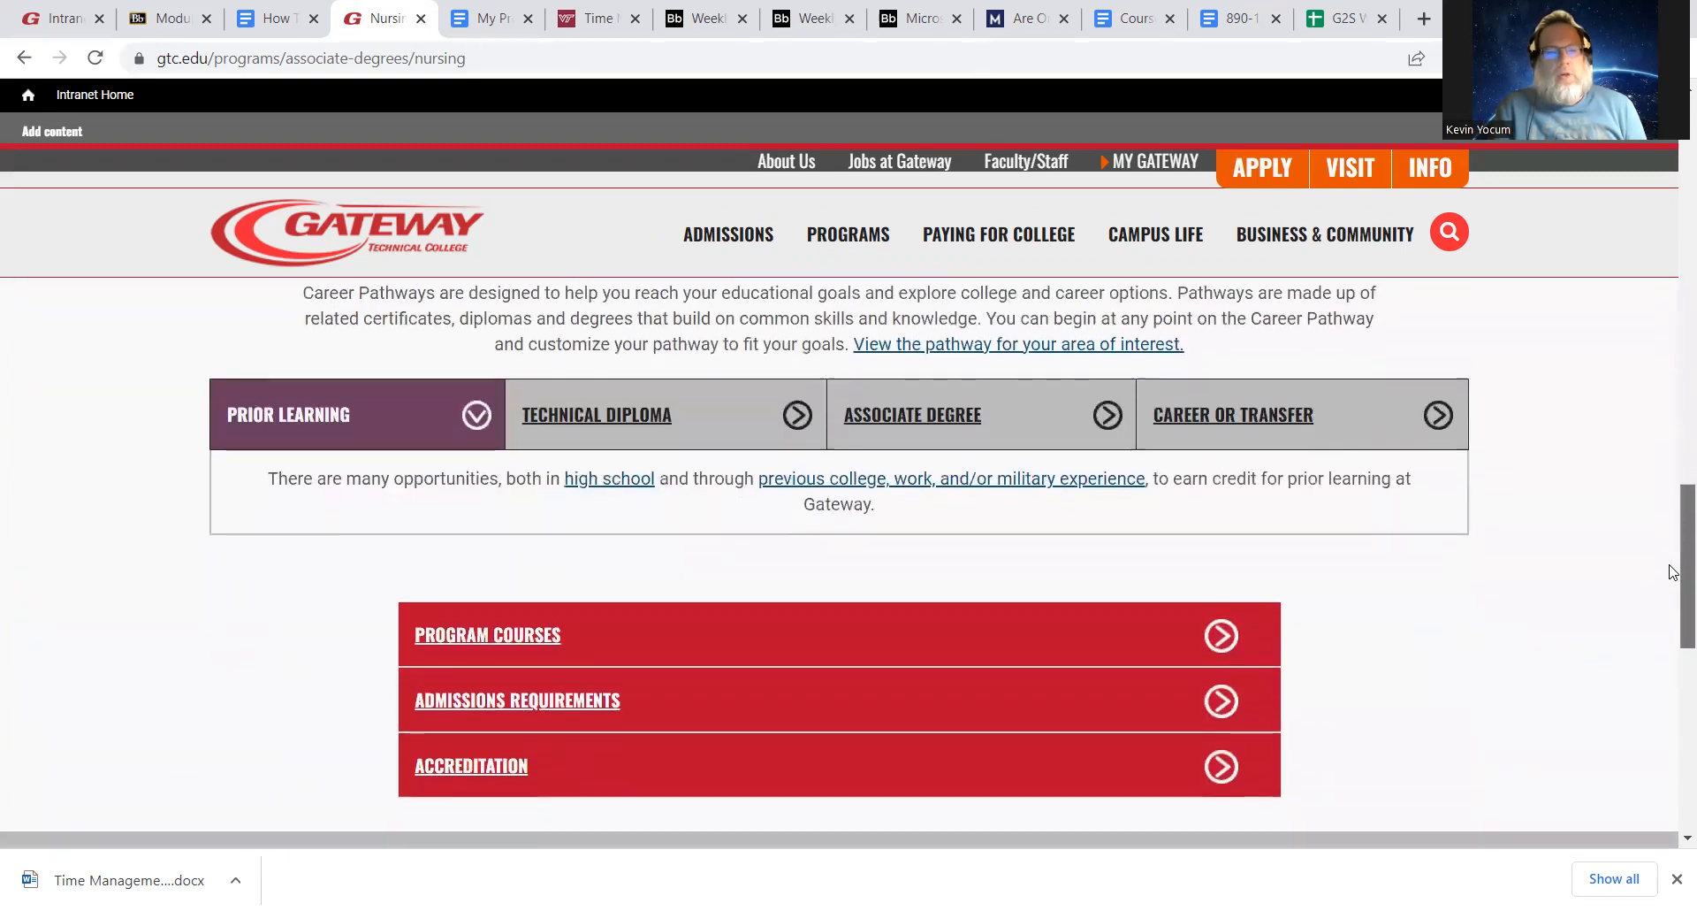
scroll("down", 3)
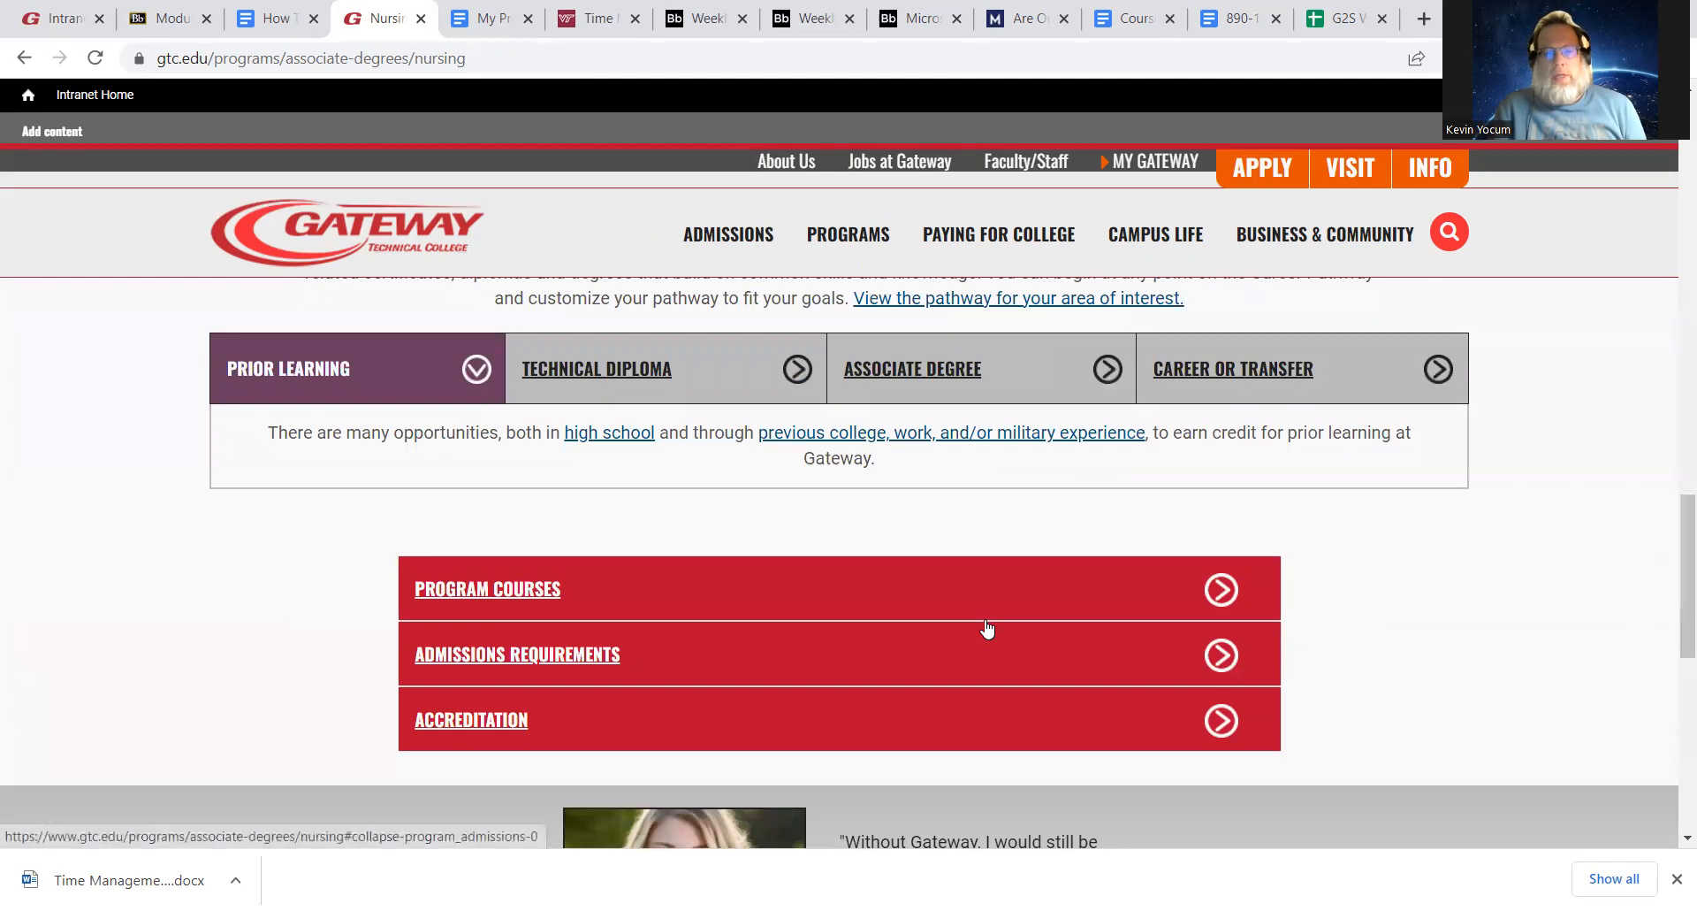
mouse_move(1221, 664)
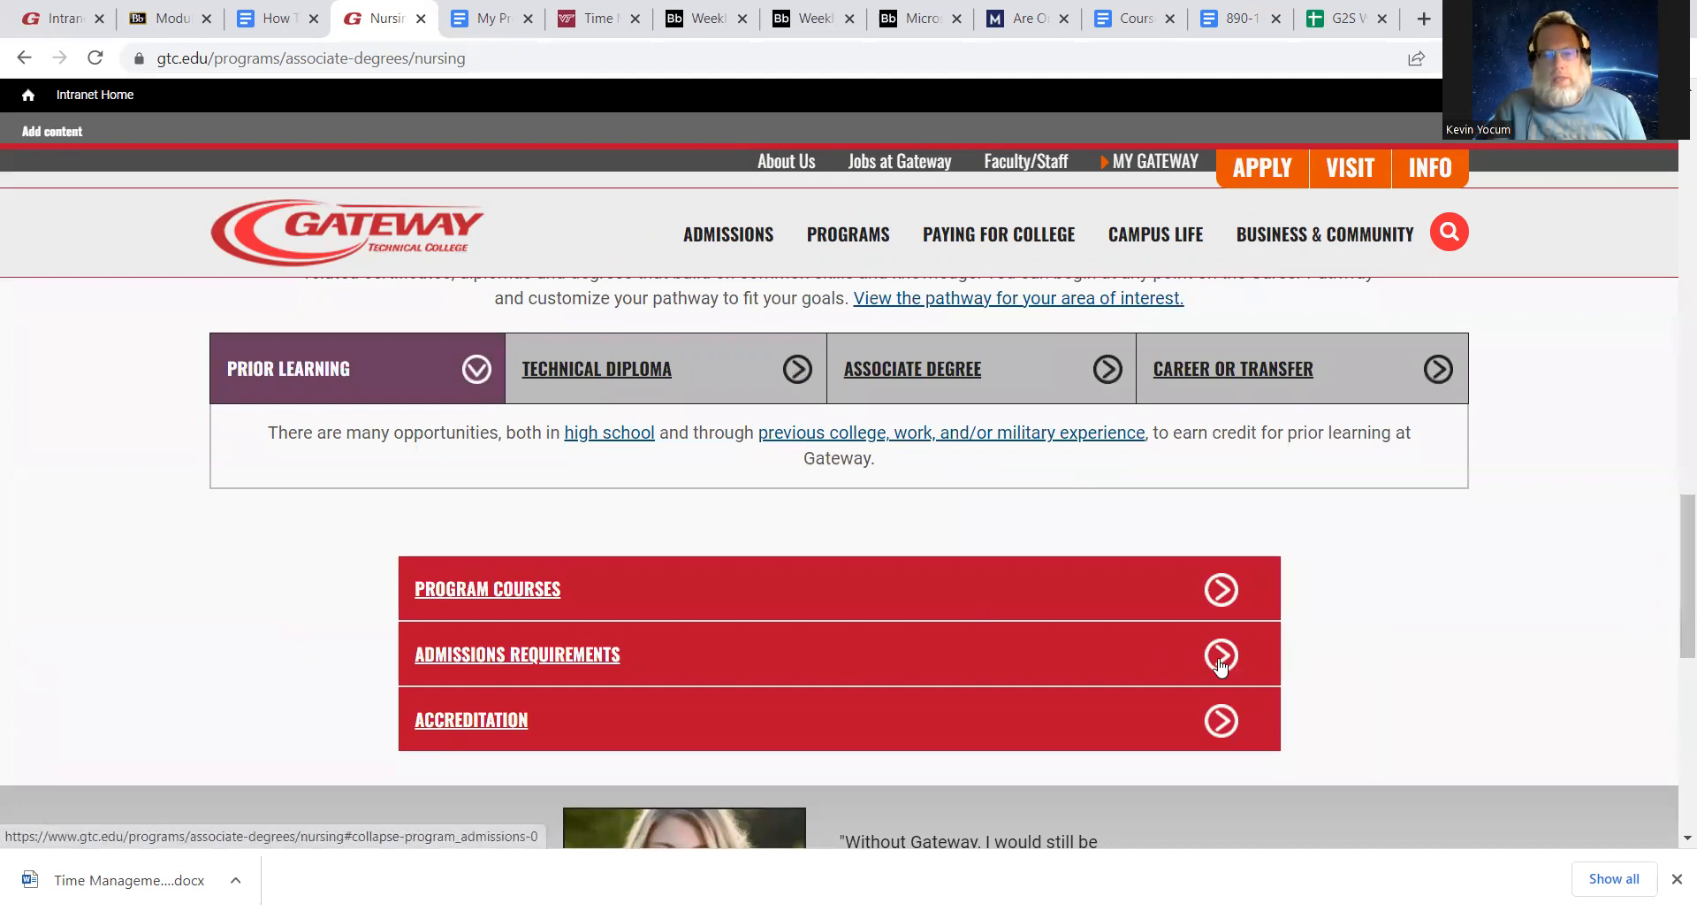
Open the Nursing Associate Degree full-time 2022-2023 curriculum sheet PDF and scroll its courses
left_click(487, 588)
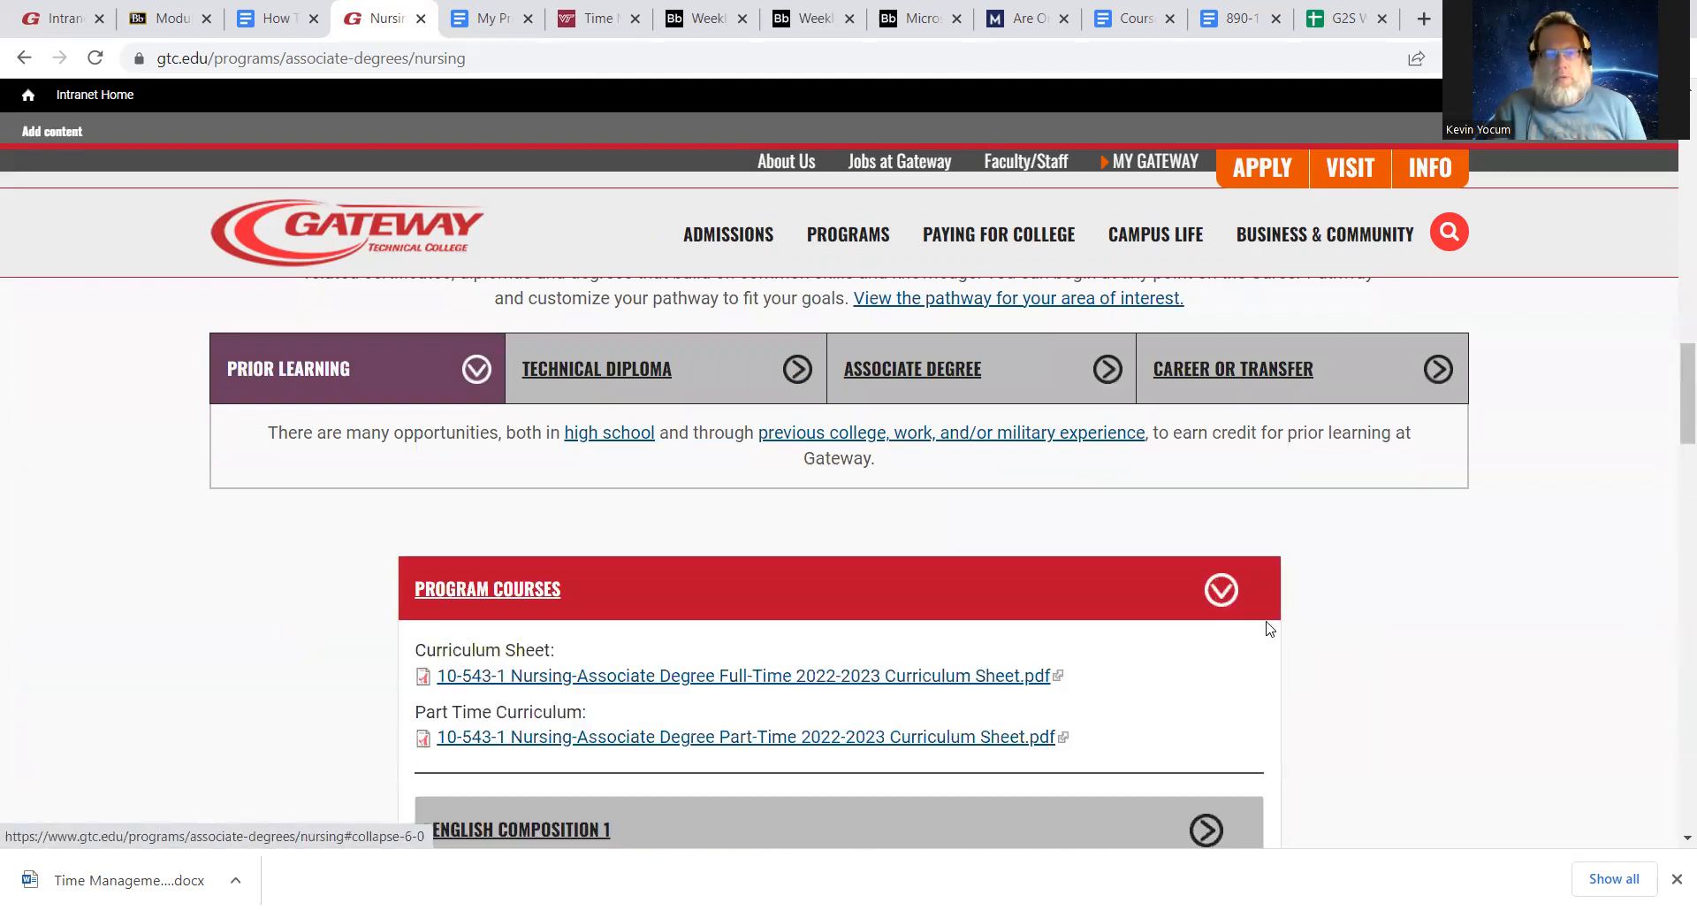
scroll("down", 3)
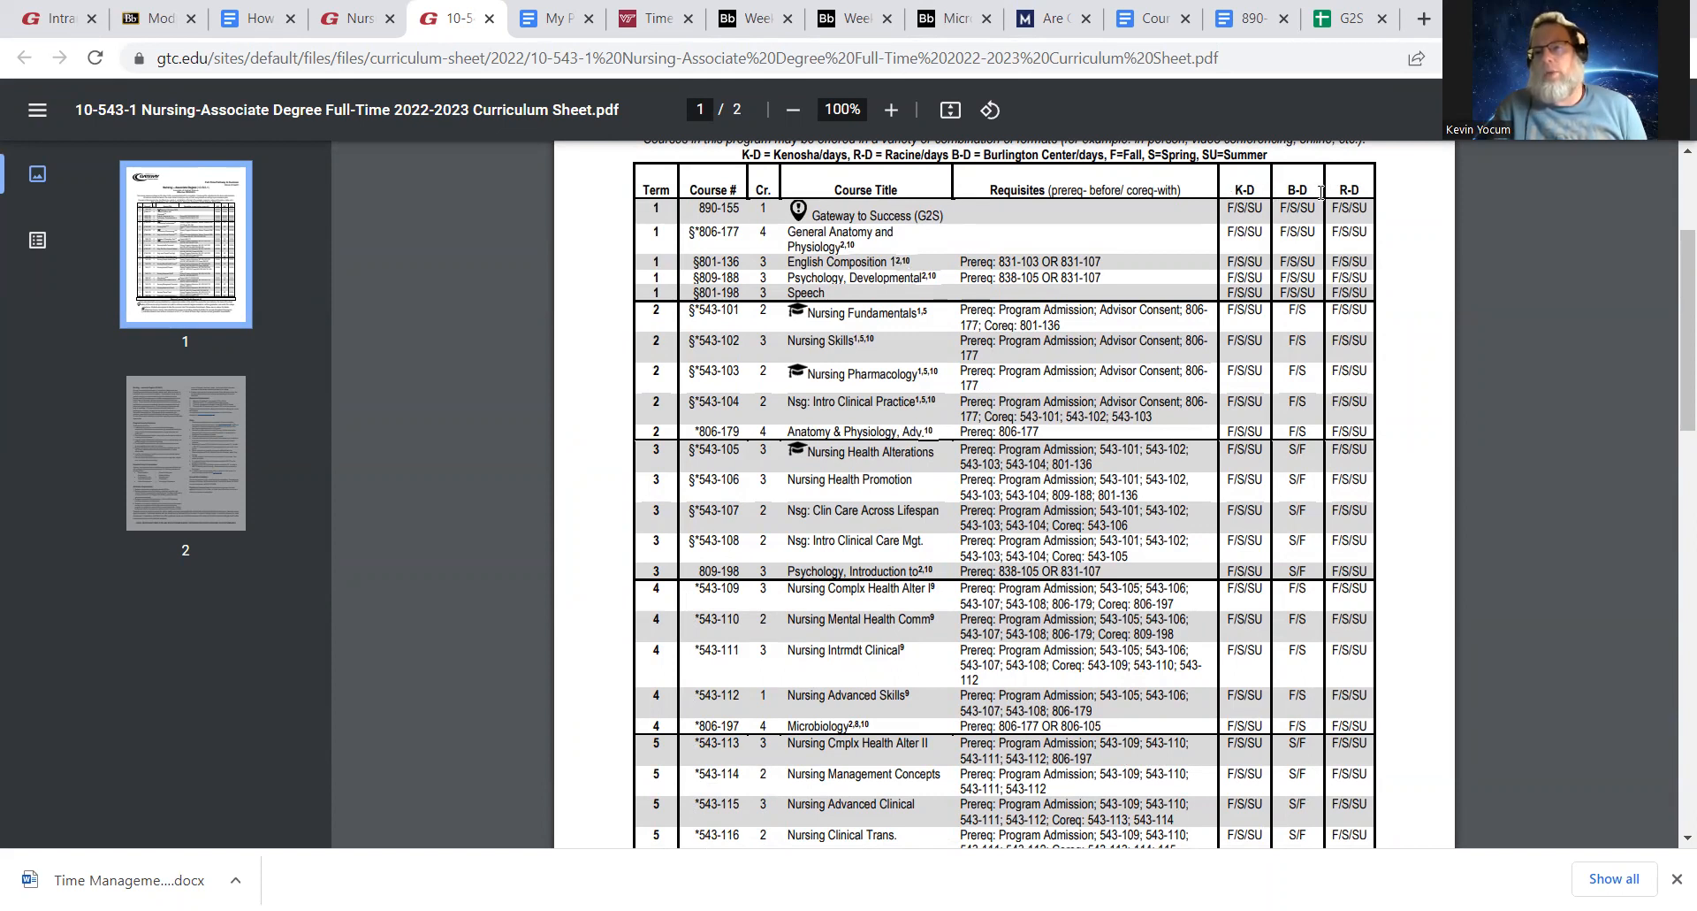
mouse_move(1672, 360)
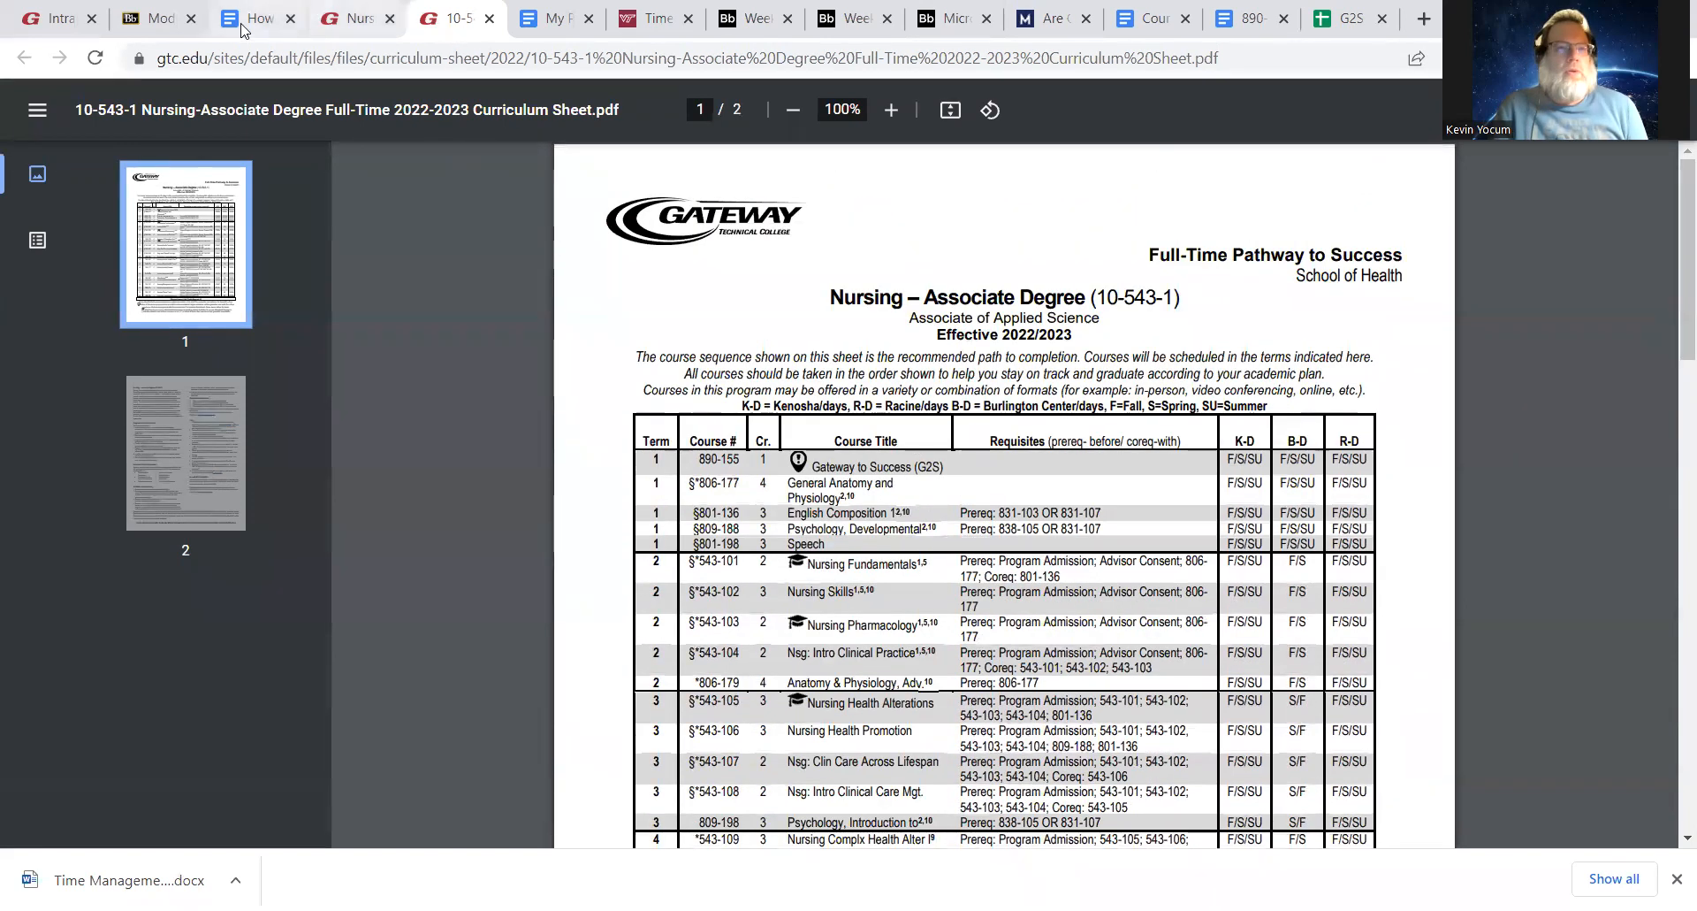
Return to Module 2 and open the Gateway Technical College website from the Curriculum Sheet Review
left_click(151, 19)
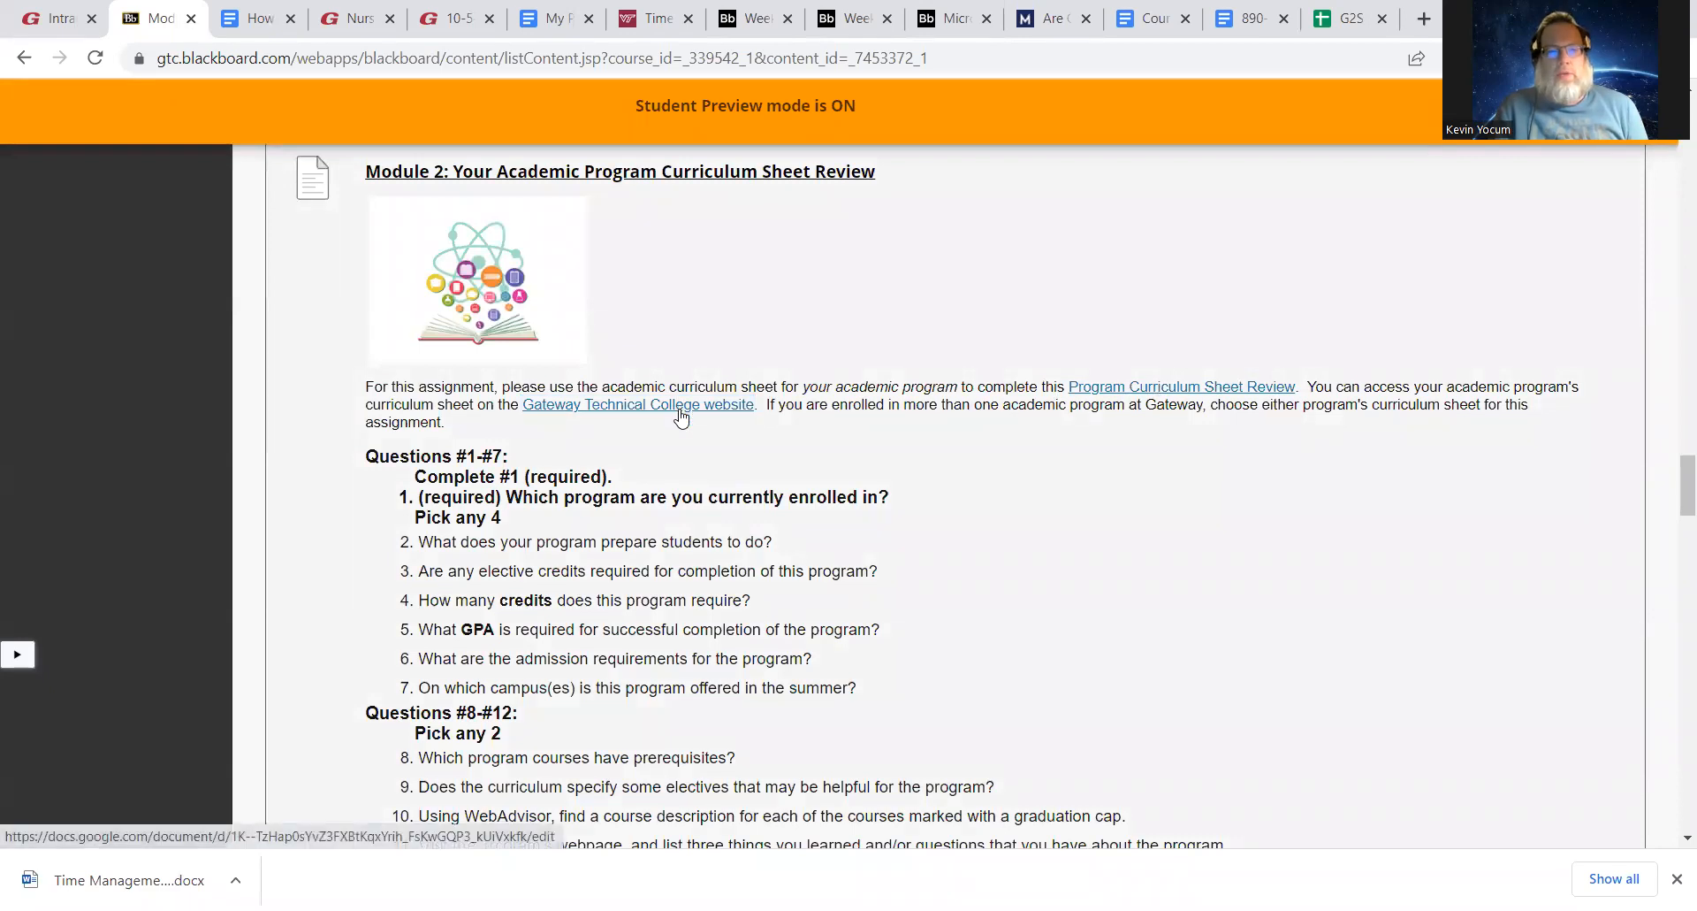
left_click(1180, 386)
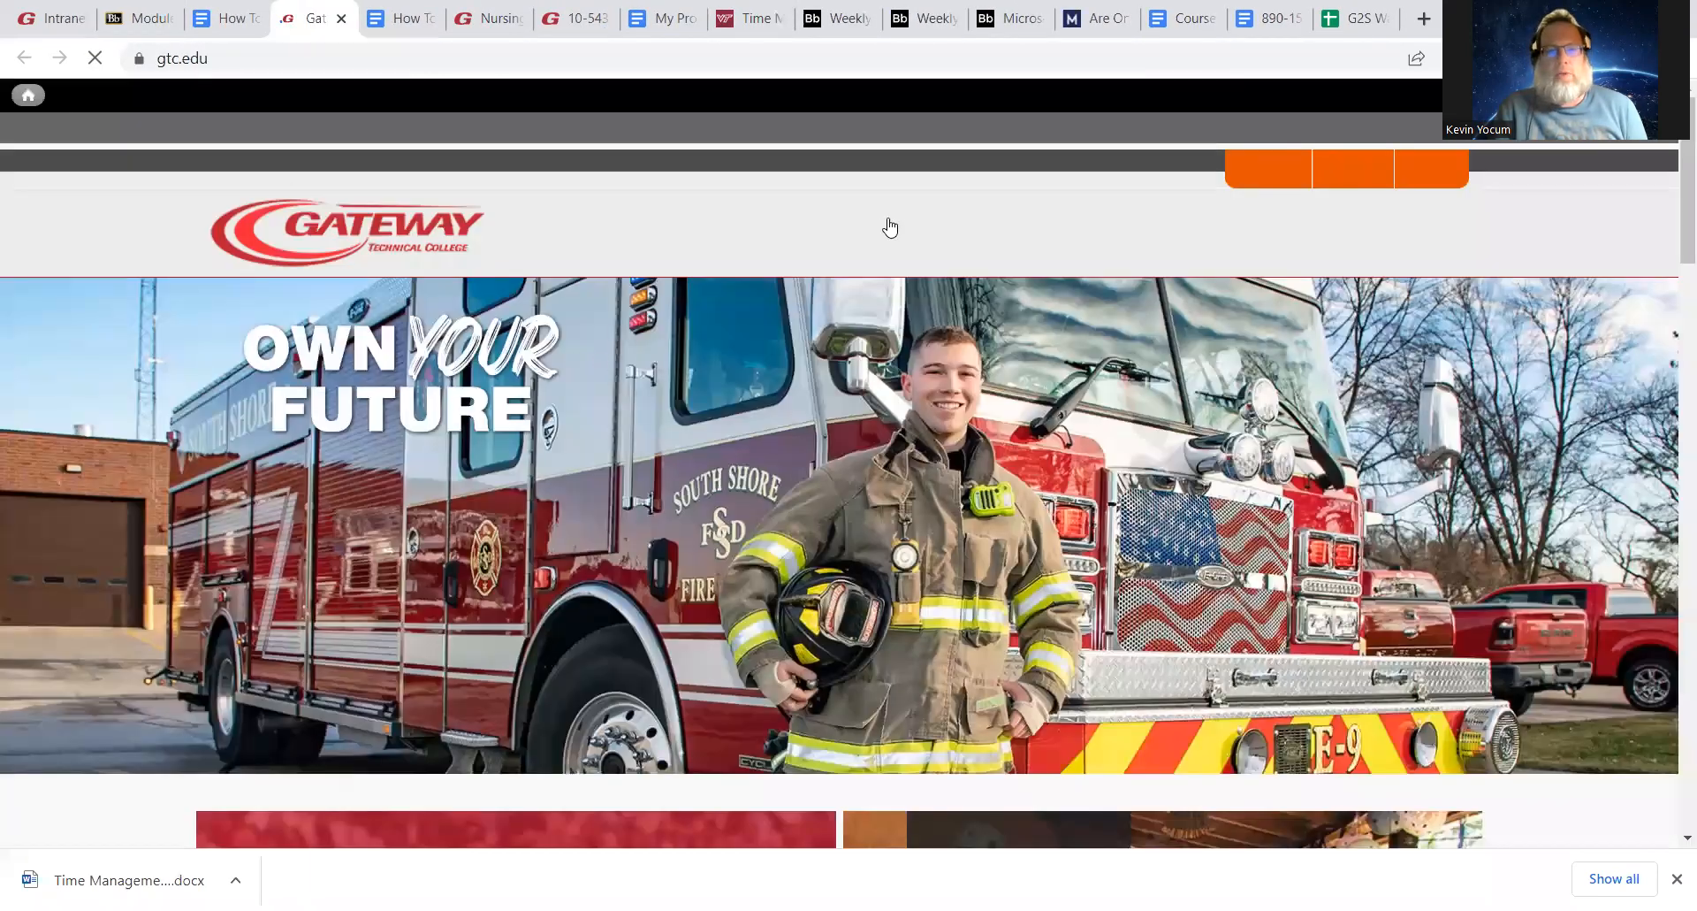
Go to the Electronics program page and open its Full-Time Curriculum Sheet PDF
left_click(848, 235)
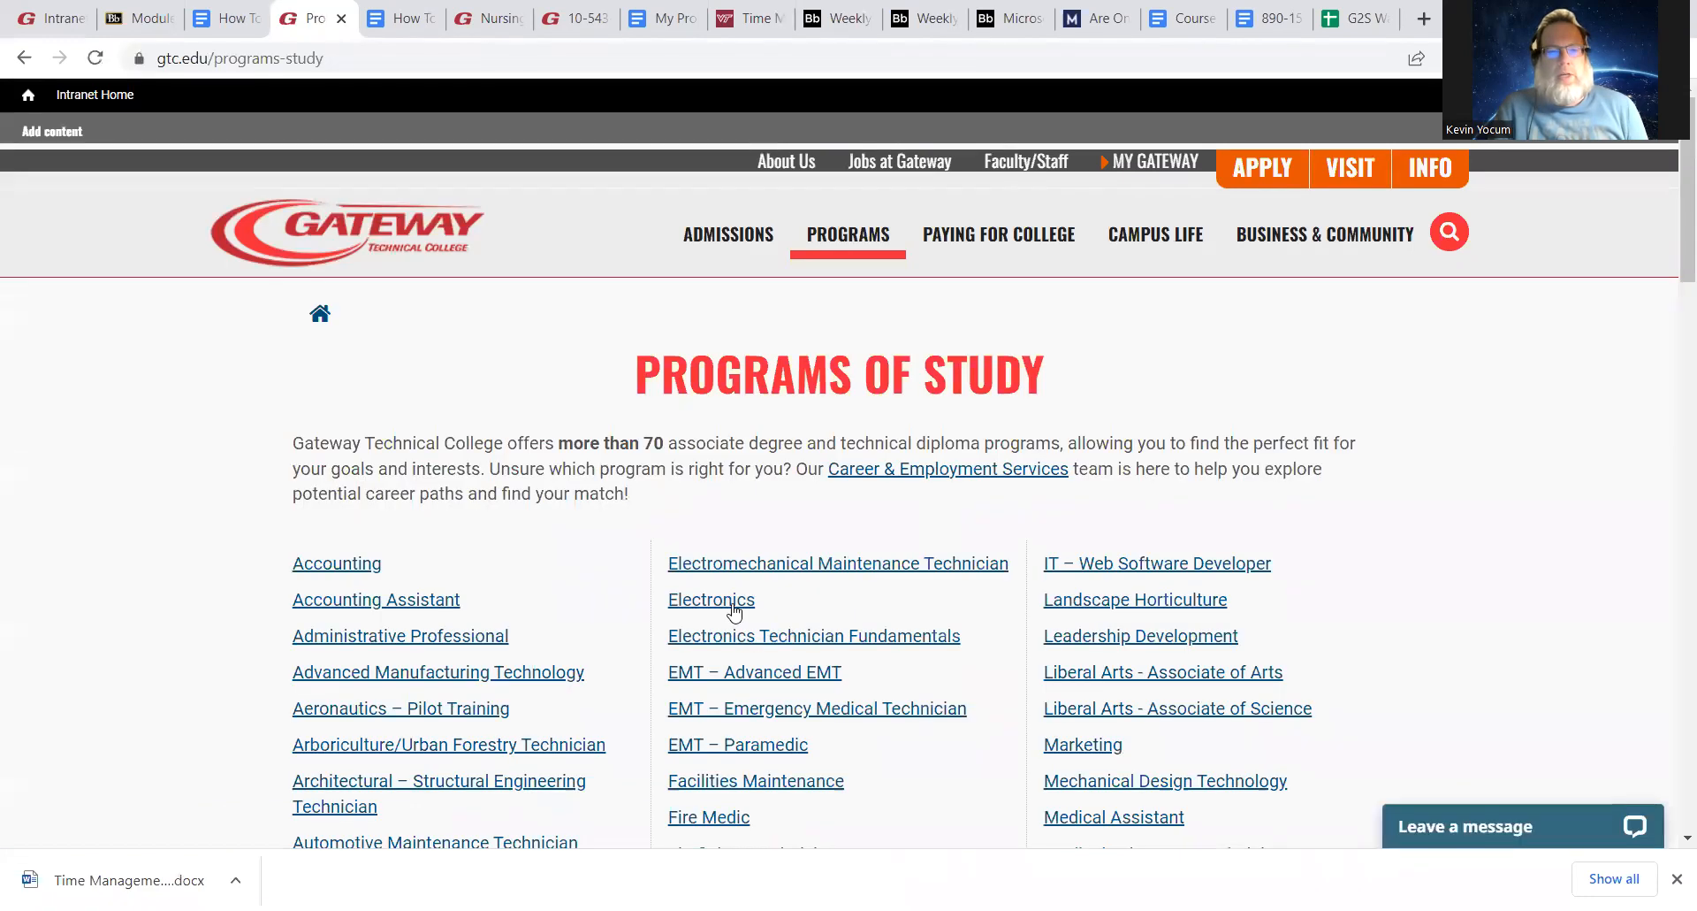
left_click(710, 599)
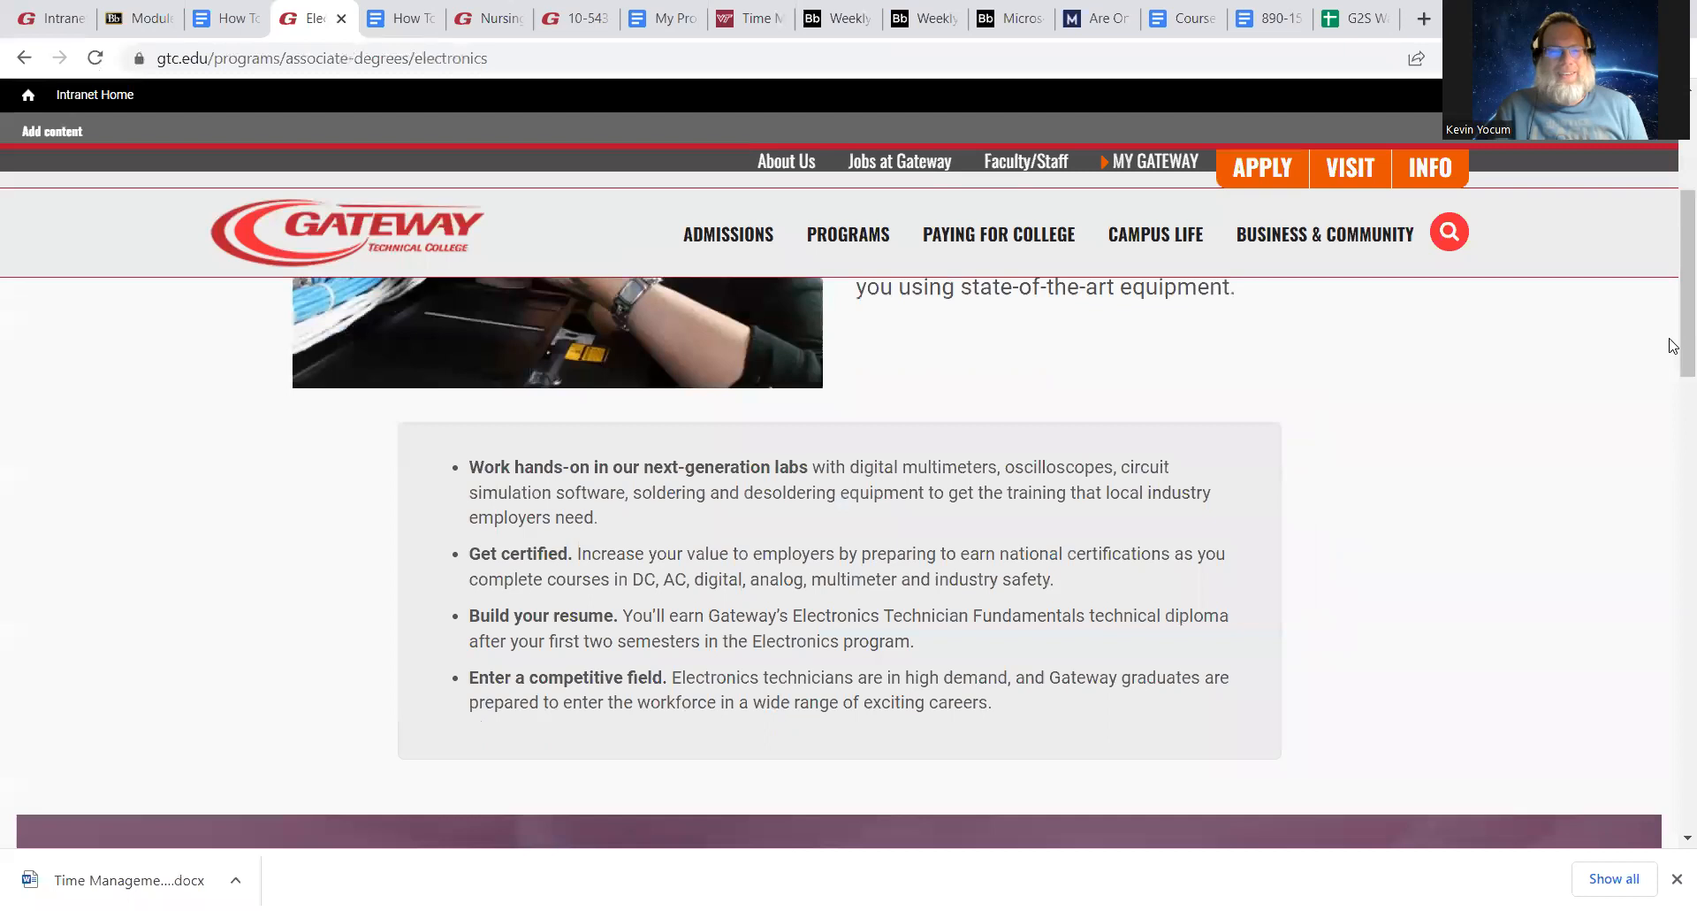
scroll("down", 3)
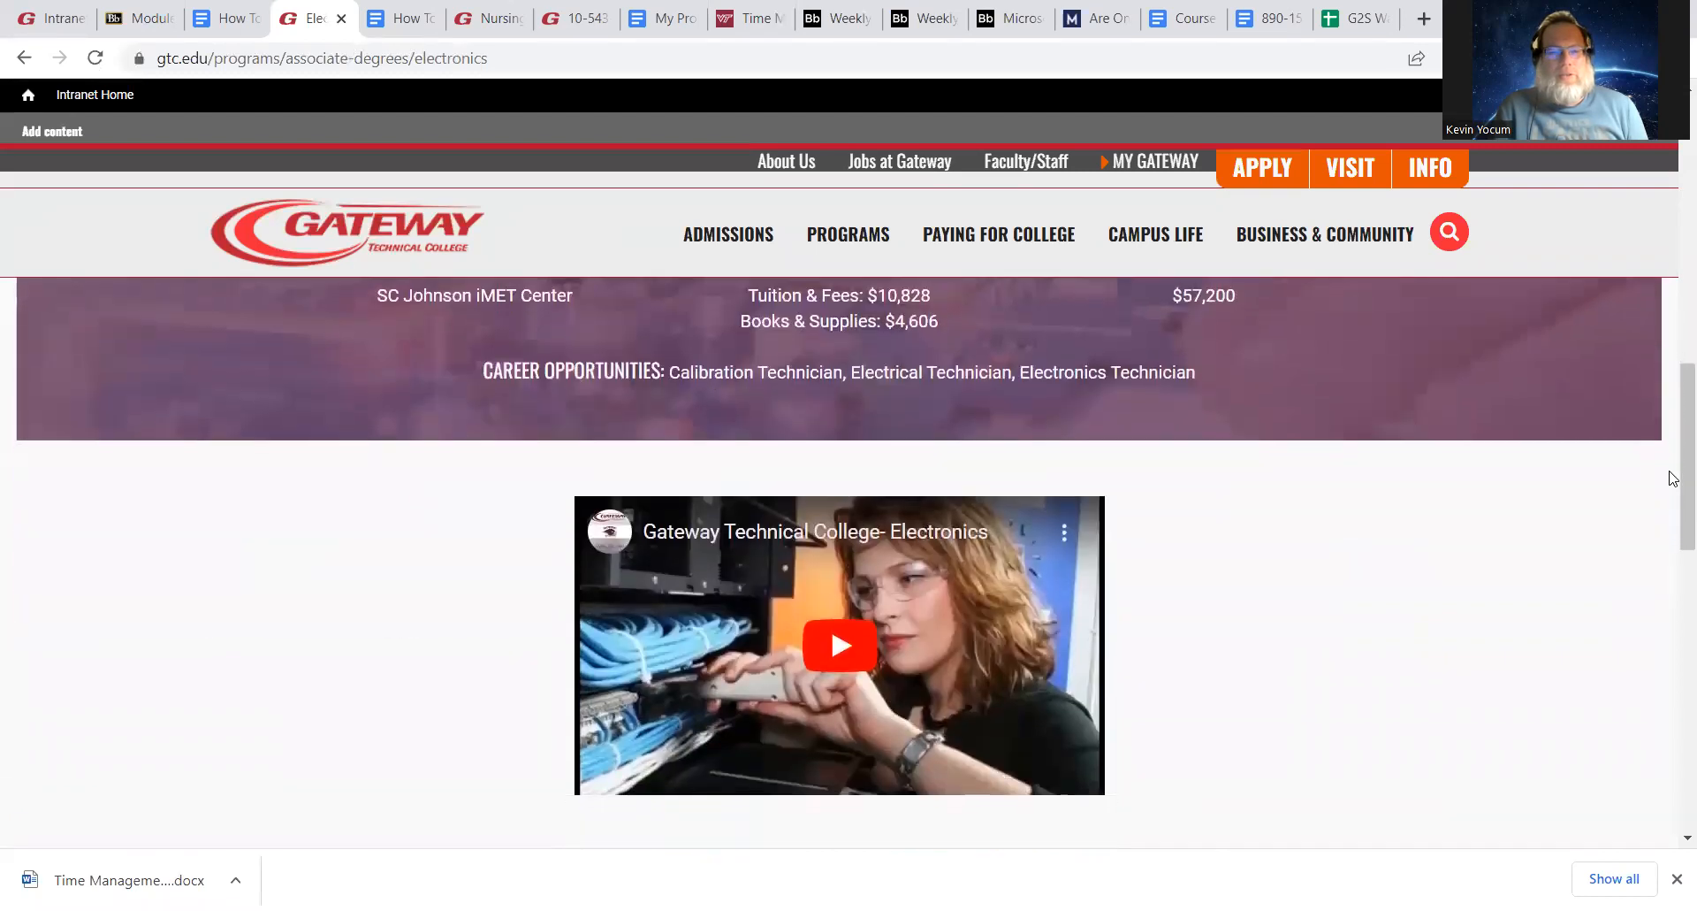
scroll("down", 3)
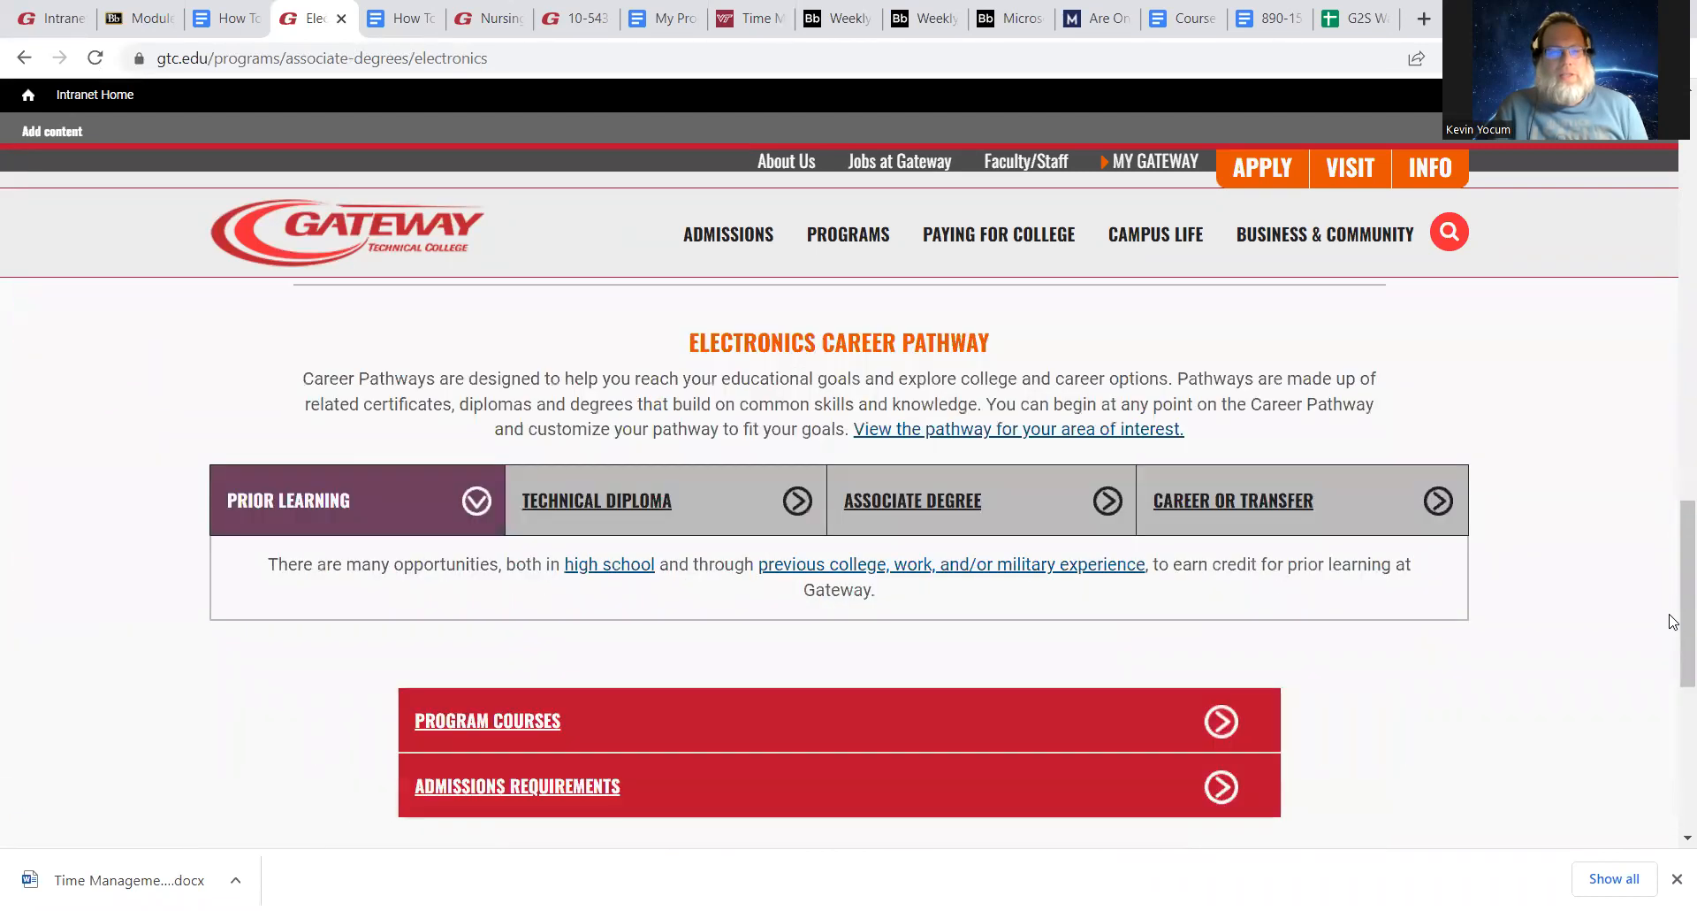
scroll("down", 3)
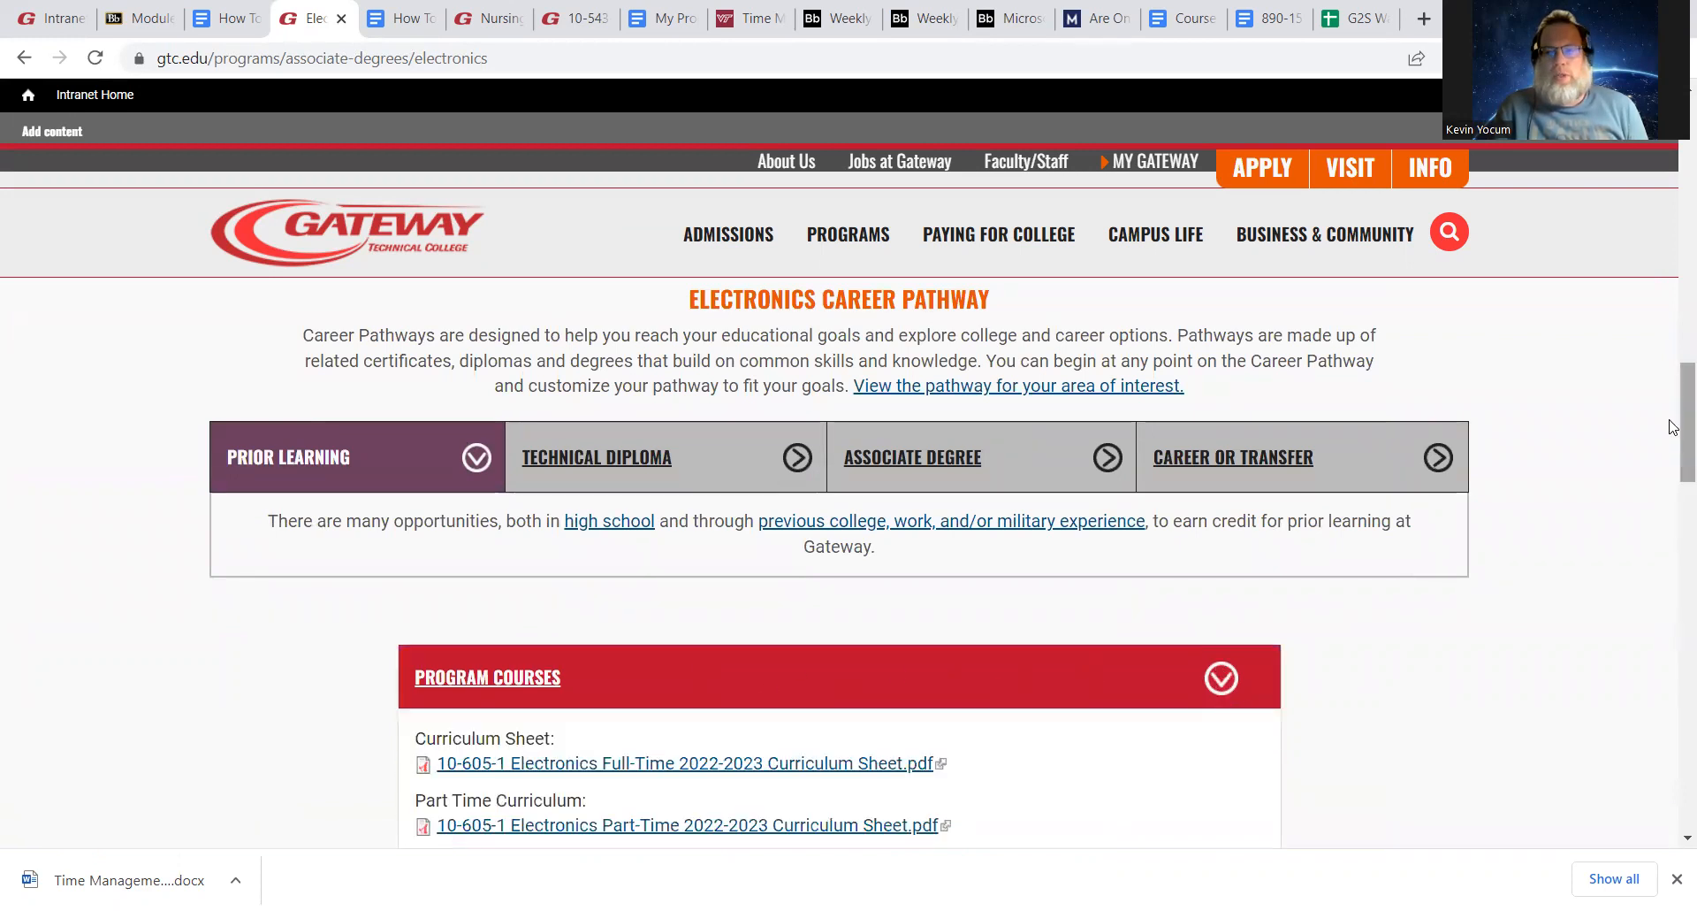
scroll("down", 3)
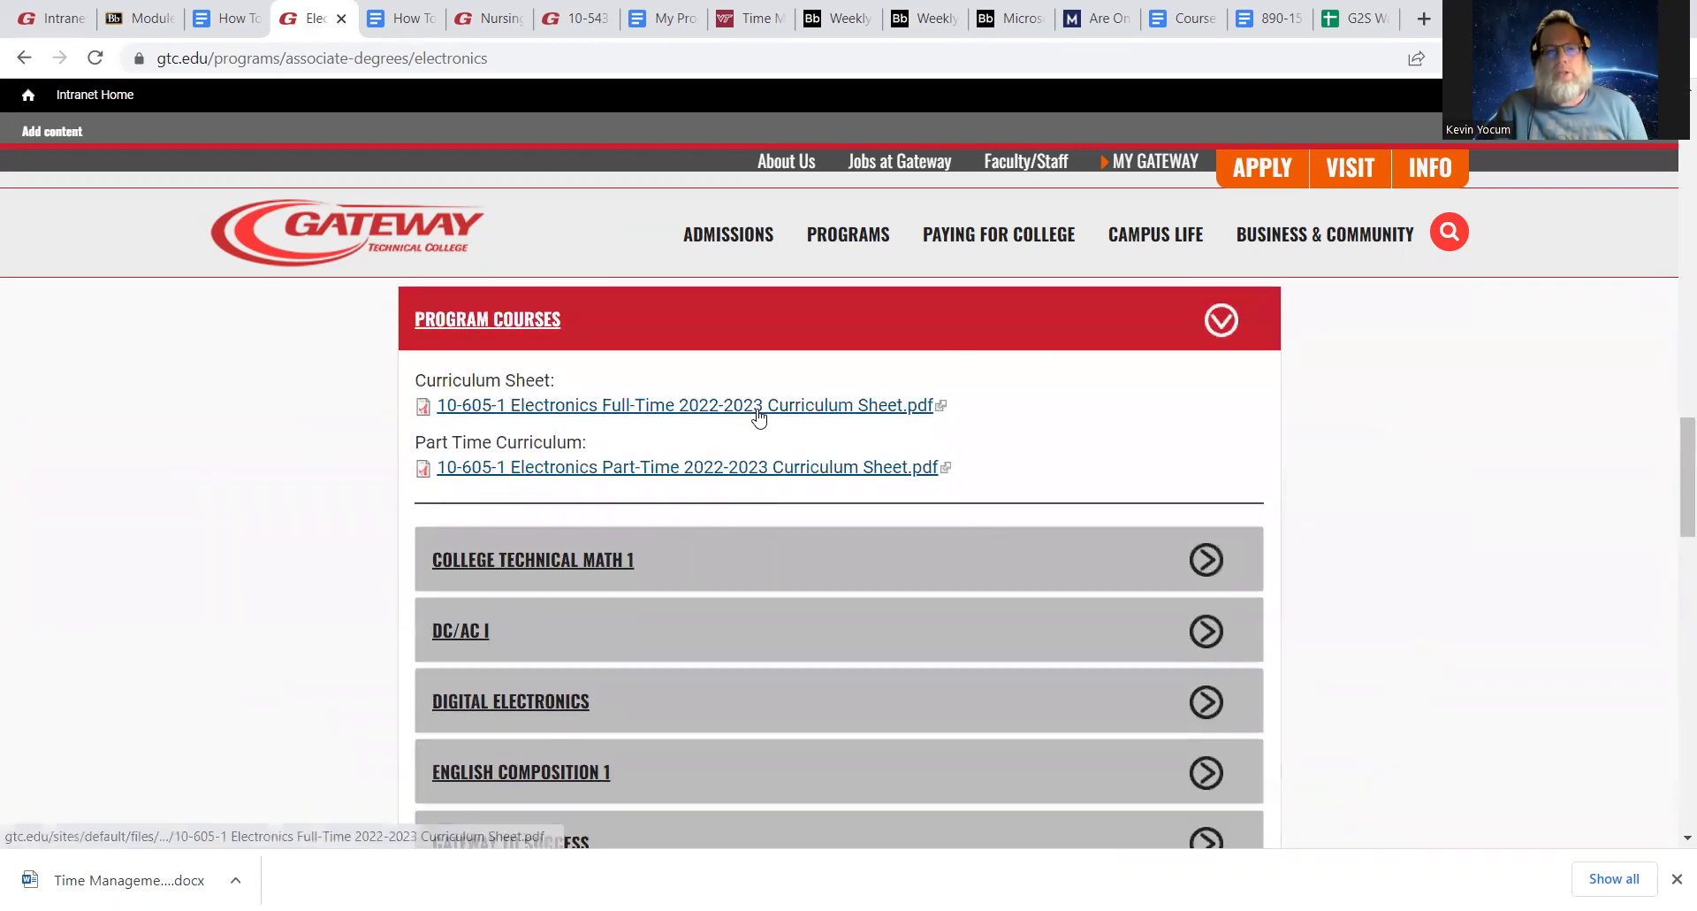
left_click(686, 405)
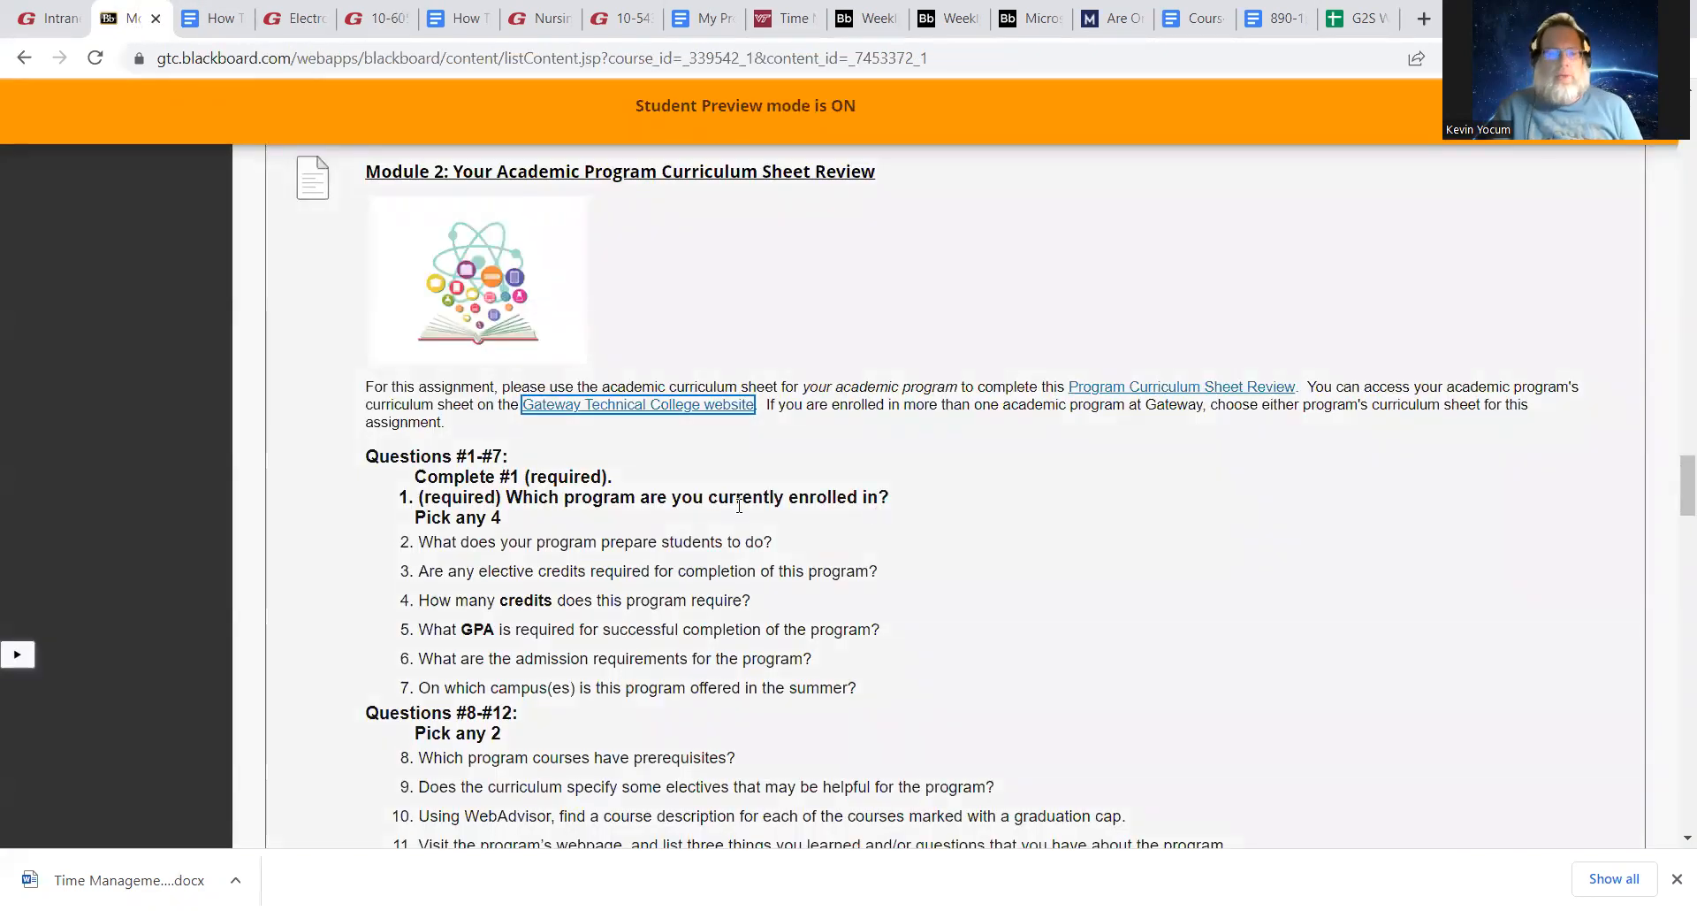
Scroll Module 2 past the curriculum sheet questions to the advisor meeting assignment
scroll("down", 3)
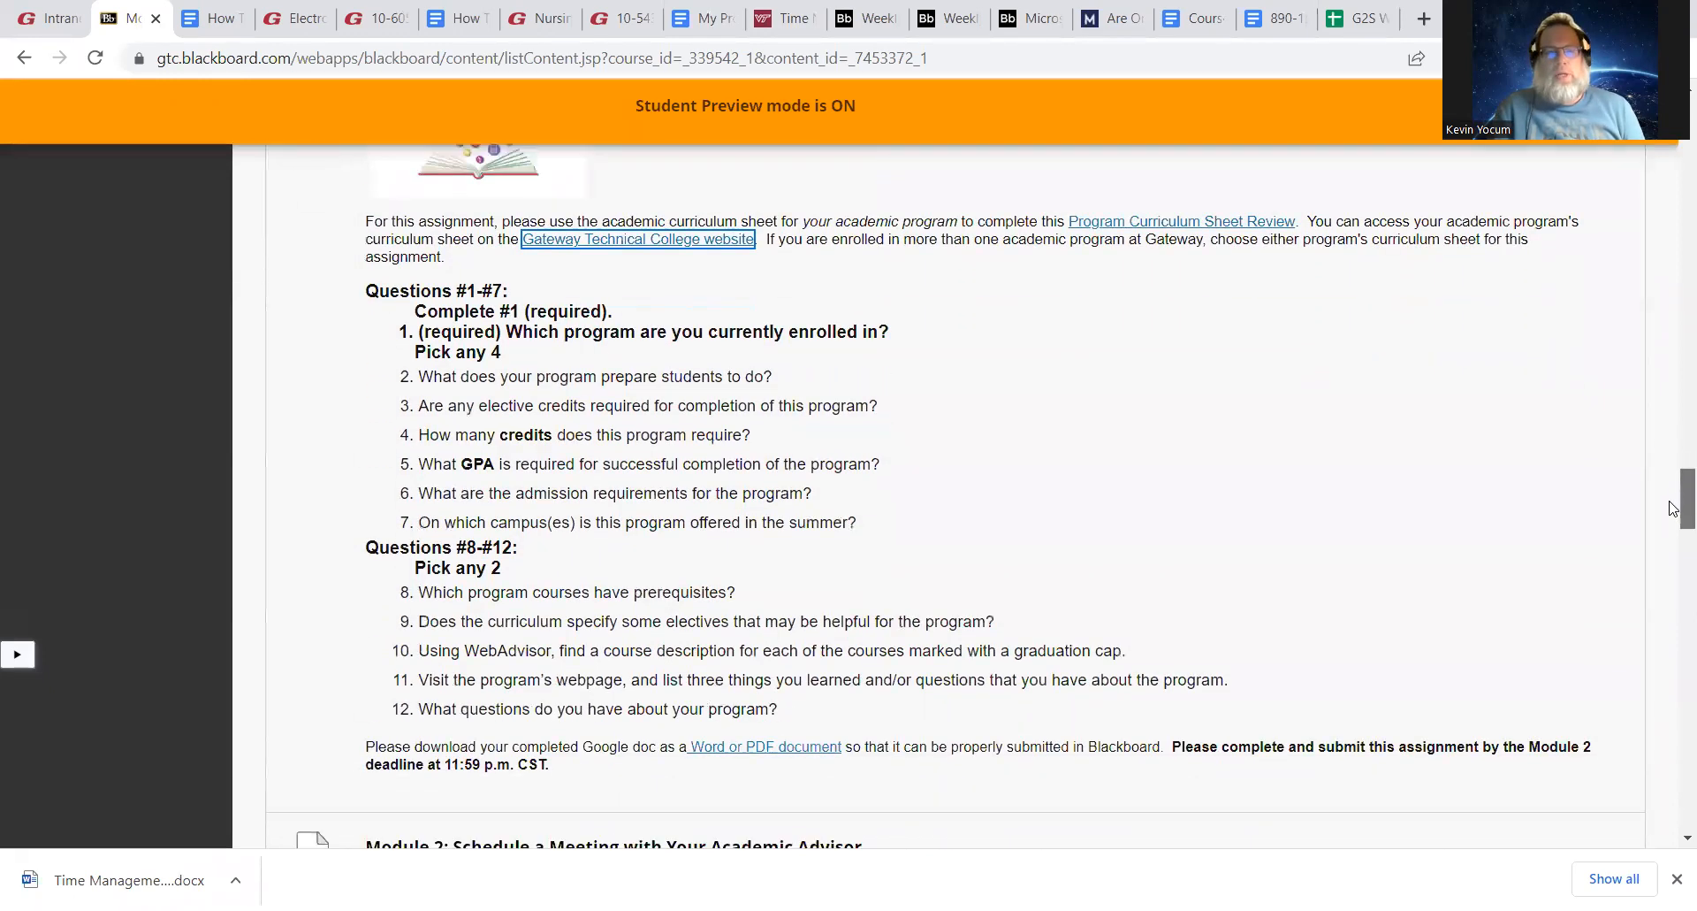
scroll("down", 3)
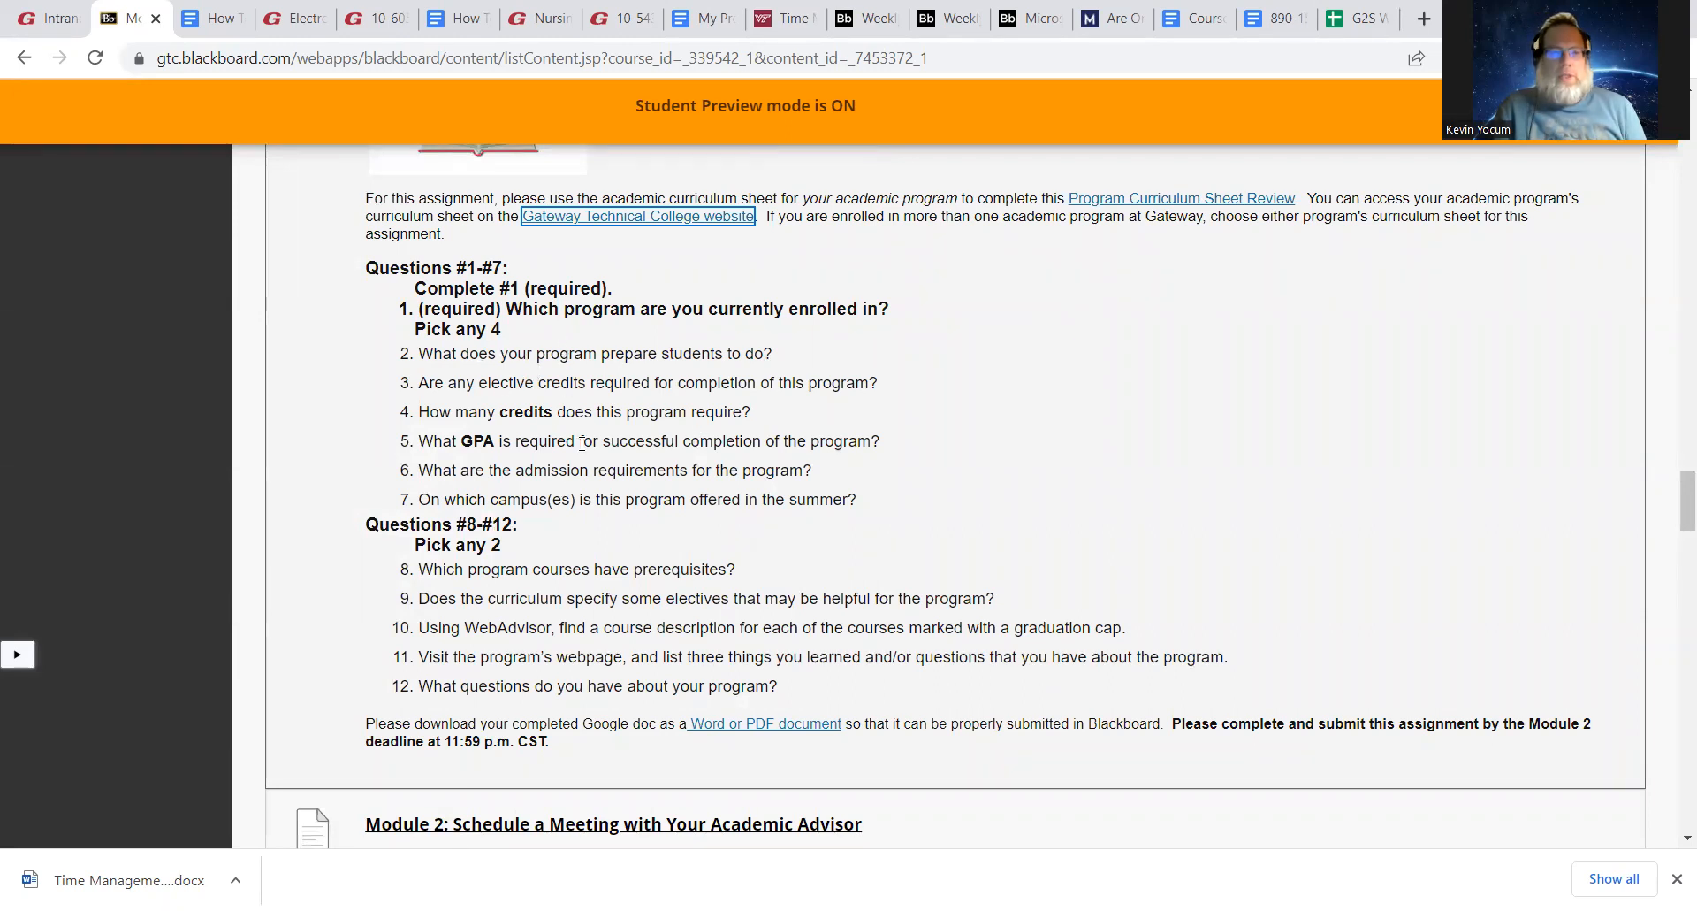
mouse_move(606, 409)
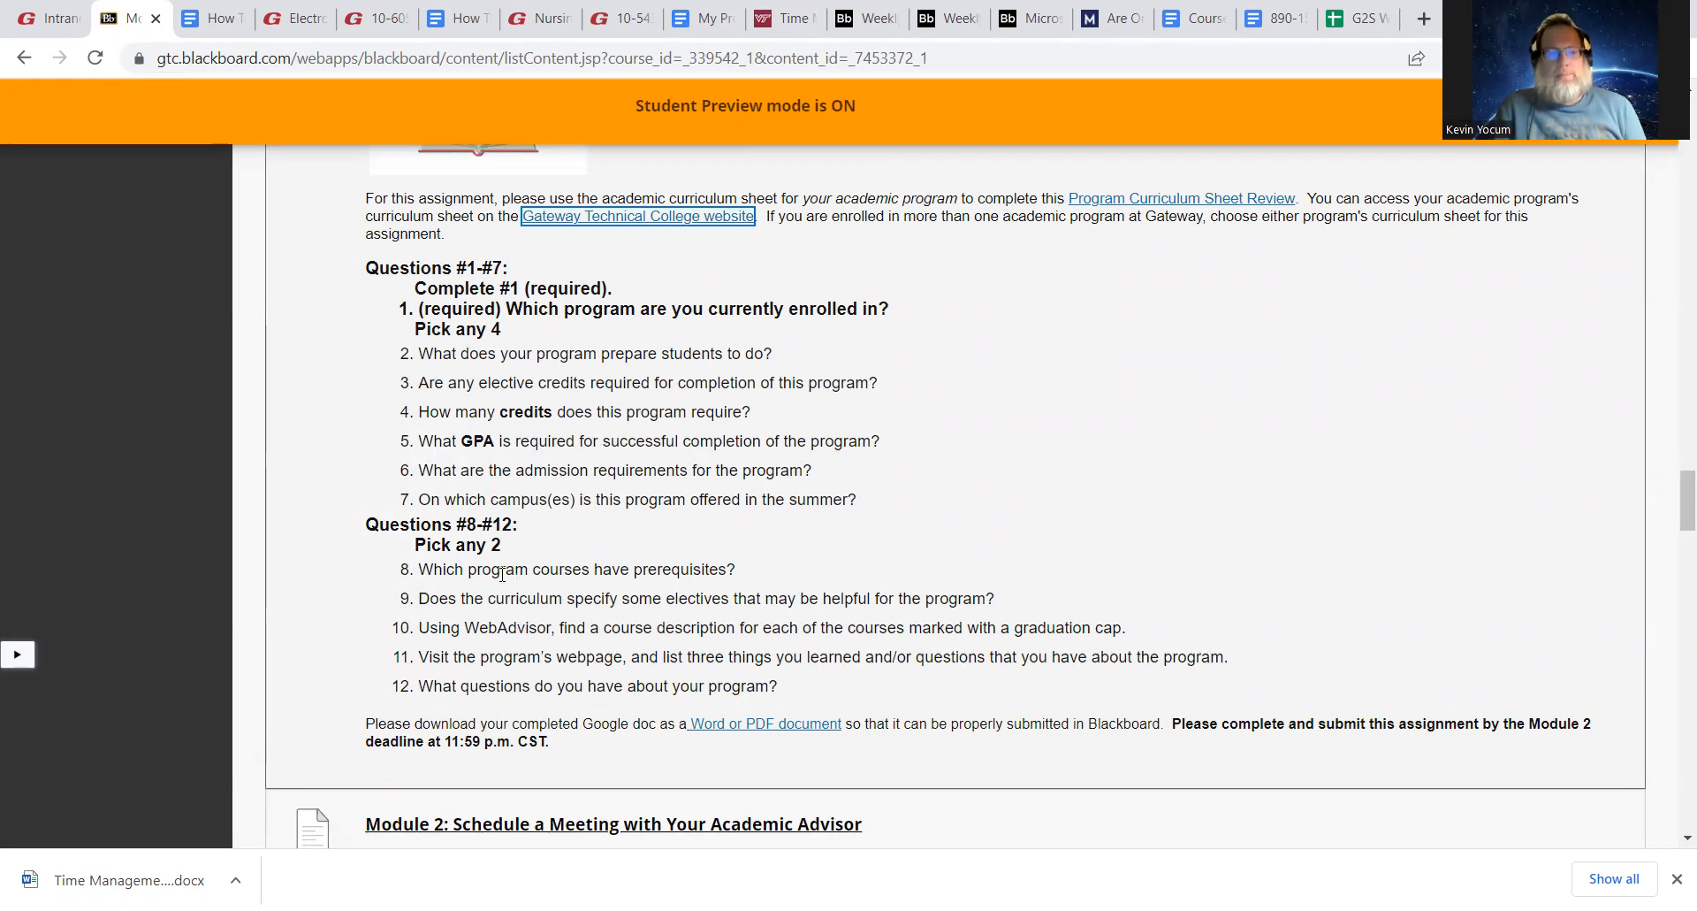
mouse_move(699, 252)
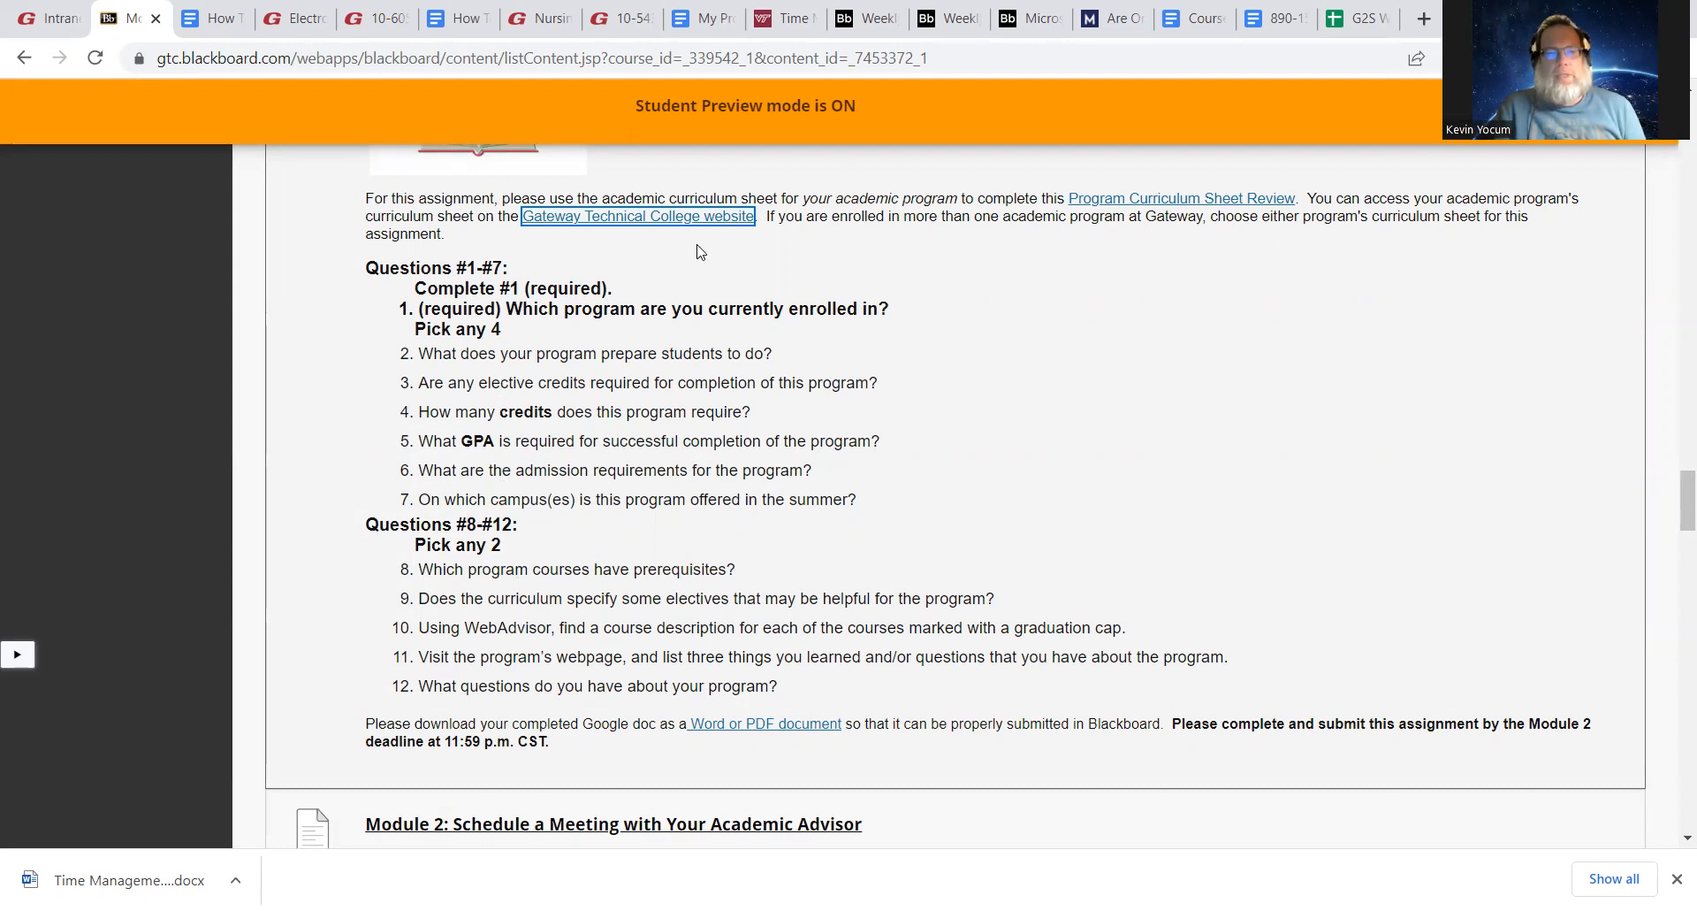
mouse_move(896, 309)
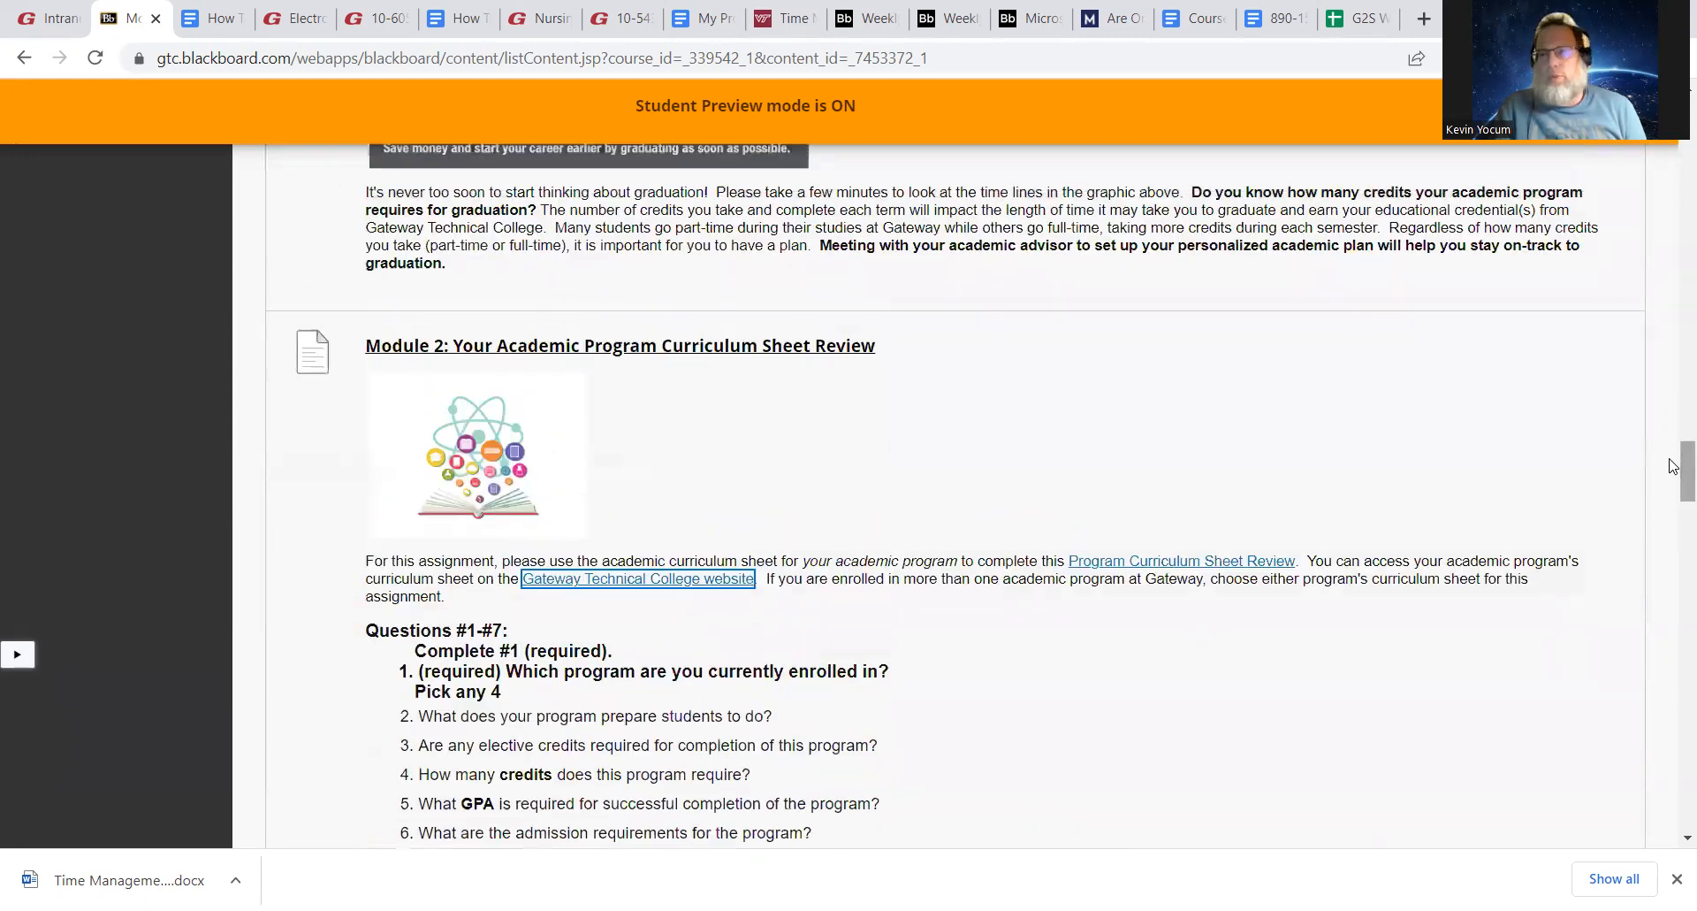
mouse_move(665, 358)
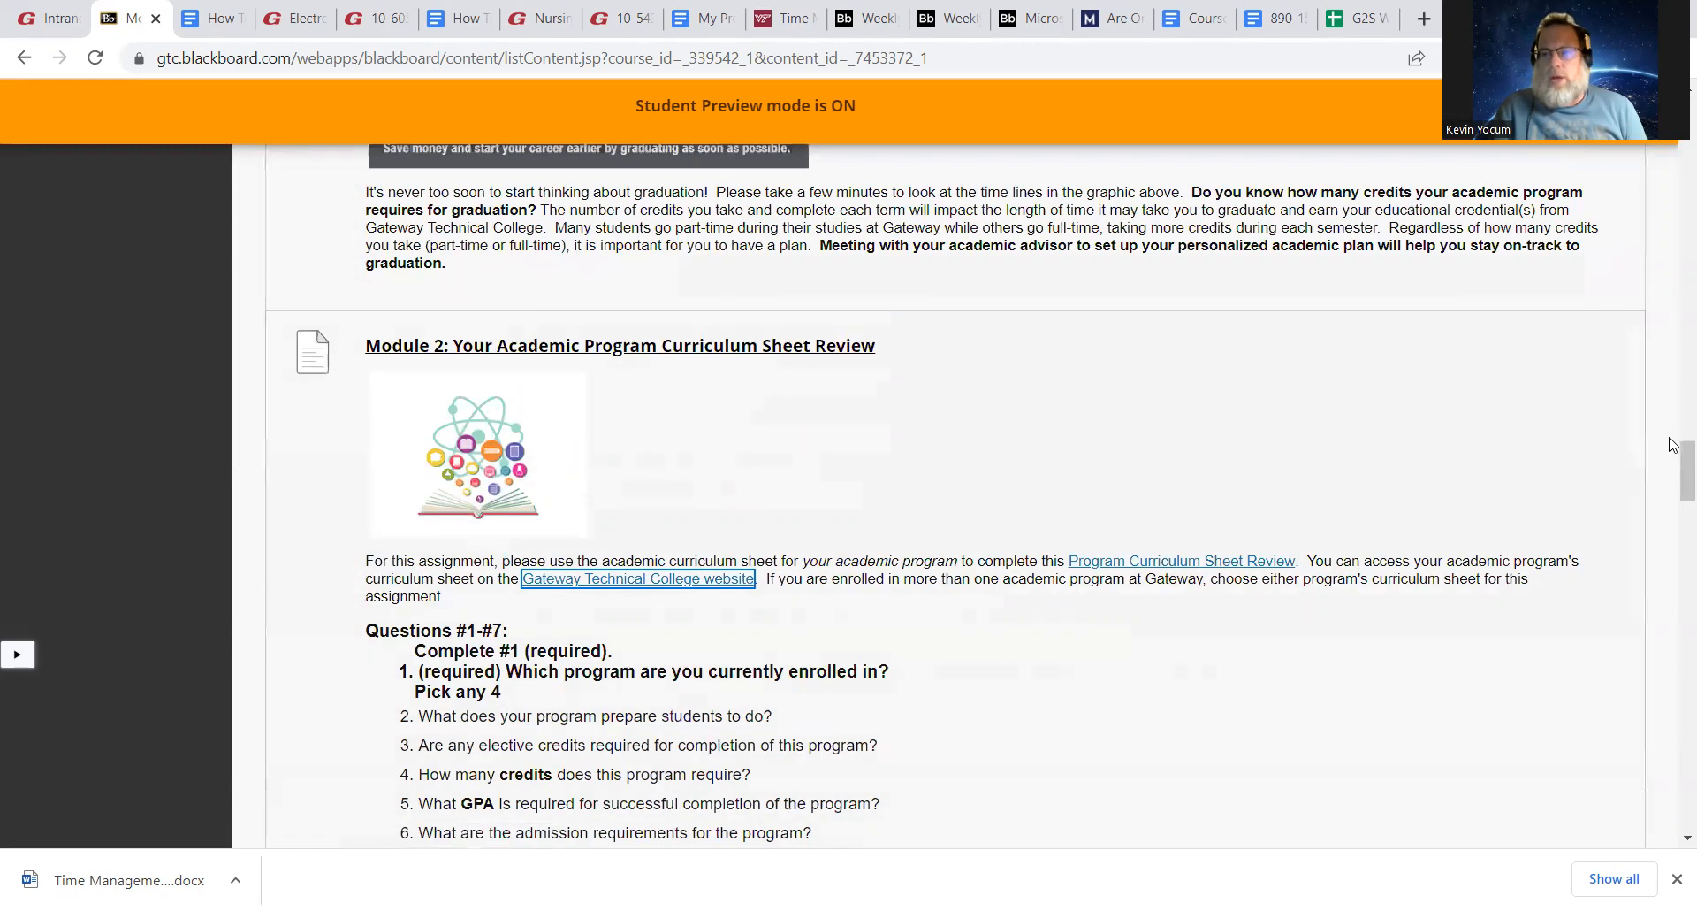
scroll("down", 3)
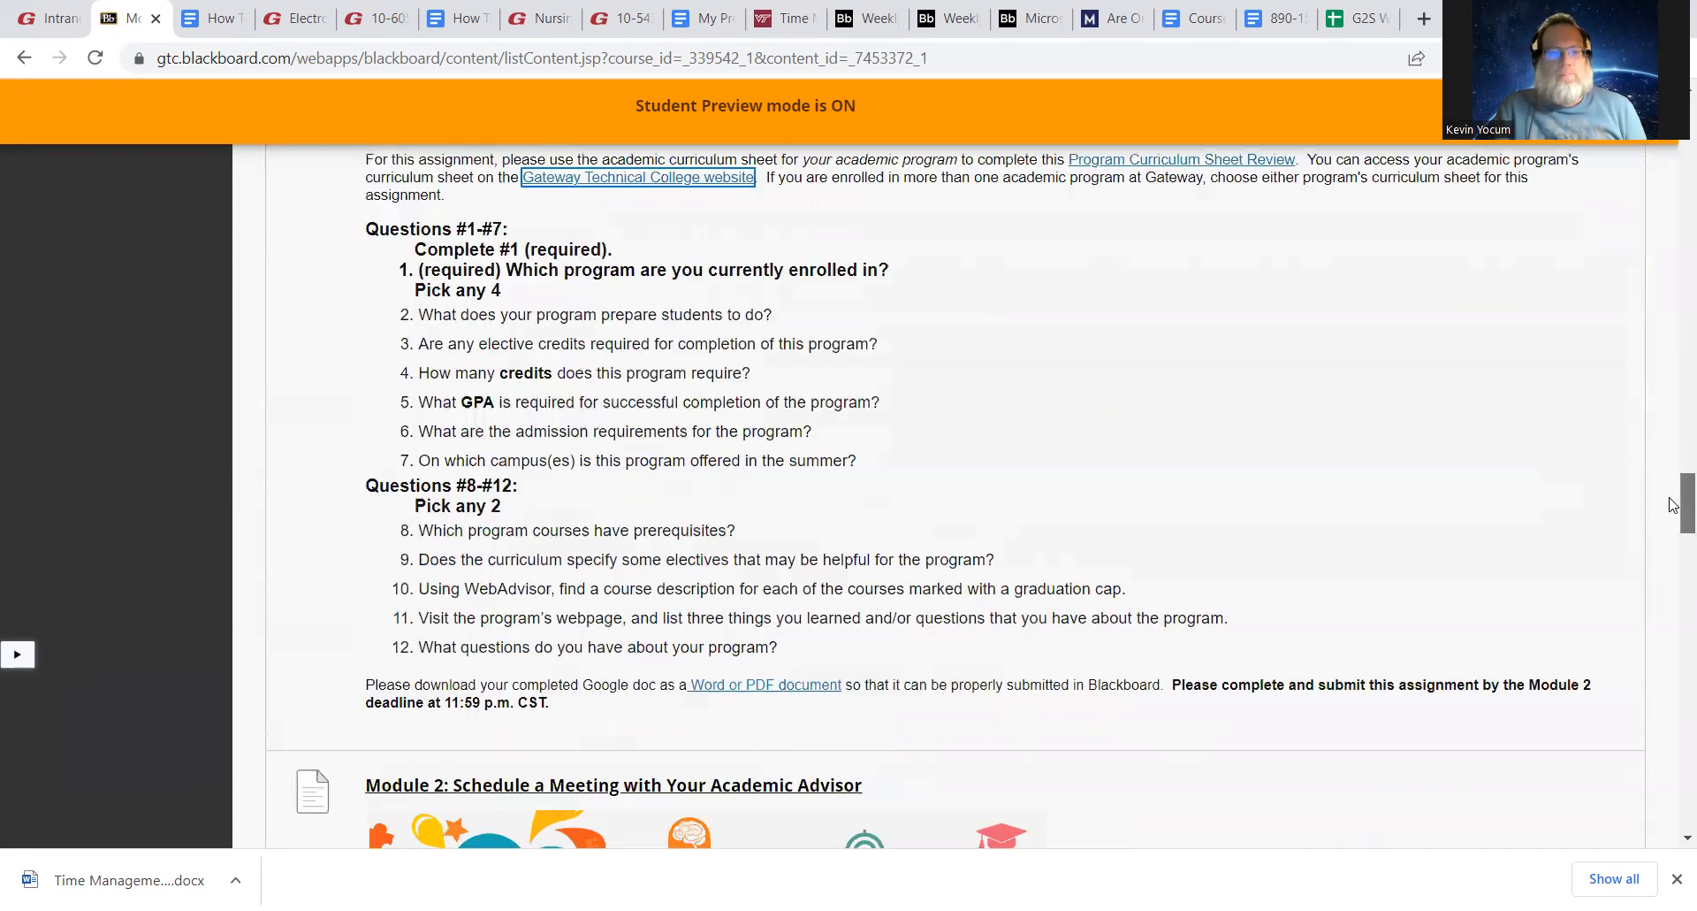
scroll("down", 3)
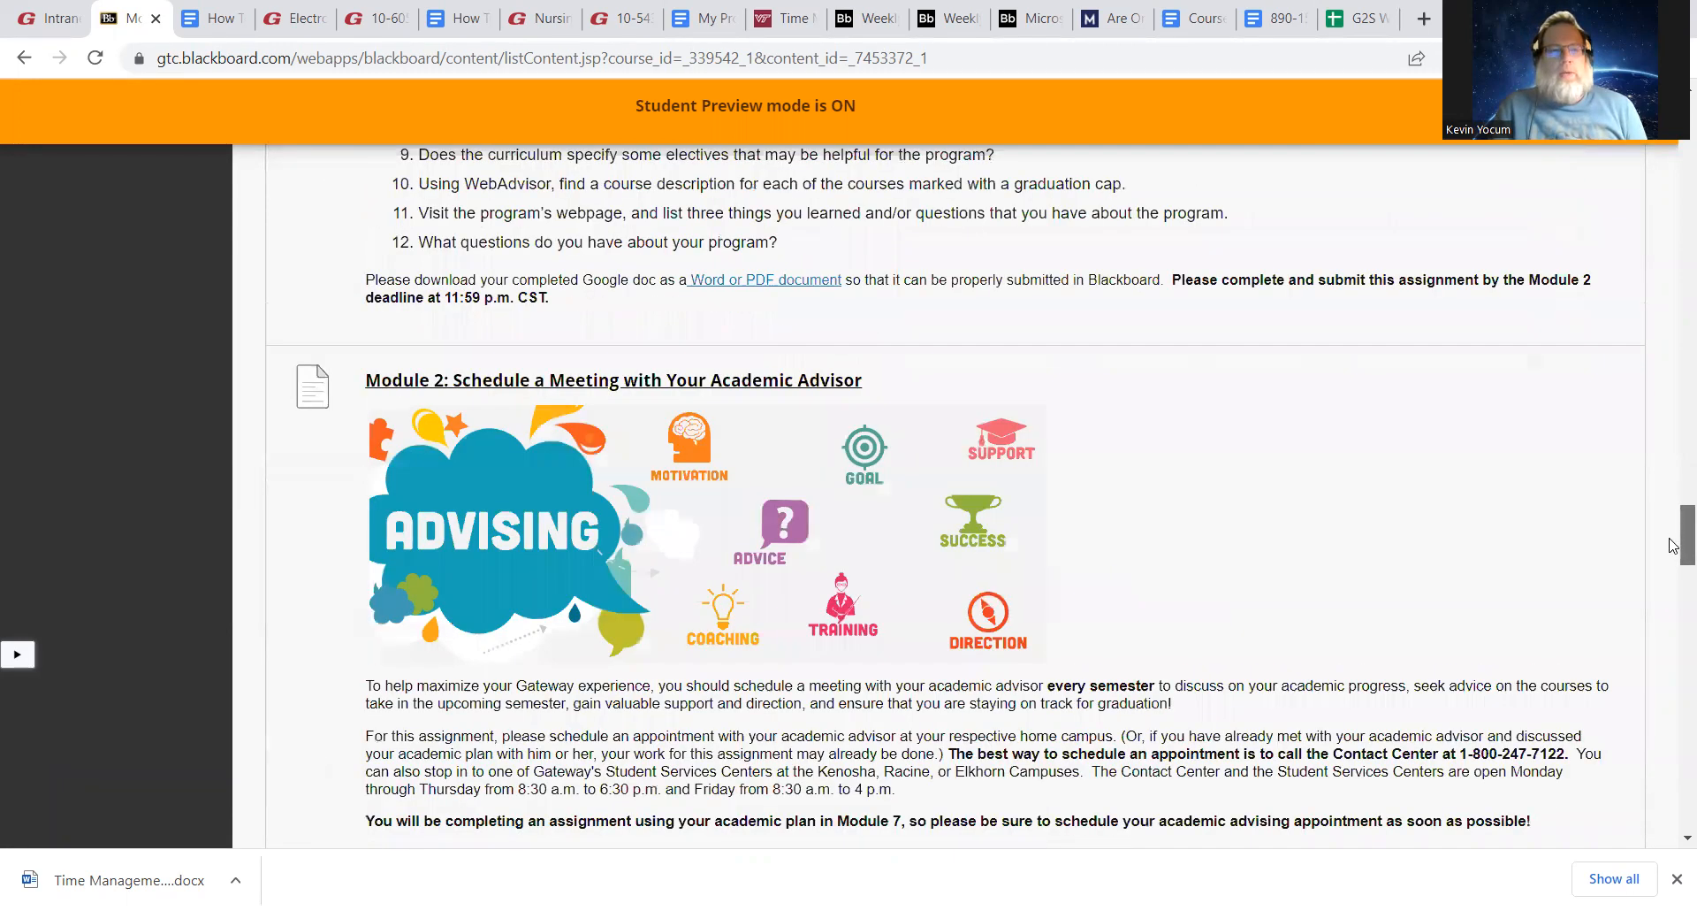
scroll("down", 3)
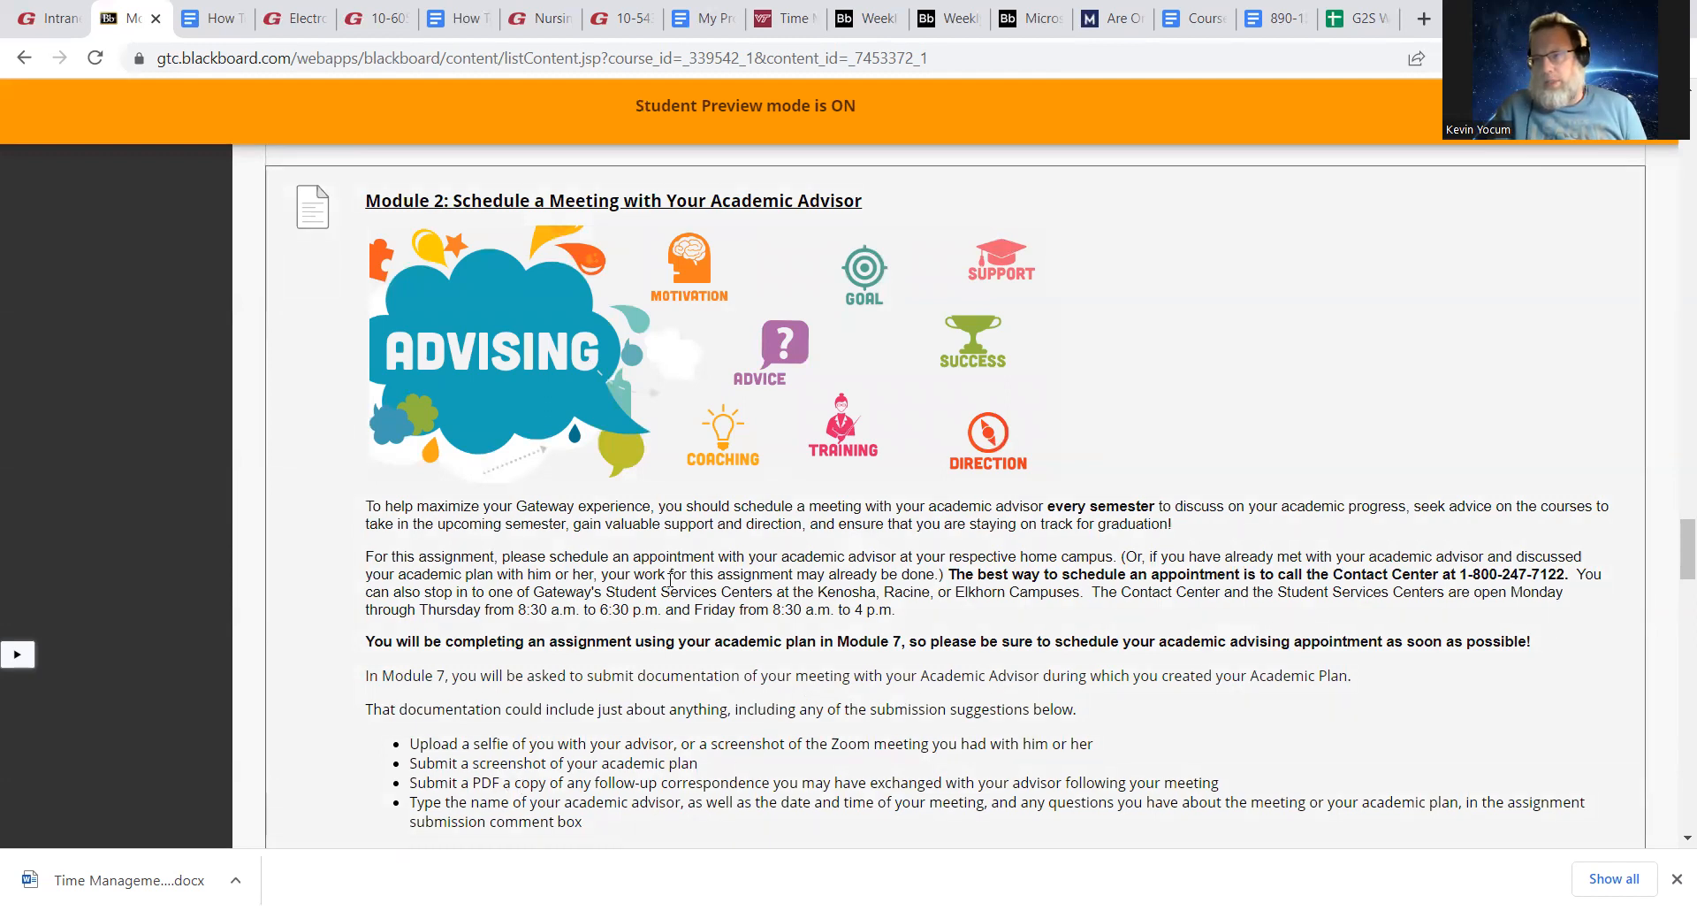
mouse_move(690, 216)
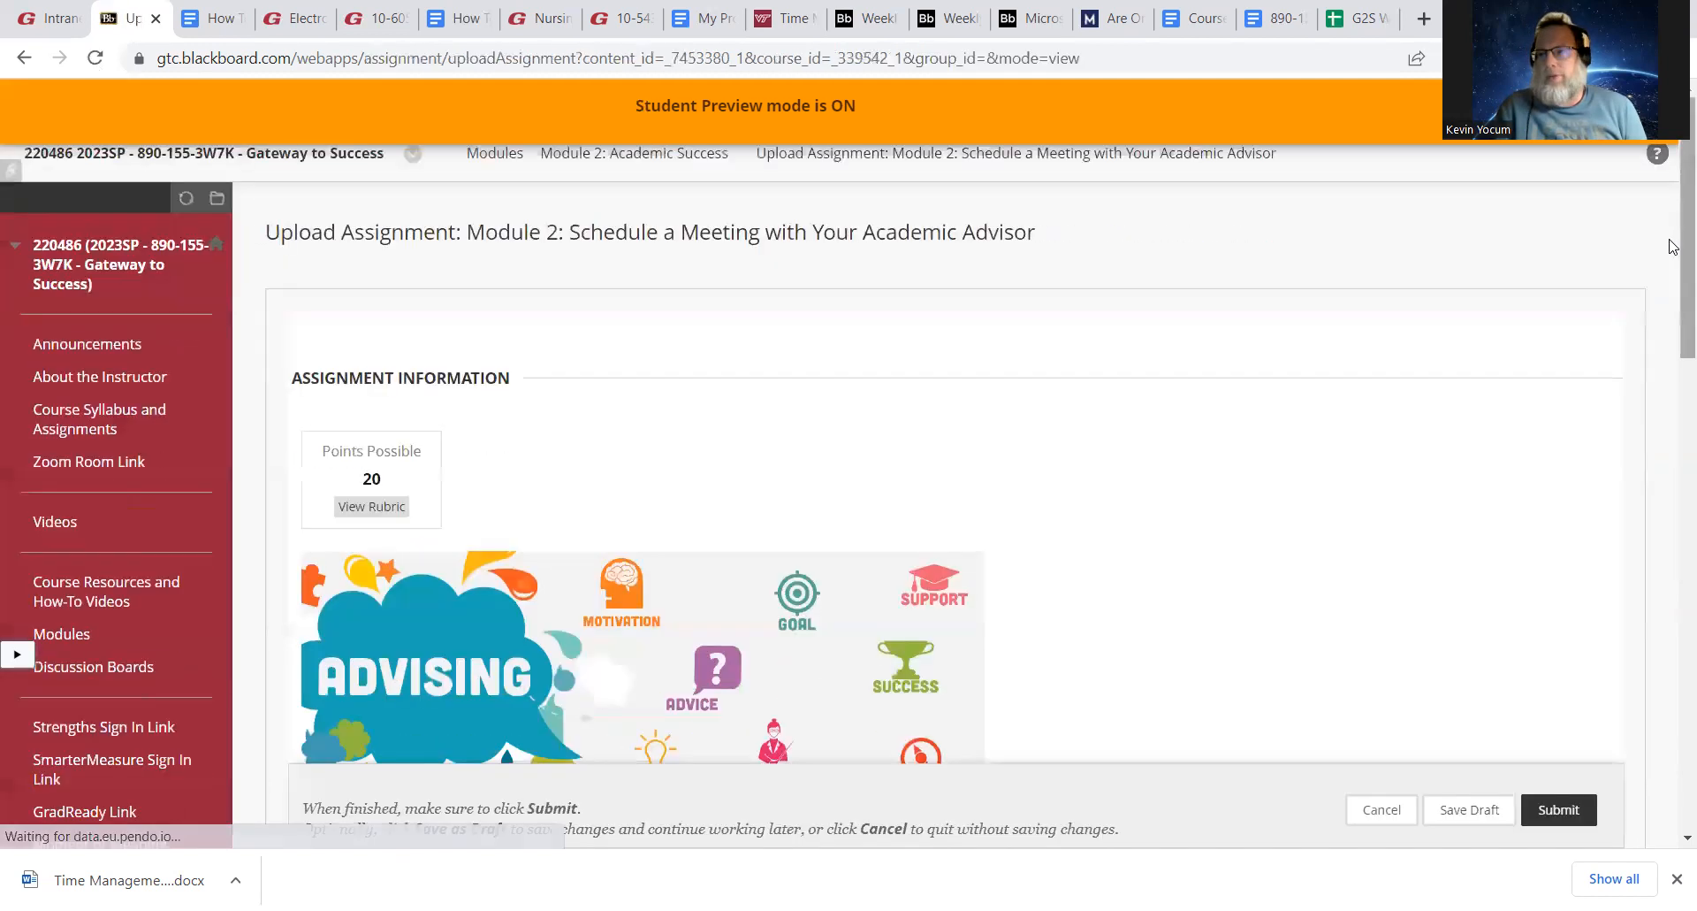
Open Write Submission on the advisor meeting upload page and click into the text editor
scroll("down", 3)
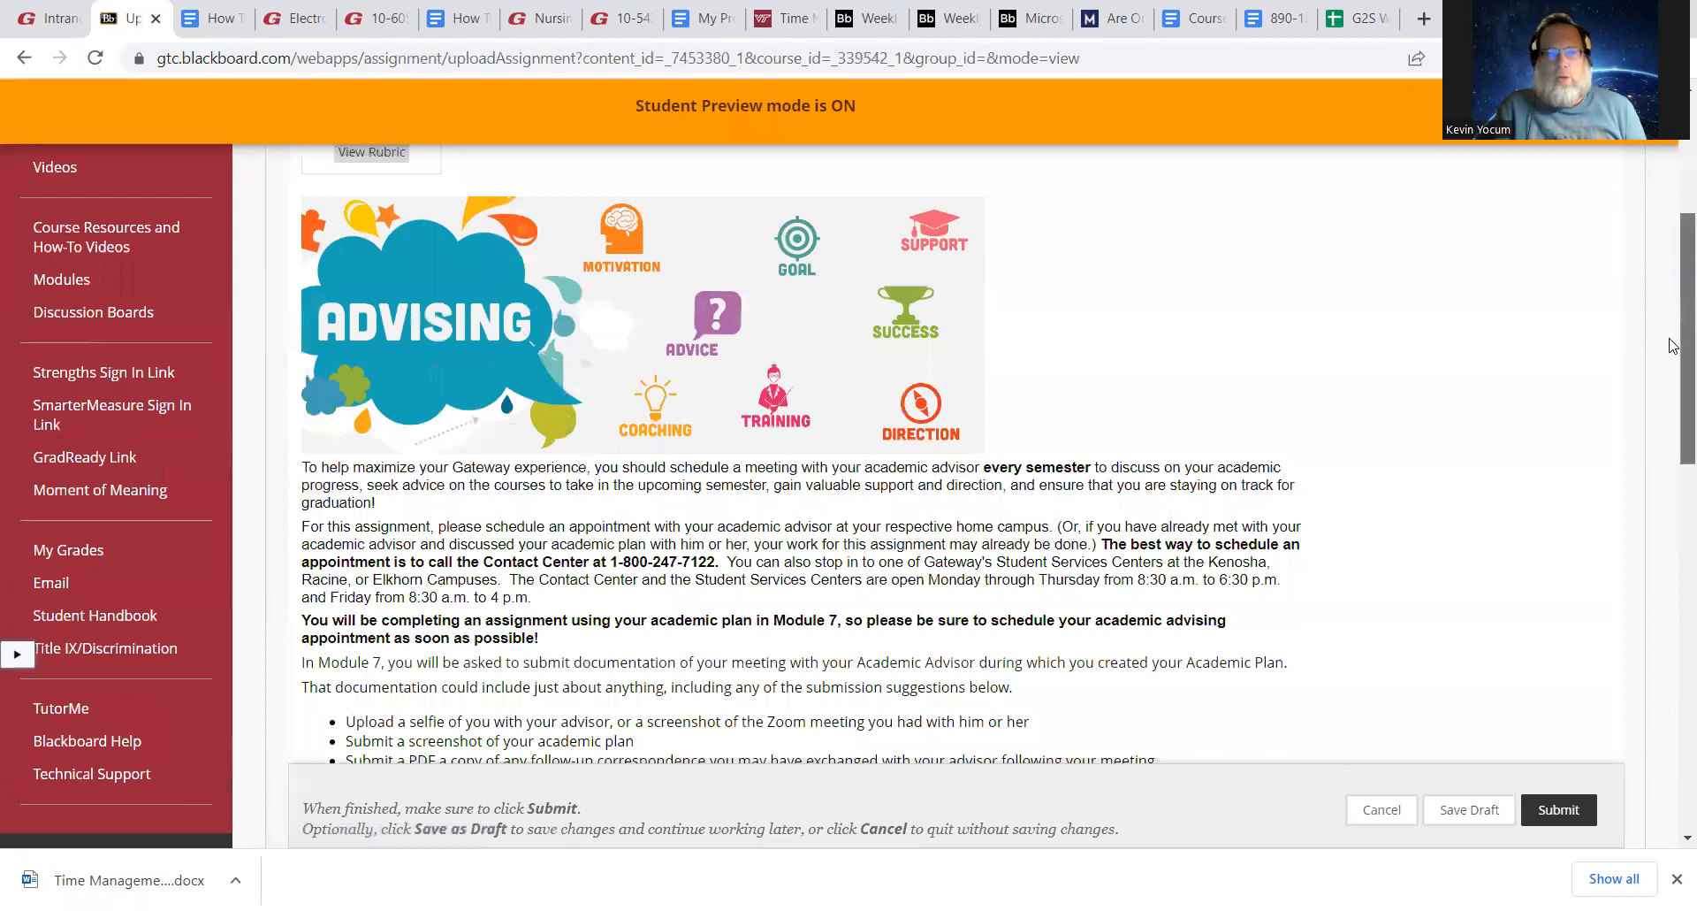
scroll("down", 3)
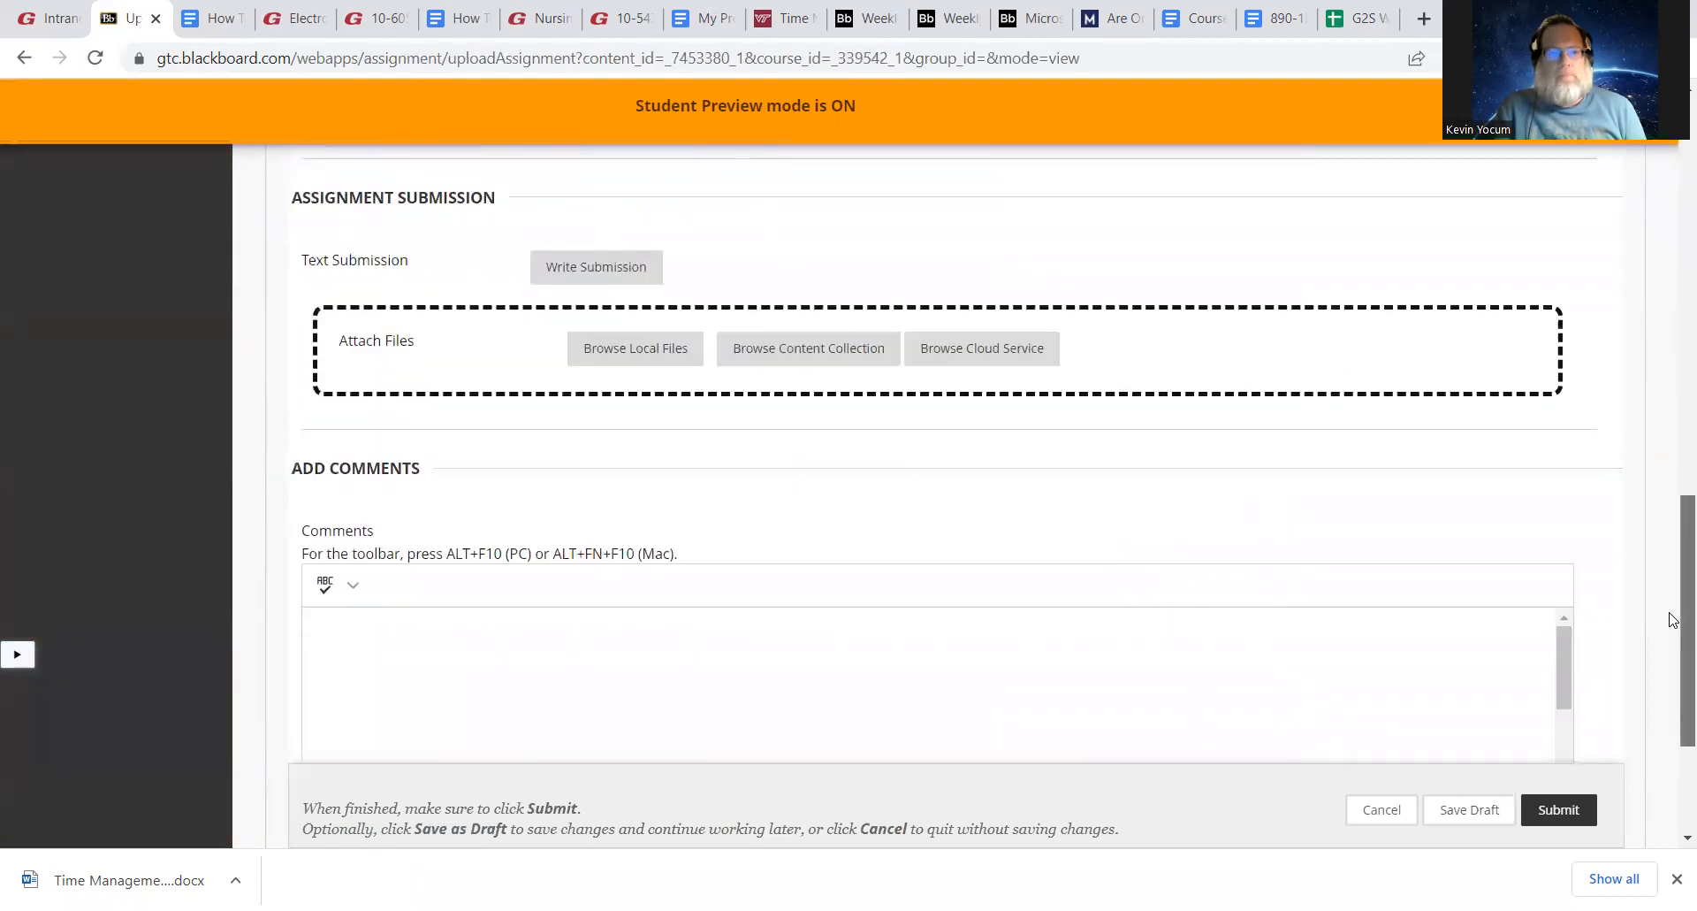
scroll("down", 3)
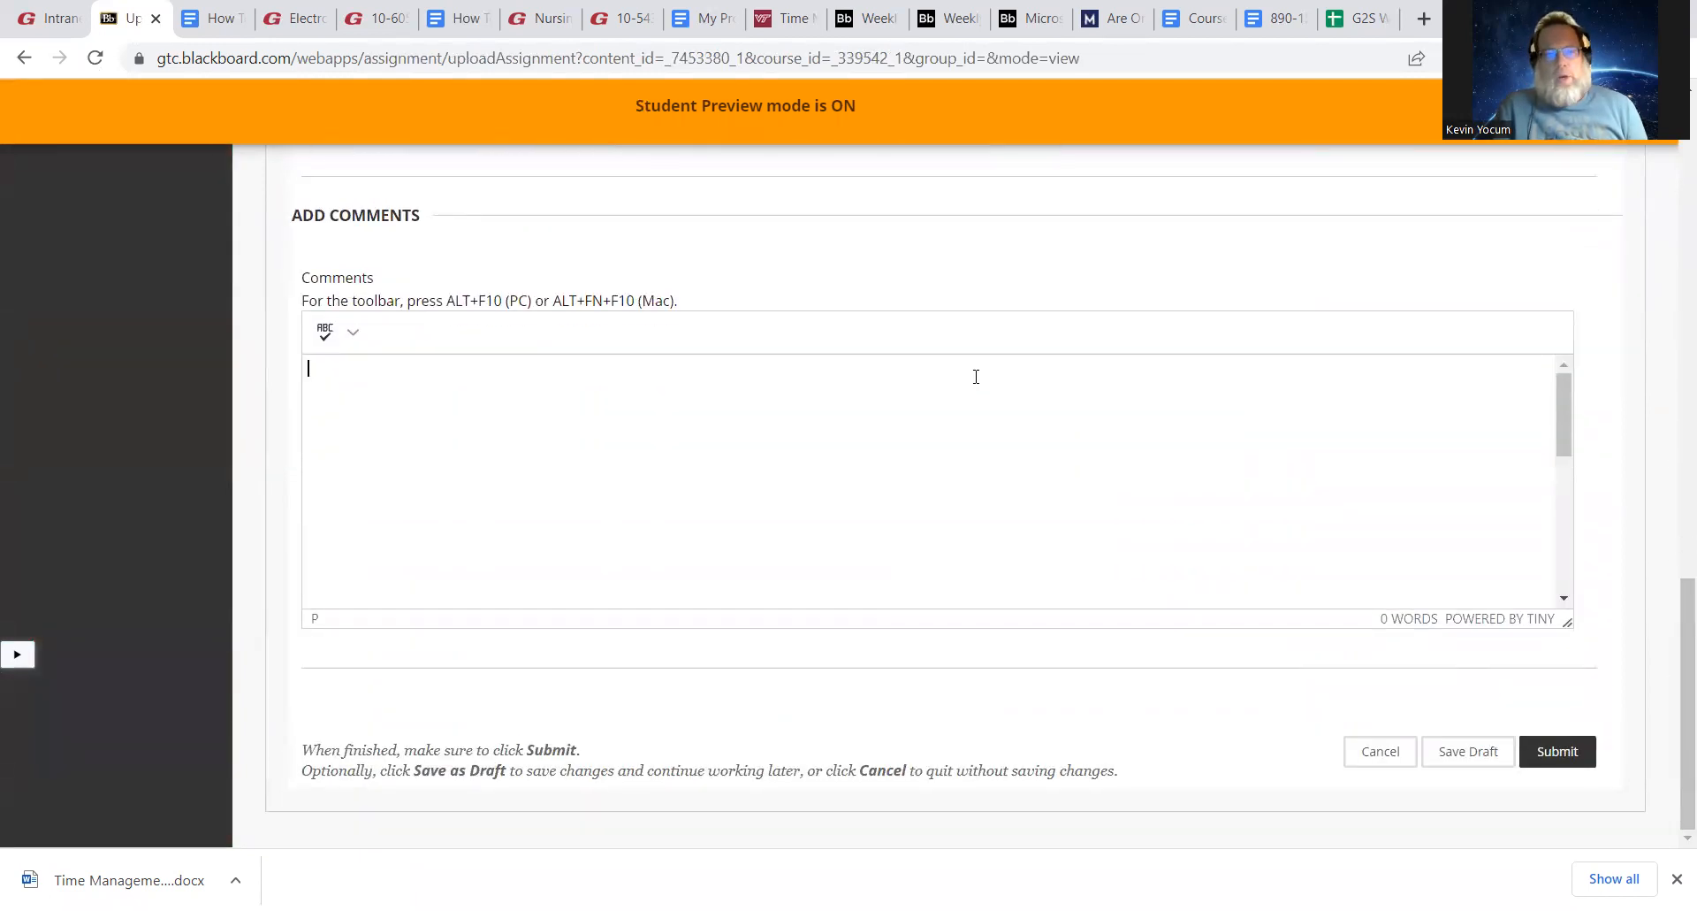
scroll("up", 3)
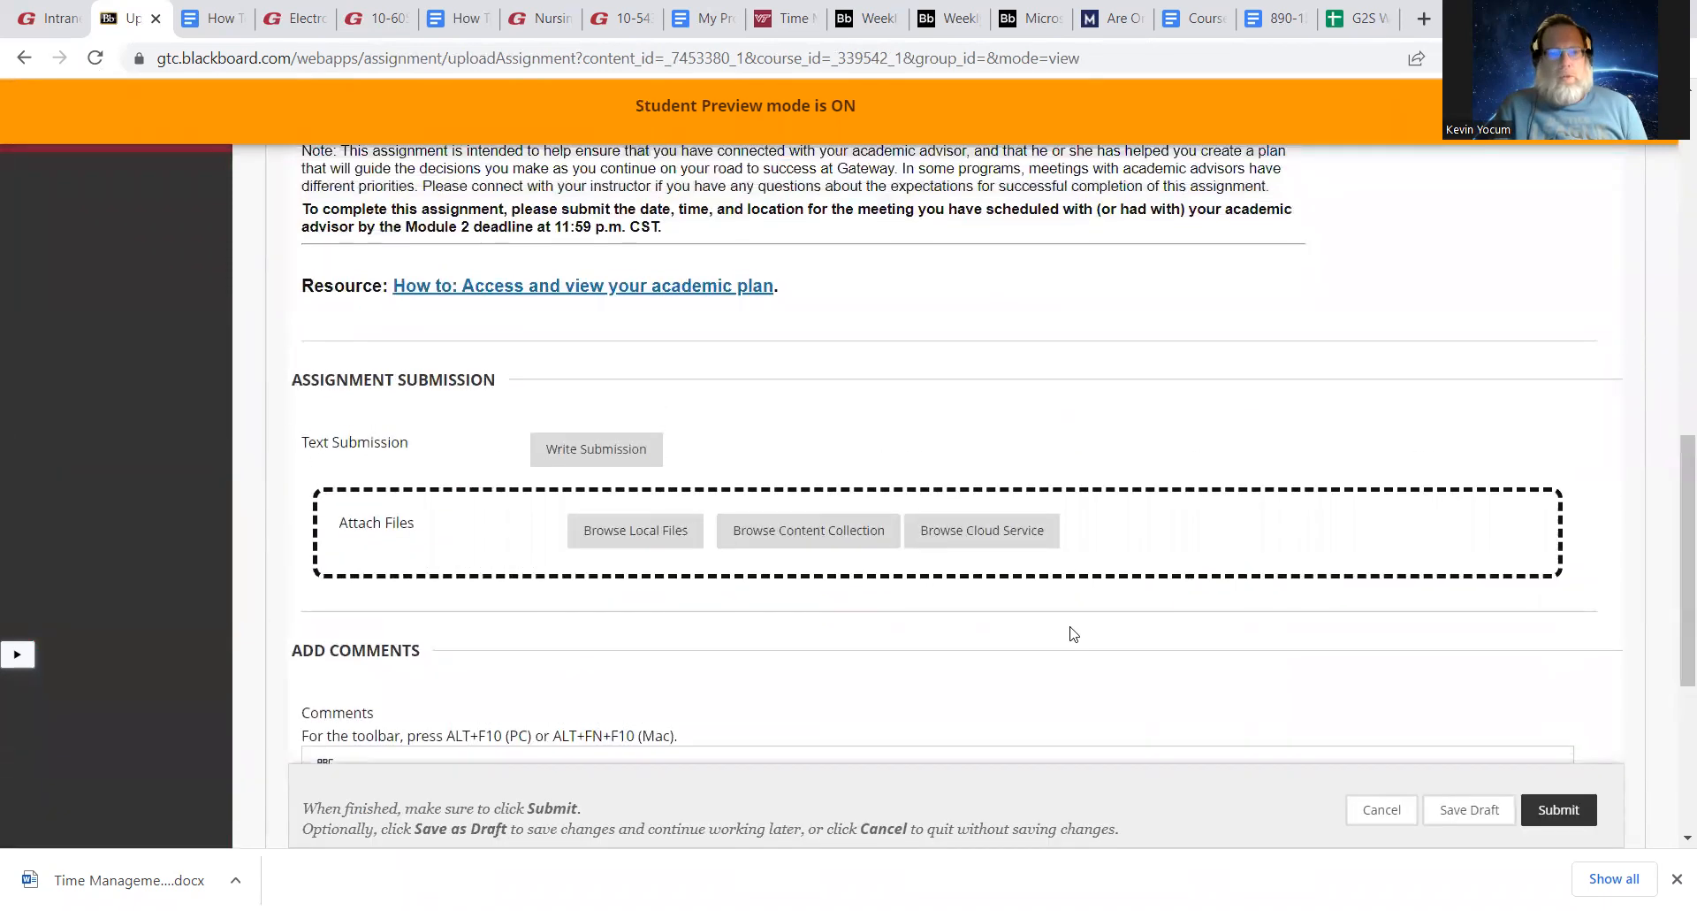
mouse_move(640, 448)
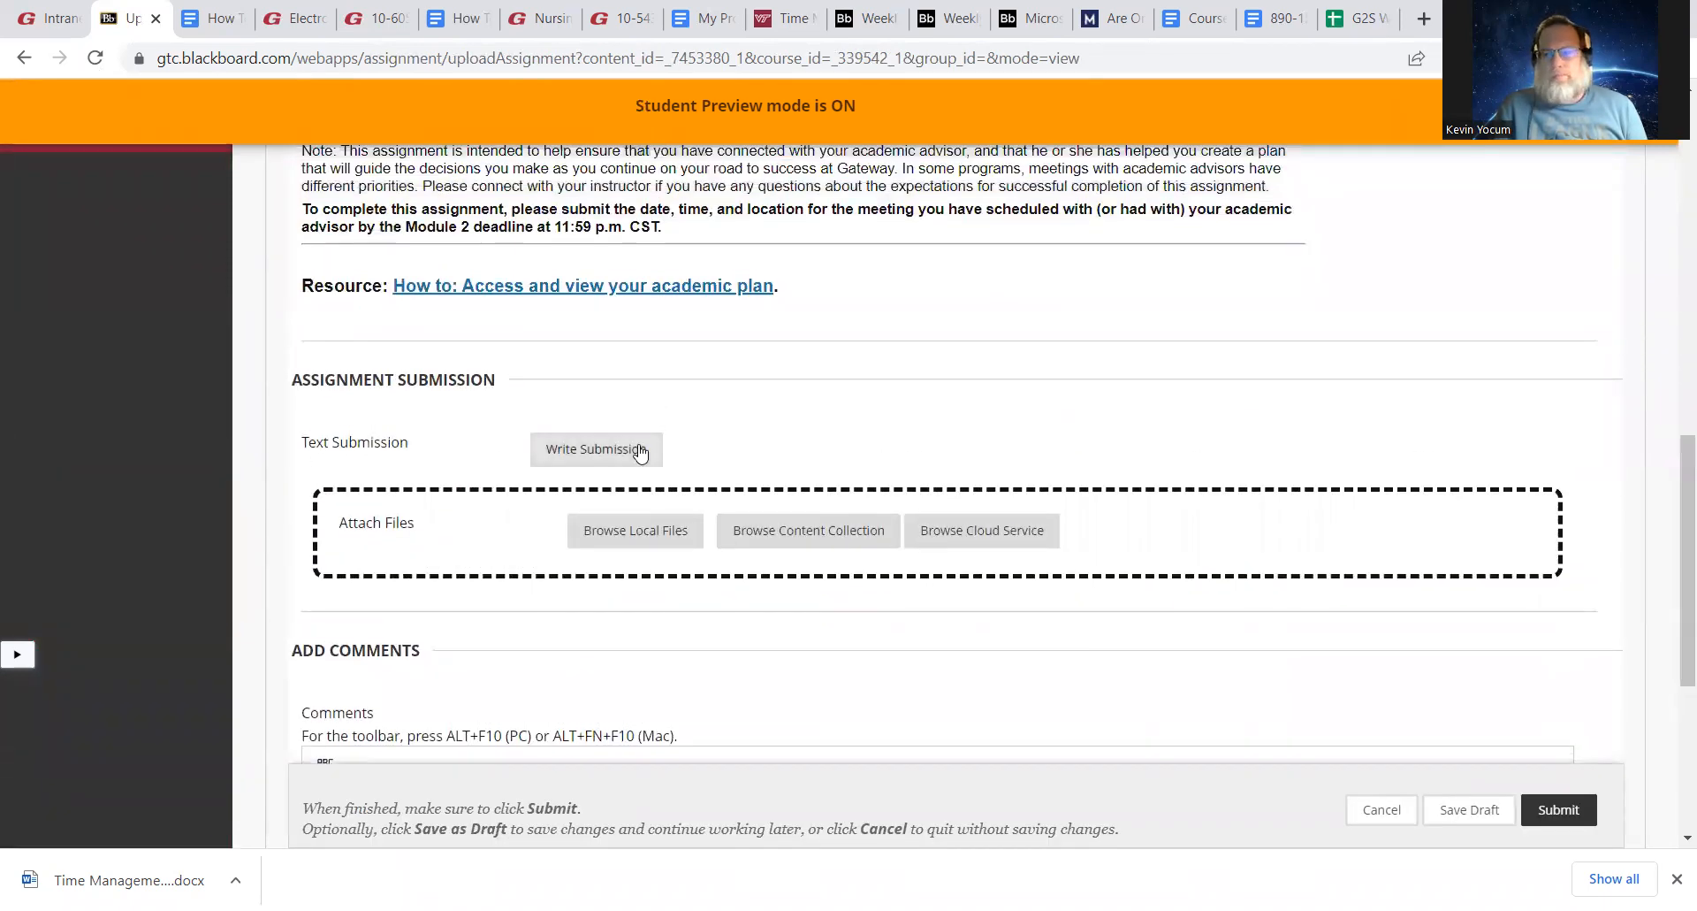
left_click(595, 448)
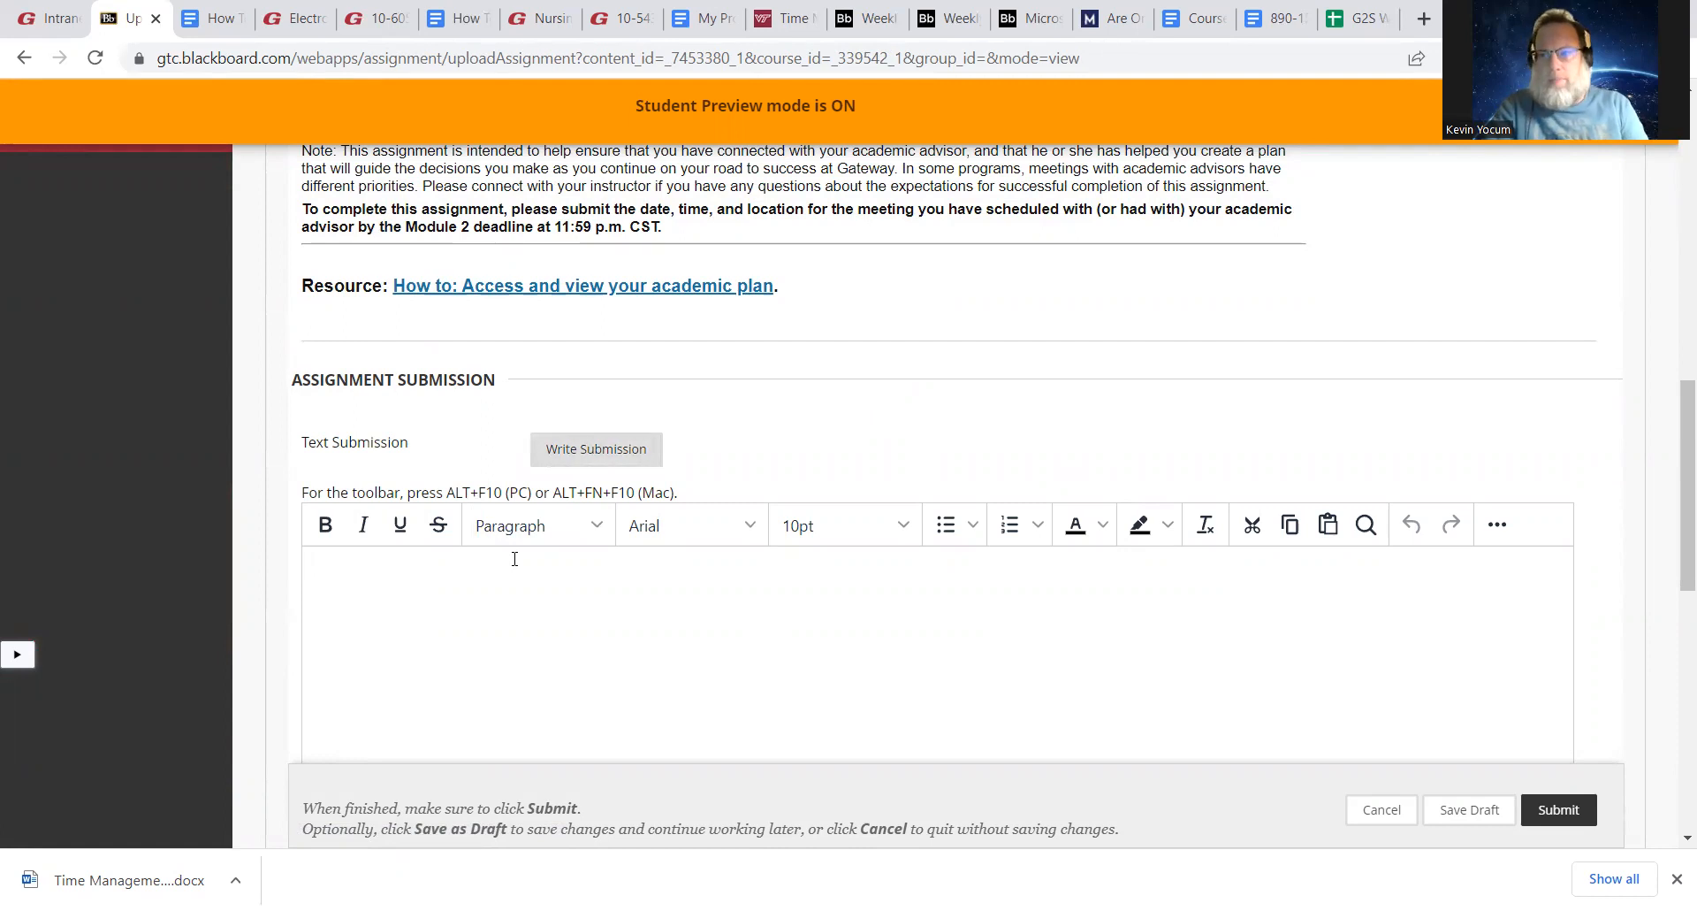
left_click(514, 559)
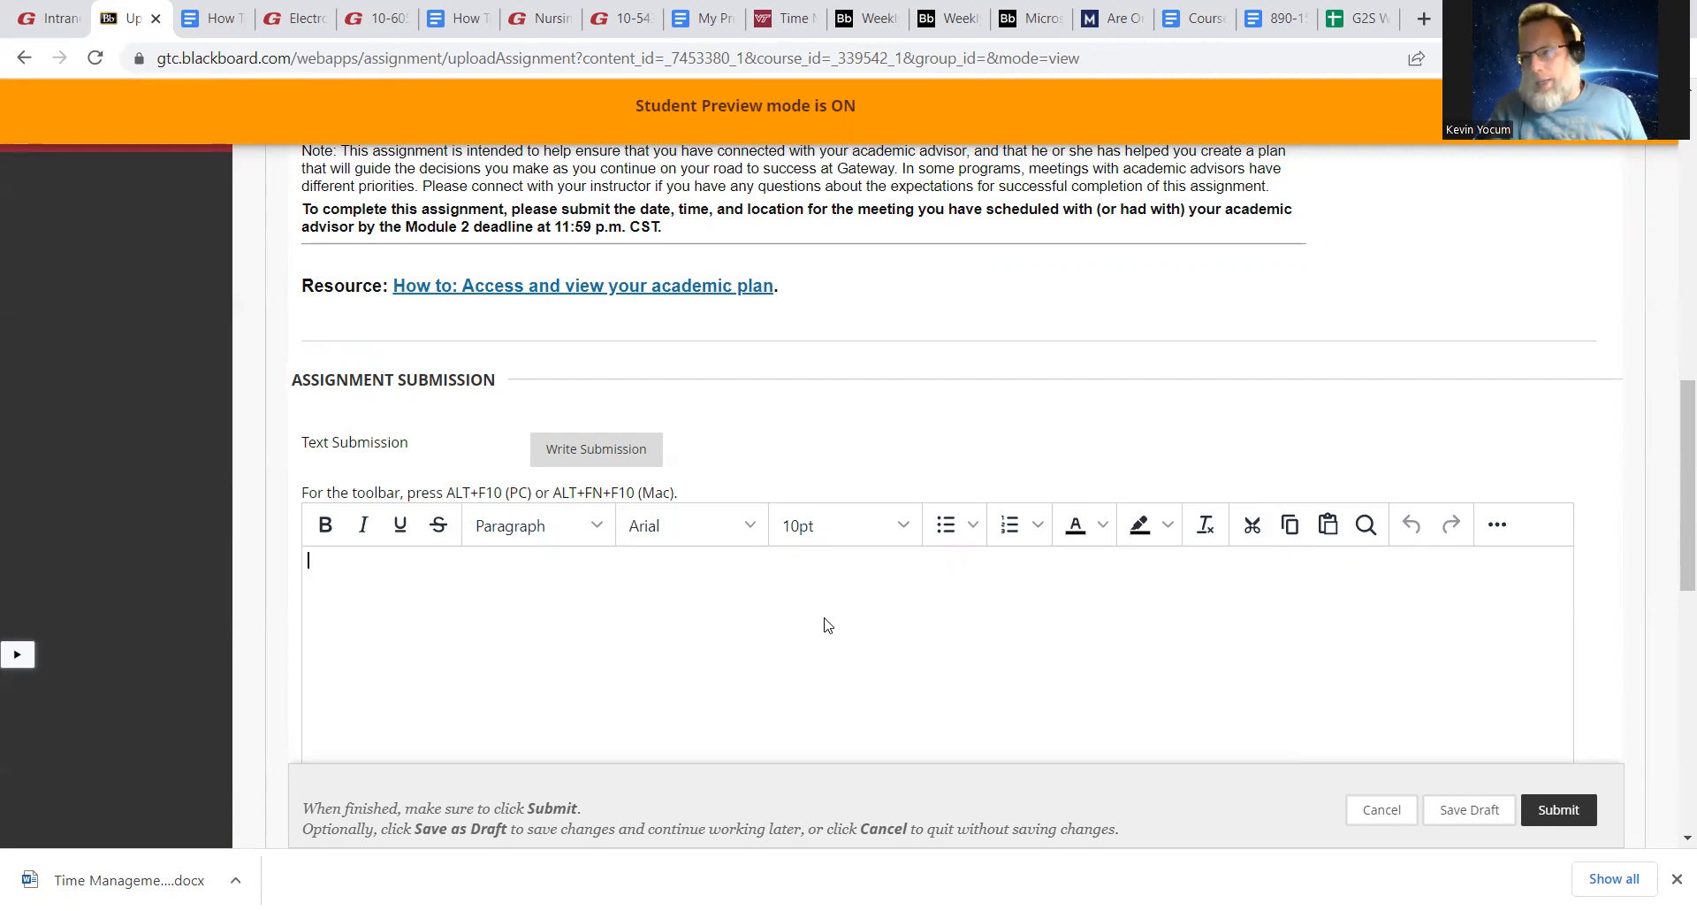
scroll("down", 3)
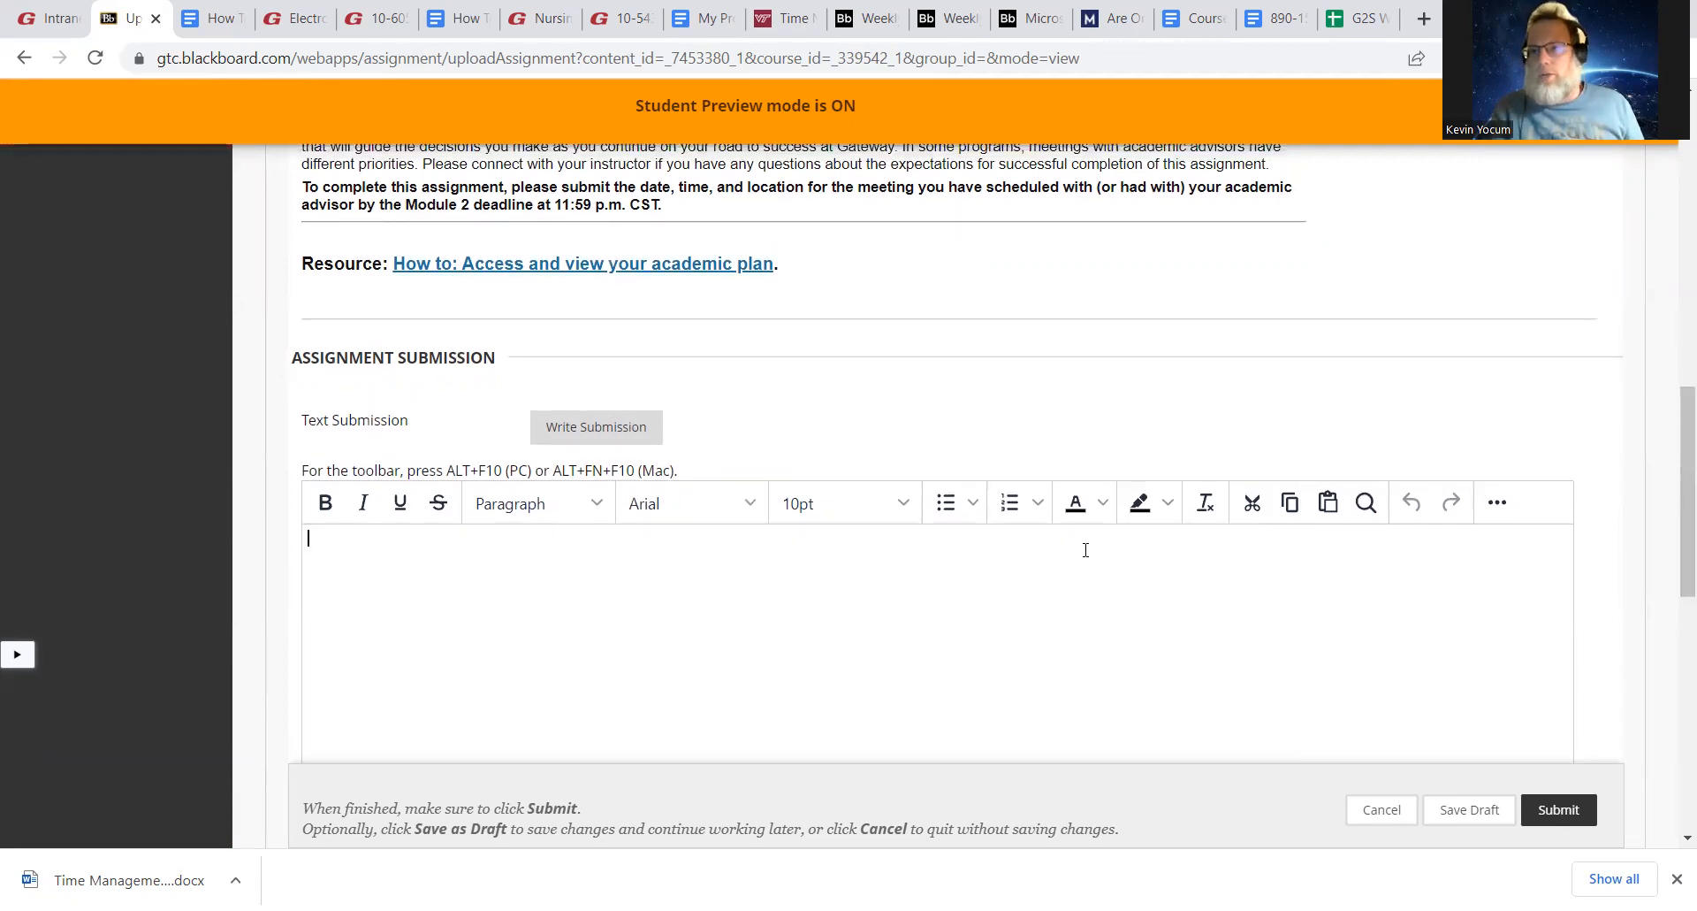
scroll("up", 3)
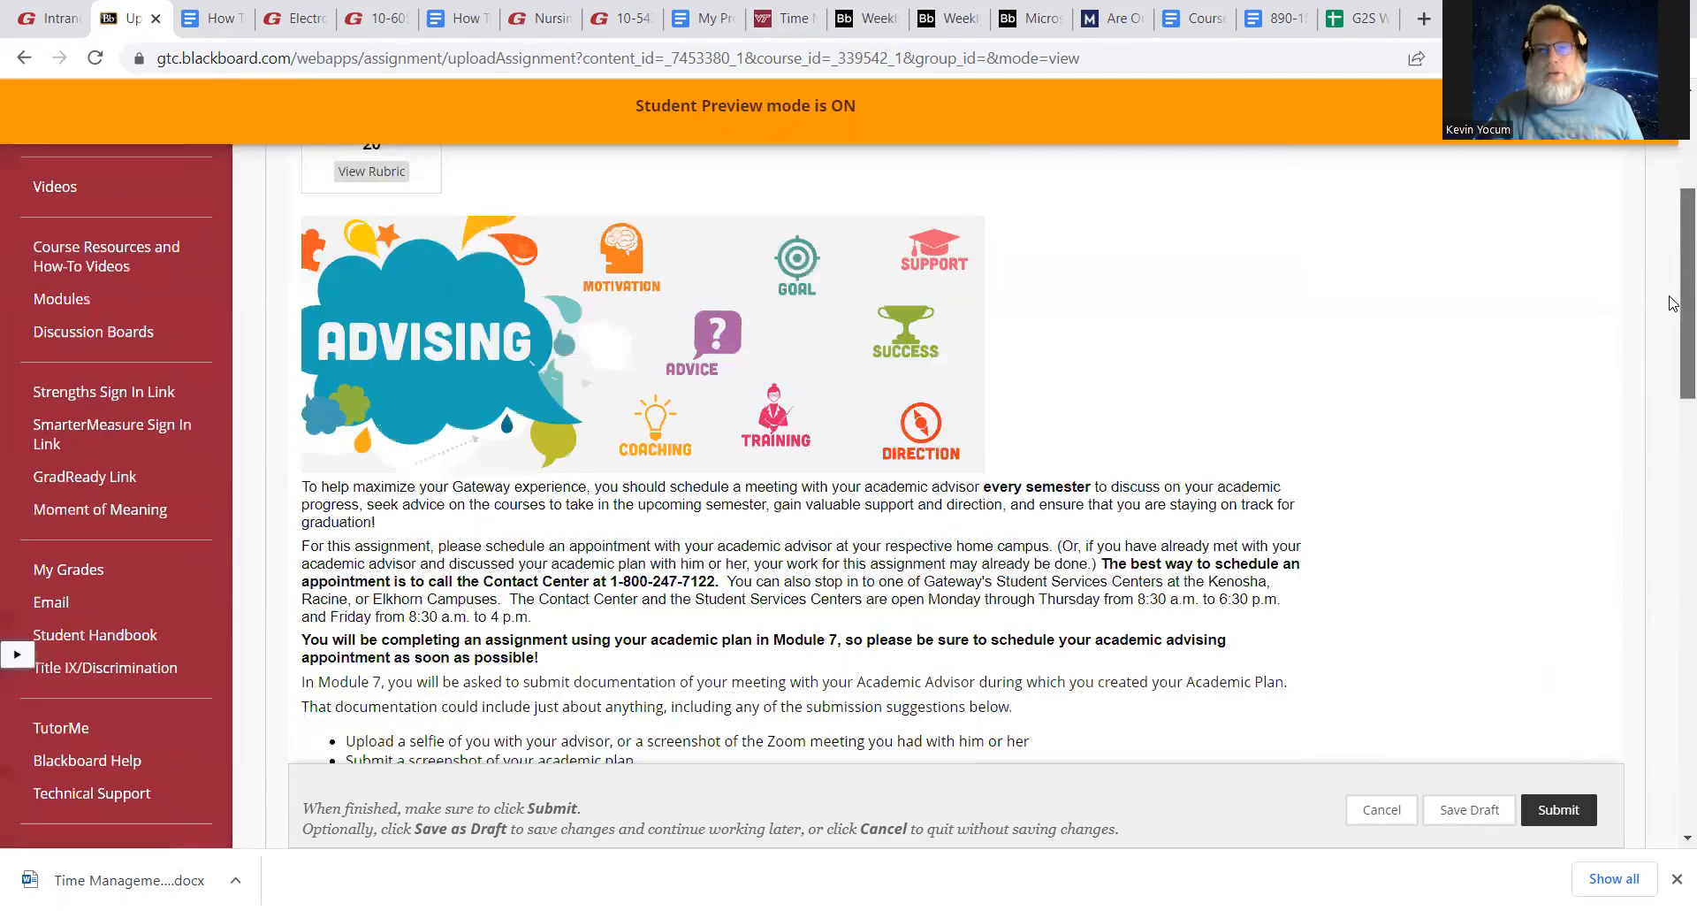
scroll("down", 3)
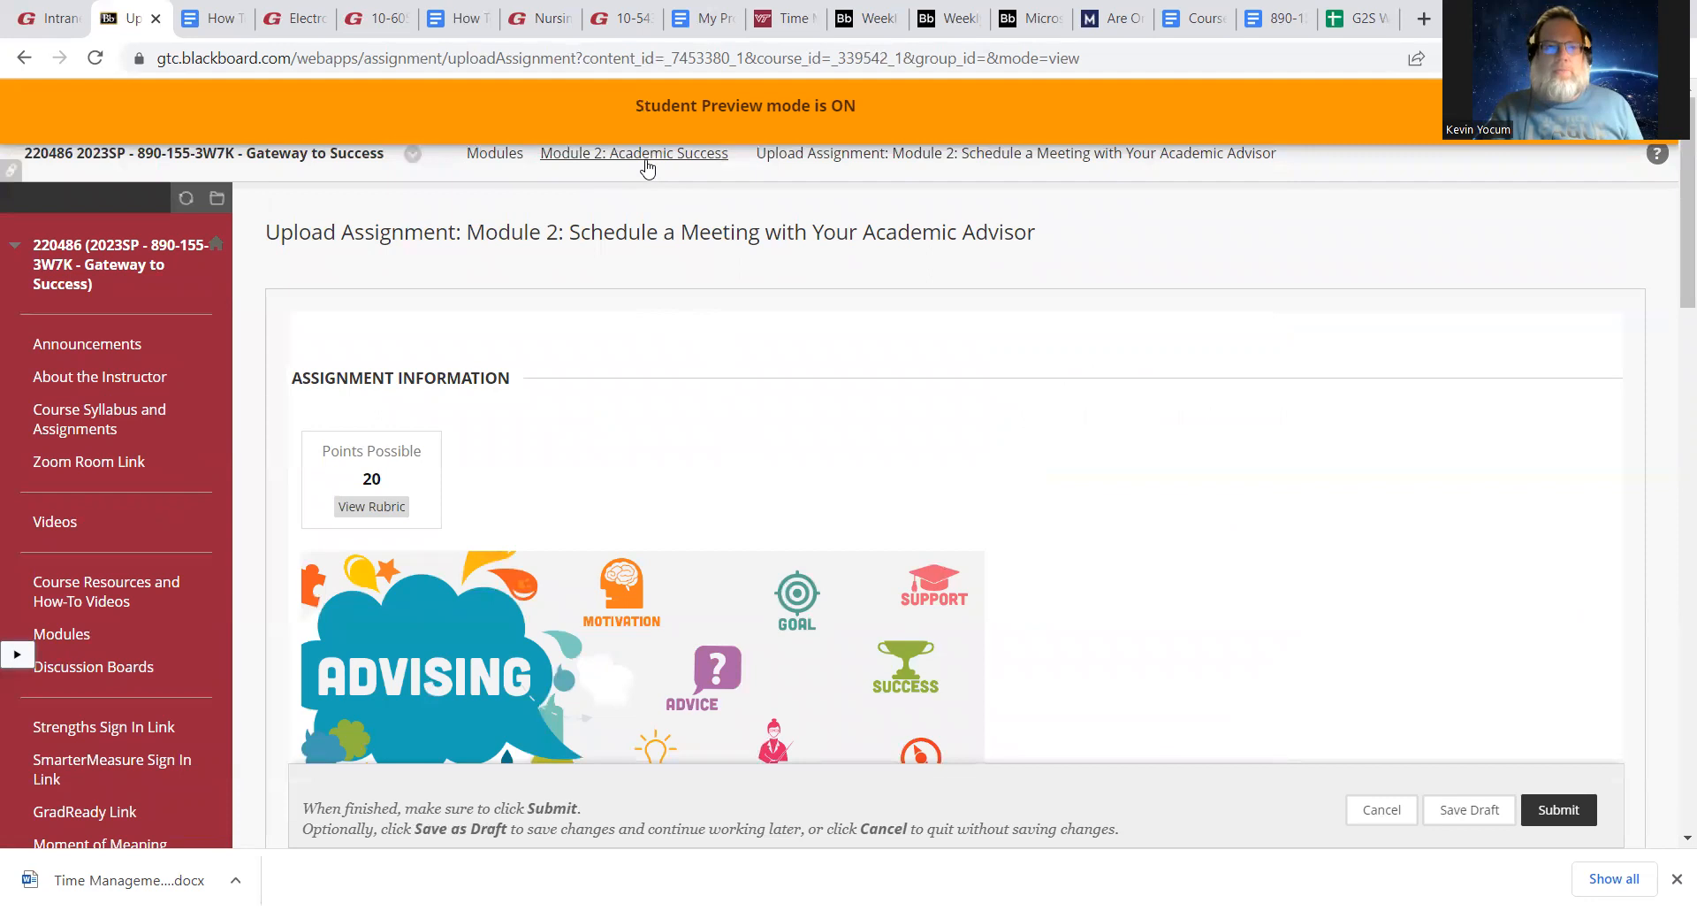
mouse_move(633, 153)
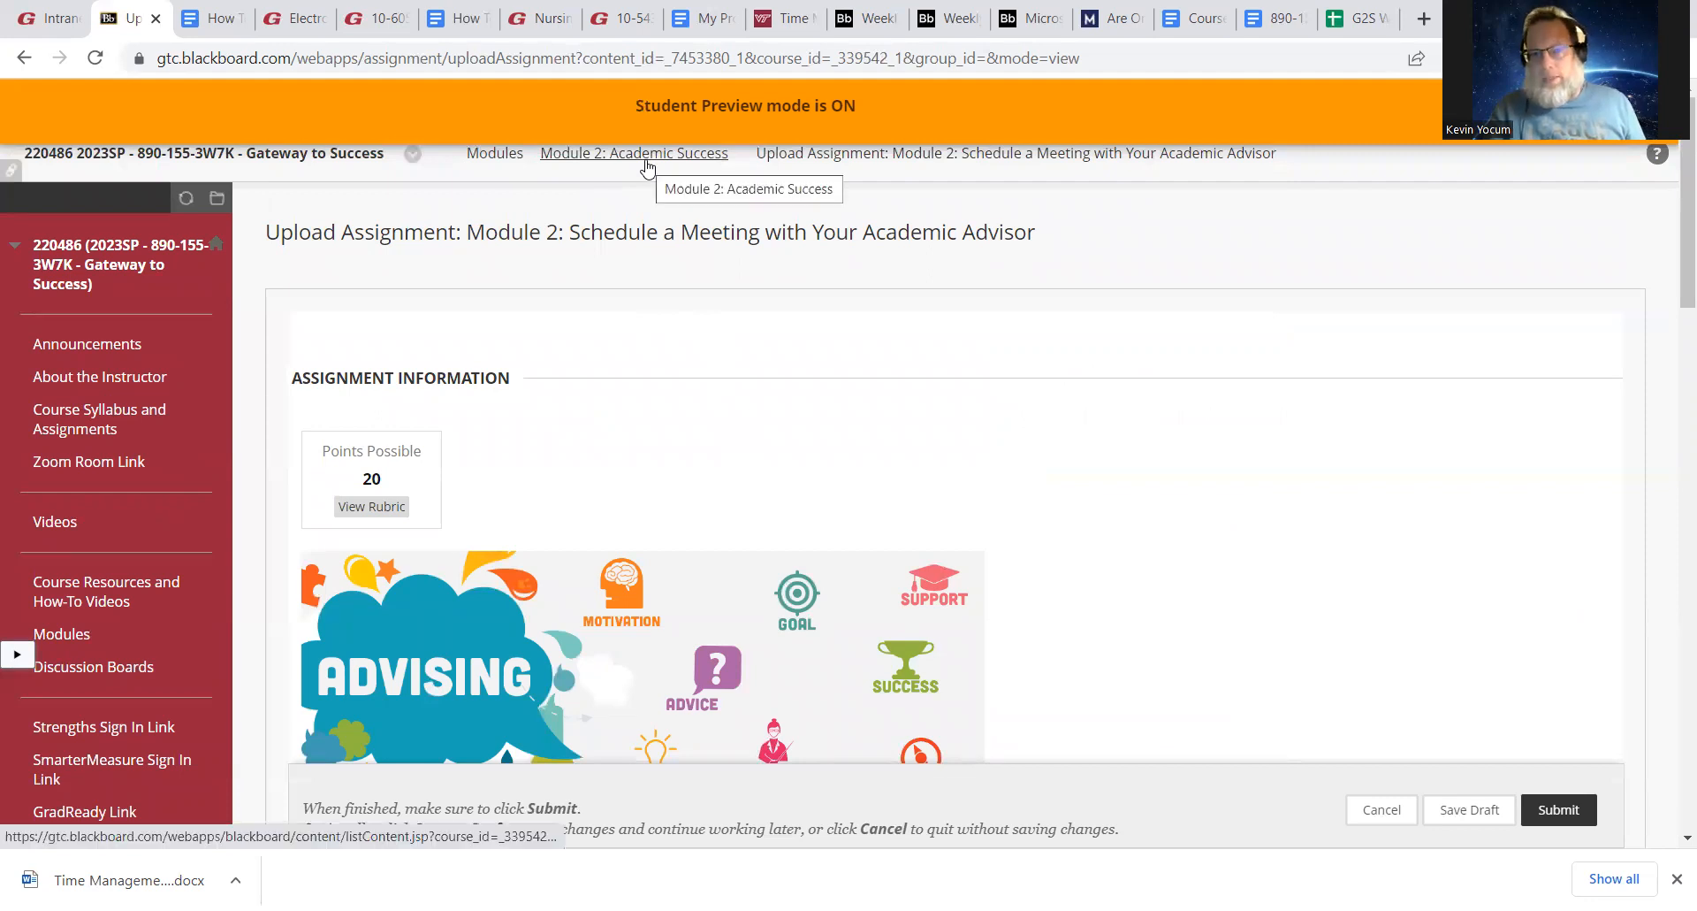
Go back via the Module 2: Academic Success breadcrumb and scroll to Clifton StrengthsFinder Assessment
left_click(633, 153)
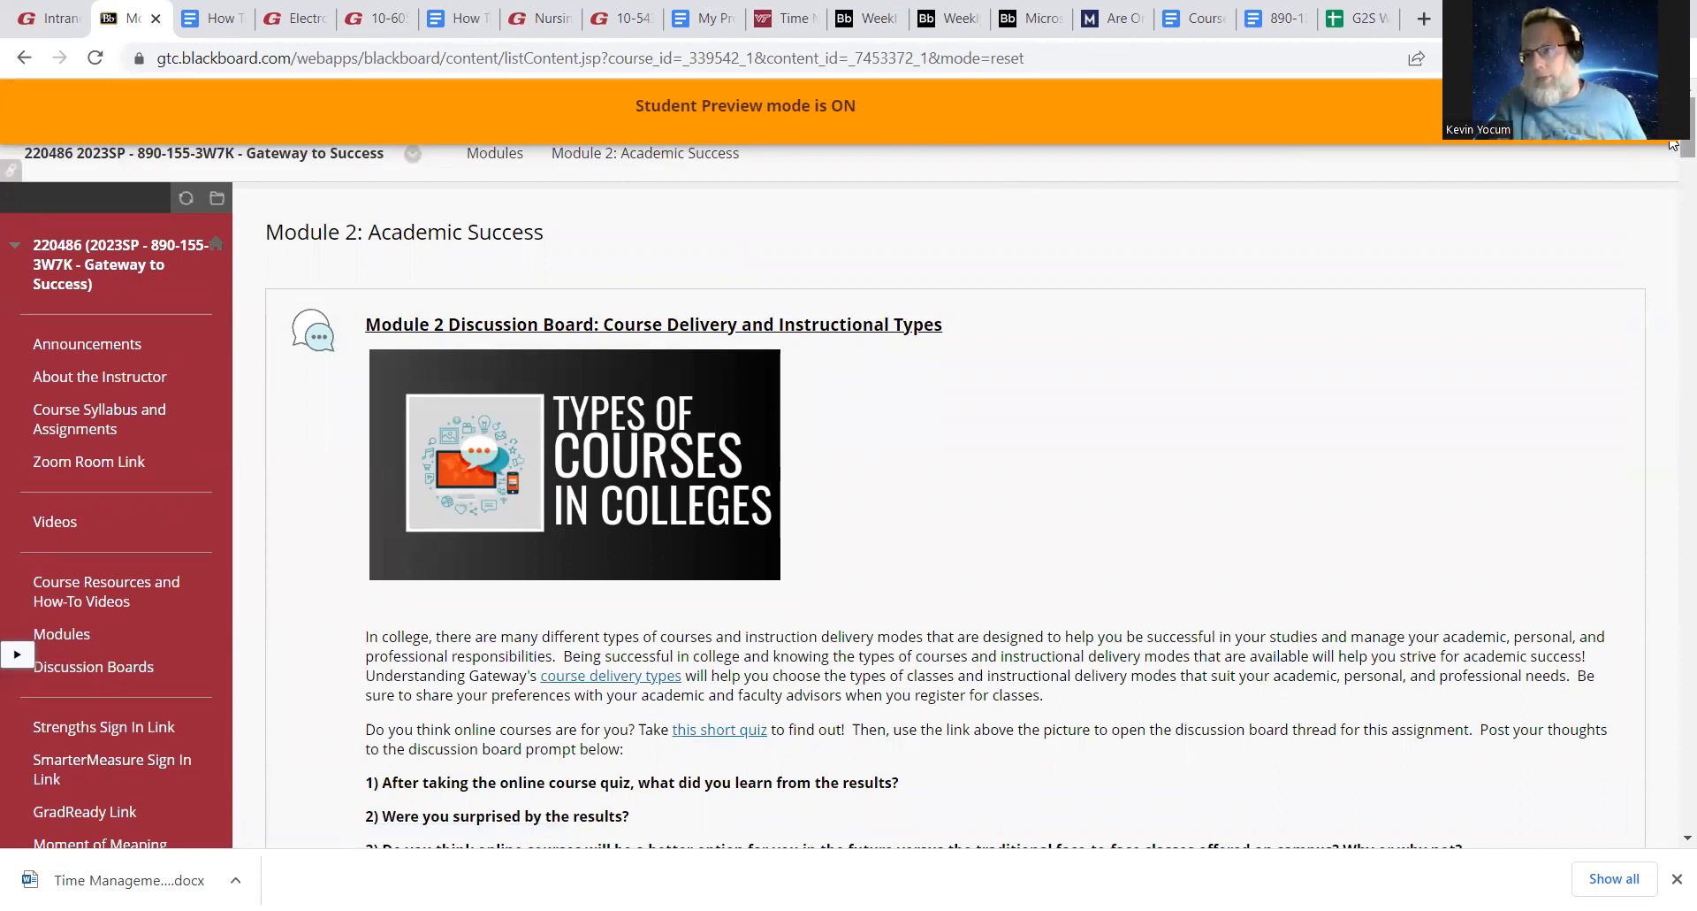
scroll("down", 3)
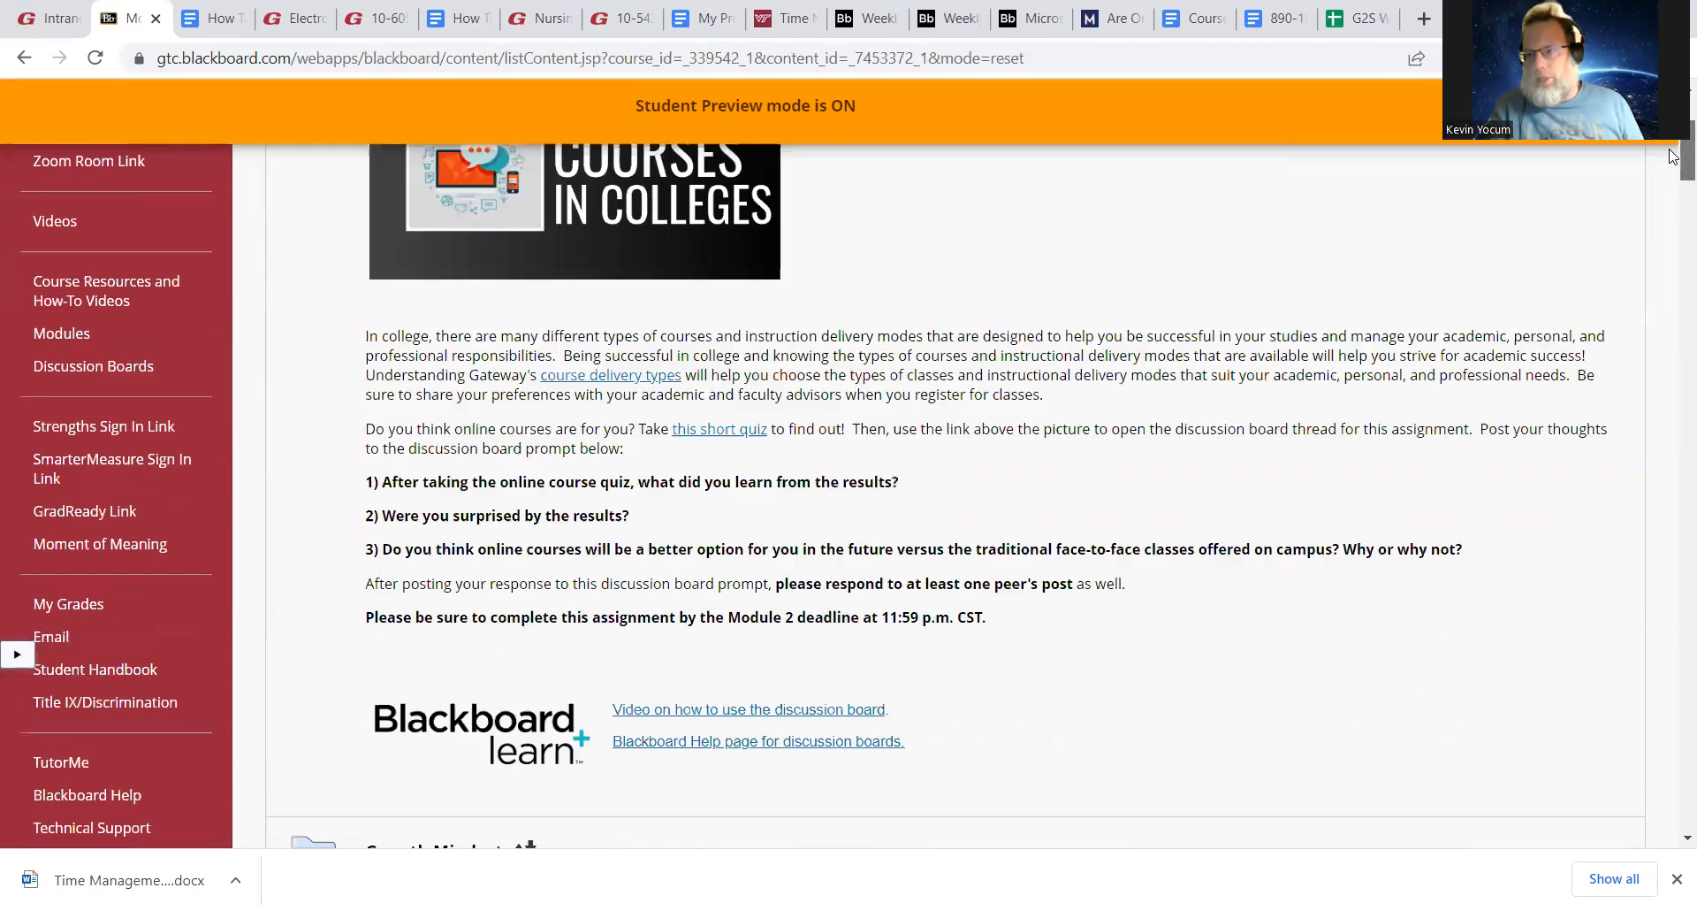
scroll("down", 3)
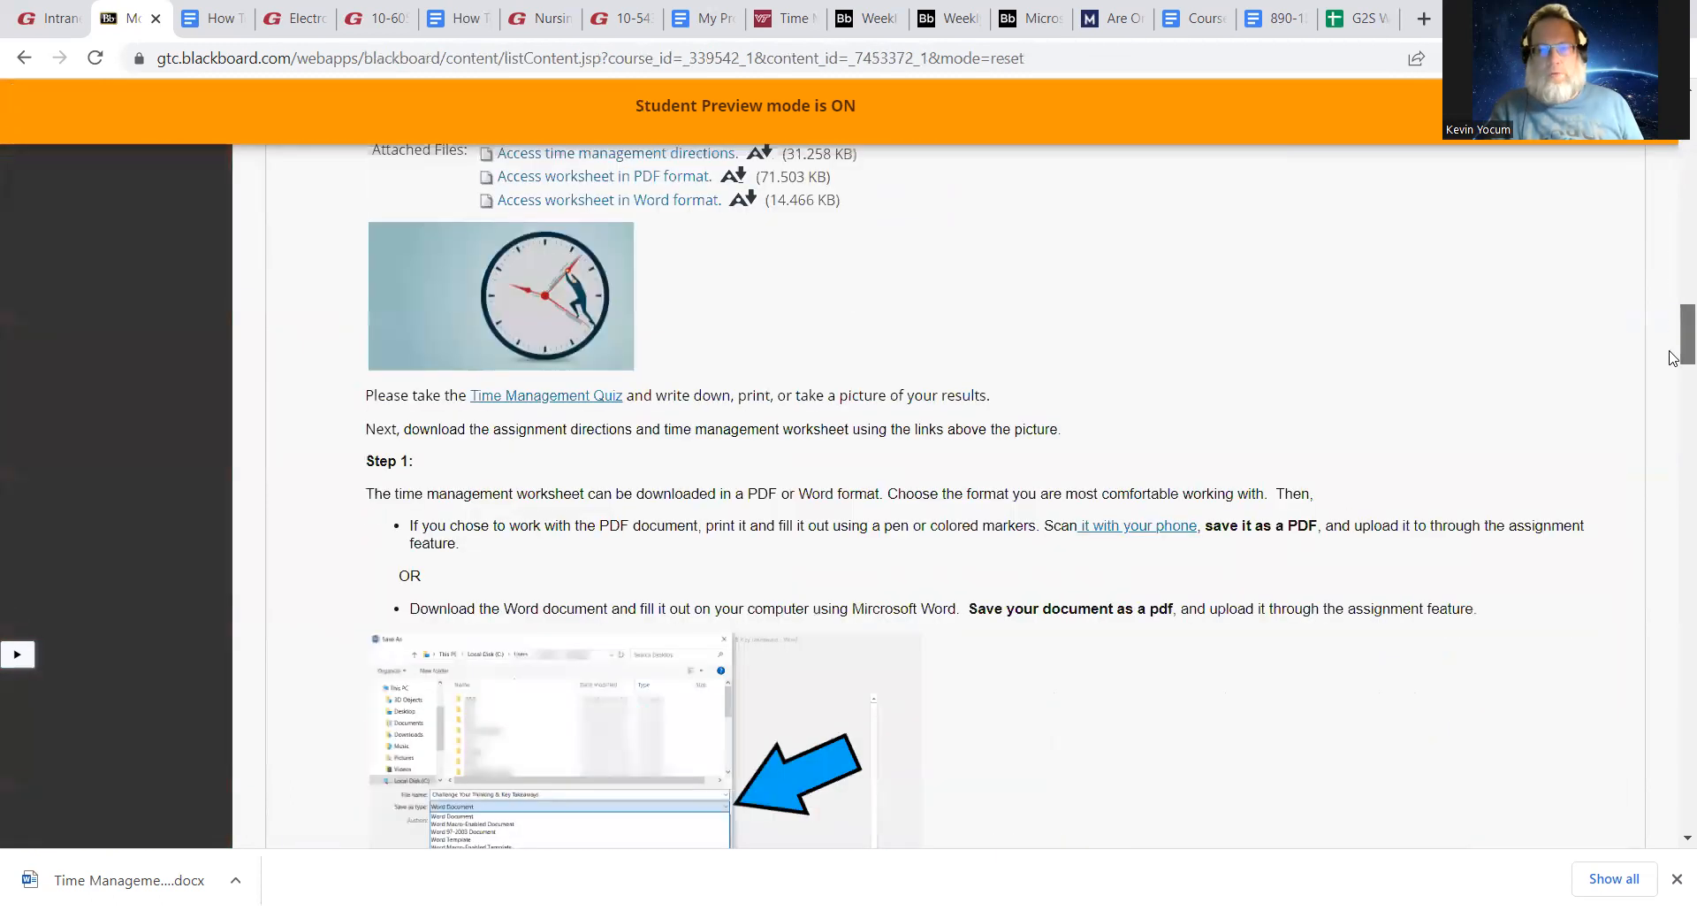
scroll("down", 3)
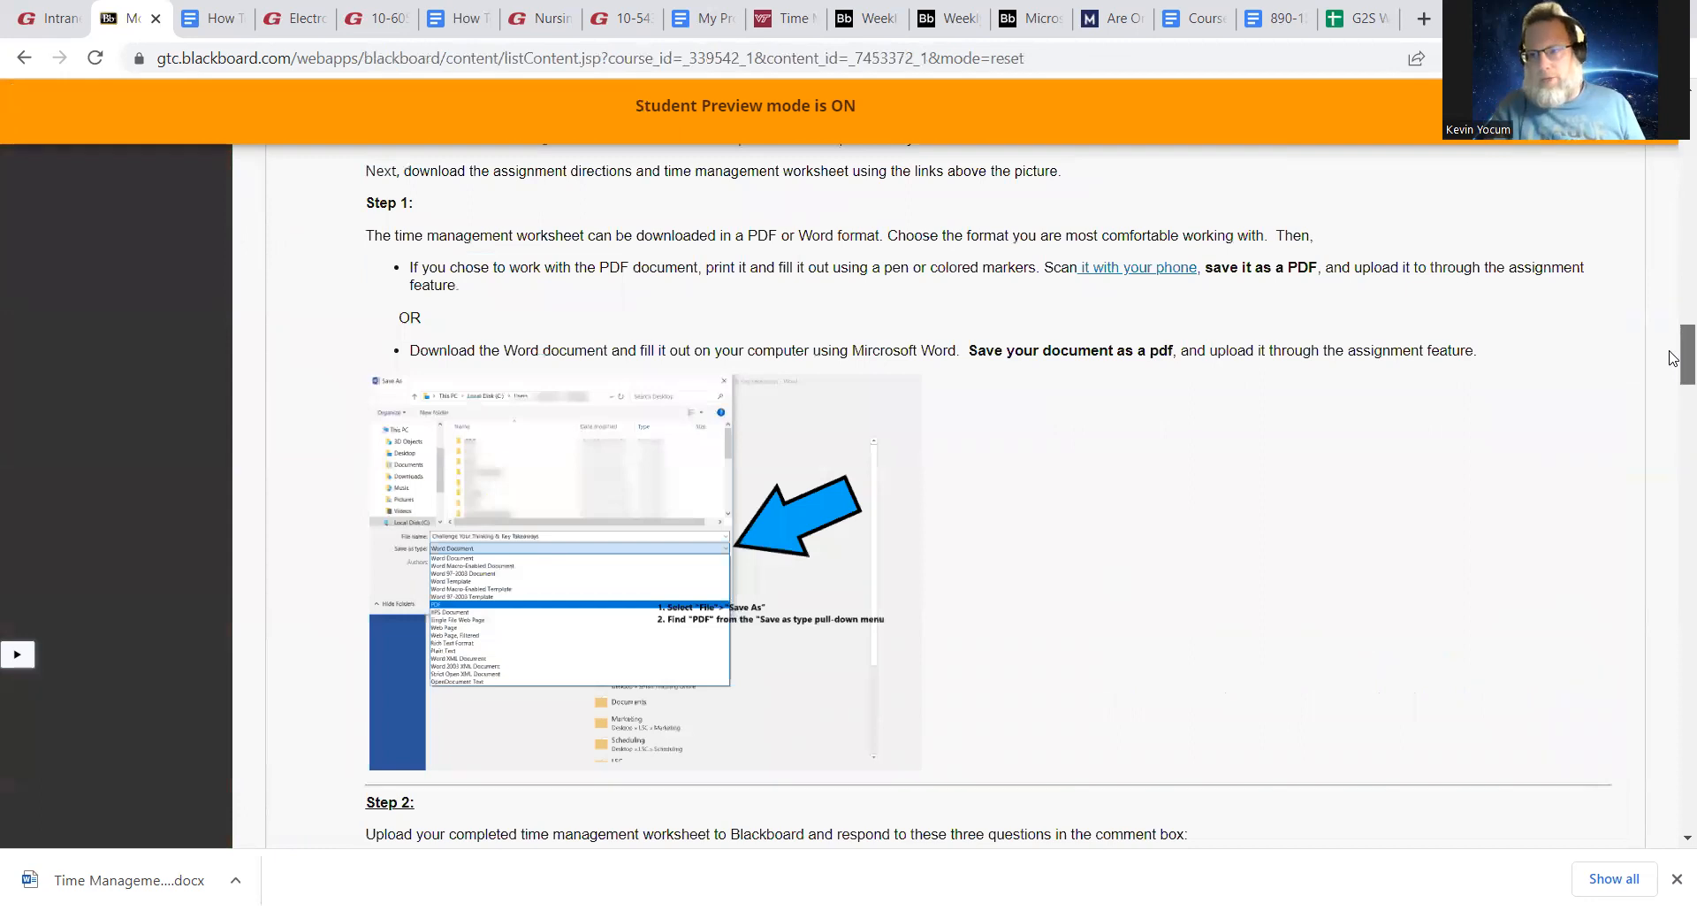
scroll("down", 3)
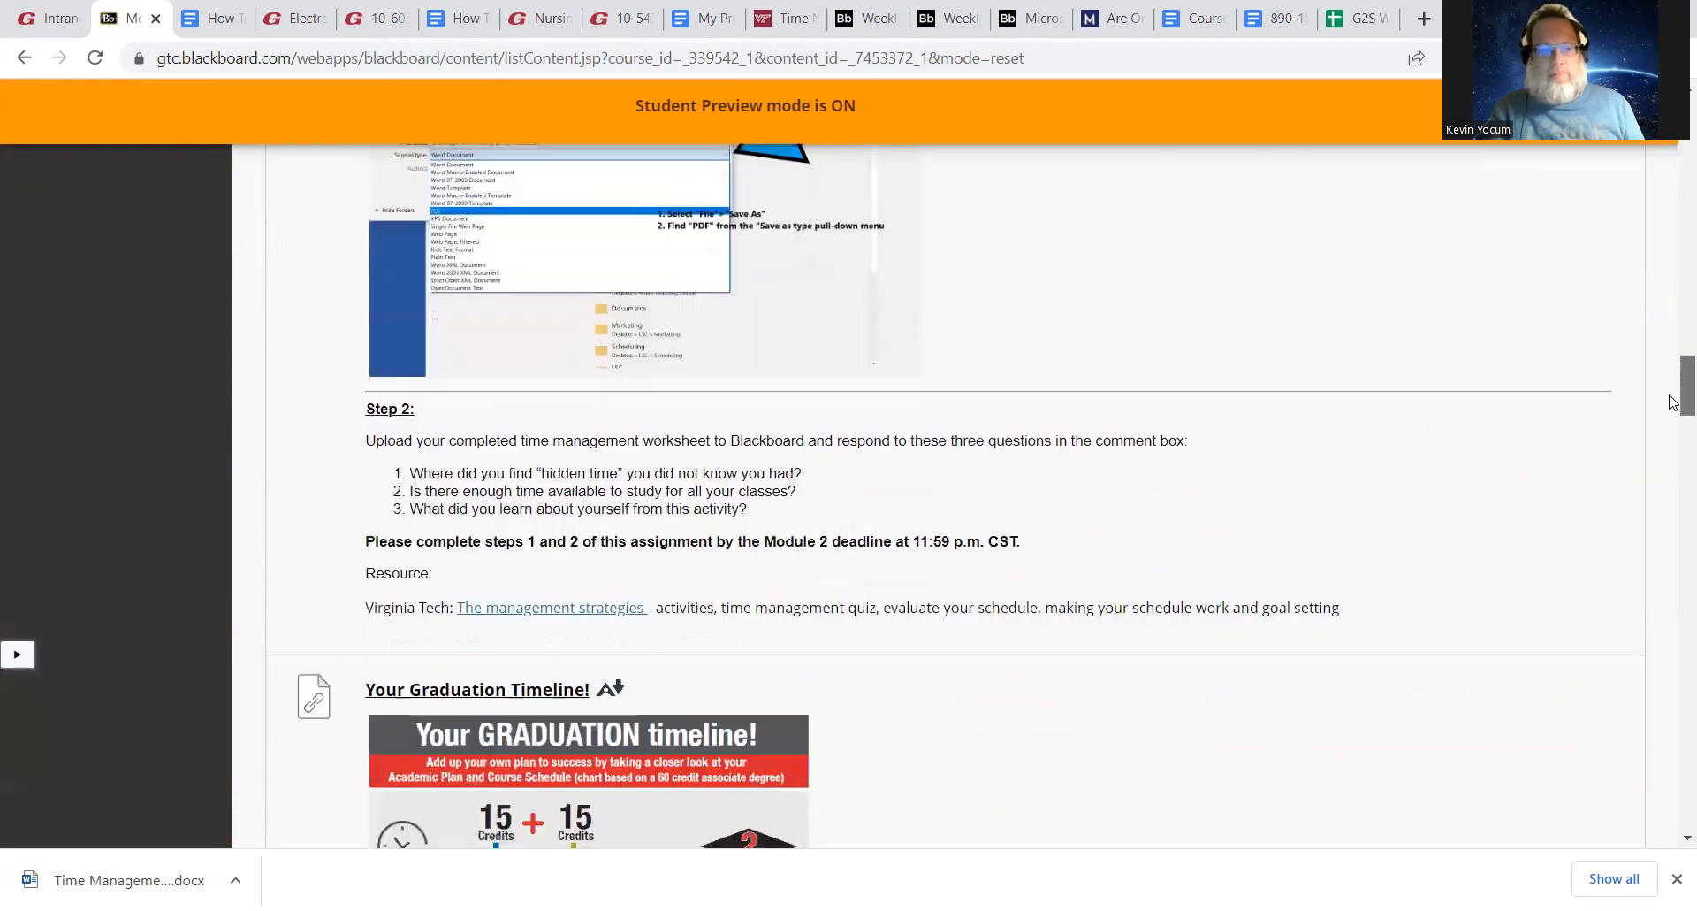
scroll("down", 3)
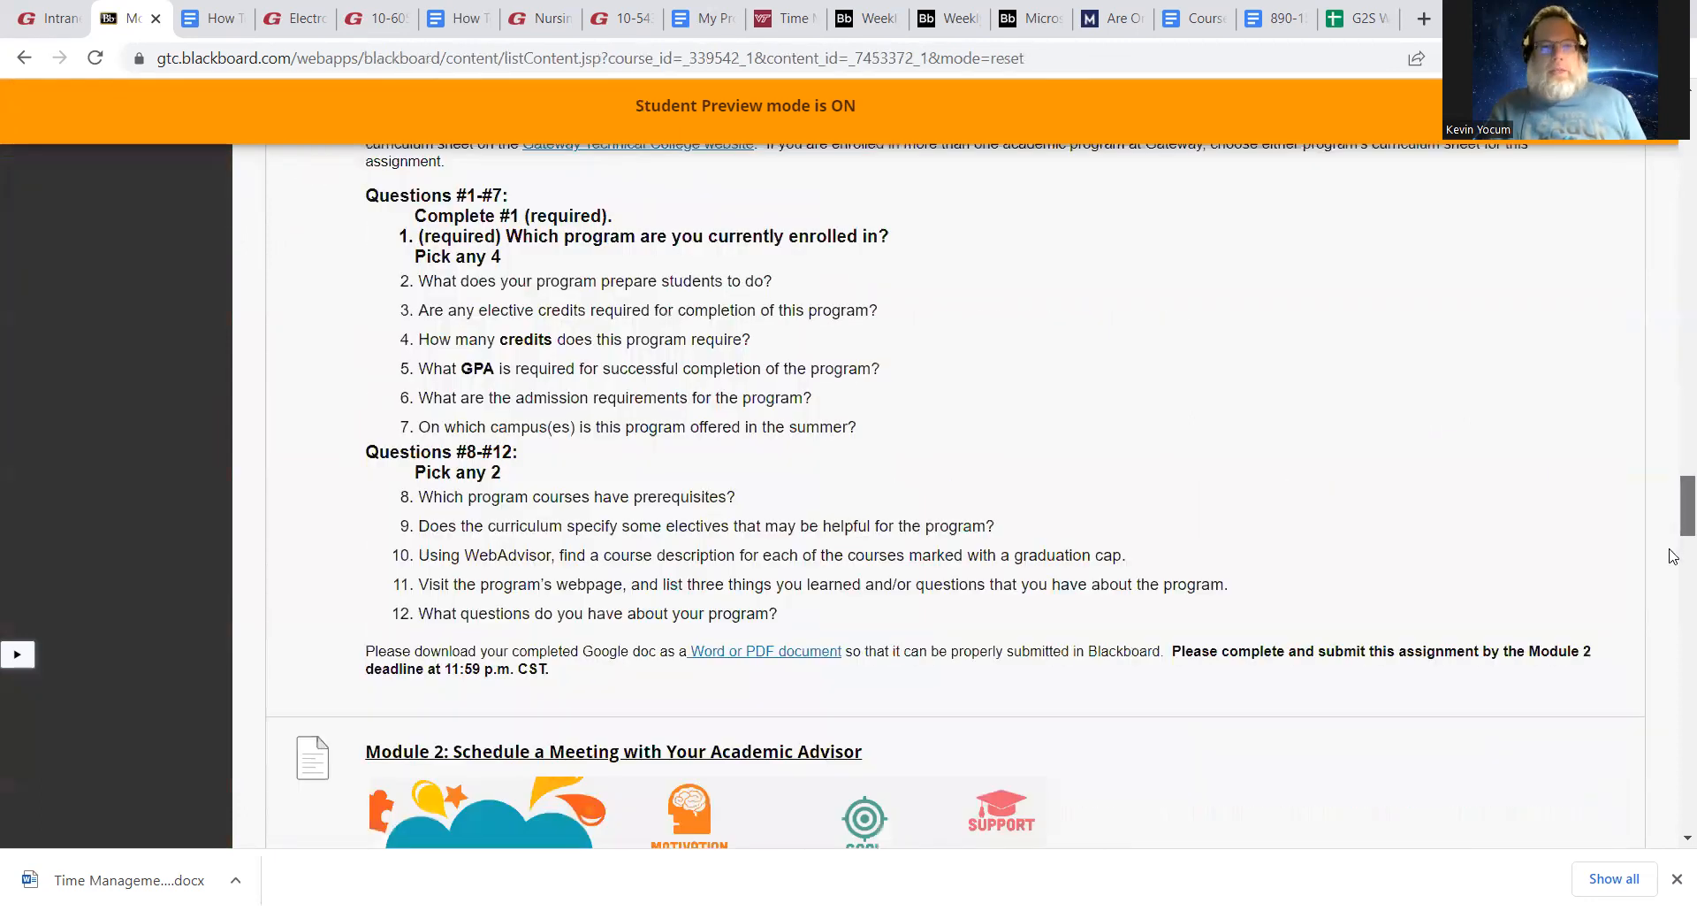
scroll("down", 3)
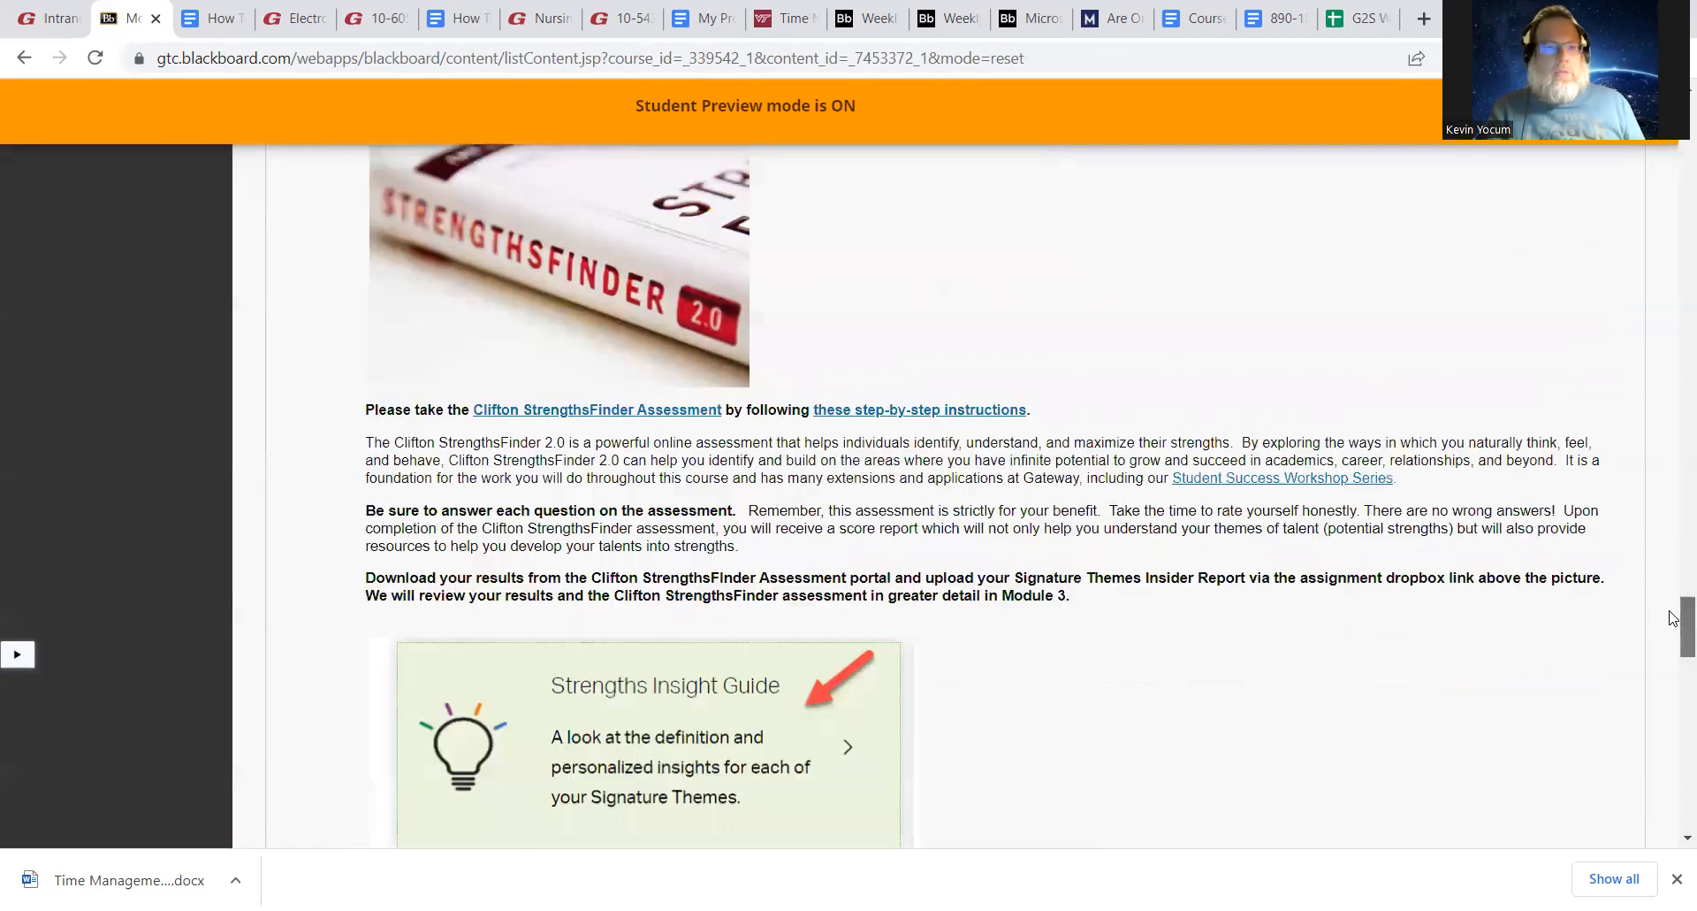
scroll("down", 3)
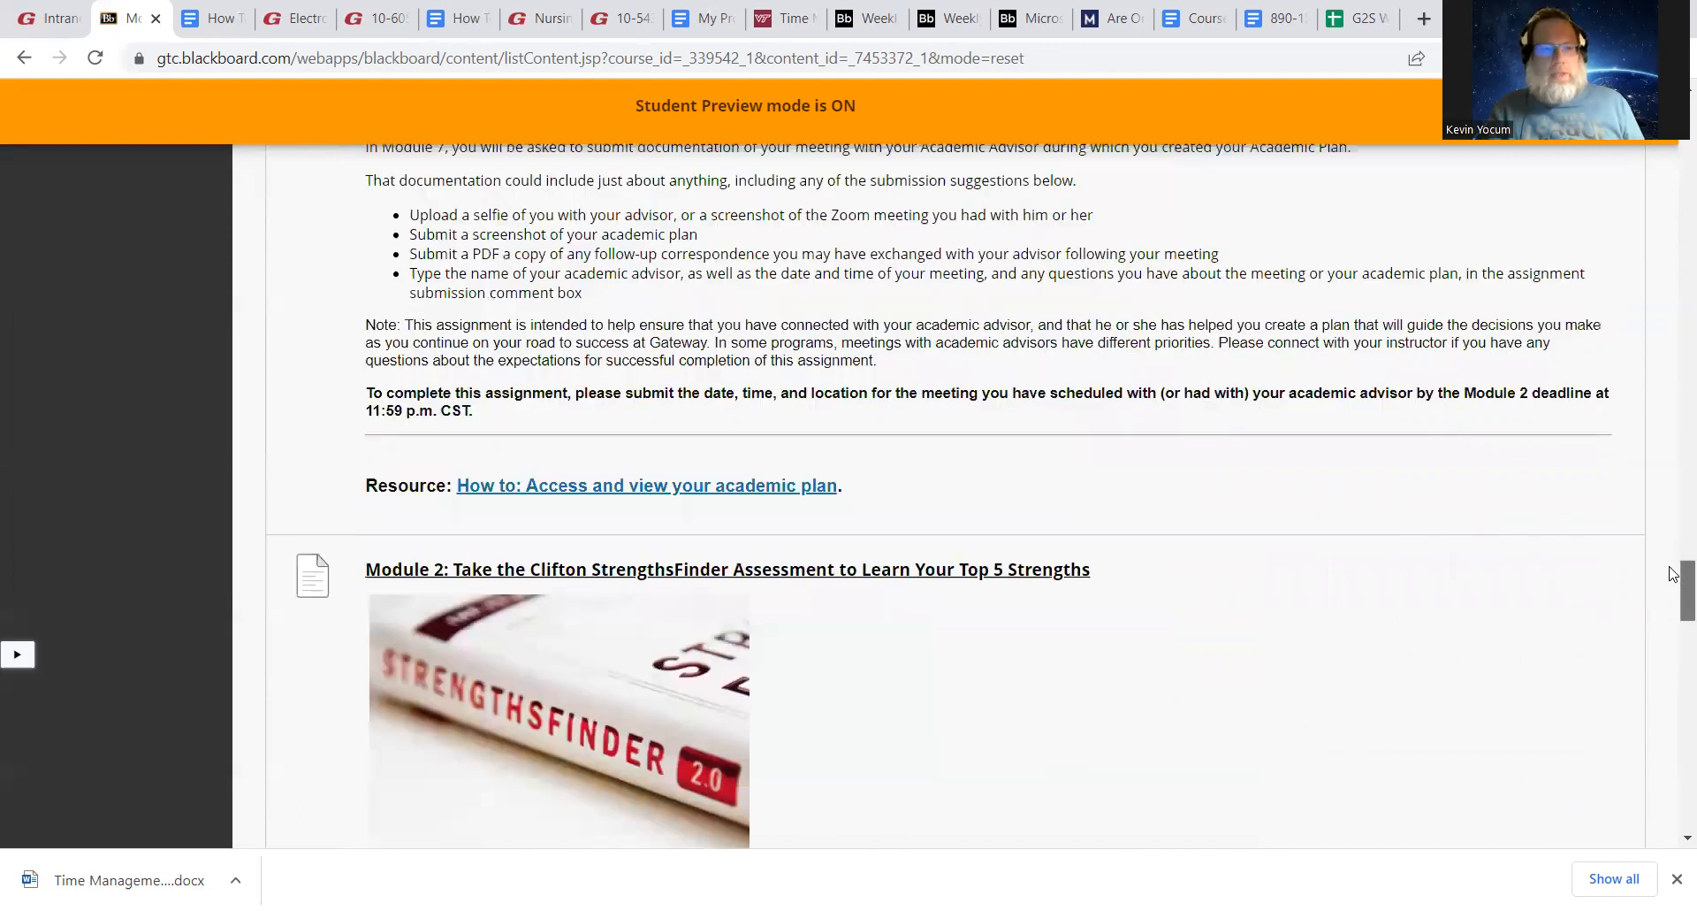
scroll("down", 3)
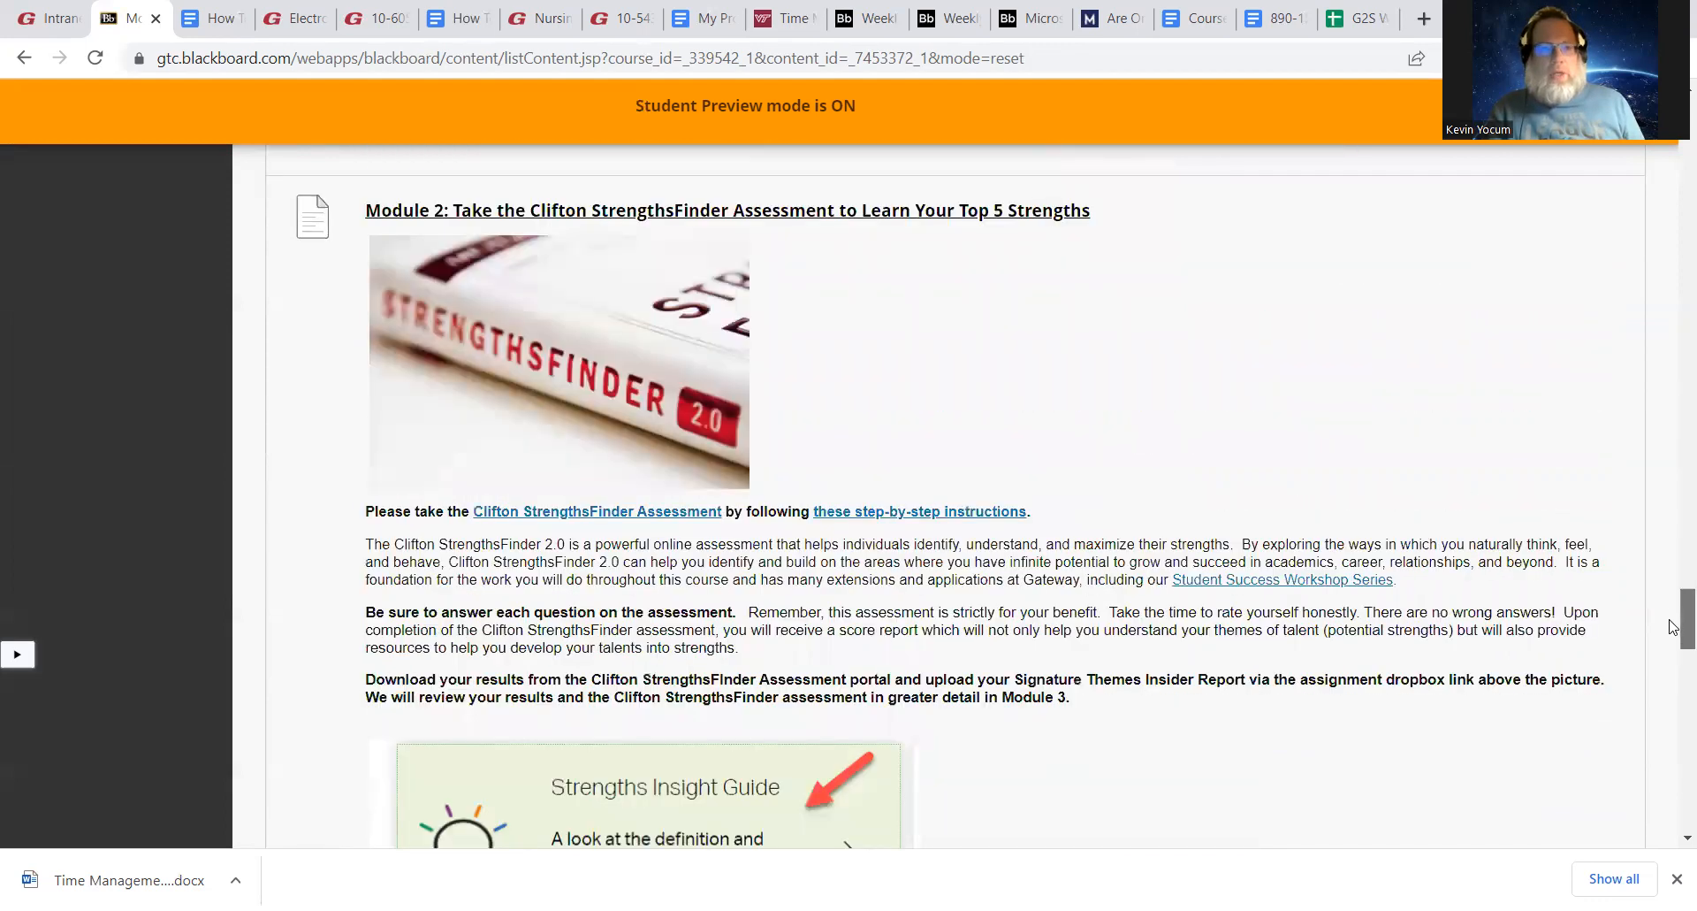
scroll("down", 3)
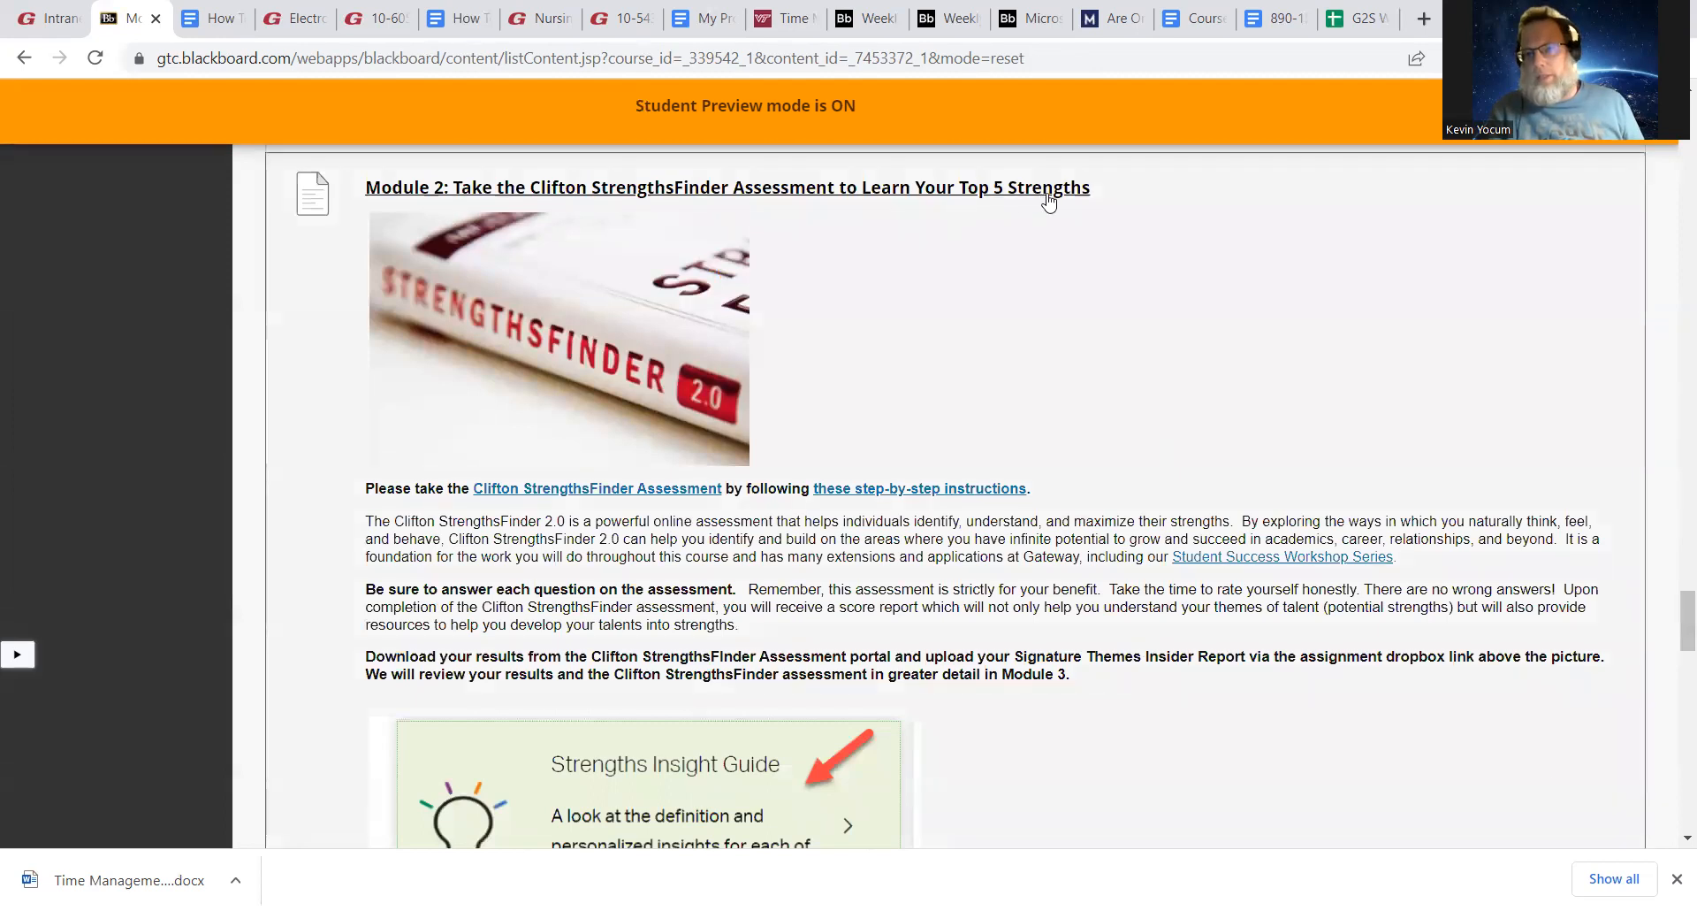
mouse_move(1030, 298)
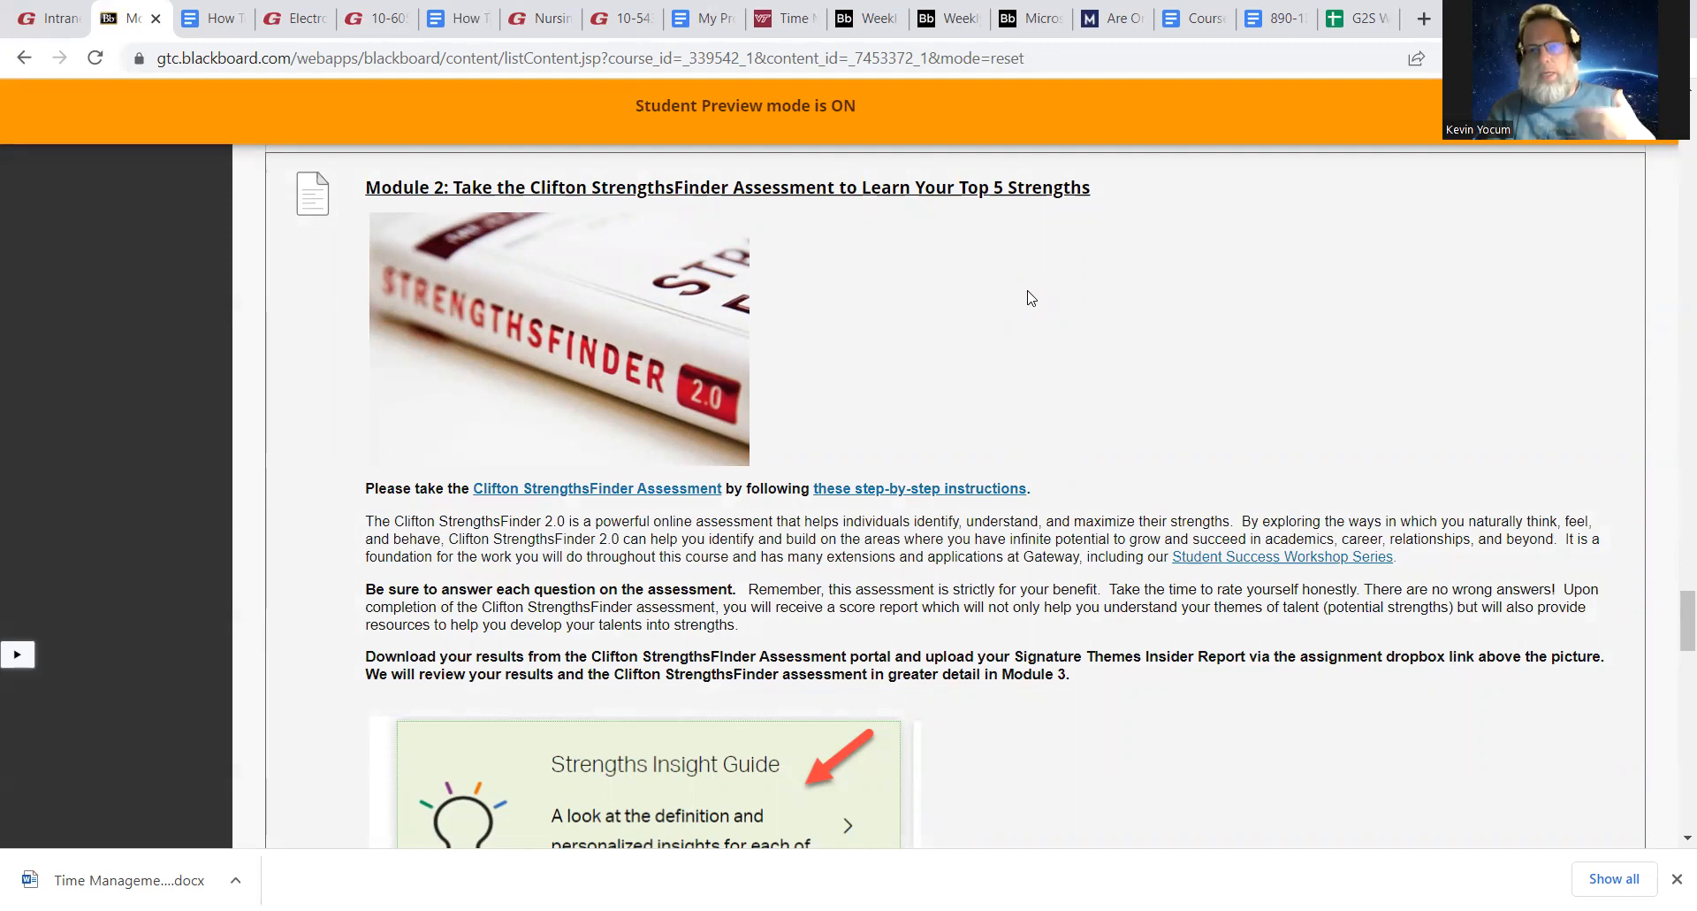
mouse_move(704, 485)
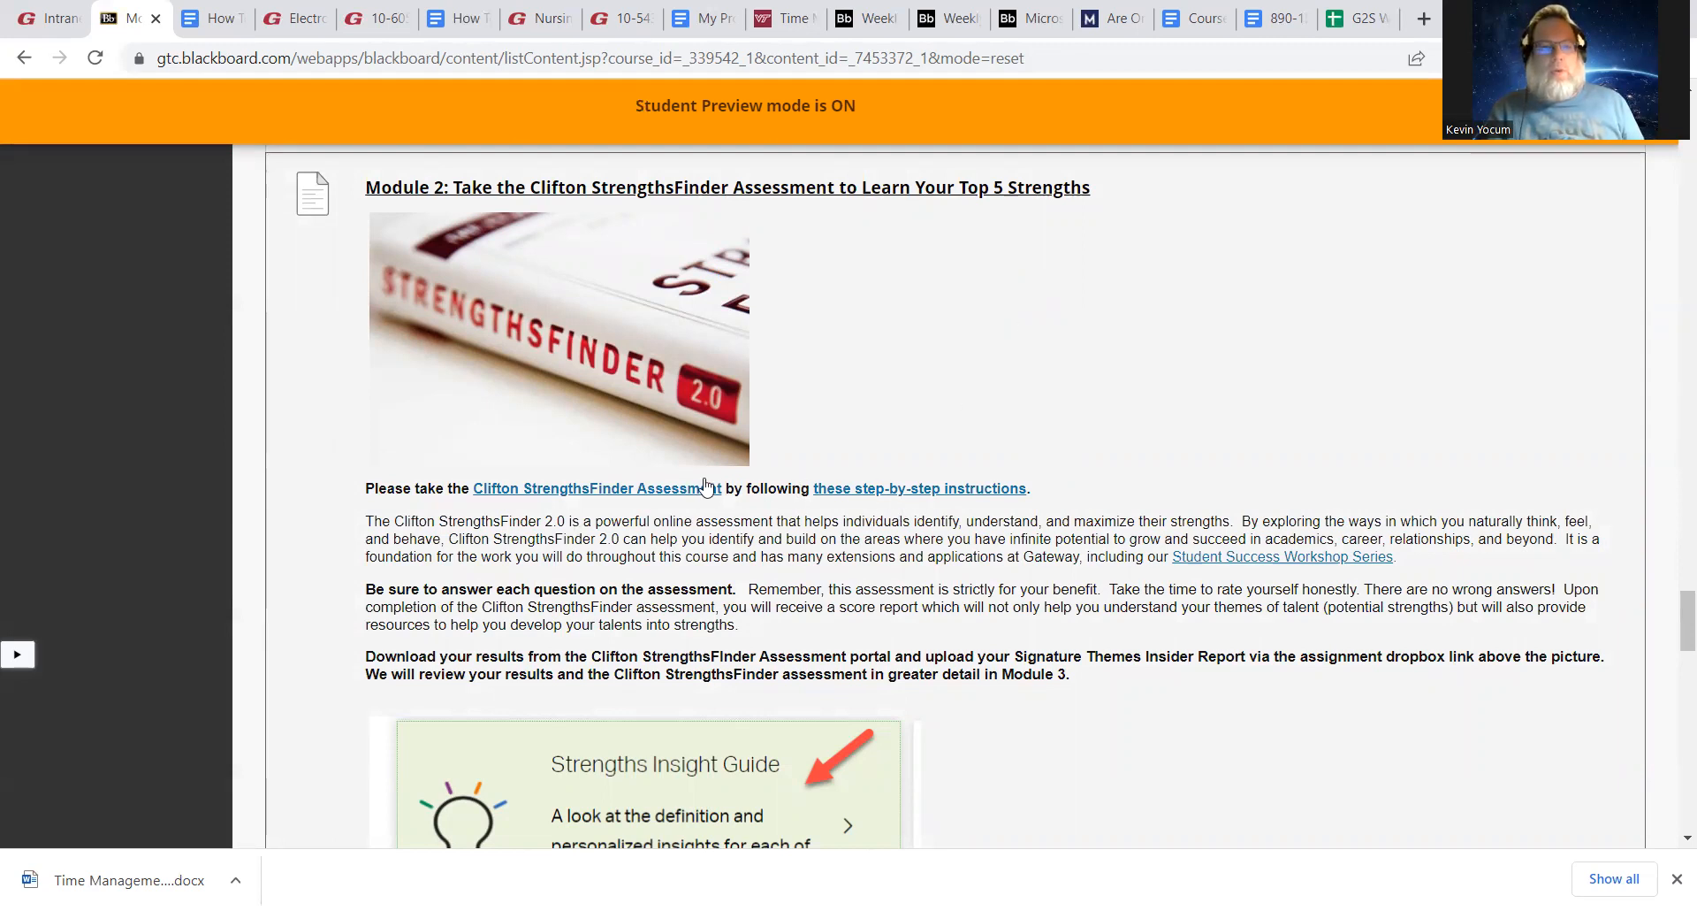
mouse_move(592, 488)
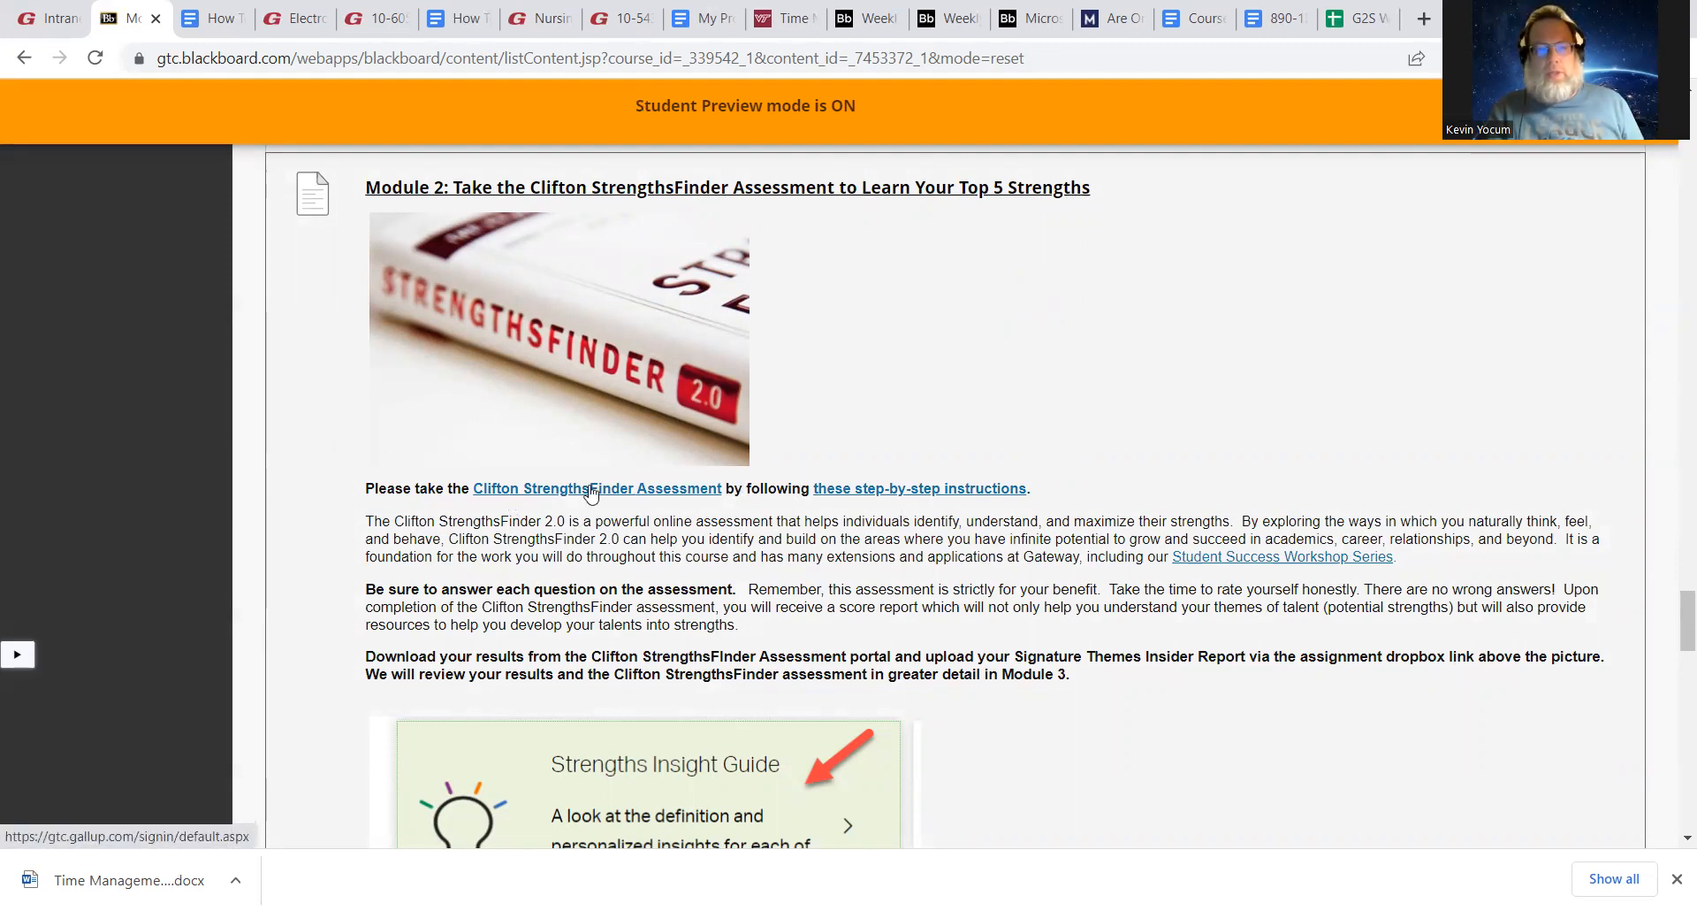
mouse_move(921, 488)
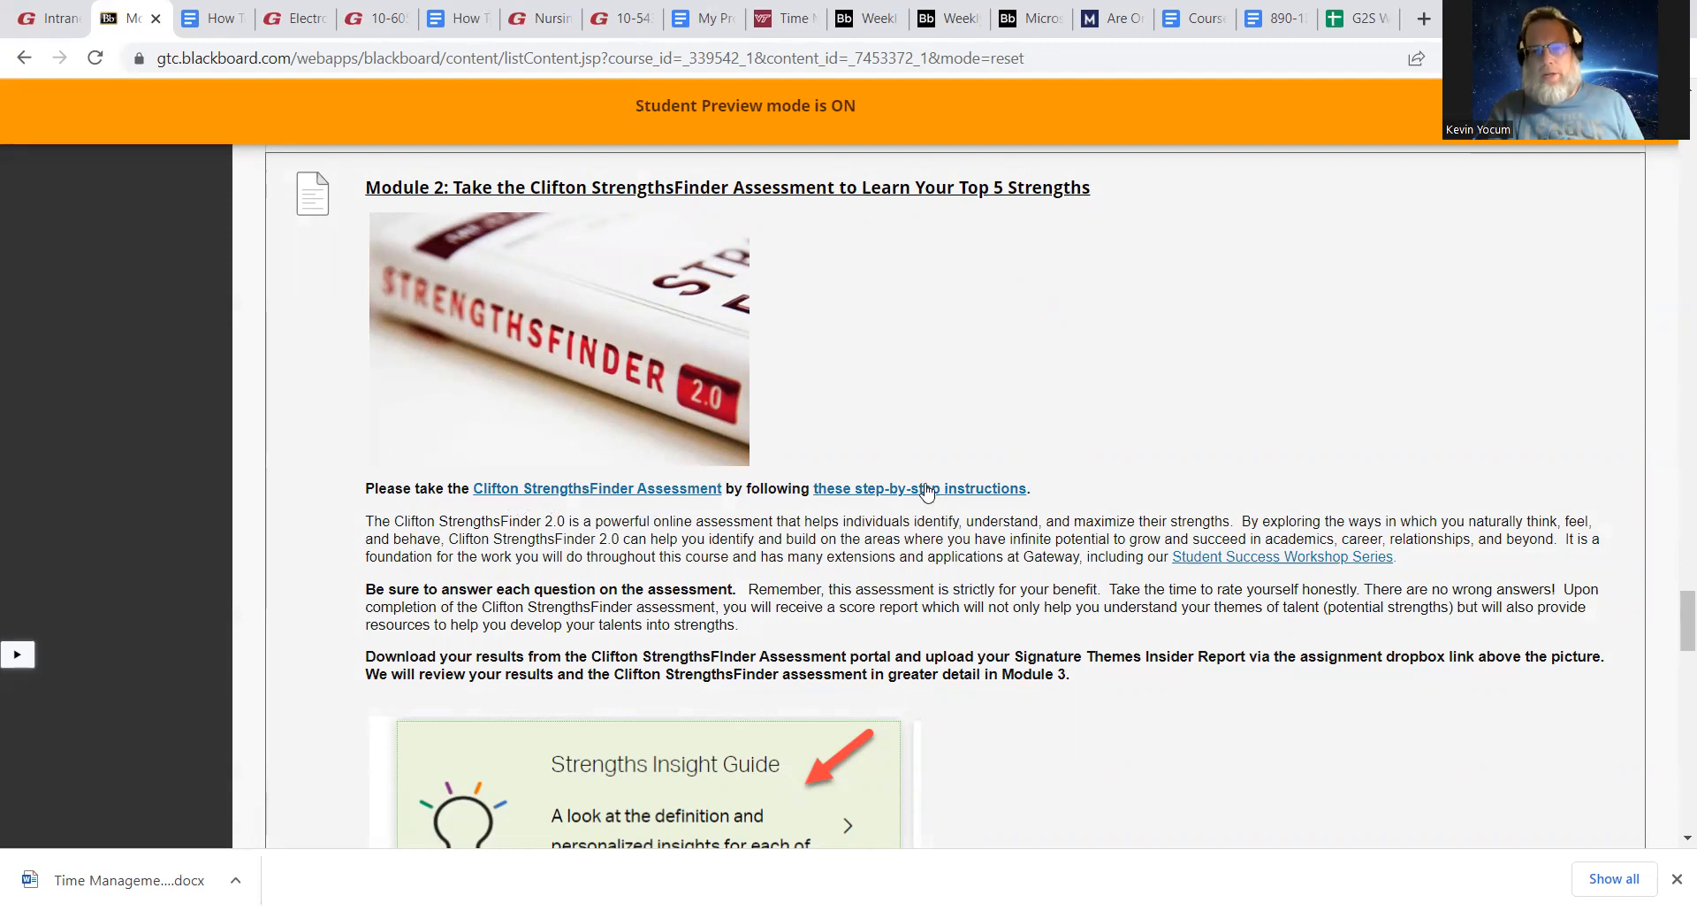
Open the StrengthsFinder step-by-step instructions Google Doc and scroll through its opening pages
left_click(920, 488)
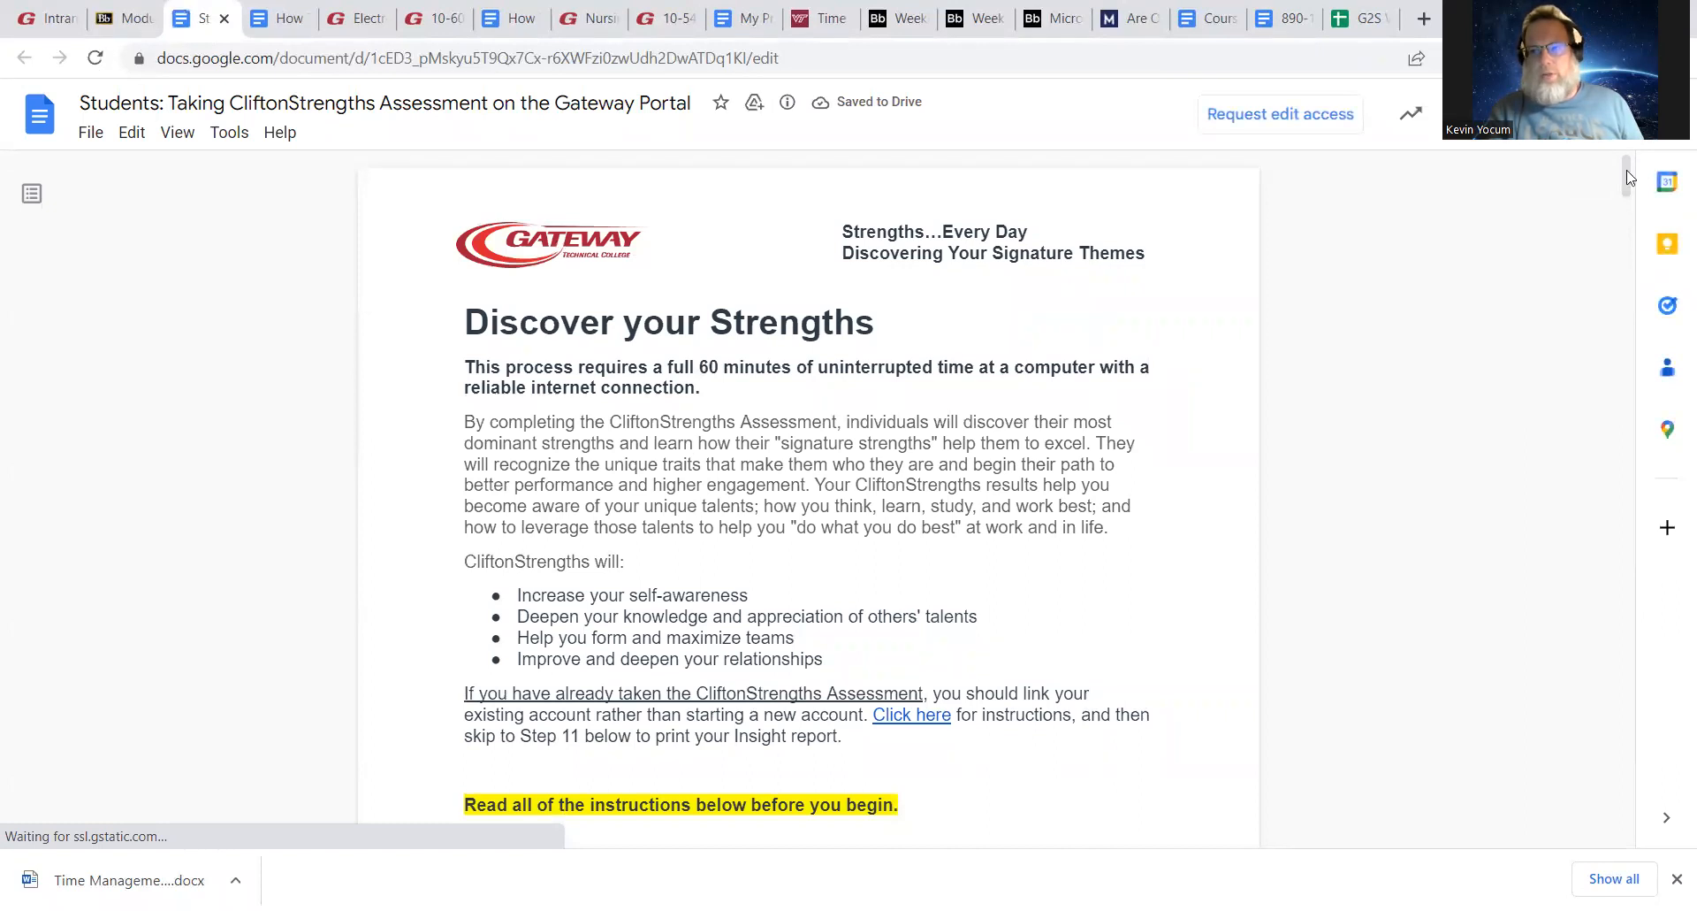
scroll("down", 3)
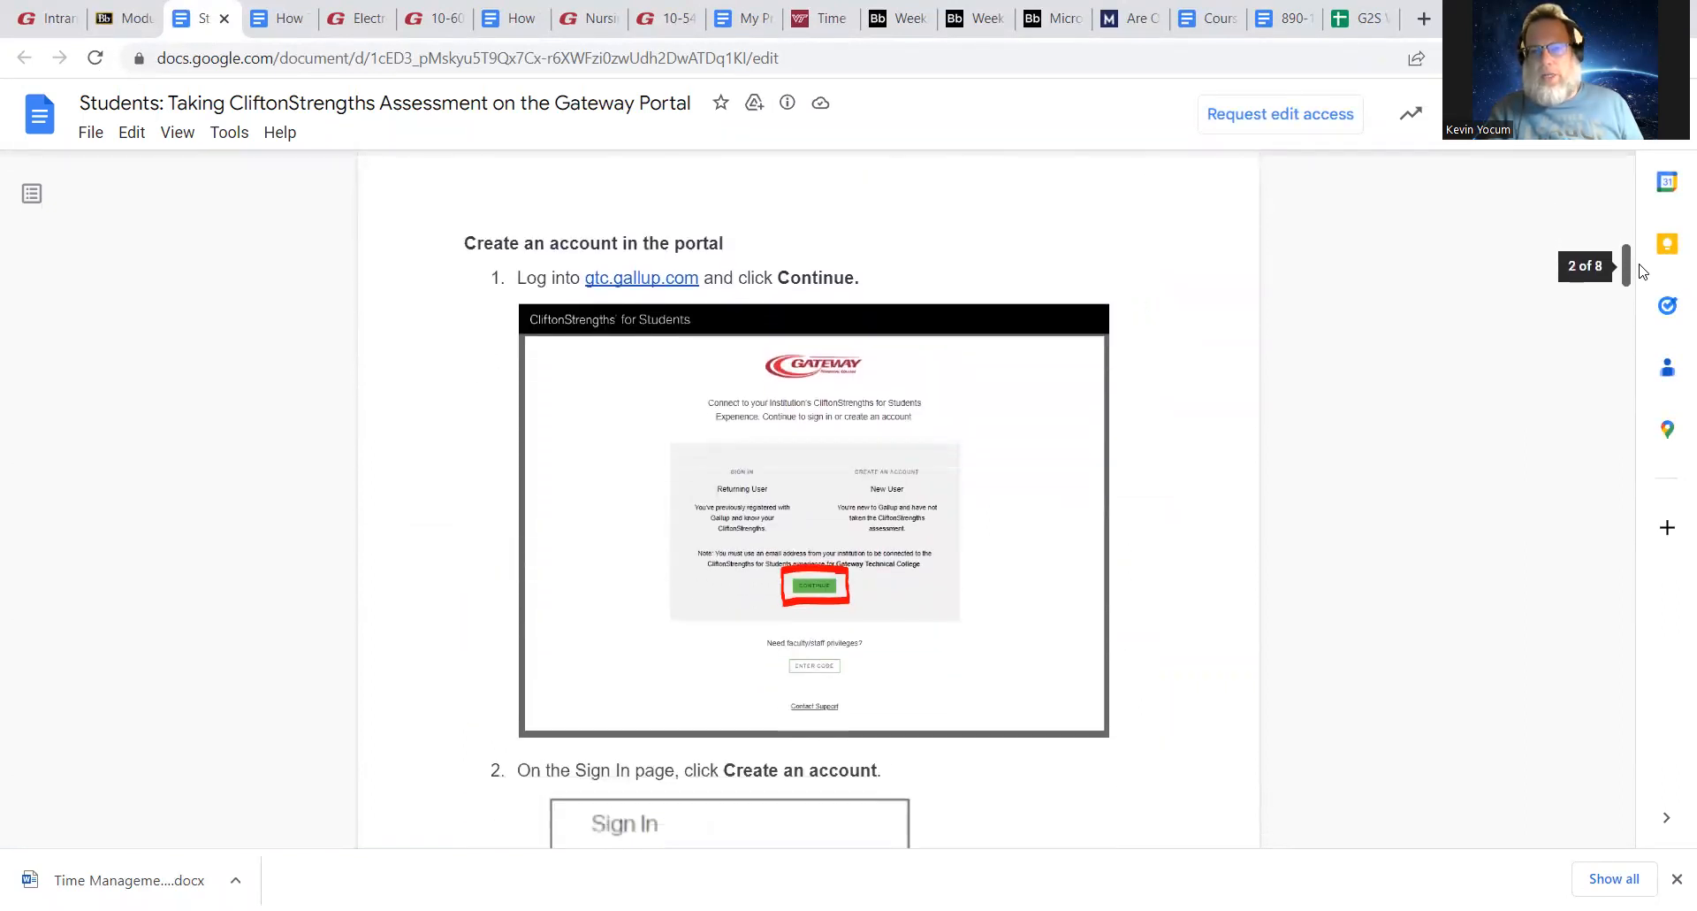
scroll("down", 3)
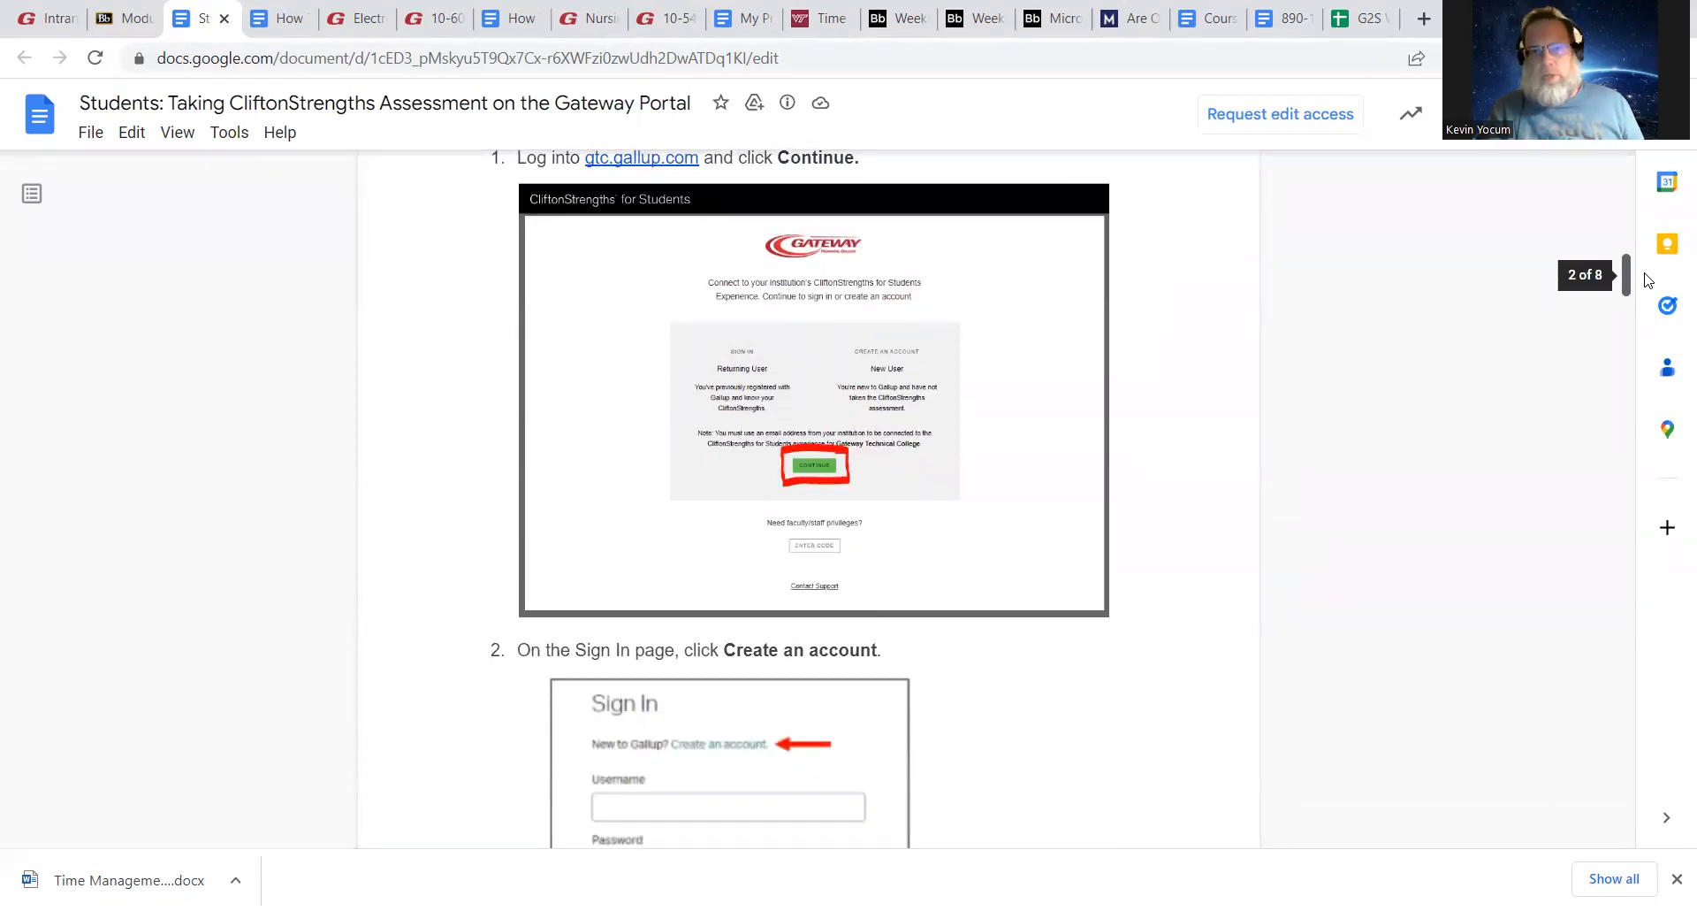
scroll("down", 3)
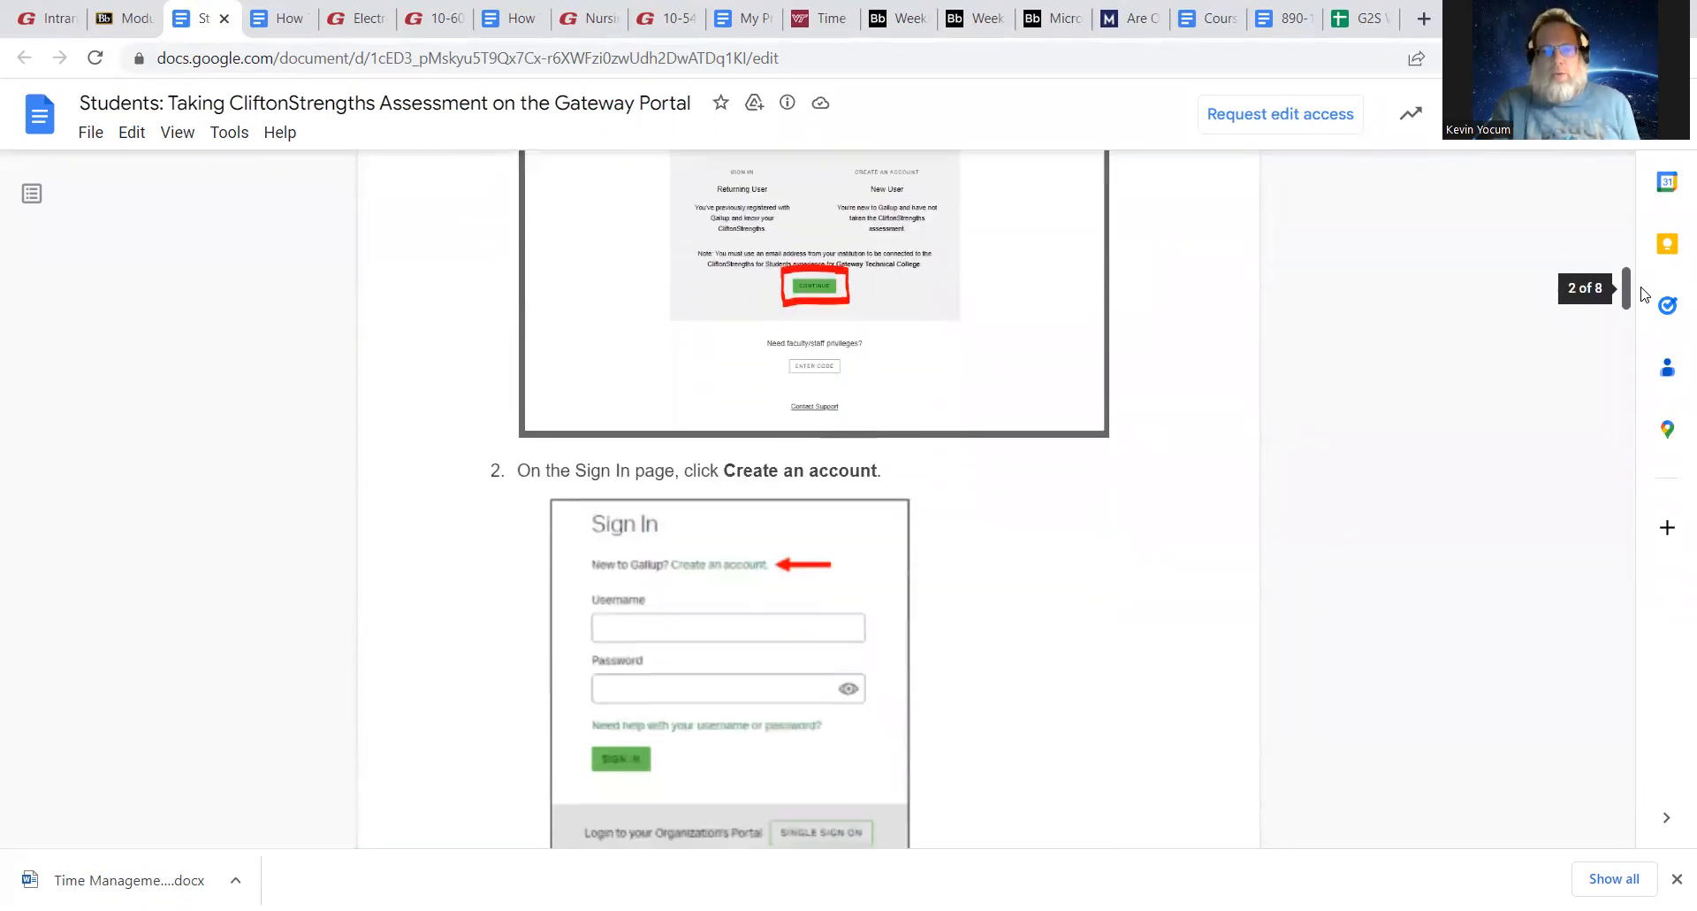
scroll("down", 3)
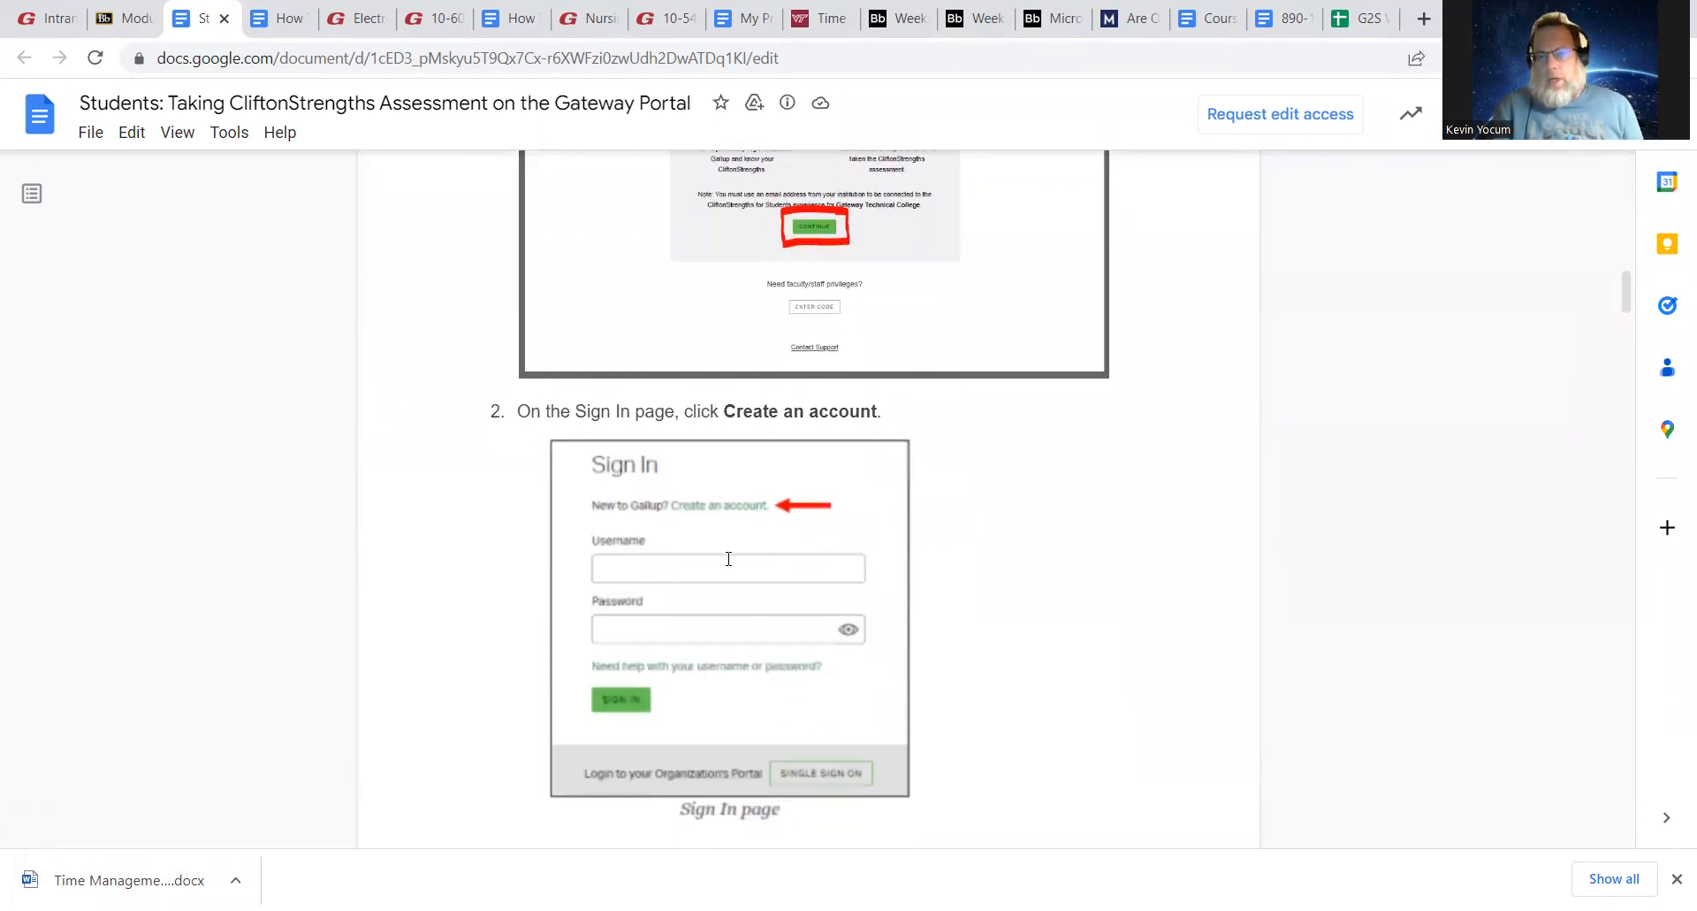
mouse_move(1232, 461)
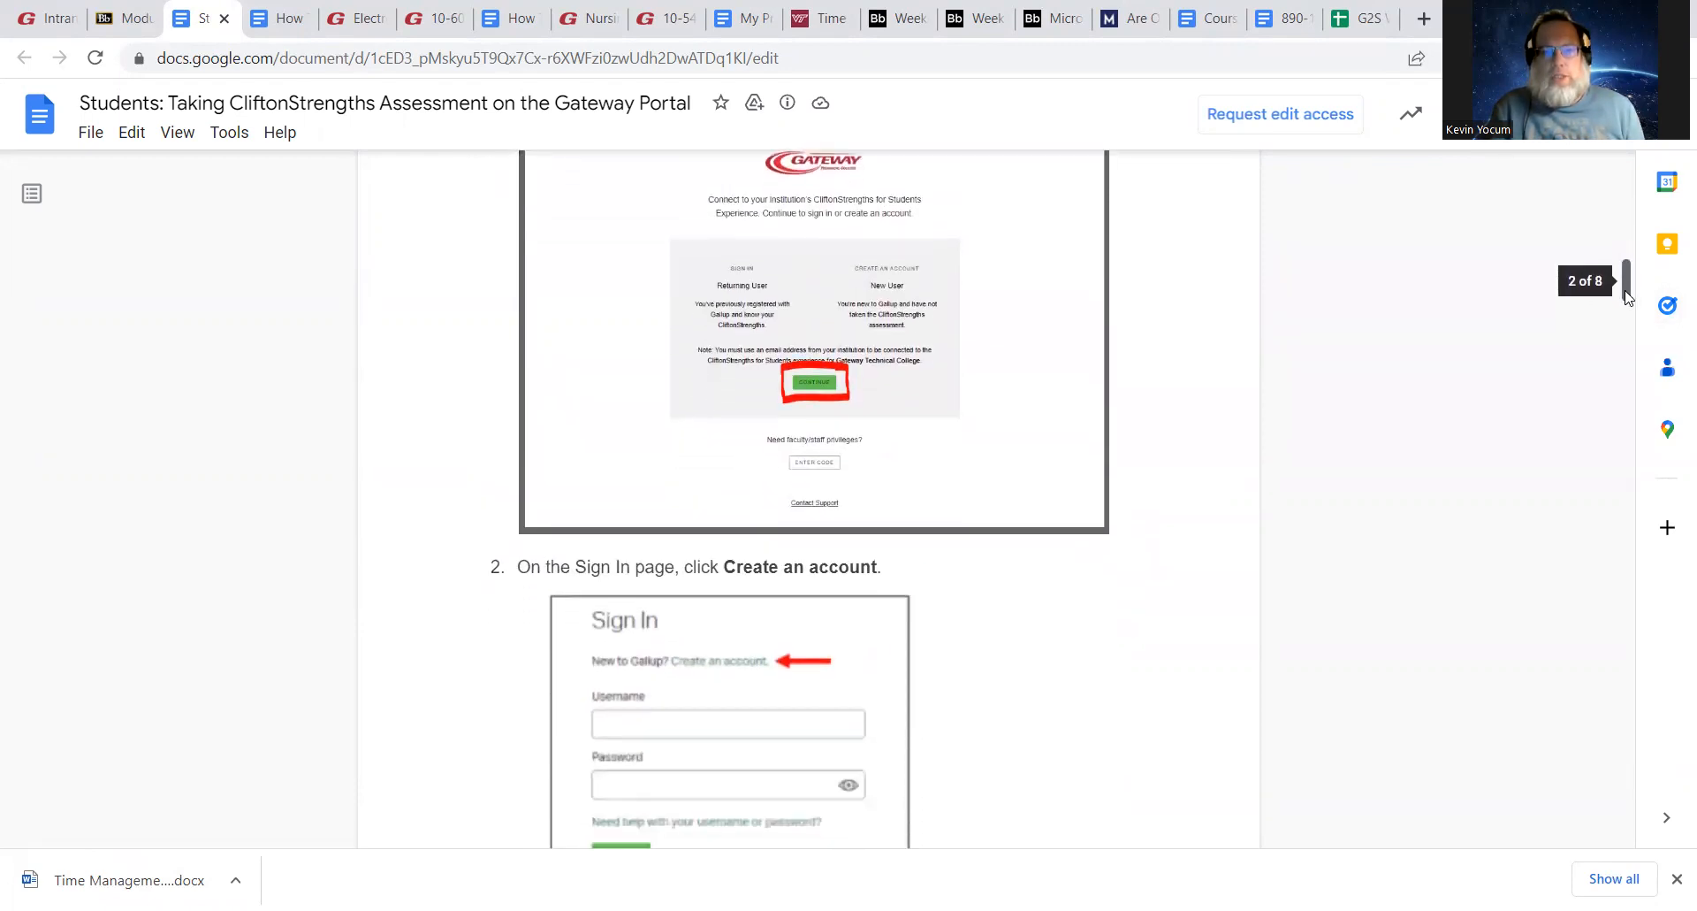
scroll("down", 3)
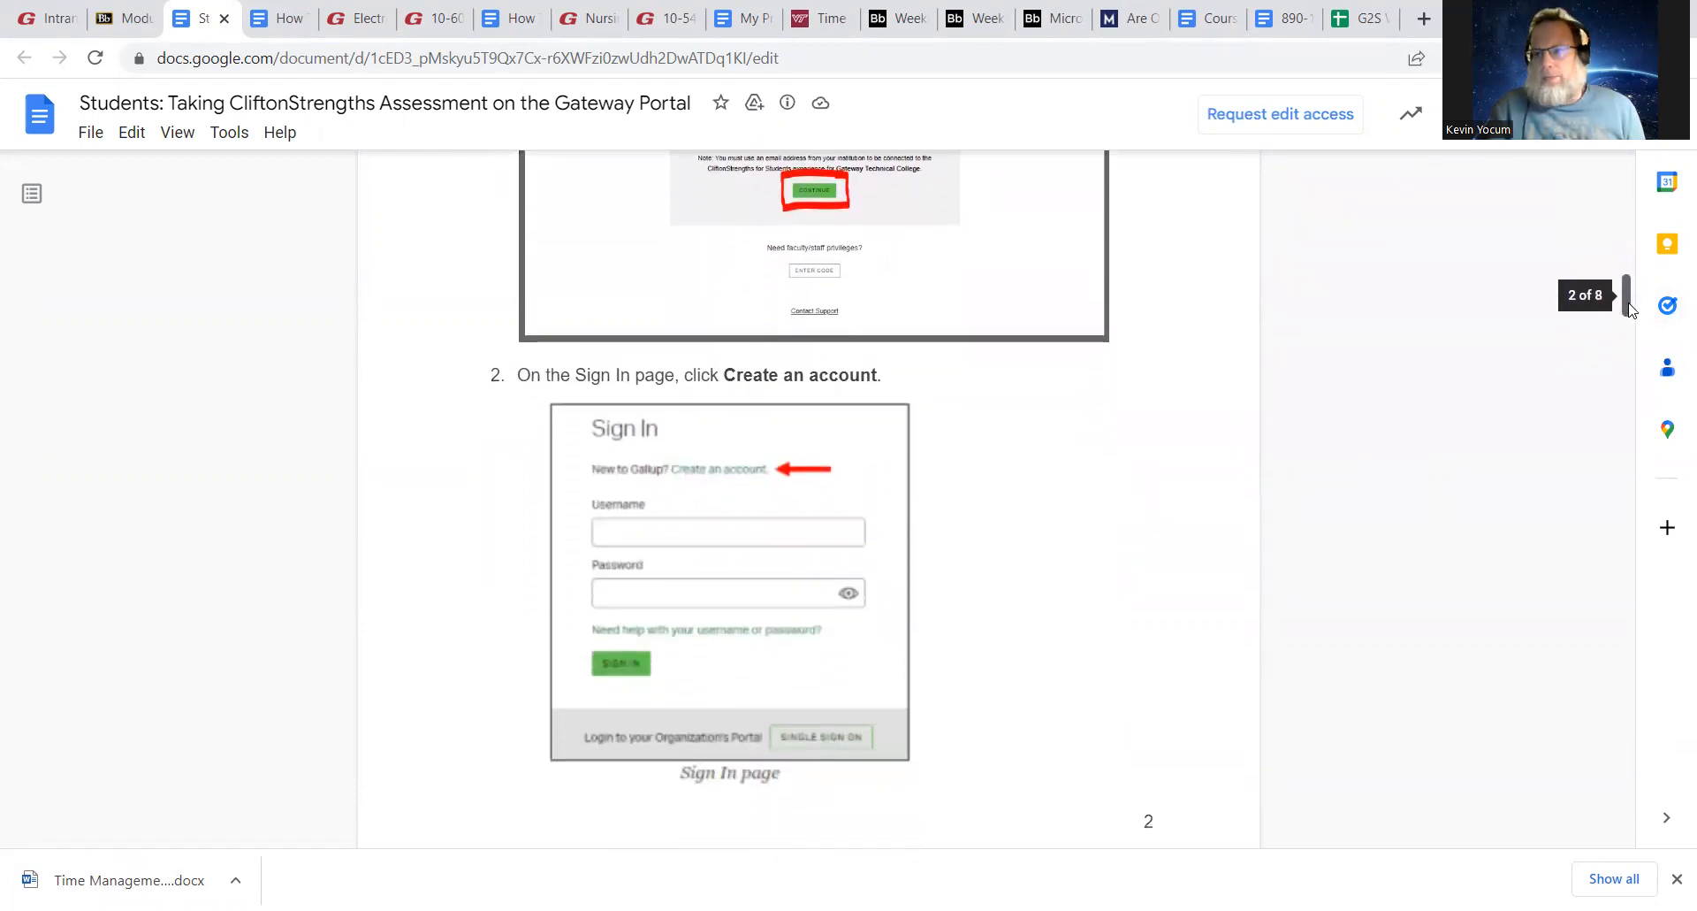
scroll("down", 3)
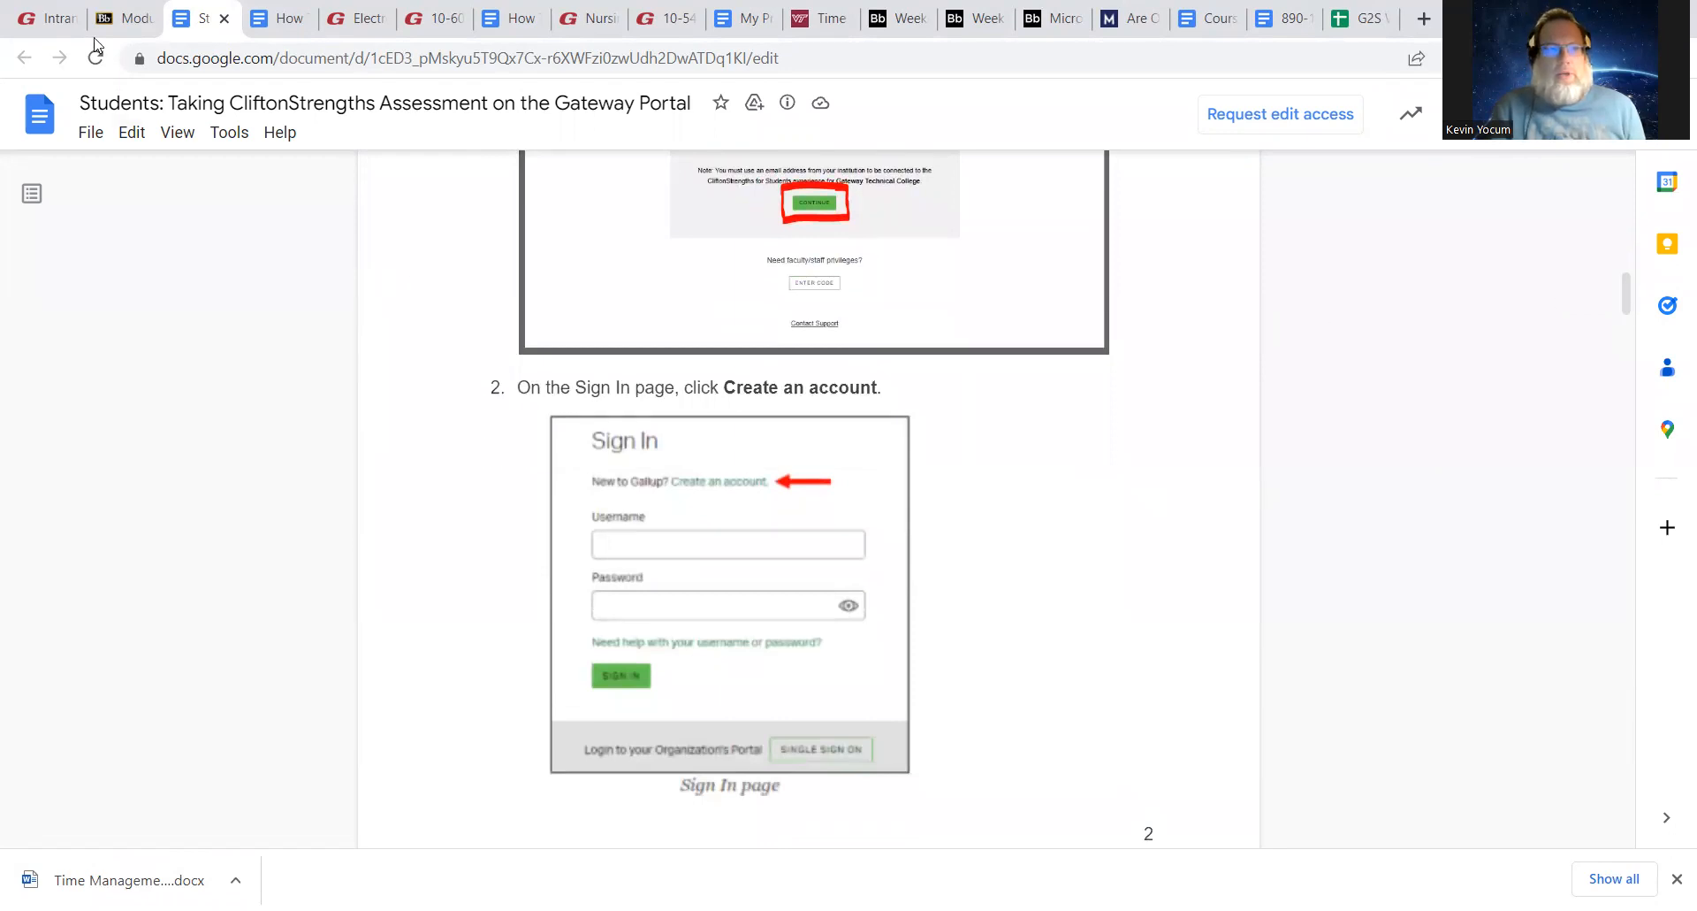
mouse_move(122, 19)
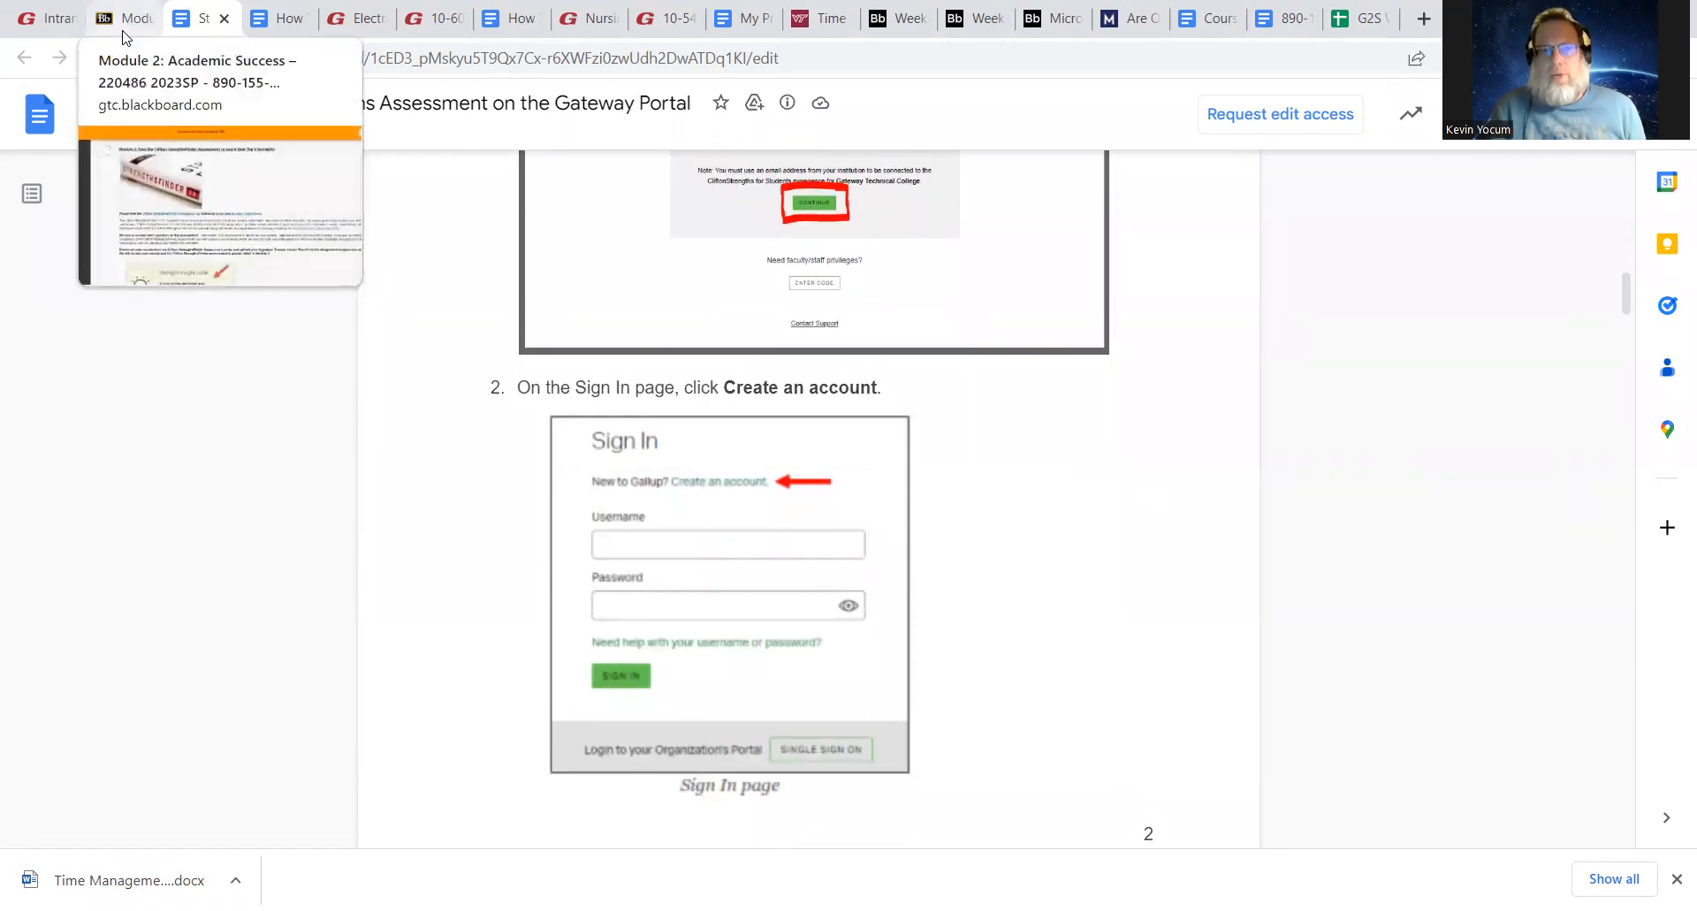
Reopen the instructions doc from Module 2 and read through the registration and verification pages
left_click(122, 18)
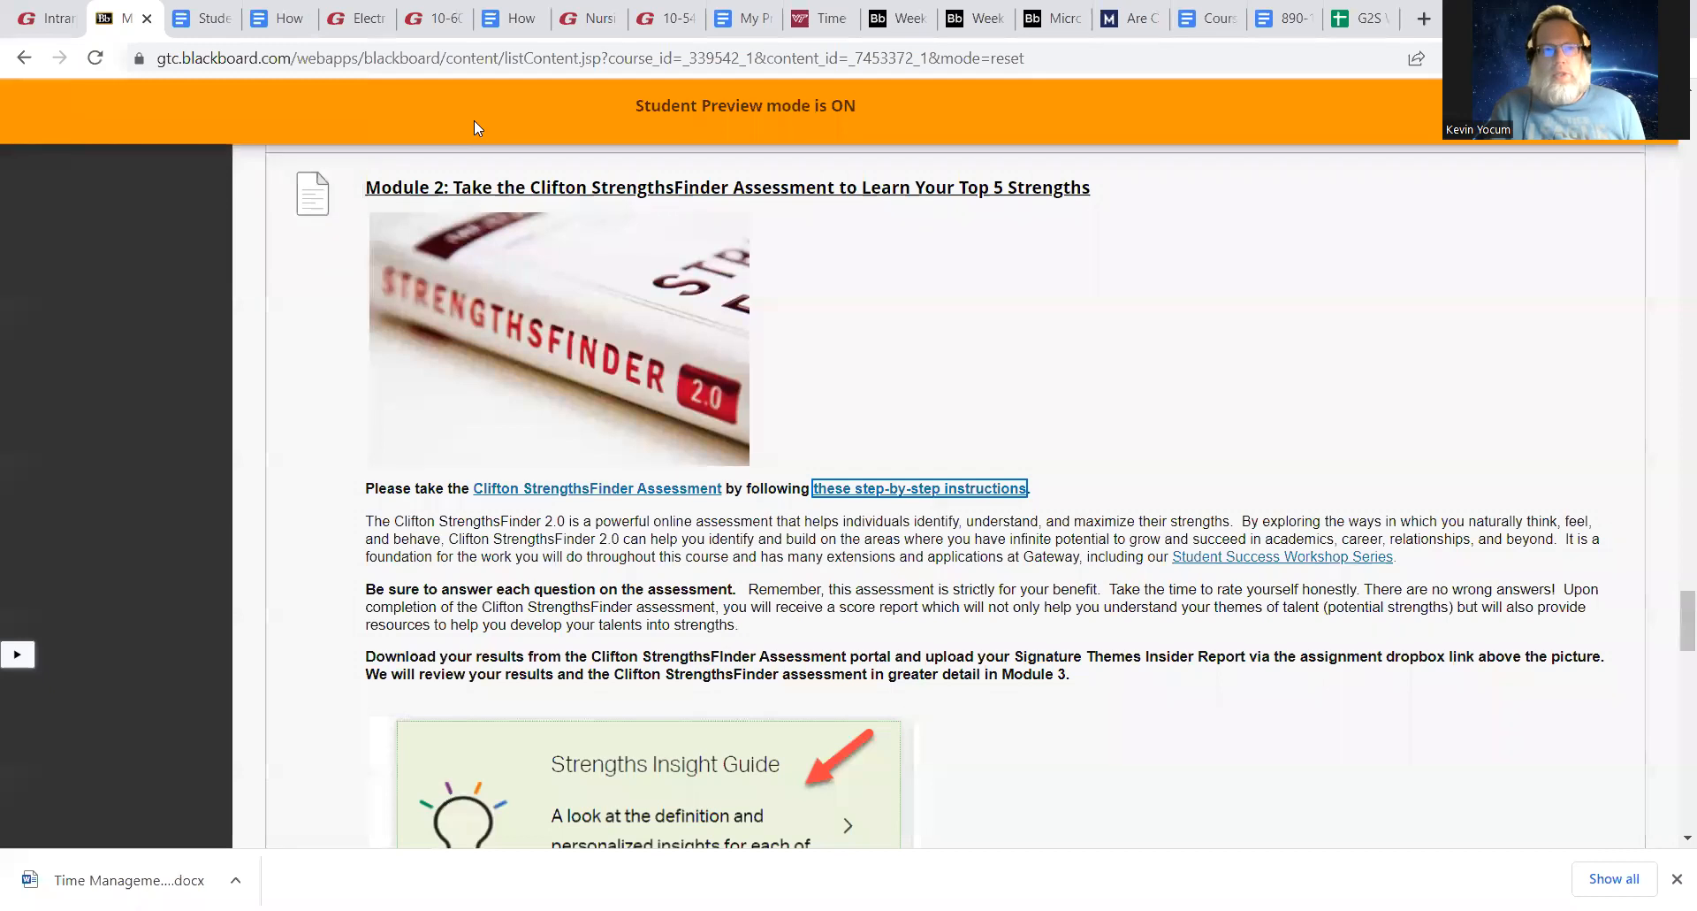
left_click(920, 488)
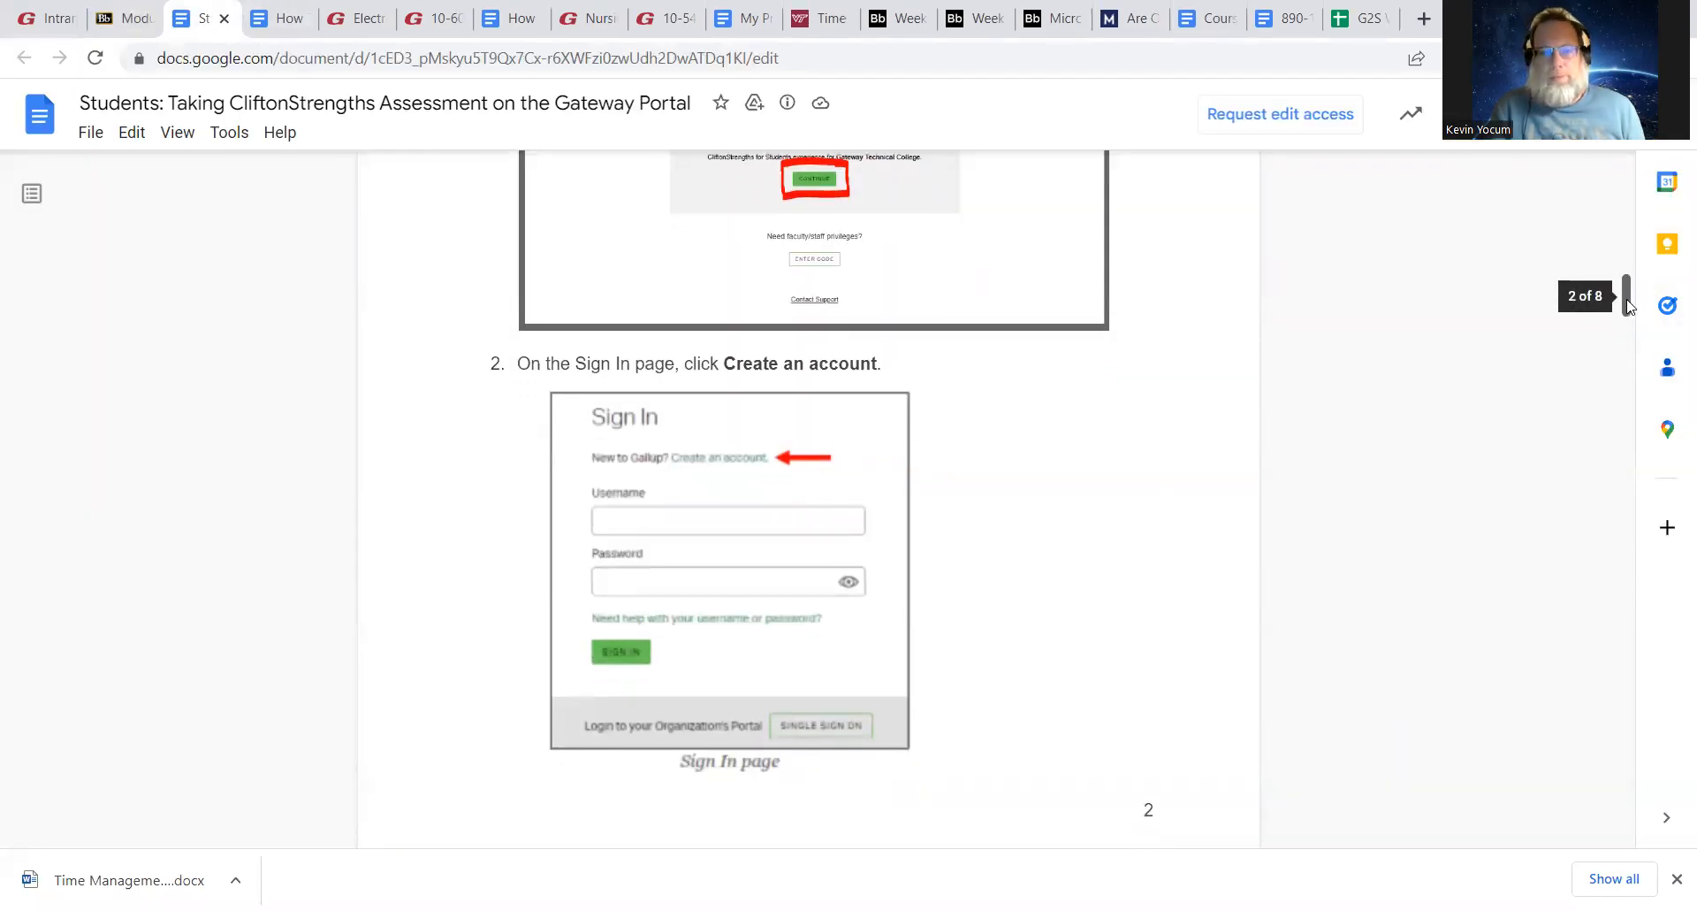
scroll("down", 3)
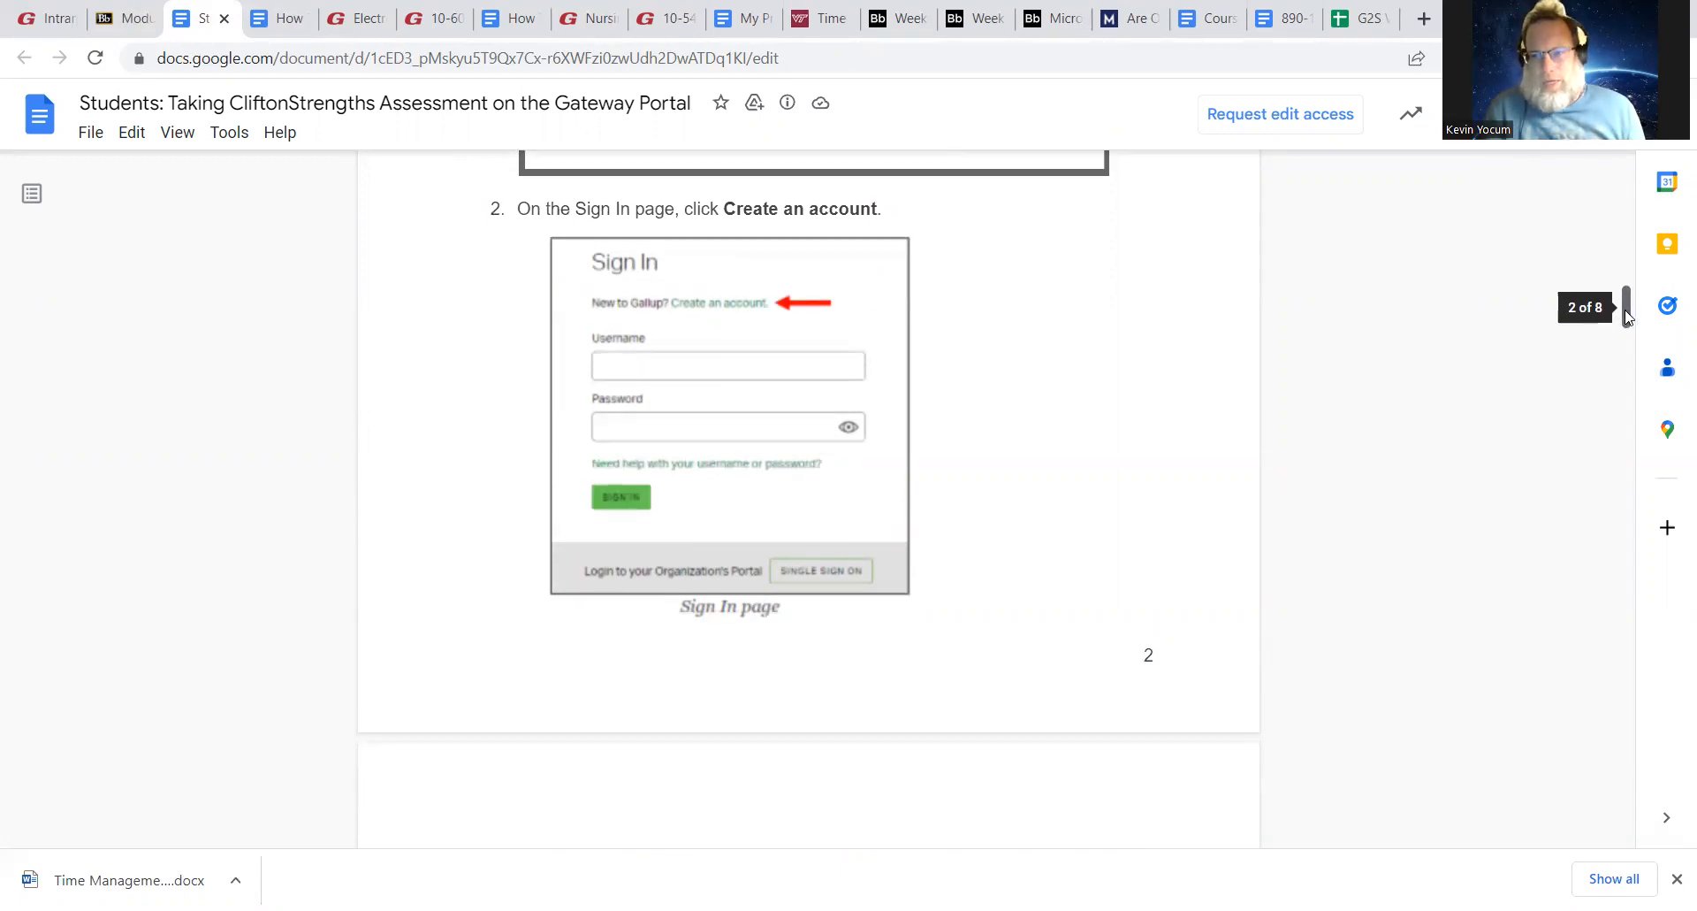
scroll("down", 3)
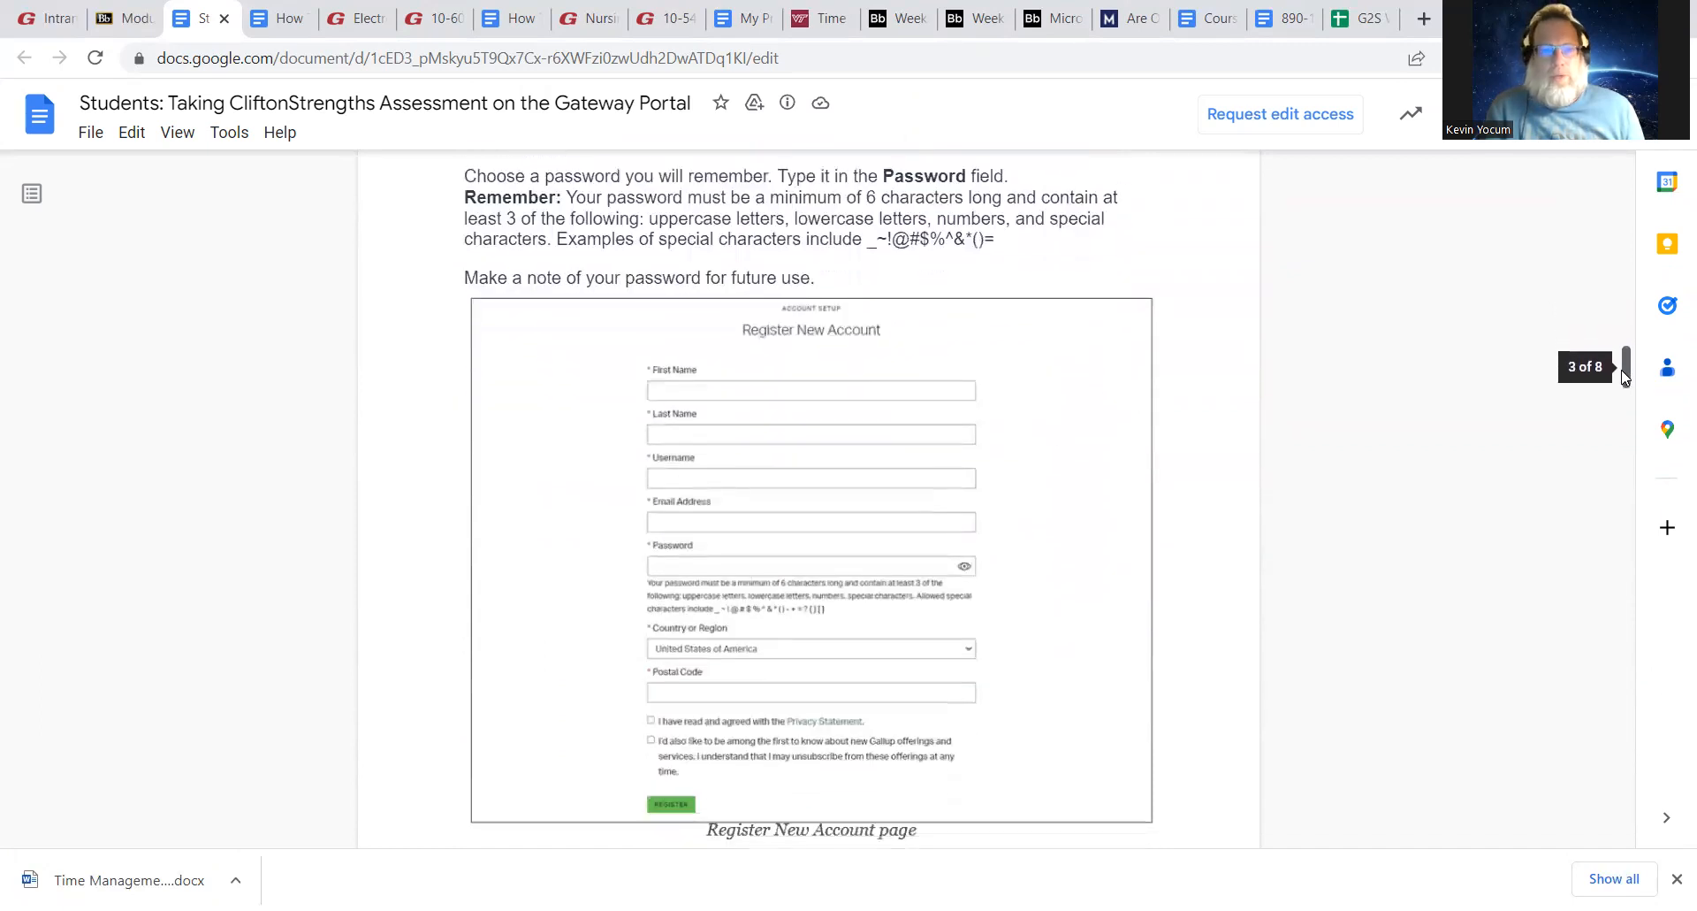
scroll("down", 3)
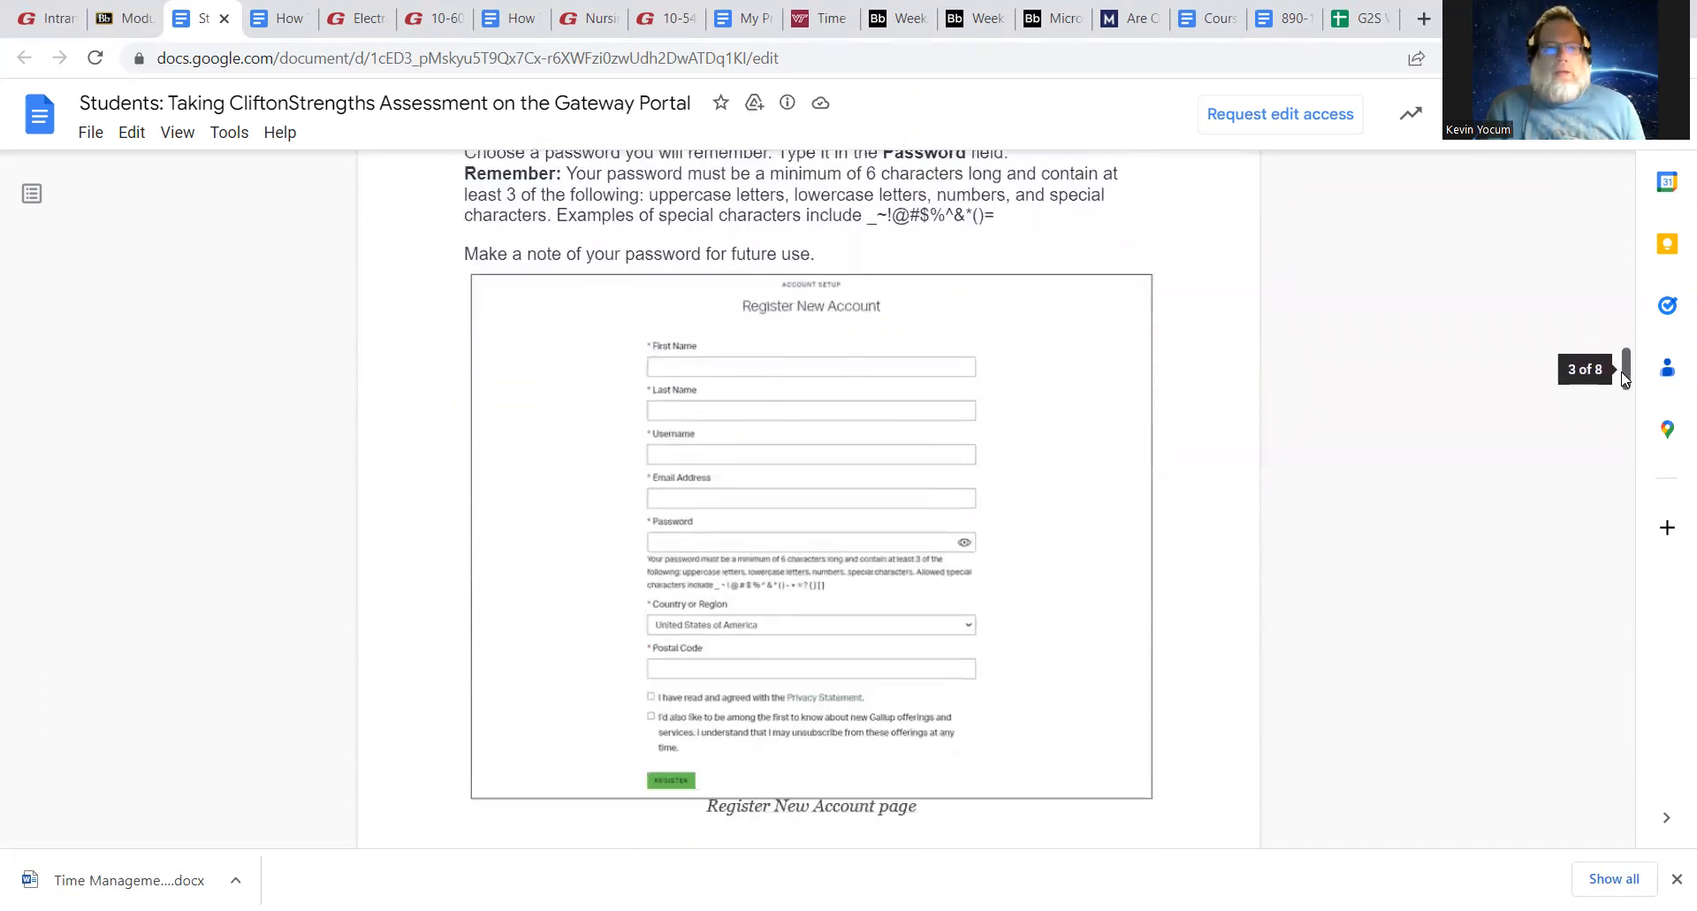
scroll("down", 3)
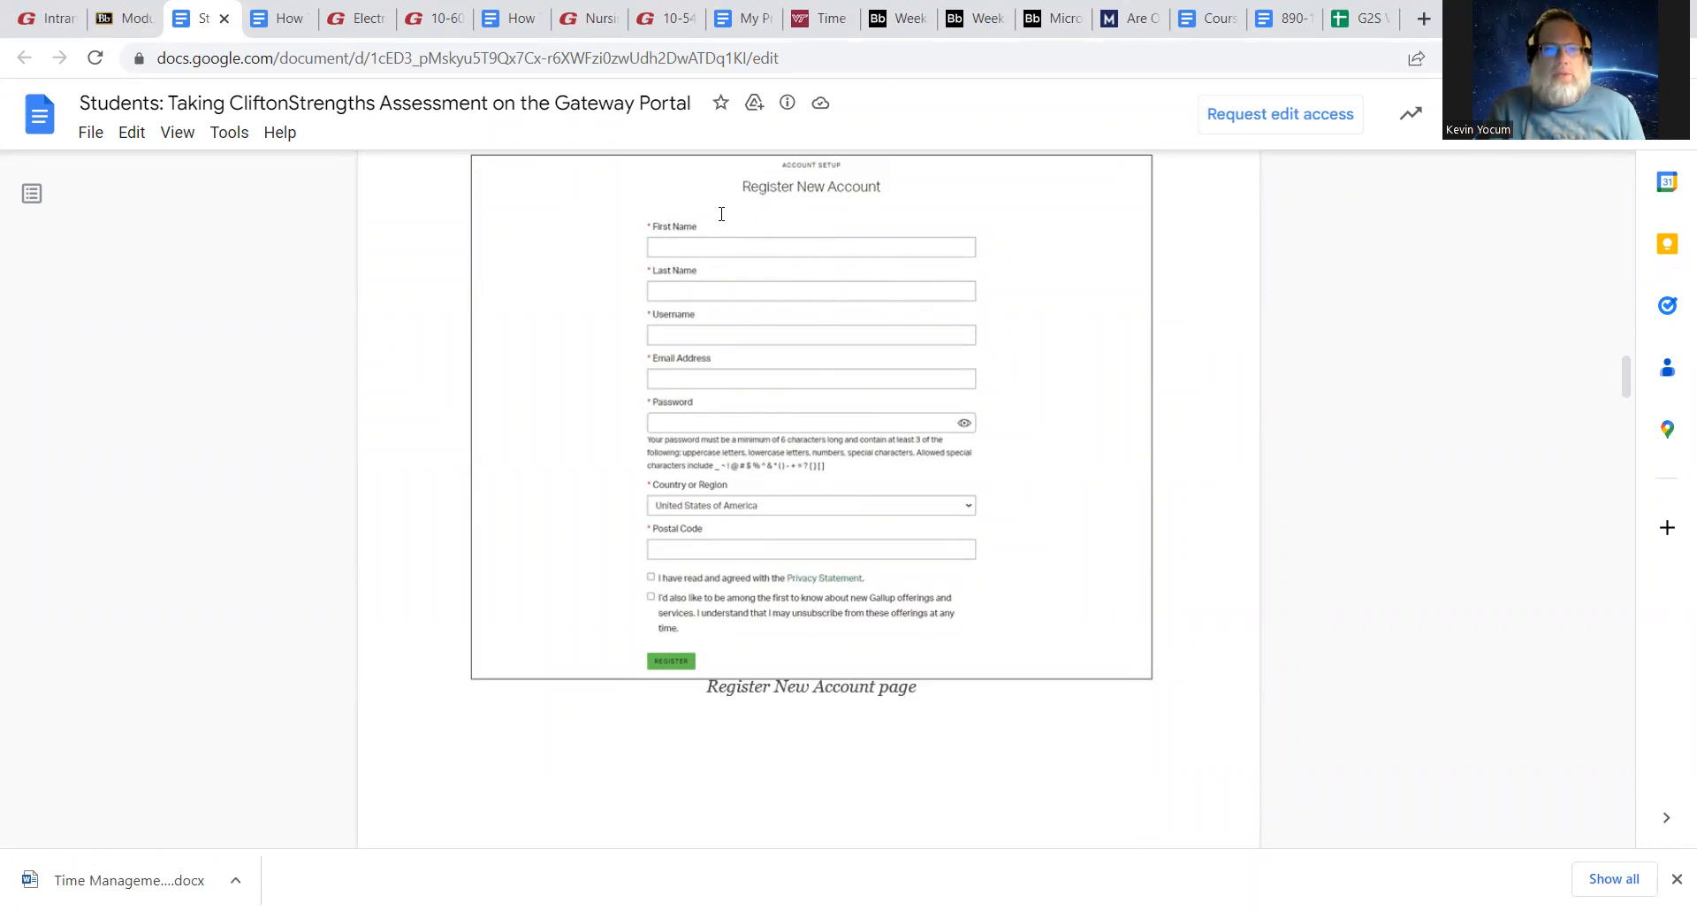
mouse_move(787, 527)
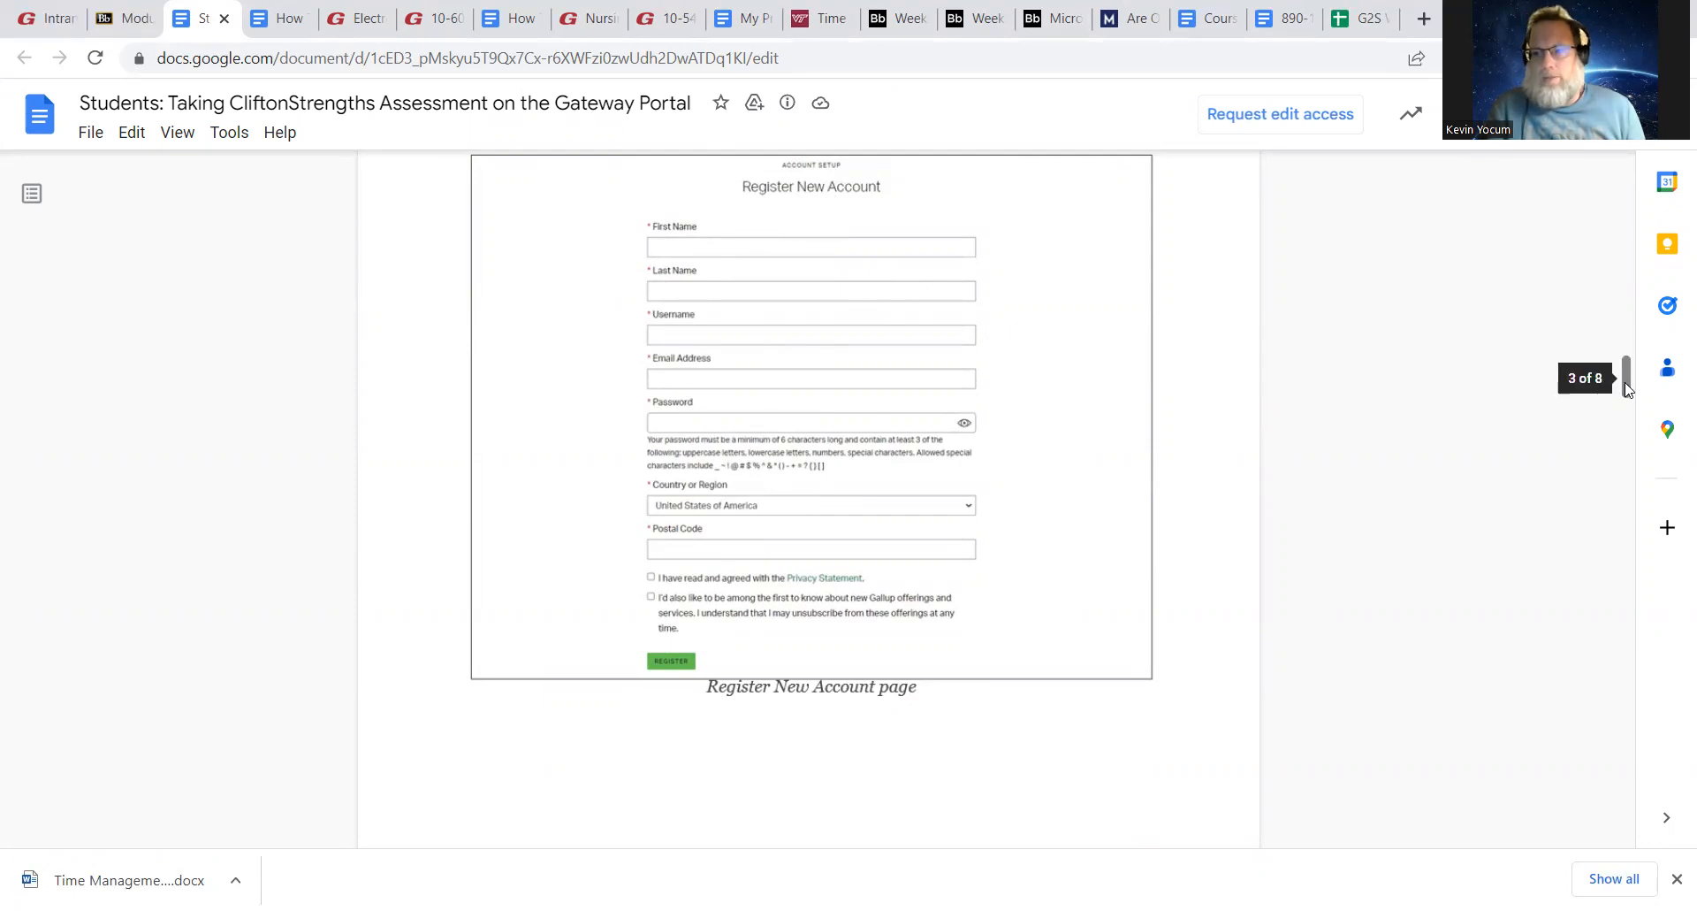
Scroll down to the sample results page, then back up to step 8
scroll("down", 3)
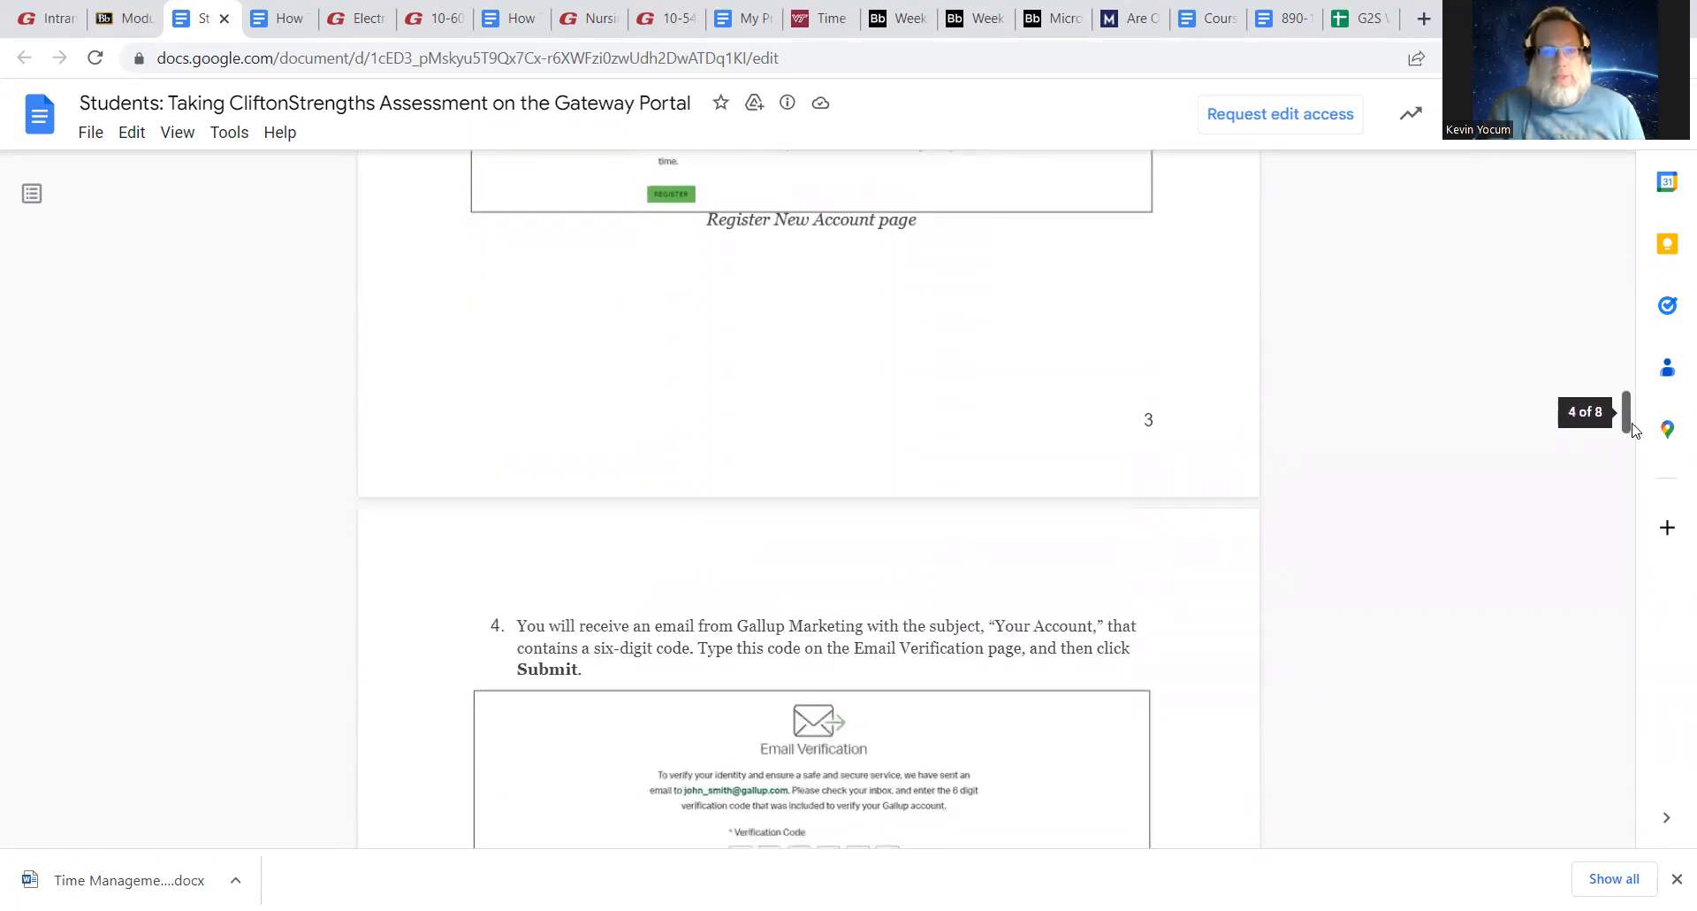
scroll("down", 3)
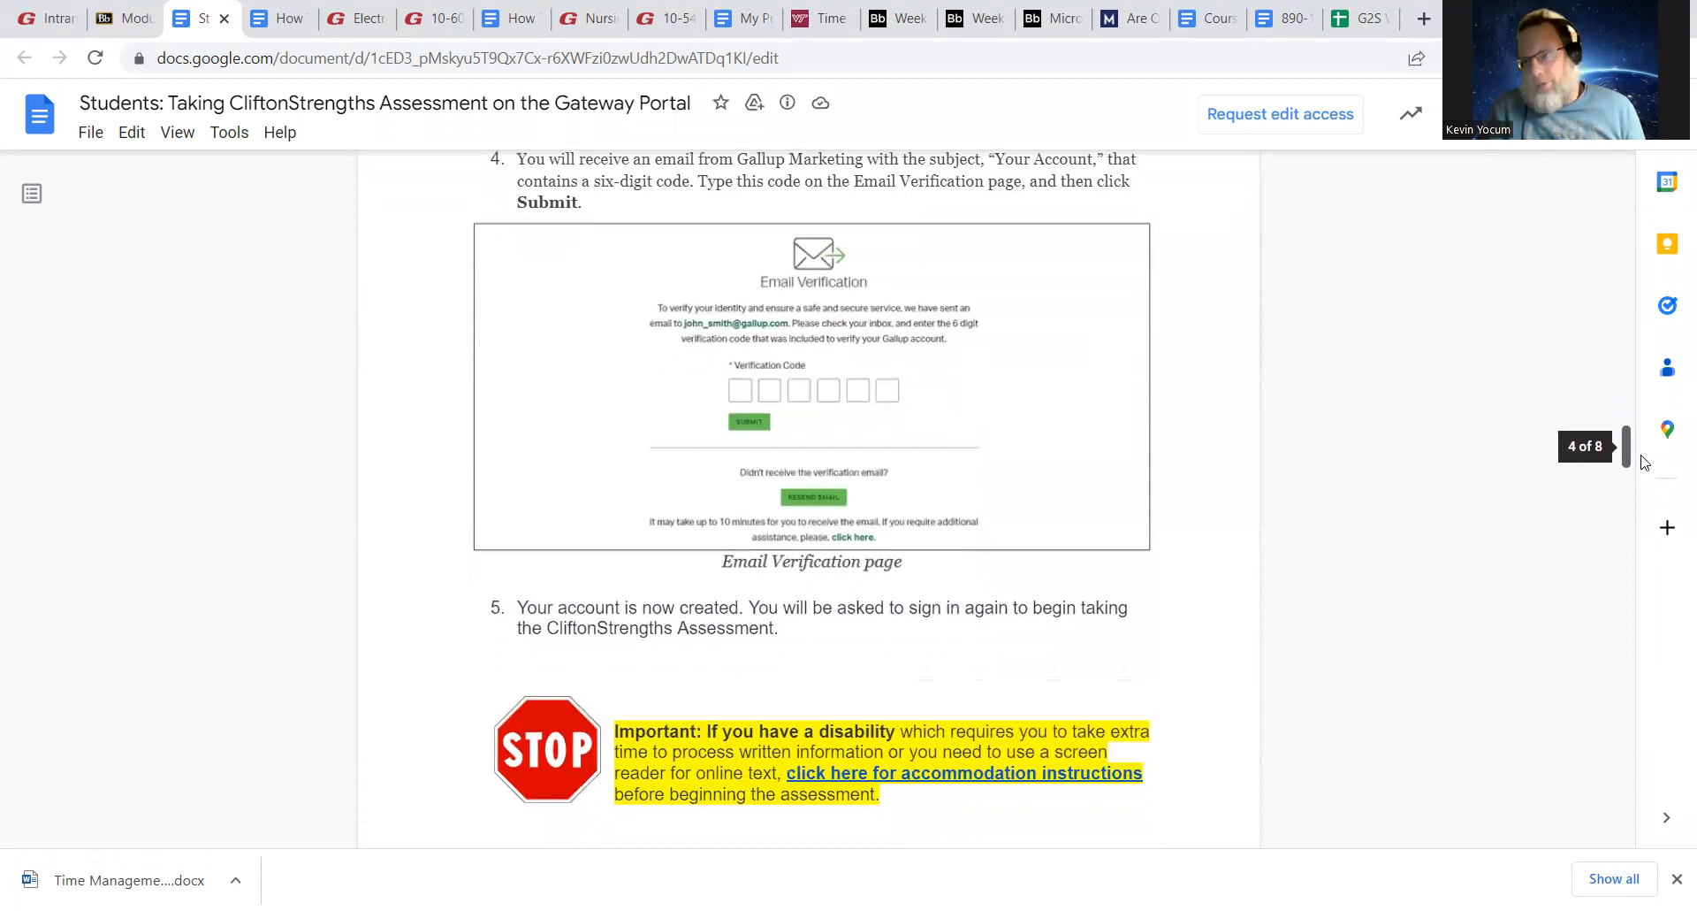
scroll("down", 3)
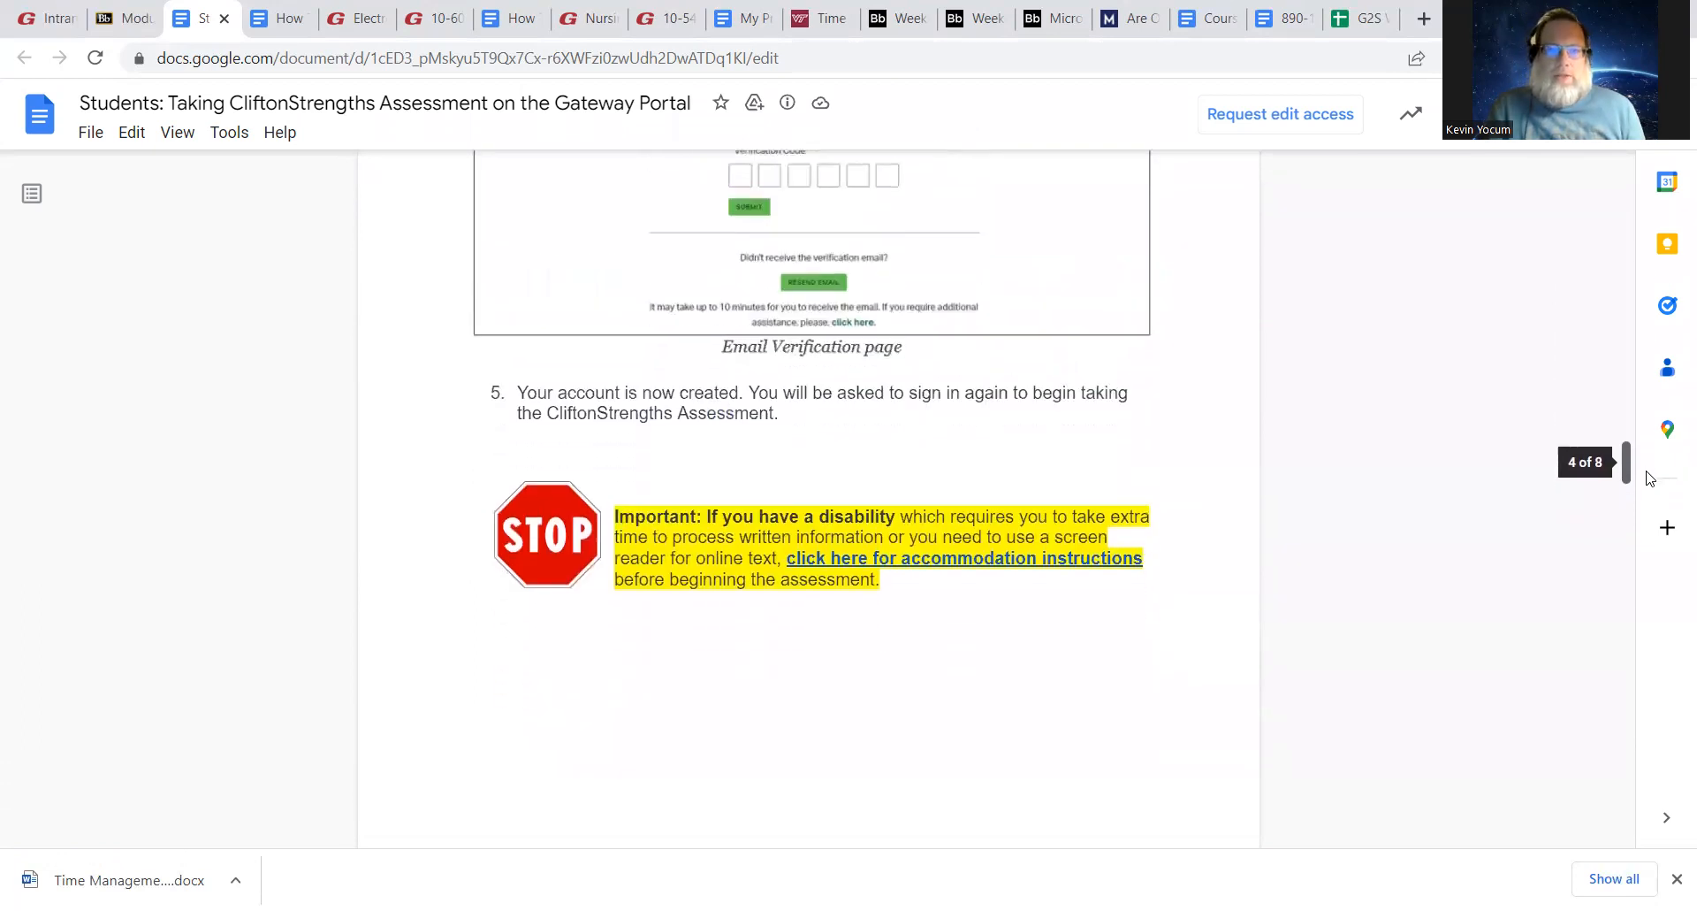
scroll("down", 3)
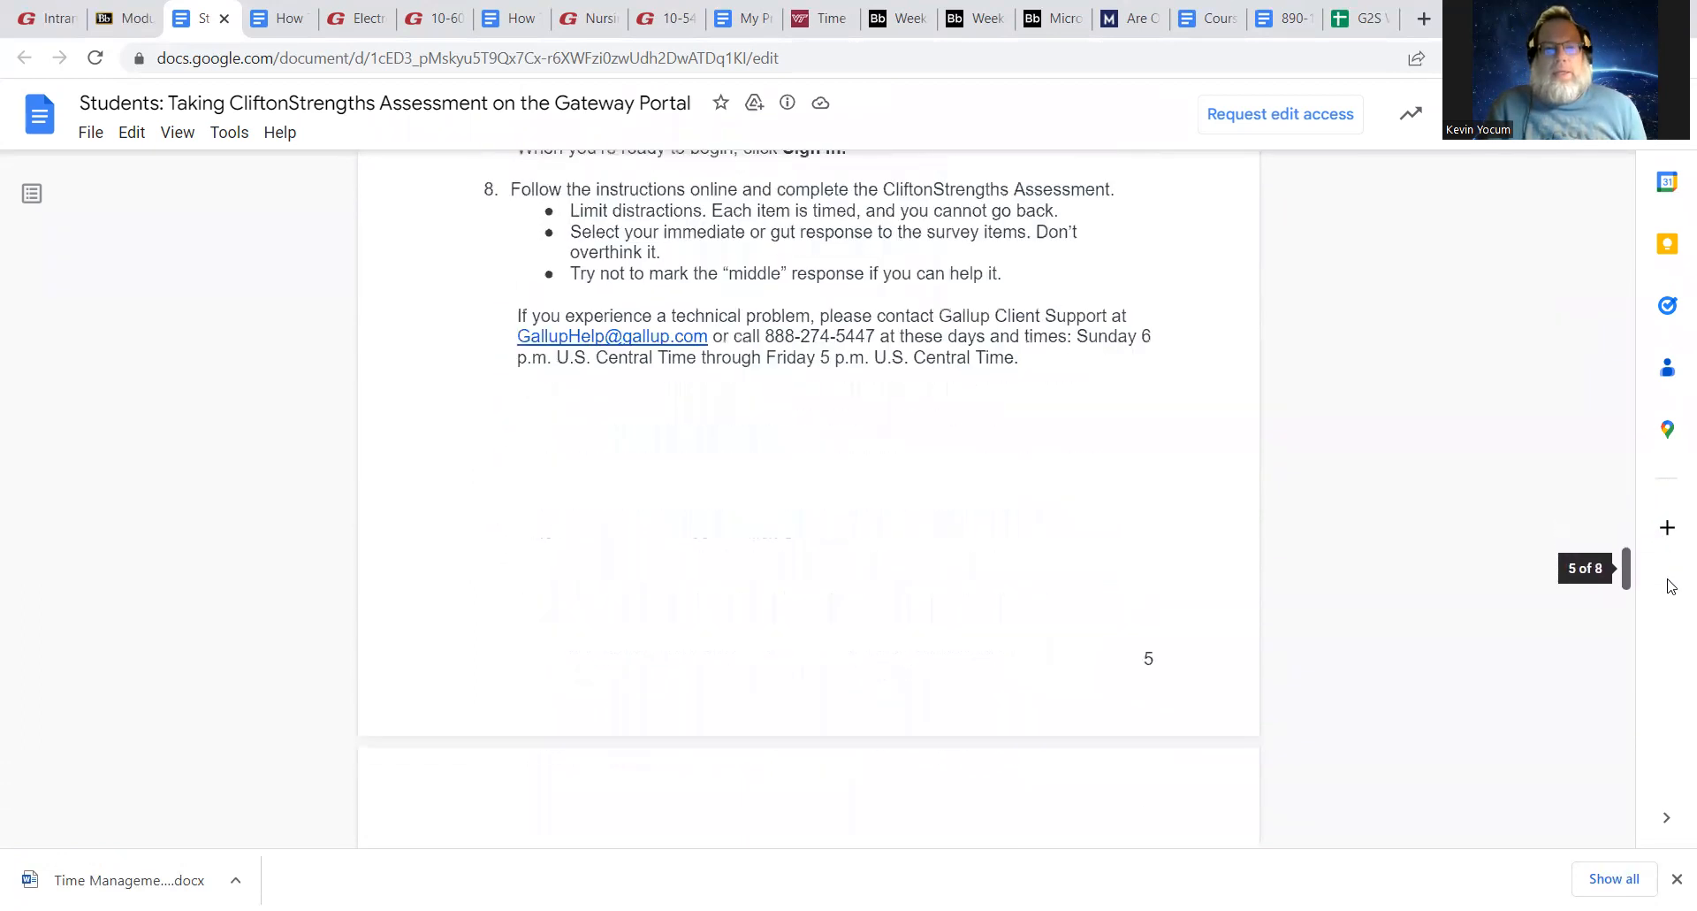
scroll("down", 3)
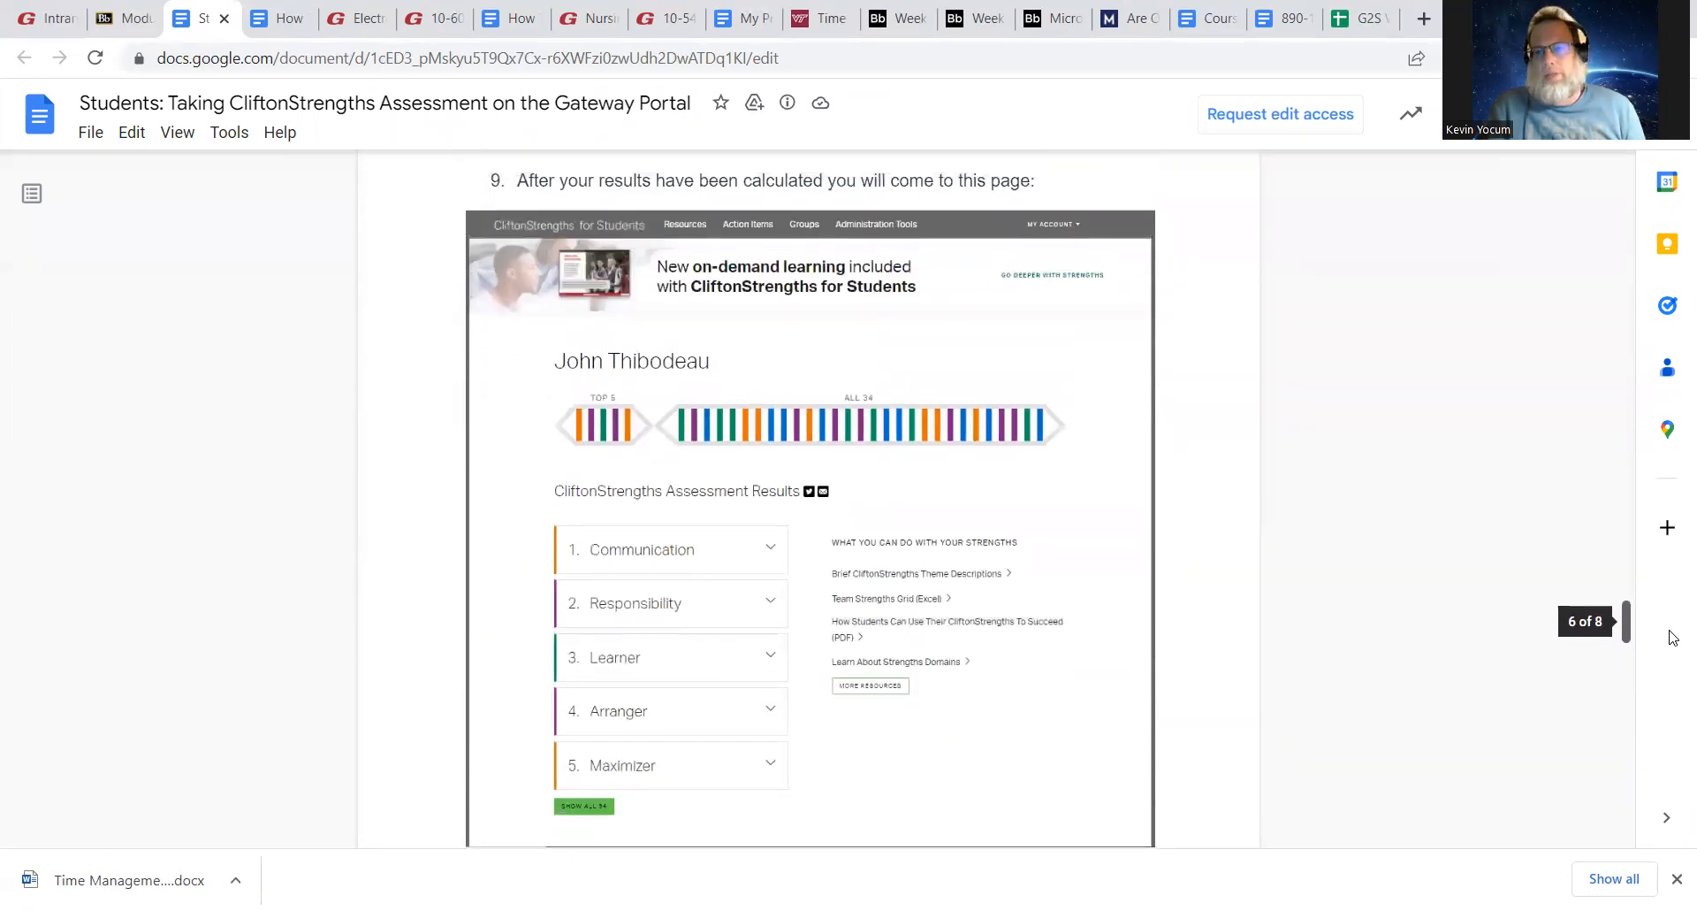
scroll("down", 3)
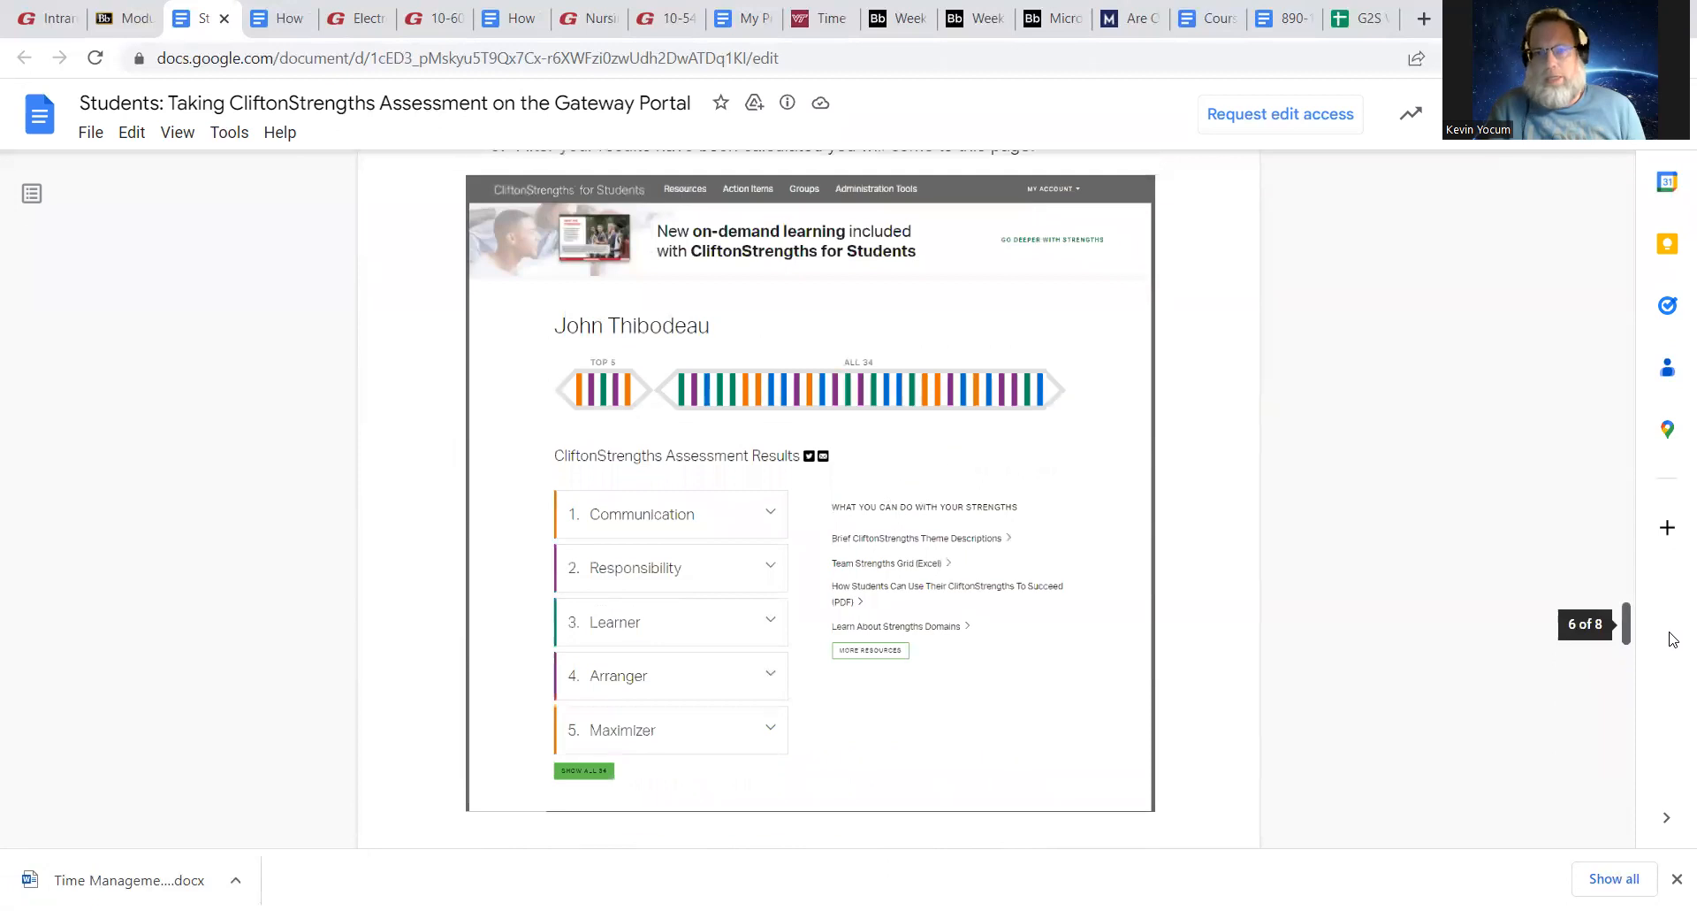
scroll("up", 3)
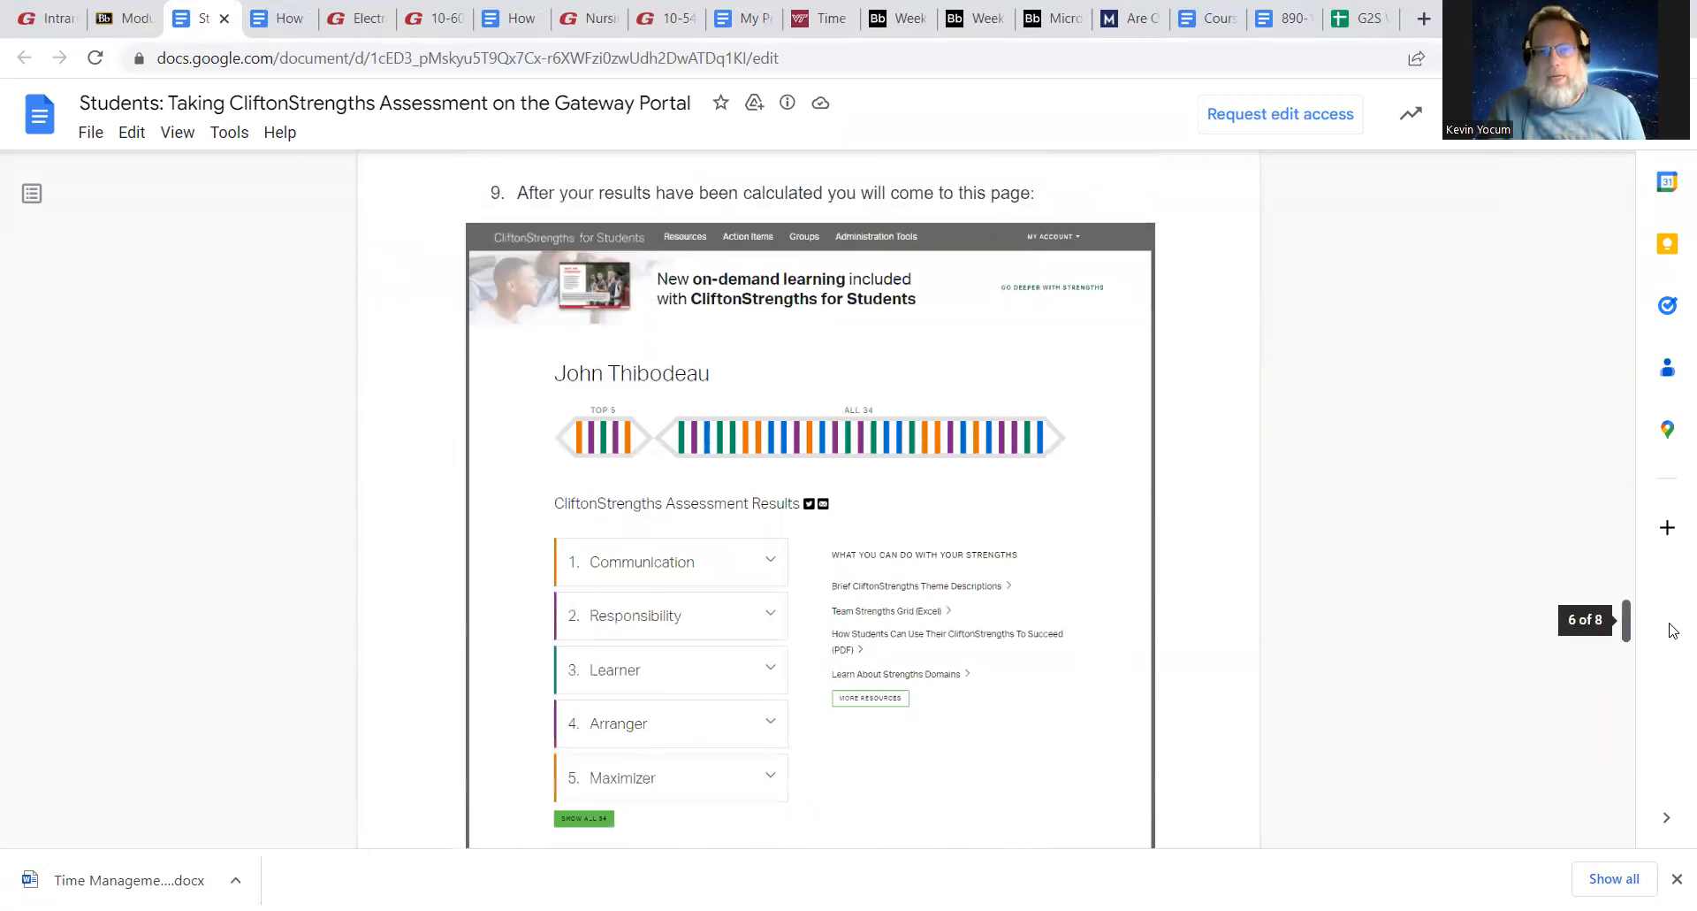
scroll("up", 3)
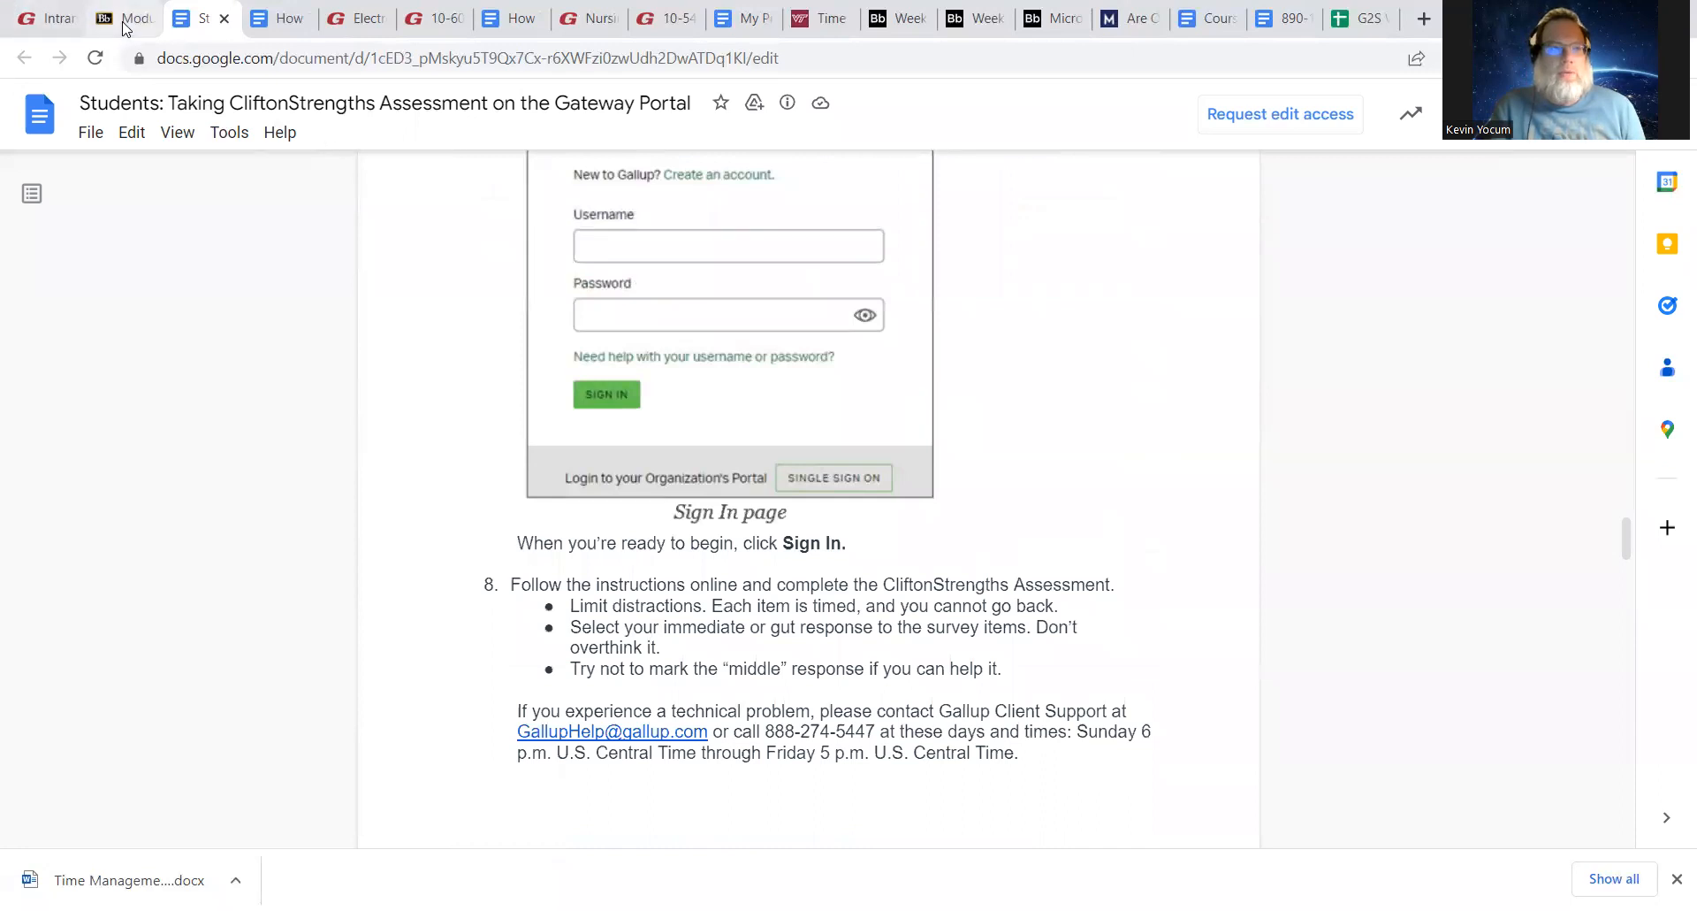
Return to the Module 2 StrengthsFinder item and scroll to the Strengths Insight Guide image
left_click(125, 19)
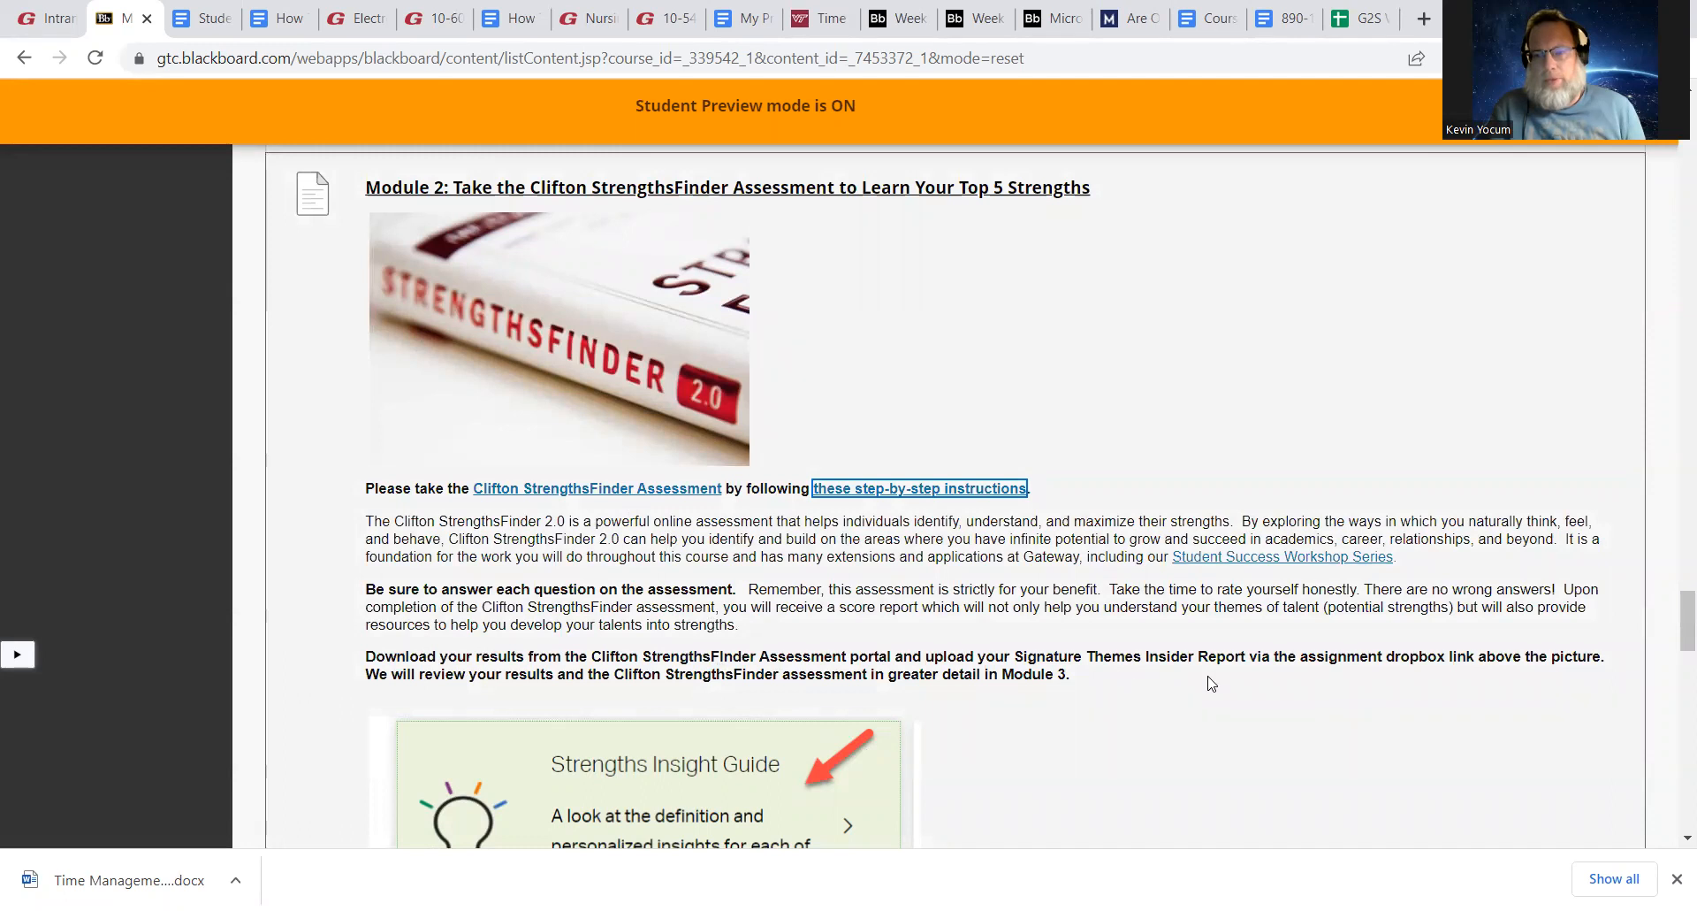
mouse_move(1288, 696)
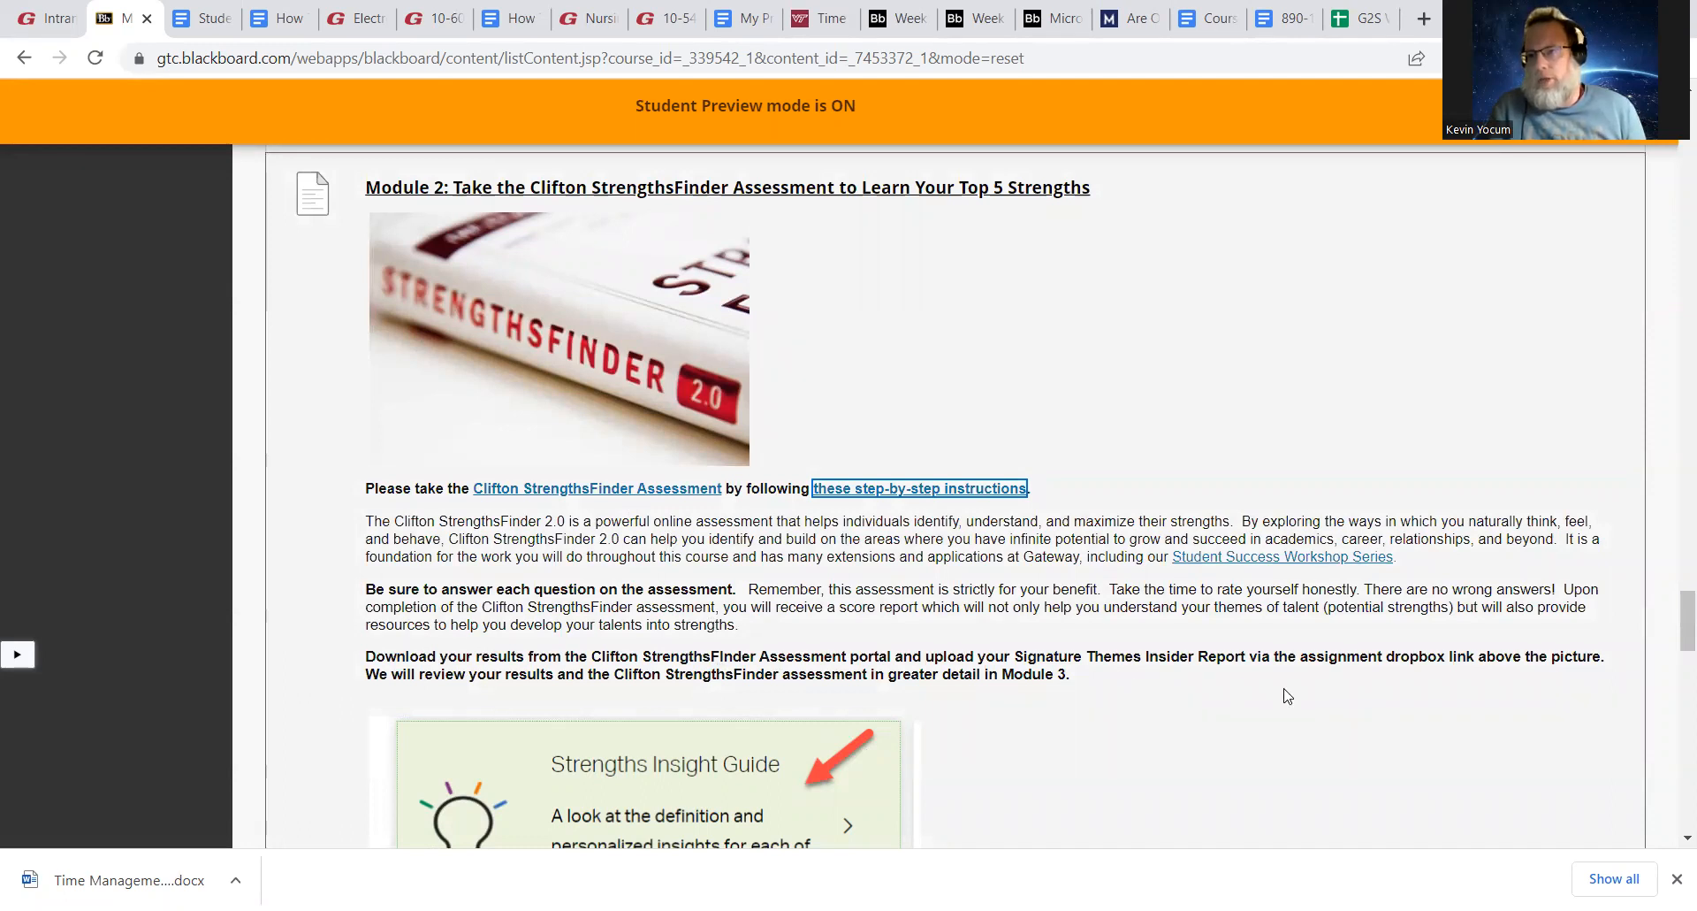
mouse_move(1670, 580)
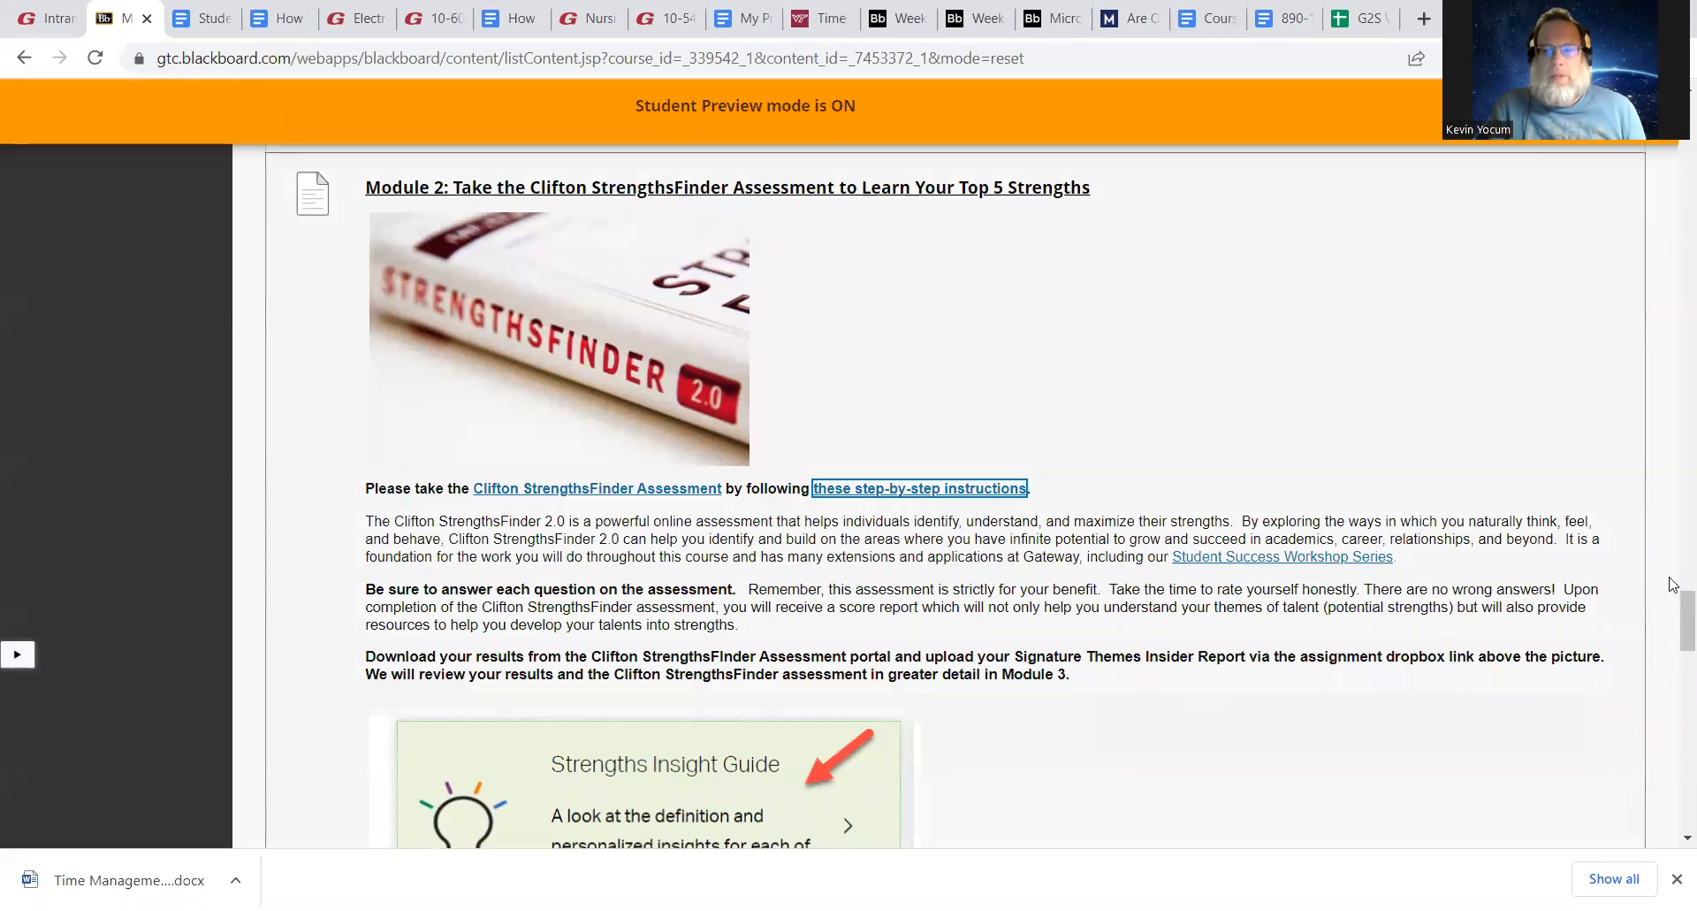
scroll("down", 3)
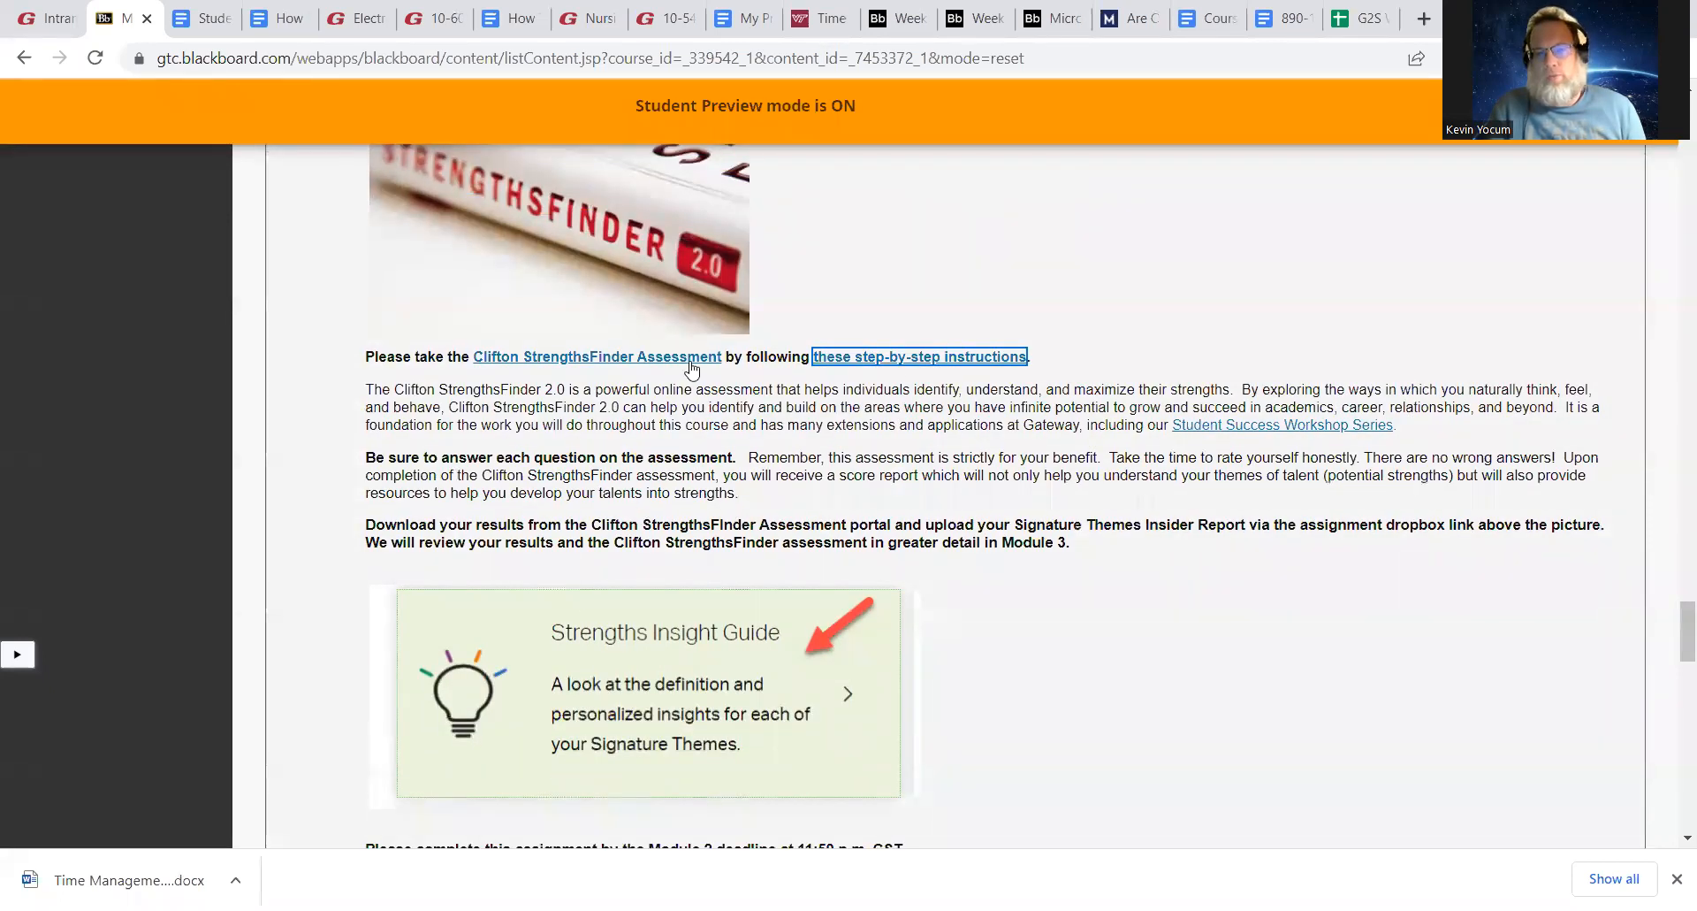
mouse_move(780, 353)
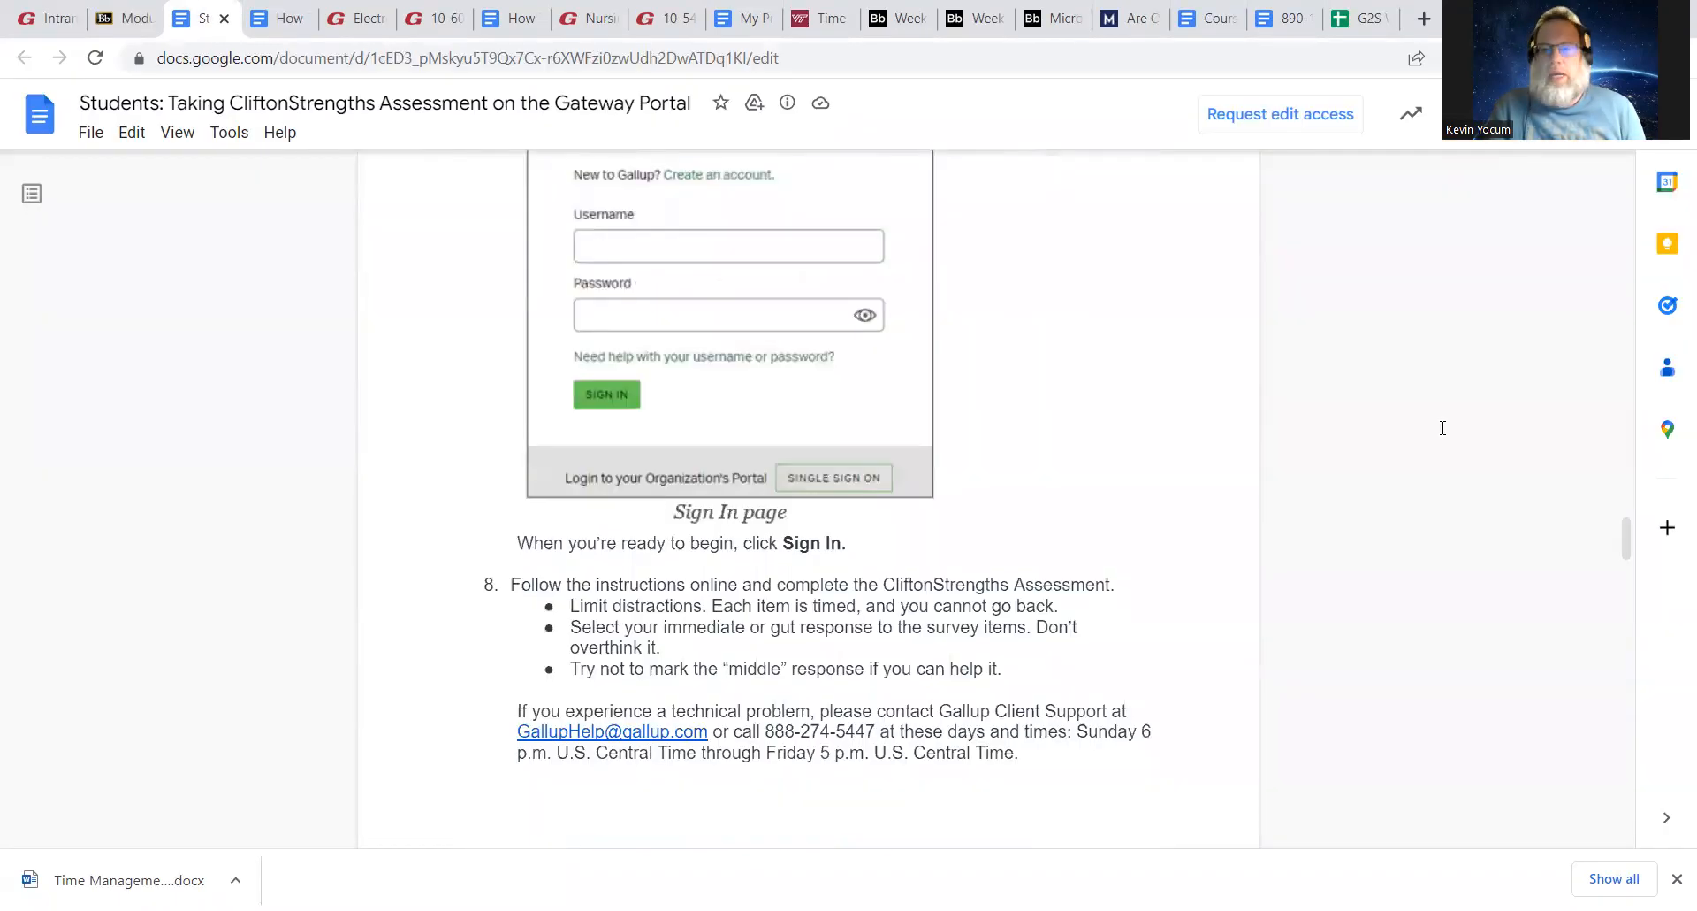
Scroll the Google Doc through steps 9 and 10 to the Reports screenshot and step 11
scroll("down", 3)
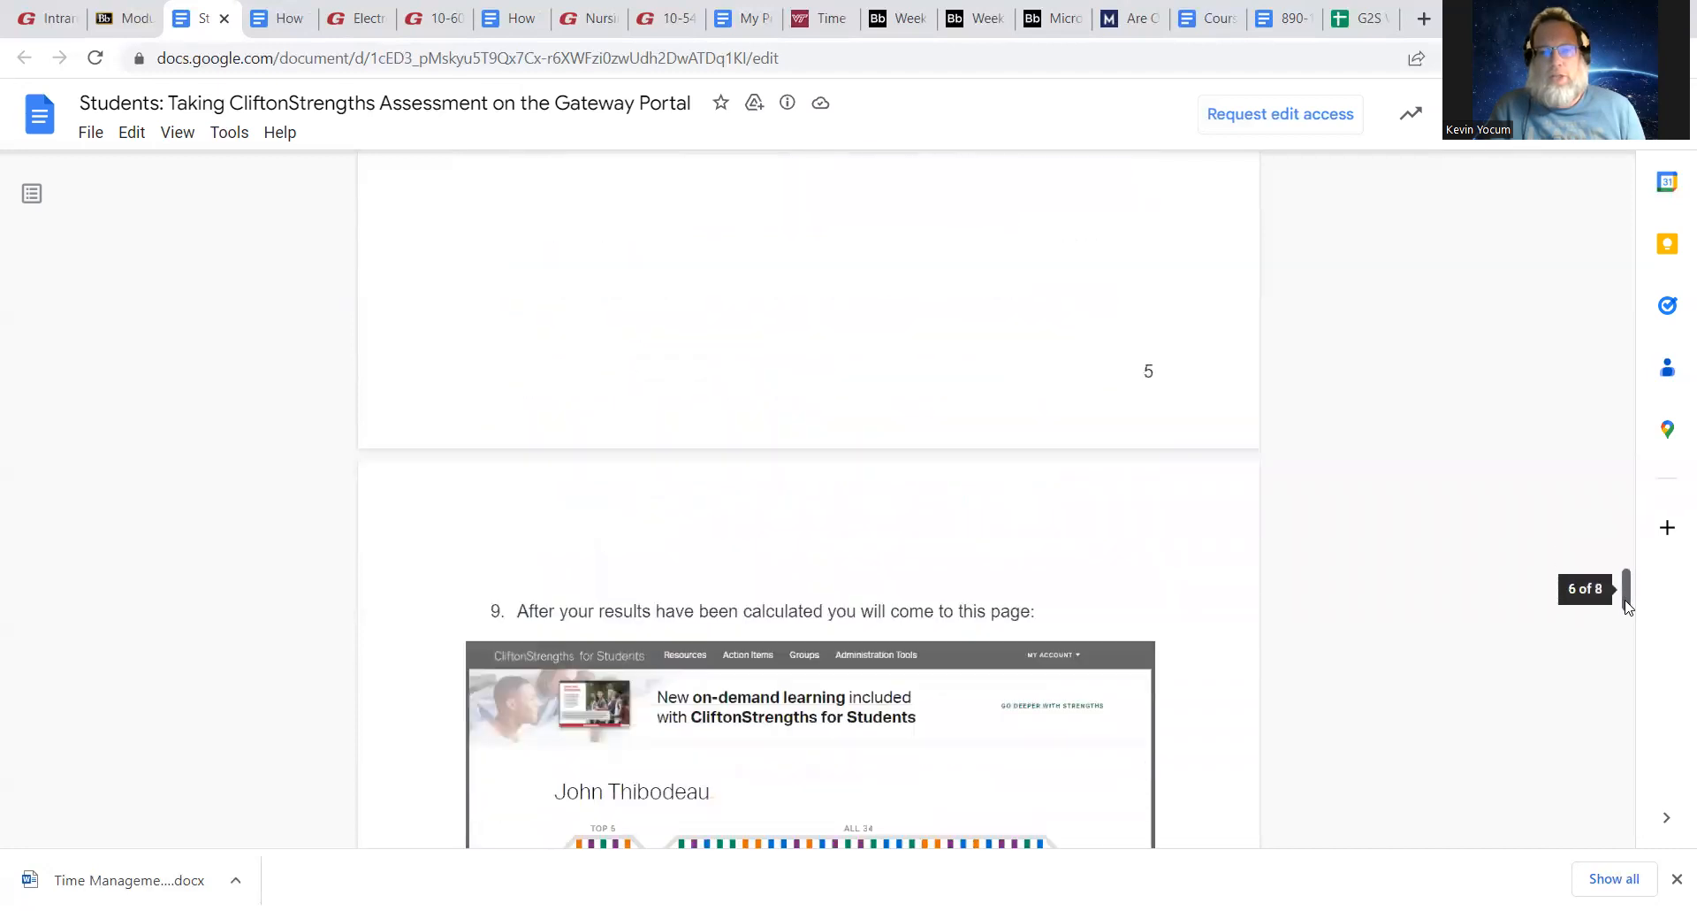
scroll("down", 3)
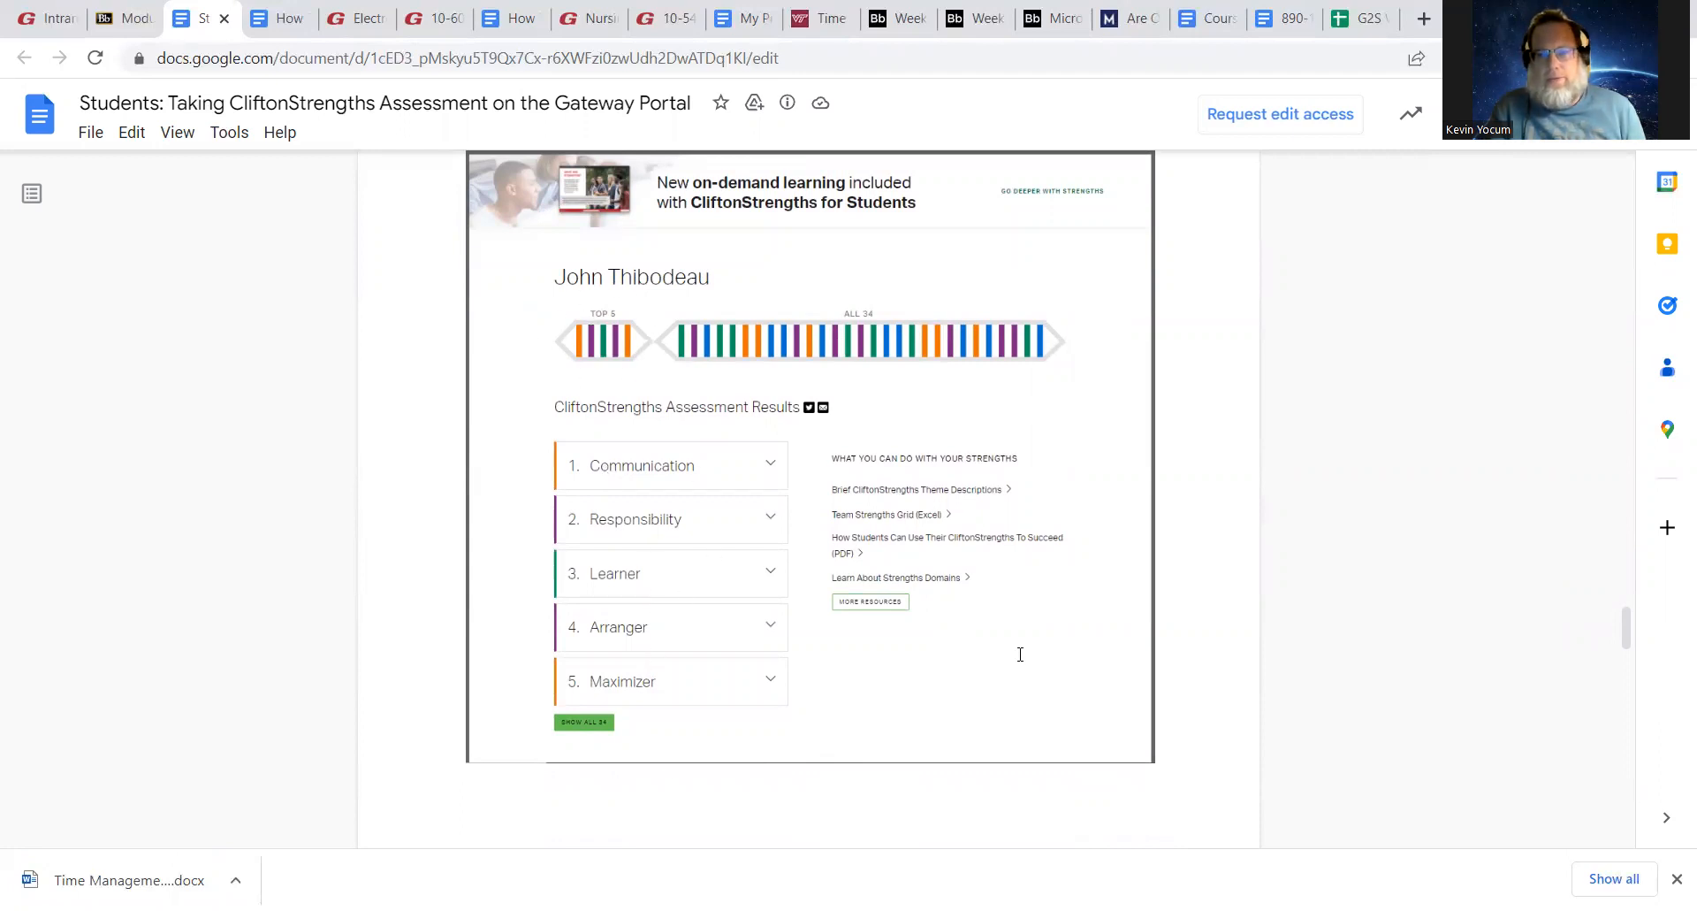
scroll("down", 3)
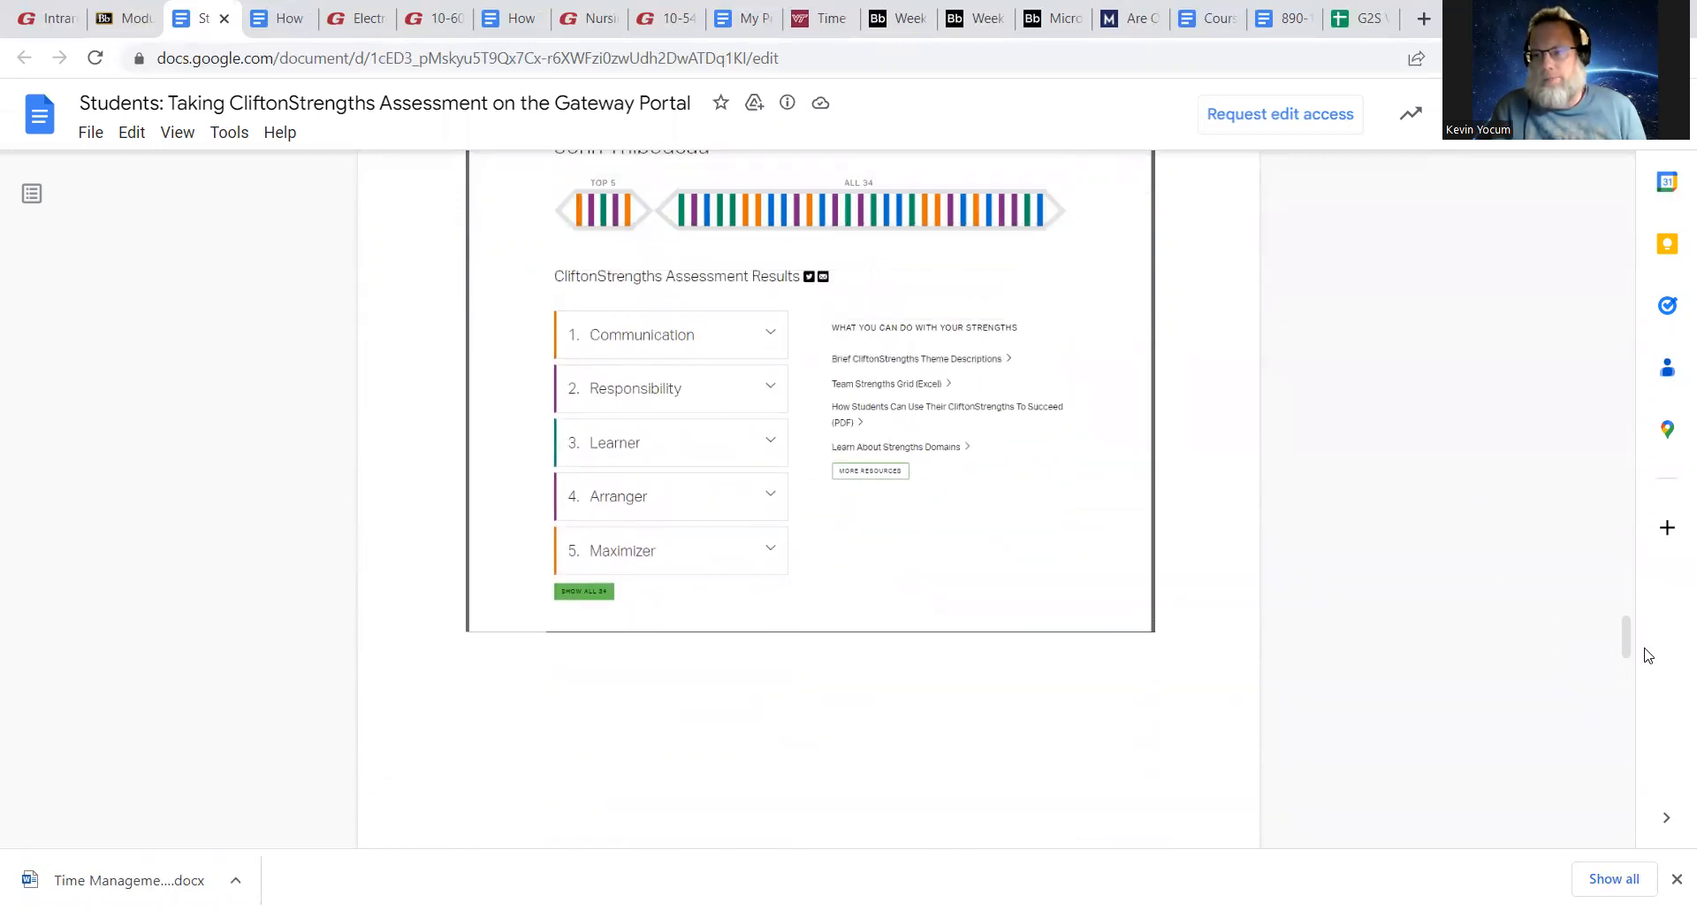
scroll("down", 3)
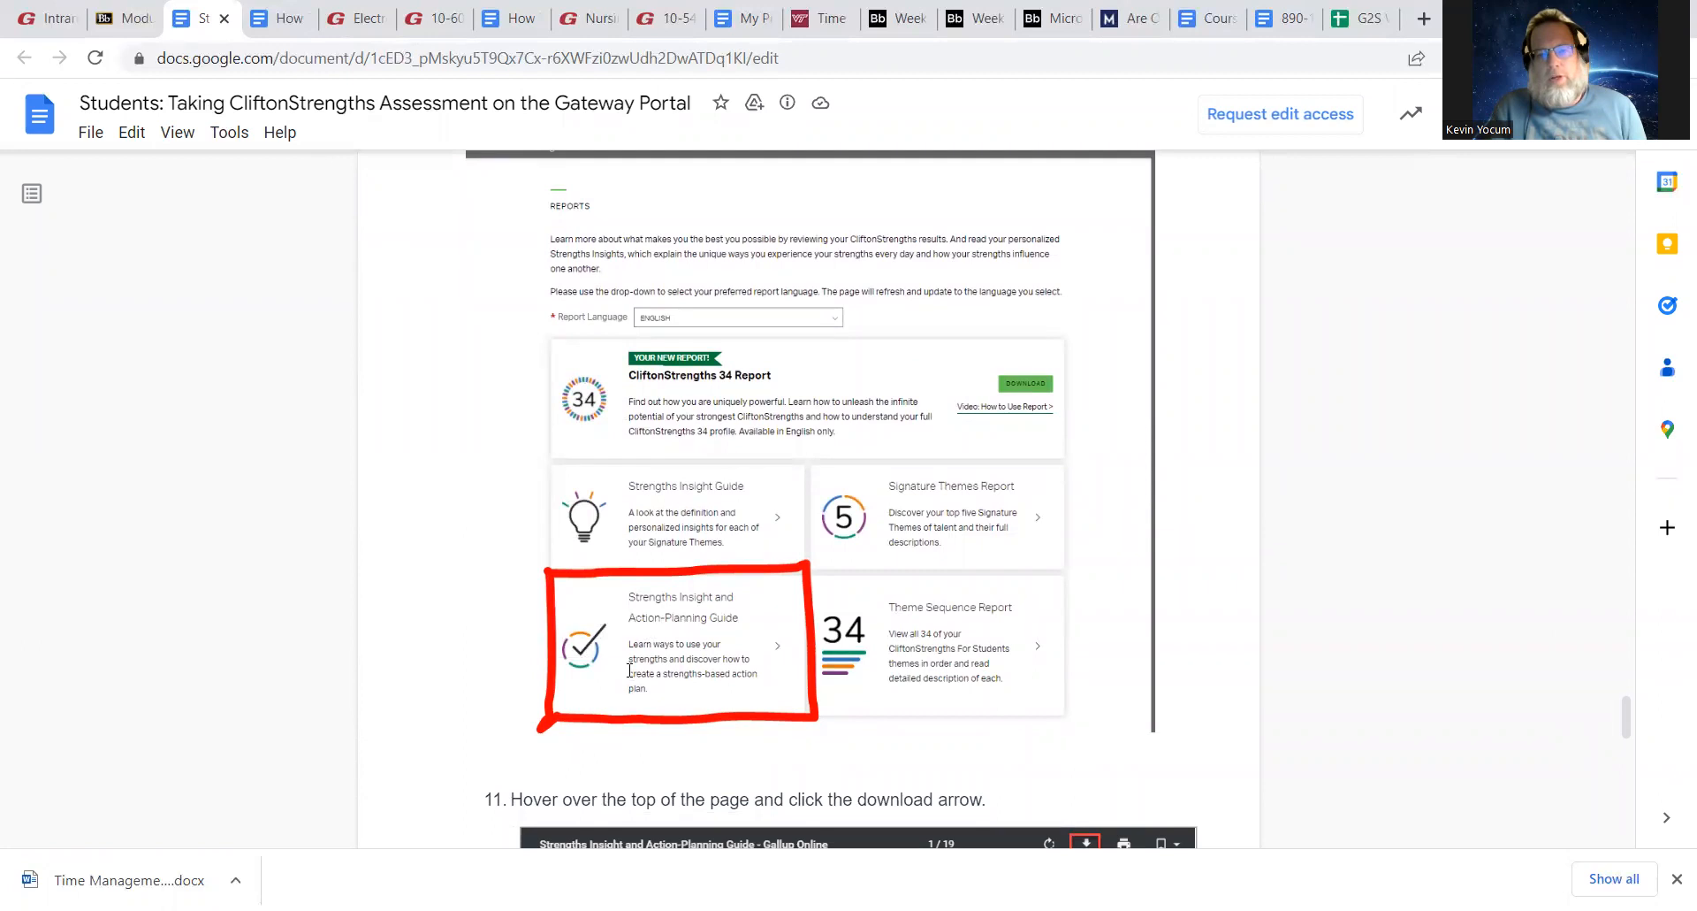
mouse_move(733, 645)
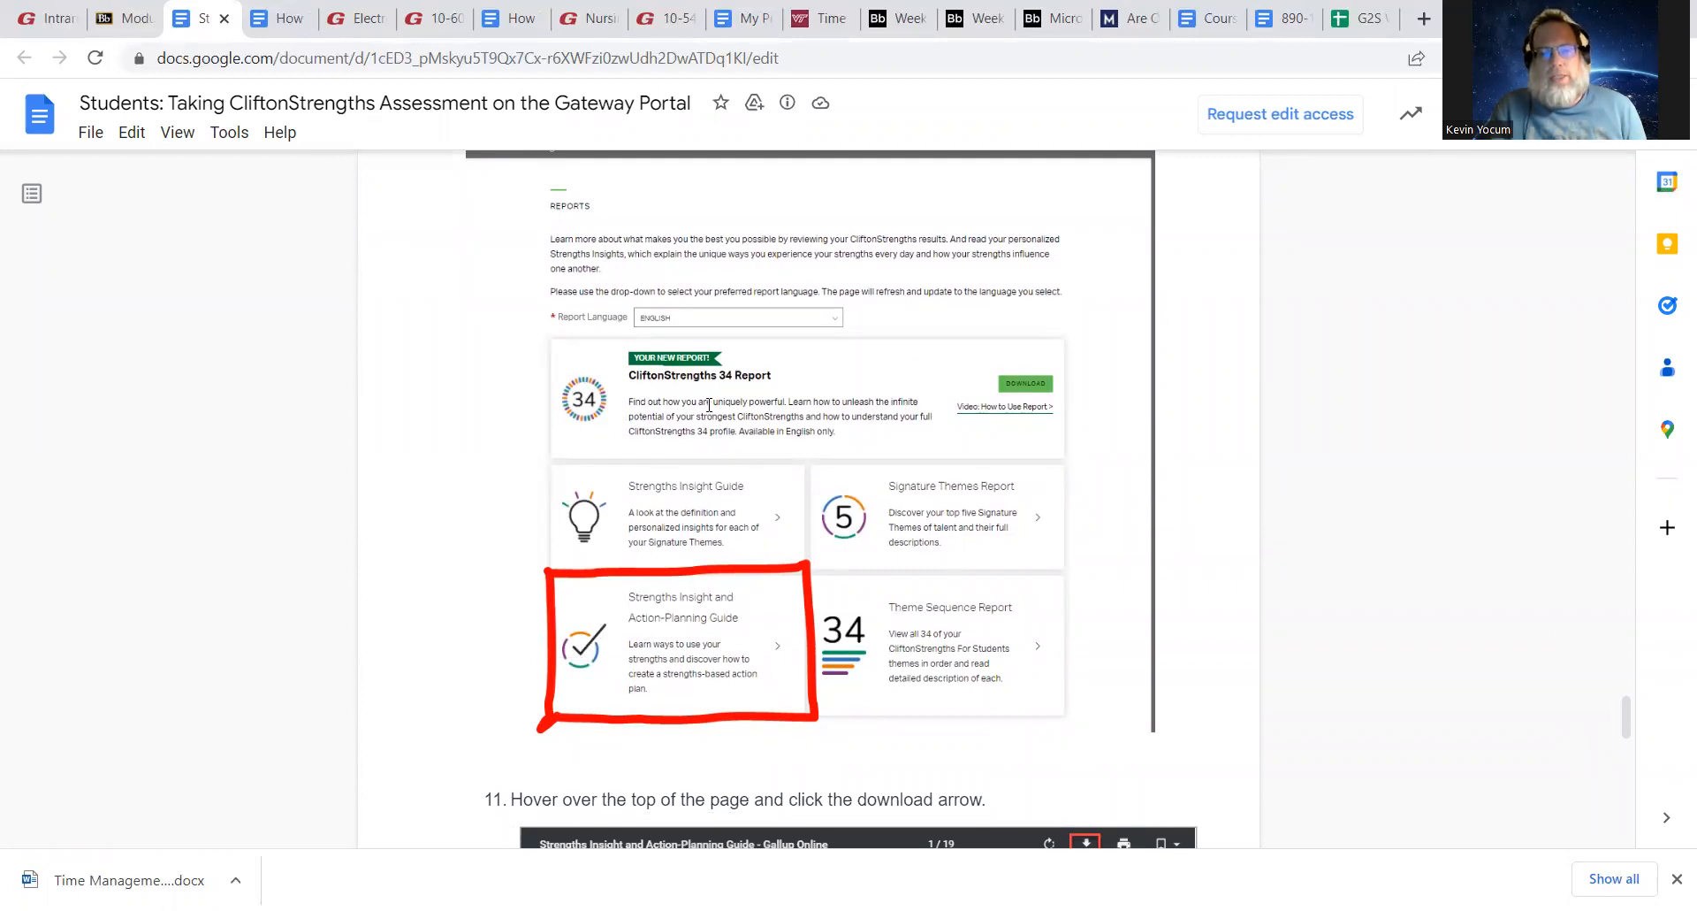
Review the StrengthsFinder item's deadline, DSS accommodations note and how-to video in Module 2
left_click(125, 19)
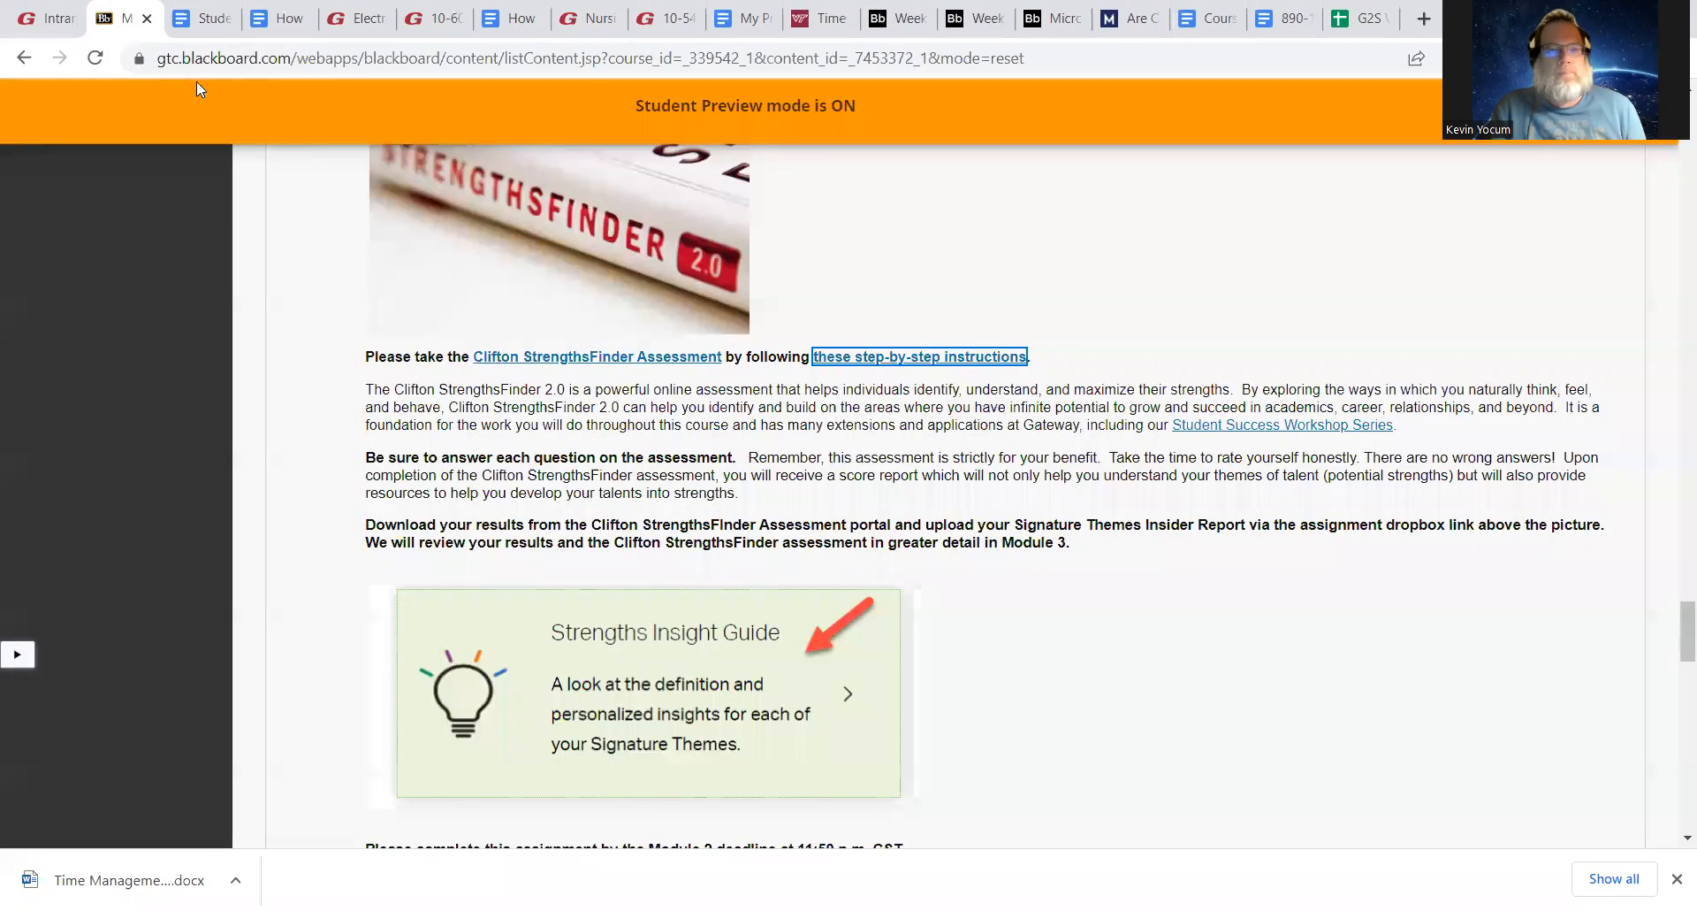
mouse_move(786, 695)
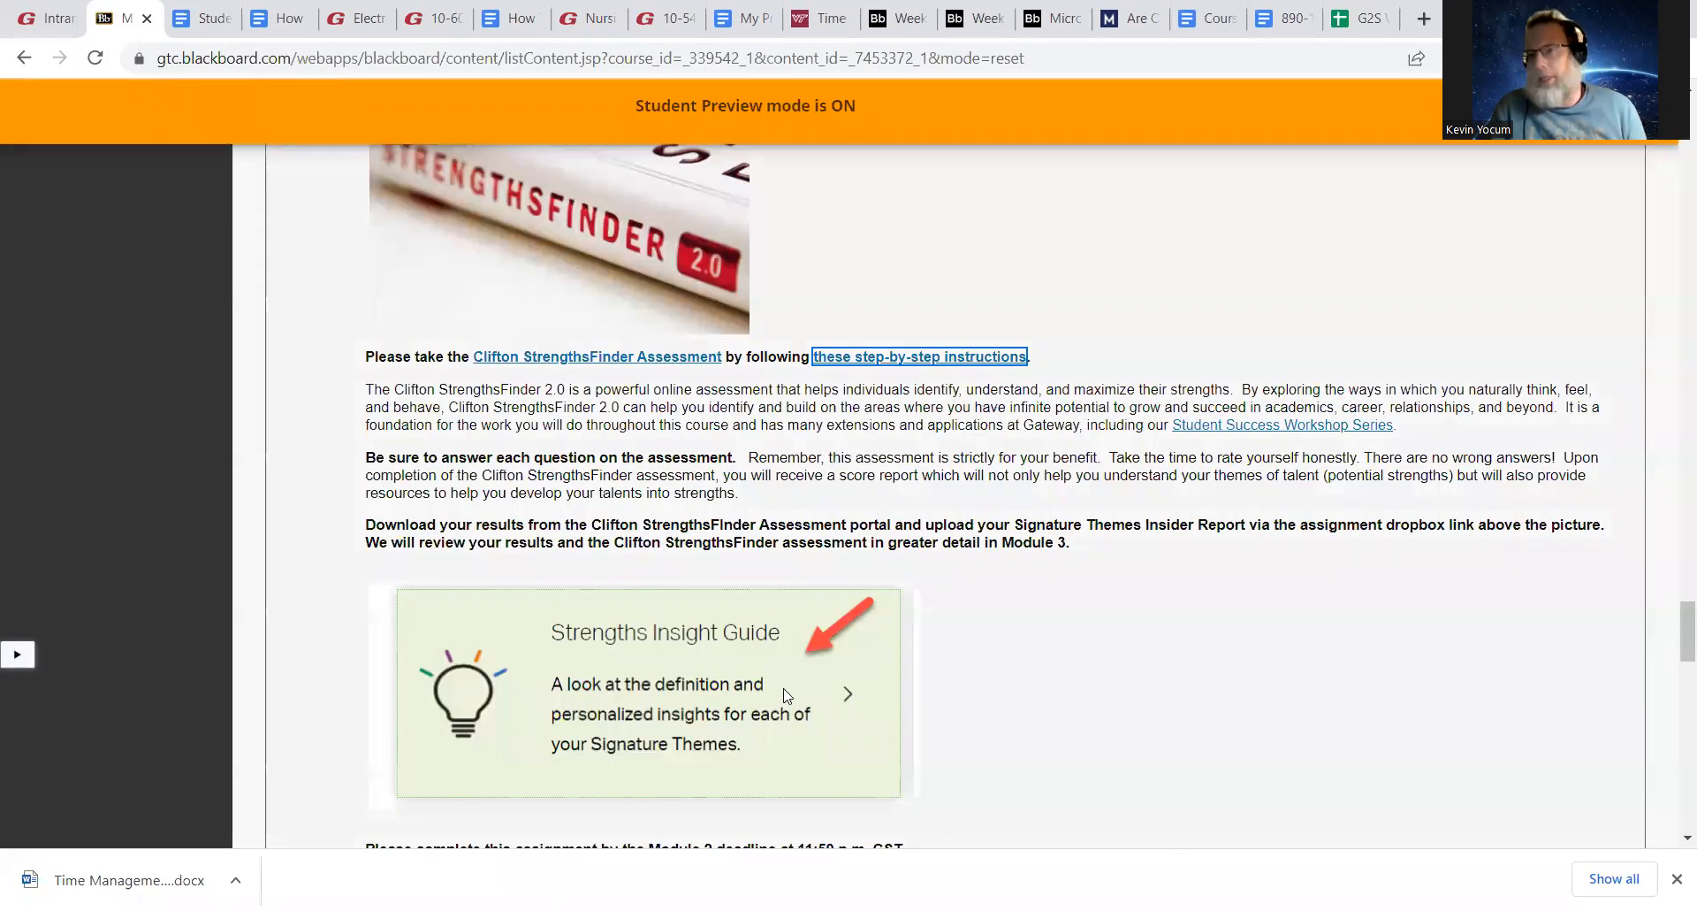
scroll("down", 3)
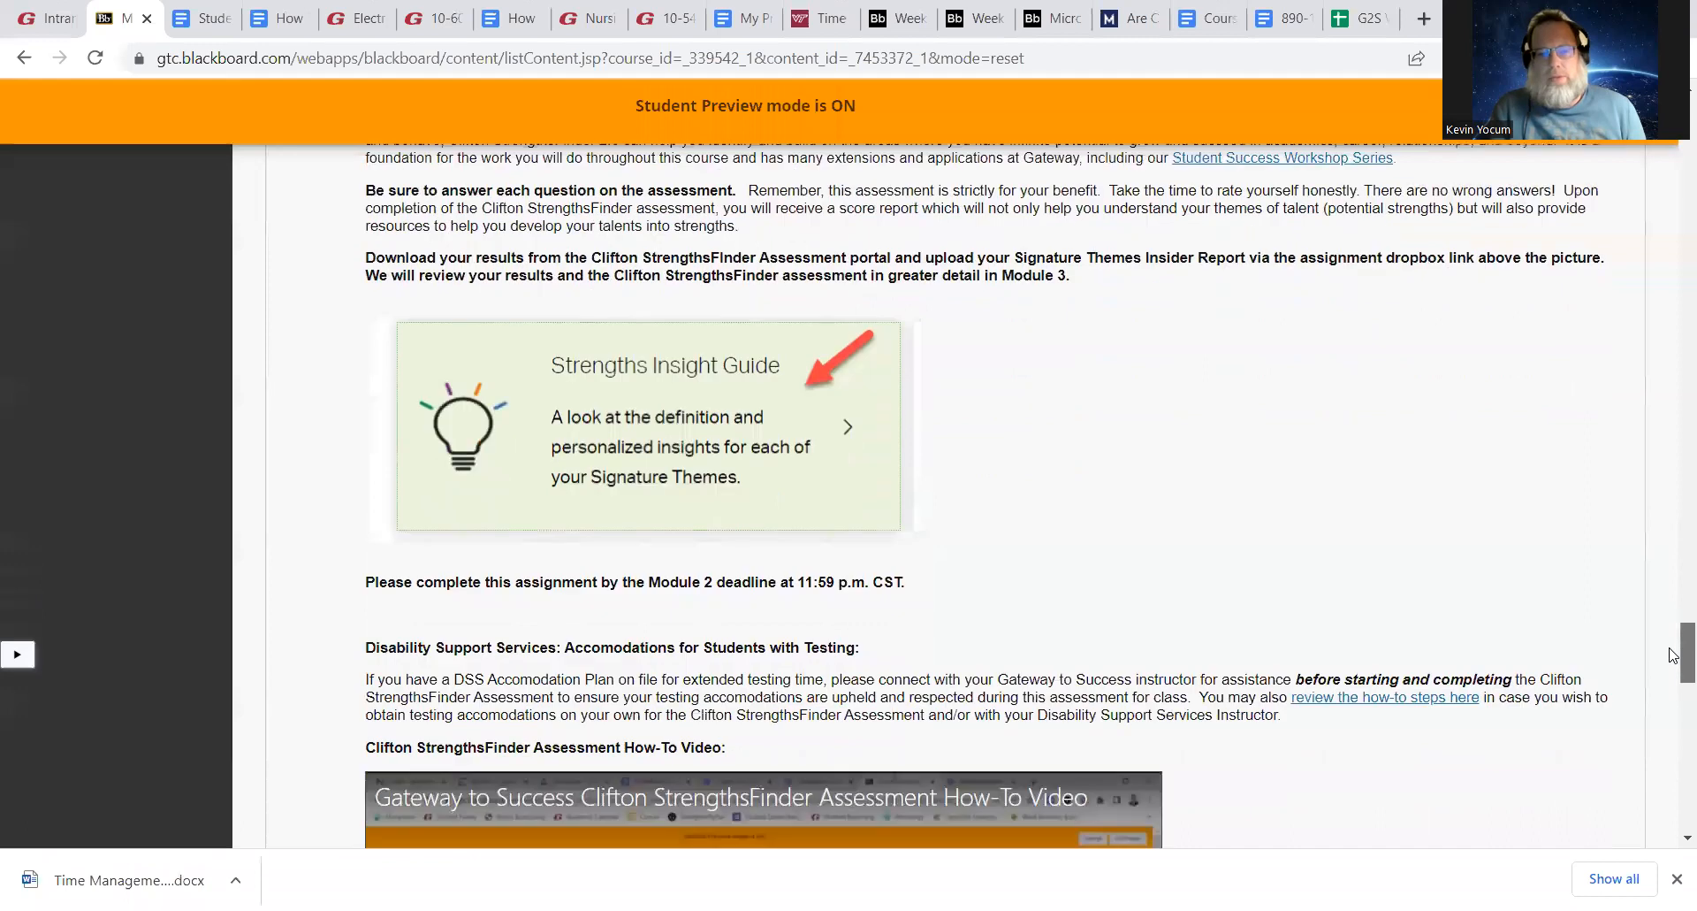
scroll("down", 3)
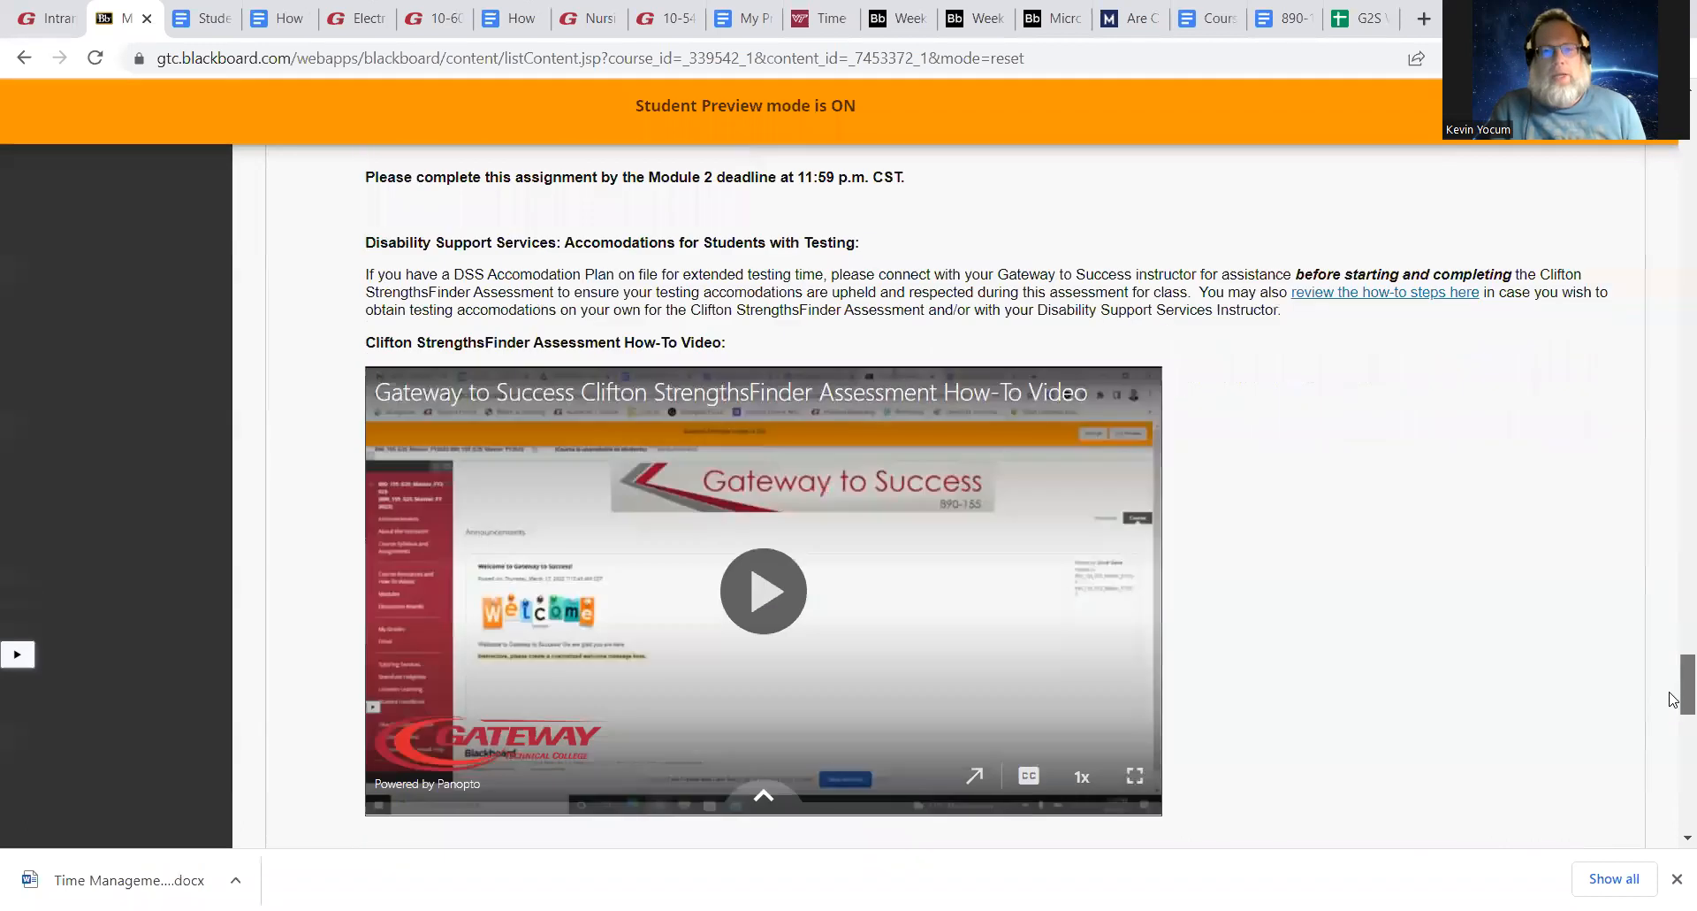
scroll("down", 3)
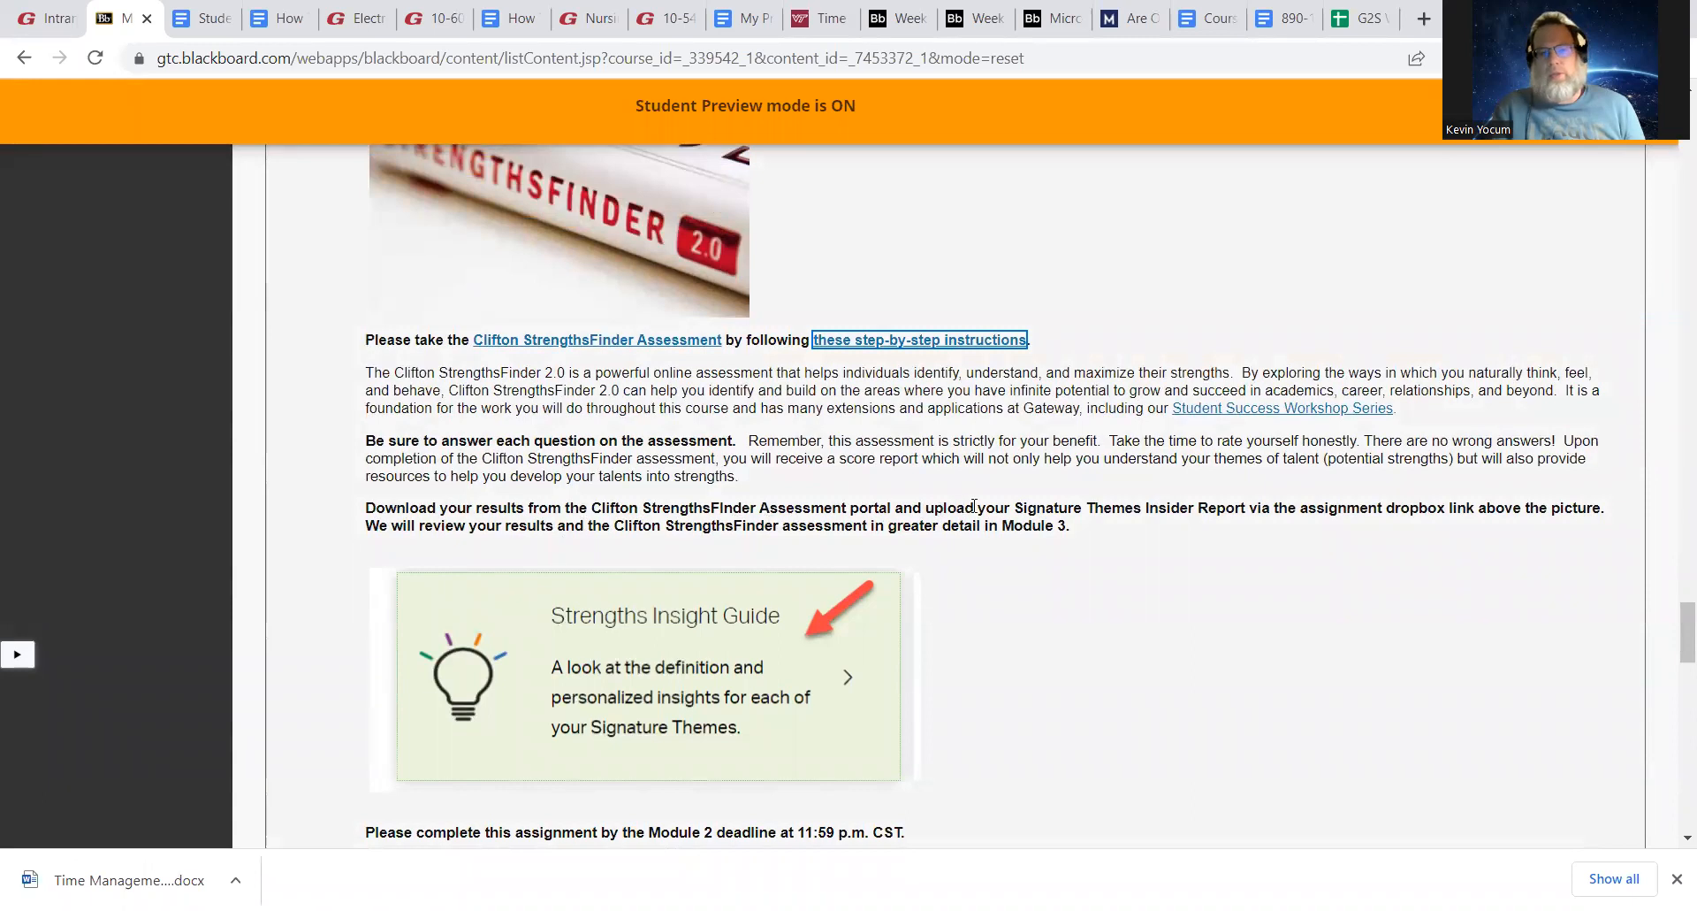
mouse_move(1458, 536)
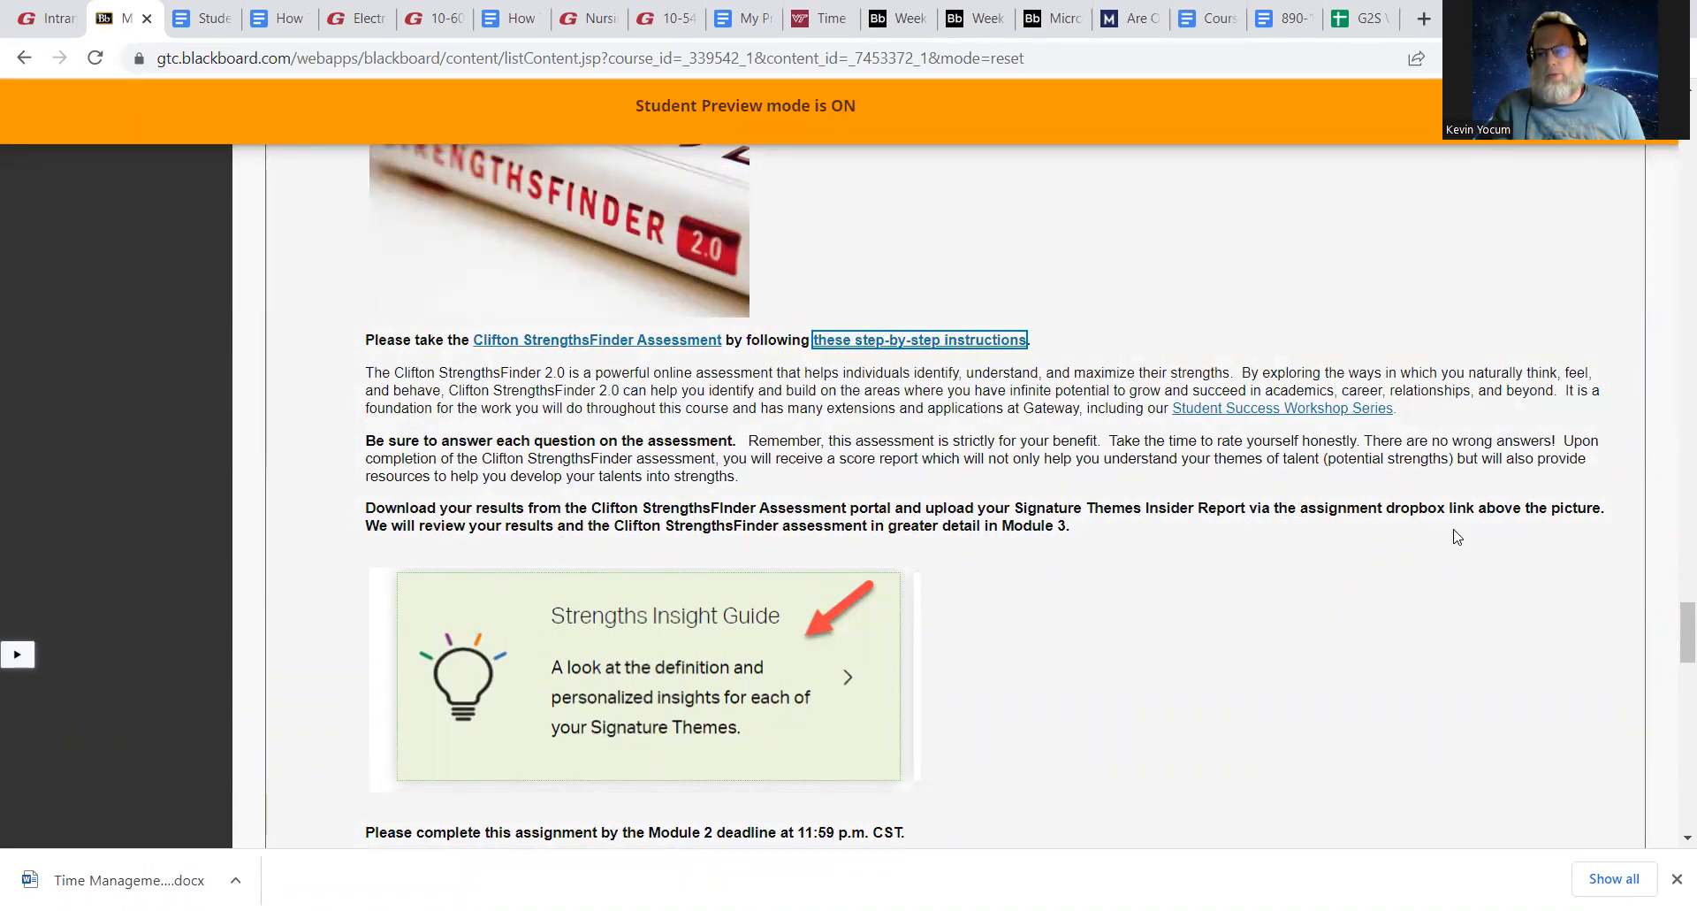
mouse_move(874, 545)
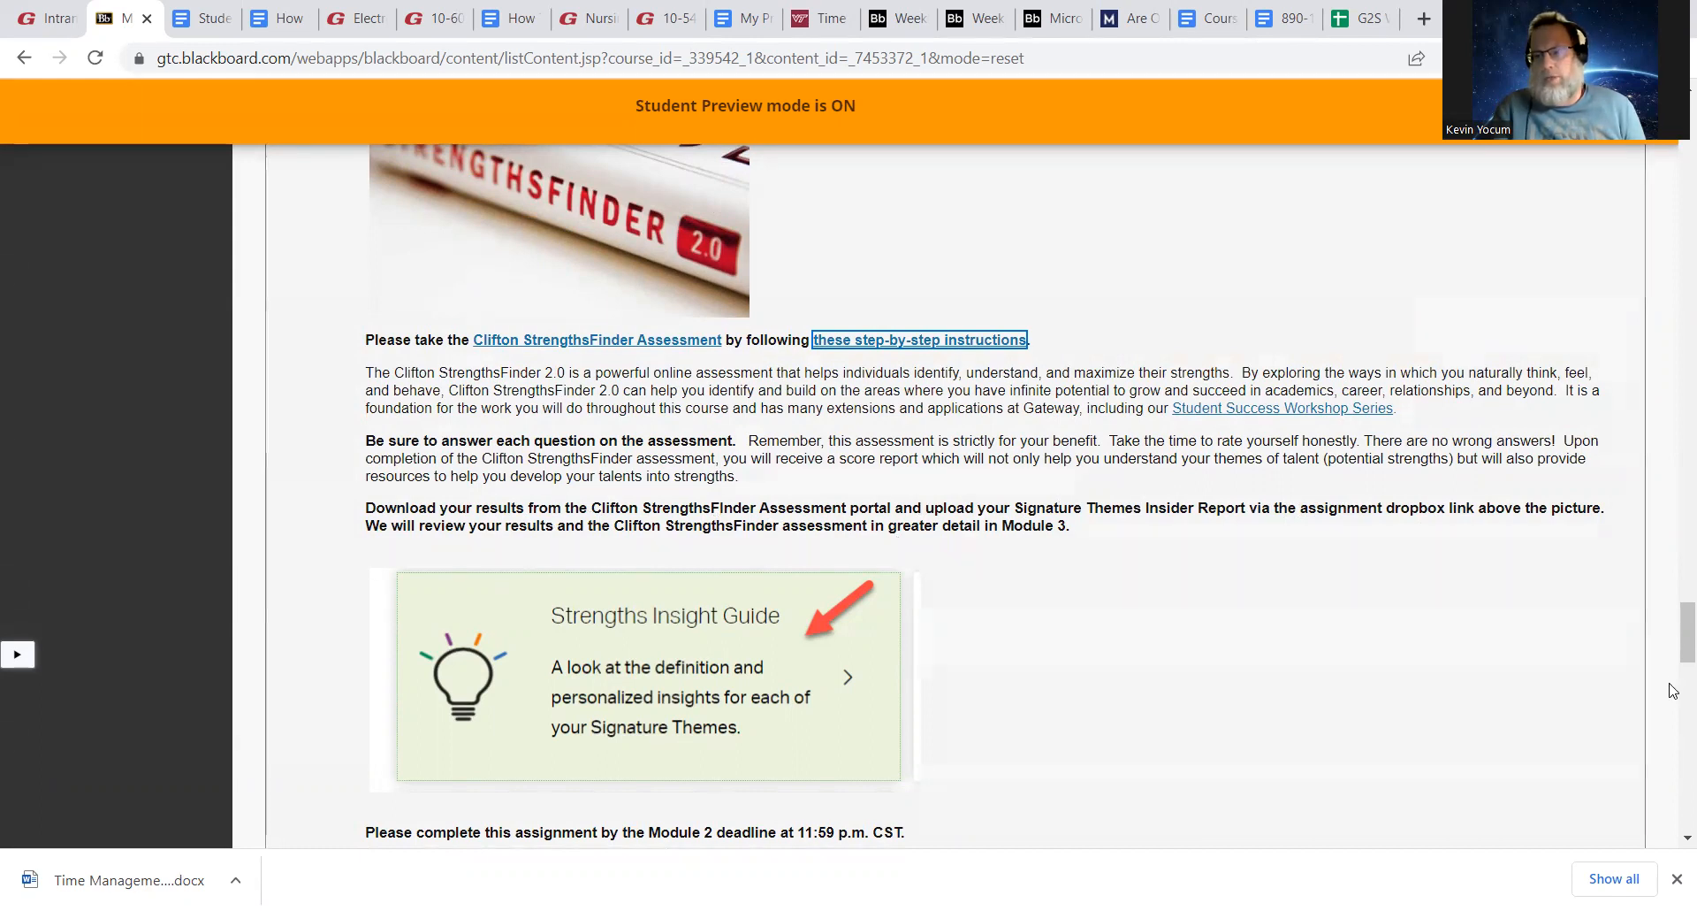
scroll("up", 3)
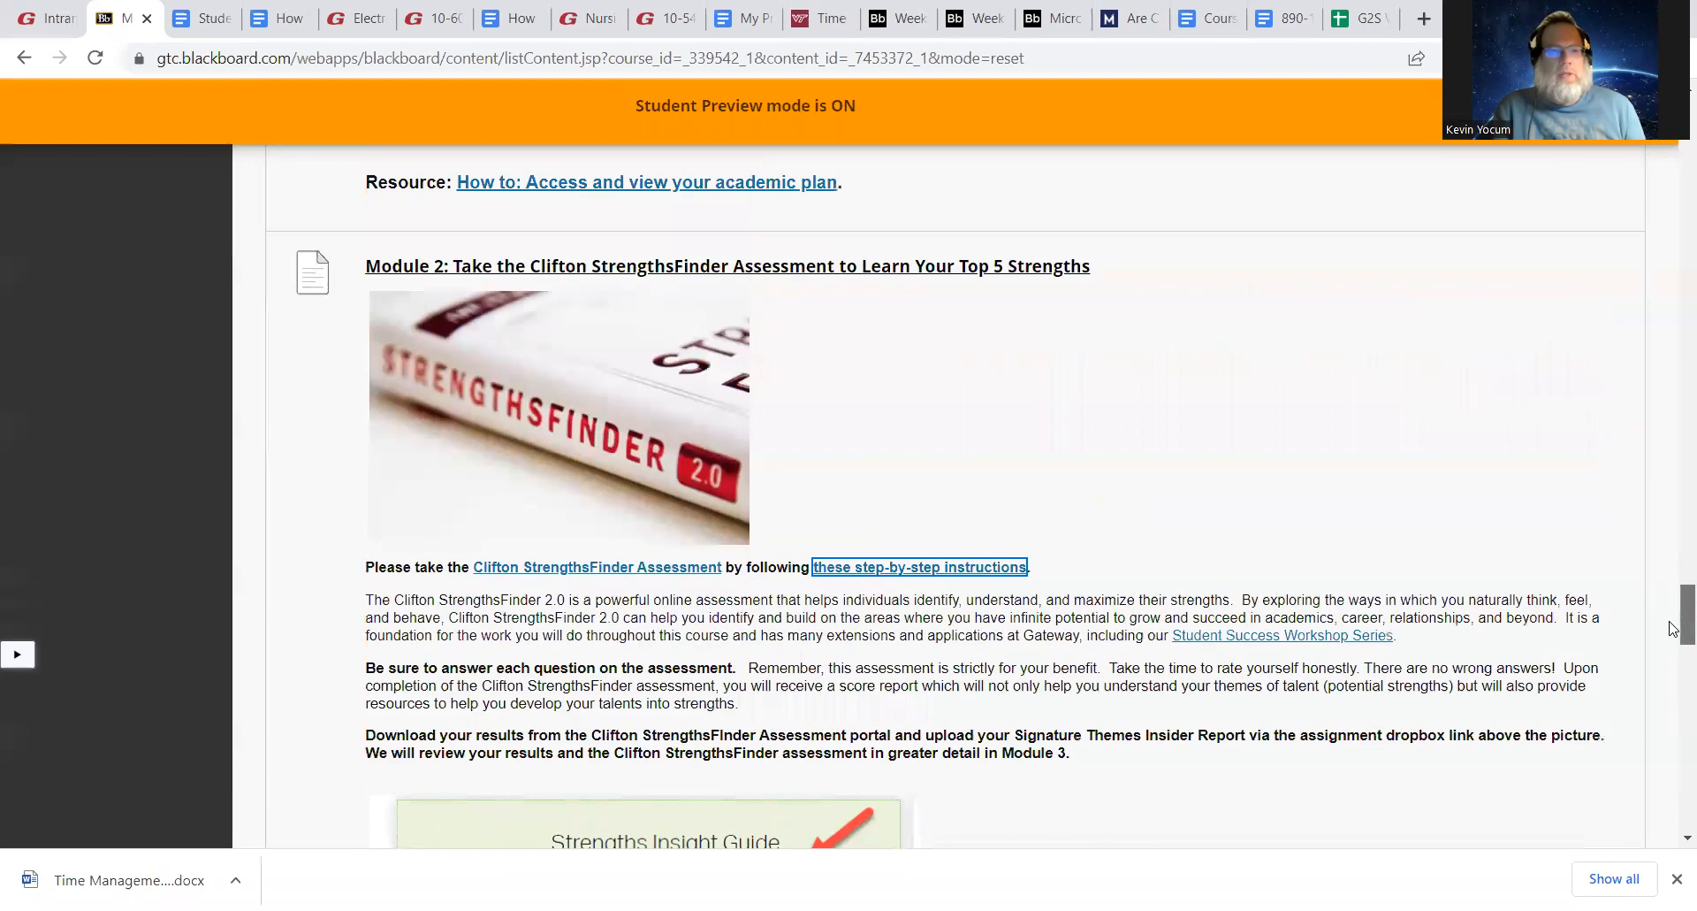
scroll("down", 3)
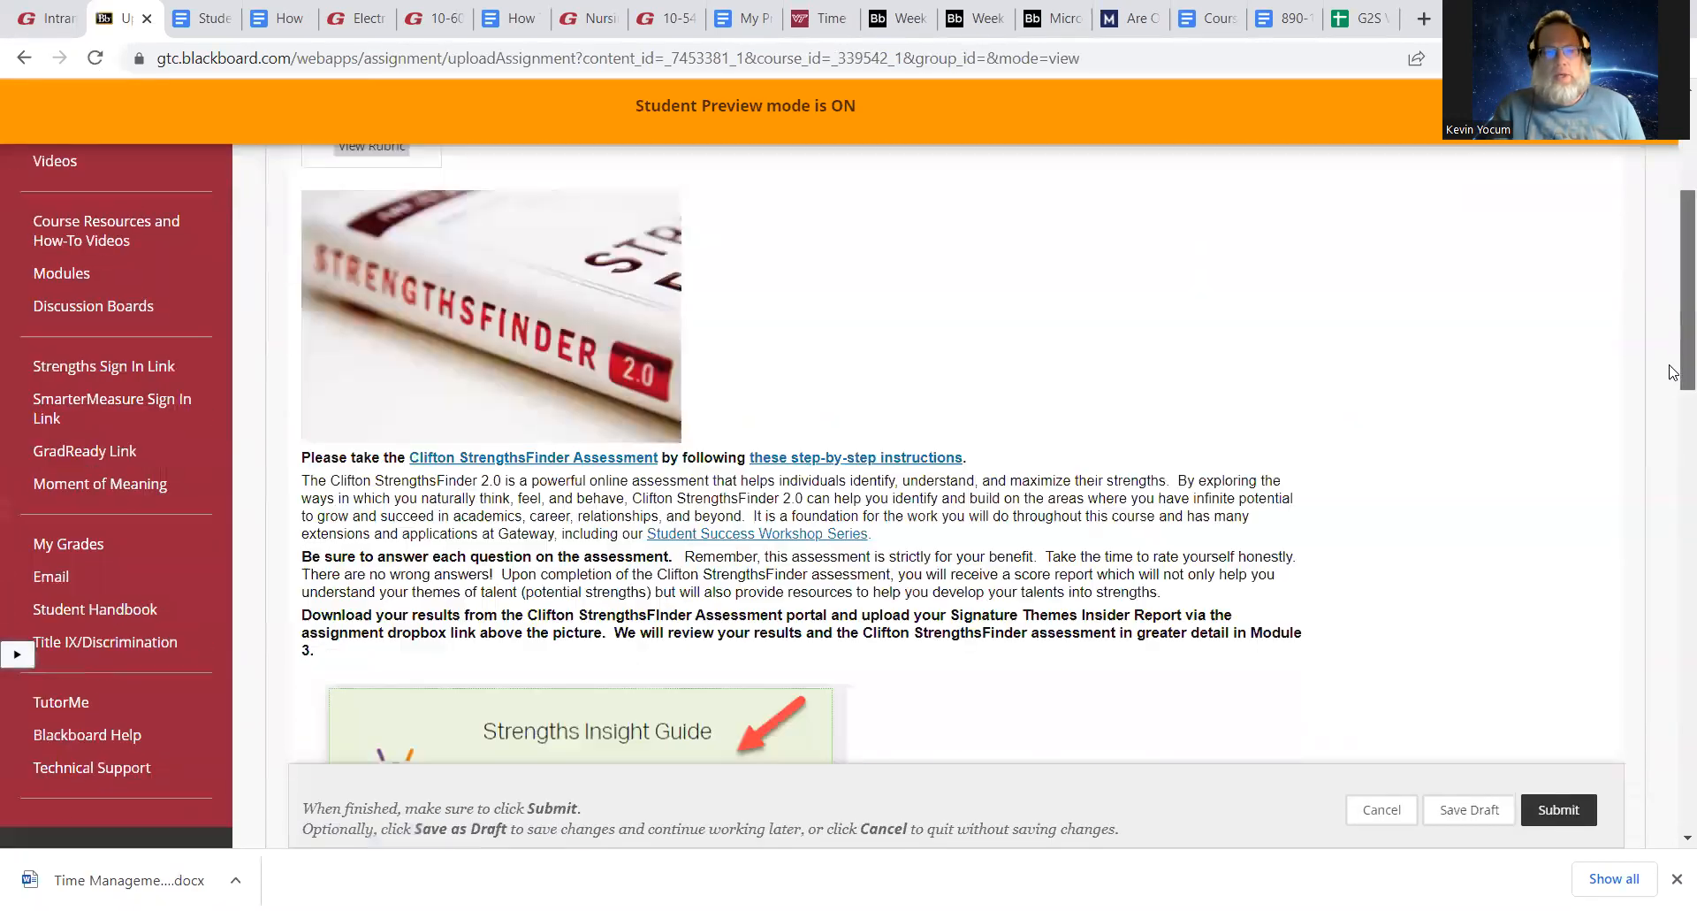
Scroll the StrengthsFinder upload page to Attach Files, then go back to Module 2
scroll("down", 3)
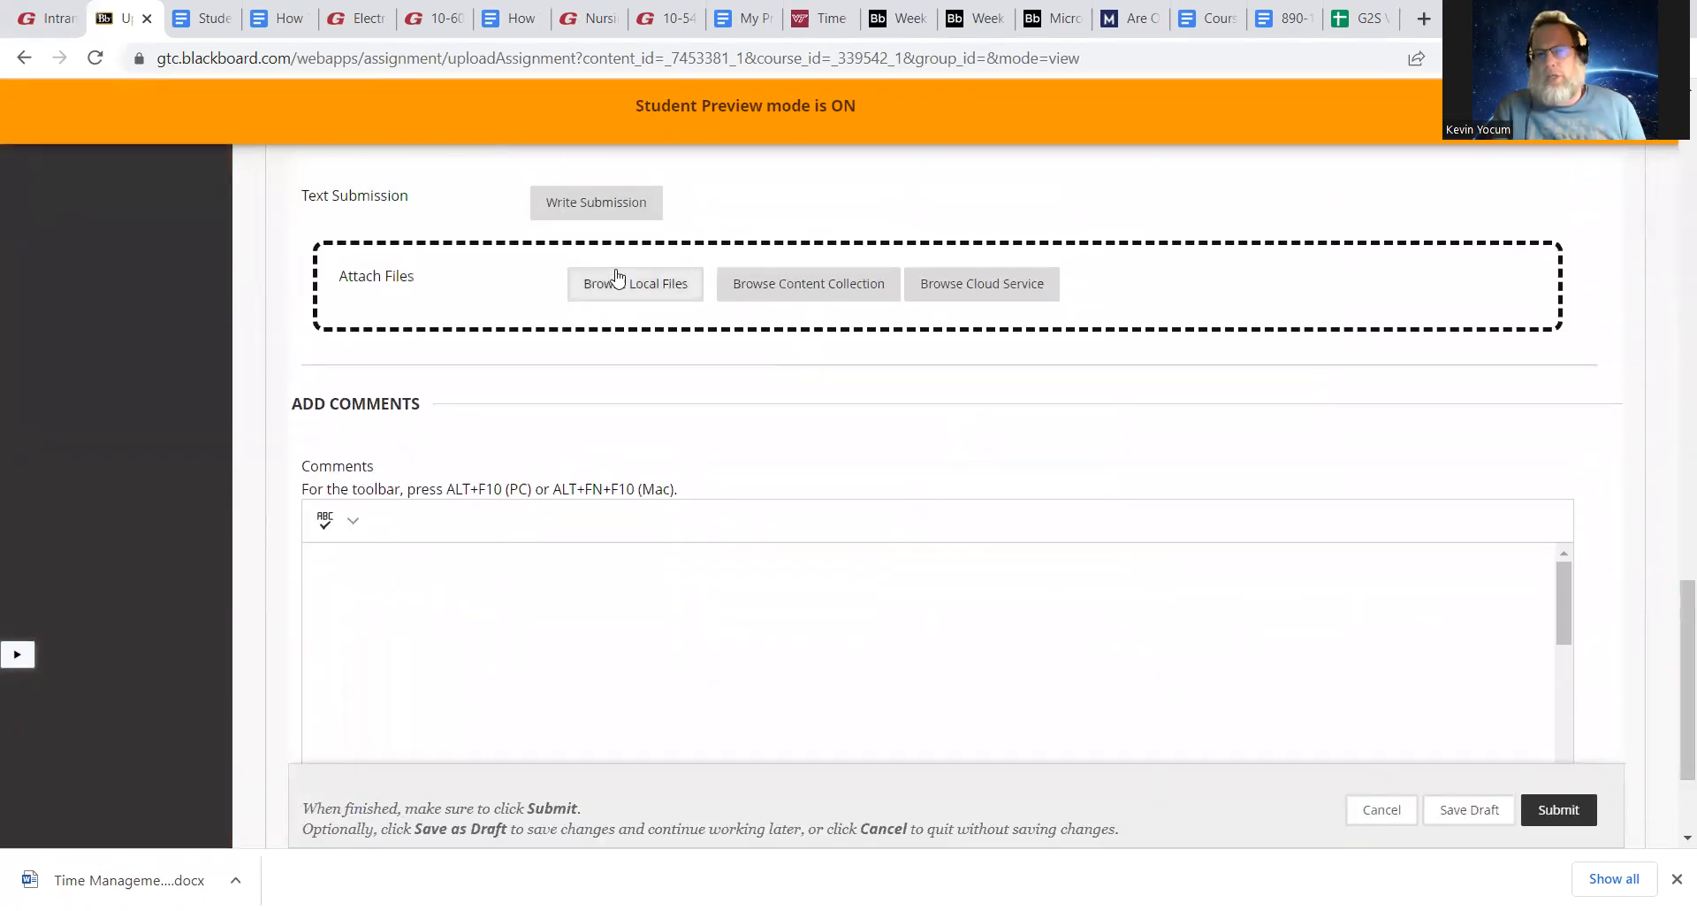
left_click(198, 18)
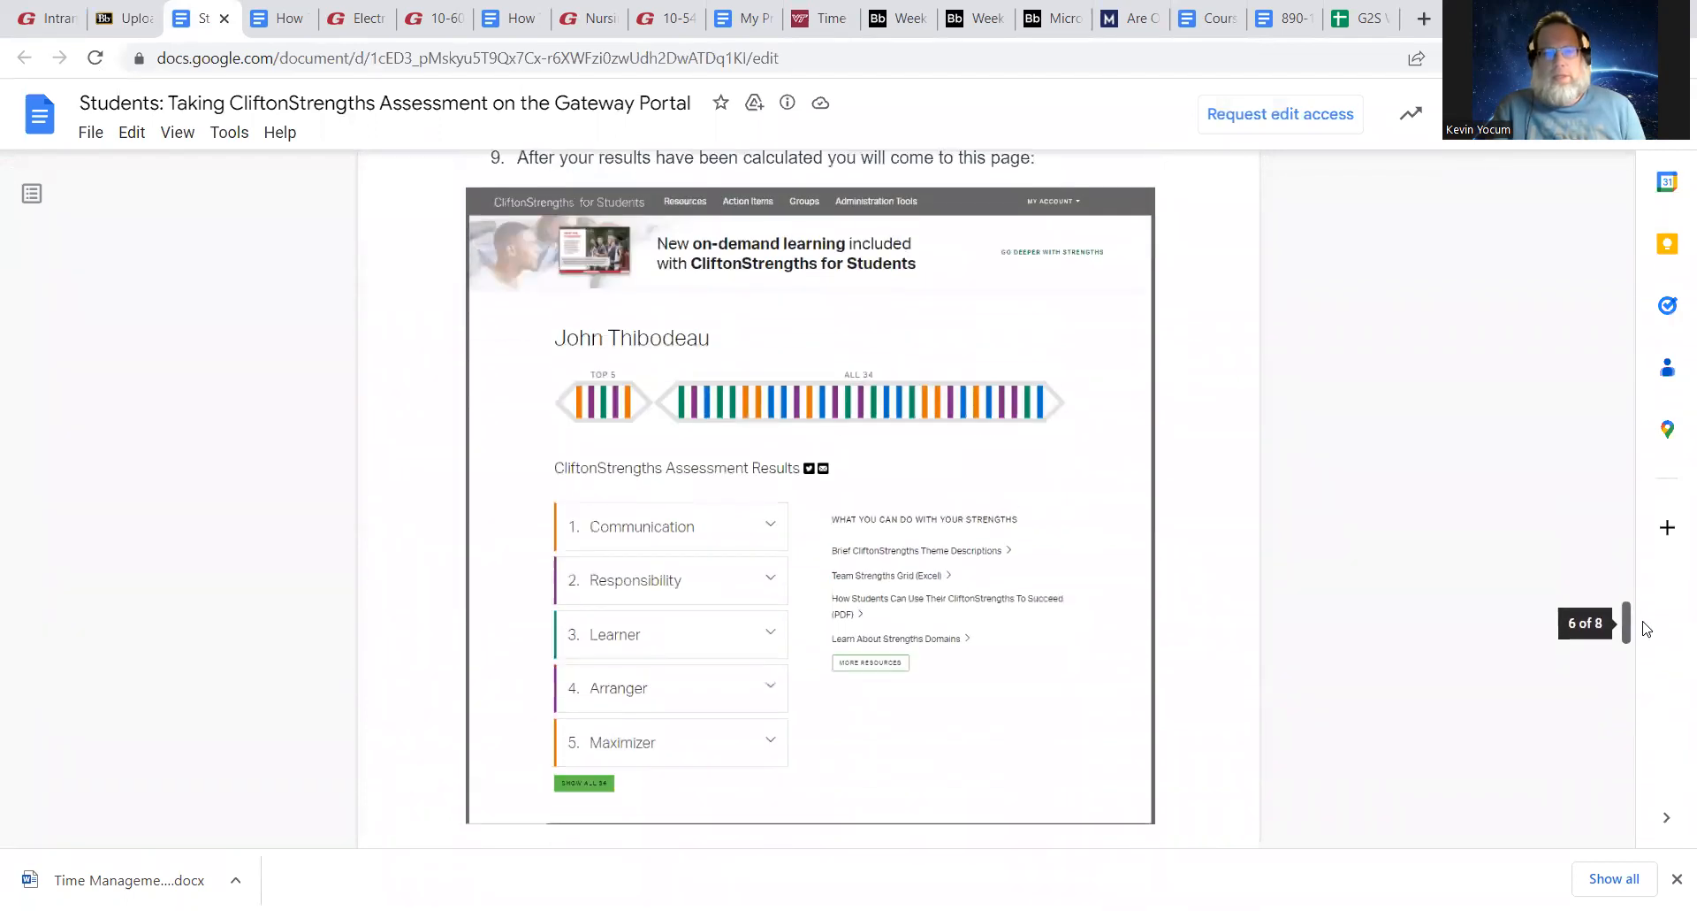
scroll("down", 3)
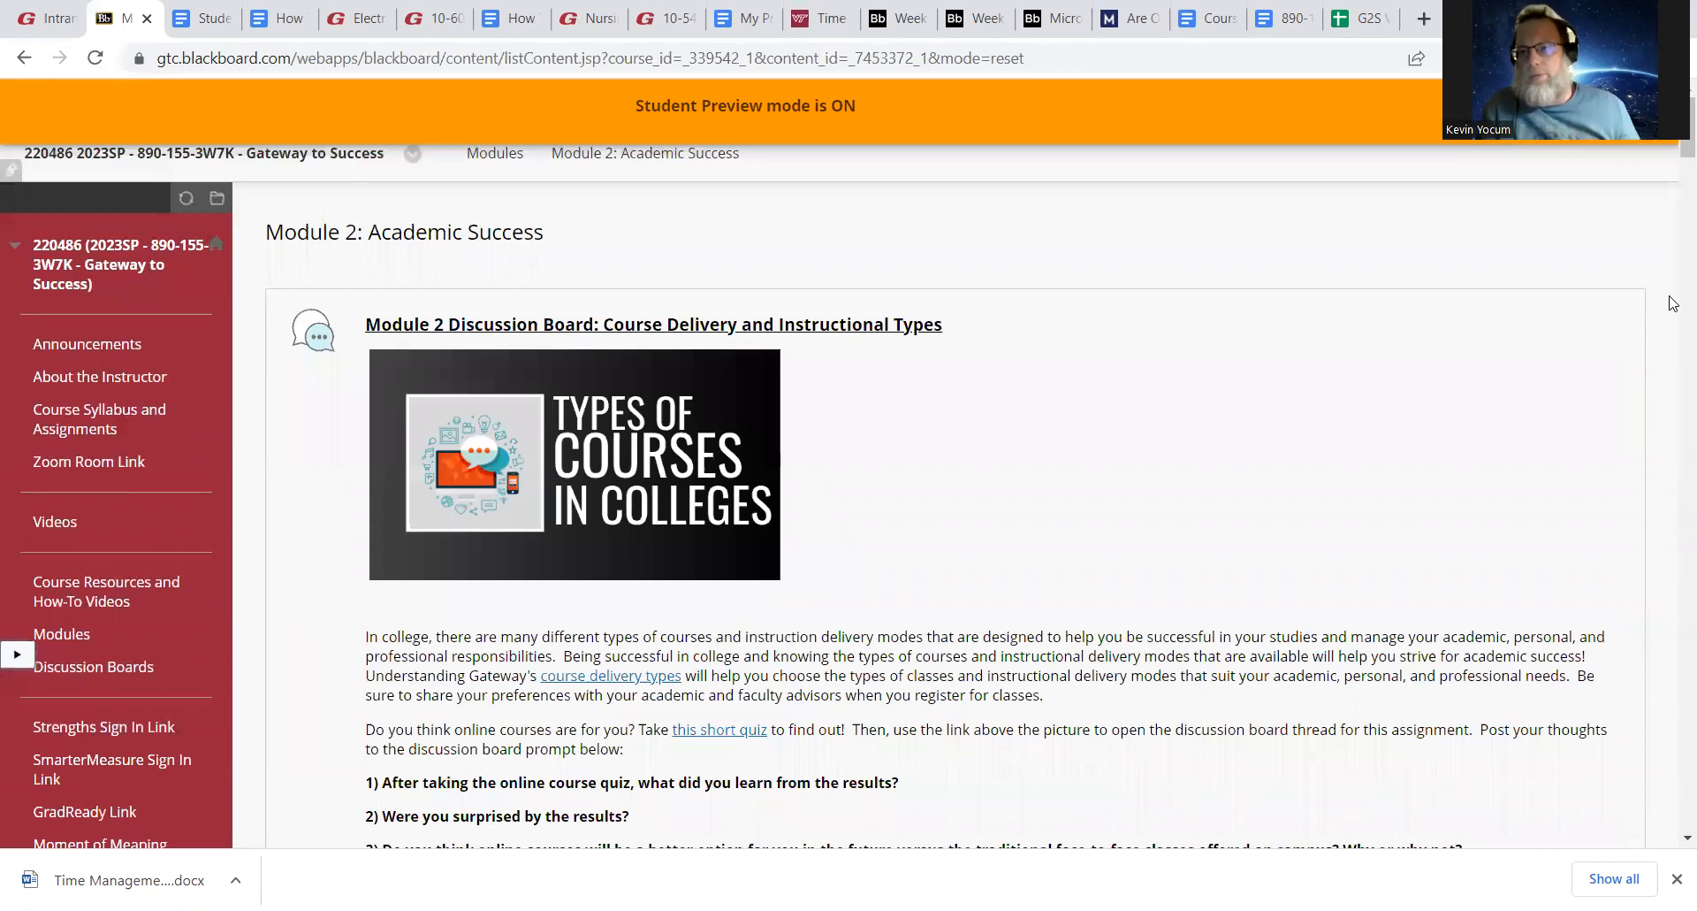
mouse_move(1533, 450)
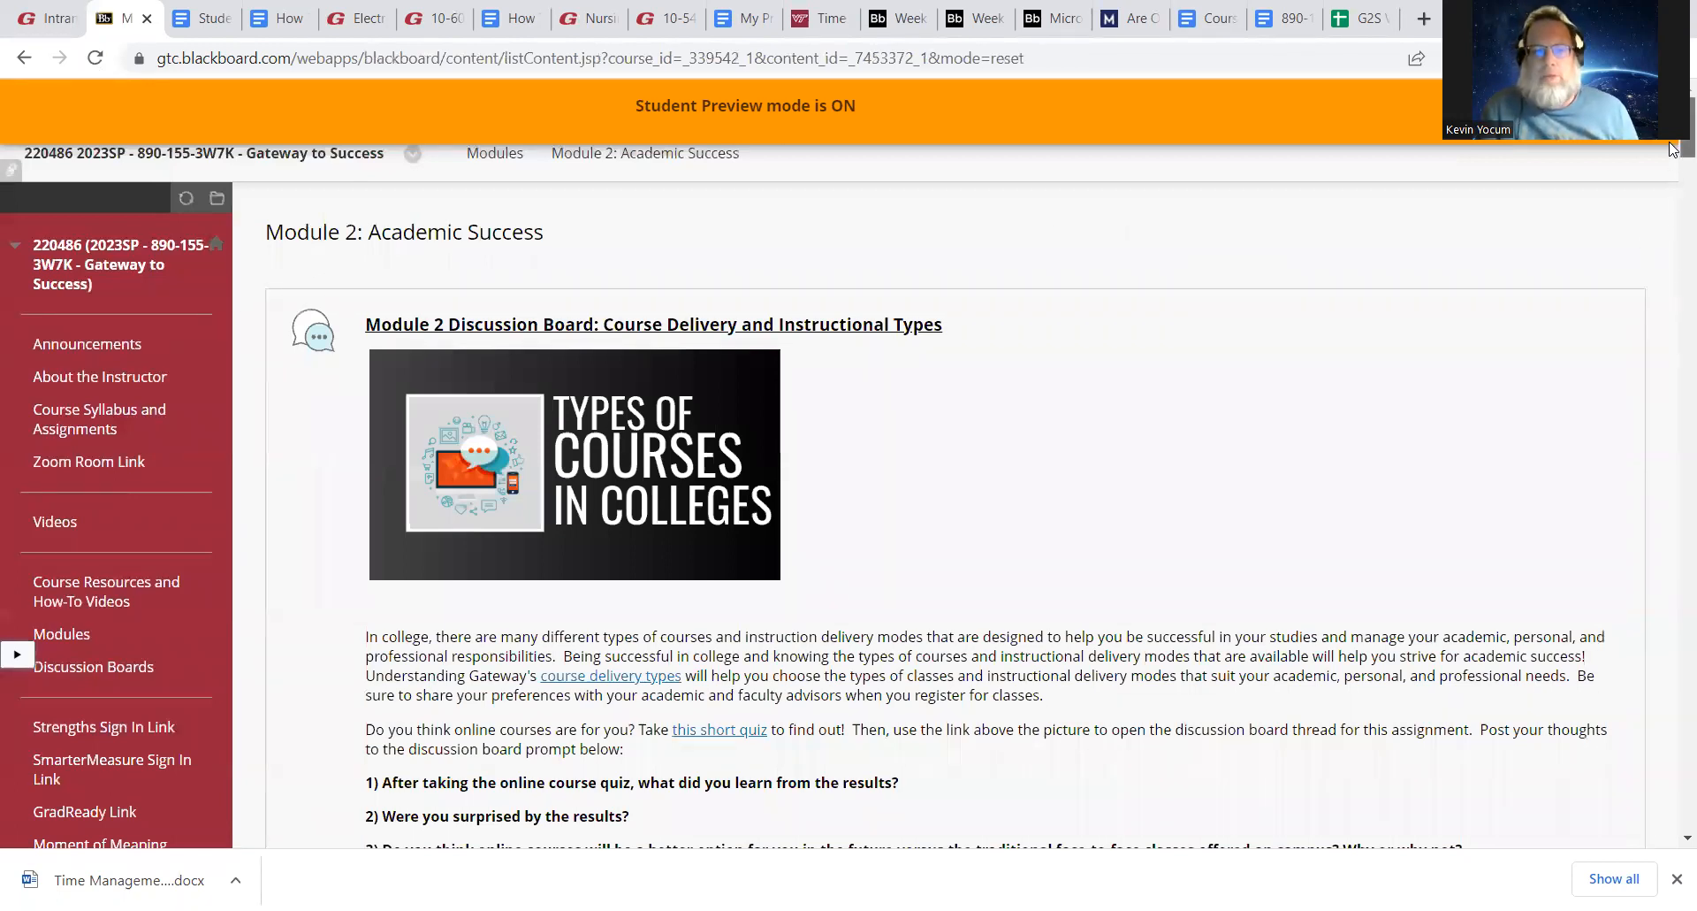
scroll("down", 3)
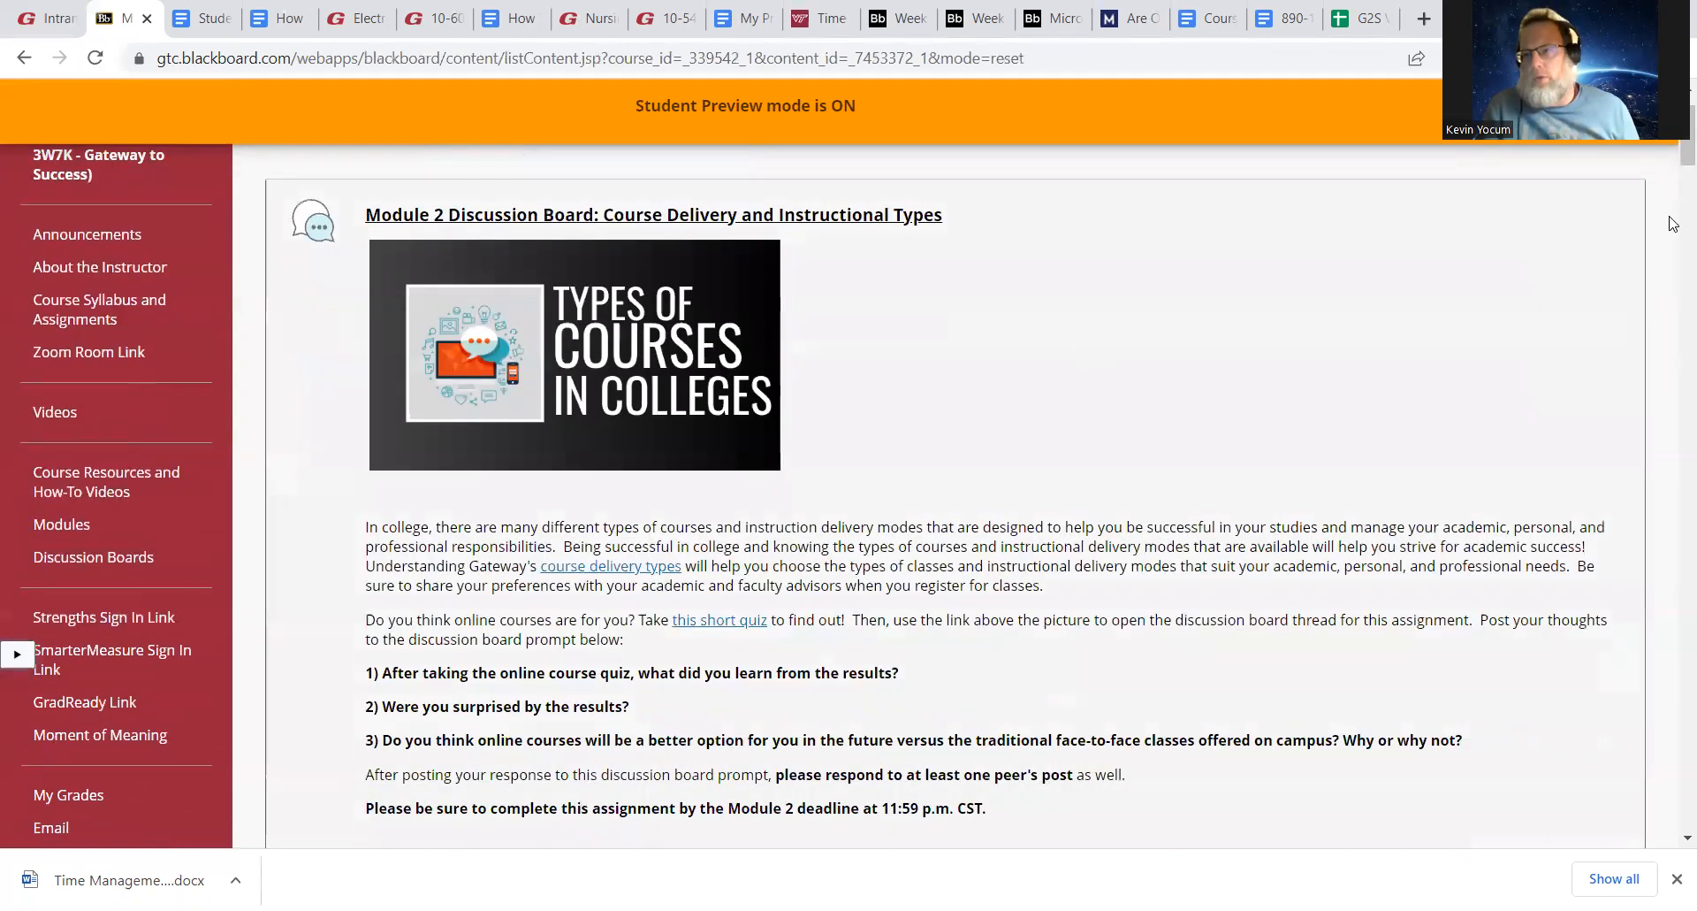
mouse_move(1673, 156)
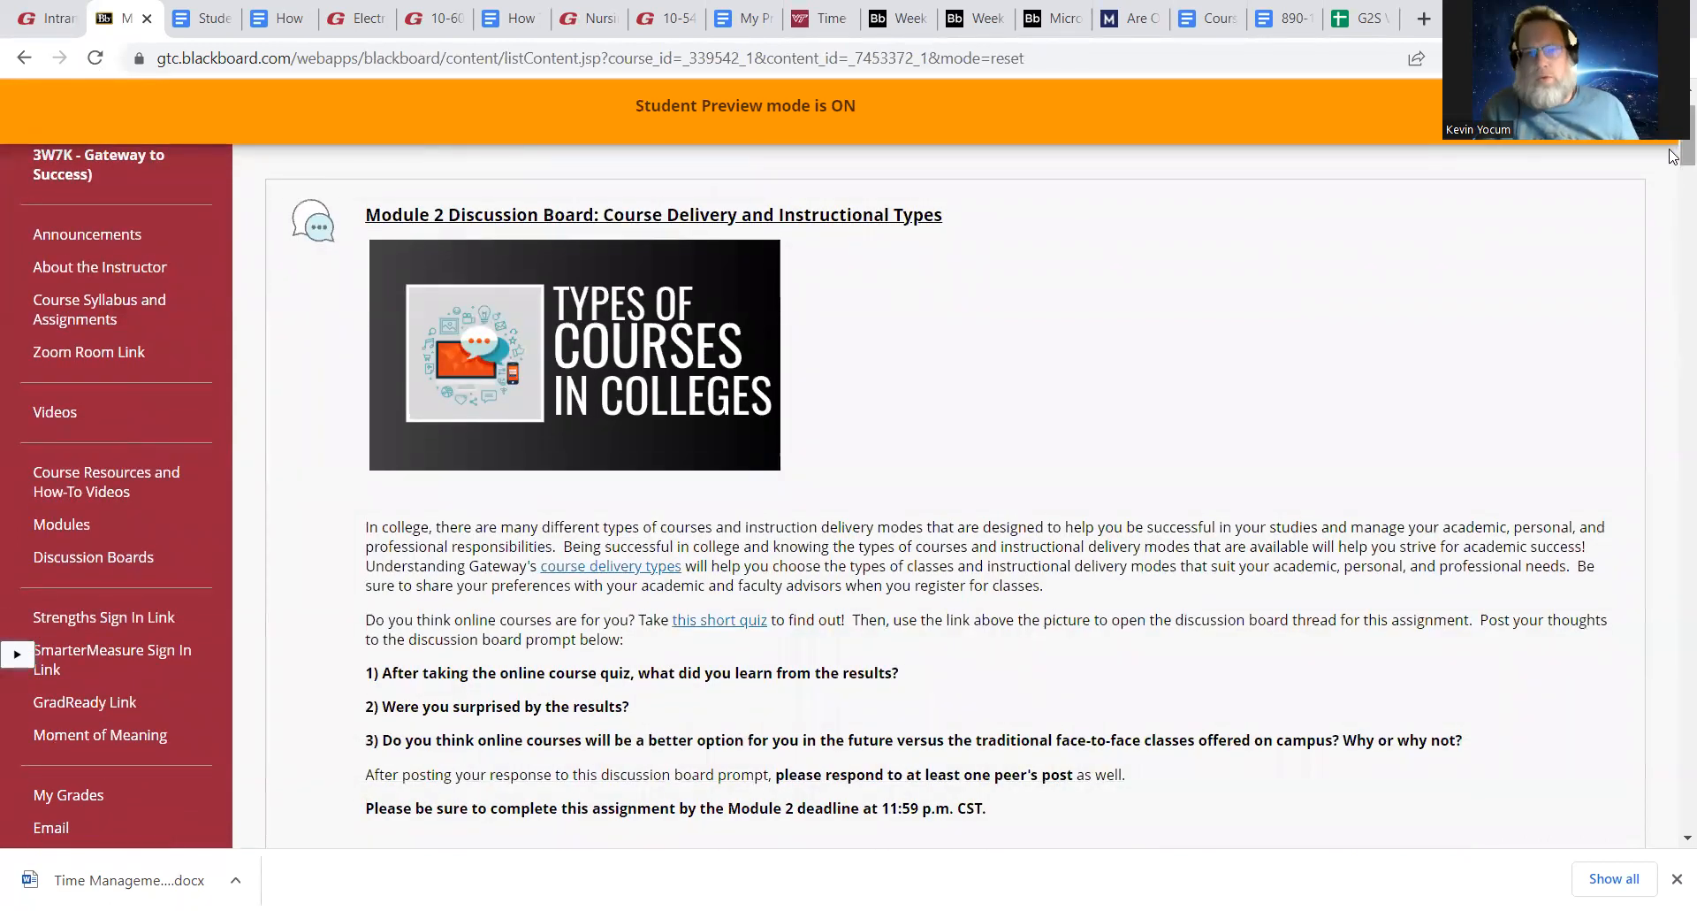
scroll("down", 3)
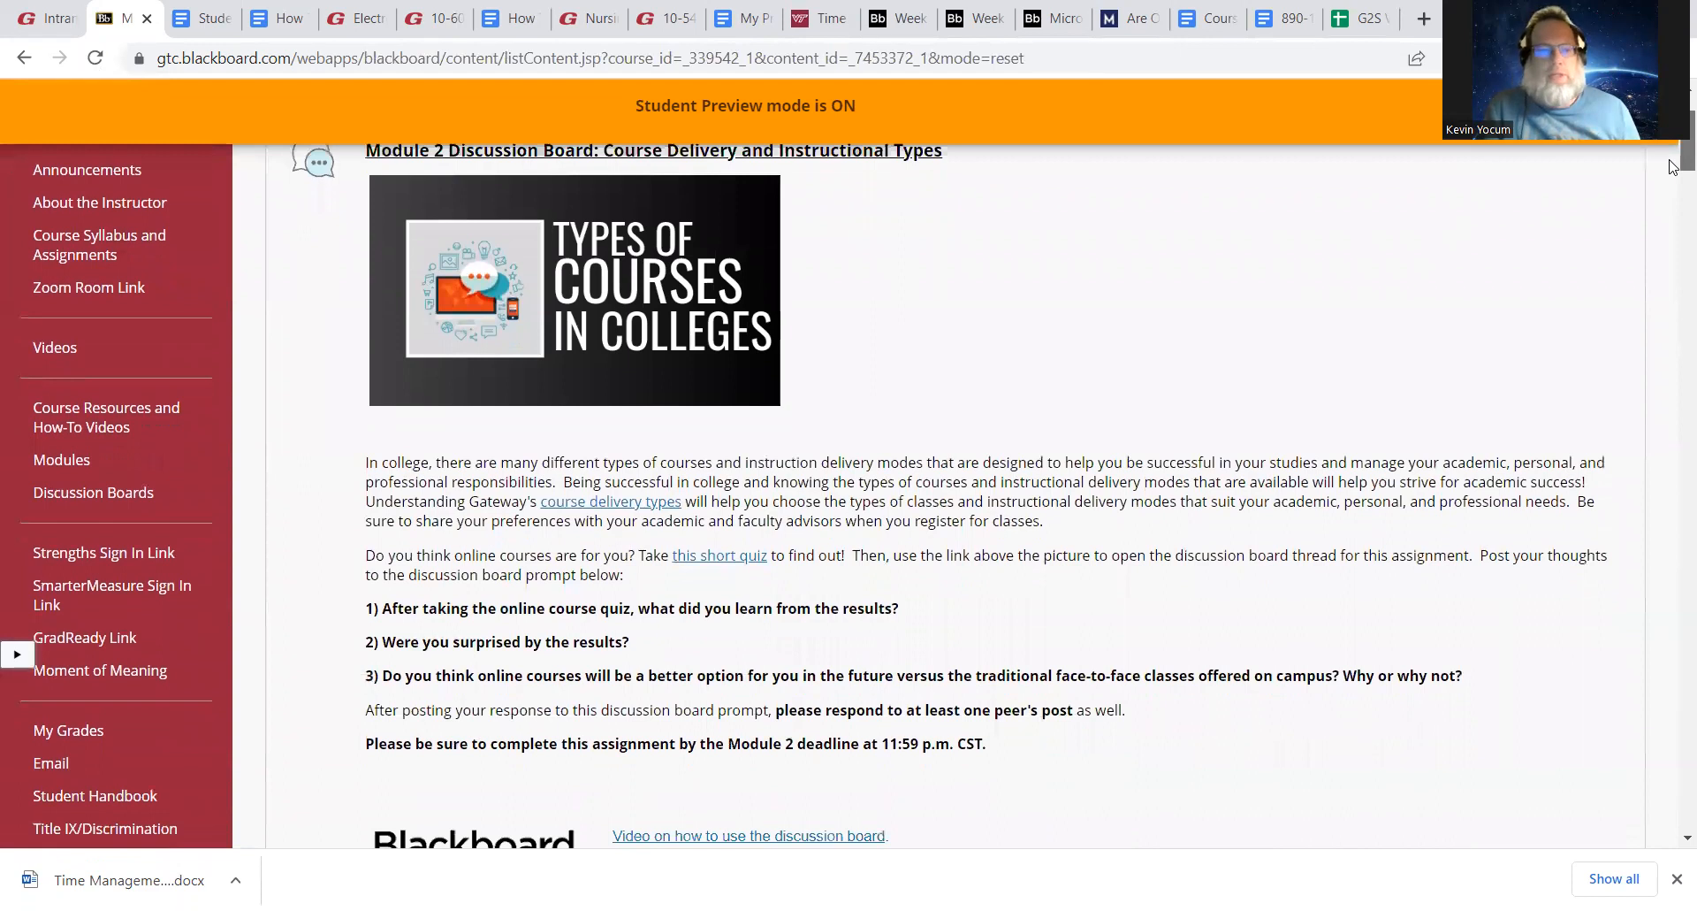
scroll("down", 3)
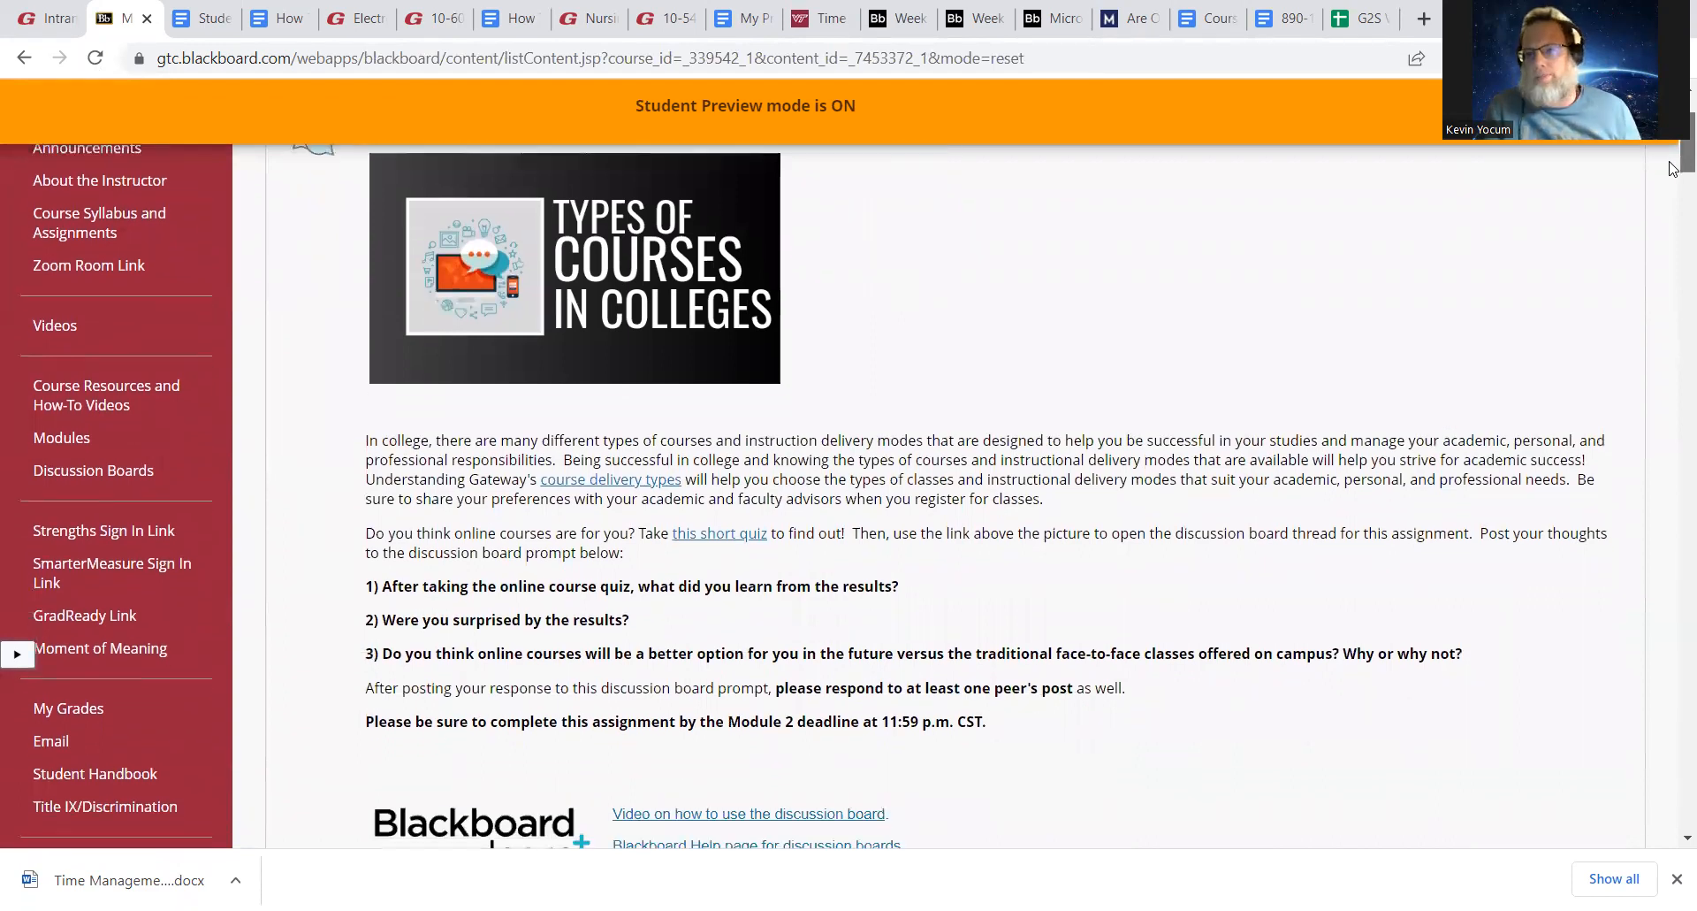
scroll("down", 3)
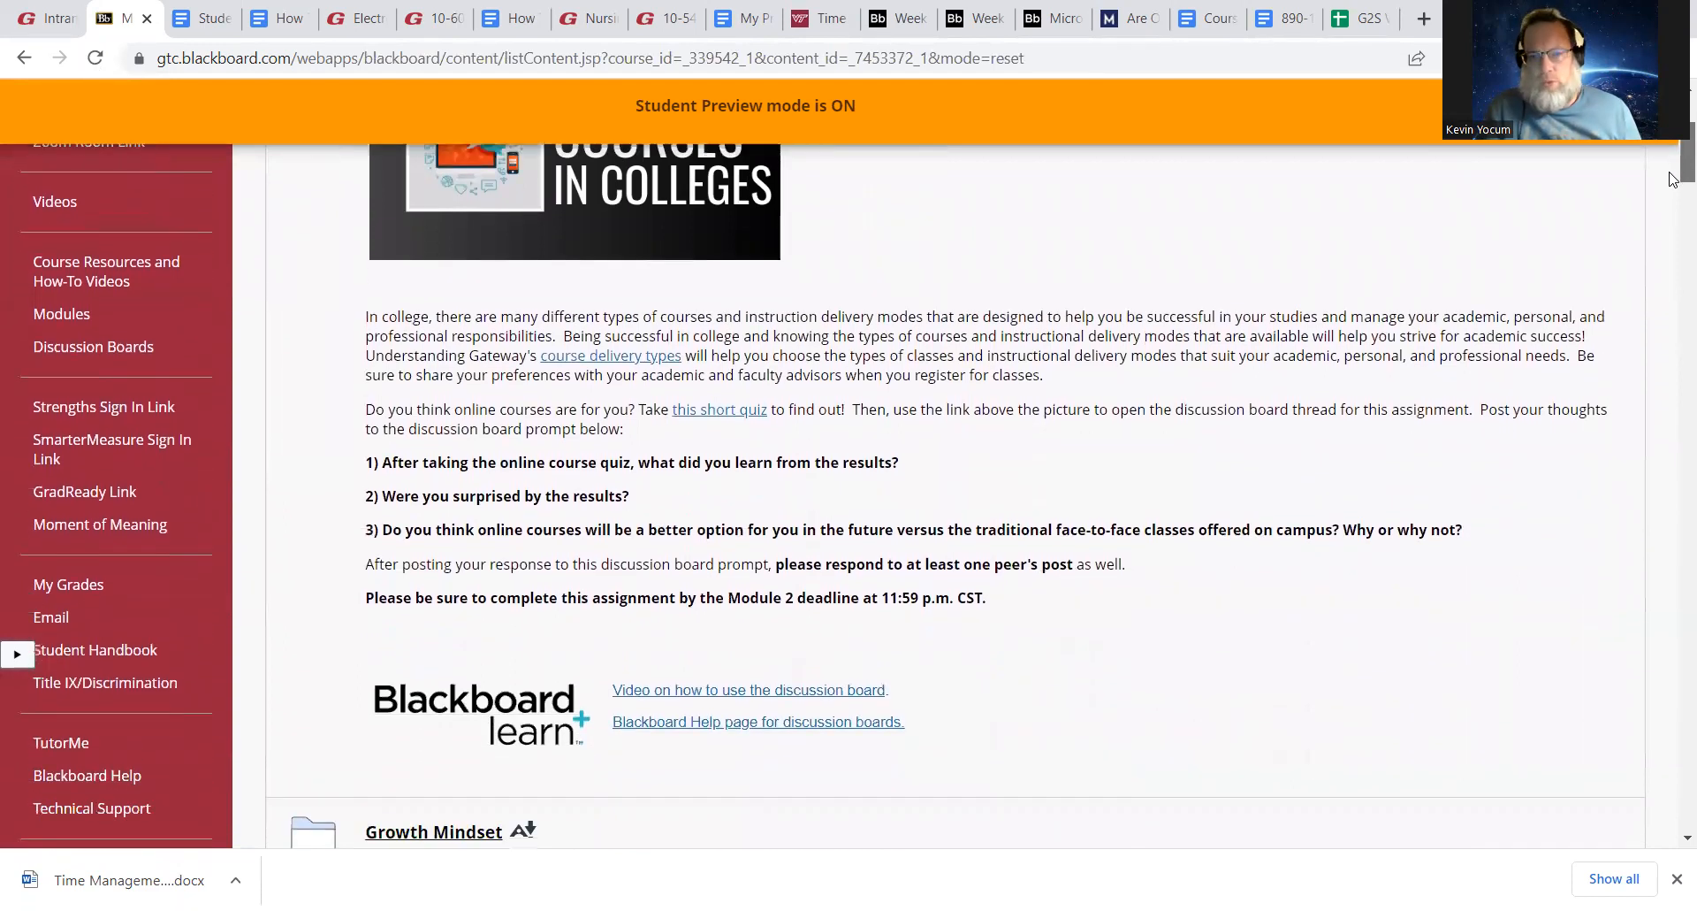
scroll("down", 3)
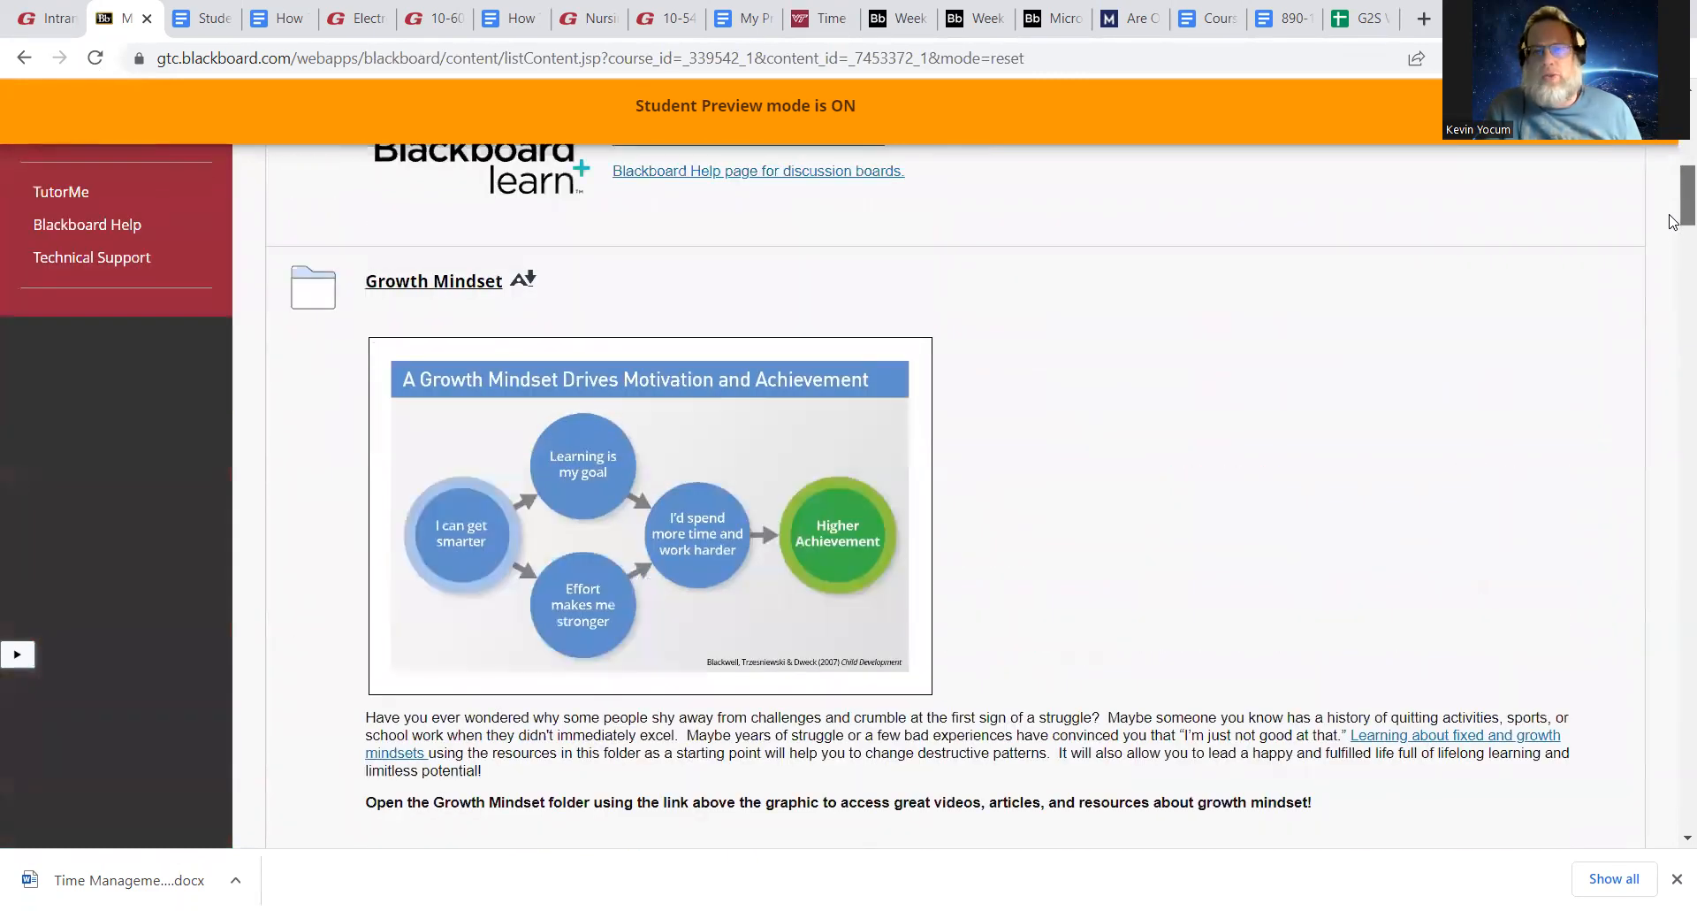
scroll("down", 3)
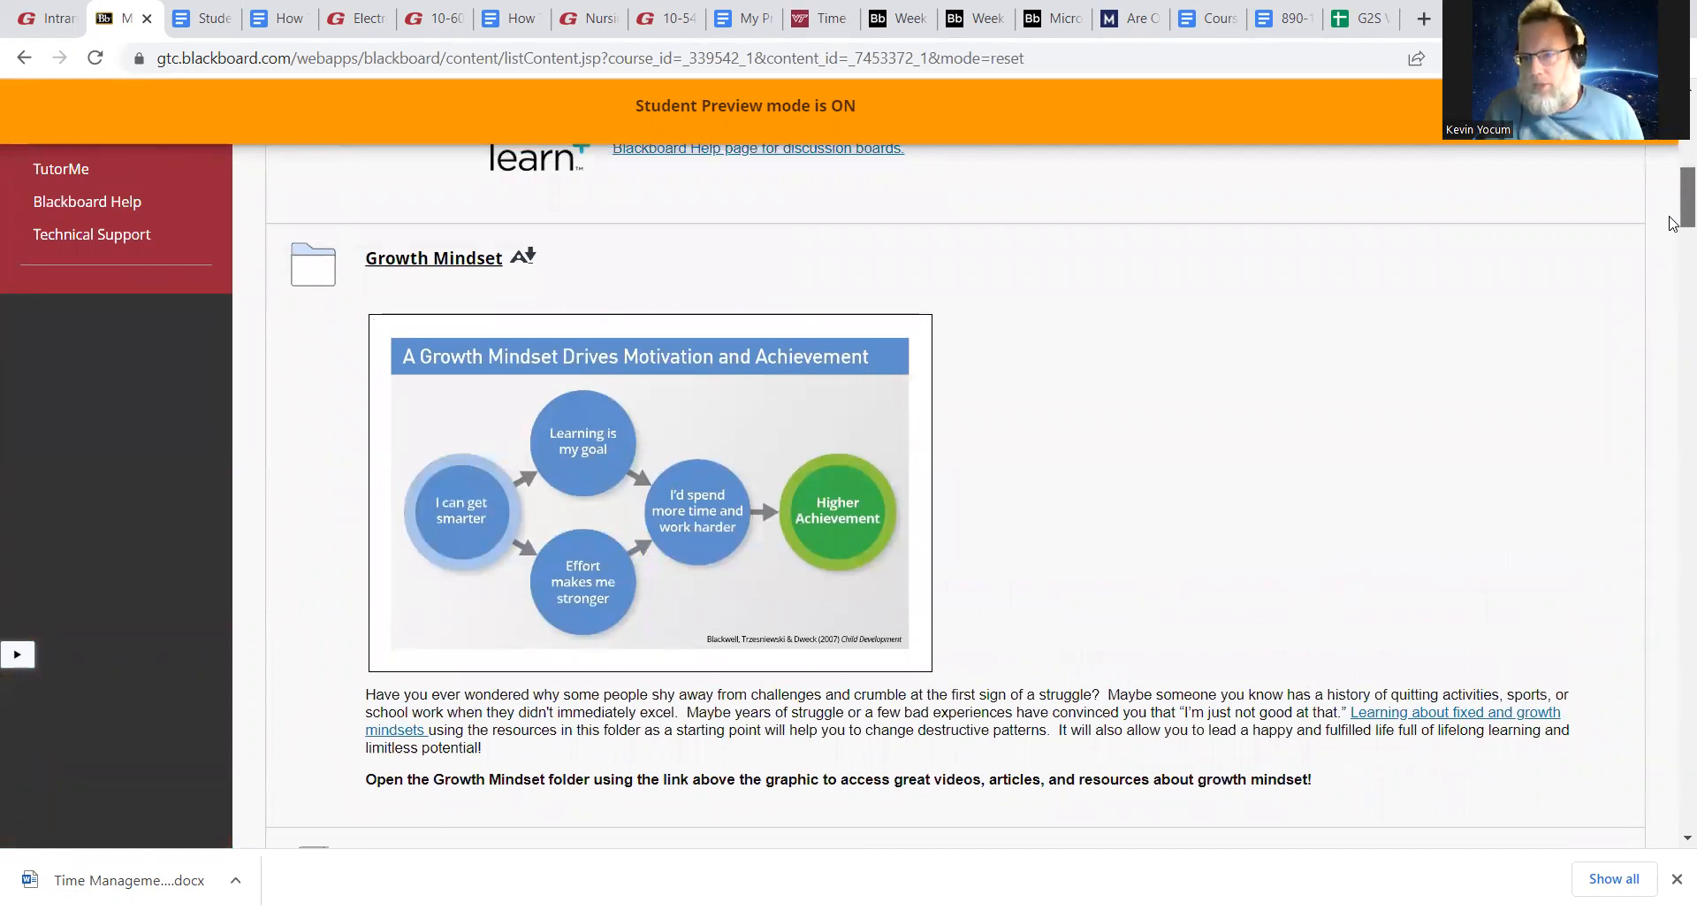
scroll("down", 3)
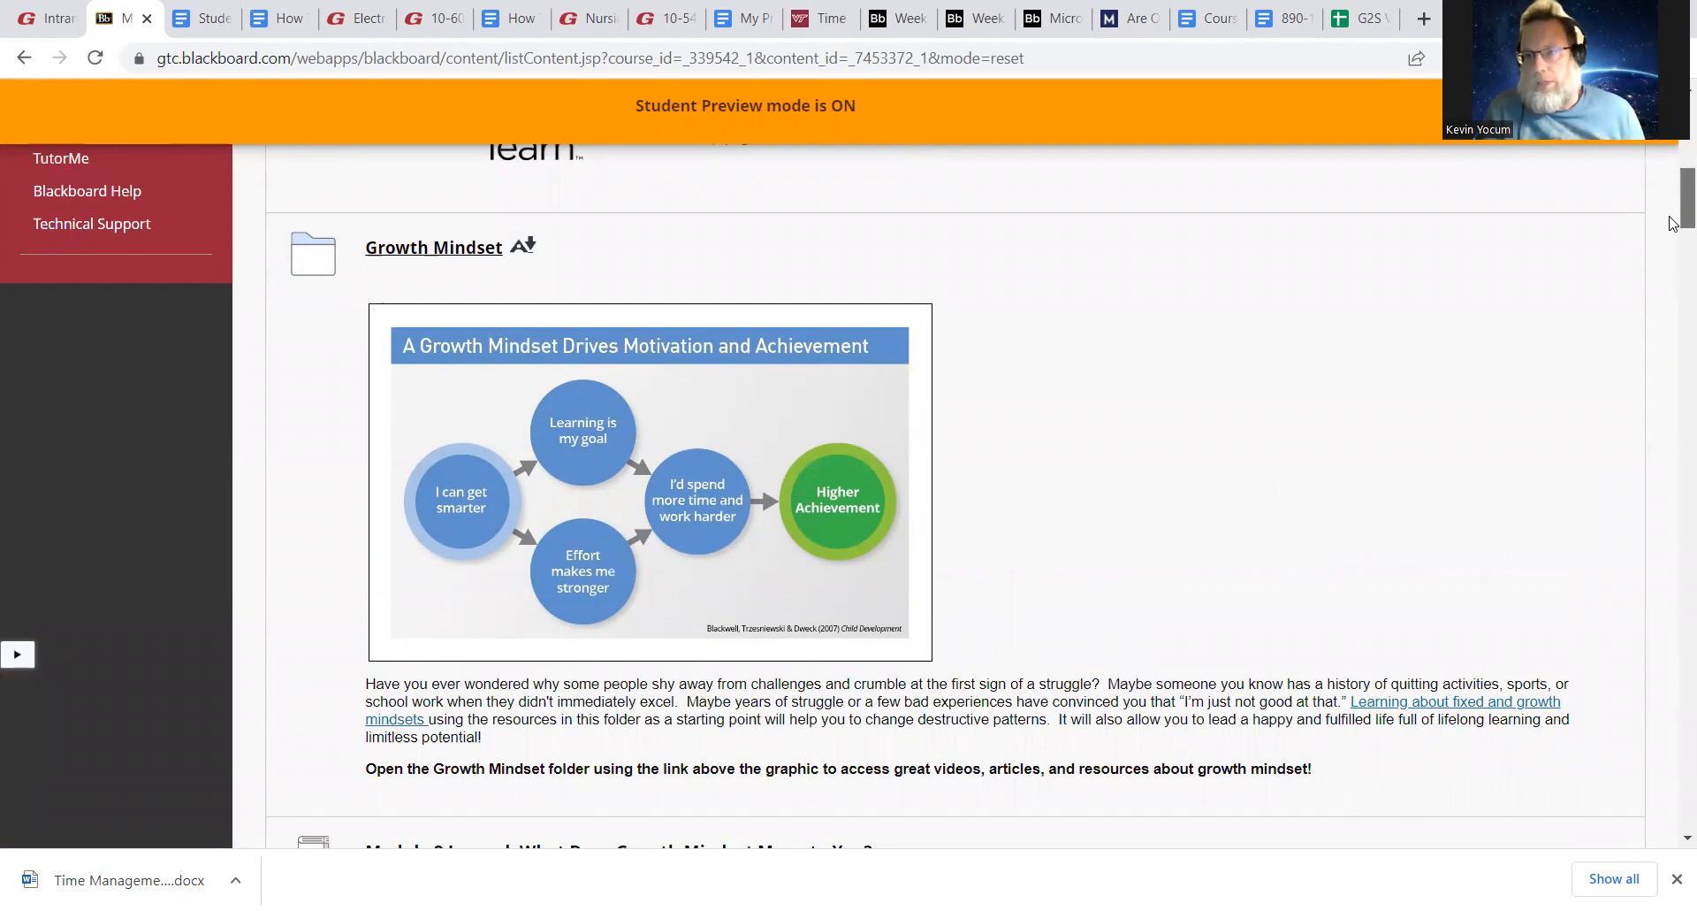
scroll("down", 3)
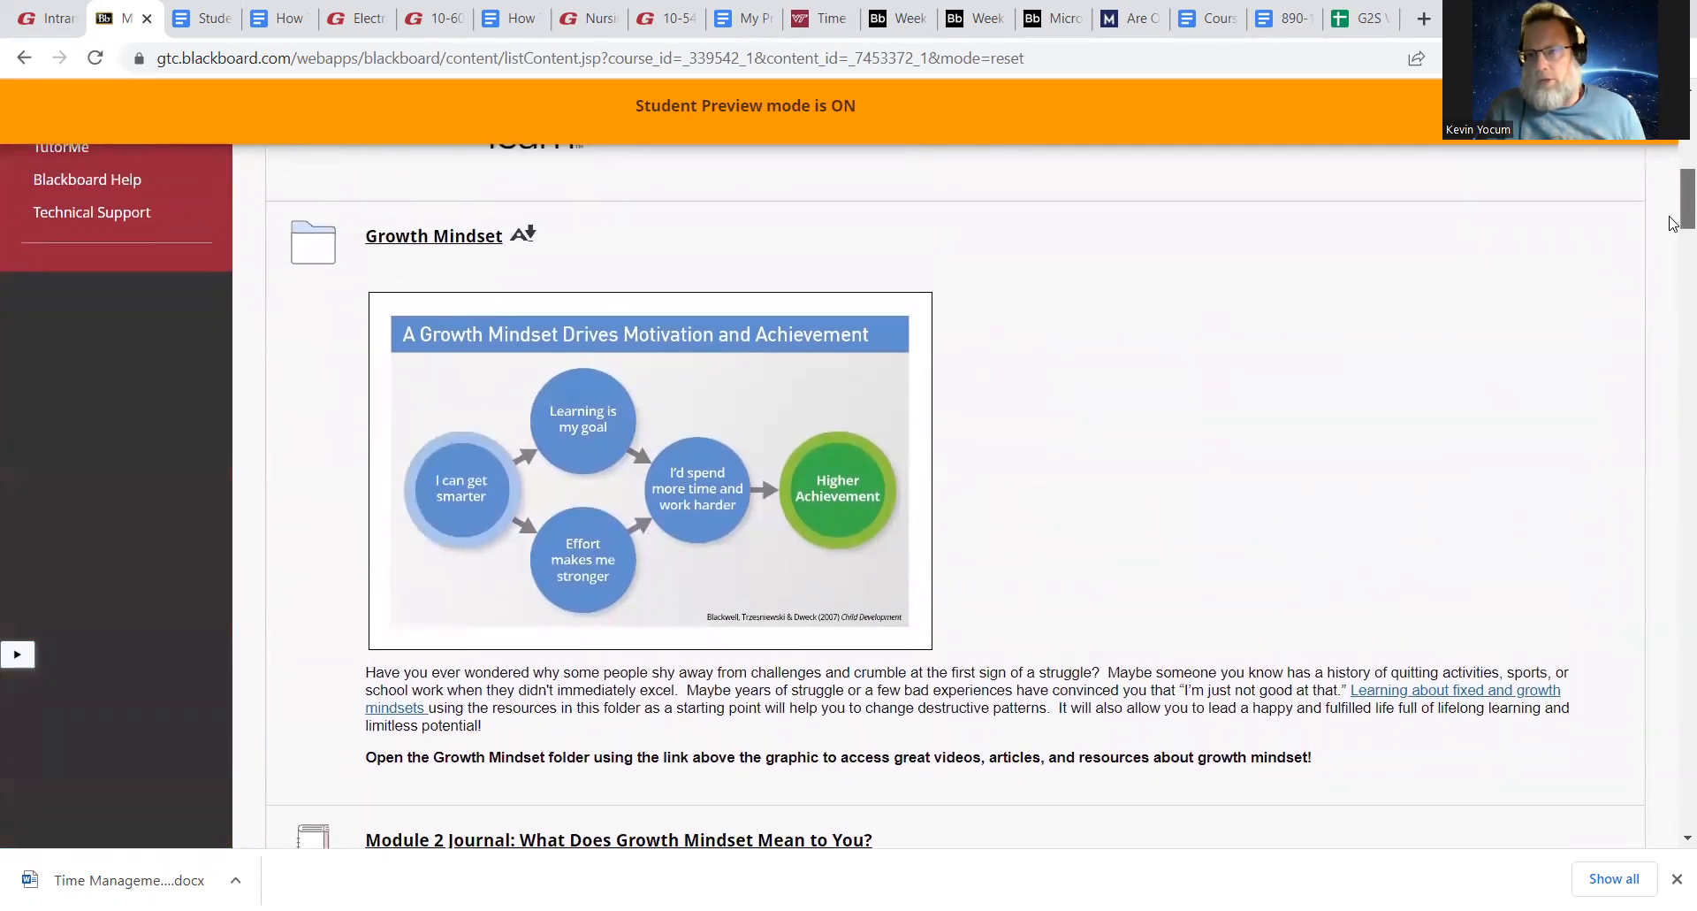
scroll("down", 3)
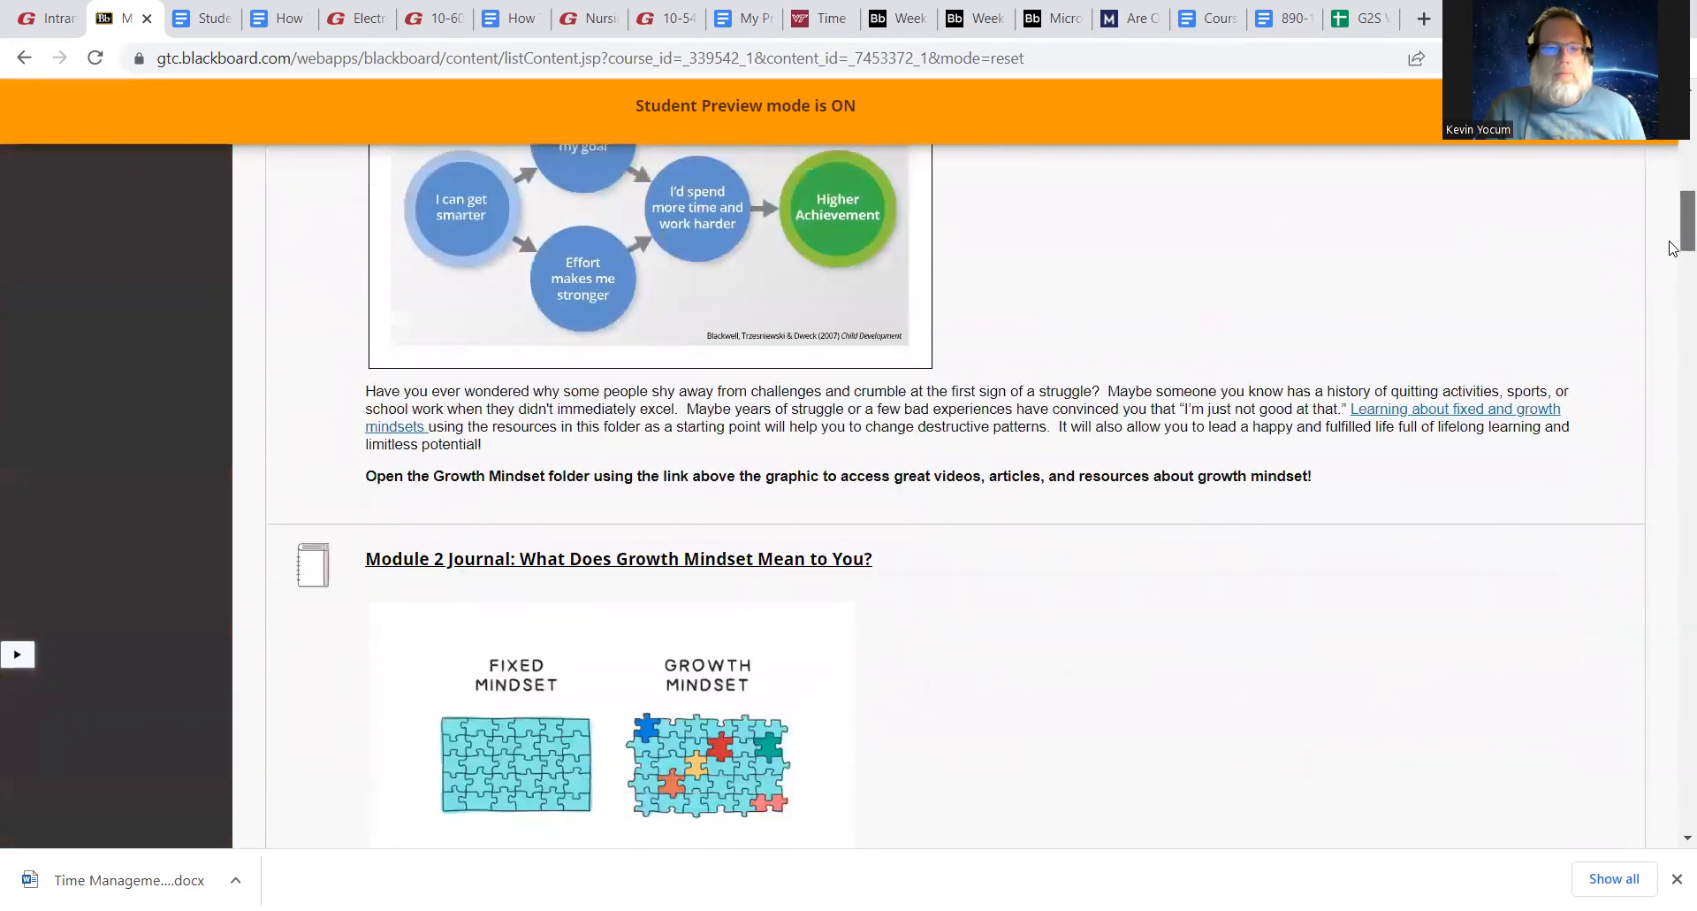
scroll("down", 3)
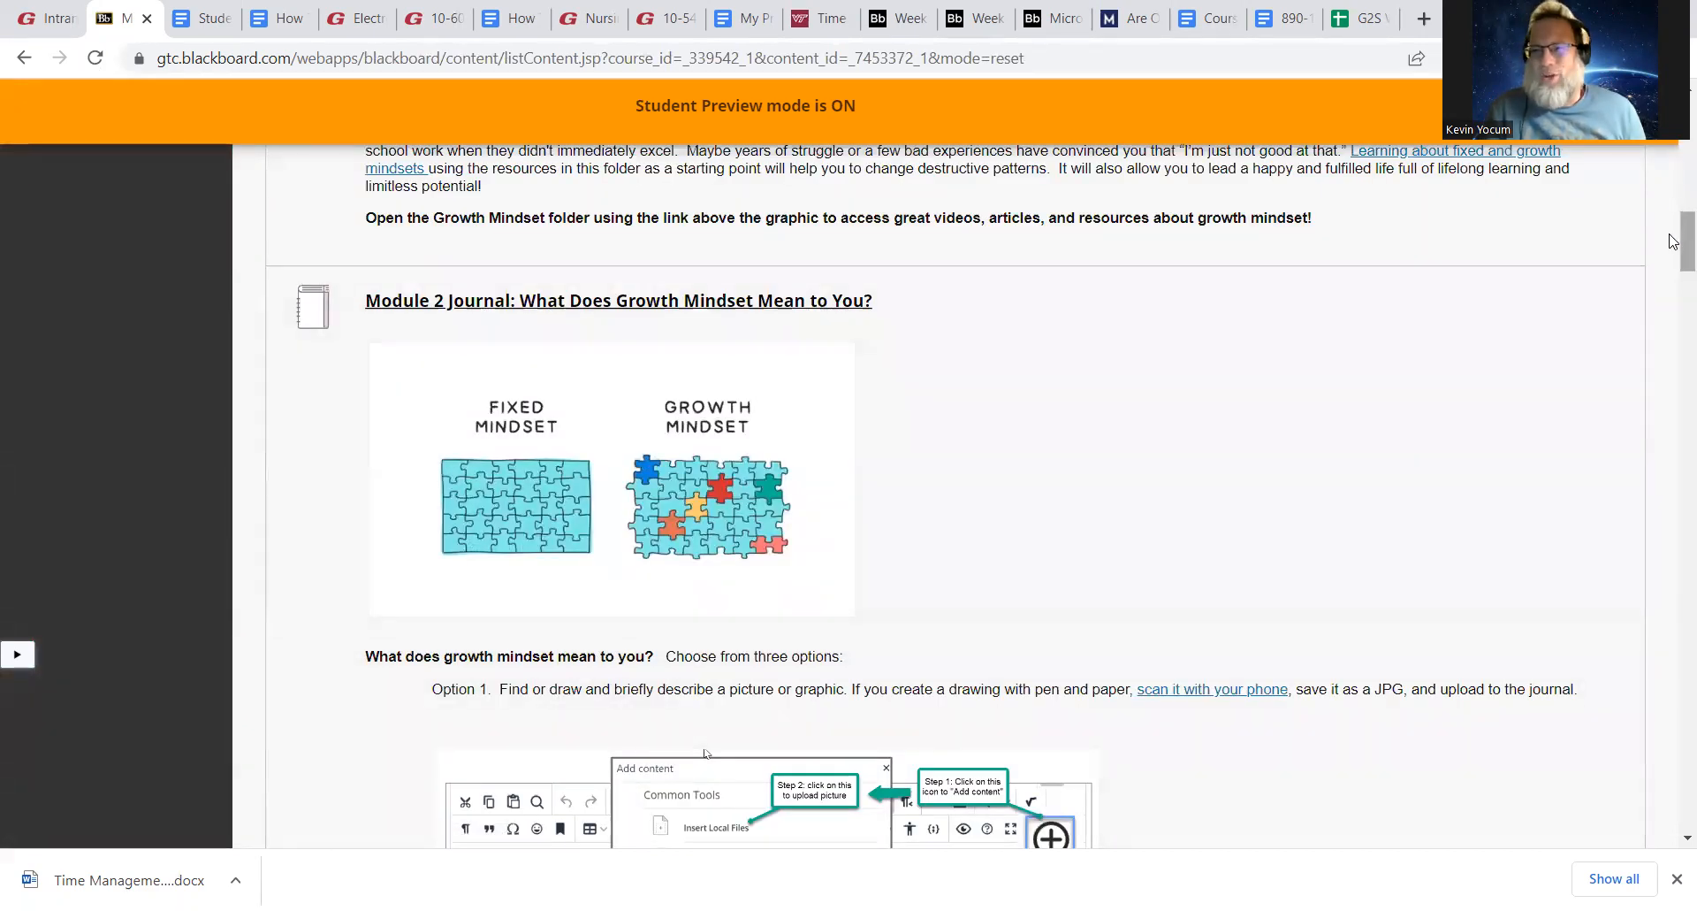
scroll("down", 3)
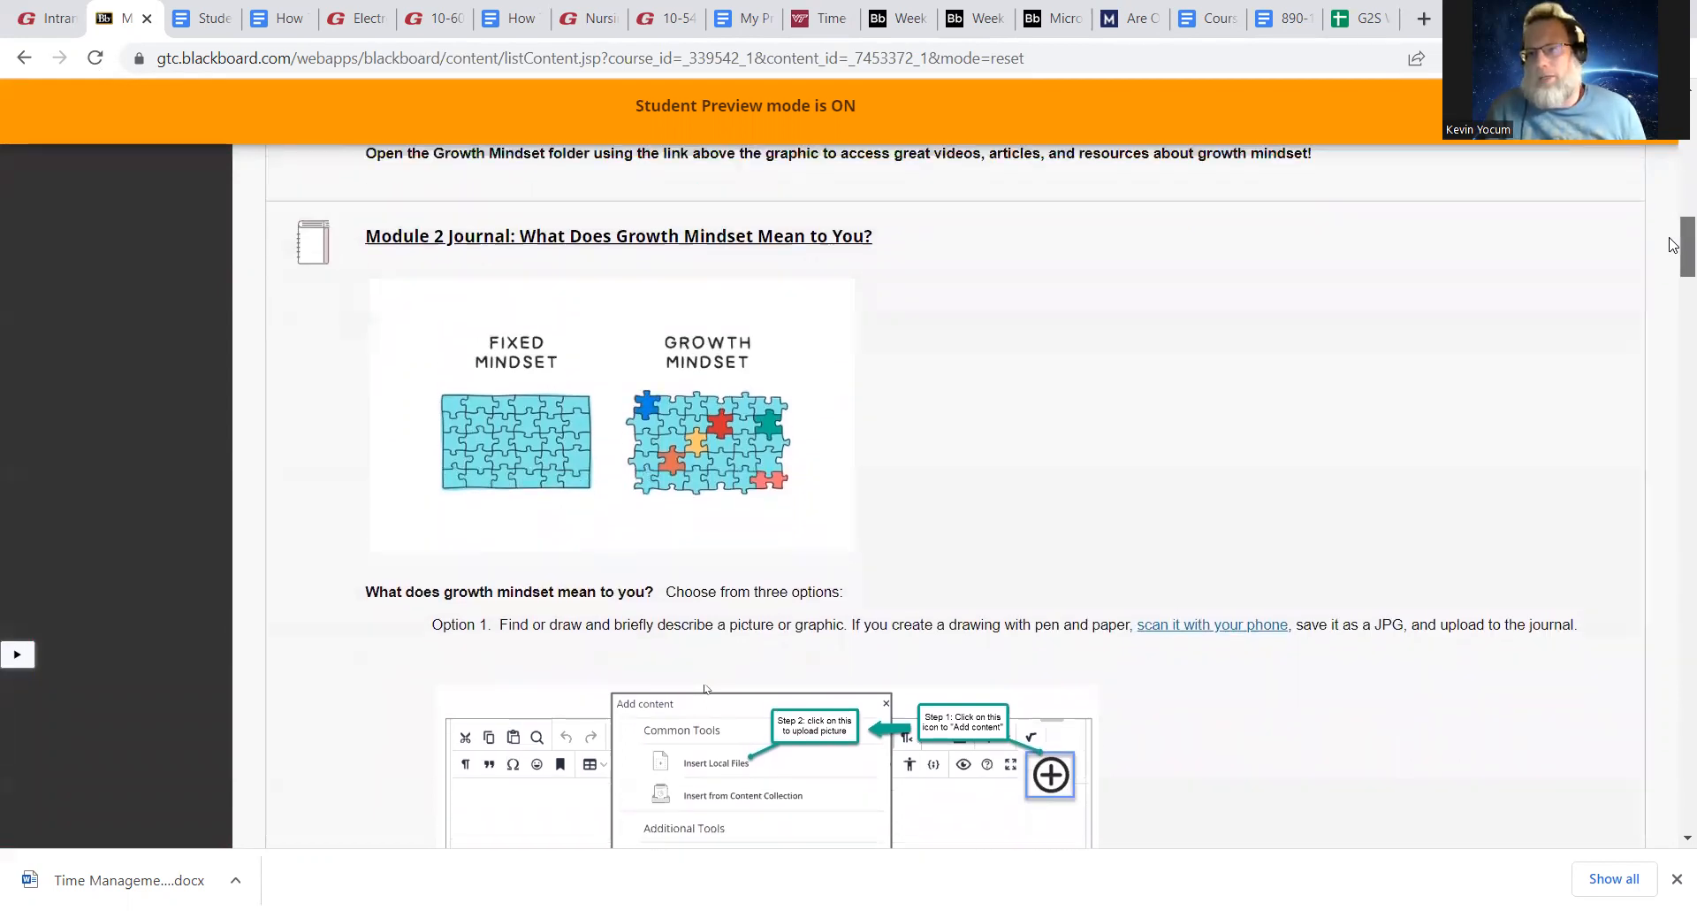
scroll("up", 3)
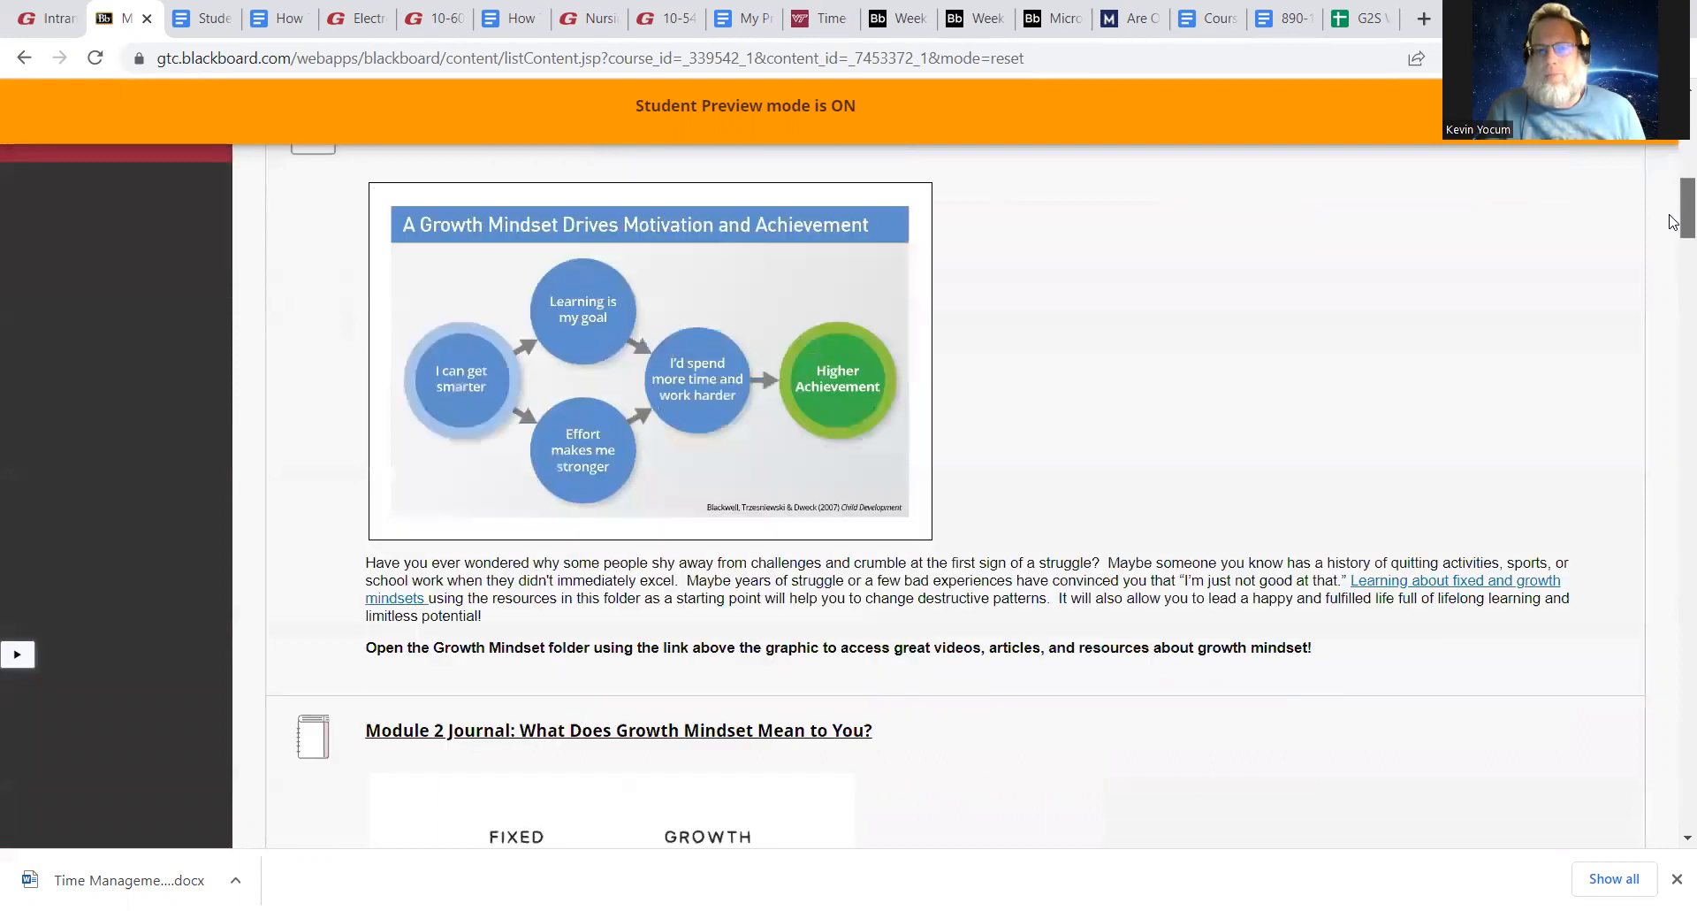
scroll("down", 3)
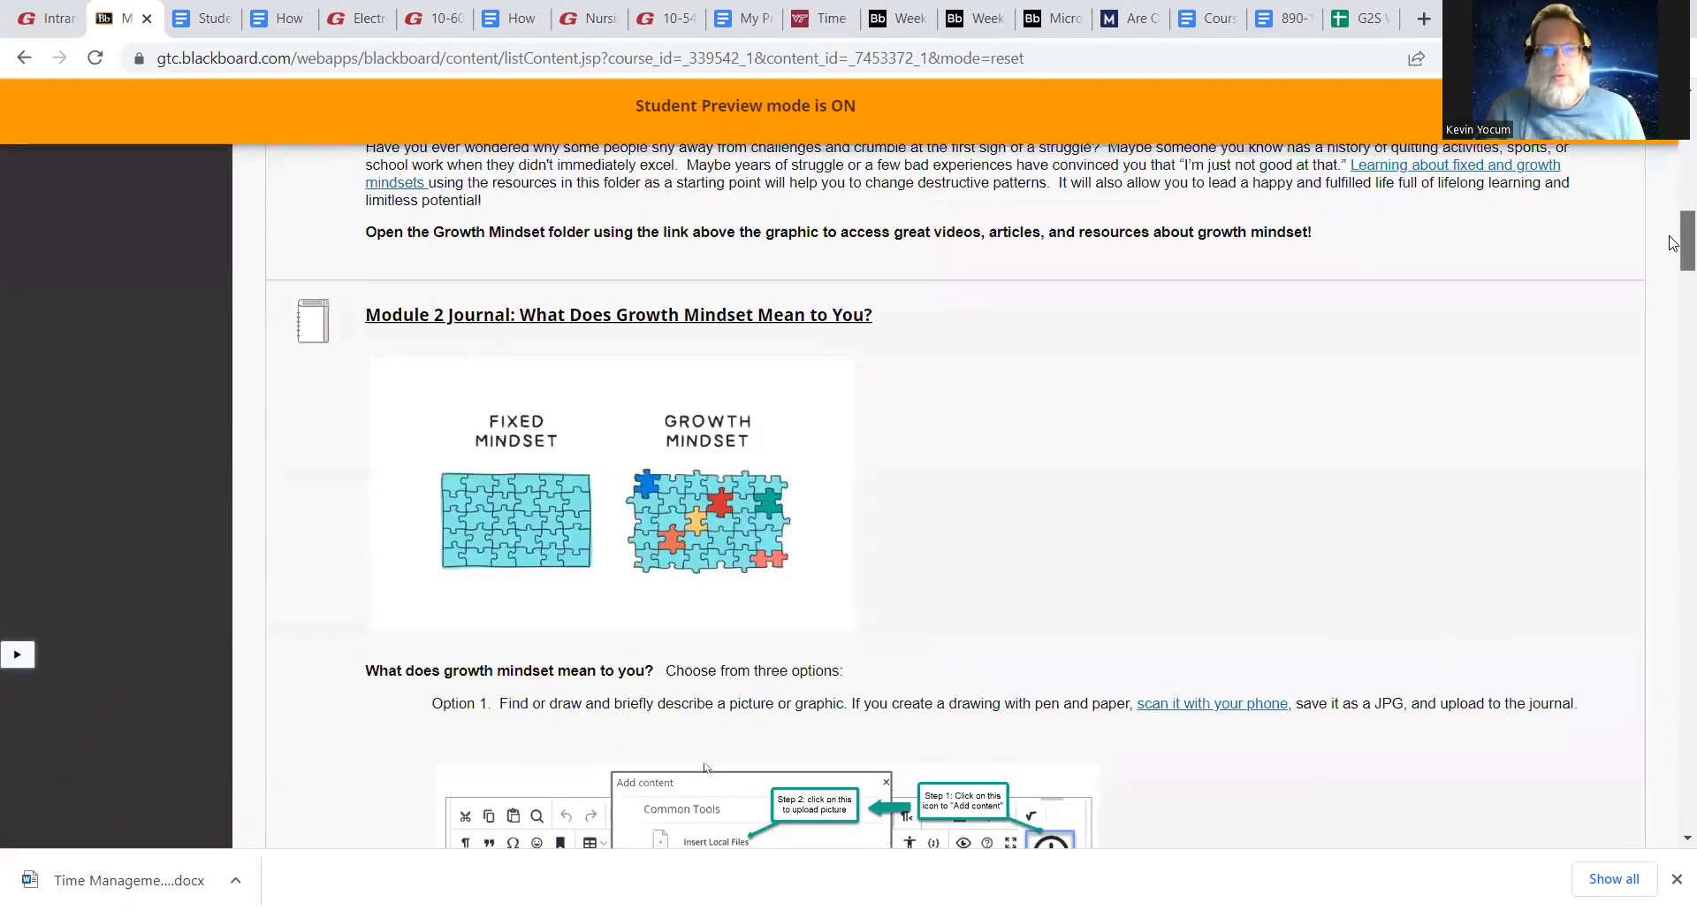
scroll("down", 3)
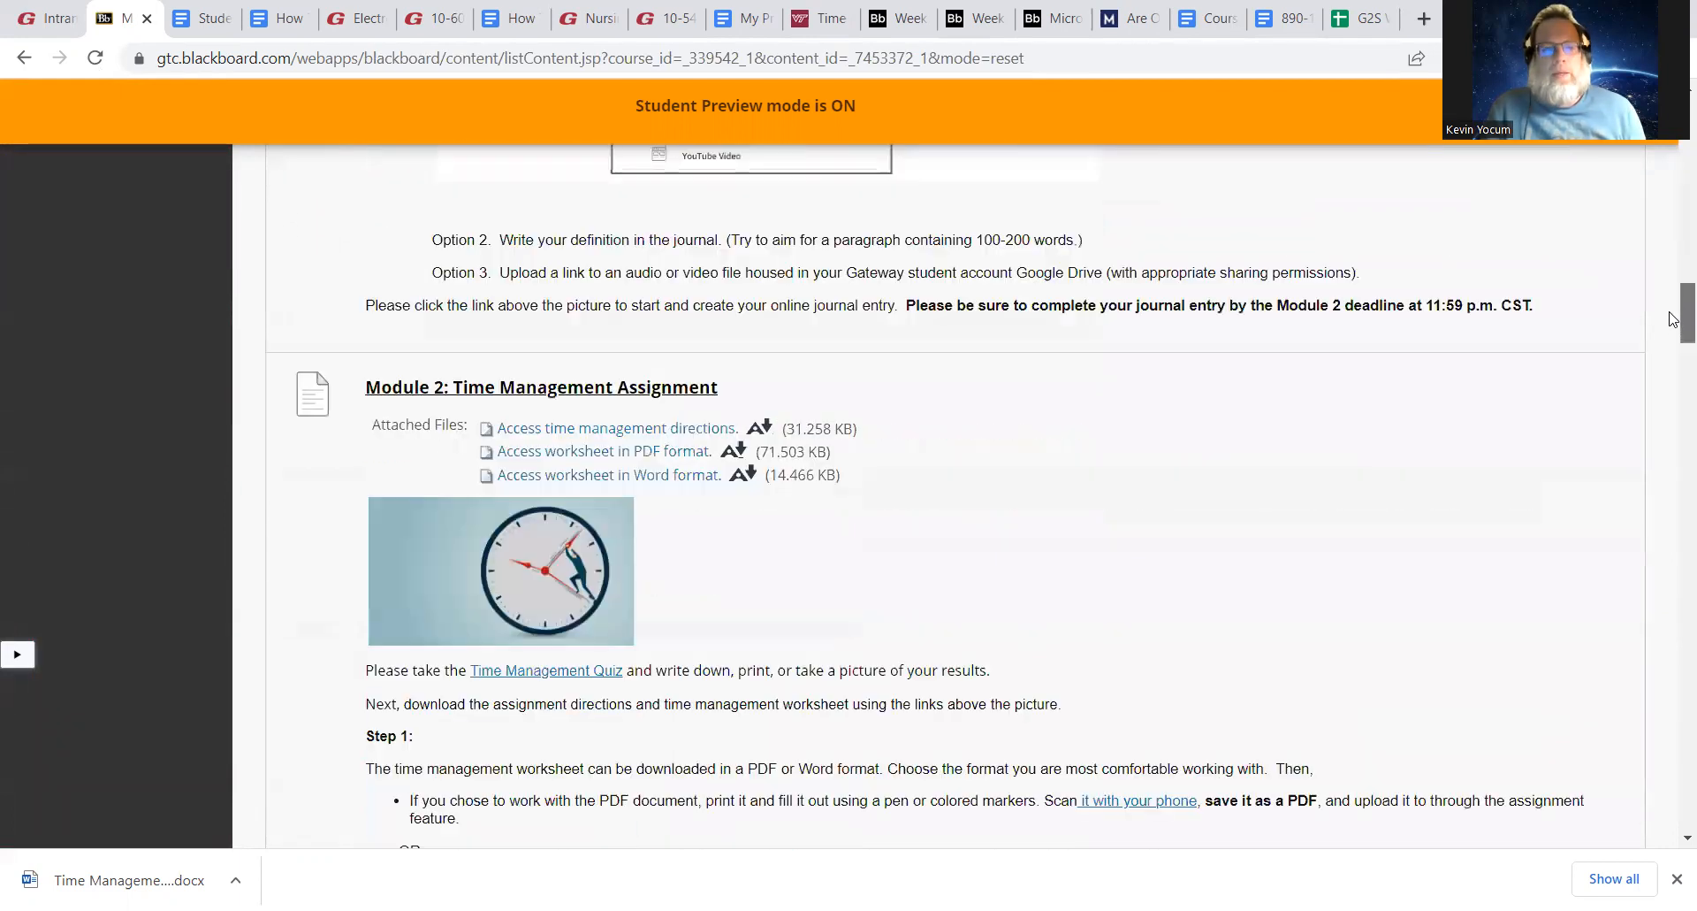
scroll("down", 3)
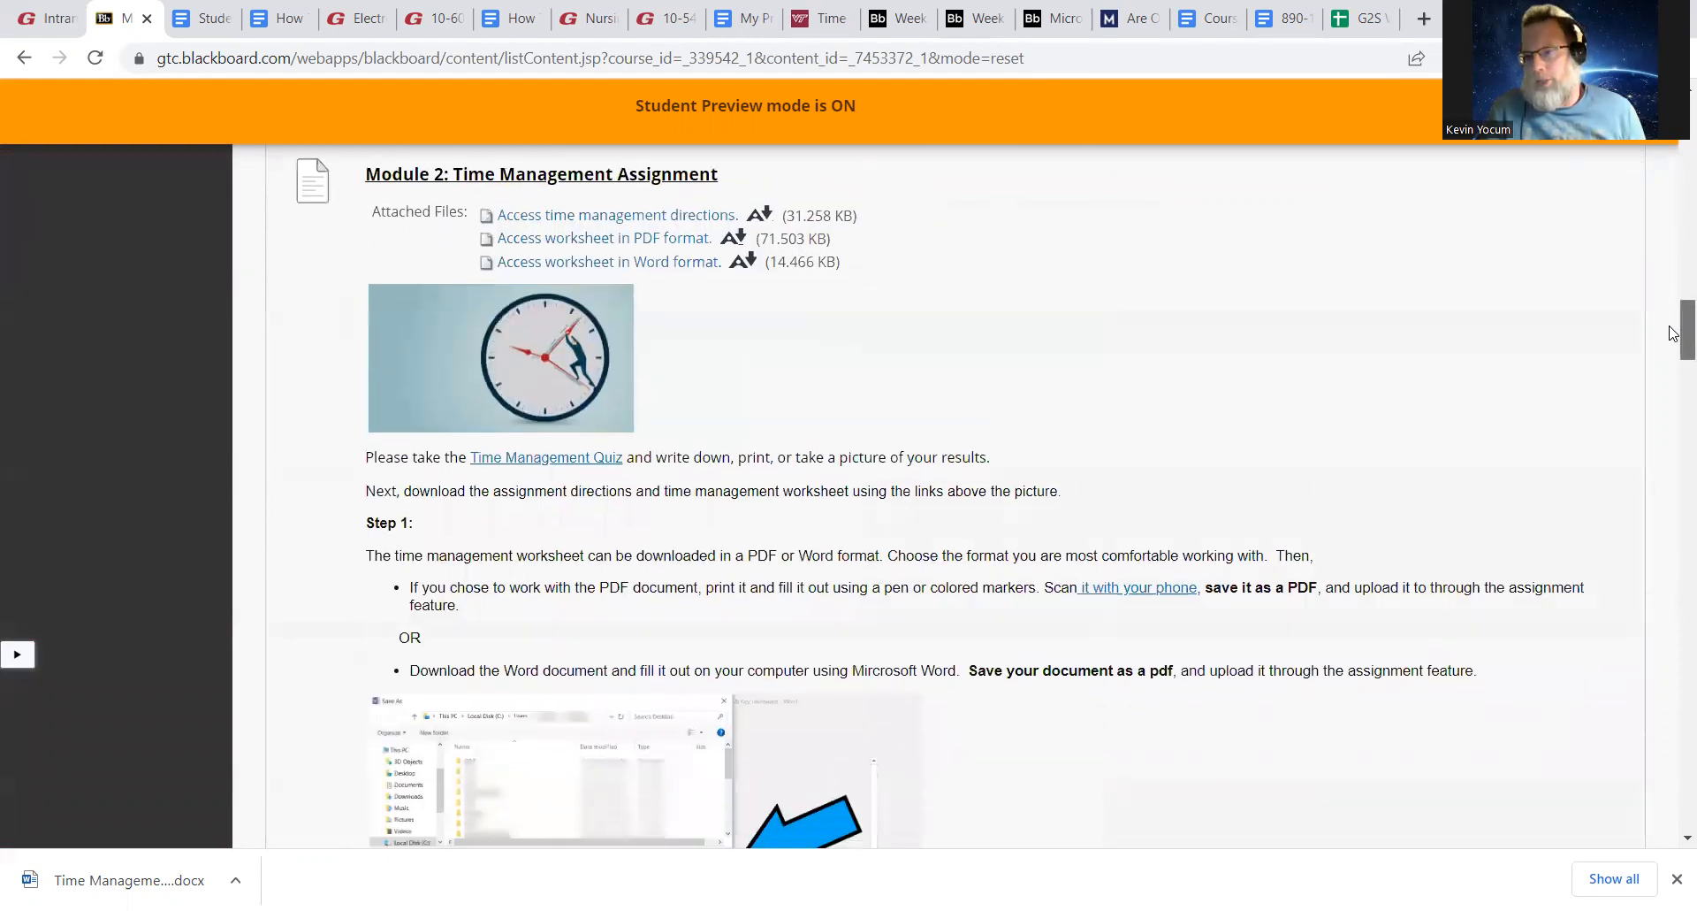
scroll("down", 3)
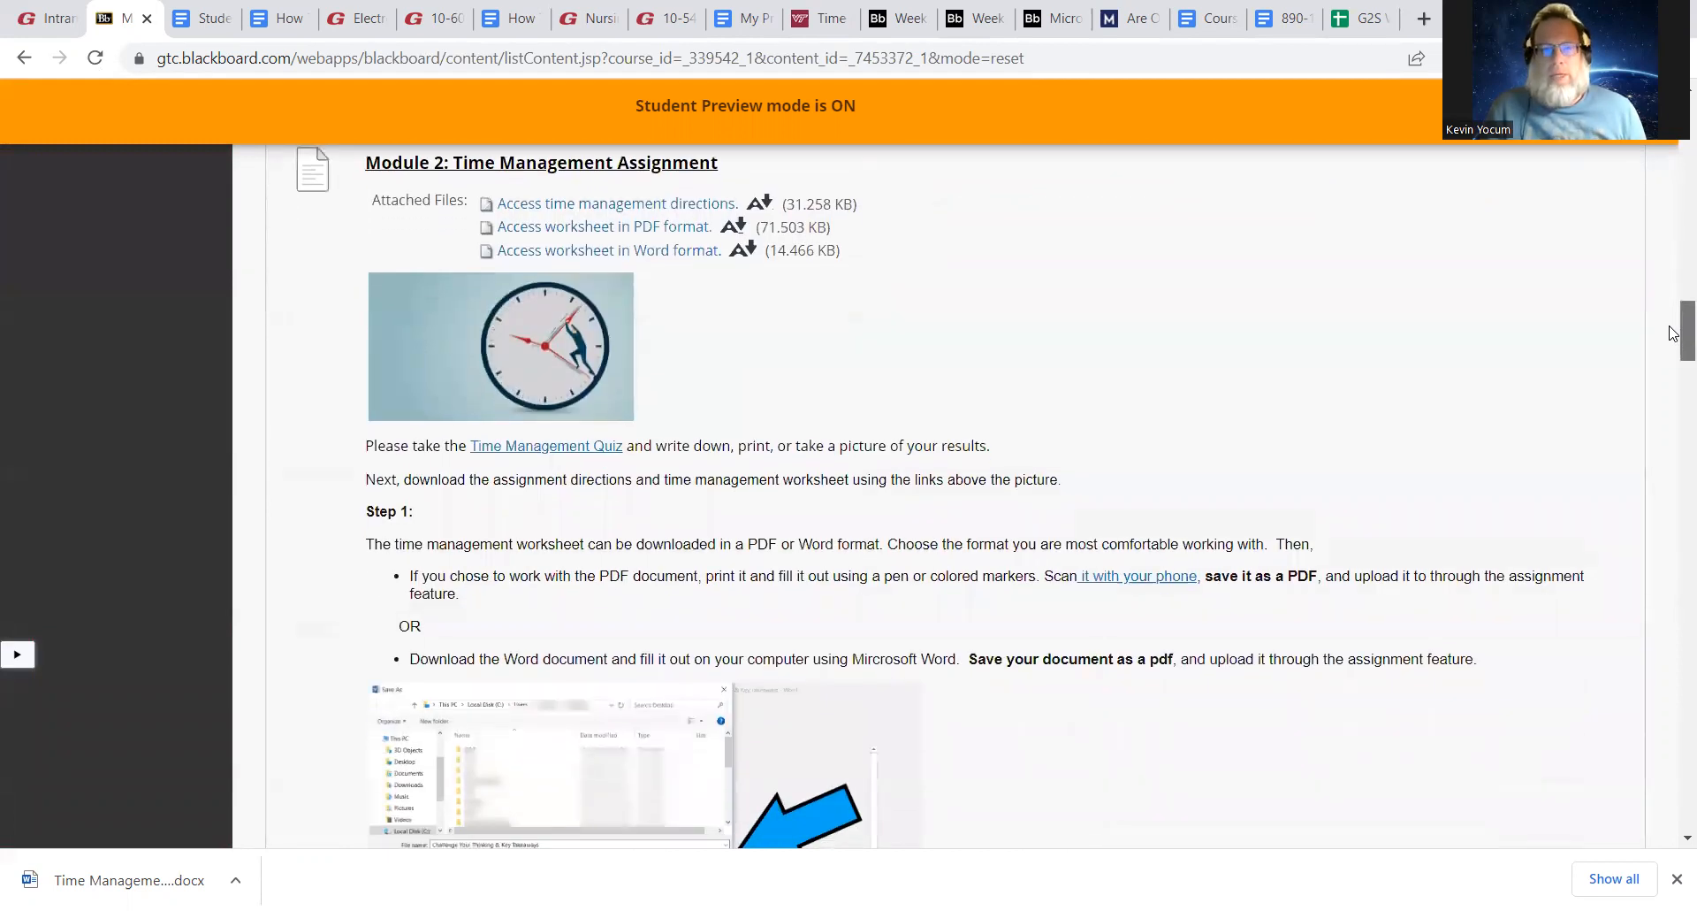
scroll("down", 3)
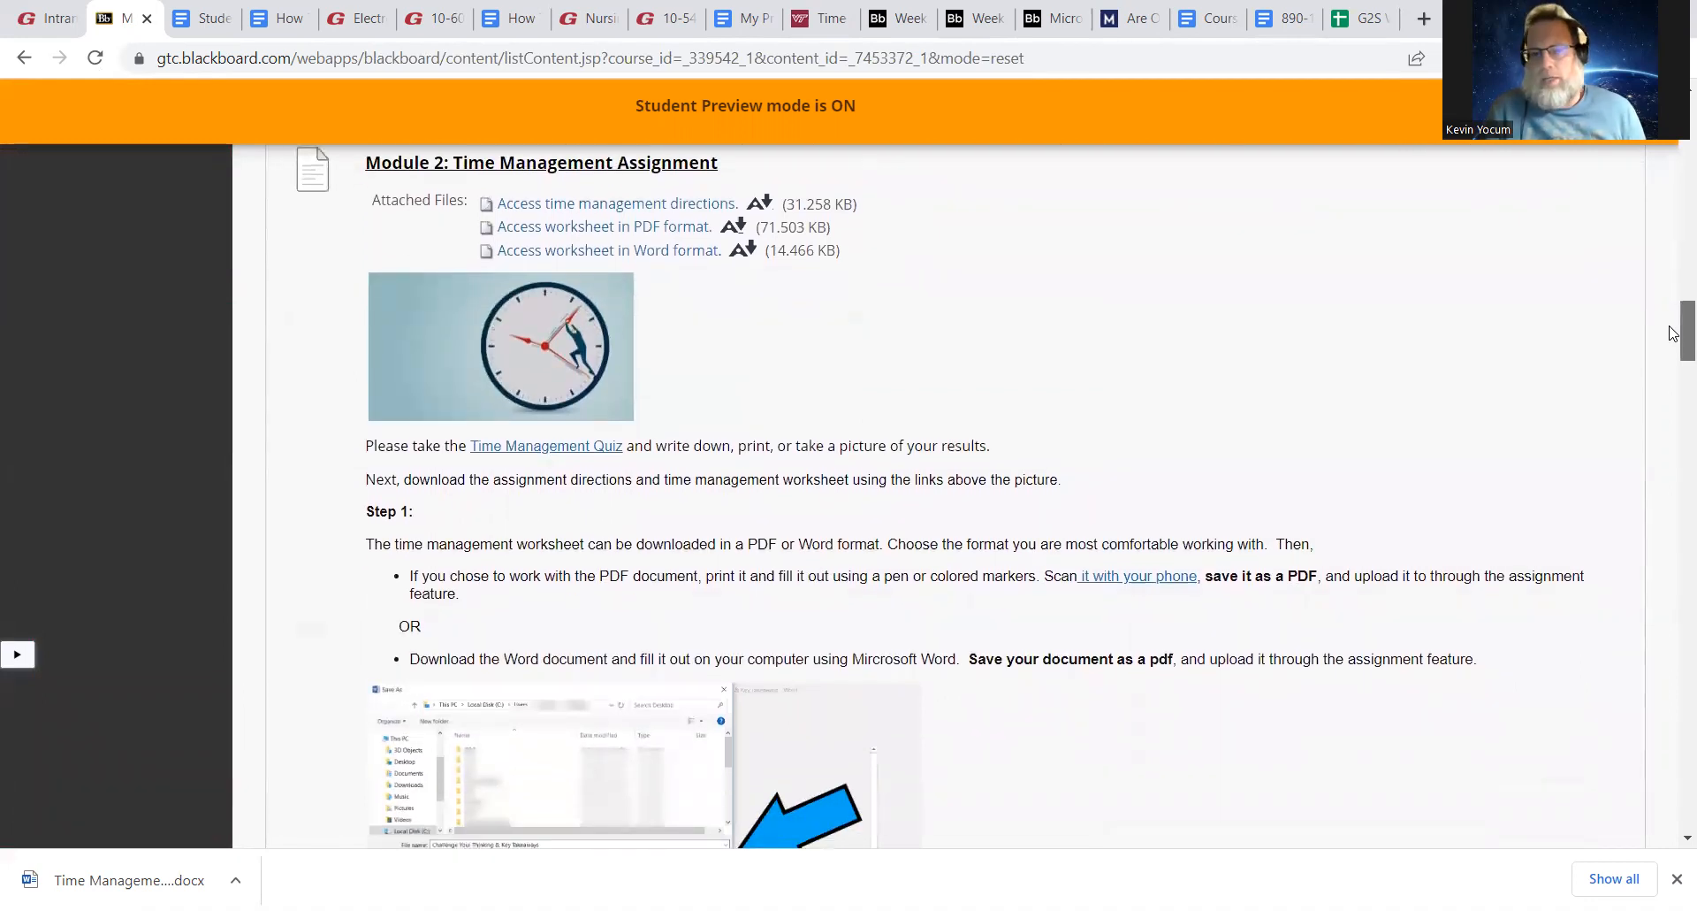
scroll("down", 3)
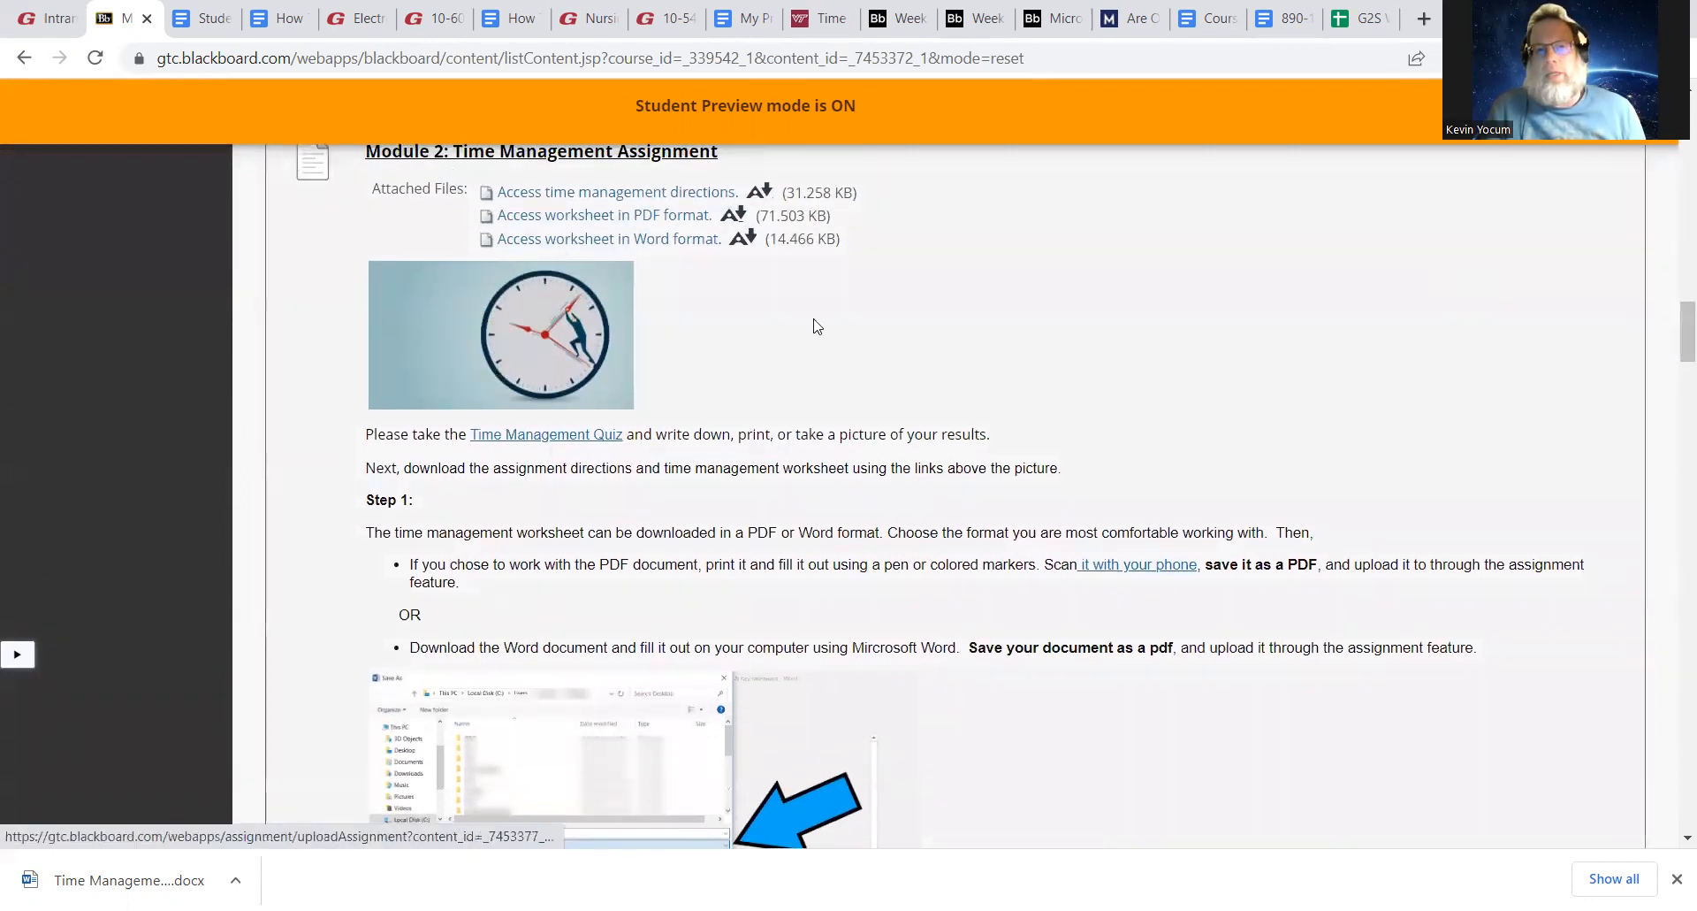
scroll("down", 3)
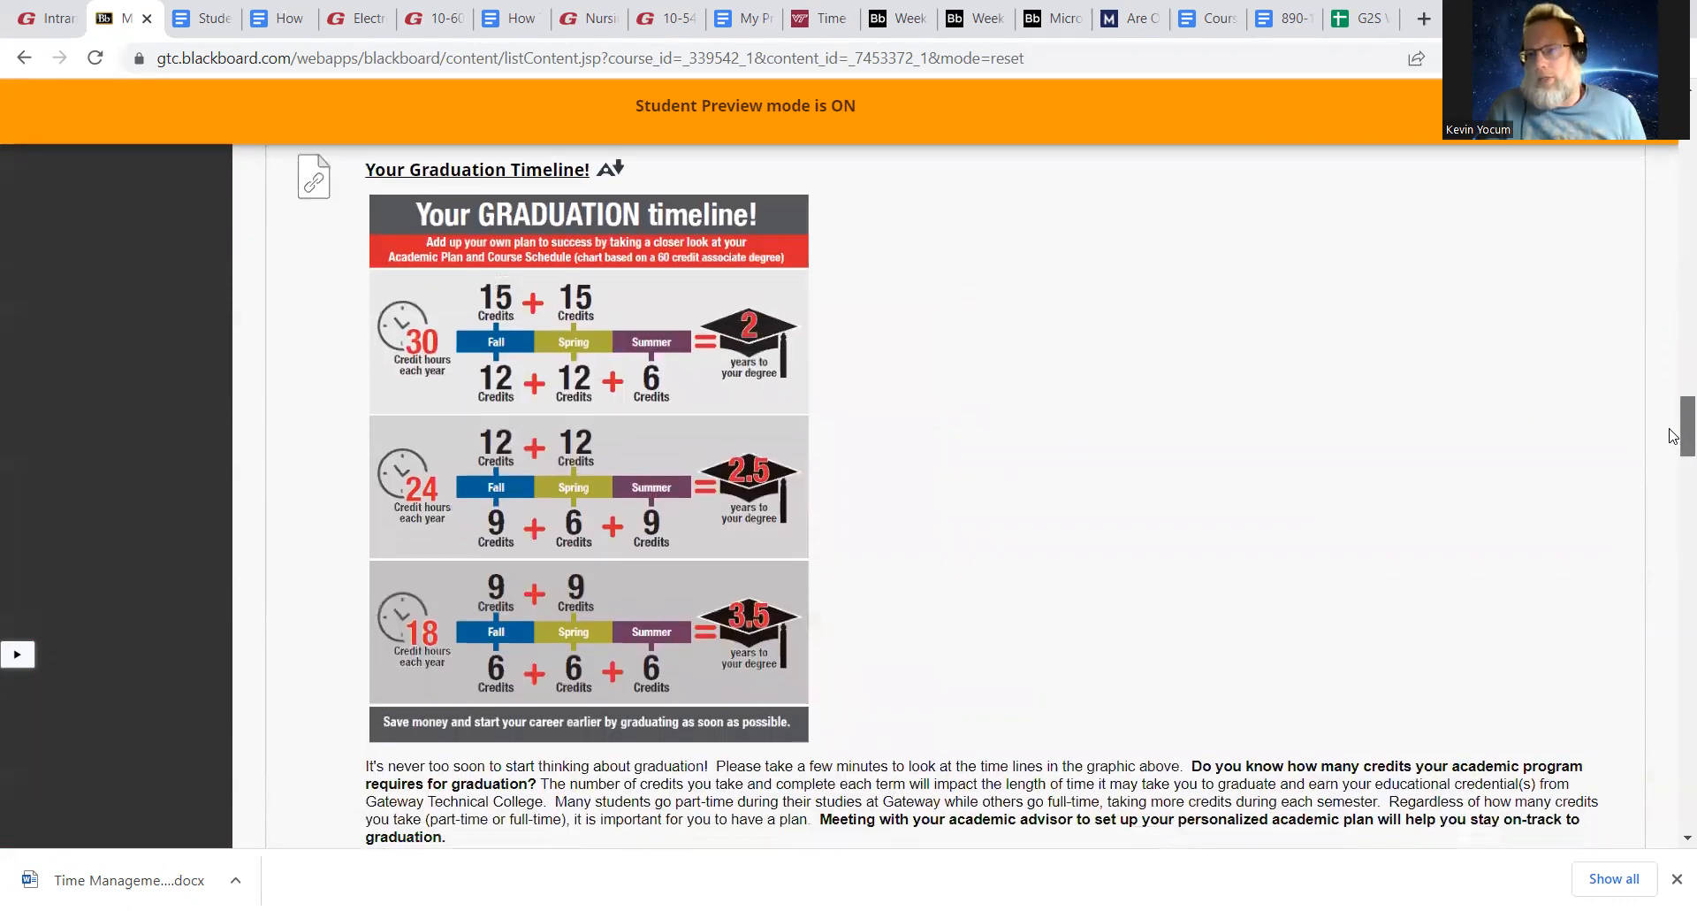
Scroll past the Curriculum Sheet Review questions and submission note to the advisor meeting item
scroll("down", 3)
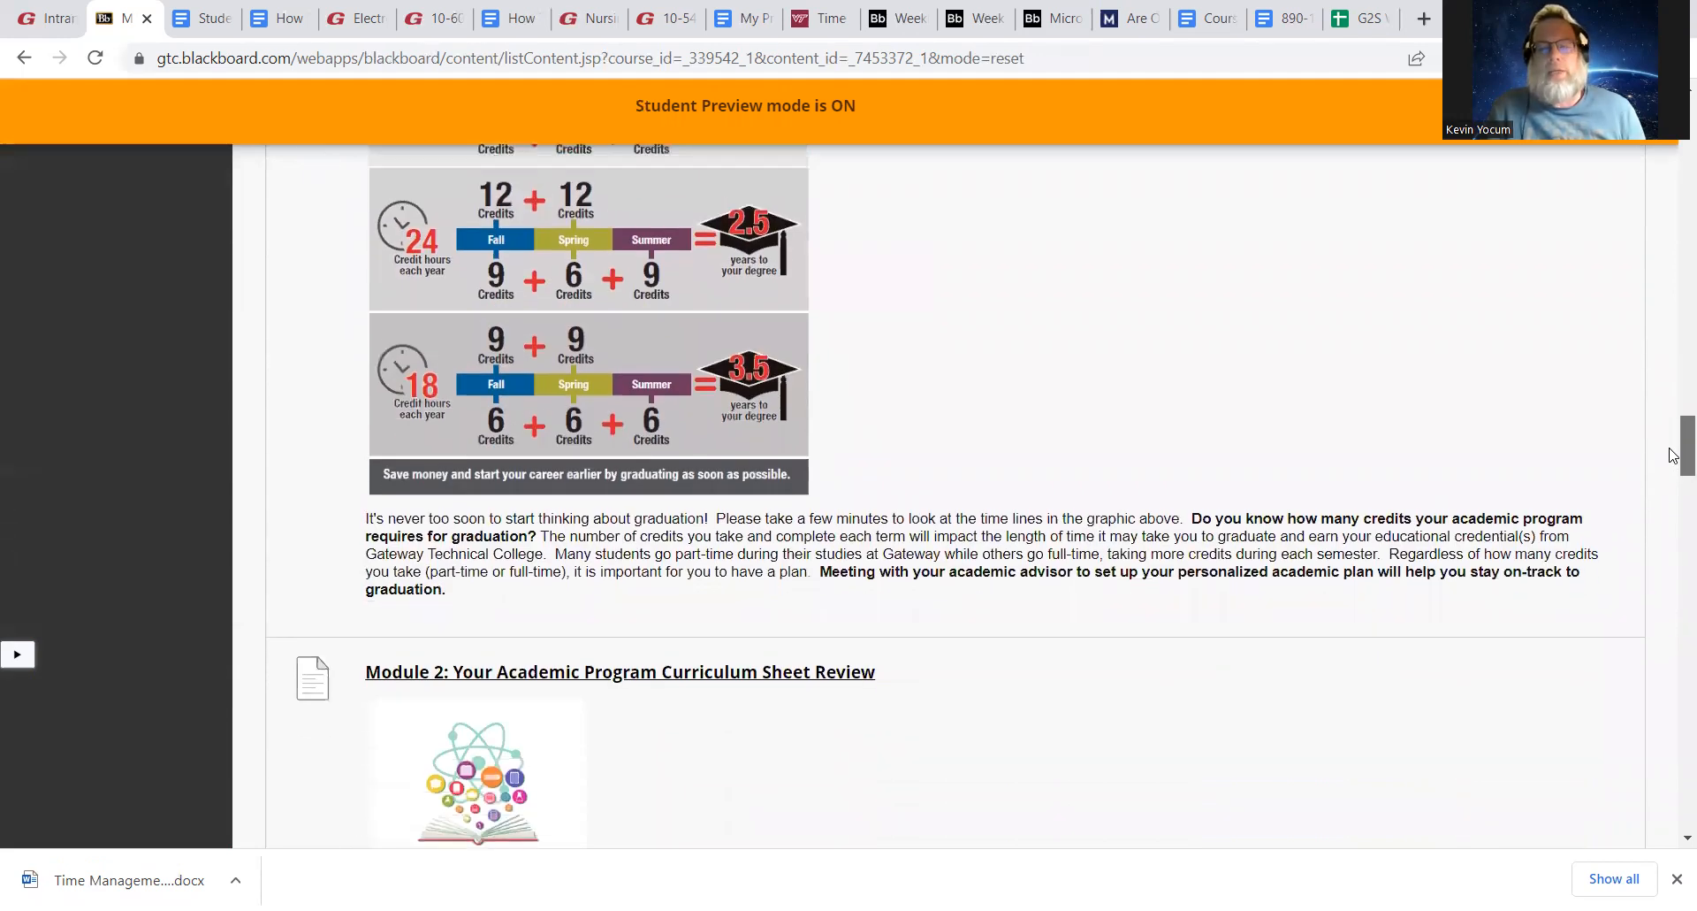
scroll("down", 3)
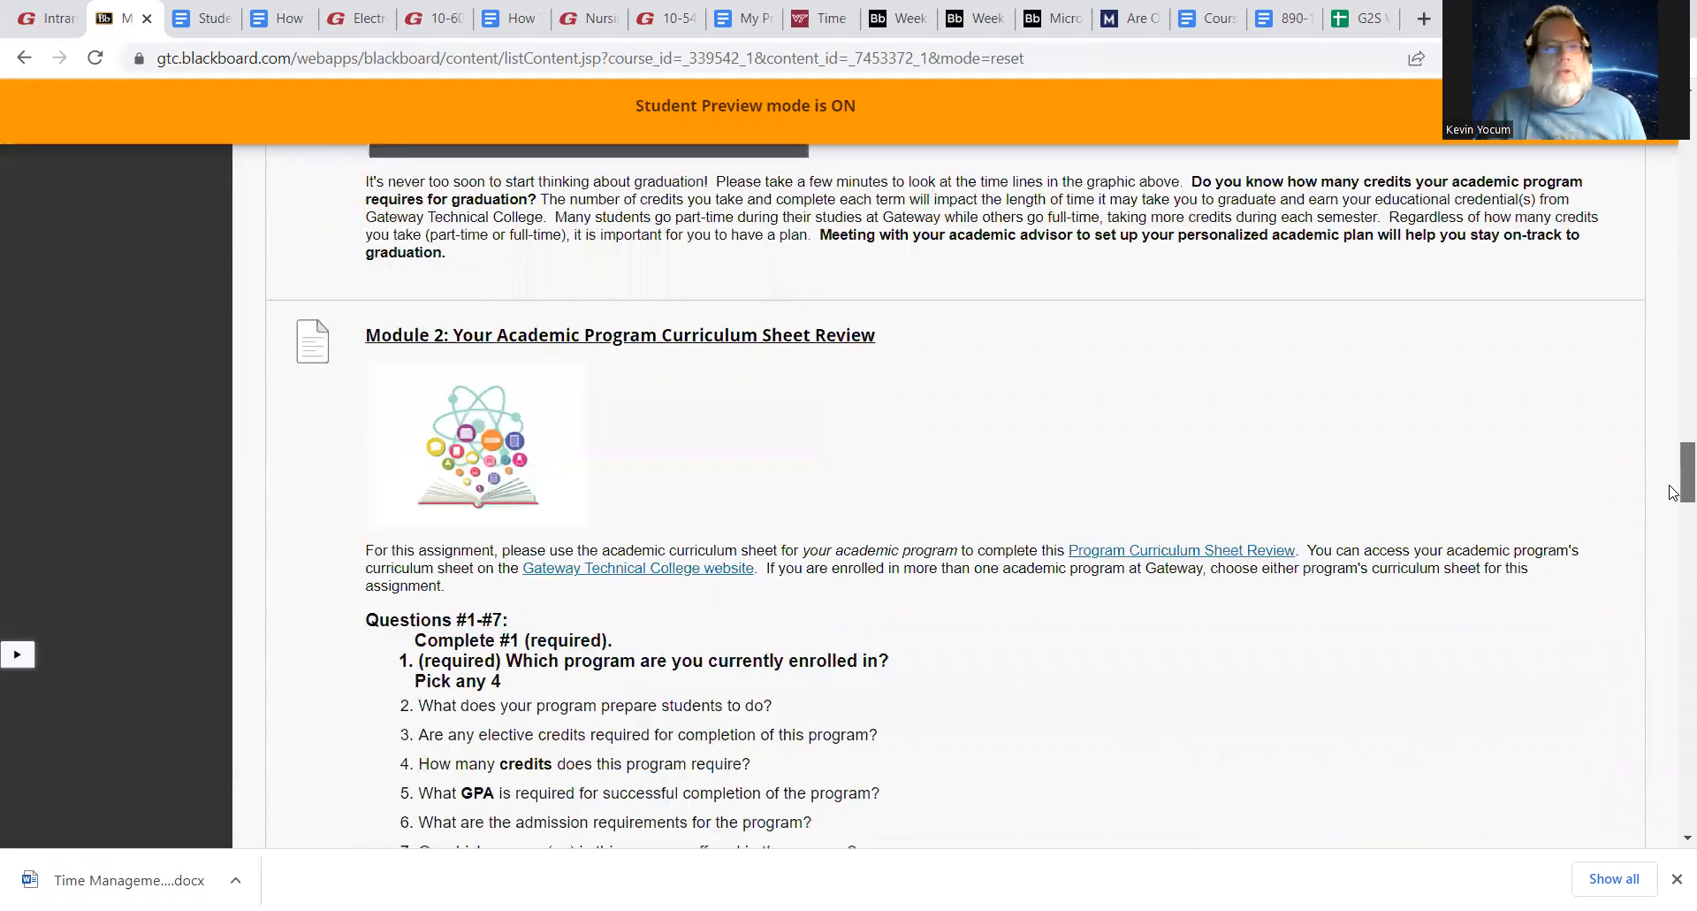
scroll("down", 3)
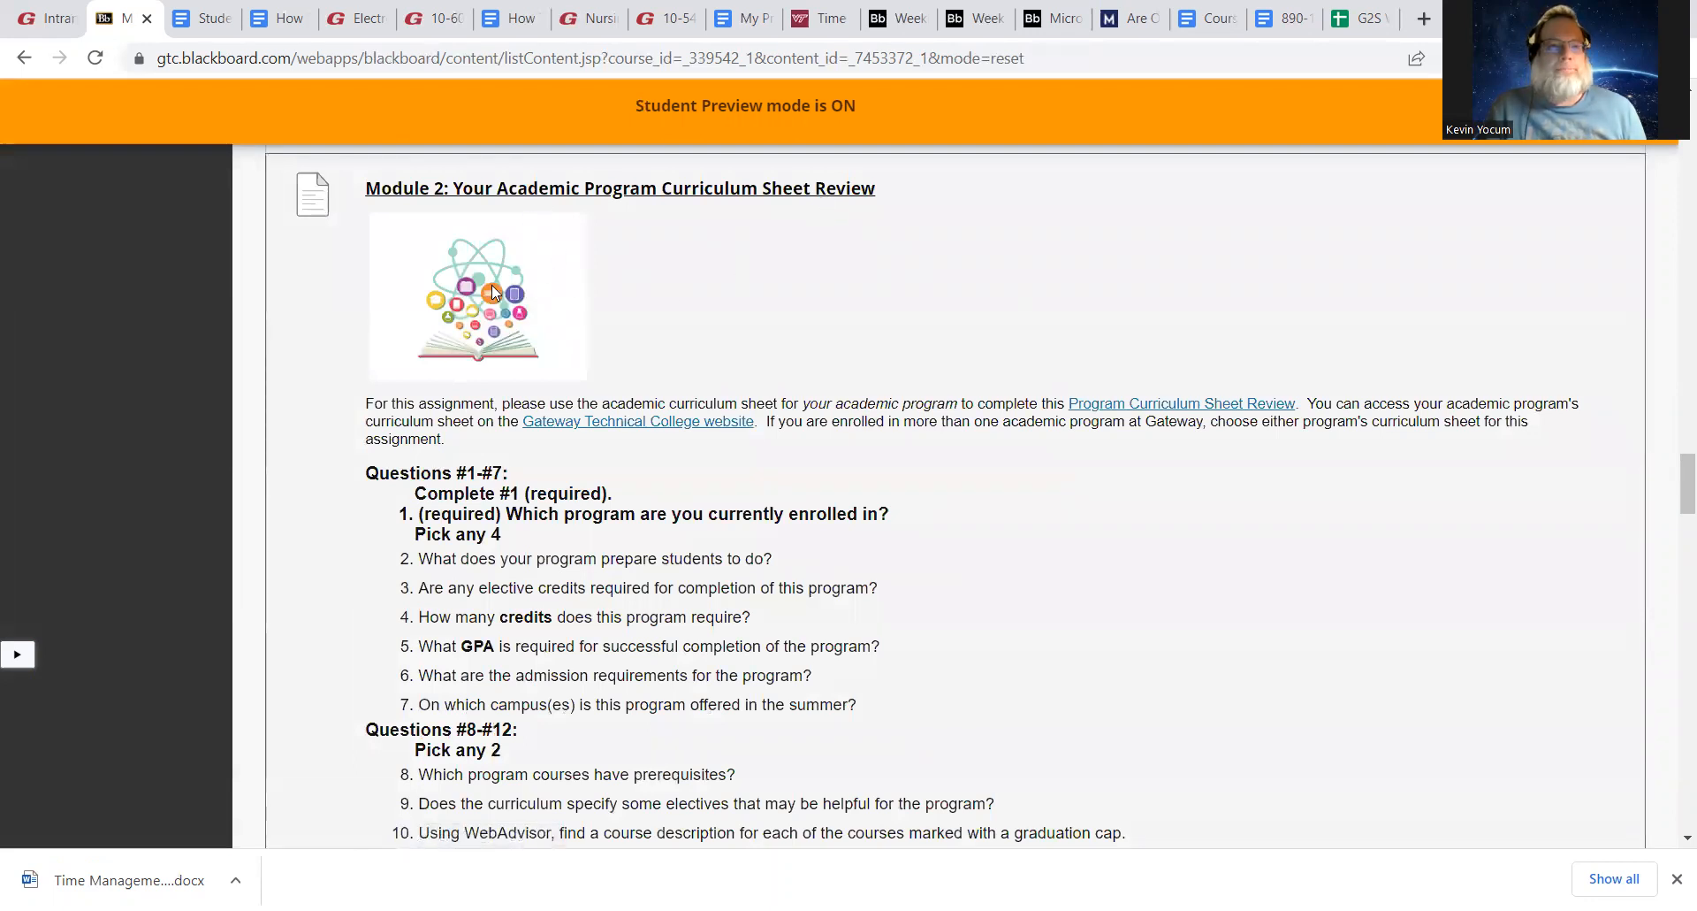
mouse_move(1042, 318)
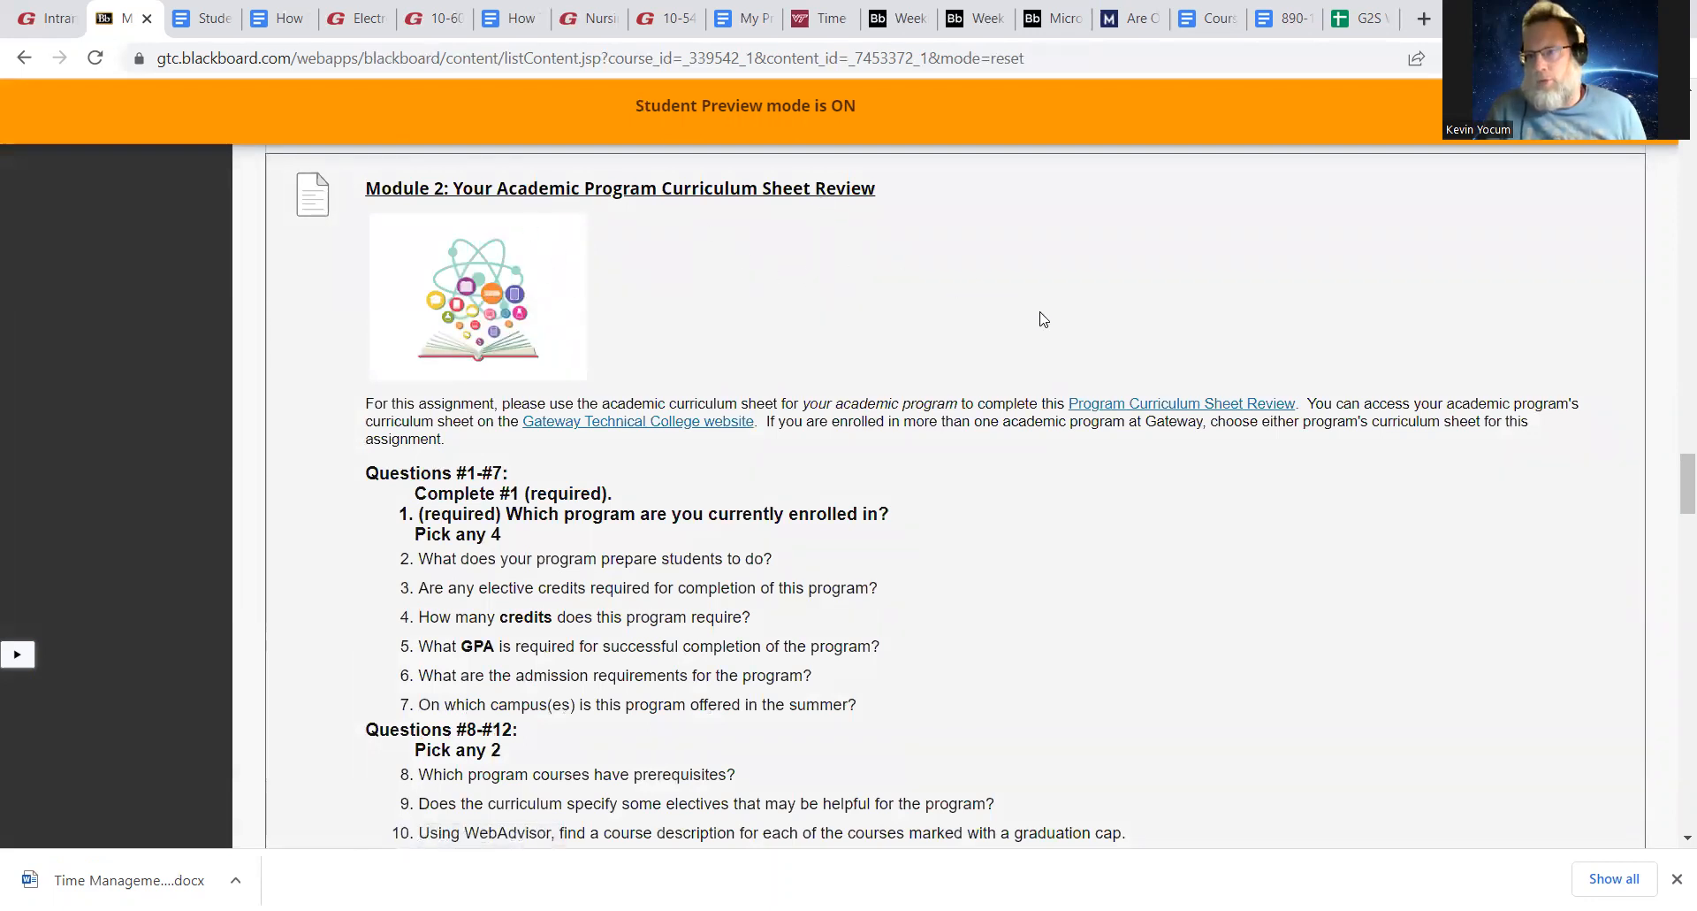
mouse_move(866, 304)
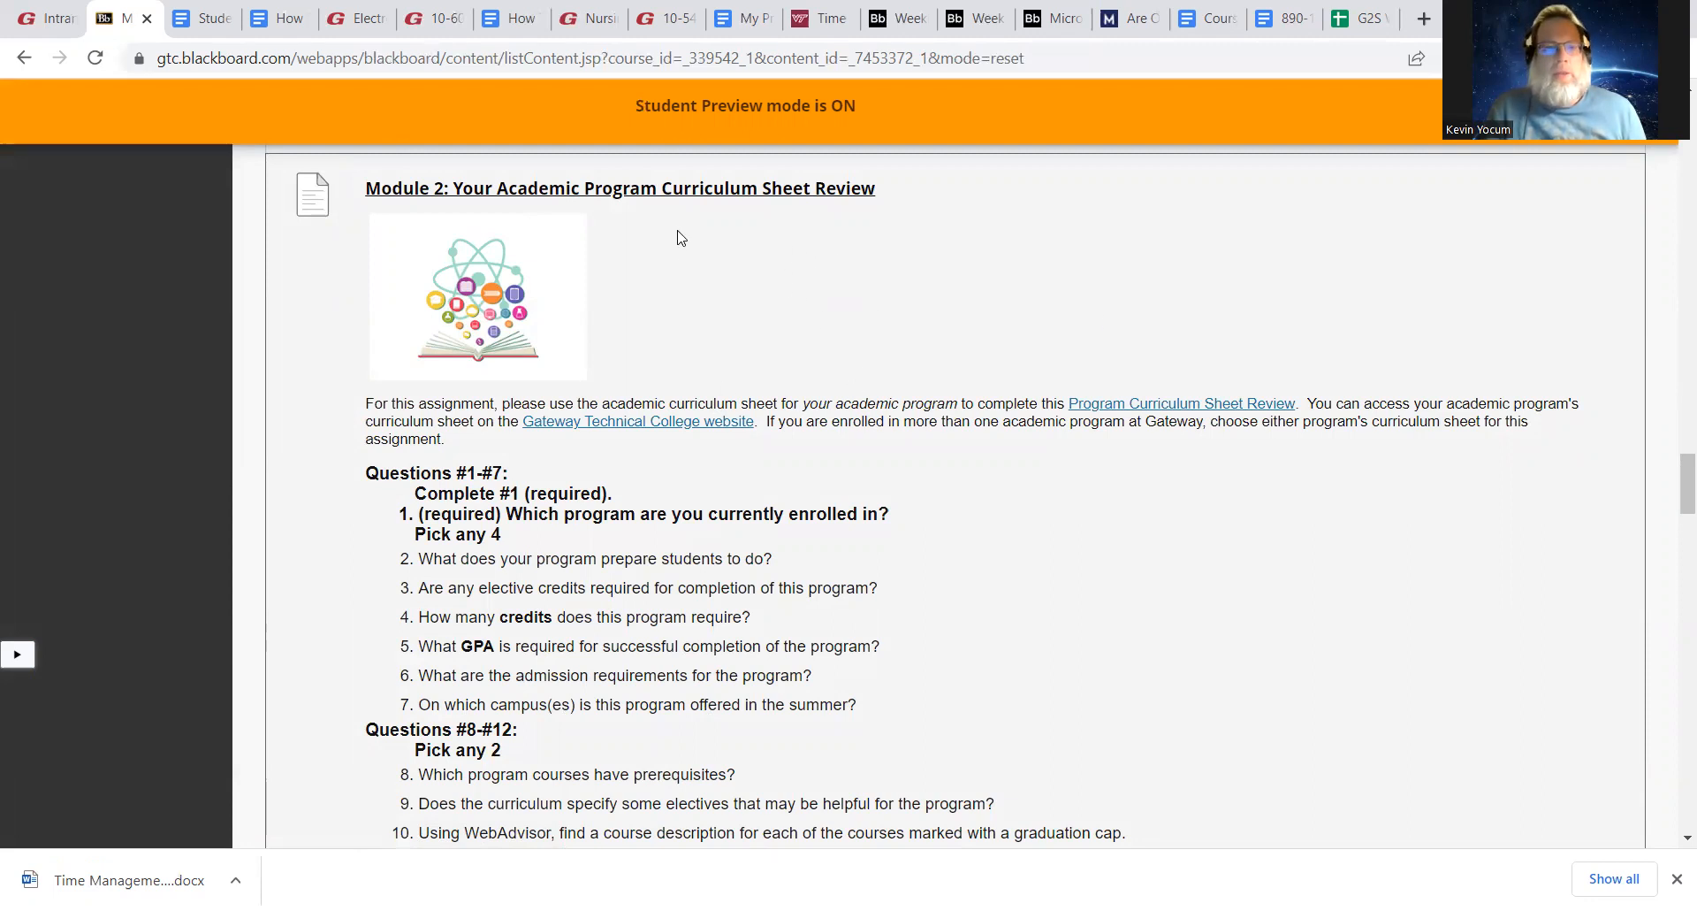
mouse_move(1566, 529)
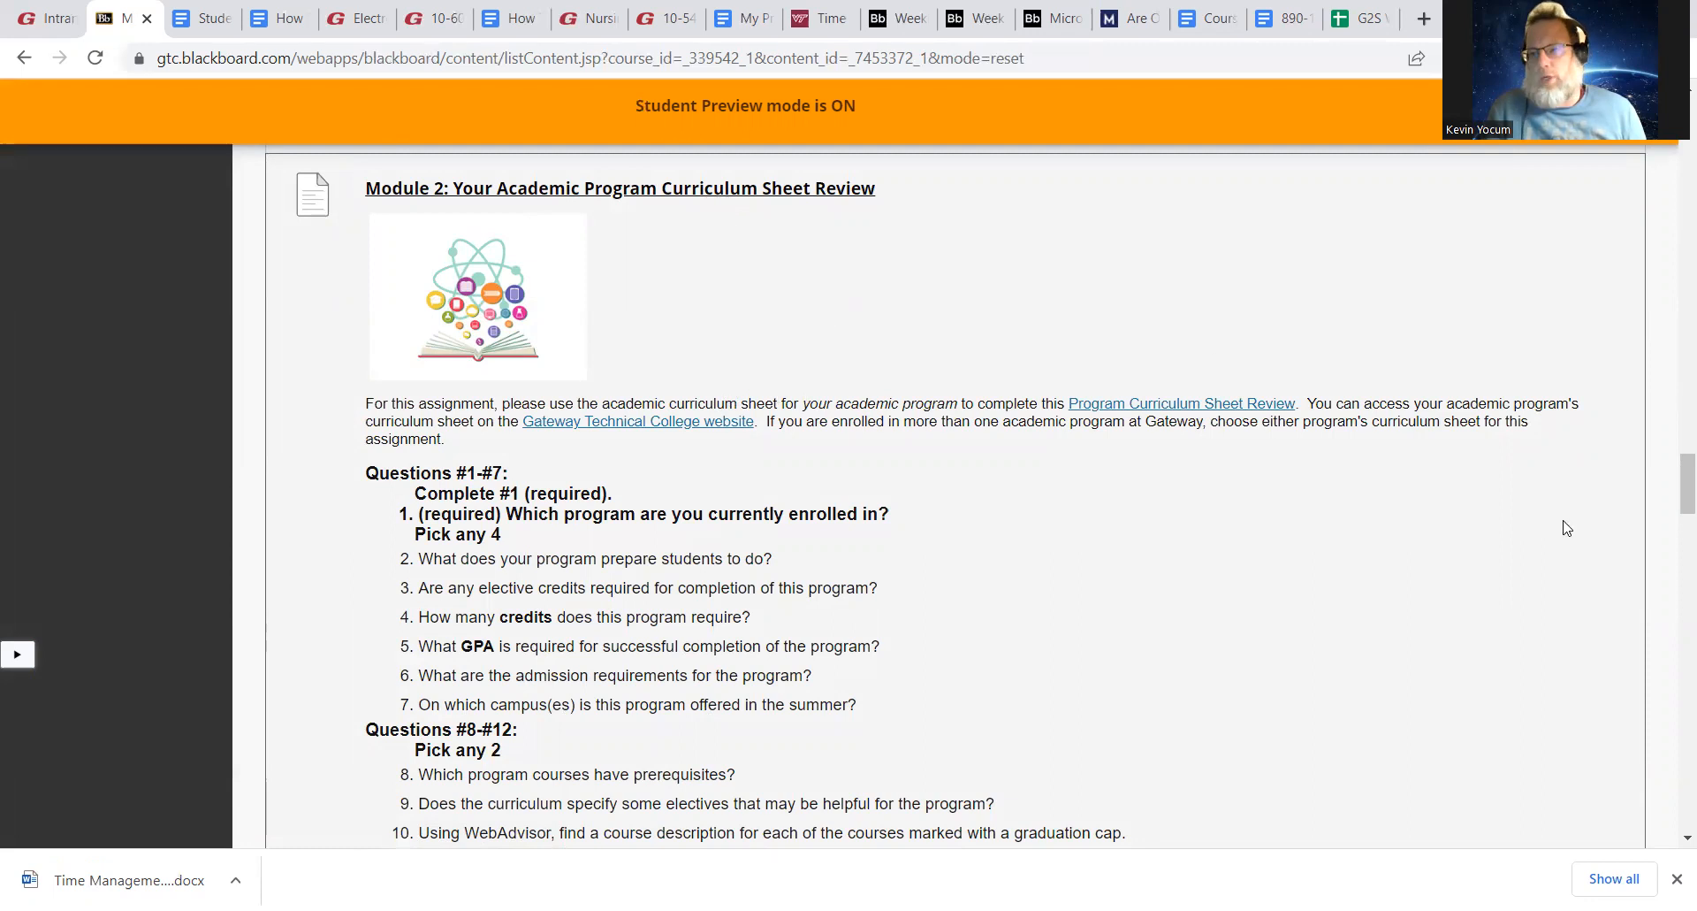
scroll("down", 3)
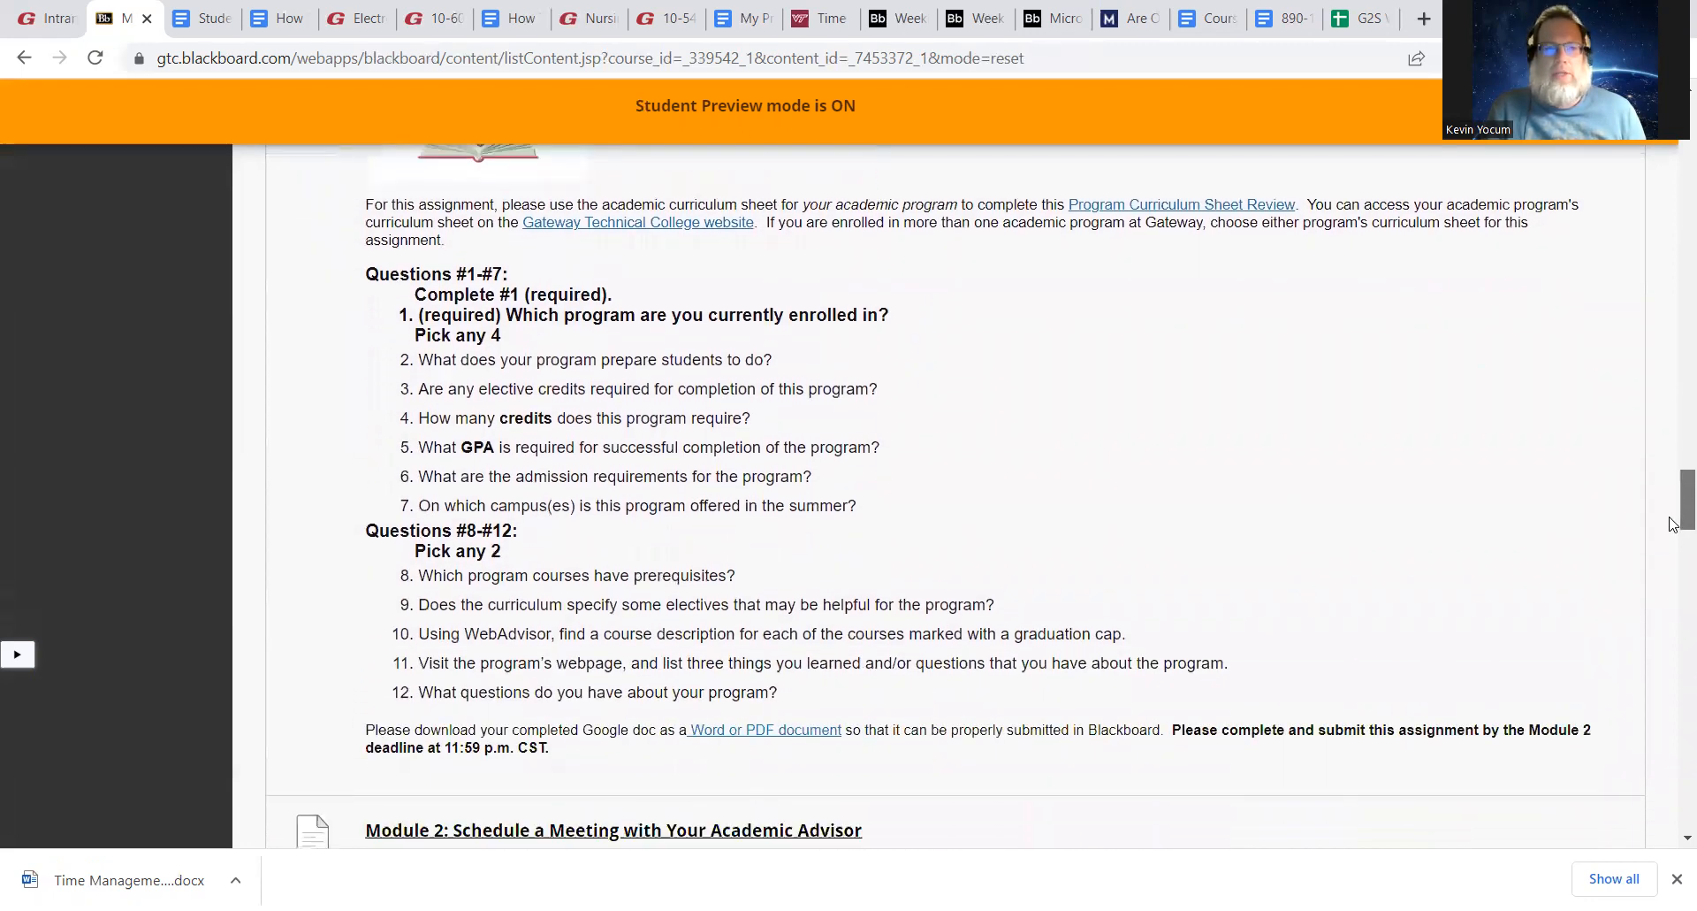
scroll("down", 3)
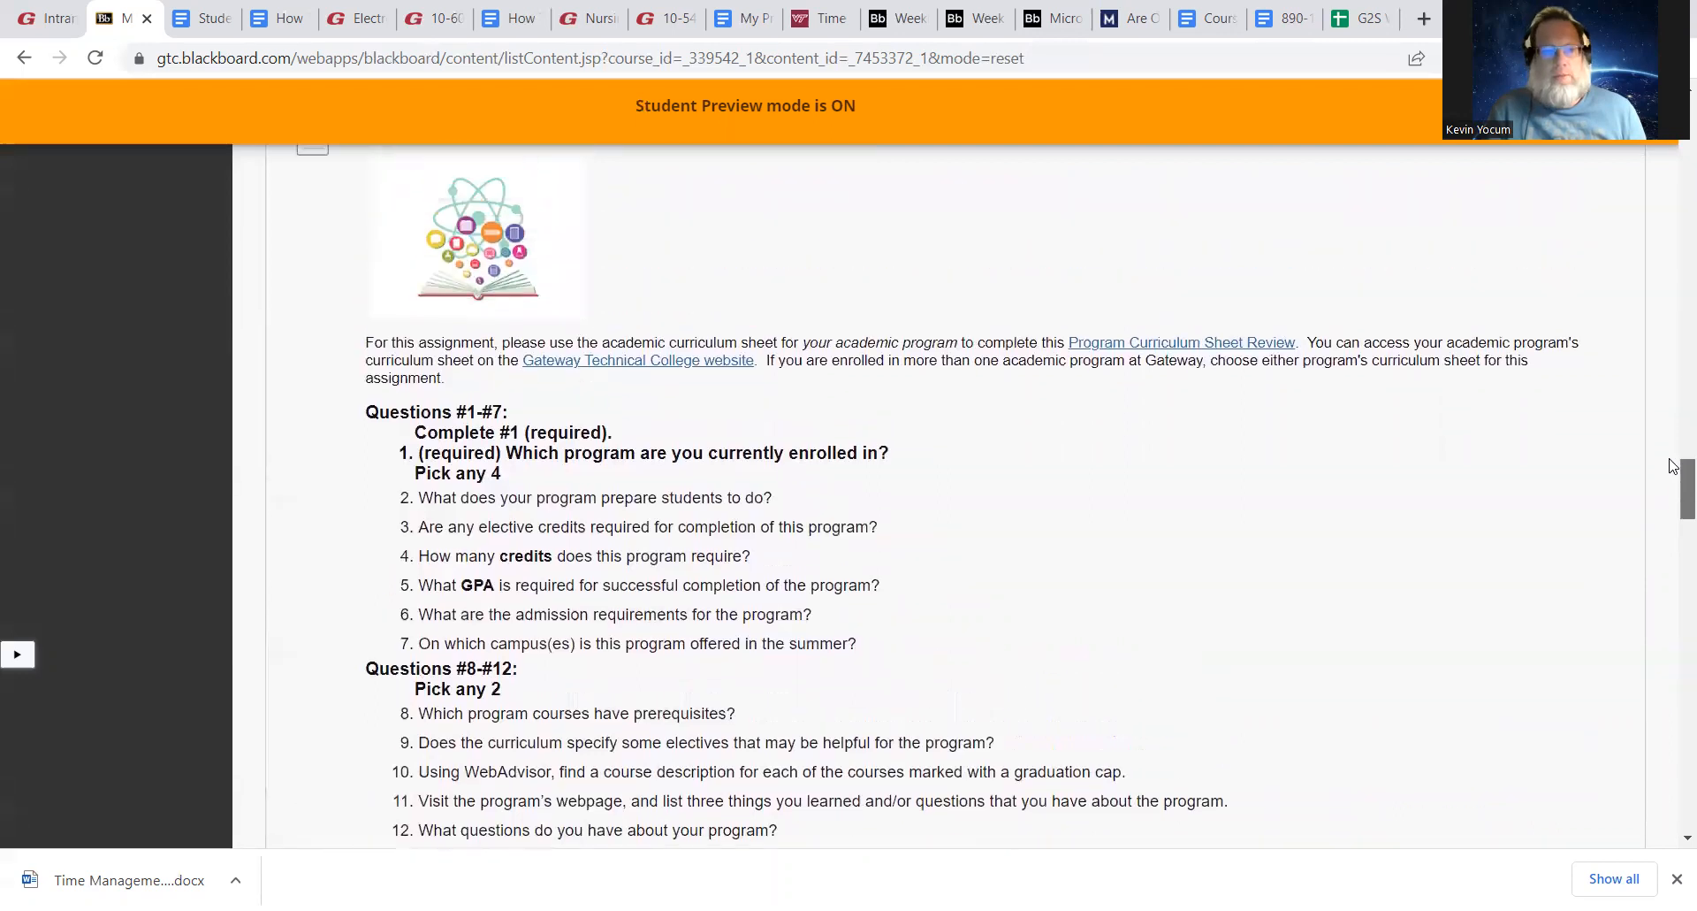
scroll("down", 3)
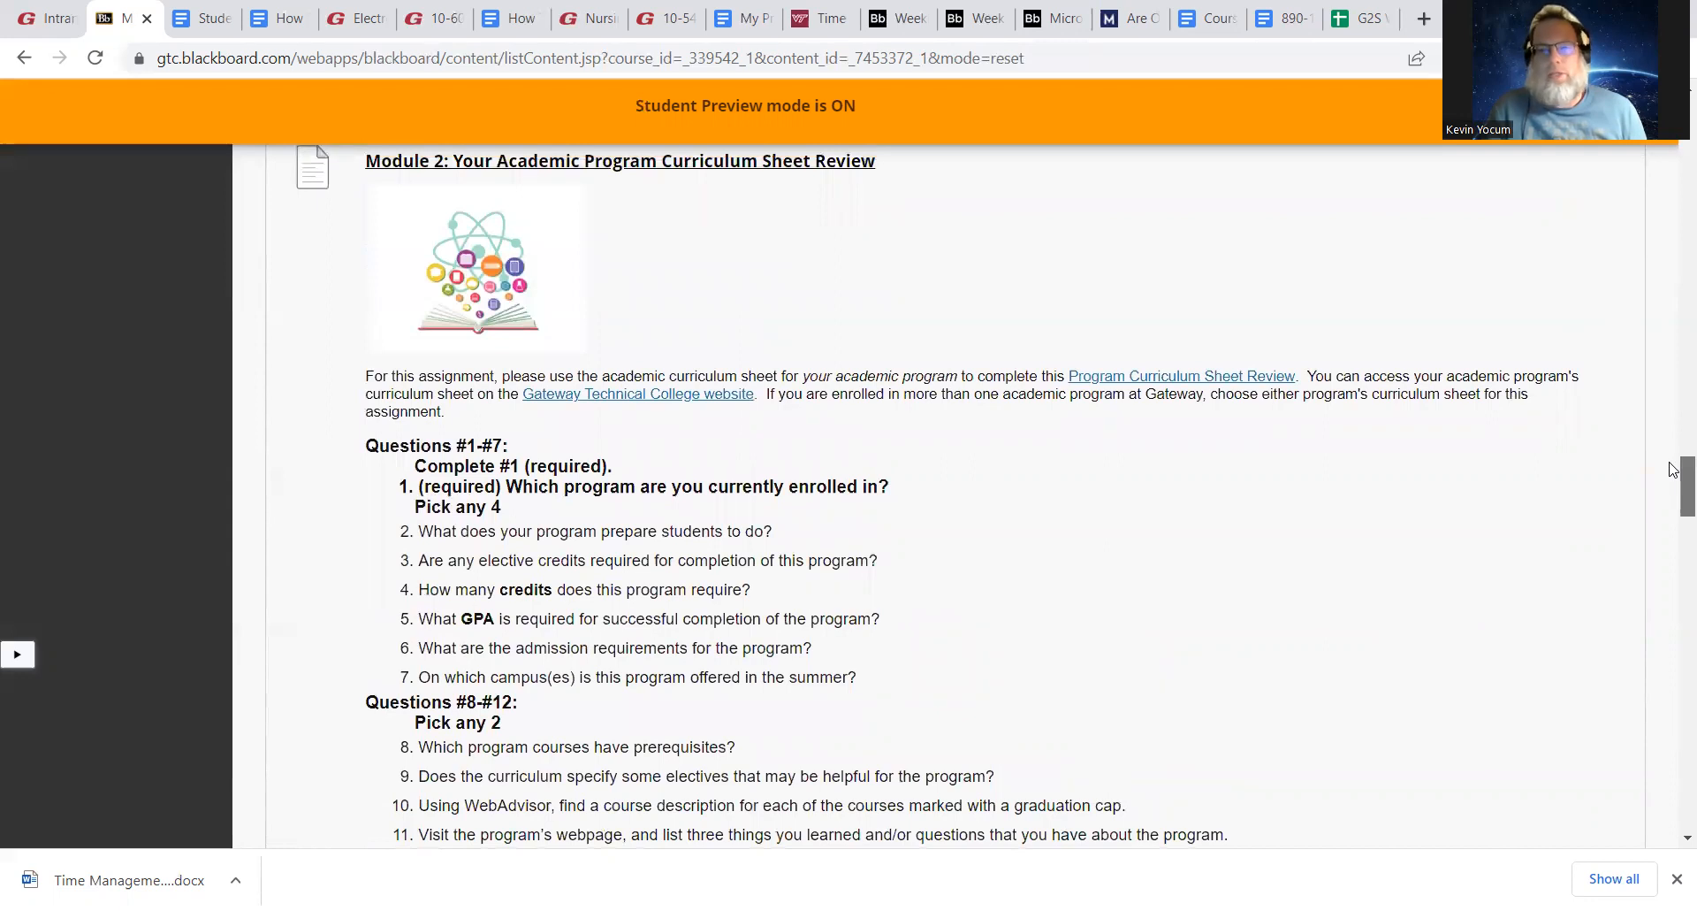
scroll("down", 3)
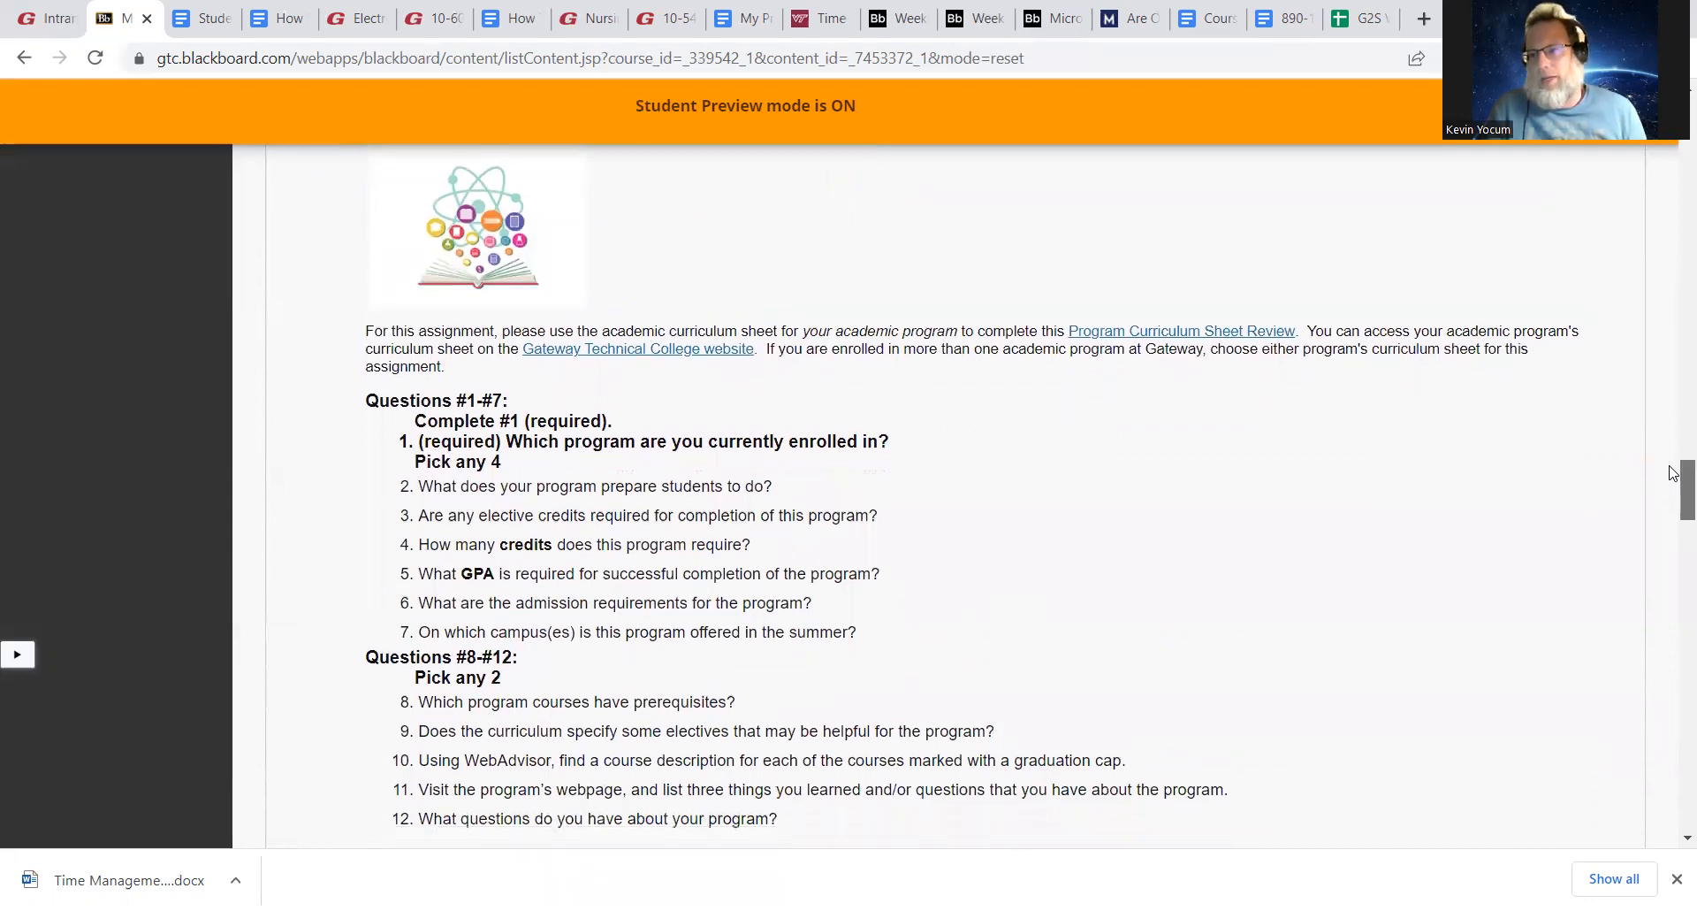
scroll("down", 3)
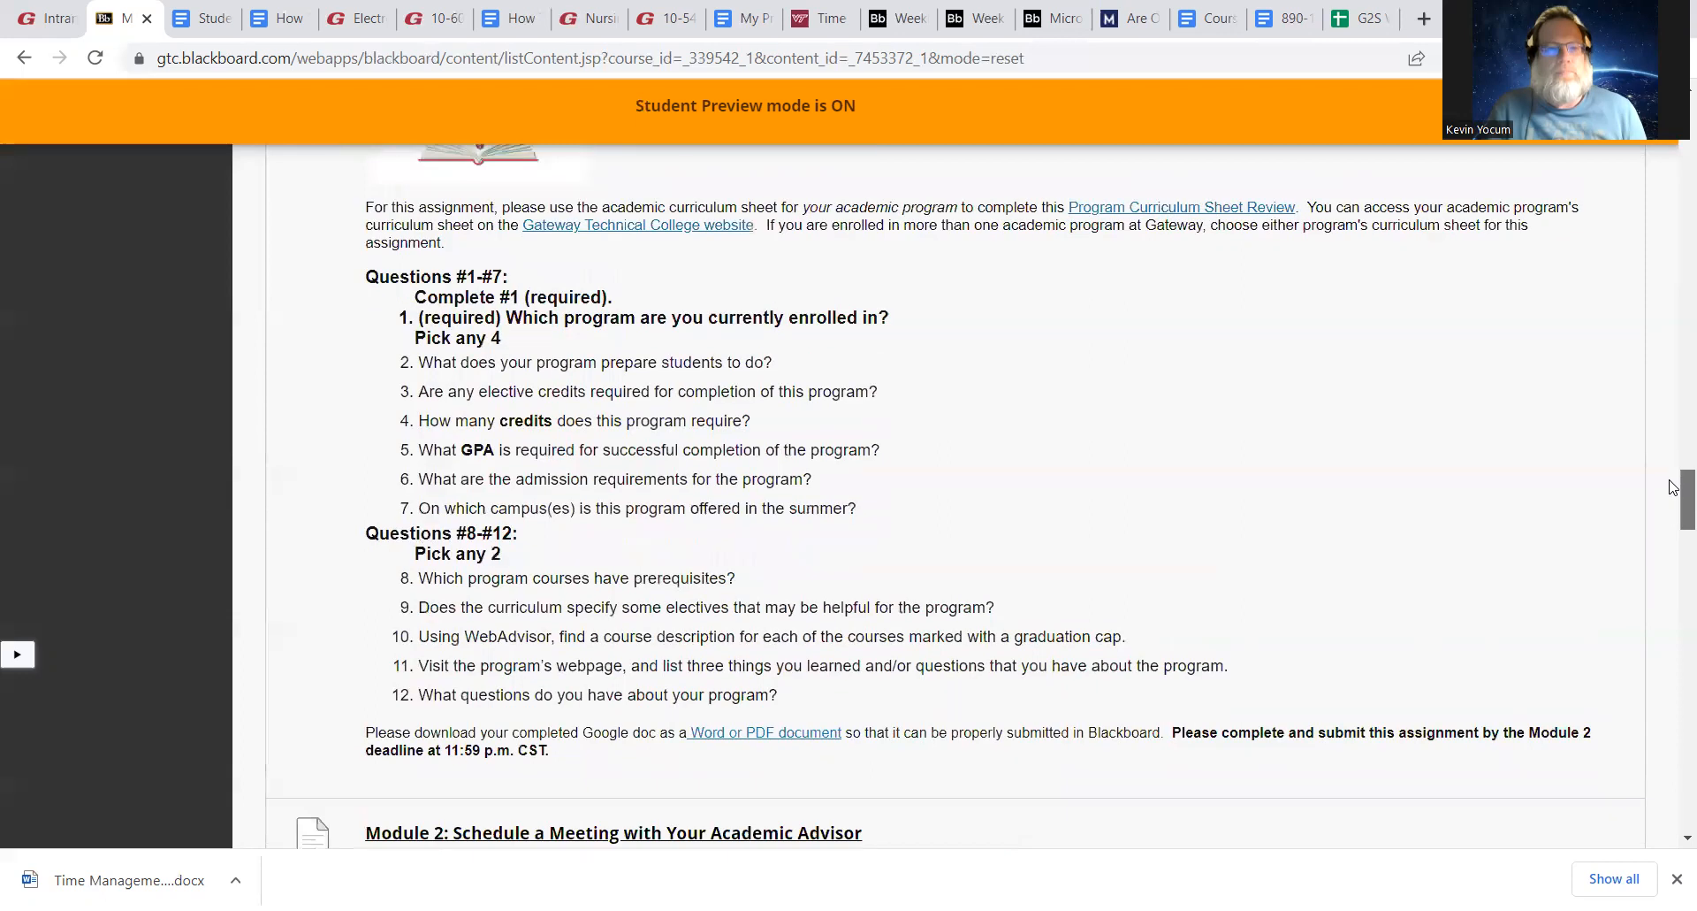
scroll("down", 3)
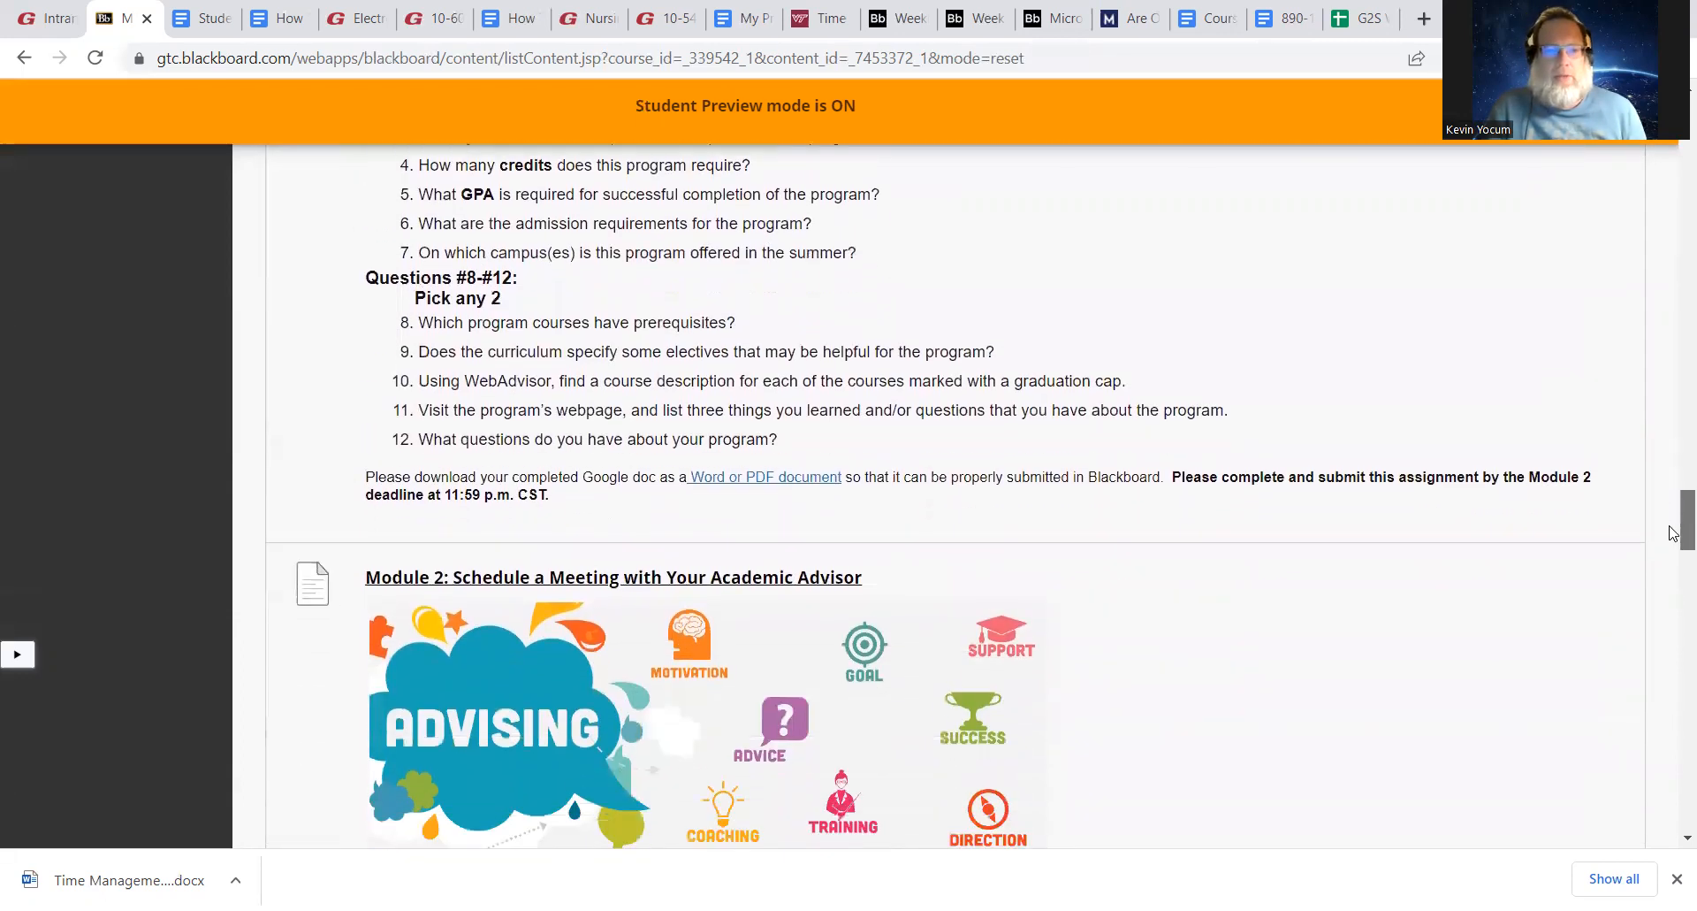
Scroll through the advisor meeting details and academic plan resource to the StrengthsFinder heading
scroll("down", 3)
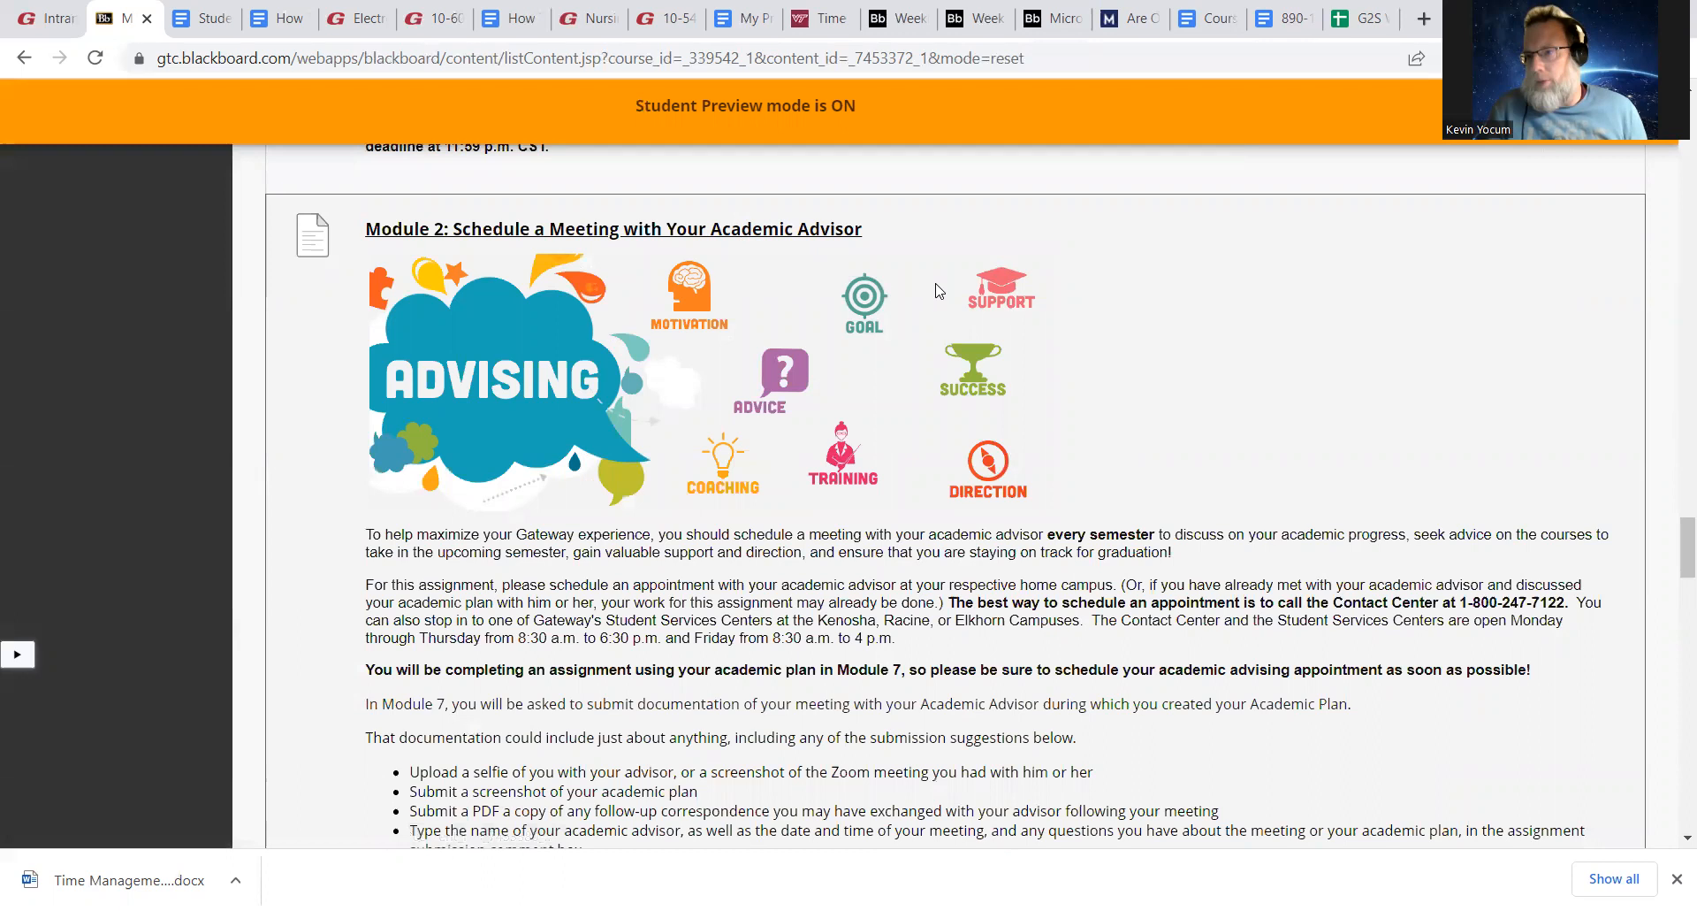
mouse_move(1121, 339)
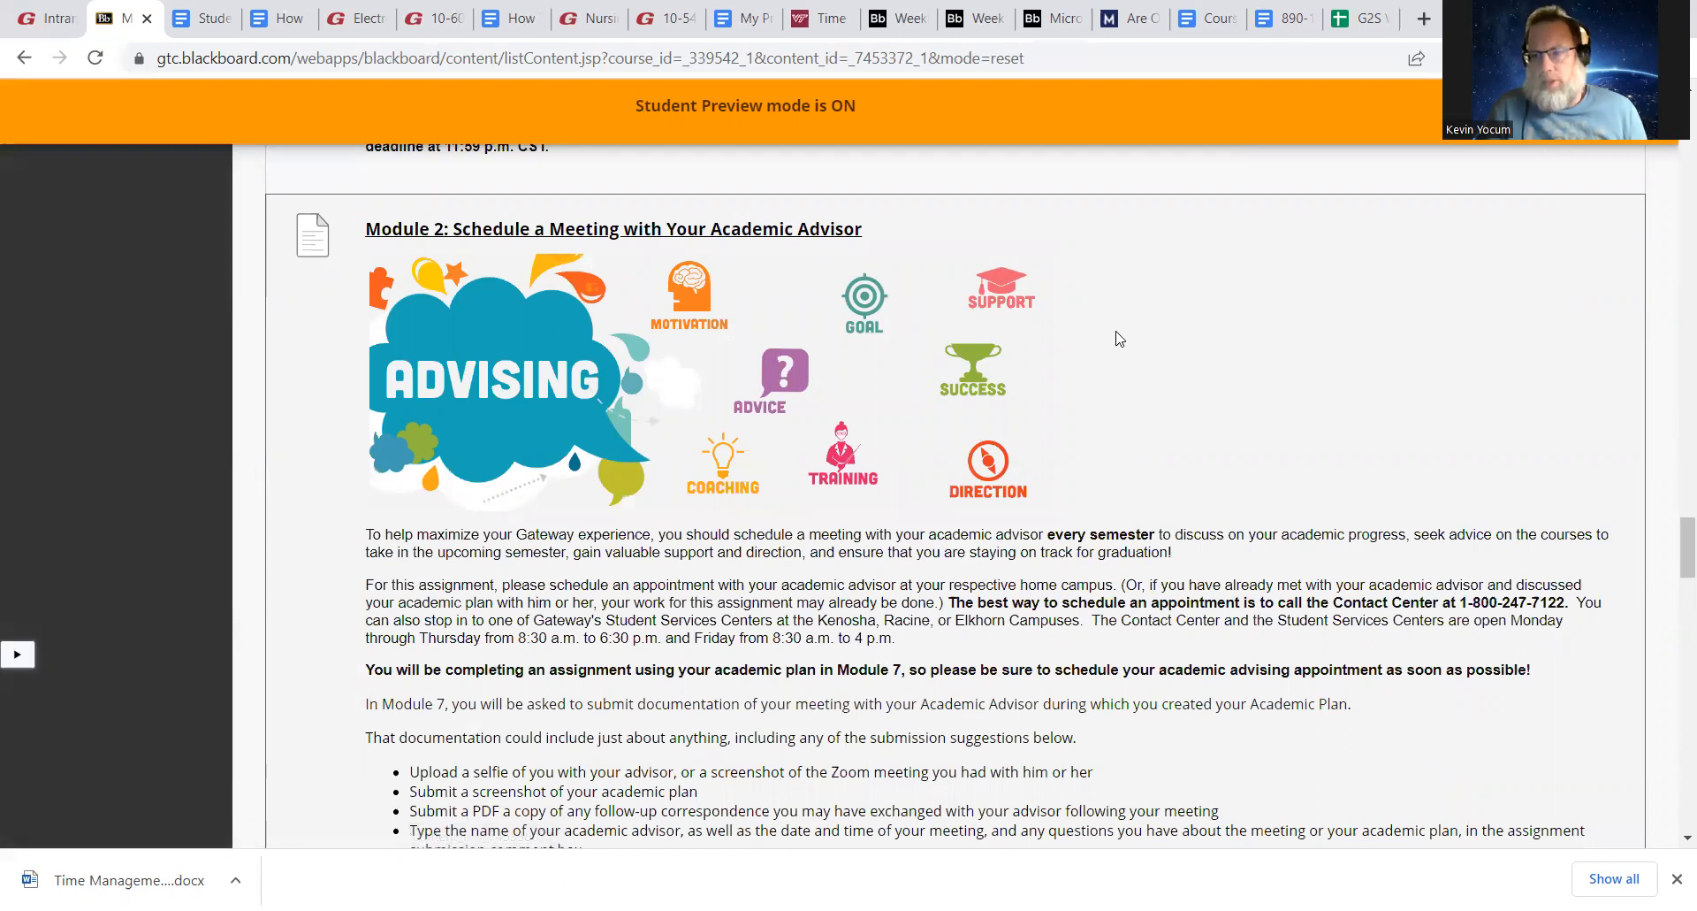
scroll("down", 3)
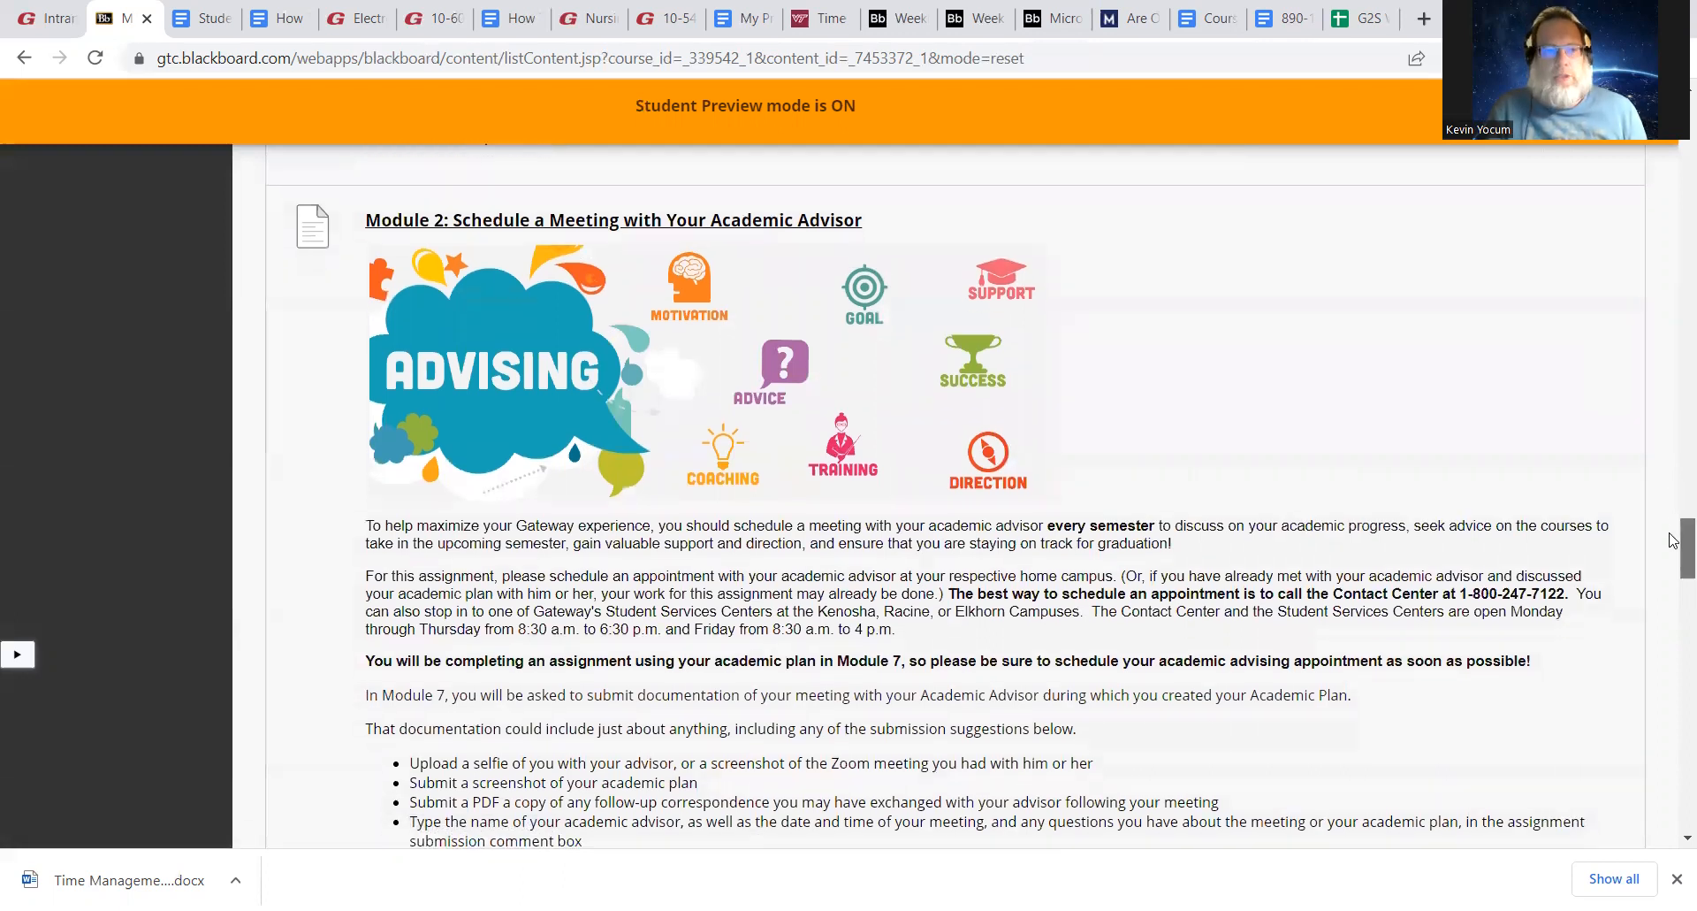
scroll("down", 3)
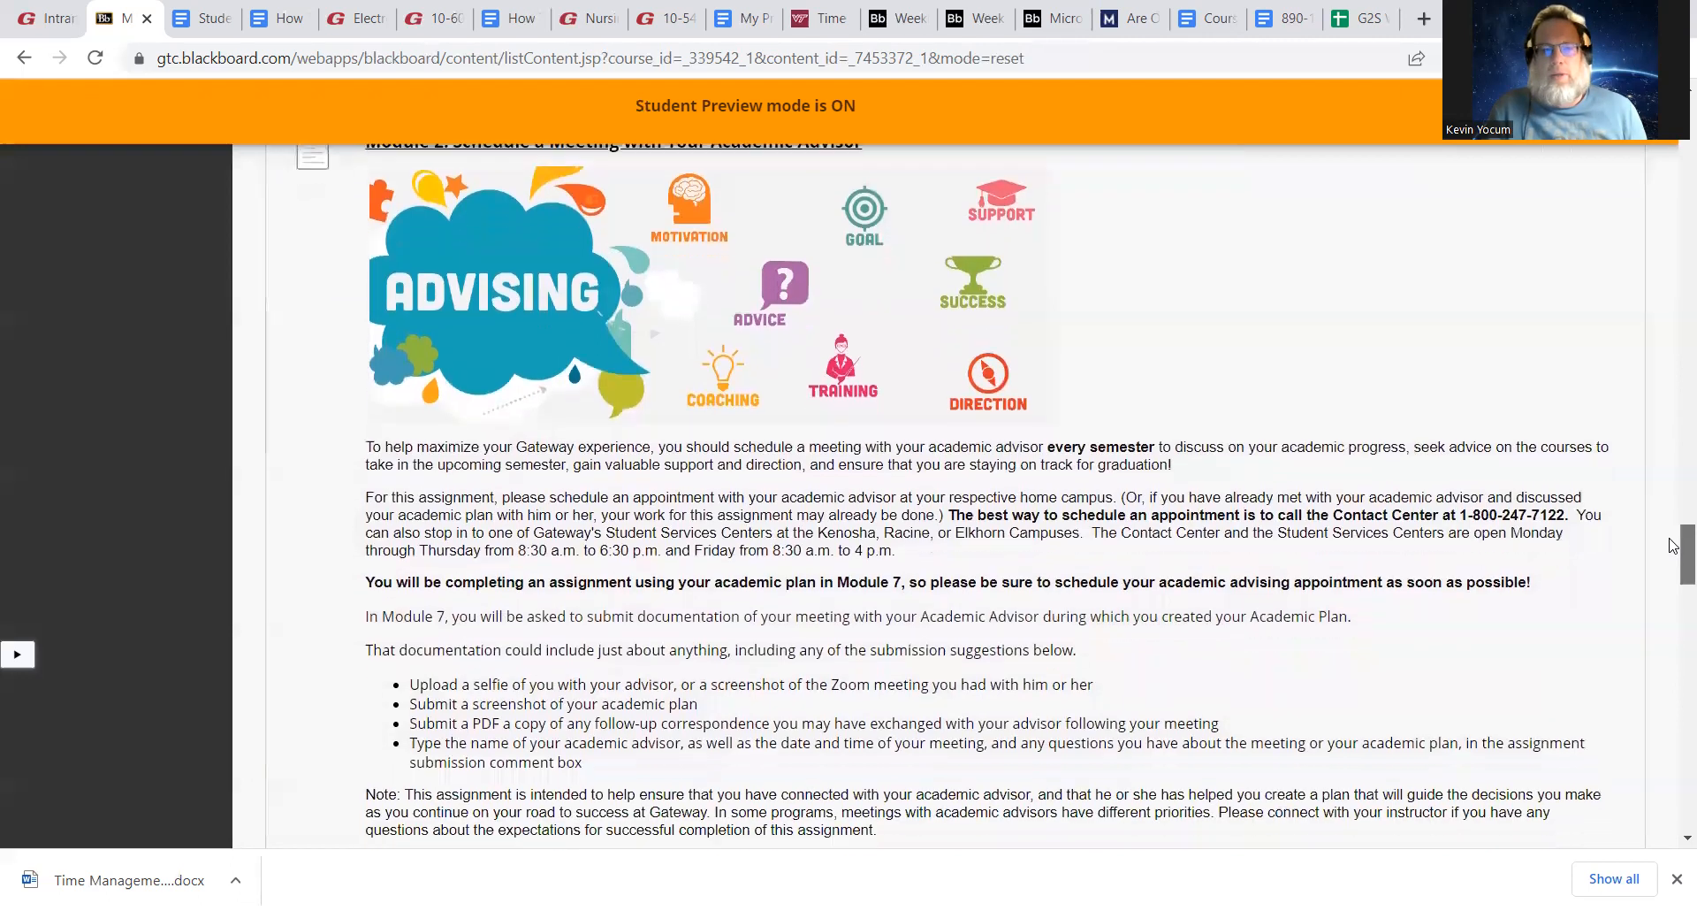
scroll("up", 3)
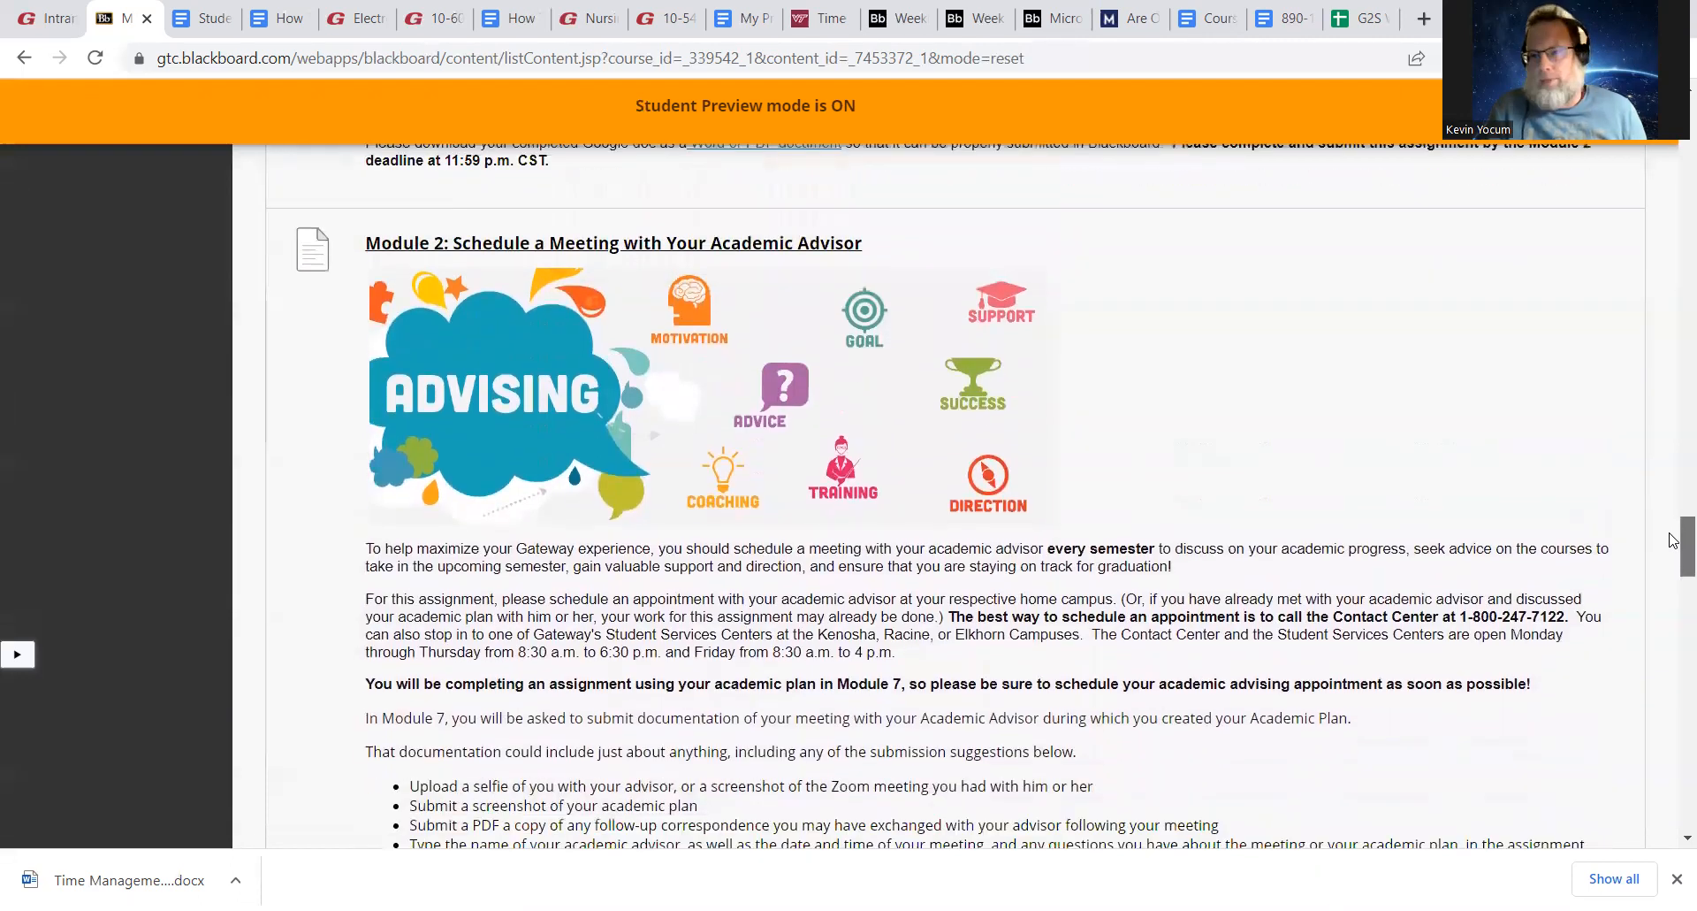
scroll("down", 3)
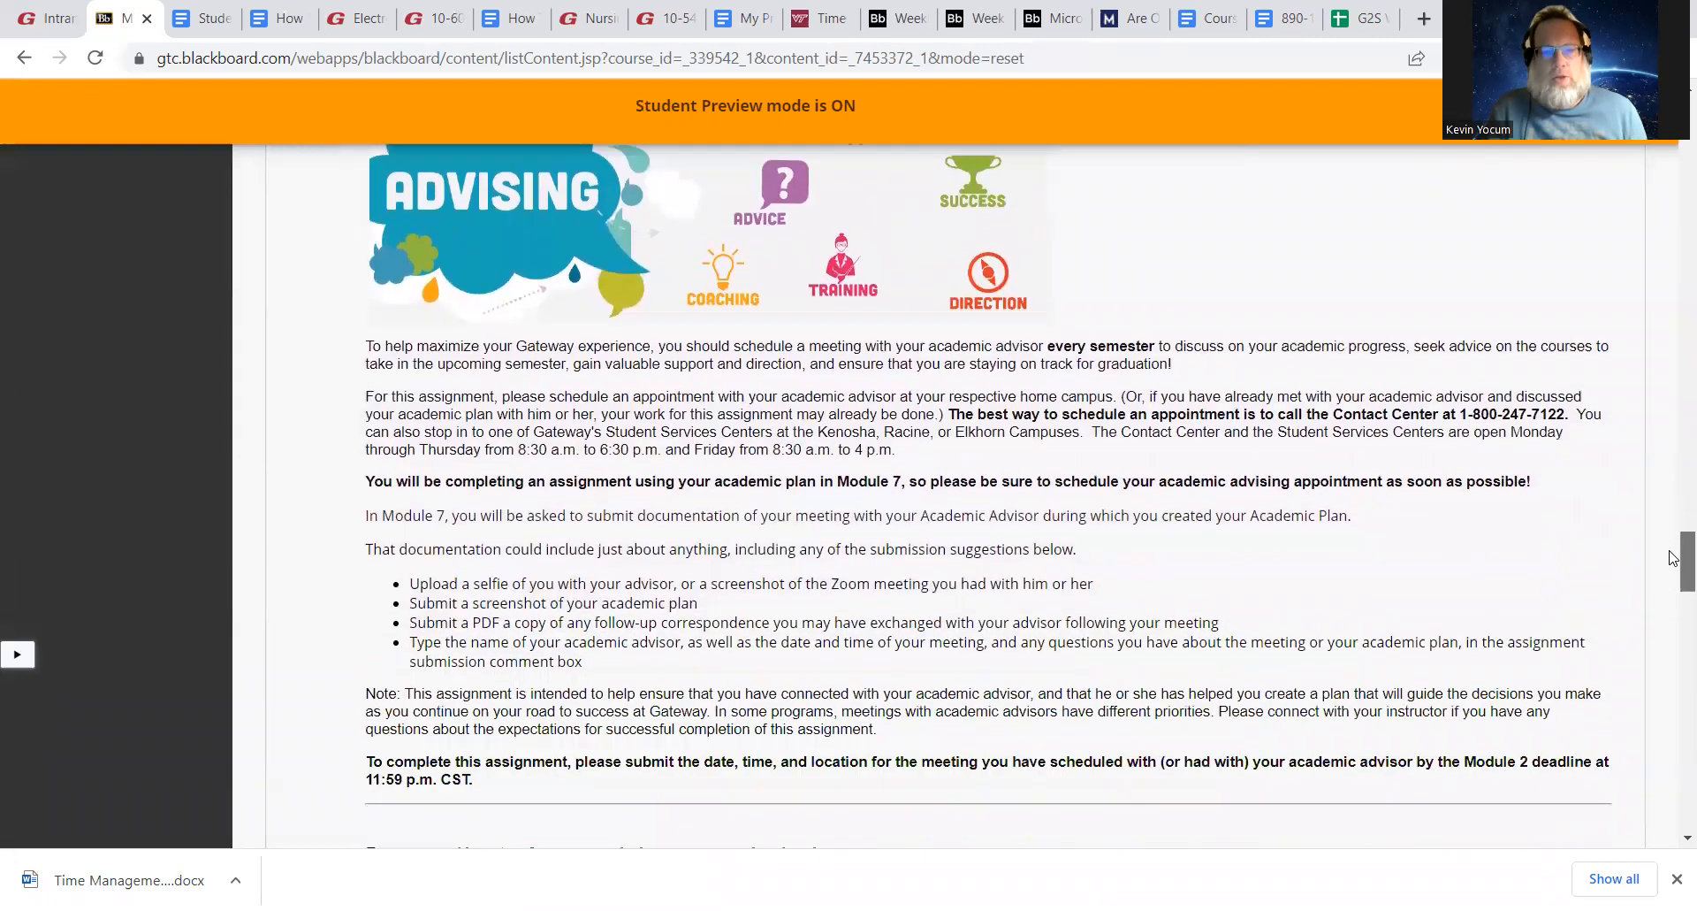
scroll("down", 3)
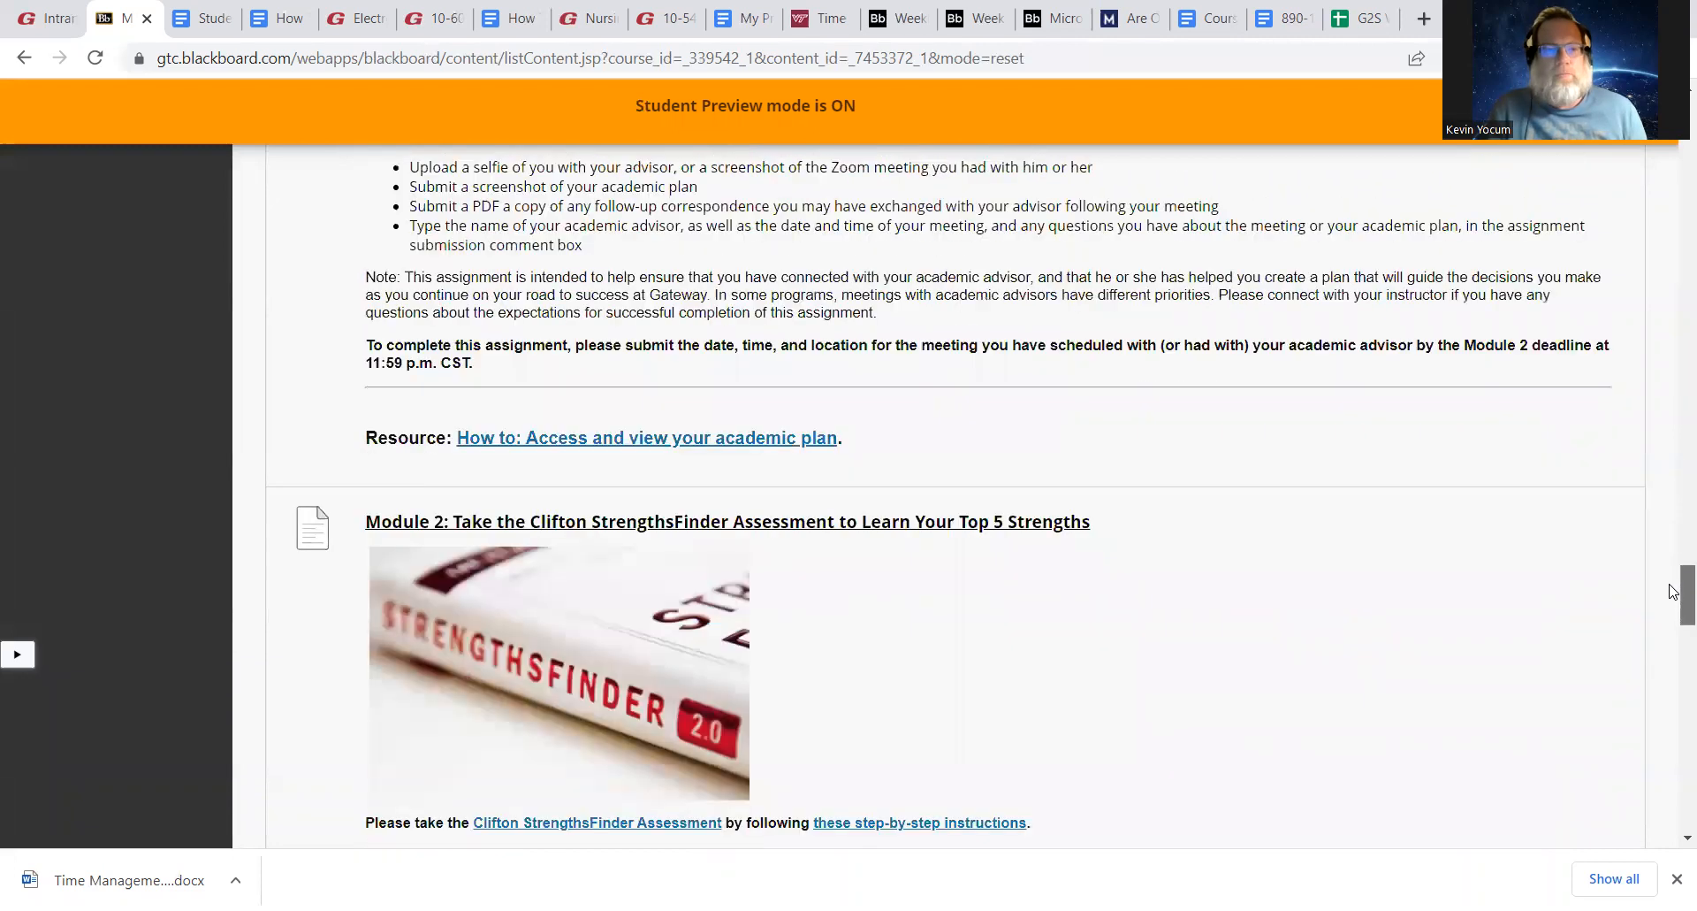
Scroll to bring the Clifton StrengthsFinder item's image, instructions and Strengths Insight Guide into view
scroll("down", 3)
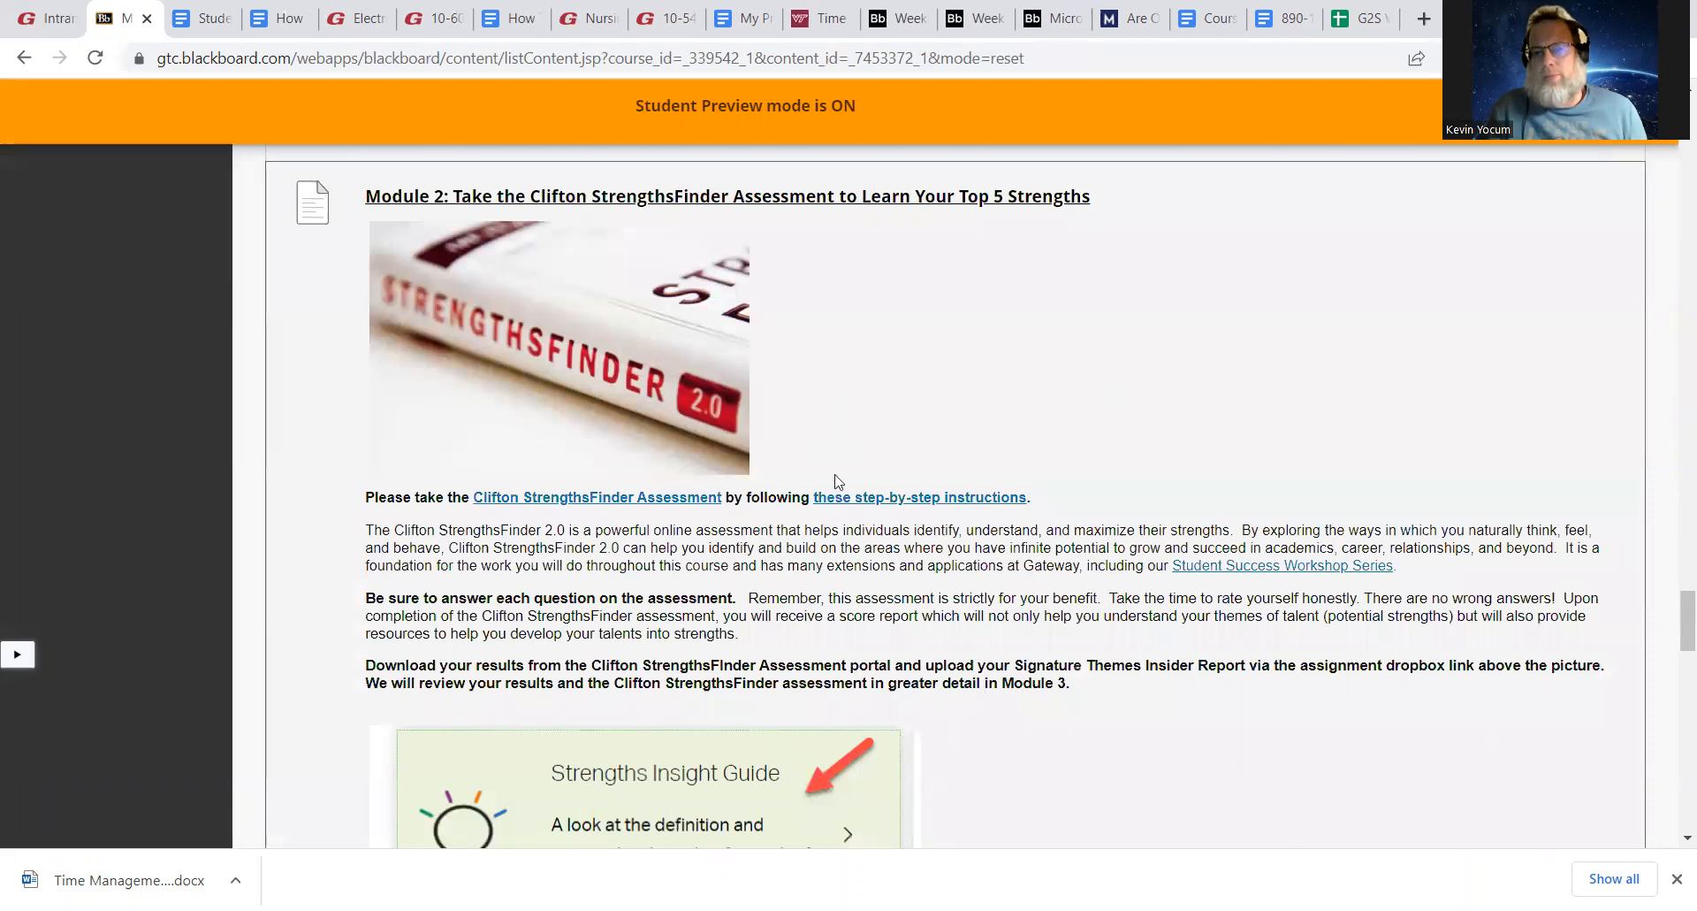
mouse_move(1205, 517)
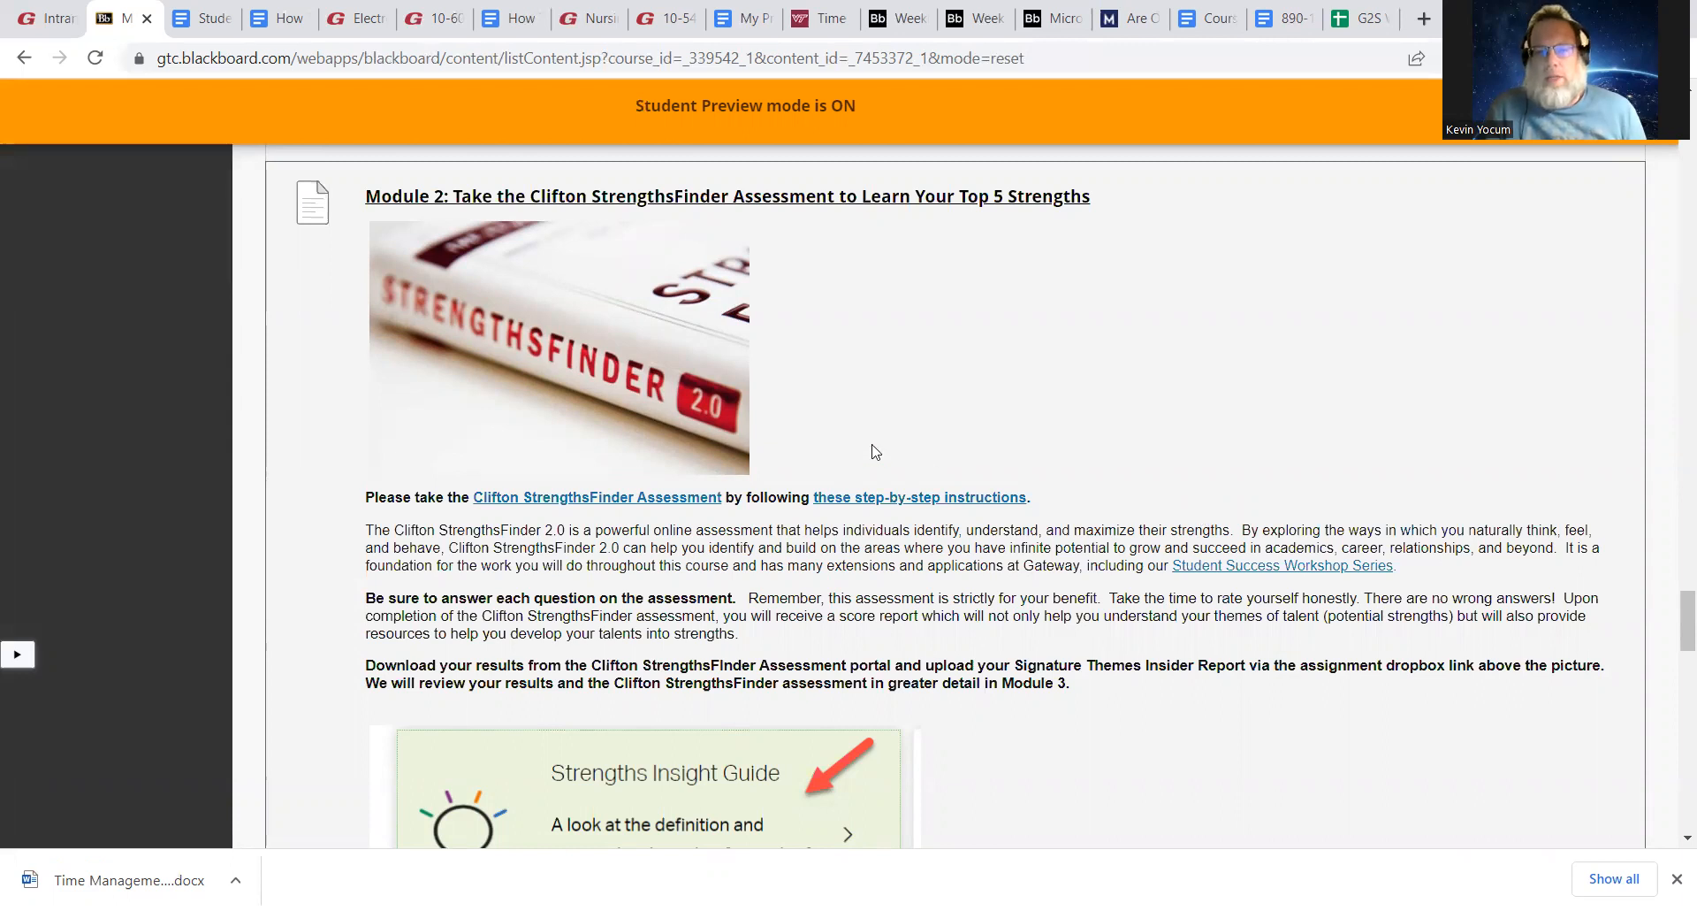
mouse_move(1287, 564)
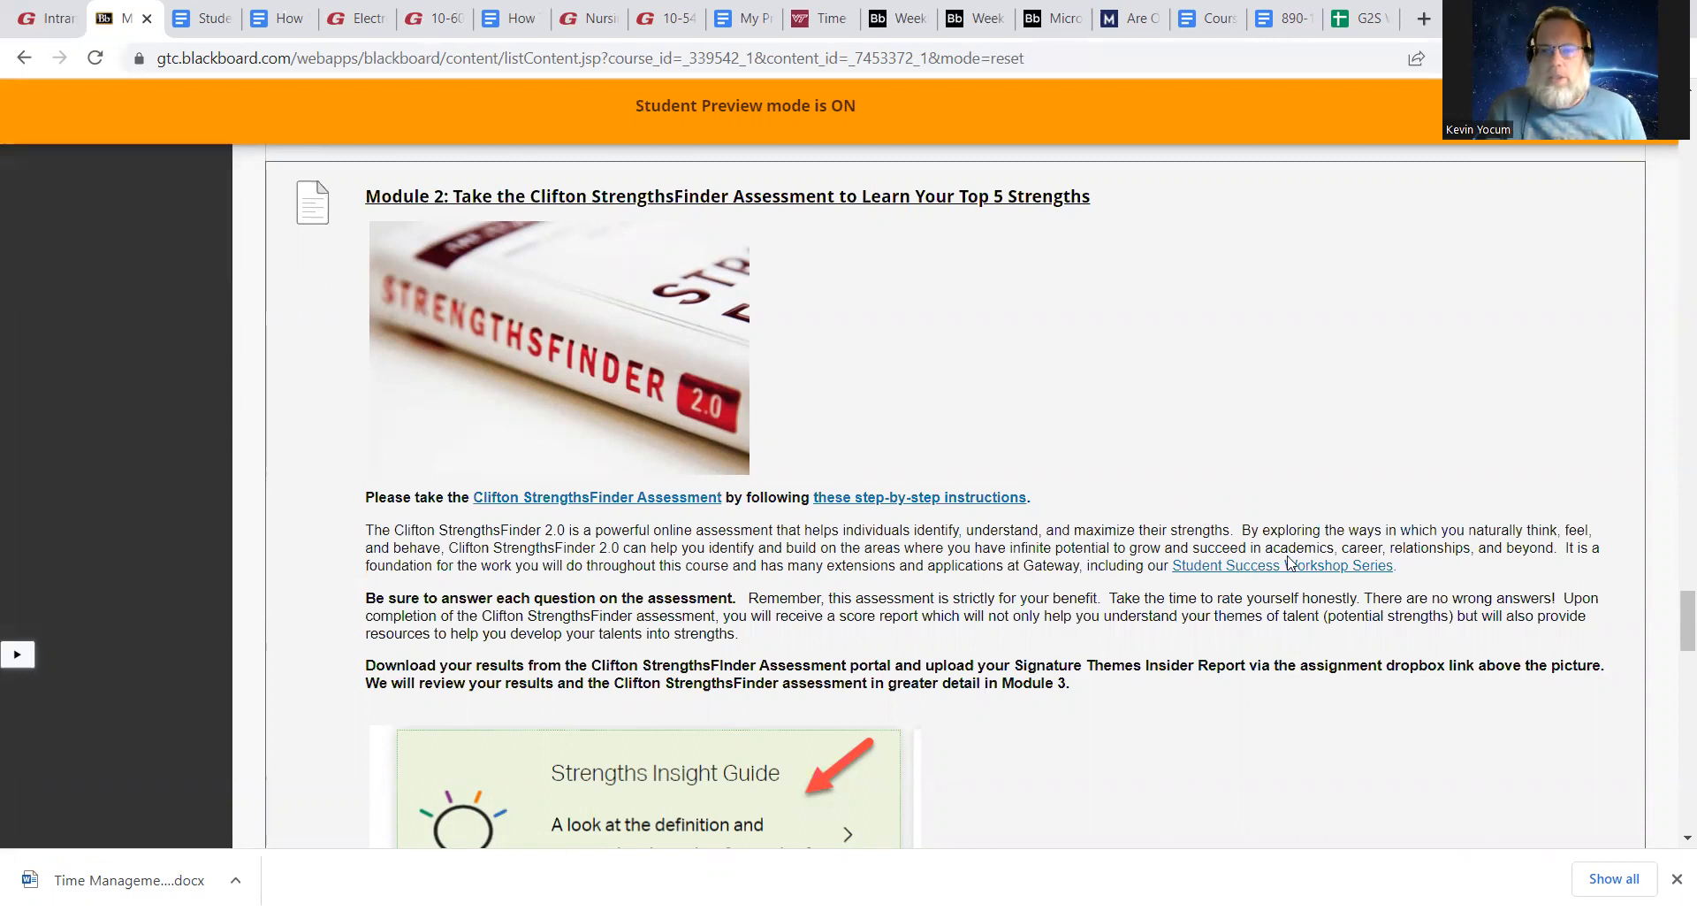
mouse_move(1515, 424)
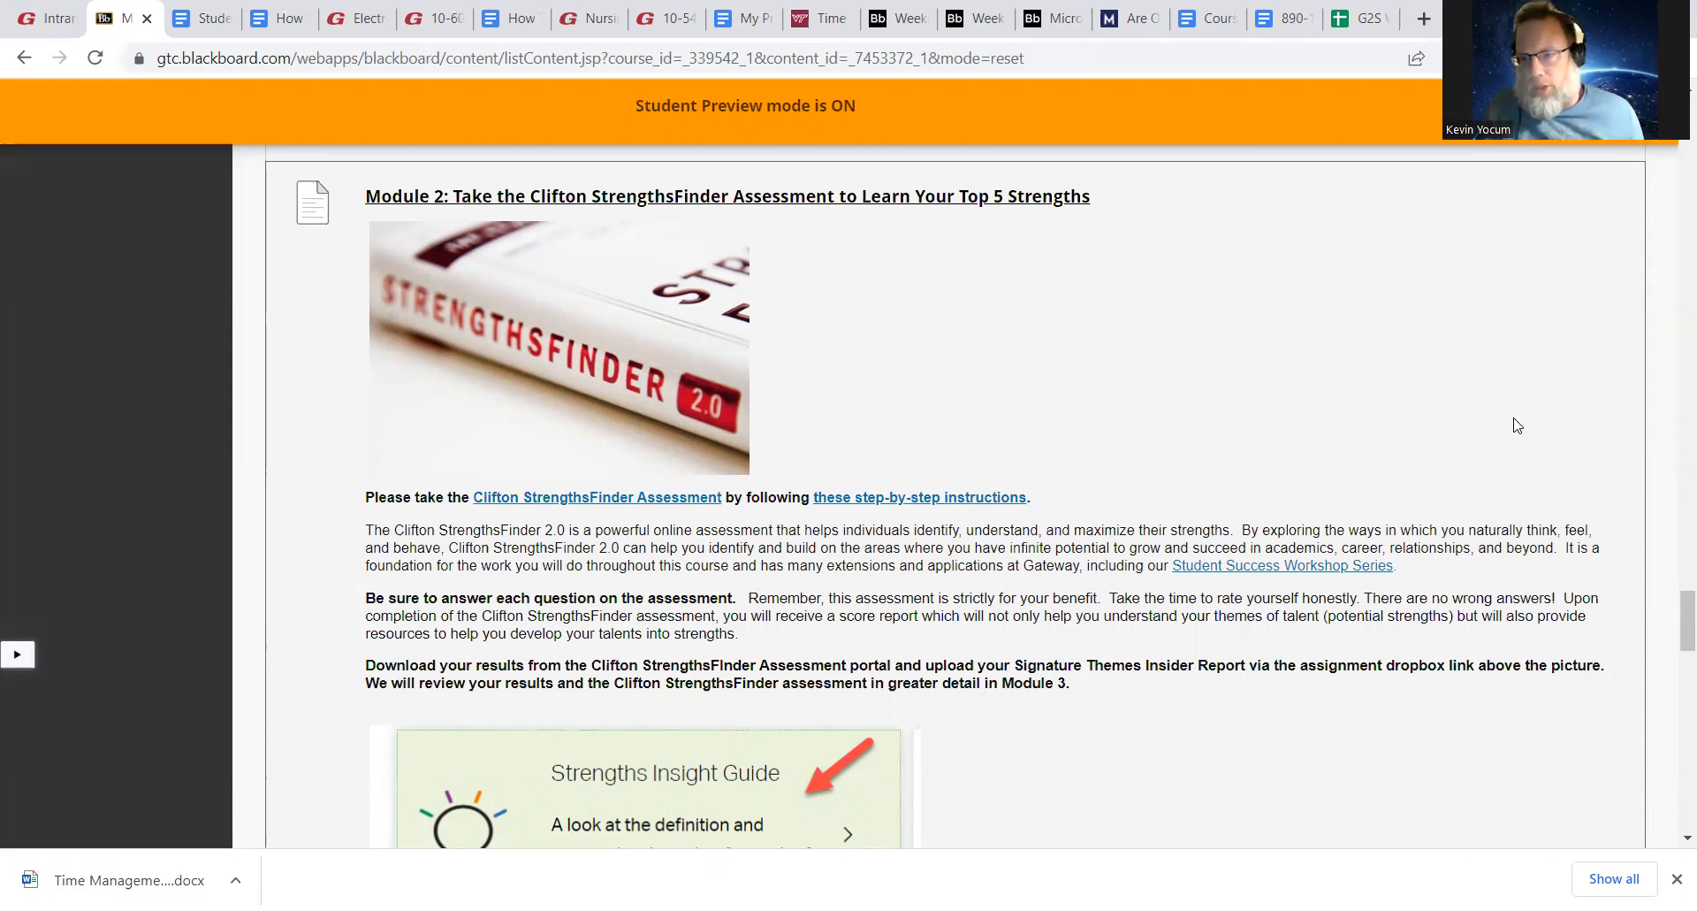
mouse_move(1327, 466)
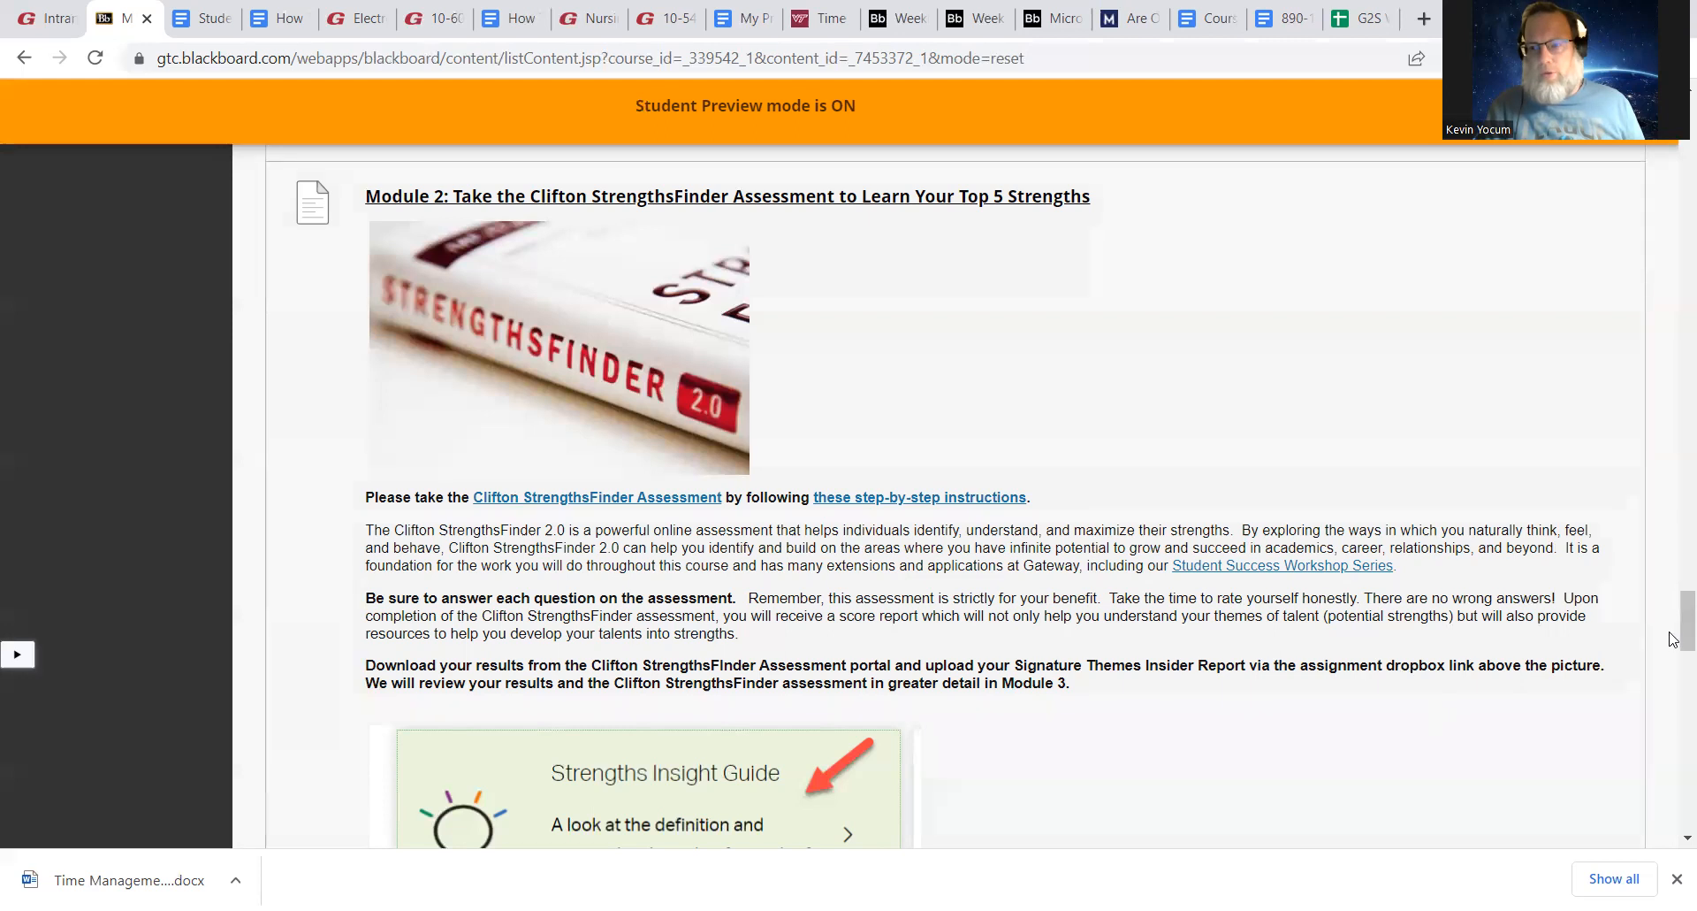
Scroll down to the StrengthsFinder deadline, accommodations note and How-To video
scroll("down", 3)
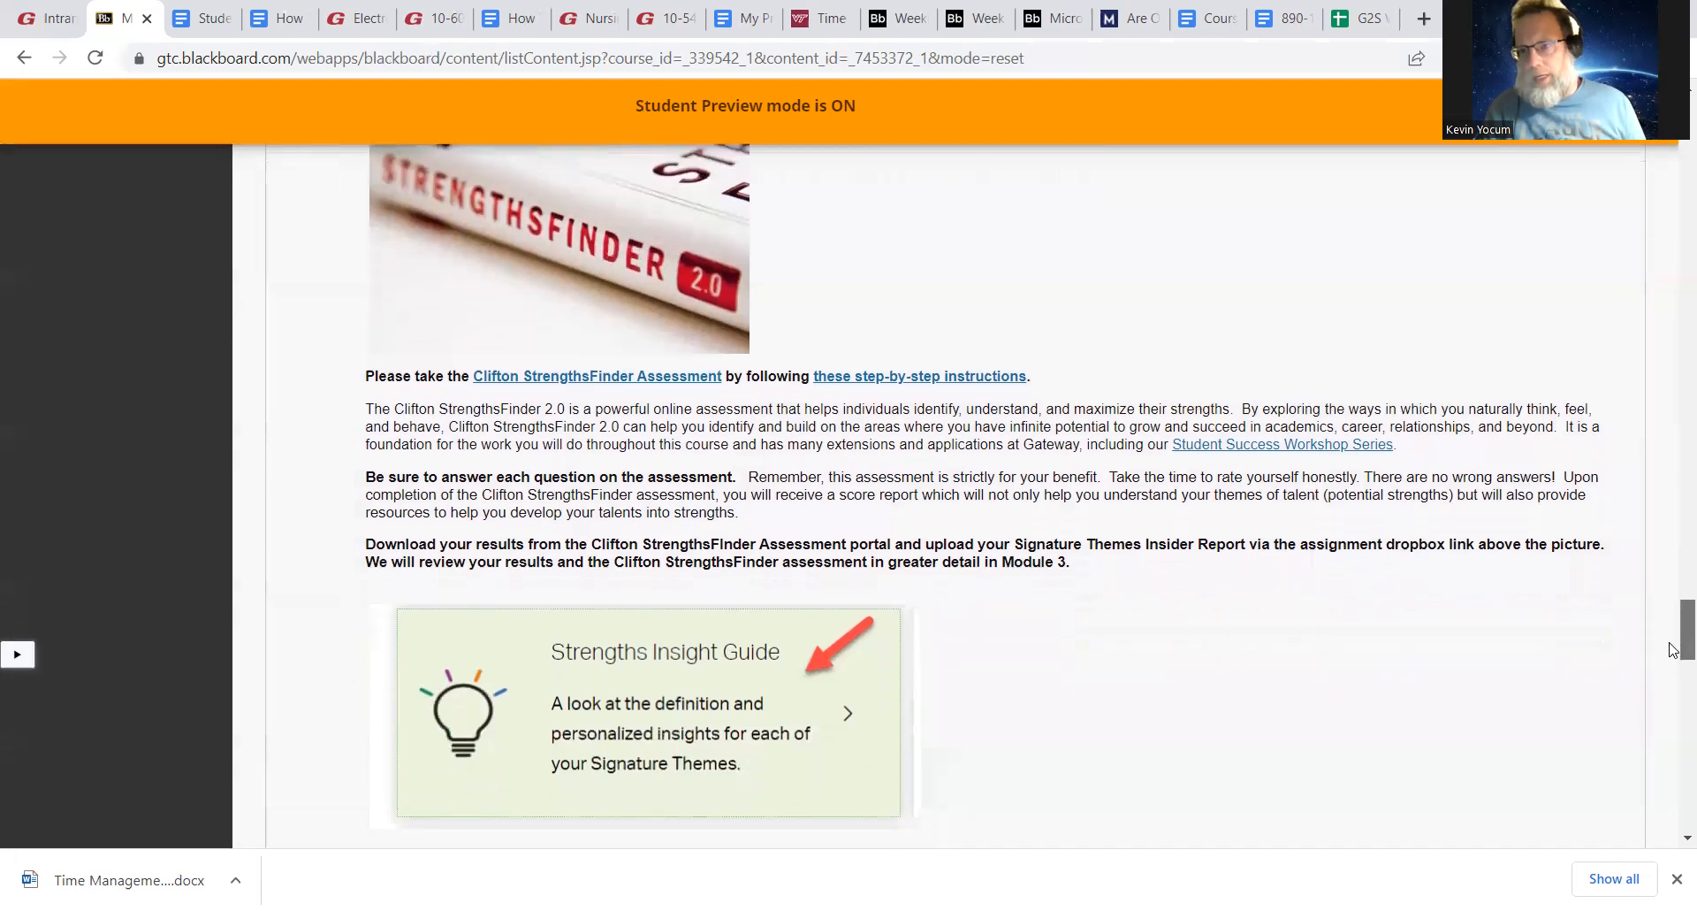
scroll("down", 3)
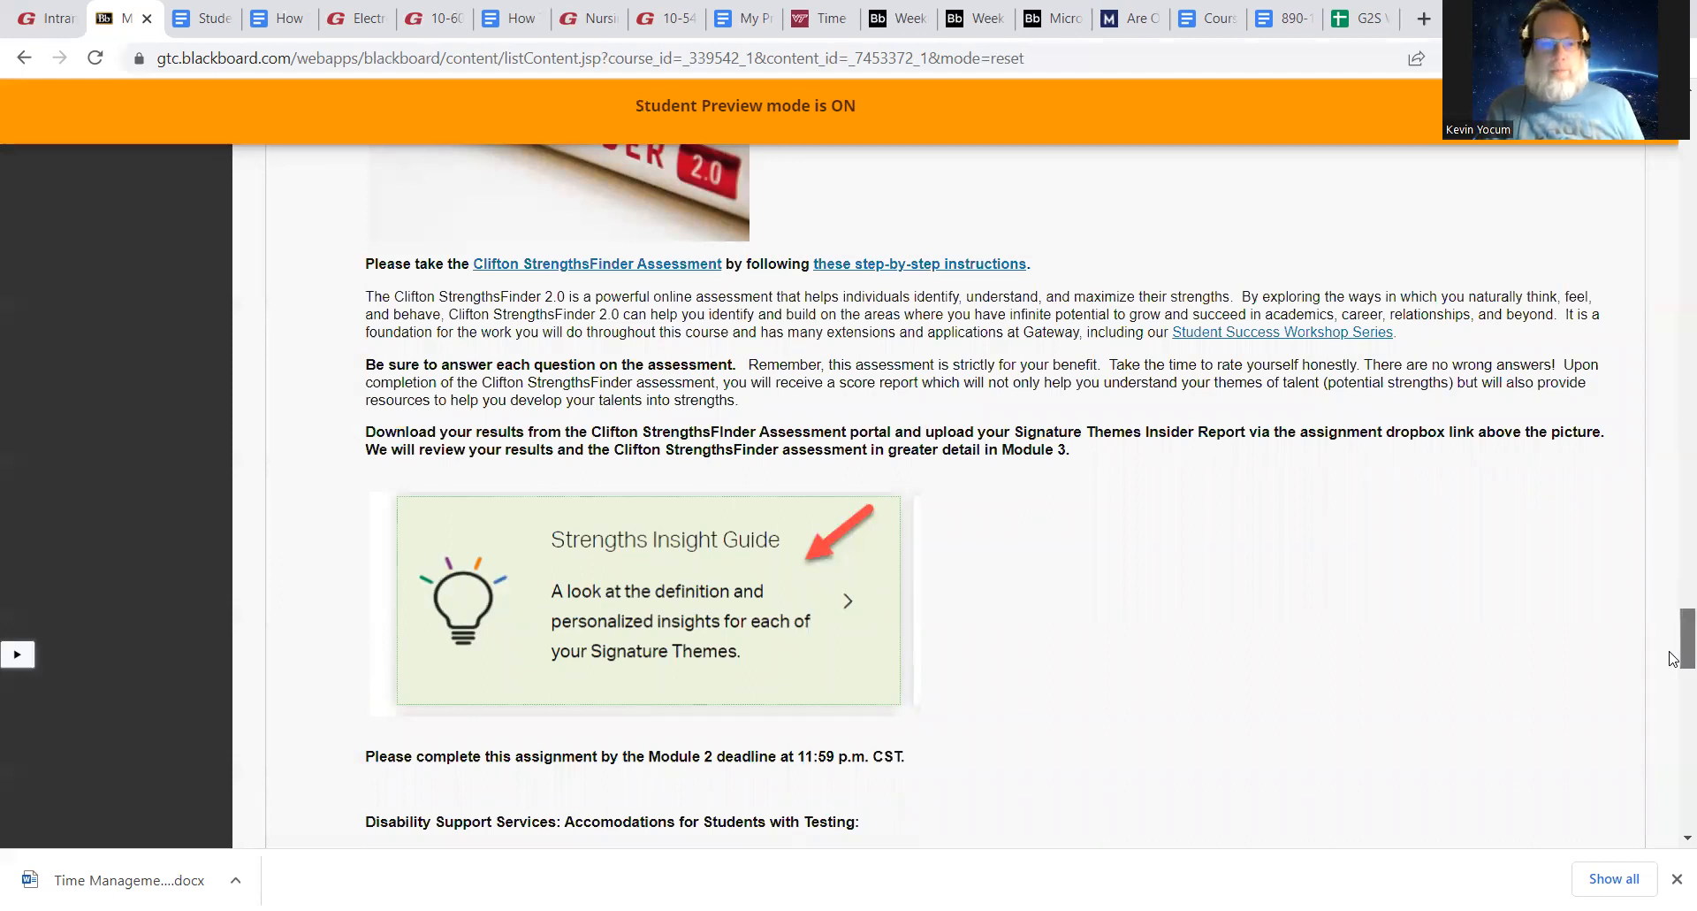
scroll("down", 3)
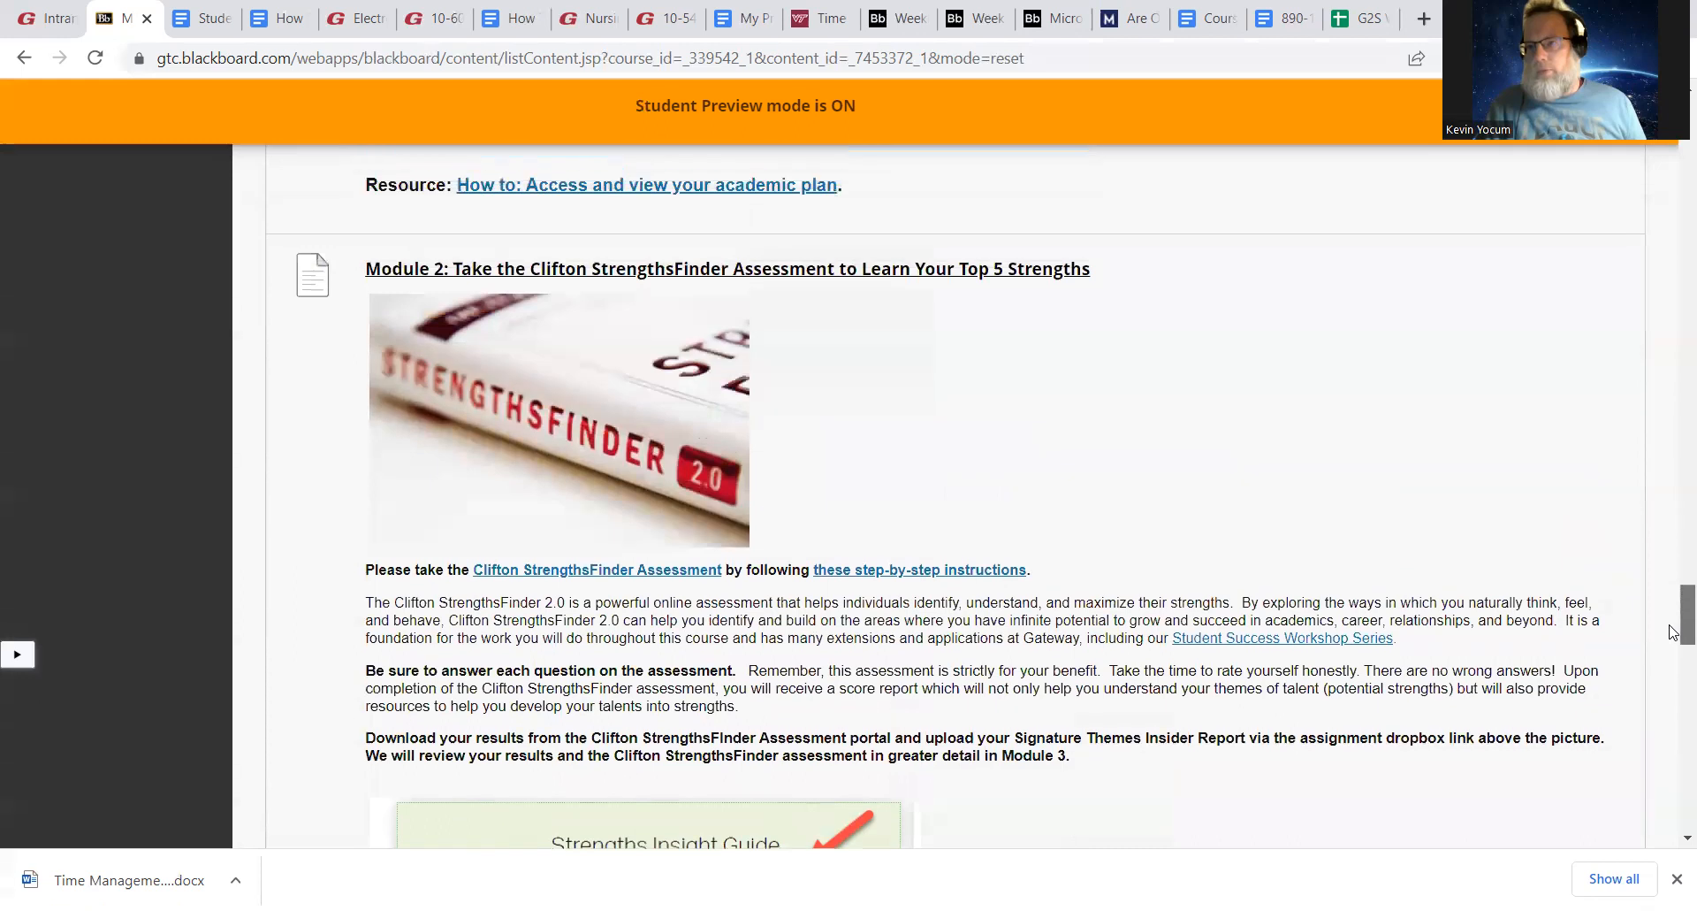
scroll("down", 3)
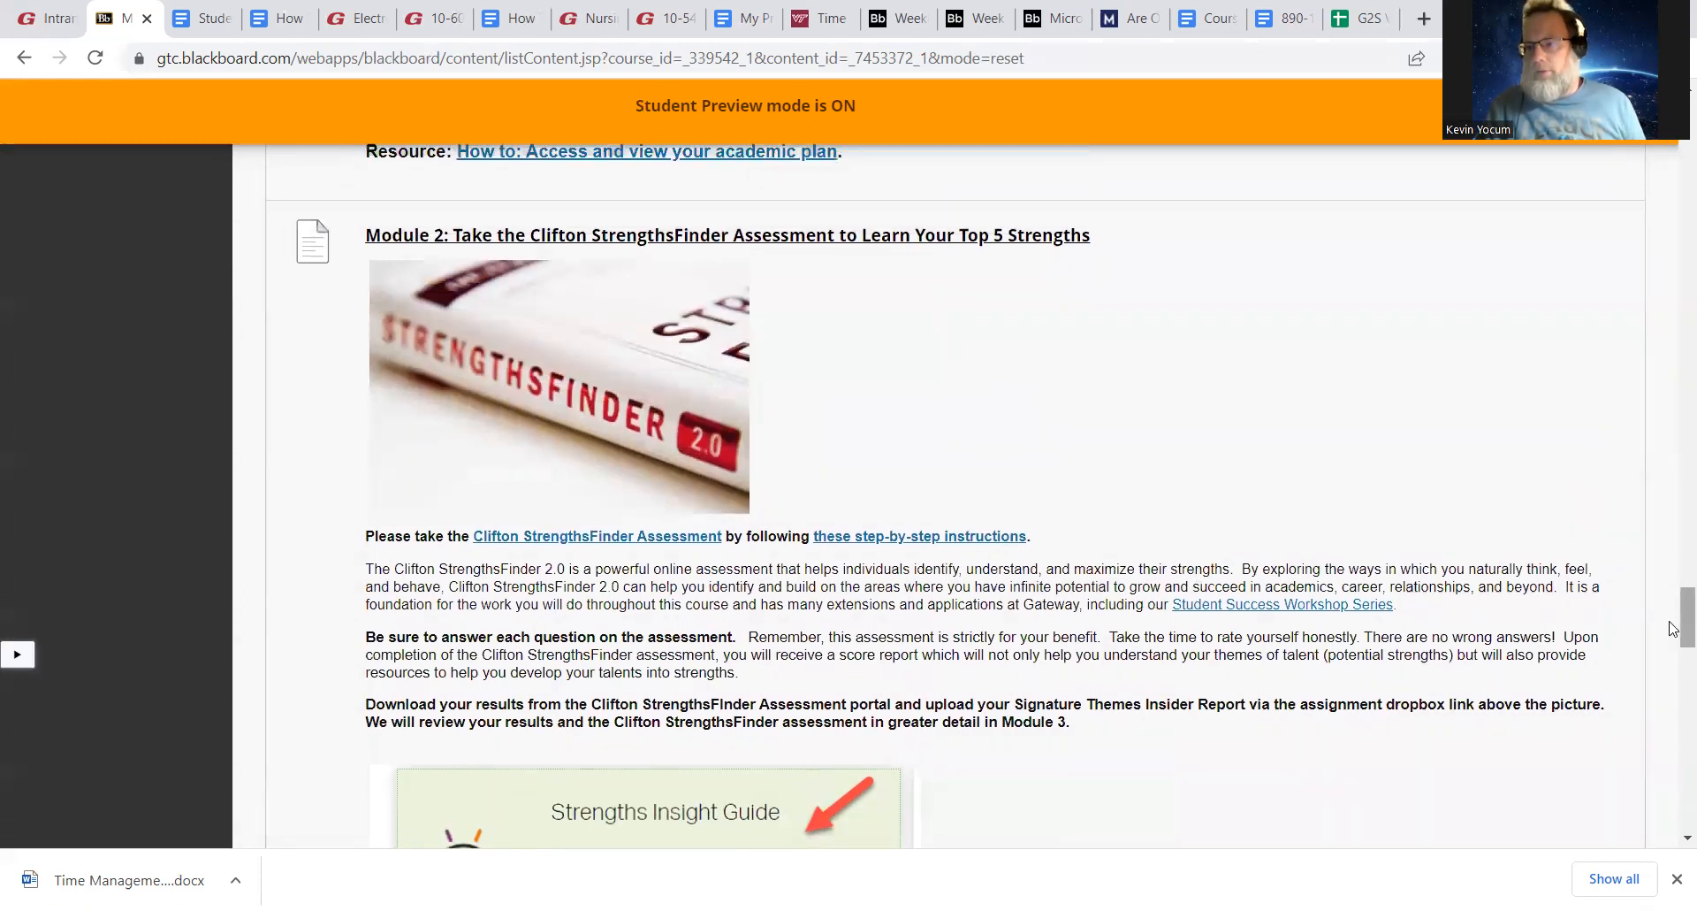
scroll("down", 3)
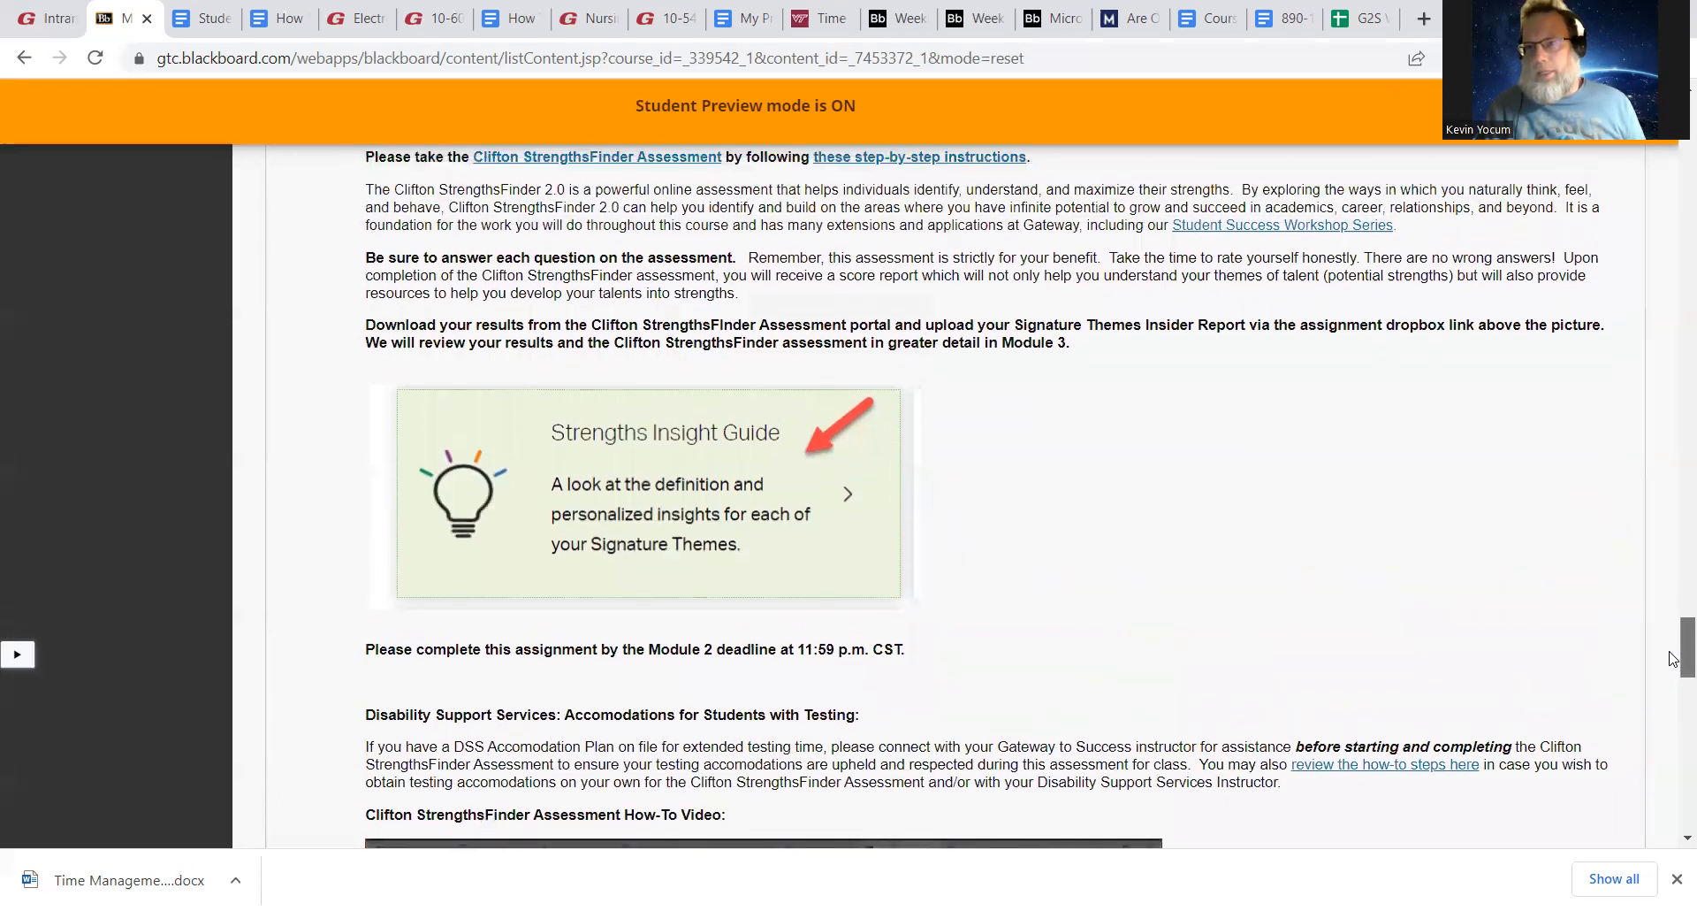
scroll("down", 3)
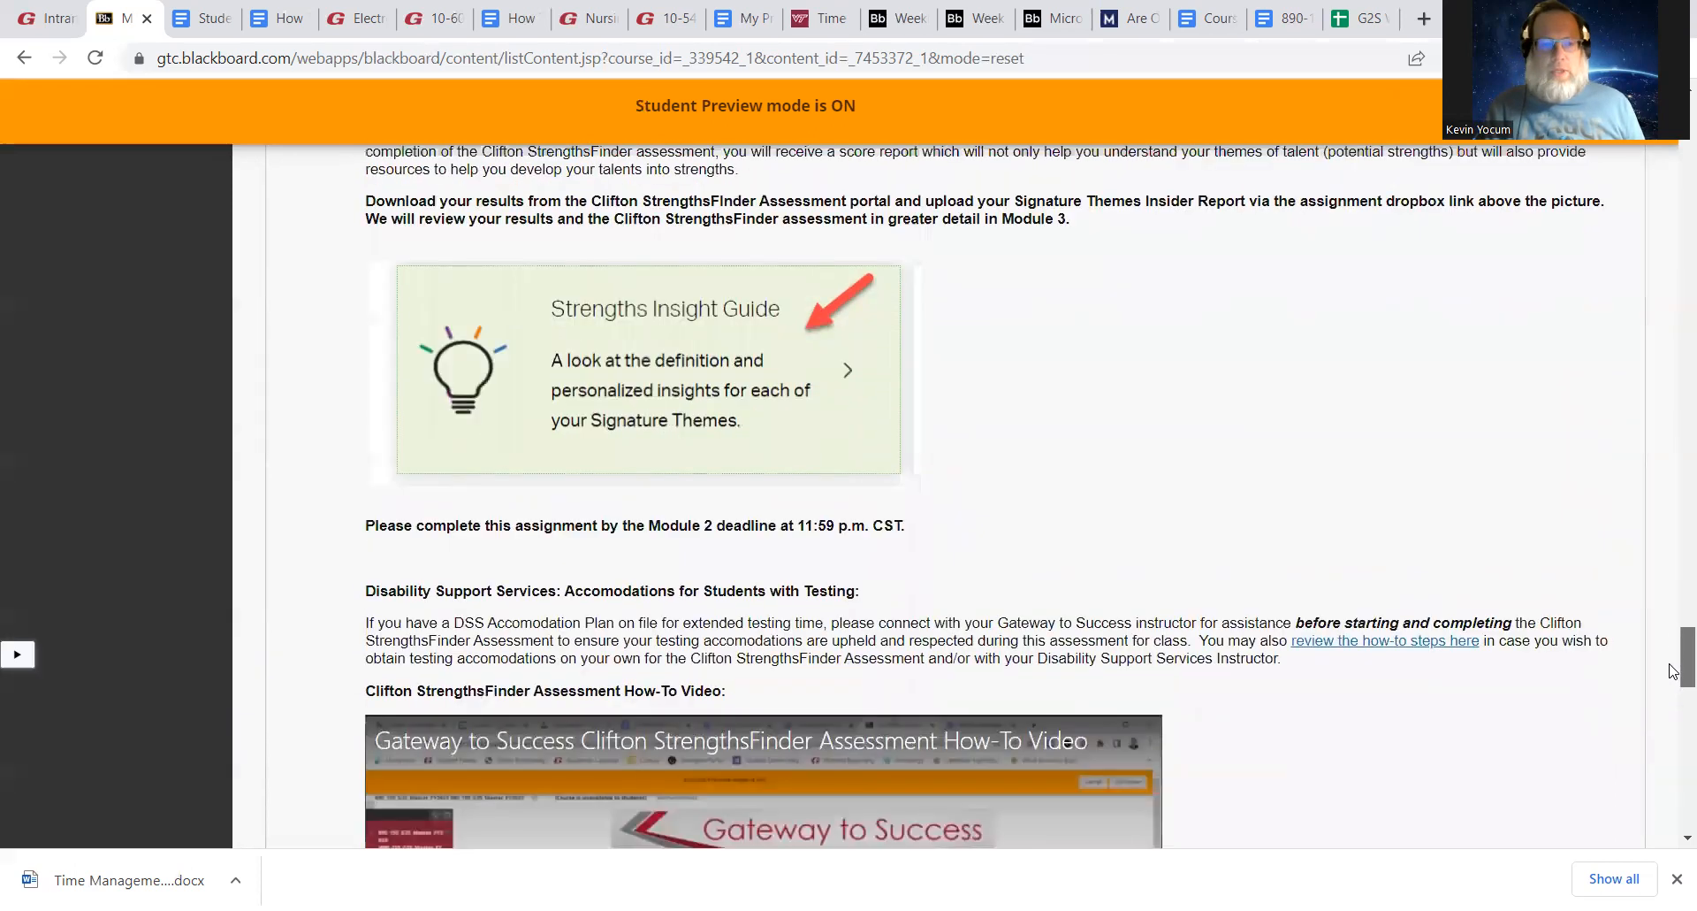
scroll("down", 3)
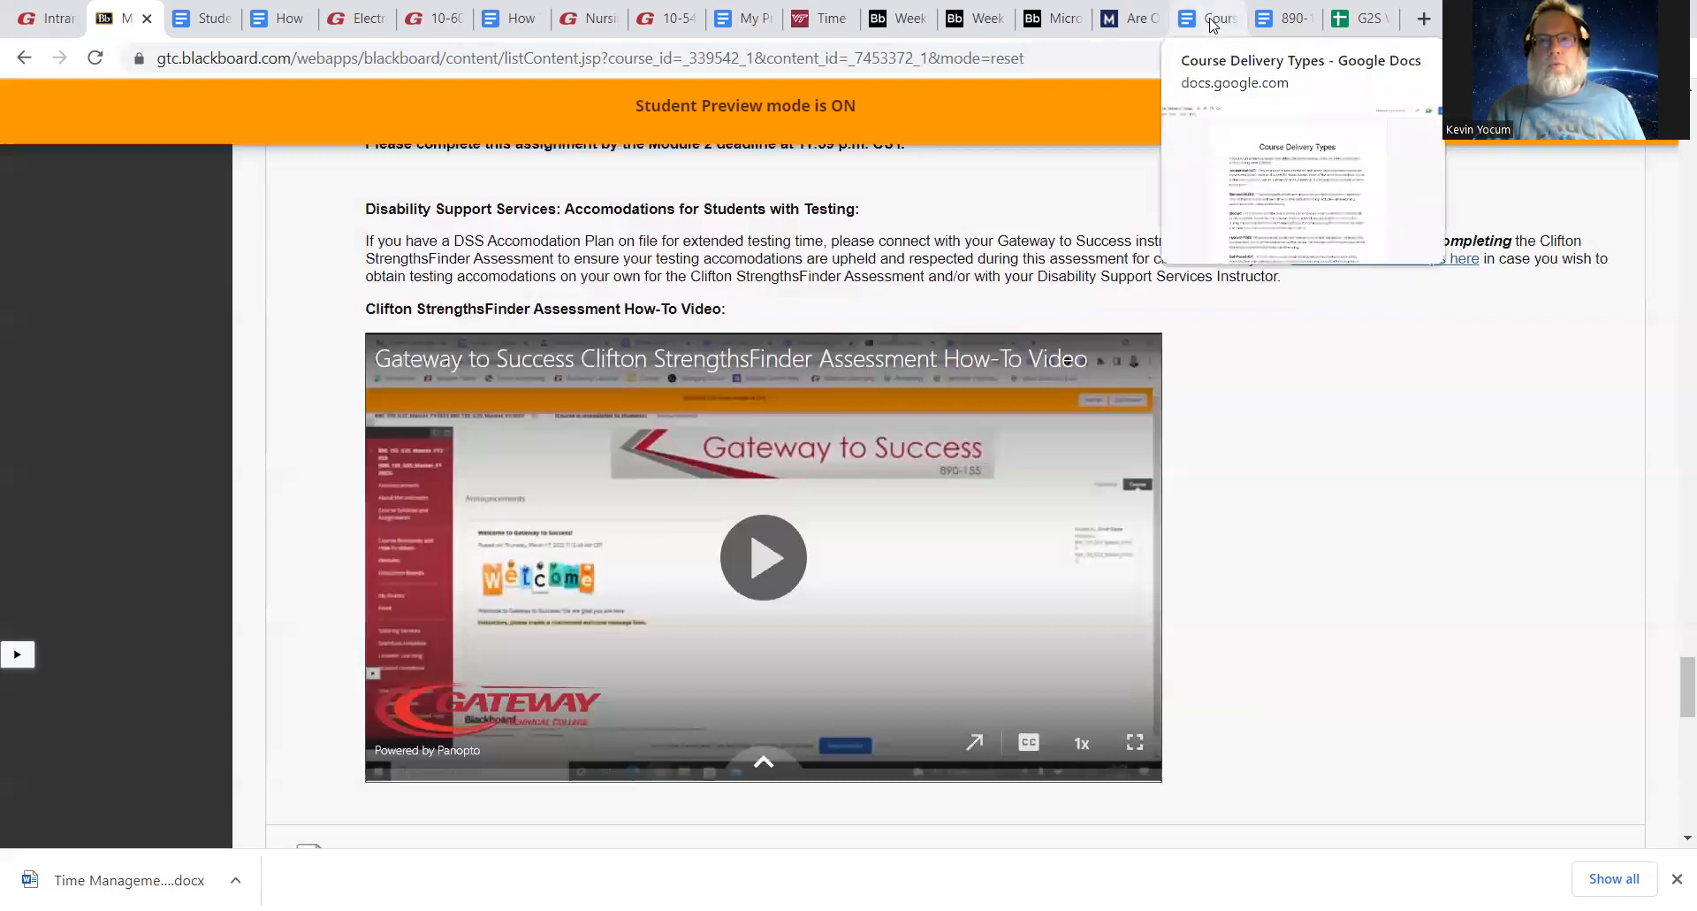
mouse_move(1284, 19)
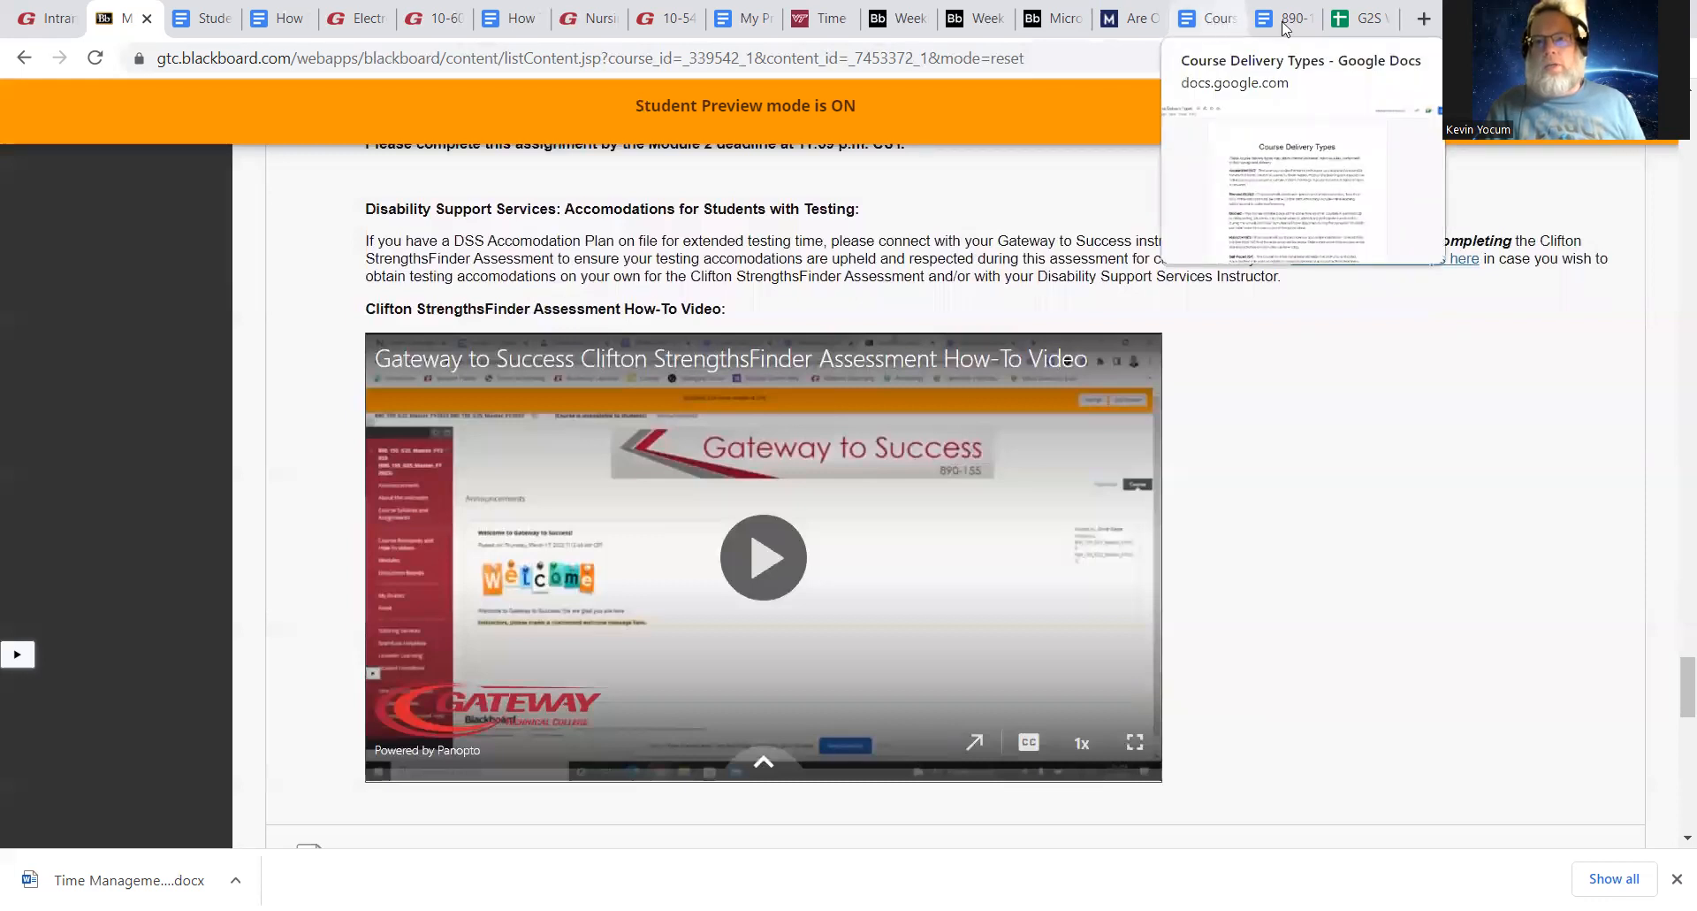
Glance at the 890-155 deliverables checklist document, then return to the Module 2 page
left_click(1284, 18)
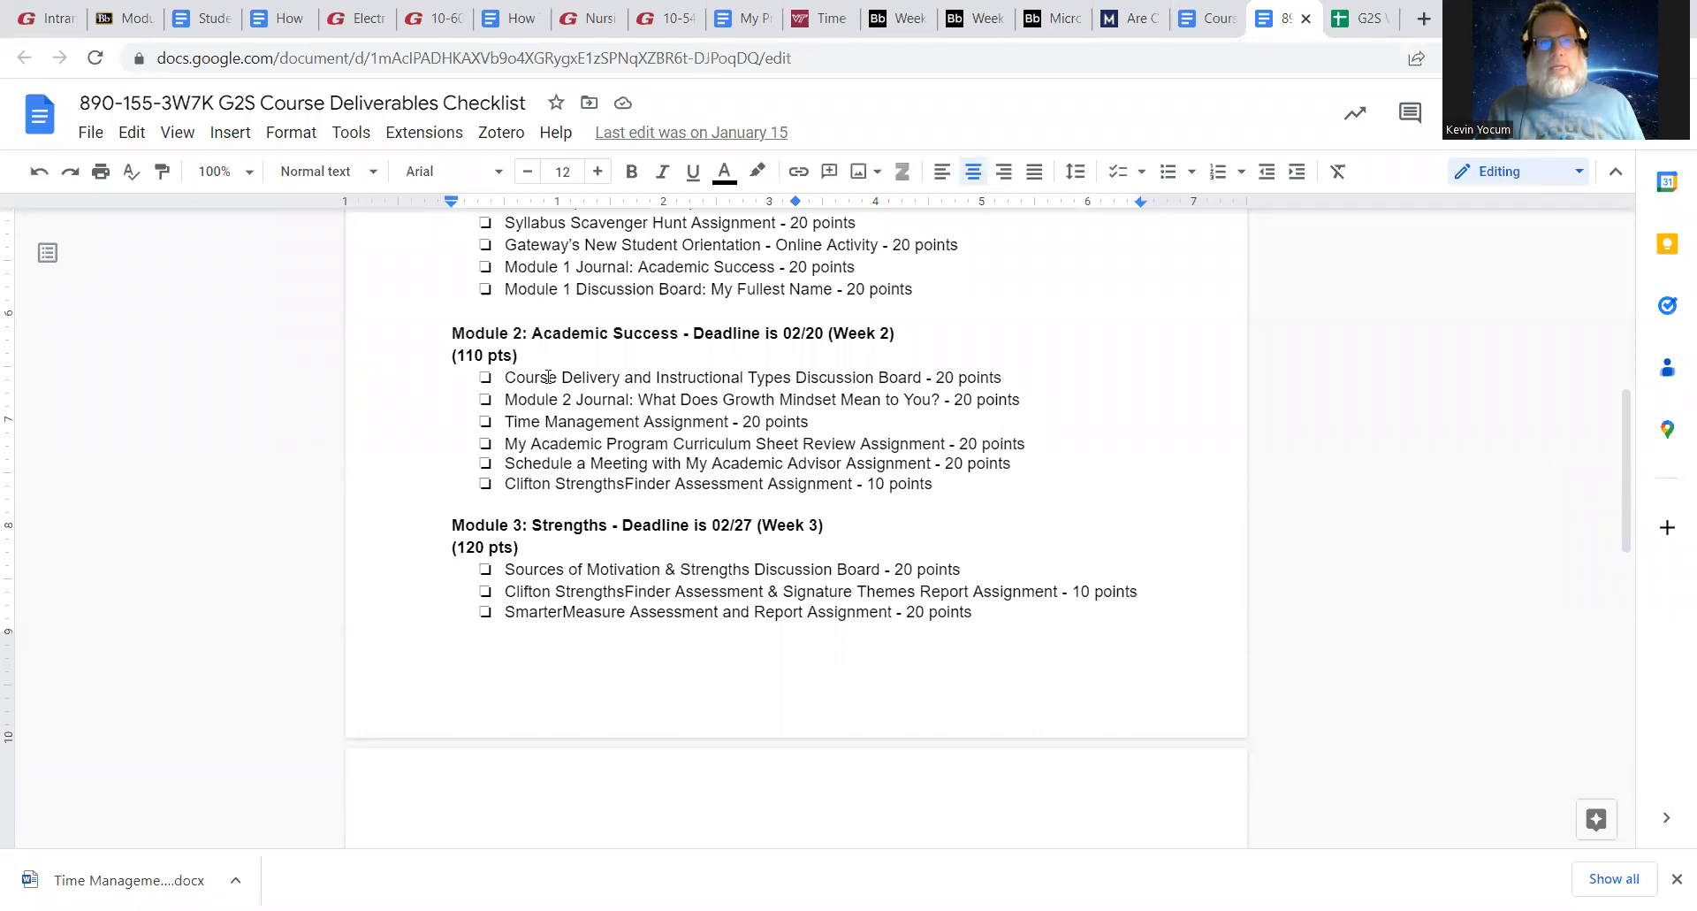
left_click(122, 19)
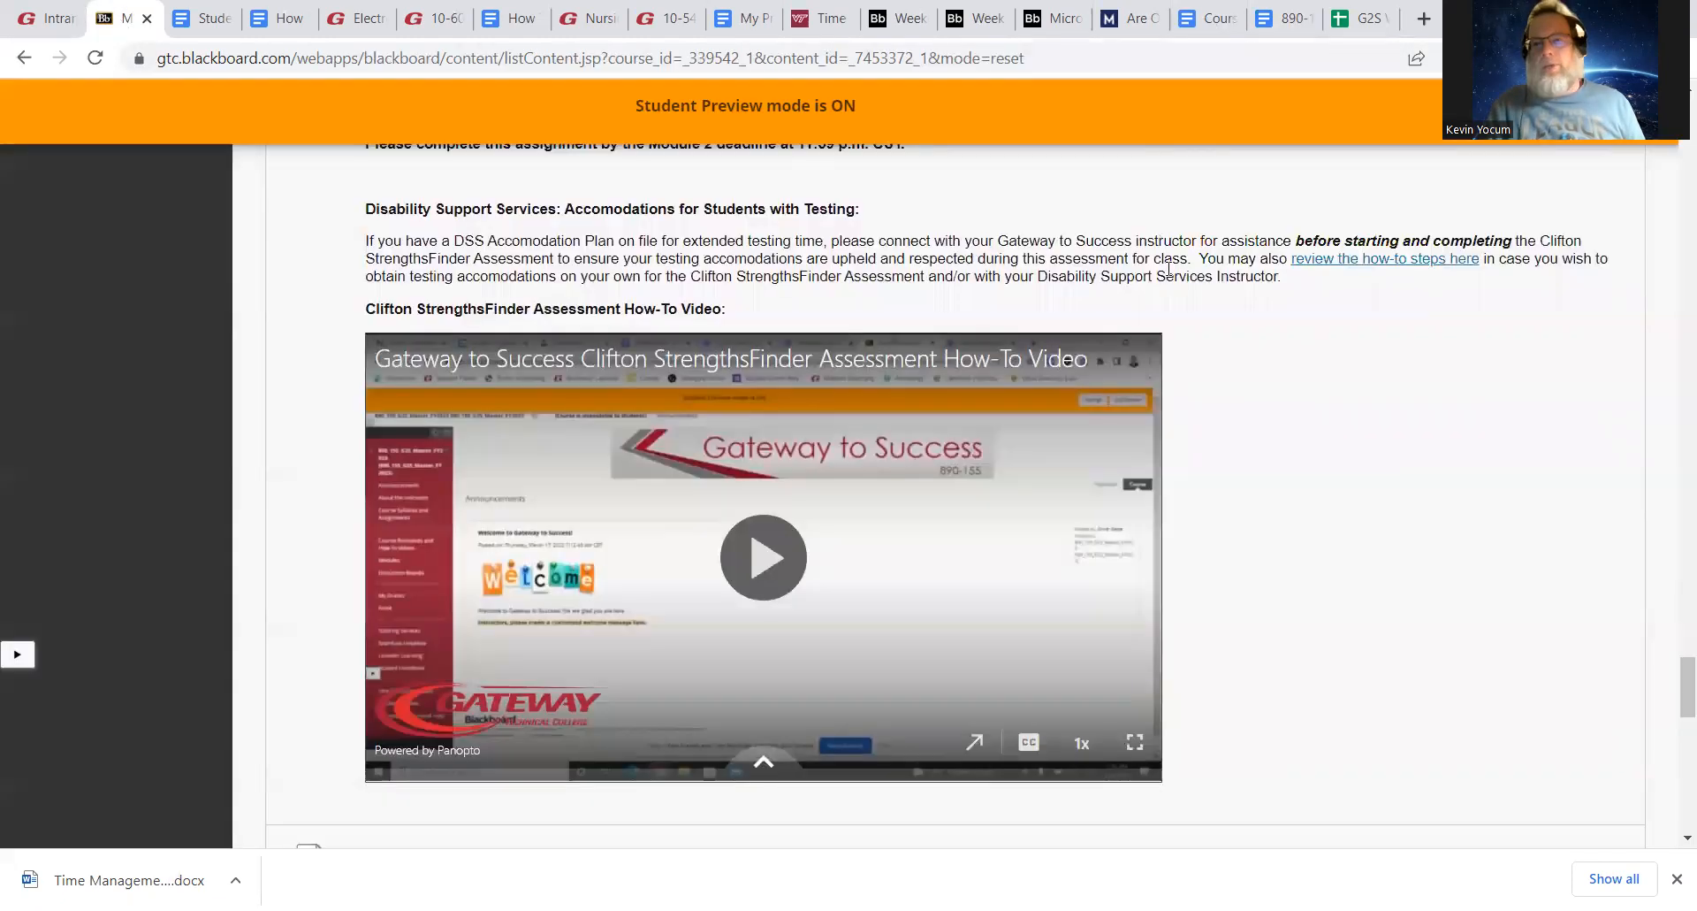
mouse_move(1373, 767)
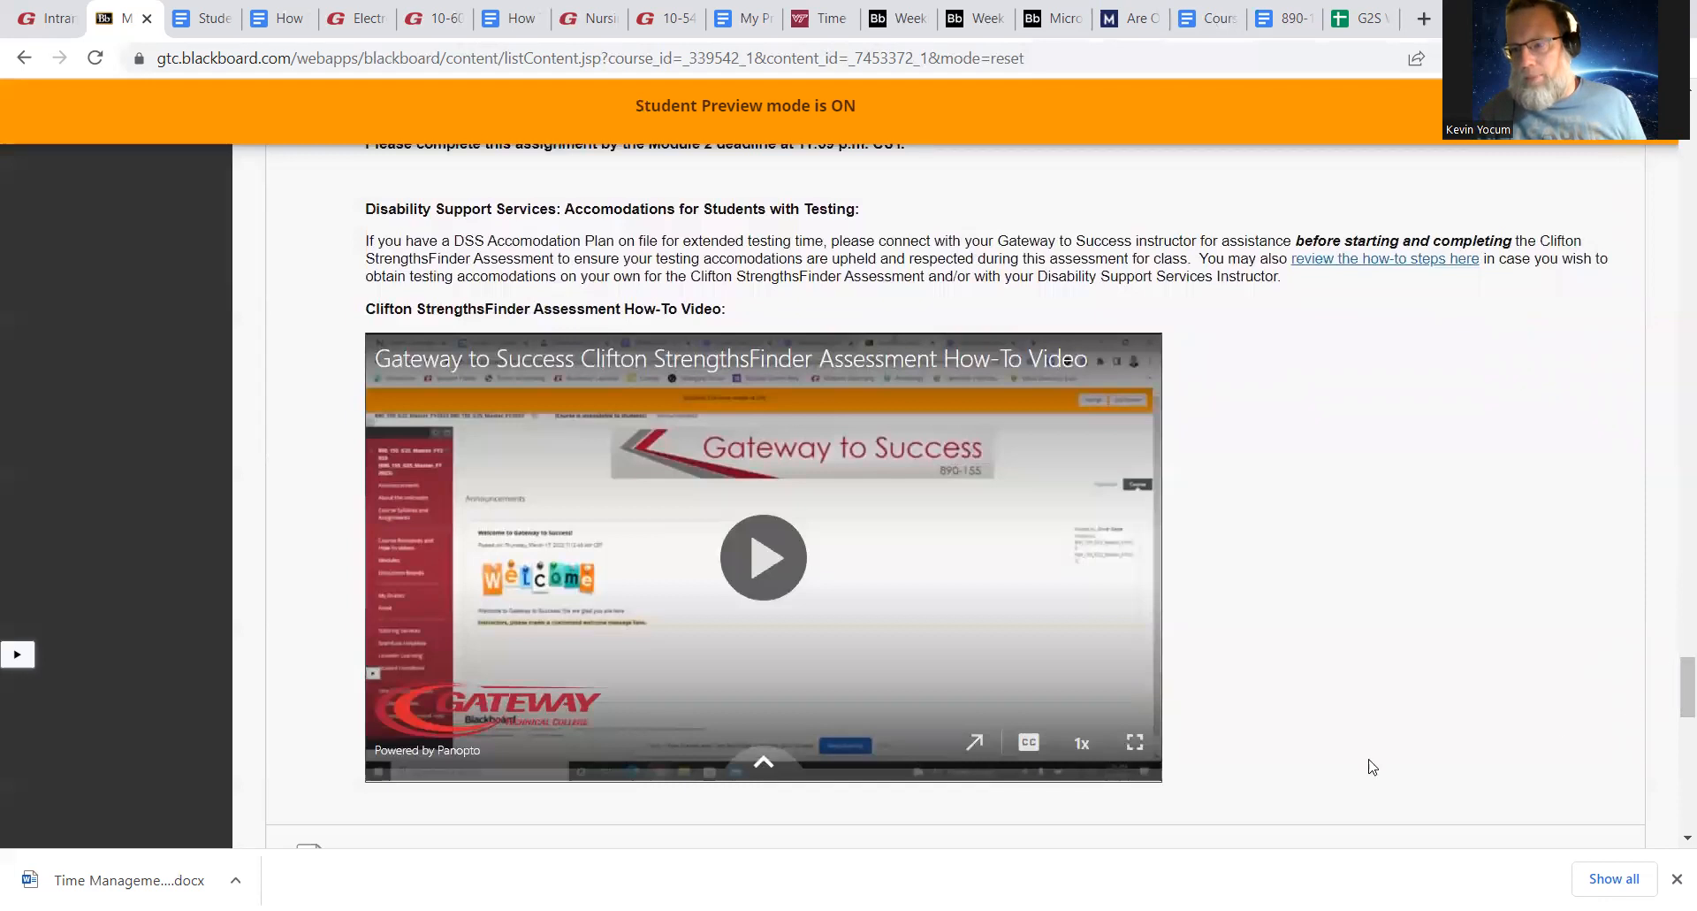
mouse_move(1288, 797)
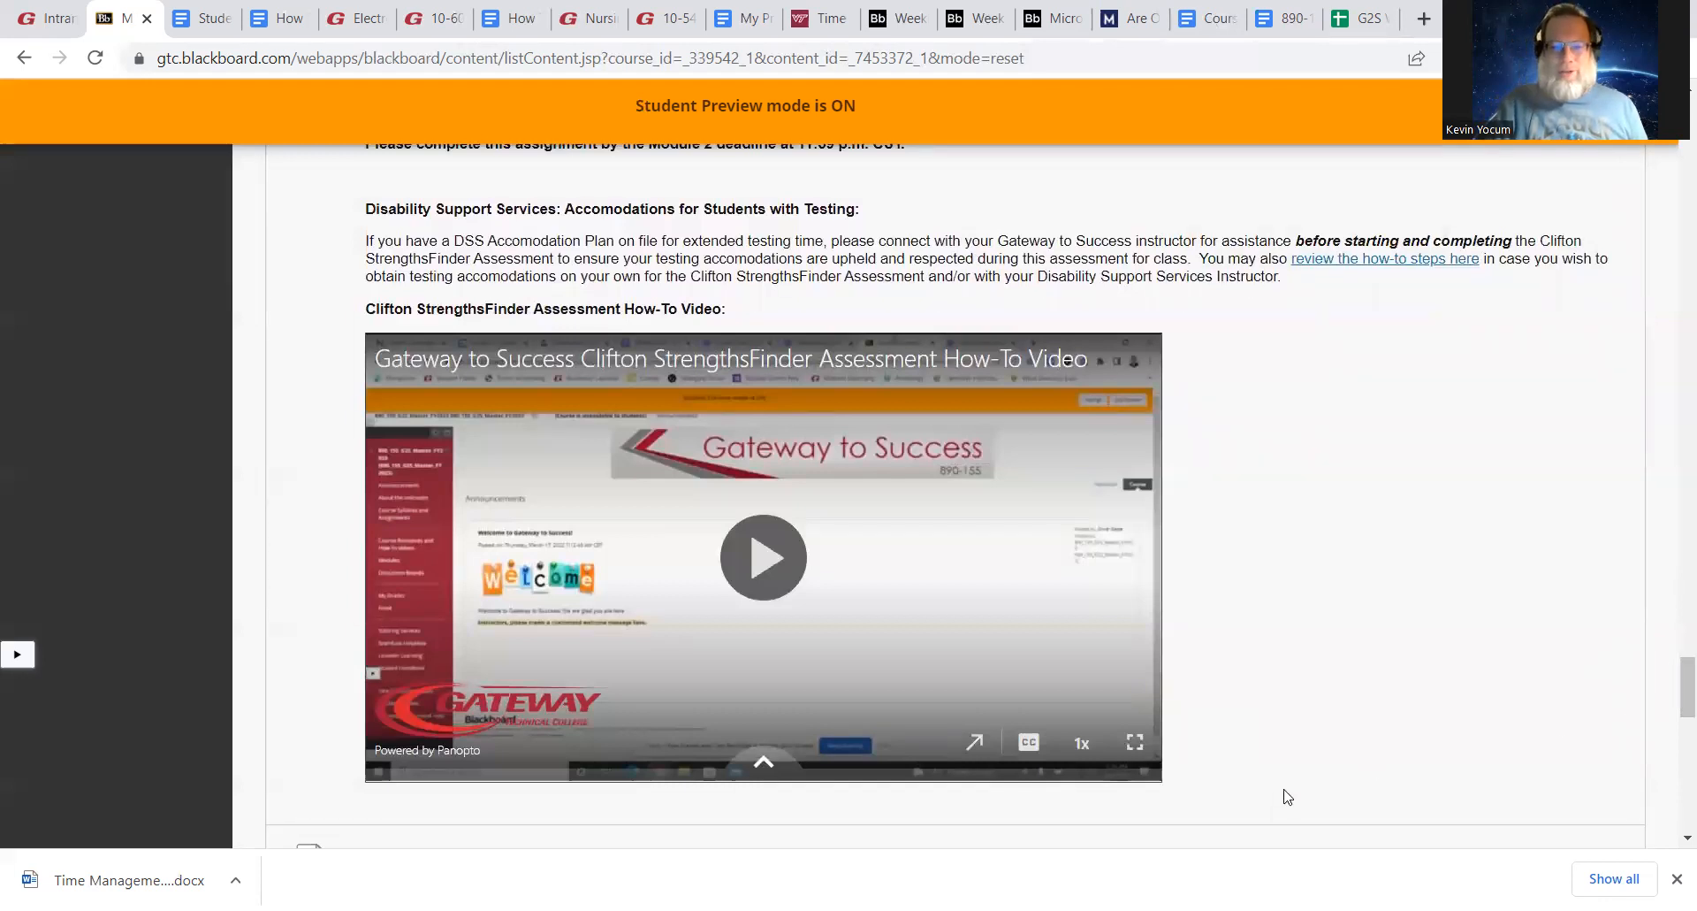